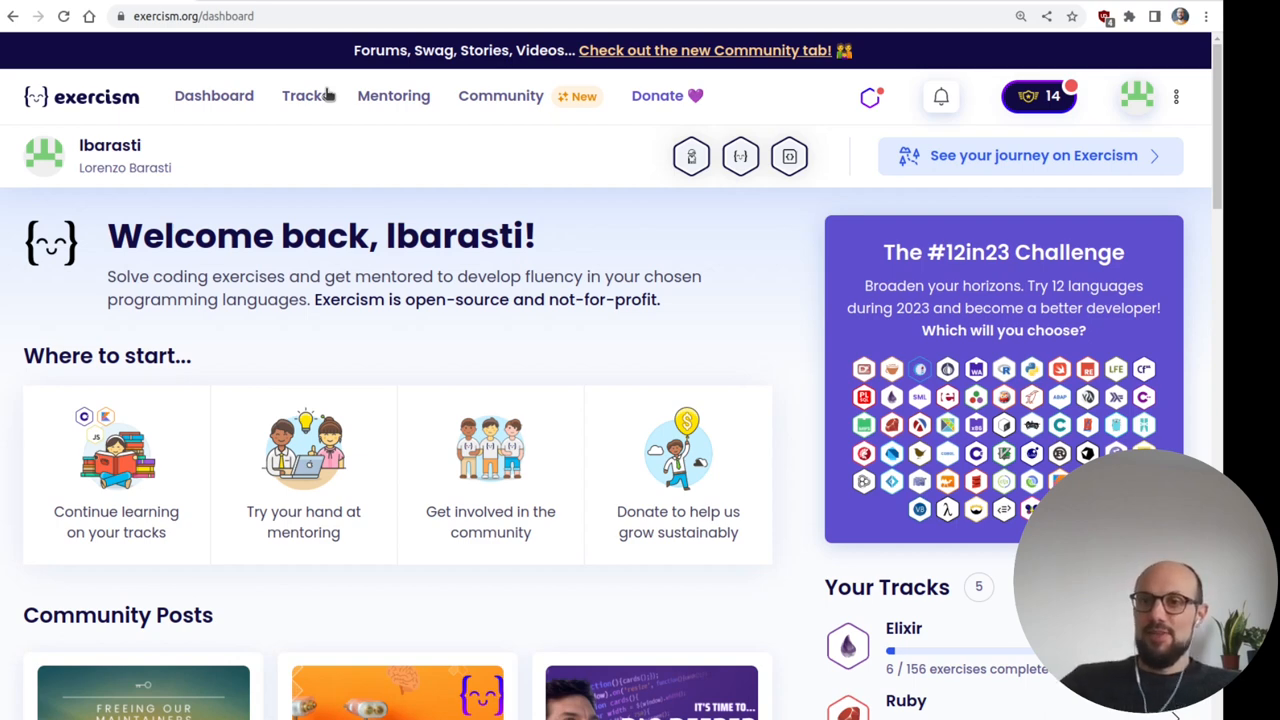
mouse_move(214, 110)
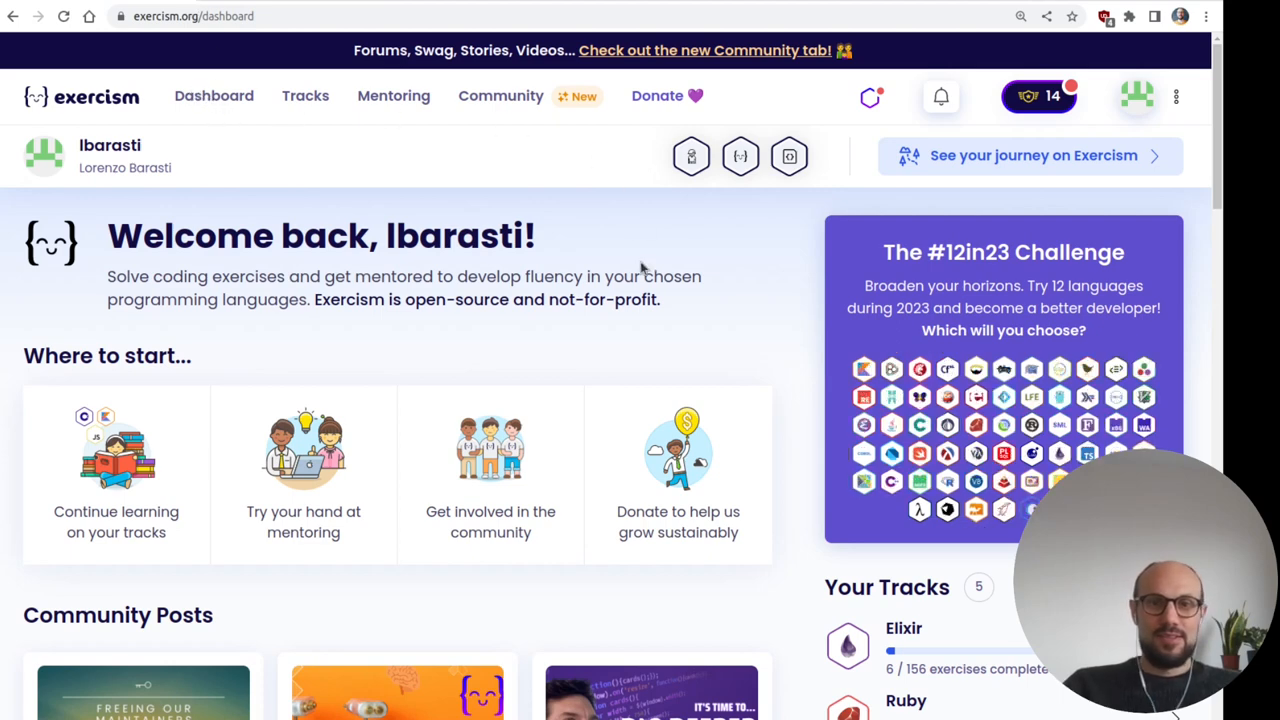
mouse_move(636, 224)
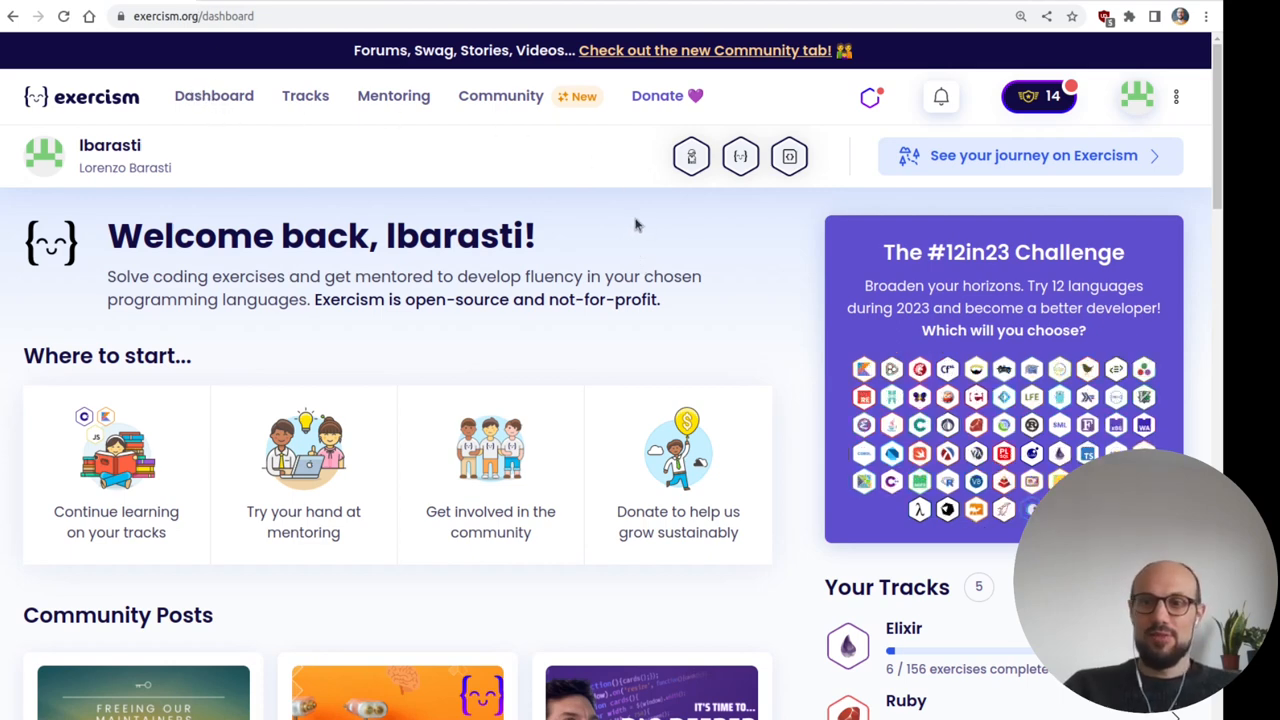
mouse_move(312, 252)
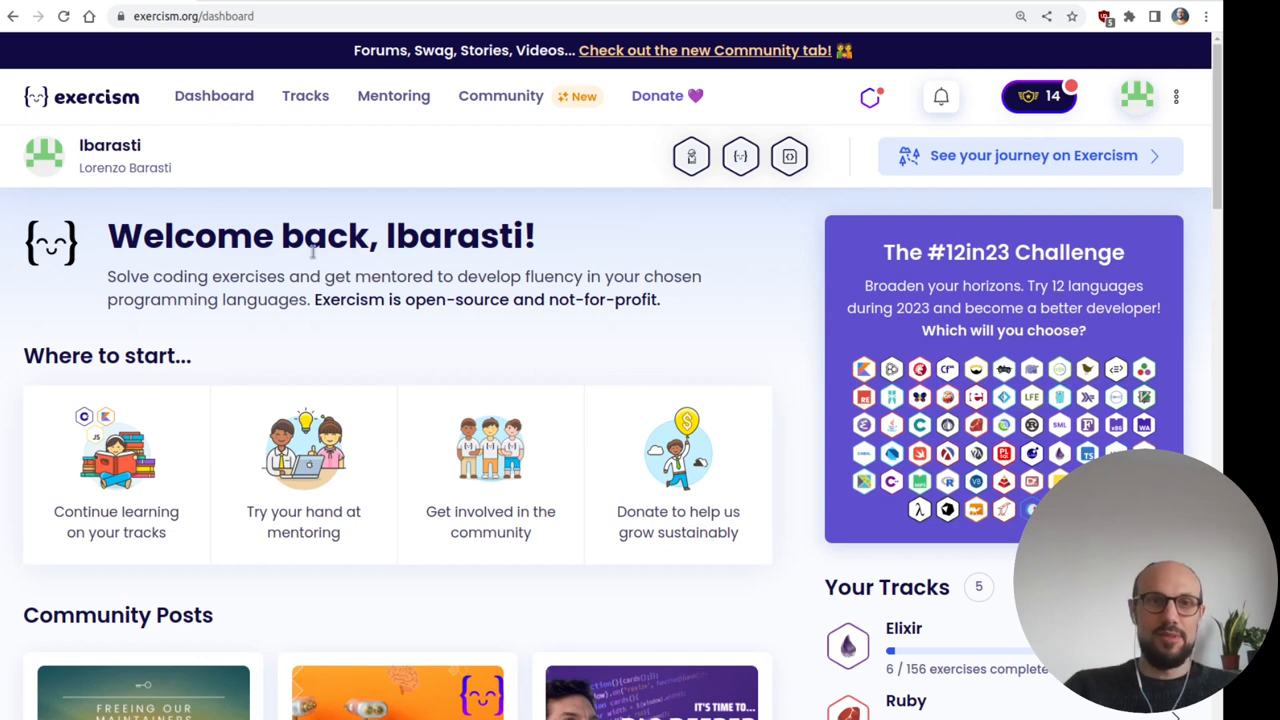
mouse_move(304, 100)
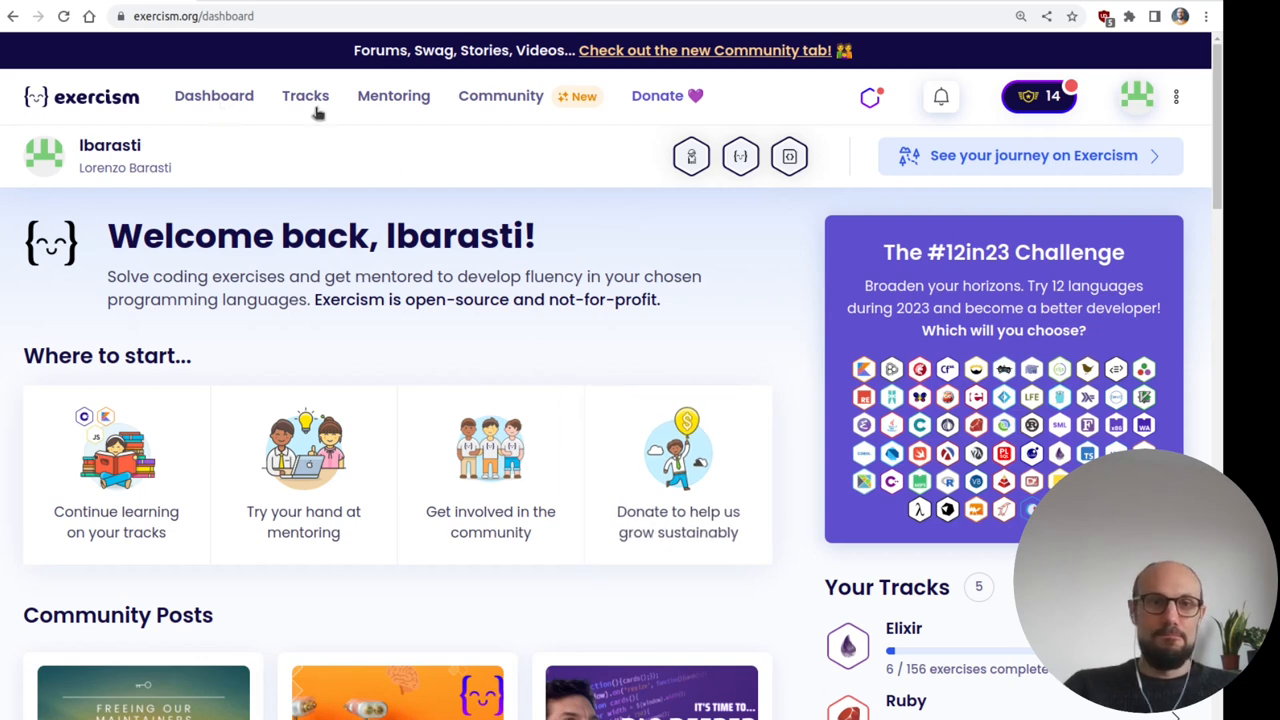
- Browse the language tracks list down to Go and join the Go track
click(304, 96)
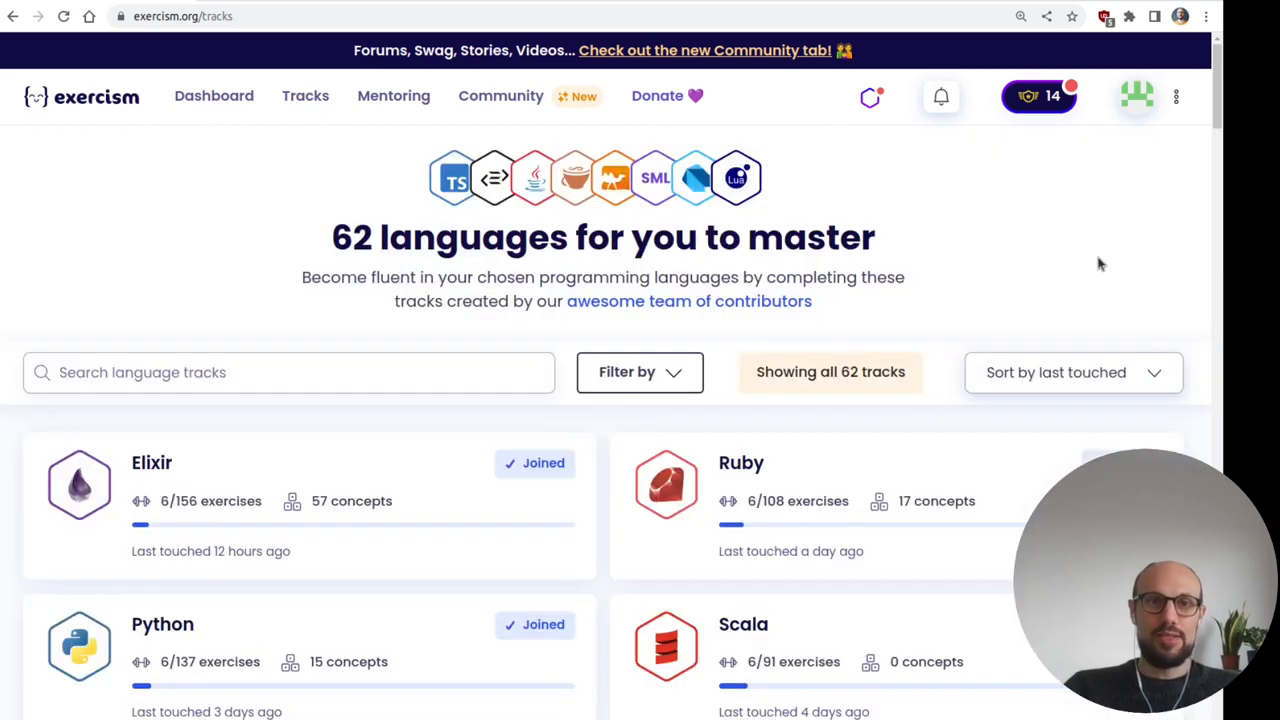
scroll(down, 3)
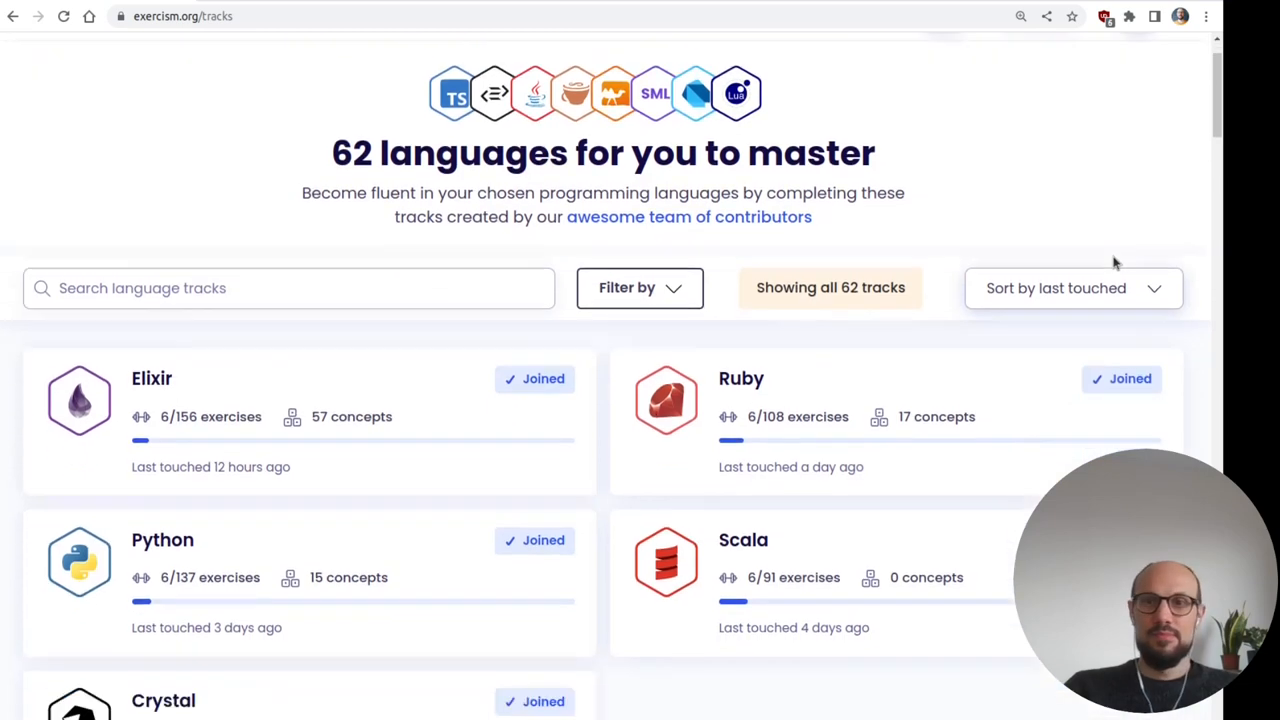
scroll(down, 3)
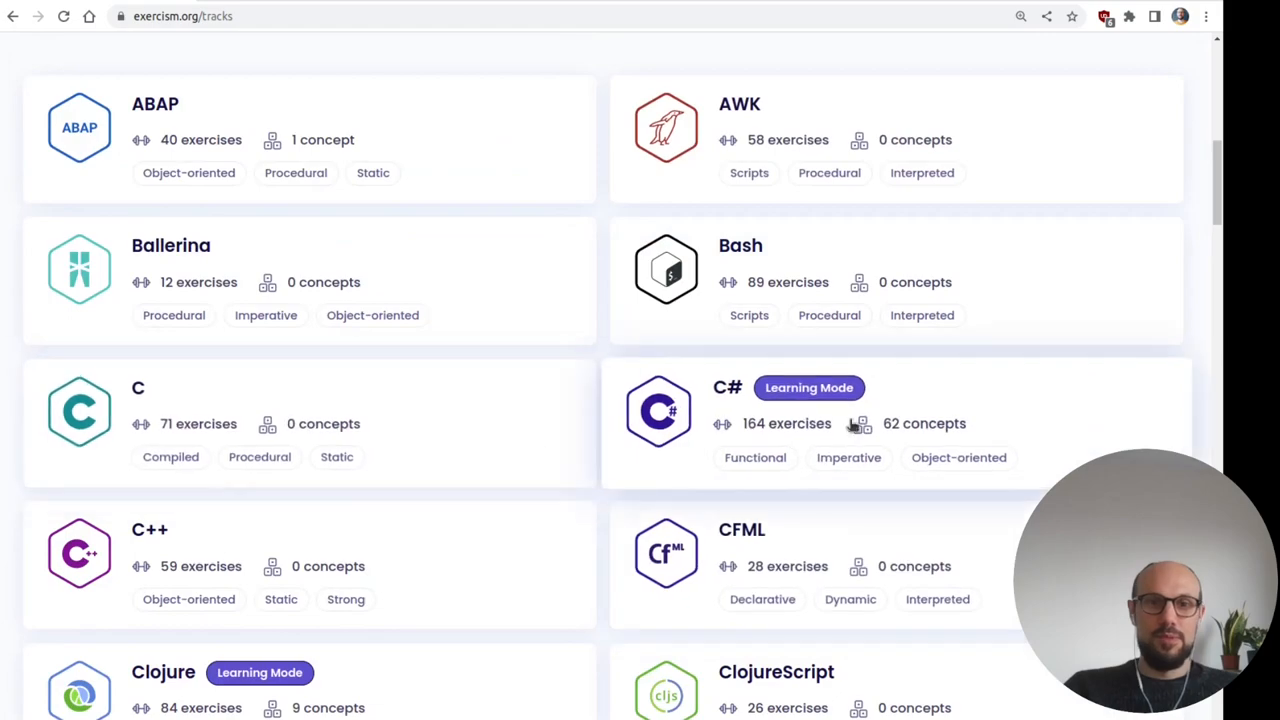
scroll(down, 3)
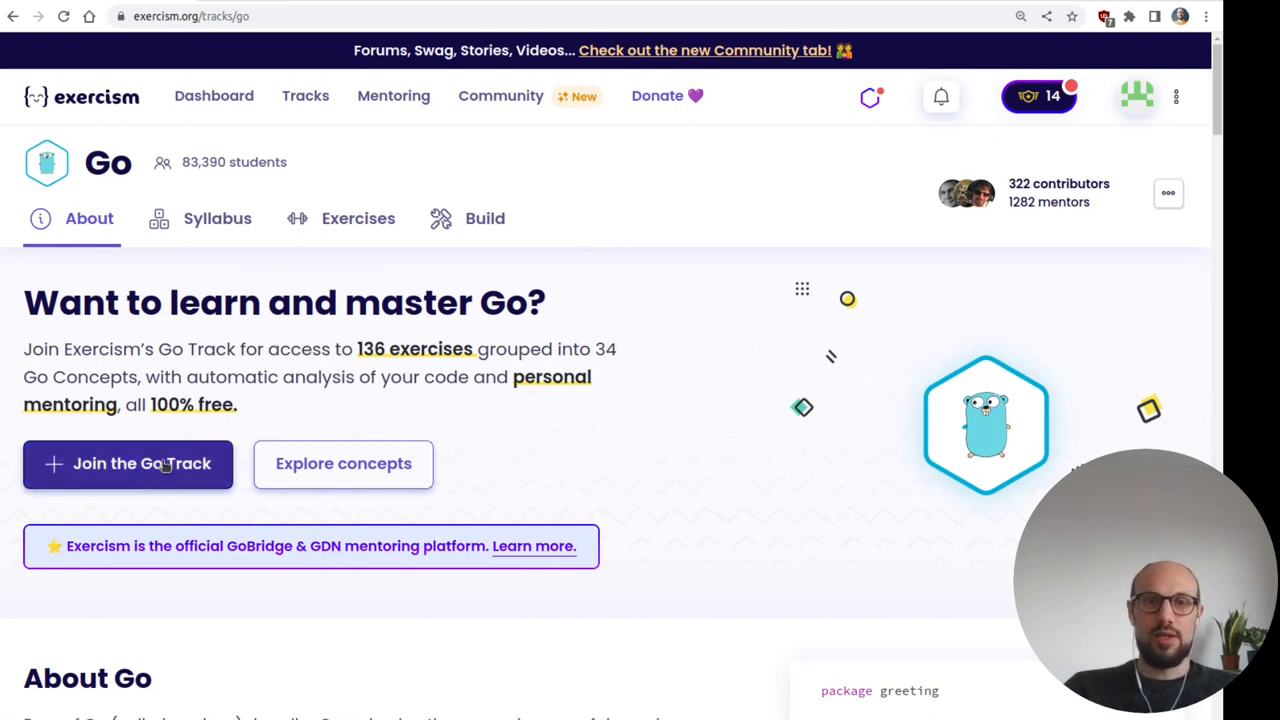
click(128, 464)
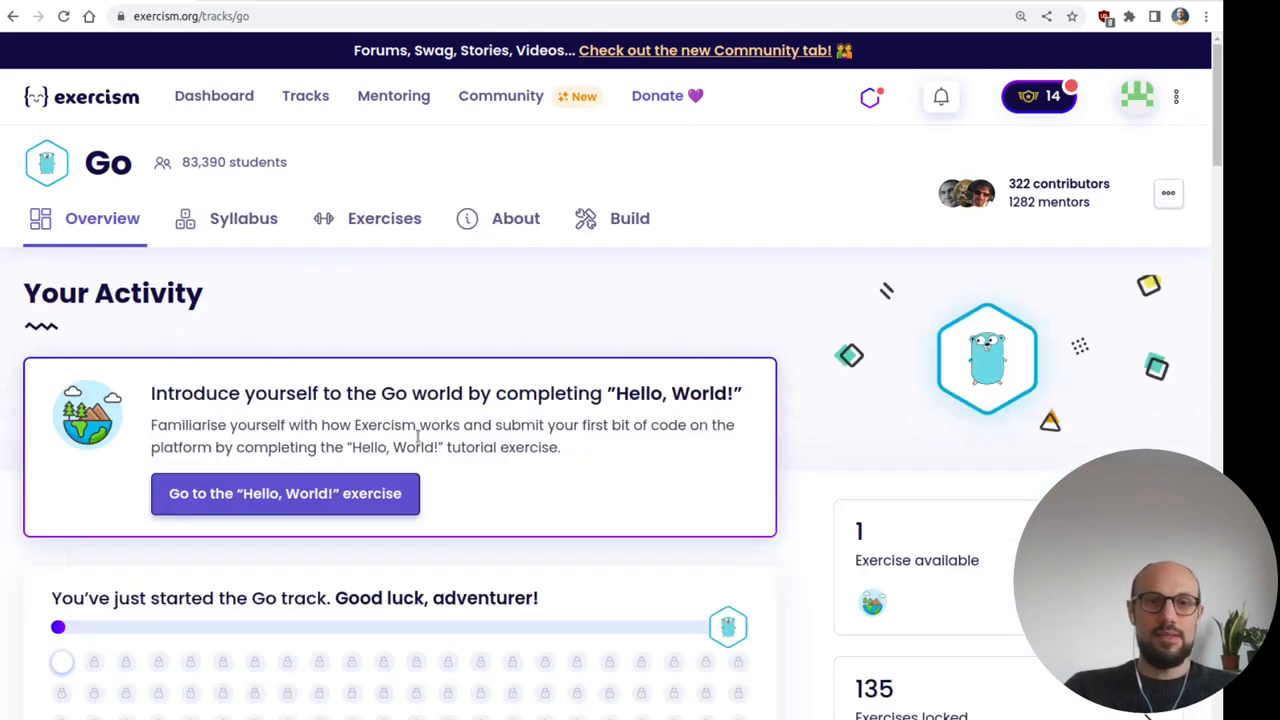
mouse_move(728, 300)
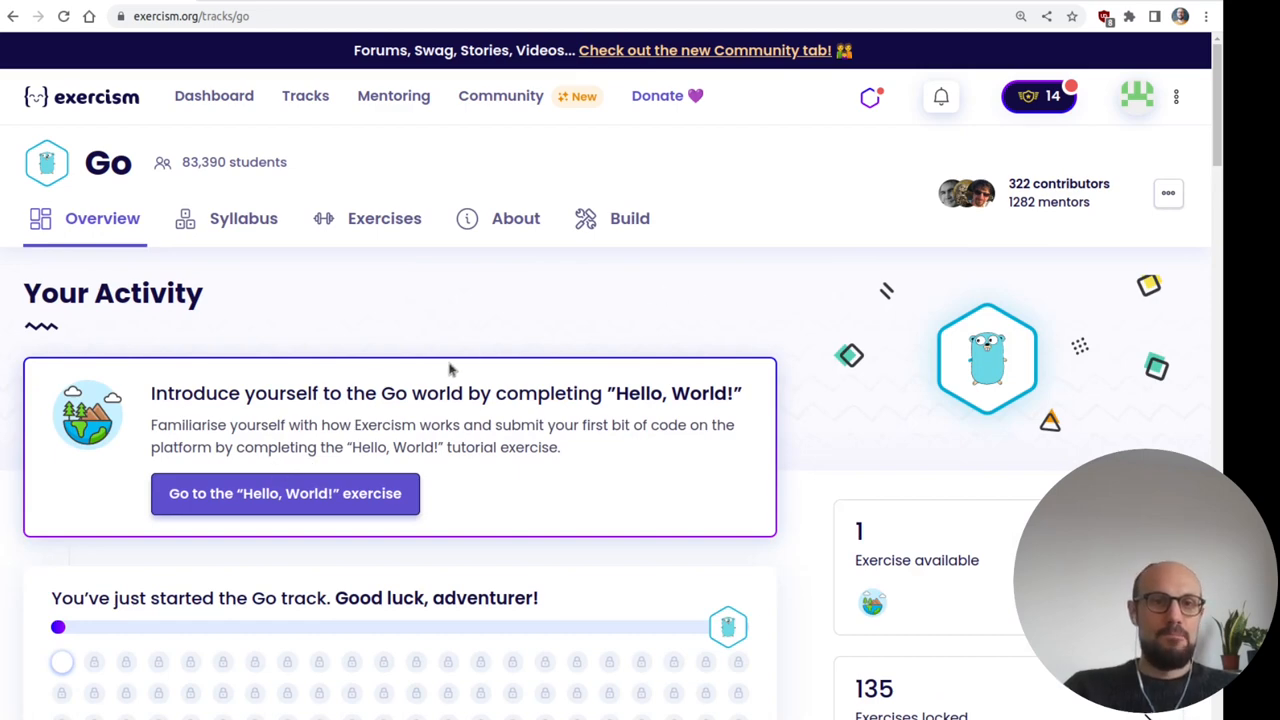
mouse_move(604, 380)
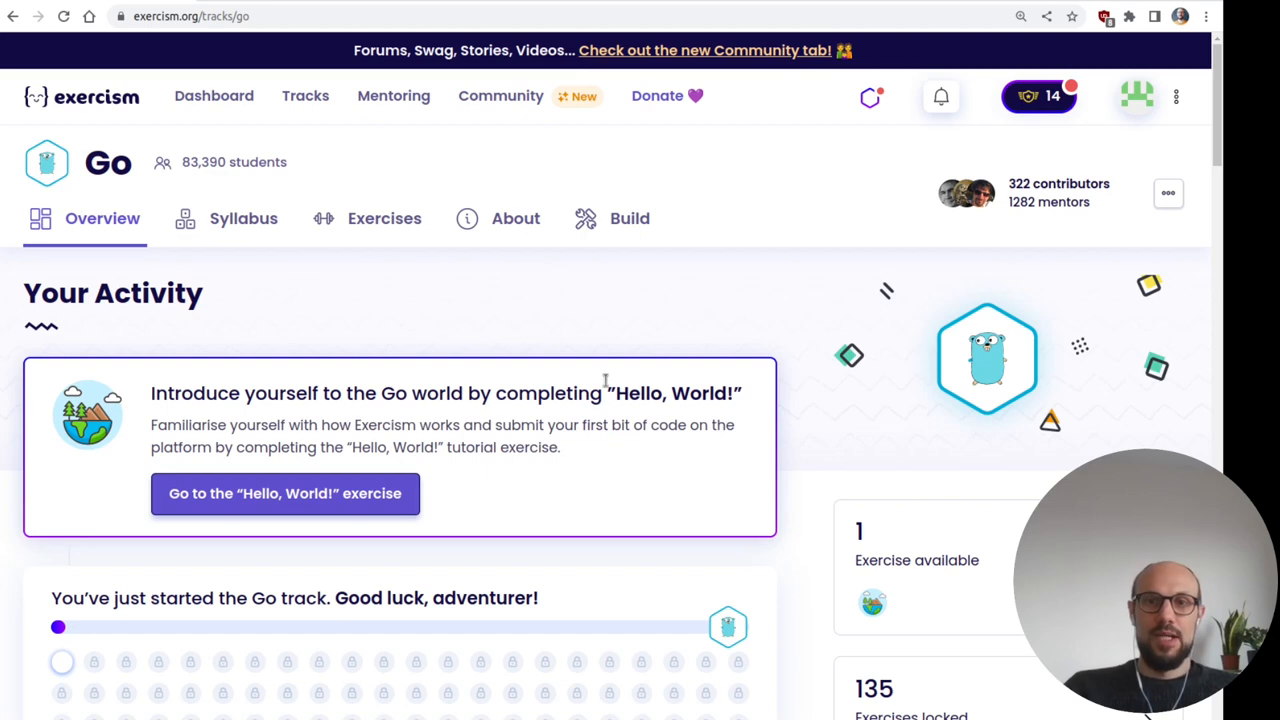
mouse_move(604, 412)
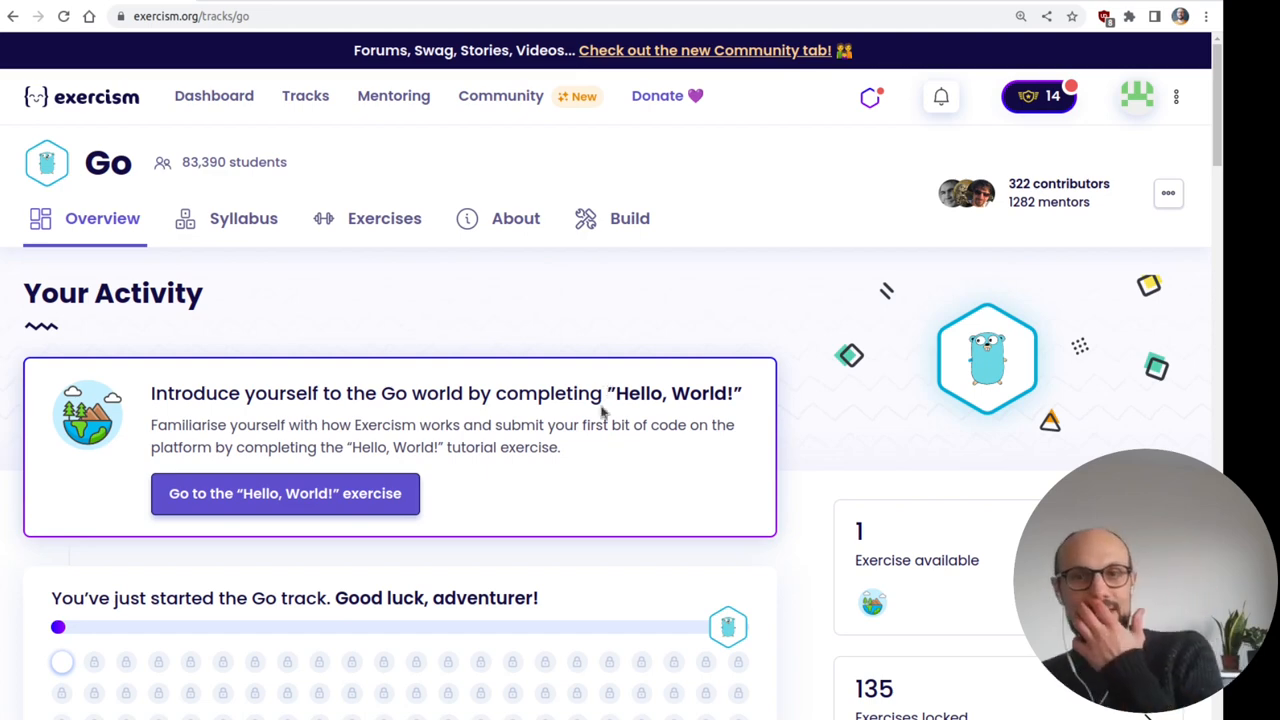
mouse_move(780, 362)
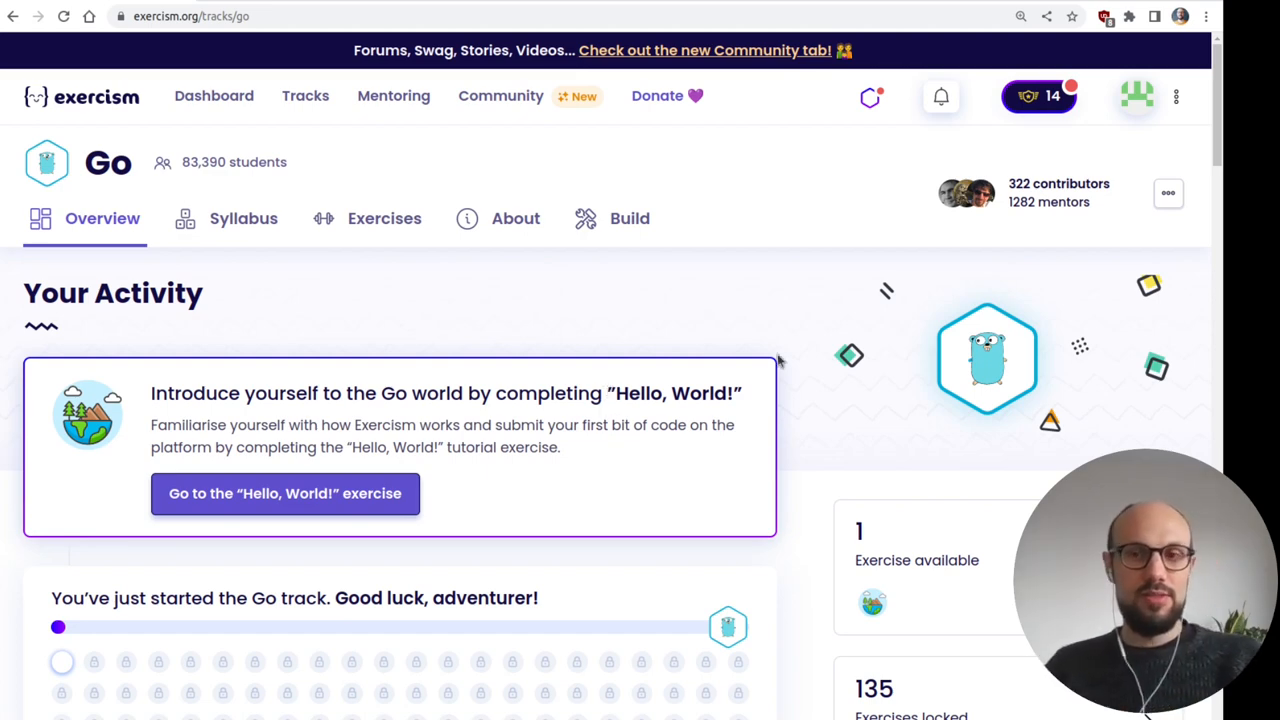
mouse_move(744, 318)
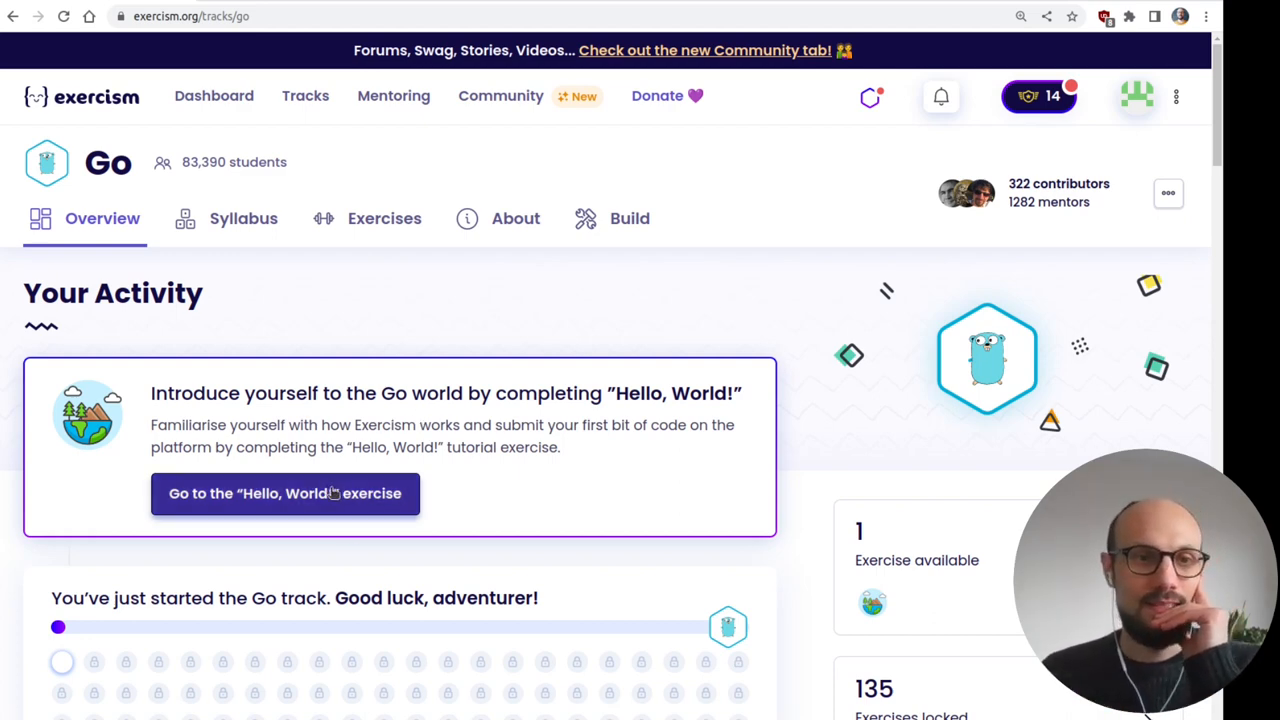
- Read the About Go page, highlighting the passage on Go's concurrency and speed
click(516, 218)
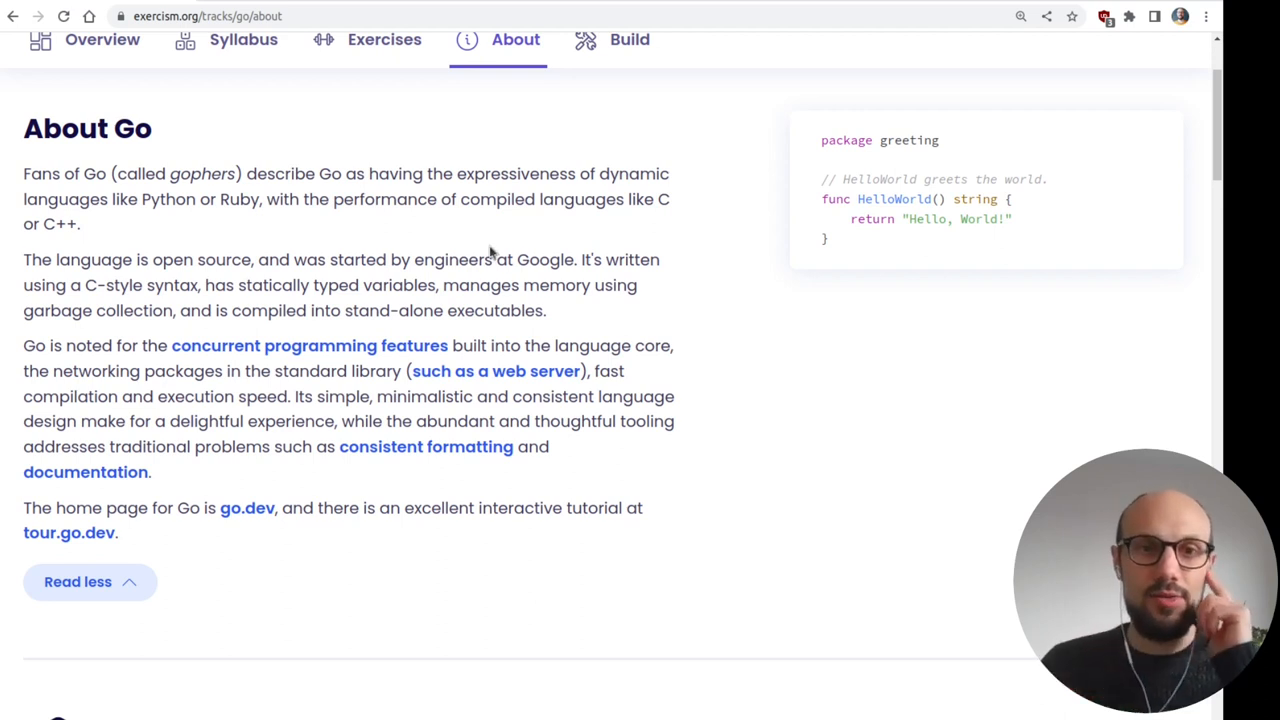
drag(324, 310, 544, 310)
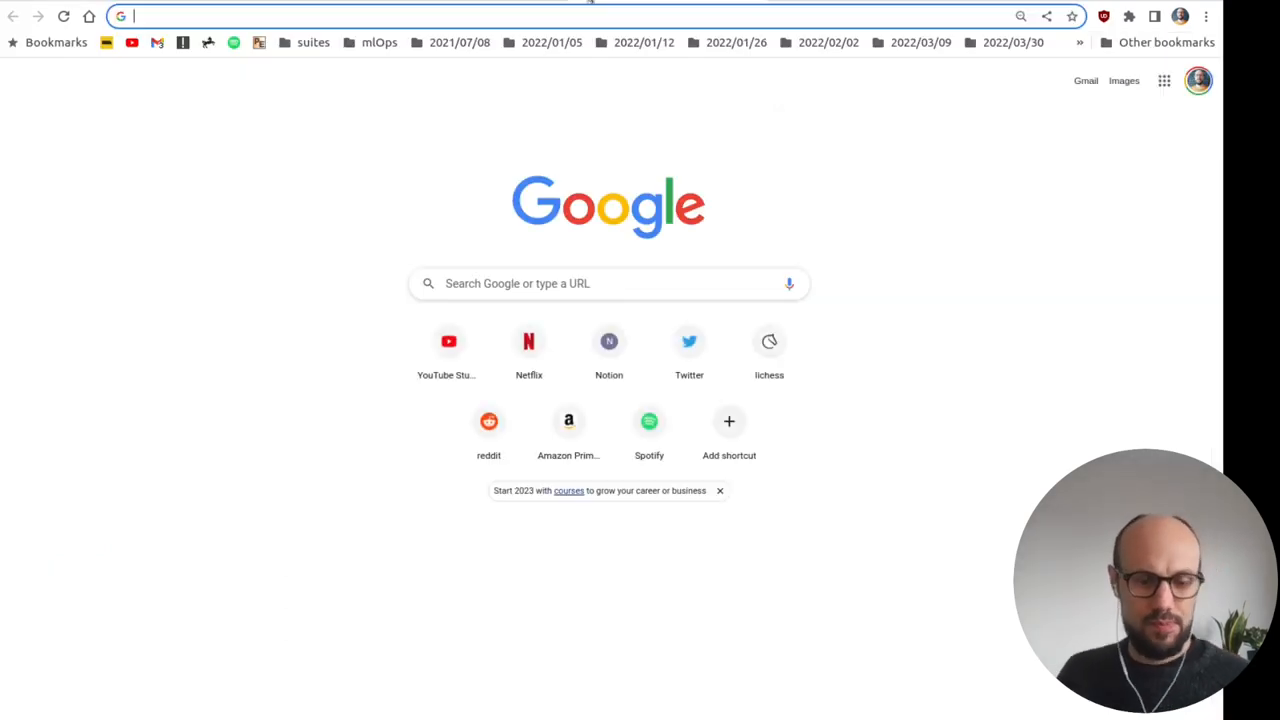
- Search Google for 'hugo' and visit the official Hugo website
text(hugo+blog&oq=hugo+blog&aqs=chrome..69i57j0i512l9.1677j0j7&sourceid=chrome&ie=UTF-8)
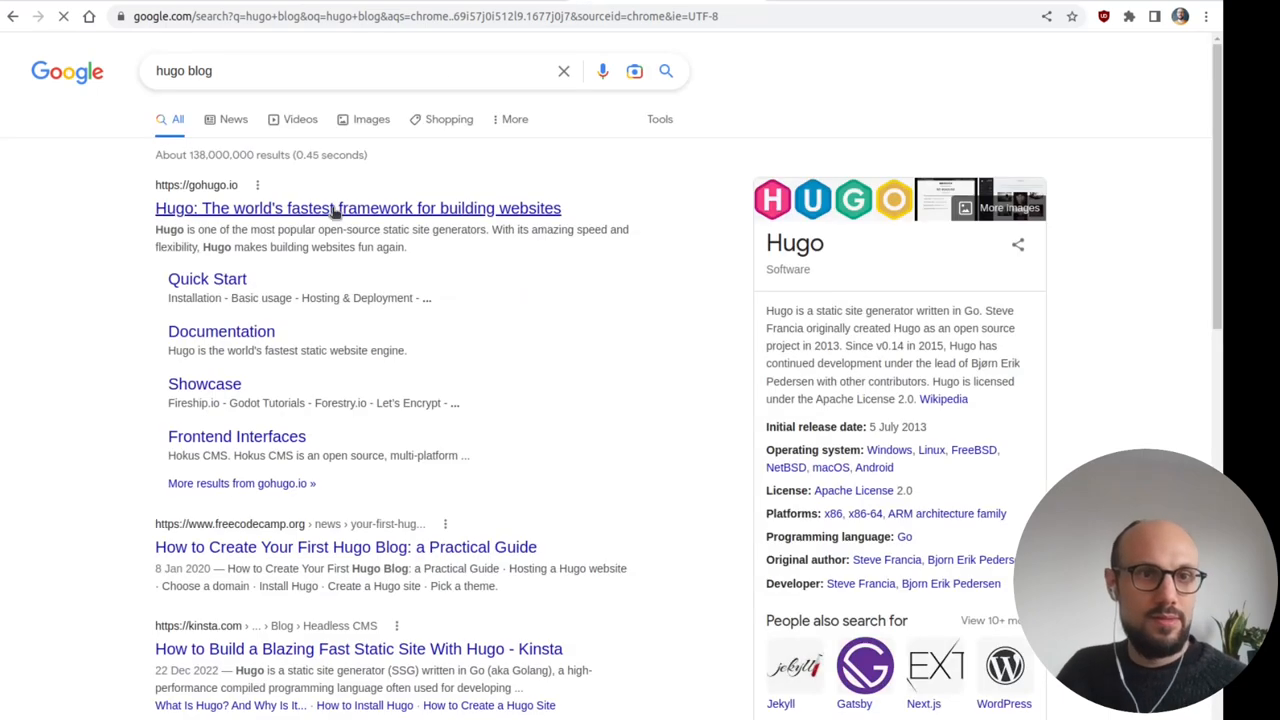
click(356, 208)
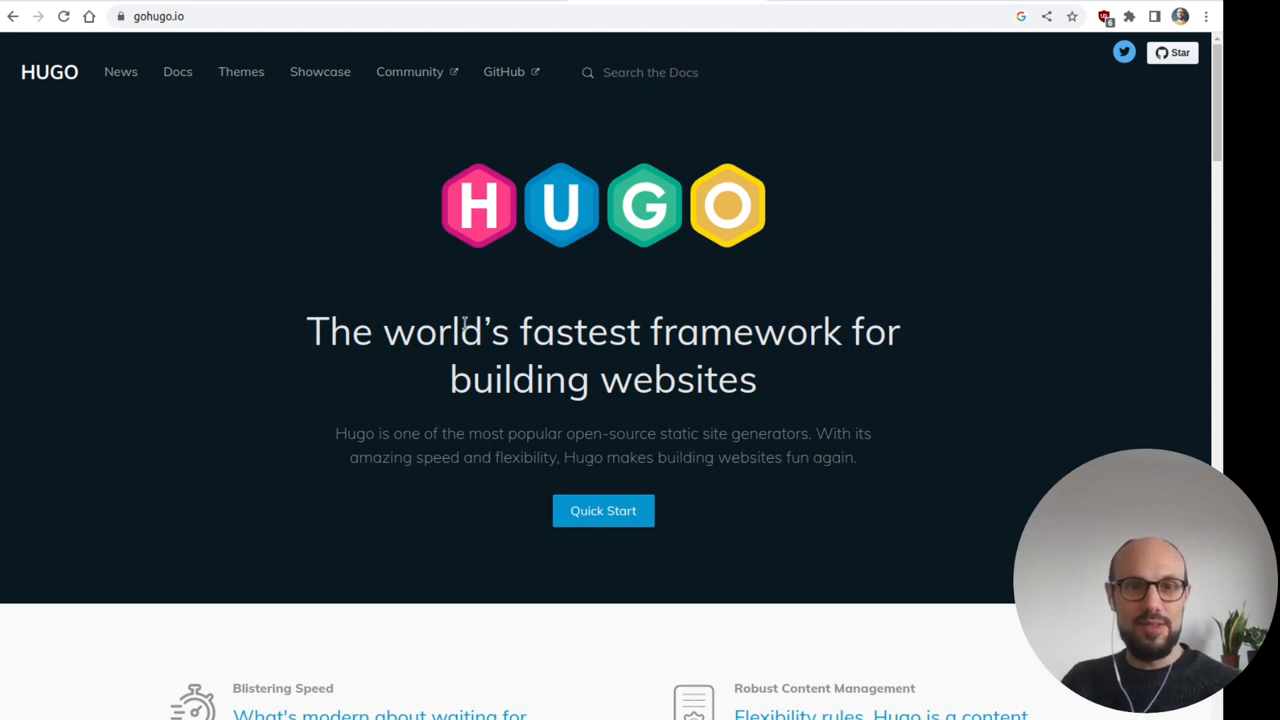
mouse_move(632, 4)
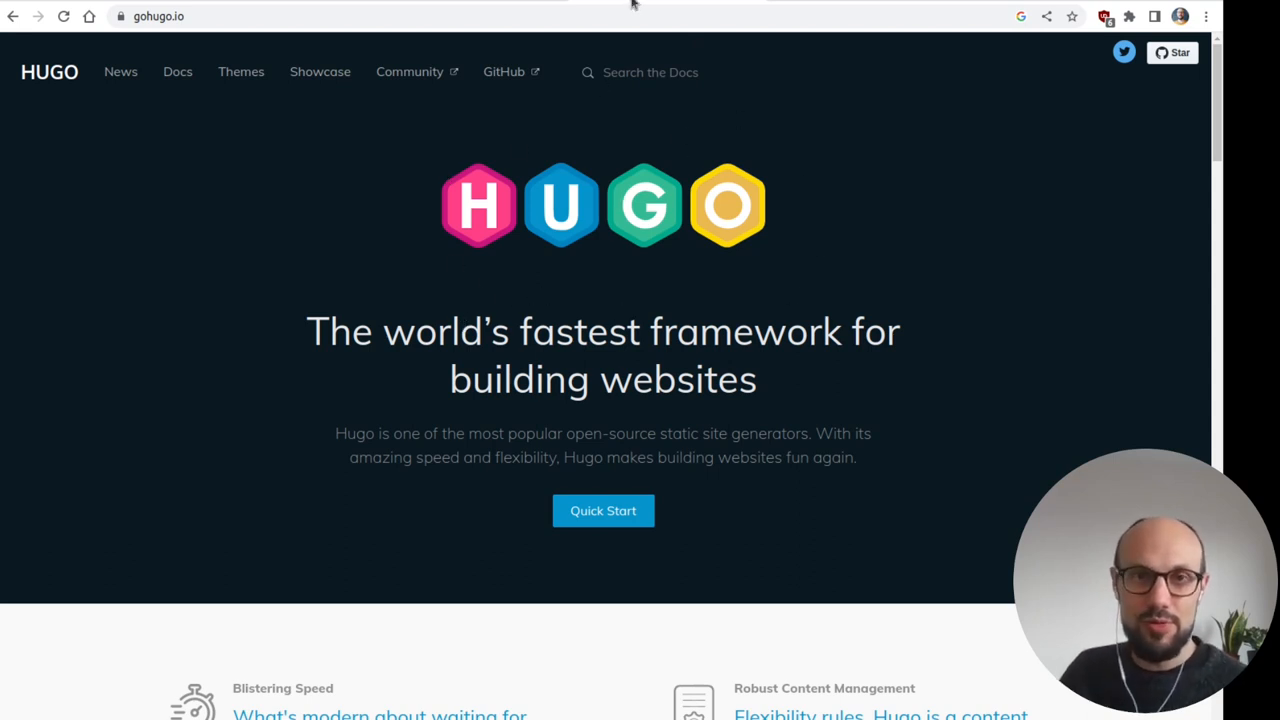
mouse_move(664, 456)
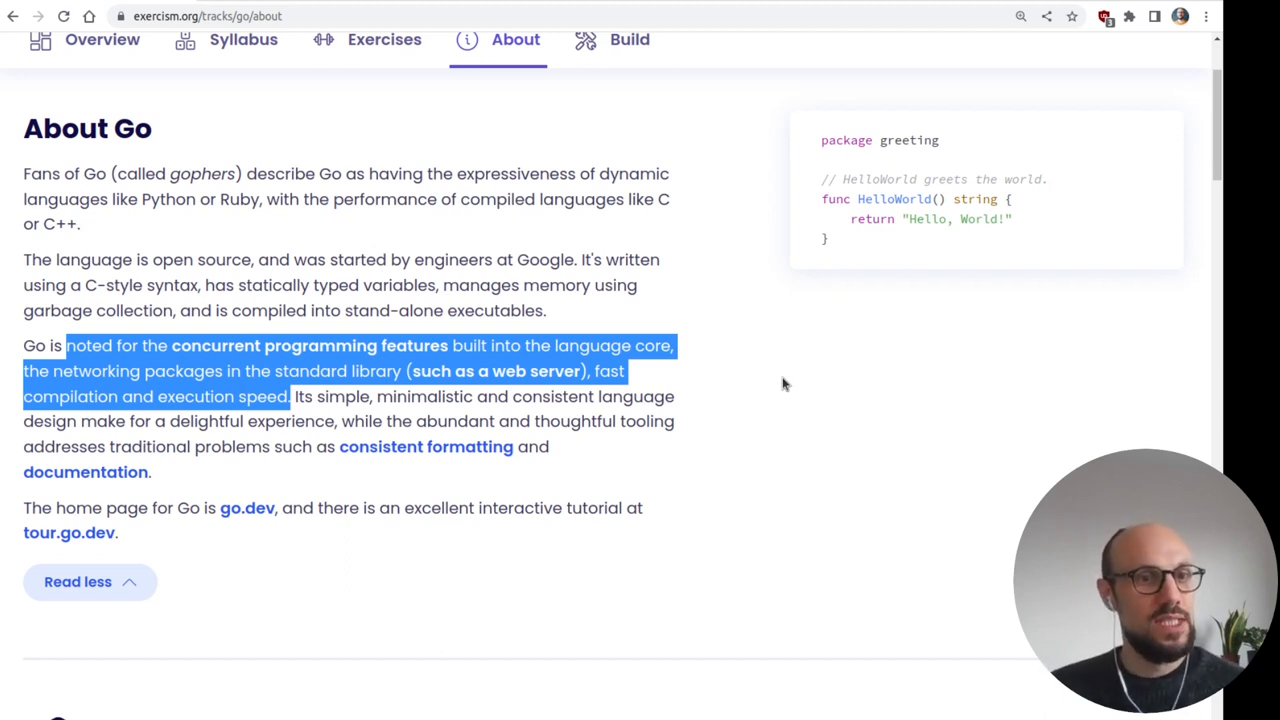
mouse_move(530, 544)
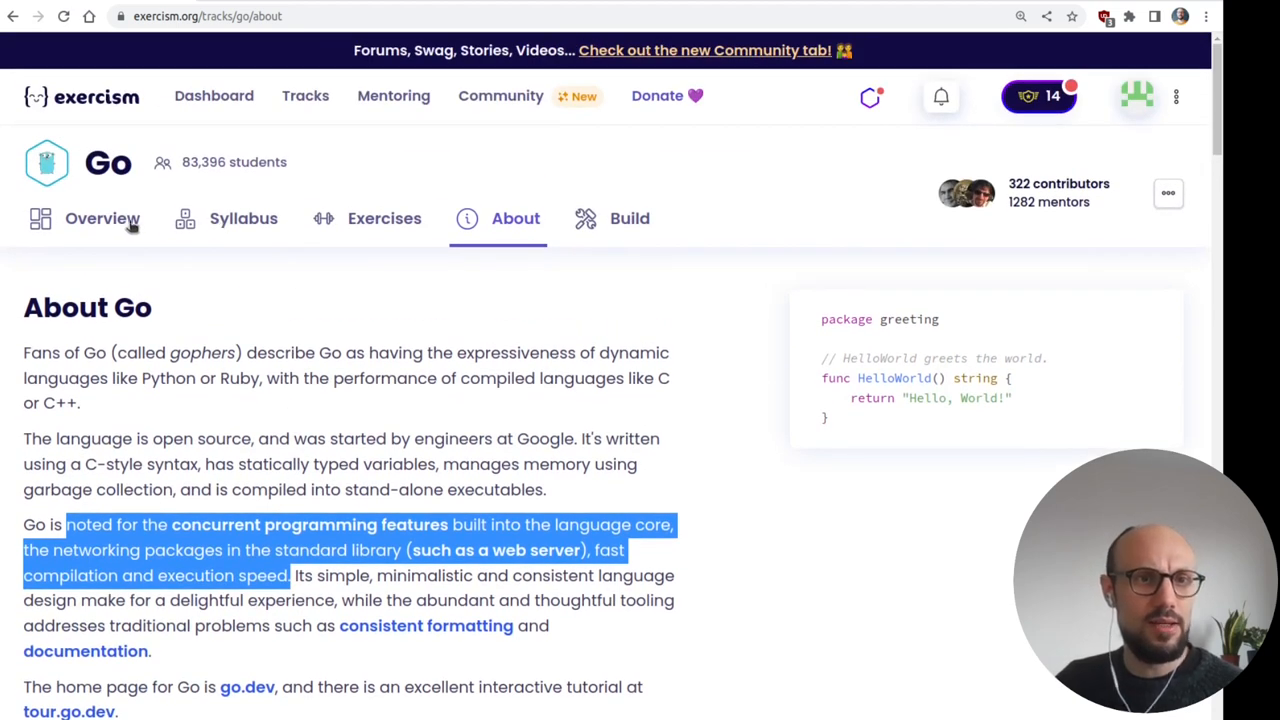
- Reach the Hello World exercise via Syllabus and Exercises and read its instructions
click(244, 218)
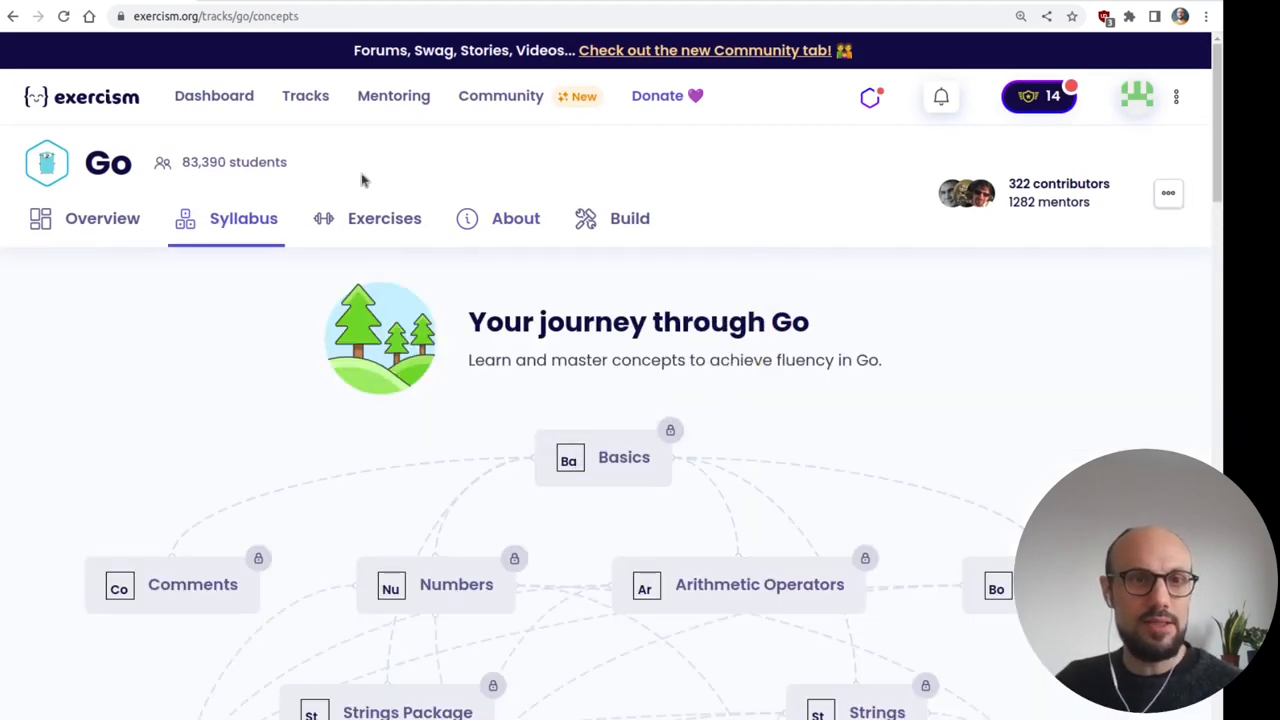
click(384, 218)
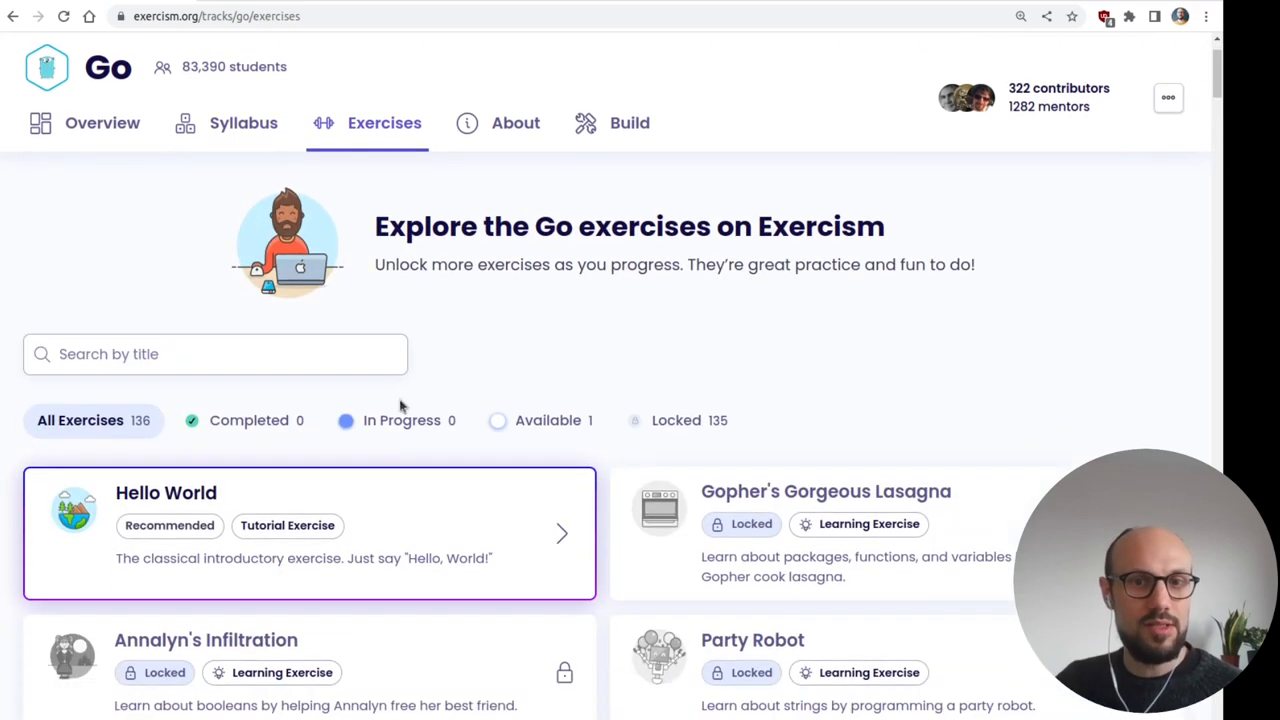
click(166, 492)
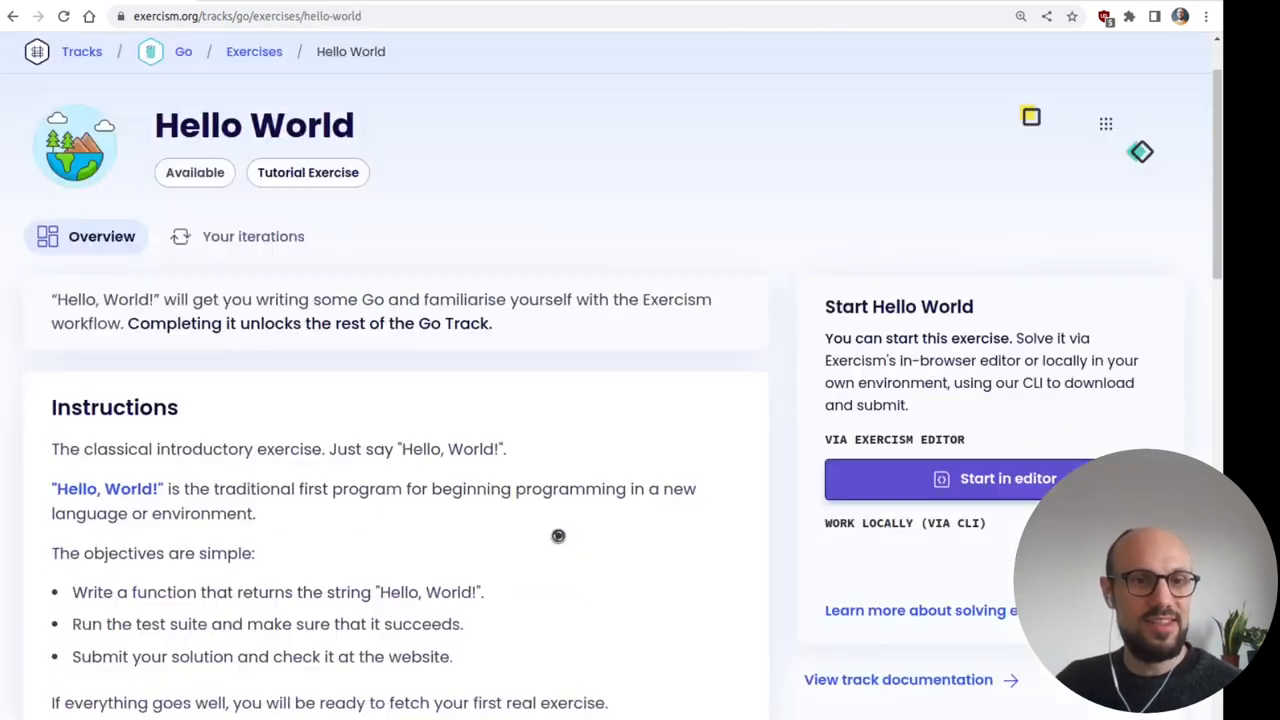
scroll(down, 3)
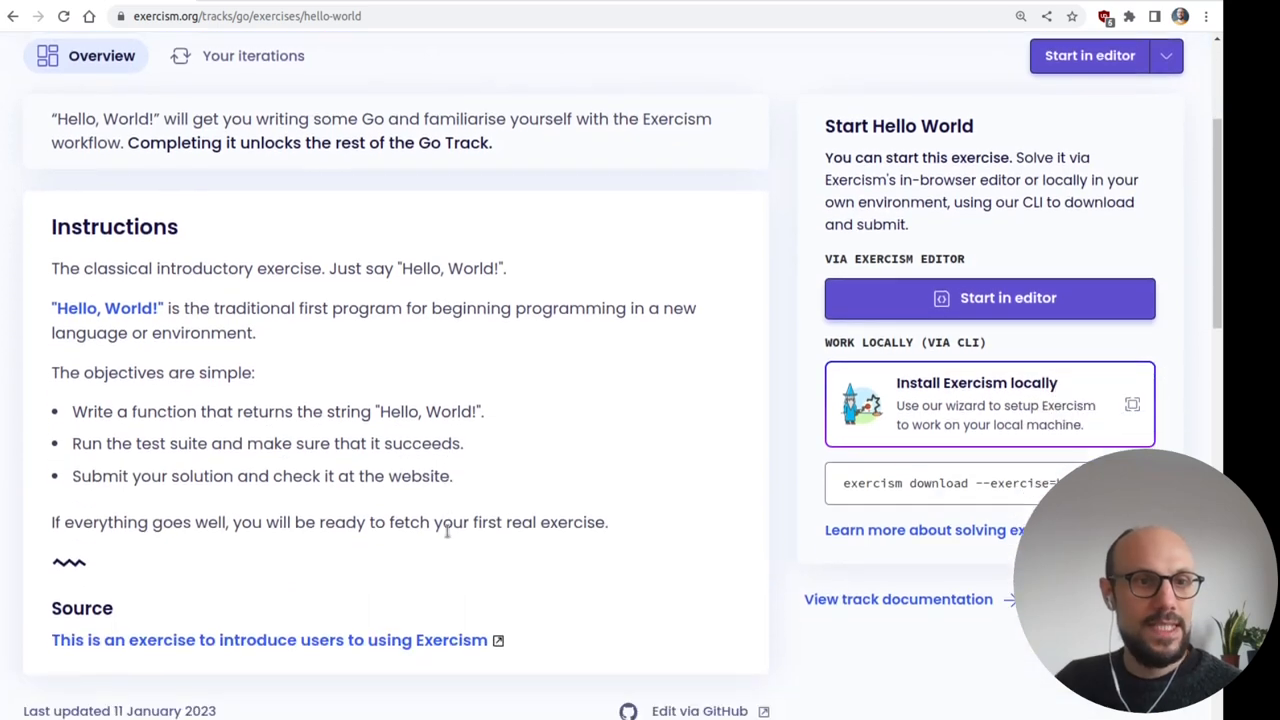
scroll(down, 3)
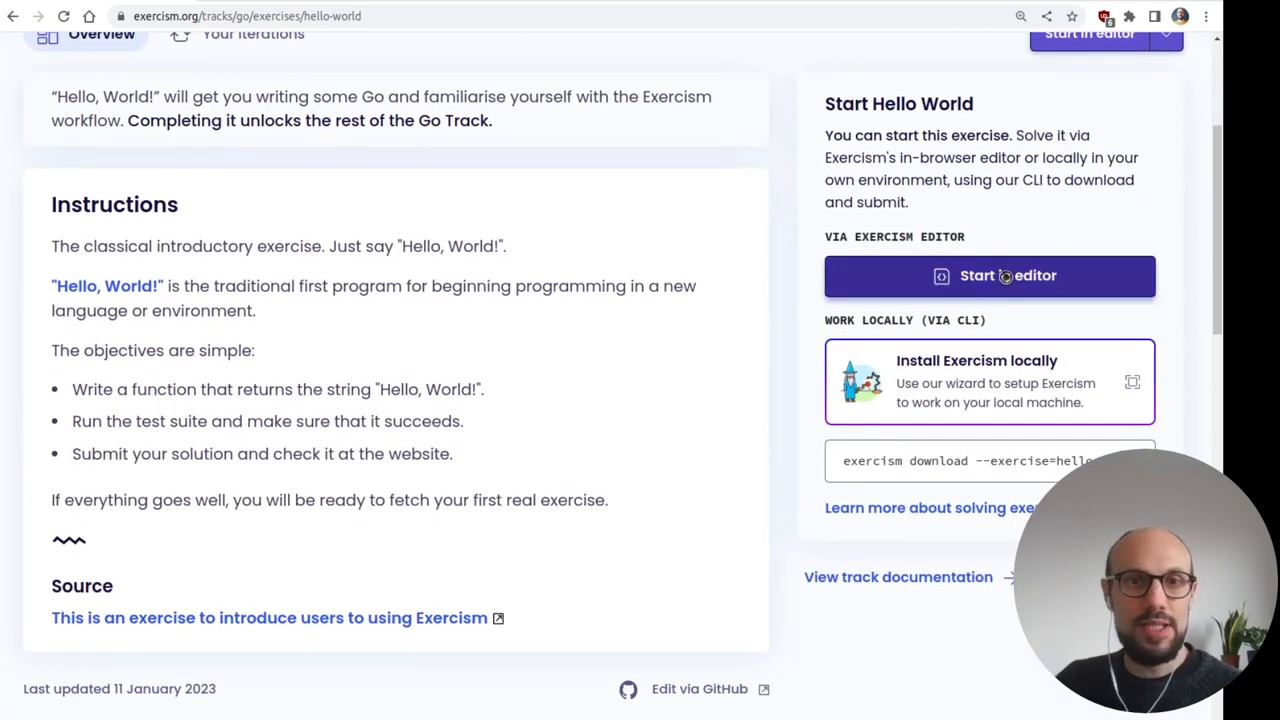
- Start Hello World in the browser editor and change the return string to "Hello, World!"
click(988, 276)
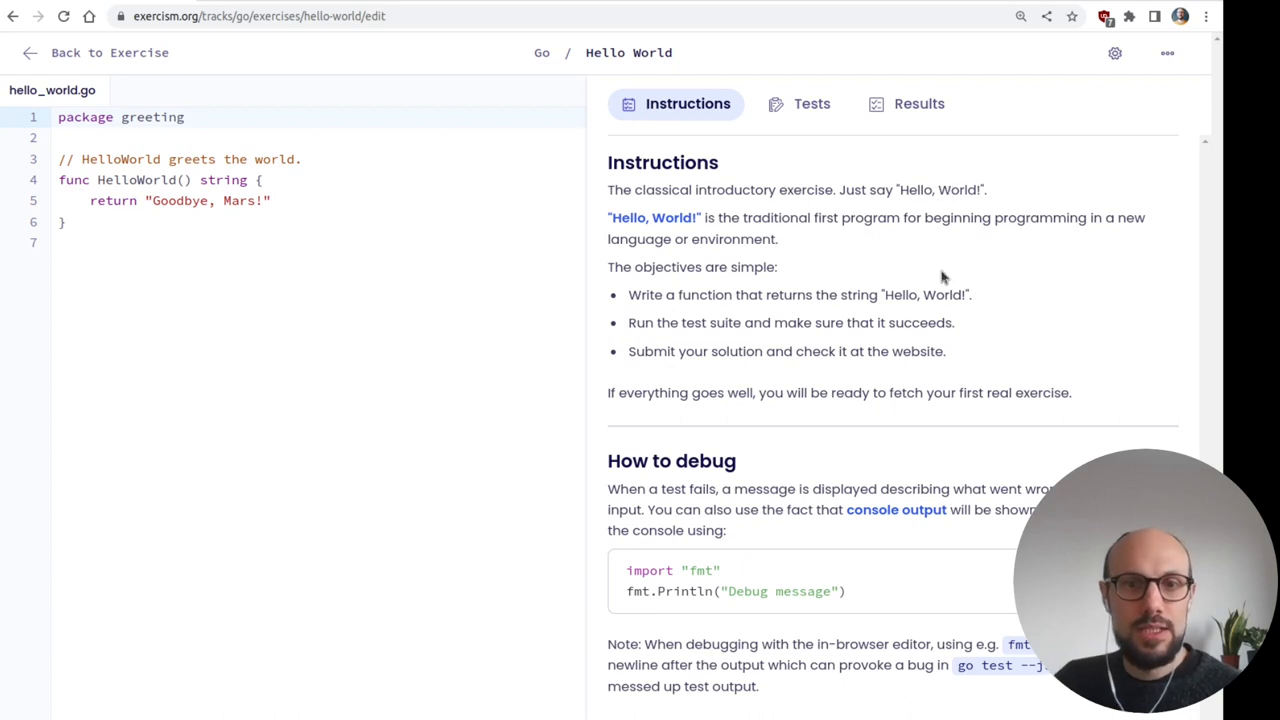
mouse_move(352, 318)
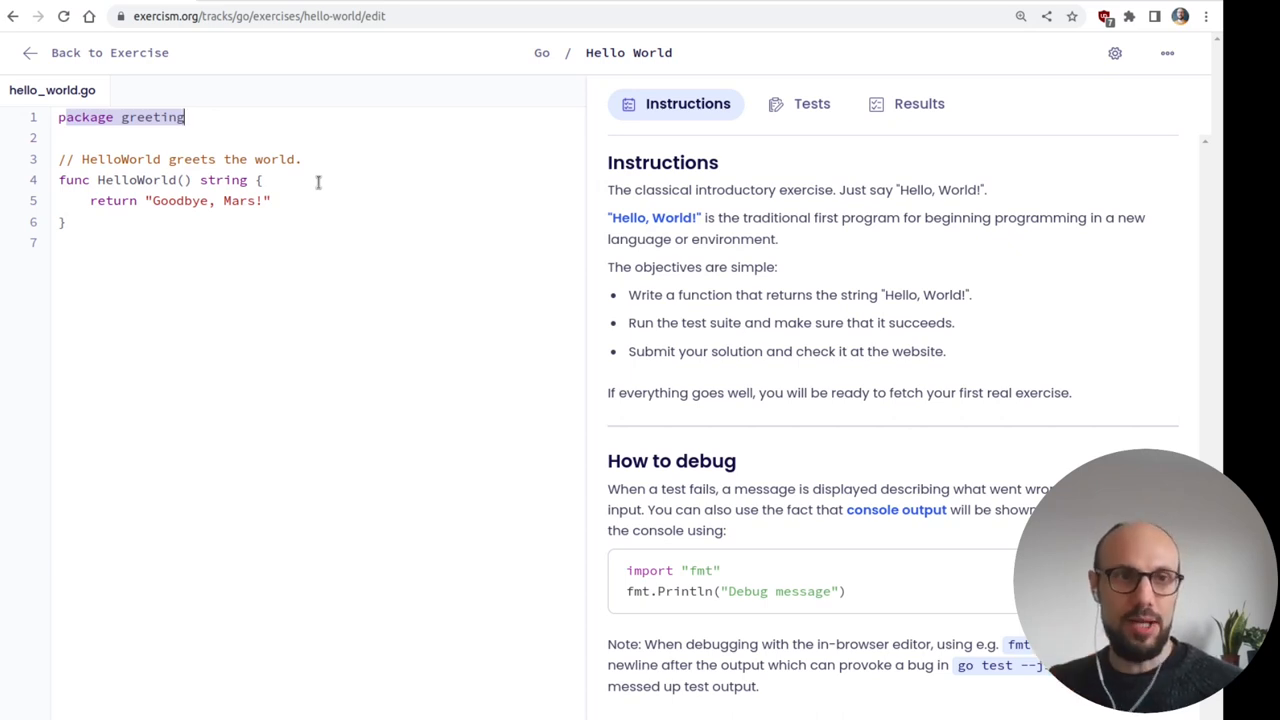
mouse_move(348, 276)
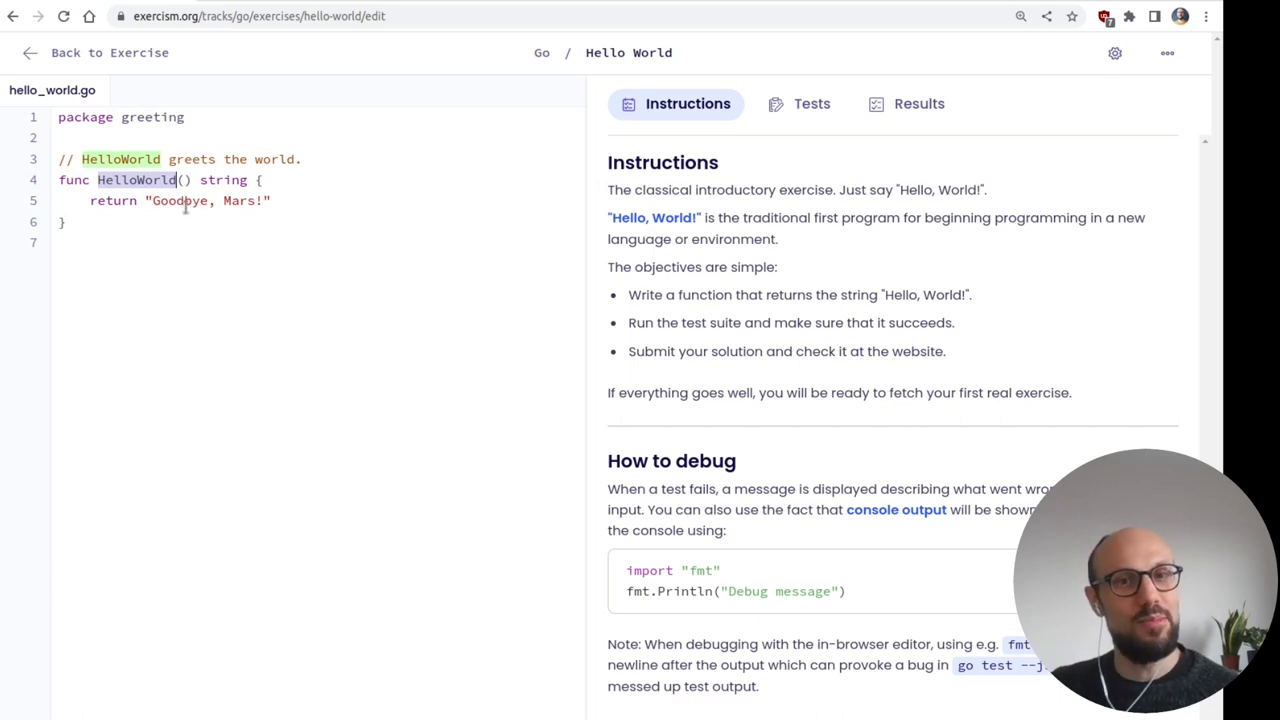
double_click(178, 200)
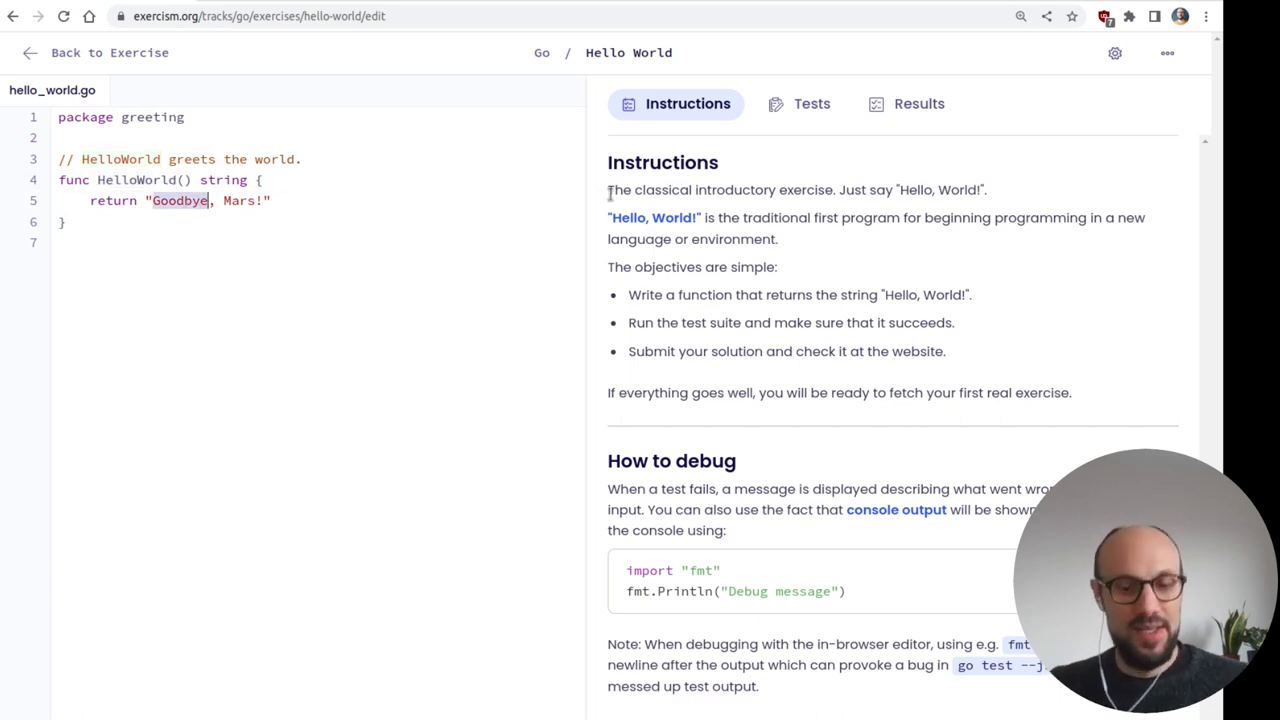
text(Hello)
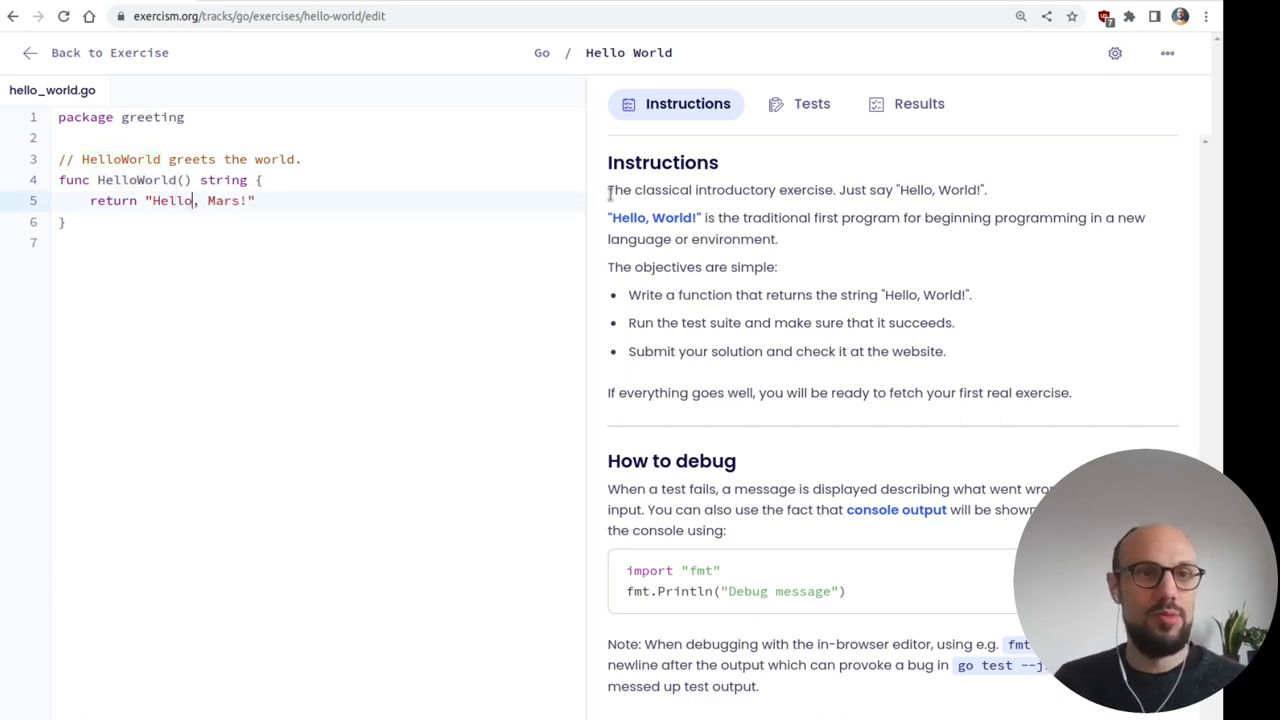
text(World)
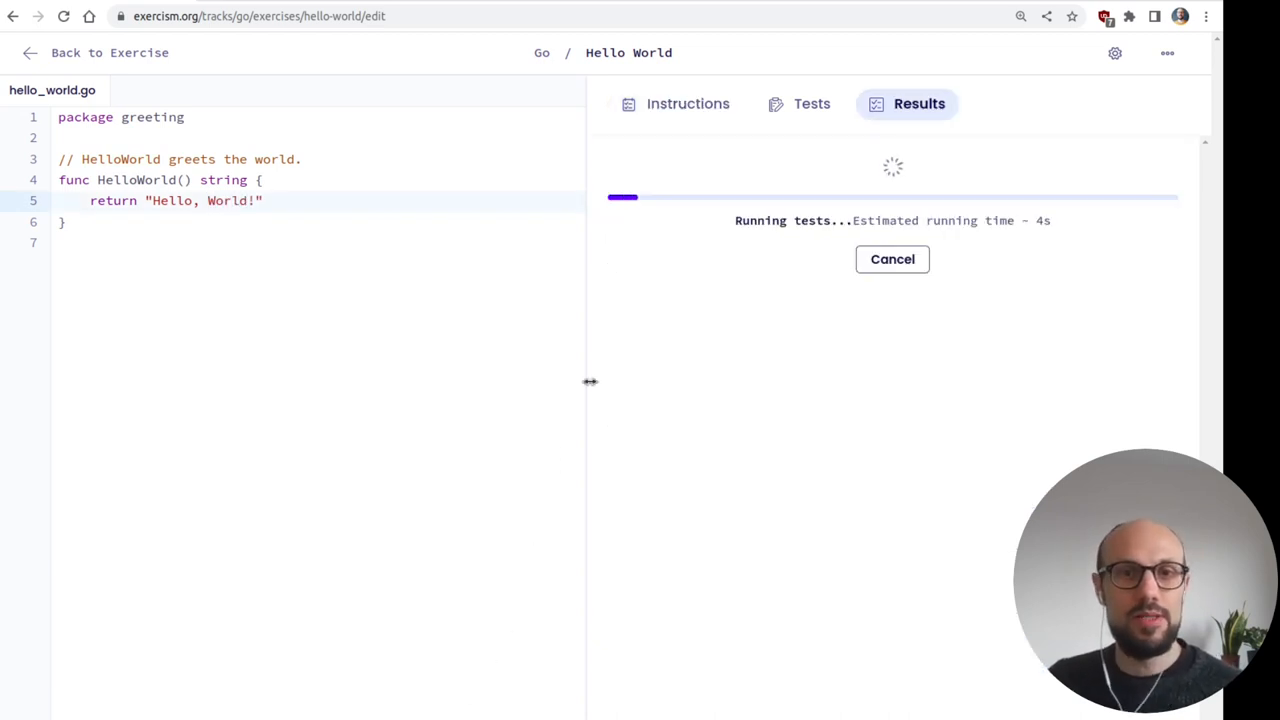
mouse_move(620, 368)
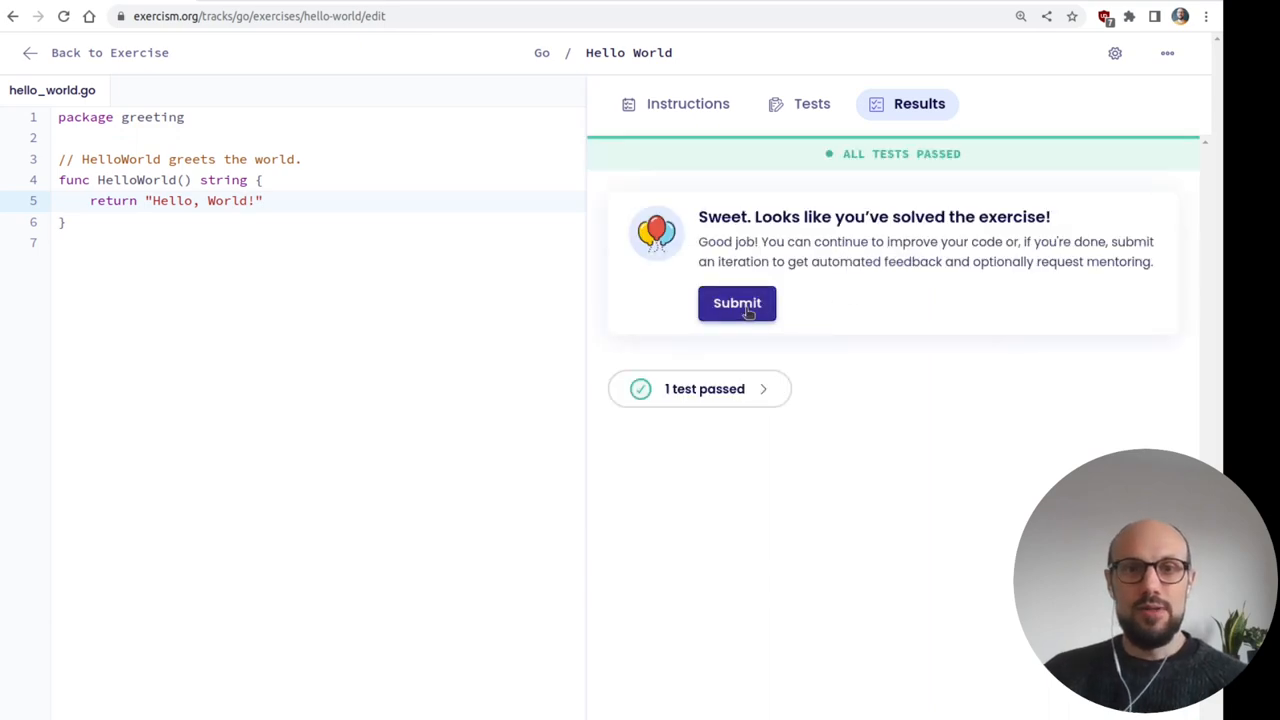
- Submit Hello World, mark it complete, publish it to the community and go to the concepts
click(736, 304)
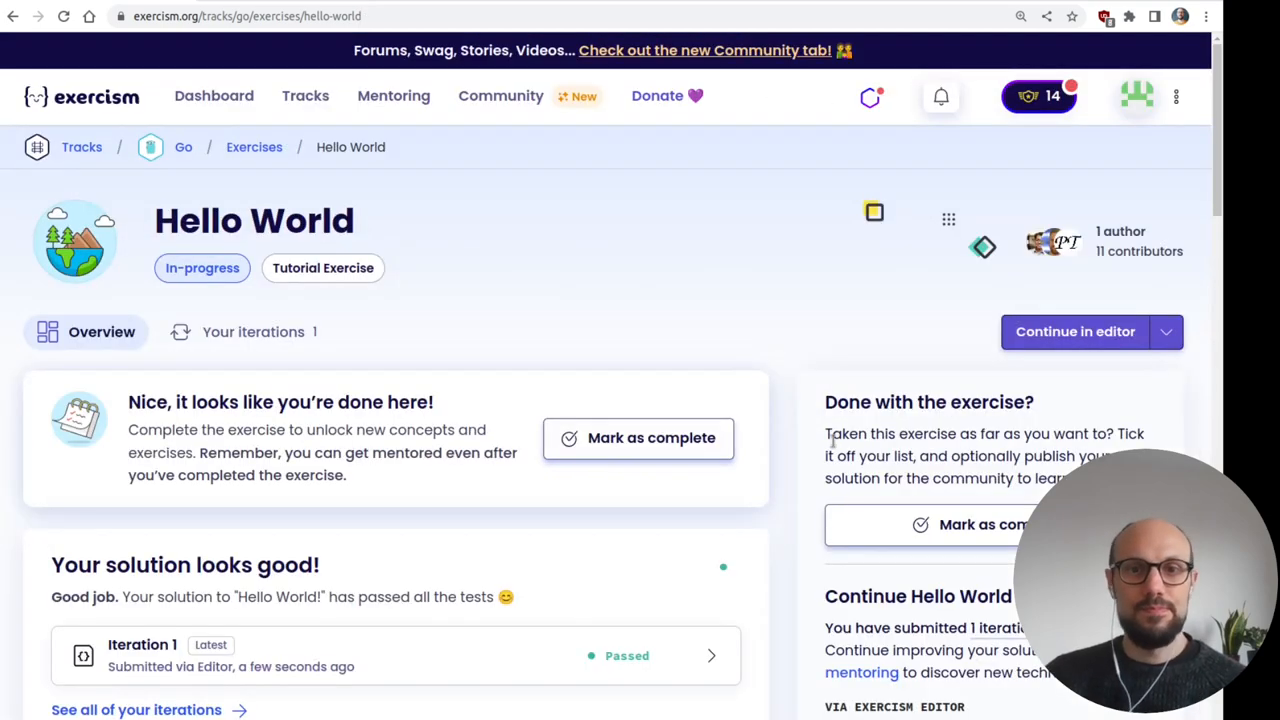
click(652, 436)
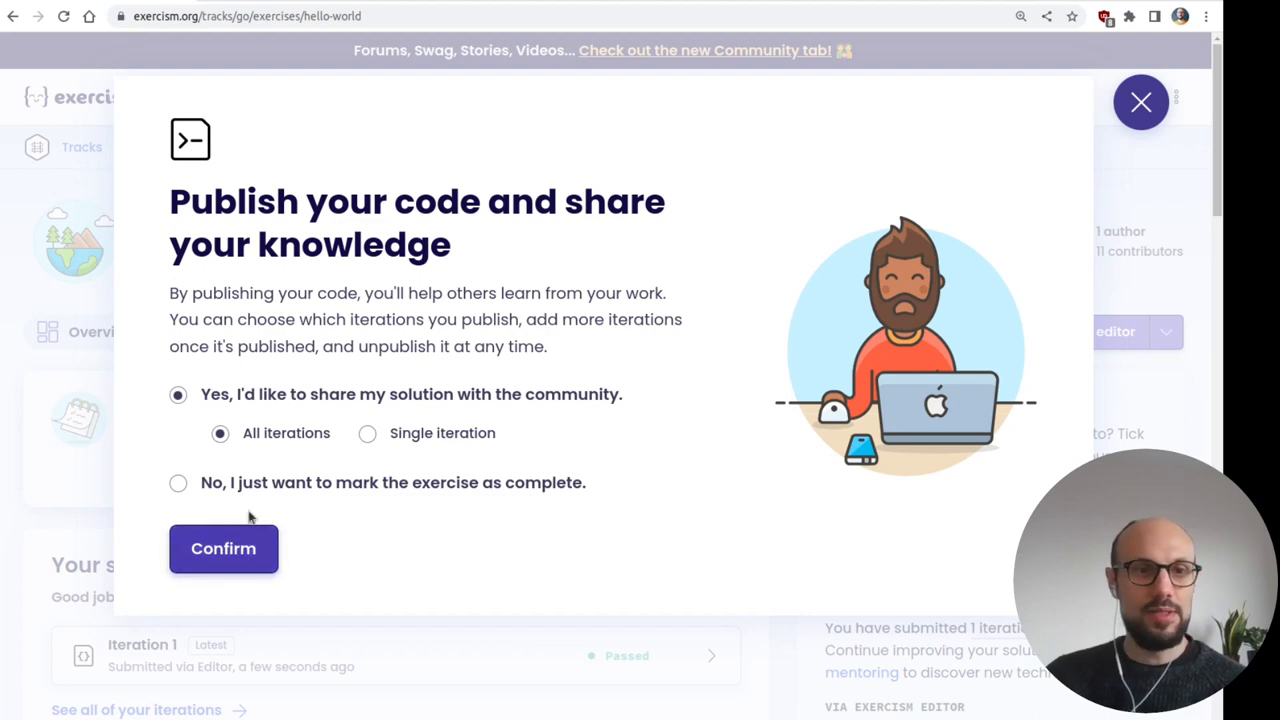
click(224, 548)
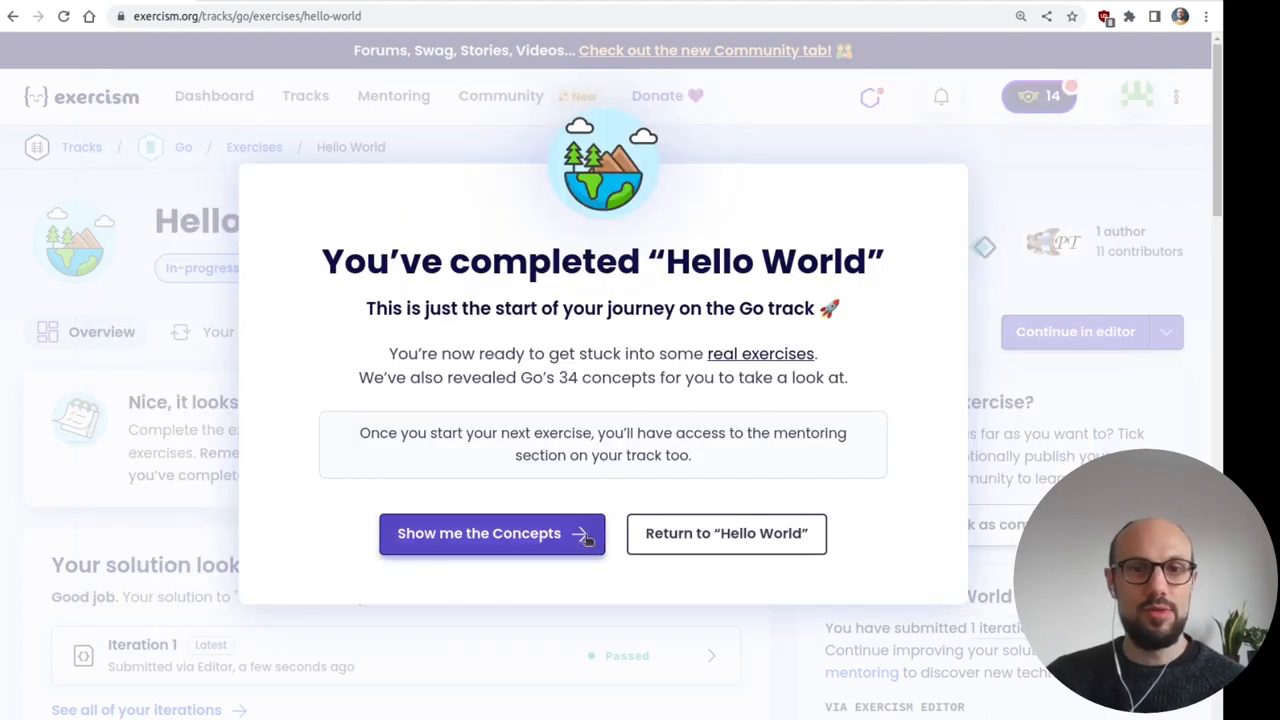
click(480, 532)
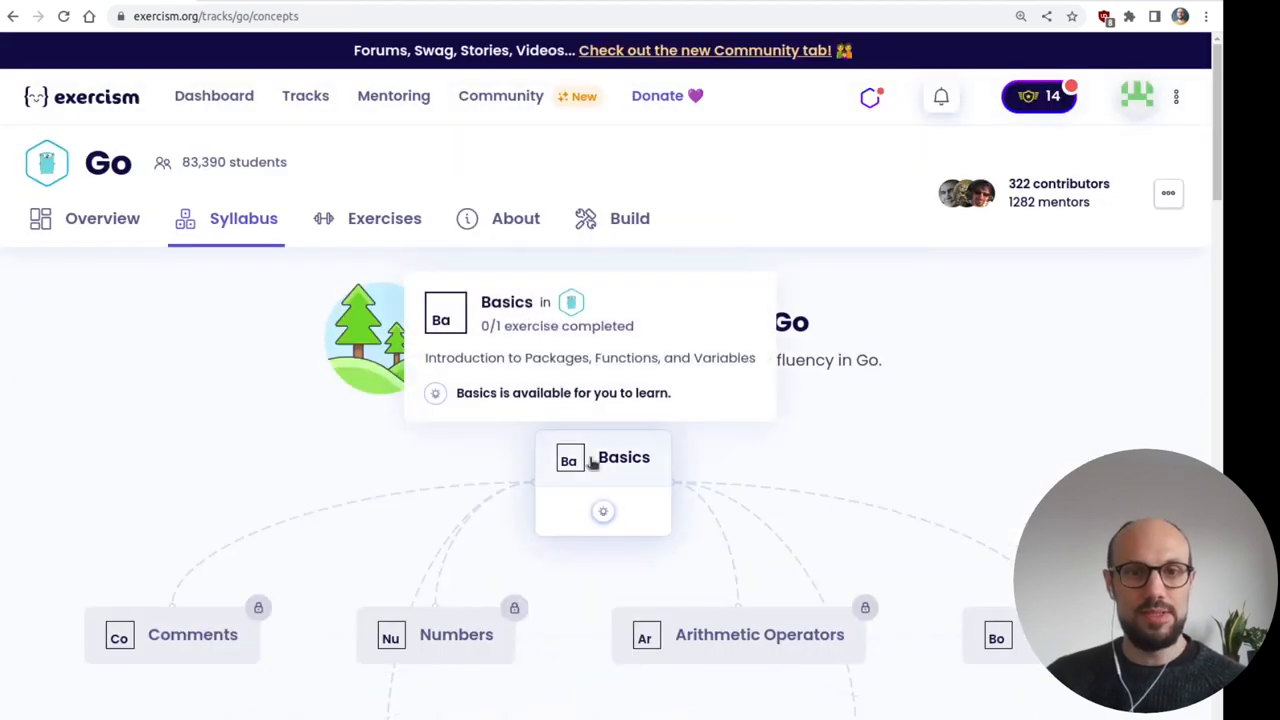
- Read the Basics concept on packages, highlighting package naming and the PascalCase export rule
click(624, 456)
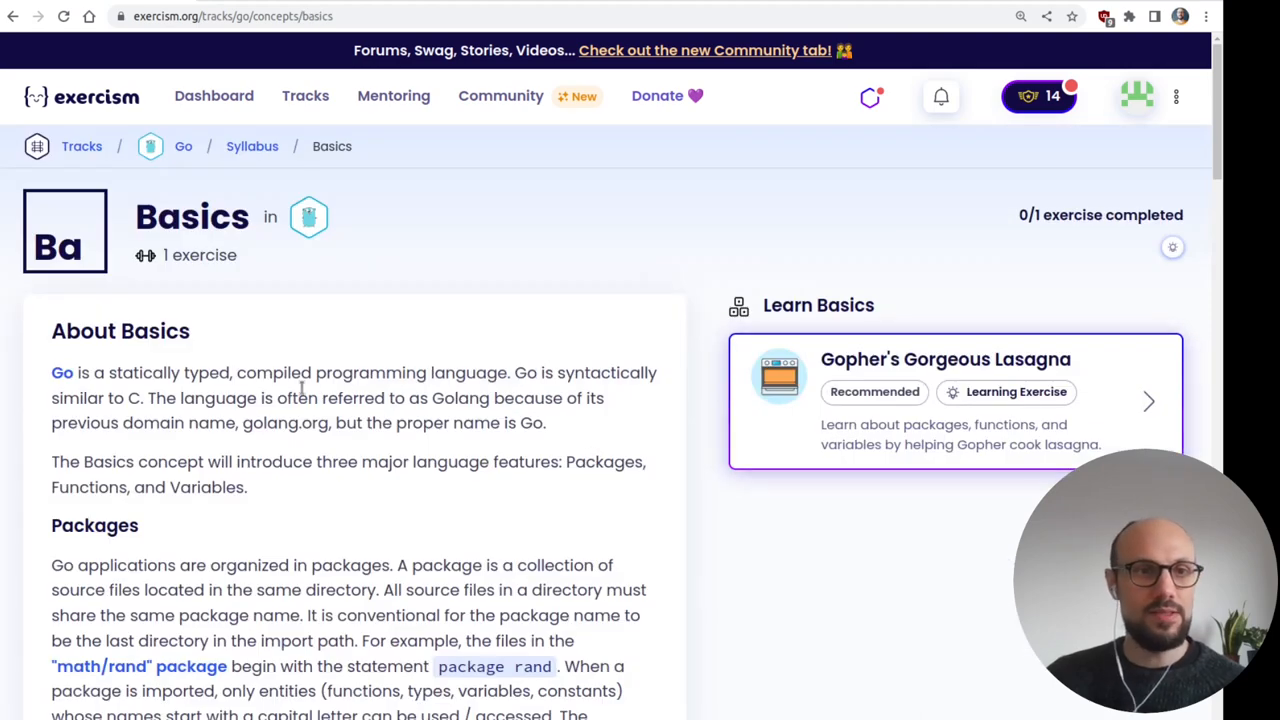
scroll(down, 3)
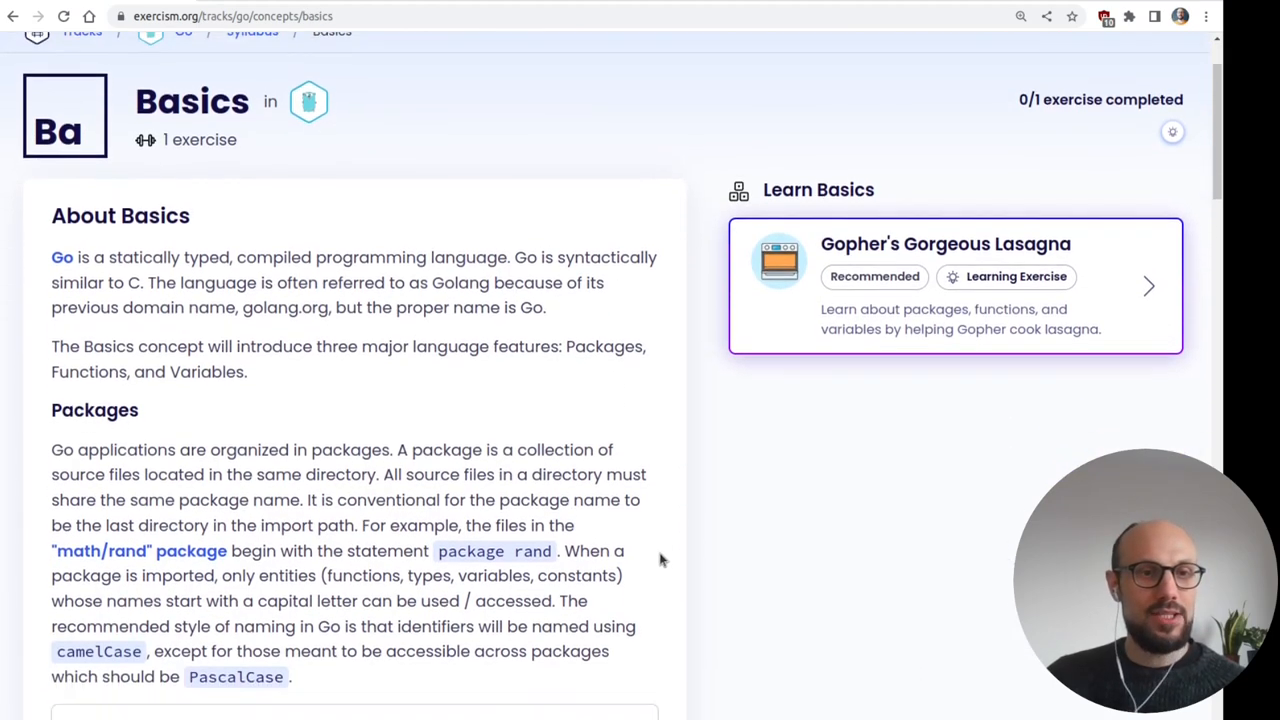
scroll(down, 3)
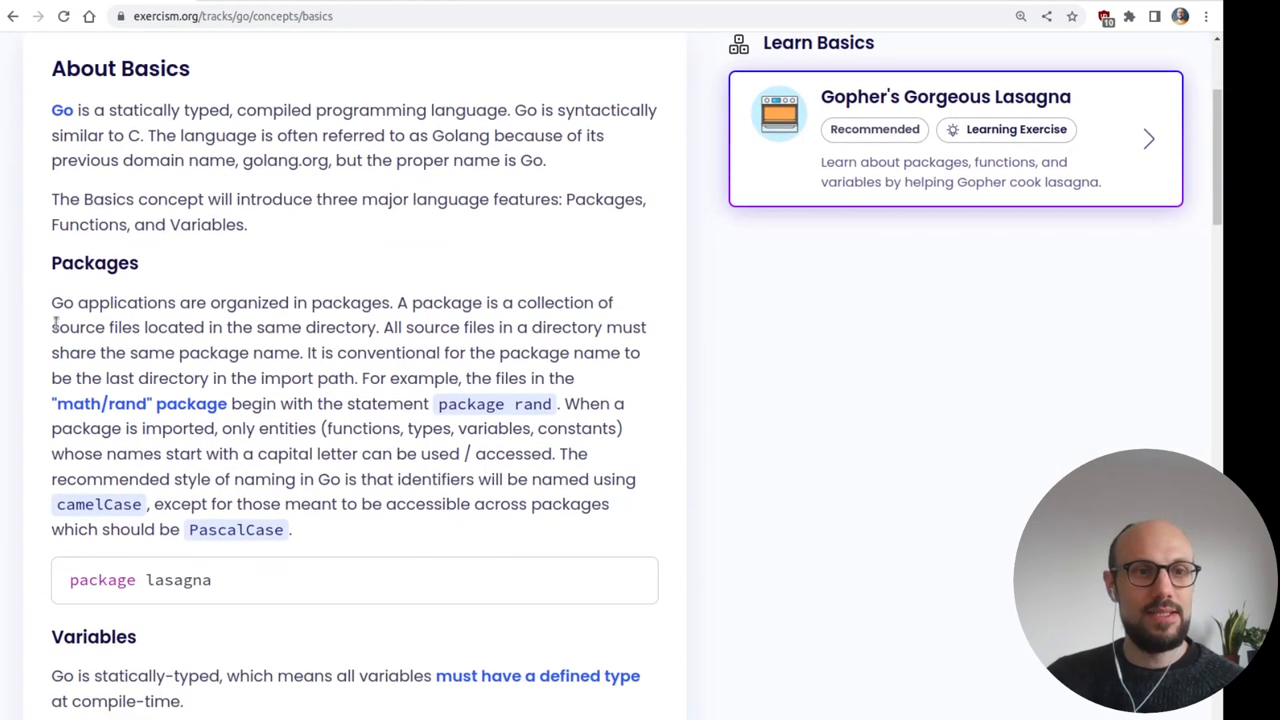
drag(52, 302, 256, 302)
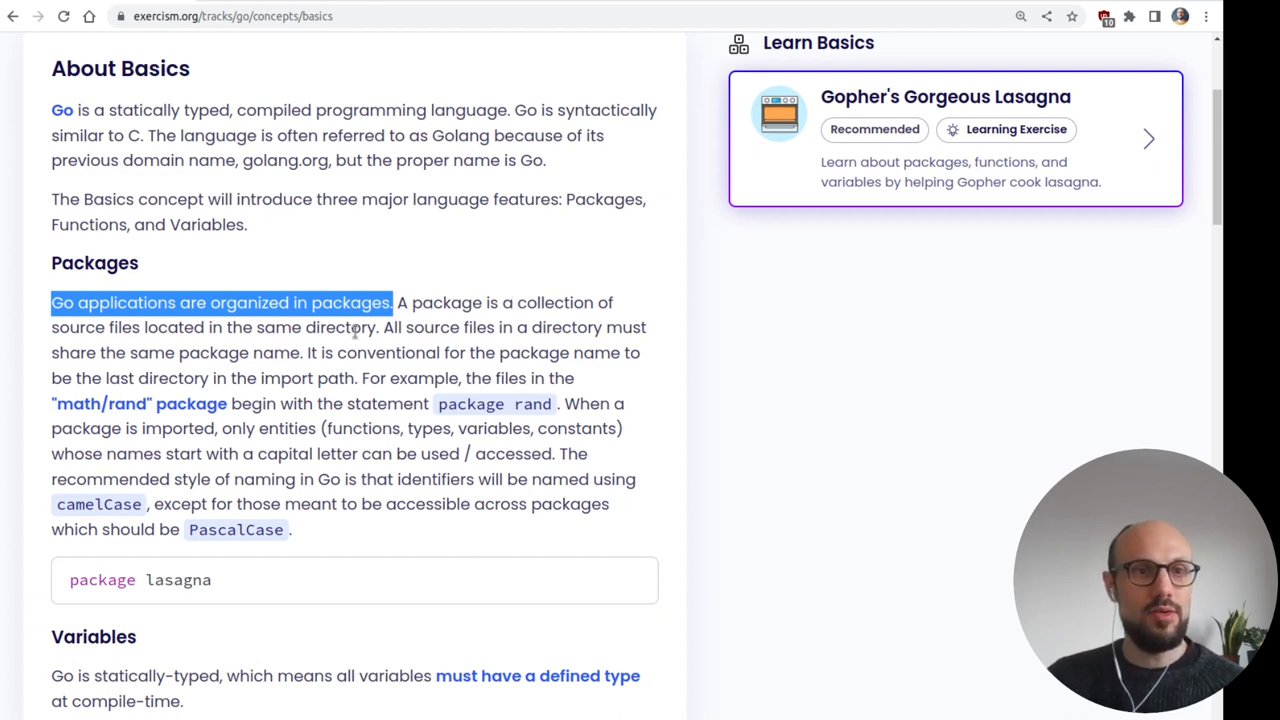
mouse_move(670, 402)
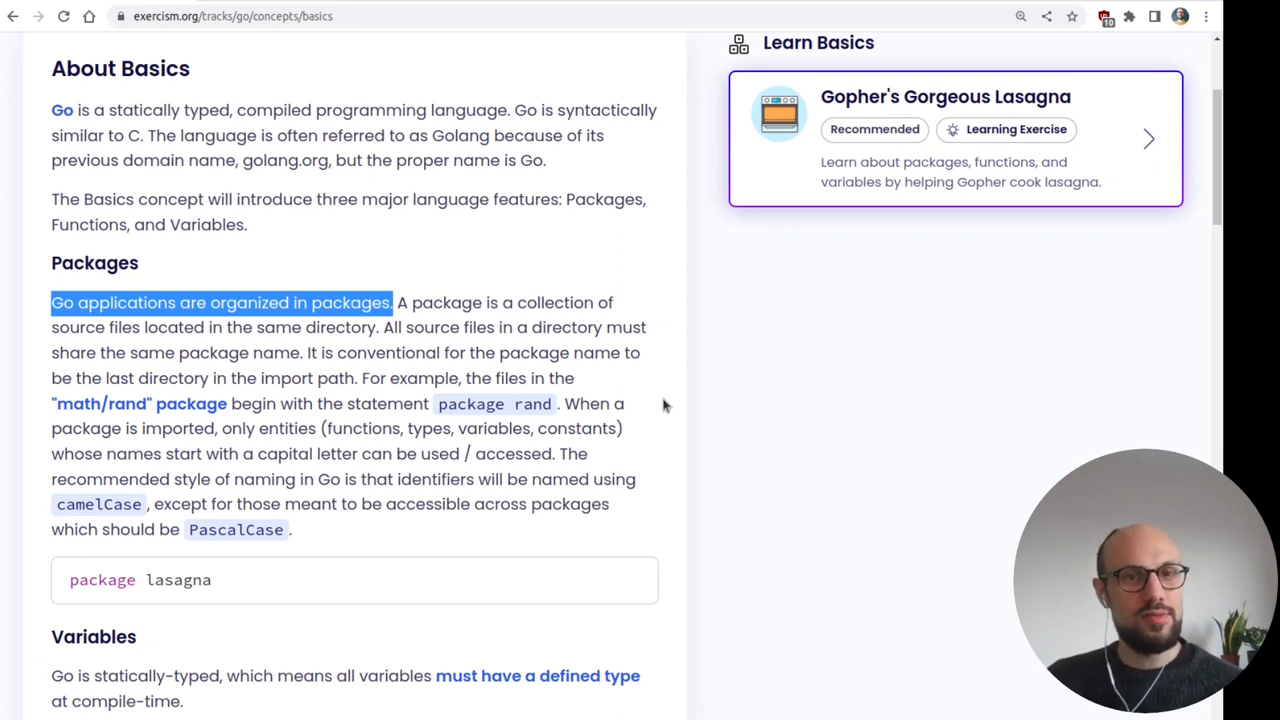
drag(150, 352, 276, 352)
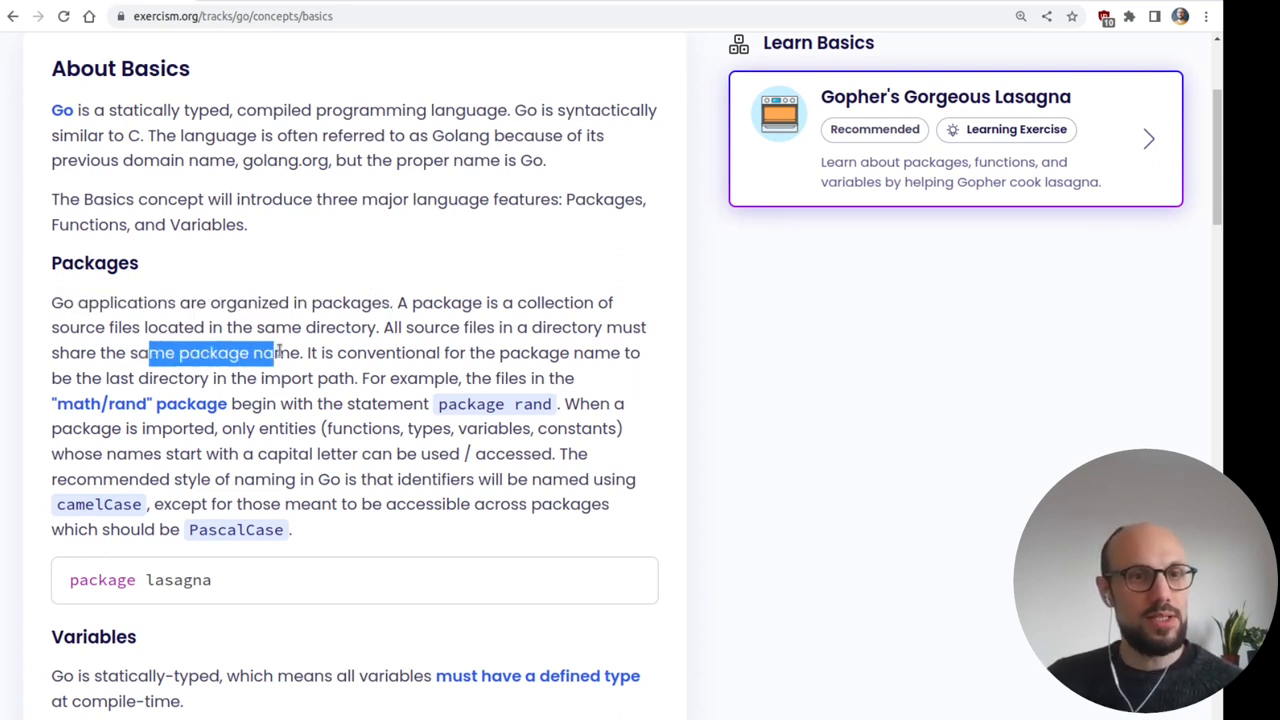
drag(276, 352, 302, 352)
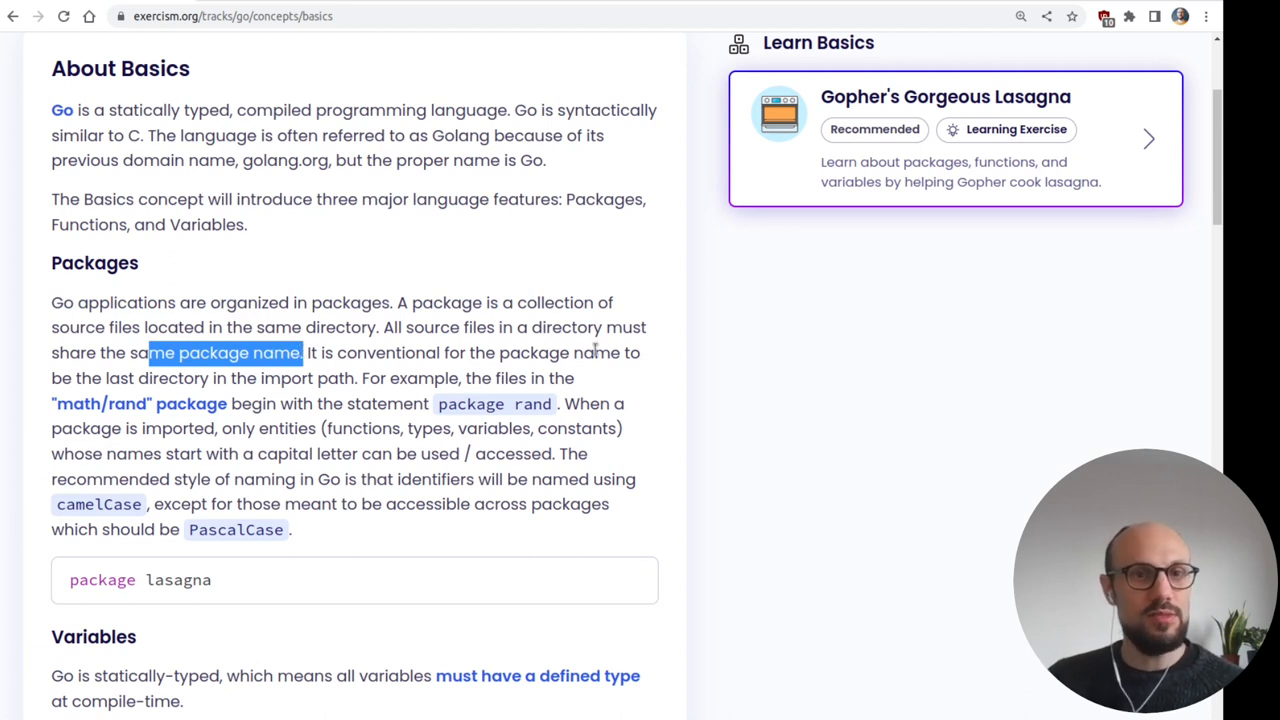
mouse_move(140, 388)
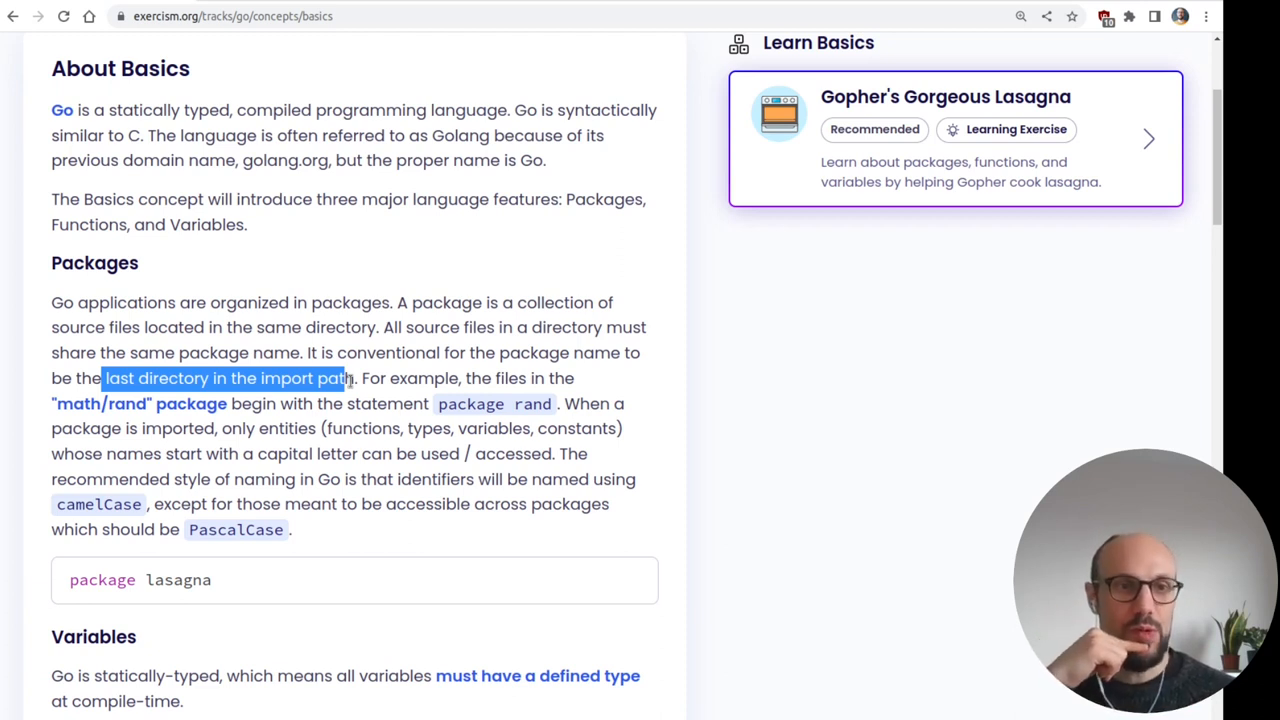
mouse_move(516, 276)
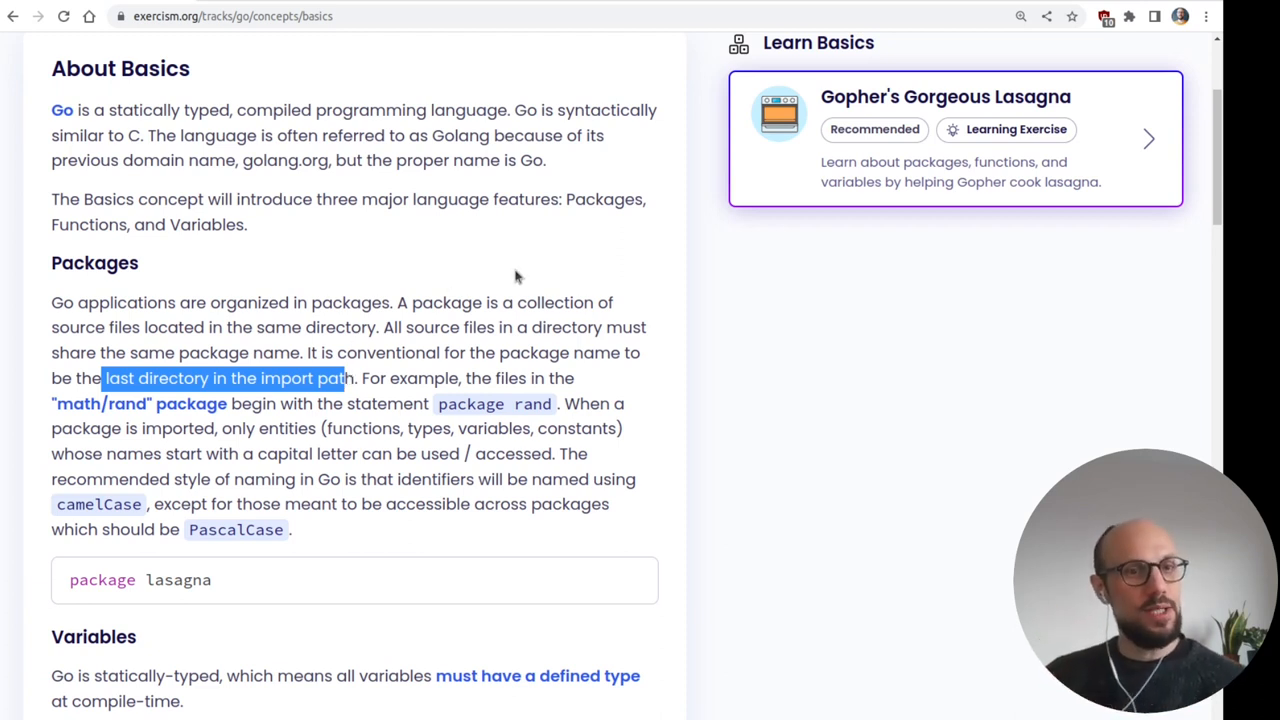
scroll(down, 3)
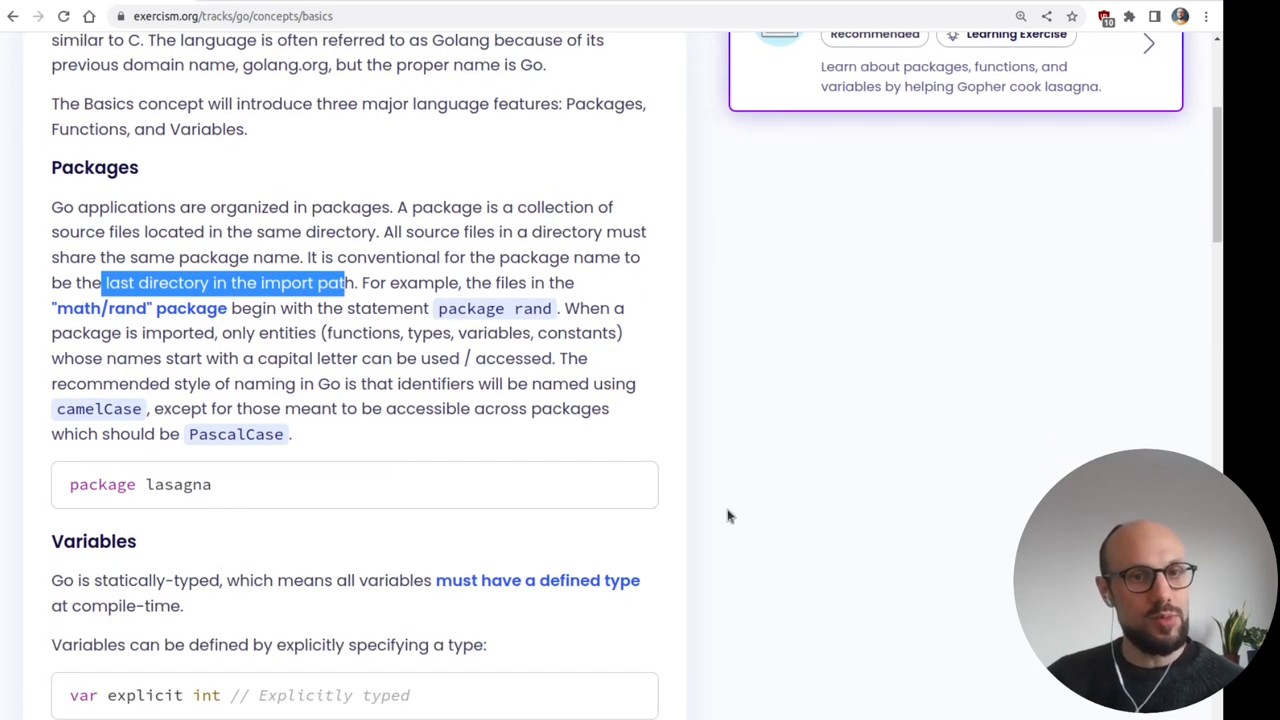
scroll(down, 3)
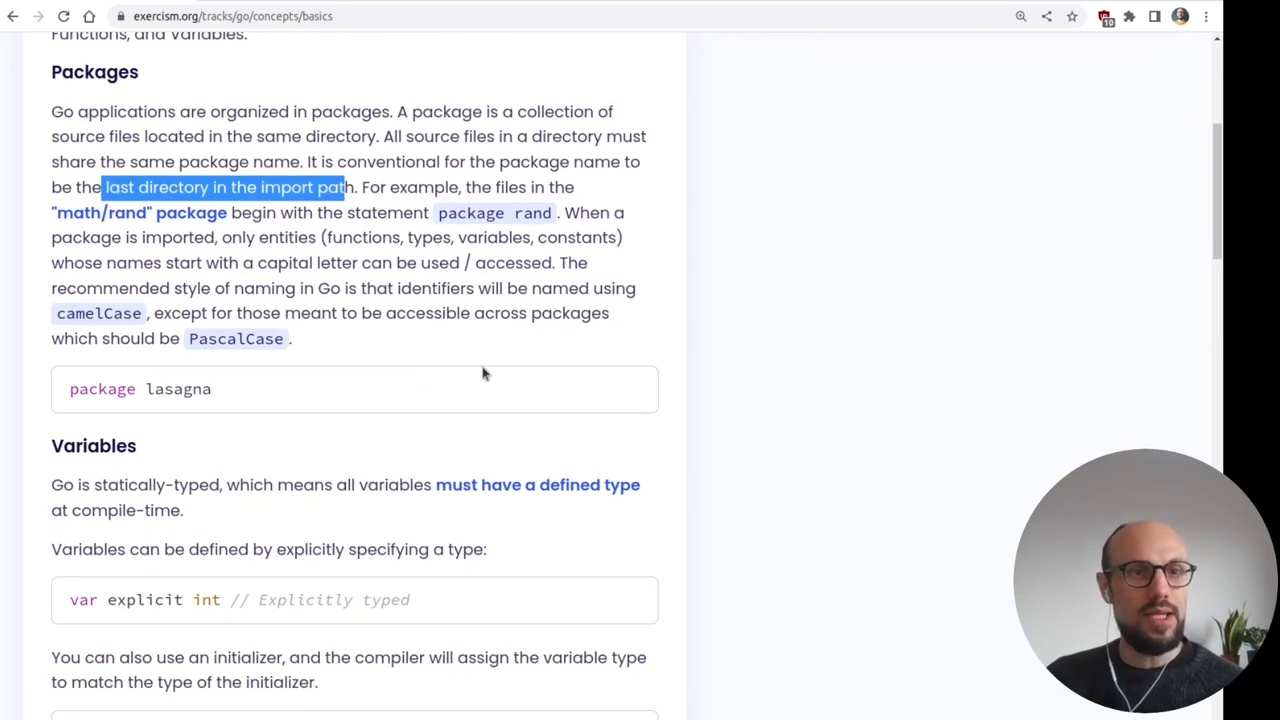
mouse_move(608, 344)
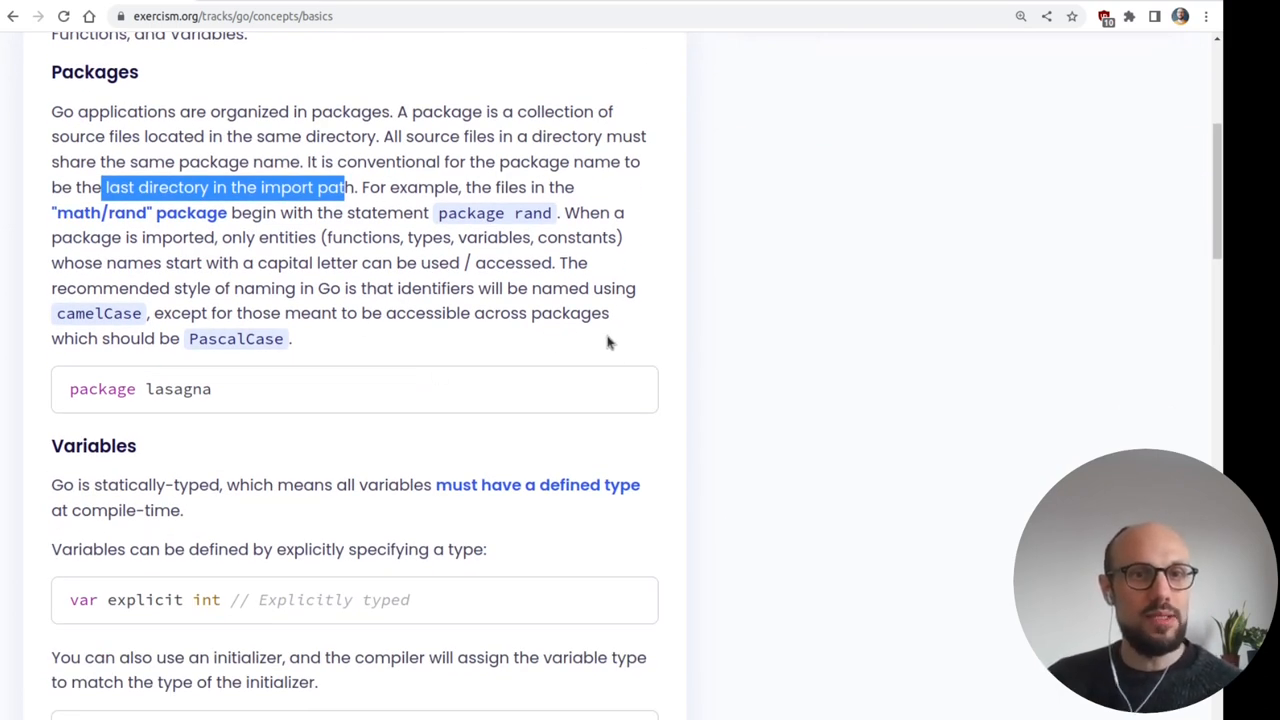
drag(204, 312, 290, 338)
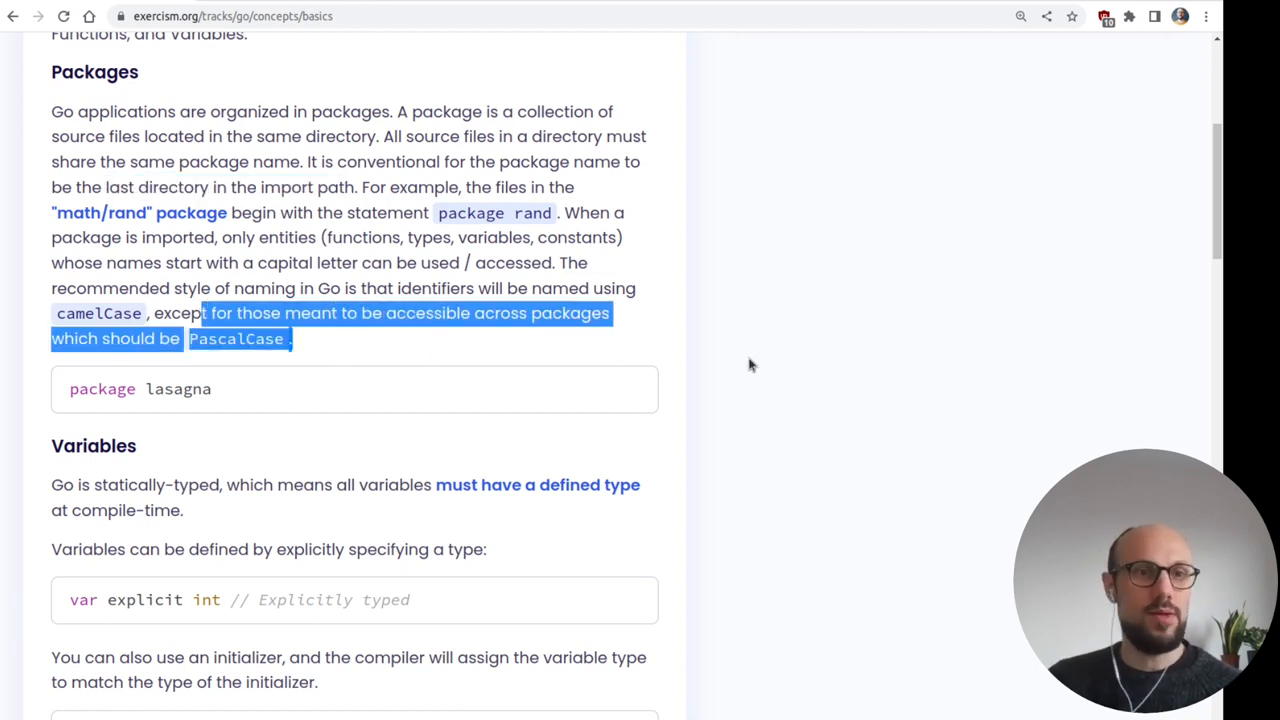
- Continue through variables, the int type example, constants and functions to the end of the page
scroll(down, 3)
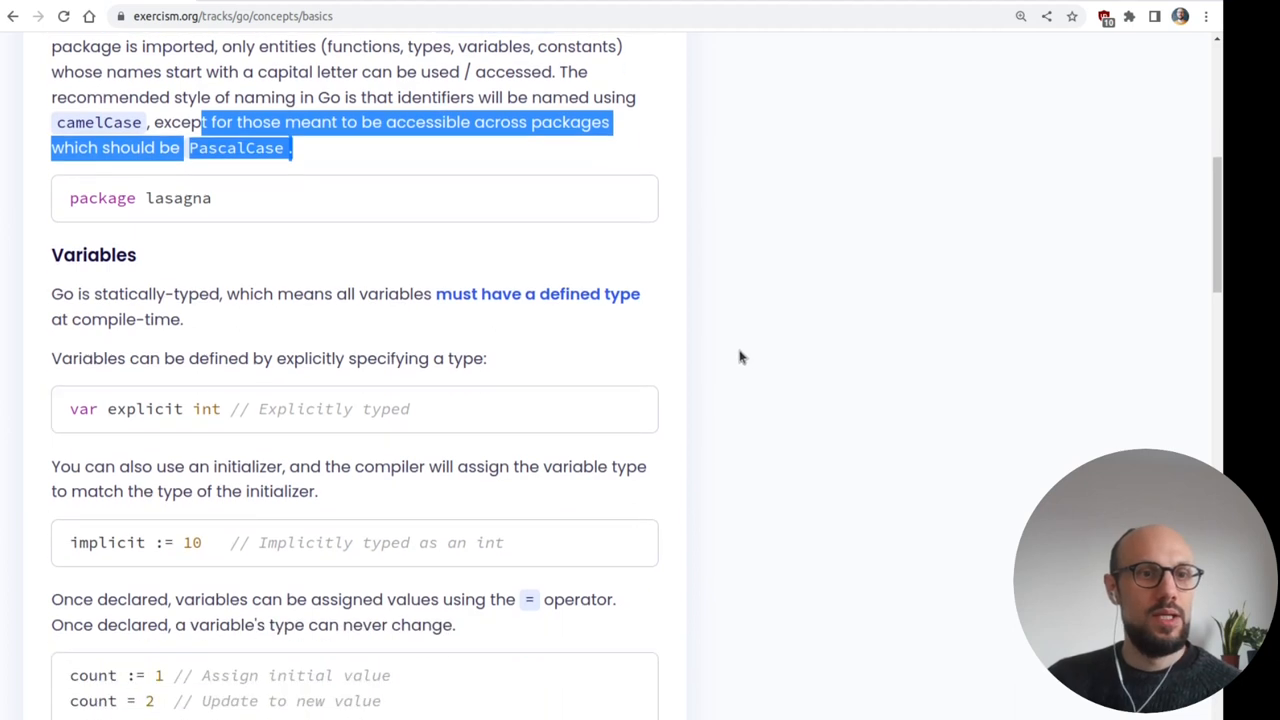
scroll(down, 3)
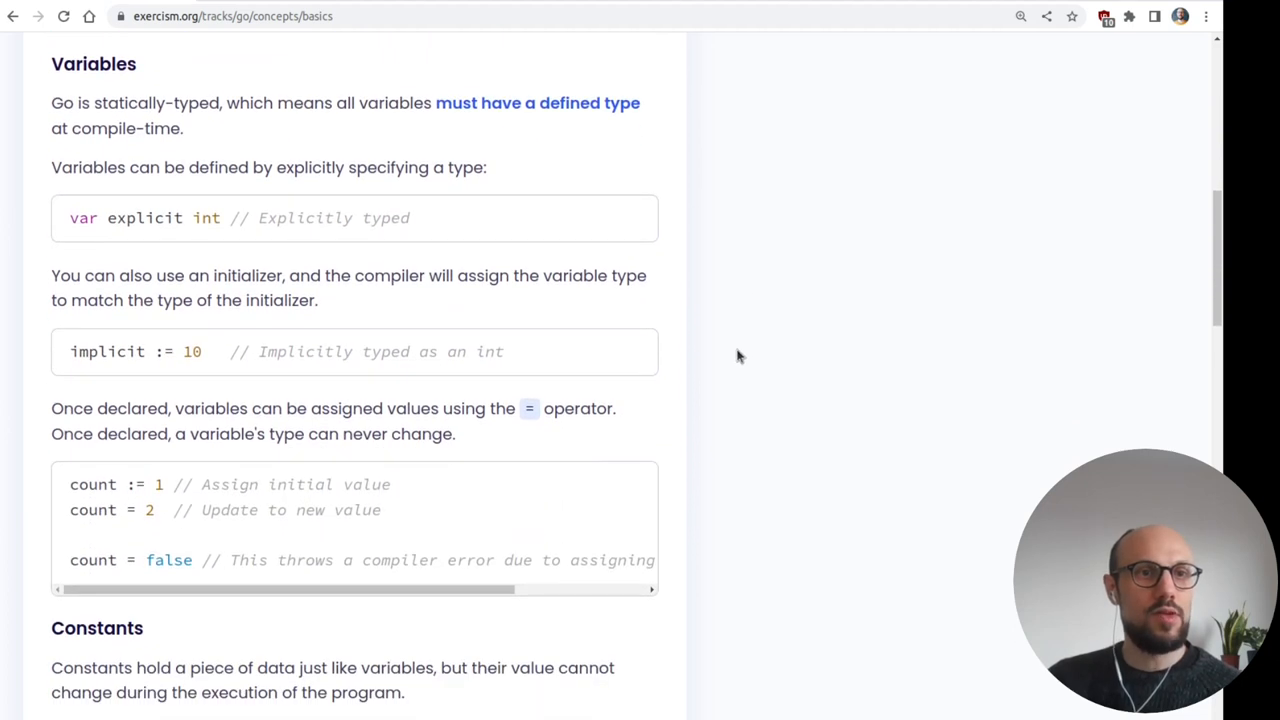
mouse_move(658, 316)
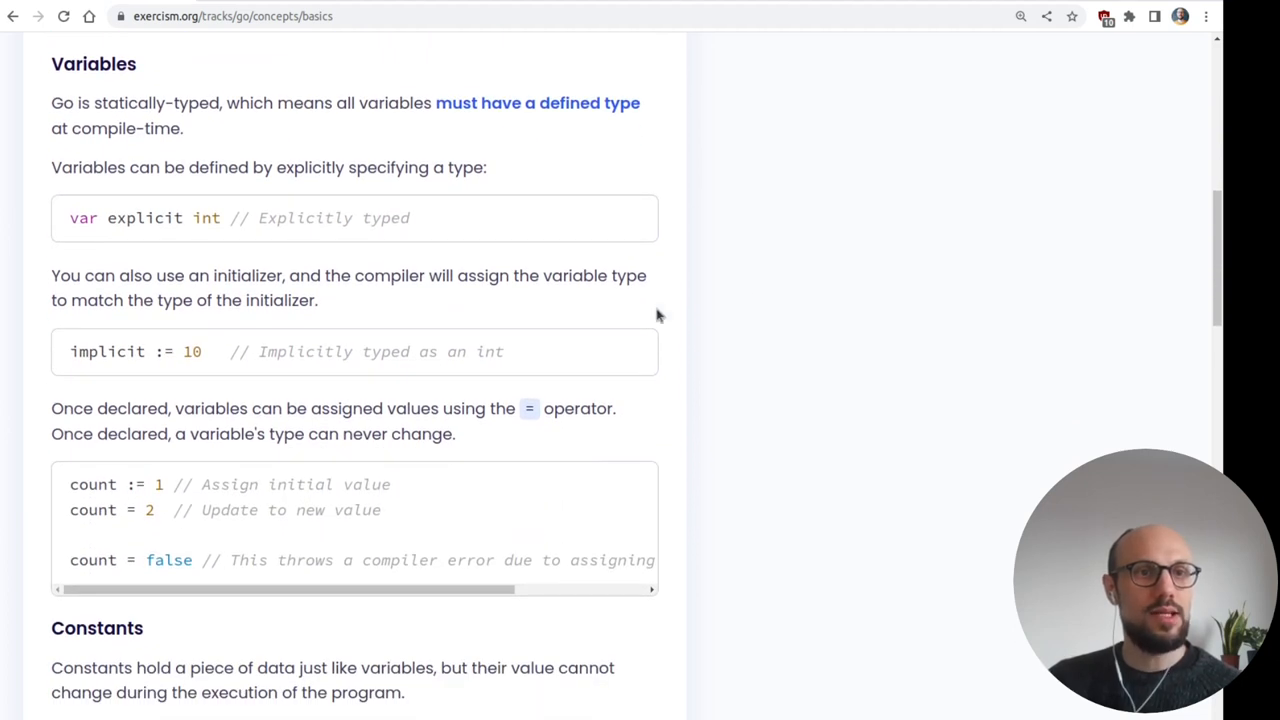
mouse_move(316, 130)
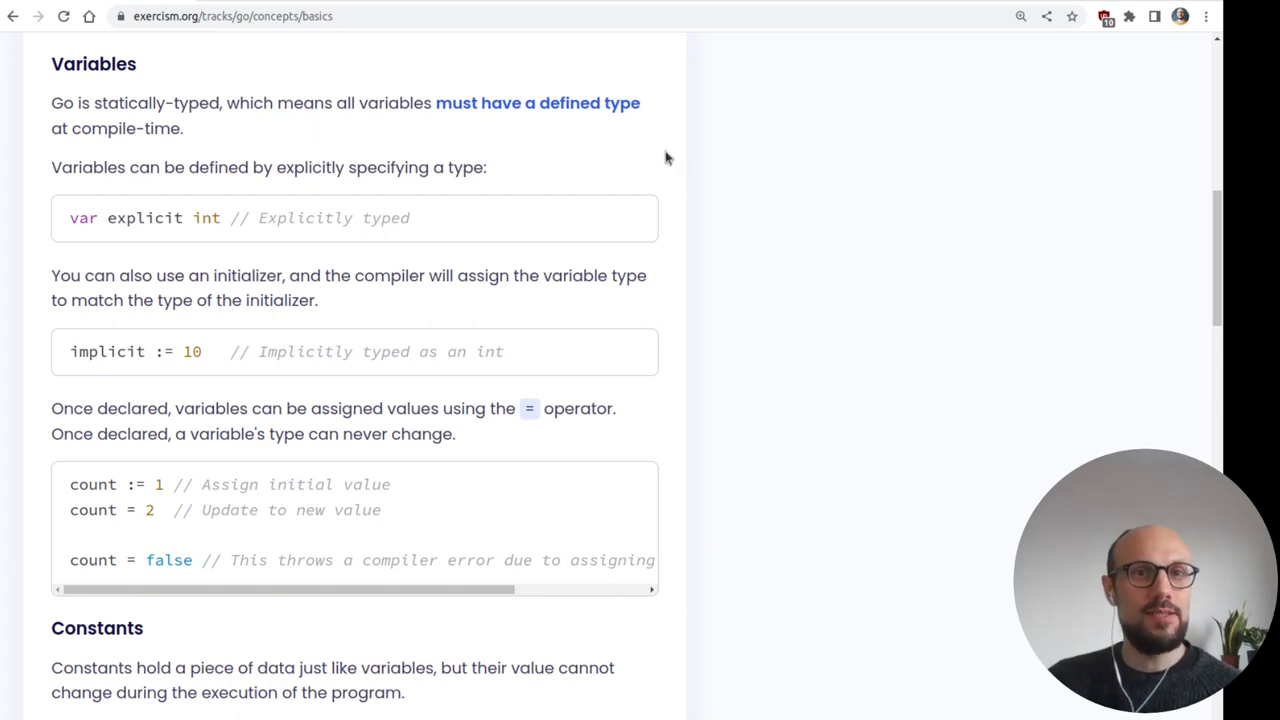
mouse_move(650, 172)
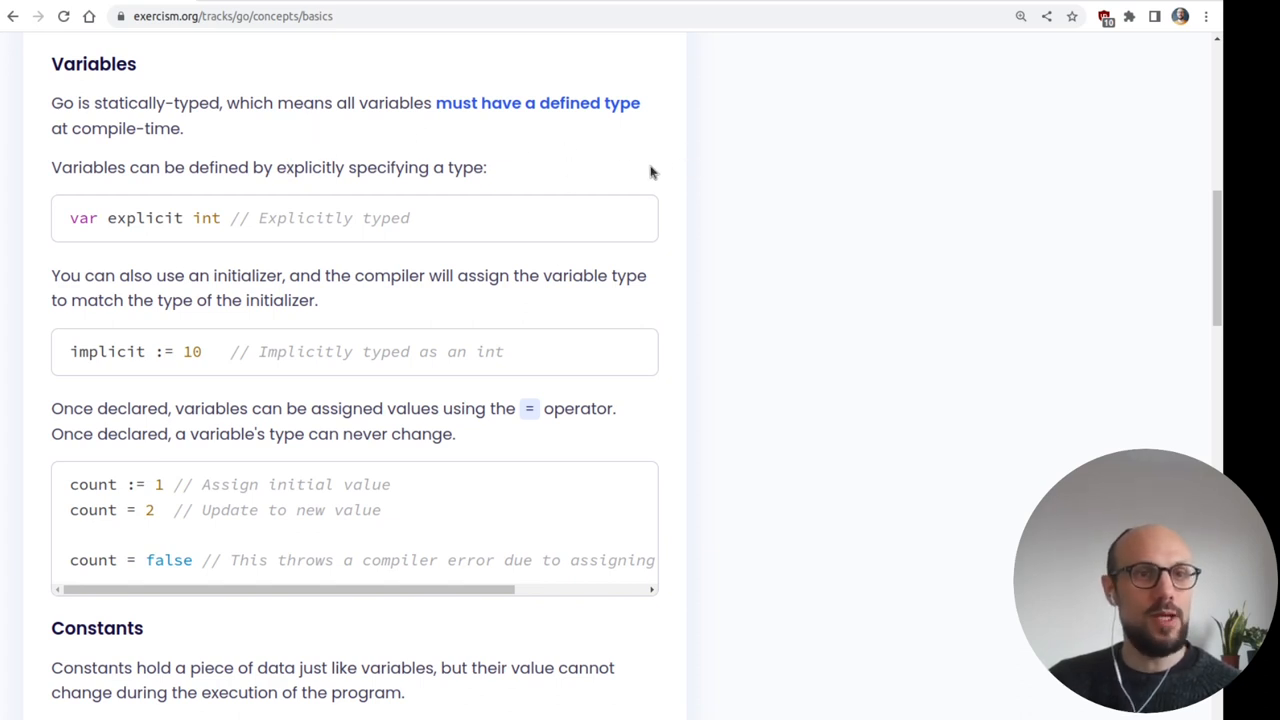
double_click(206, 218)
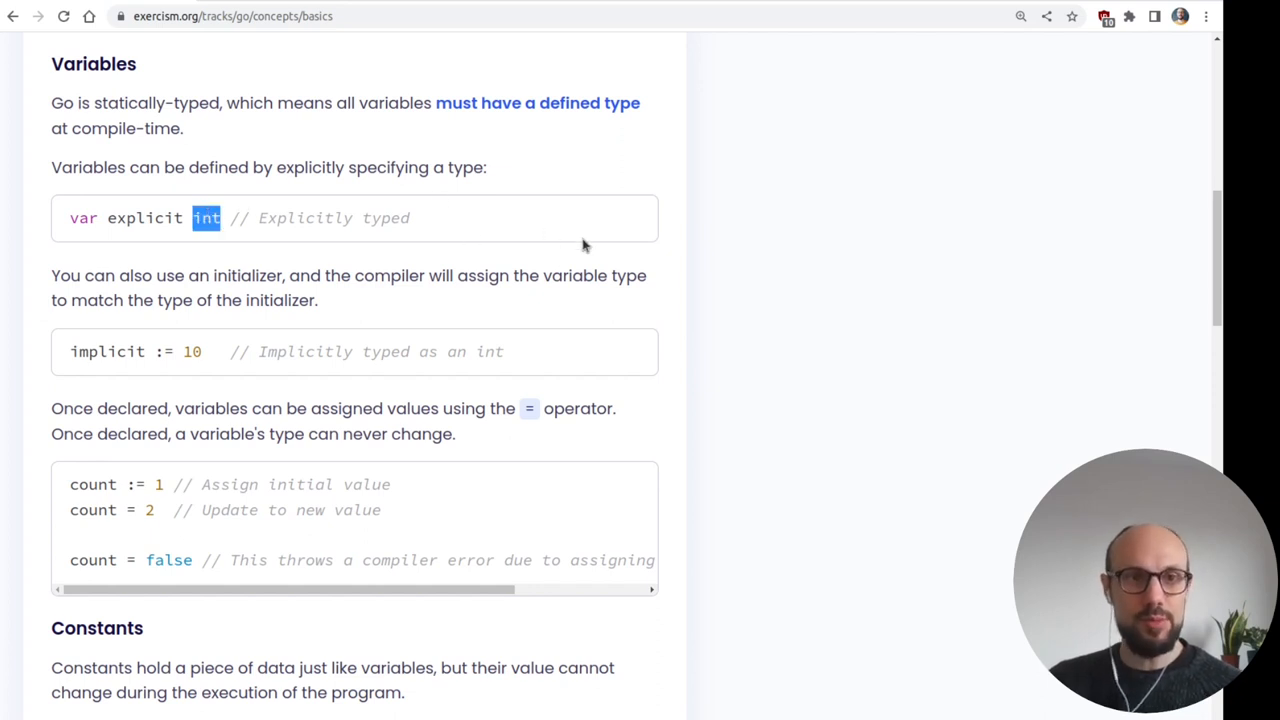
mouse_move(196, 352)
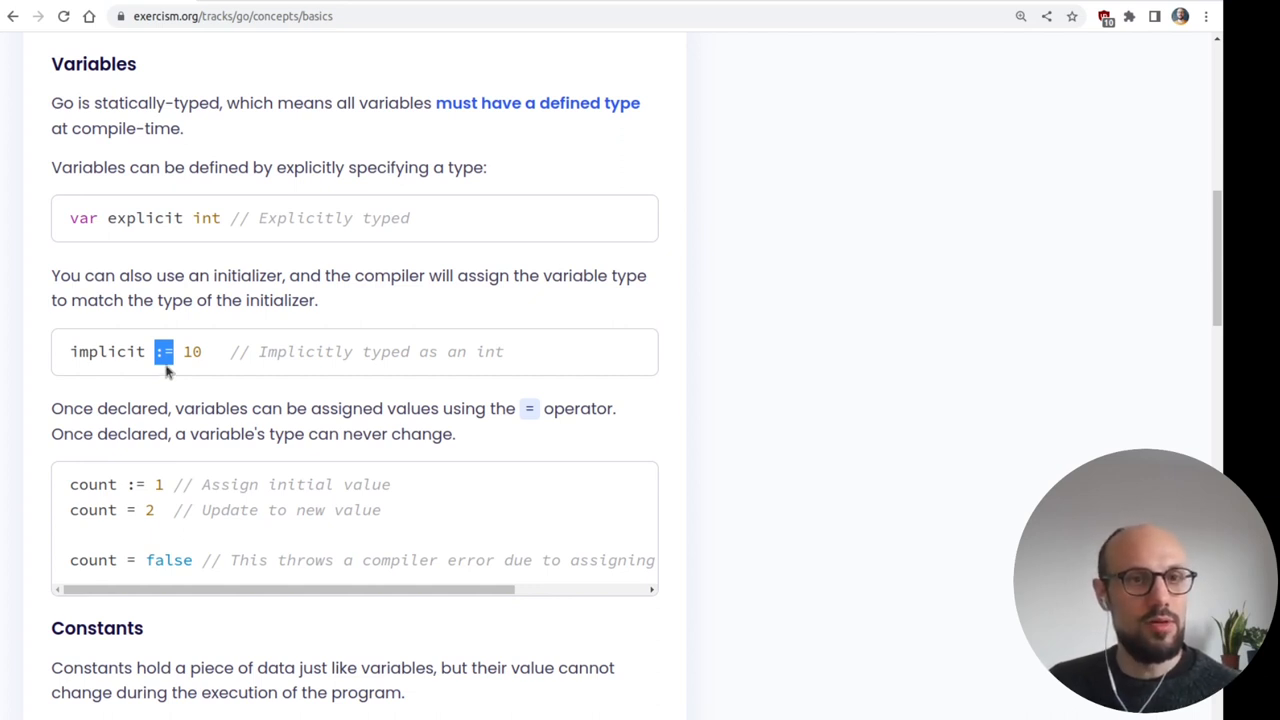
scroll(down, 3)
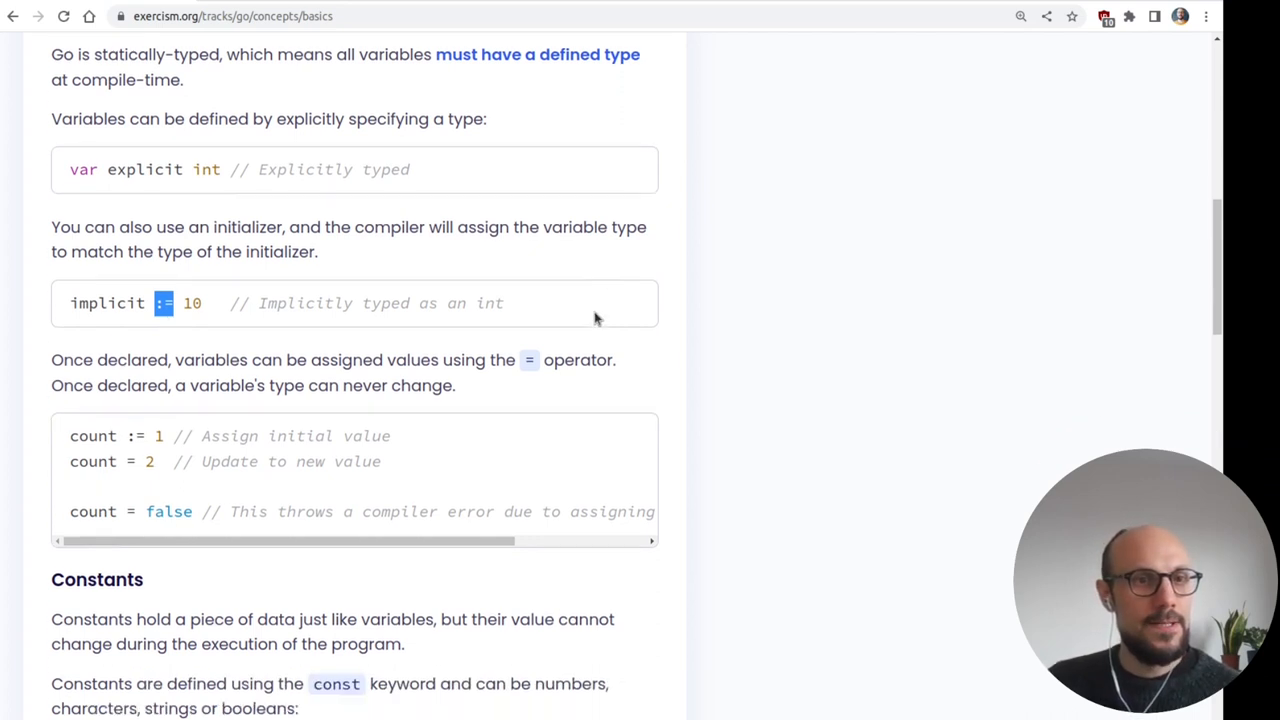
scroll(down, 3)
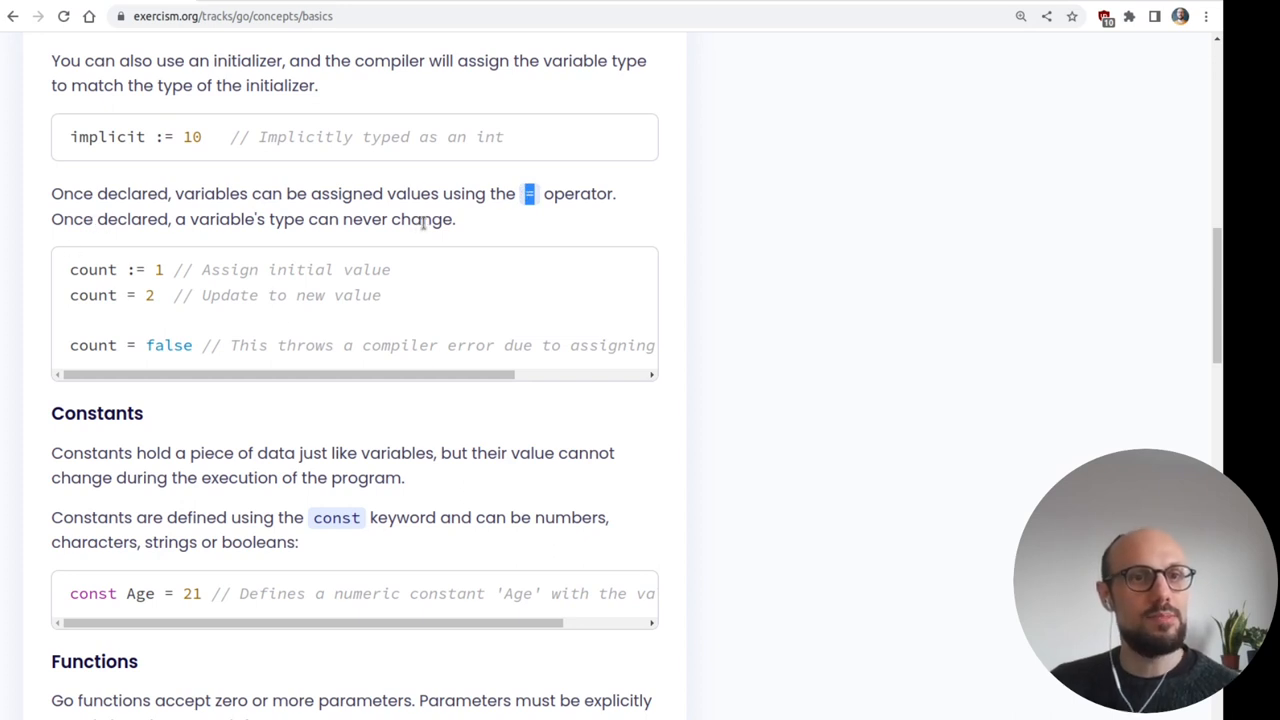
mouse_move(178, 270)
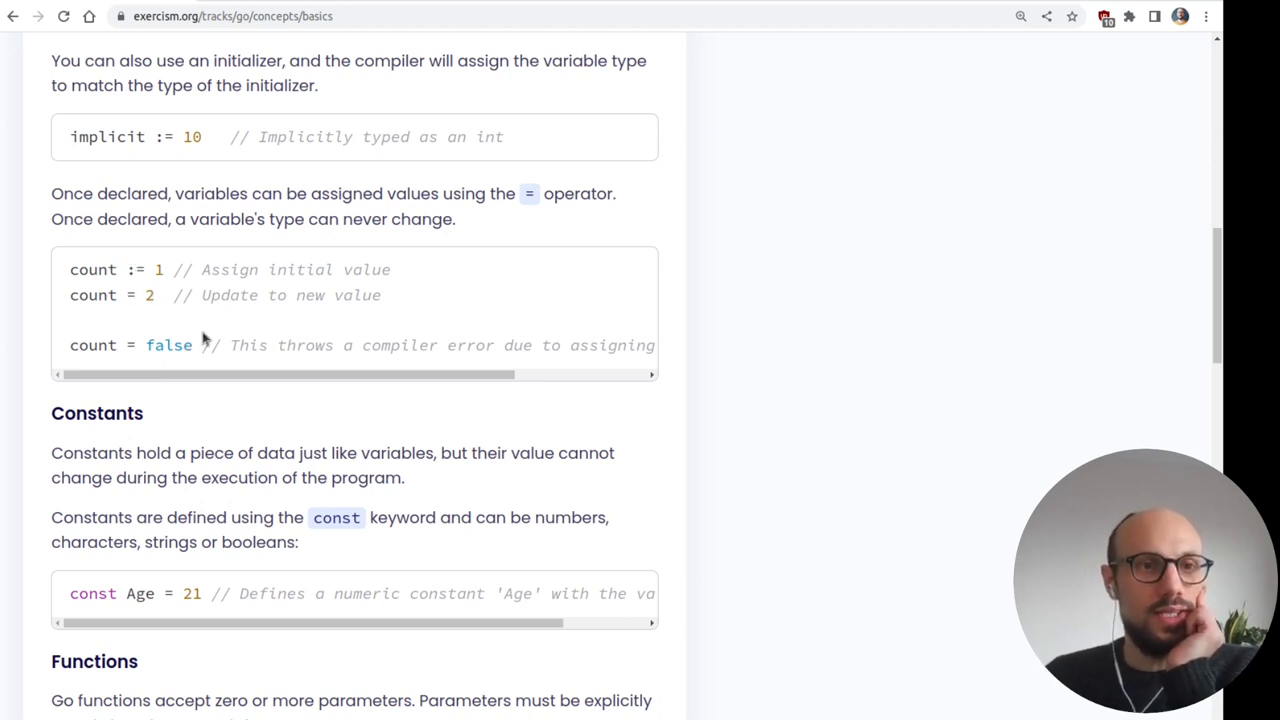
scroll(down, 3)
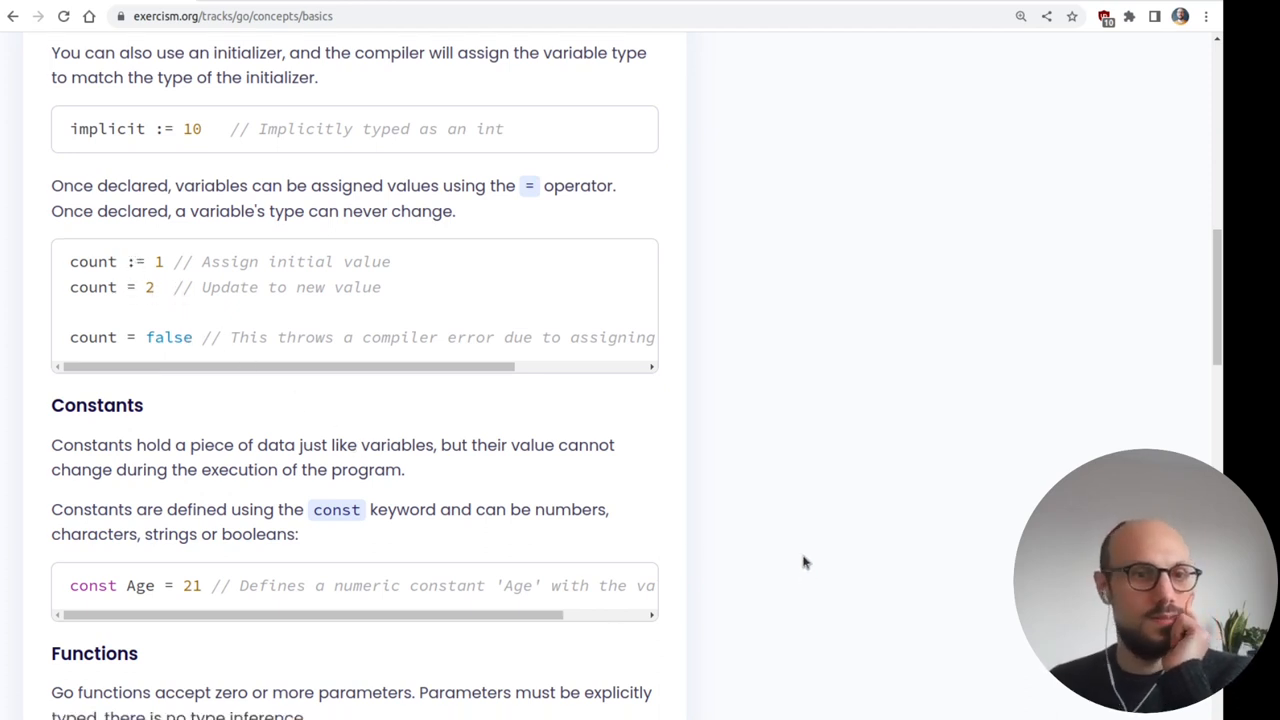
scroll(down, 3)
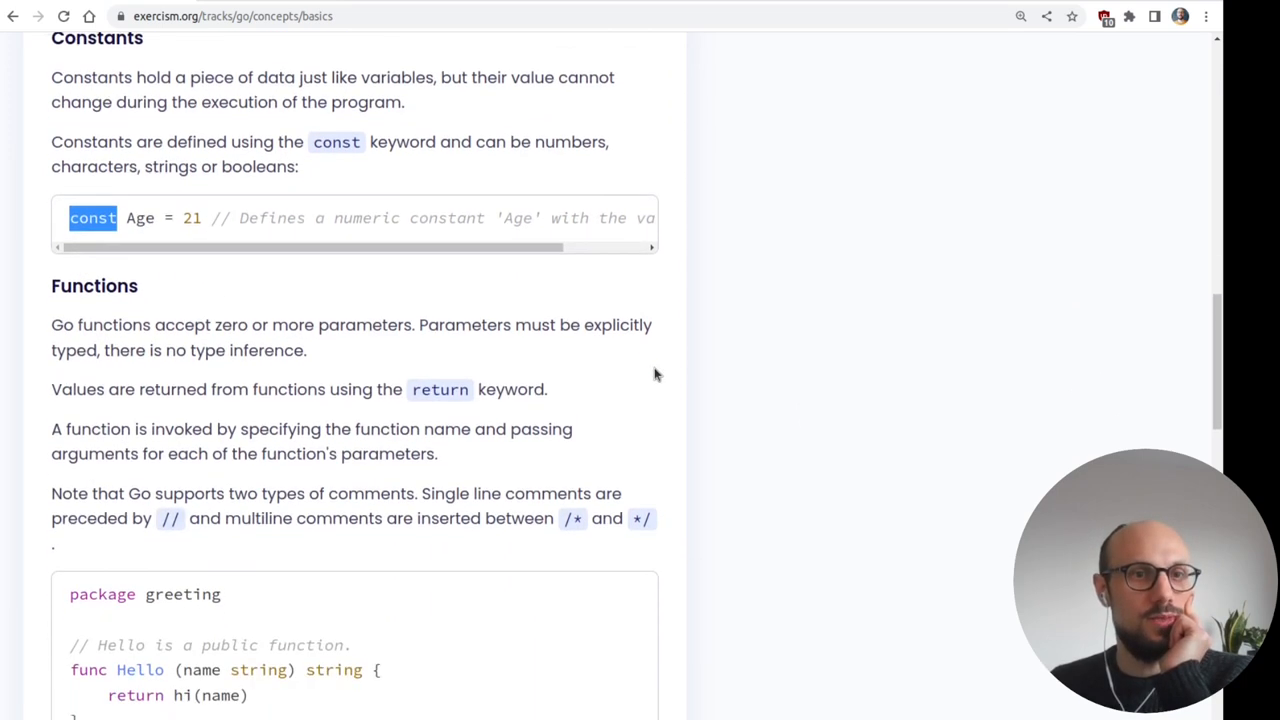
scroll(down, 3)
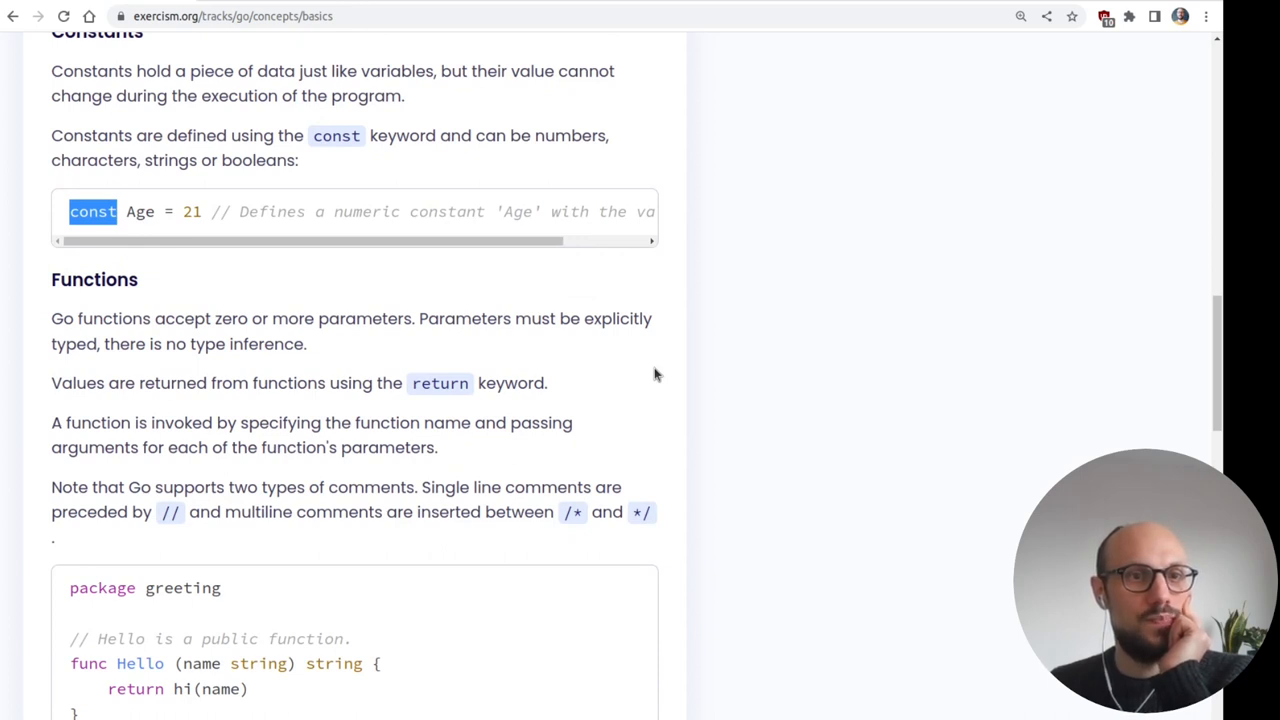
scroll(down, 3)
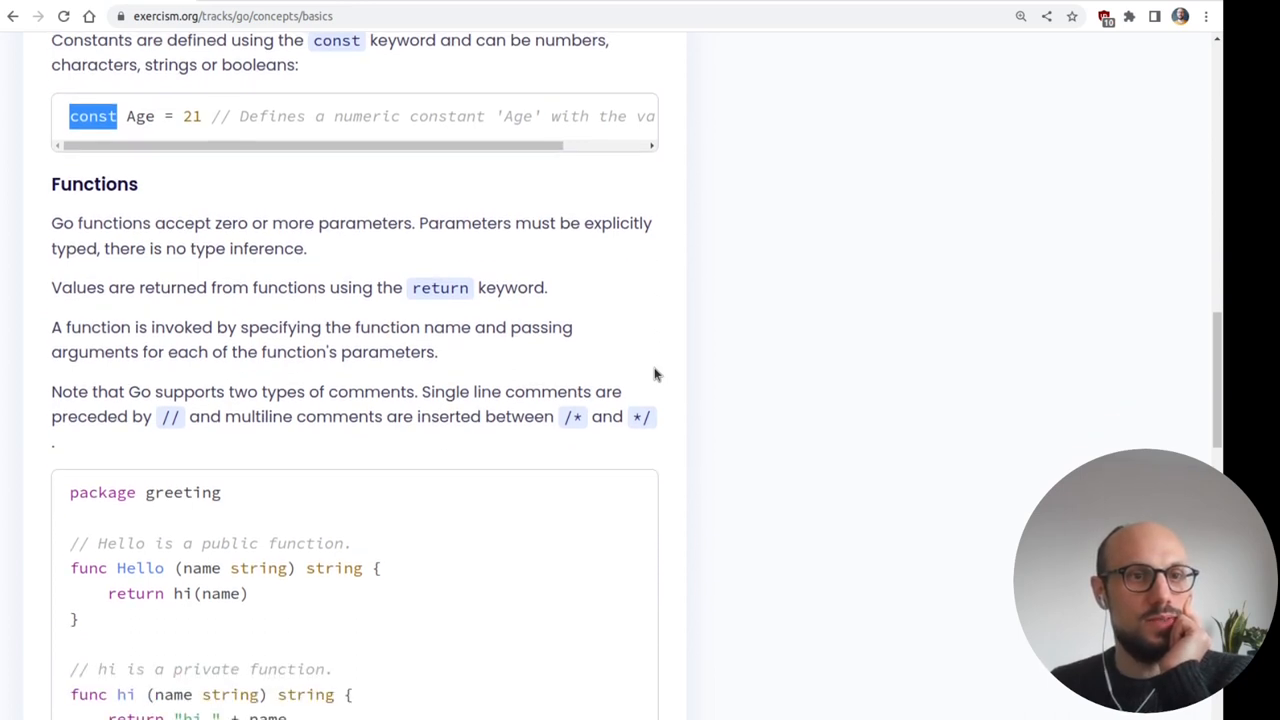
mouse_move(220, 212)
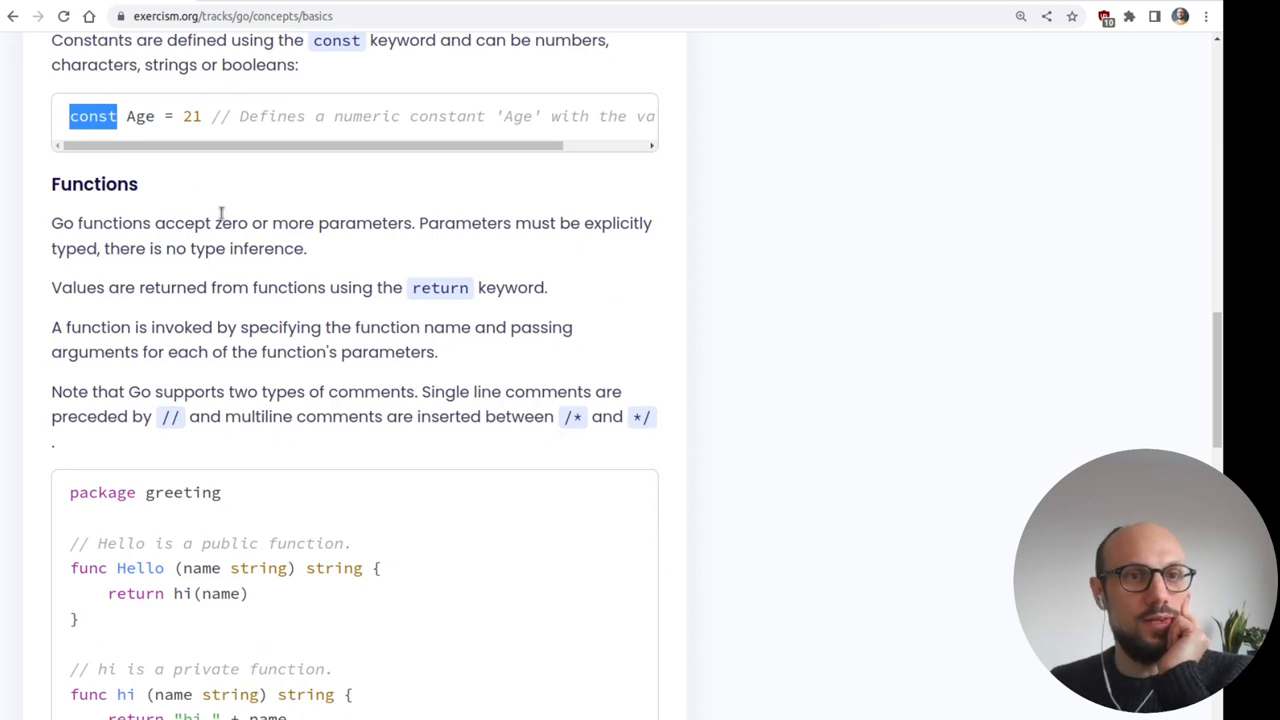
scroll(down, 3)
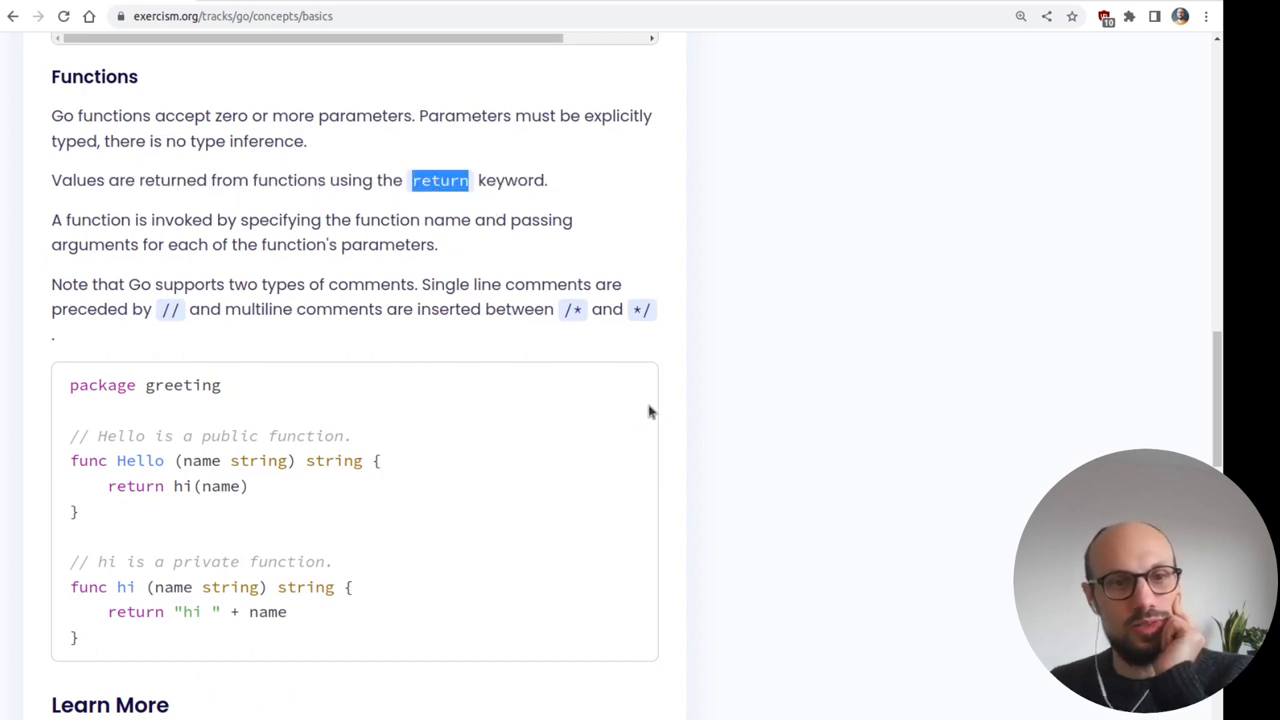
scroll(down, 3)
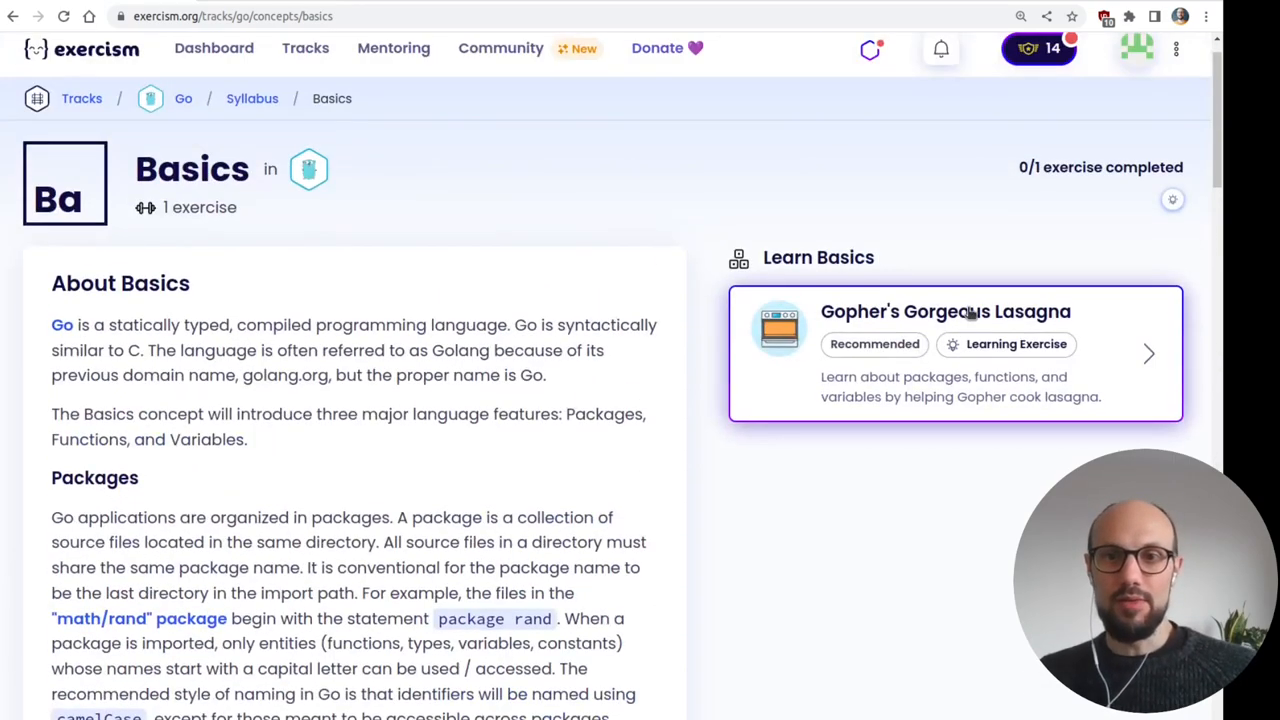
- Start Gopher's Gorgeous Lasagna in the online editor with its lasagna.go starter code
click(944, 352)
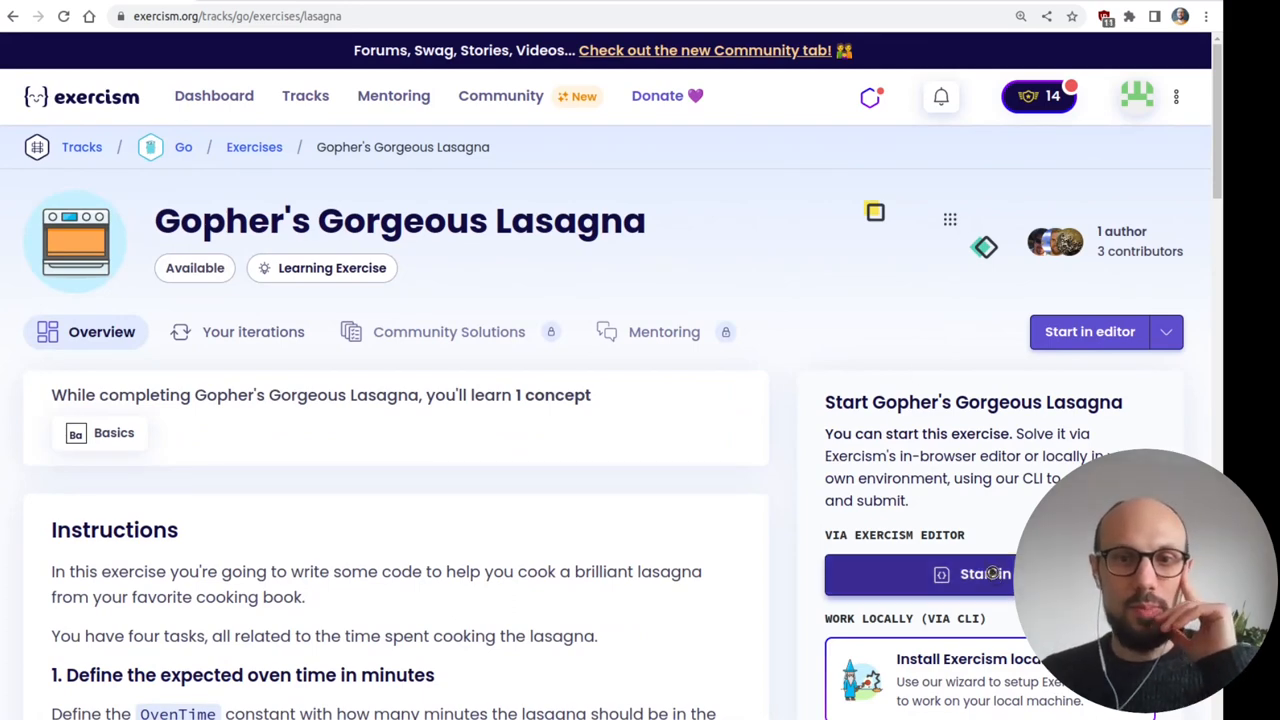
click(984, 572)
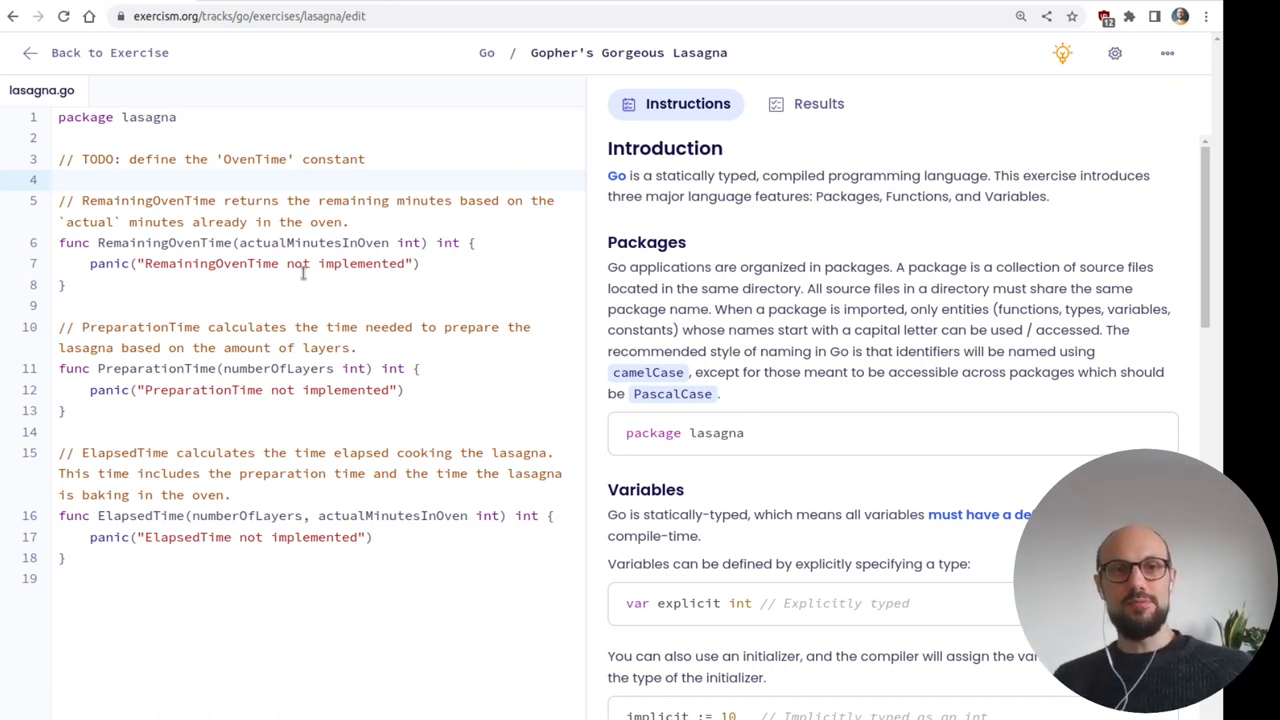
click(58, 180)
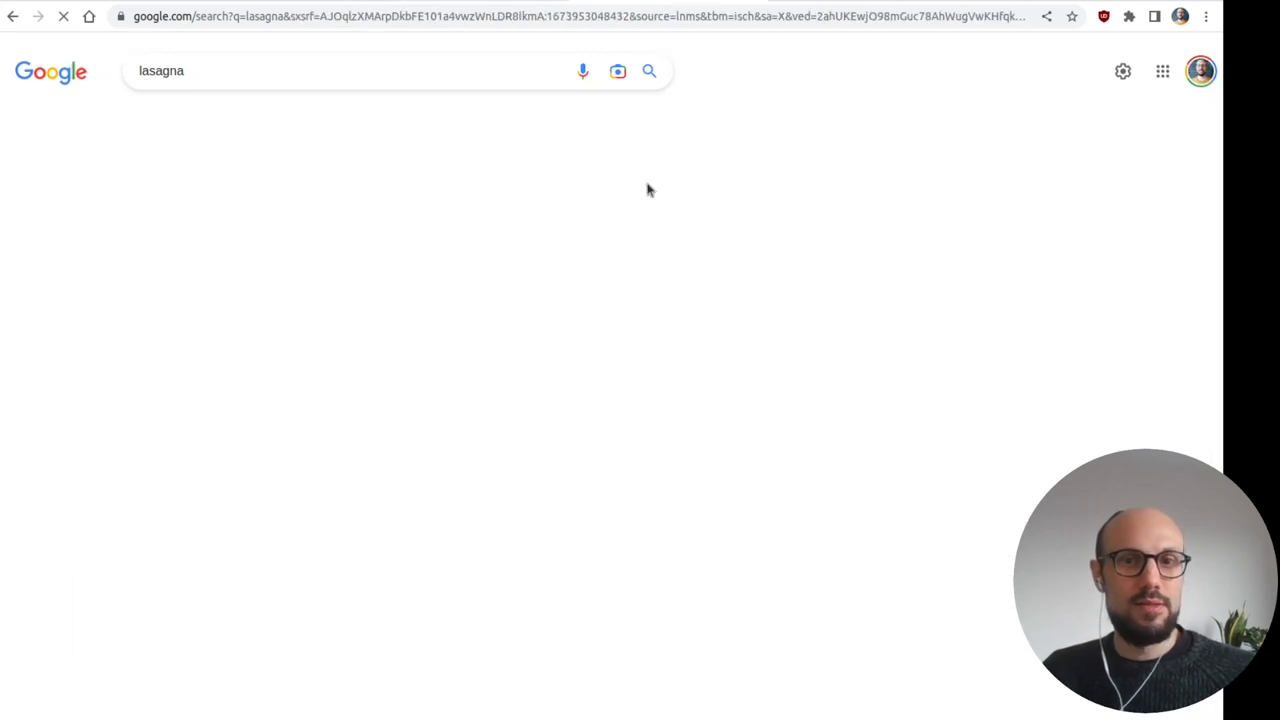
- Enlarge one lasagna recipe photo from the Google Images results
click(224, 140)
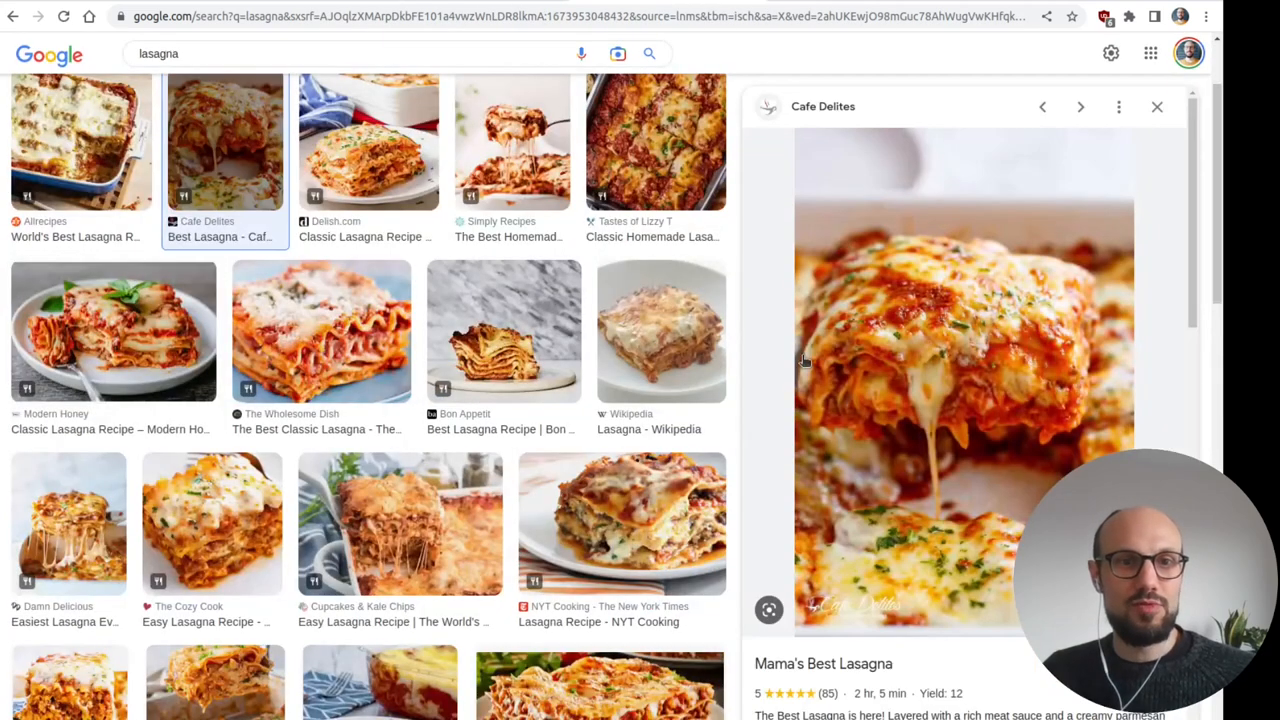
mouse_move(984, 378)
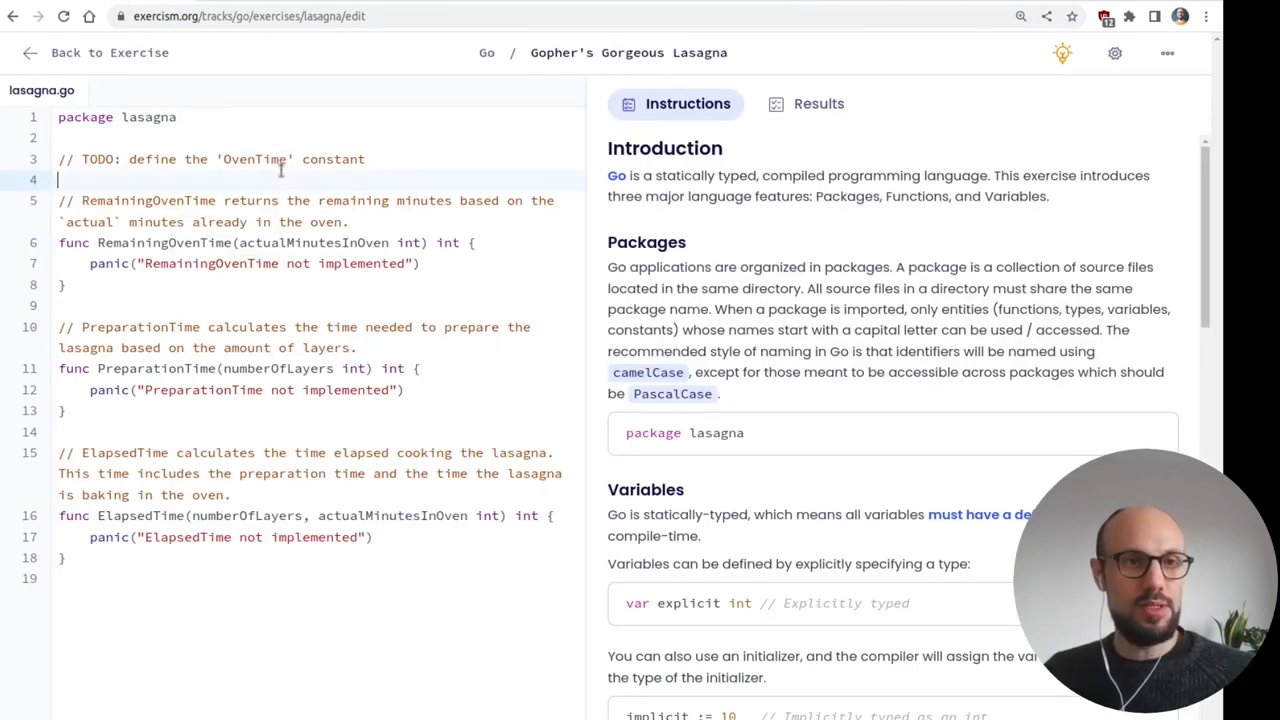
- Declare 'const OvenTime := 40' and make RemainingOvenTime return OvenTime - actualMinutesInOven
text(const)
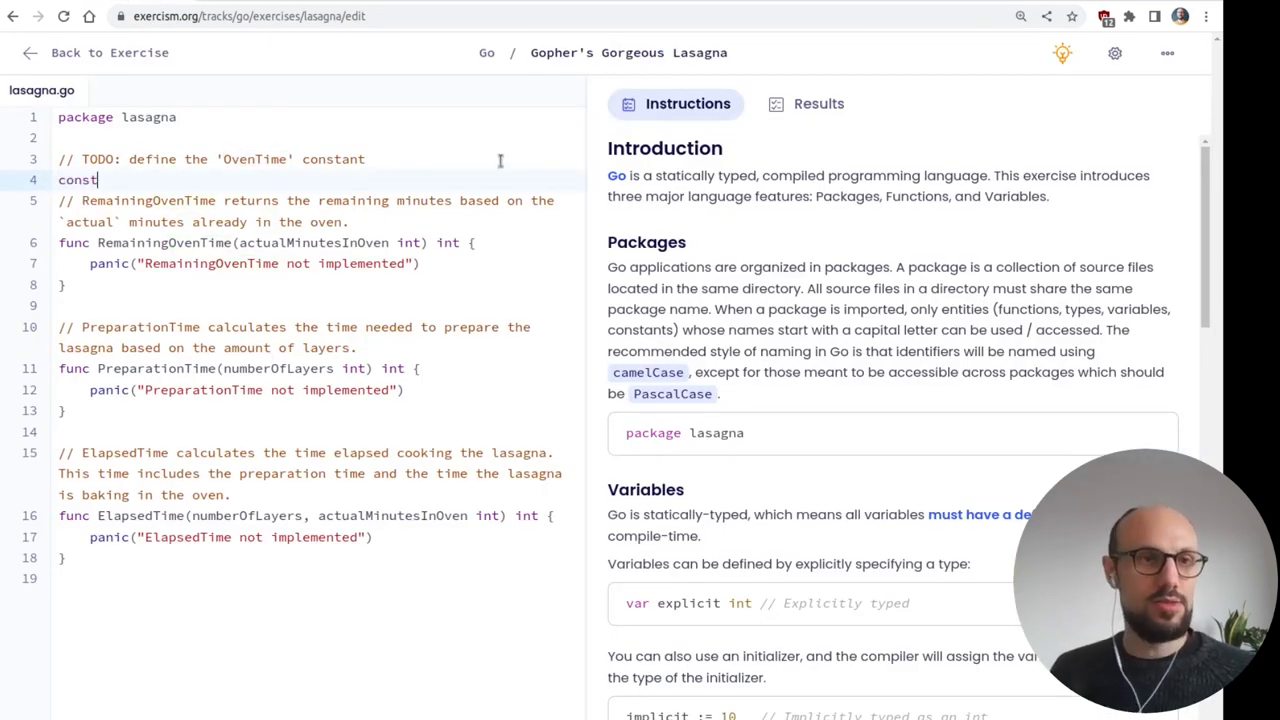
text(OvenTime)
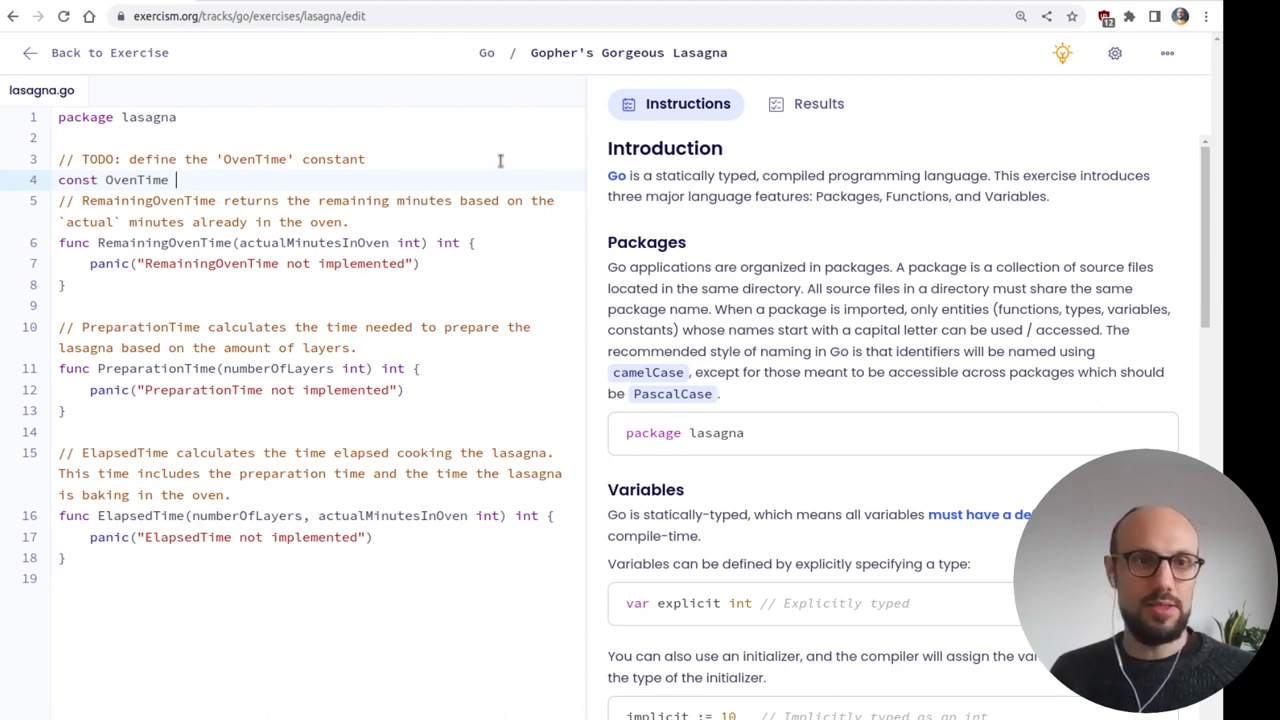
text(:=)
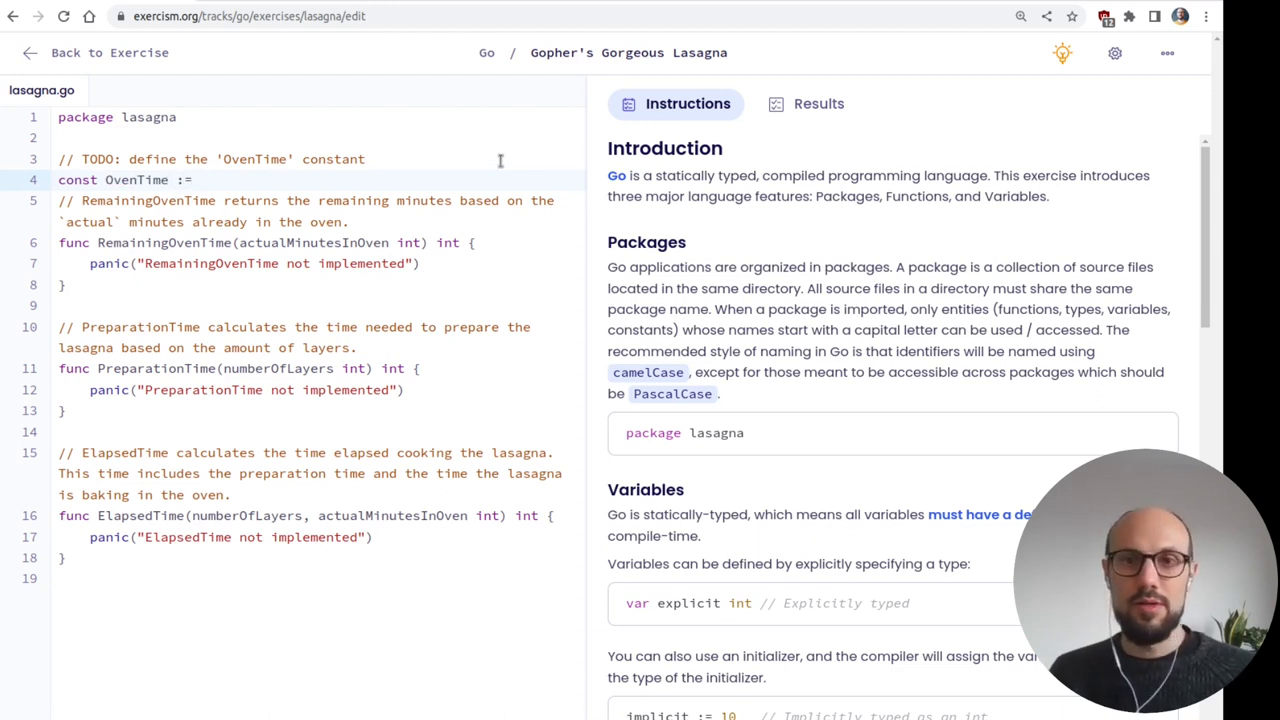
text(40)
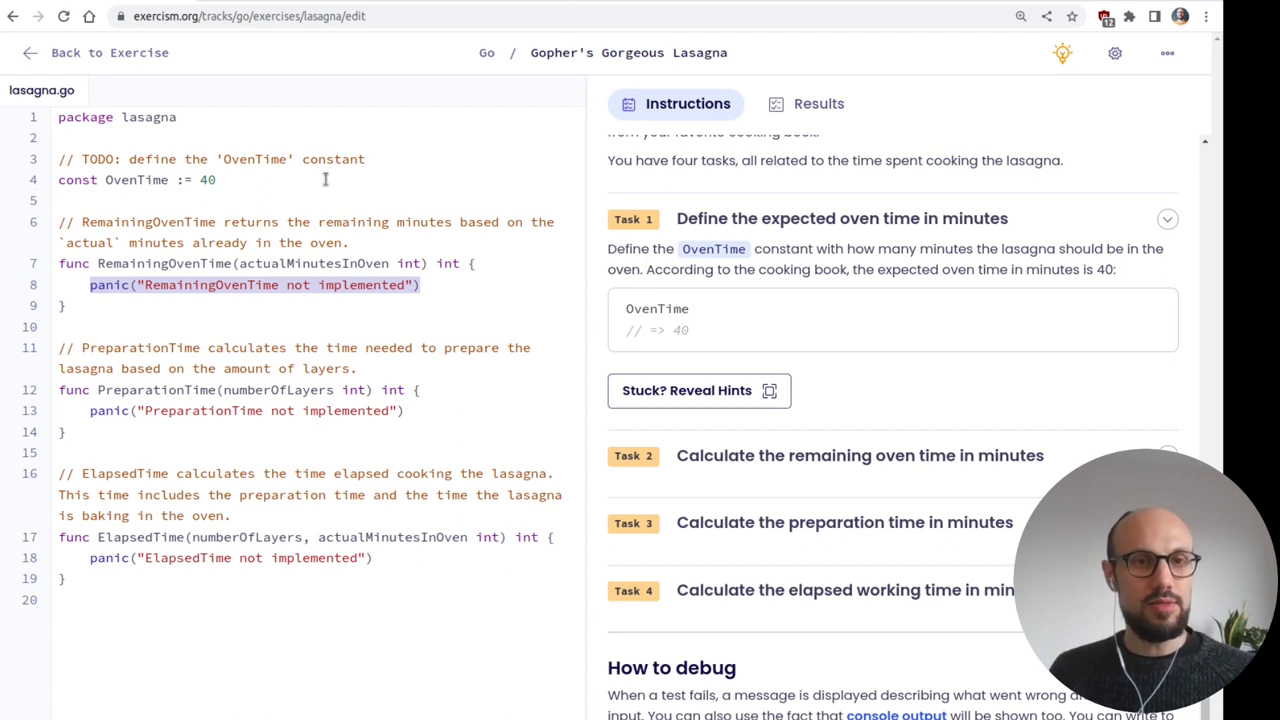
double_click(312, 264)
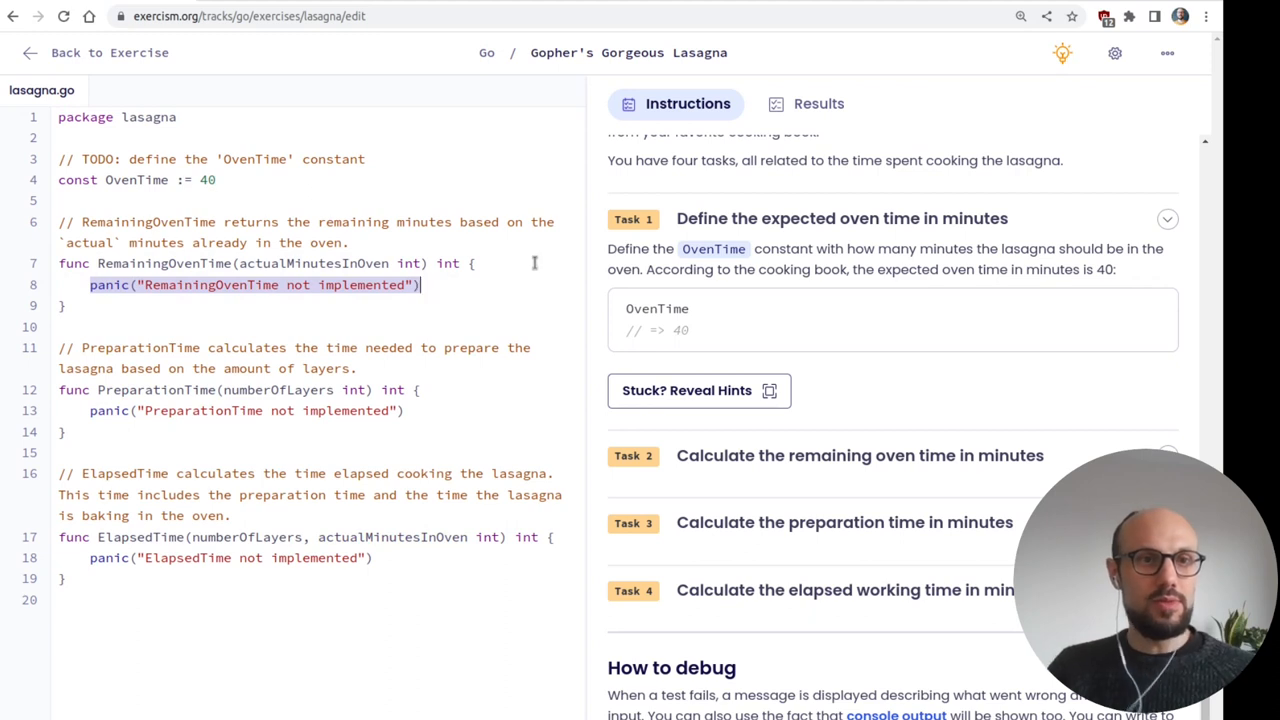
text(OvenTime - actualMinutesInOven)
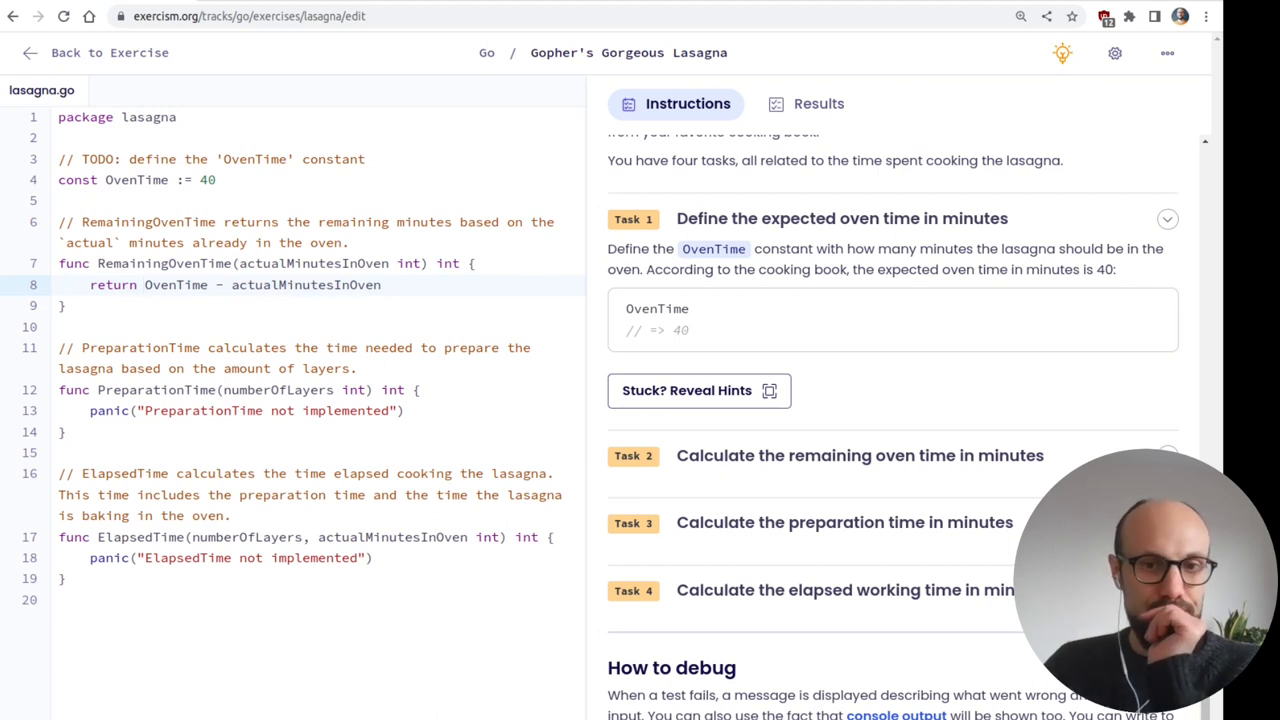
- Run the tests, then review the Constants section of the instructions after the syntax error
click(818, 104)
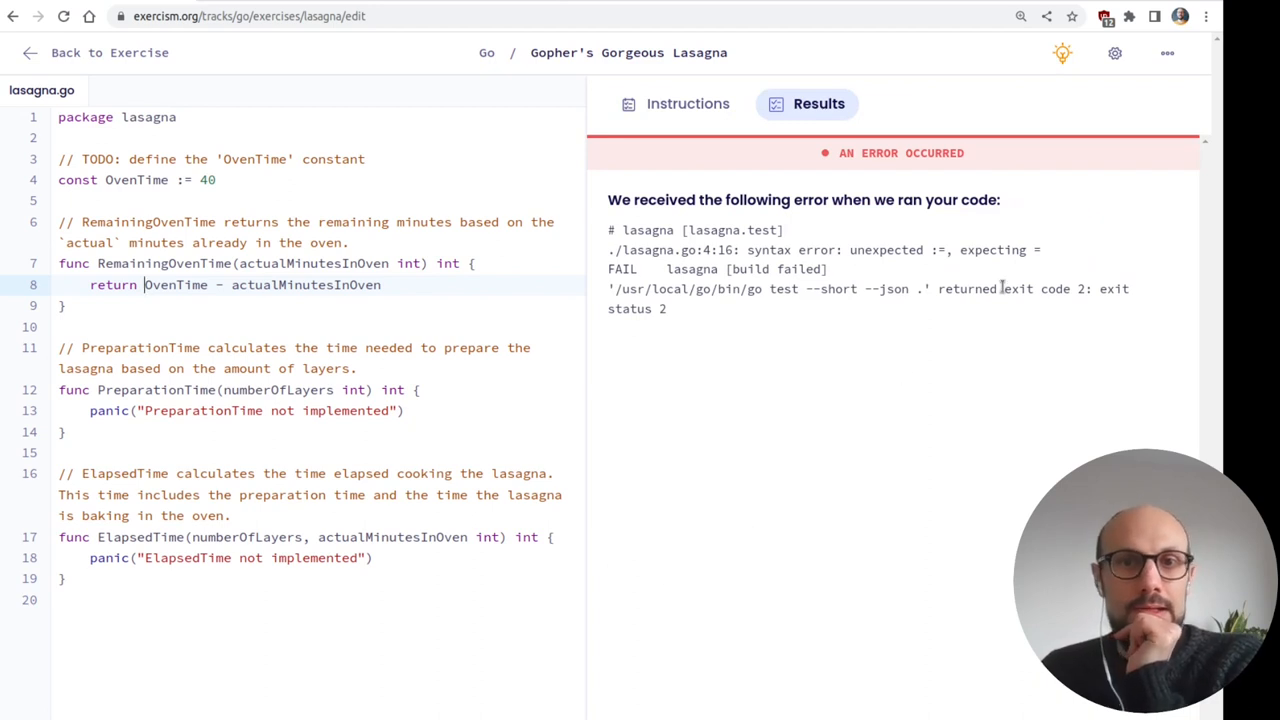
mouse_move(652, 96)
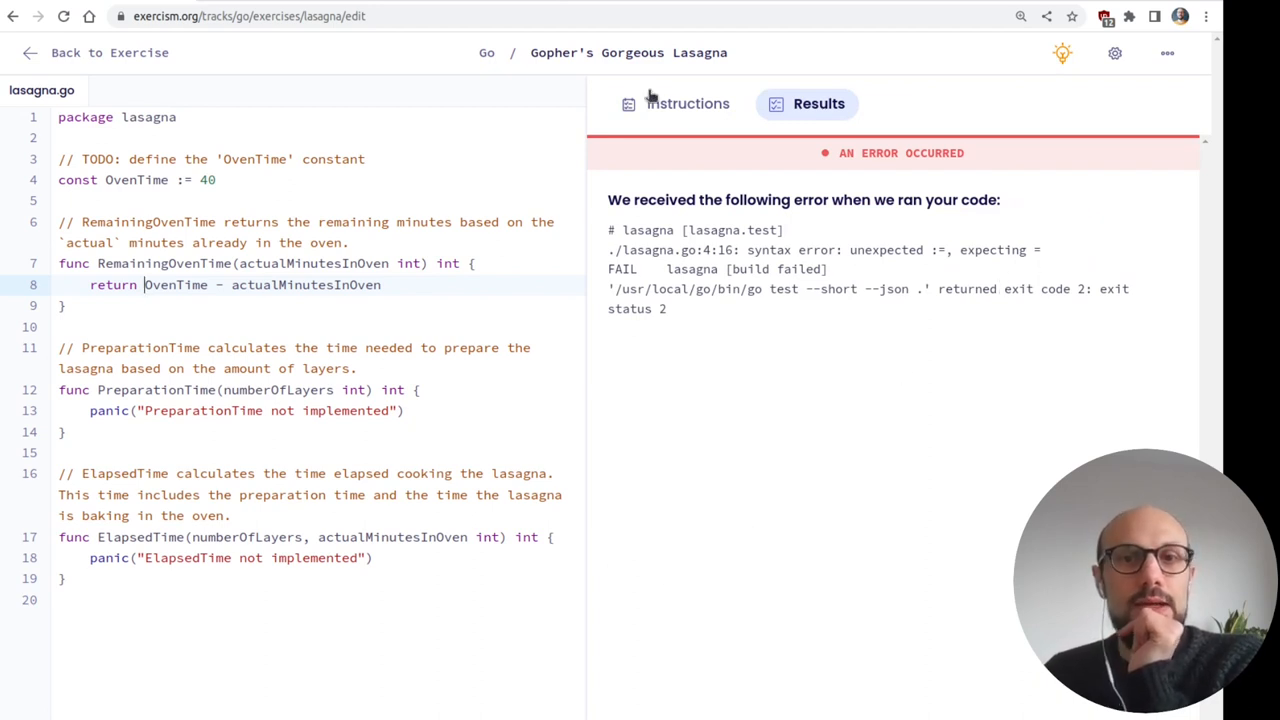
click(688, 104)
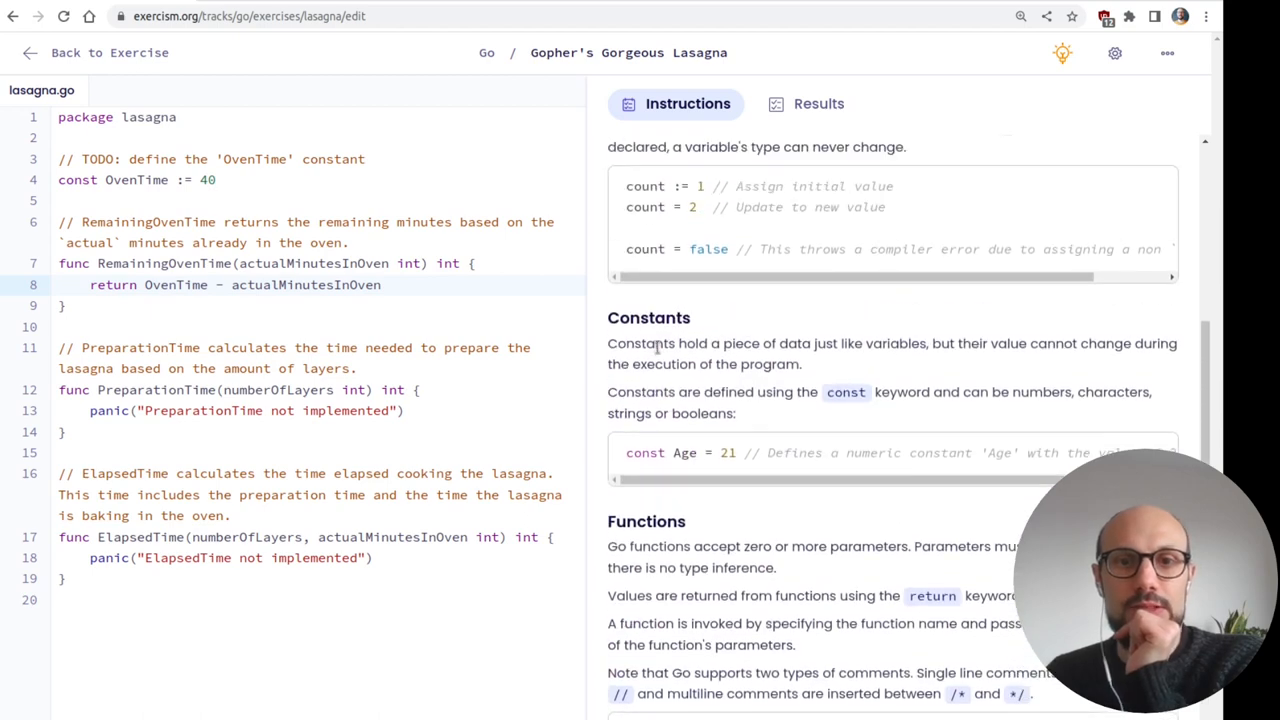
drag(658, 344, 1078, 344)
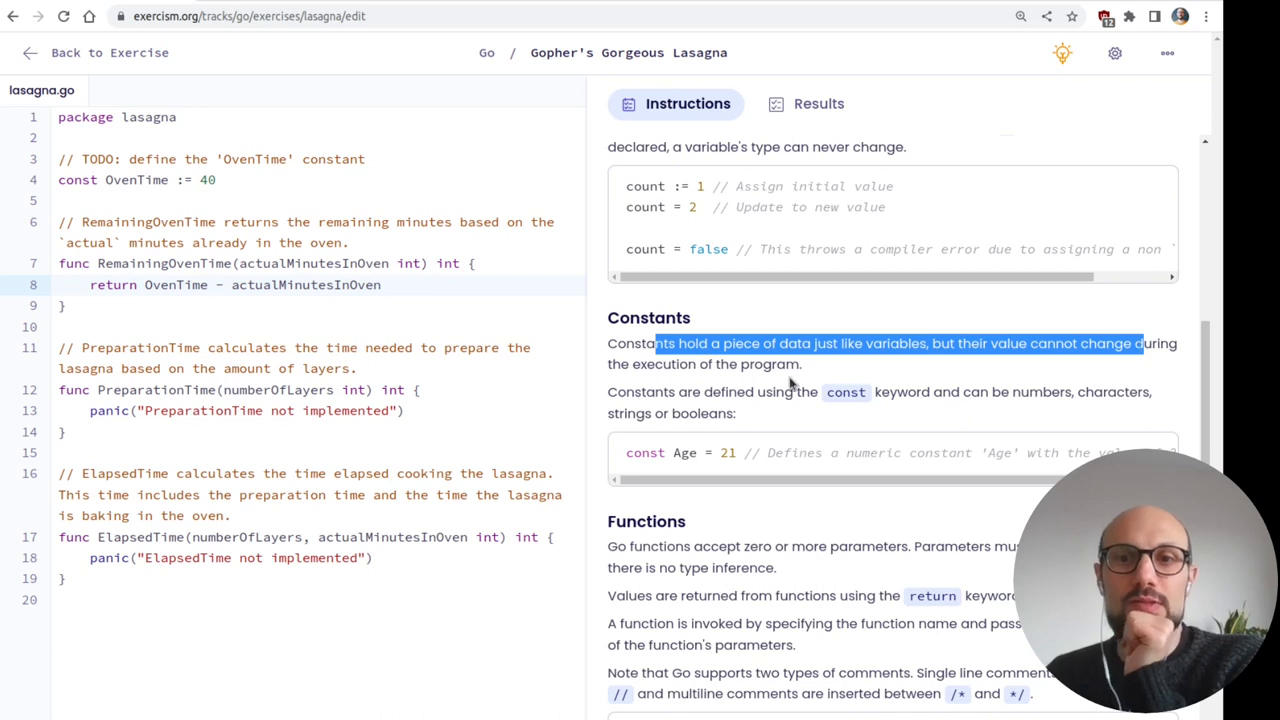
- Change OvenTime's declaration from ':=' to plain '=' so it compiles as a constant
click(276, 180)
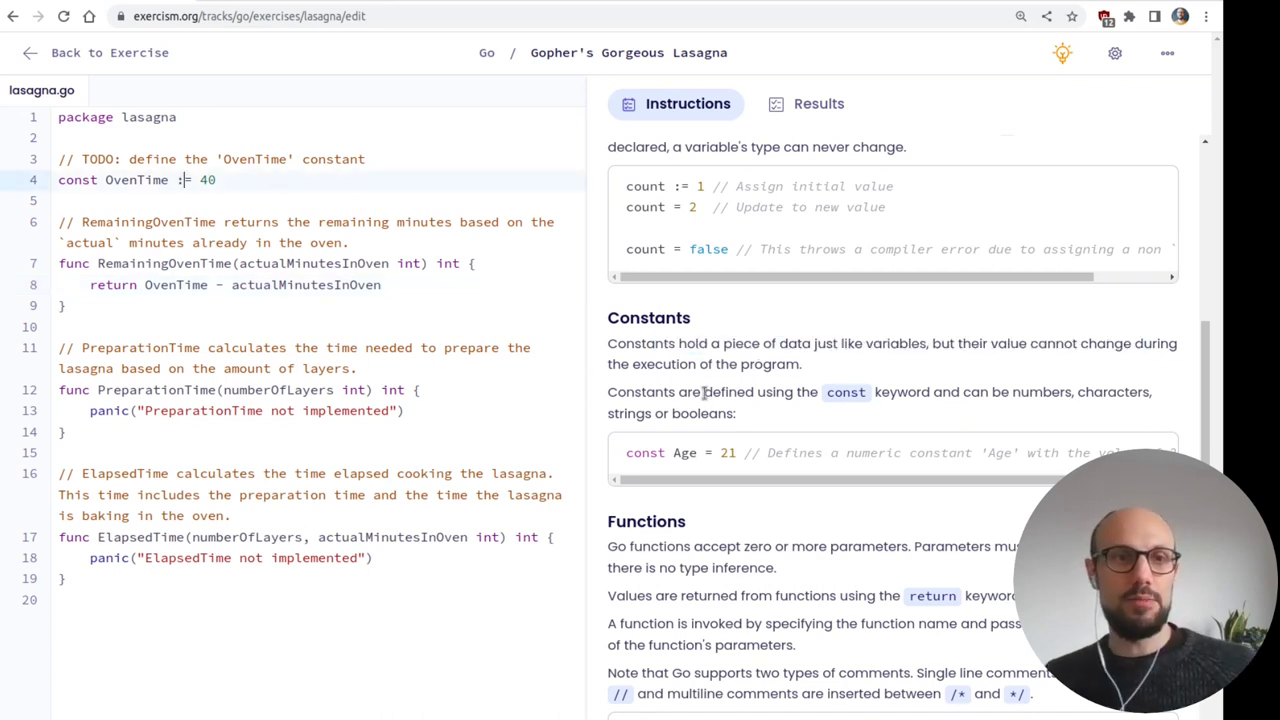
key(Backspace)
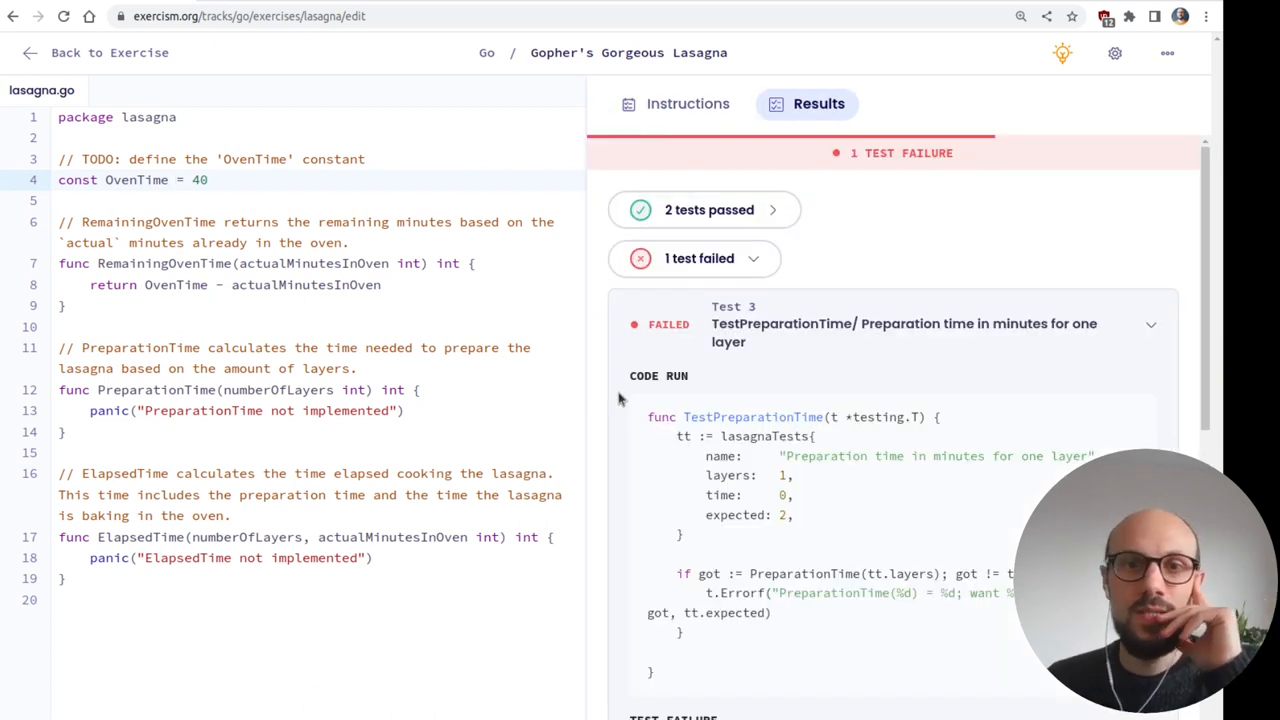
click(688, 104)
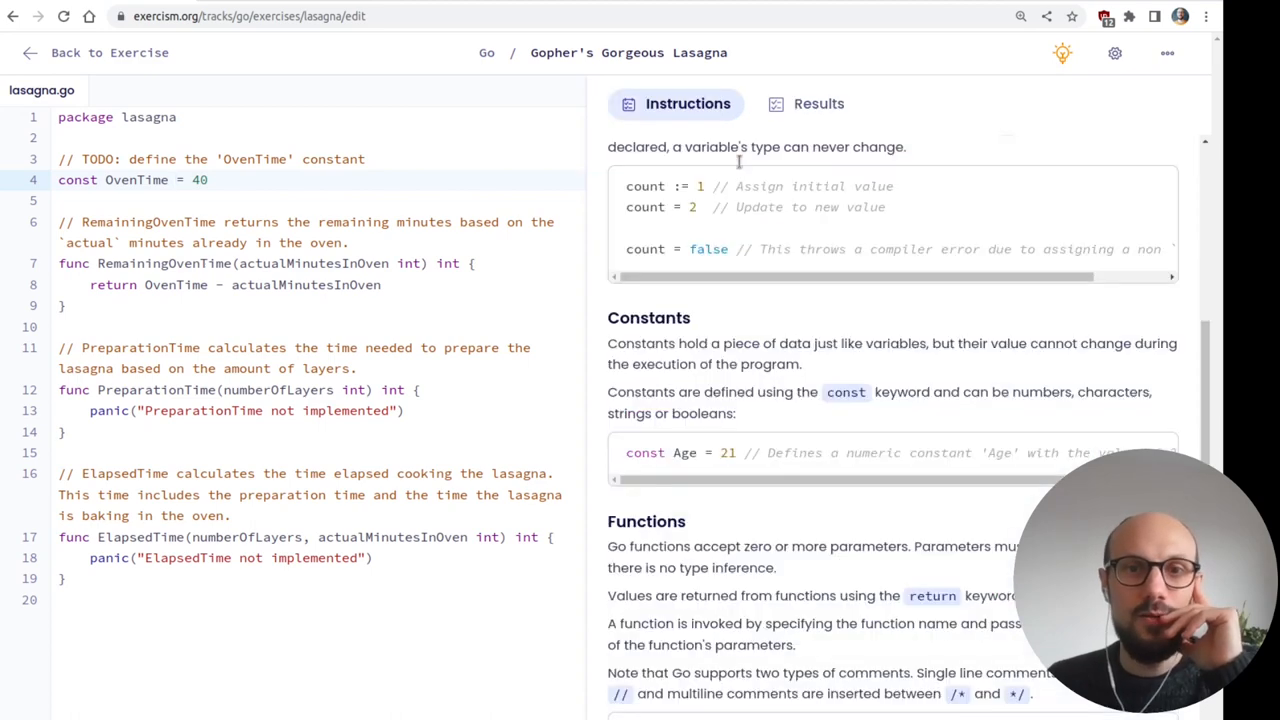
scroll(down, 3)
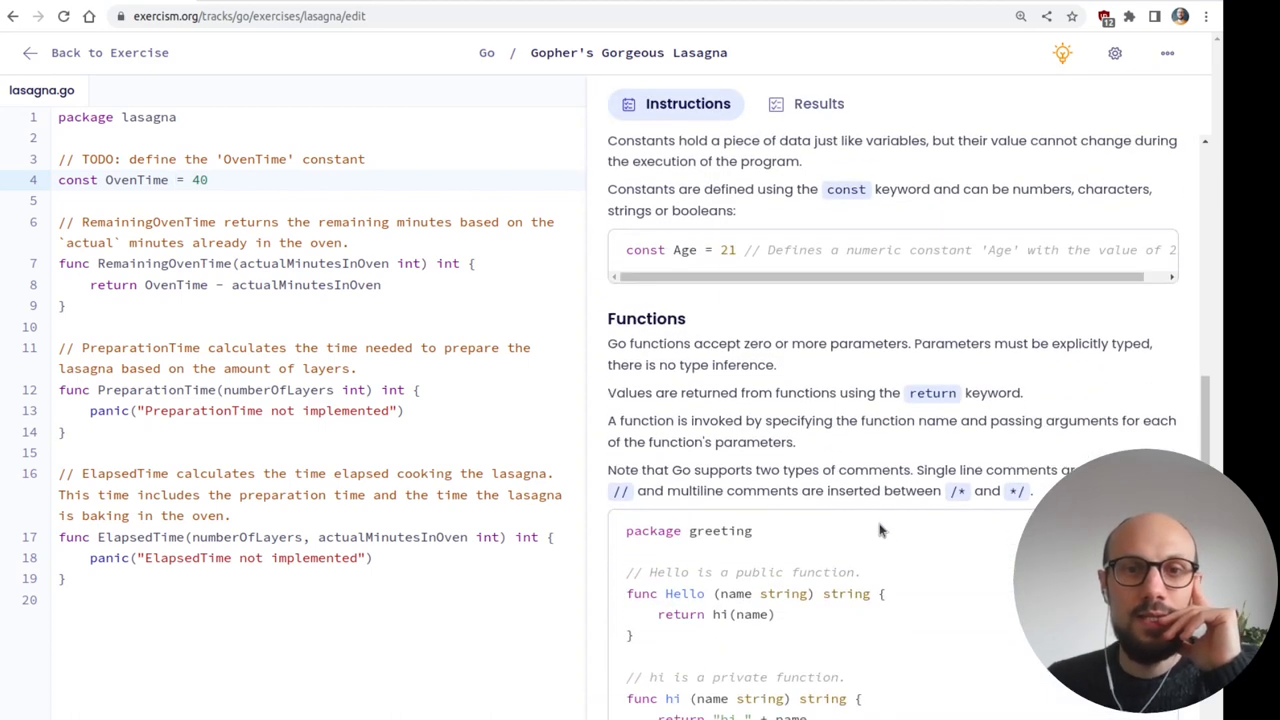
scroll(down, 3)
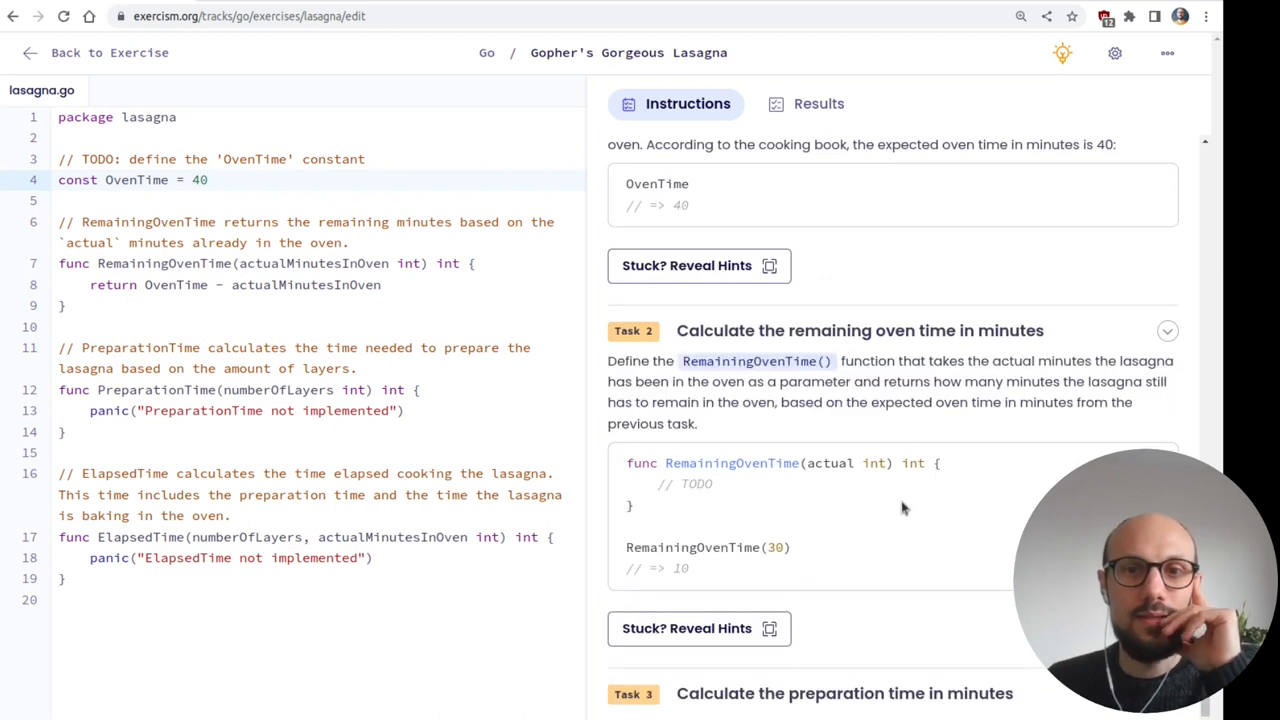
scroll(down, 3)
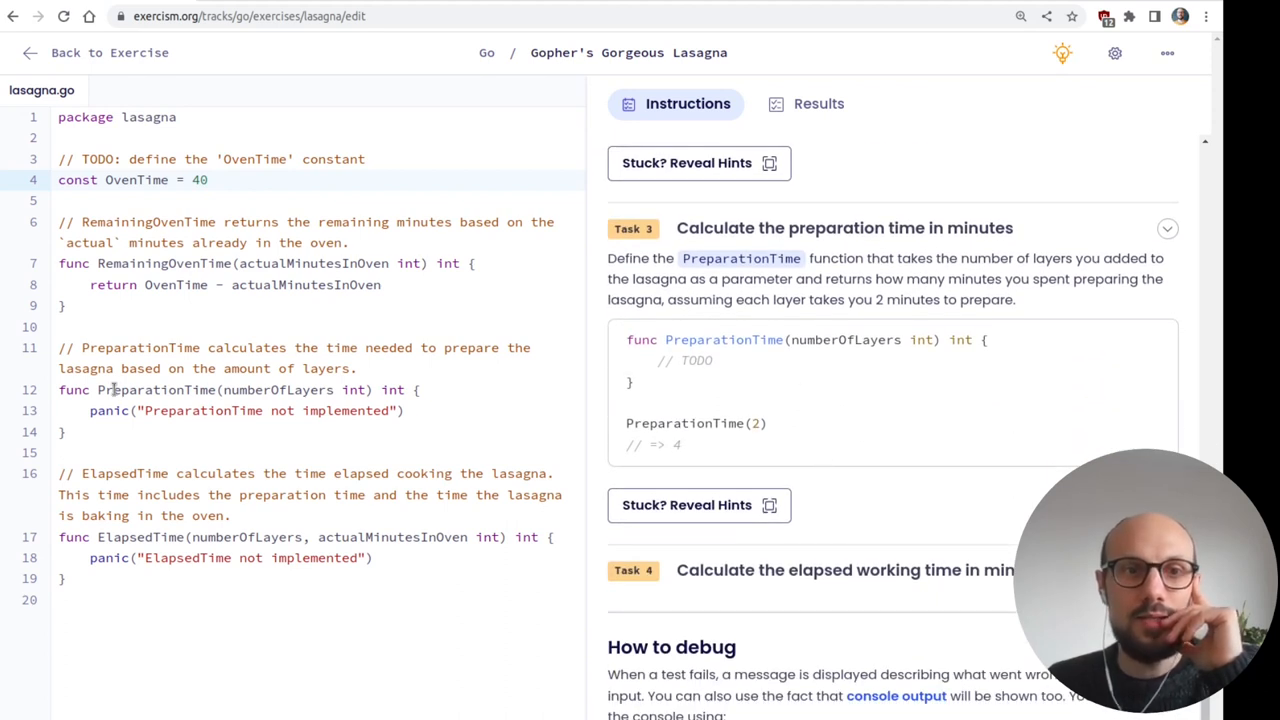
mouse_move(780, 396)
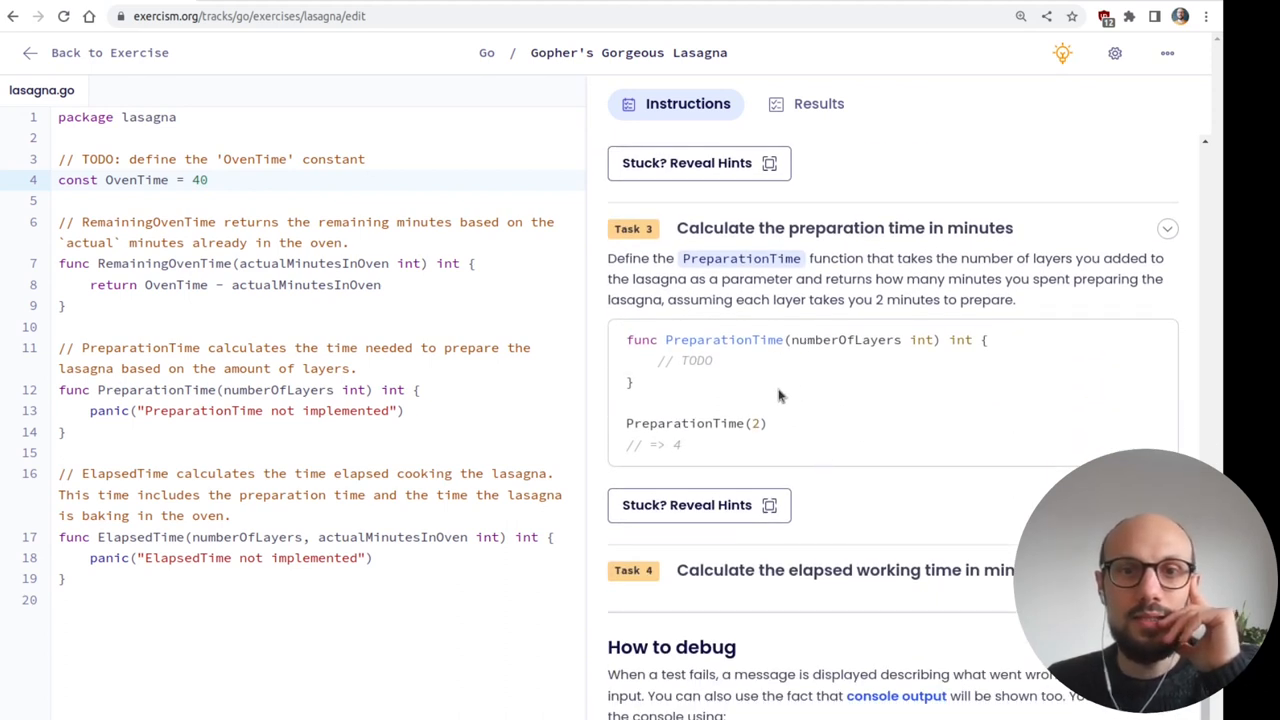
double_click(844, 340)
text(const)
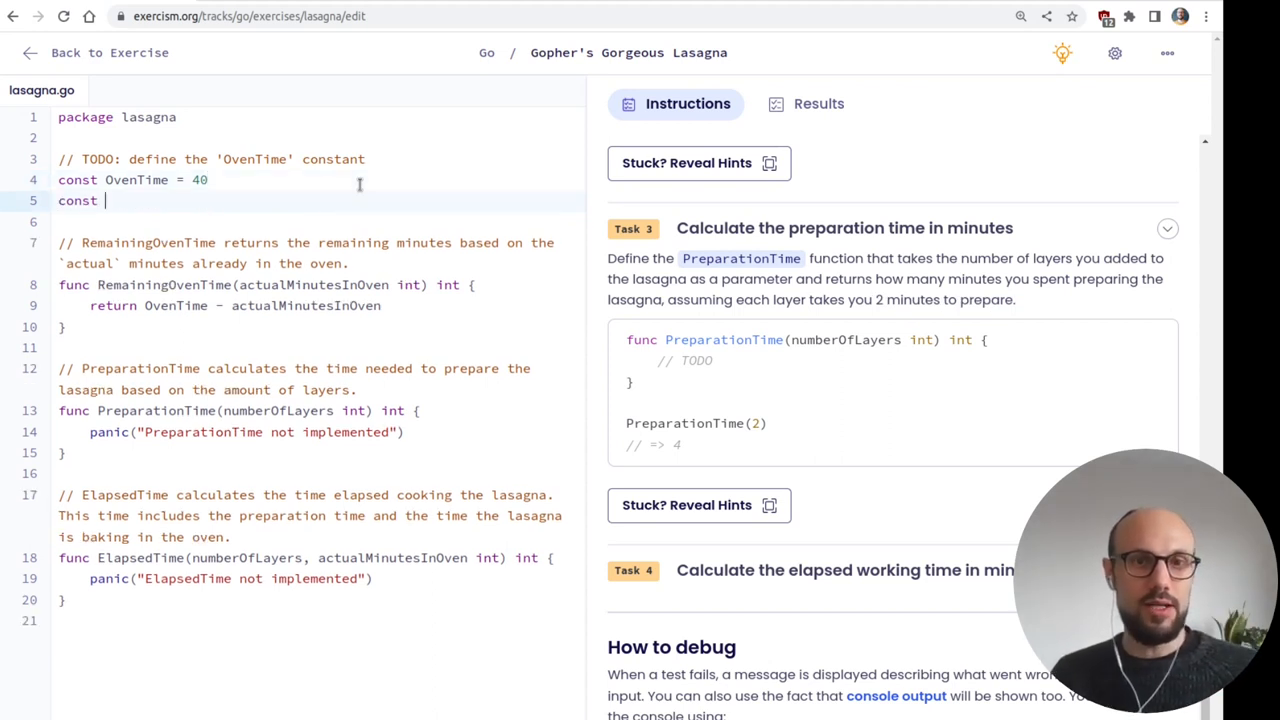
- Declare the LayerTime constant as 2
text(LayerT)
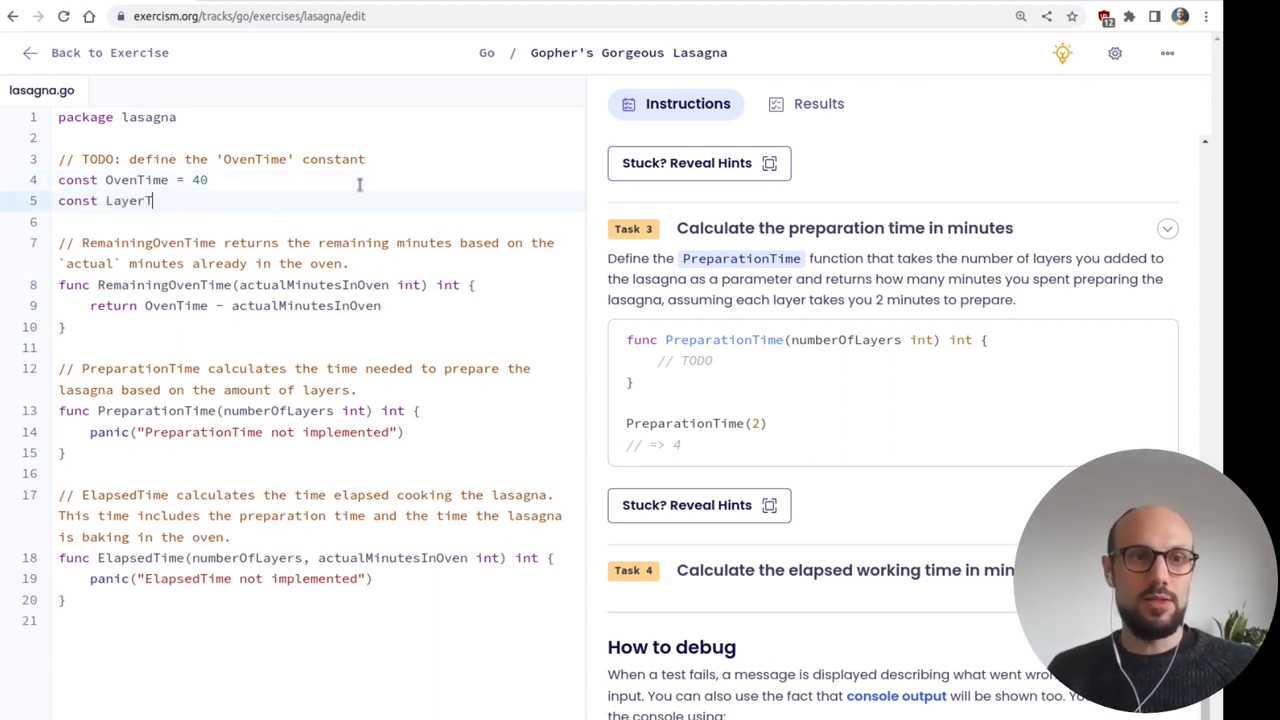
text(ime = 2)
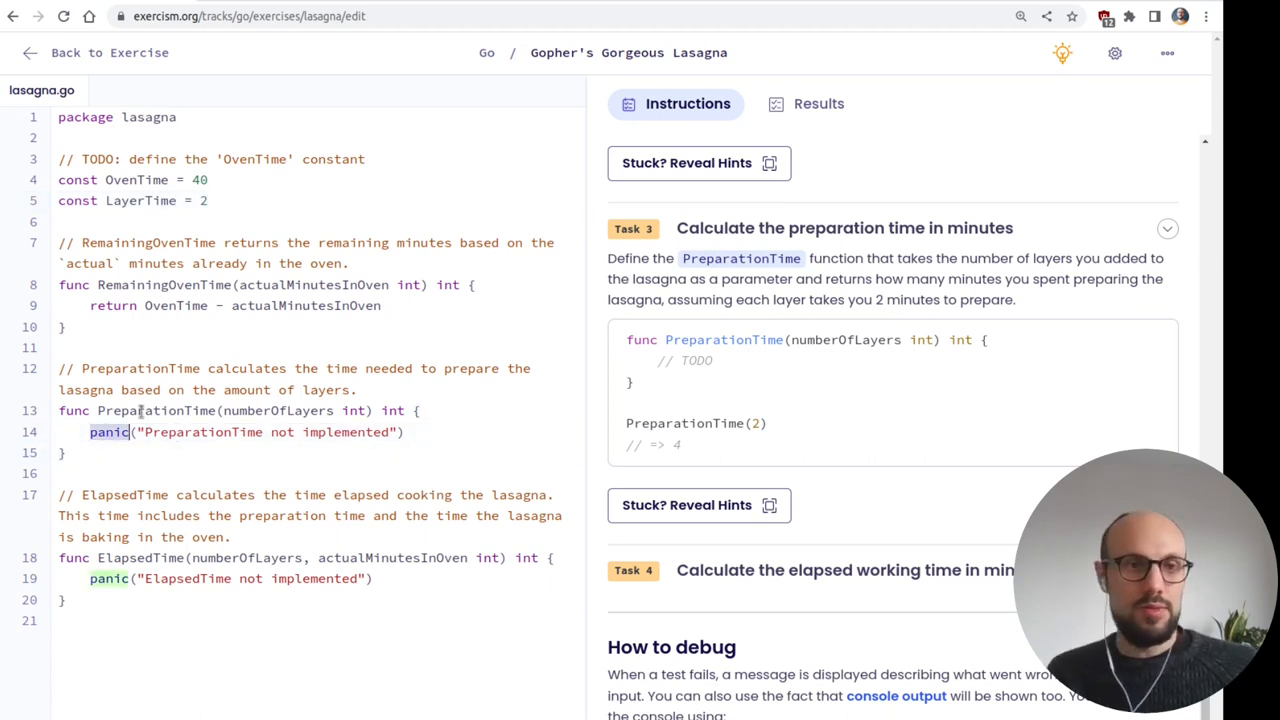
- Make PreparationTime return LayerTime * numberOfLayers and run the tests (4 pass, ElapsedTime fails)
text(rr)
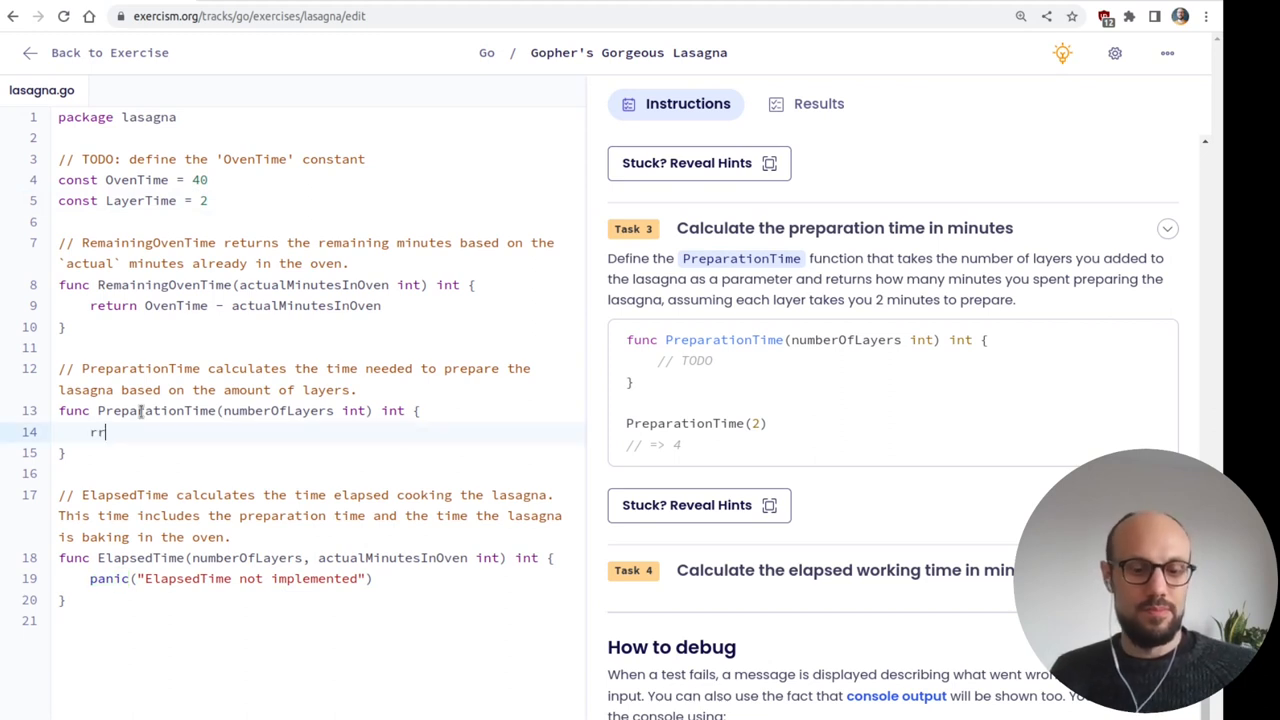
text(eturn)
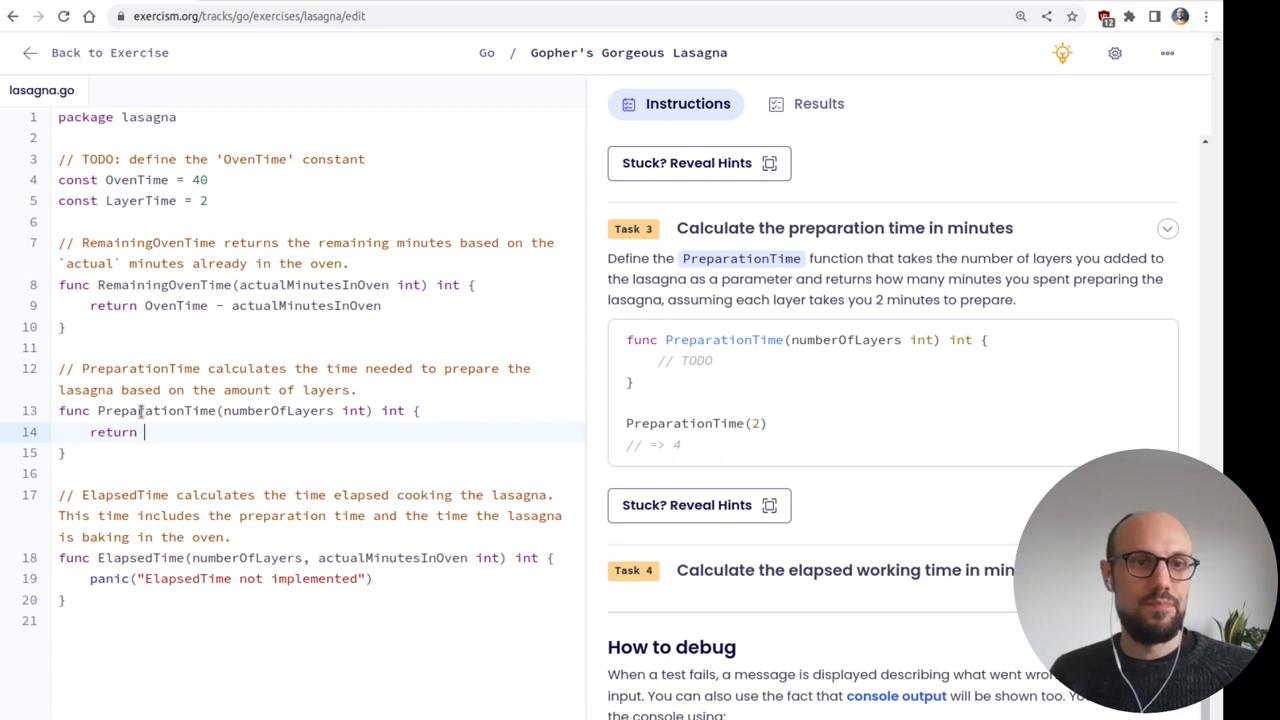
text(LayerTime *)
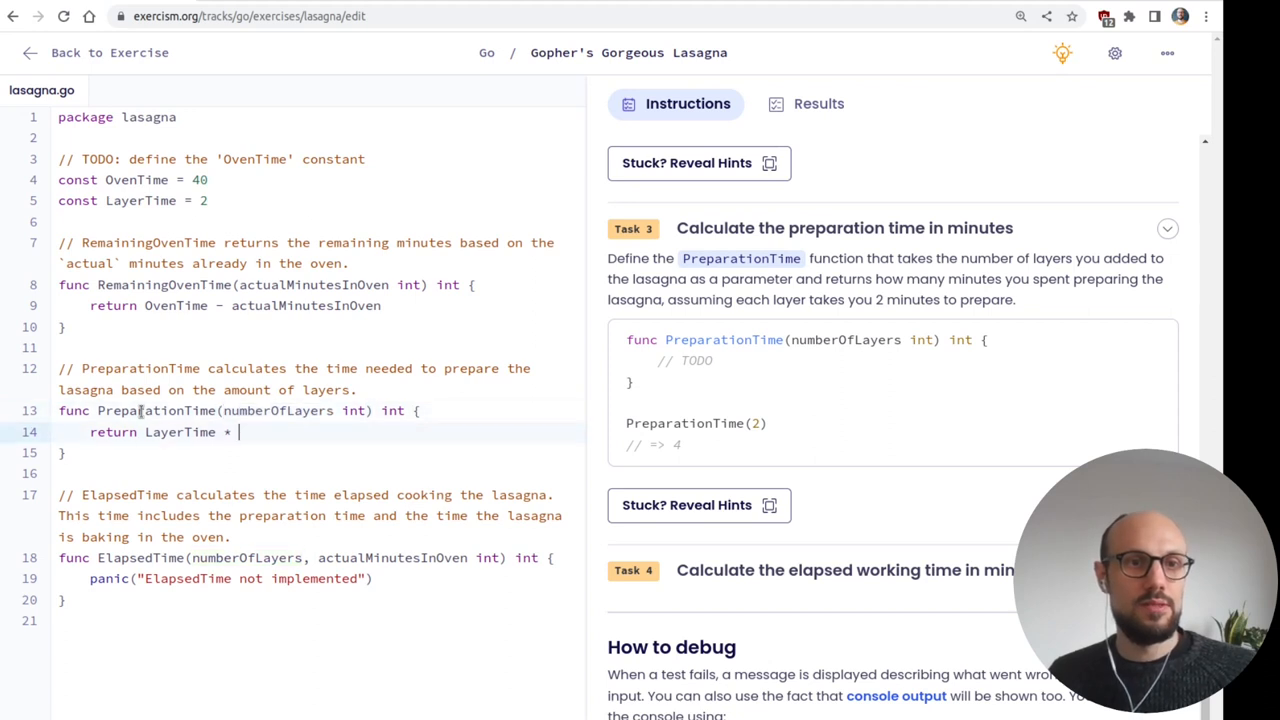
text(numberOfLayers)
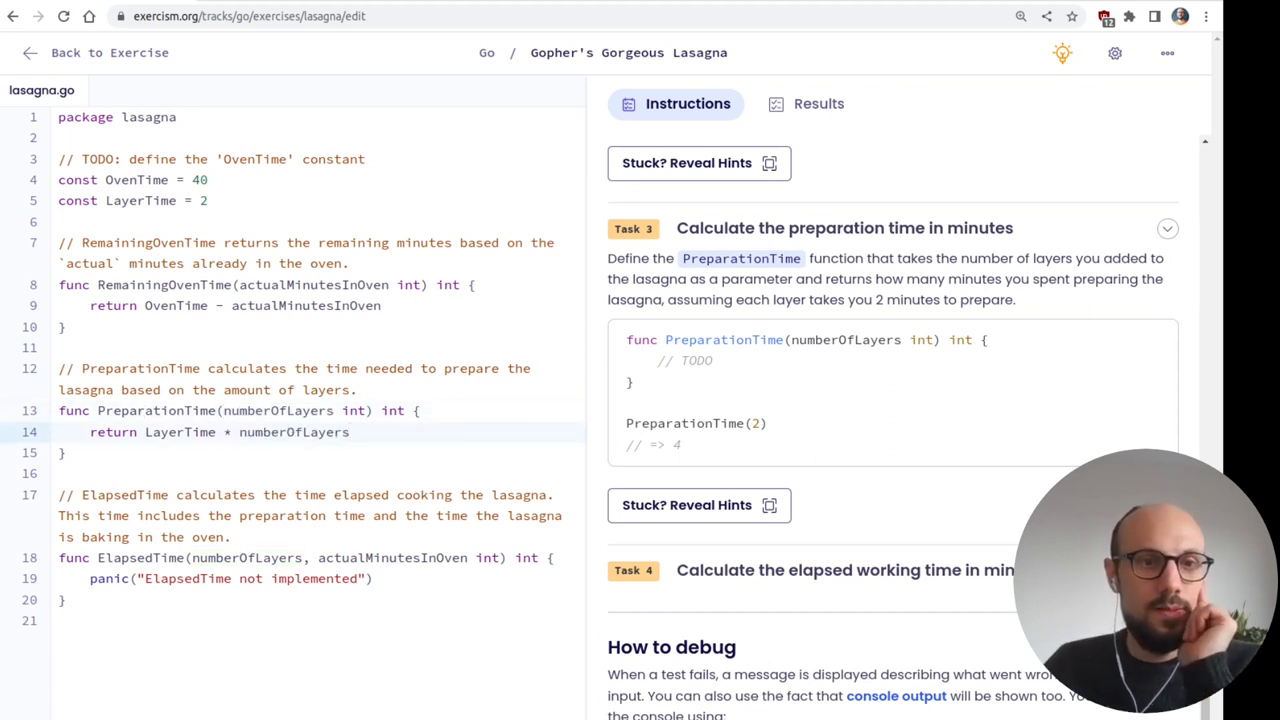
click(818, 104)
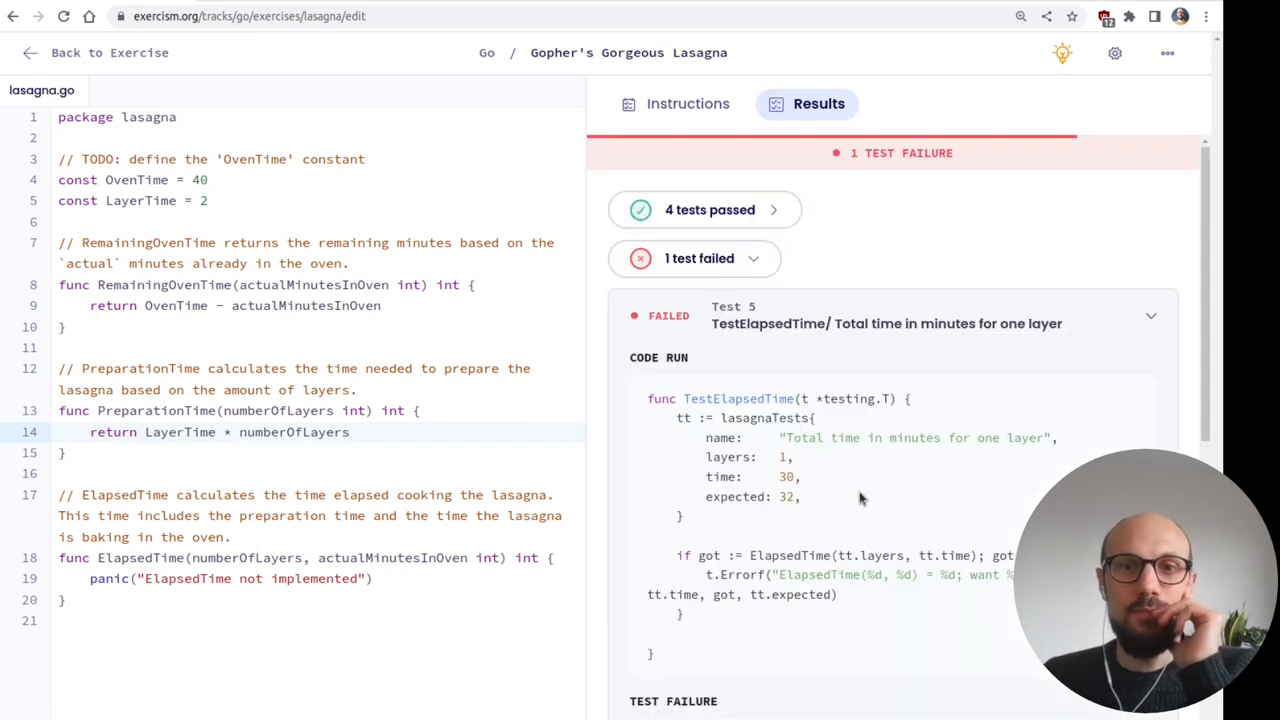
click(688, 104)
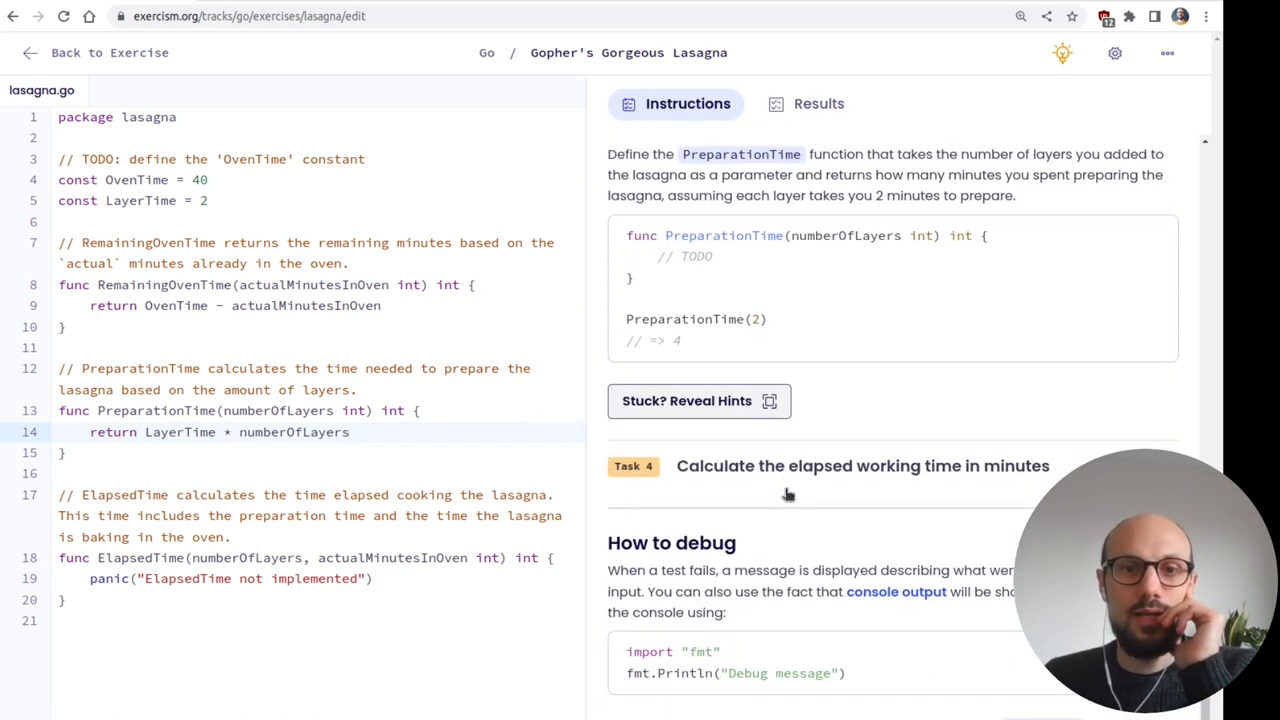
mouse_move(1020, 636)
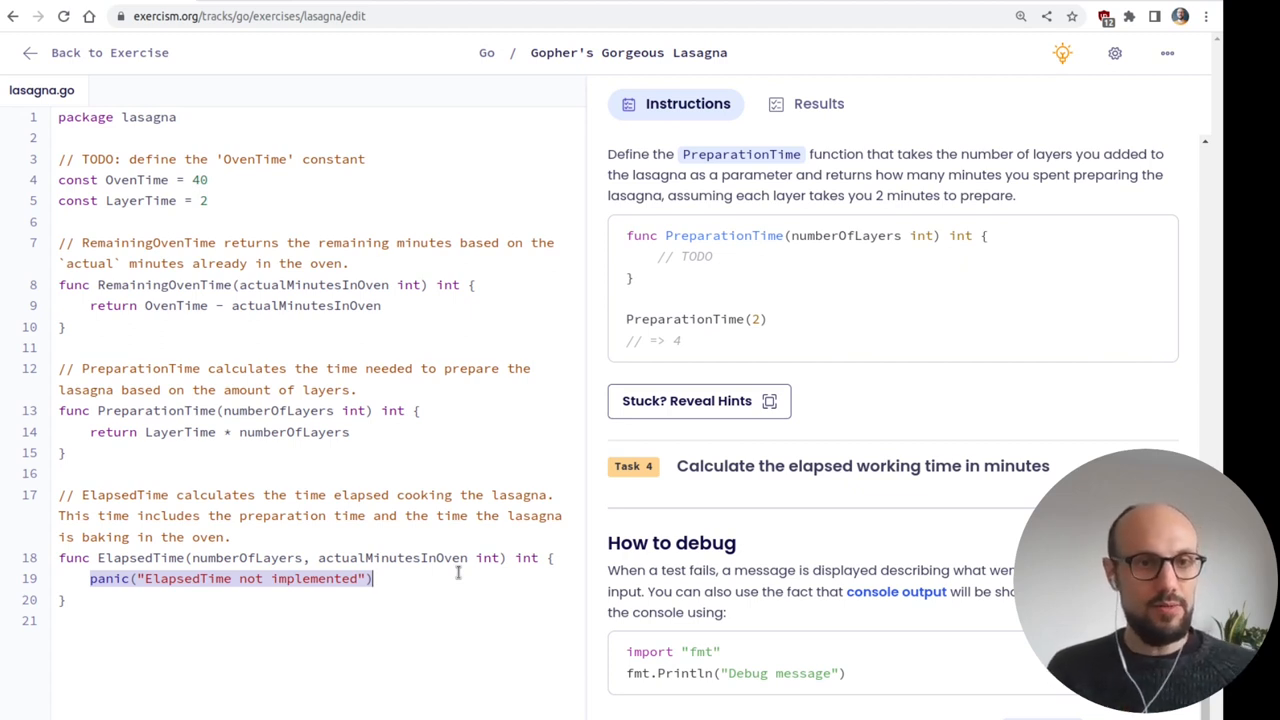
- Make ElapsedTime return PreparationTime(numberOfLayers) + actualMinutesInOven and run the tests, all six passing
text(return P()
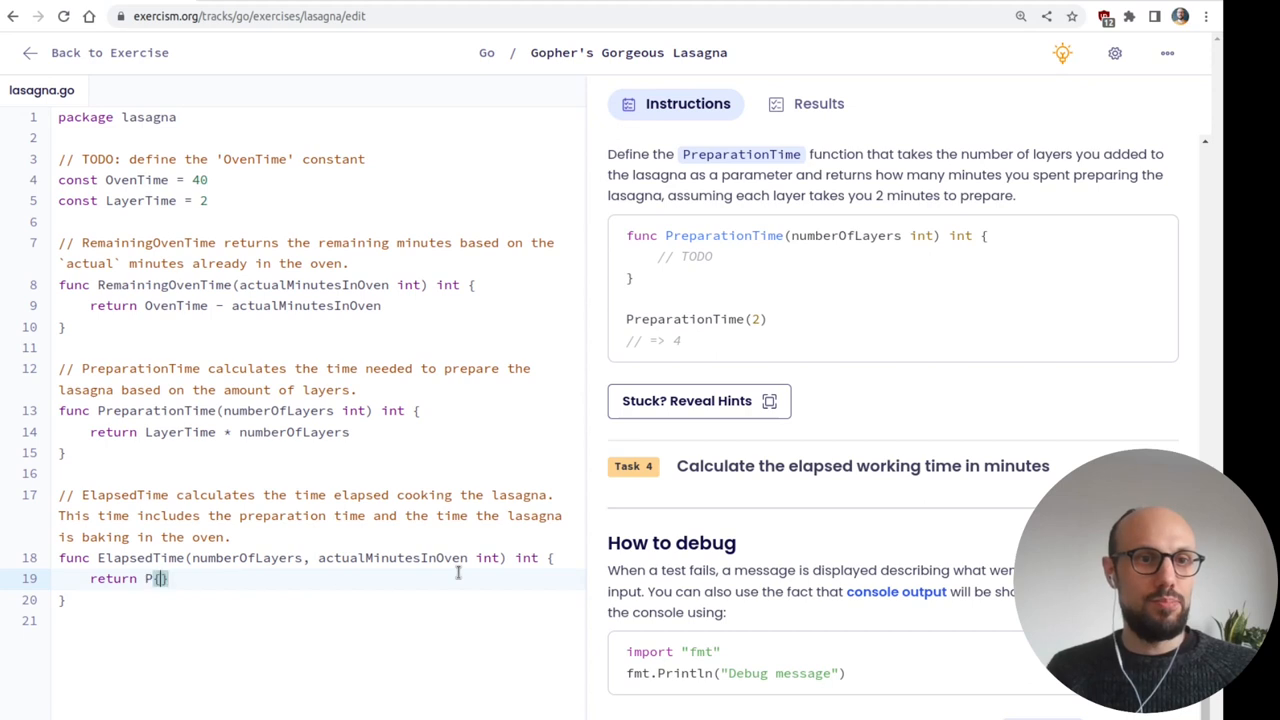
text(reparationTime)
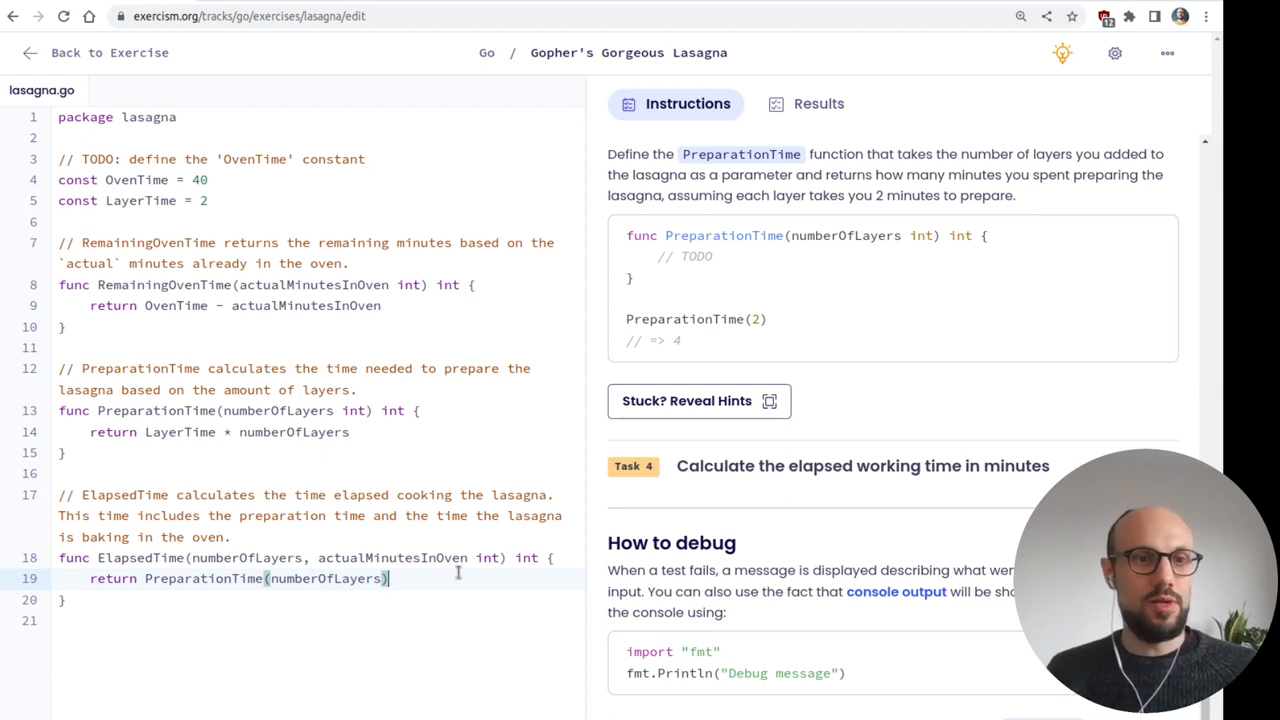
text(+)
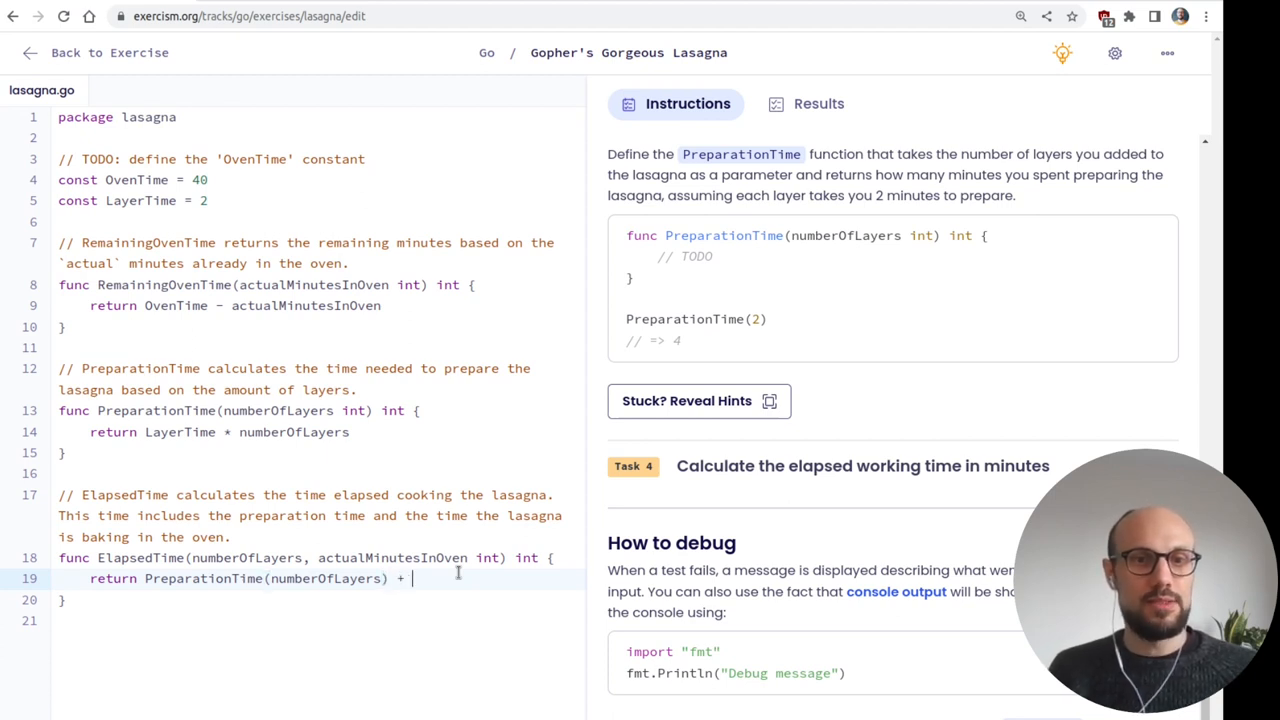
double_click(392, 558)
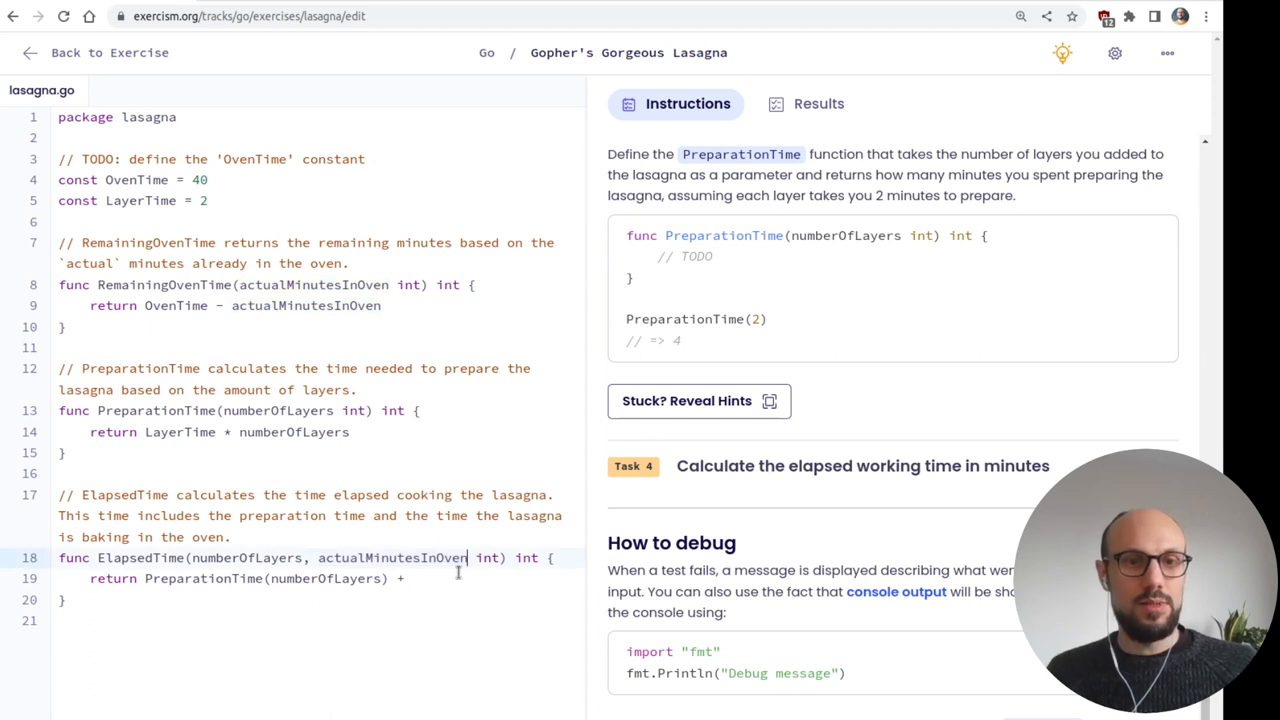
text(actualMinutesInOven)
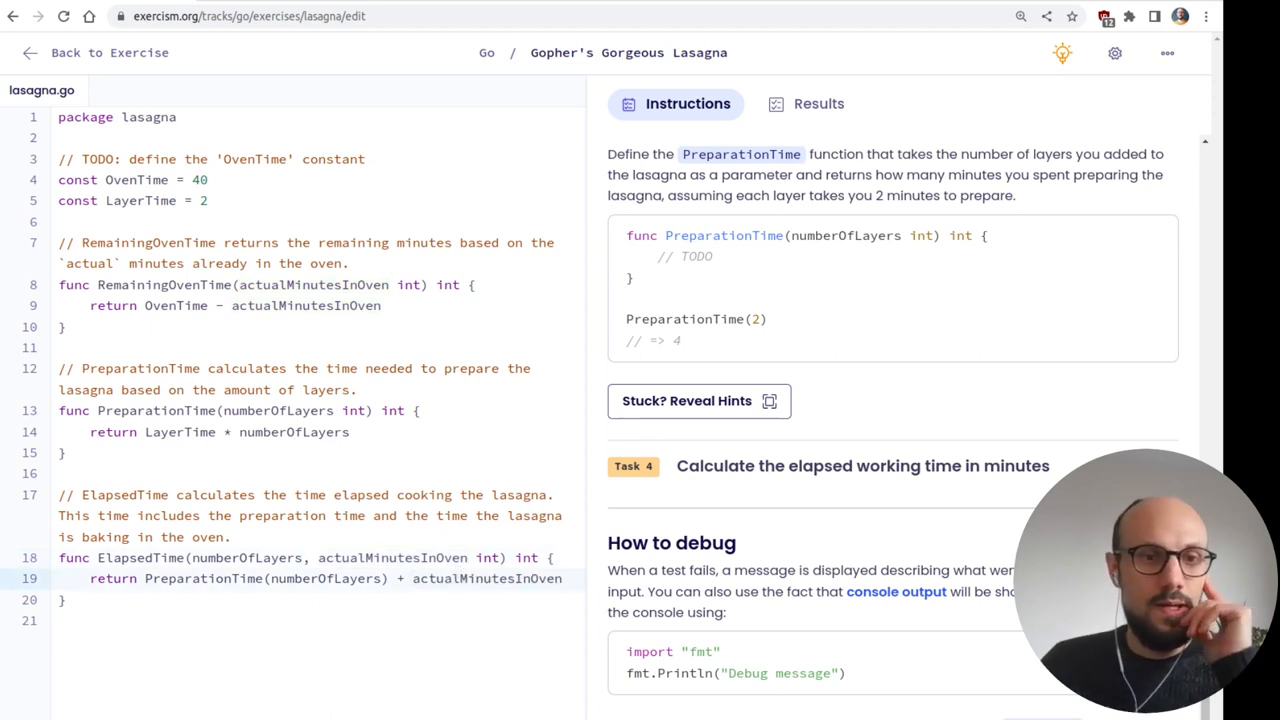
click(818, 104)
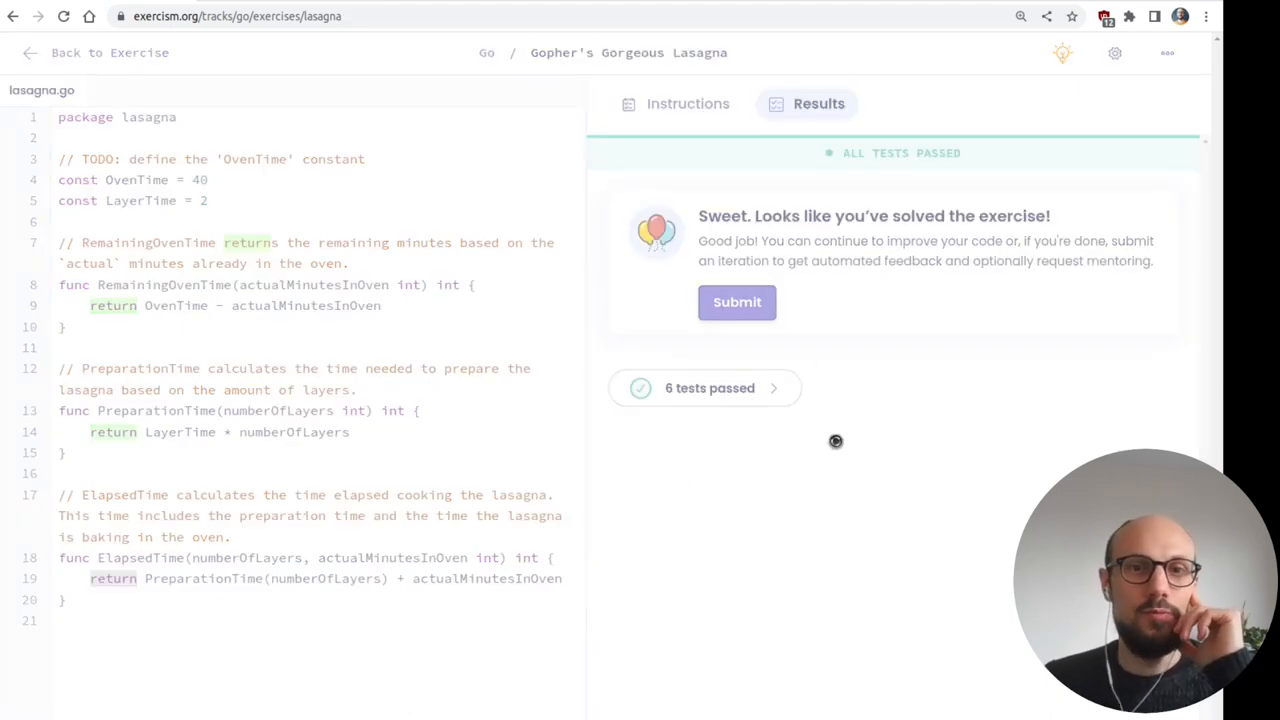
- Submit the lasagna solution sharing all iterations, then continue to more Go concepts
click(736, 302)
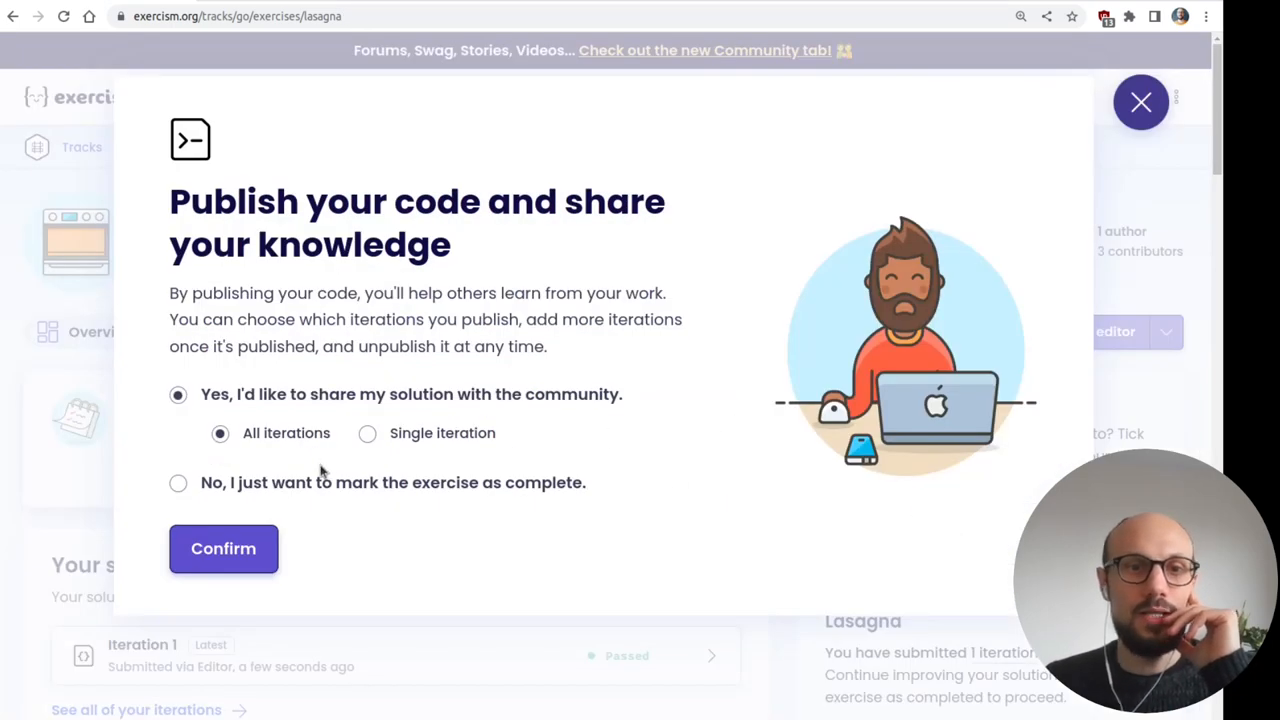
click(224, 548)
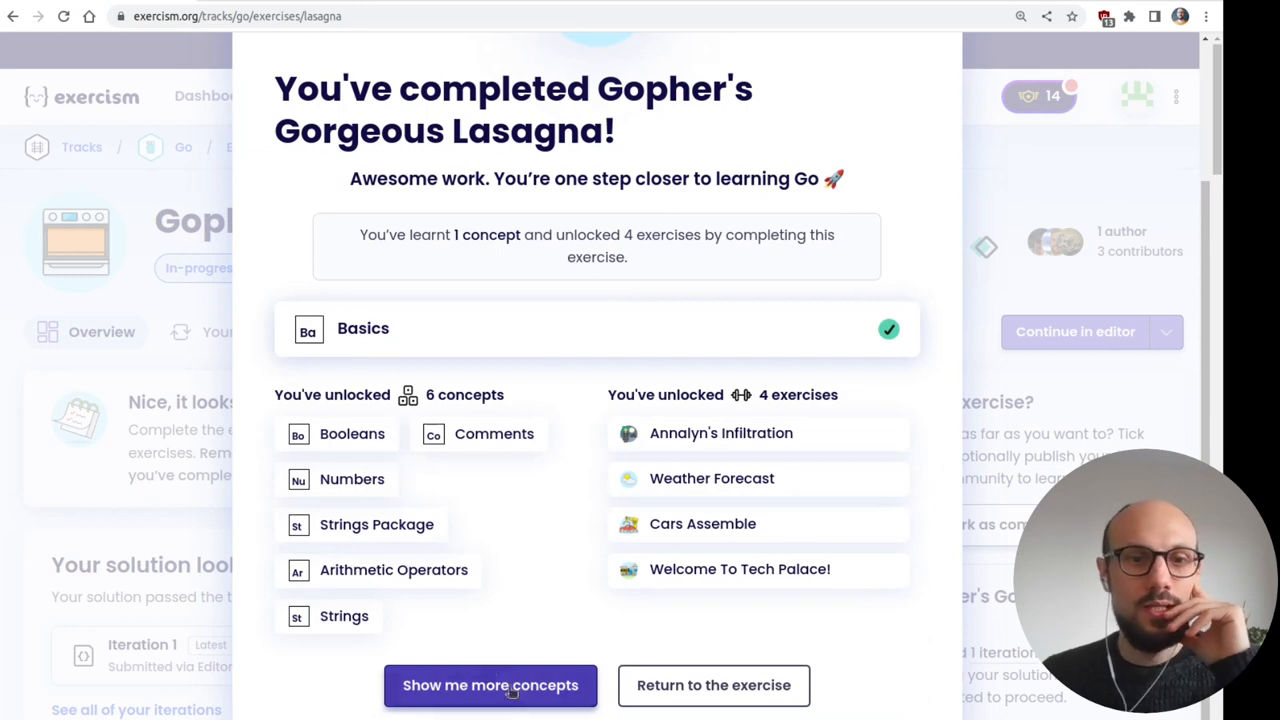
click(490, 684)
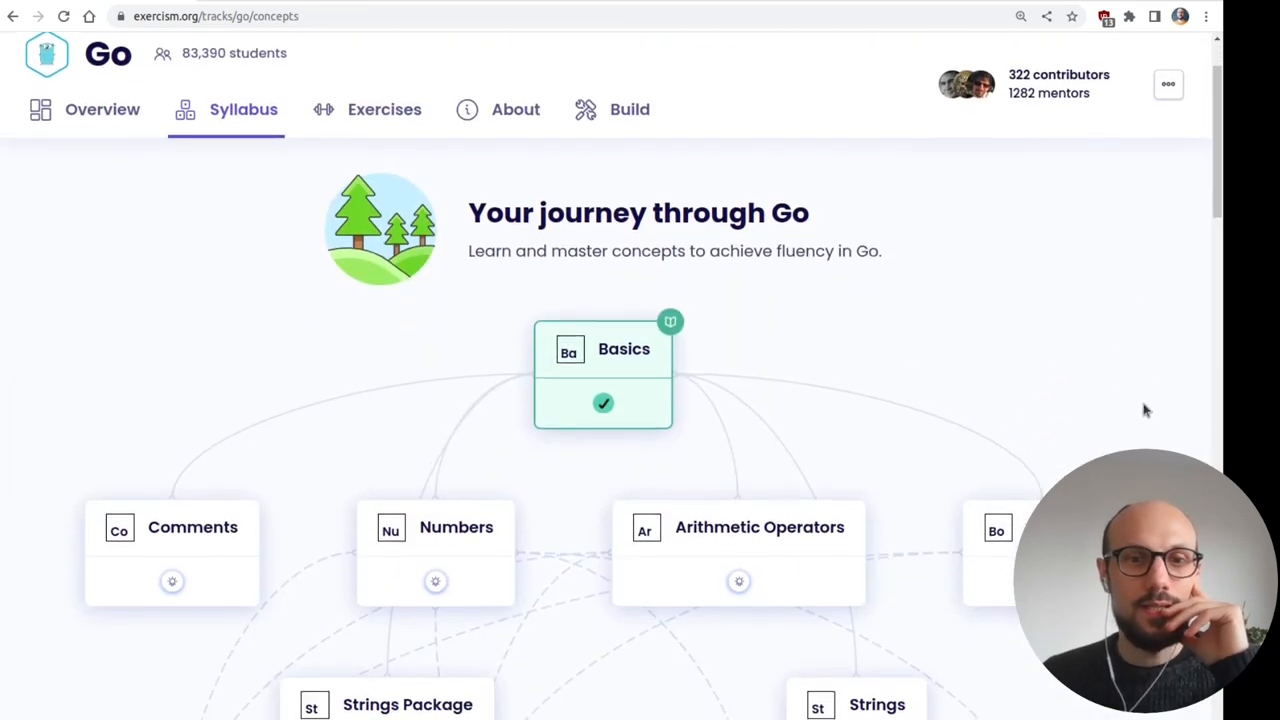
- Browse the Go syllabus concept tree and open the Numbers concept
scroll(down, 3)
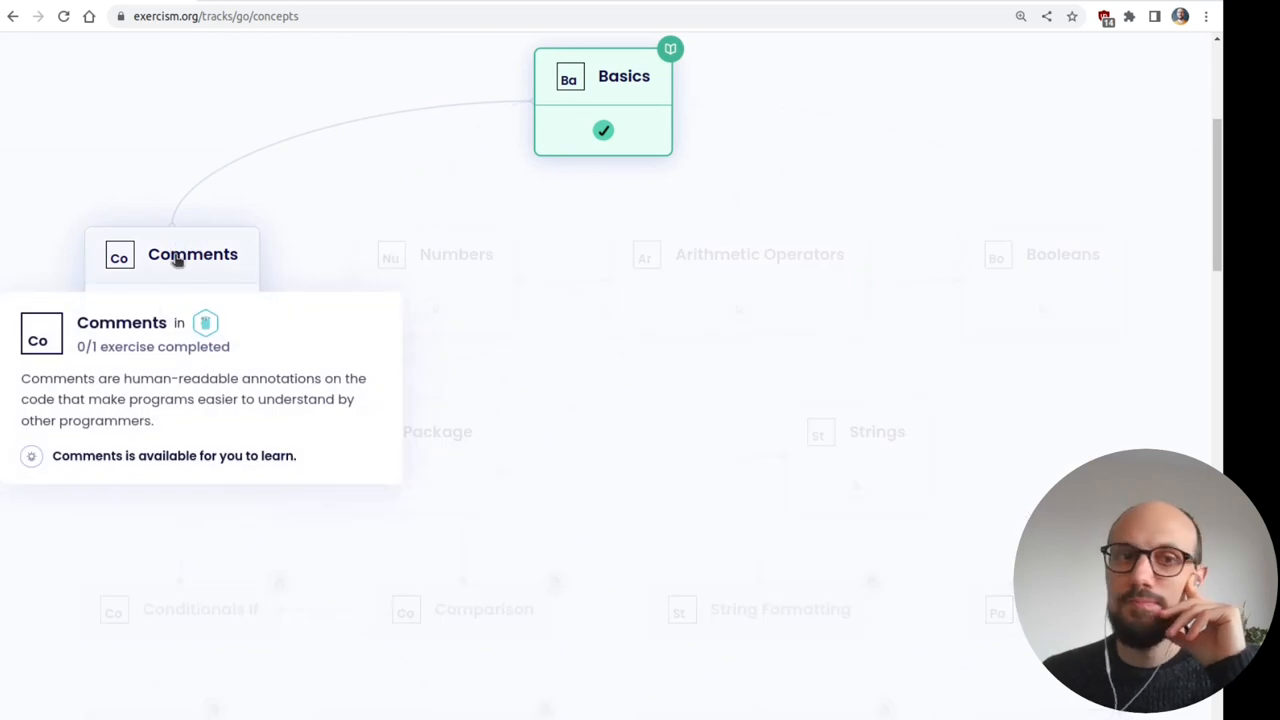
mouse_move(184, 268)
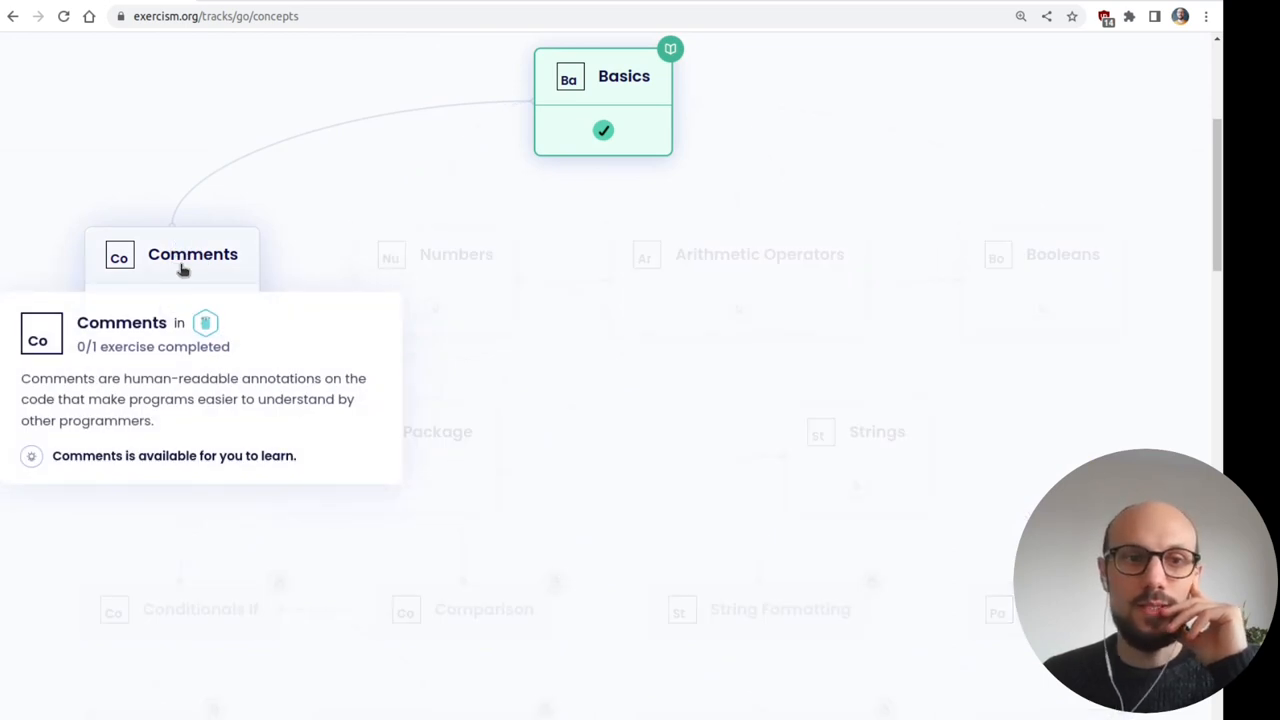
mouse_move(408, 164)
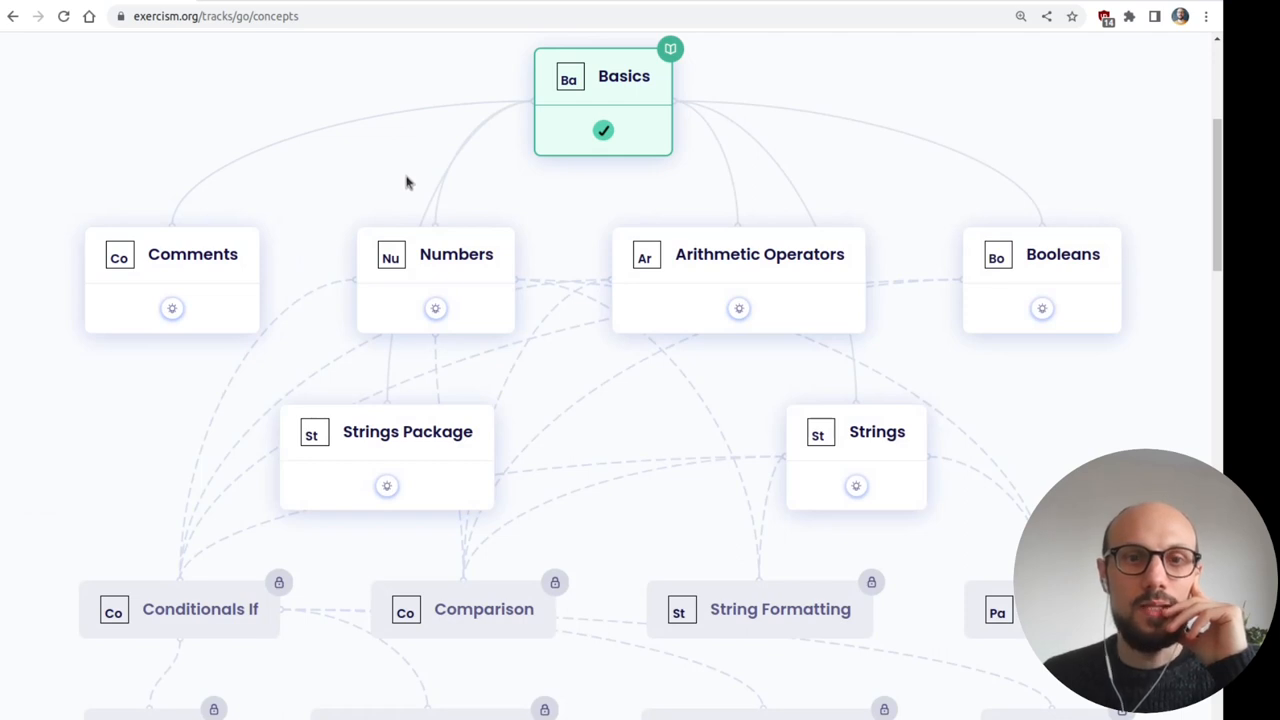
click(760, 254)
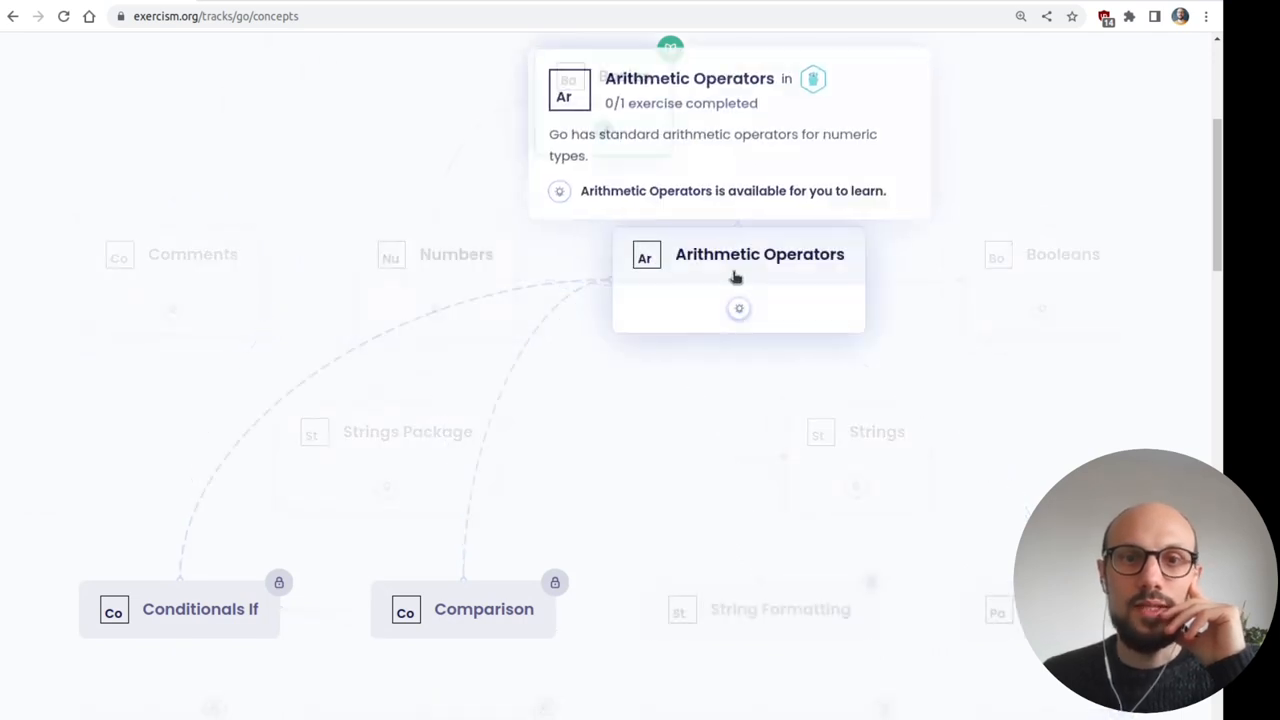
mouse_move(584, 364)
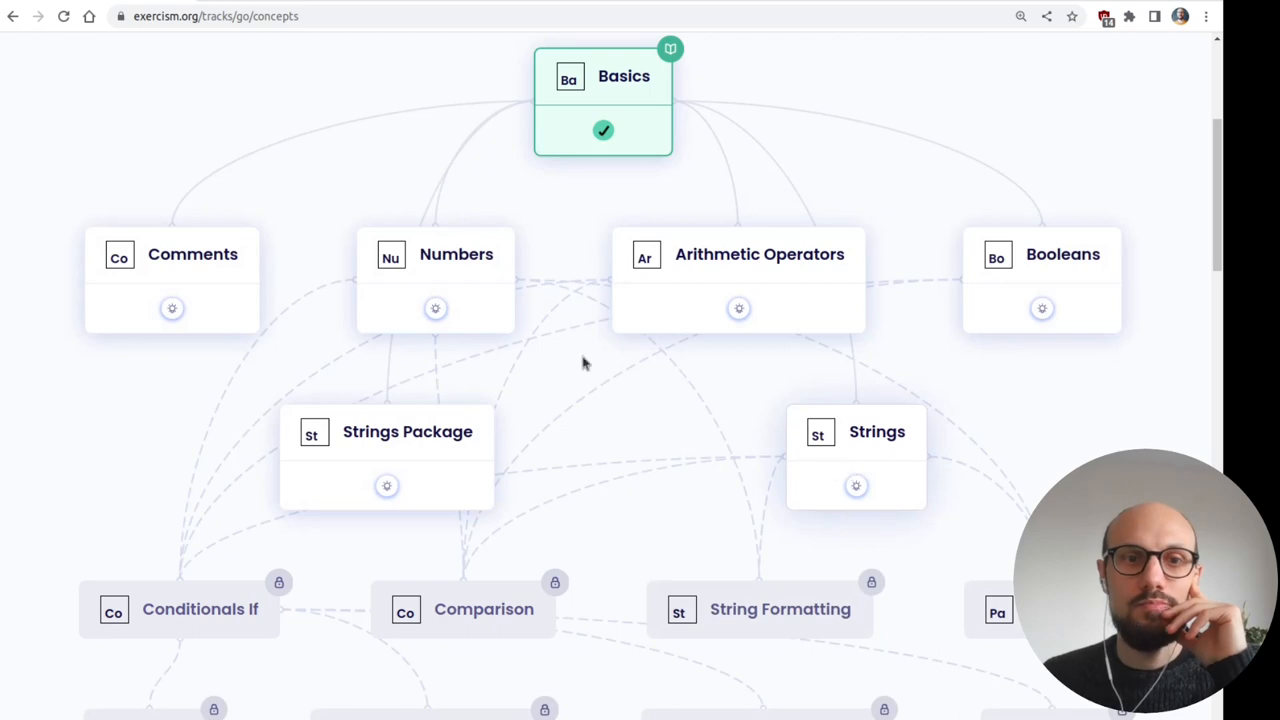
click(436, 254)
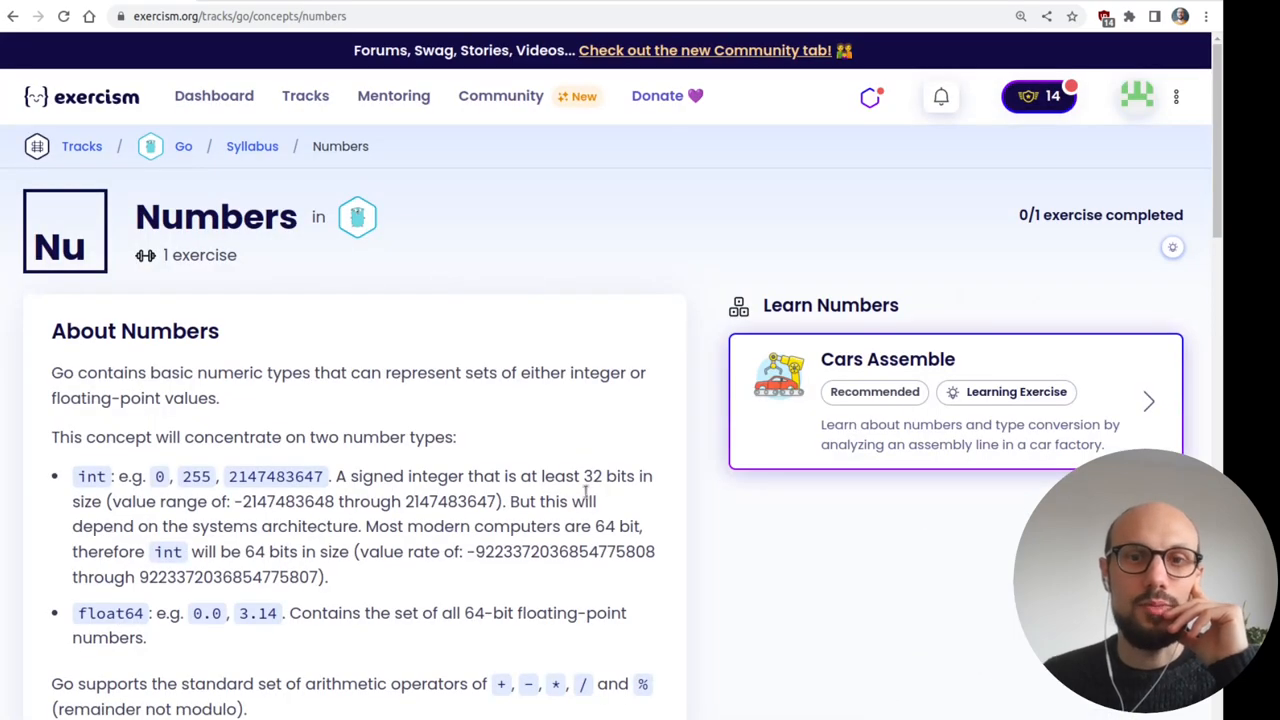
- Read through the Numbers concept page on int, float64 and arithmetic operators including remainder
scroll(down, 3)
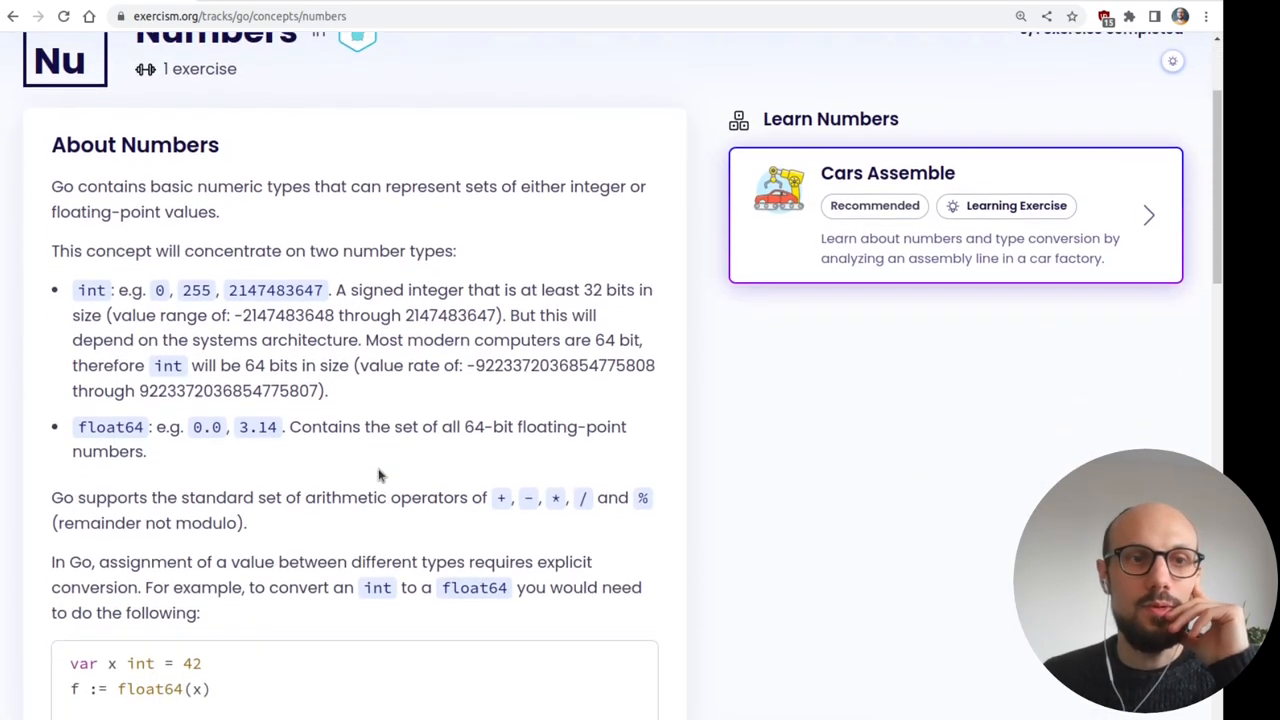
scroll(down, 3)
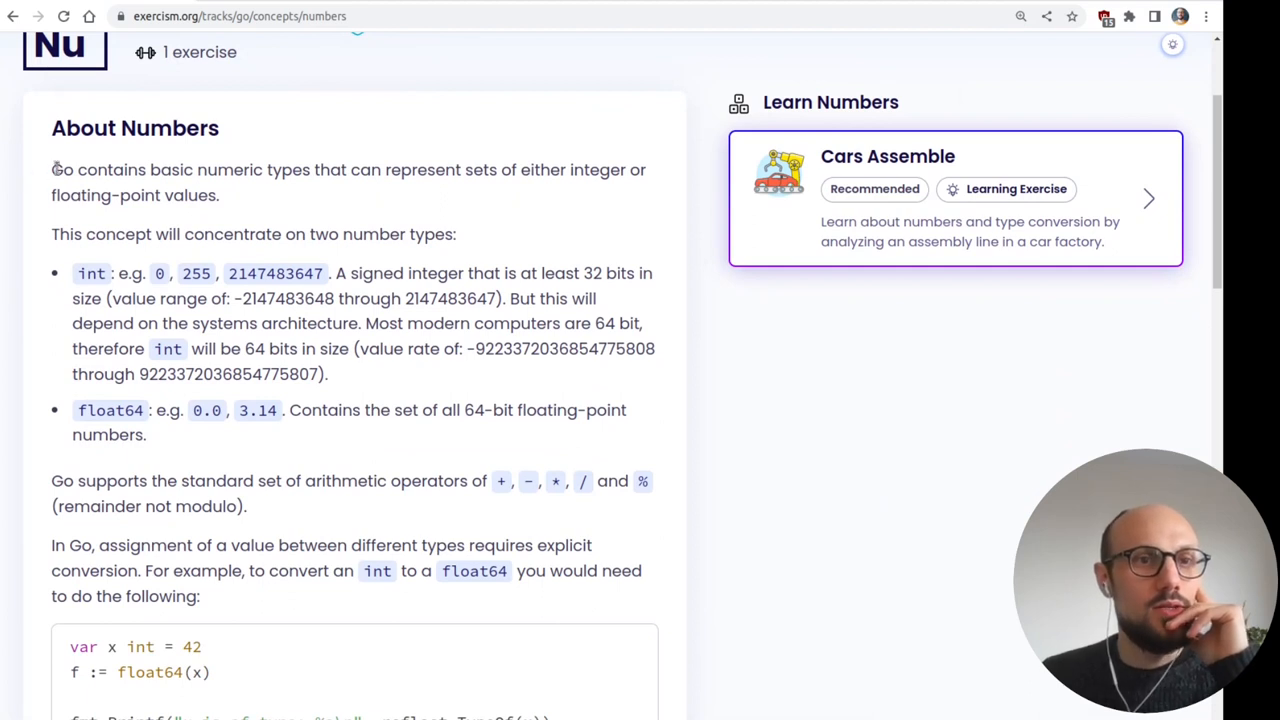
mouse_move(572, 230)
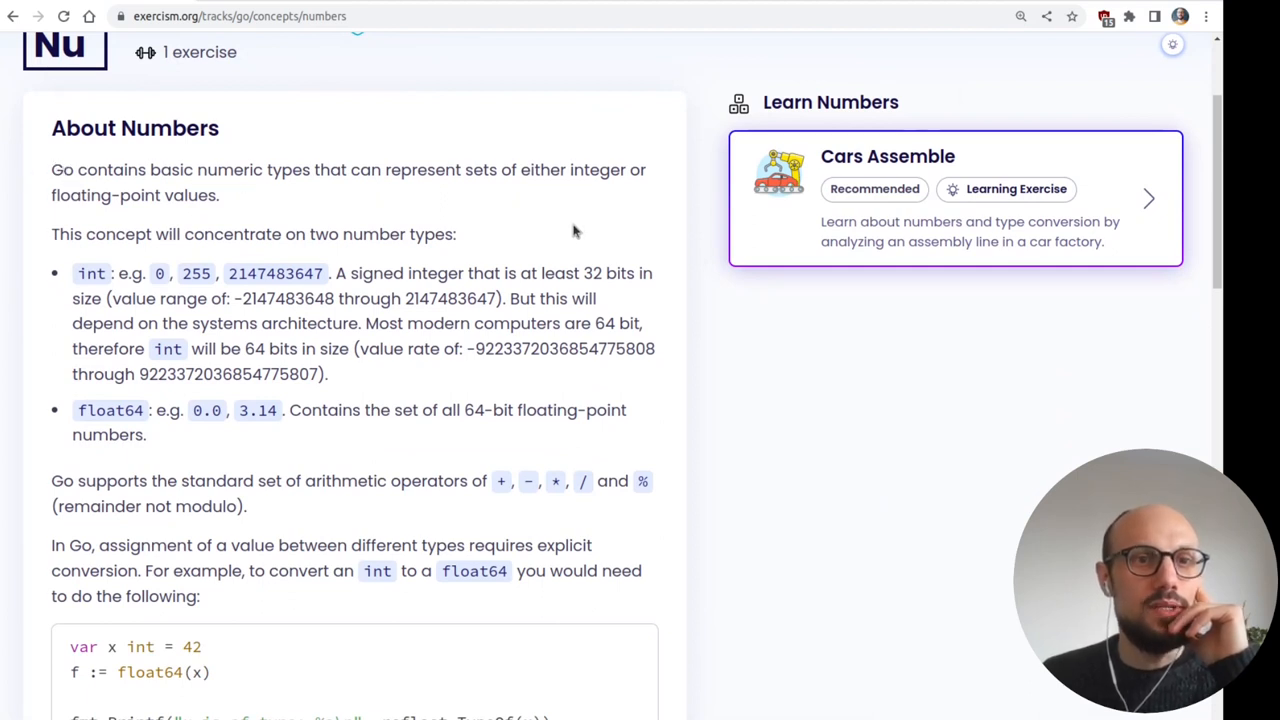
mouse_move(570, 230)
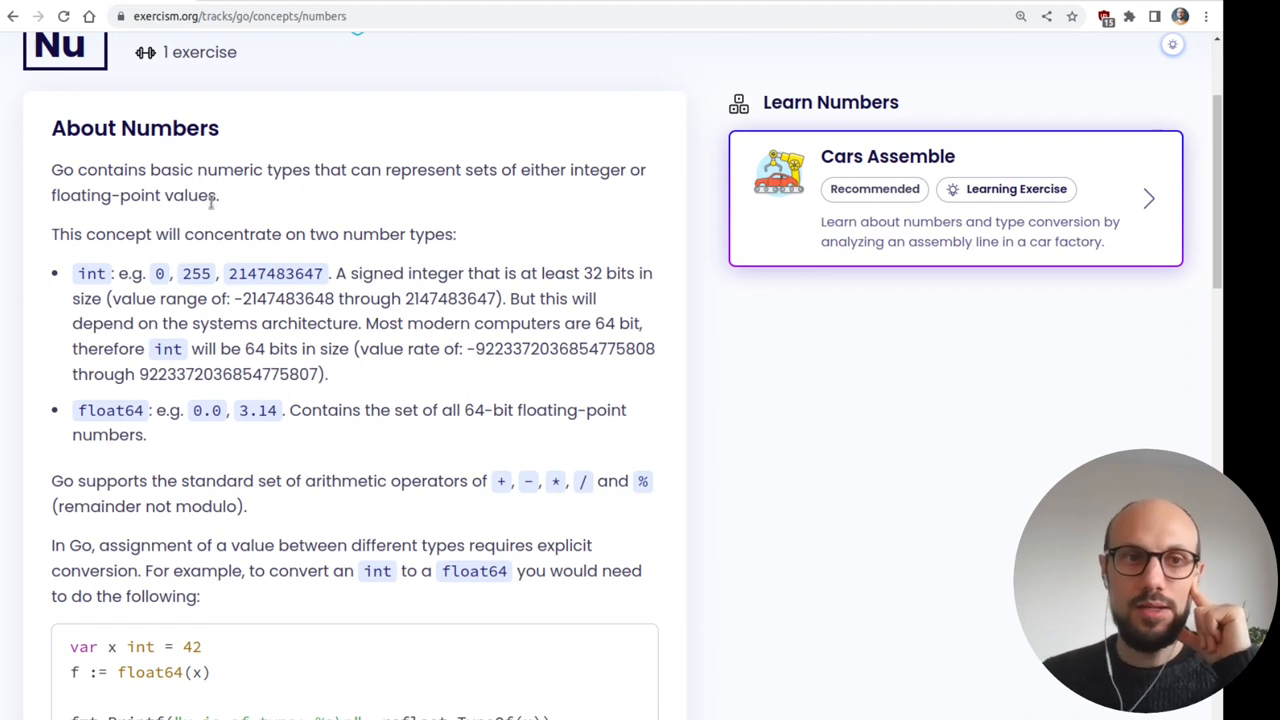
mouse_move(436, 272)
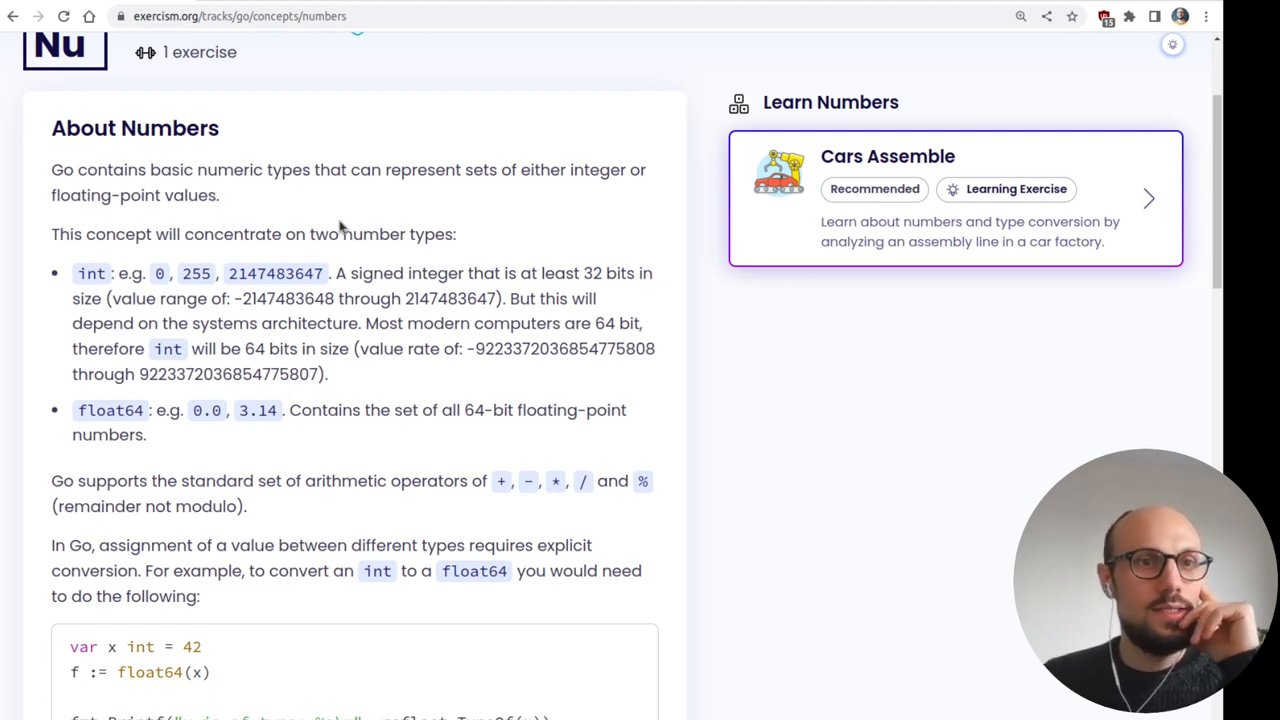
mouse_move(712, 408)
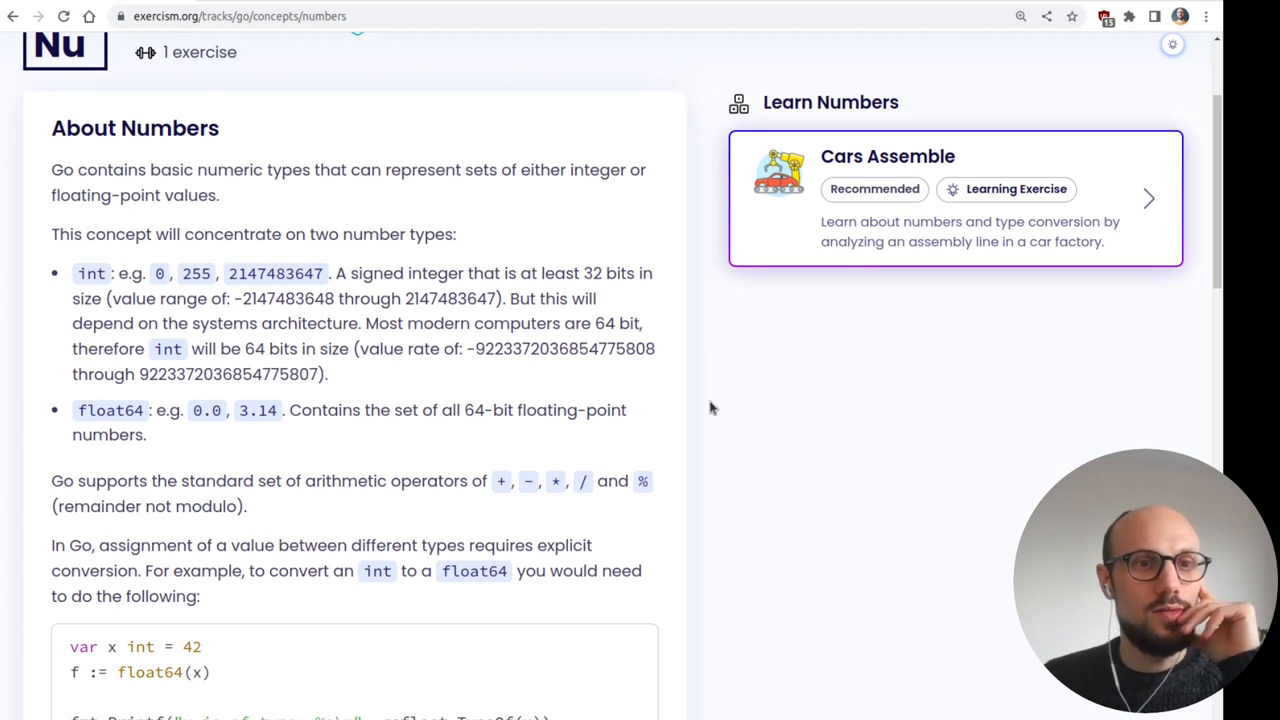
scroll(down, 3)
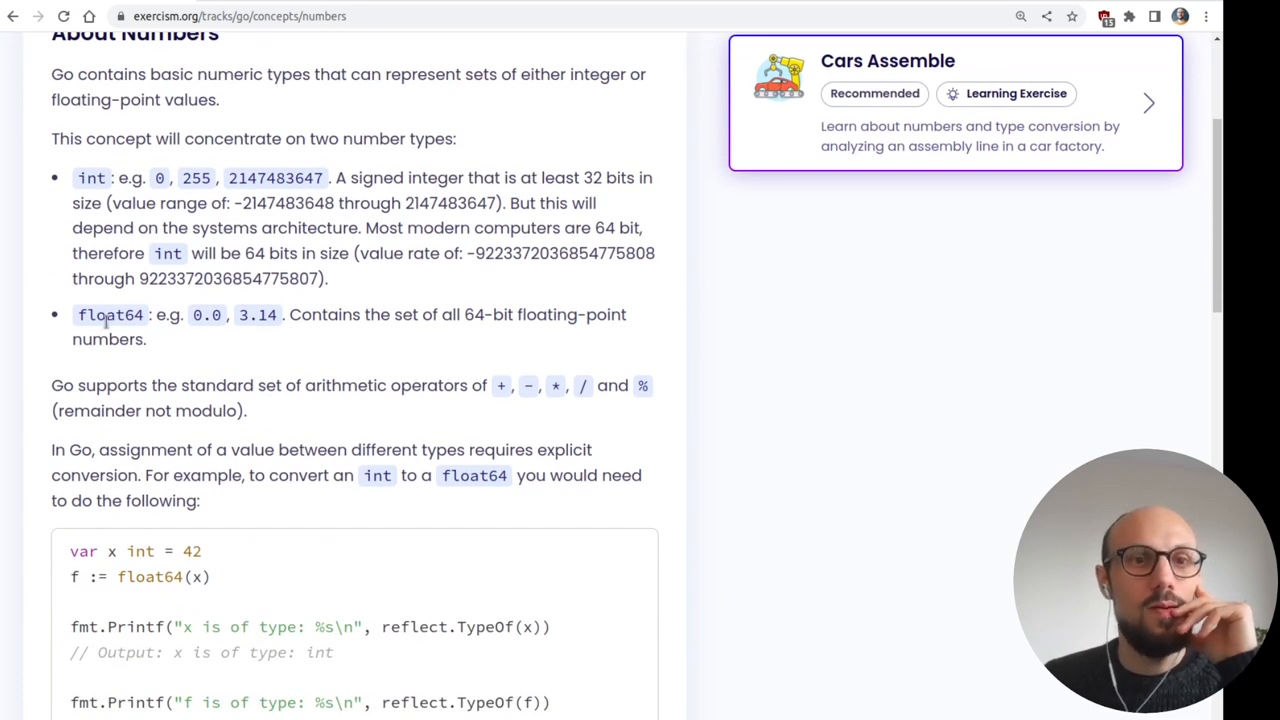
scroll(down, 3)
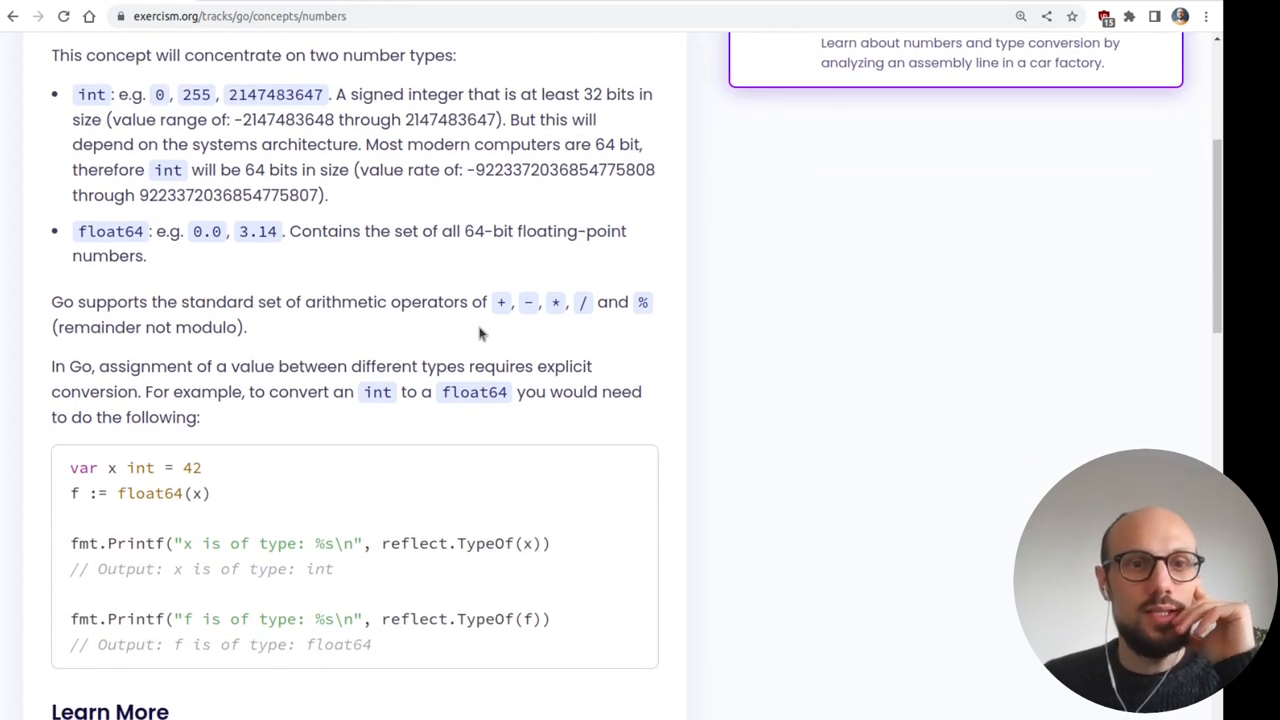
scroll(down, 3)
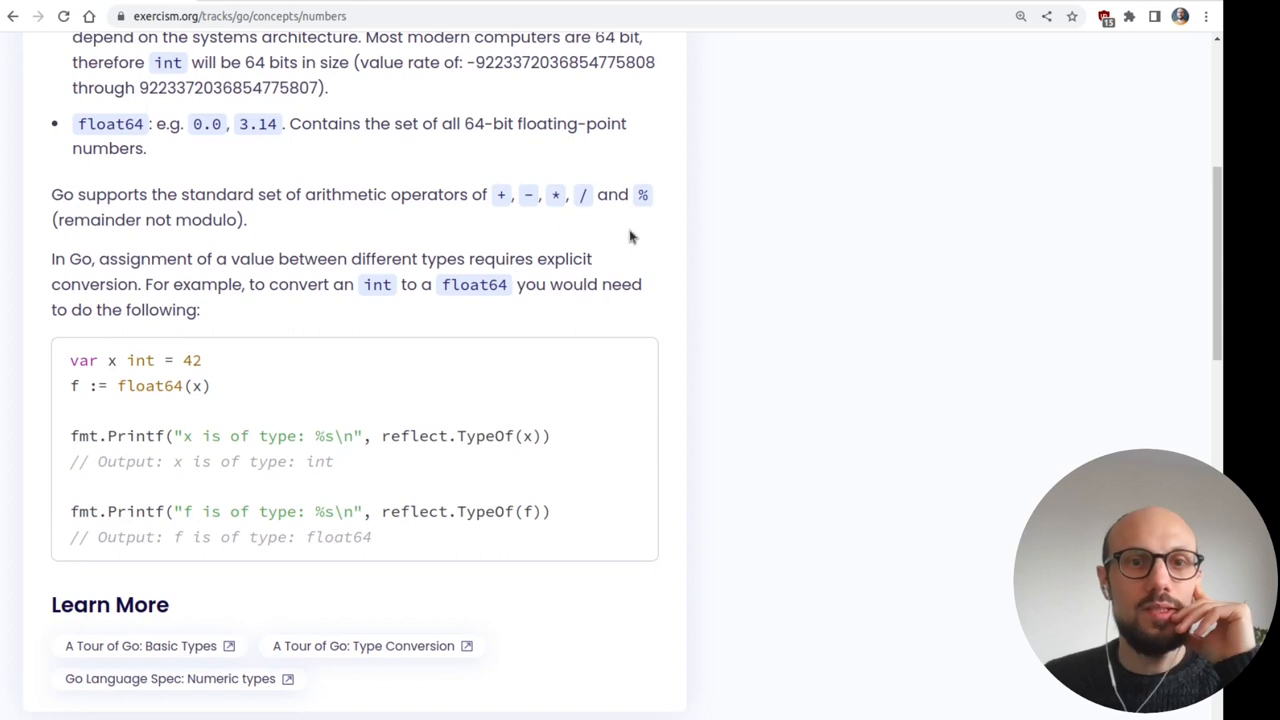
mouse_move(600, 236)
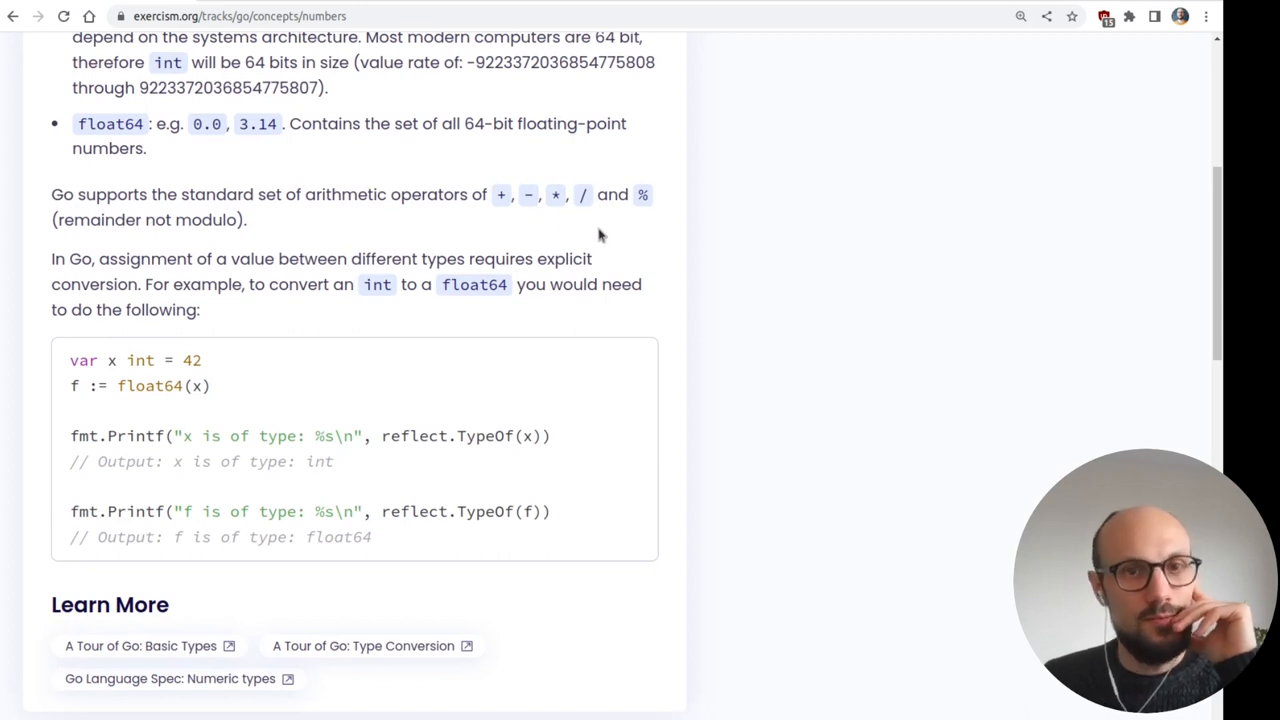
mouse_move(156, 244)
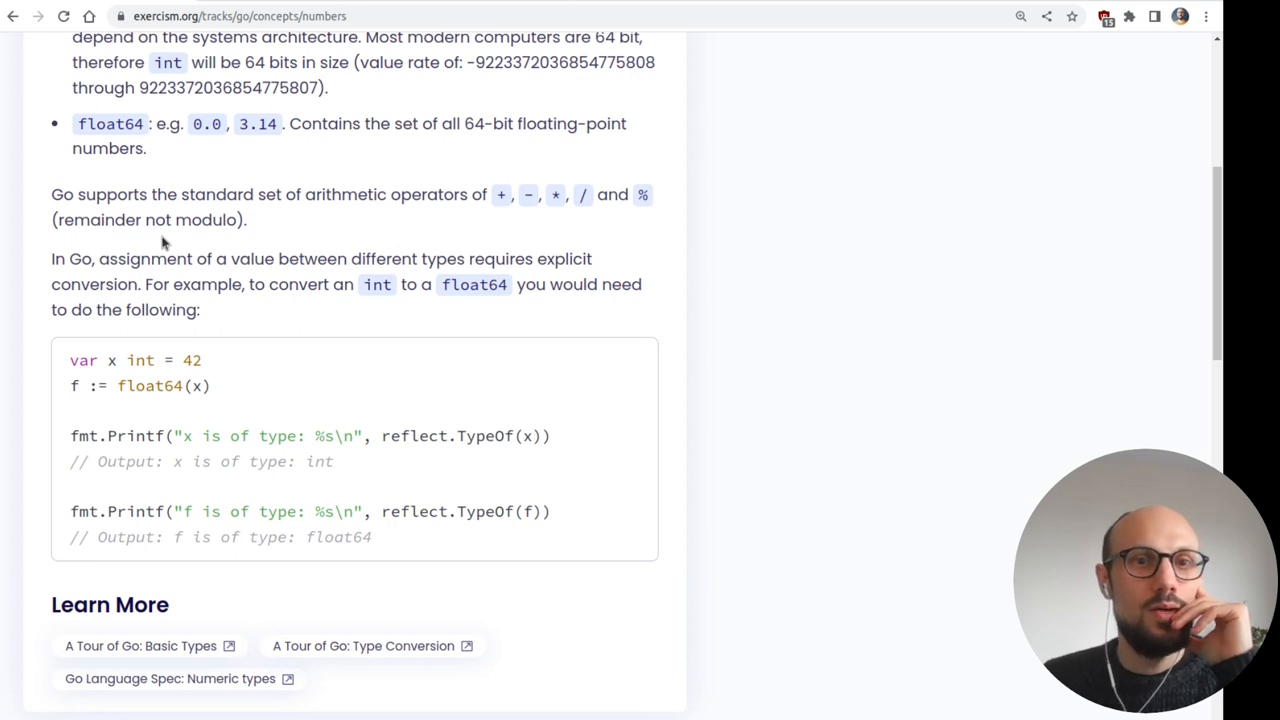
mouse_move(108, 238)
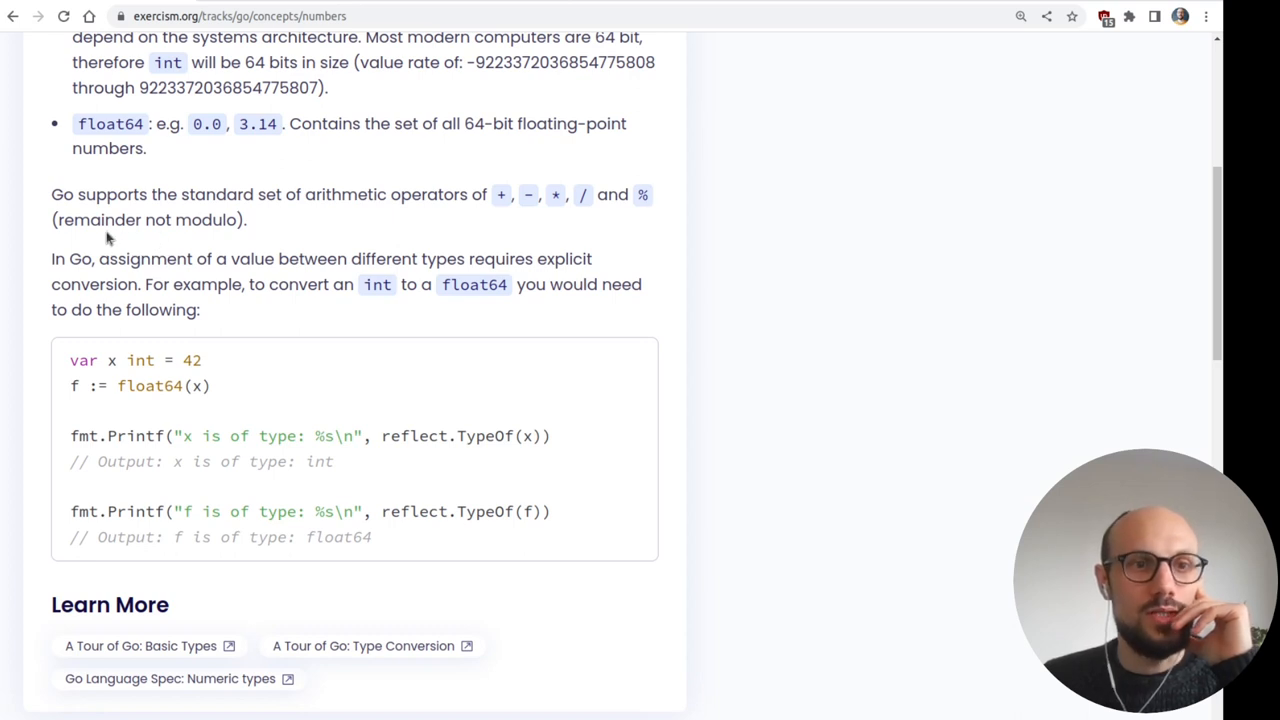
double_click(98, 220)
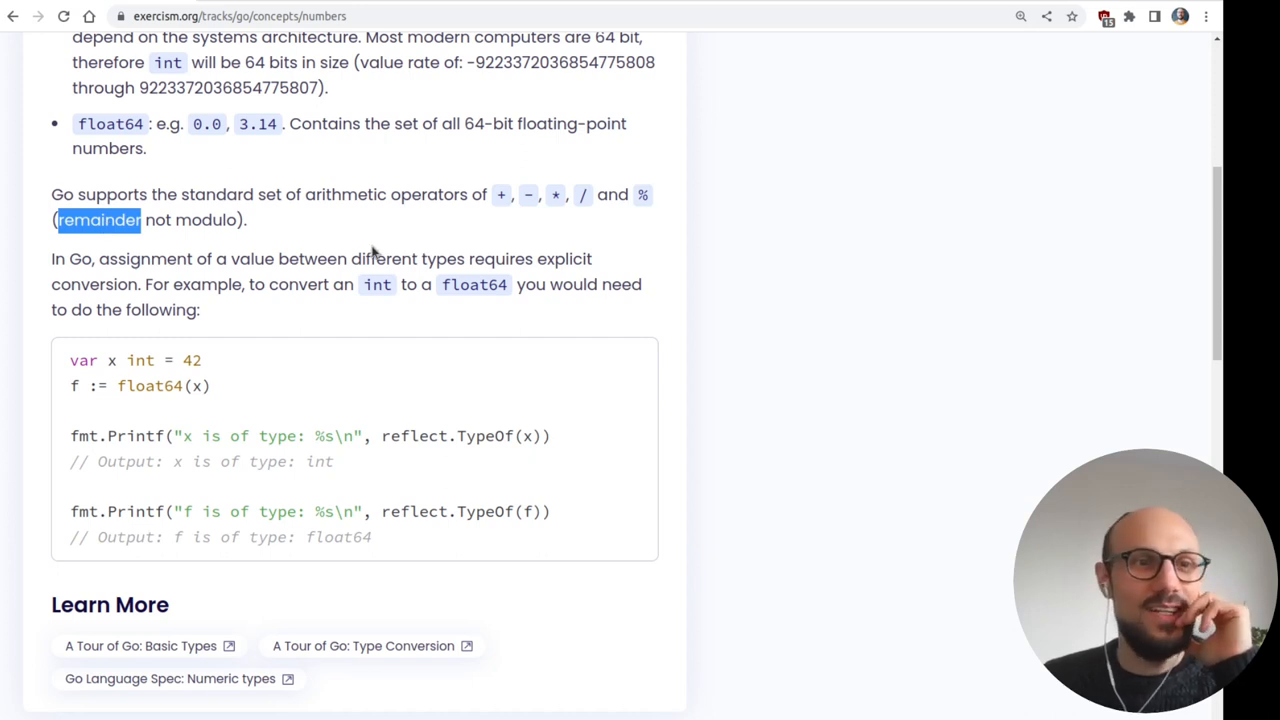
scroll(down, 3)
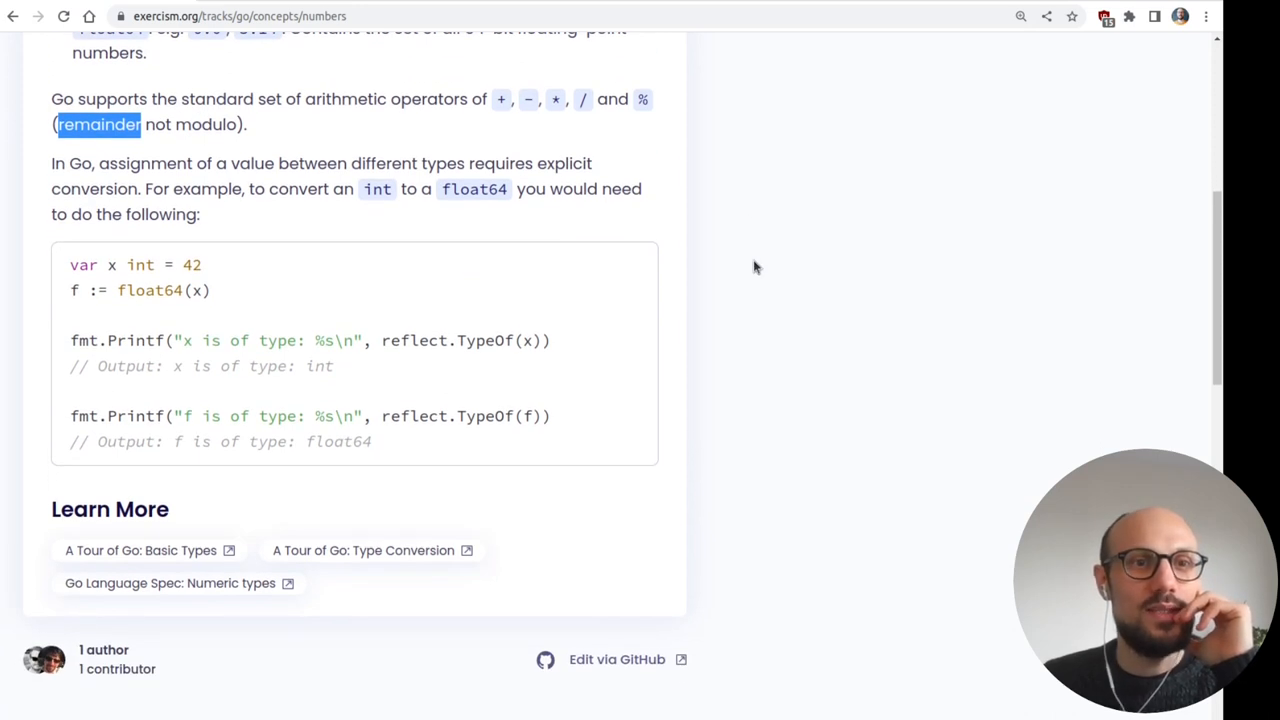
mouse_move(710, 272)
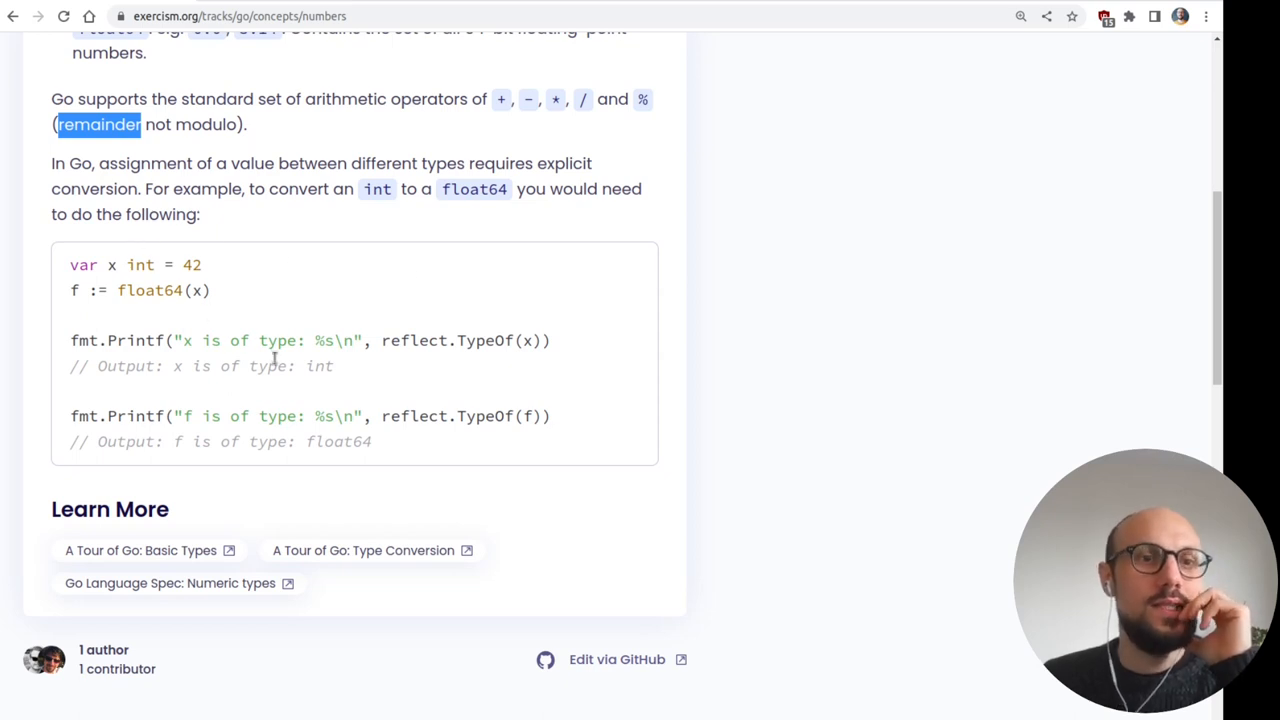
mouse_move(484, 228)
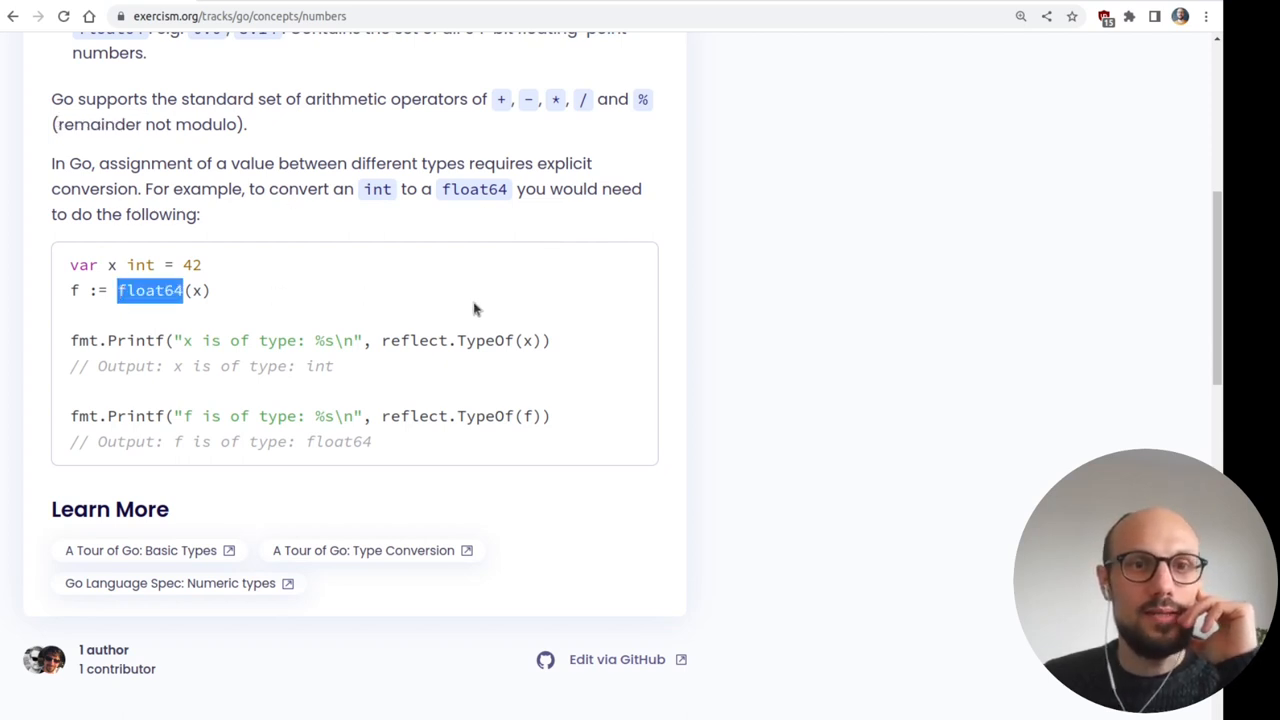
mouse_move(204, 284)
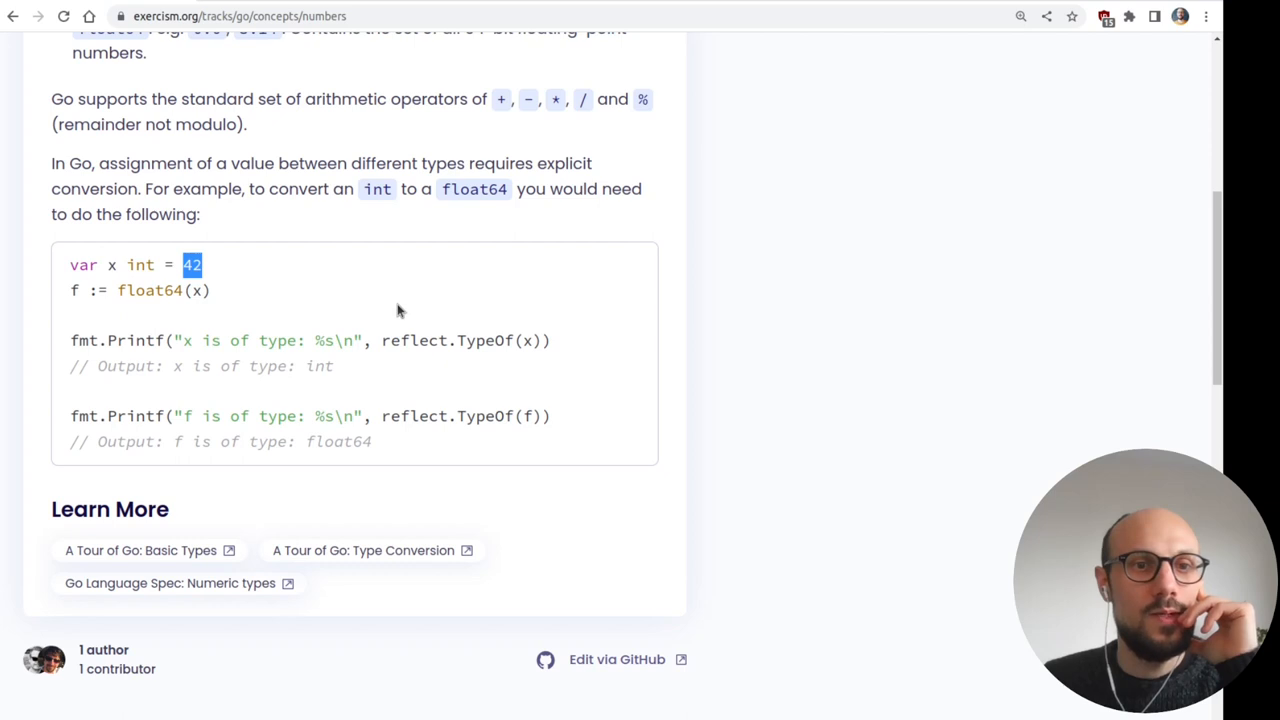
mouse_move(108, 348)
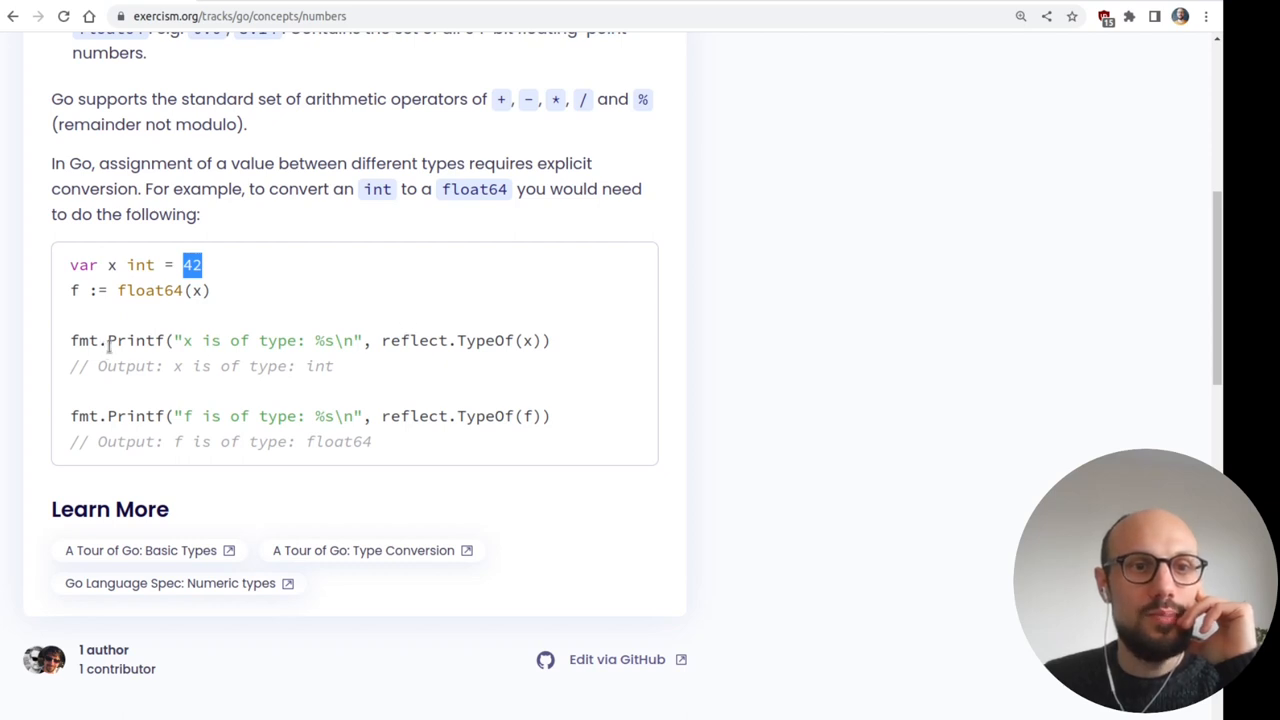
- Study the int-to-float64 conversion example using reflect.TypeOf
double_click(136, 340)
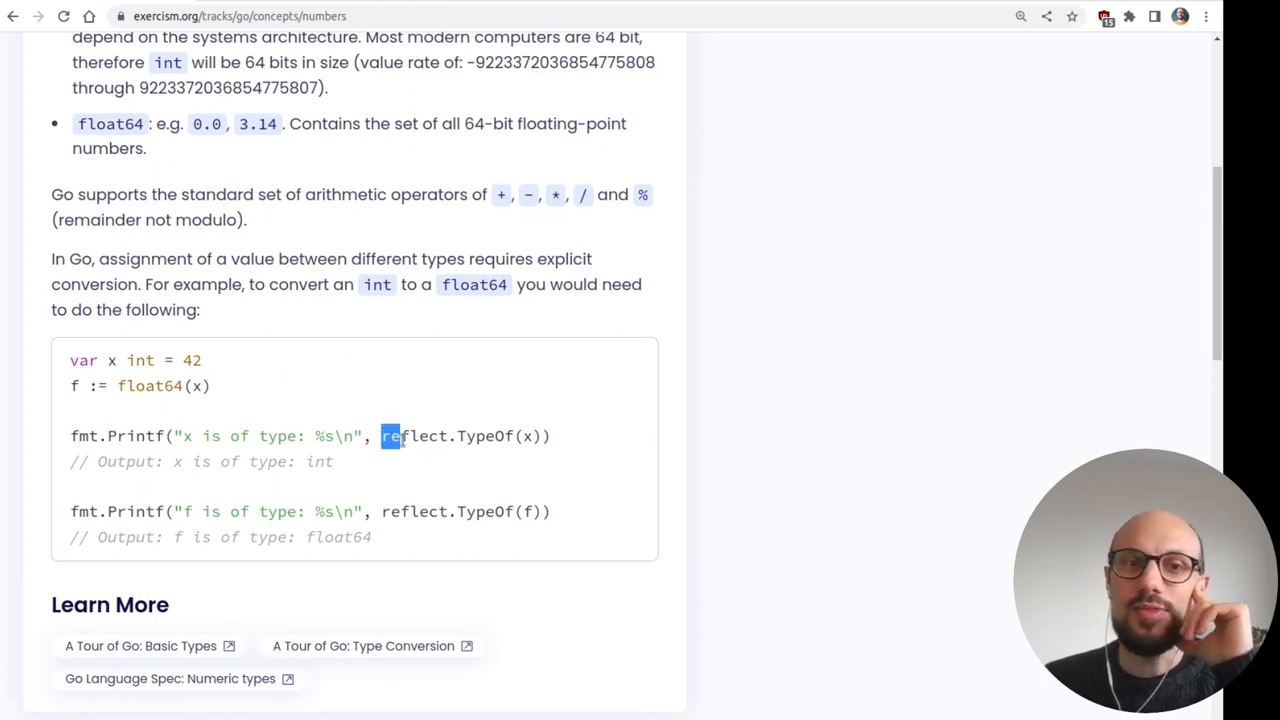
double_click(412, 436)
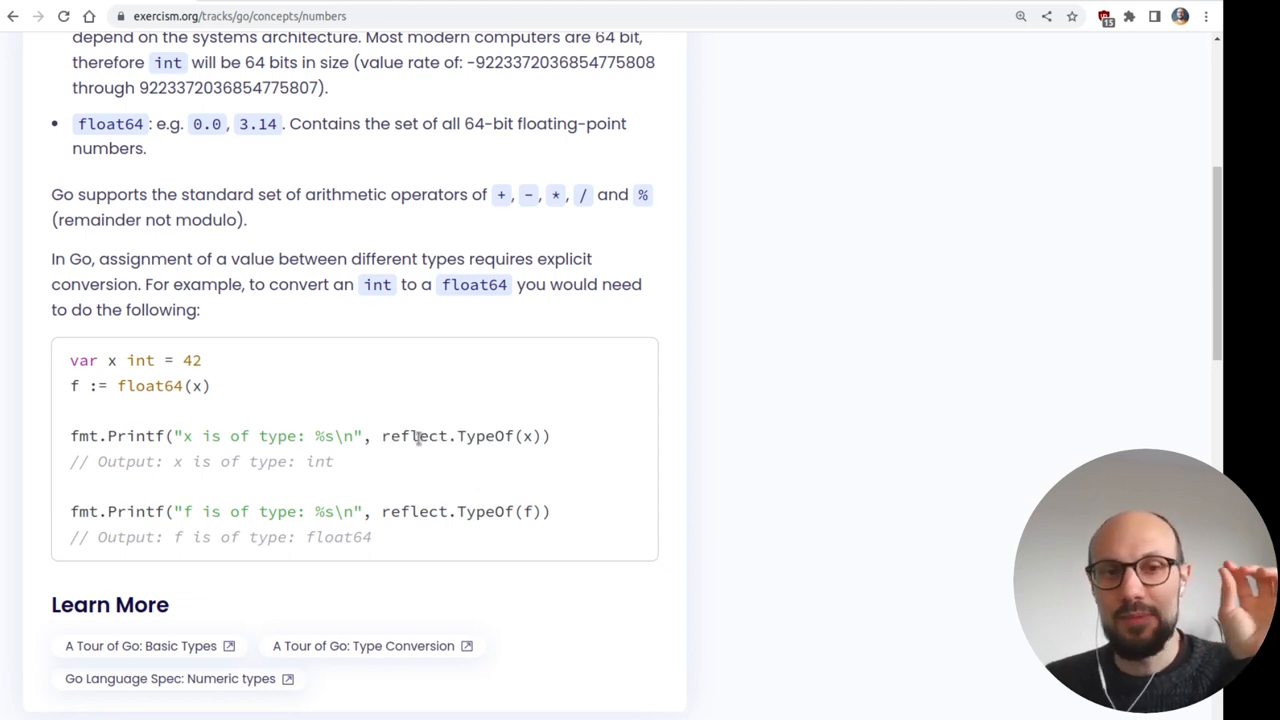
double_click(412, 436)
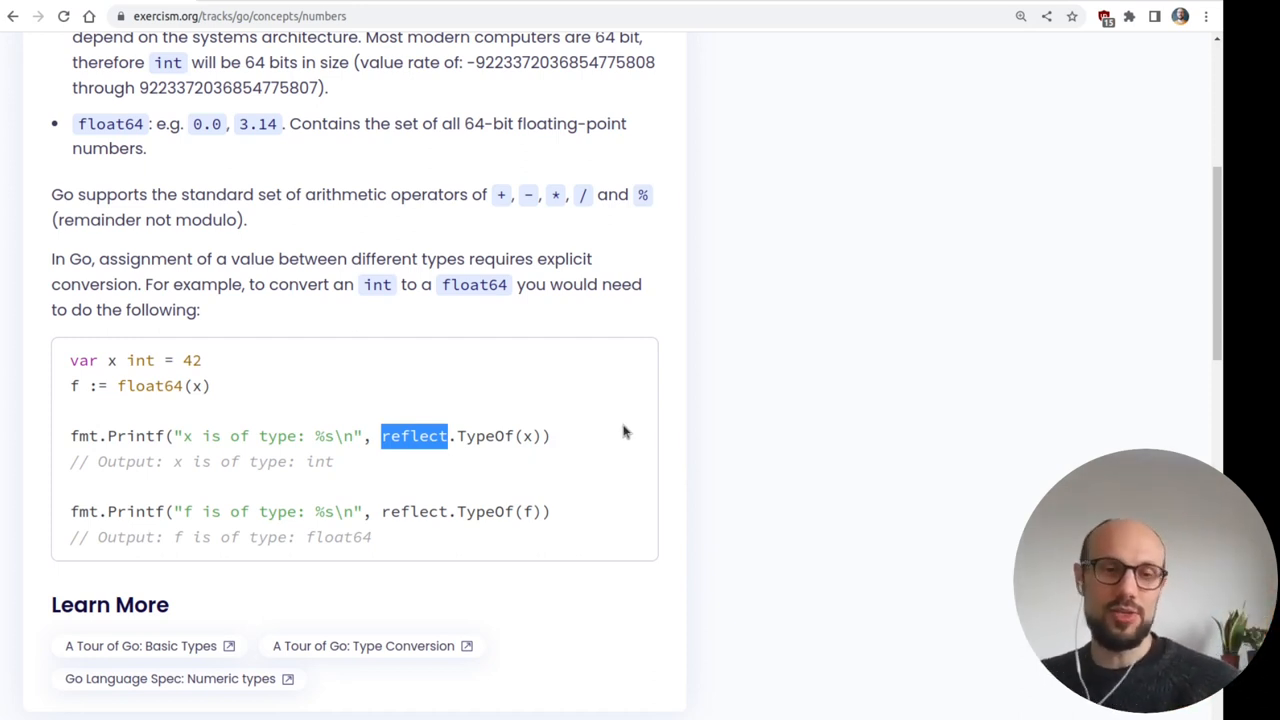
mouse_move(768, 188)
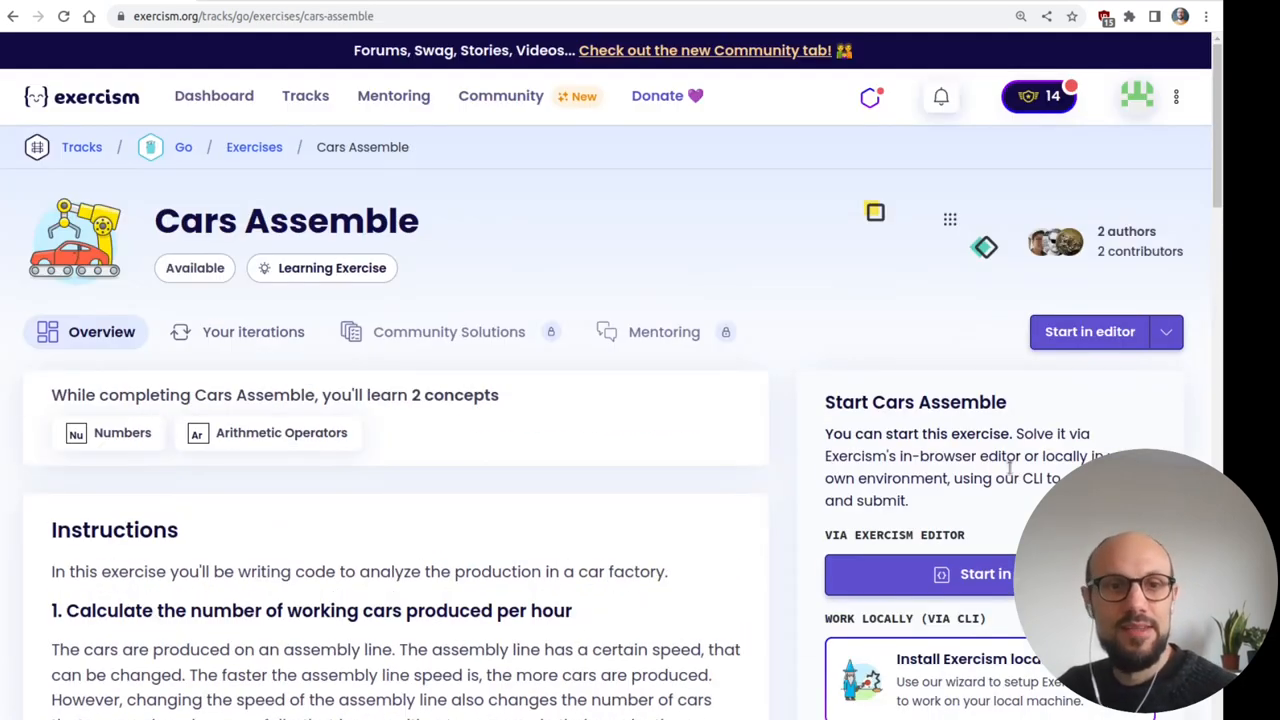
- Scroll through the Cars Assemble introduction down to the Task 1 instructions
scroll(down, 3)
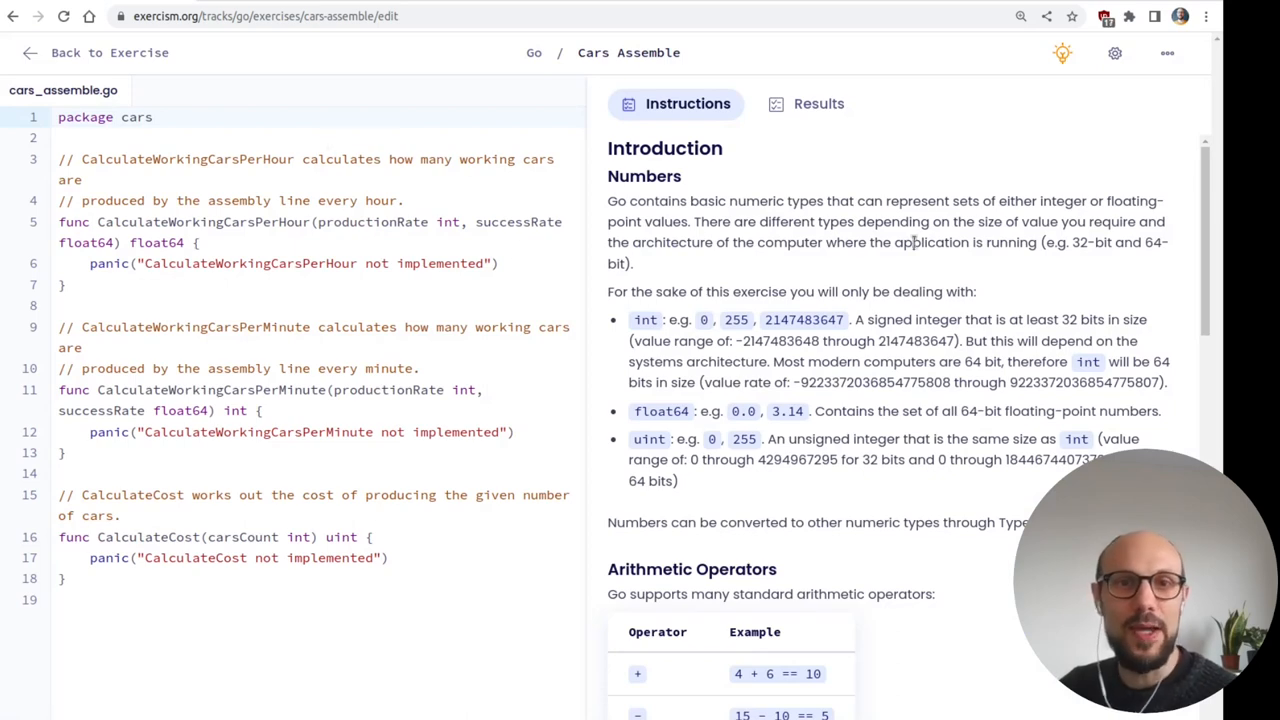
scroll(down, 3)
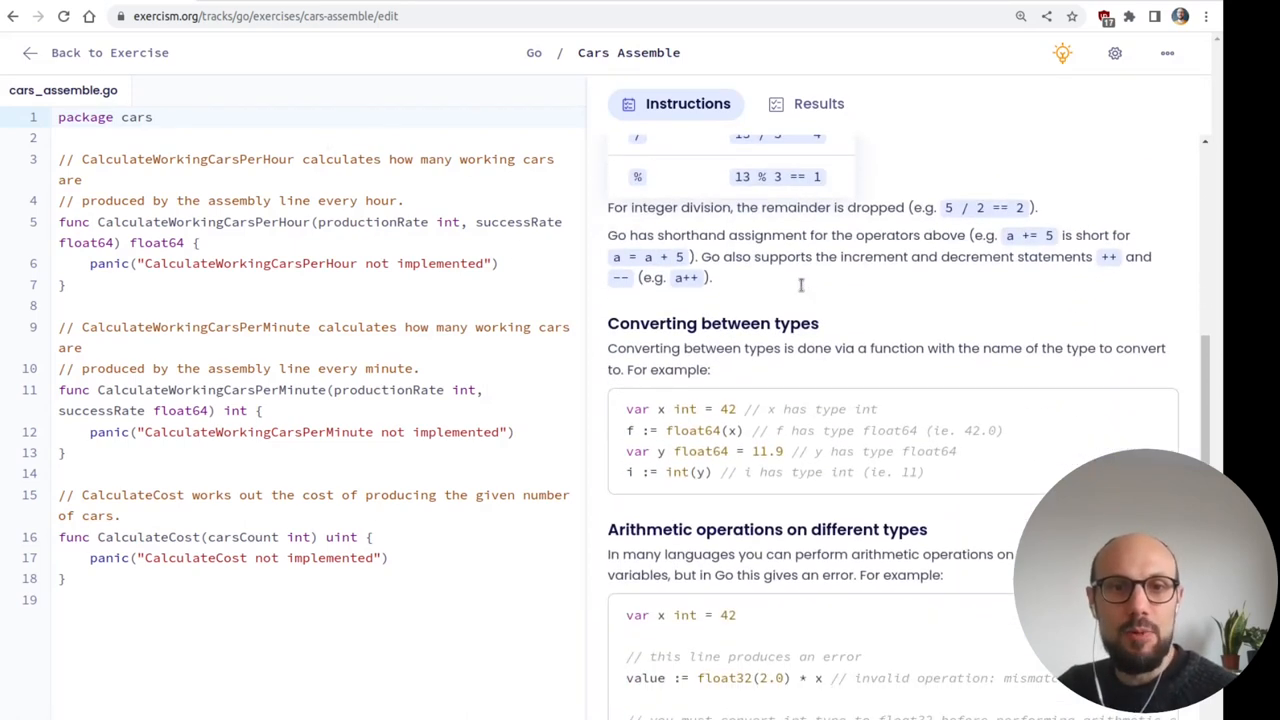
scroll(down, 3)
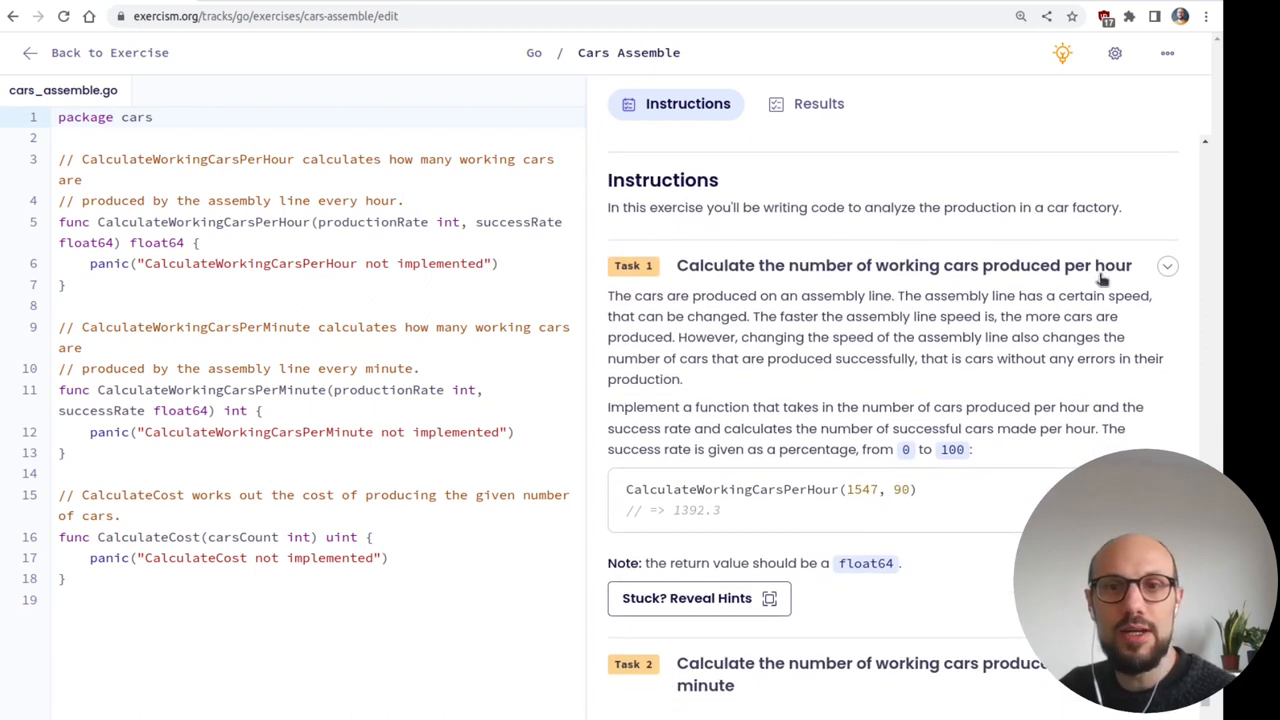
mouse_move(1084, 280)
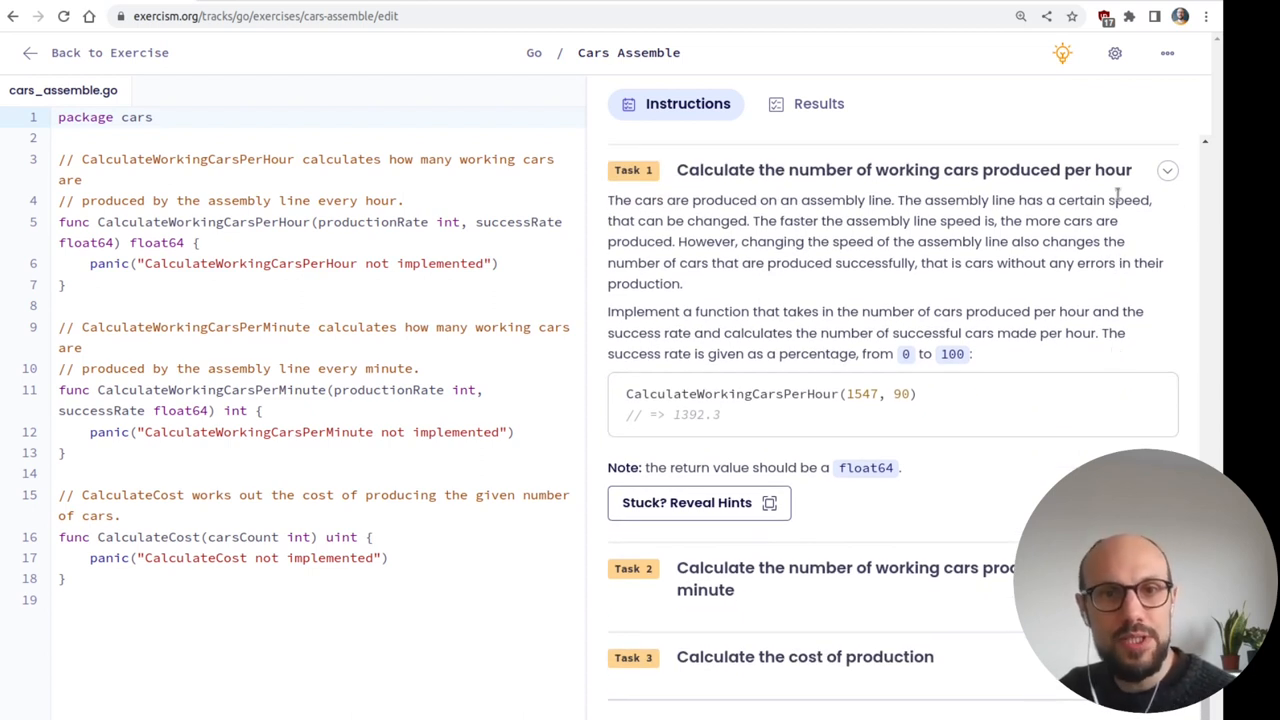
mouse_move(1068, 264)
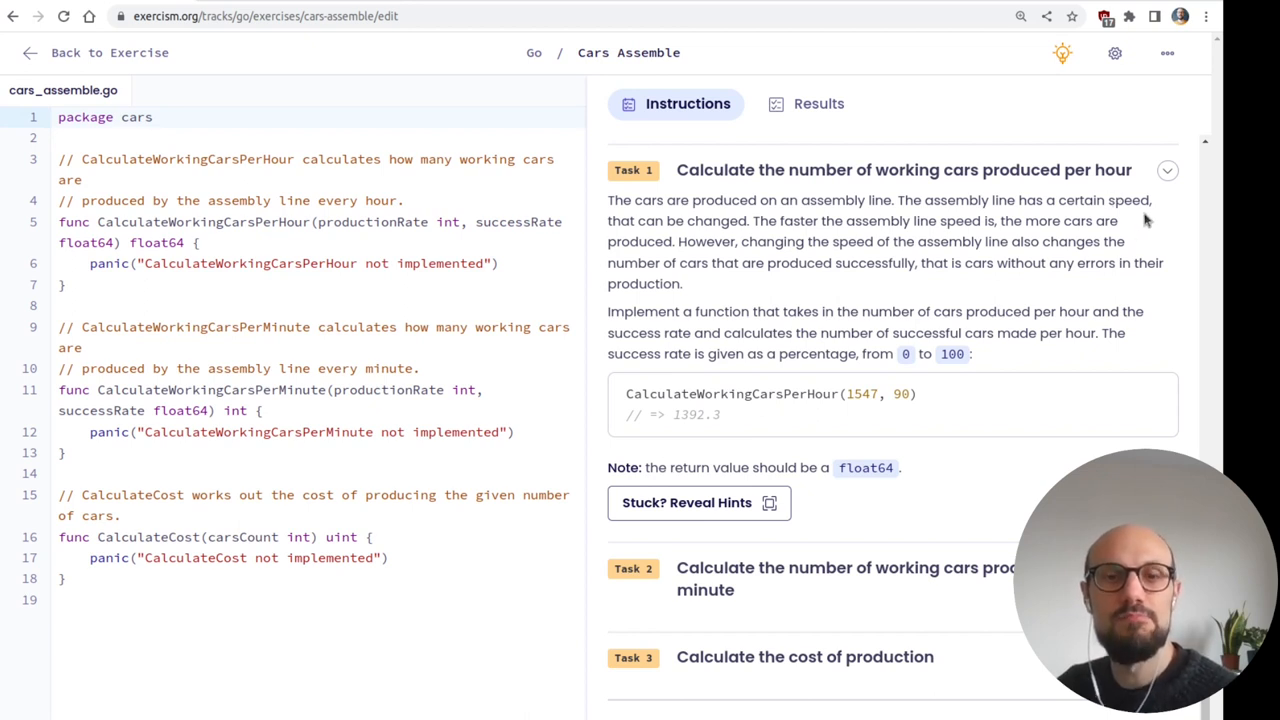
mouse_move(1144, 224)
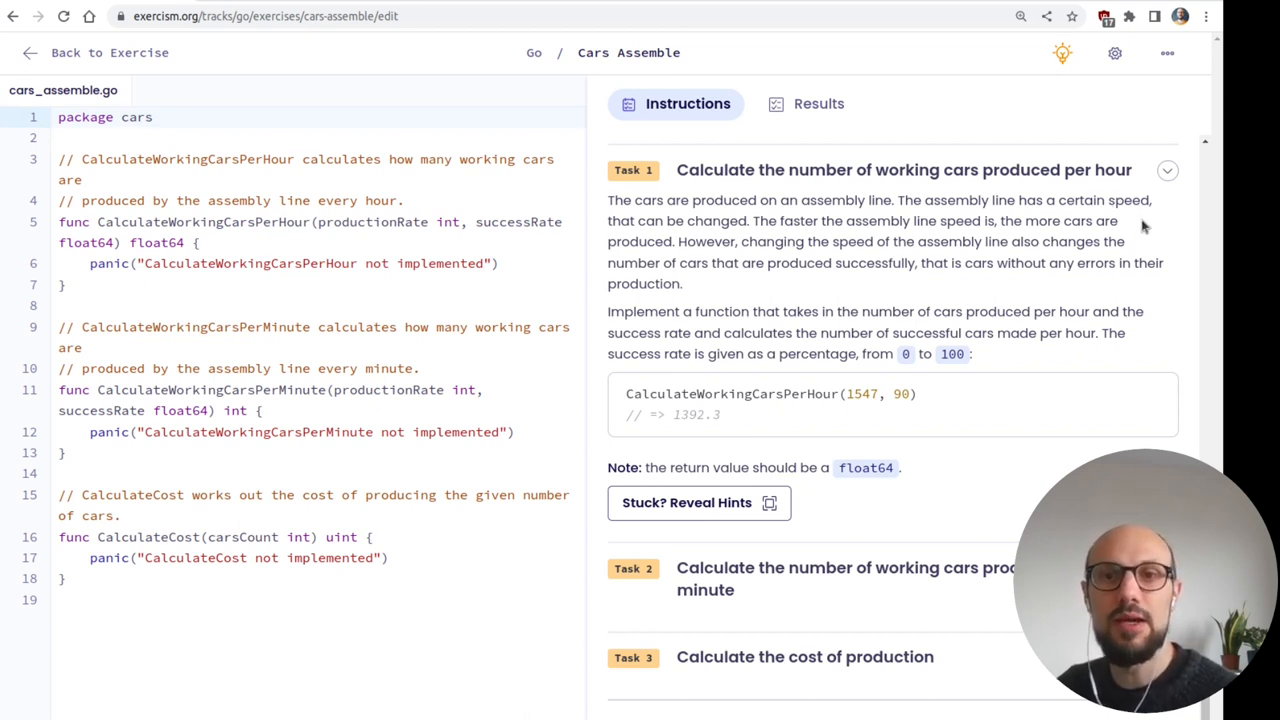
mouse_move(708, 284)
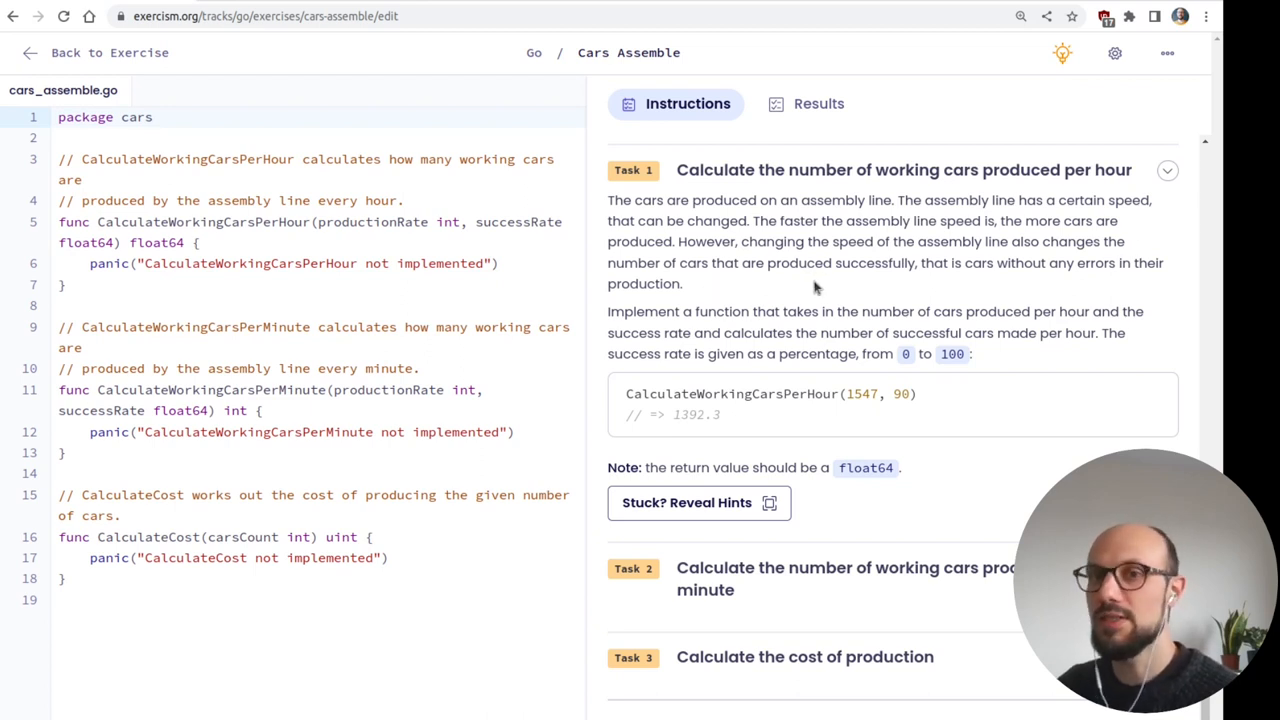
mouse_move(1000, 284)
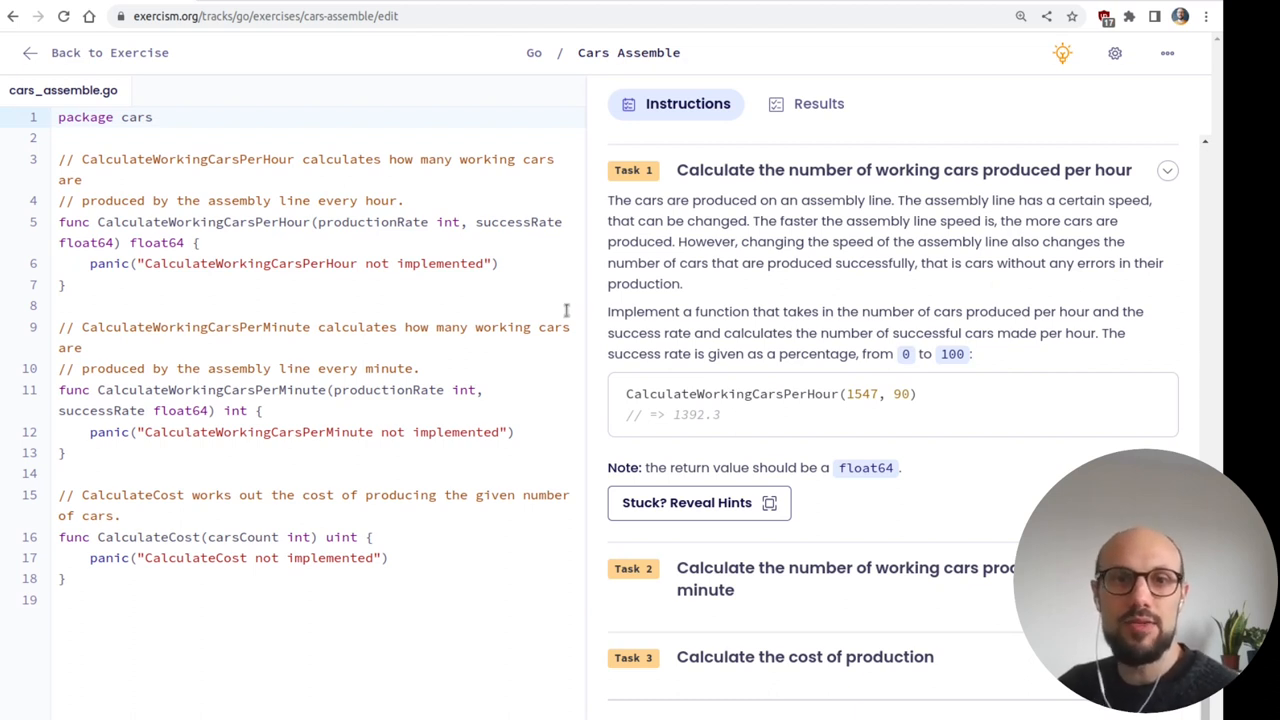
scroll(down, 3)
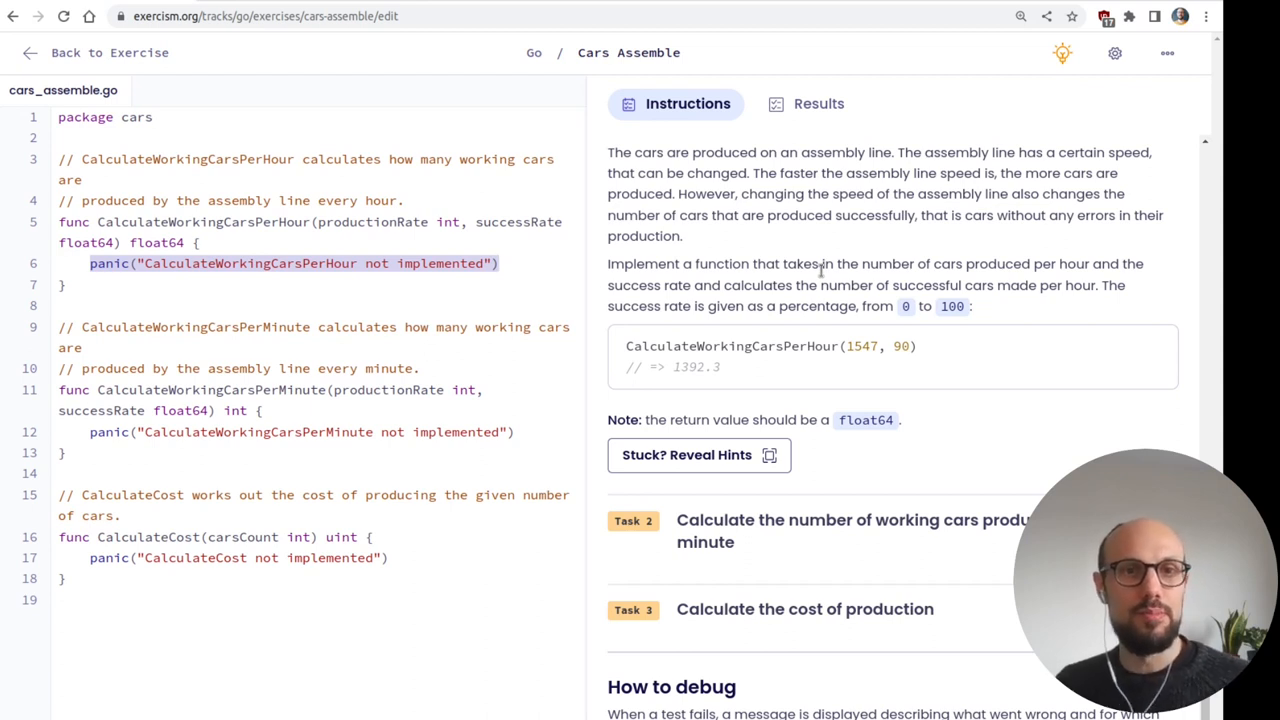
- Replace the panic so CalculateWorkingCarsPerHour returns float64(productionRate) * successRate / 100
key(Delete)
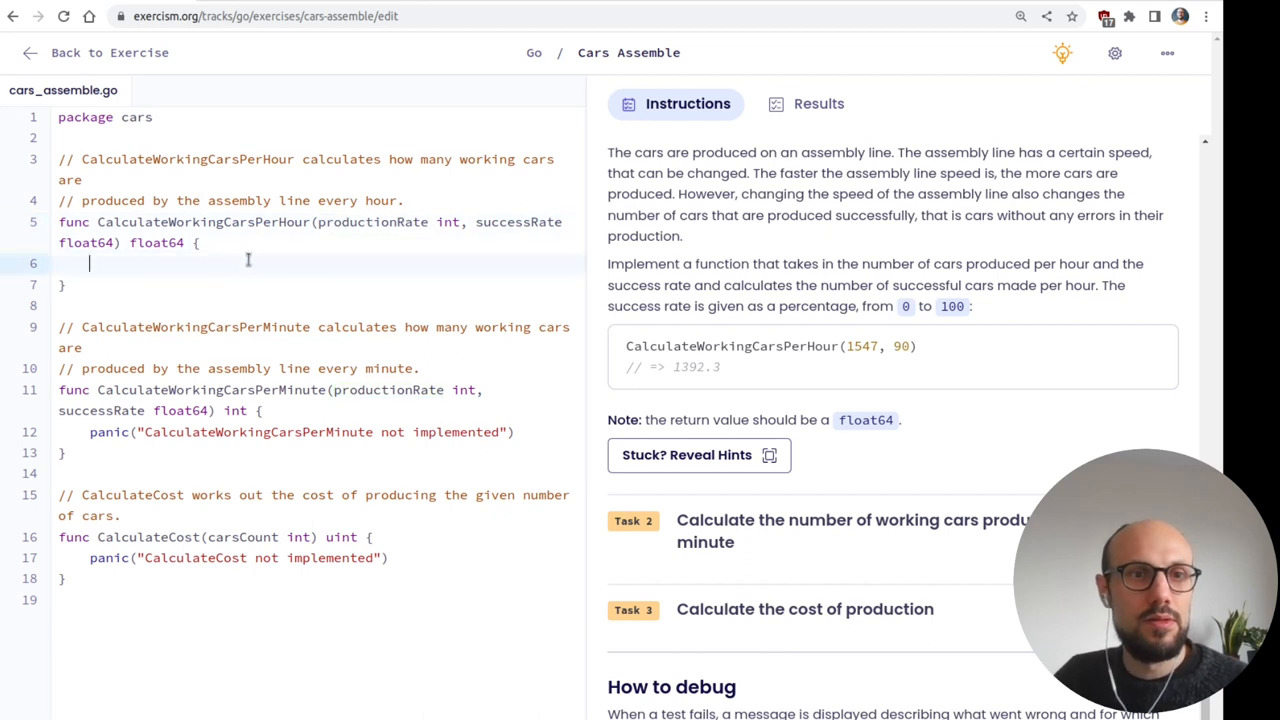
text(productionRate)
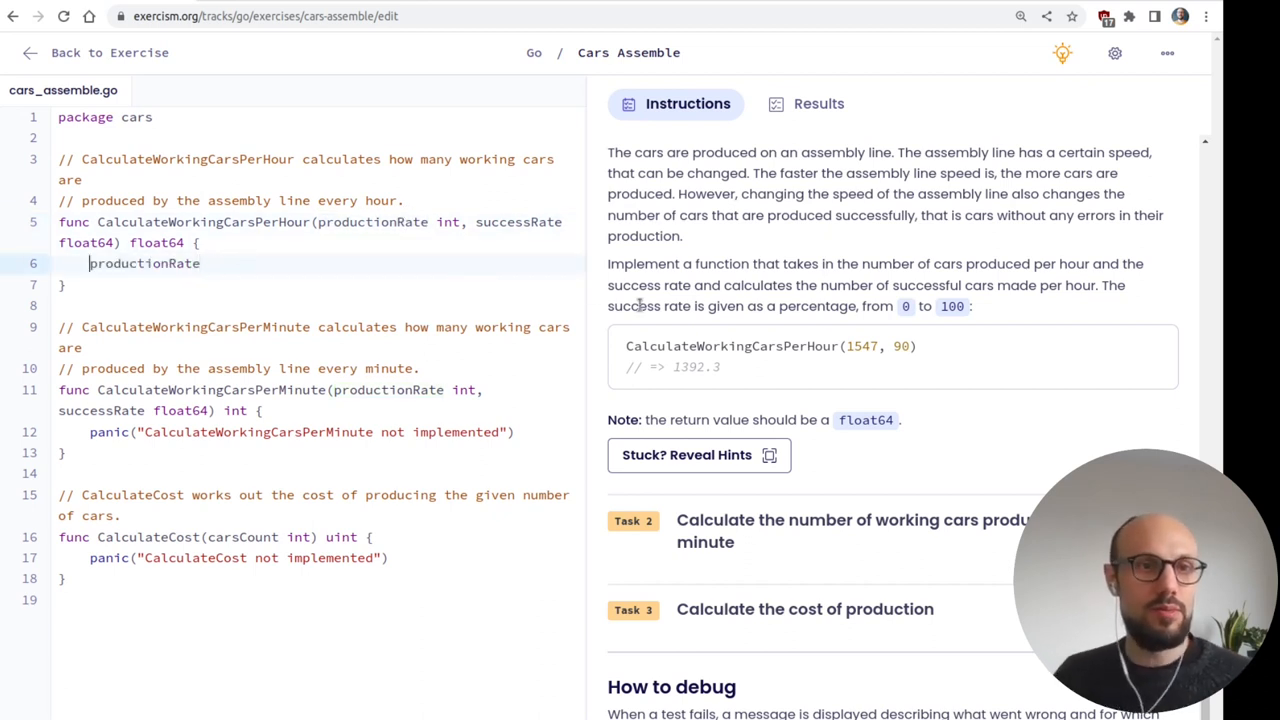
text(return)
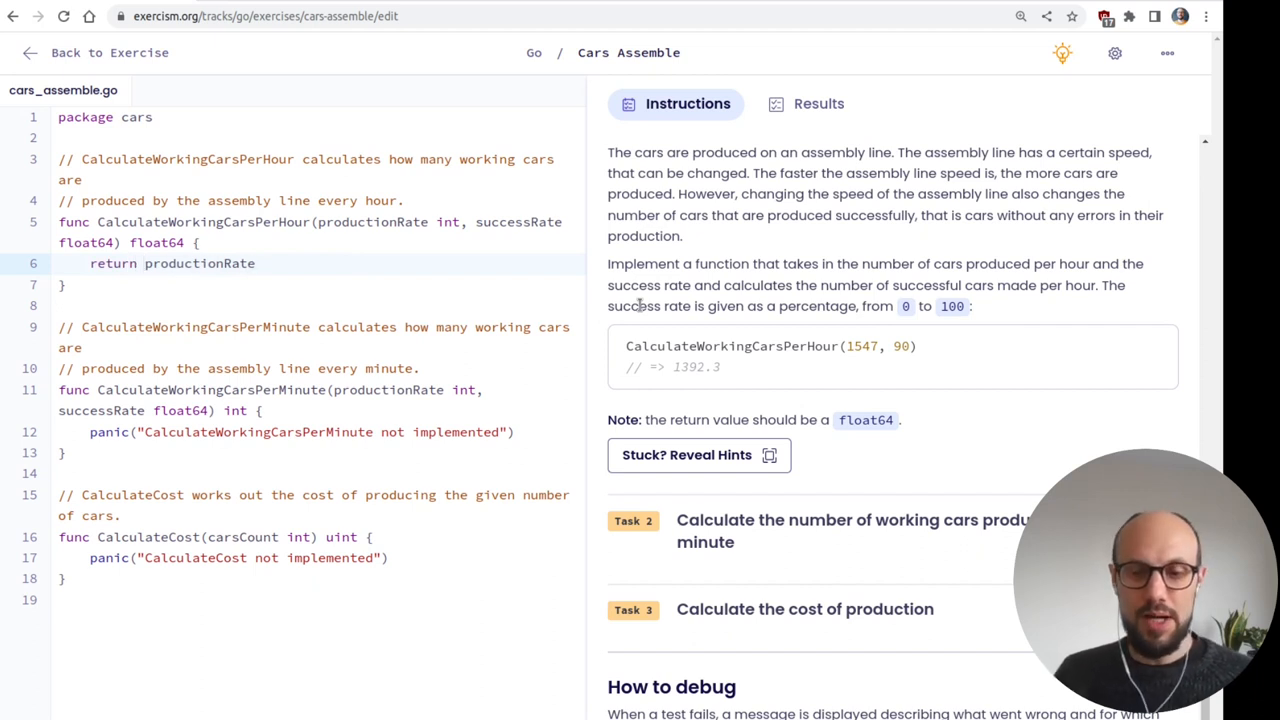
text(*)
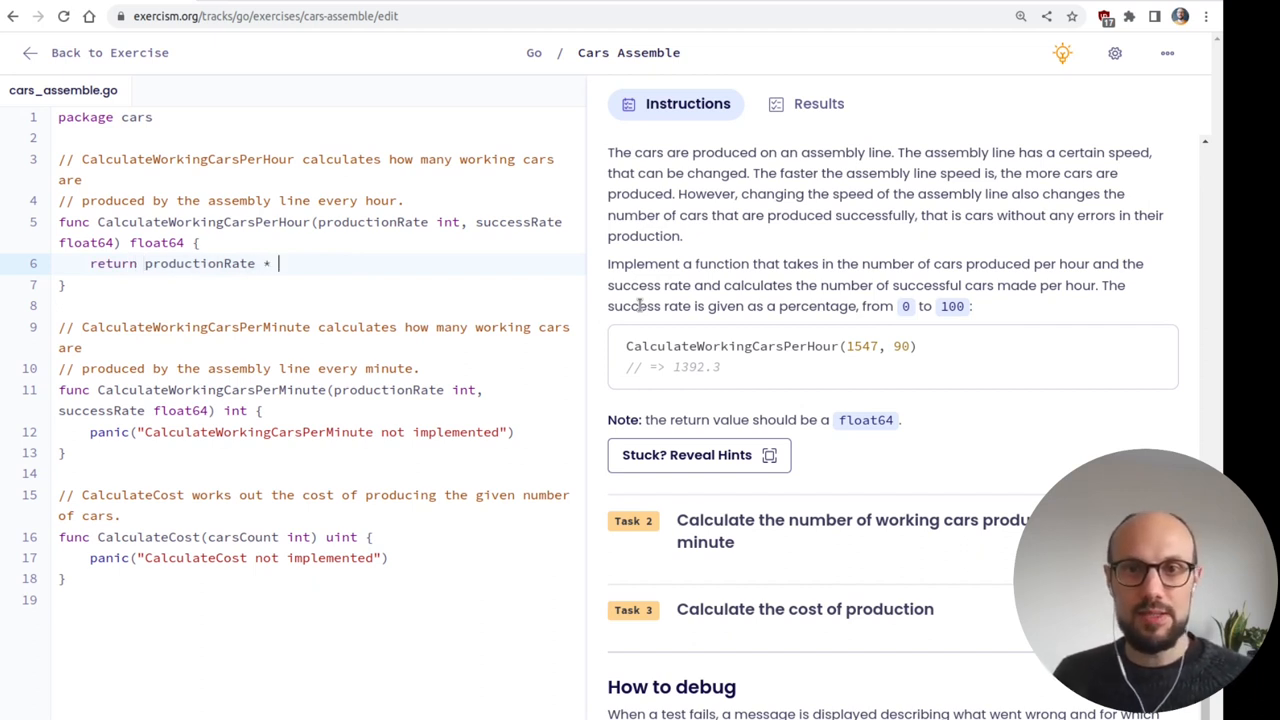
text(suc)
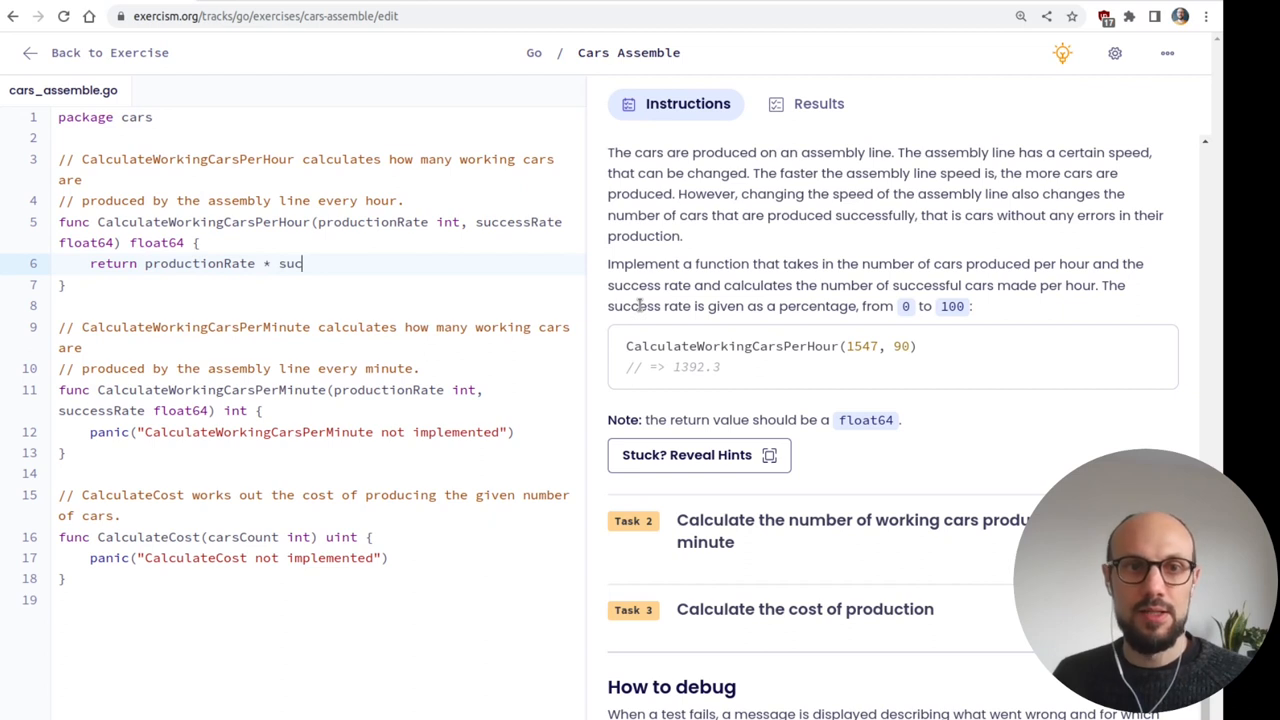
text(cessRate / 100)
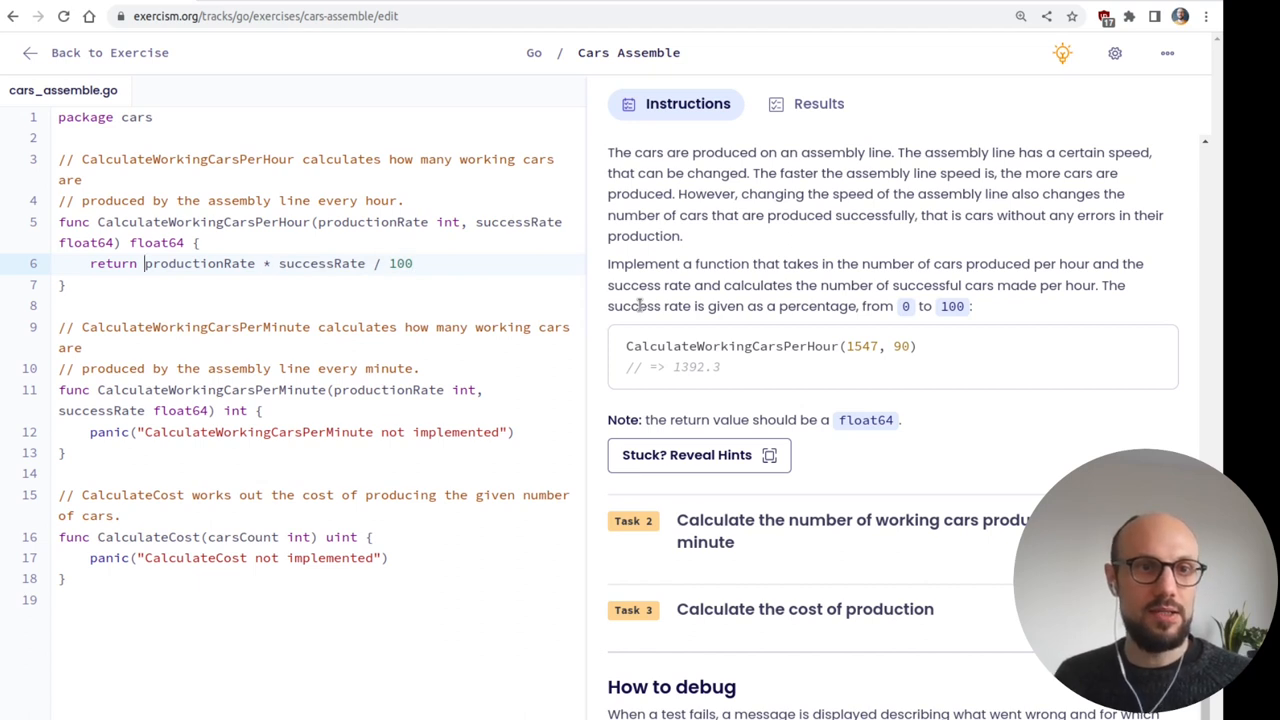
text(float64()
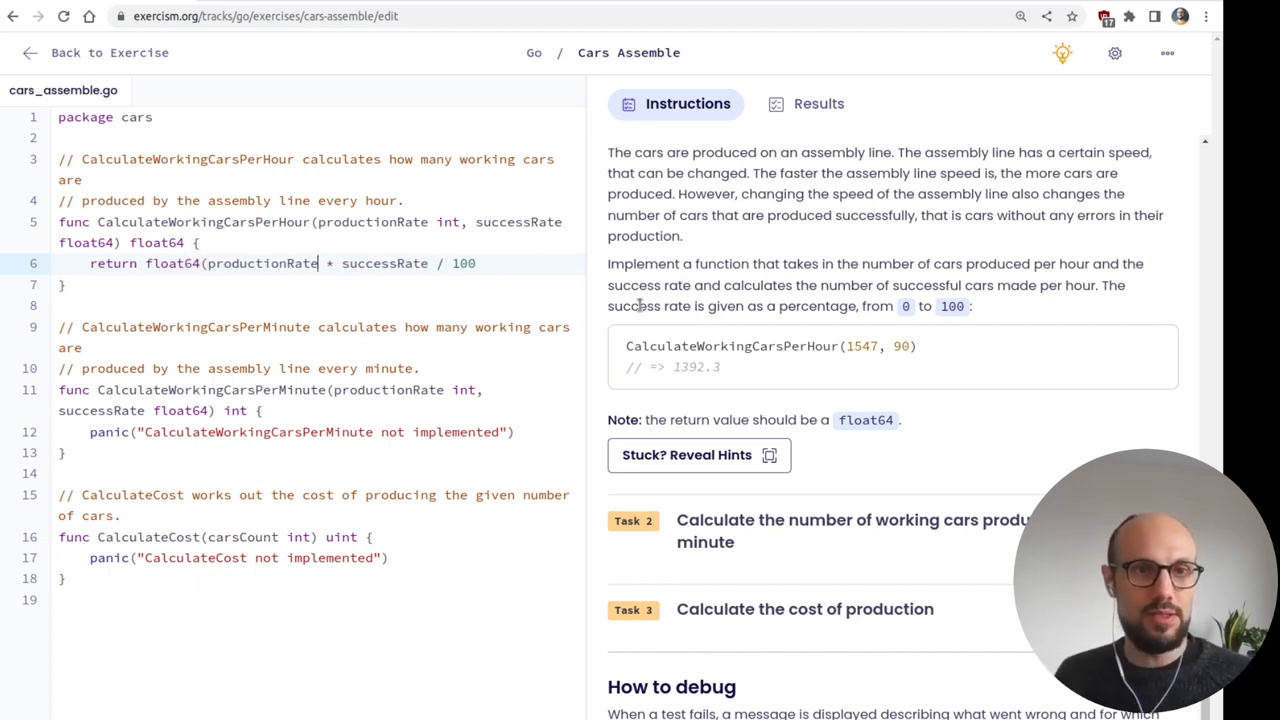
text())
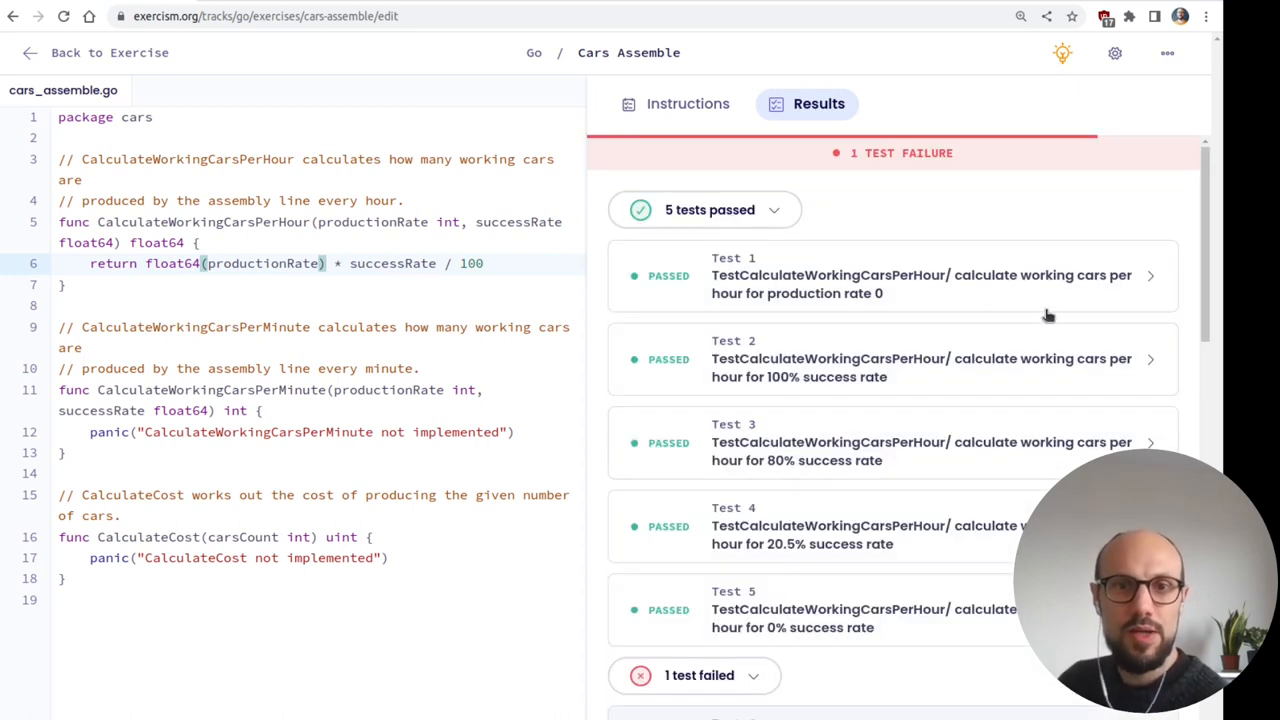
click(1150, 276)
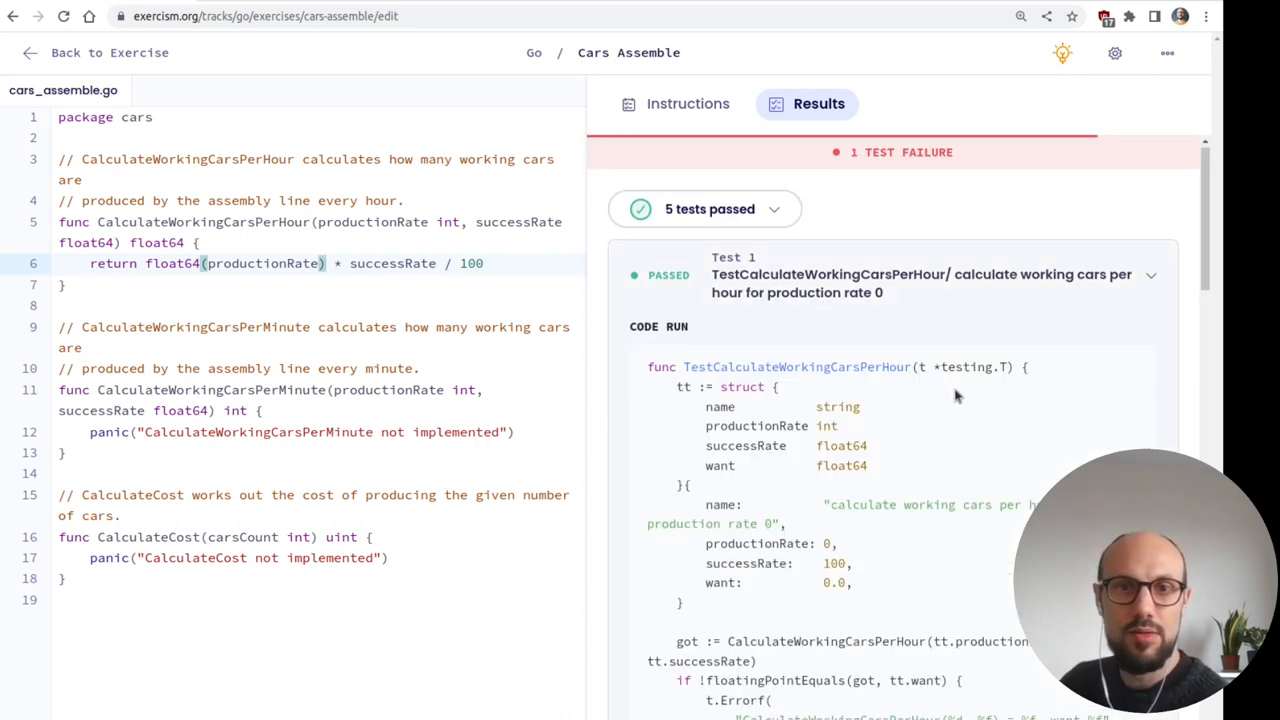
scroll(down, 3)
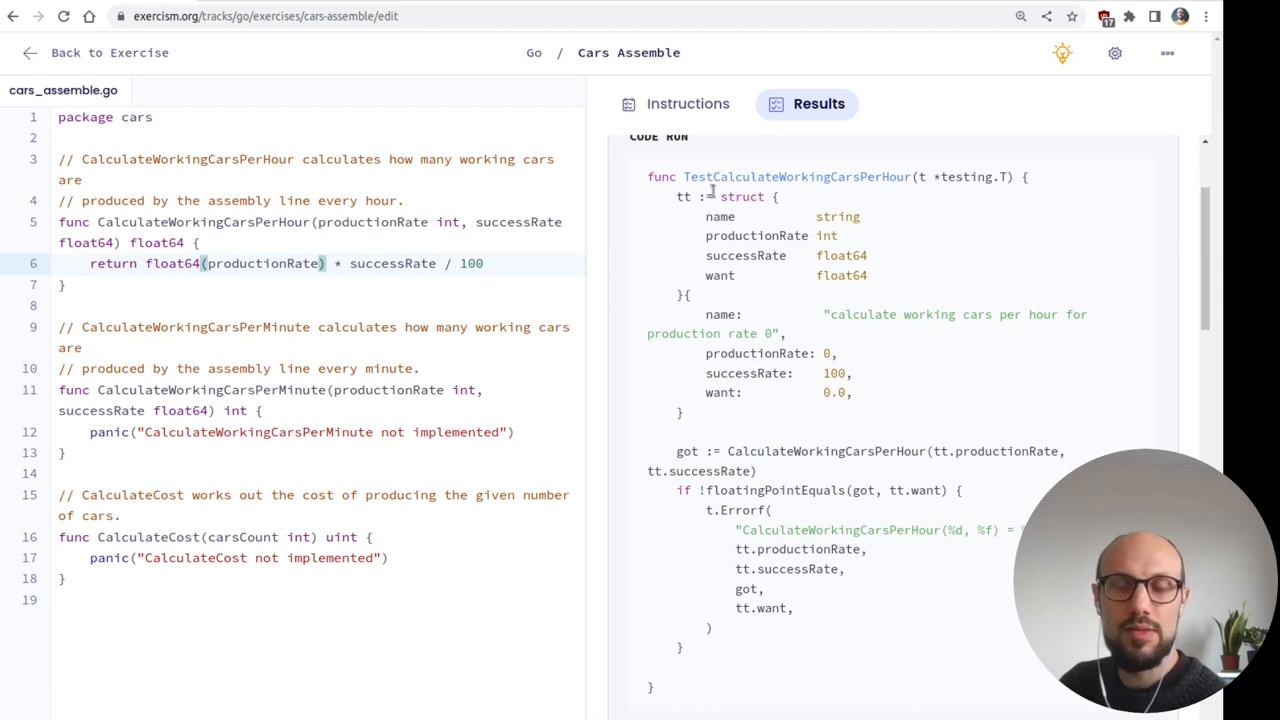
mouse_move(664, 178)
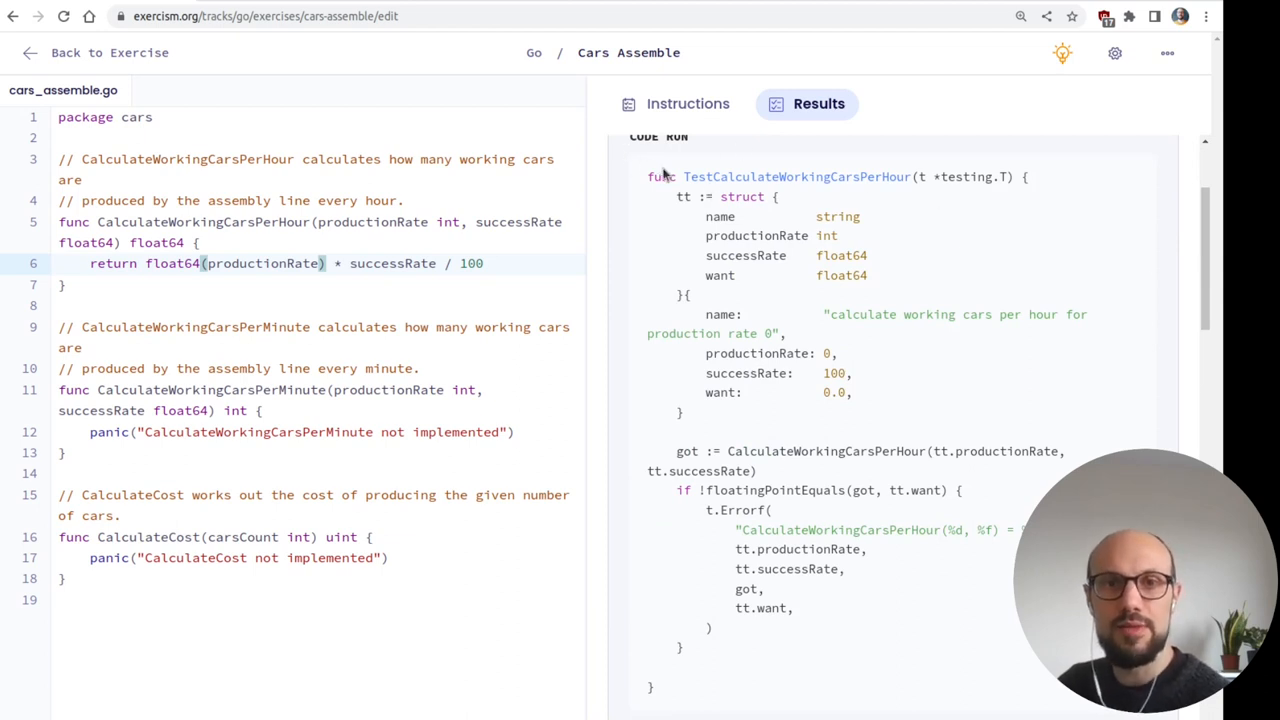
mouse_move(912, 232)
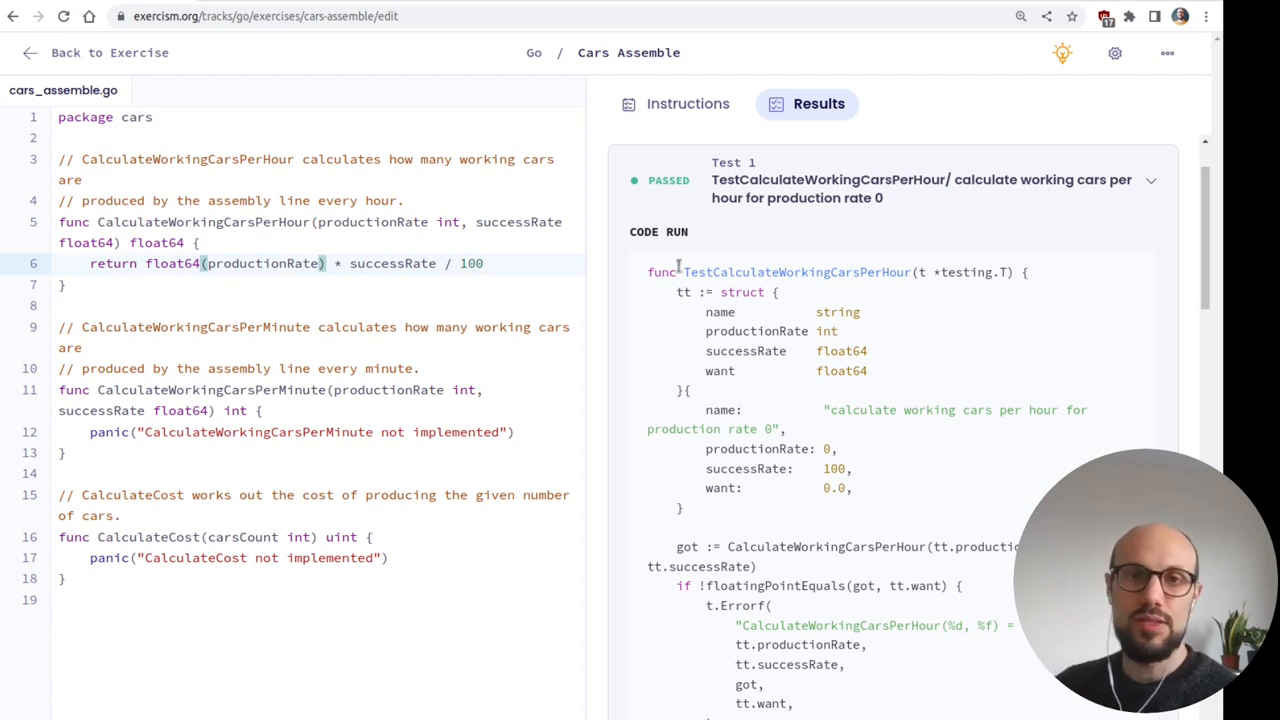
double_click(696, 272)
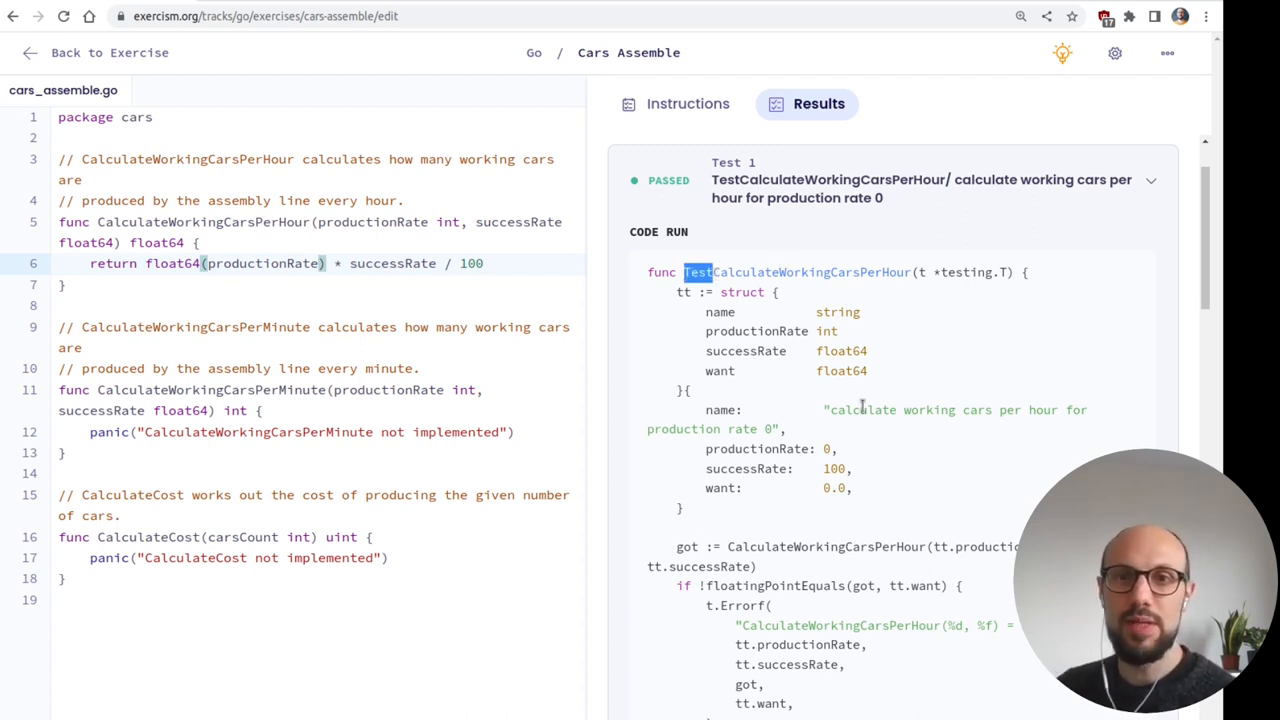
double_click(796, 272)
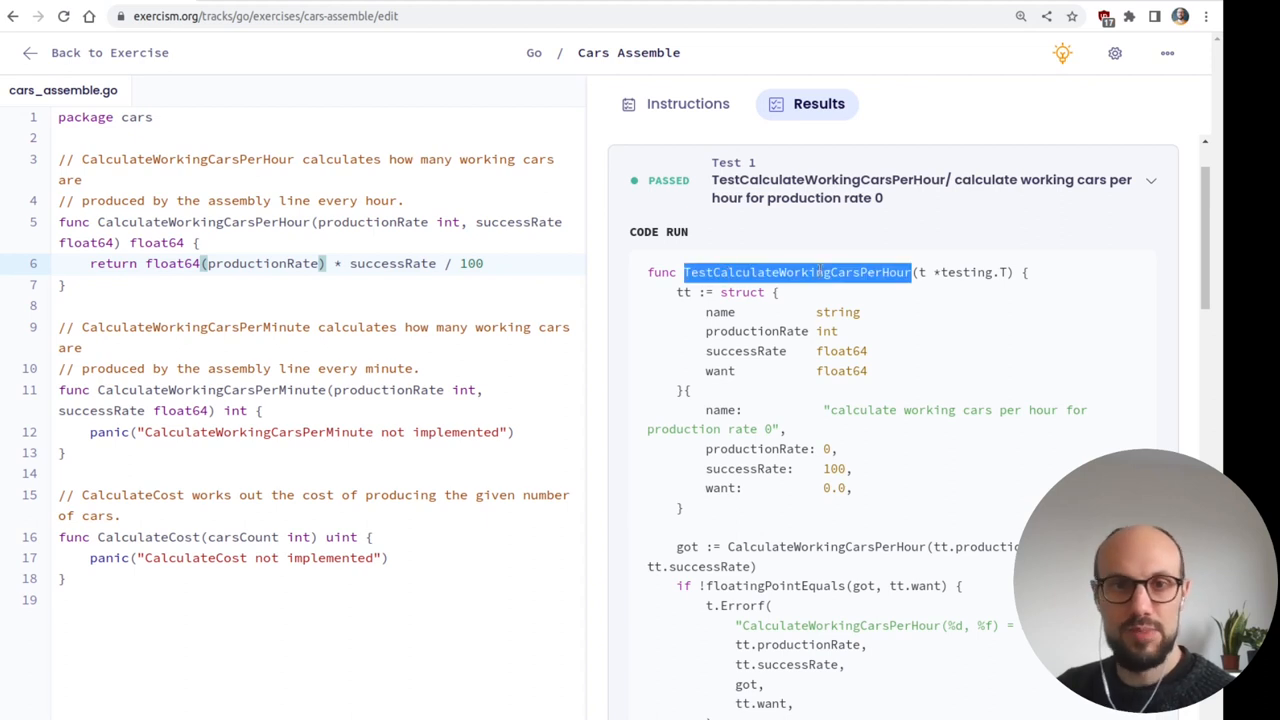
mouse_move(884, 292)
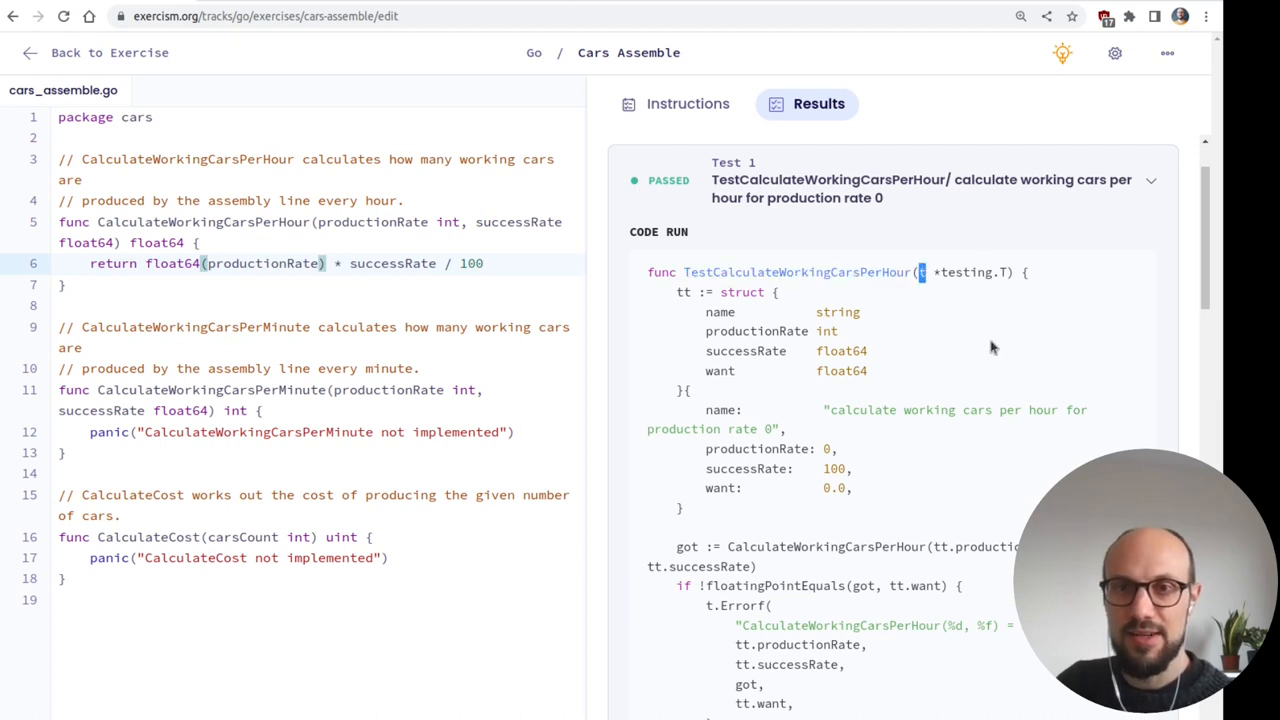
mouse_move(724, 272)
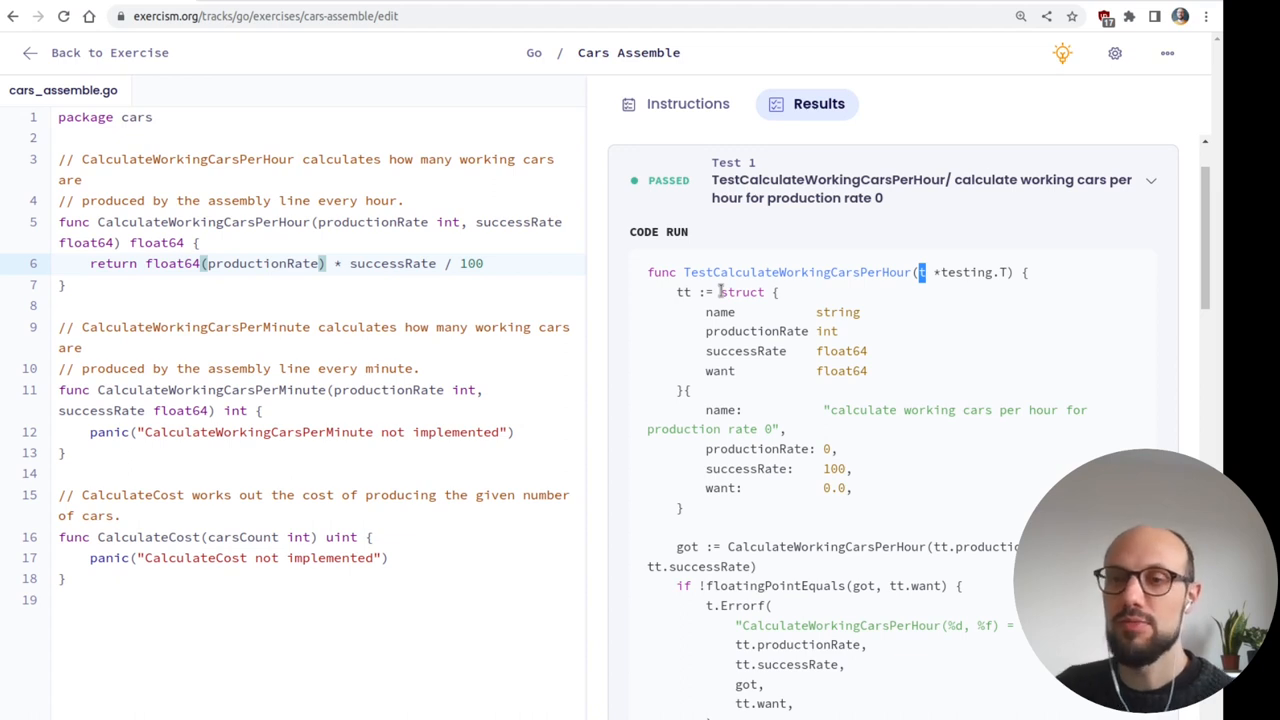
mouse_move(930, 350)
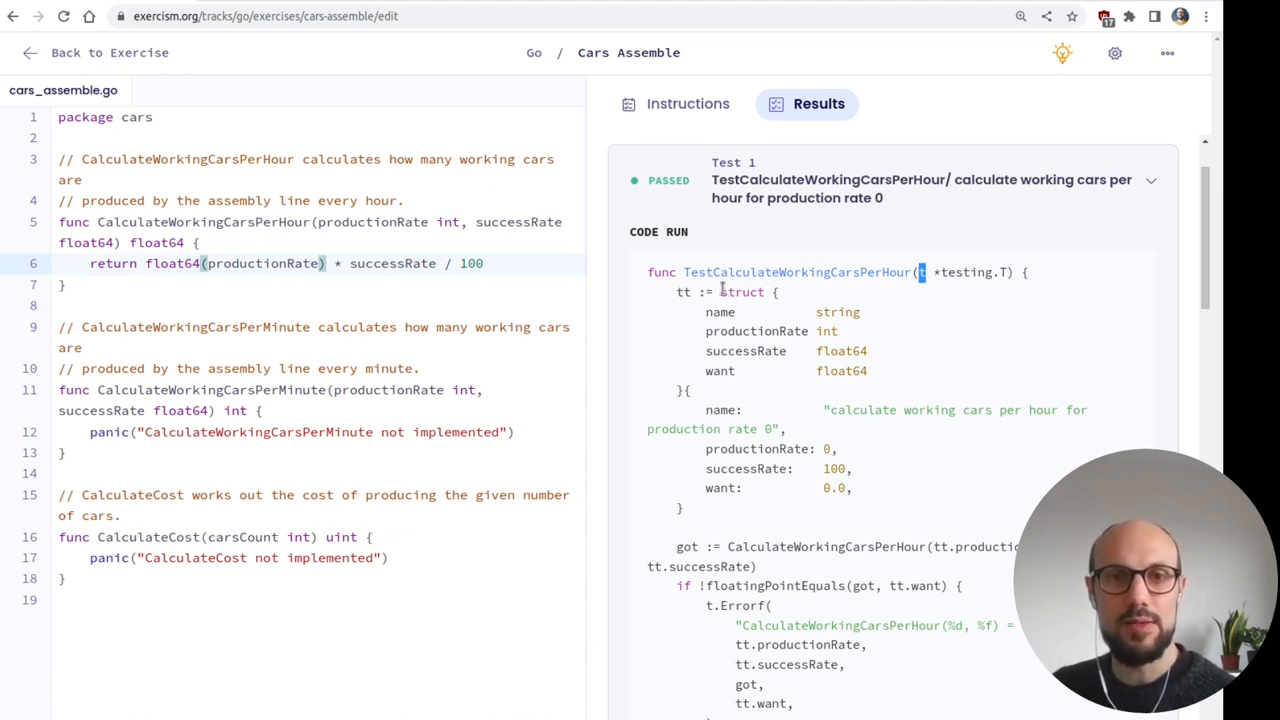
drag(720, 292, 688, 390)
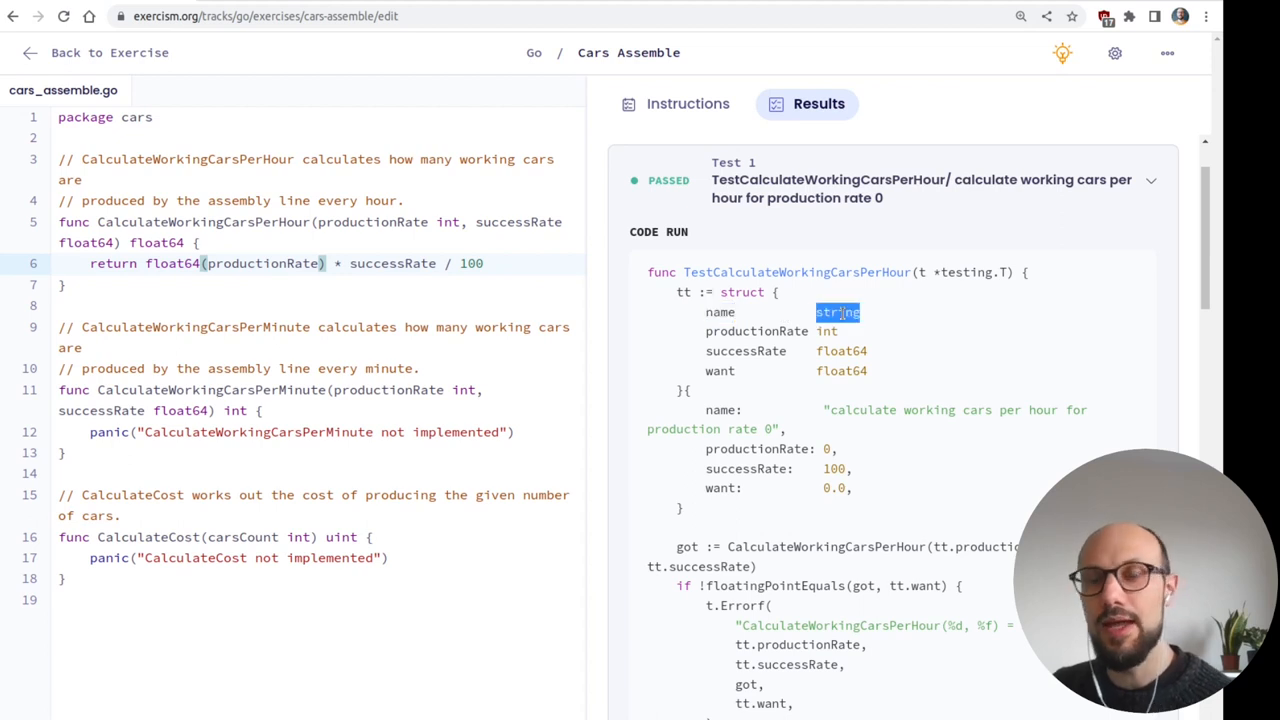
mouse_move(876, 456)
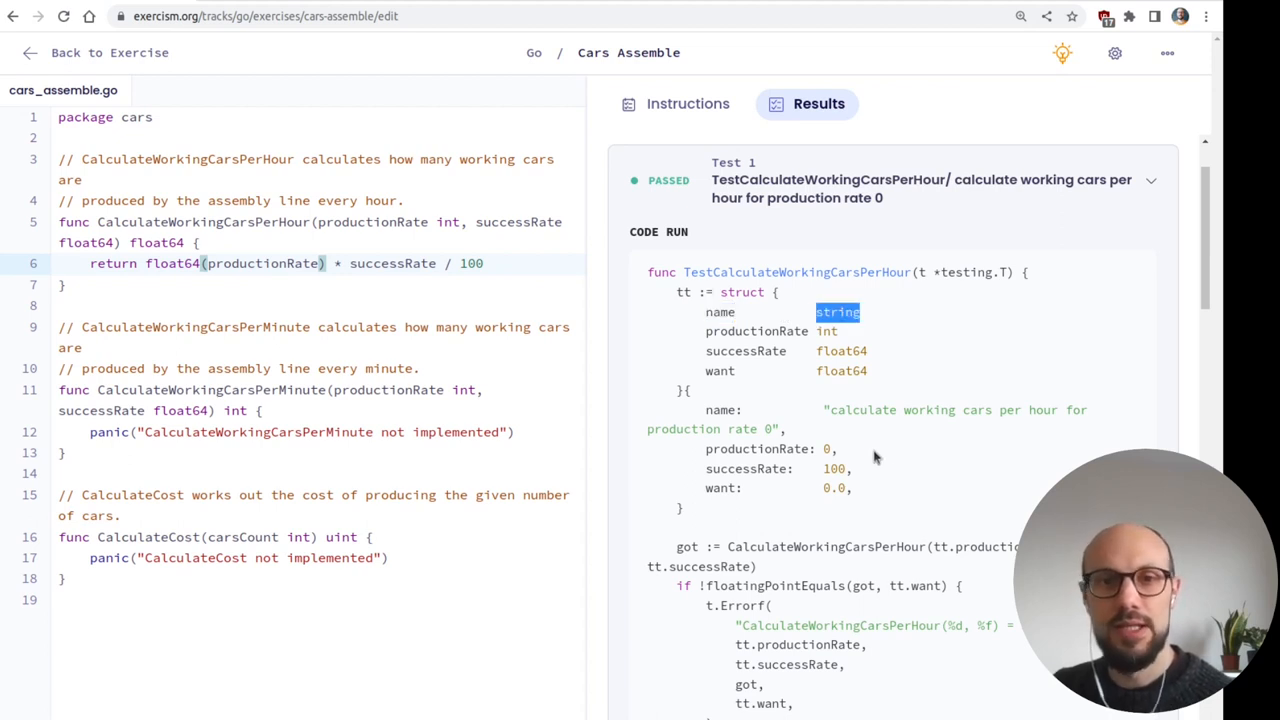
mouse_move(696, 404)
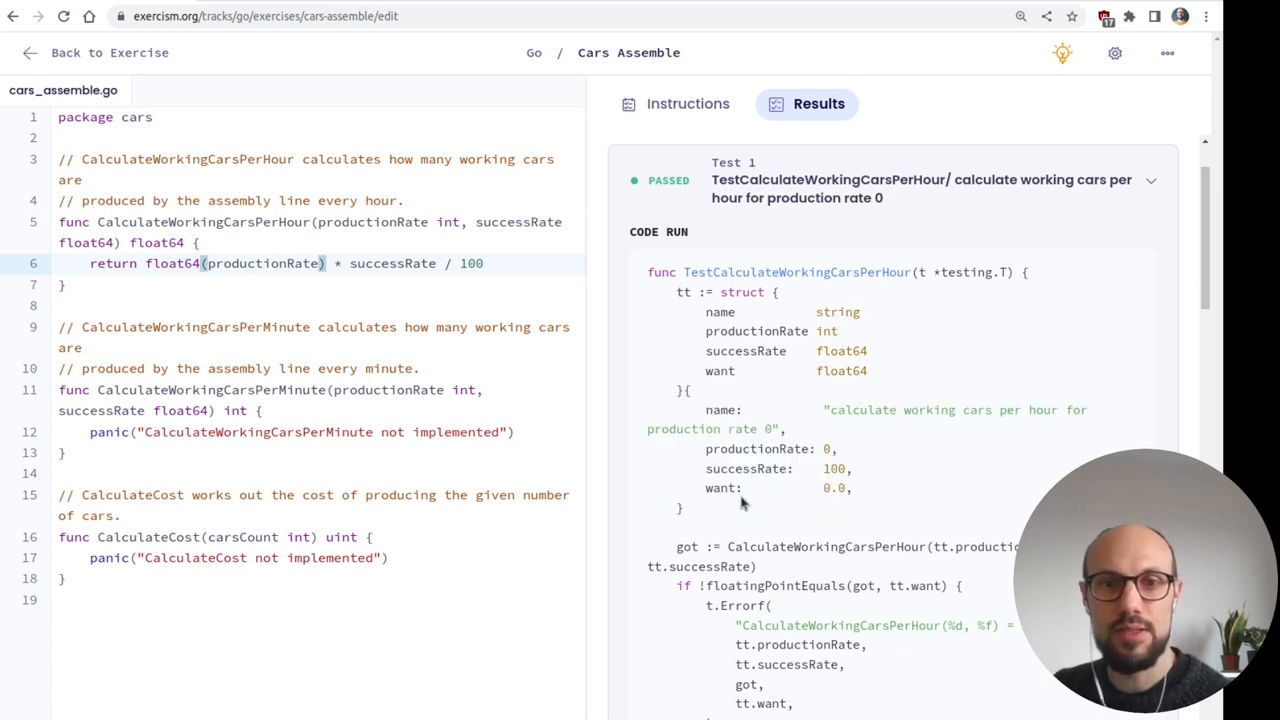
double_click(720, 488)
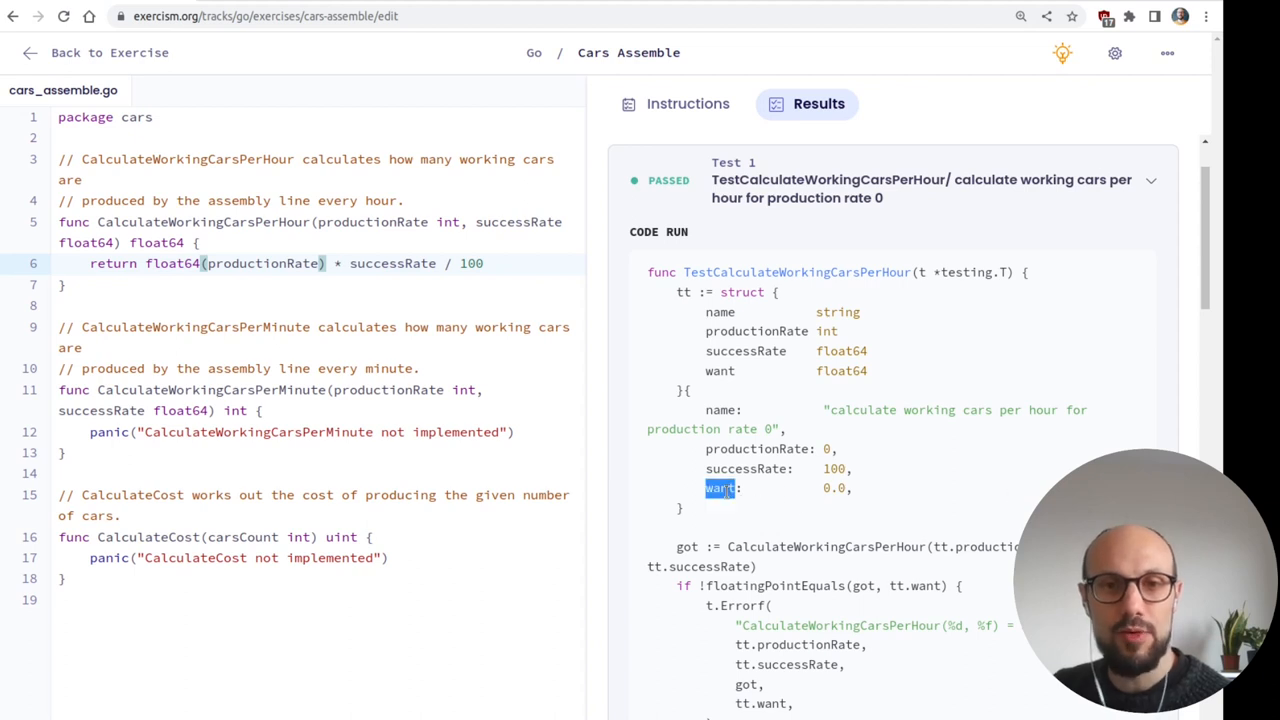
scroll(down, 3)
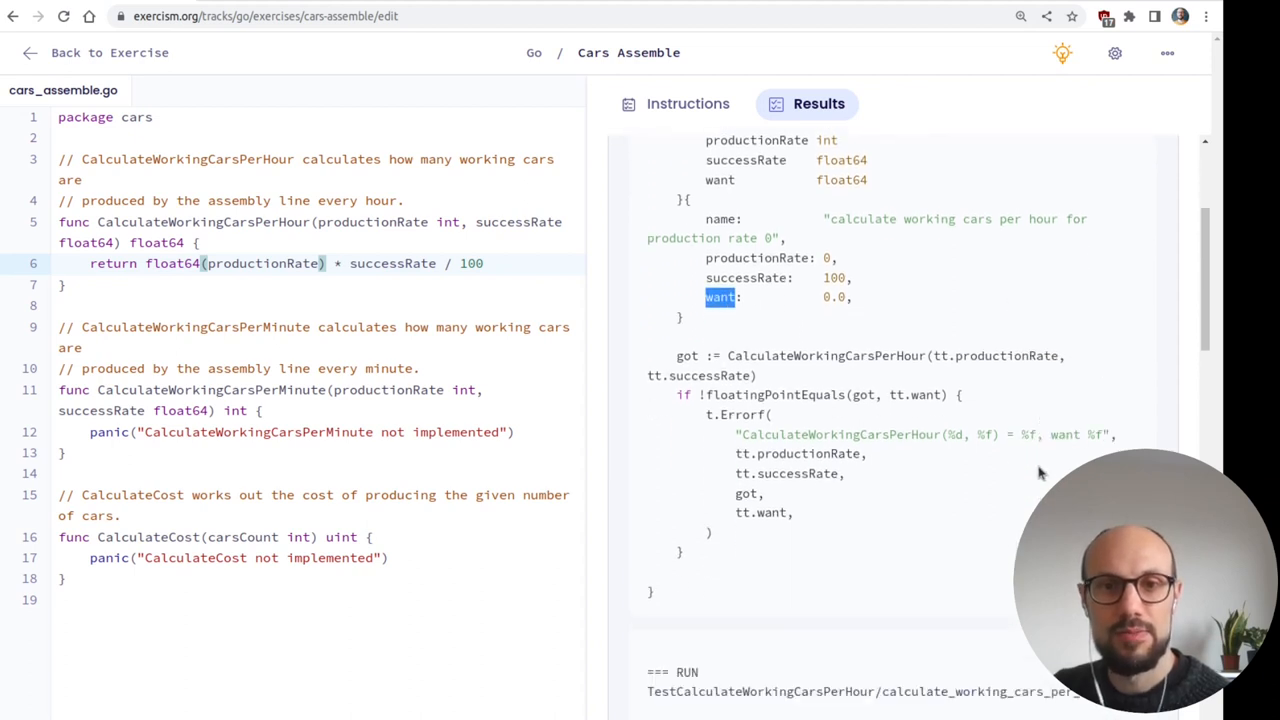
mouse_move(810, 204)
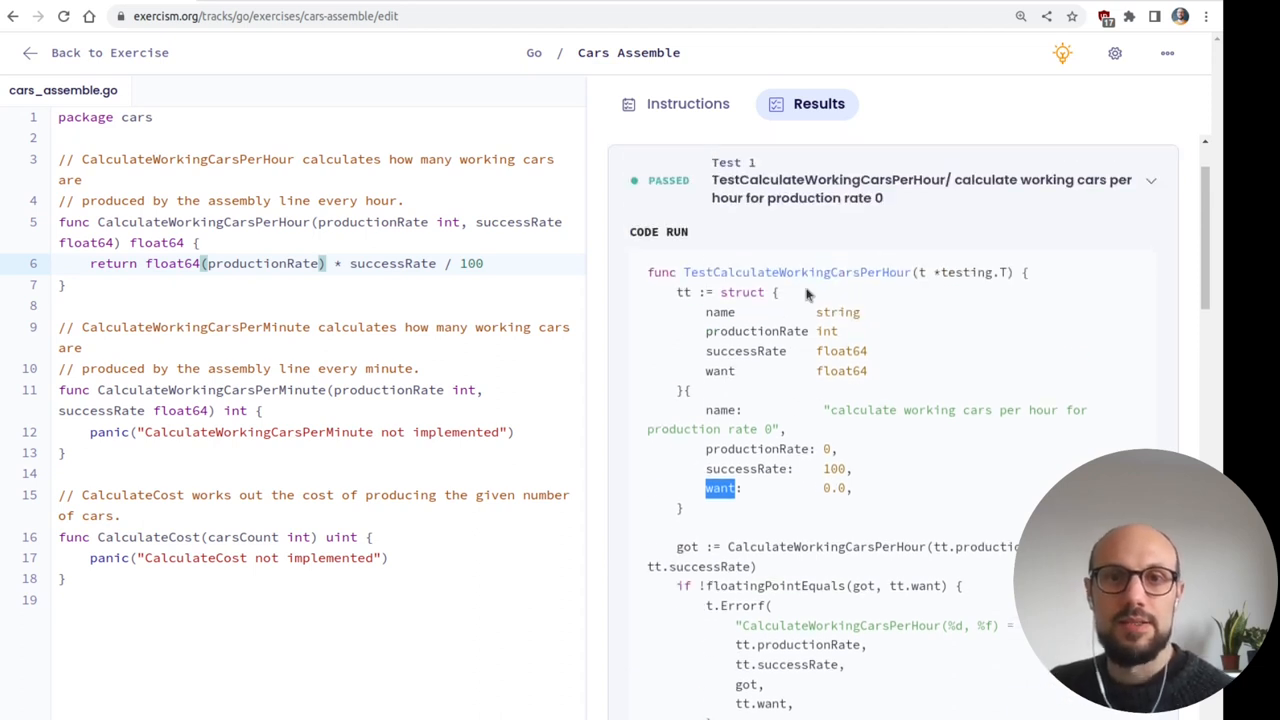
mouse_move(878, 190)
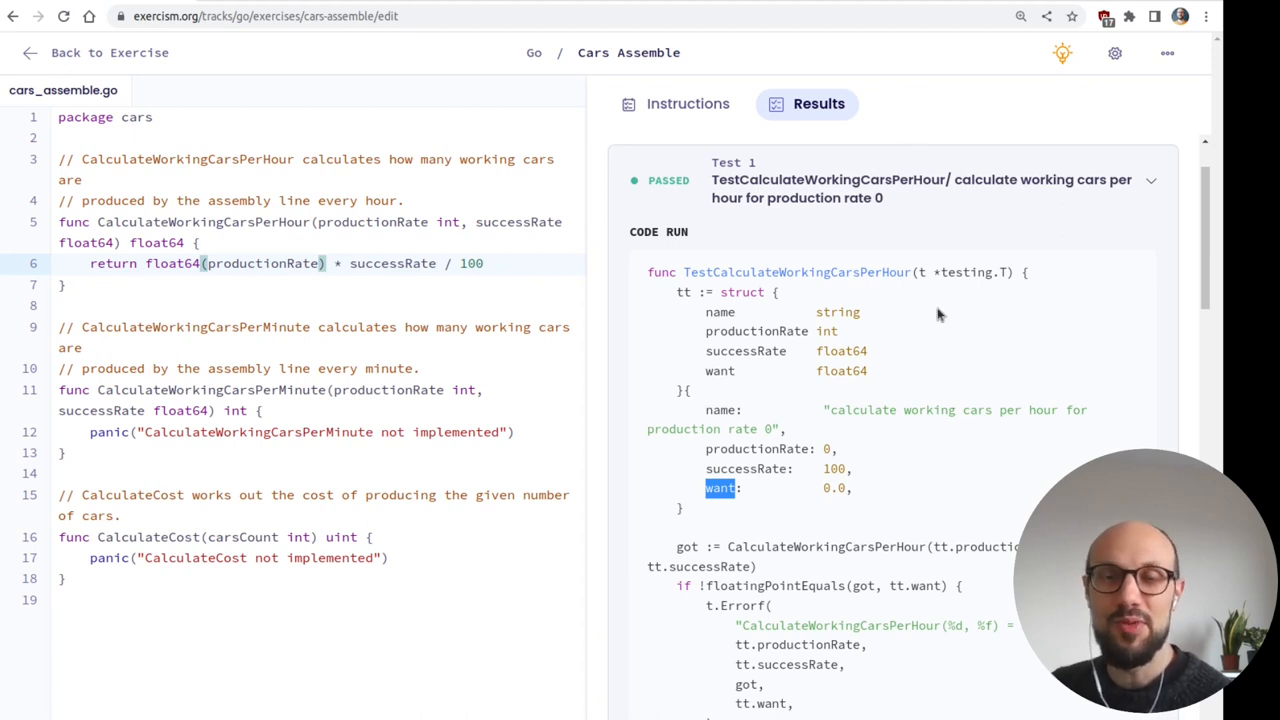
mouse_move(620, 232)
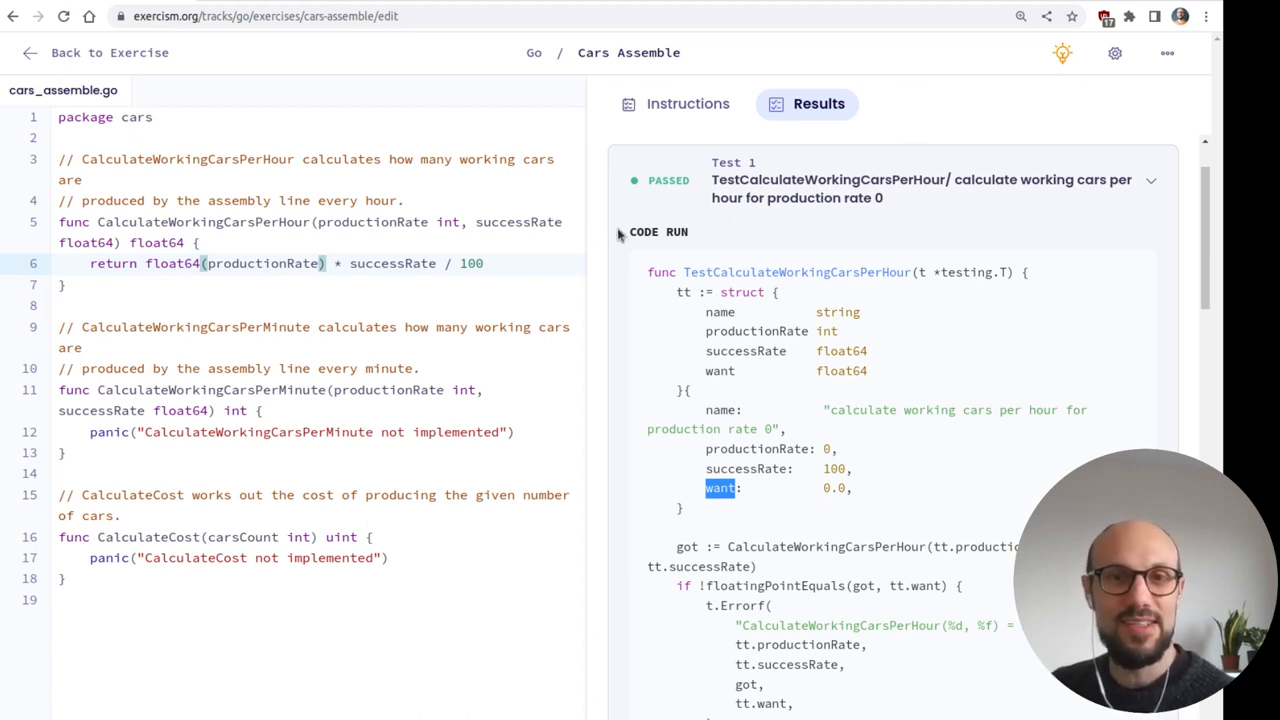
mouse_move(882, 404)
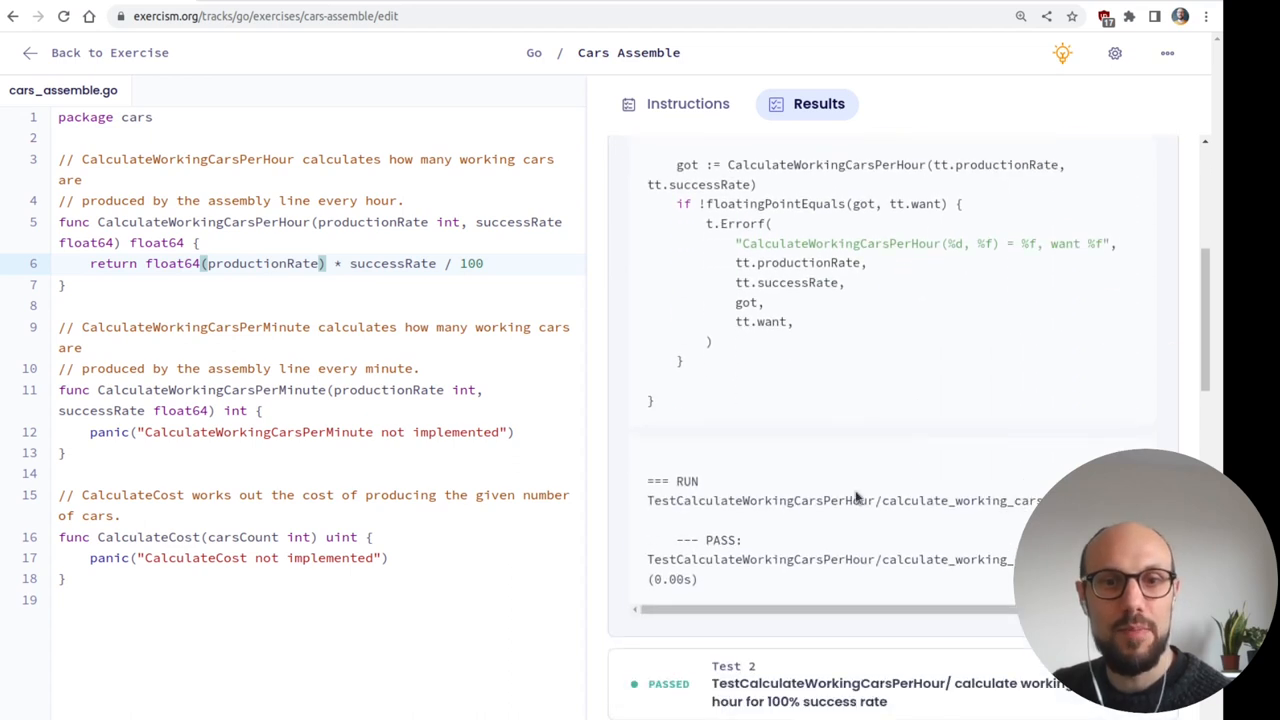
scroll(down, 3)
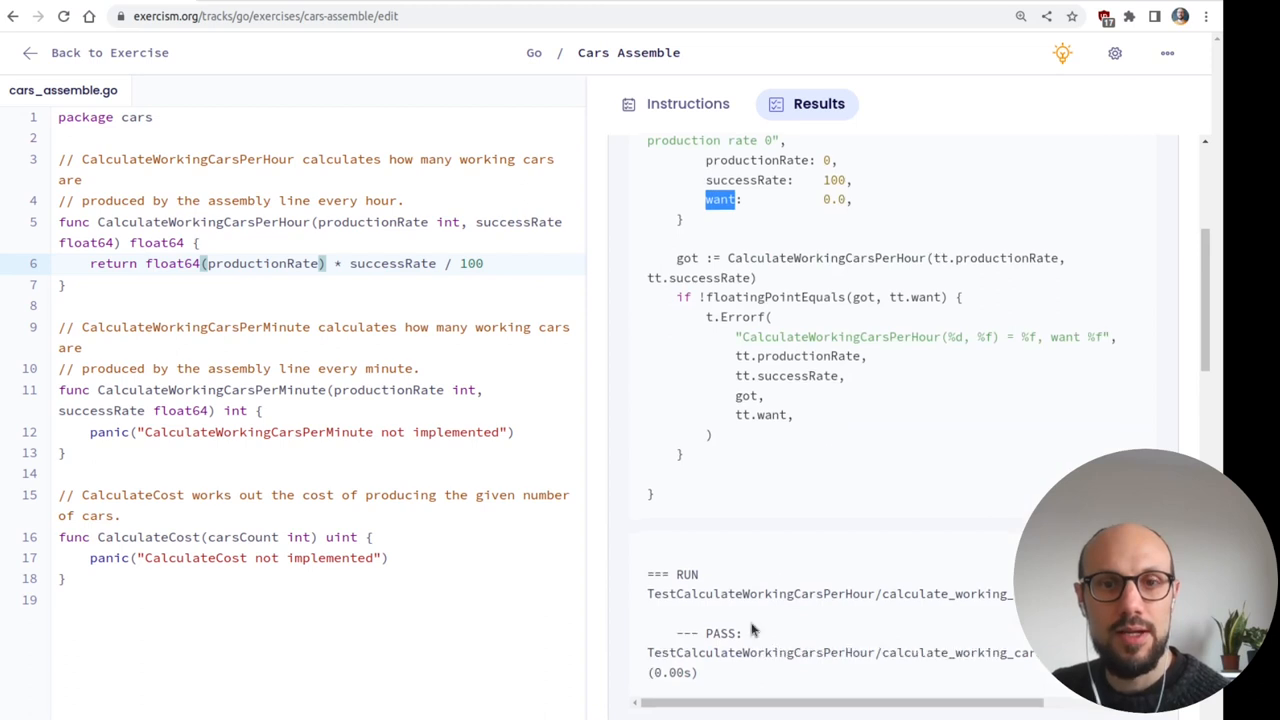
scroll(down, 3)
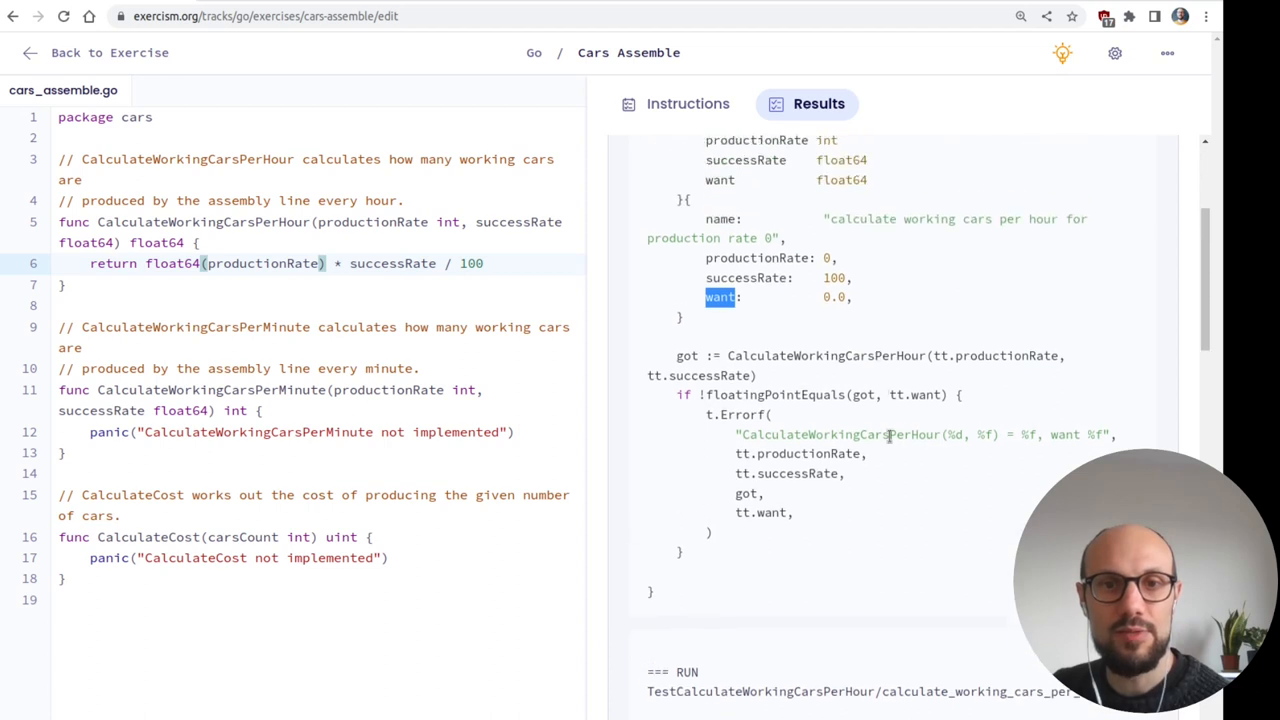
mouse_move(864, 482)
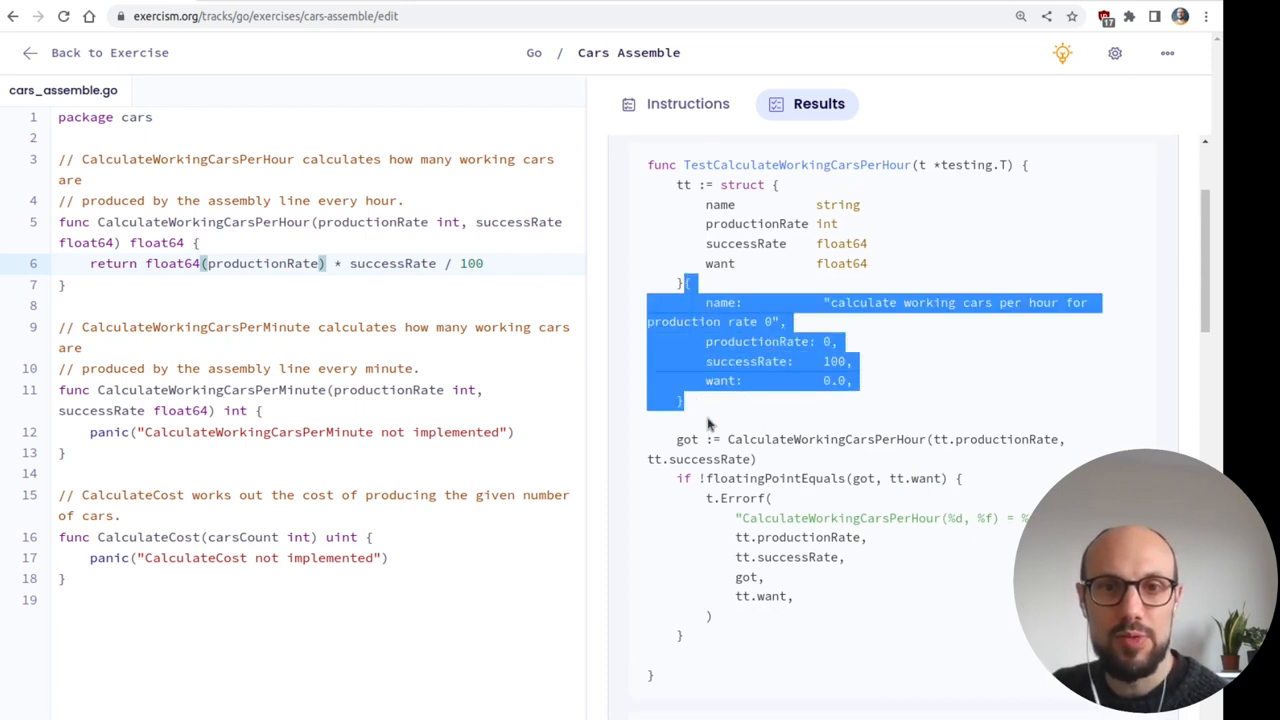
double_click(688, 440)
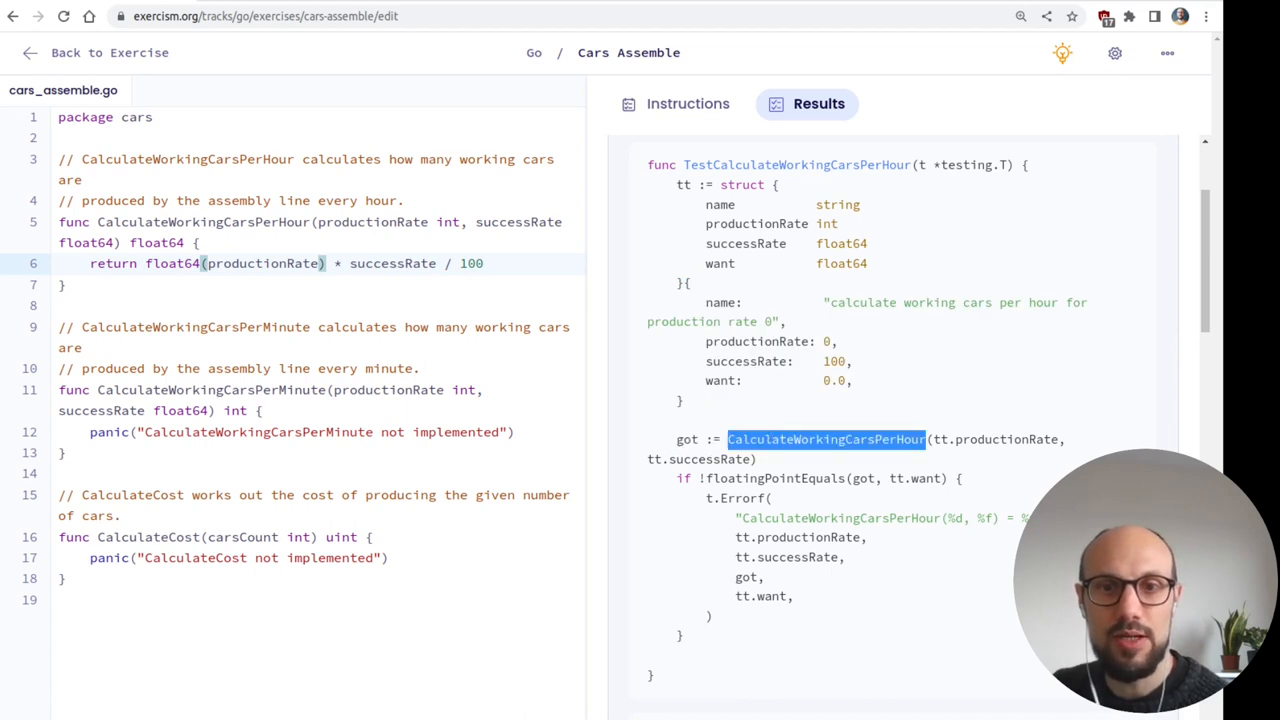
mouse_move(822, 540)
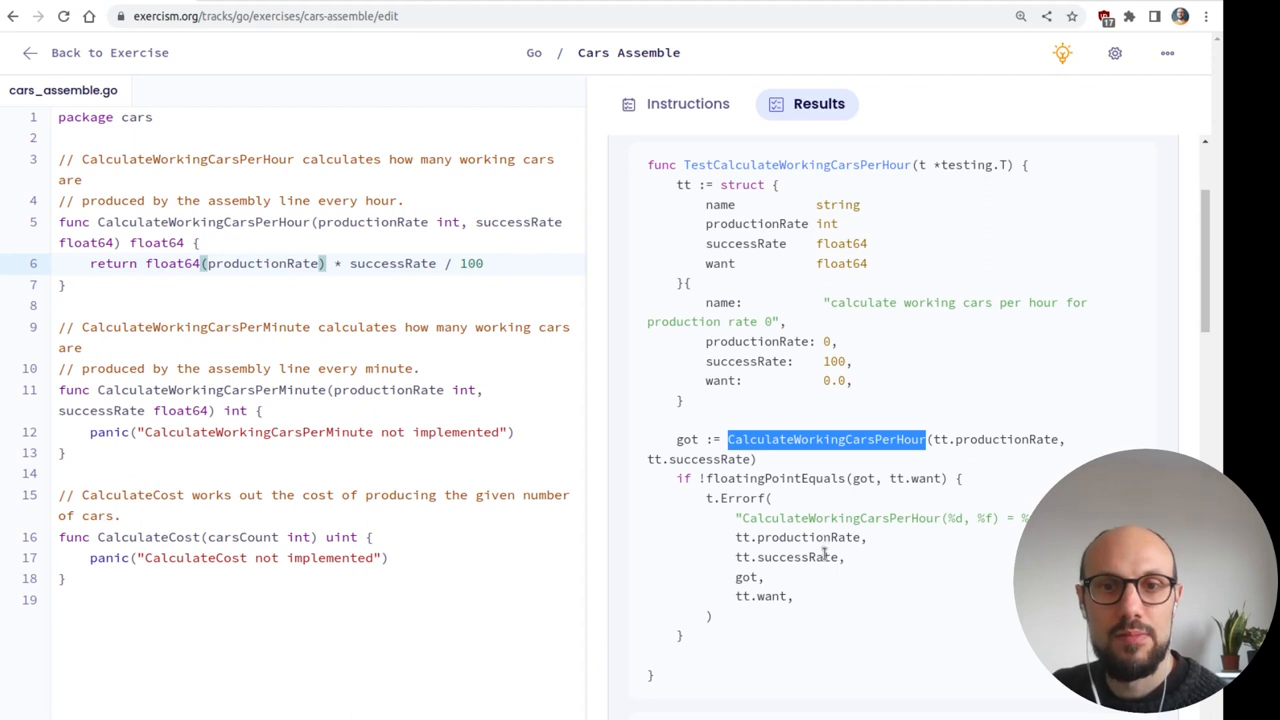
scroll(down, 3)
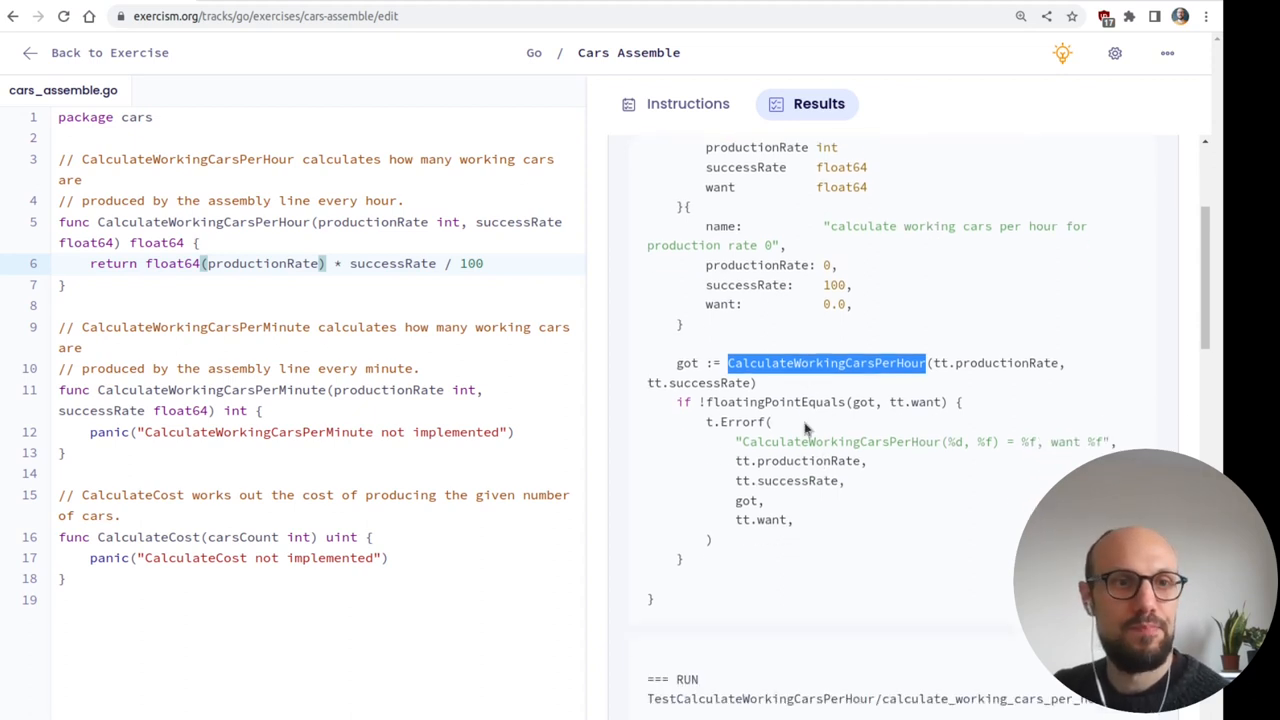
- Read the Task 2 instructions and select the panic placeholder in CalculateWorkingCarsPerMinute
click(688, 104)
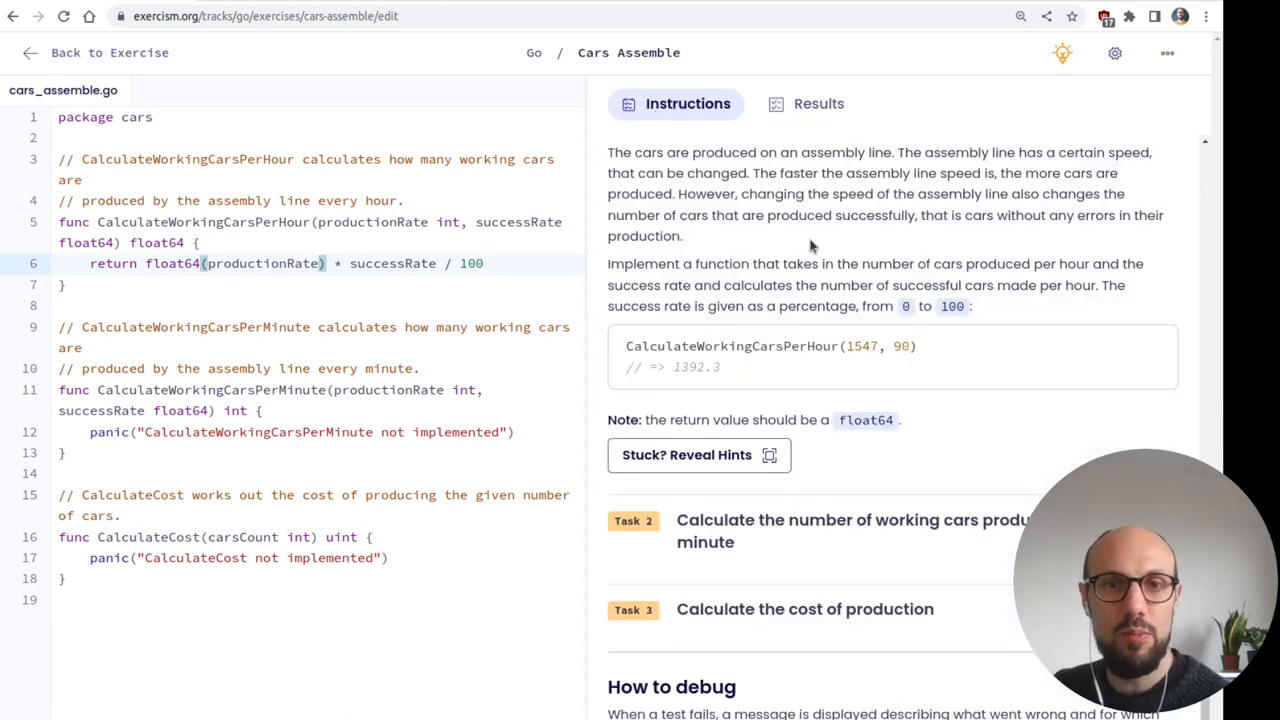
scroll(down, 3)
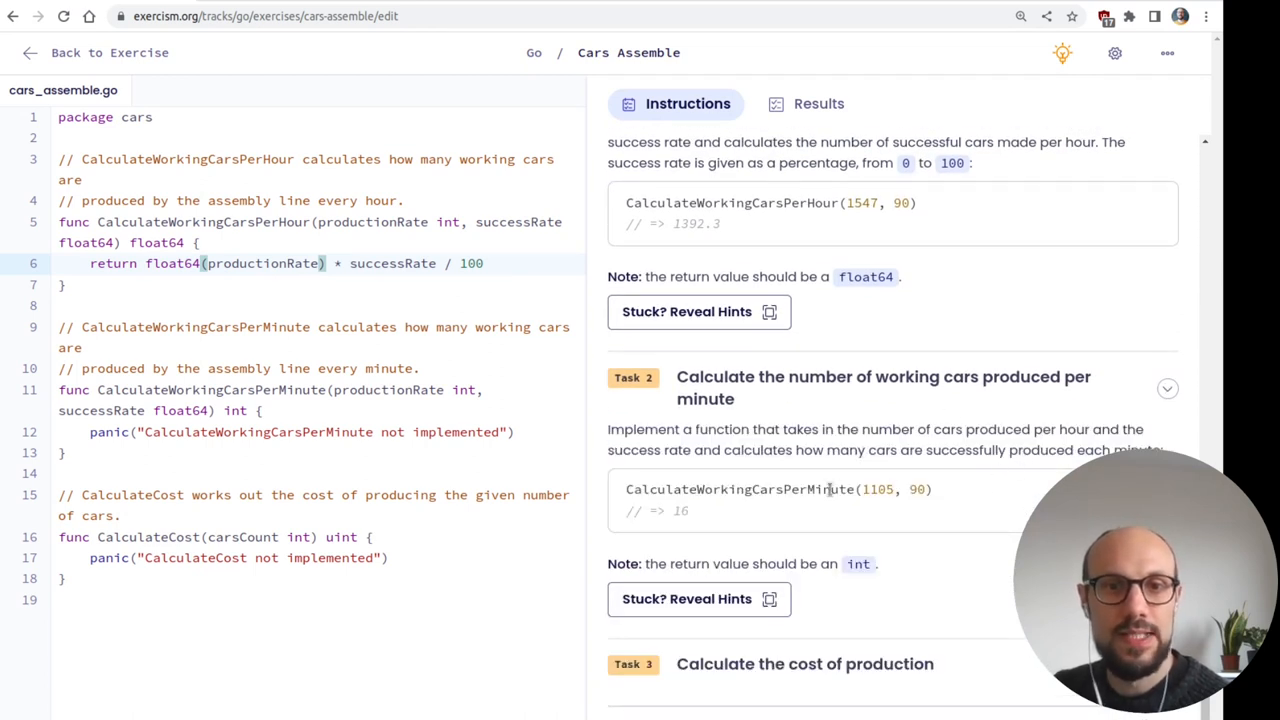
drag(740, 428, 870, 428)
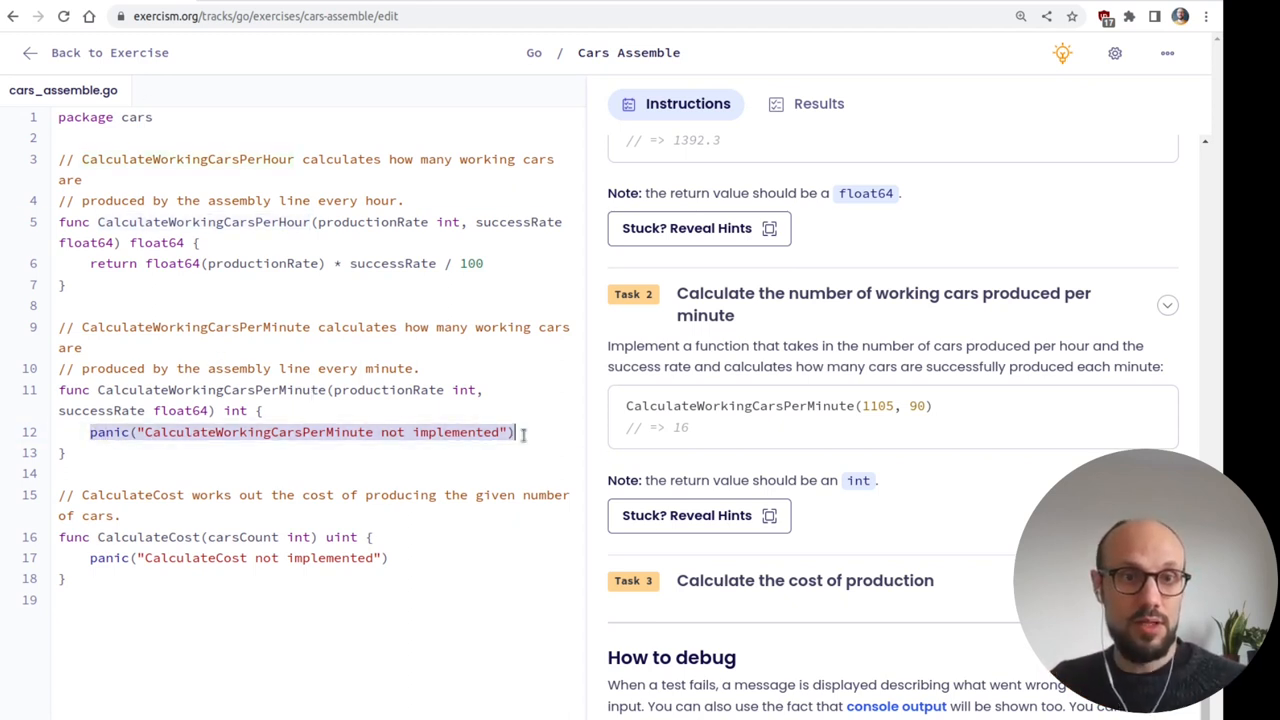
- Make CalculateWorkingCarsPerMinute return int(CalculateWorkingCarsPerHour(productionRate, successRate) / 60)
text(CalculateWorkingCarsPerHour)
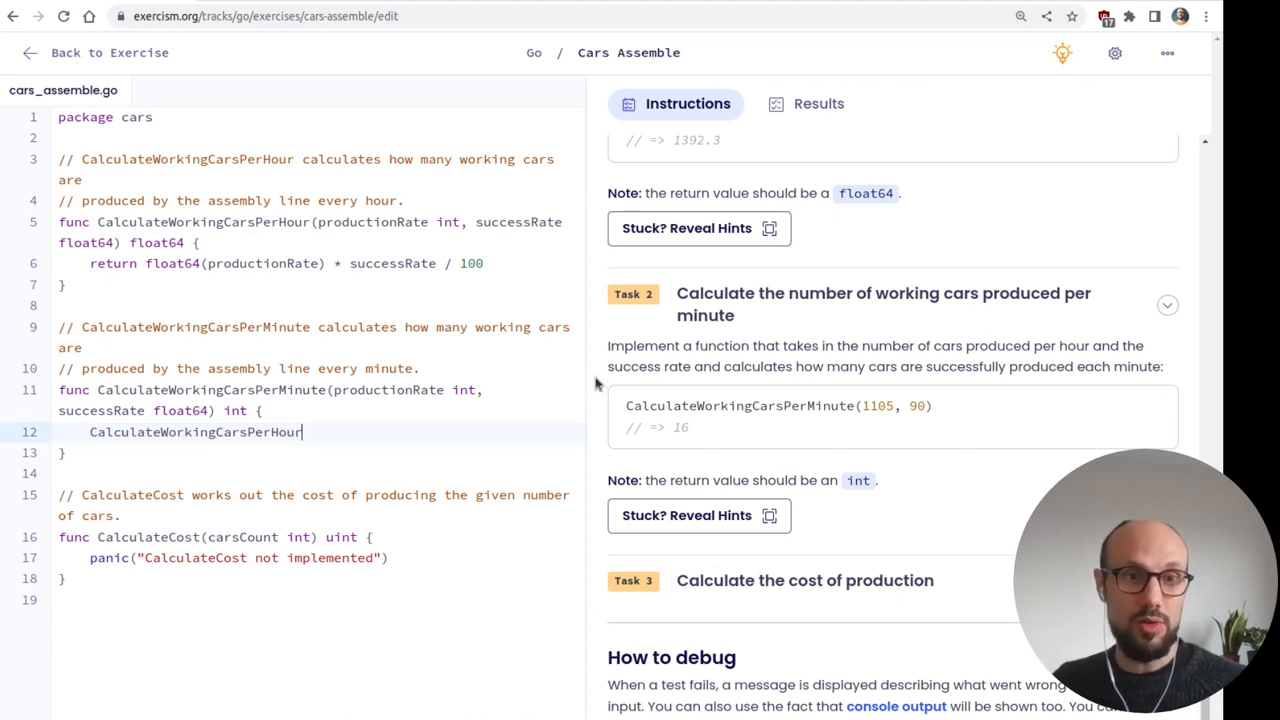
text(())
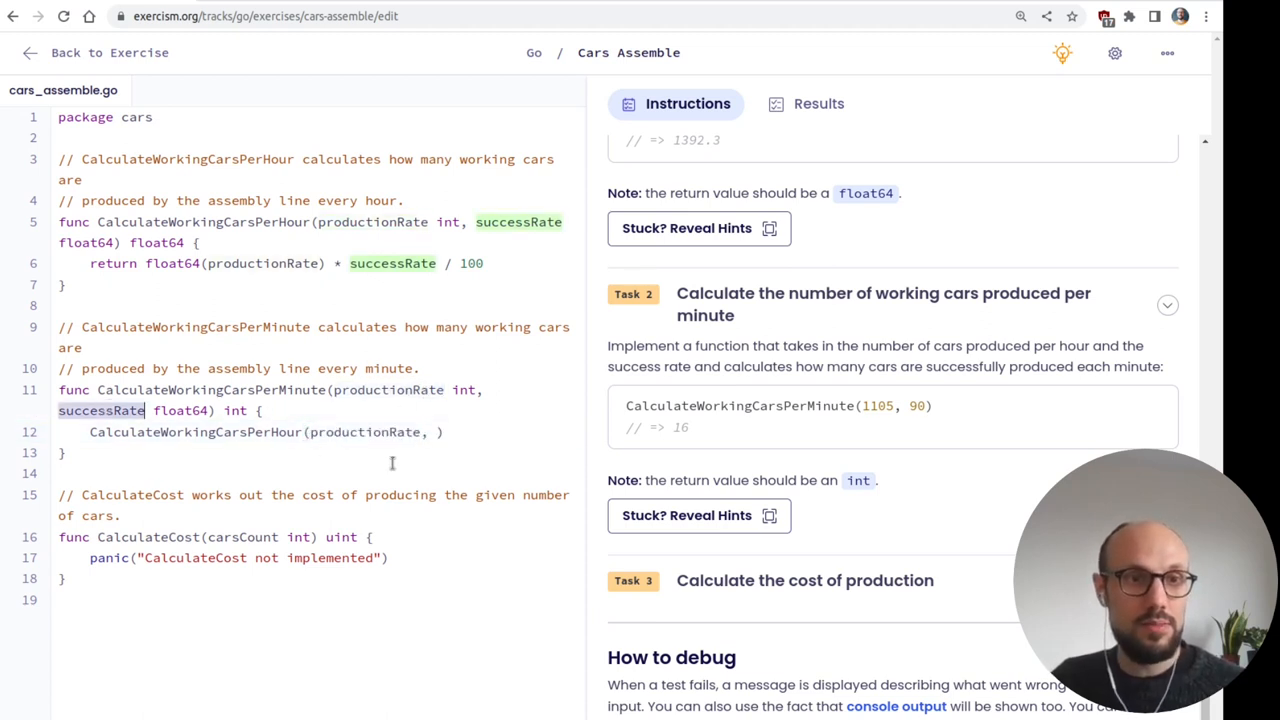
text(successRate)
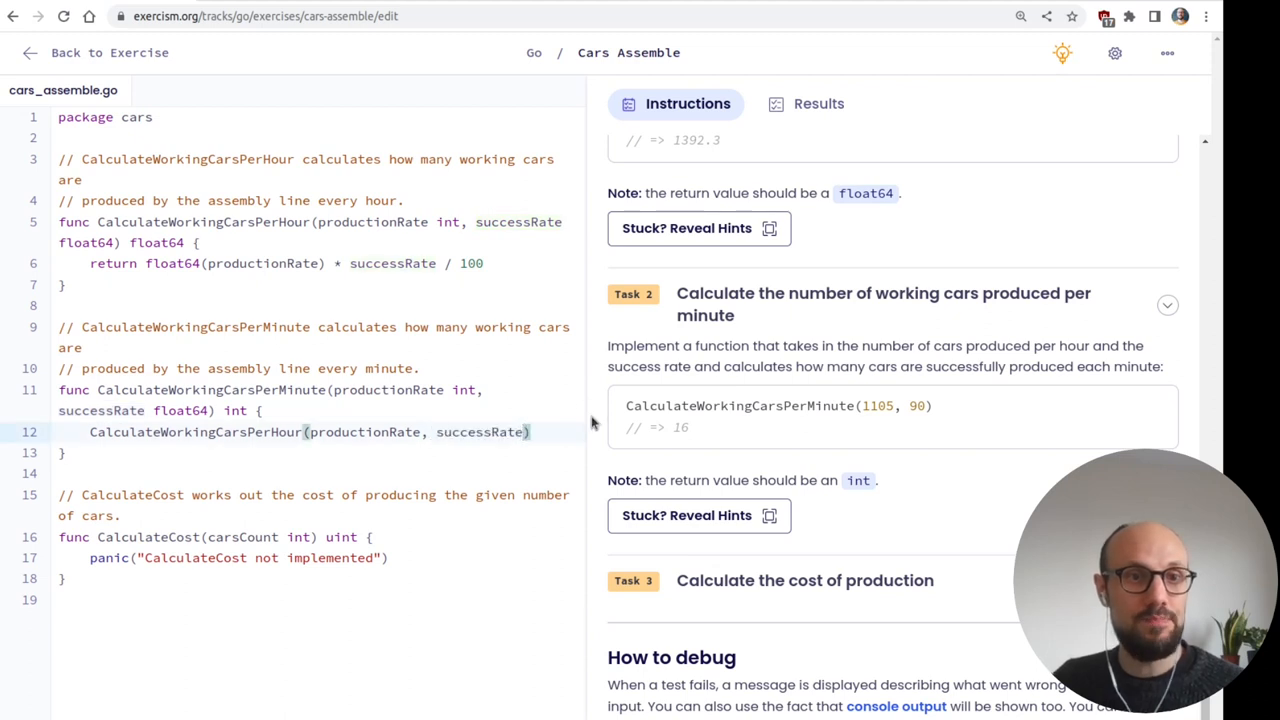
text(int()
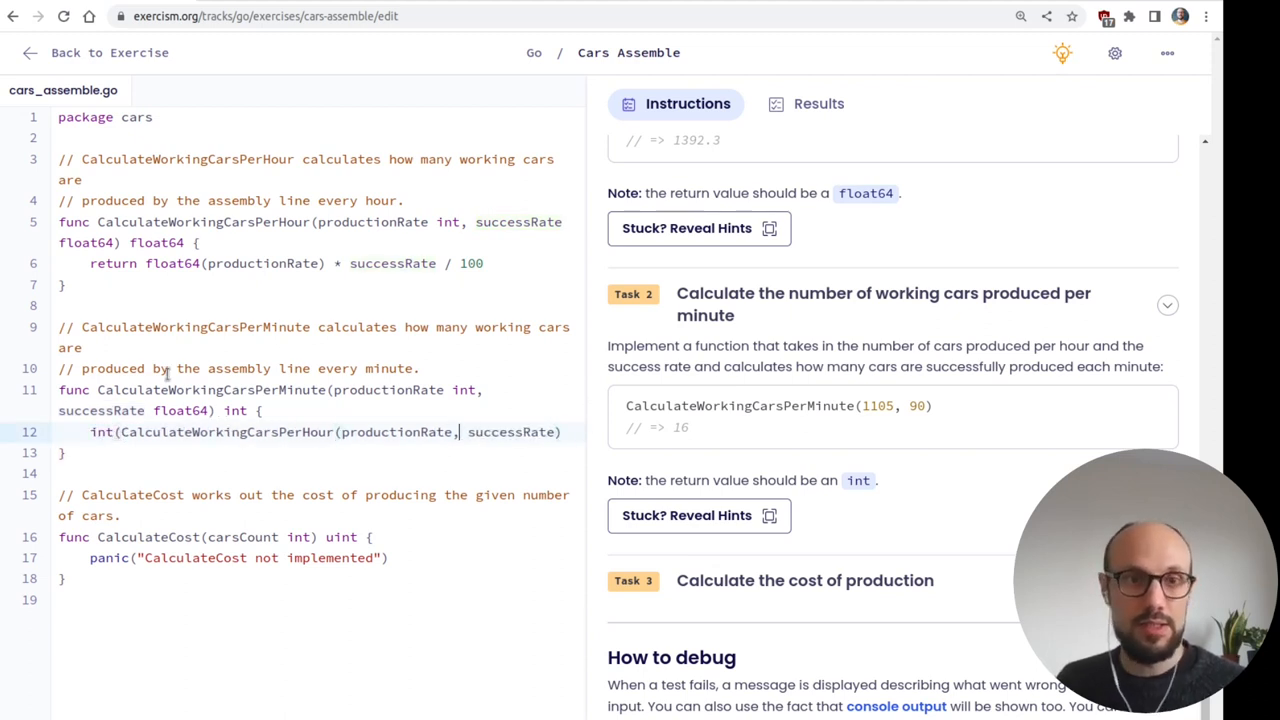
text())
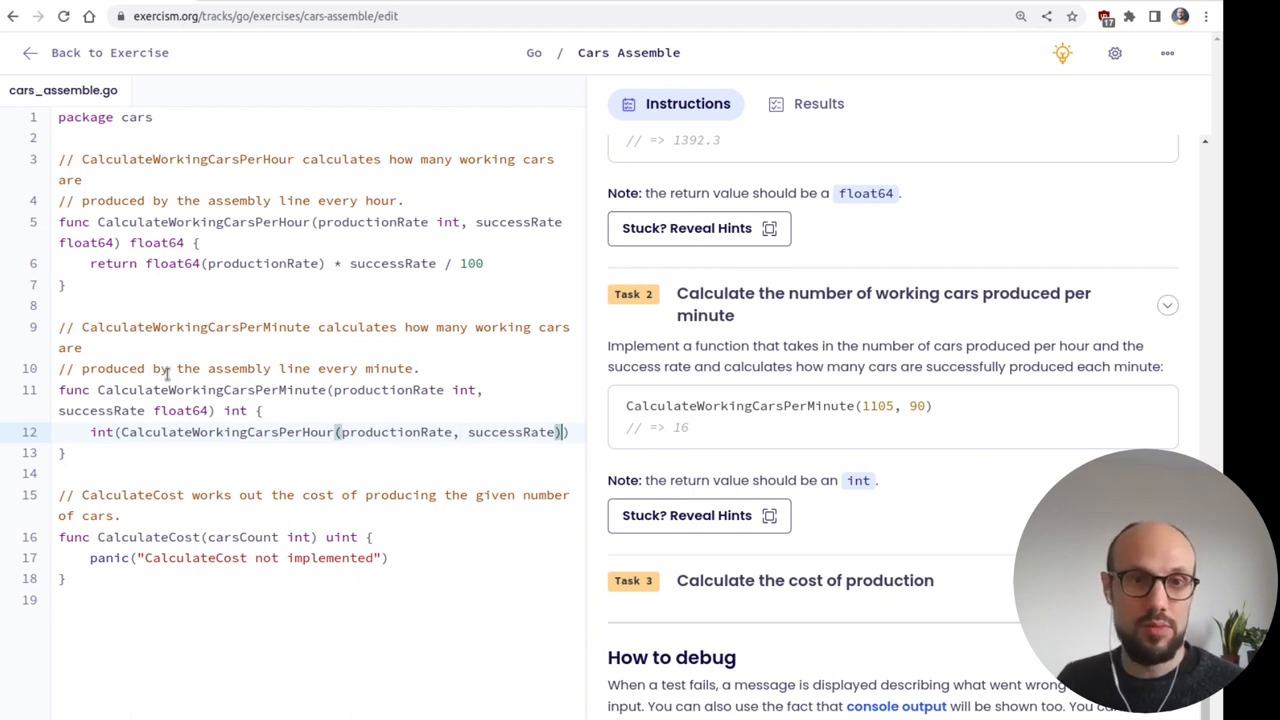
text(/ 60)
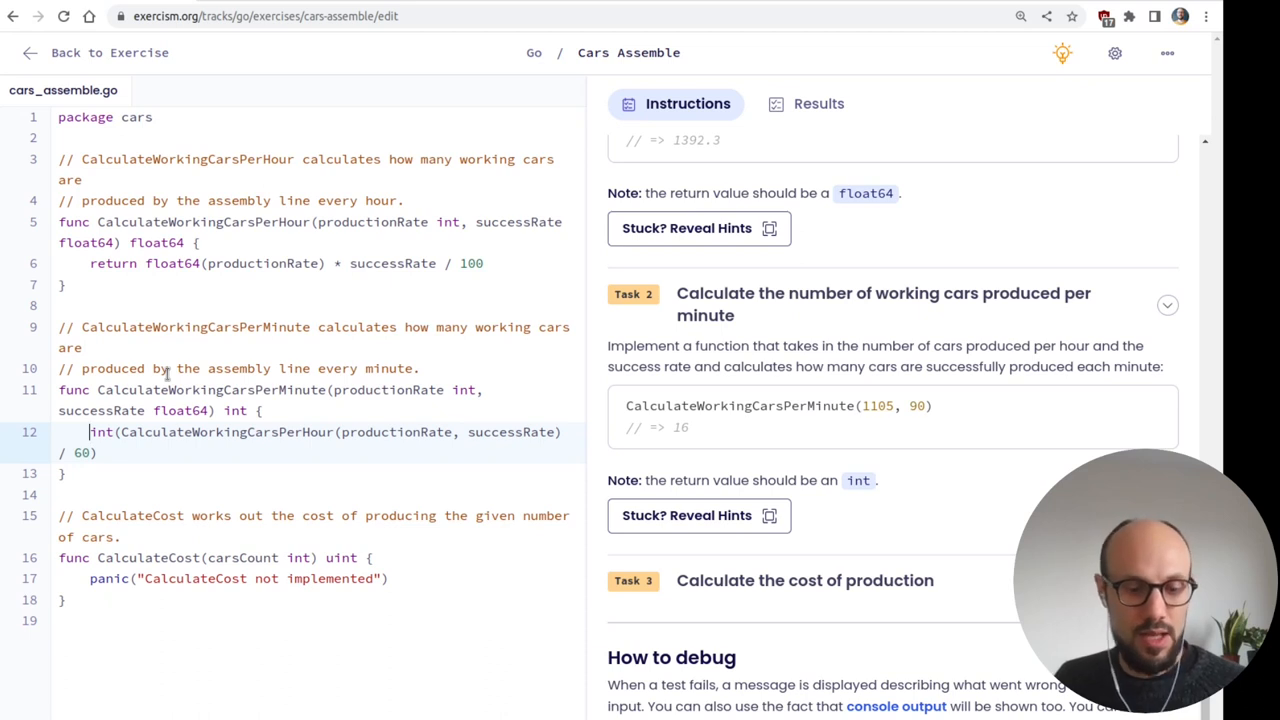
text(return)
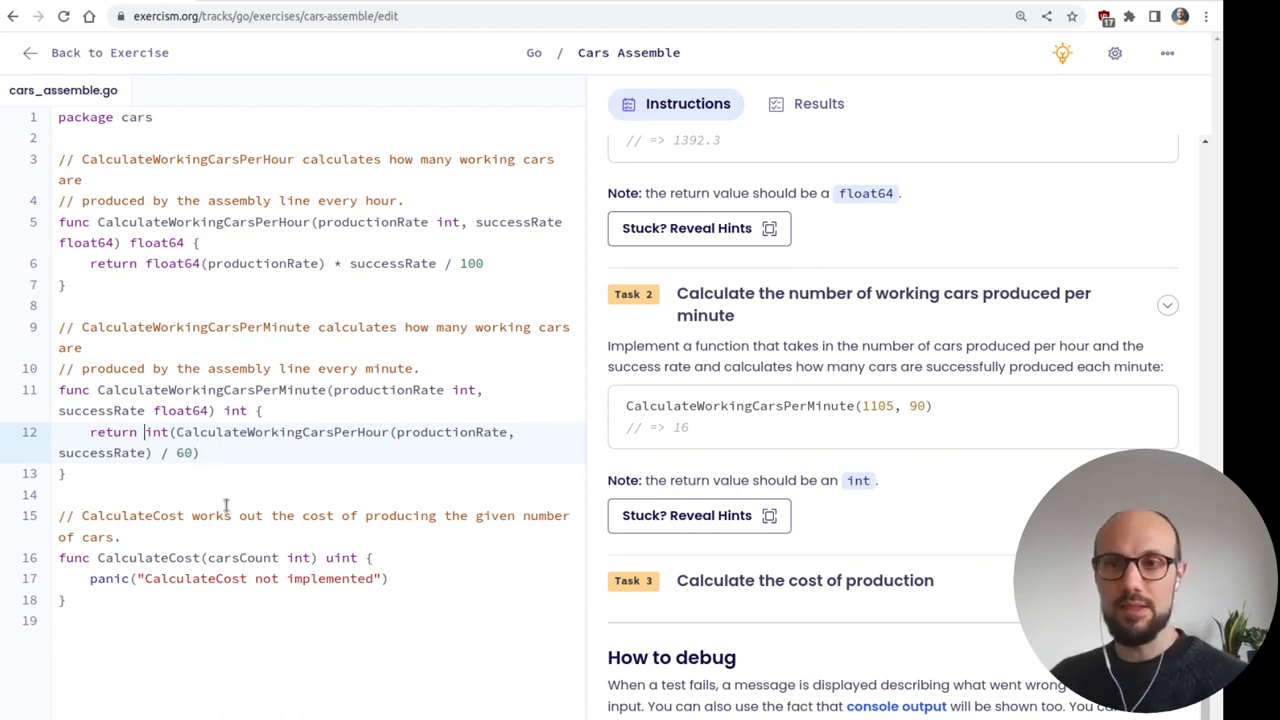
mouse_move(244, 496)
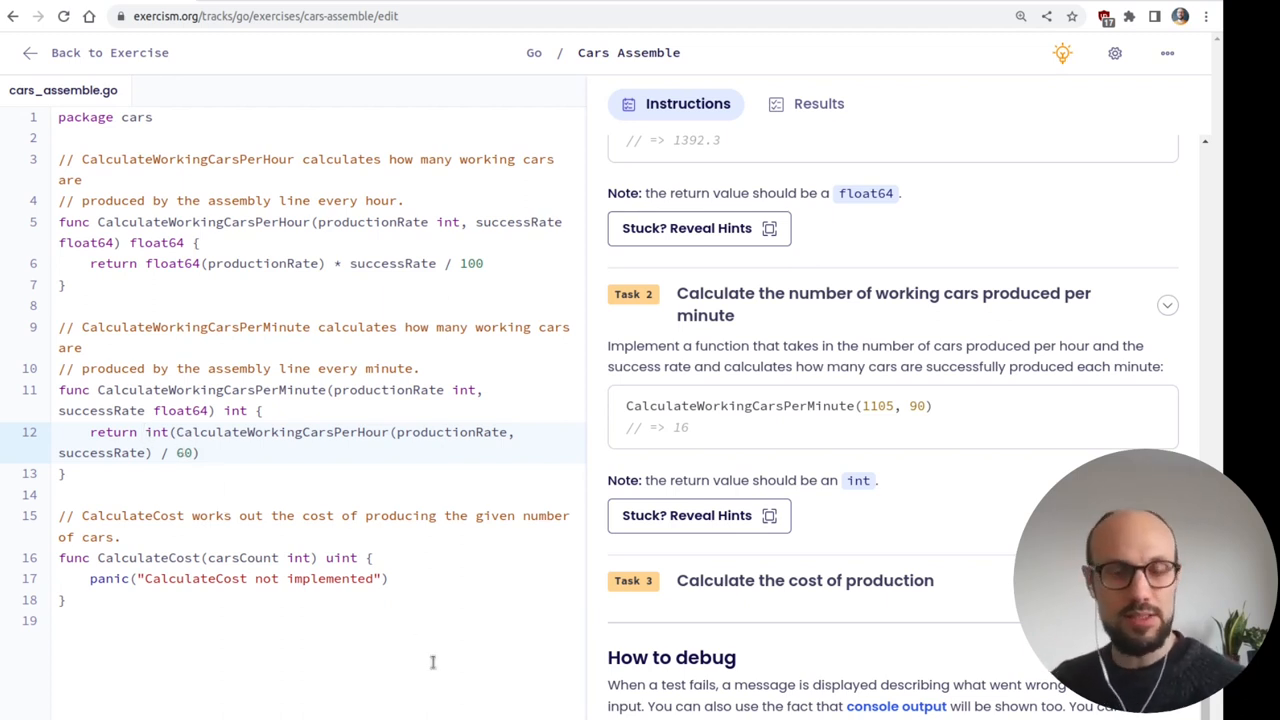
- Run the tests: 10 pass, only CalculateCost fails; collapse the passing list
click(818, 104)
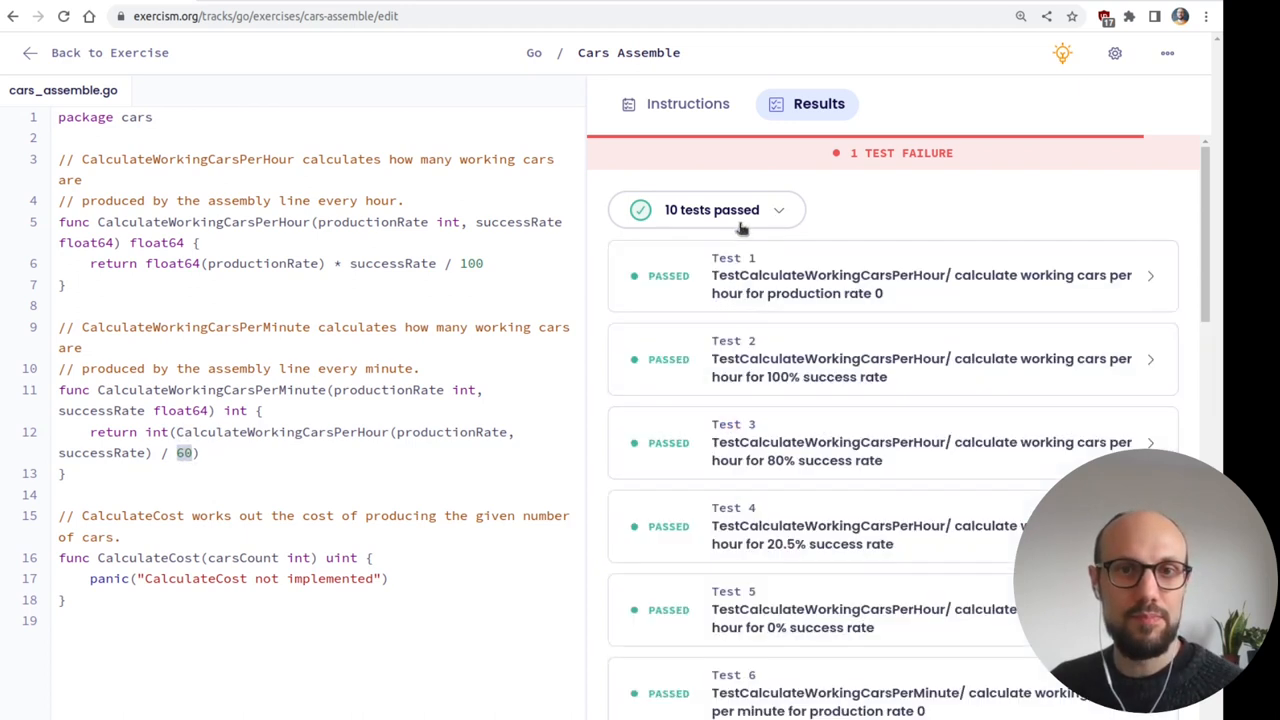
click(694, 258)
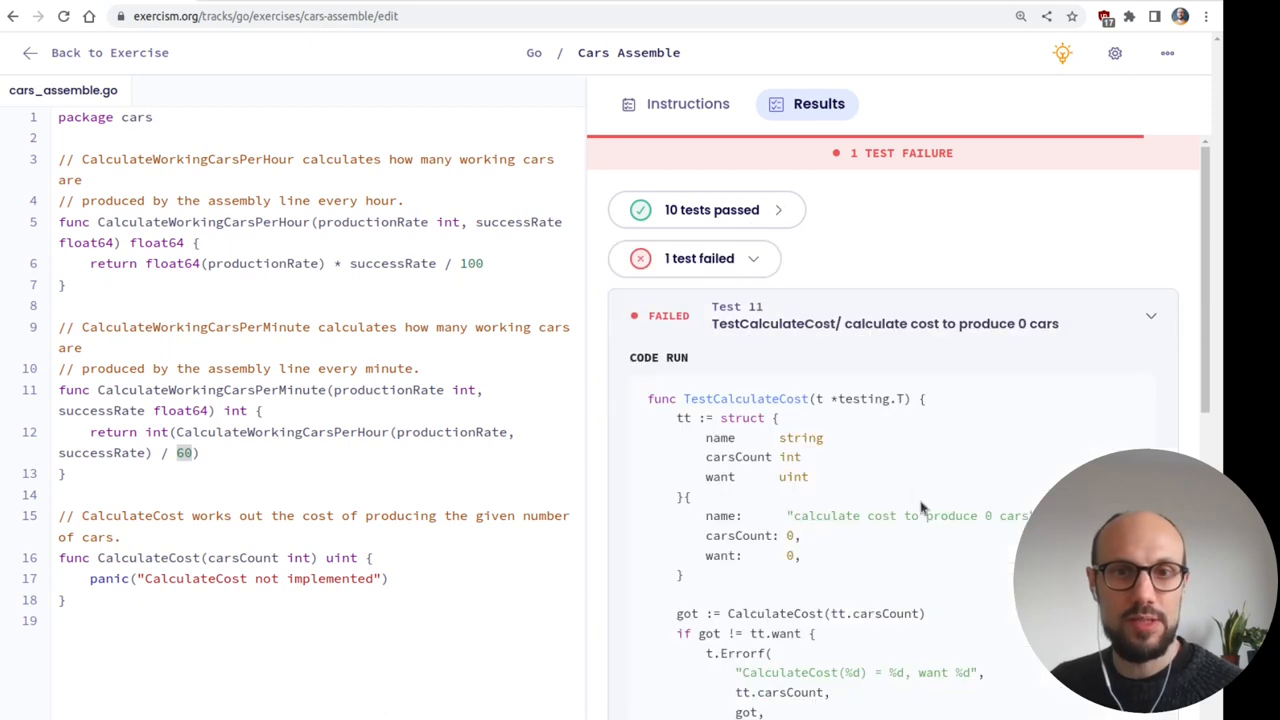
scroll(down, 3)
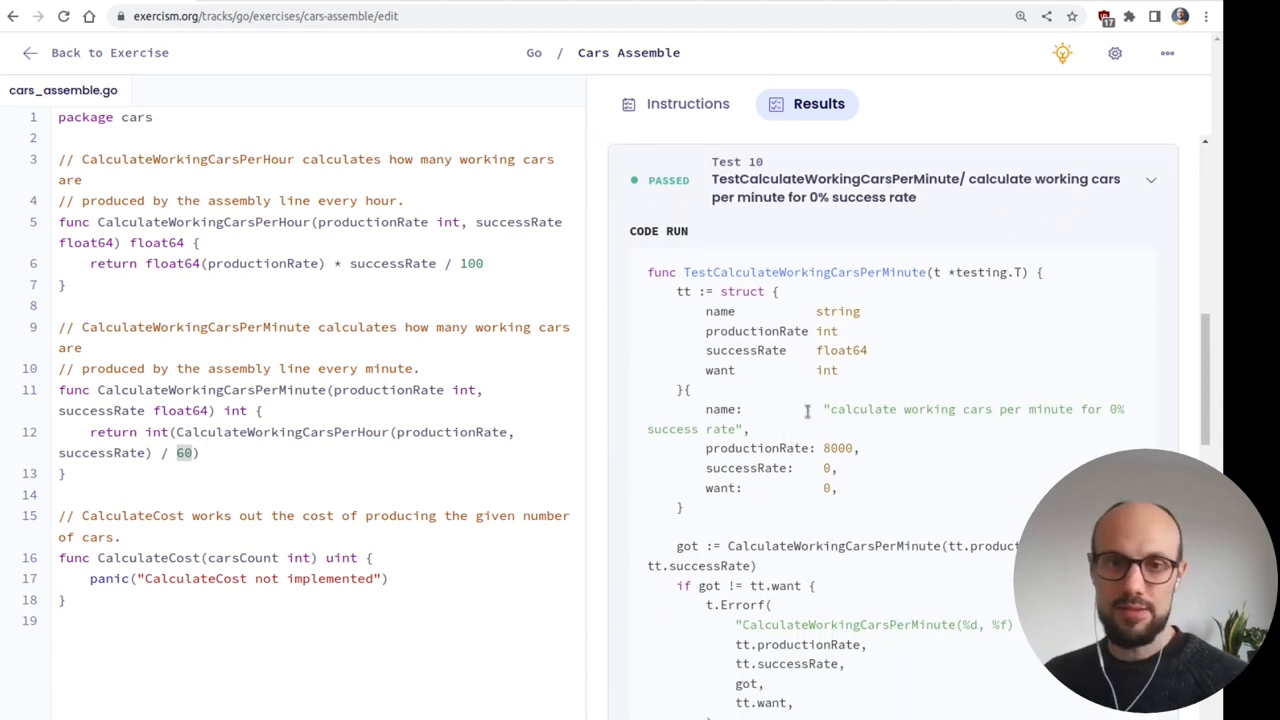
mouse_move(832, 448)
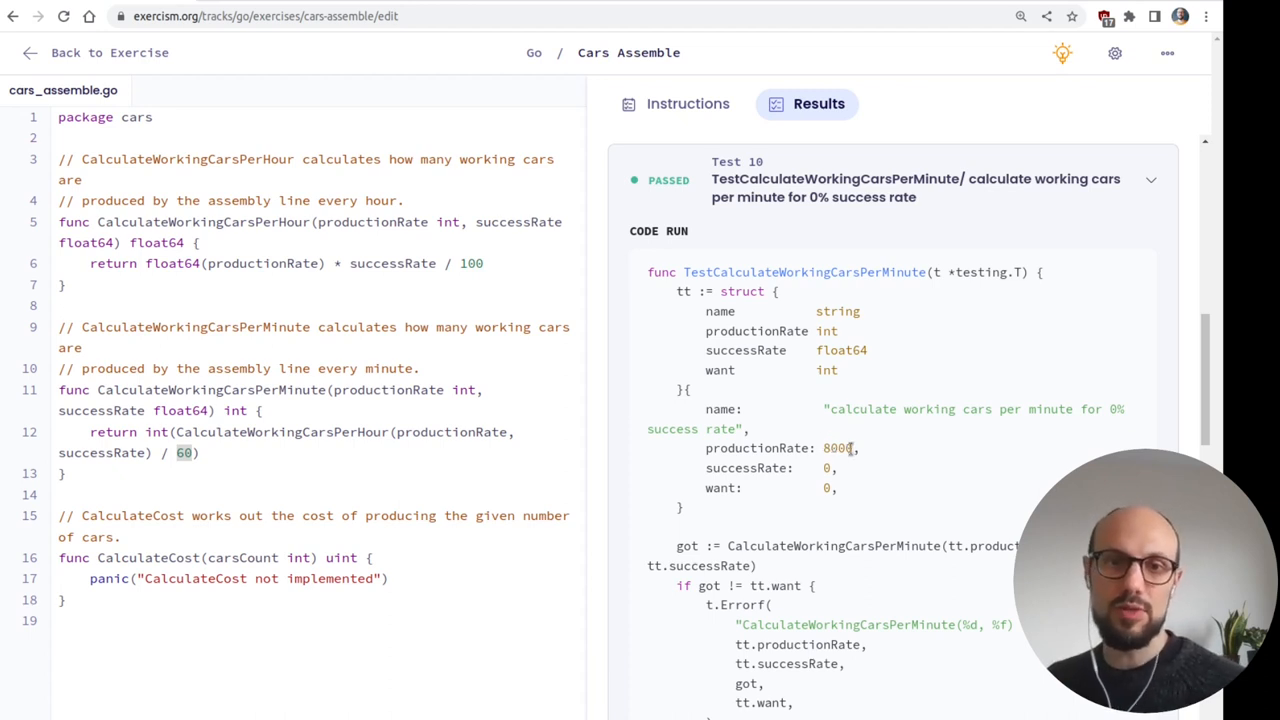
- Review the per-minute test cases, including the 20.5% success rate case expecting 23
double_click(838, 448)
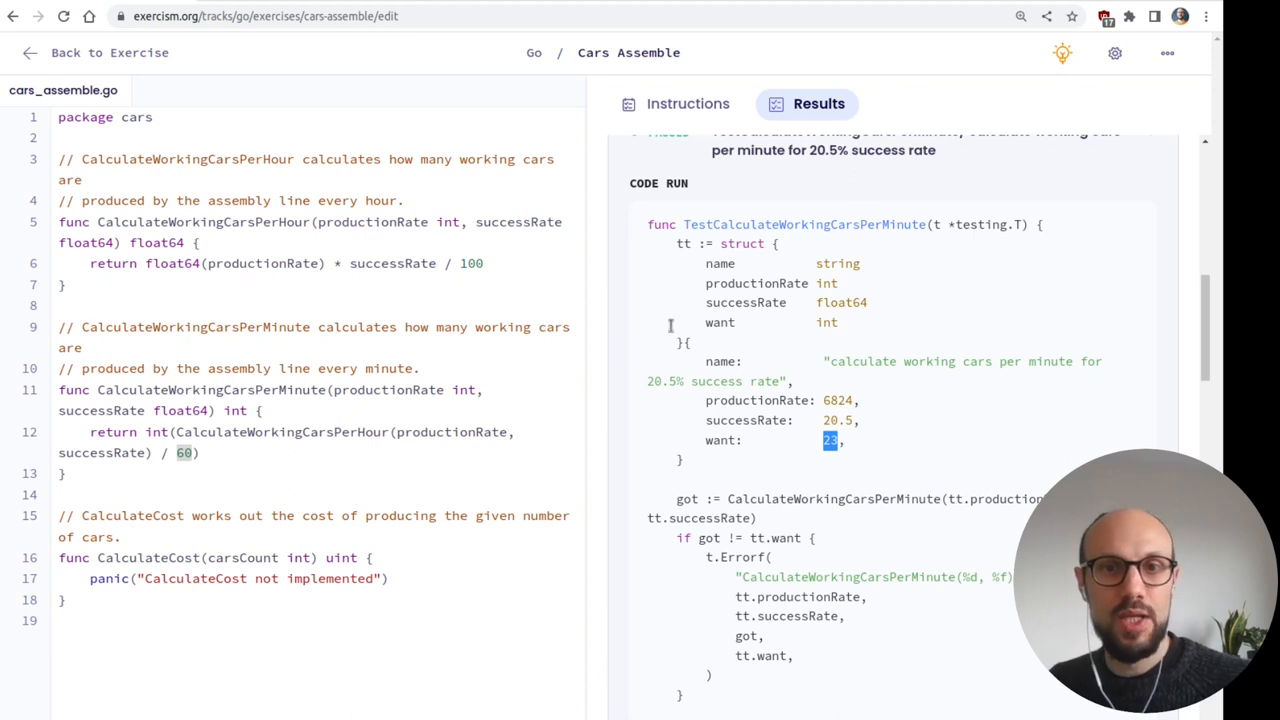
mouse_move(648, 224)
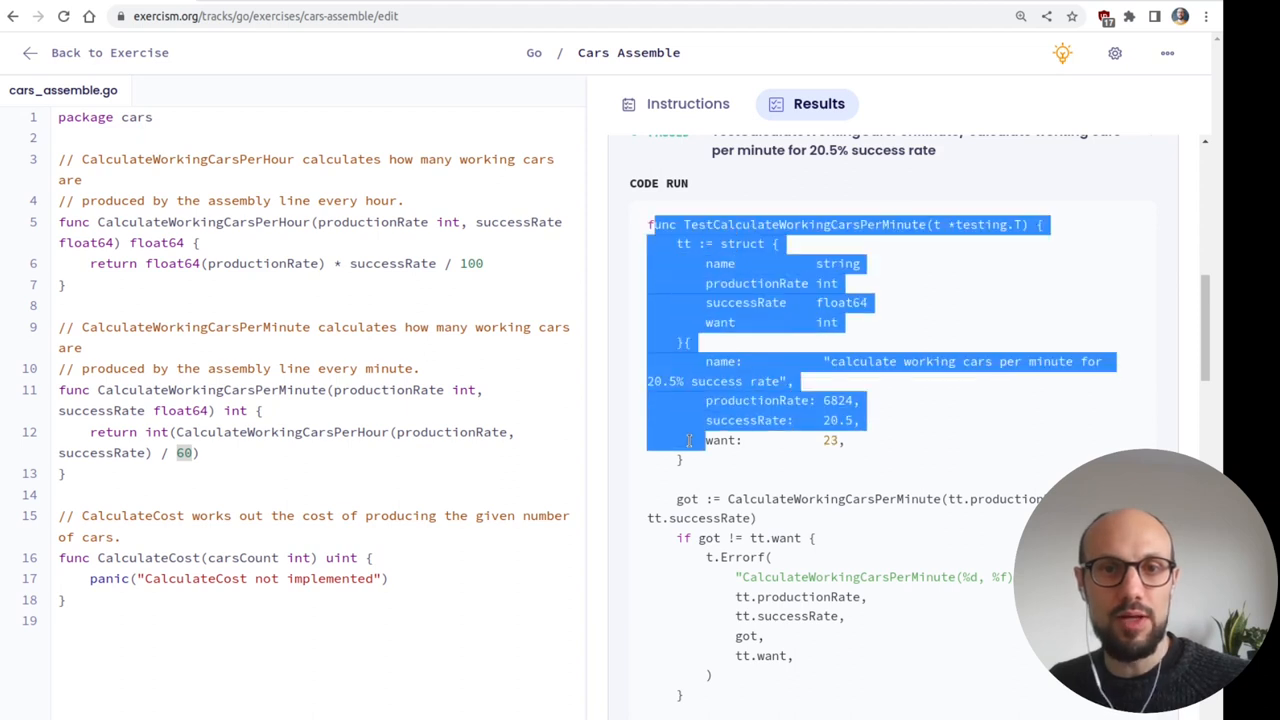
click(810, 488)
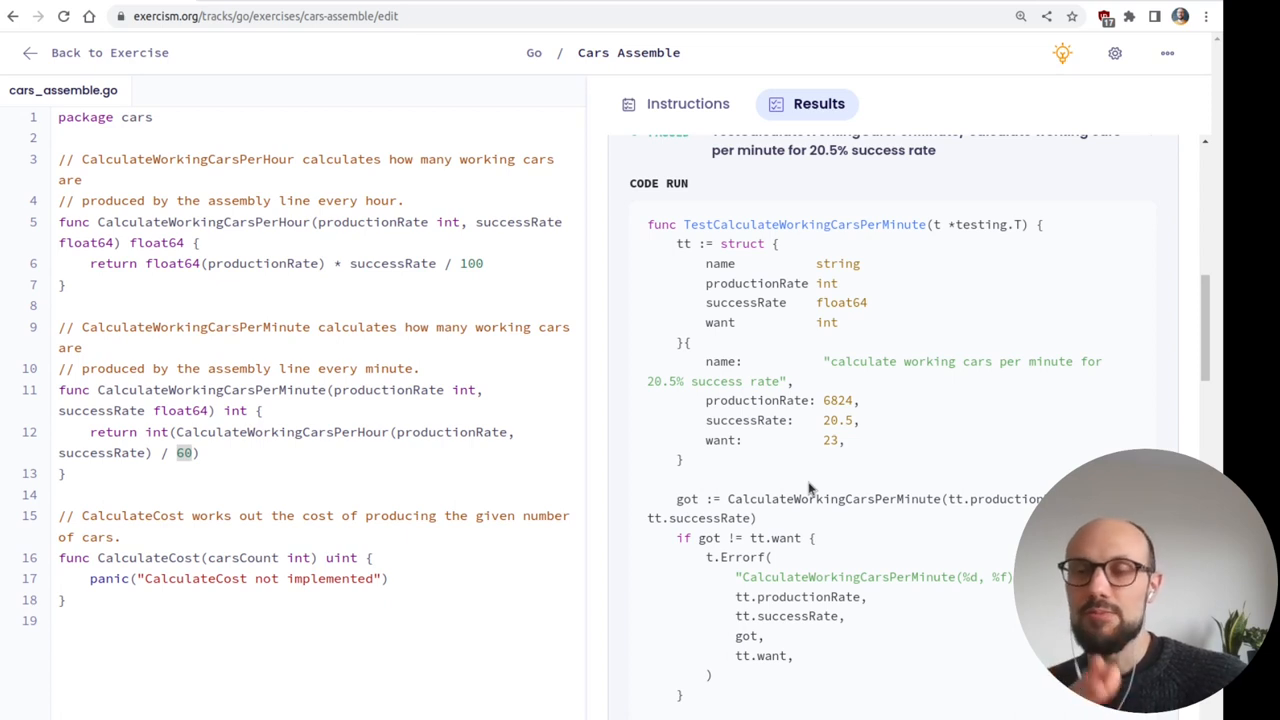
drag(684, 224, 696, 250)
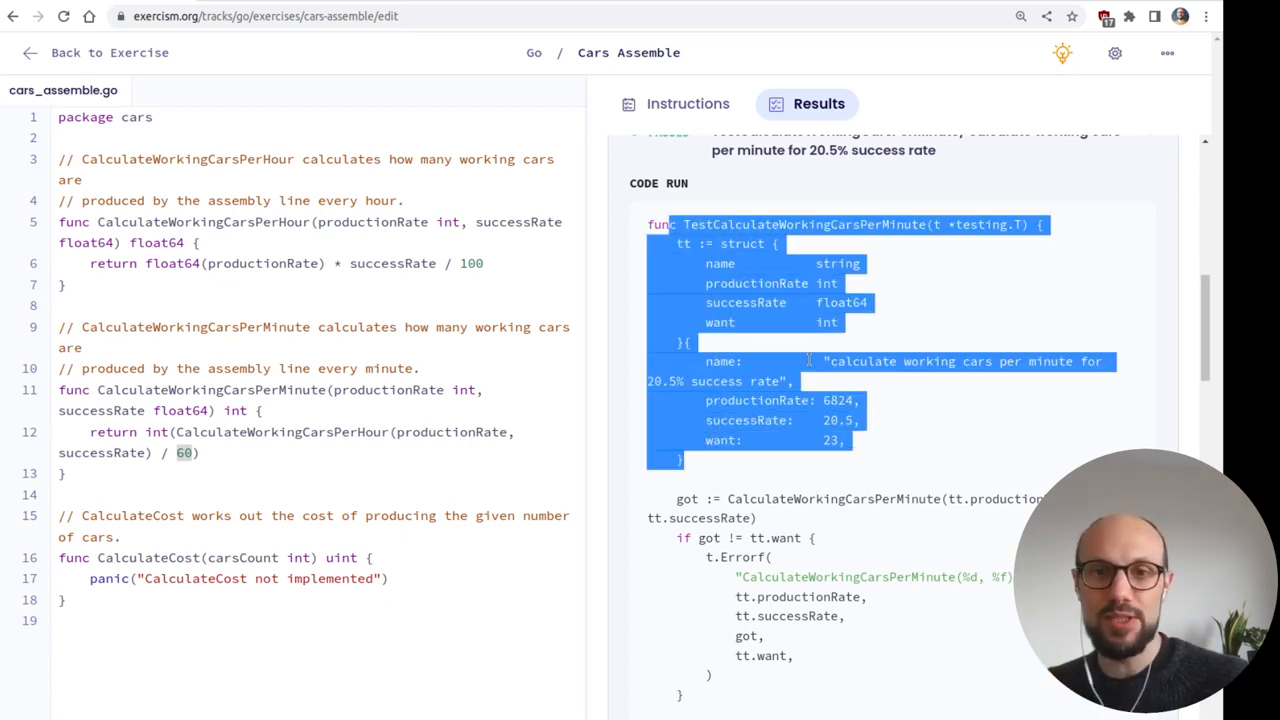
click(868, 442)
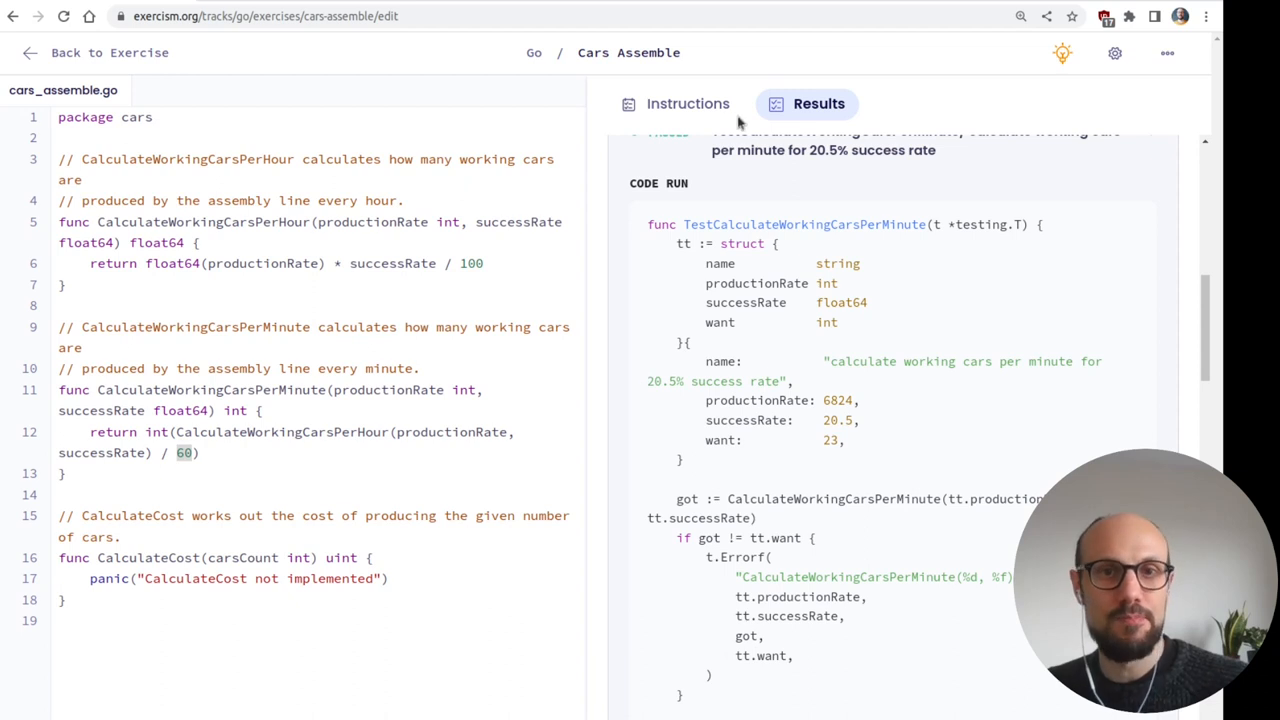
- Read Task 3 on CalculateCost in the instructions and select its placeholder panic line
click(688, 104)
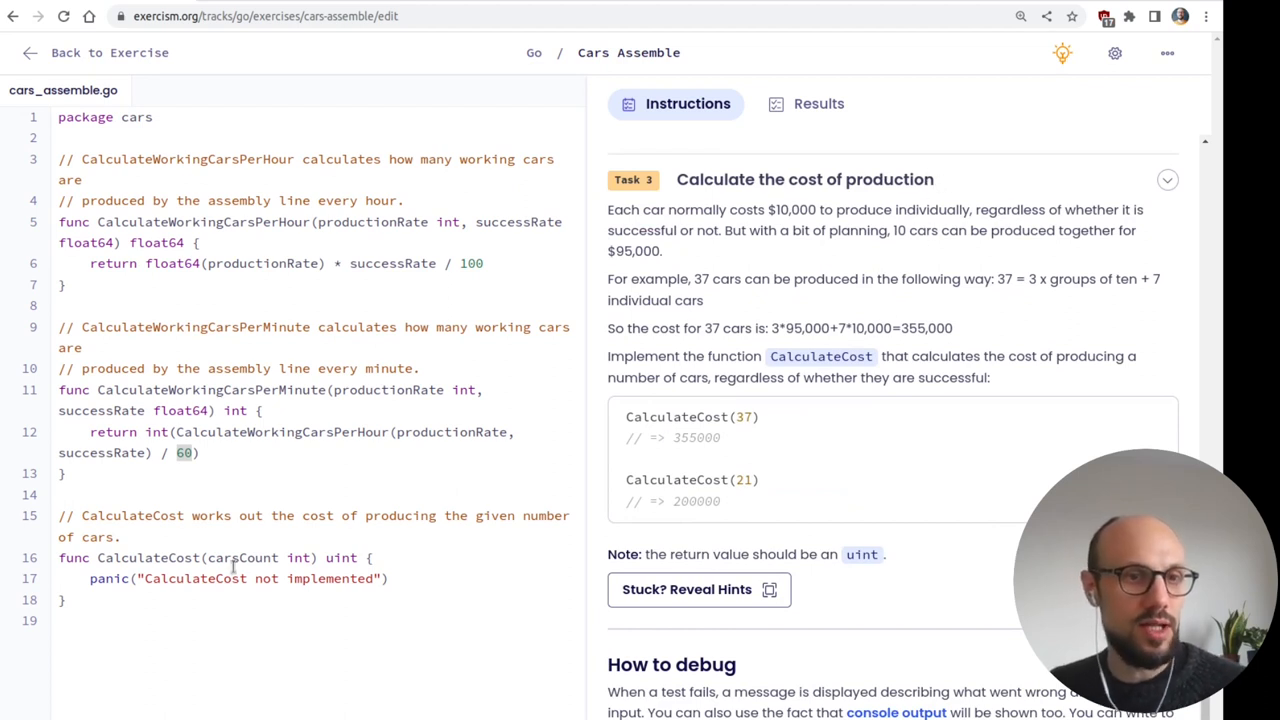
mouse_move(770, 258)
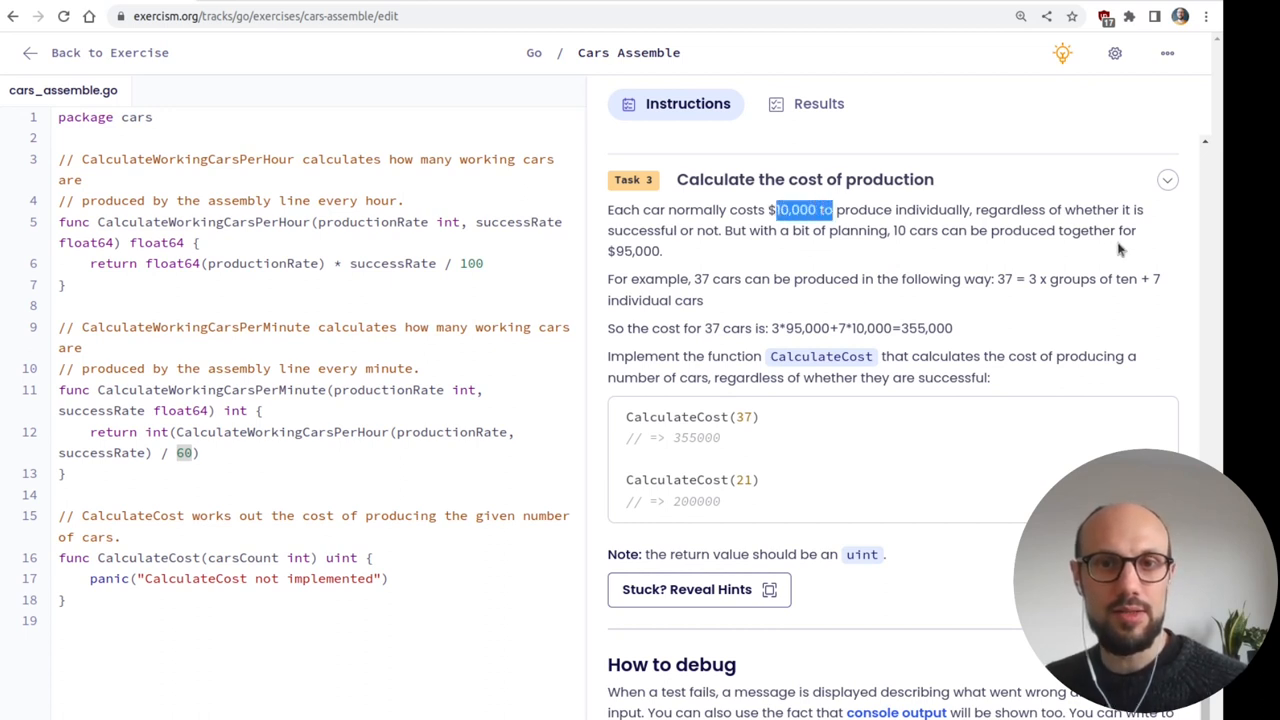
mouse_move(990, 264)
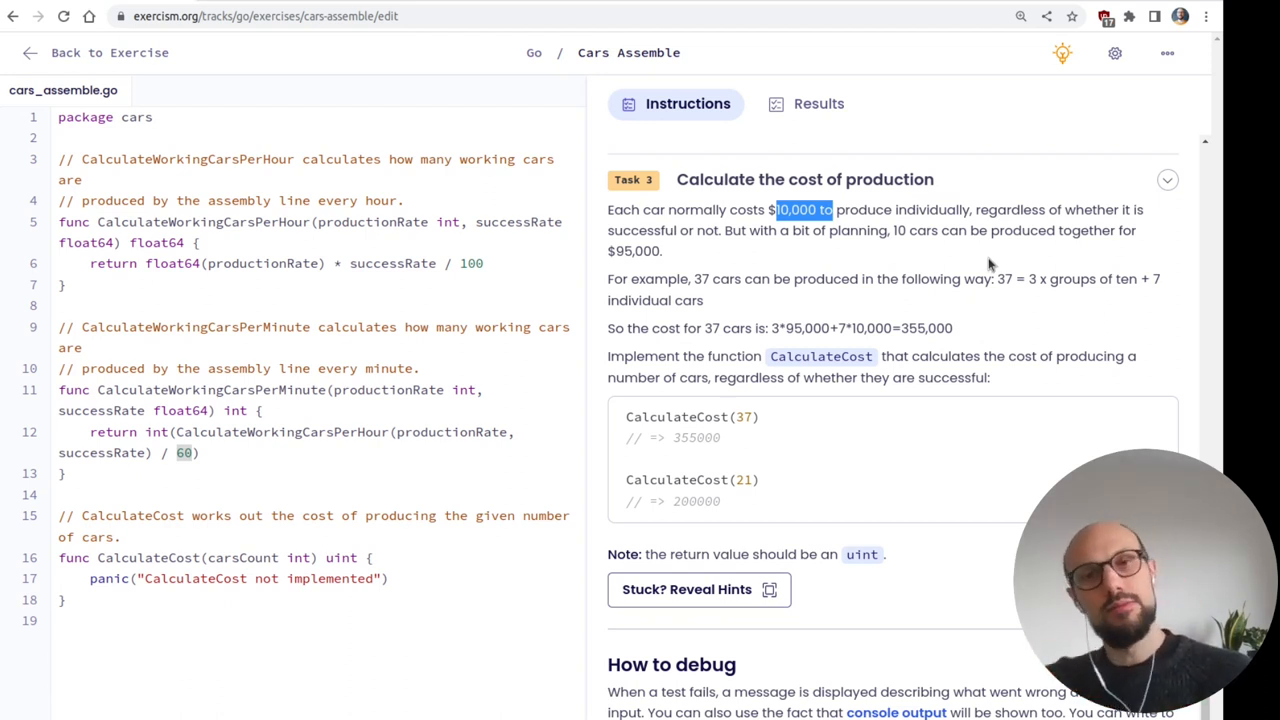
mouse_move(962, 280)
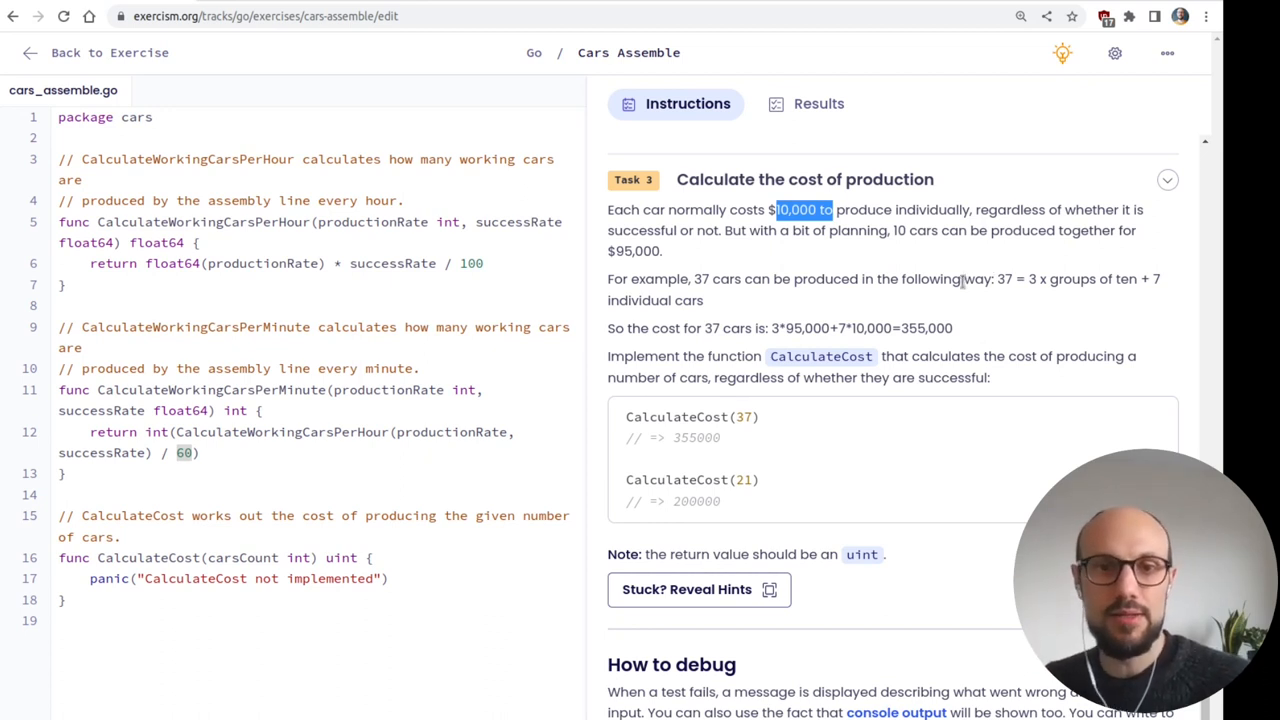
scroll(down, 3)
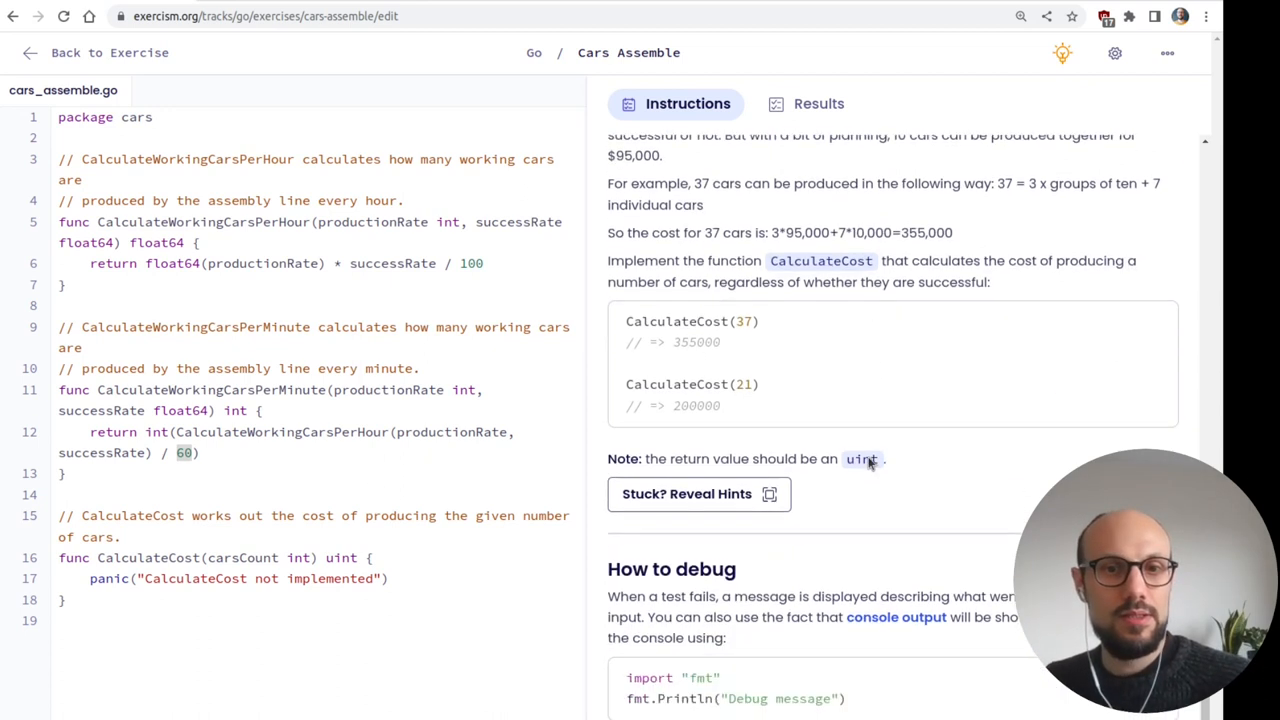
double_click(862, 458)
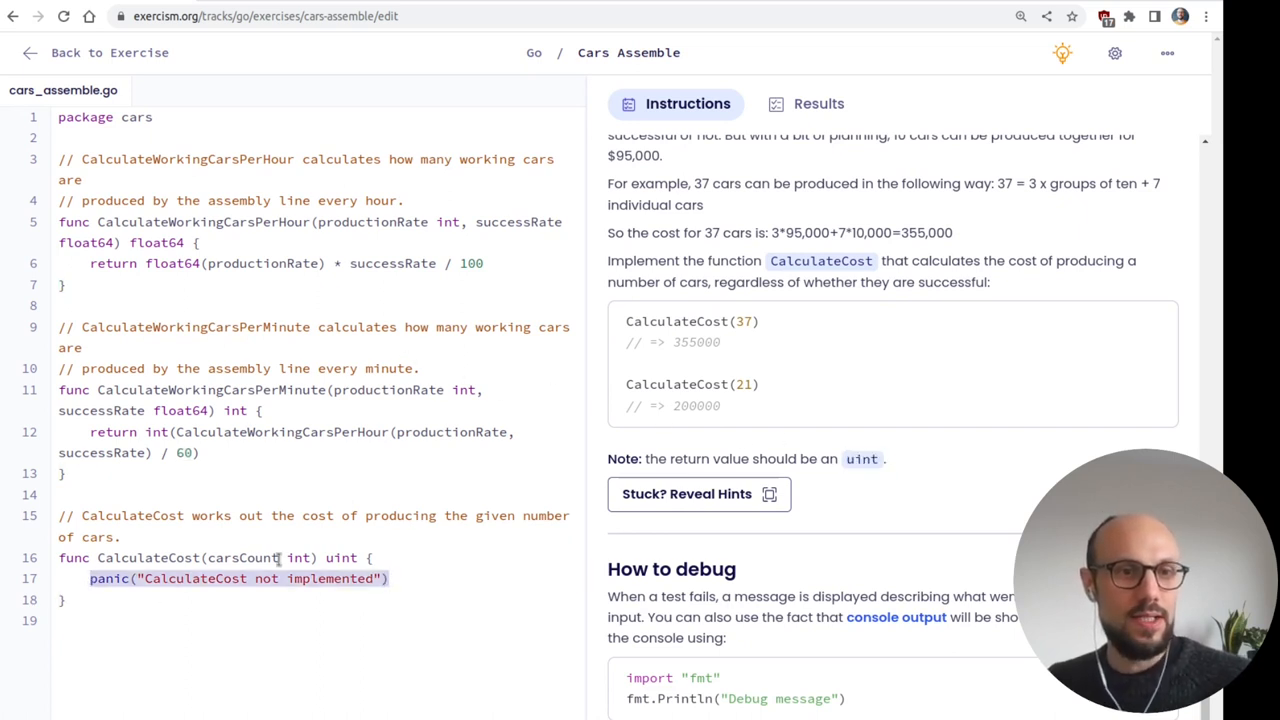
- Write the remCars line in CalculateCost computing carsCount % 10
text(car)
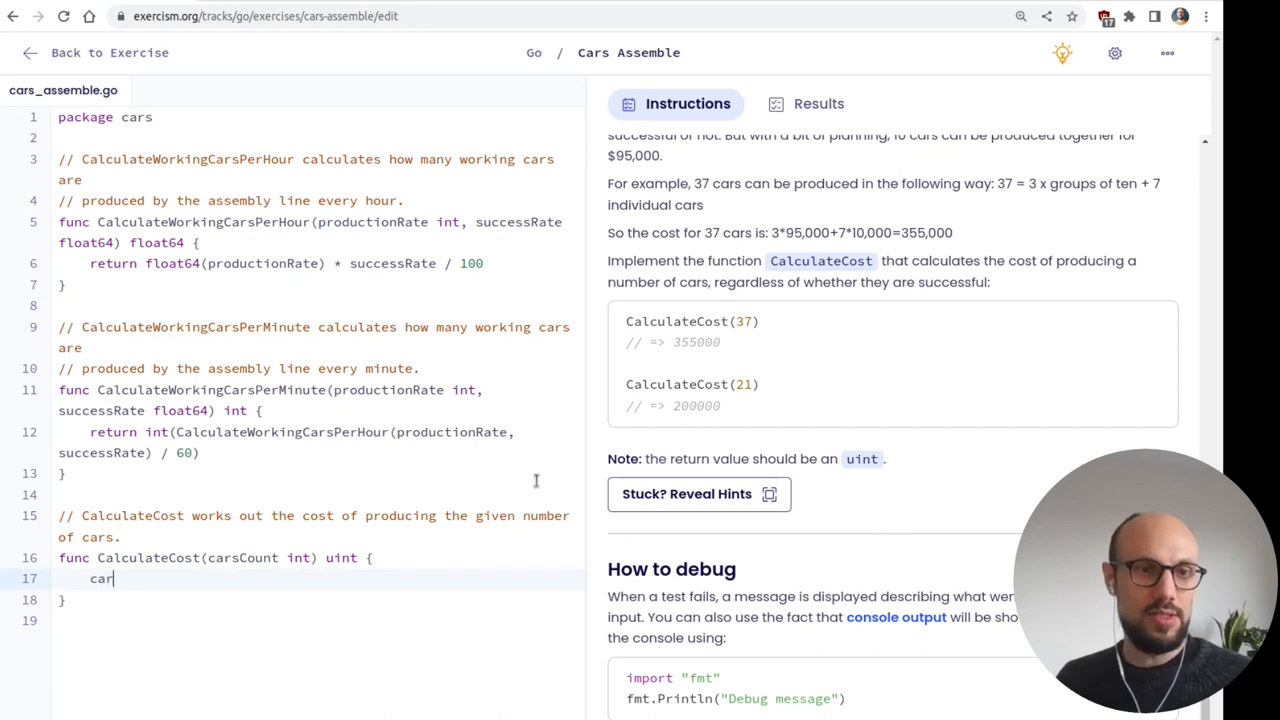
text(sCount)
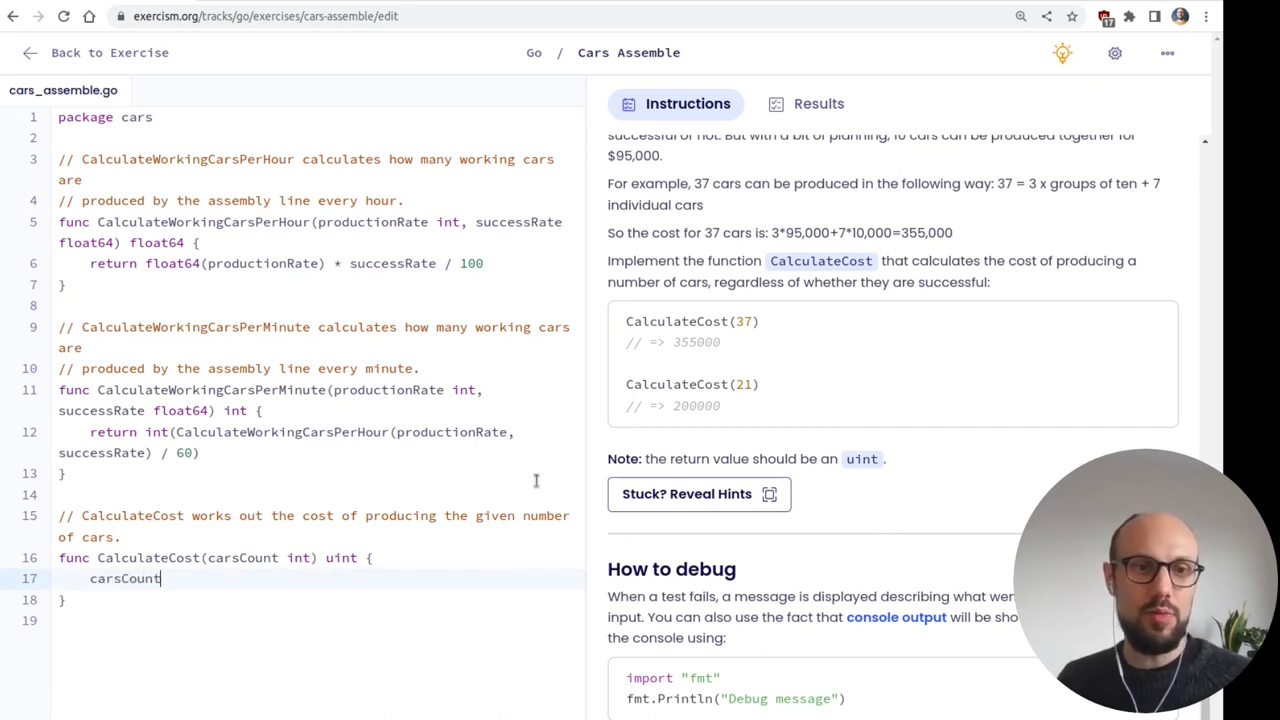
text(" ")
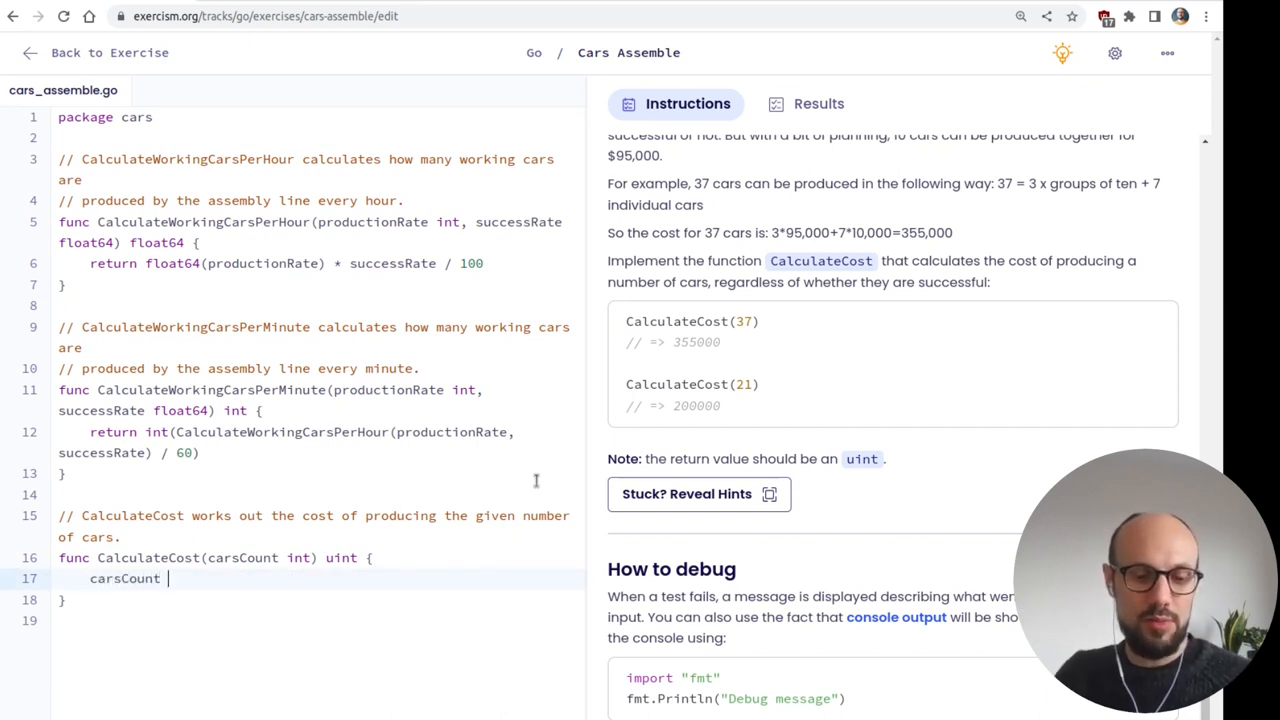
text(%)
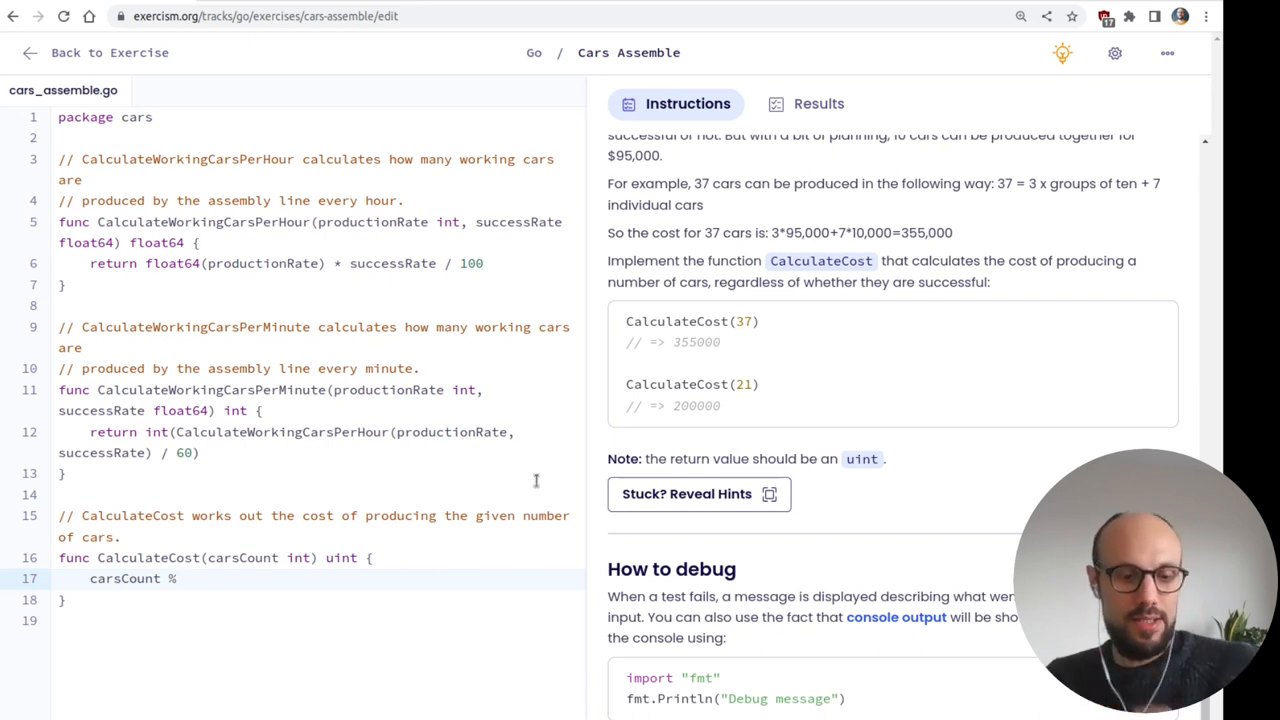
text(10)
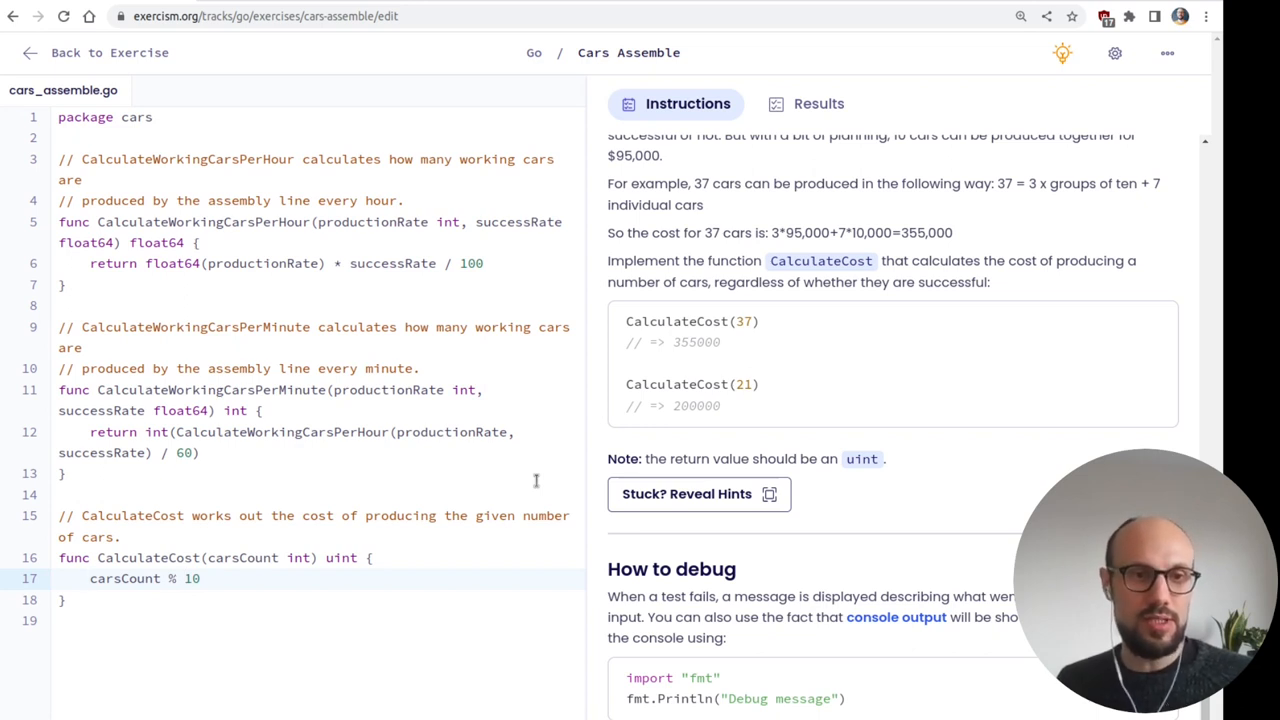
text(rem_)
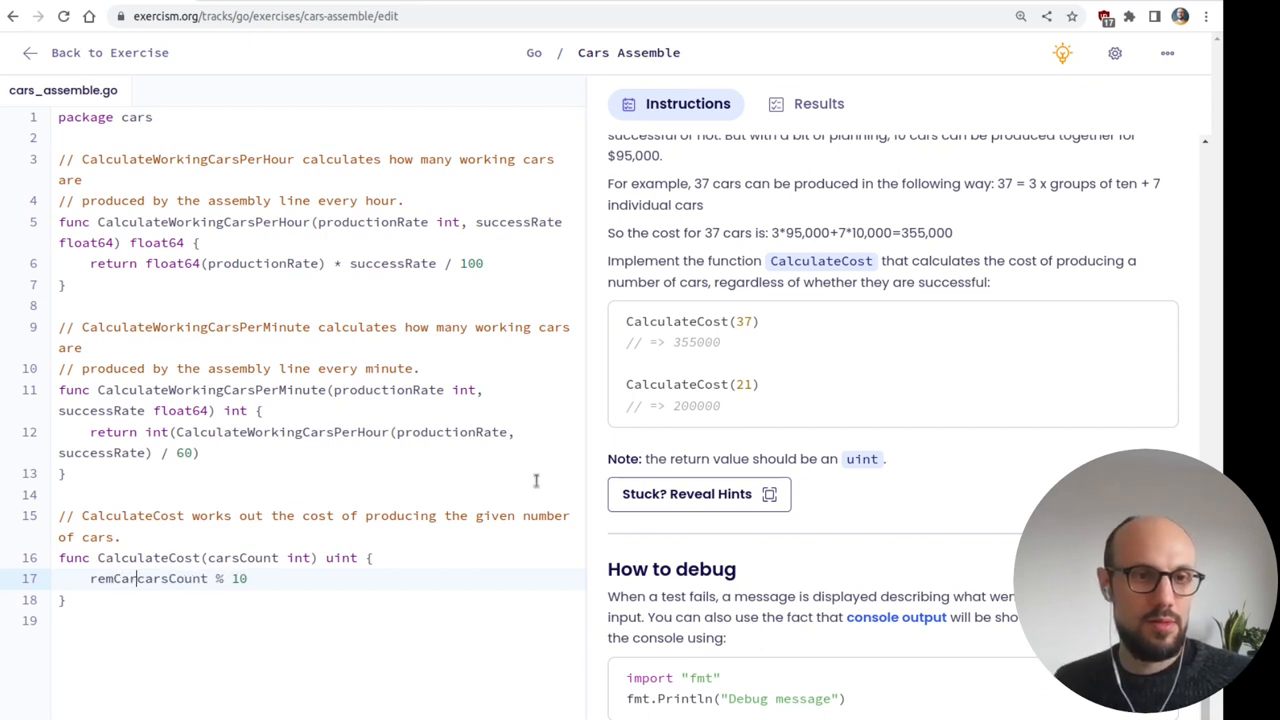
text(=)
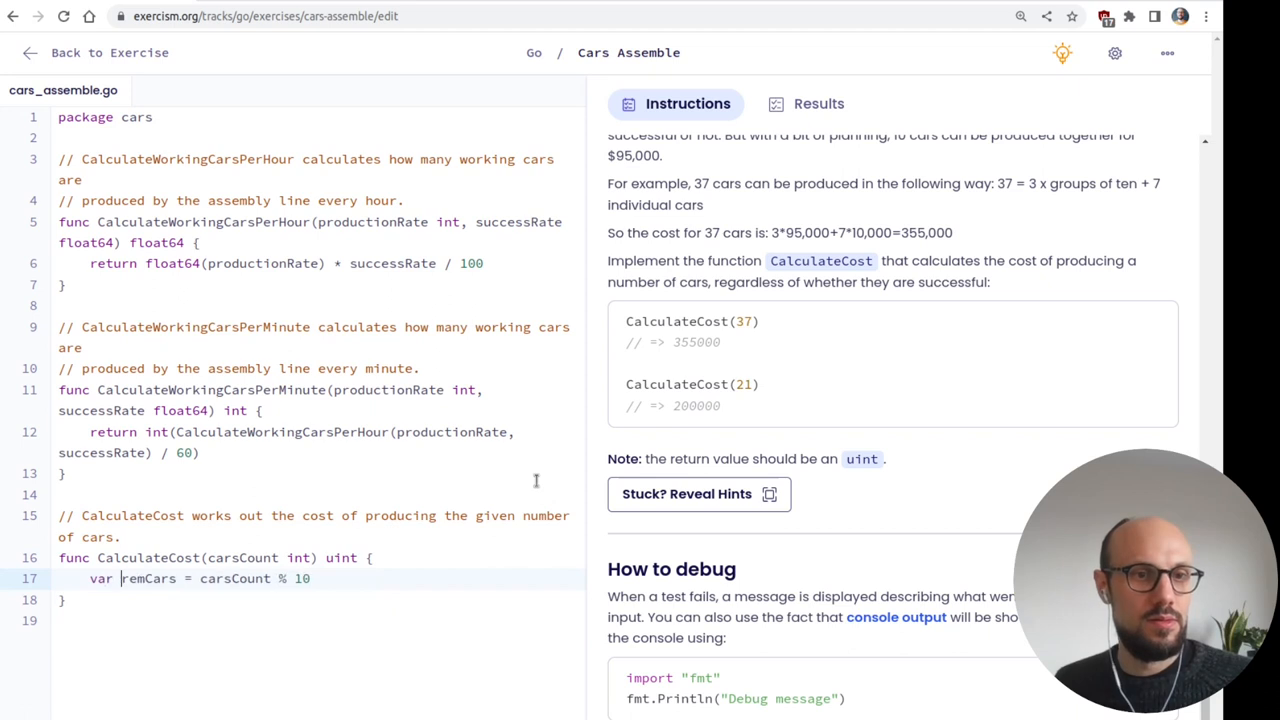
text(:)
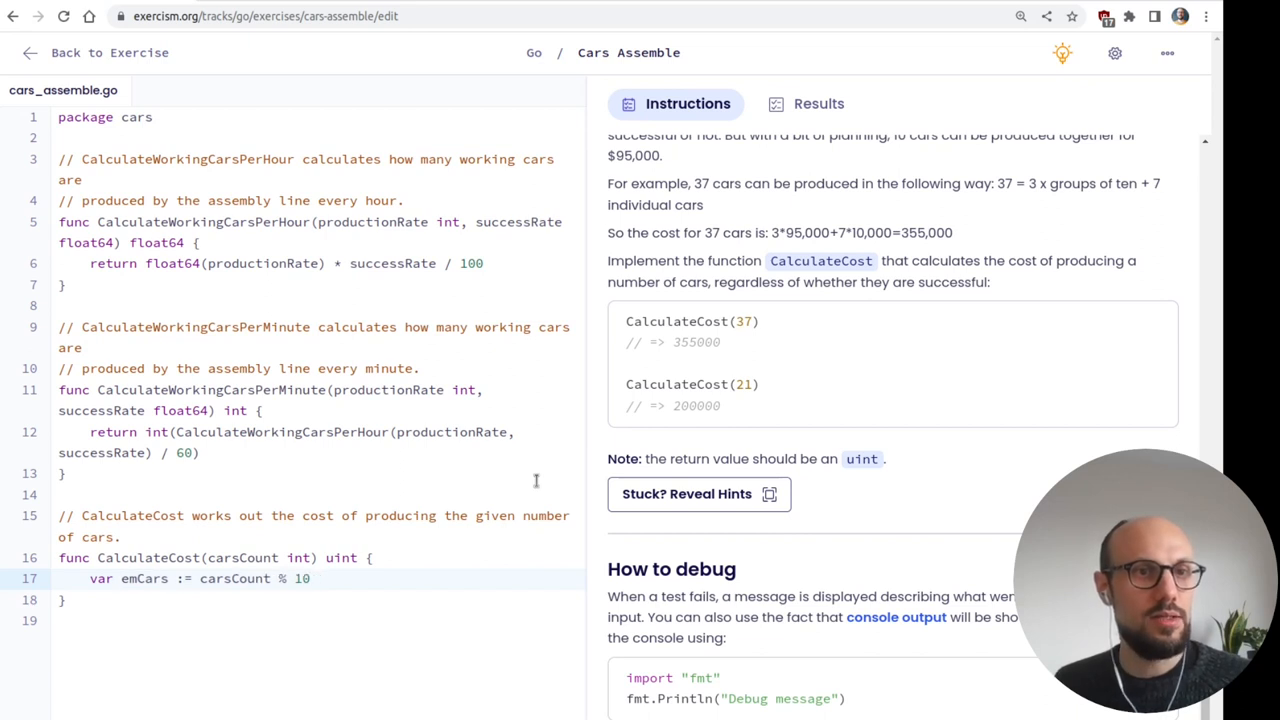
text(rem)
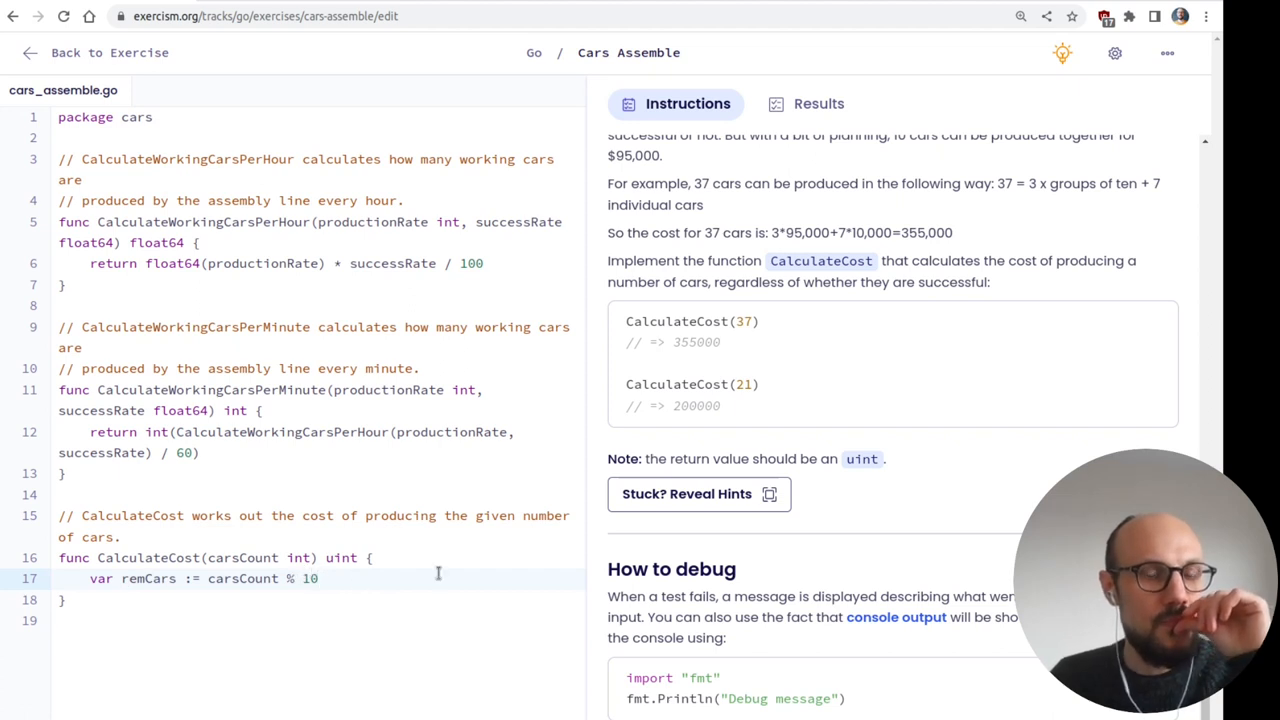
key(Enter)
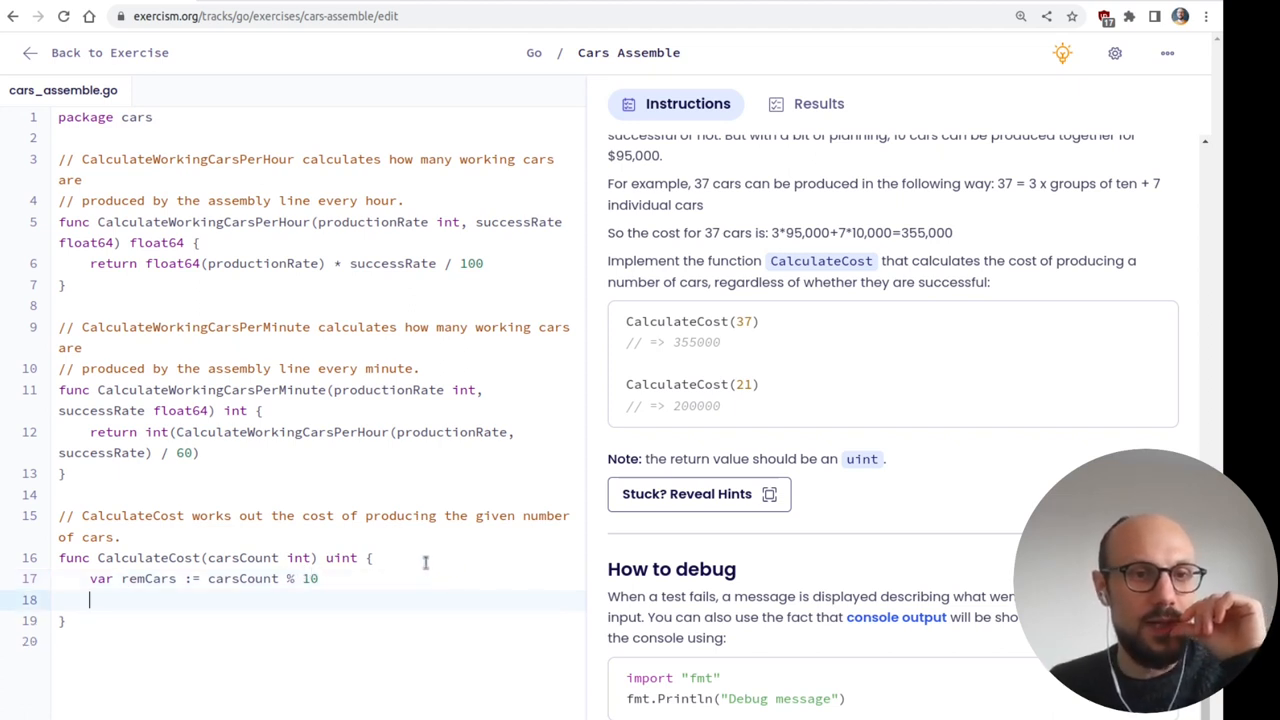
- Begin a second line 'var carGroups := carsCount' below remCars
text(vart)
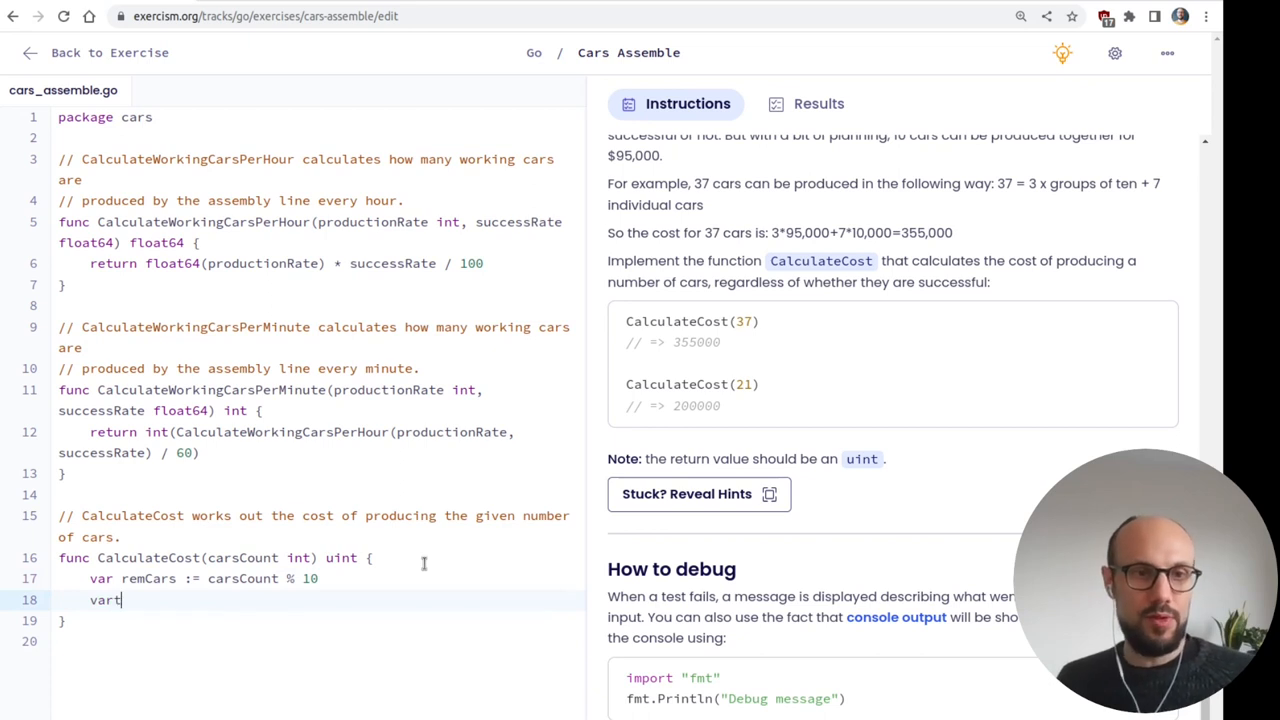
key(Backspace)
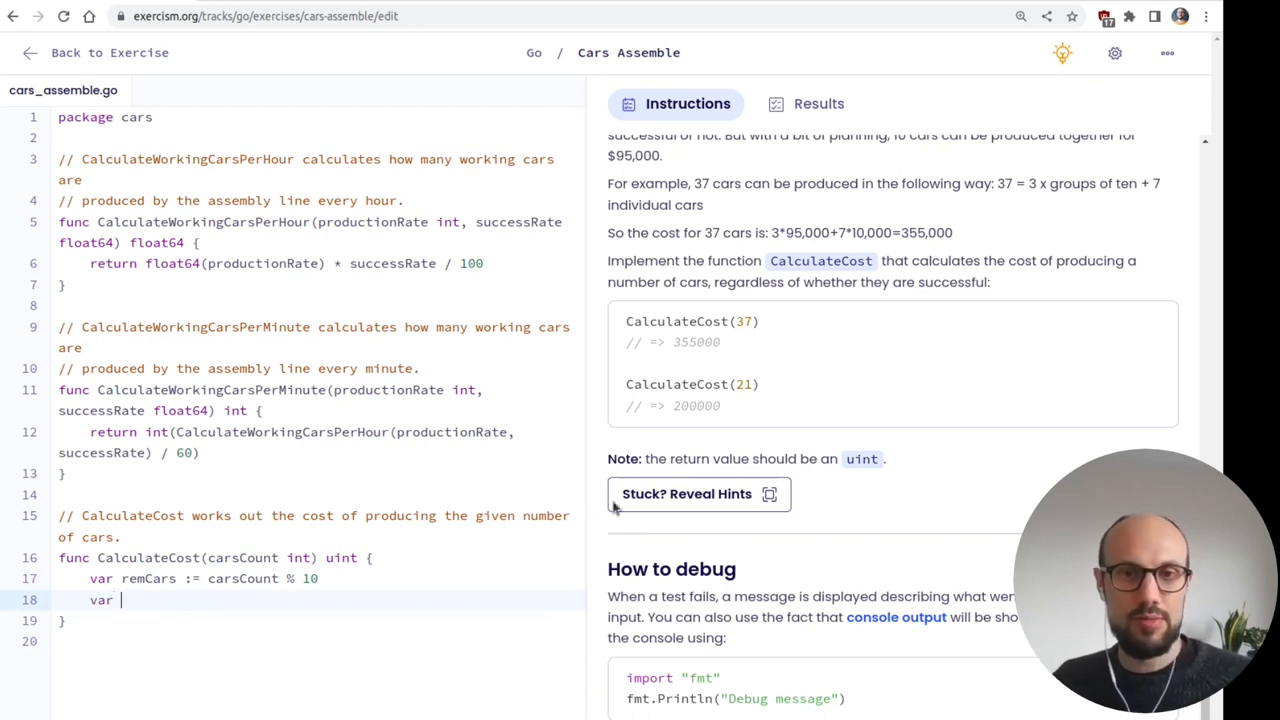
text(carc)
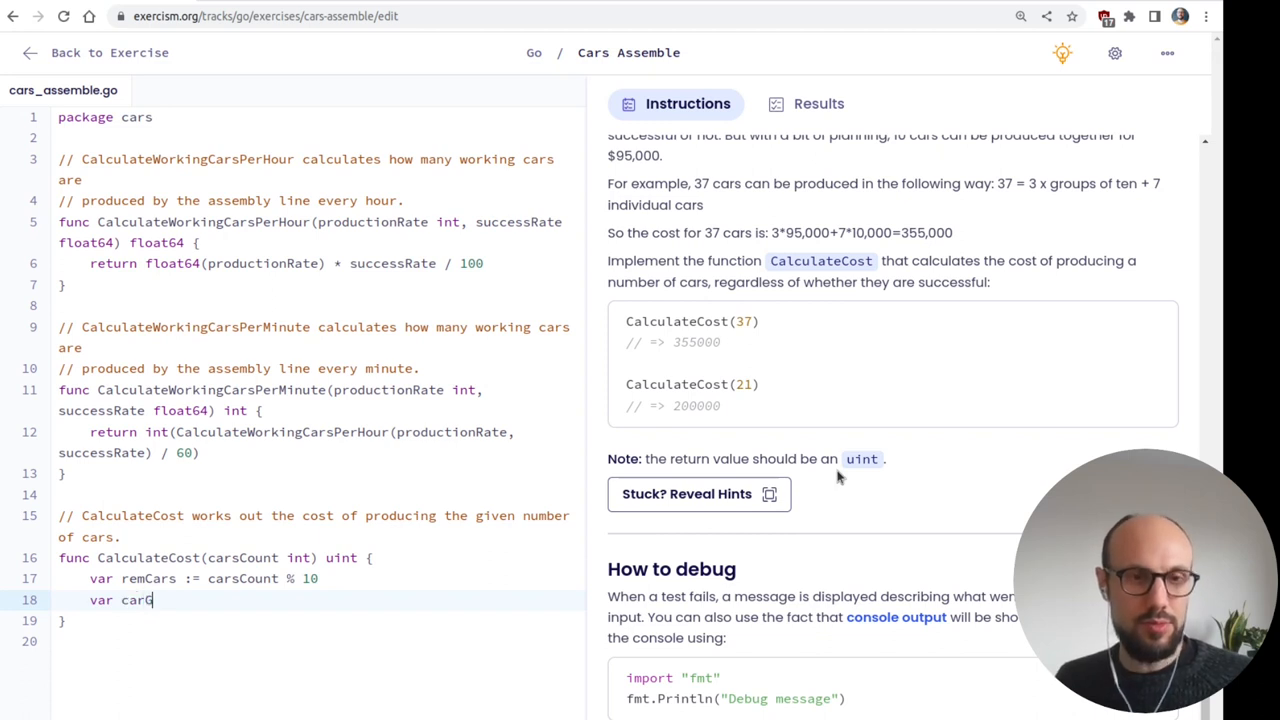
text(roups)
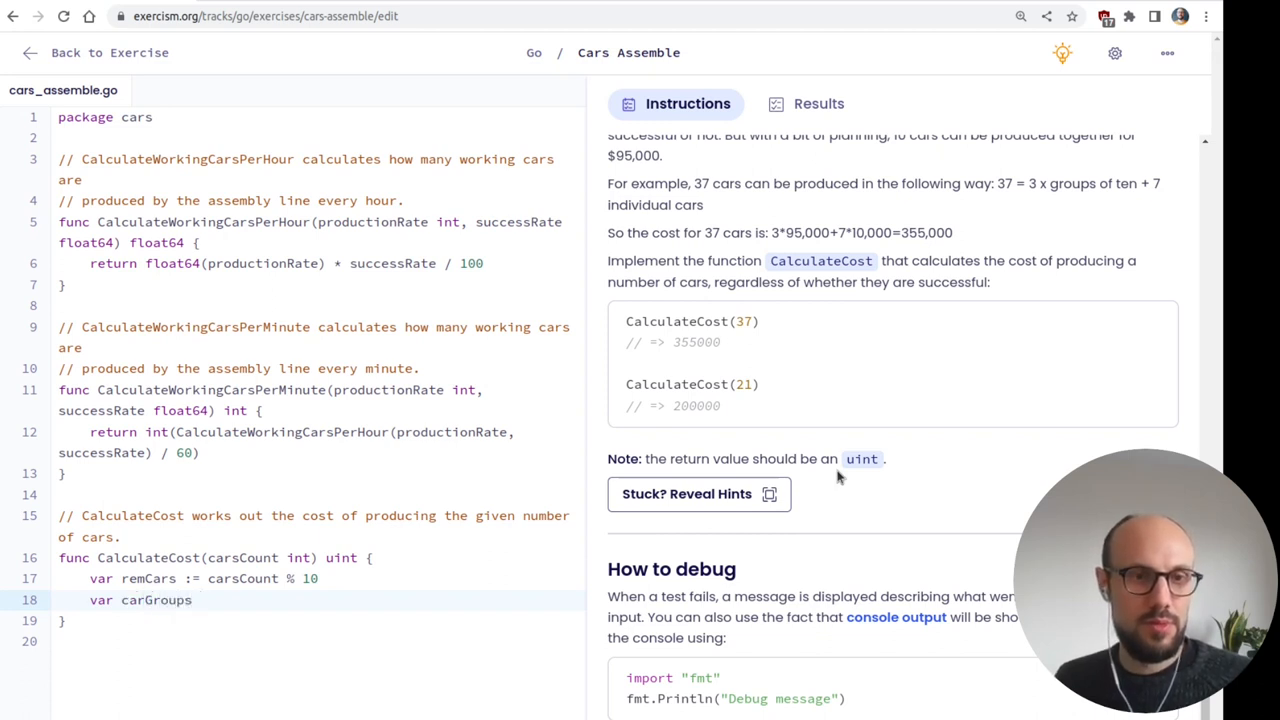
text(:= cars)
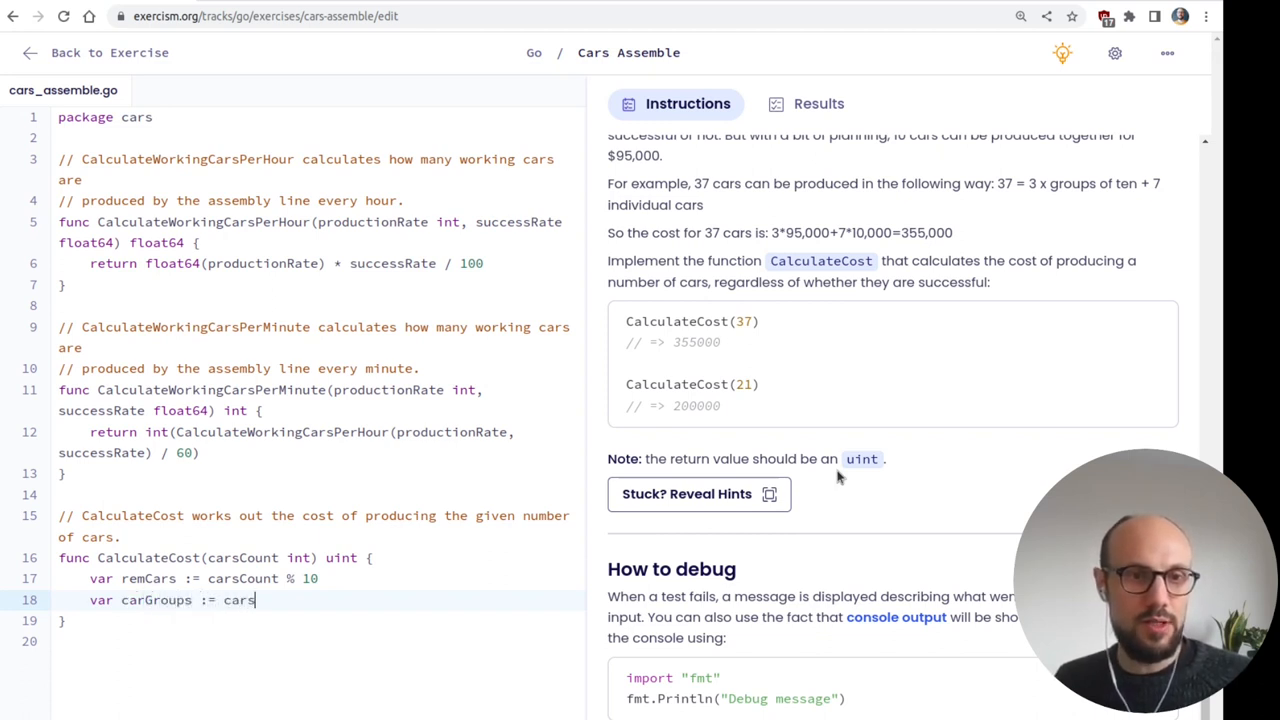
text(Count)
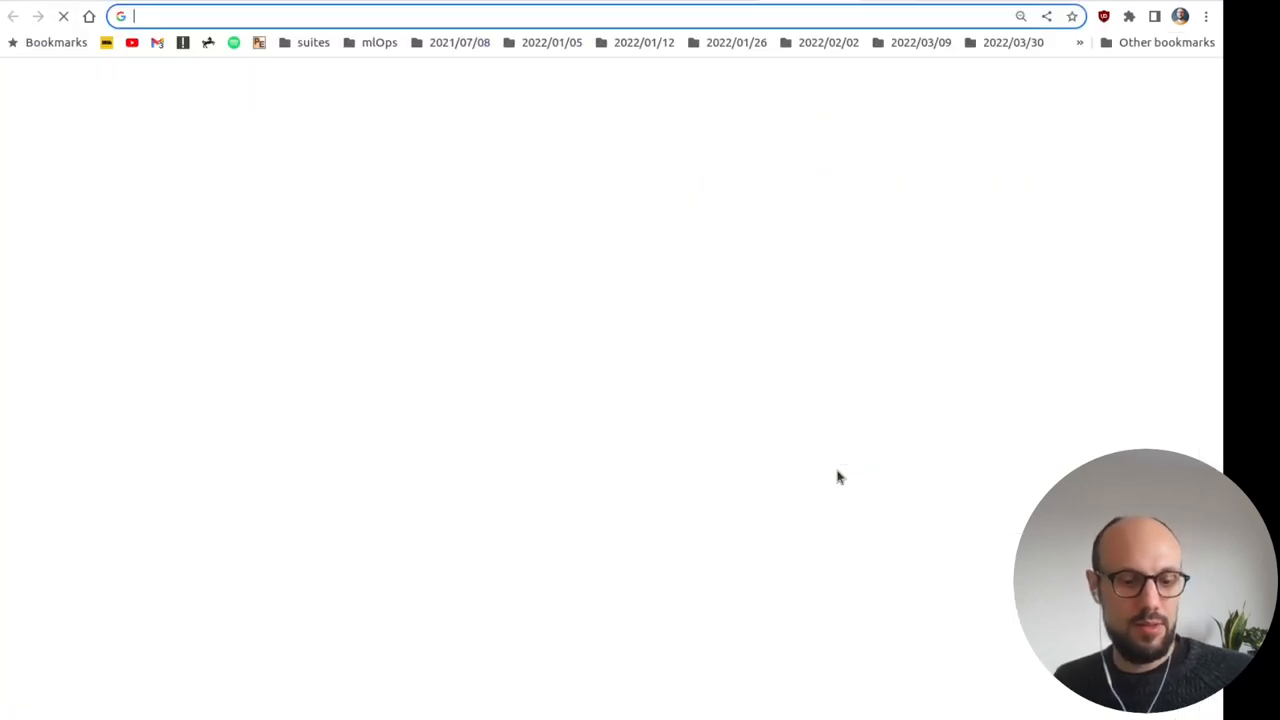
- Search 'golang integer division' and read DigitalOcean's Go math tutorial on floor division
text(golang)
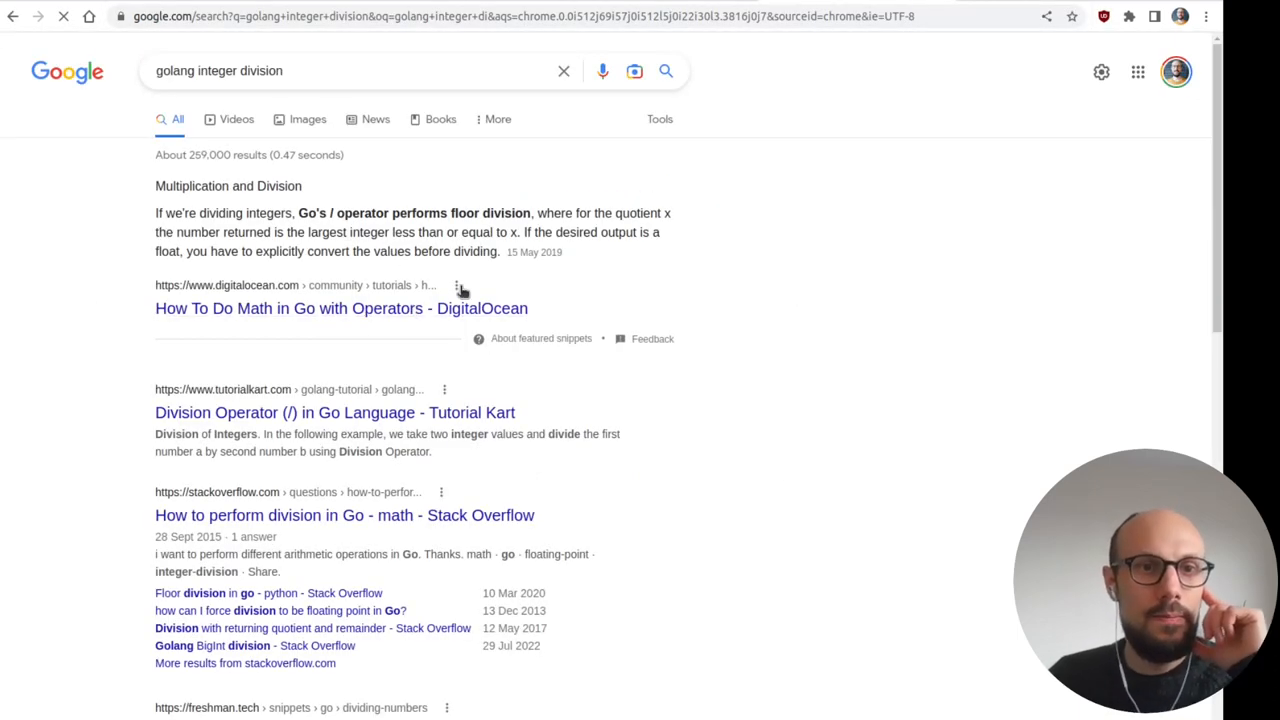
click(340, 308)
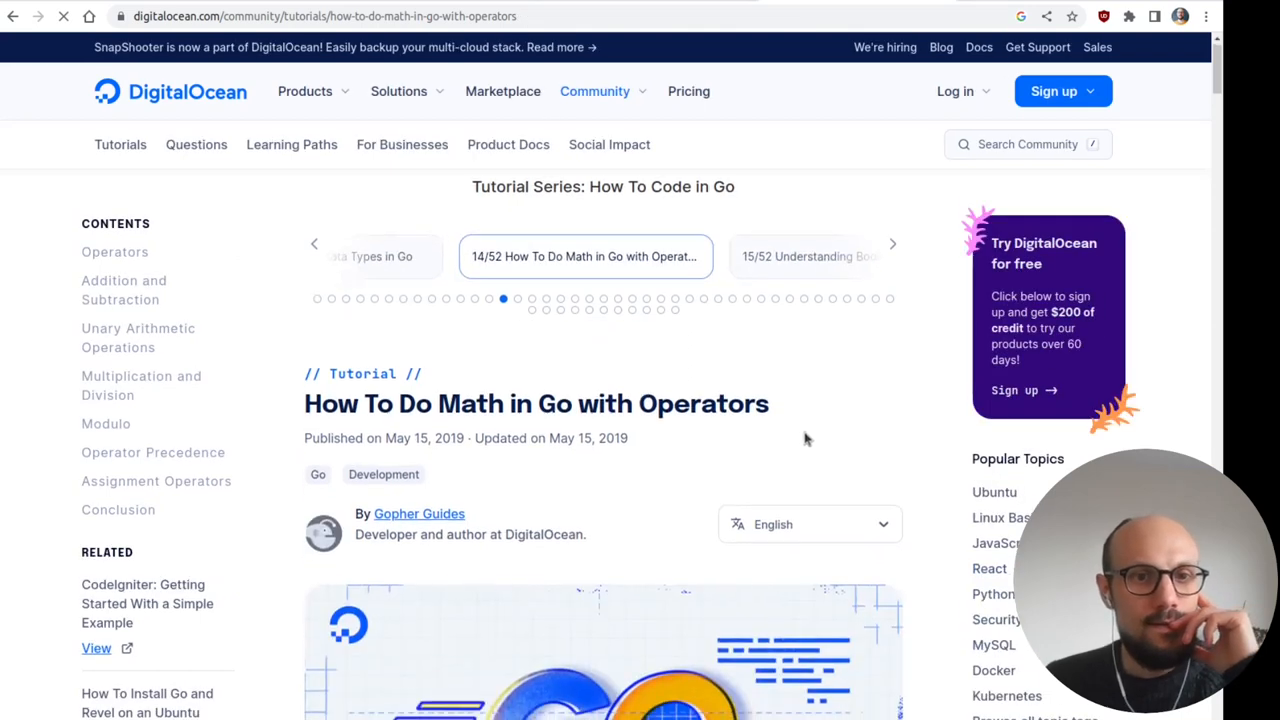
scroll(down, 3)
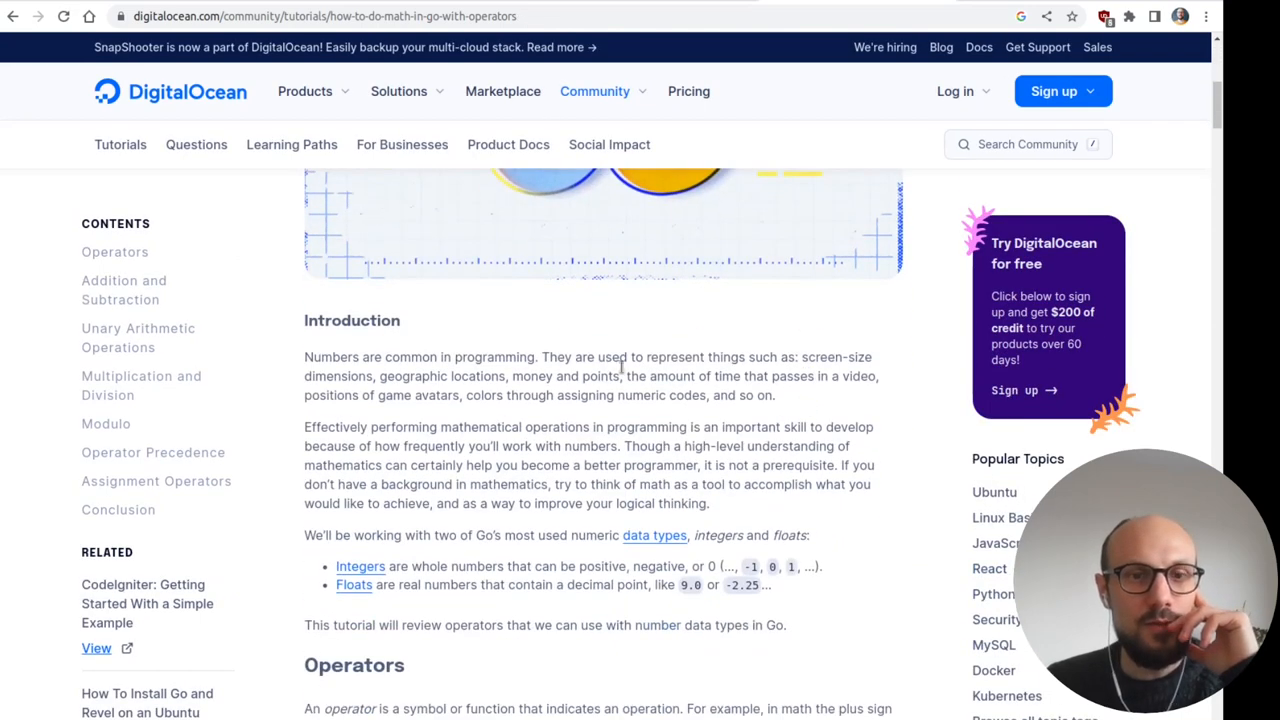
scroll(down, 3)
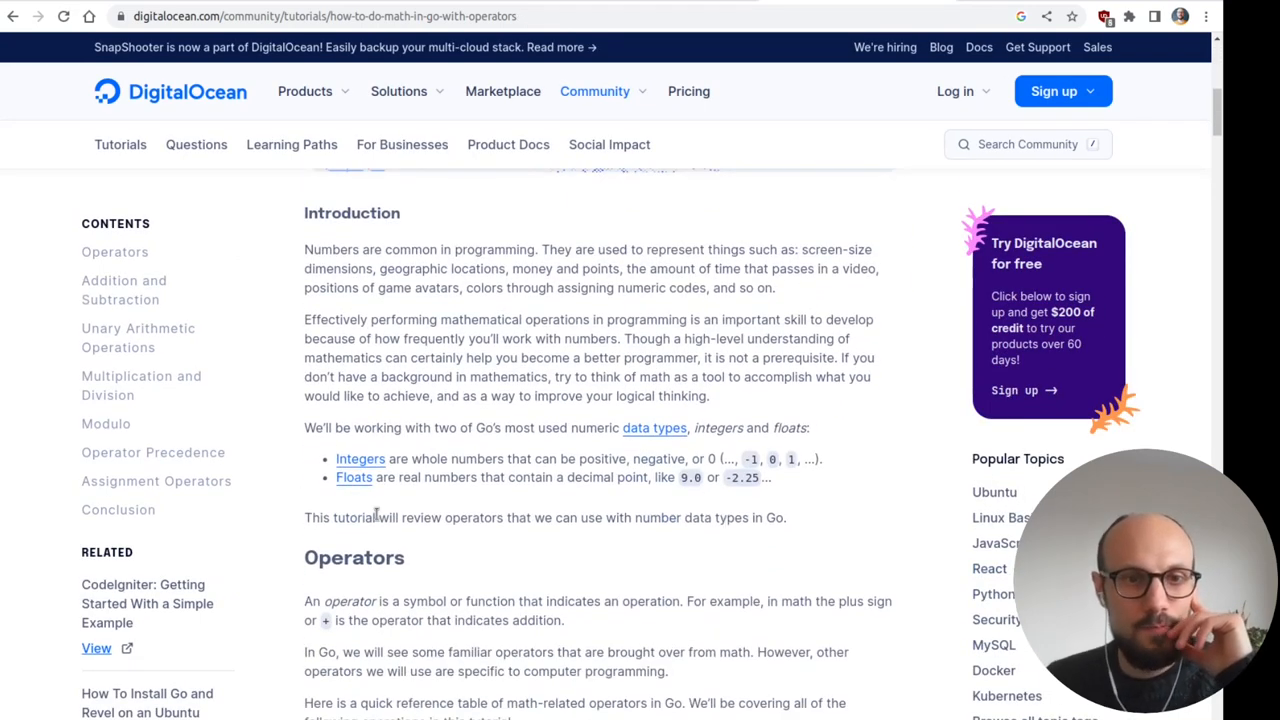
scroll(down, 3)
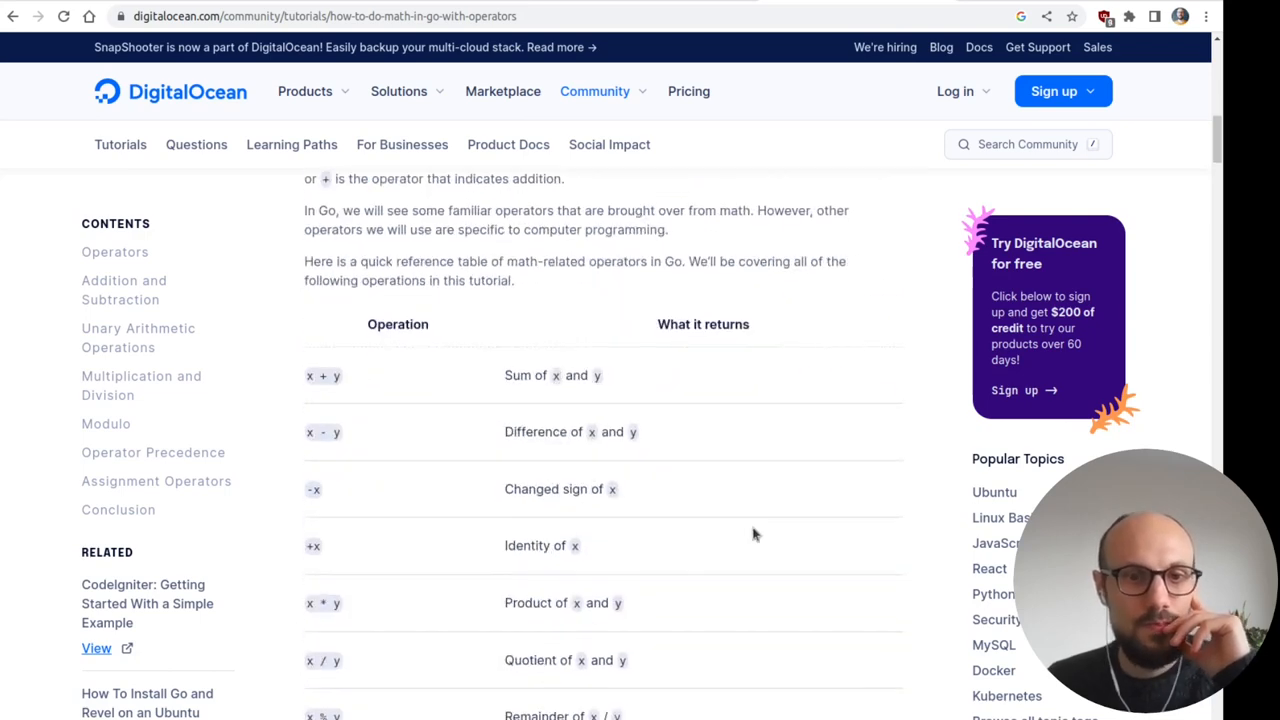
scroll(down, 3)
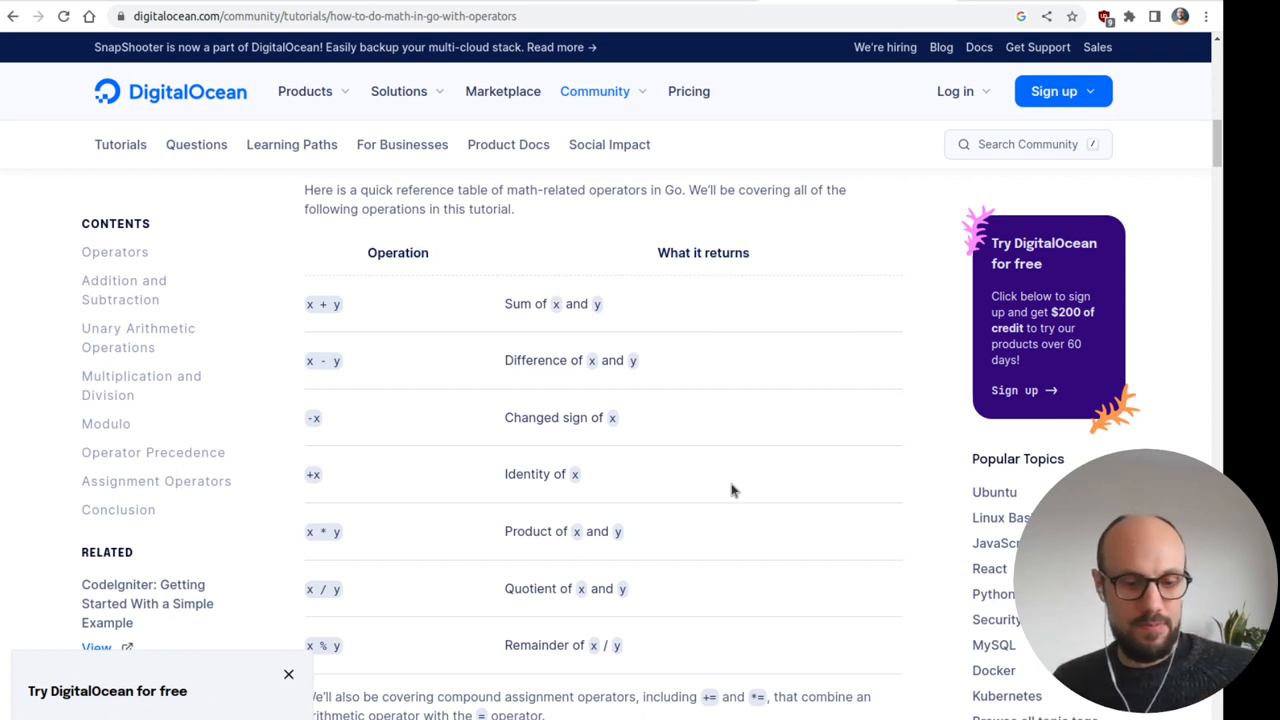
scroll(down, 3)
text(/)
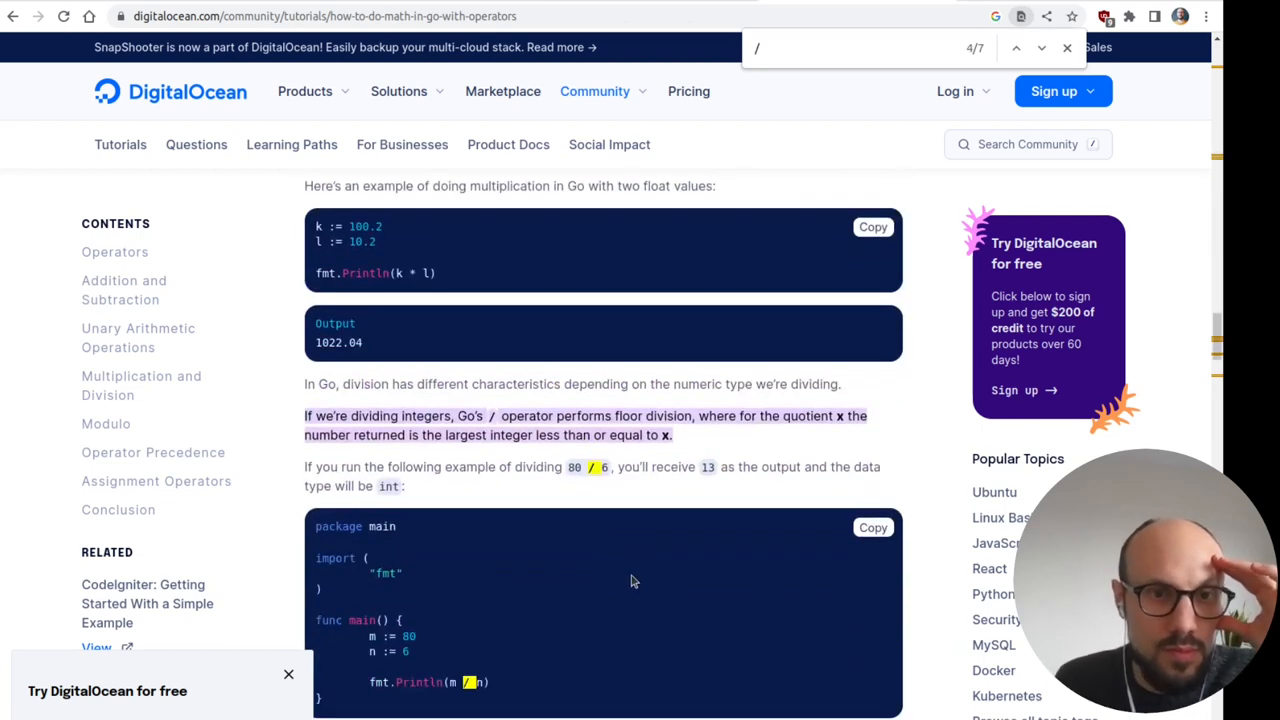
mouse_move(644, 472)
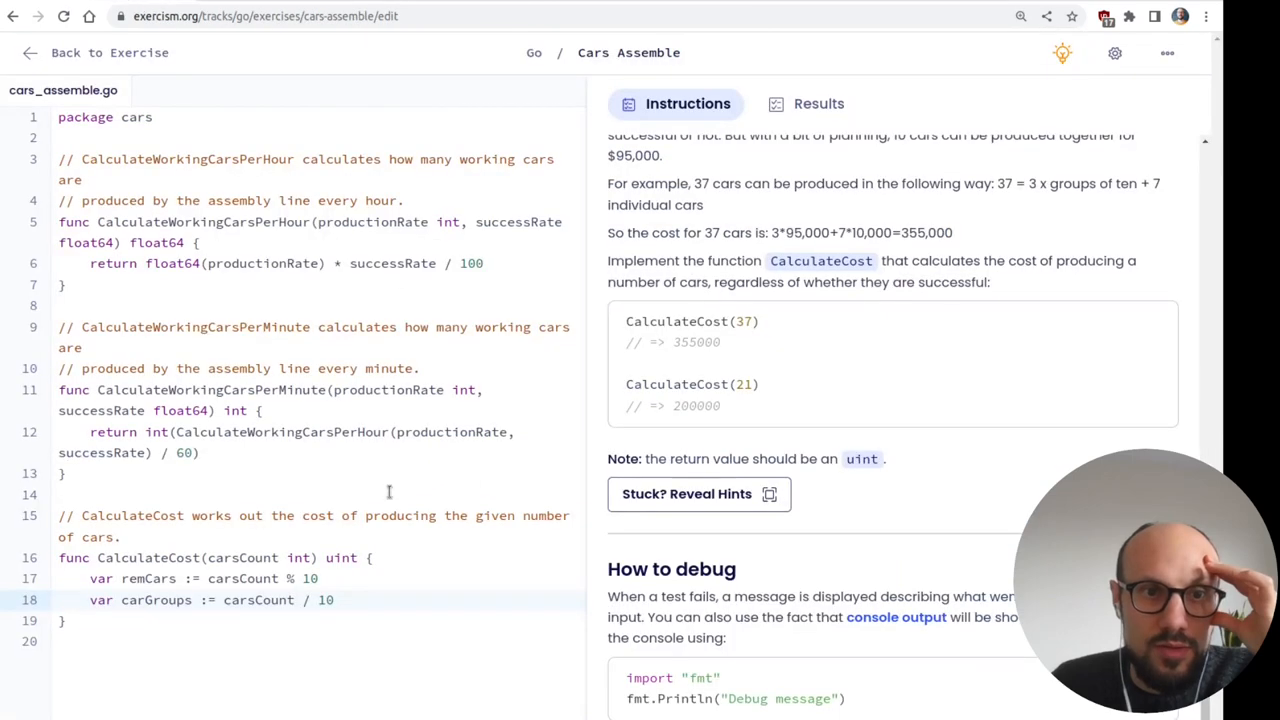
- Return to Exercism to complete carGroups as carsCount / 10
double_click(156, 600)
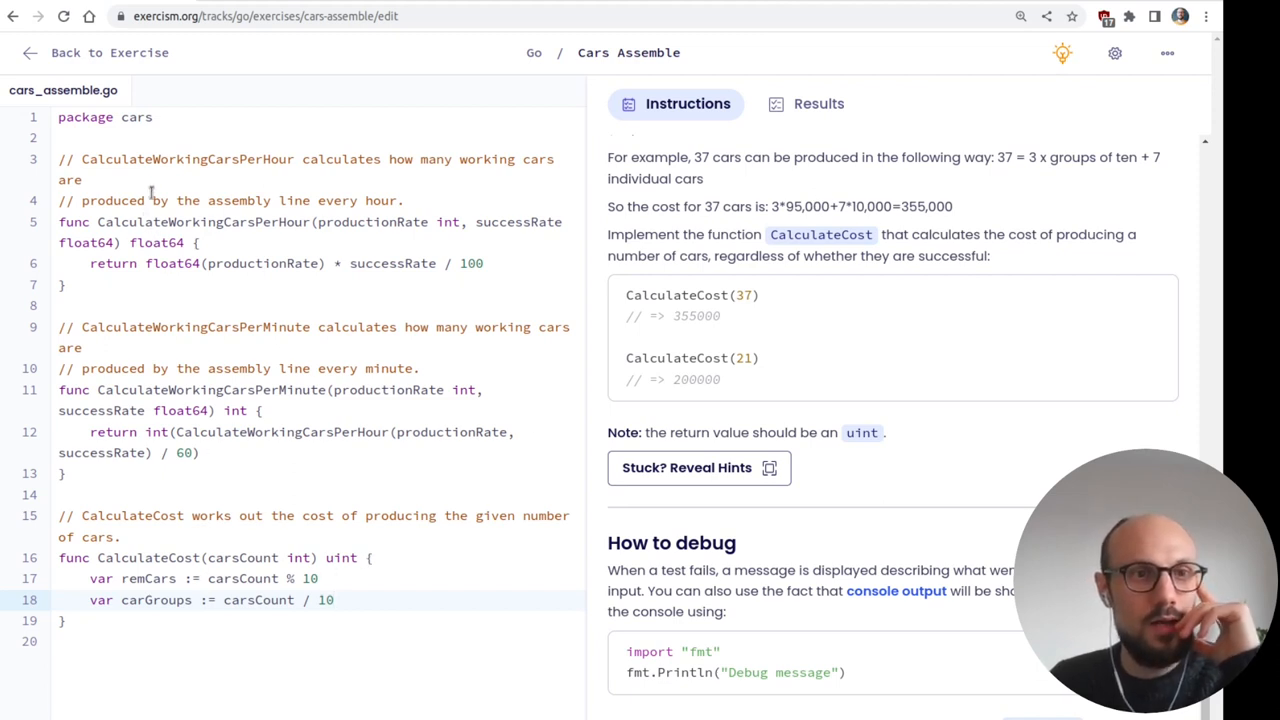
- Declare constants carCost = 10000 and carGroupCost = 95000 below the package line
key(enter)
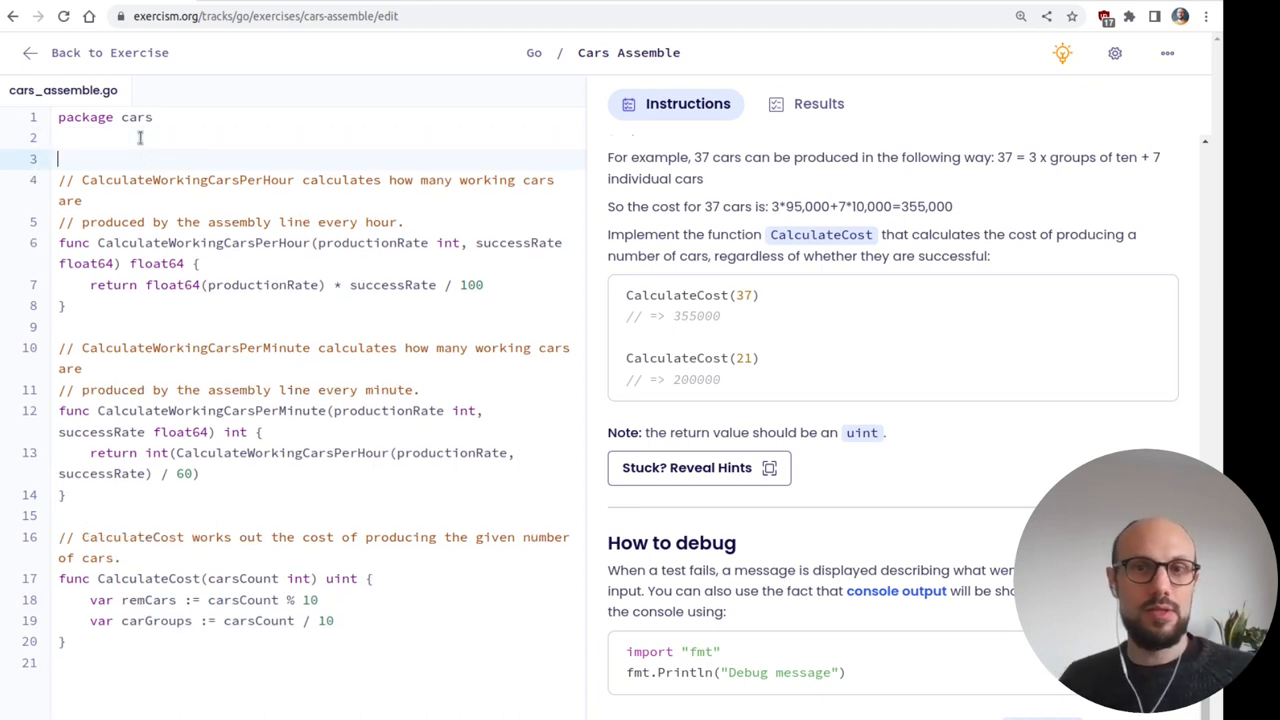
text(const)
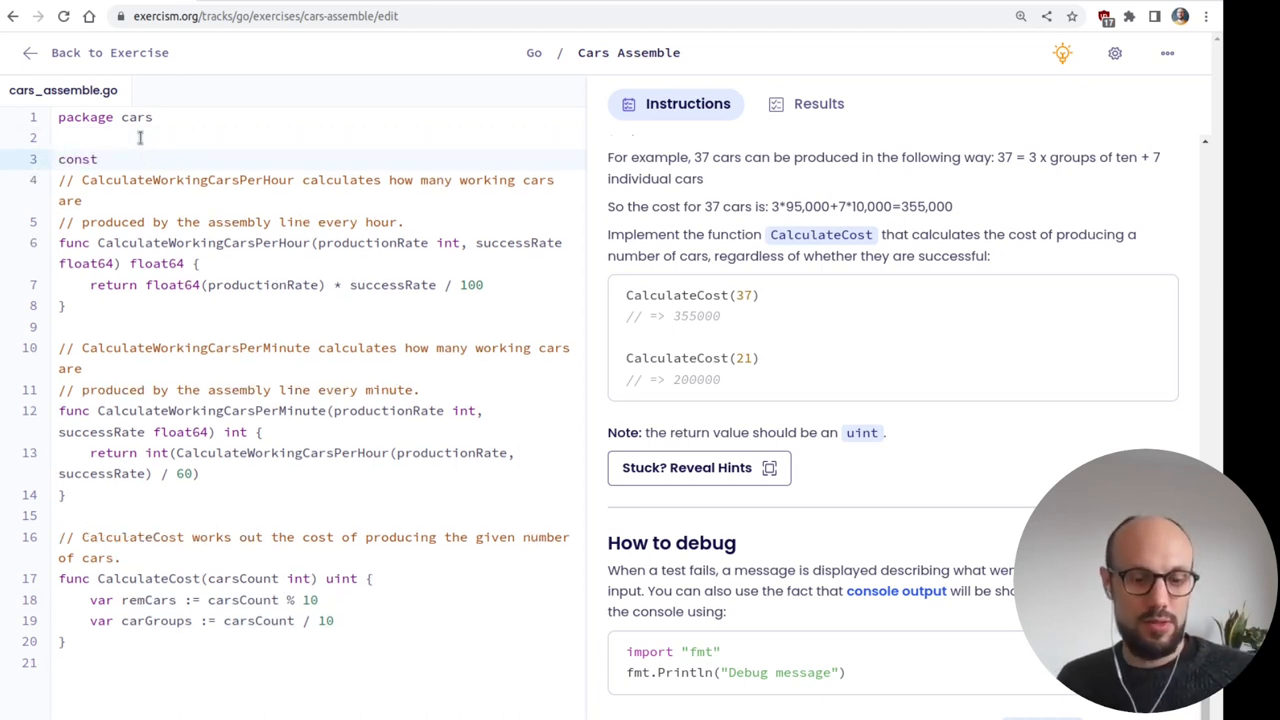
text(ca)
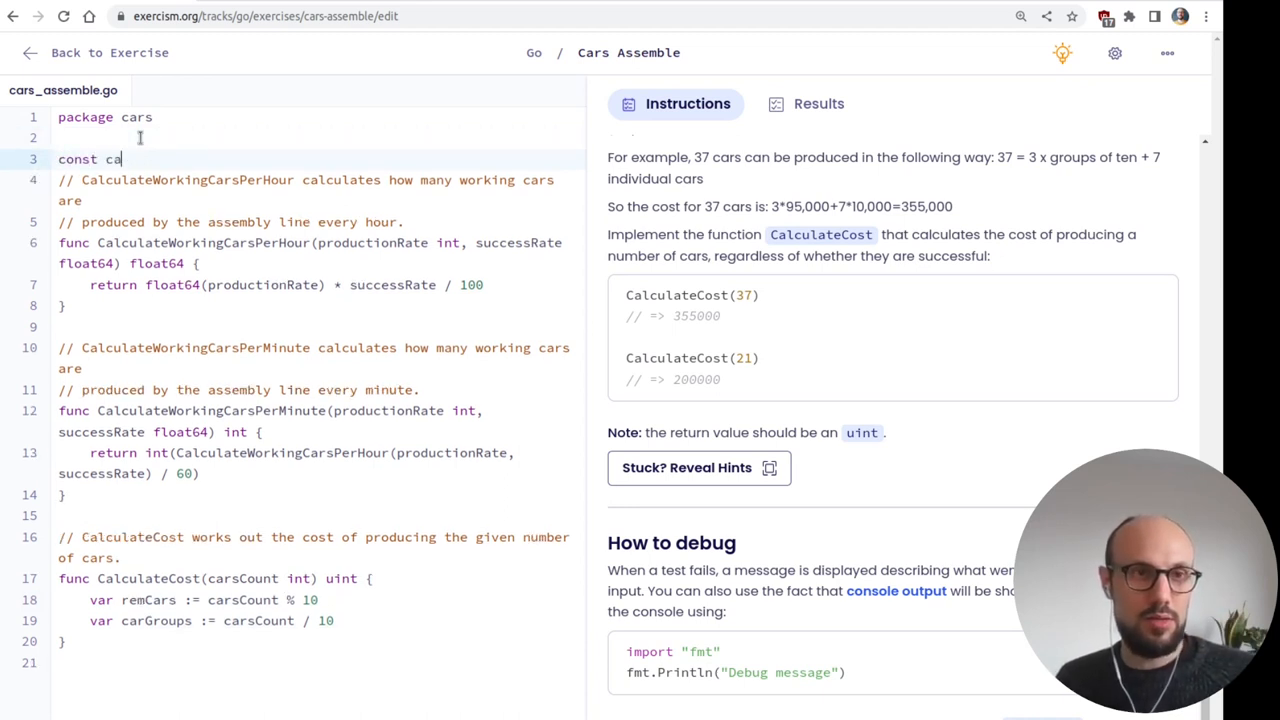
text(rCost =)
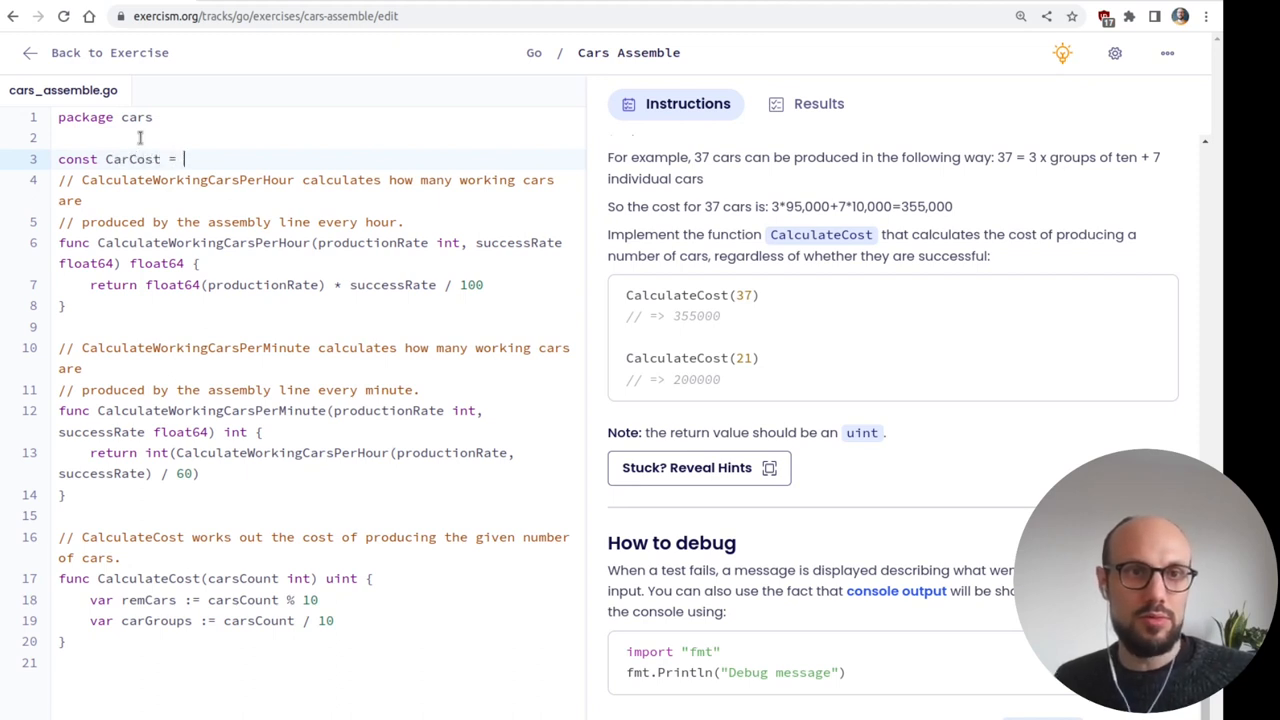
text(10000)
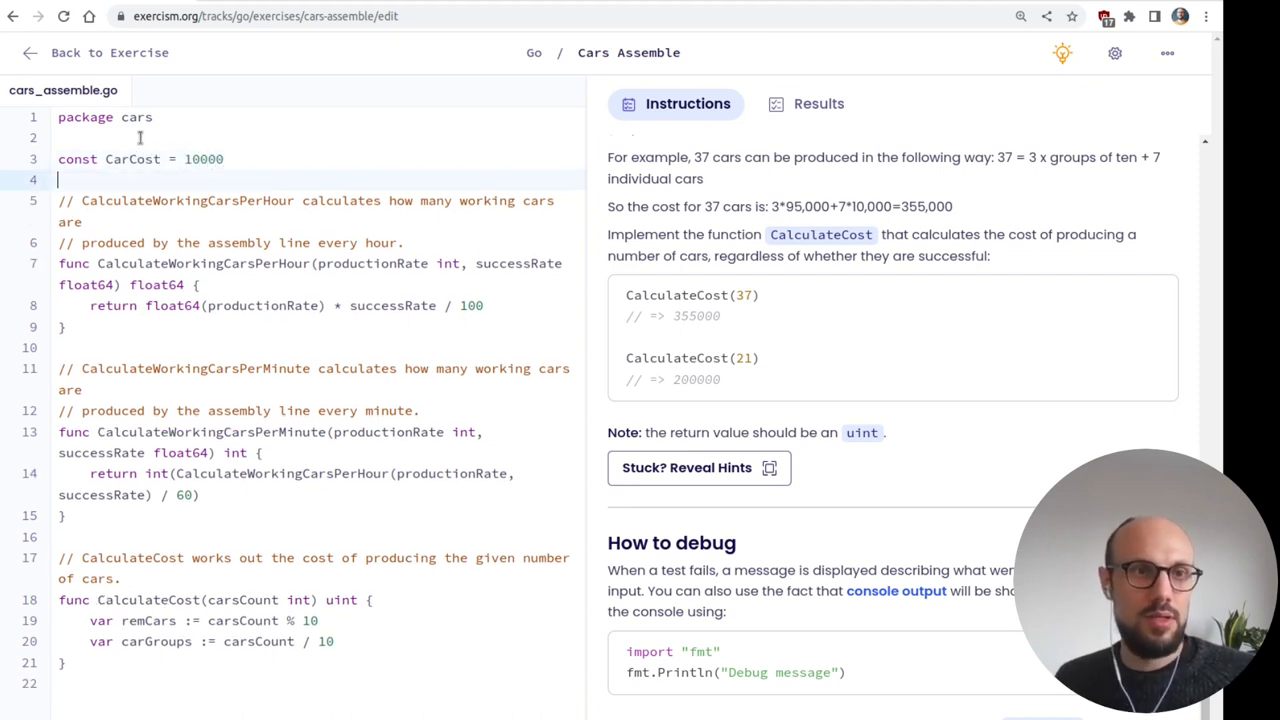
text(const)
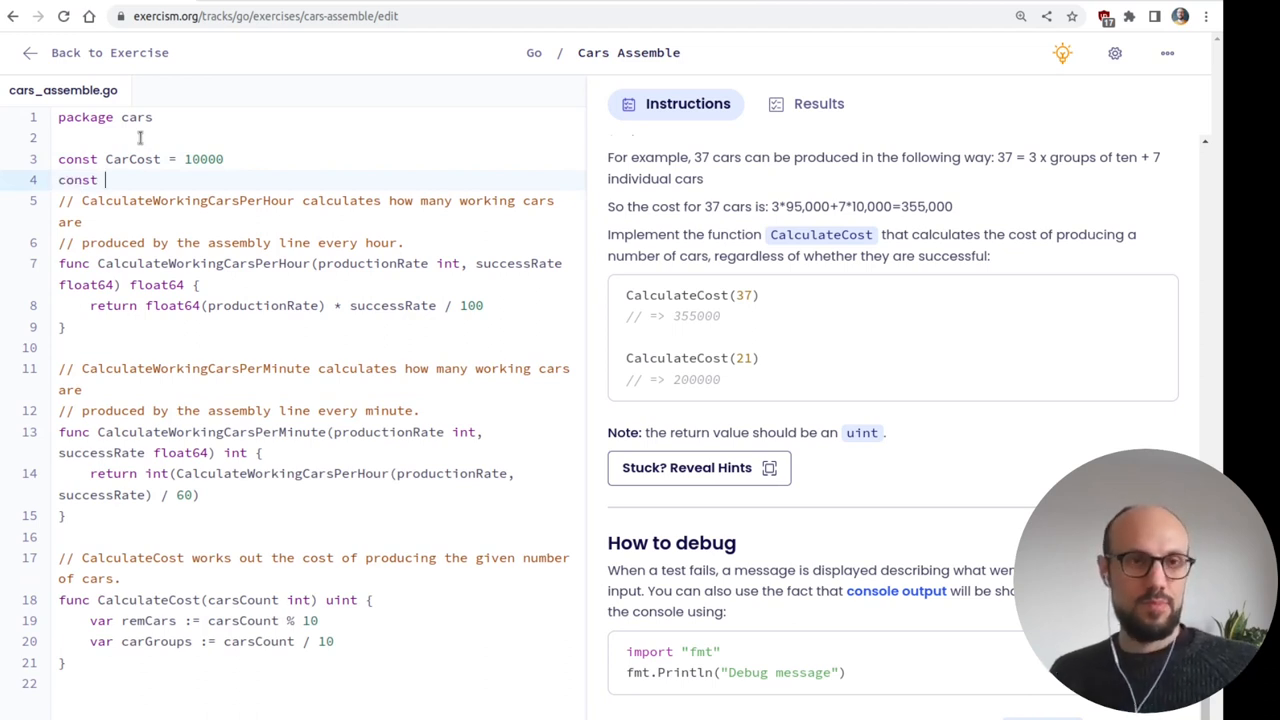
text(cars)
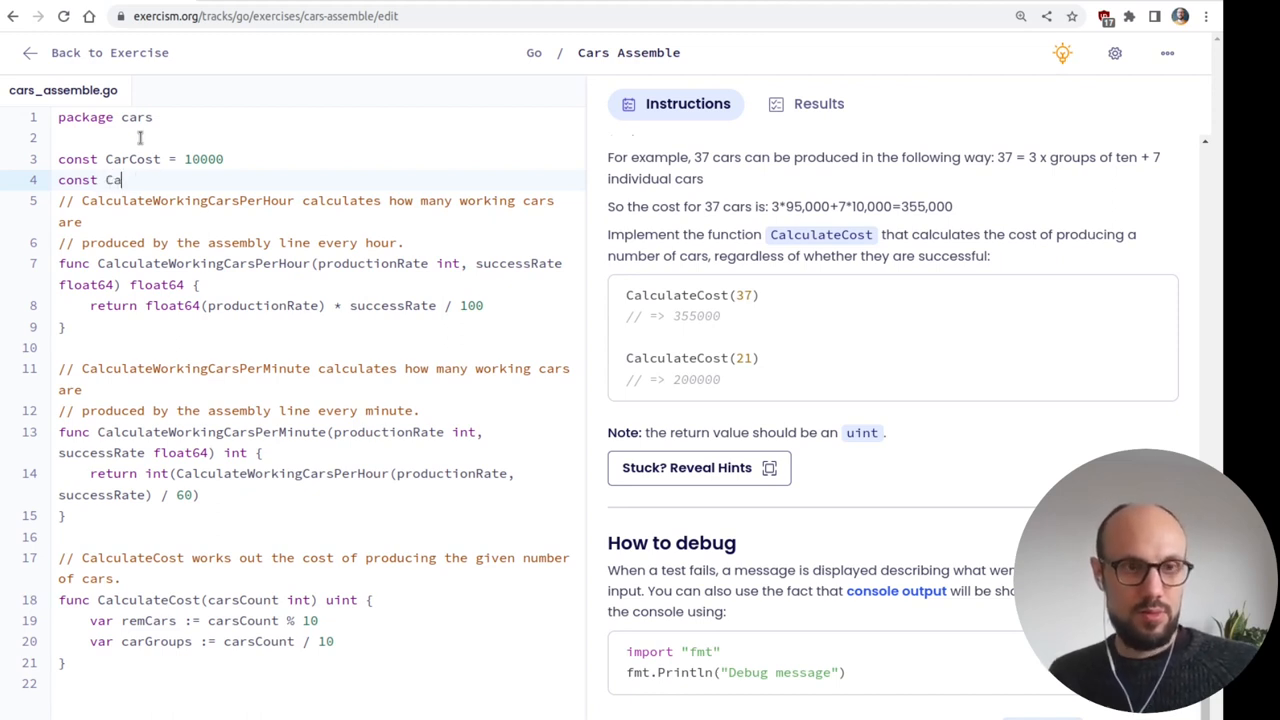
text(rGroup)
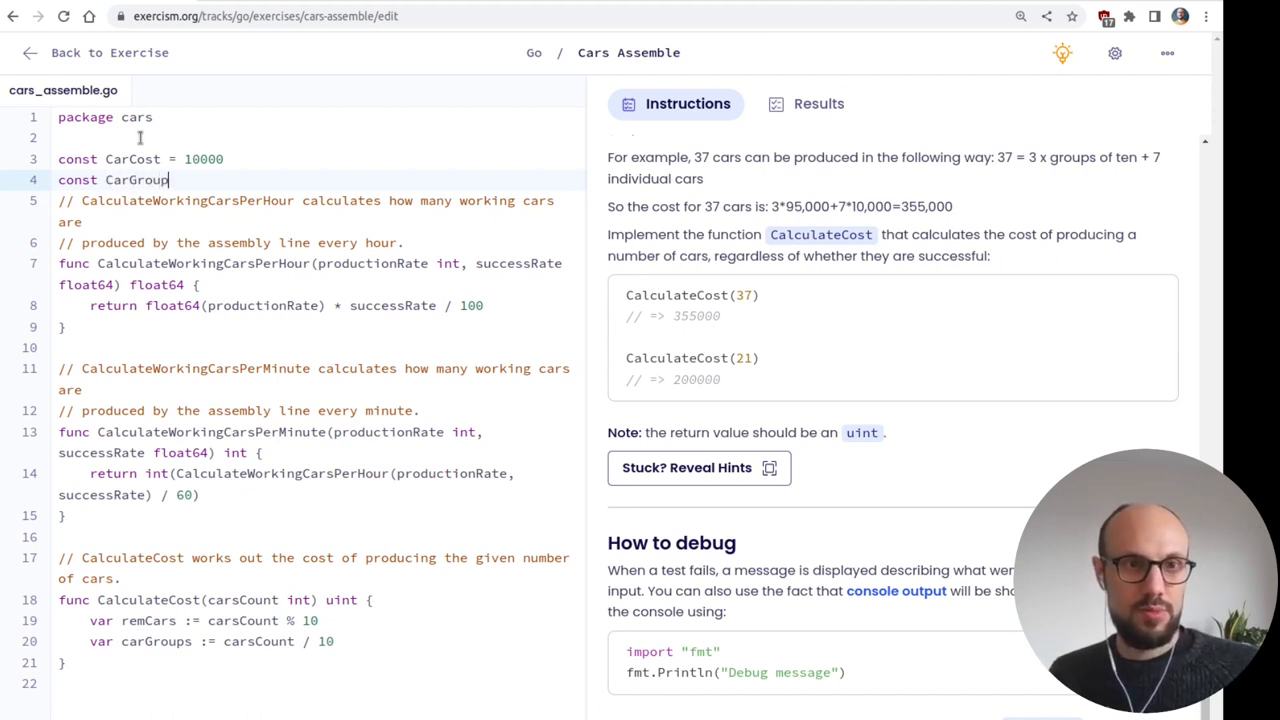
text(Cost =)
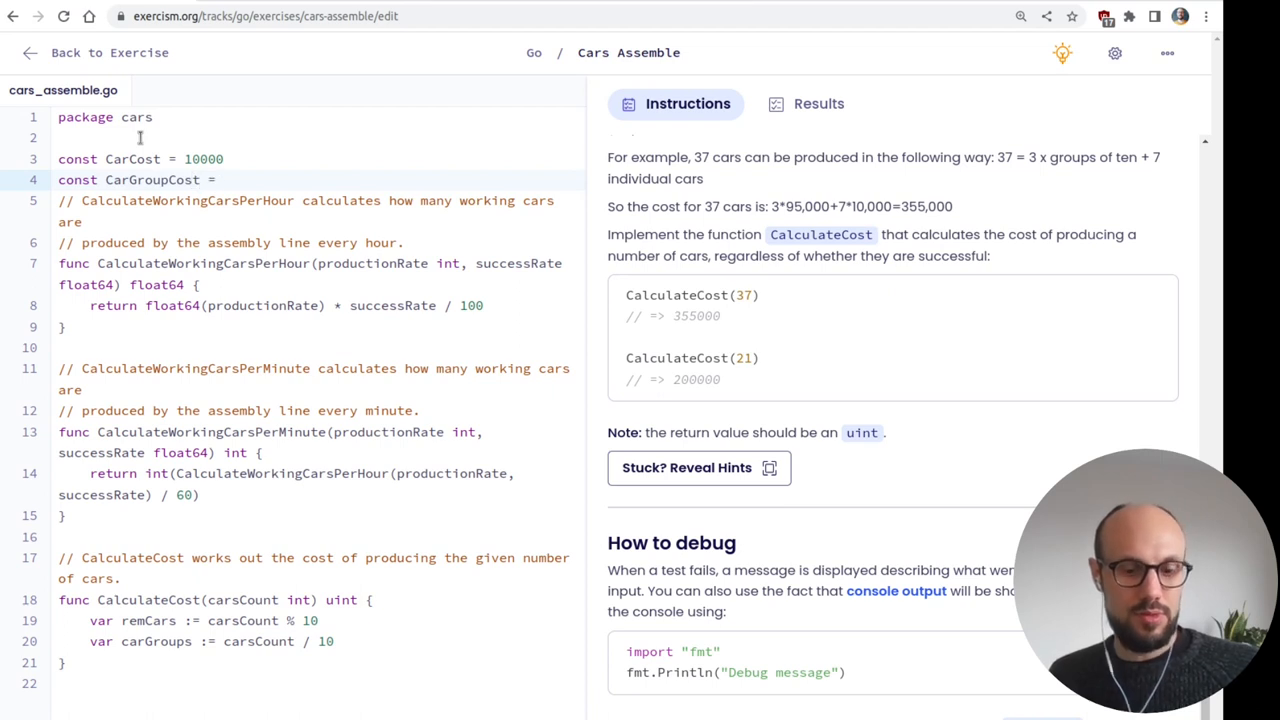
text(95000)
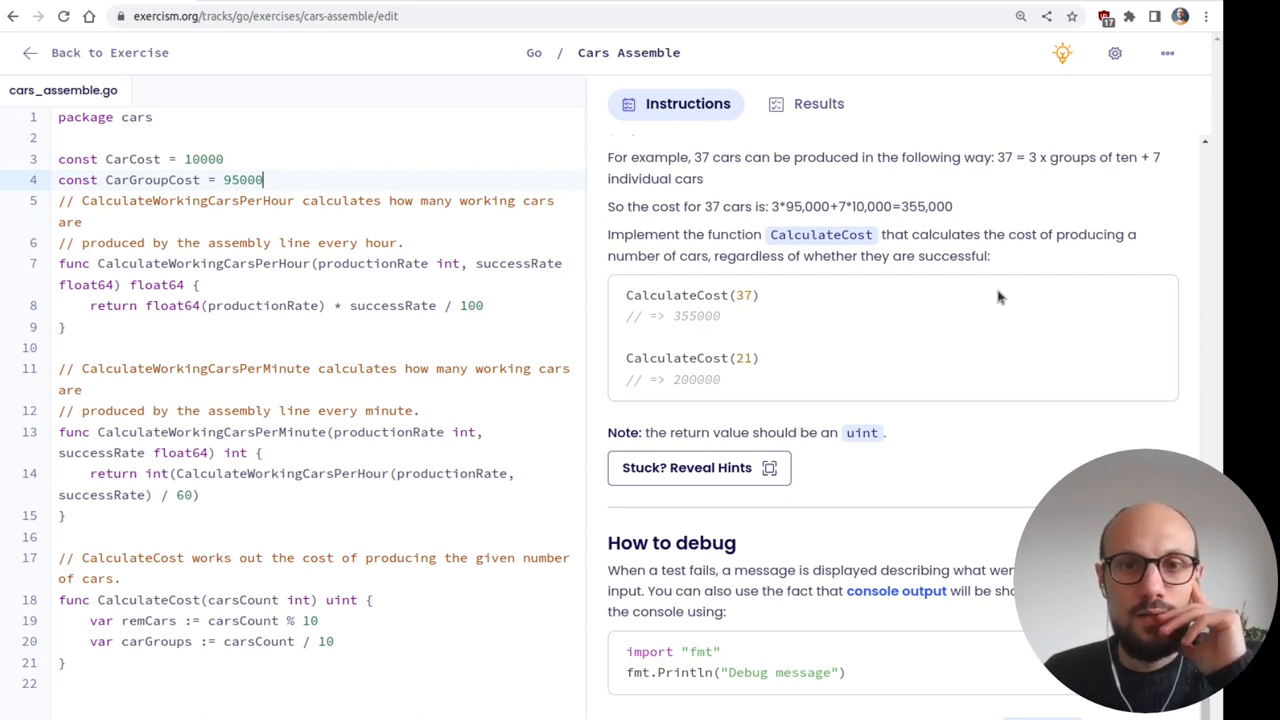
mouse_move(142, 190)
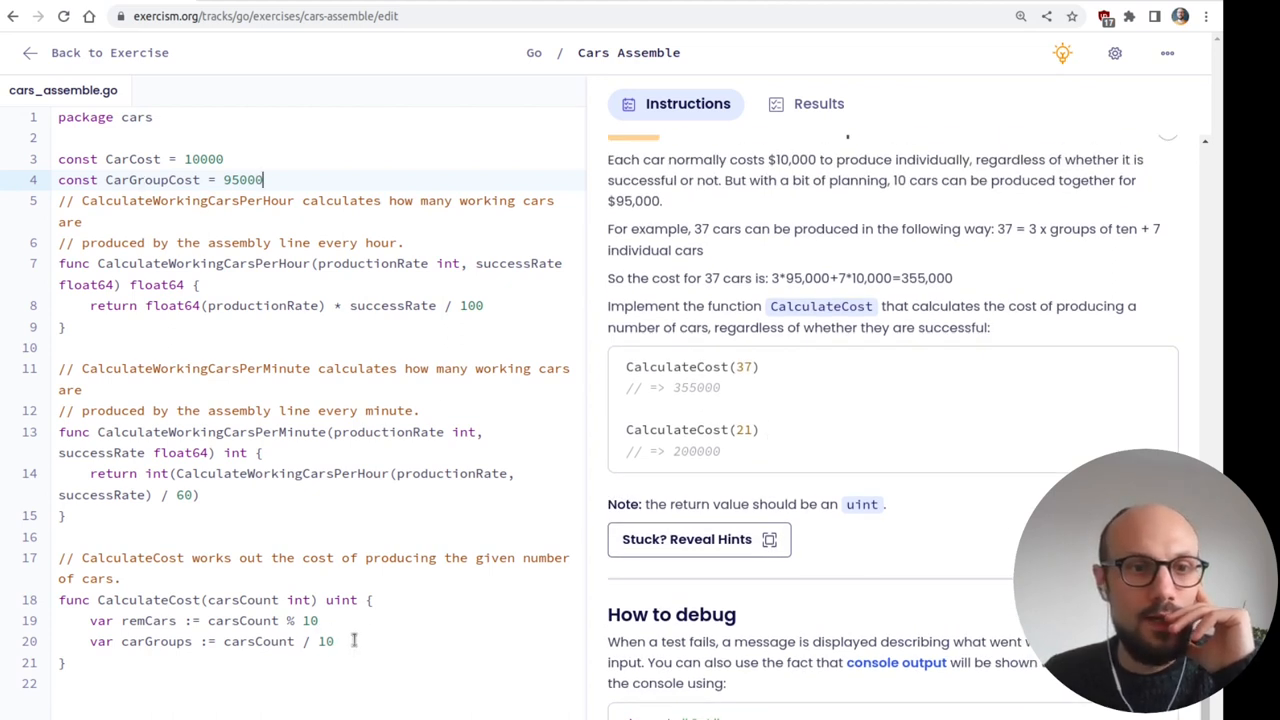
- Begin the return line remCars * CarCost + carGroups ..., removing a stray ampersand
text(retu)
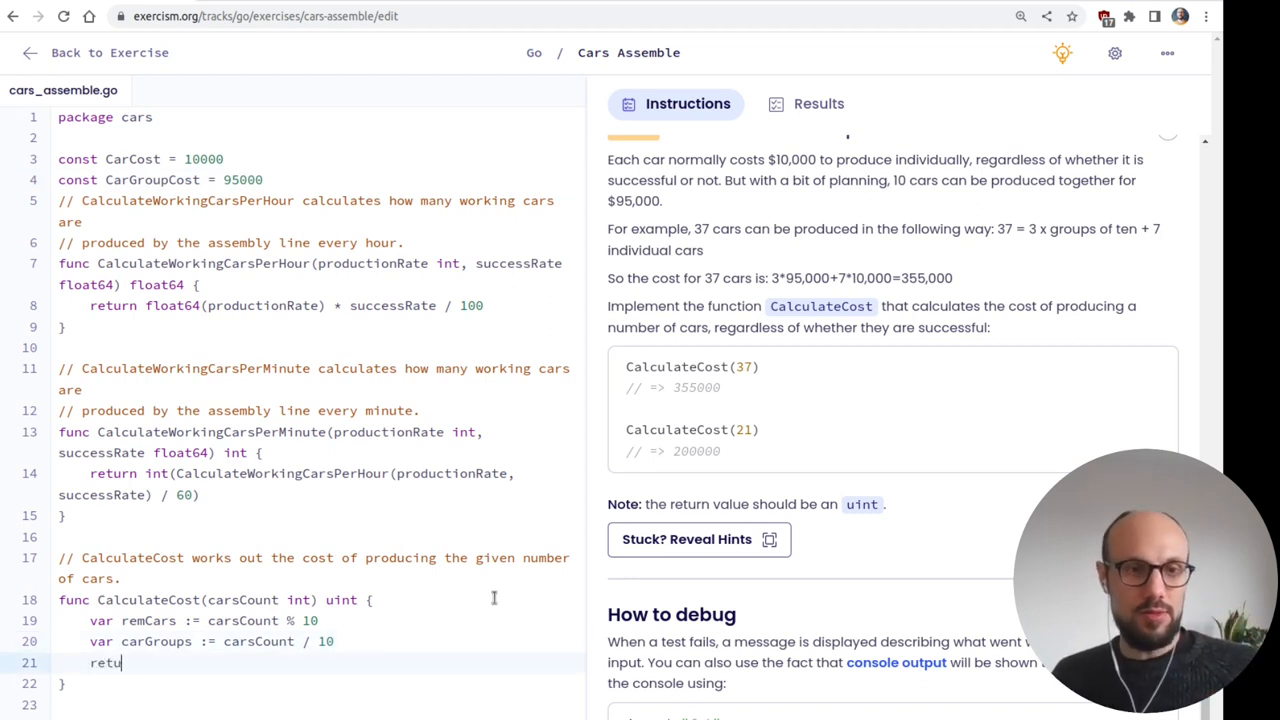
text(rn rem)
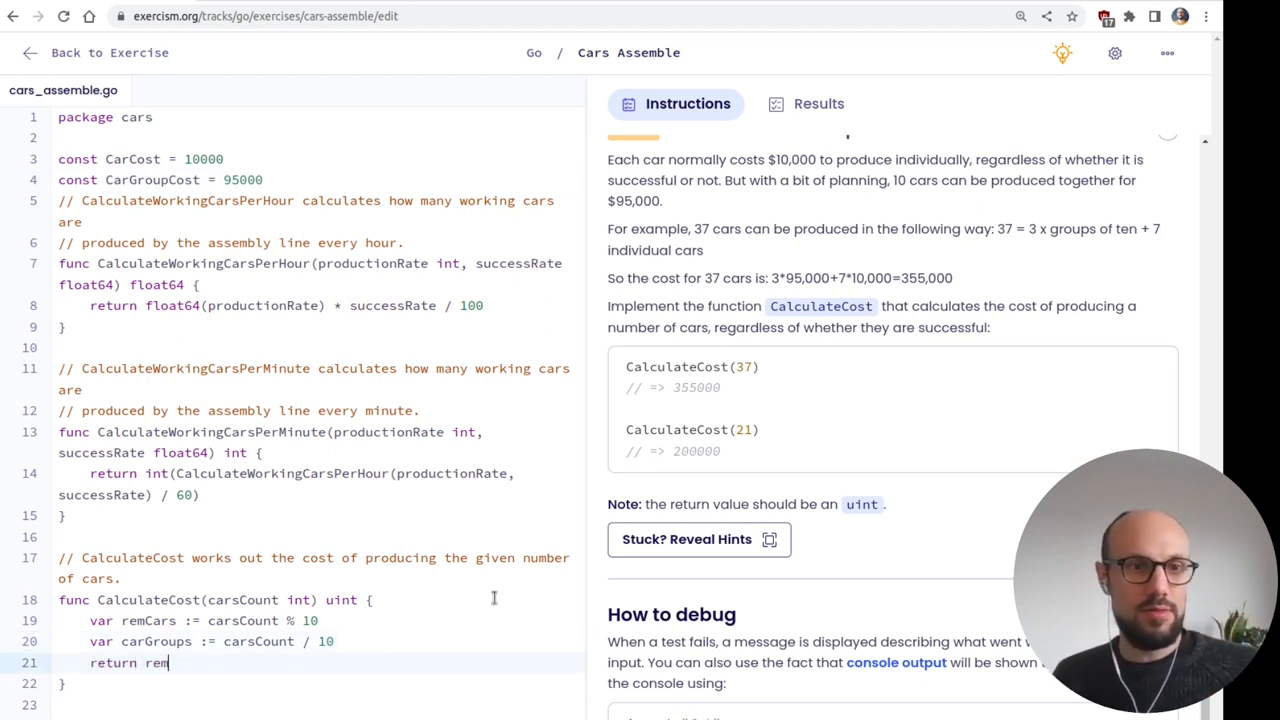
text(Cars)
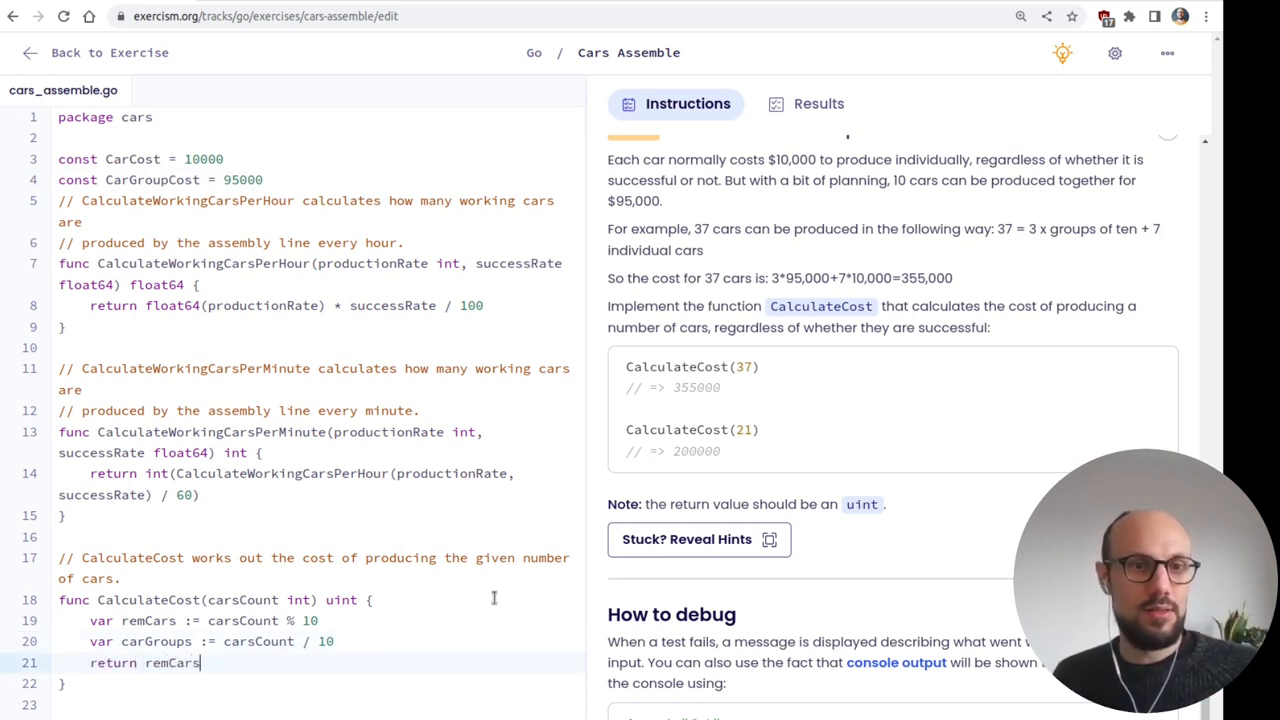
text(* CarCost +)
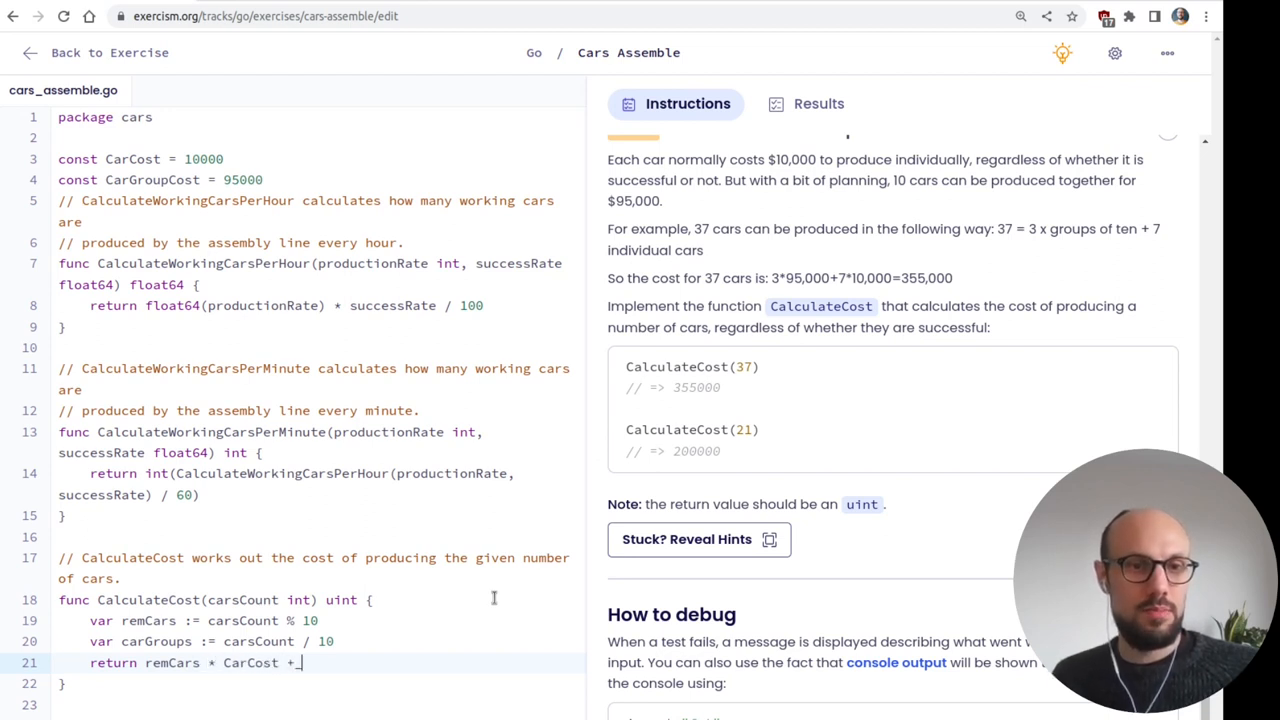
text(carGroups &*)
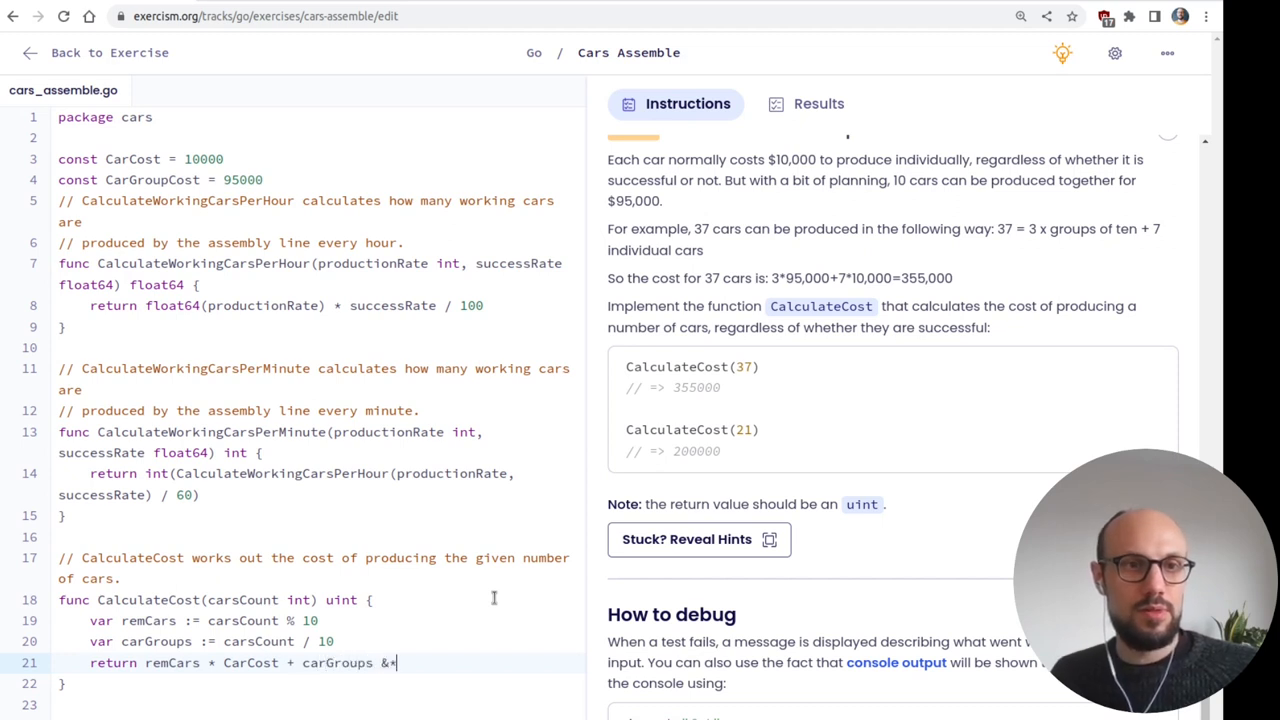
key(Backspace)
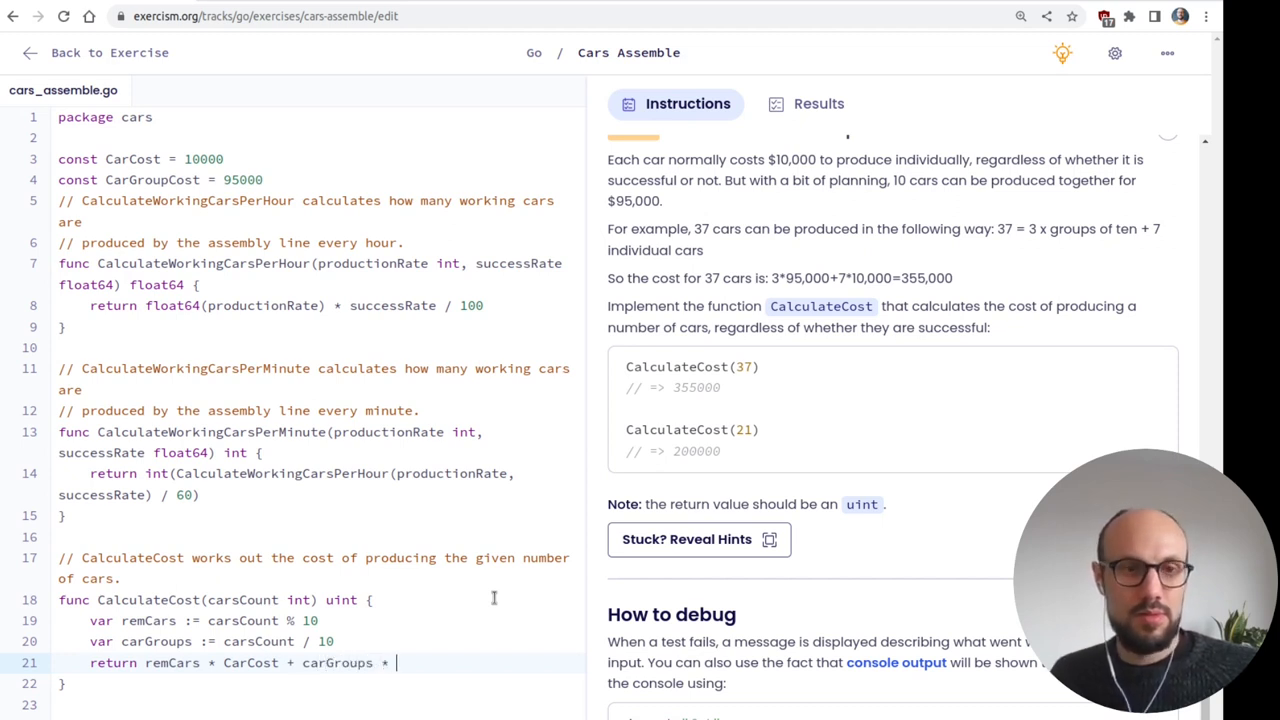
- Finish the return with CarGroupCost and run the tests on CalculateCost
text(Car)
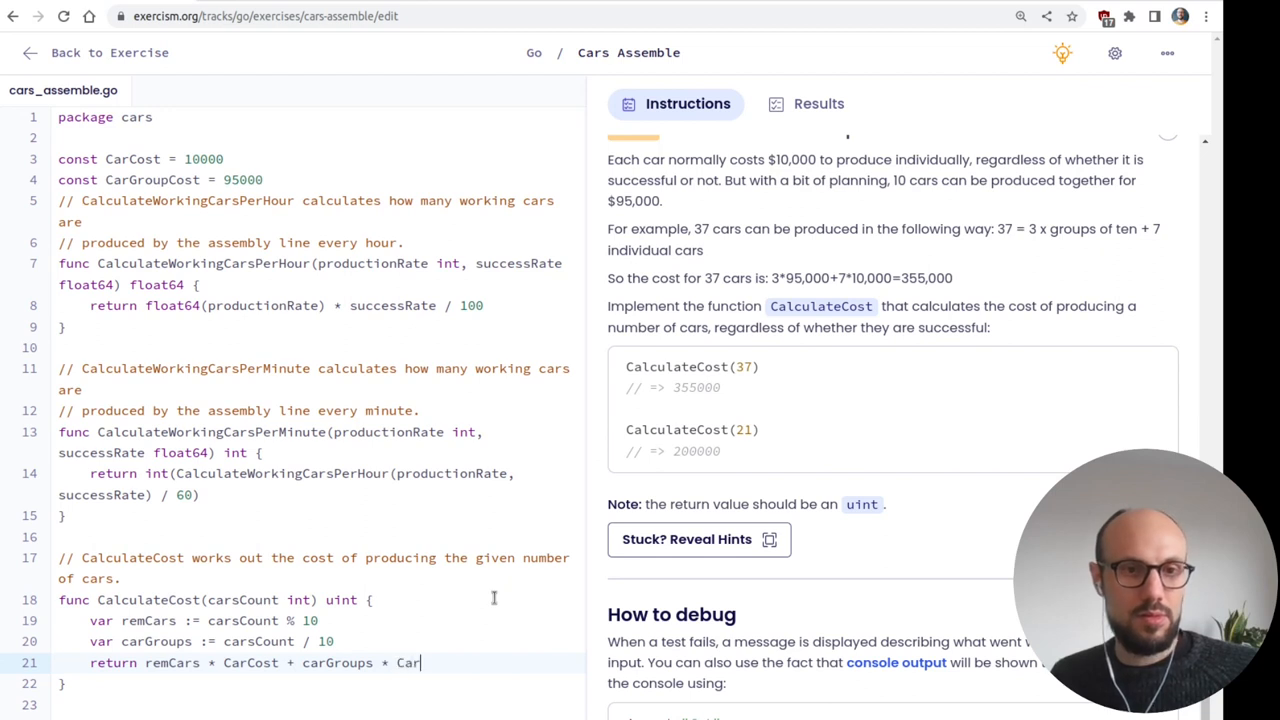
text(Group)
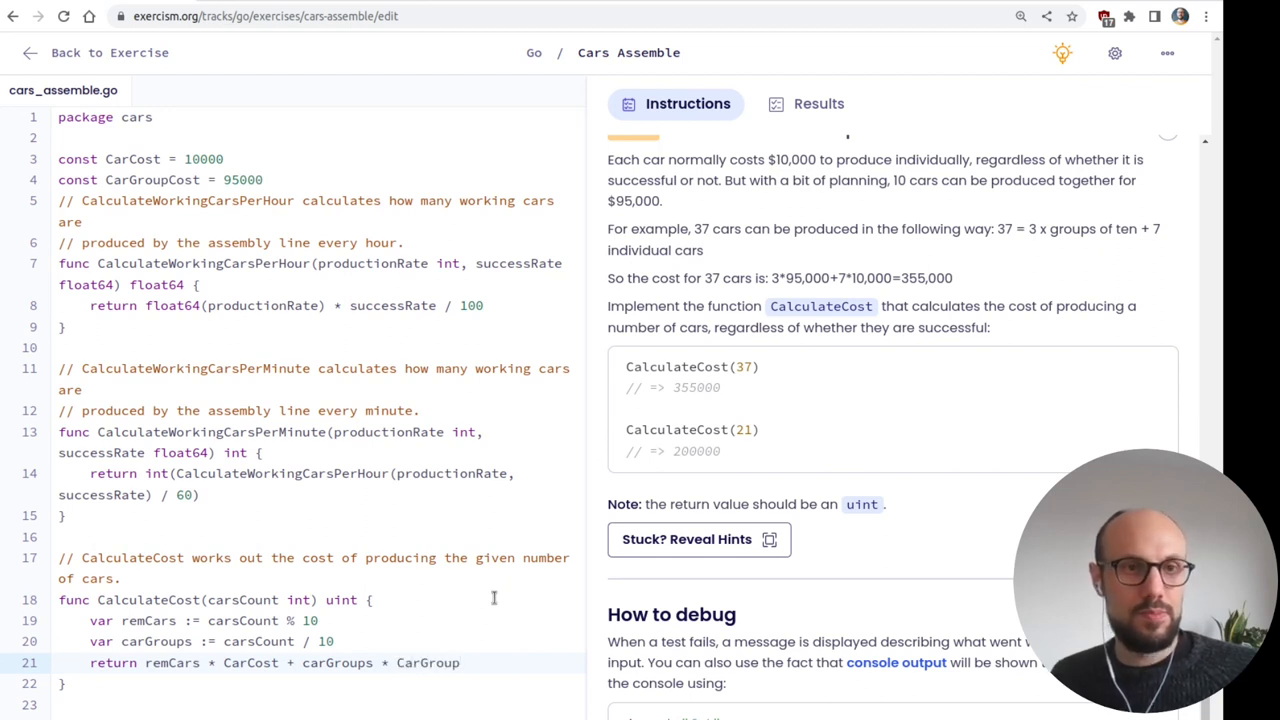
text(Cost)
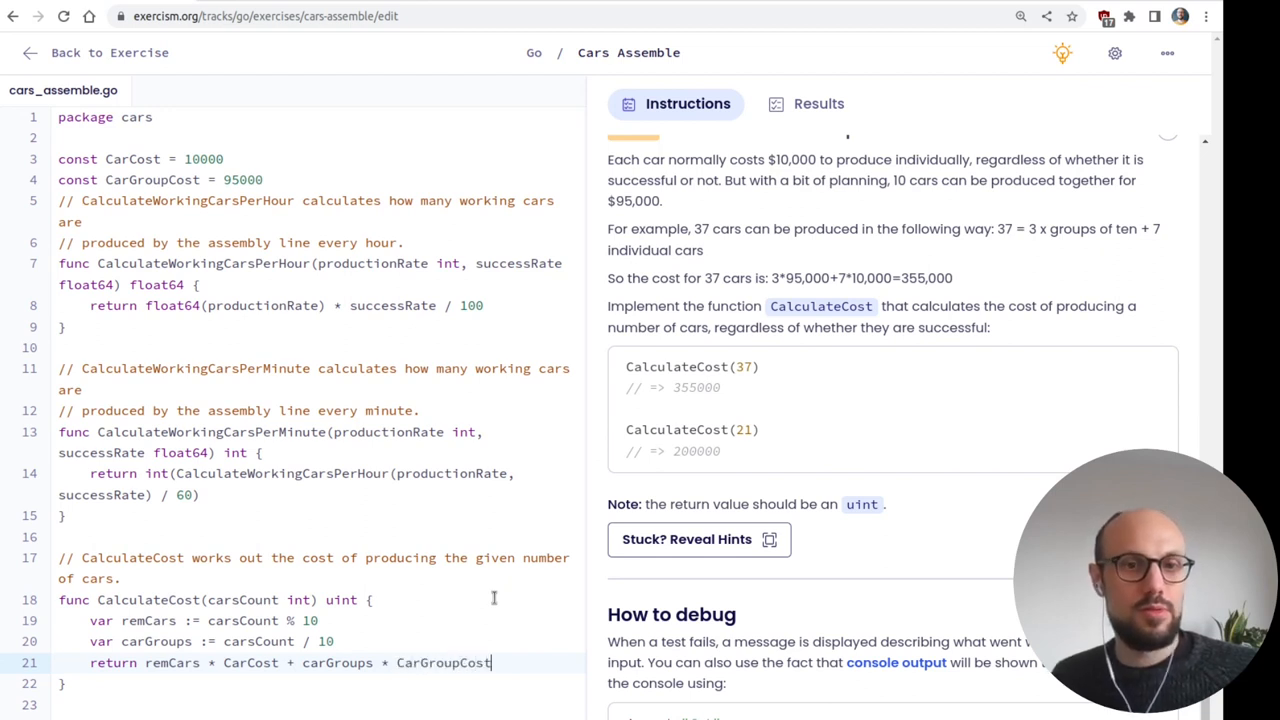
click(818, 104)
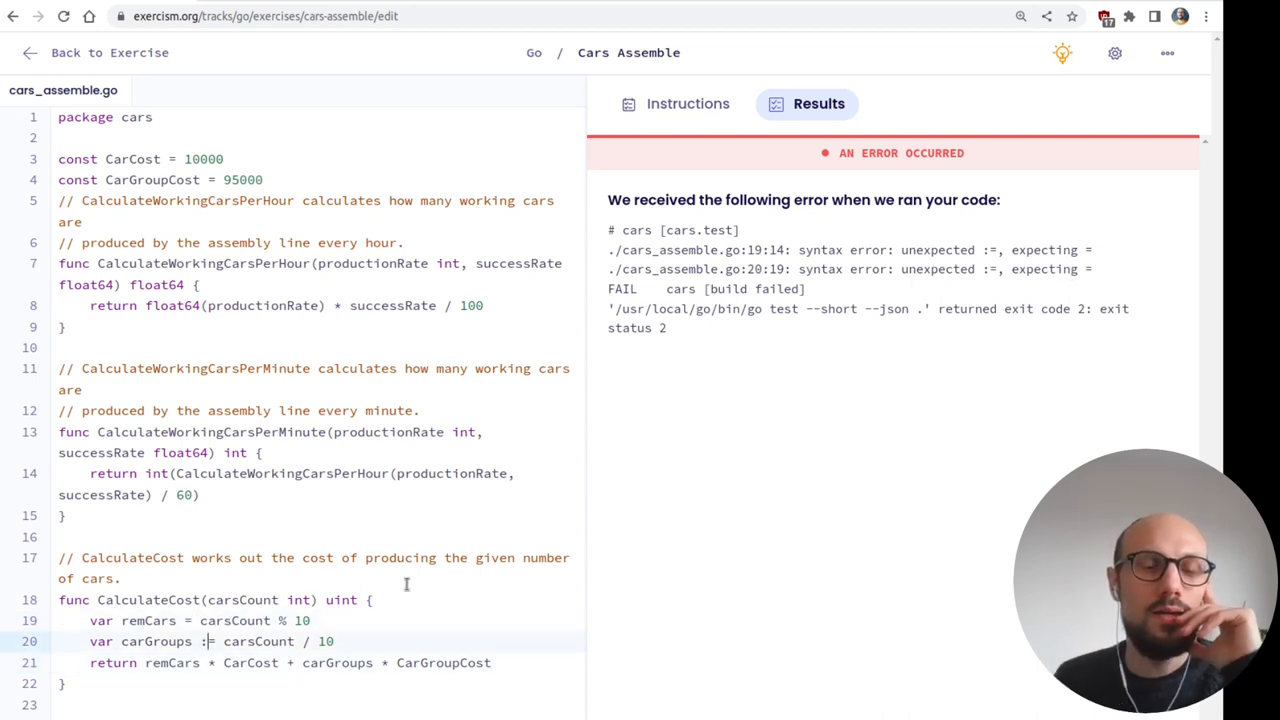
- Change the var declarations to plain =, rerun tests, and wrap the return in uint()
key(Backspace)
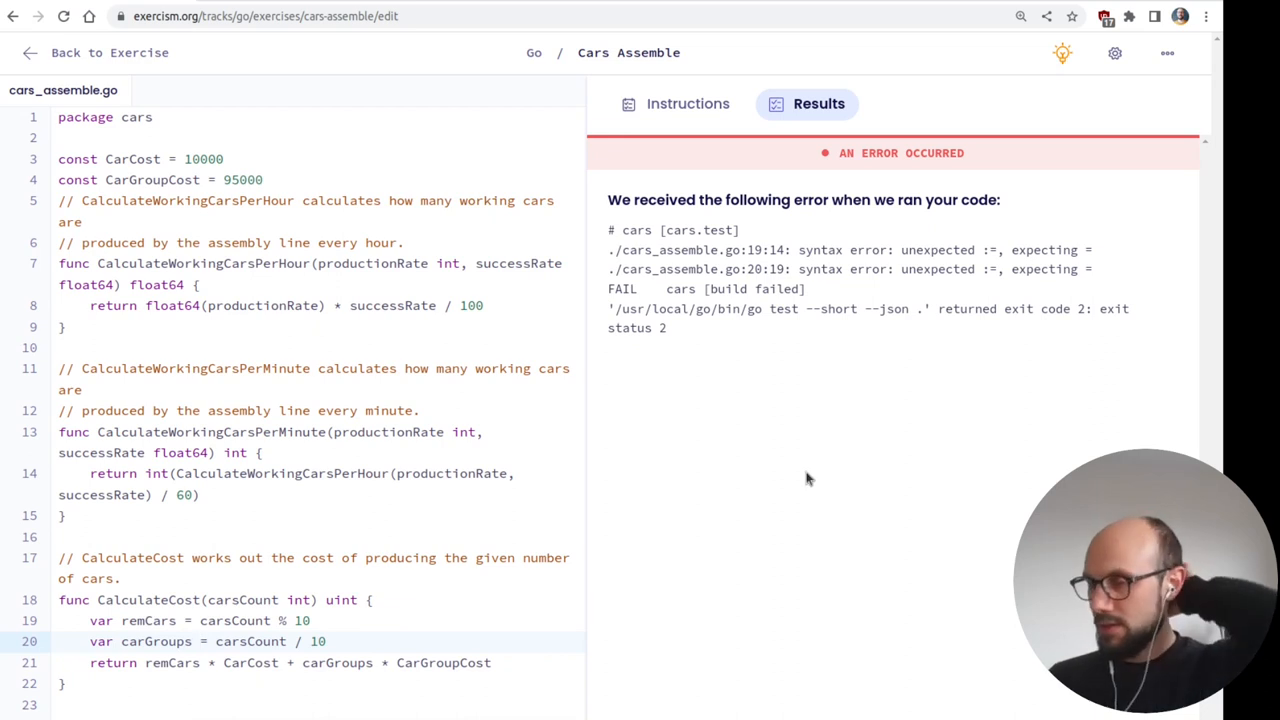
click(688, 104)
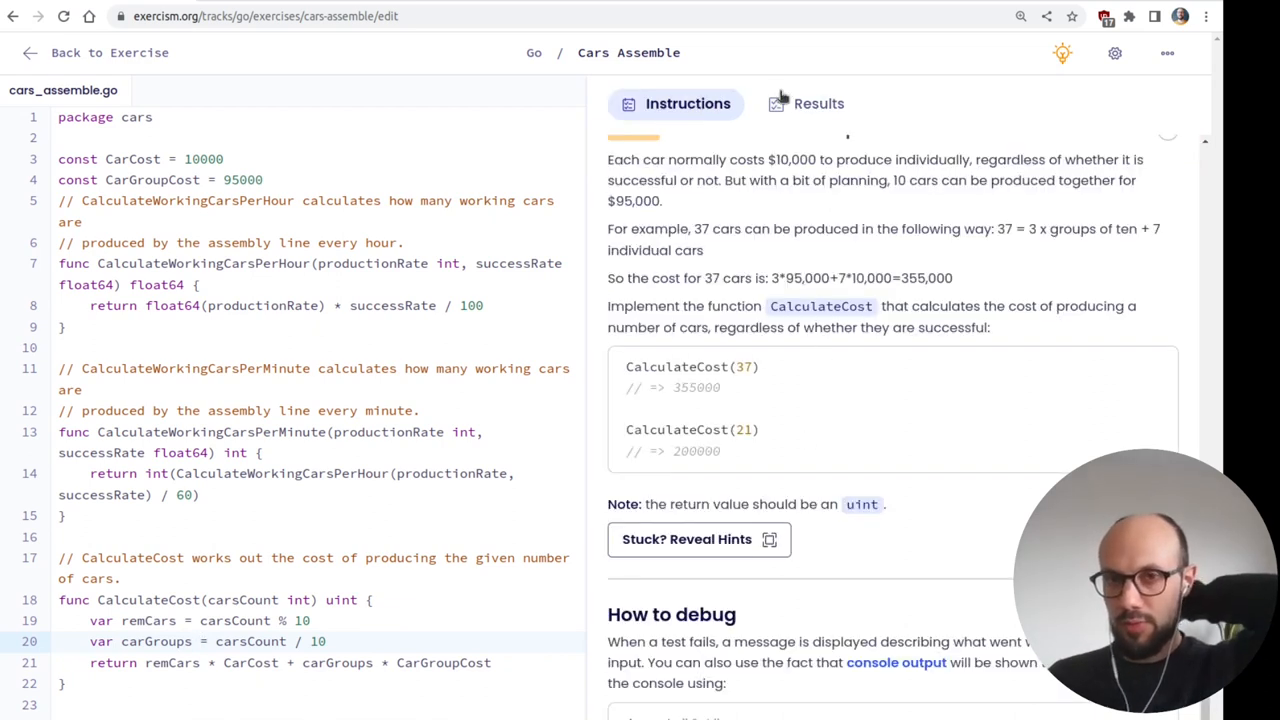
click(818, 104)
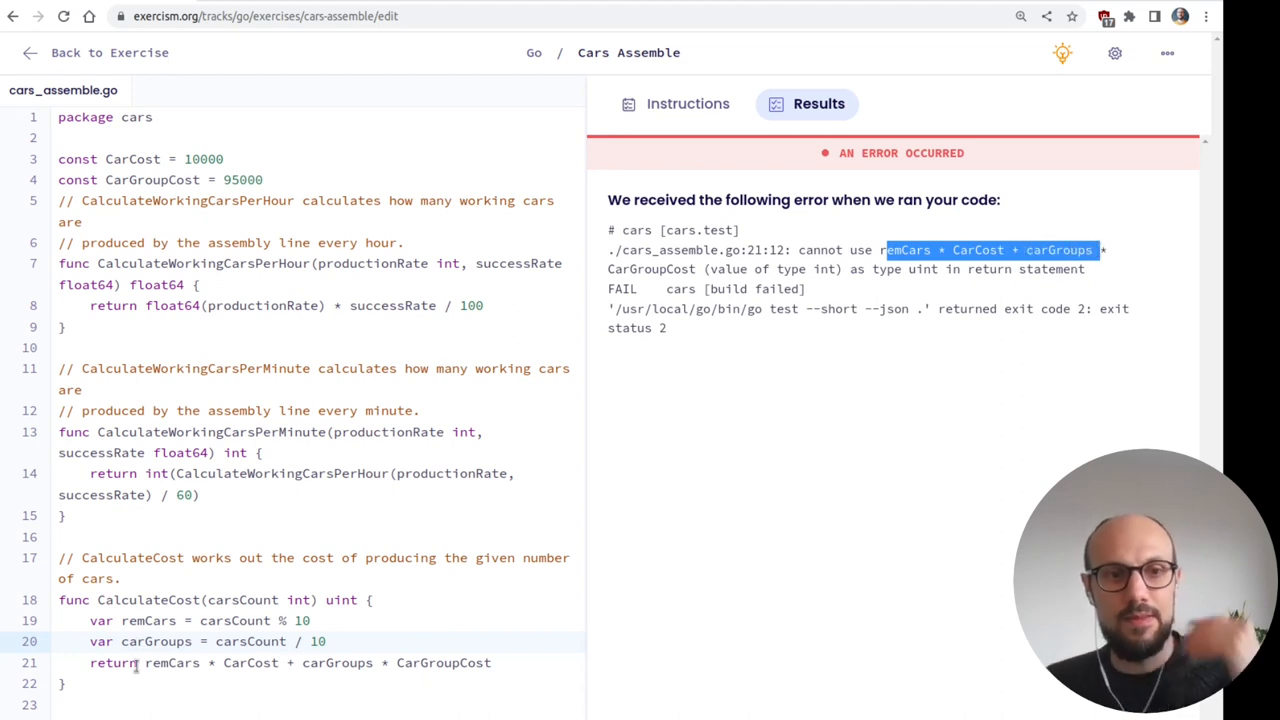
text(uint()
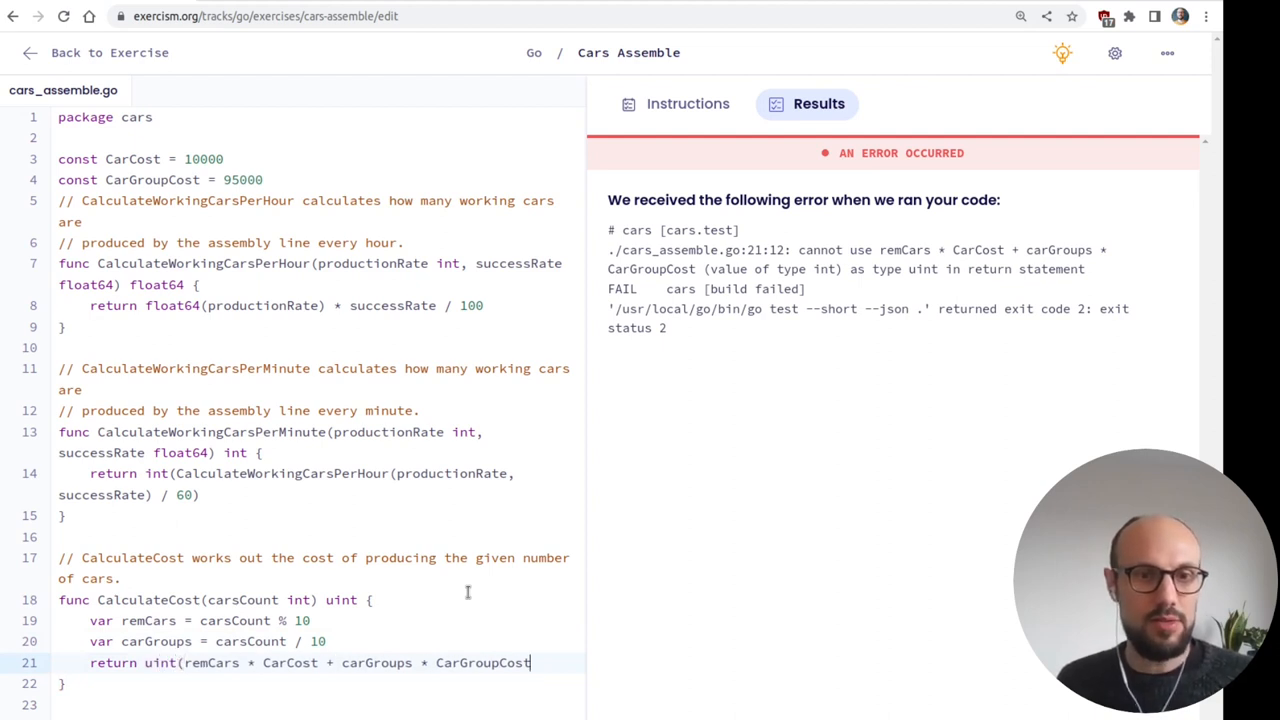
text())
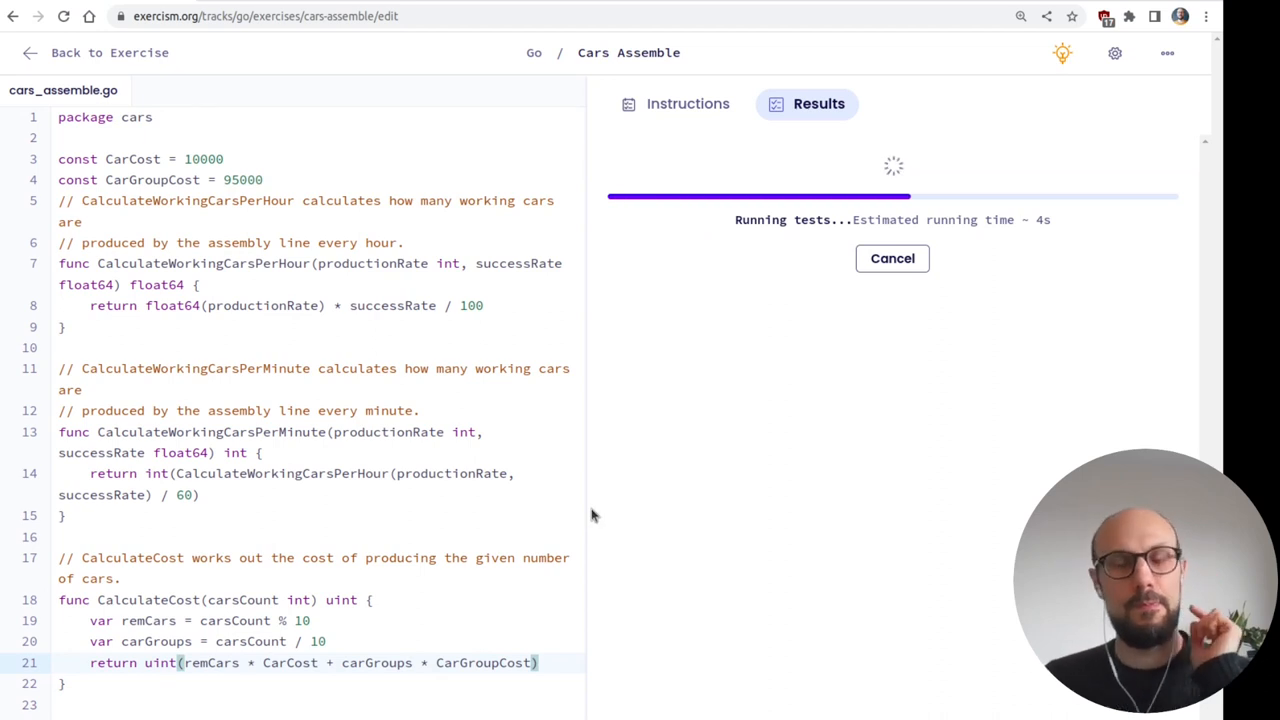
mouse_move(620, 564)
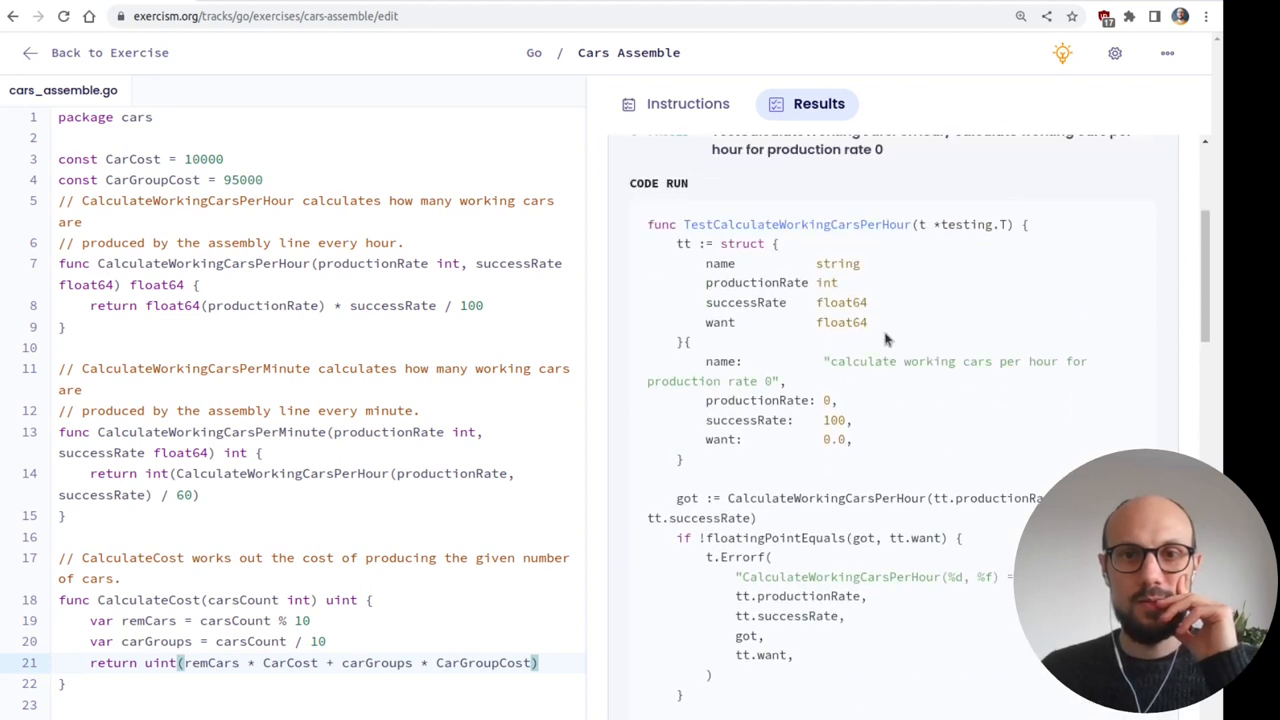
- Review the test results' code-run sections after the uint conversion
double_click(758, 400)
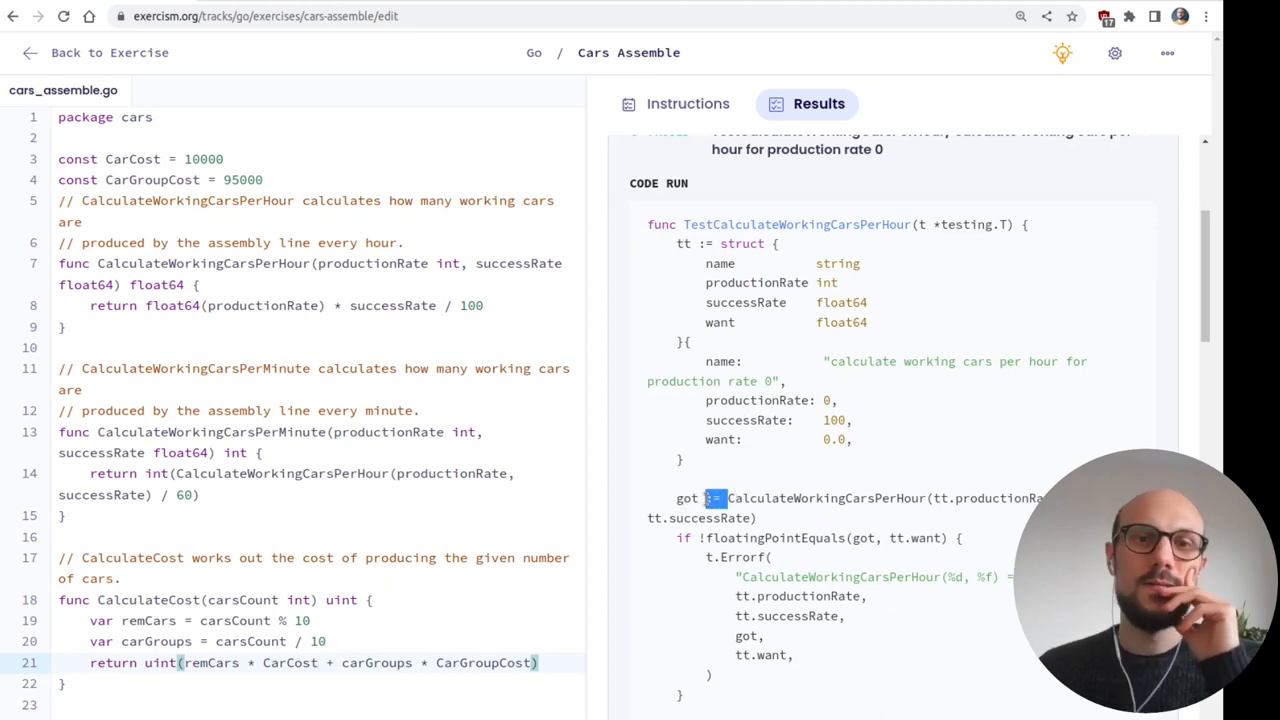
scroll(down, 3)
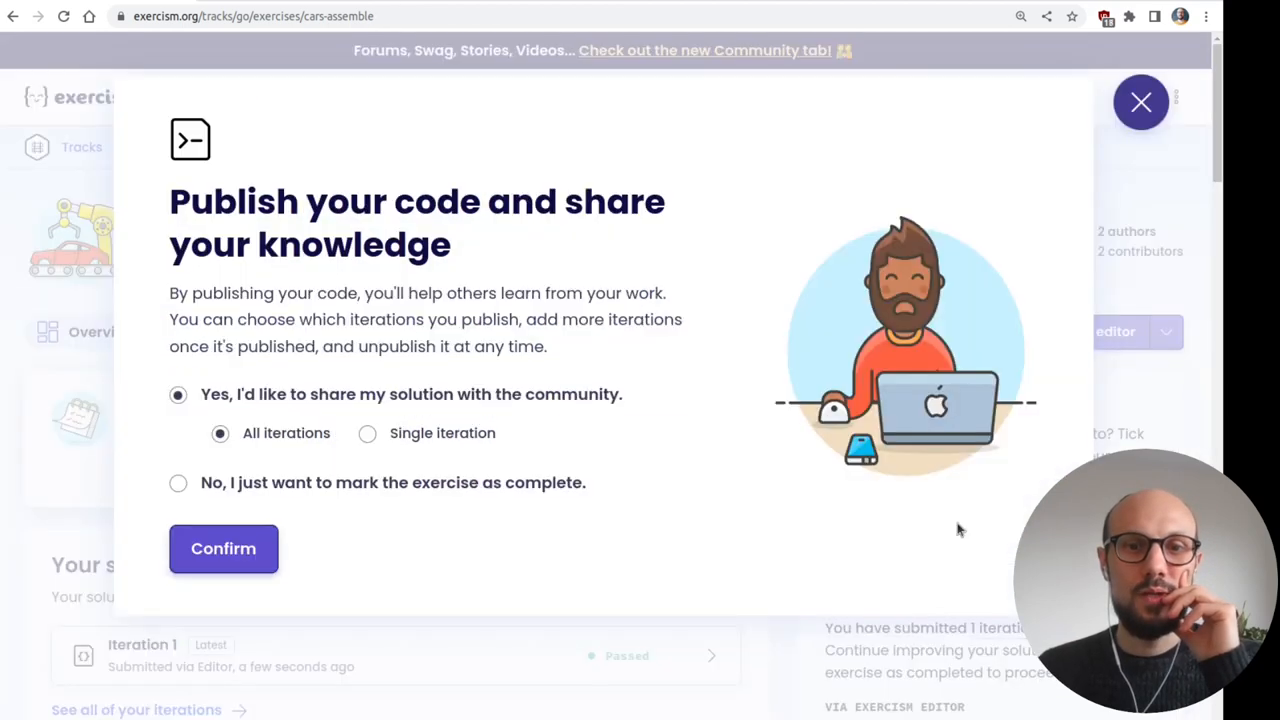
- Publish all iterations, confirm, and return to the completed Cars Assemble overview
click(368, 432)
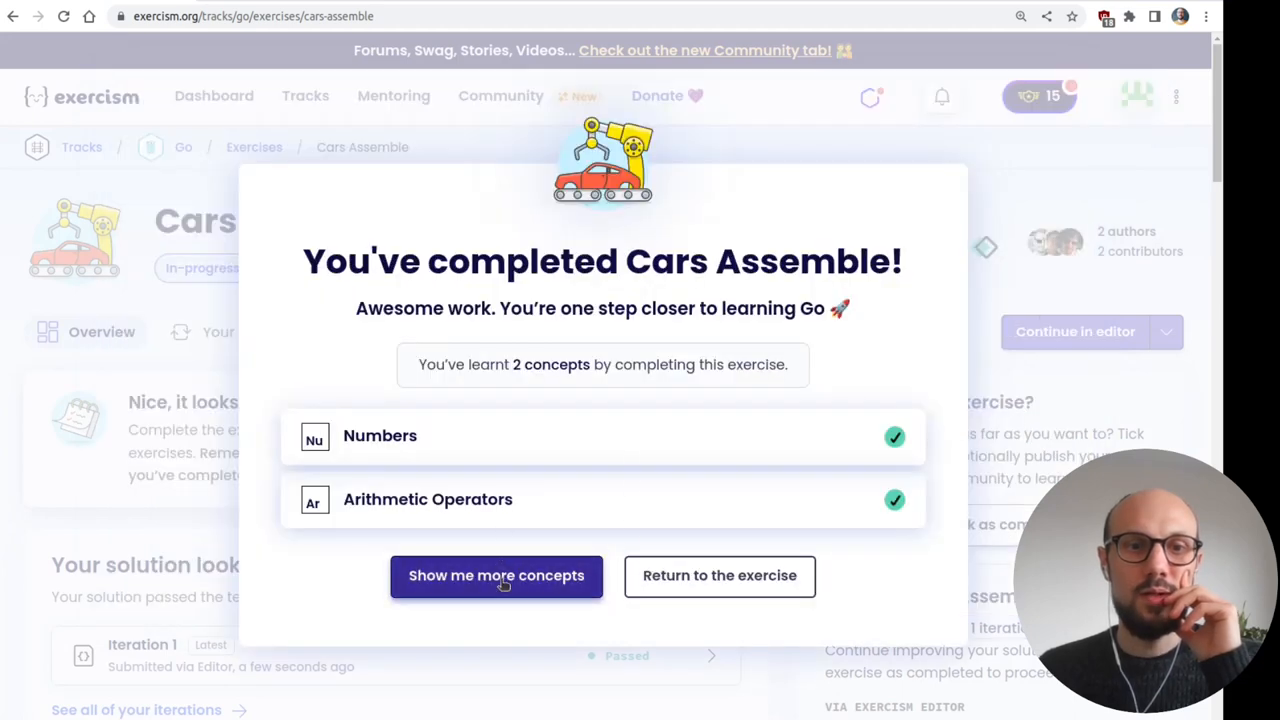
click(720, 576)
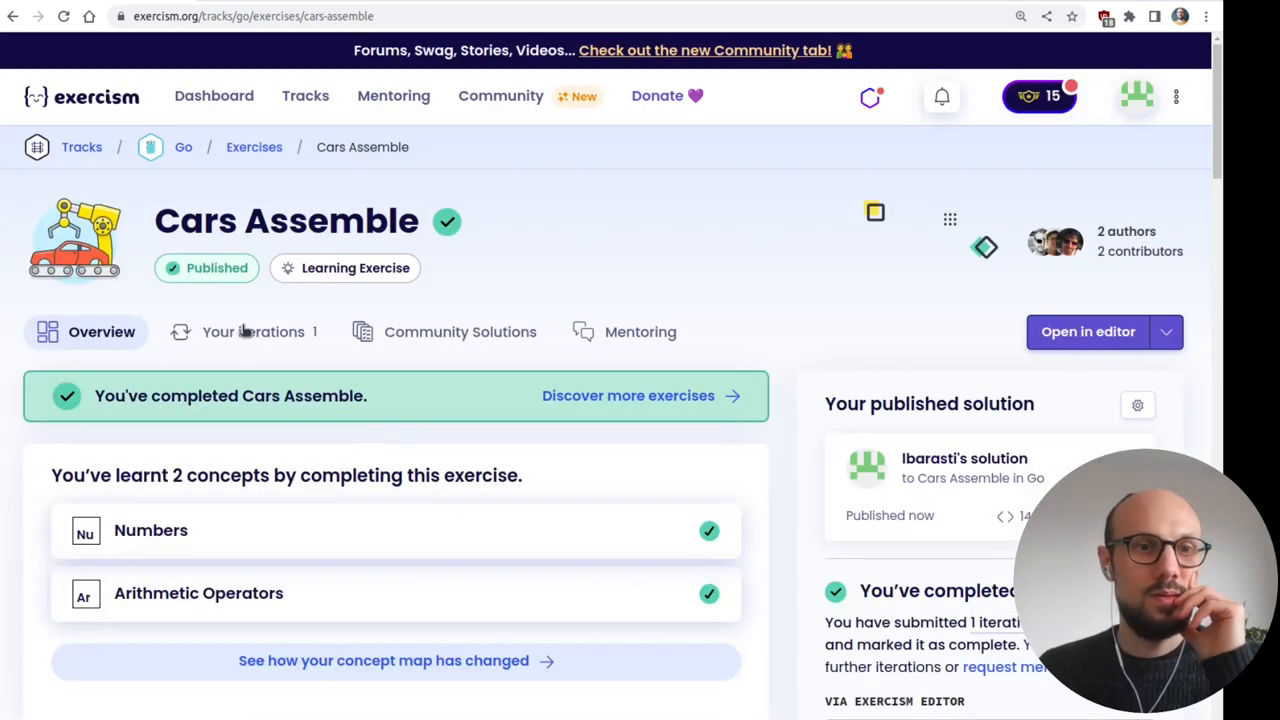
scroll(down, 3)
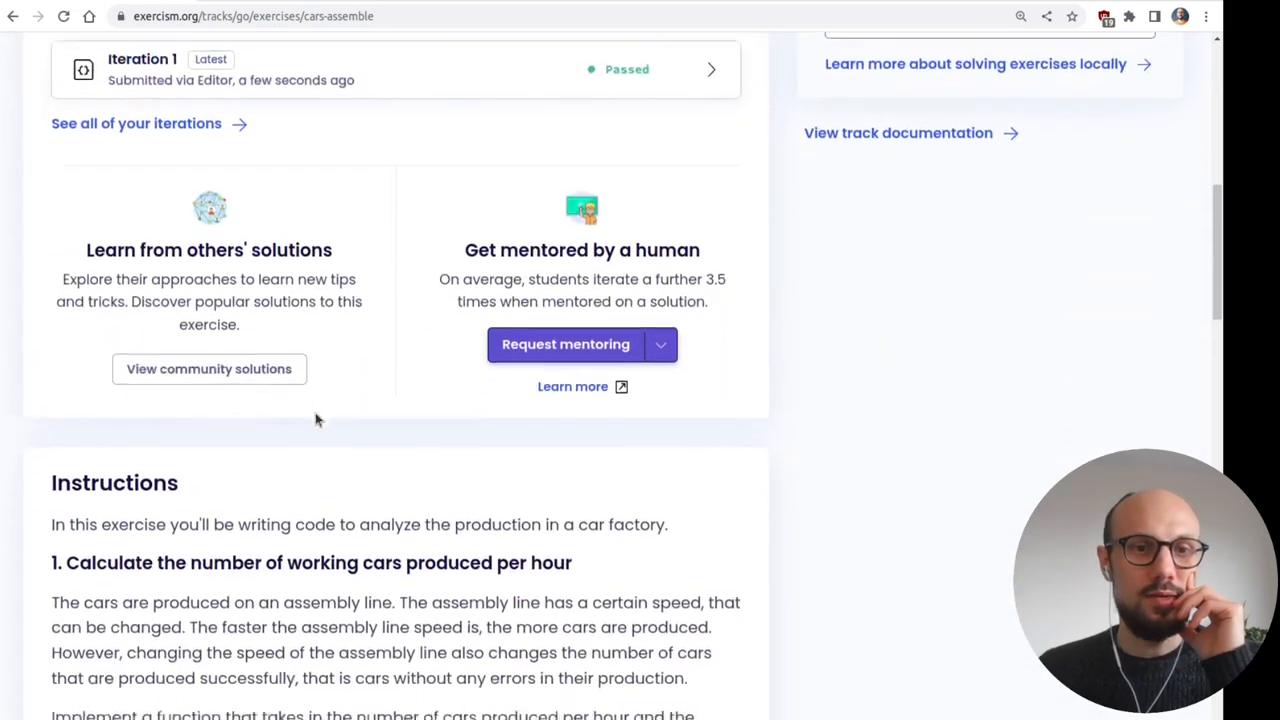
scroll(up, 3)
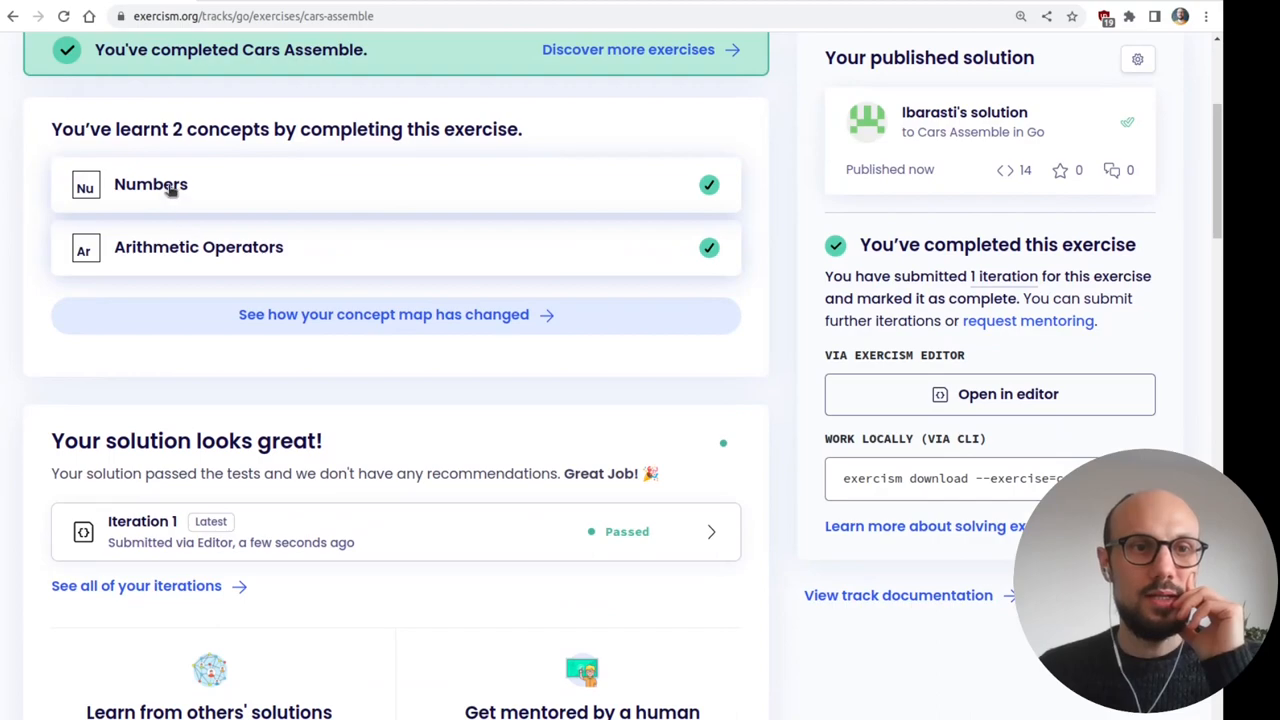
- Open the mastered Numbers concept and highlight the sentence on explicit type conversion
click(150, 184)
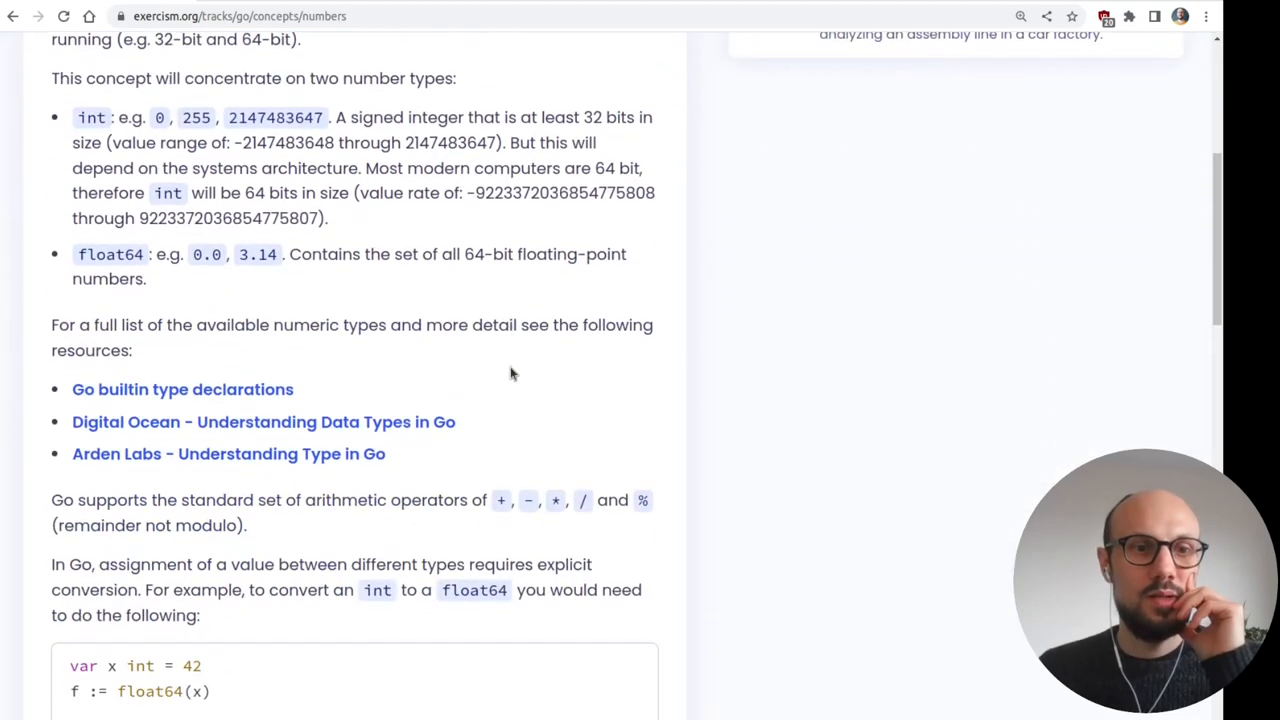
scroll(down, 3)
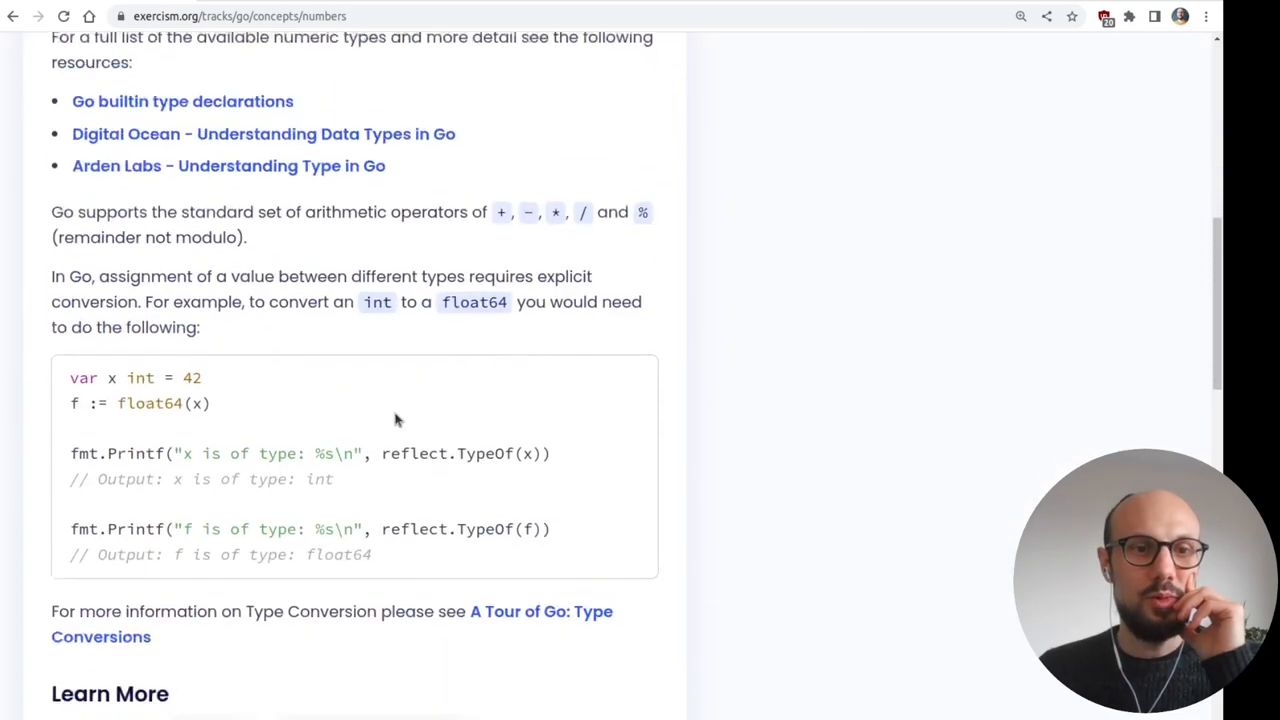
scroll(down, 3)
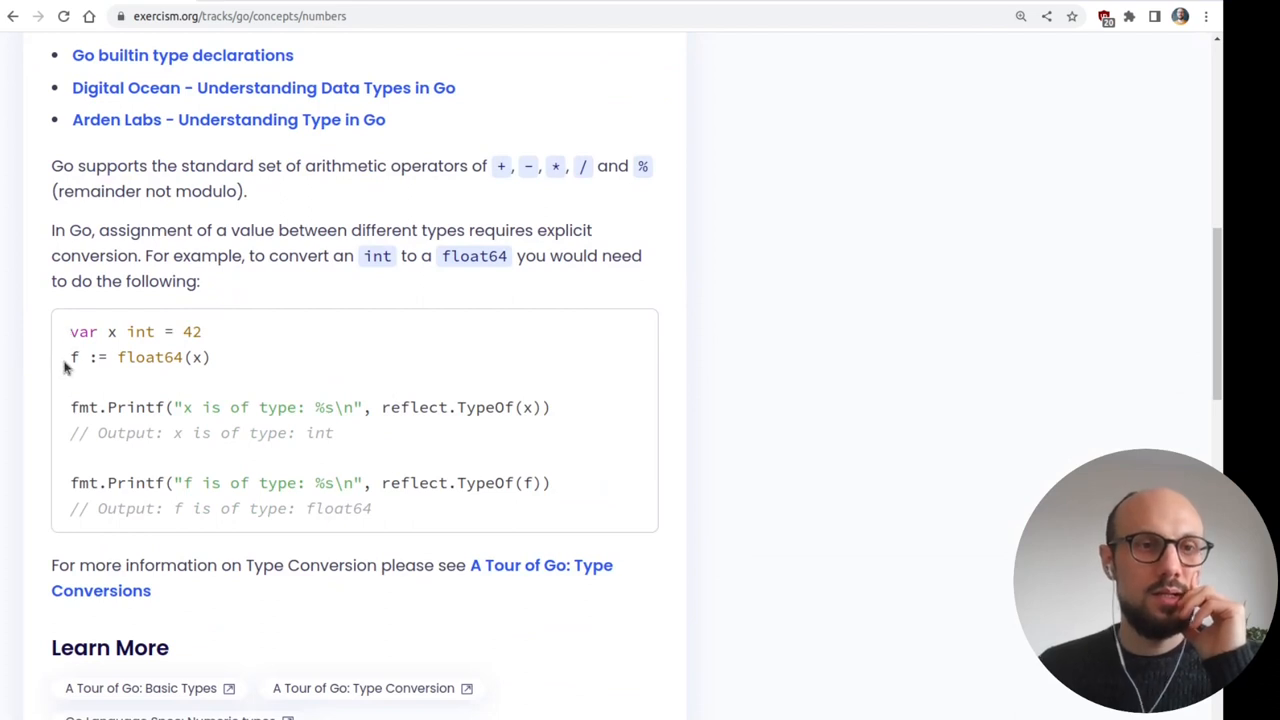
mouse_move(96, 344)
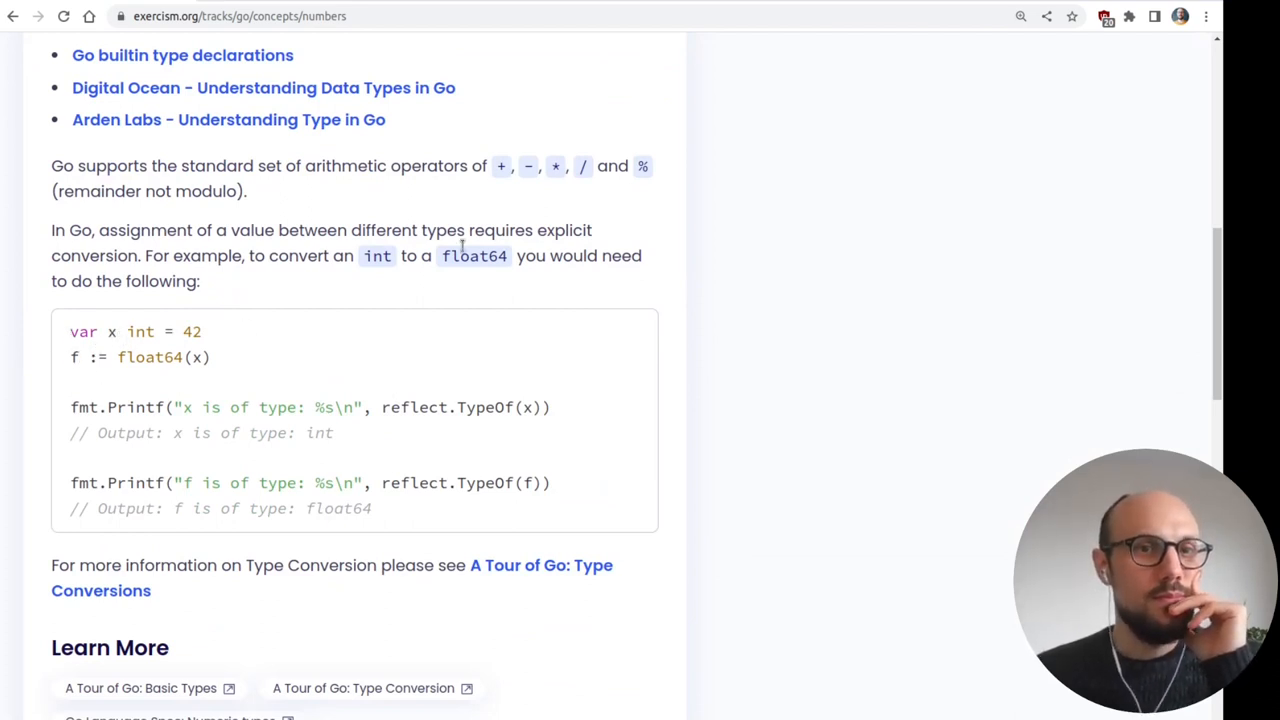
drag(144, 230, 240, 230)
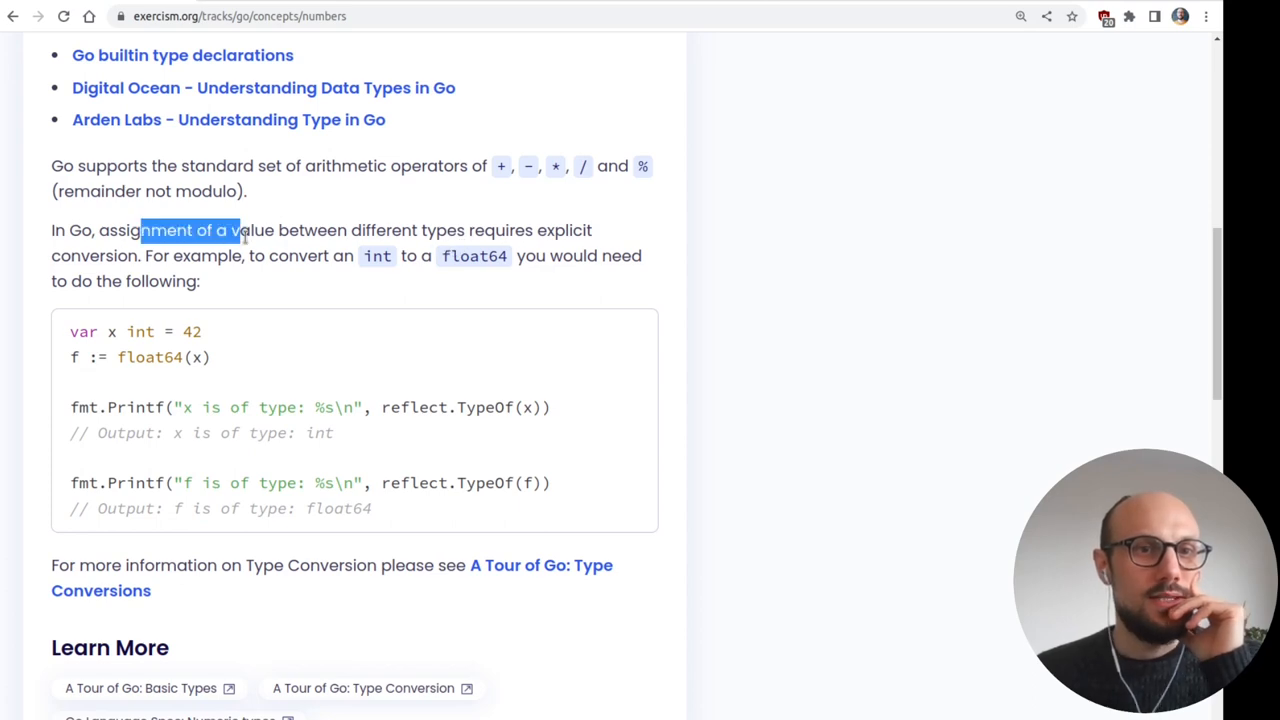
drag(240, 230, 564, 230)
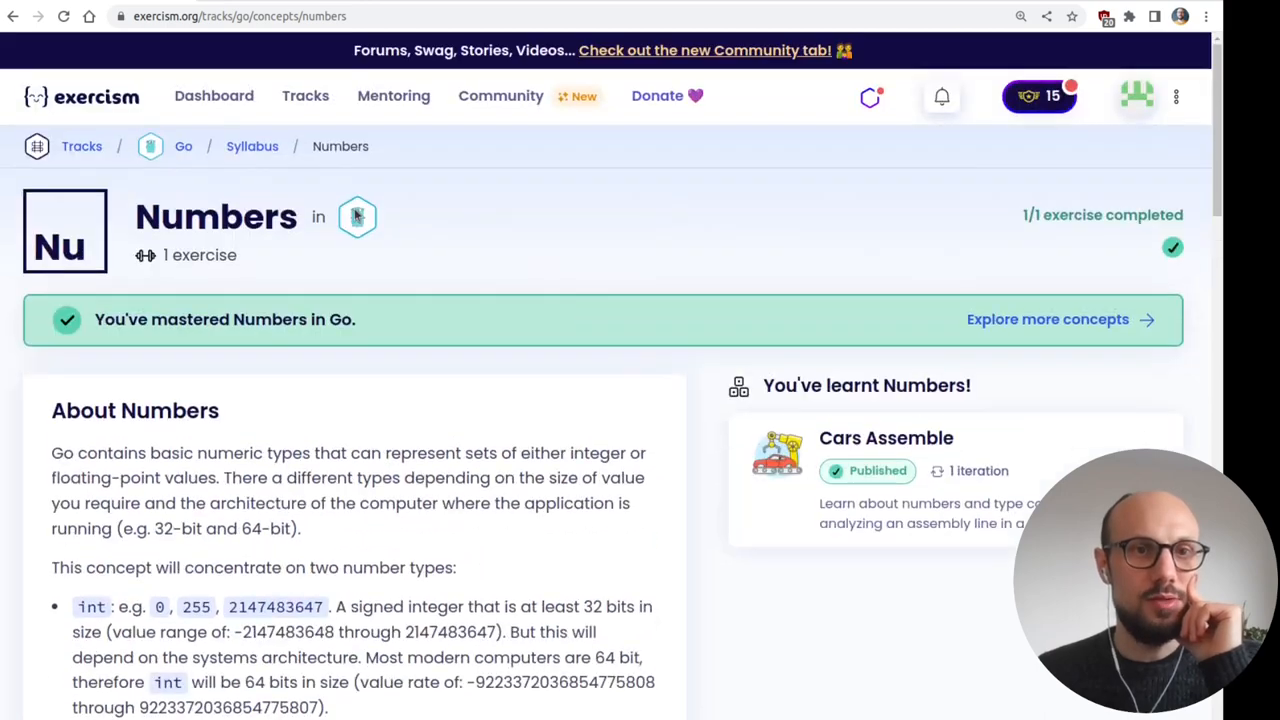
- Return to the Go syllabus map and read the Basics concept, highlighting the sentence on explicitly typed variables
click(252, 146)
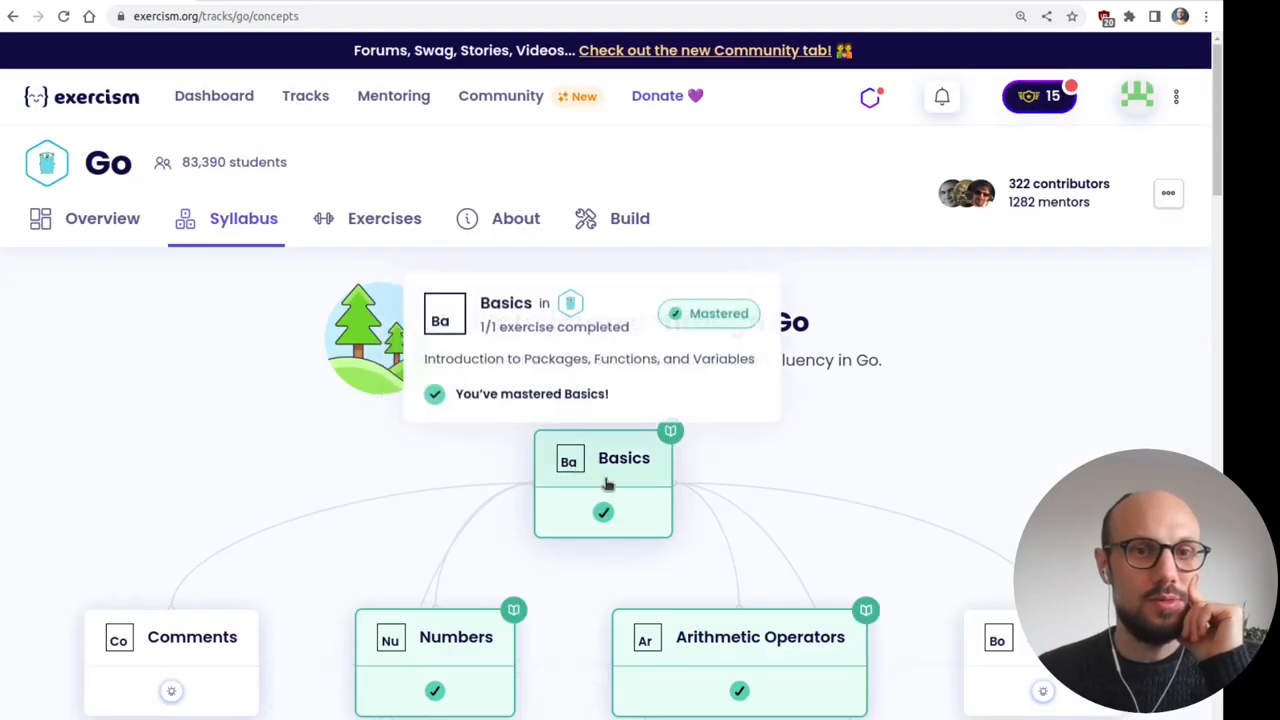
click(624, 456)
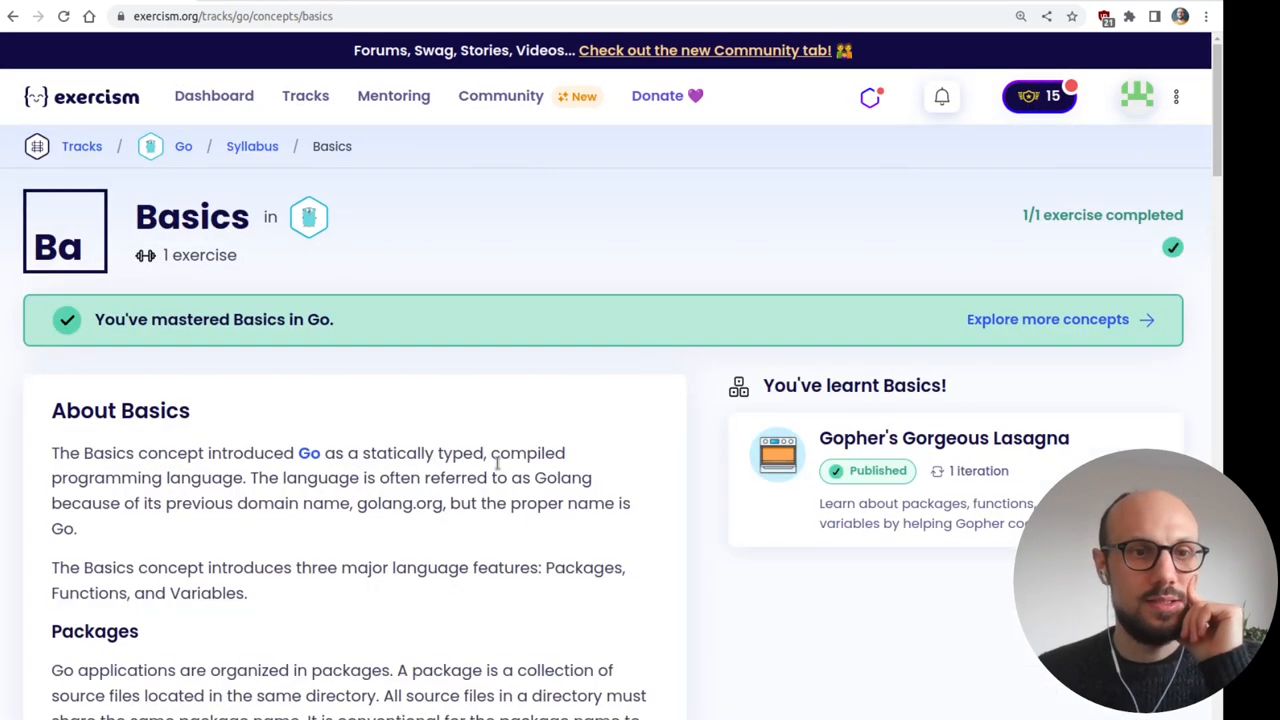
scroll(down, 3)
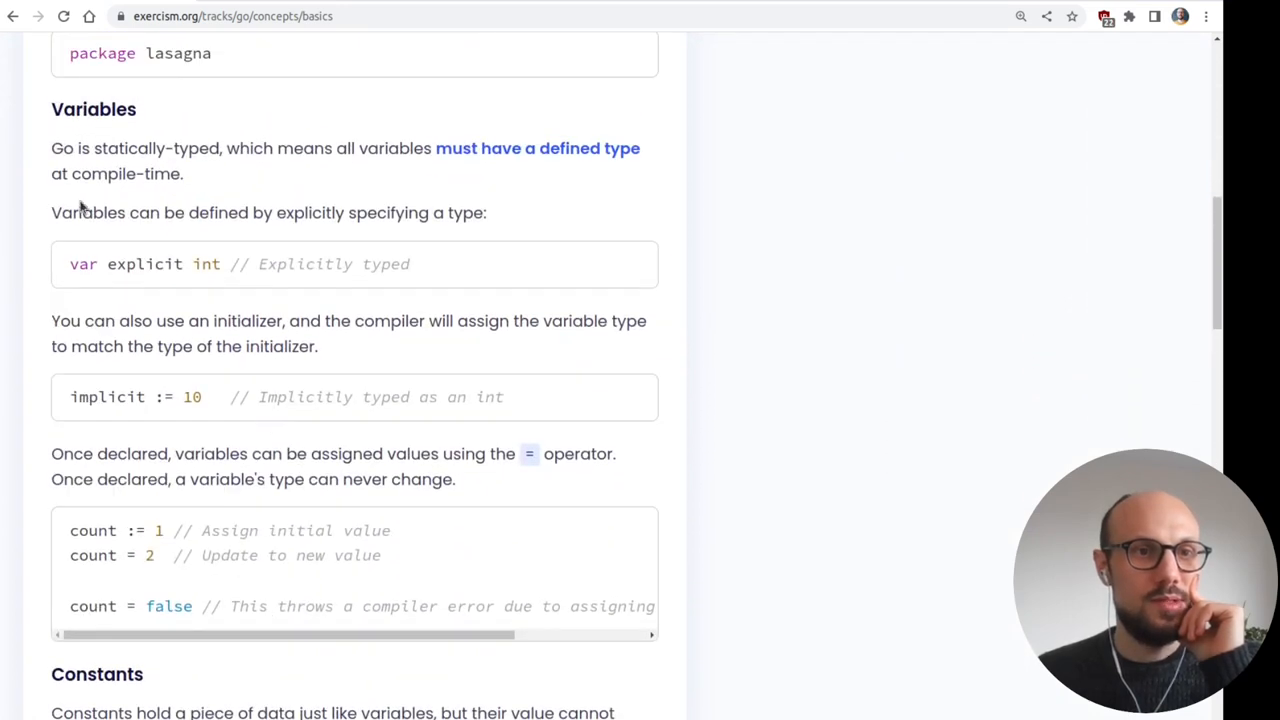
drag(82, 212, 476, 212)
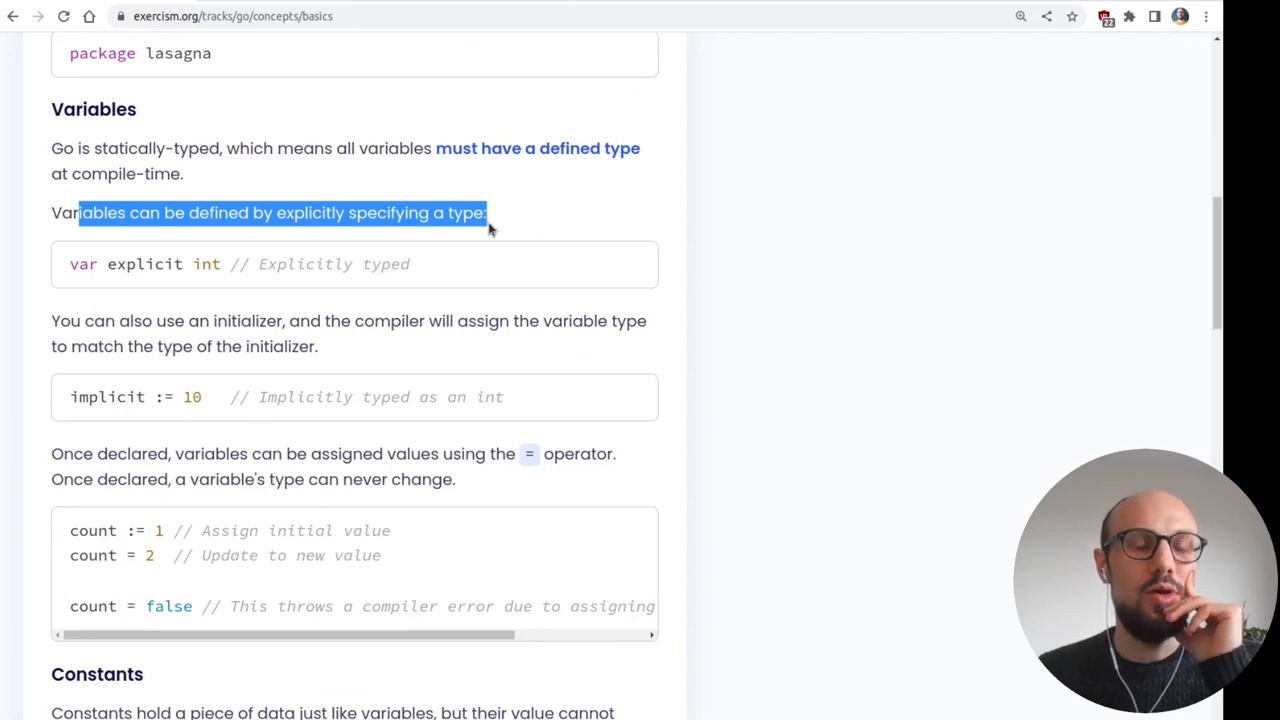
mouse_move(268, 340)
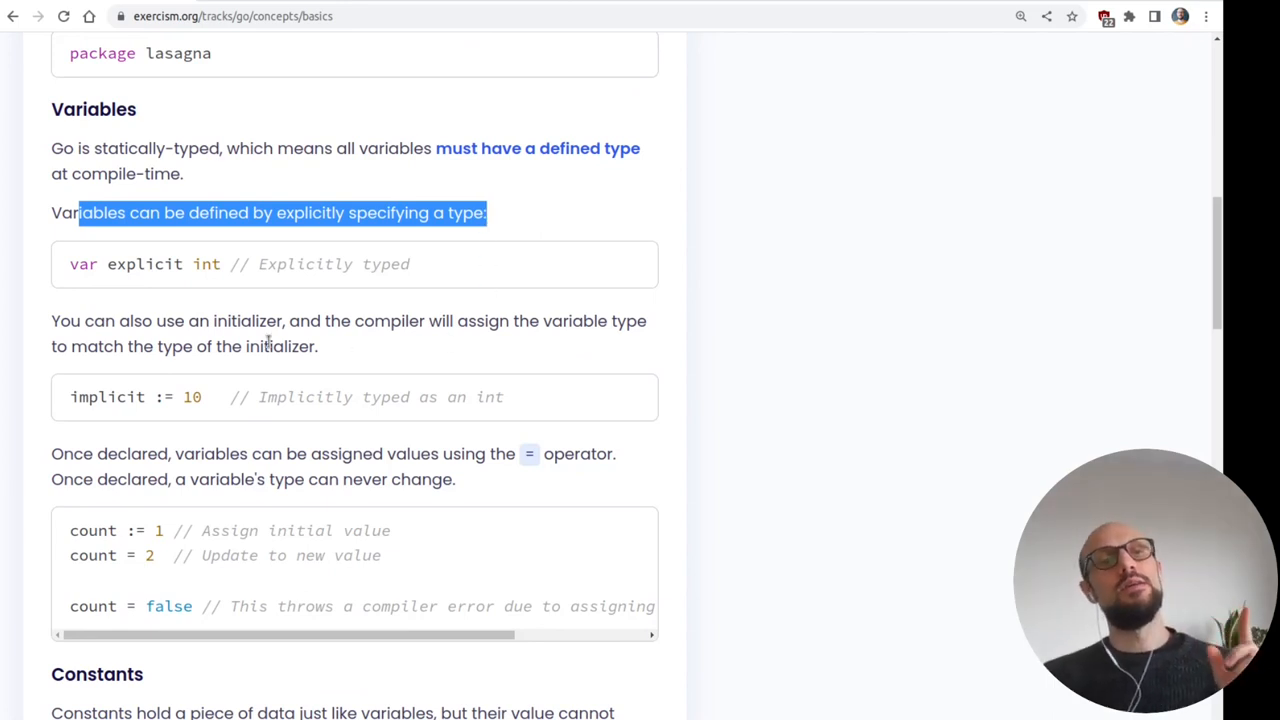
mouse_move(424, 360)
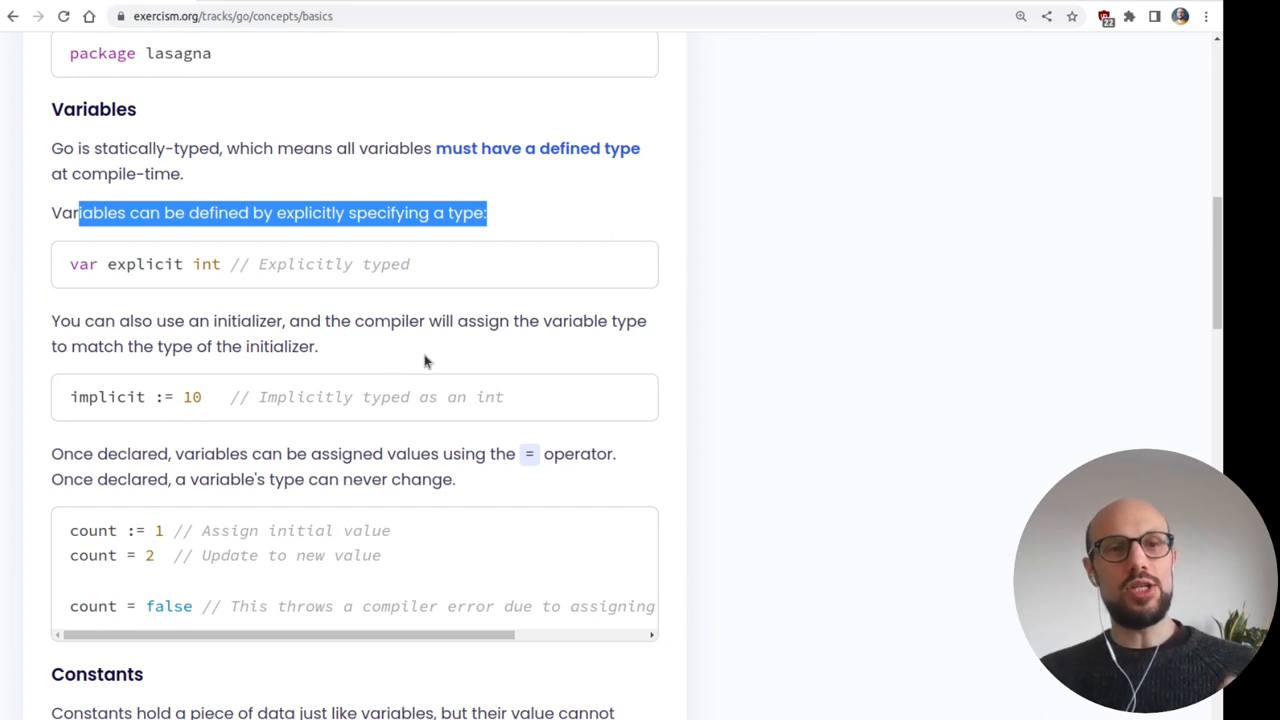
mouse_move(640, 344)
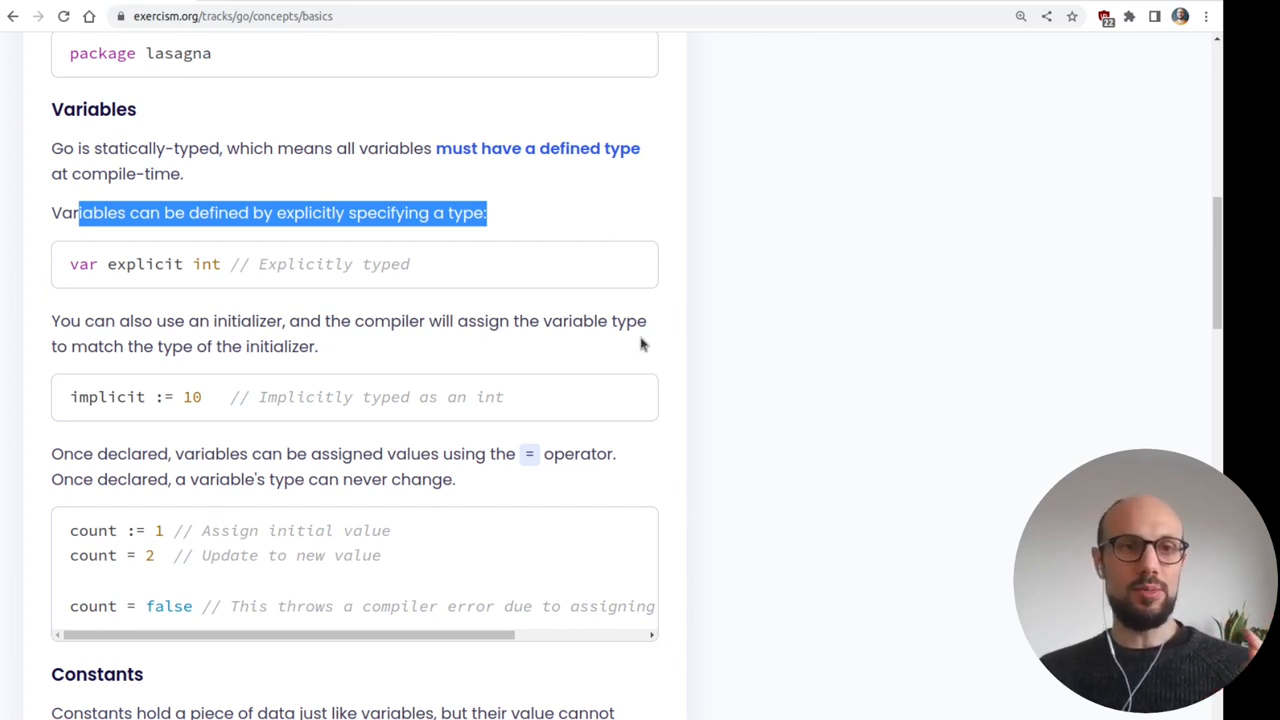
mouse_move(588, 322)
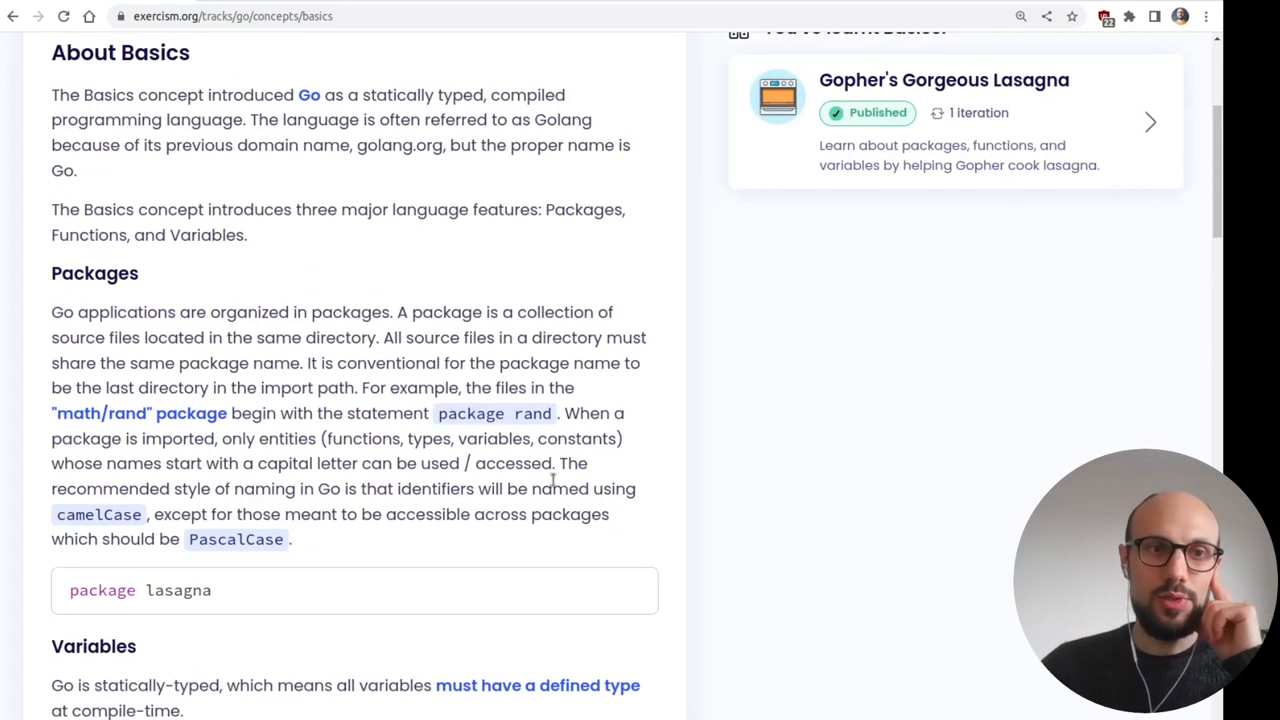
scroll(up, 3)
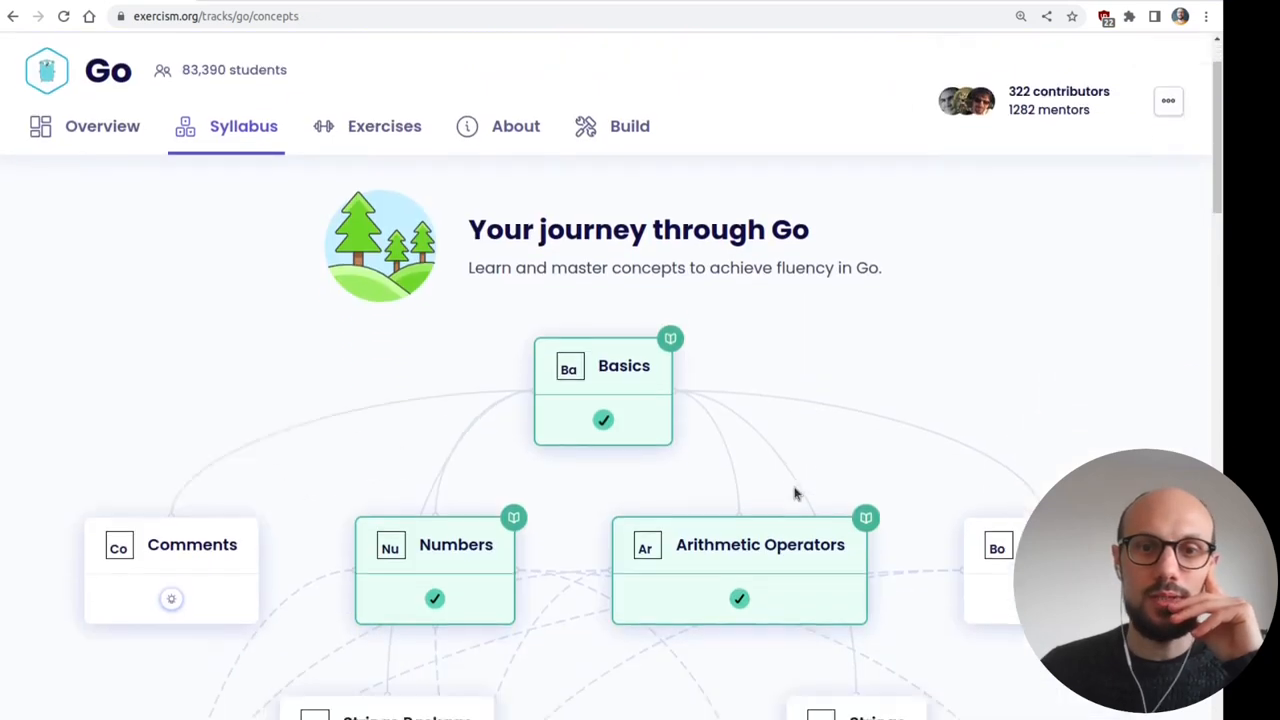
- Read the Strings Package concept page and select 'strings' in the strings.ToUpper example
scroll(down, 3)
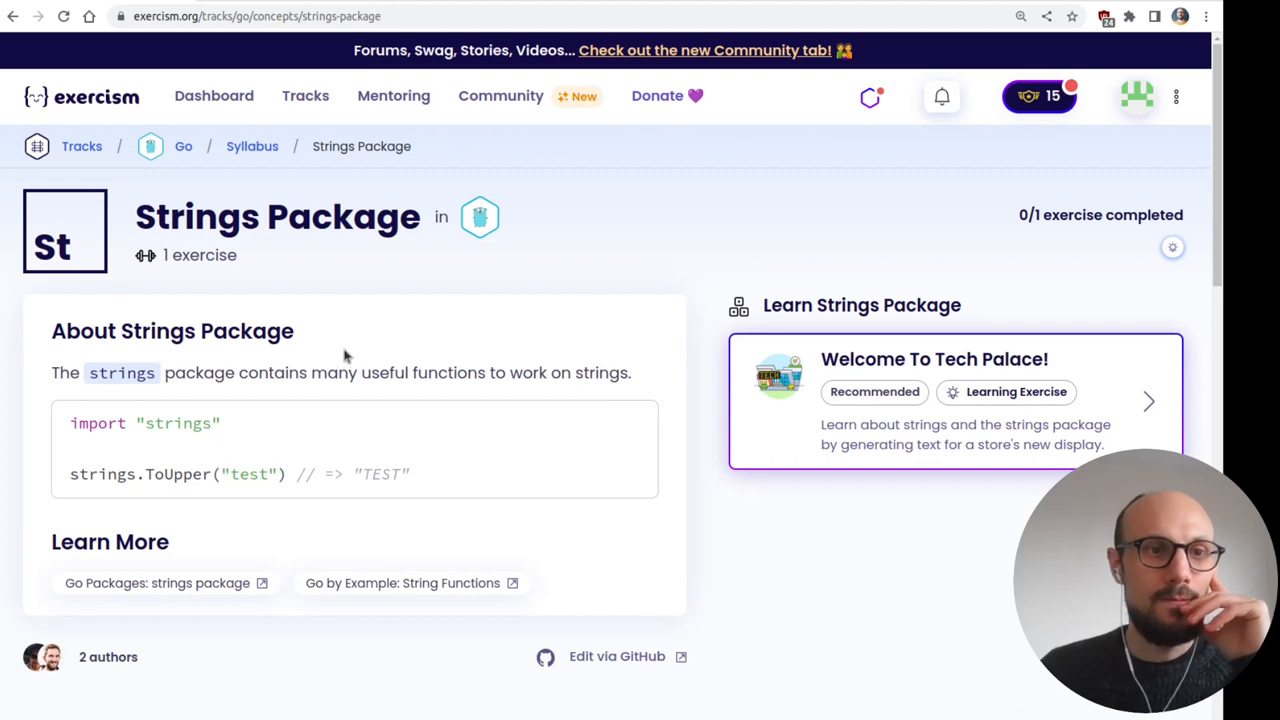
scroll(down, 3)
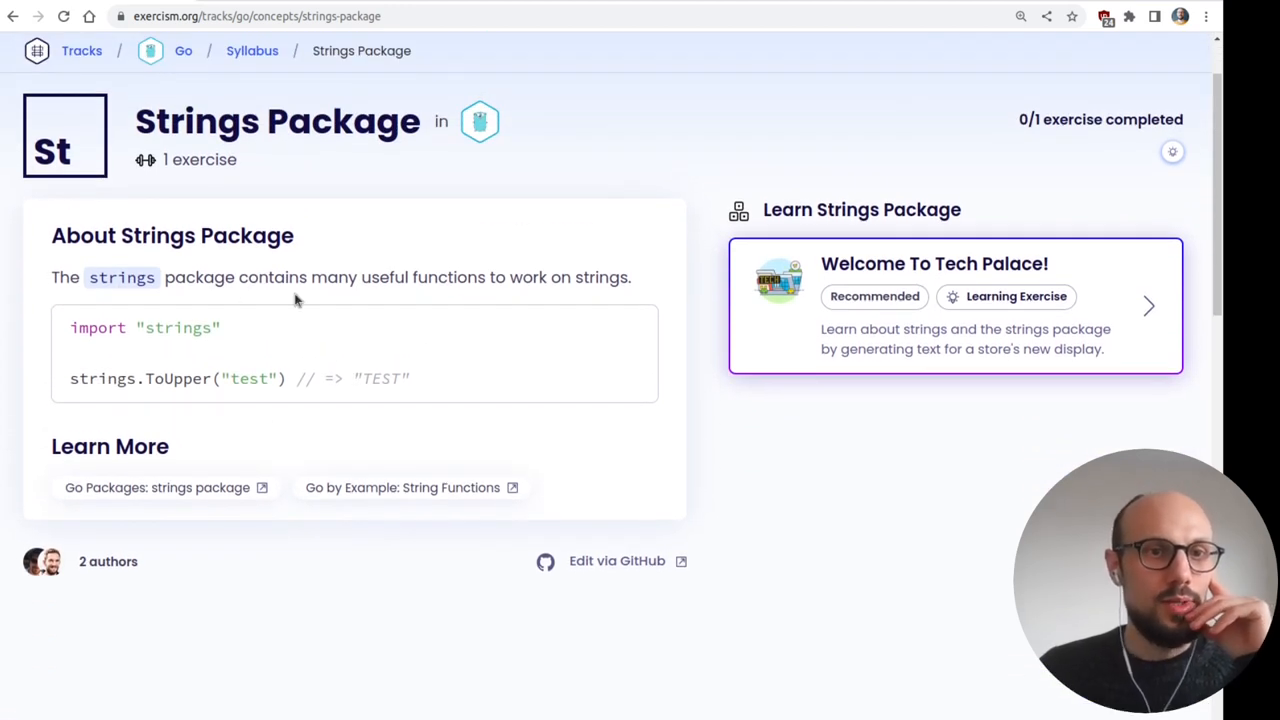
mouse_move(500, 284)
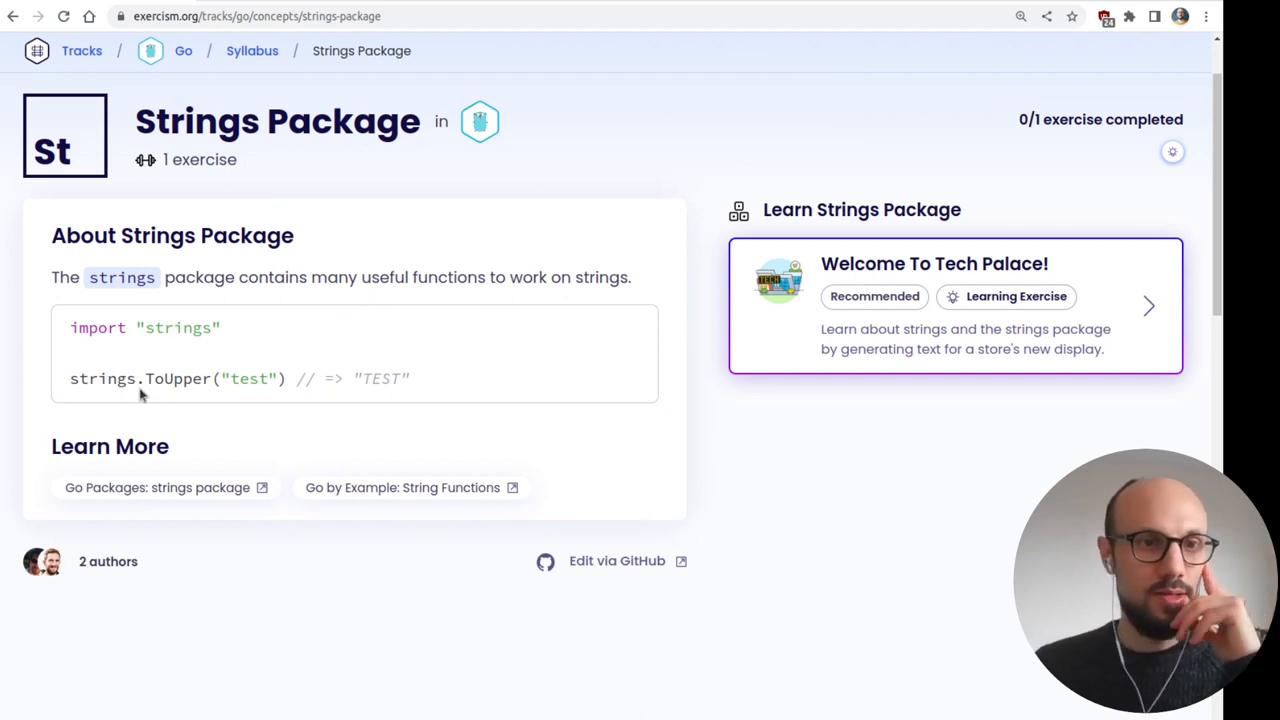
double_click(102, 378)
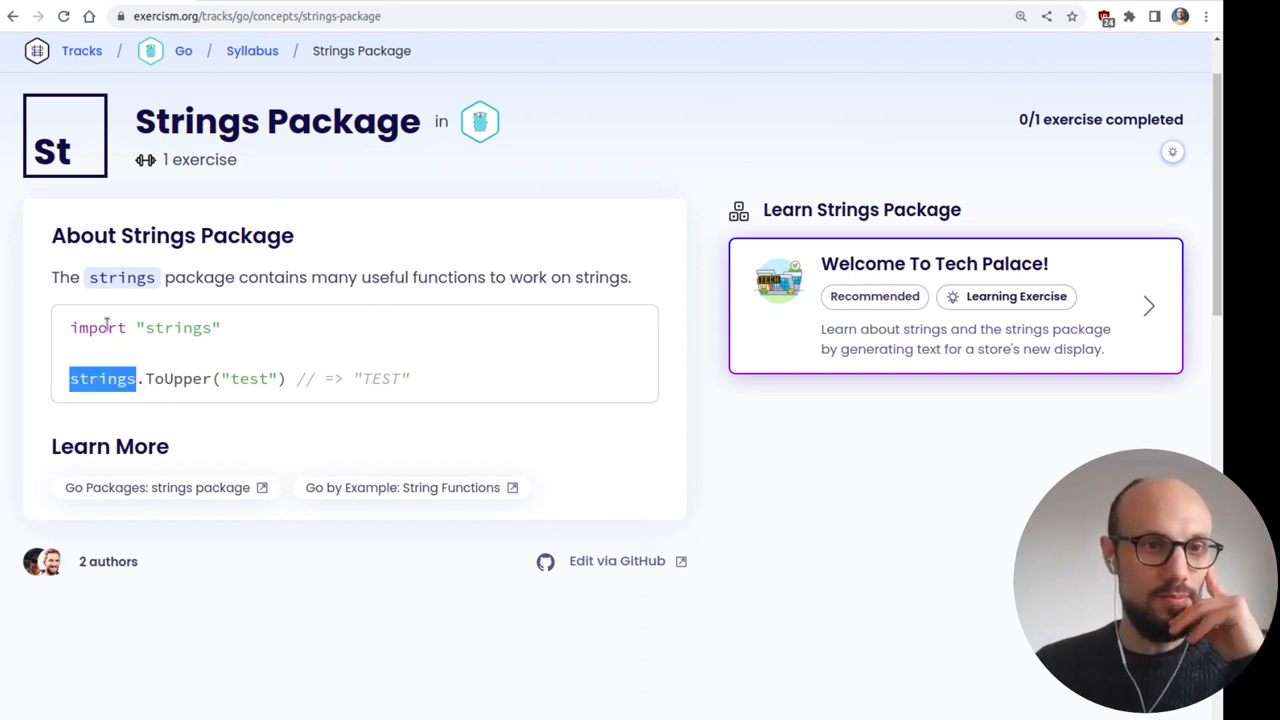
drag(70, 378, 310, 378)
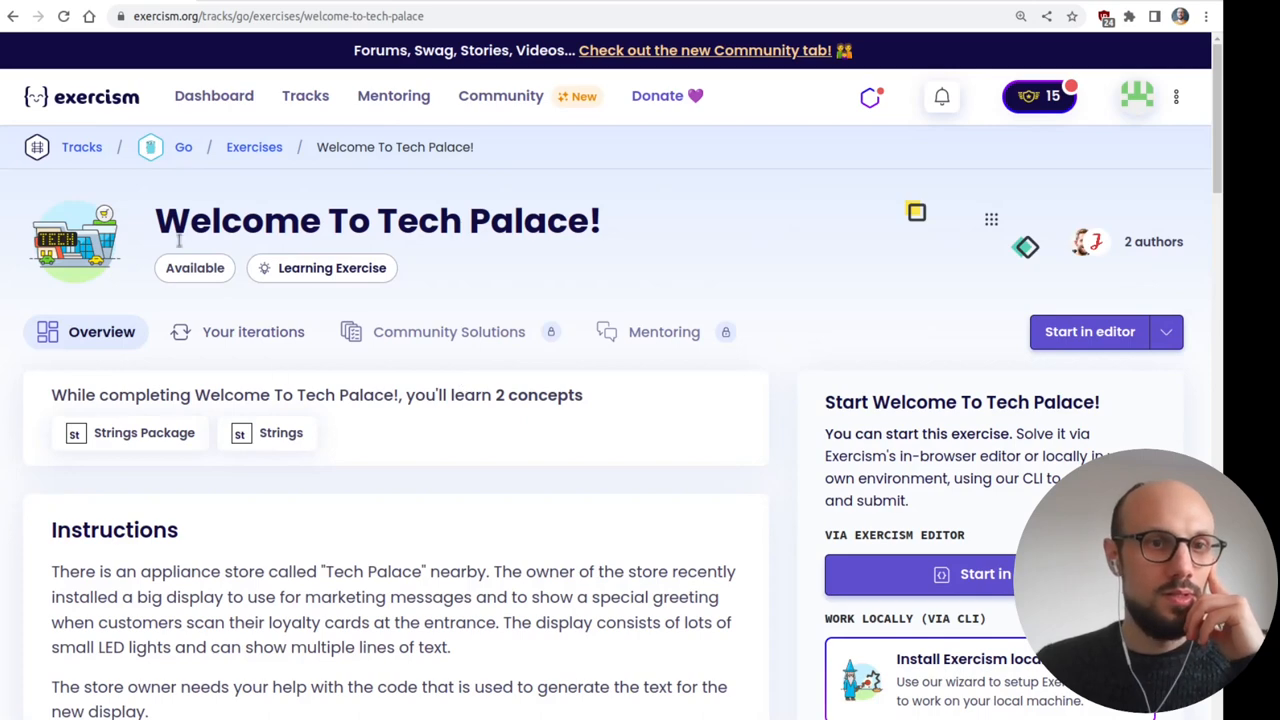
mouse_move(460, 480)
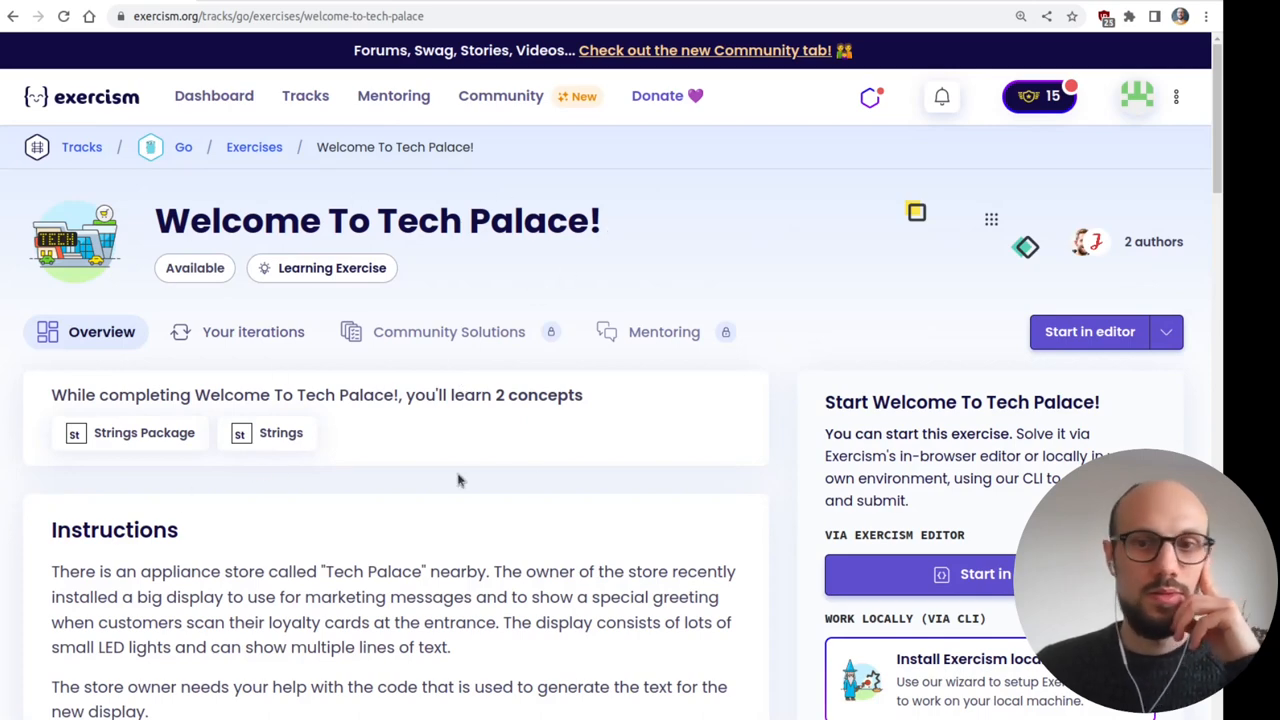
mouse_move(836, 476)
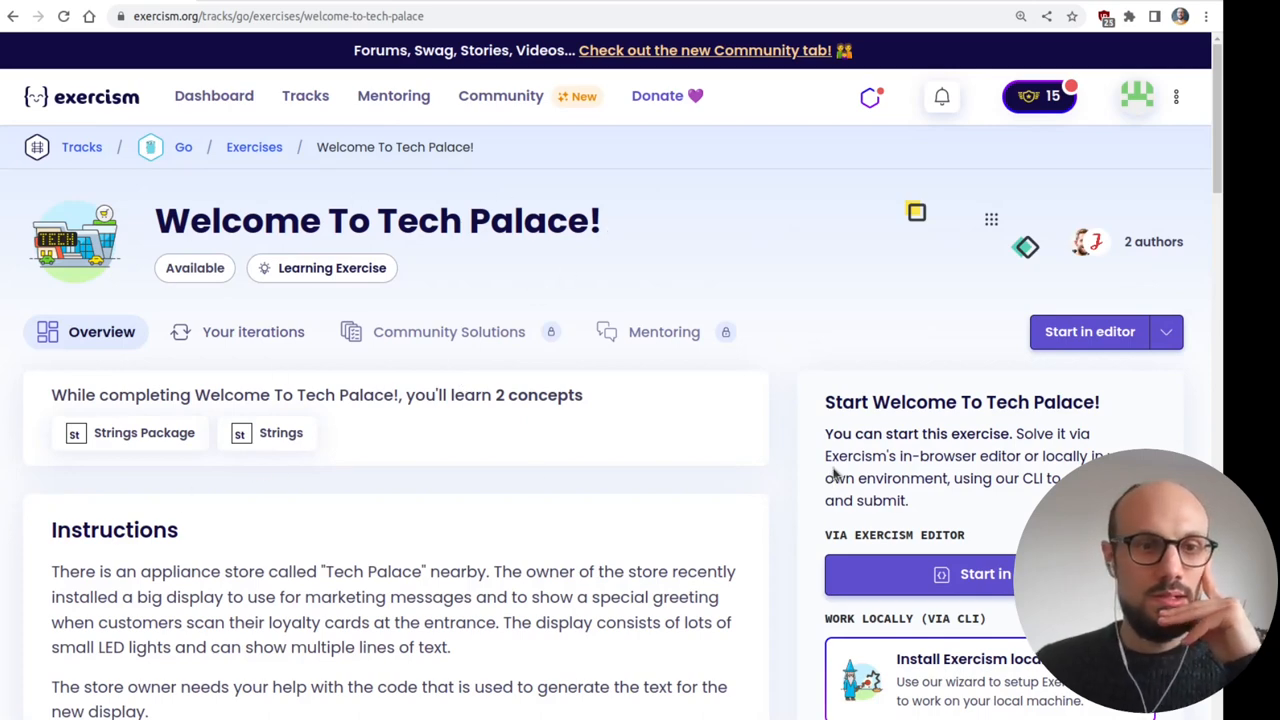
- Read the Welcome To Tech Palace instructions down through task 3, the clean-up task
scroll(down, 3)
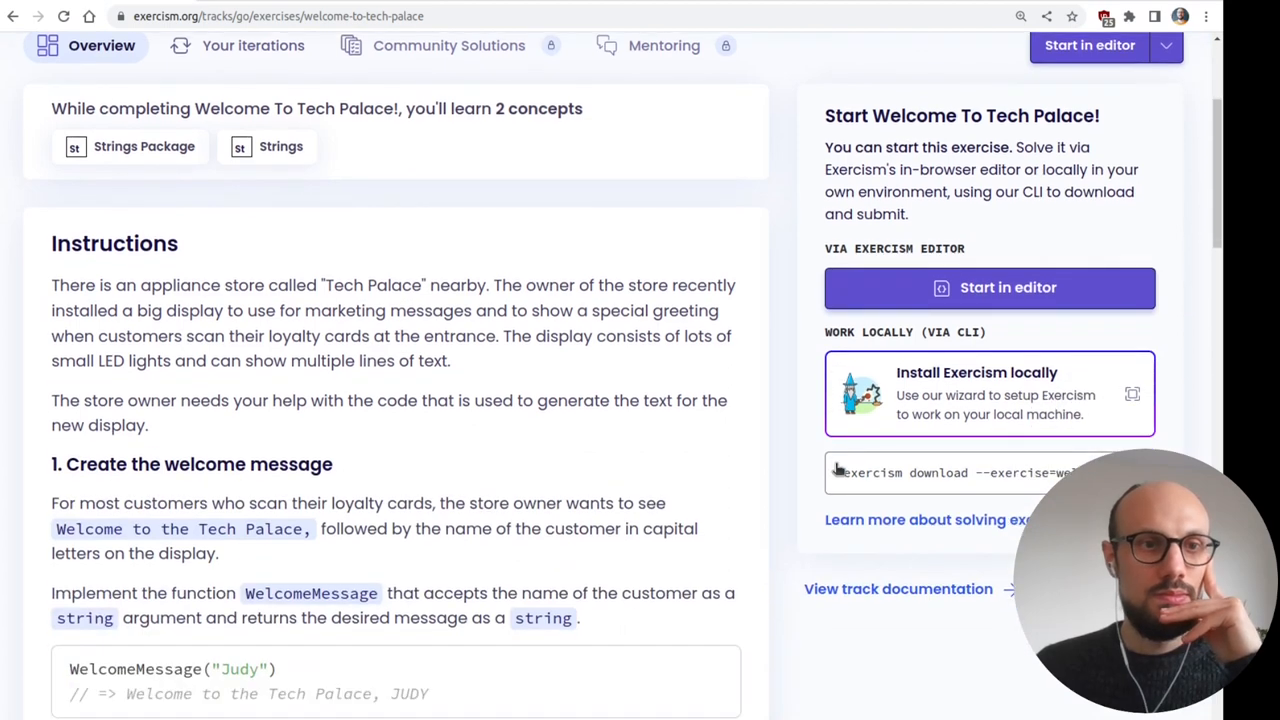
scroll(down, 3)
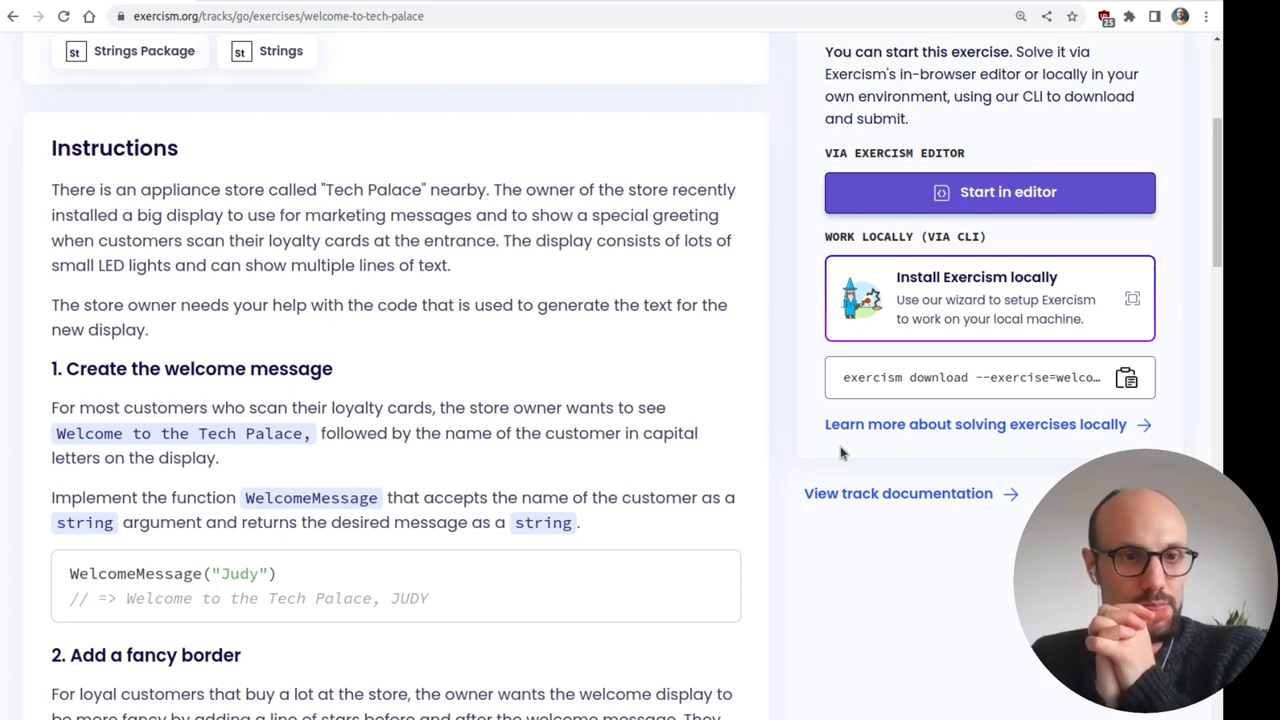
scroll(down, 3)
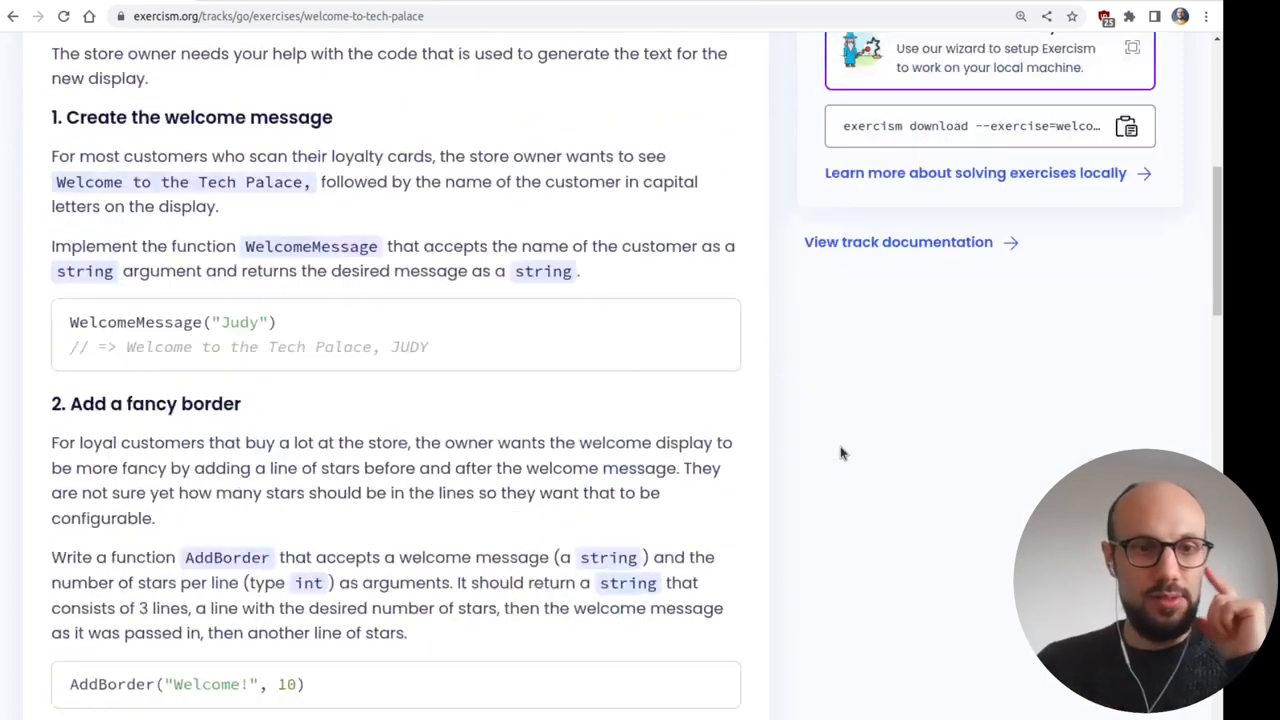
scroll(down, 3)
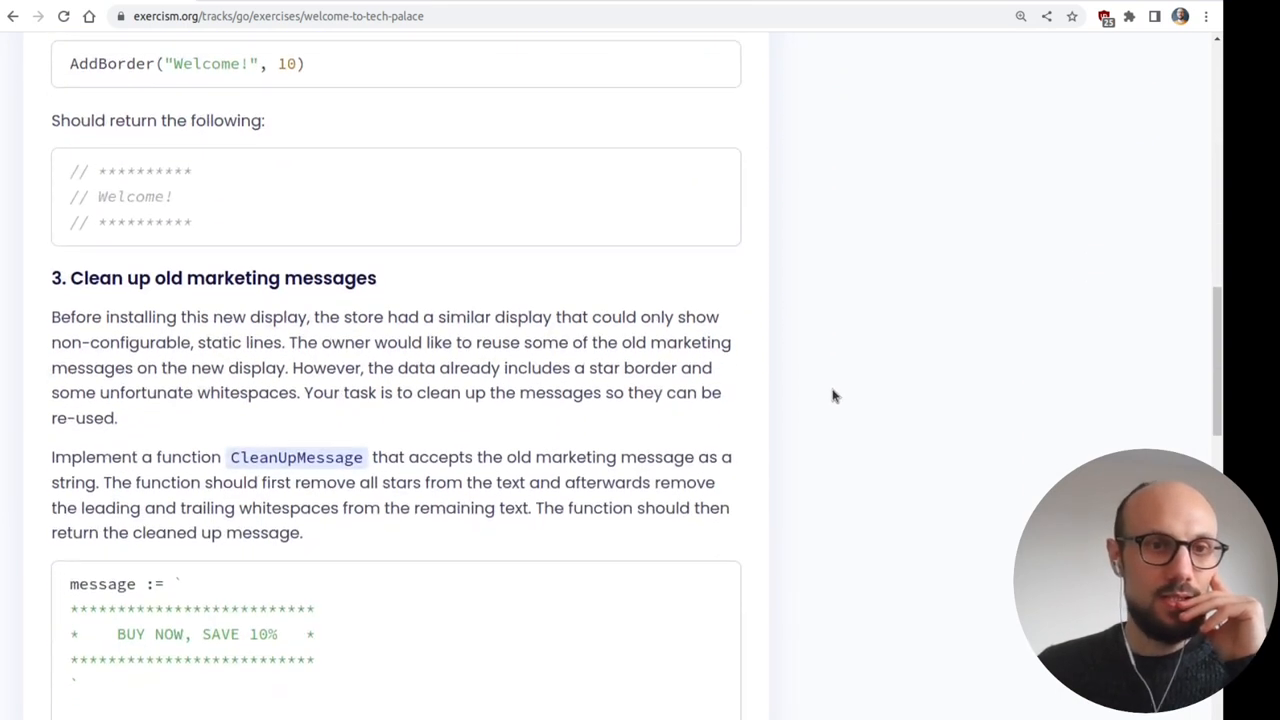
scroll(down, 3)
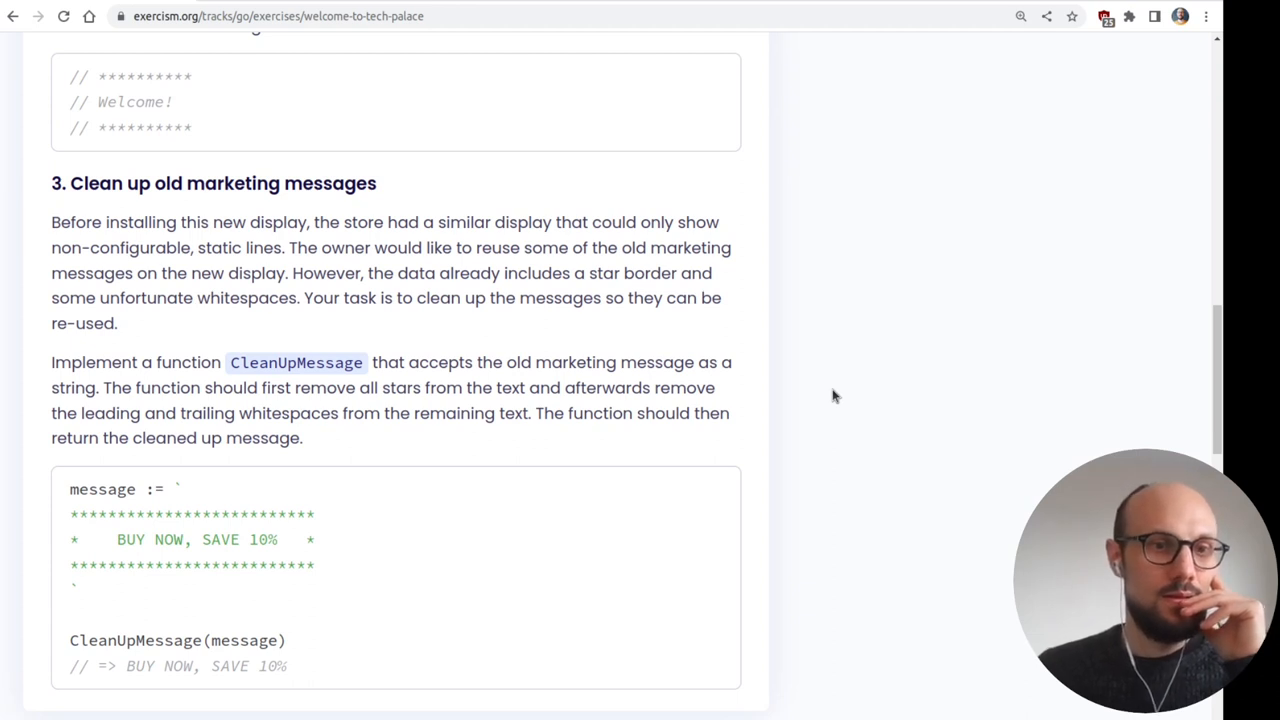
mouse_move(880, 340)
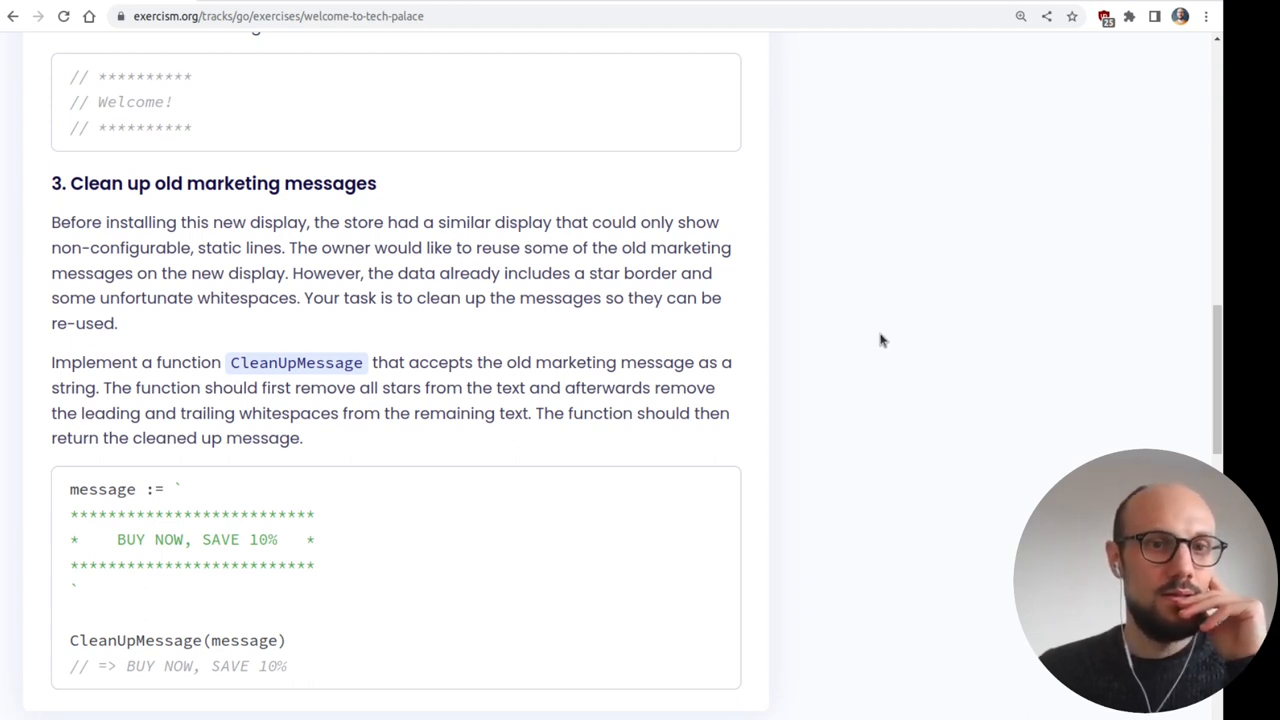
mouse_move(800, 350)
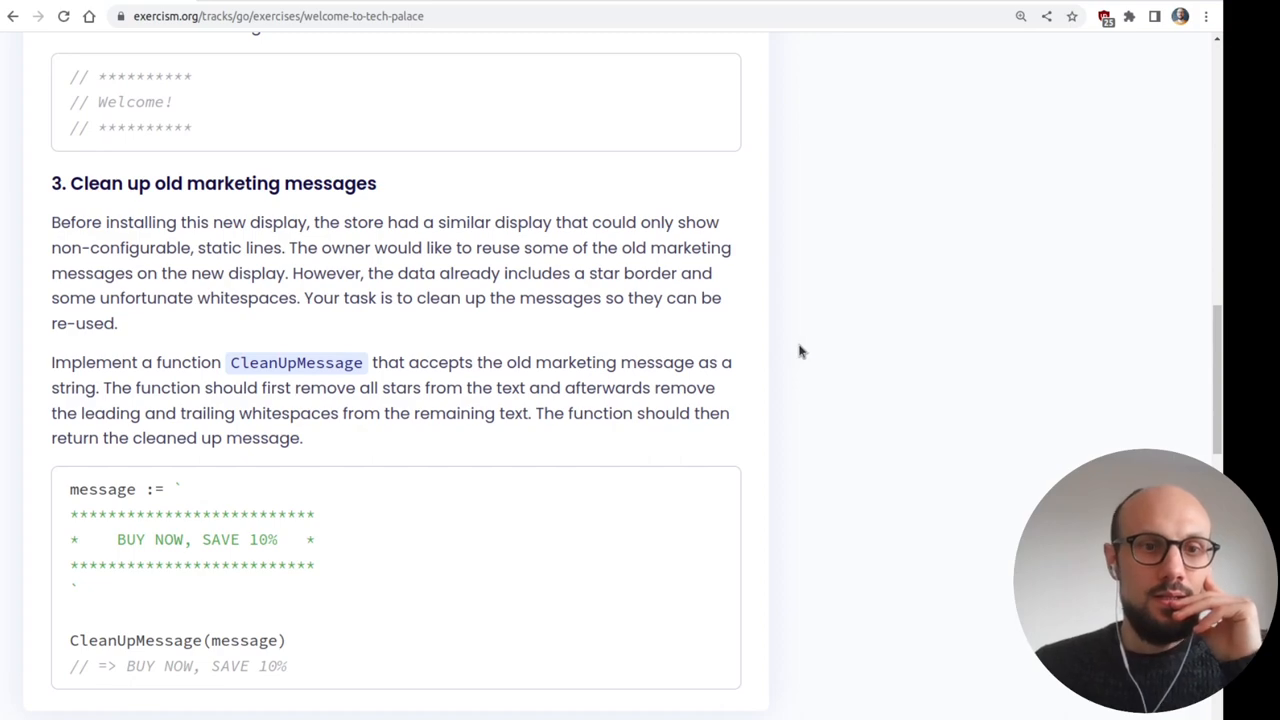
mouse_move(804, 362)
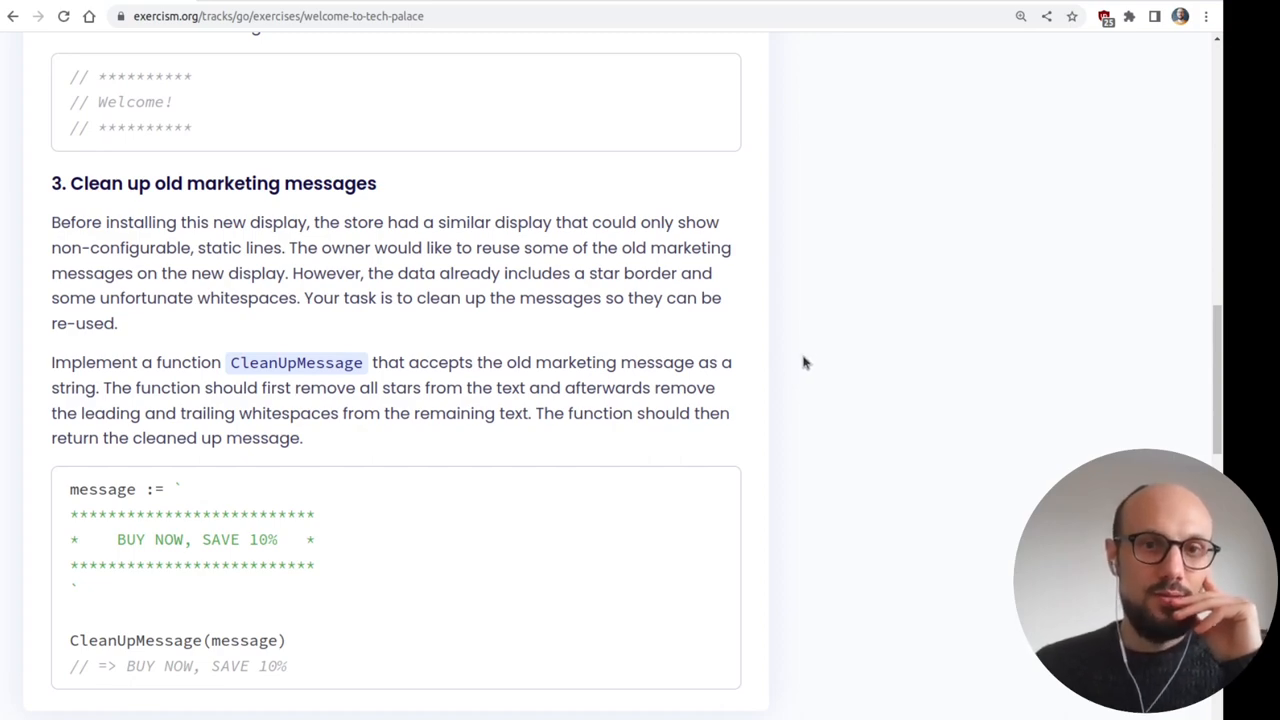
scroll(up, 3)
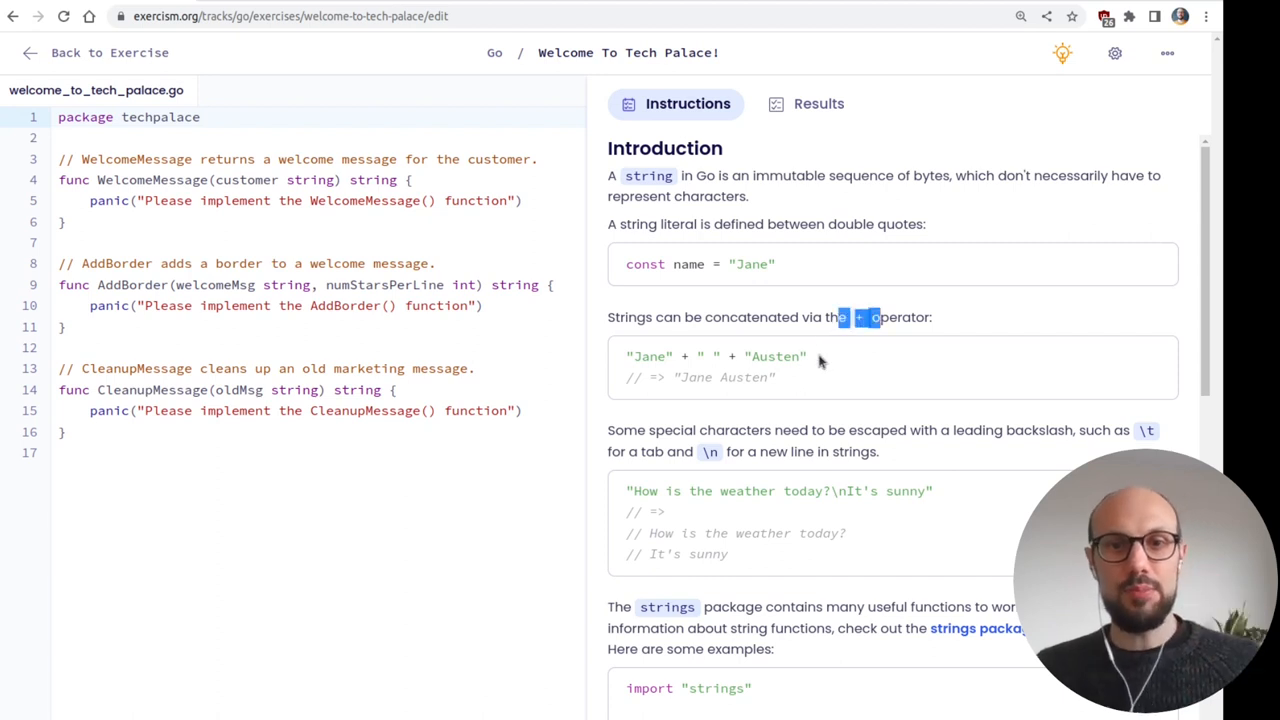
- Replace WelcomeMessage's panic with "Welcome to the Tech Palace, " + string.ToUpper(customer)
scroll(down, 3)
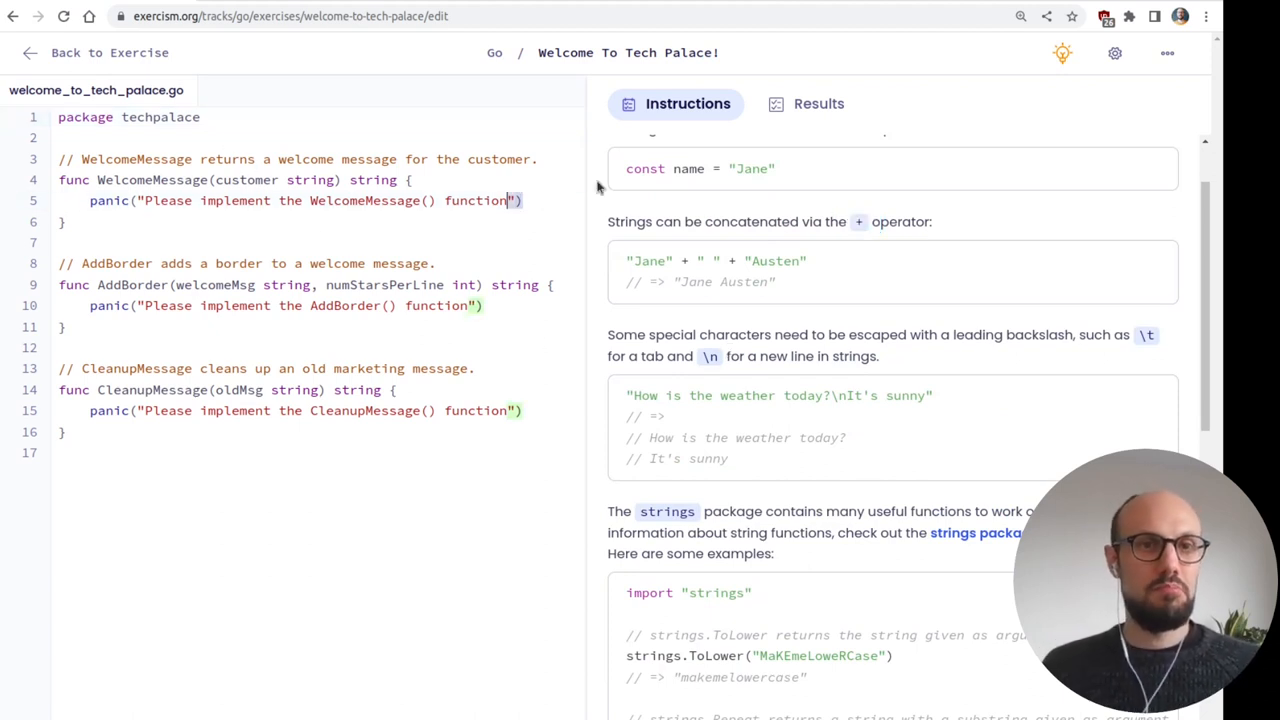
double_click(300, 200)
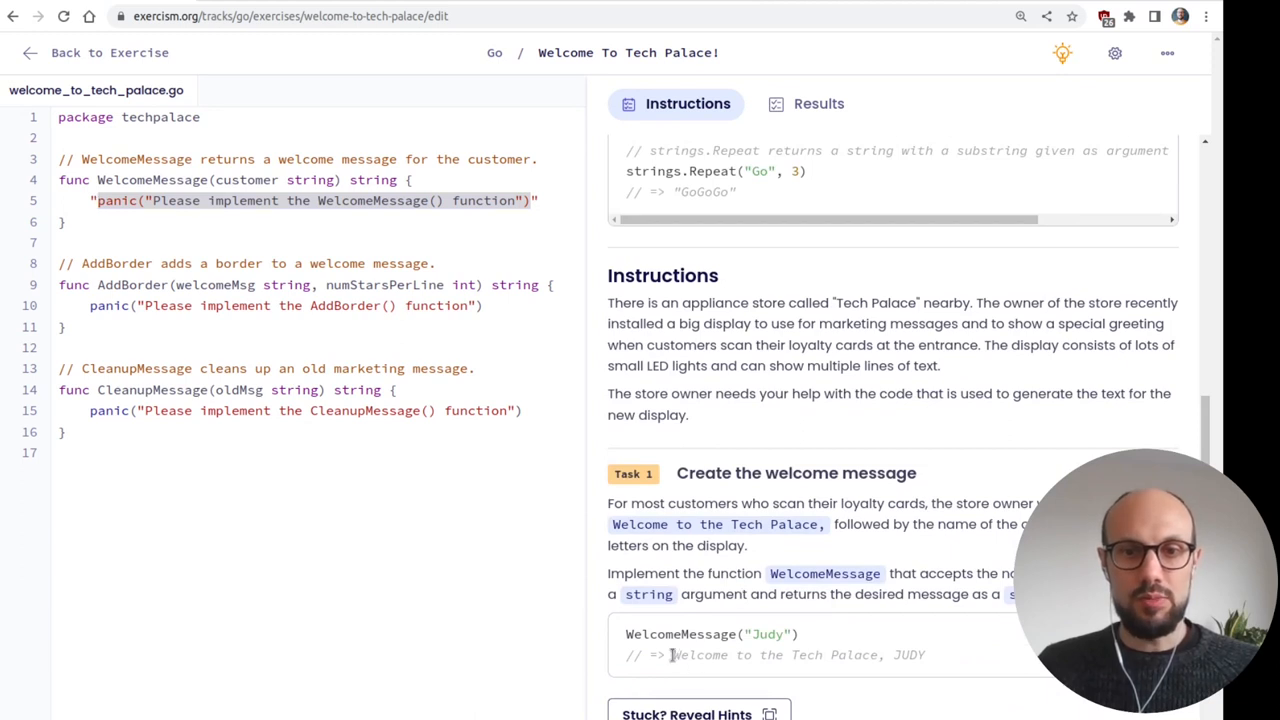
drag(672, 656, 884, 656)
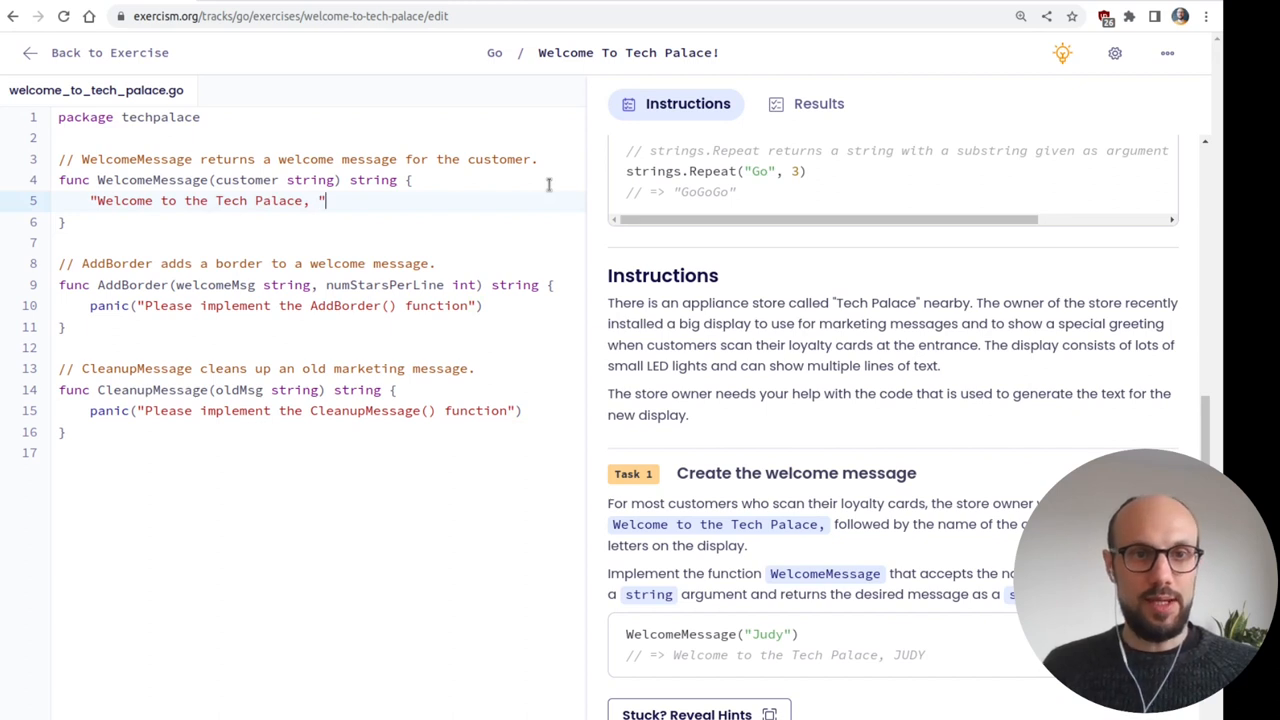
text(+)
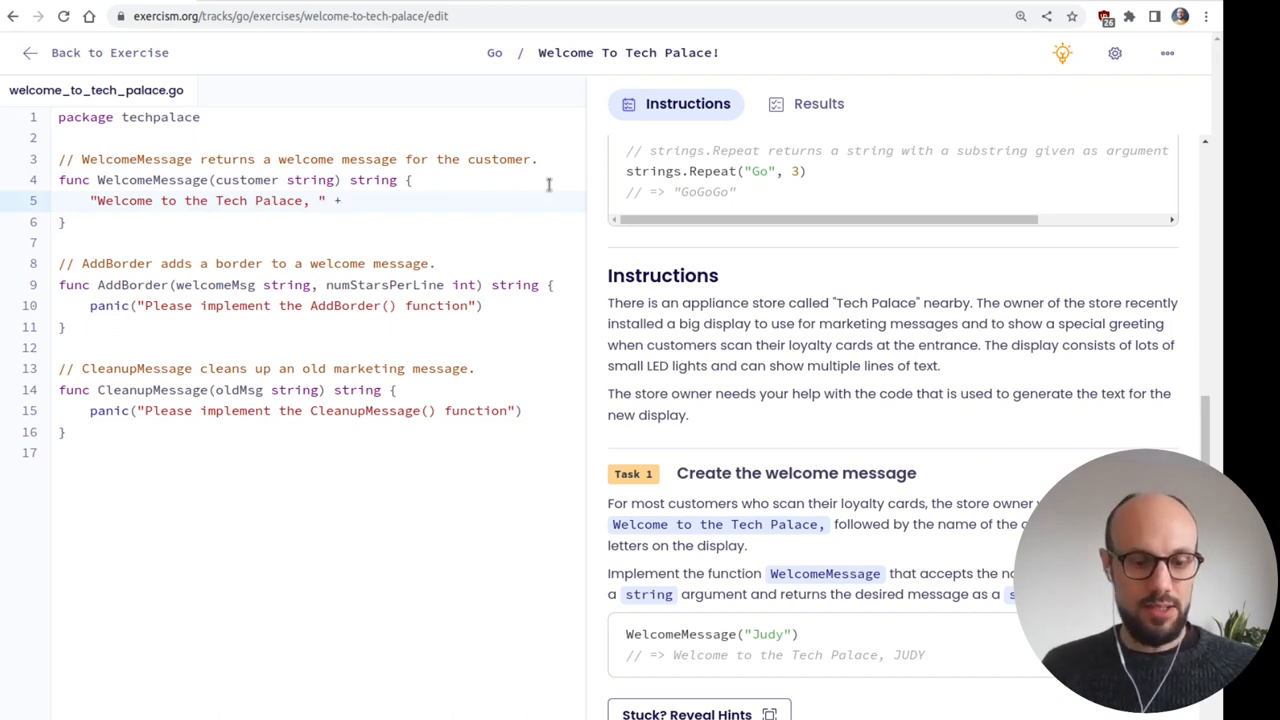
text(string.)
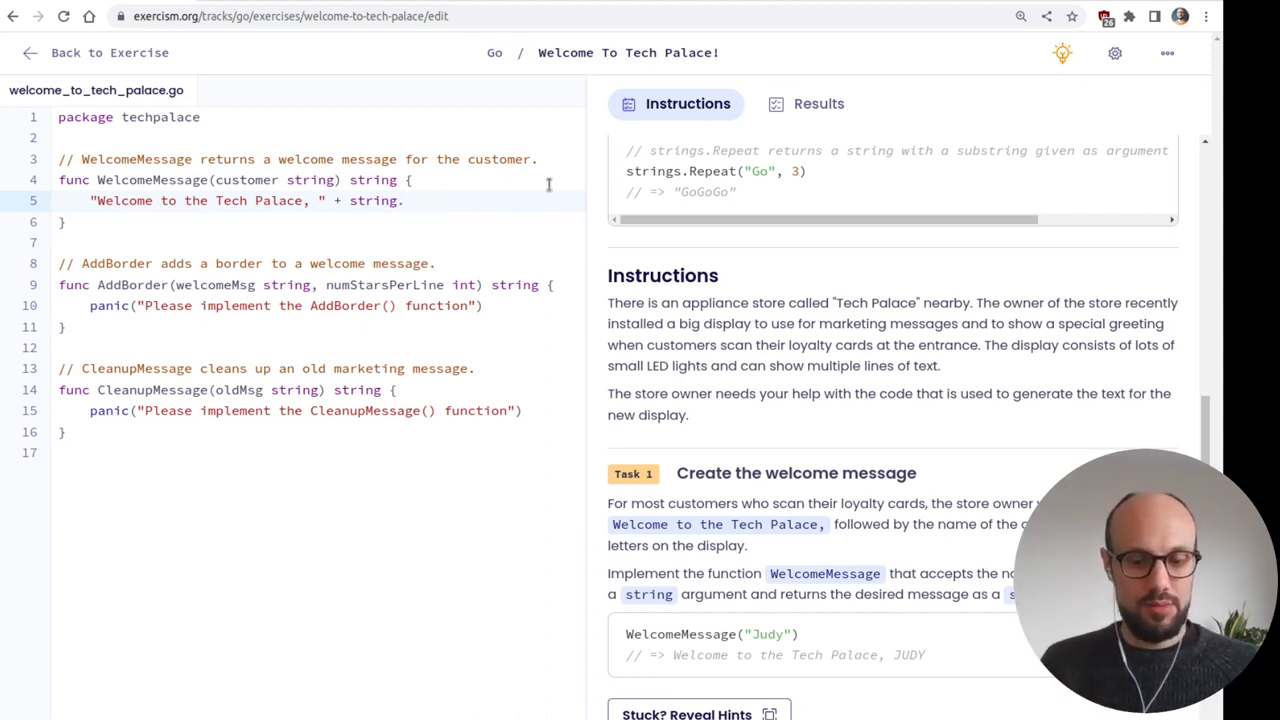
text(ToUpper)
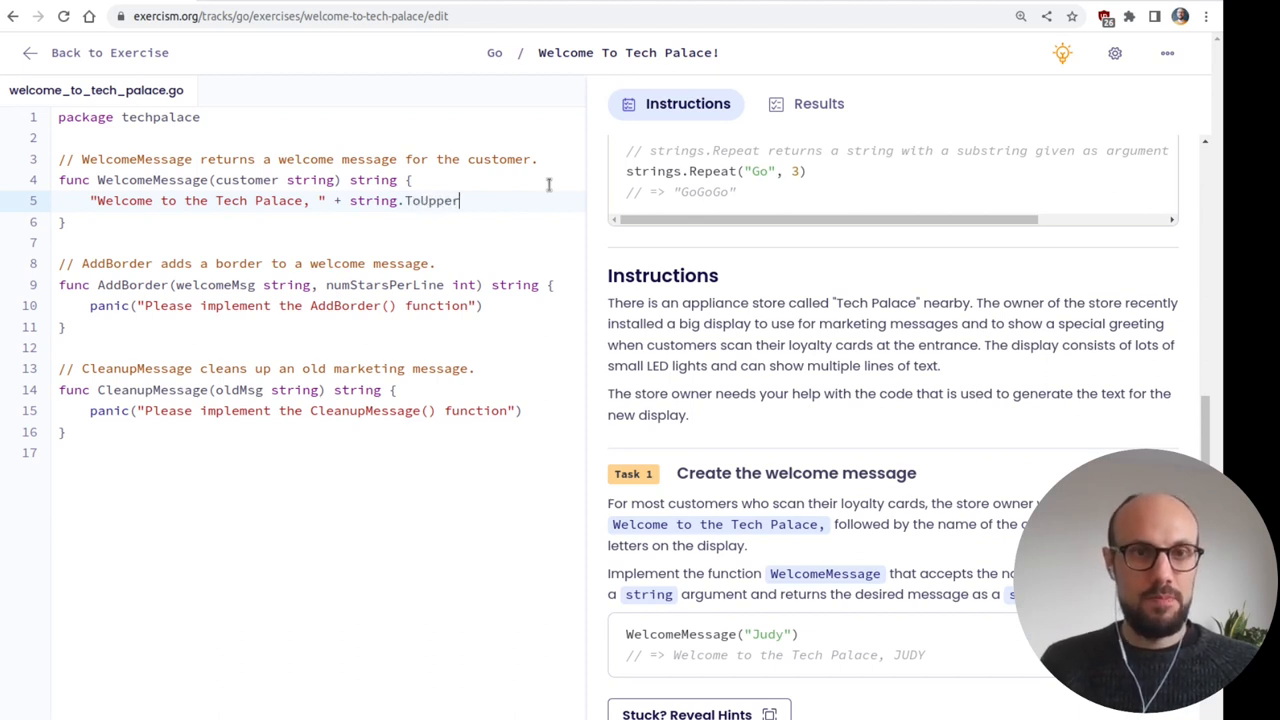
text(Case())
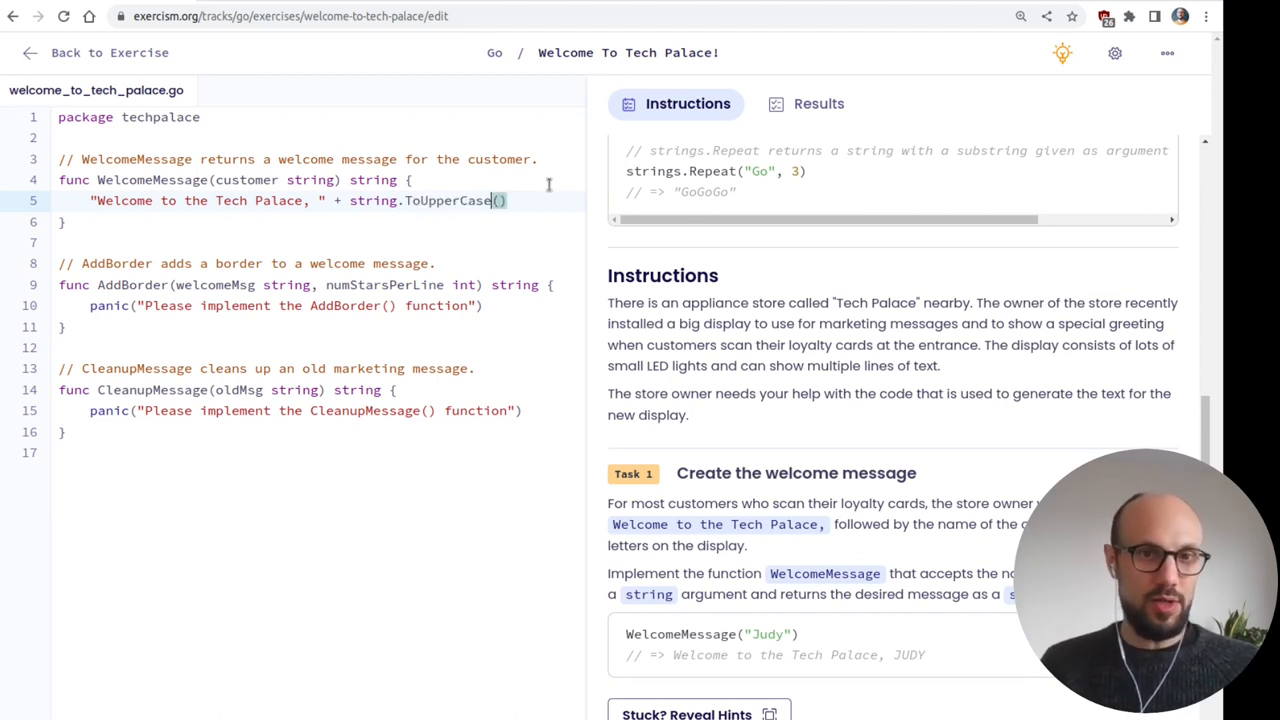
text(customer)
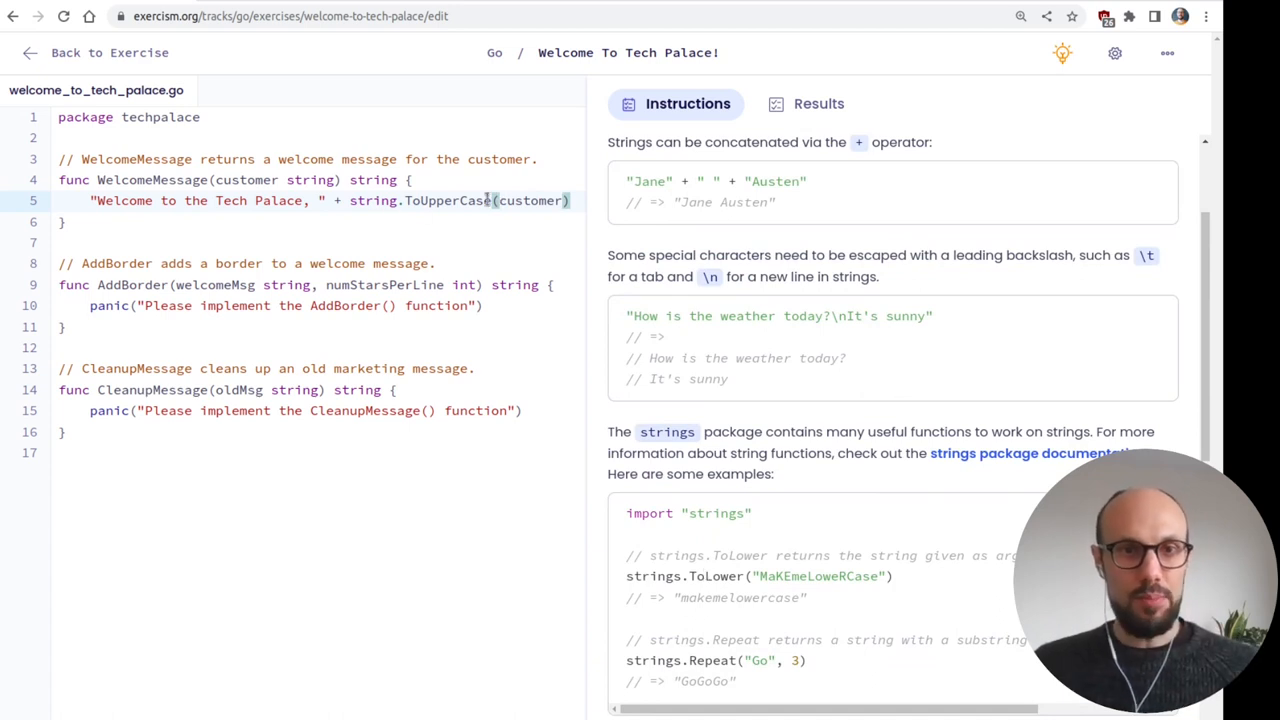
key(BackSpace)
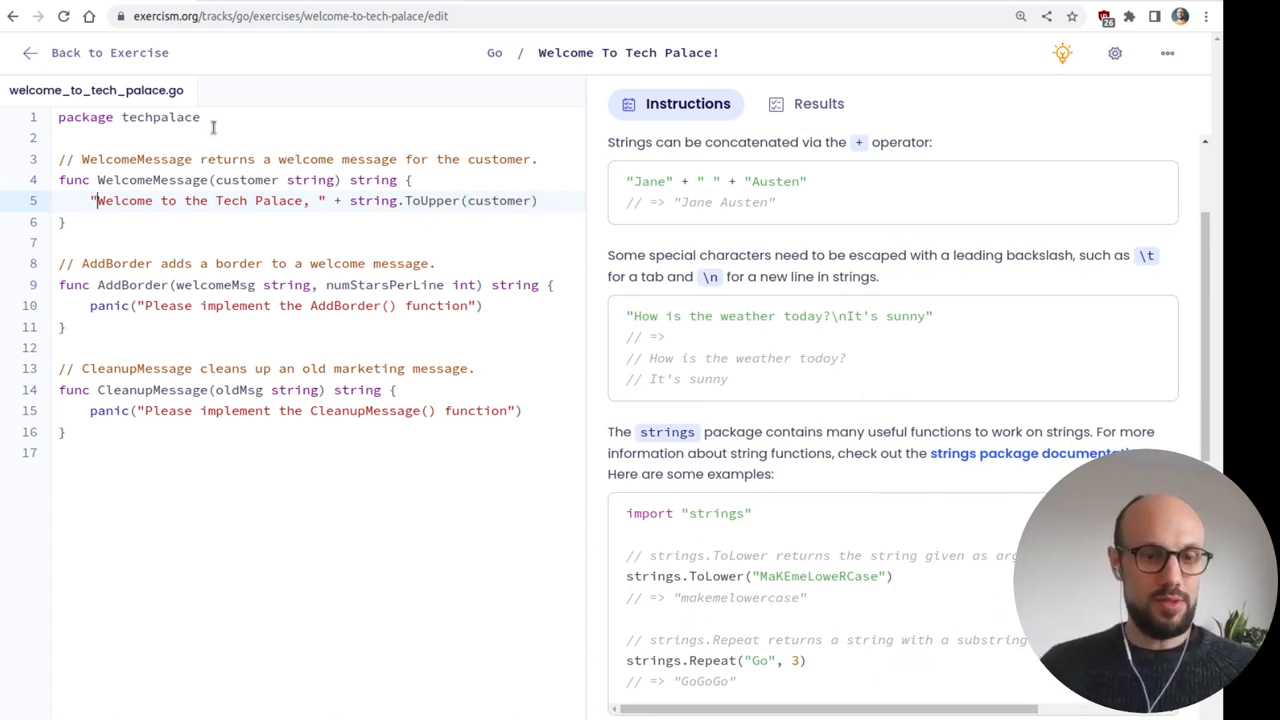
- Run the tests, then add an import for the string package at the top of the file
text(return)
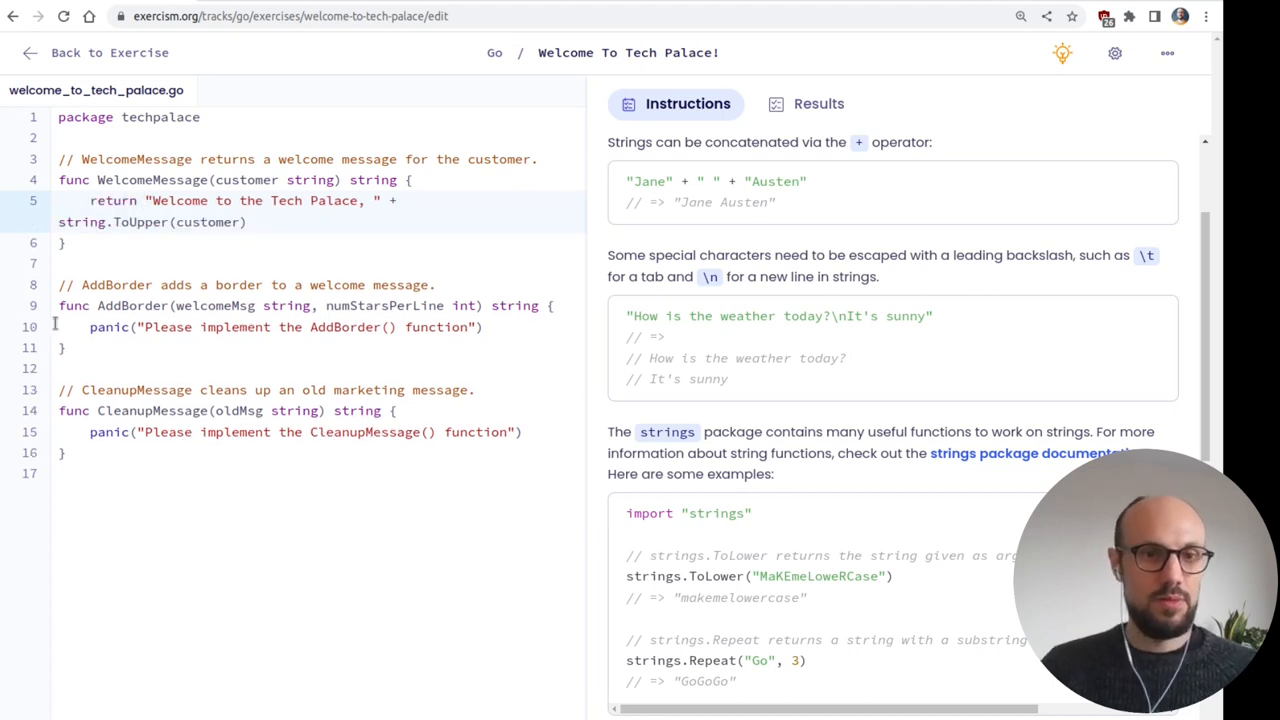
click(818, 104)
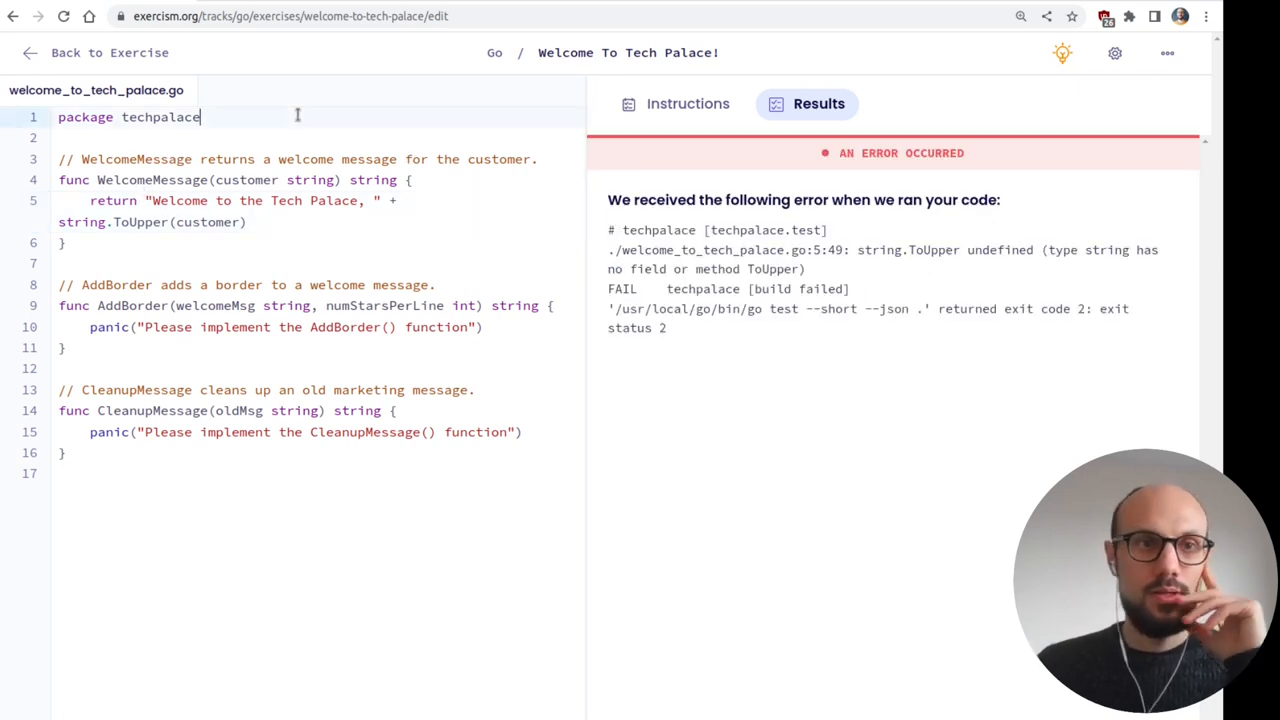
text(import)
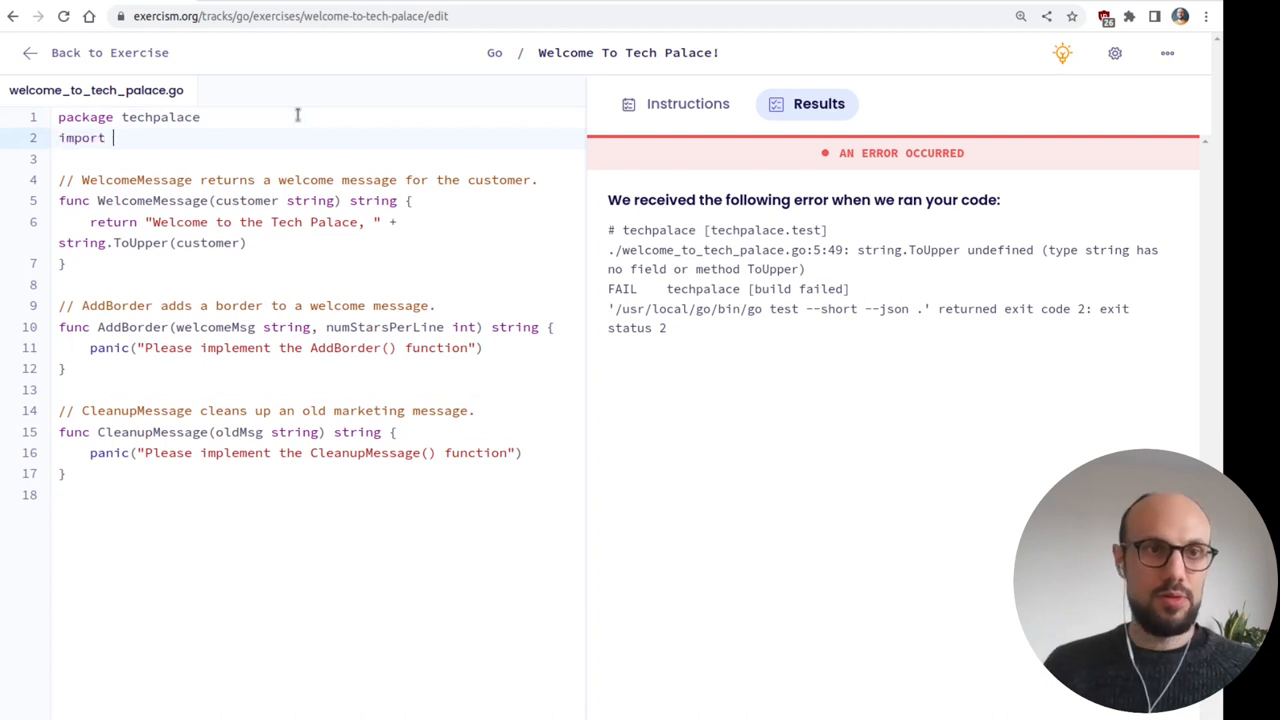
text(string)
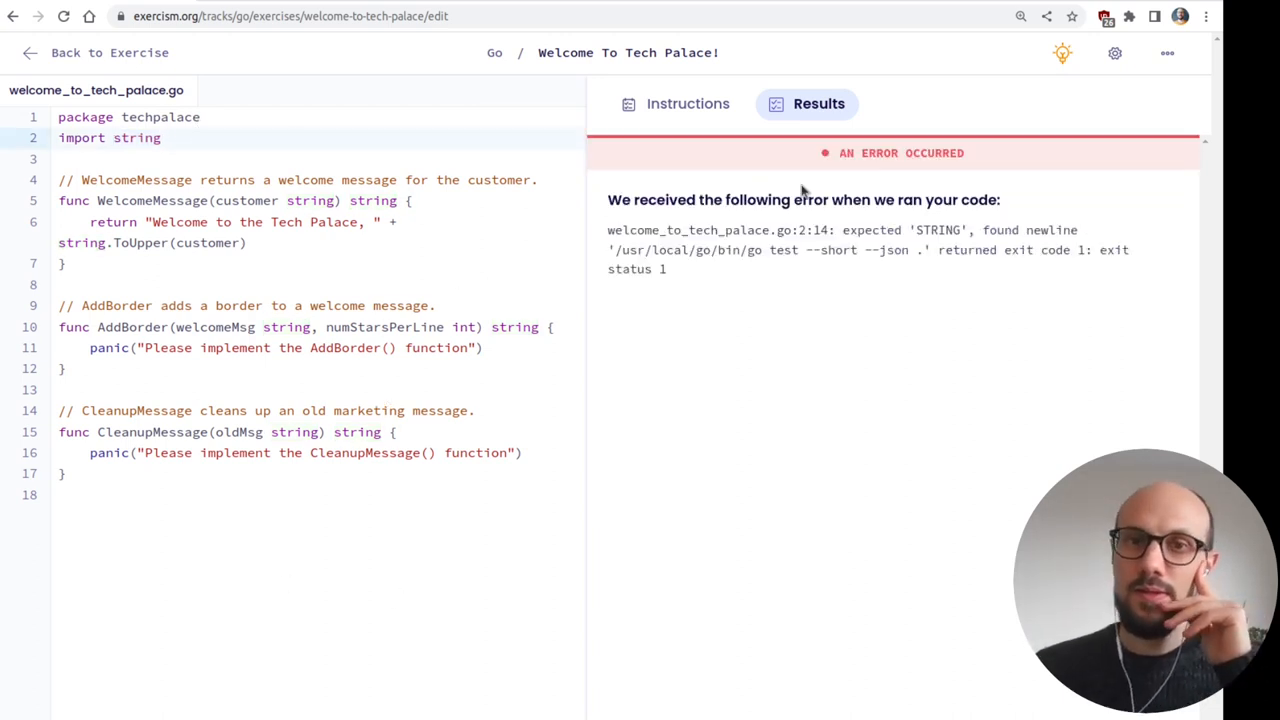
- Check the instructions and rerun tests, correcting the package to strings so strings.ToUpper works
click(688, 104)
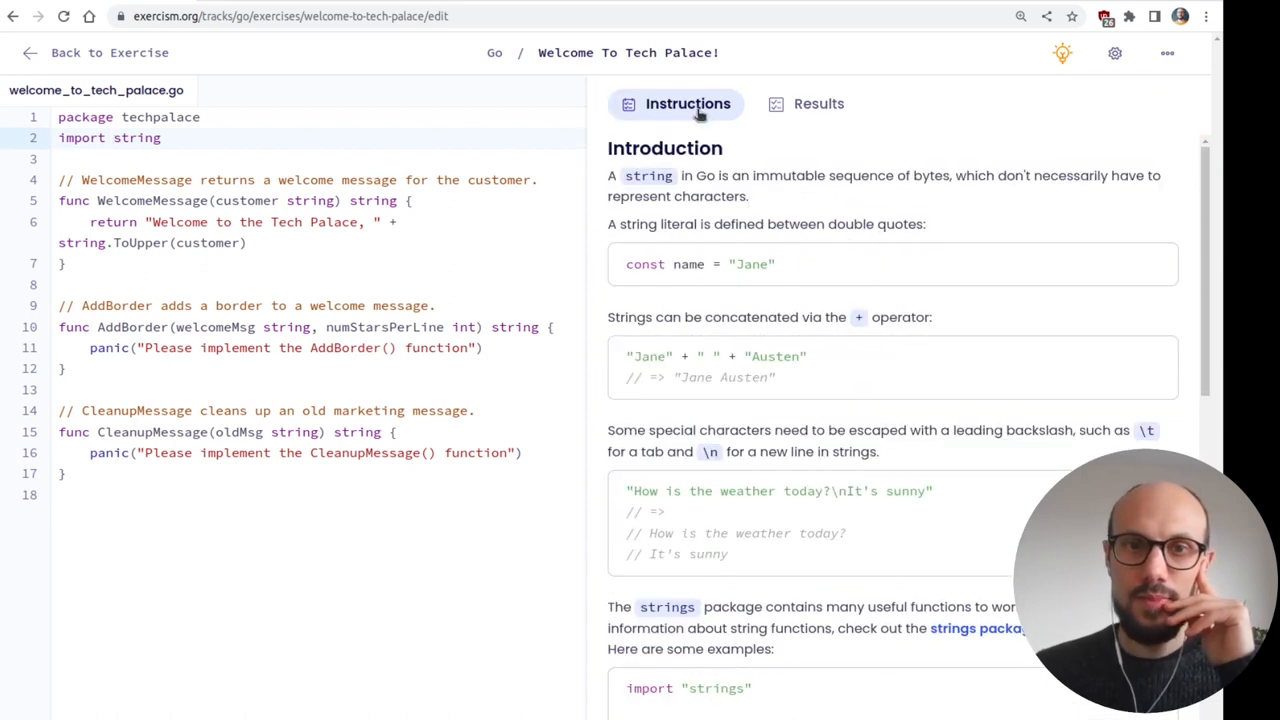
scroll(down, 3)
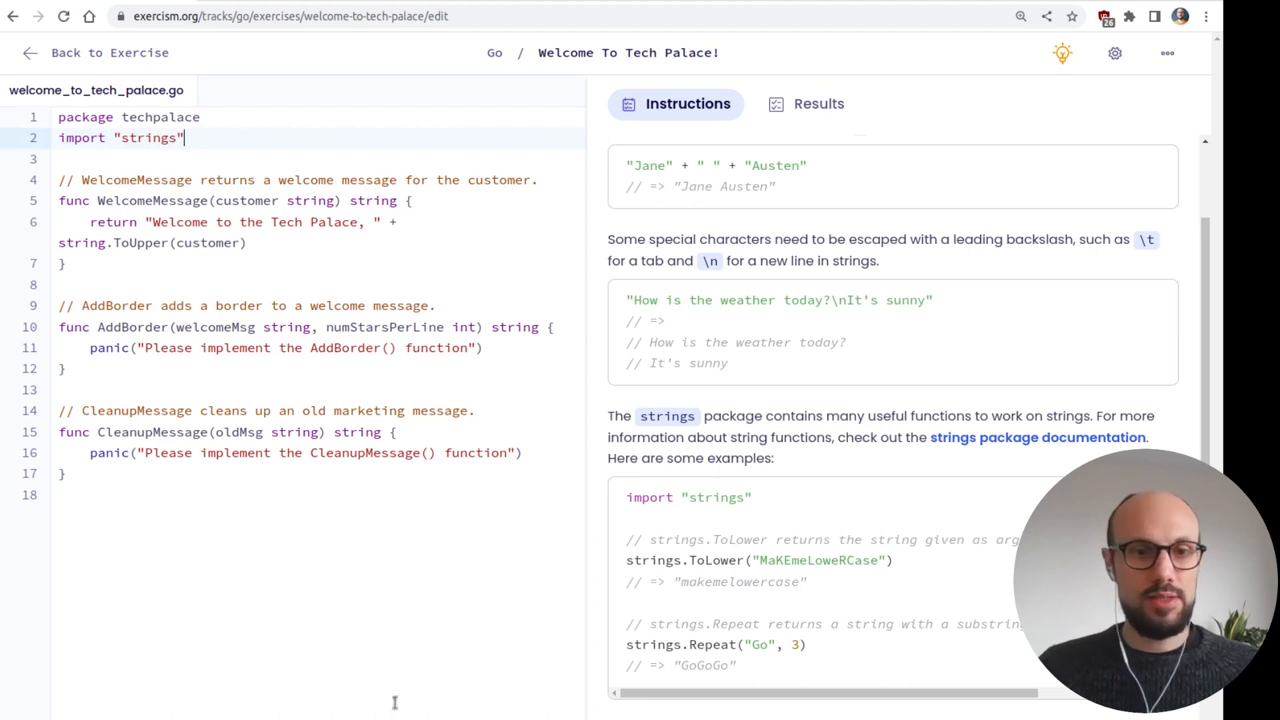
click(818, 104)
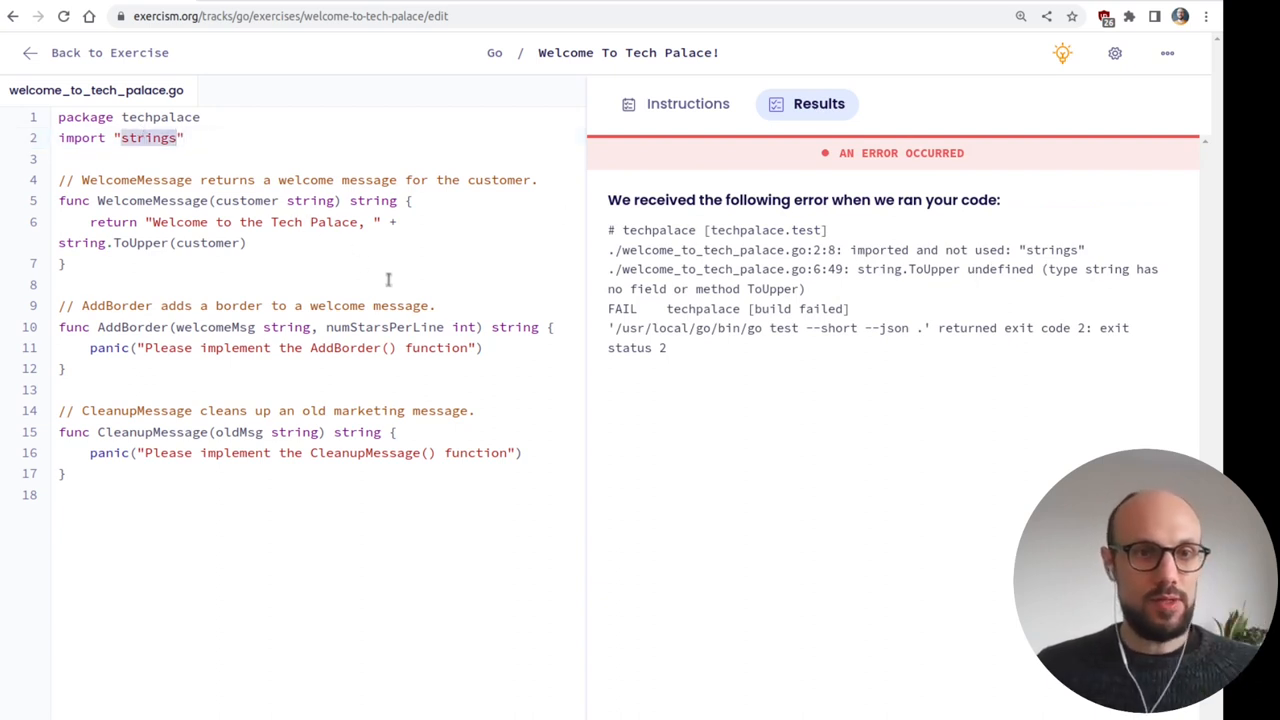
double_click(82, 242)
text(s)
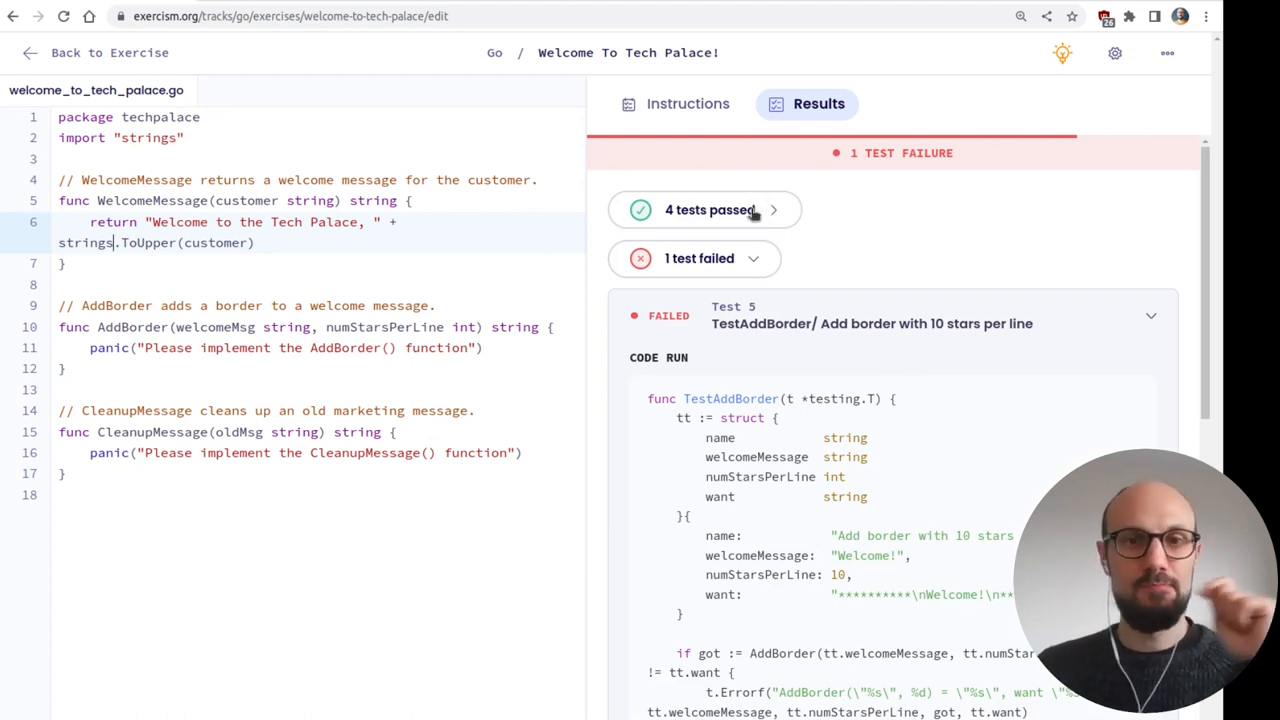
- Store the greeting in 'var message' with strings.ToUpper(customer) and return message from WelcomeMessage
click(704, 210)
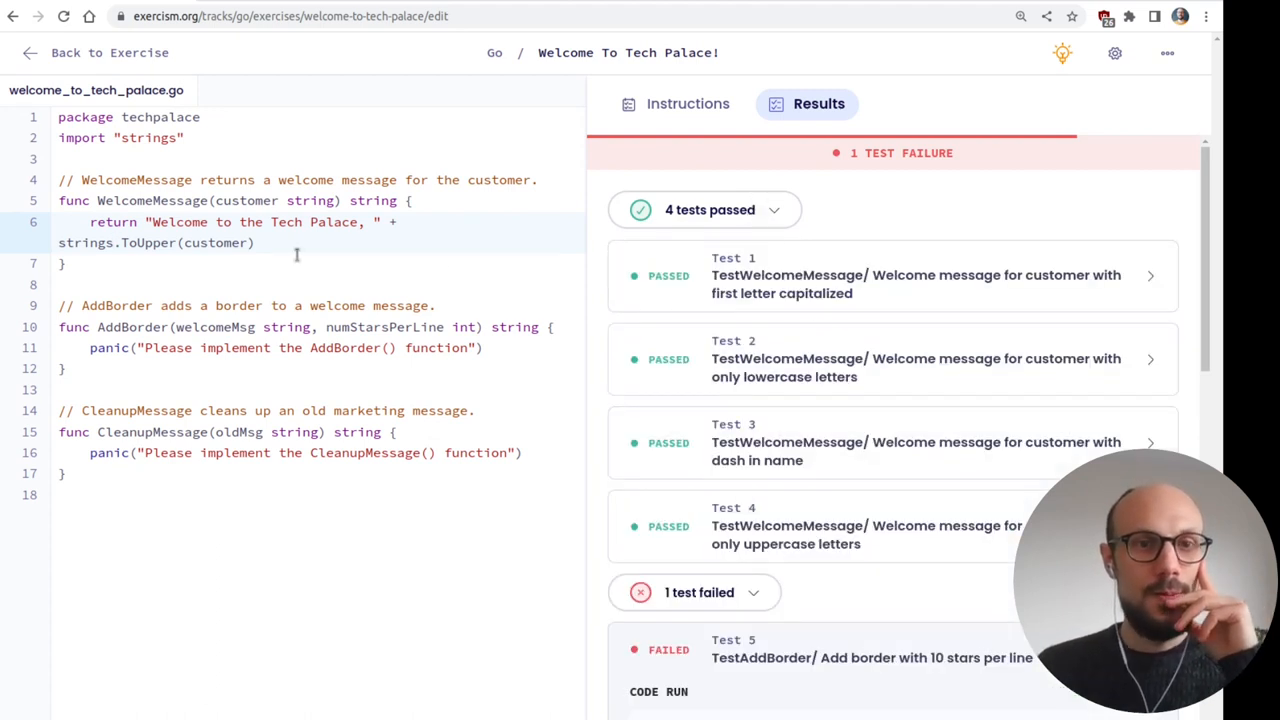
double_click(178, 222)
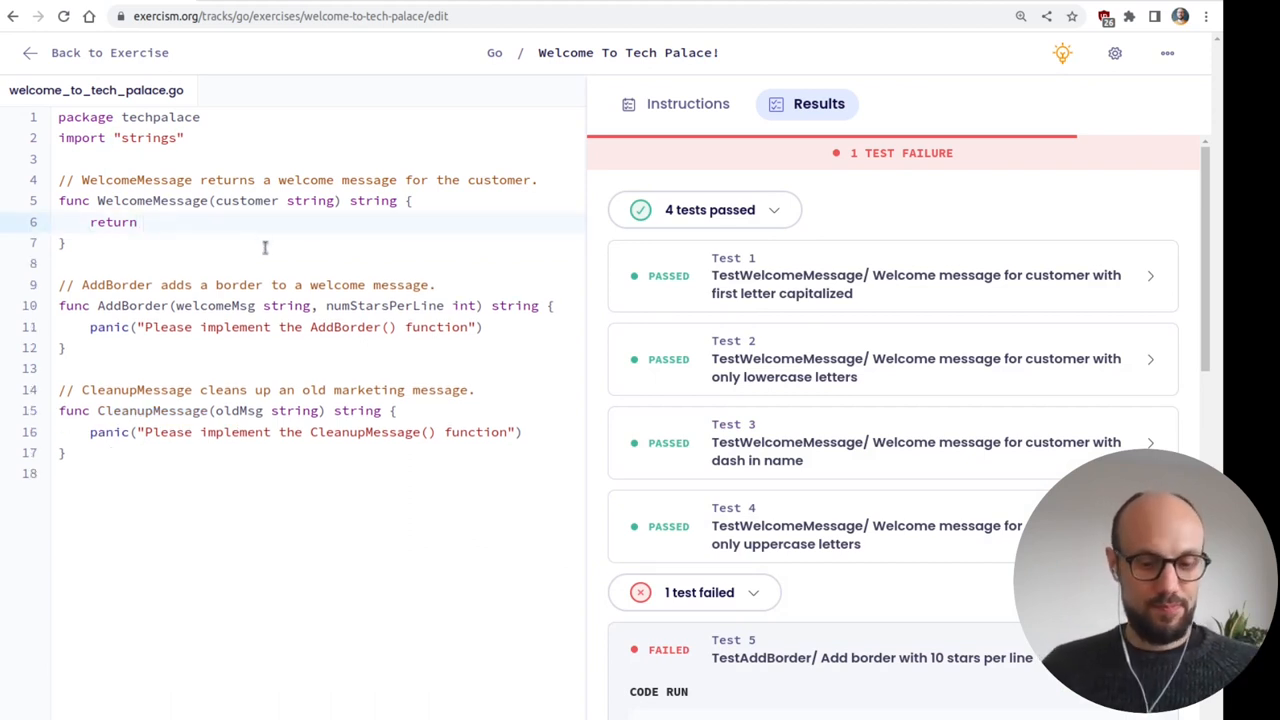
text(message =)
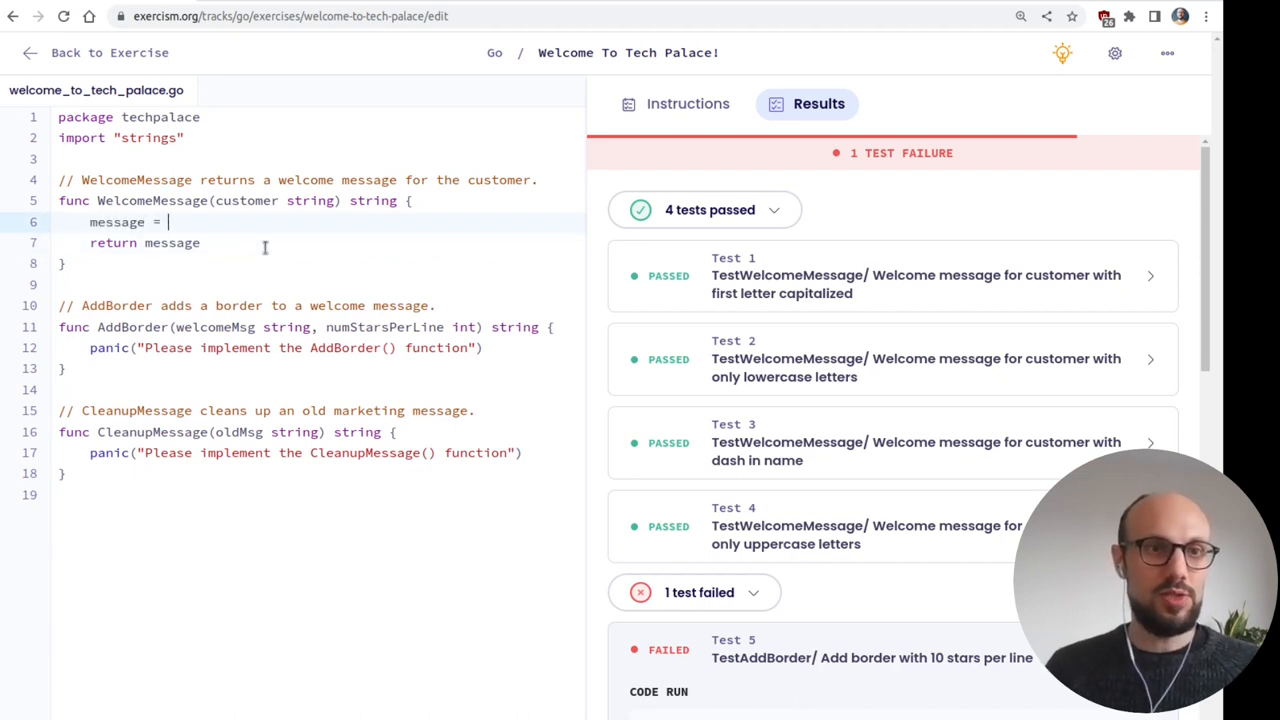
text("Welcome to the Tech Palace, " + strings.ToUpper(customer))
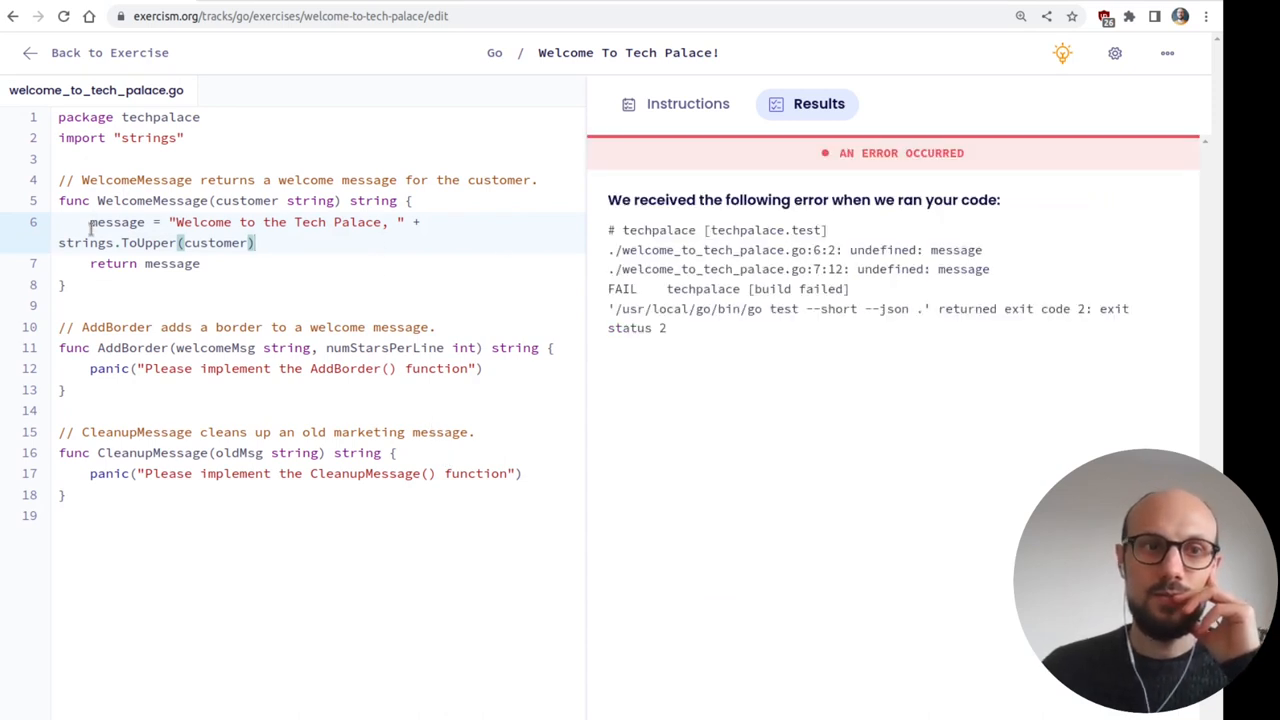
text(var me)
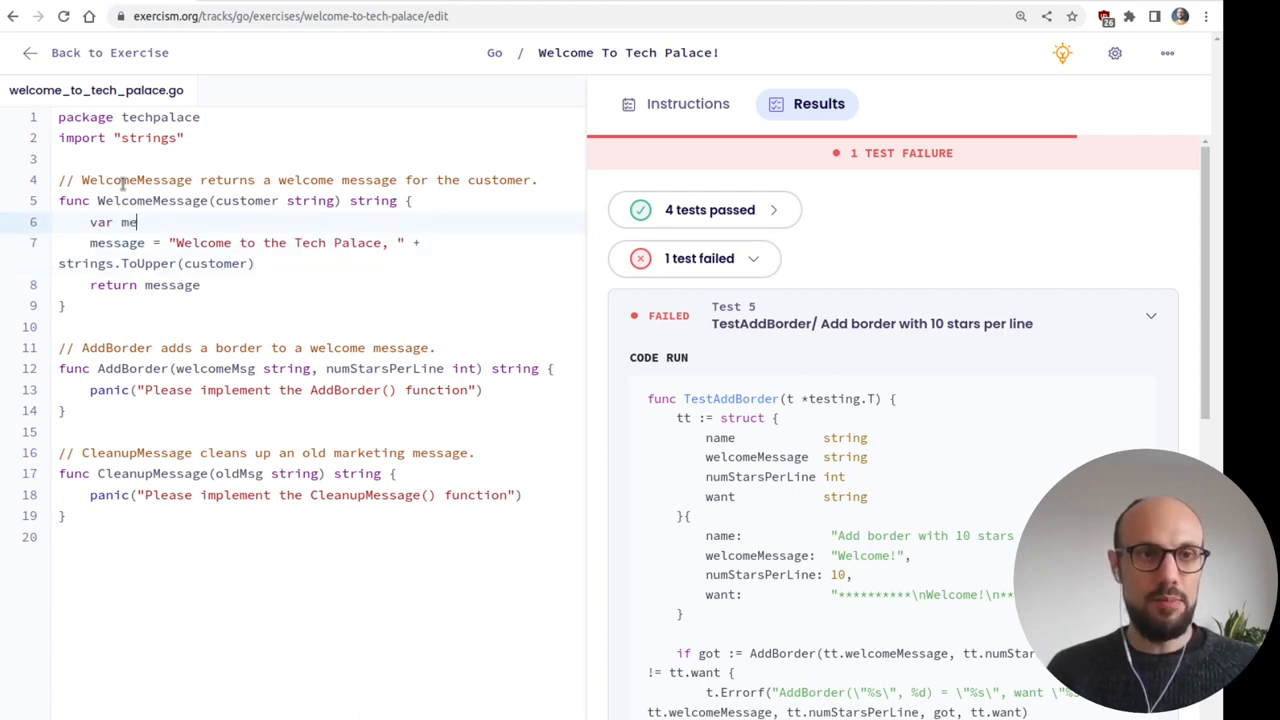
text(ssage string)
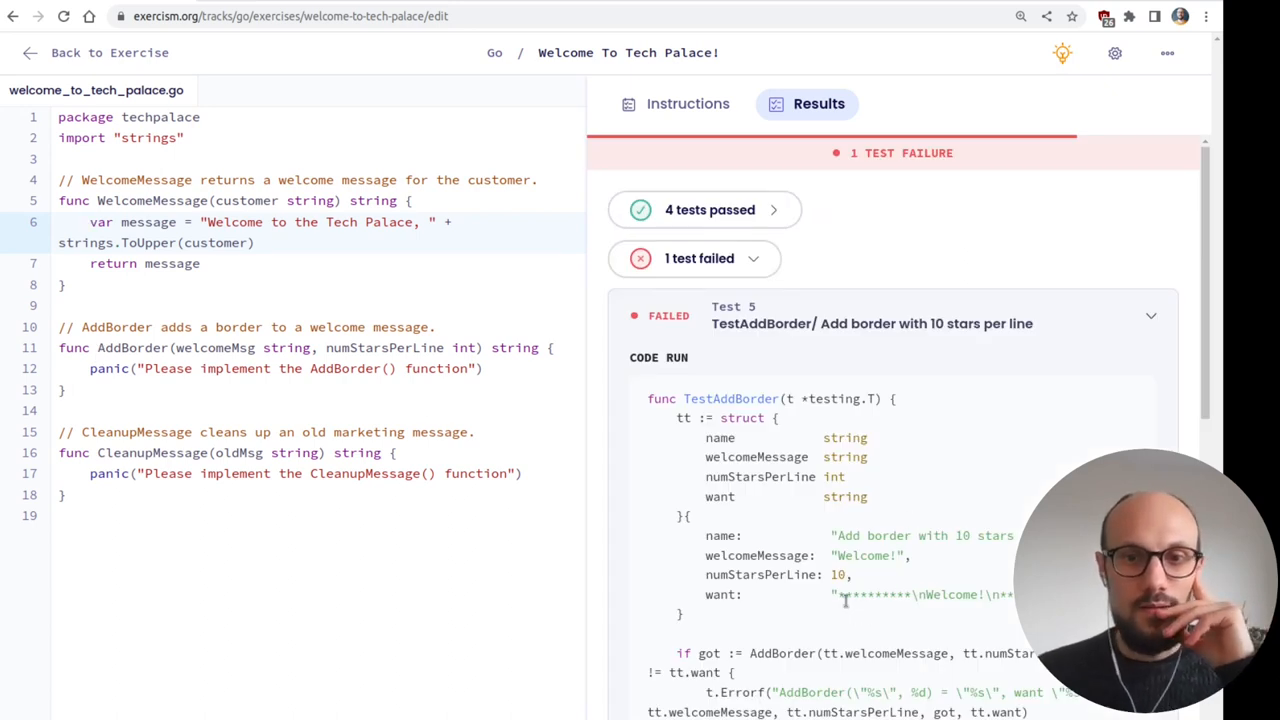
- Read Task 2, then replace AddBorder's panic with 'var message =' and 'return message'
scroll(down, 3)
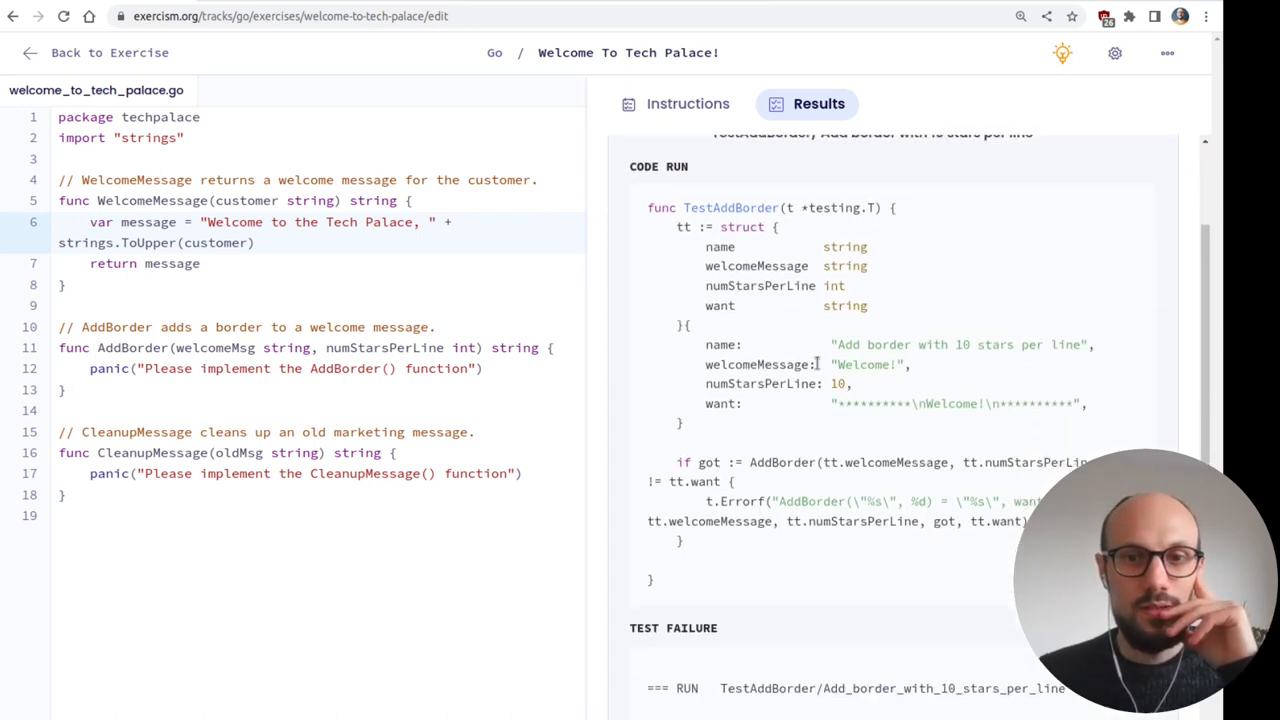
click(688, 104)
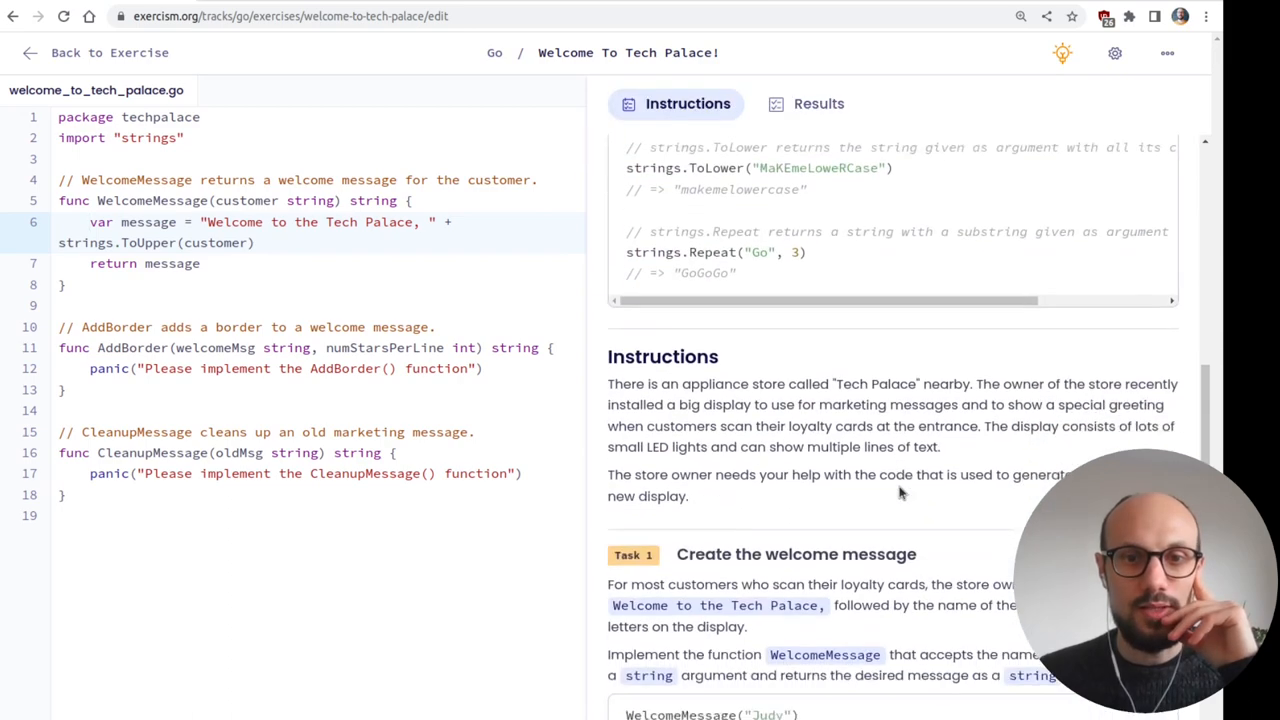
scroll(down, 3)
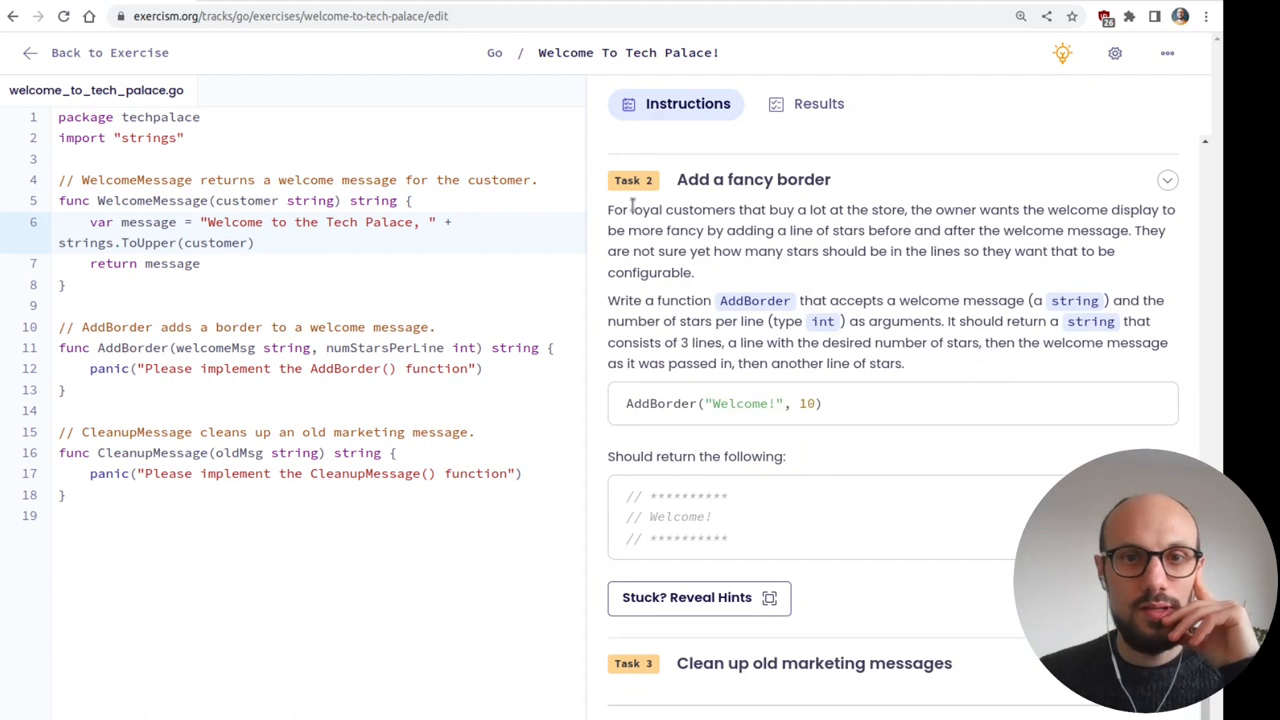
mouse_move(664, 390)
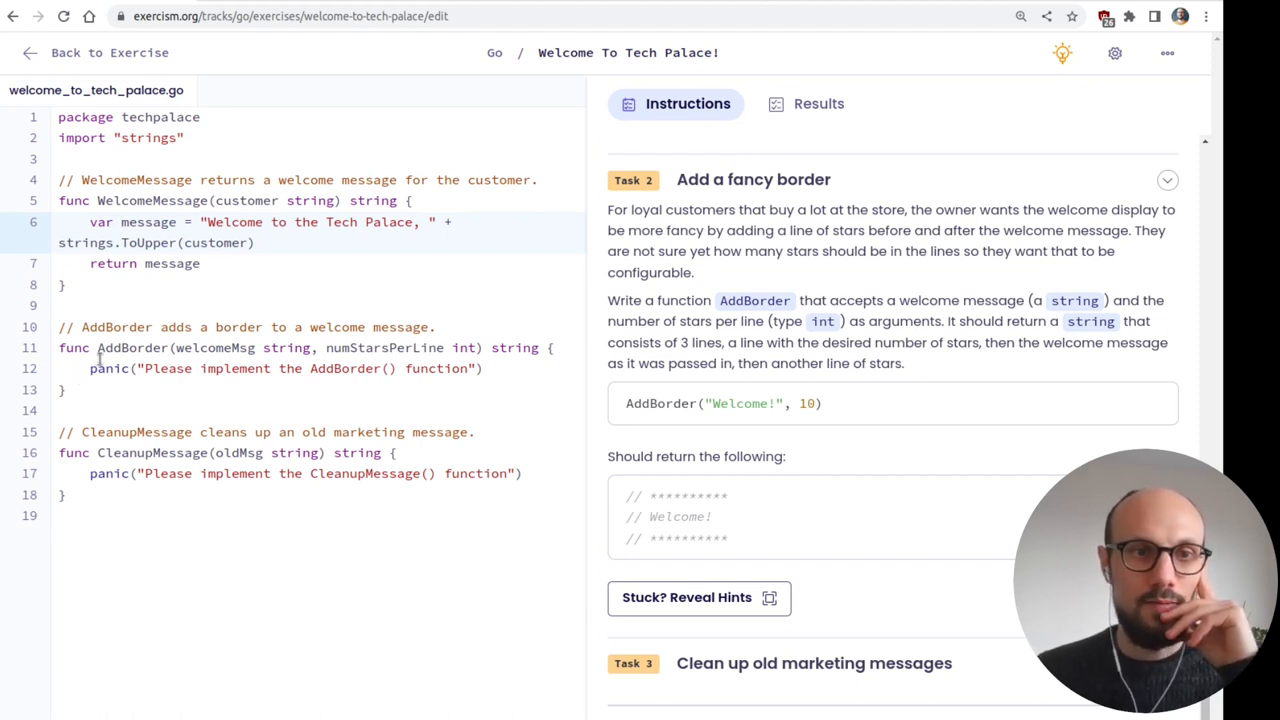
triple_click(284, 368)
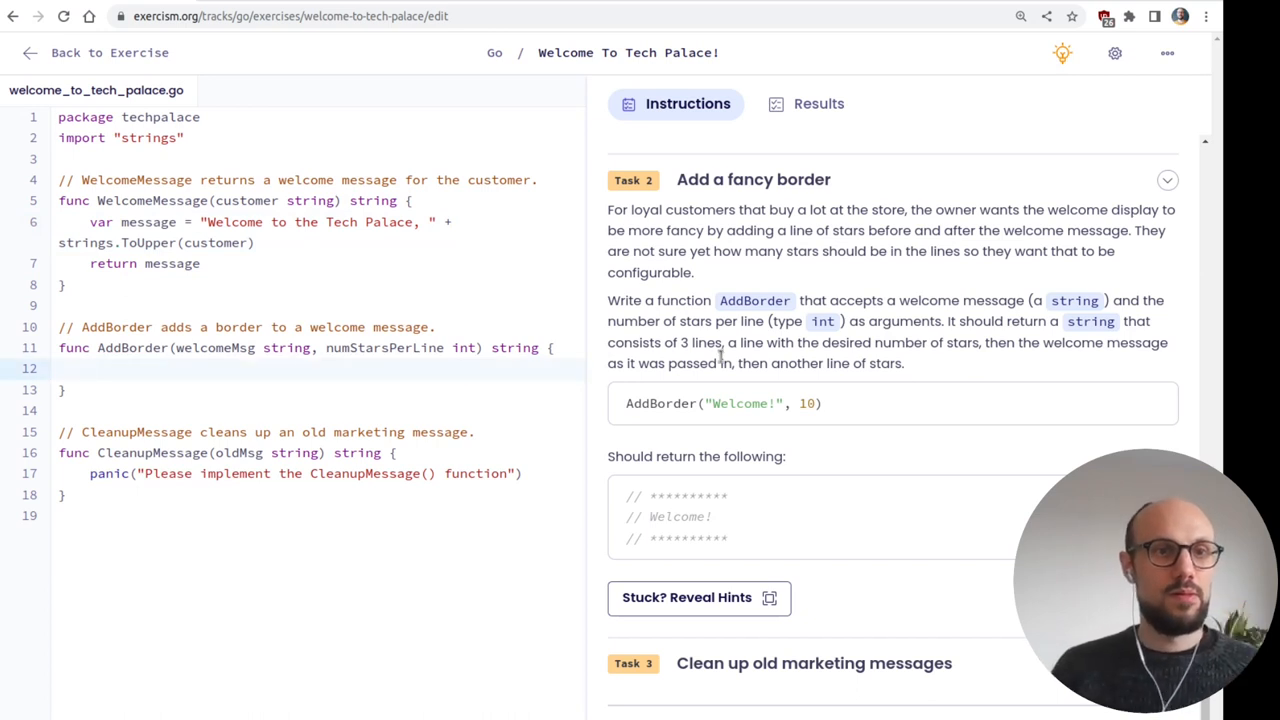
text(return)
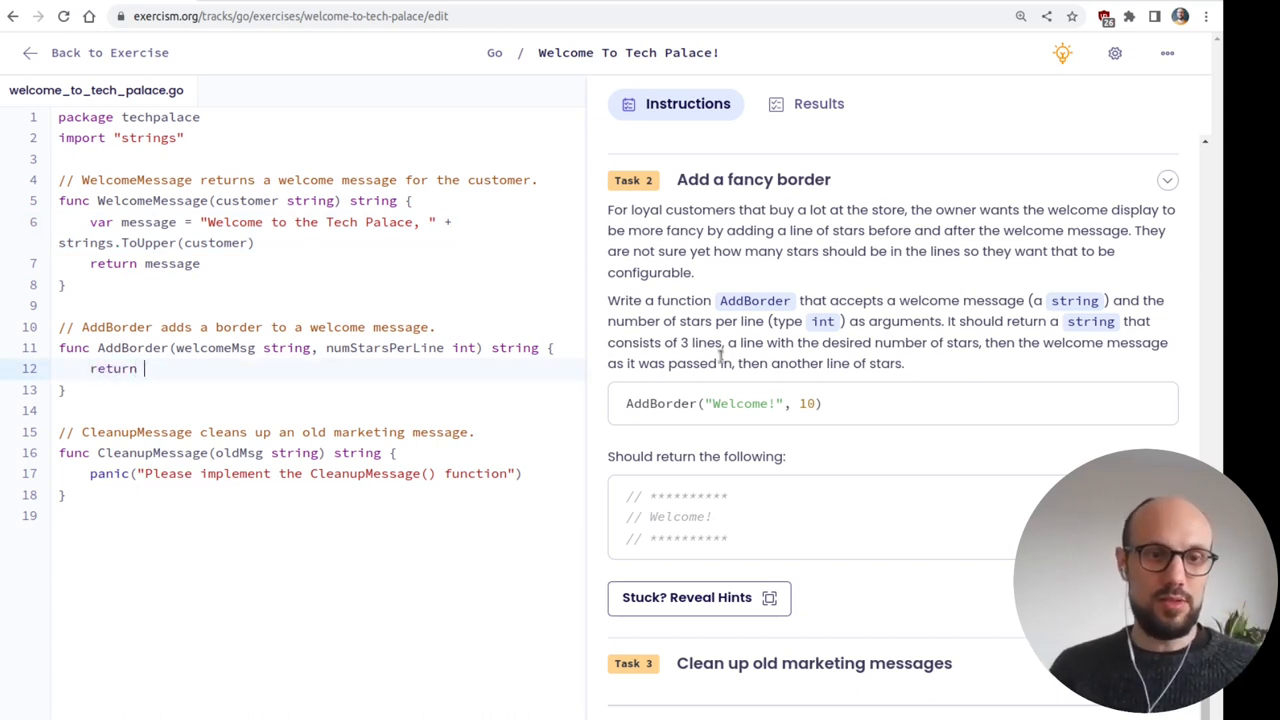
text(message)
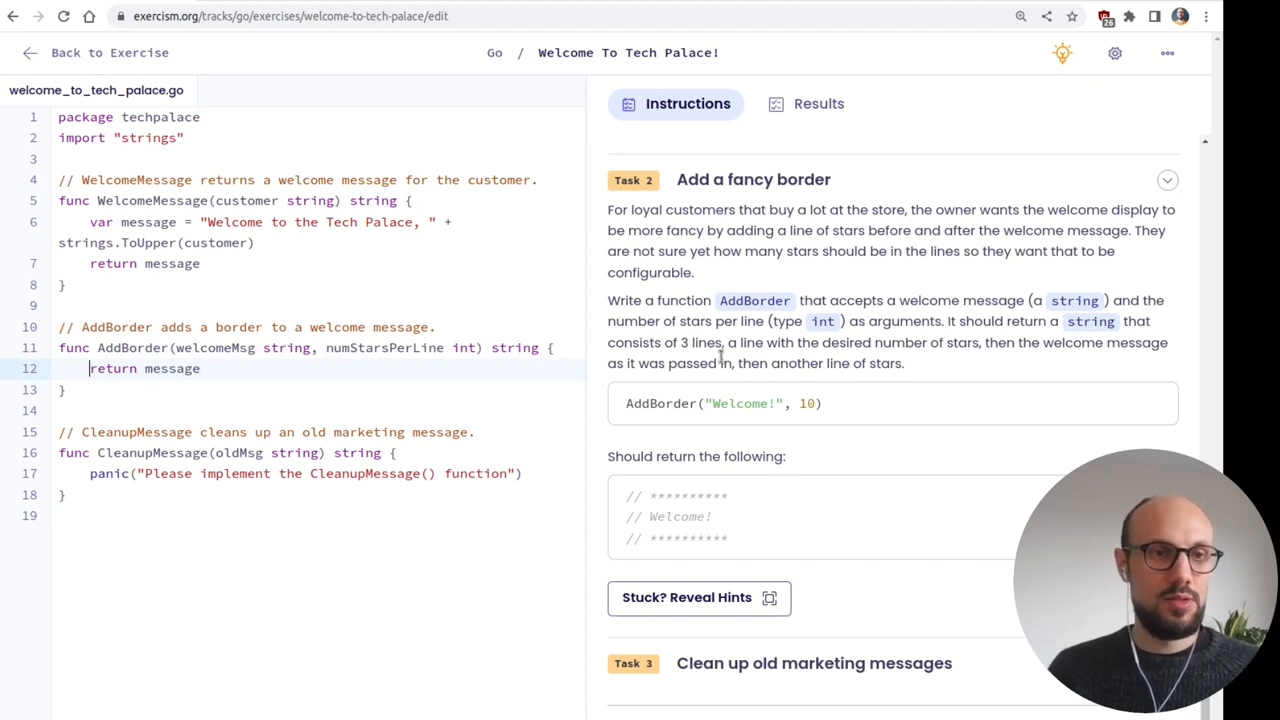
text(m)
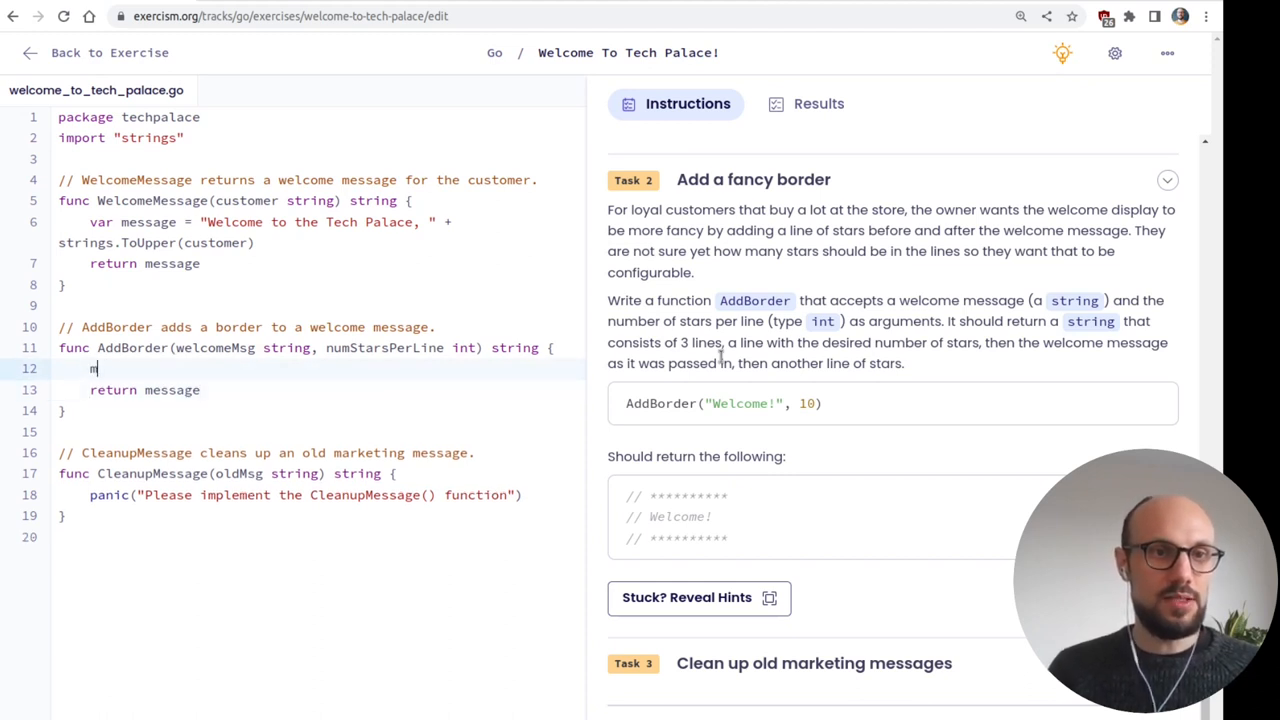
text(ar message)
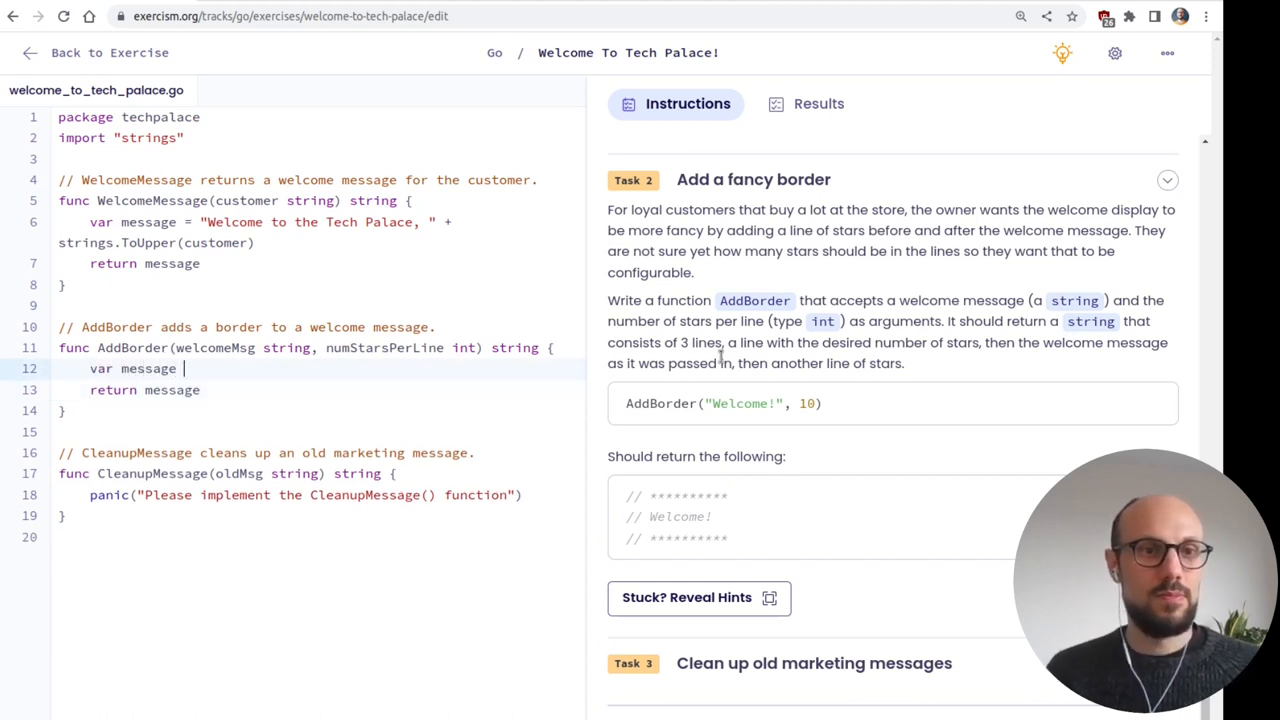
text(=)
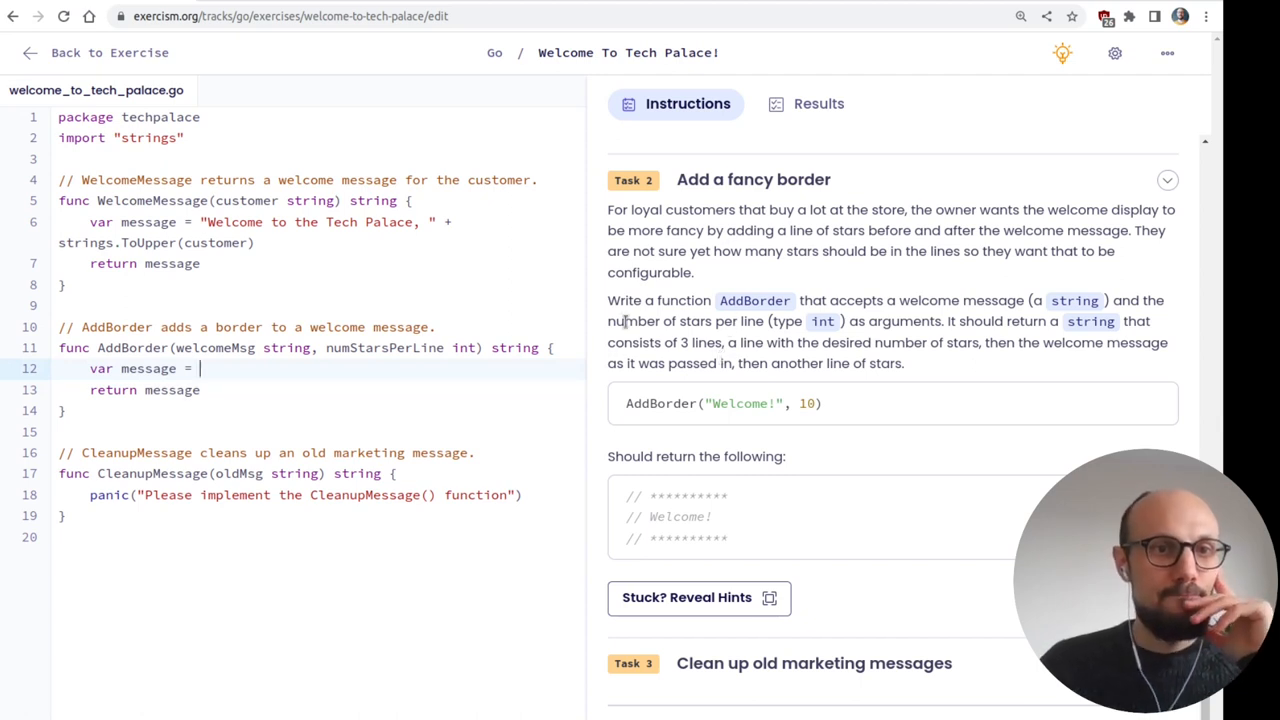
- Add a stars variable to AddBorder set to numStarsPerLine * "*"
double_click(384, 348)
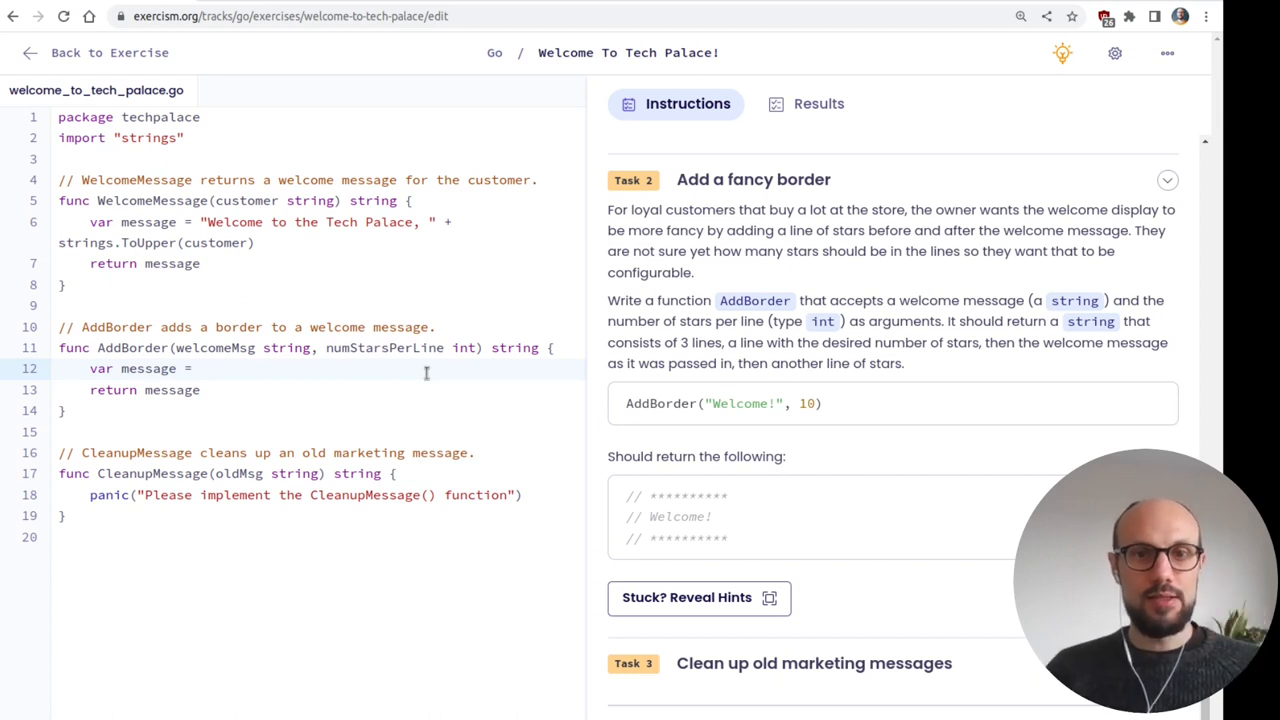
click(200, 368)
text(var)
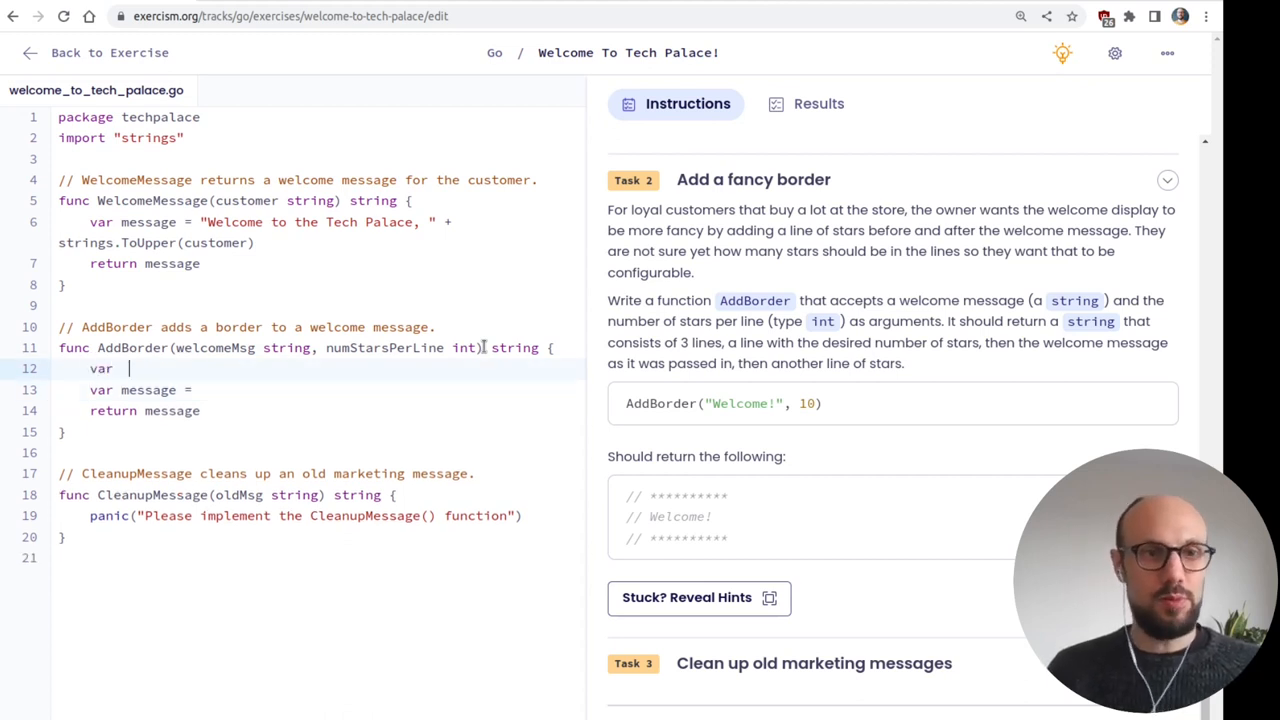
text(start)
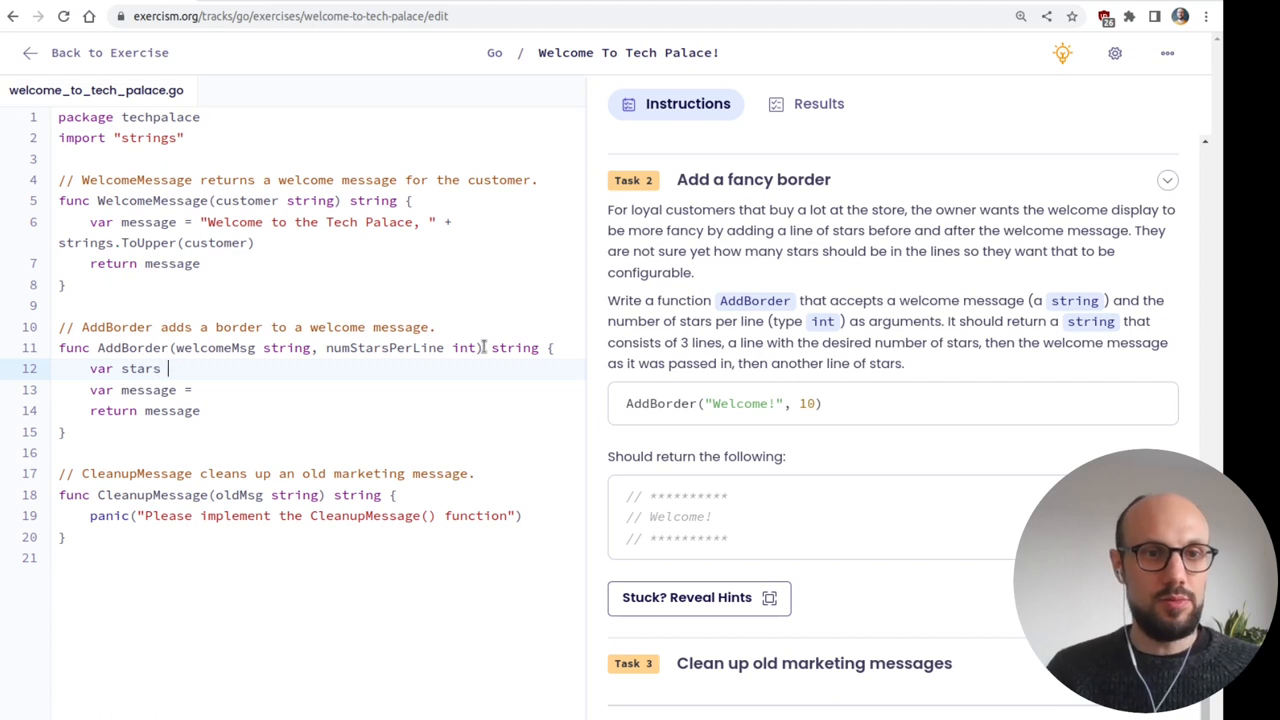
text(=)
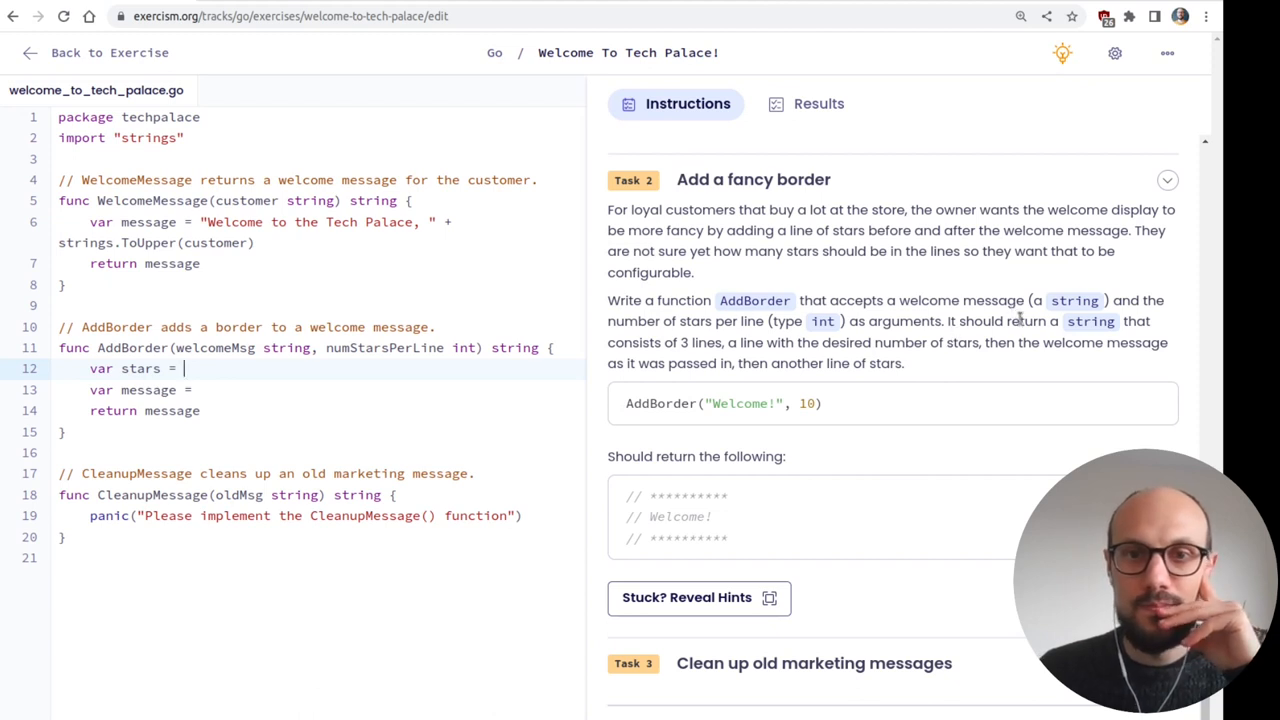
double_click(688, 496)
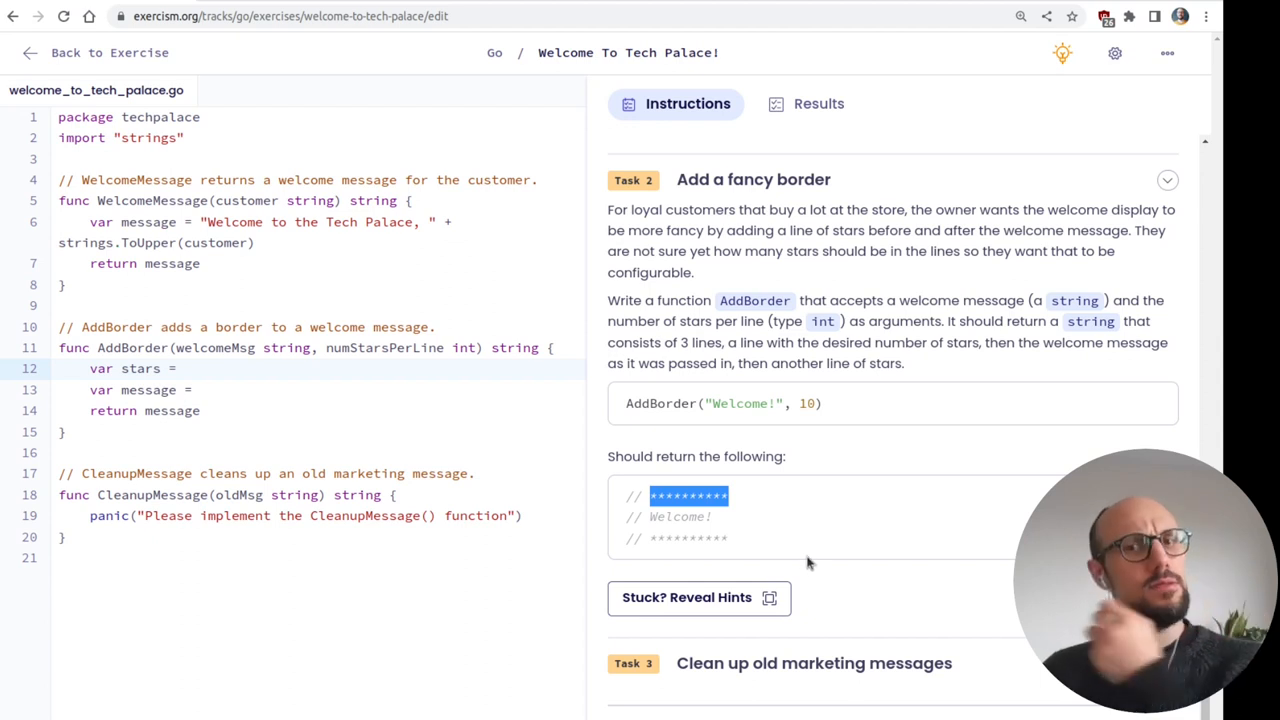
mouse_move(760, 340)
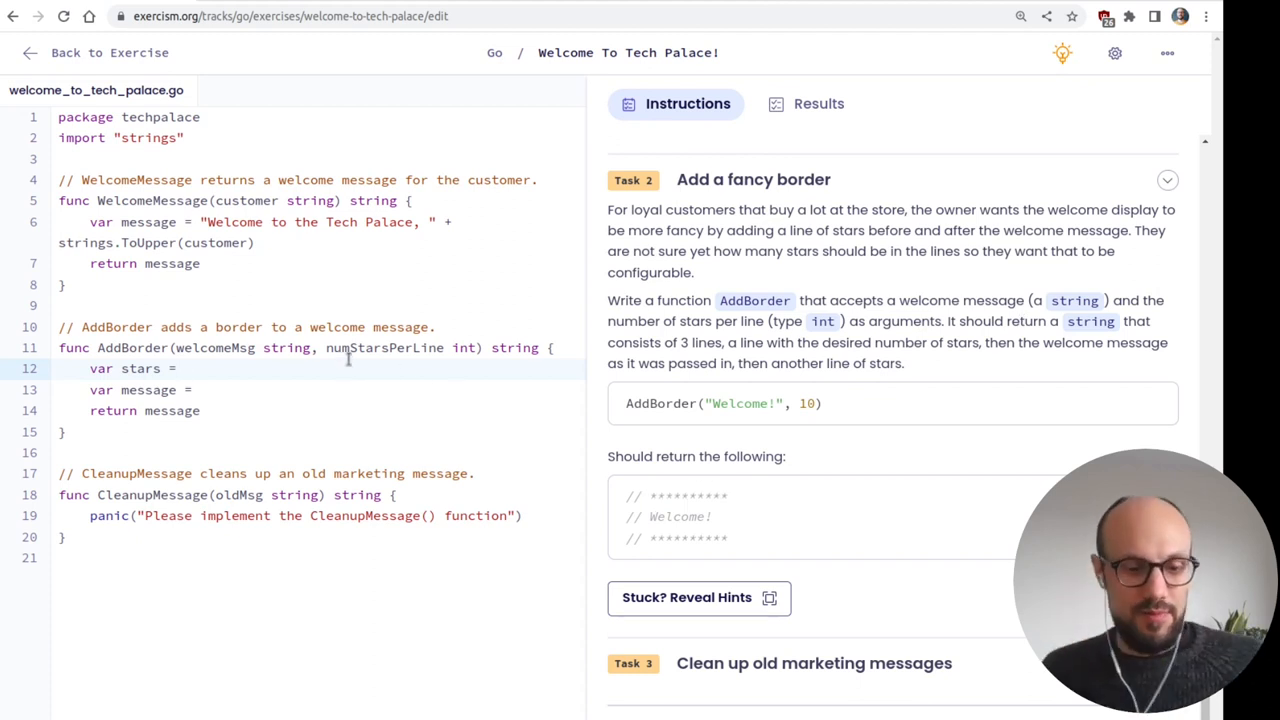
text(10 *)
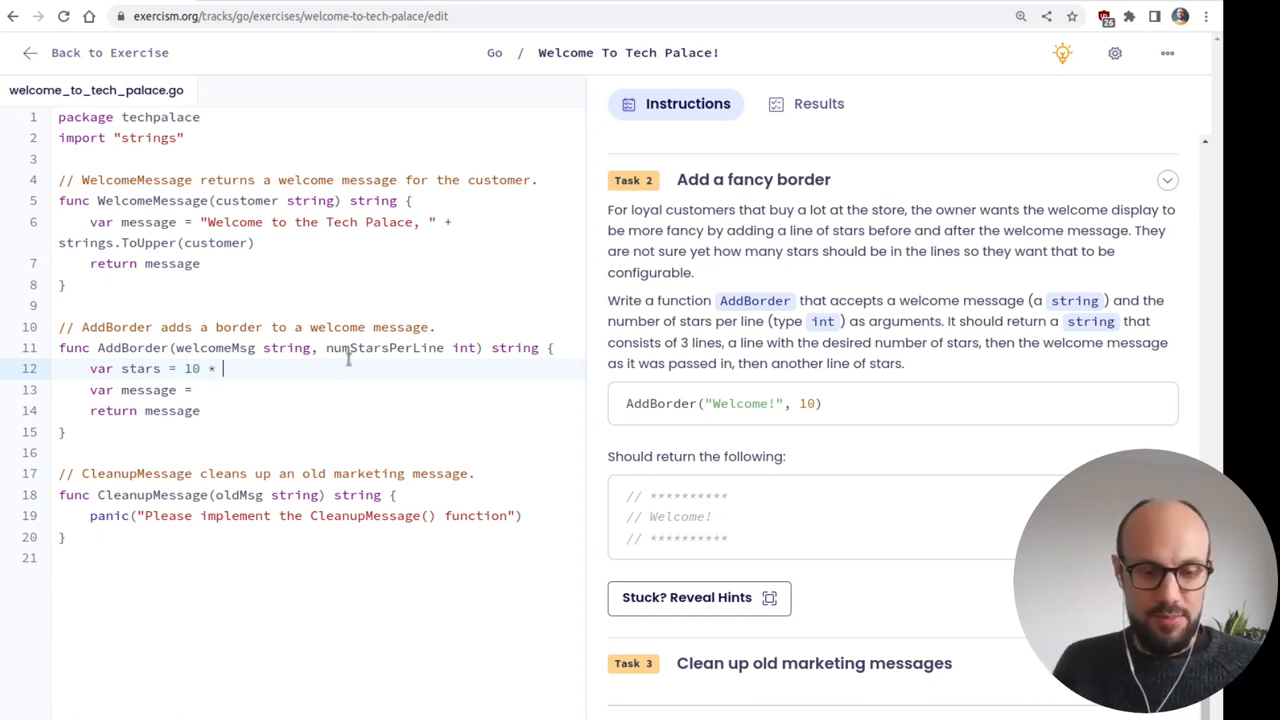
text("*")
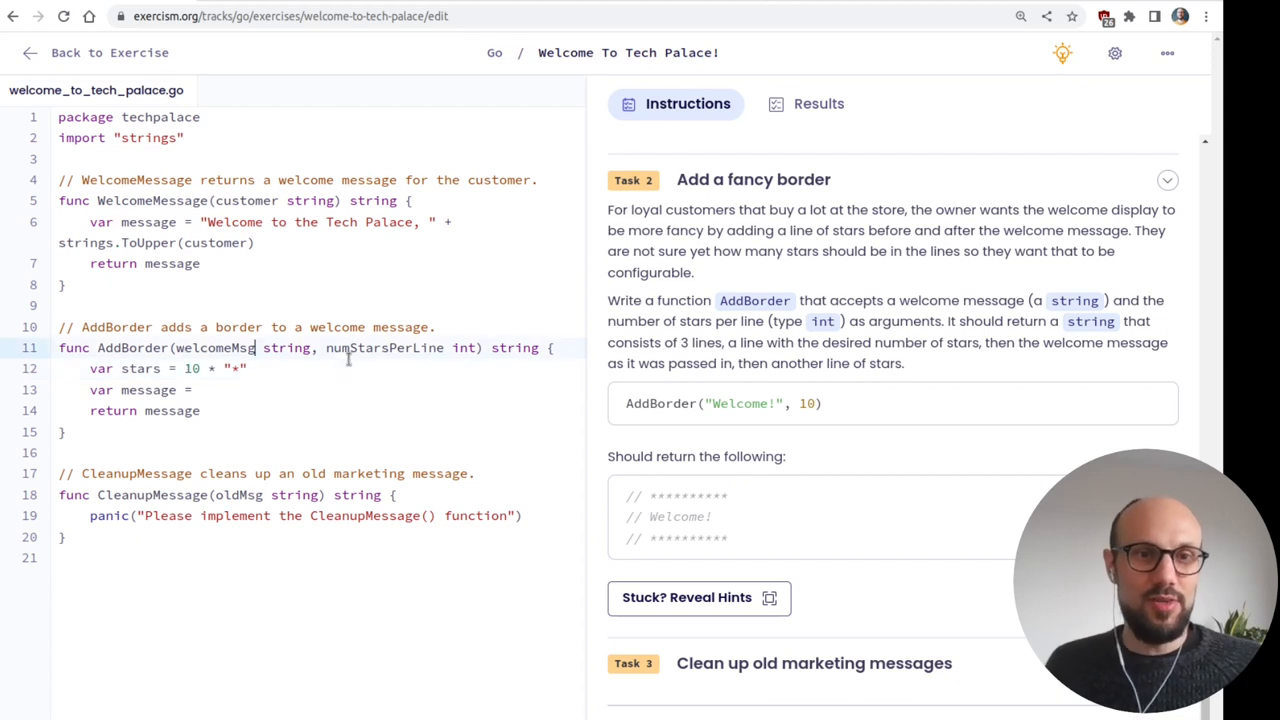
double_click(384, 348)
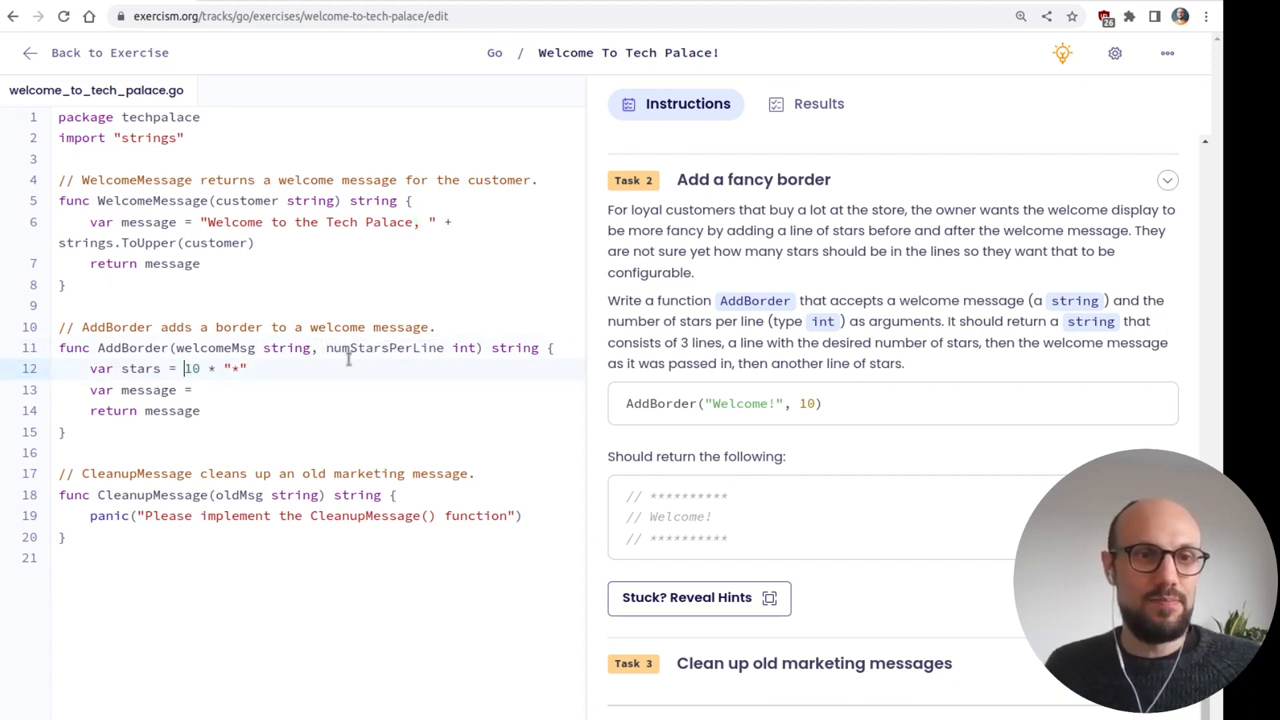
text(numStarsPerLine)
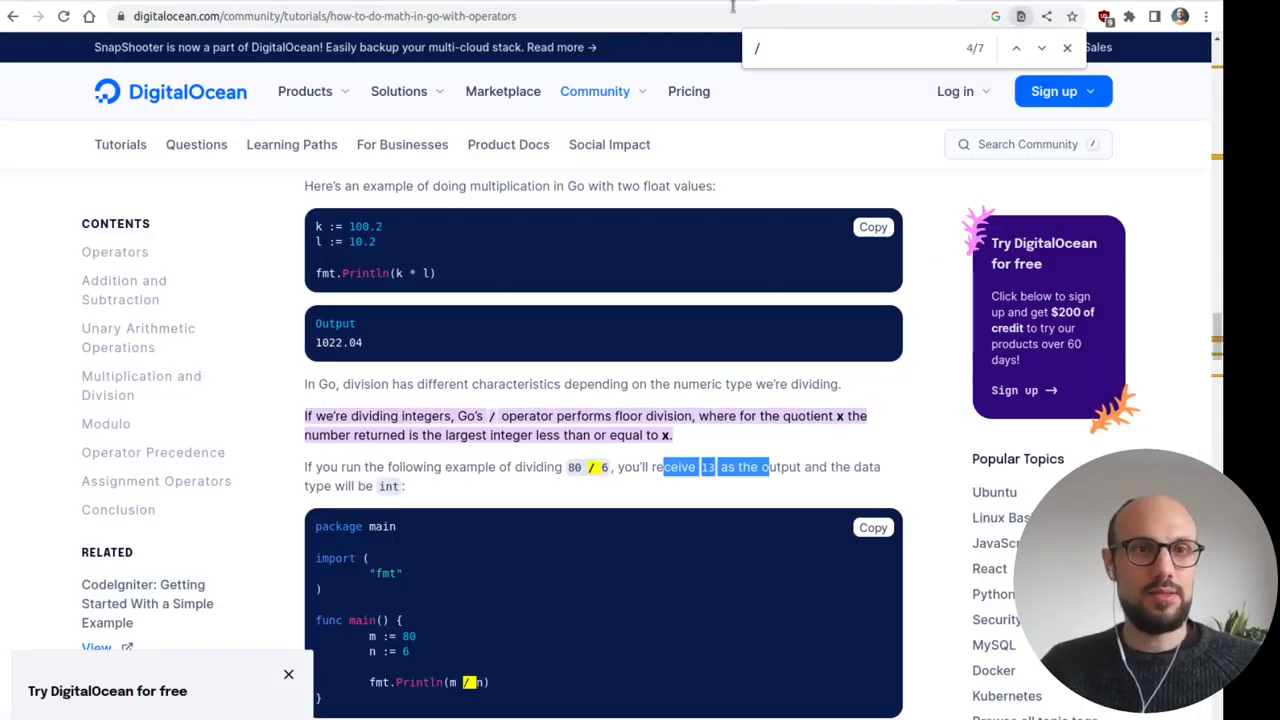
- Look up golang integer division and read the GeeksforGeeks strings.Repeat example
text(golang integer division)
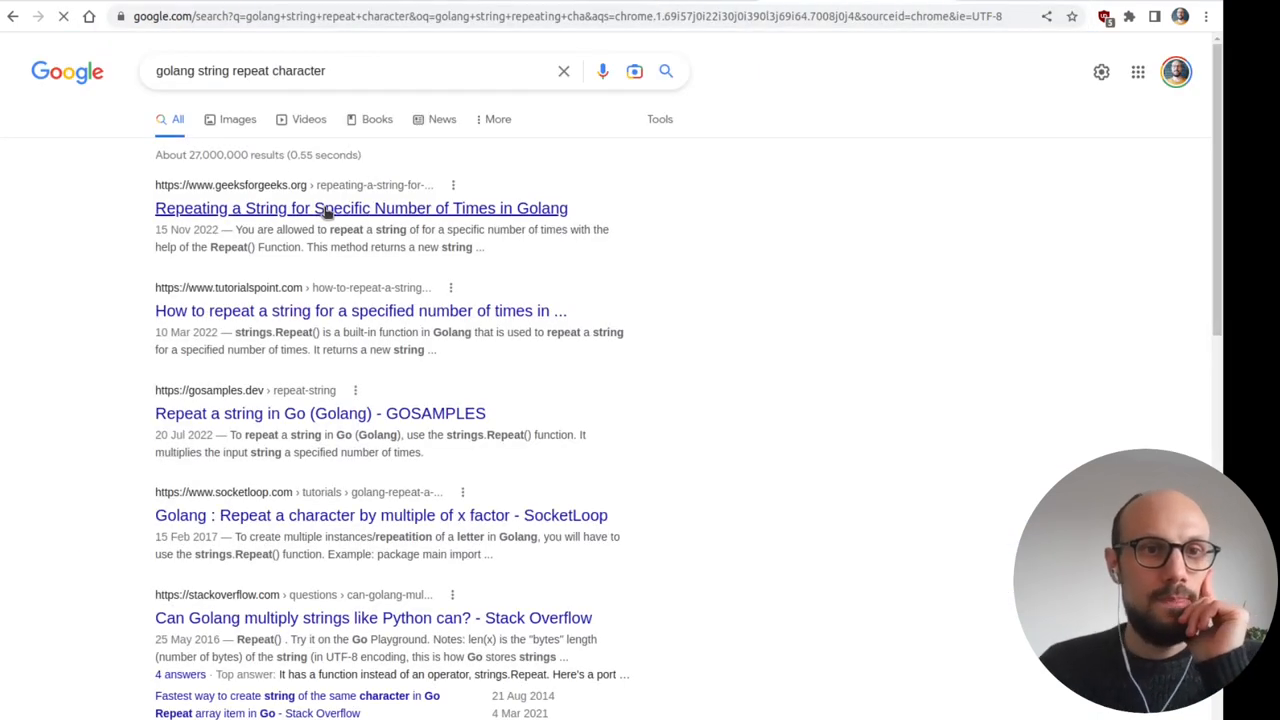
click(360, 208)
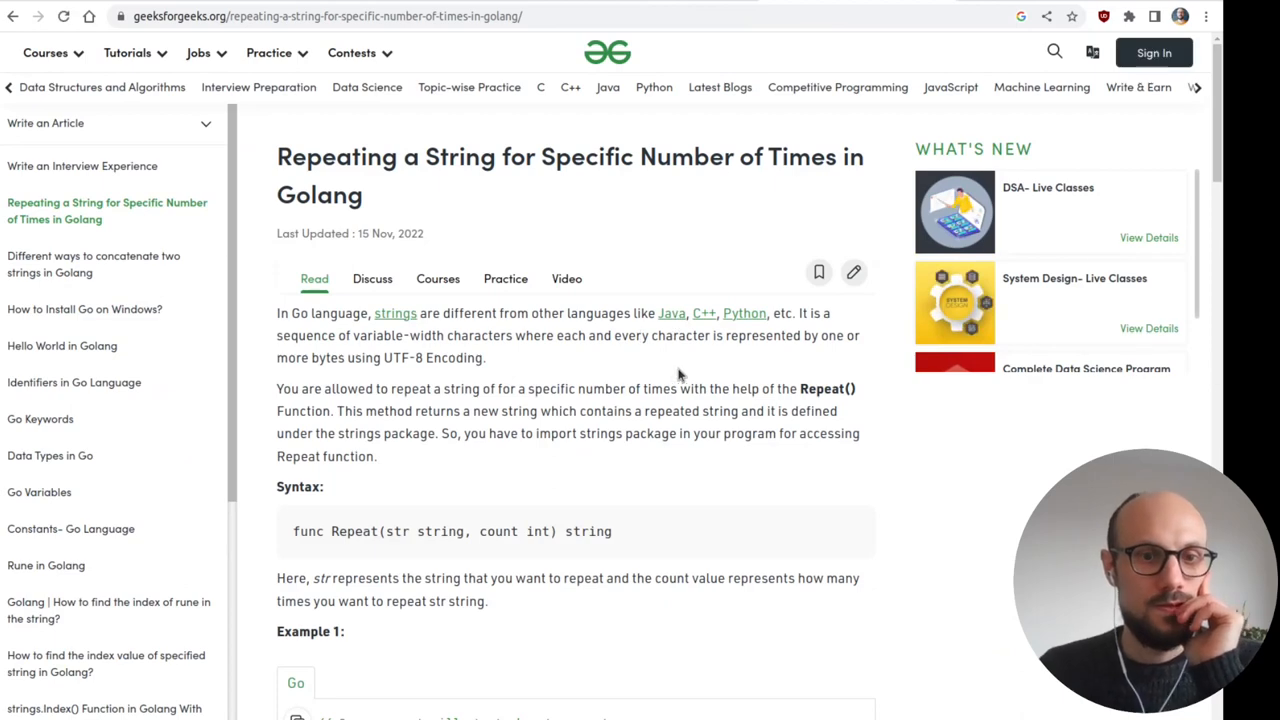
scroll(down, 3)
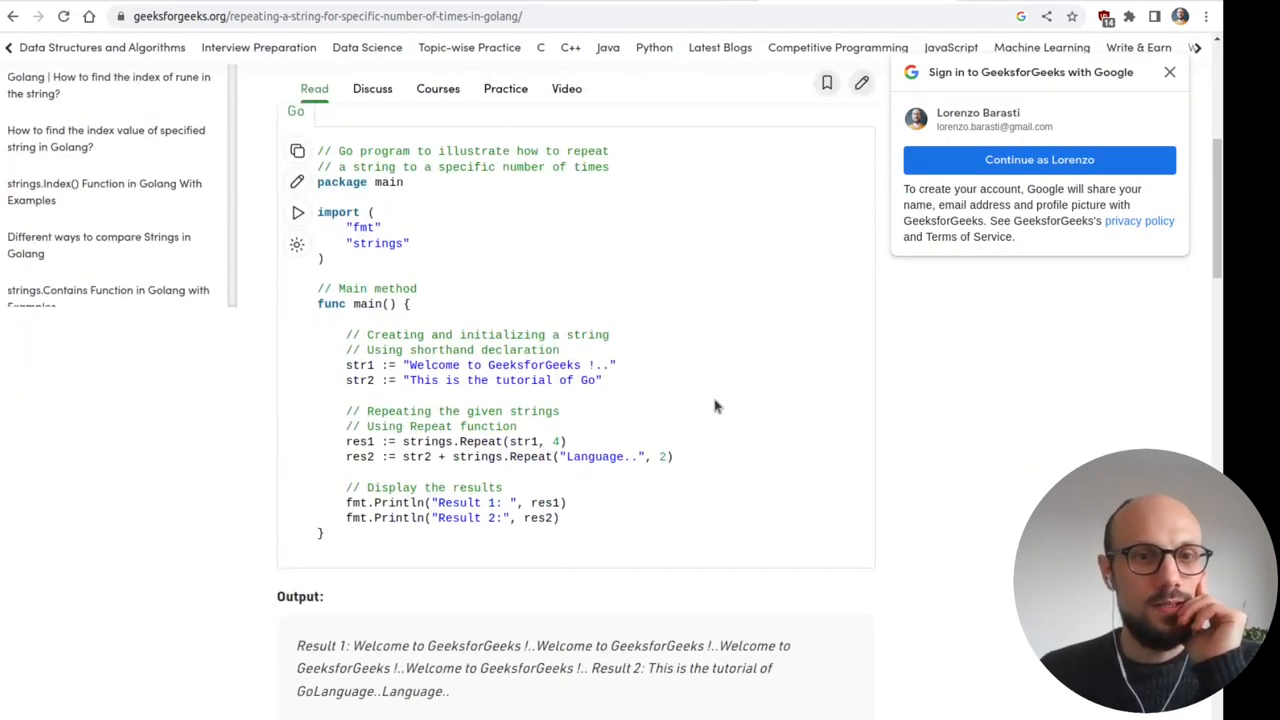
mouse_move(716, 412)
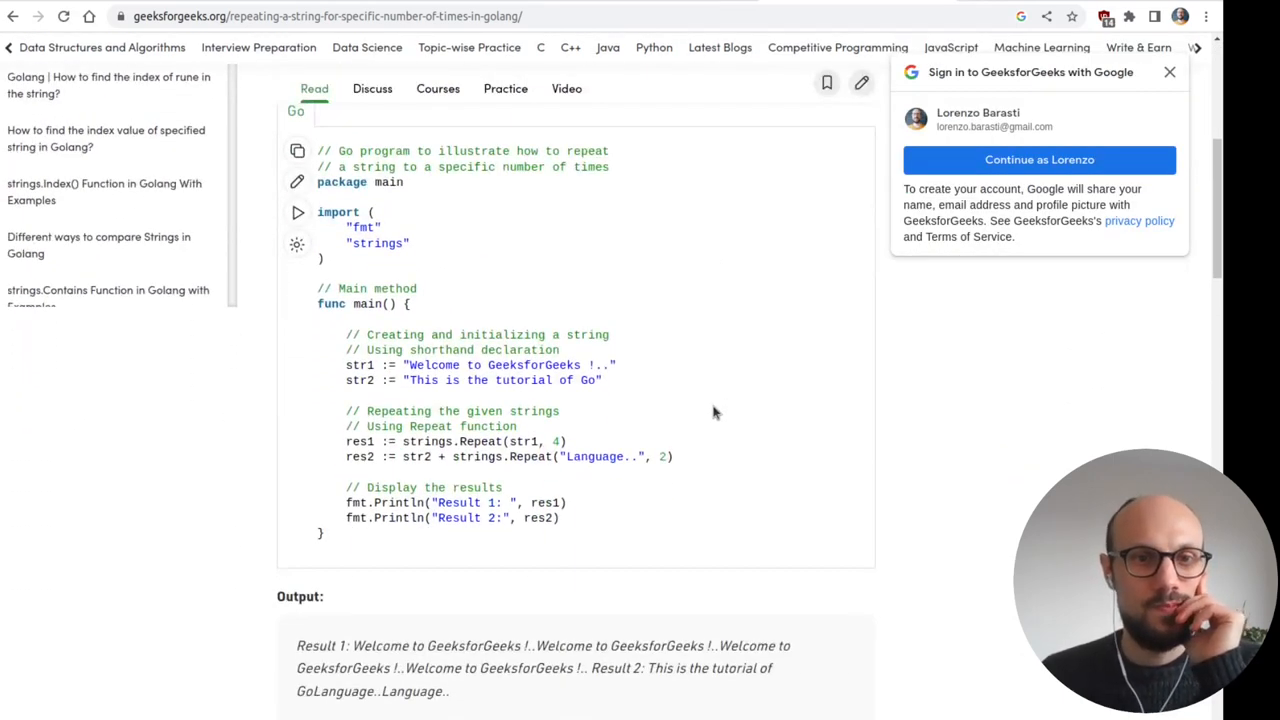
scroll(down, 3)
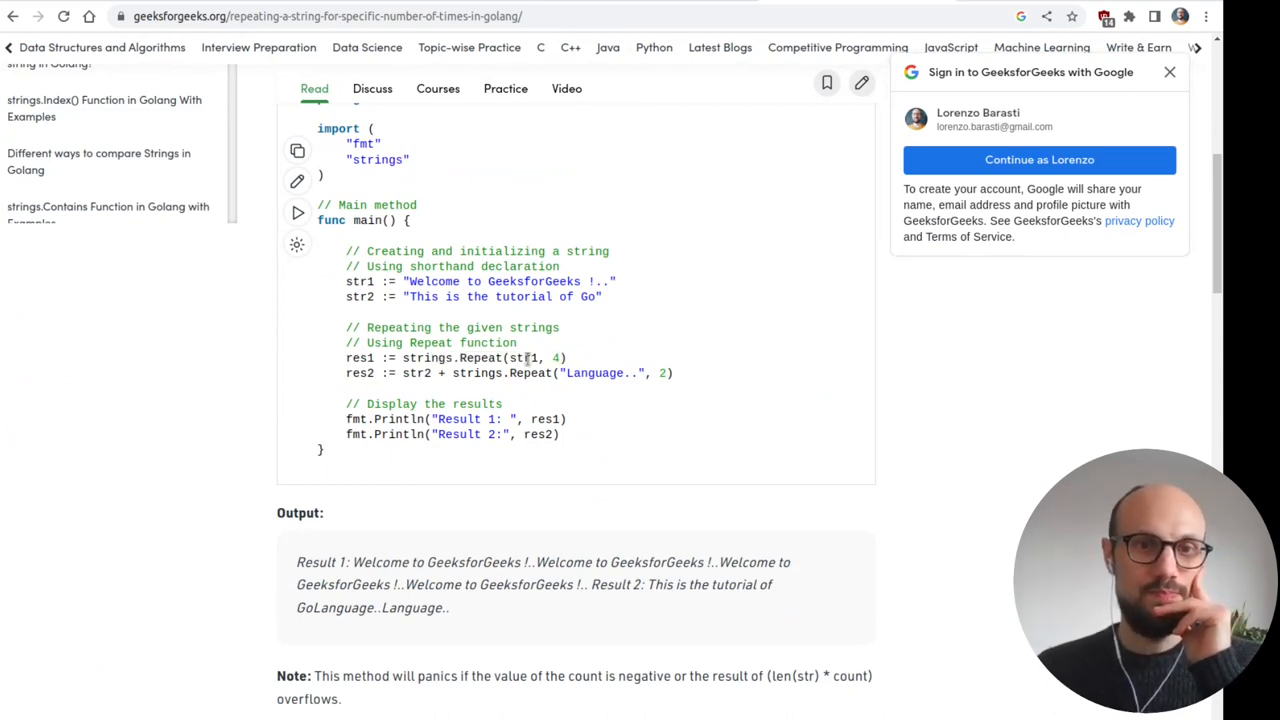
double_click(430, 358)
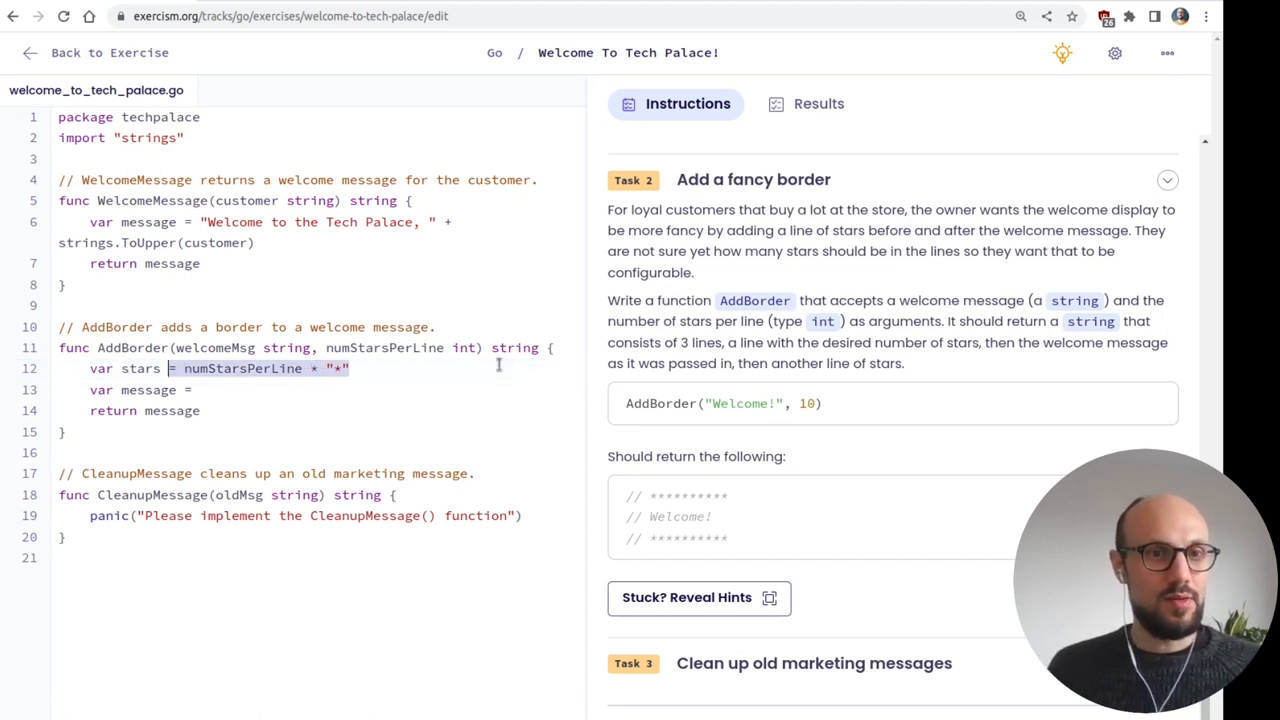
- Rewrite the stars line to use strings.Repeat("*", numStarsPerLine)
text(strings.Repeat()
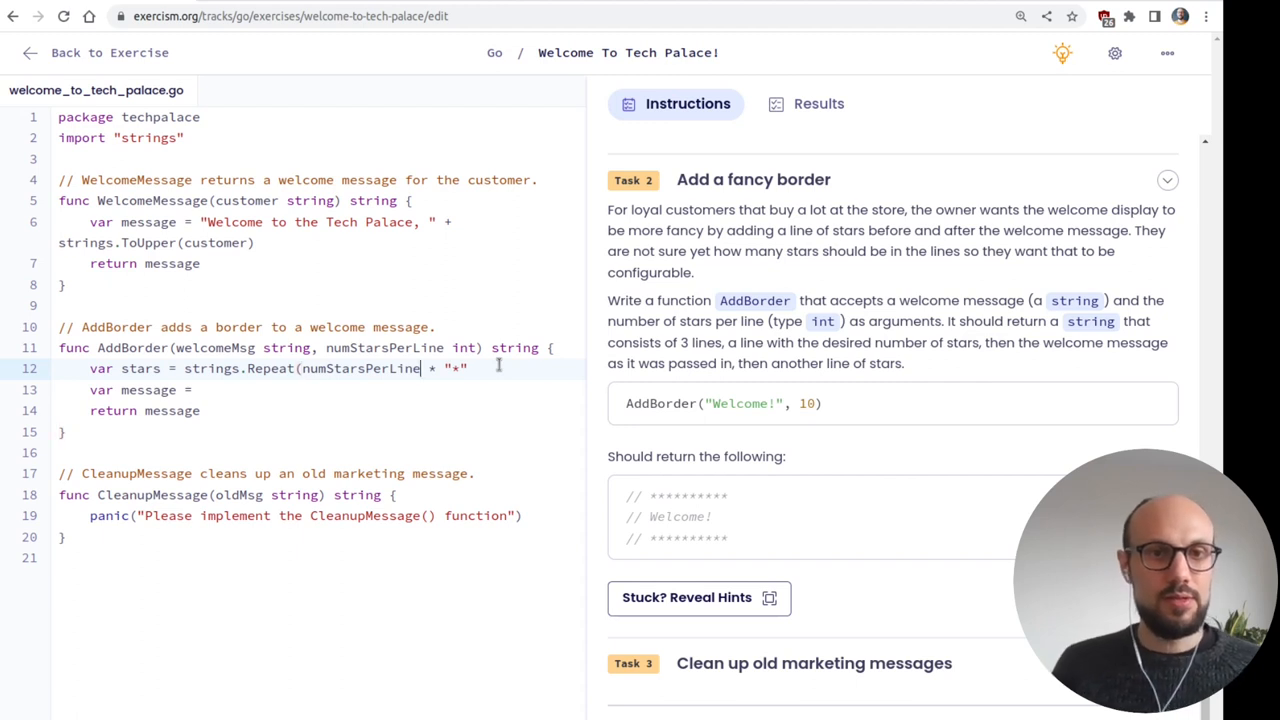
key(Backspace)
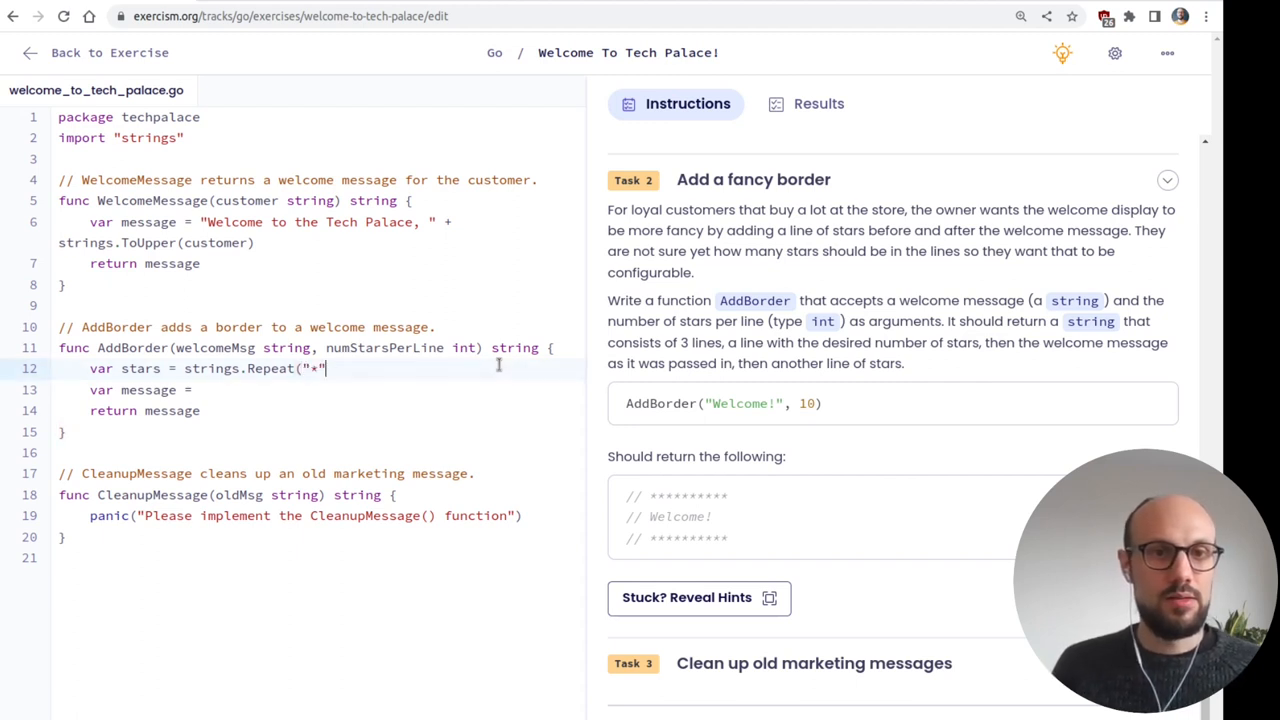
text(, numStarsPerLine))
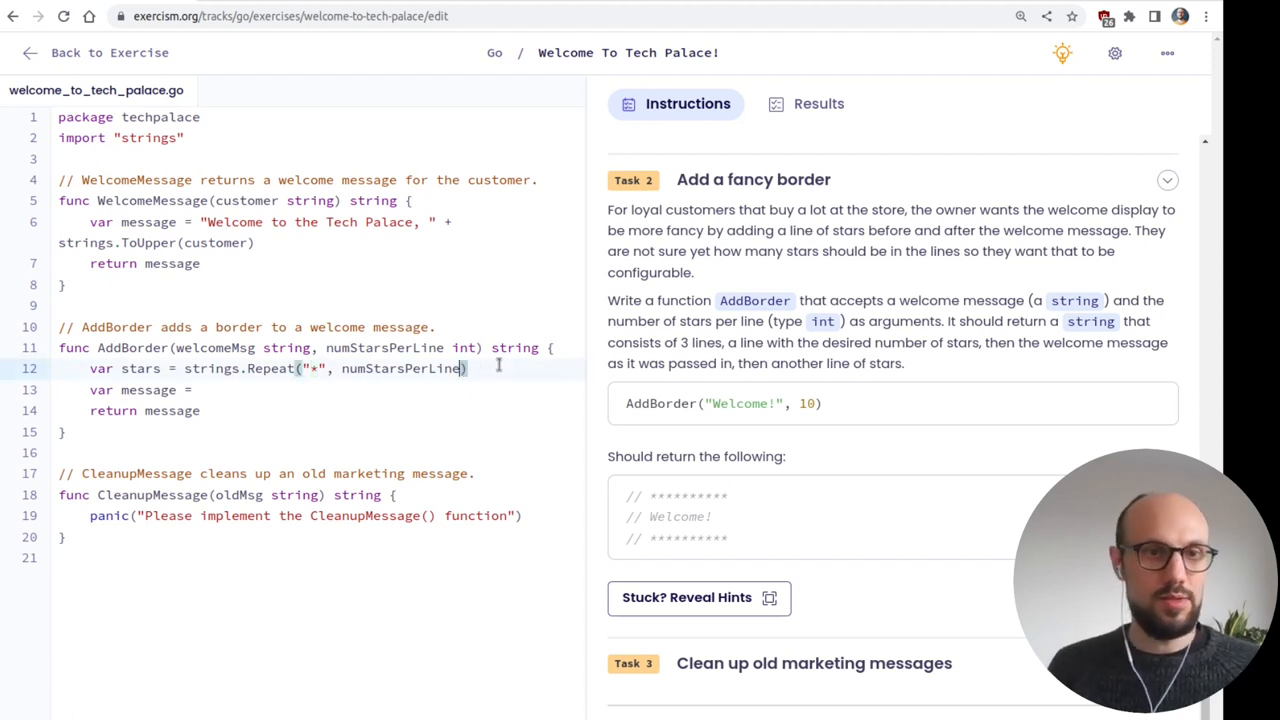
- Build message as stars + "\n" + welcomeMsg + "\n" + stars
double_click(140, 368)
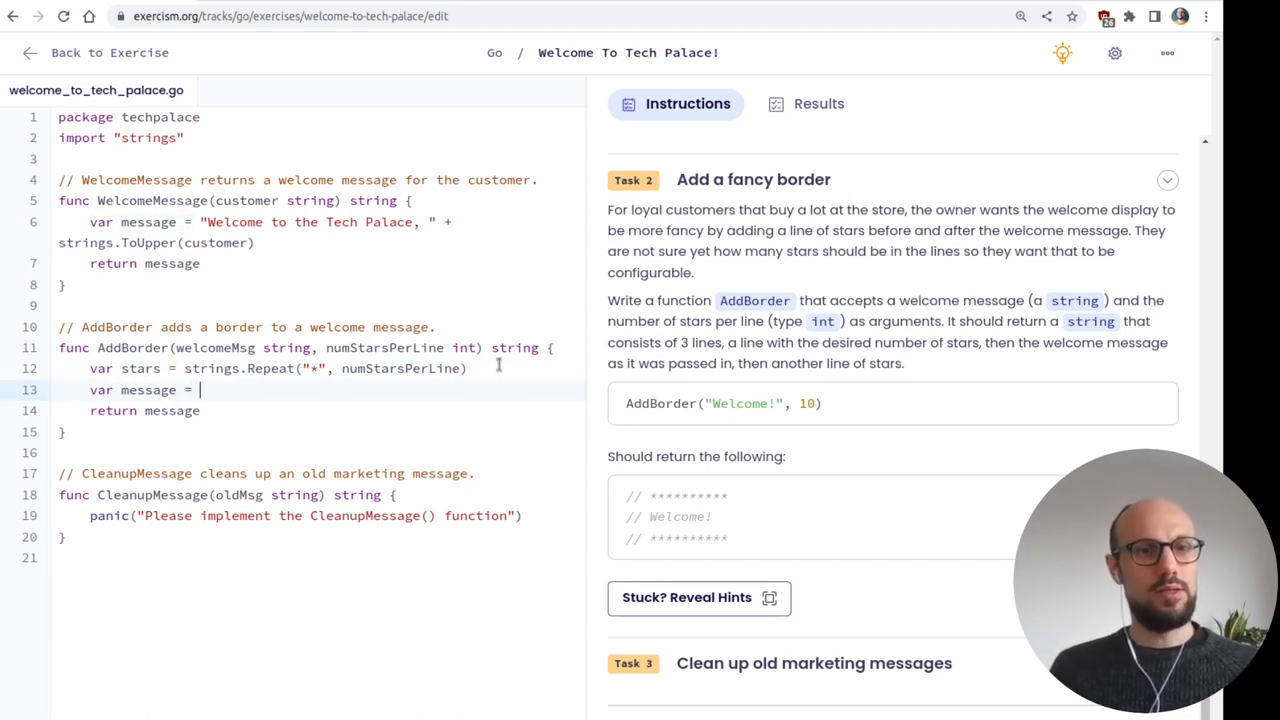
text(stars +)
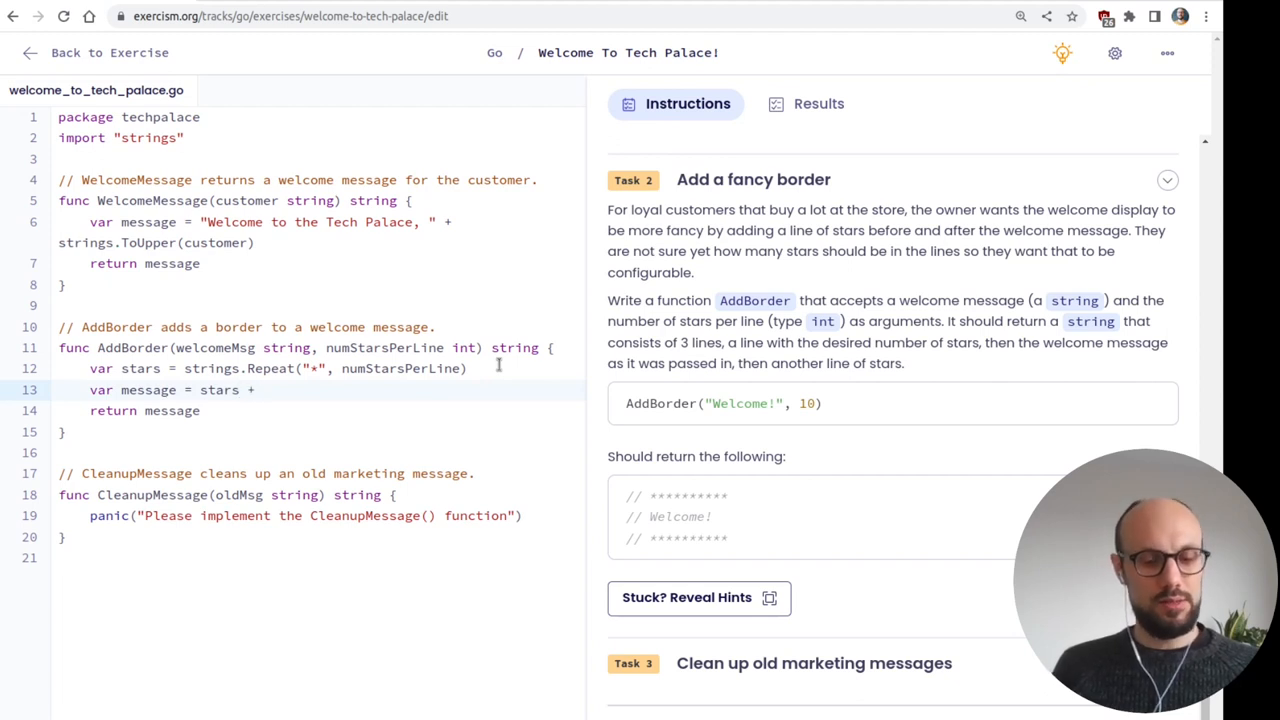
text("")
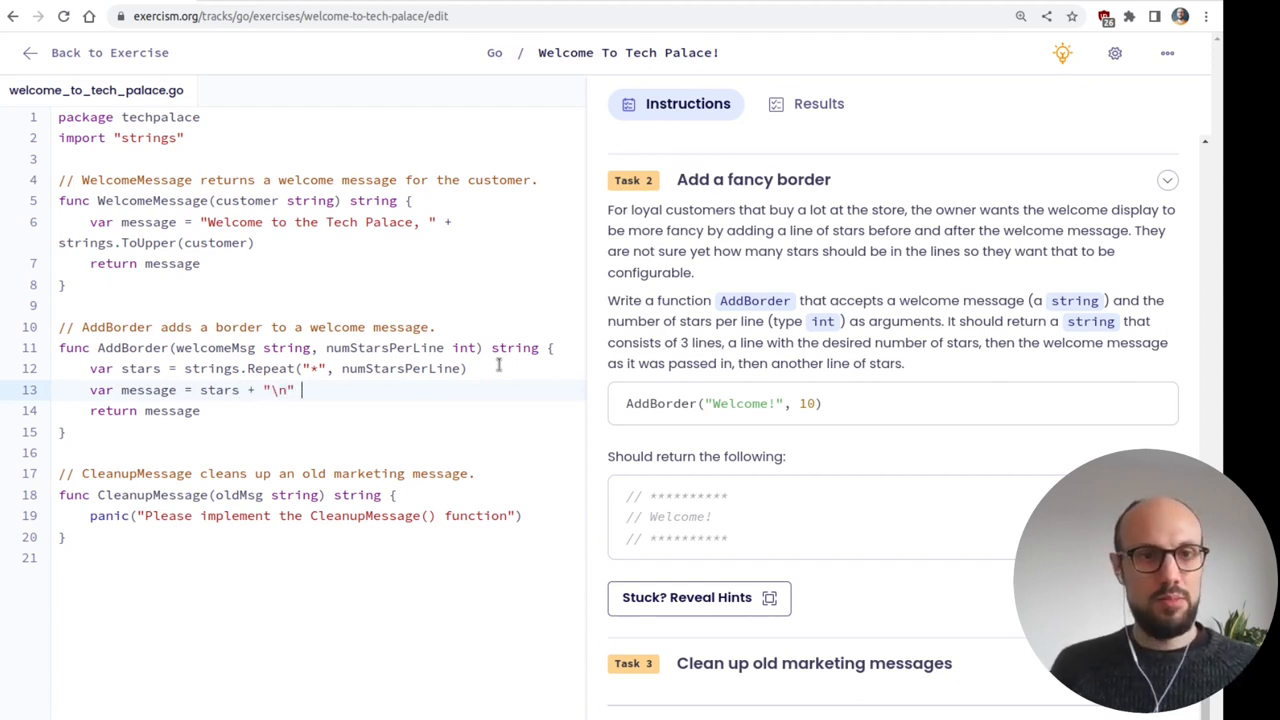
text(+ "")
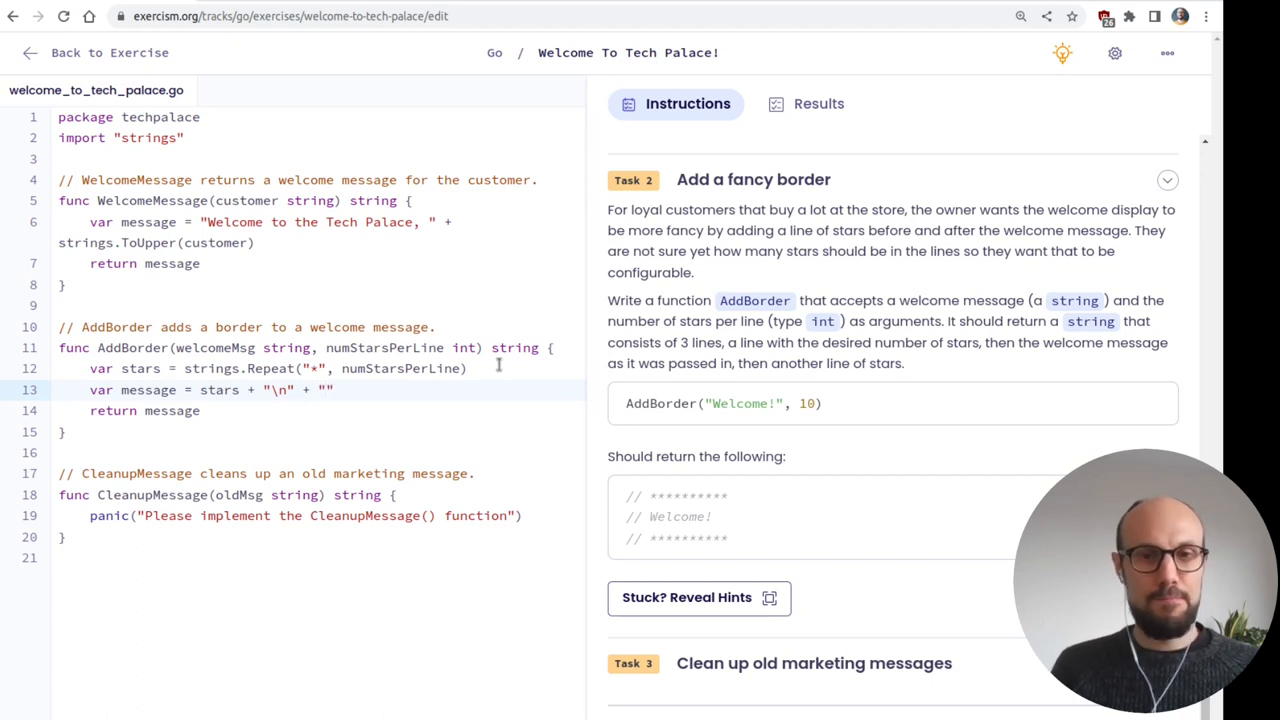
key(BackSpace)
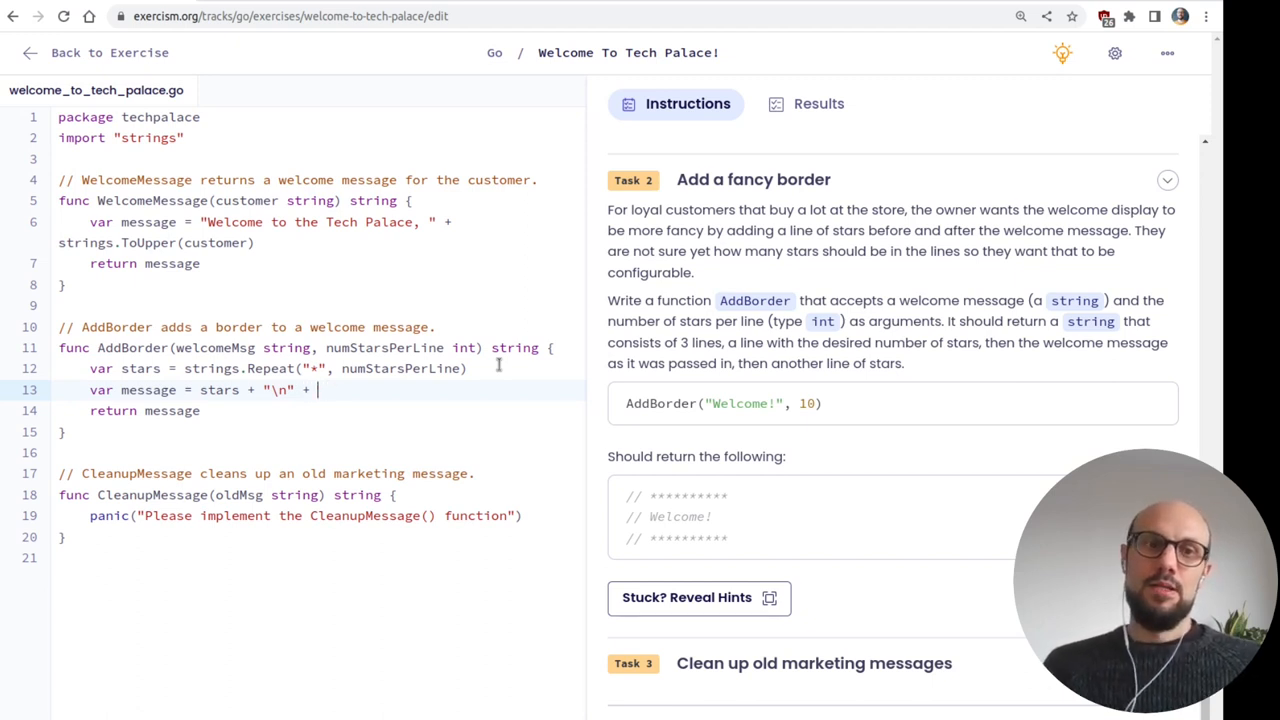
text(we)
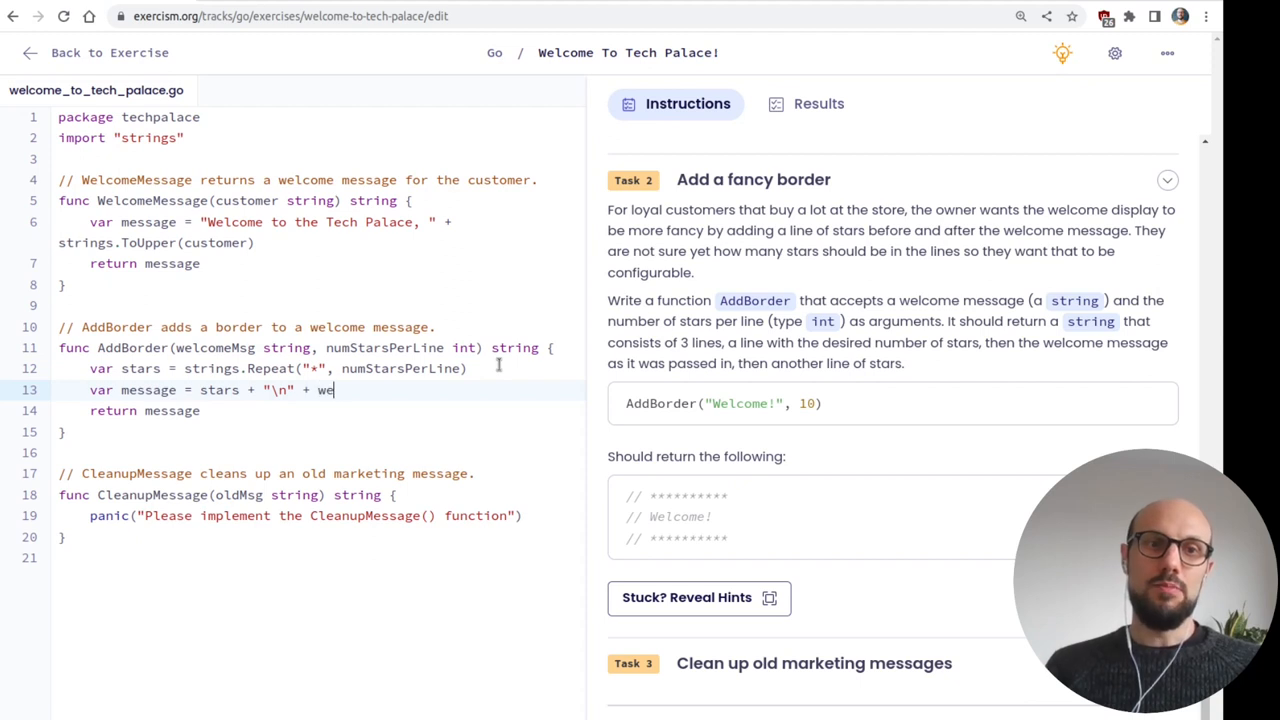
text(lcomeMsg + "\)
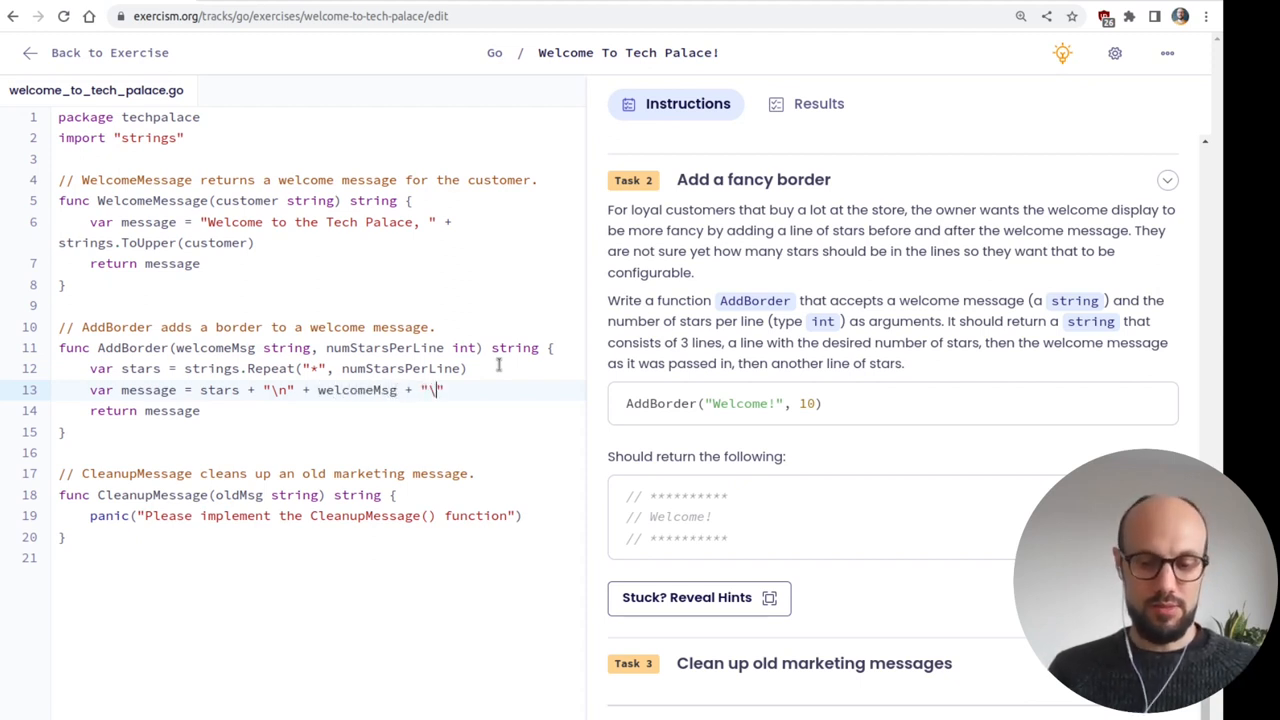
text(n)
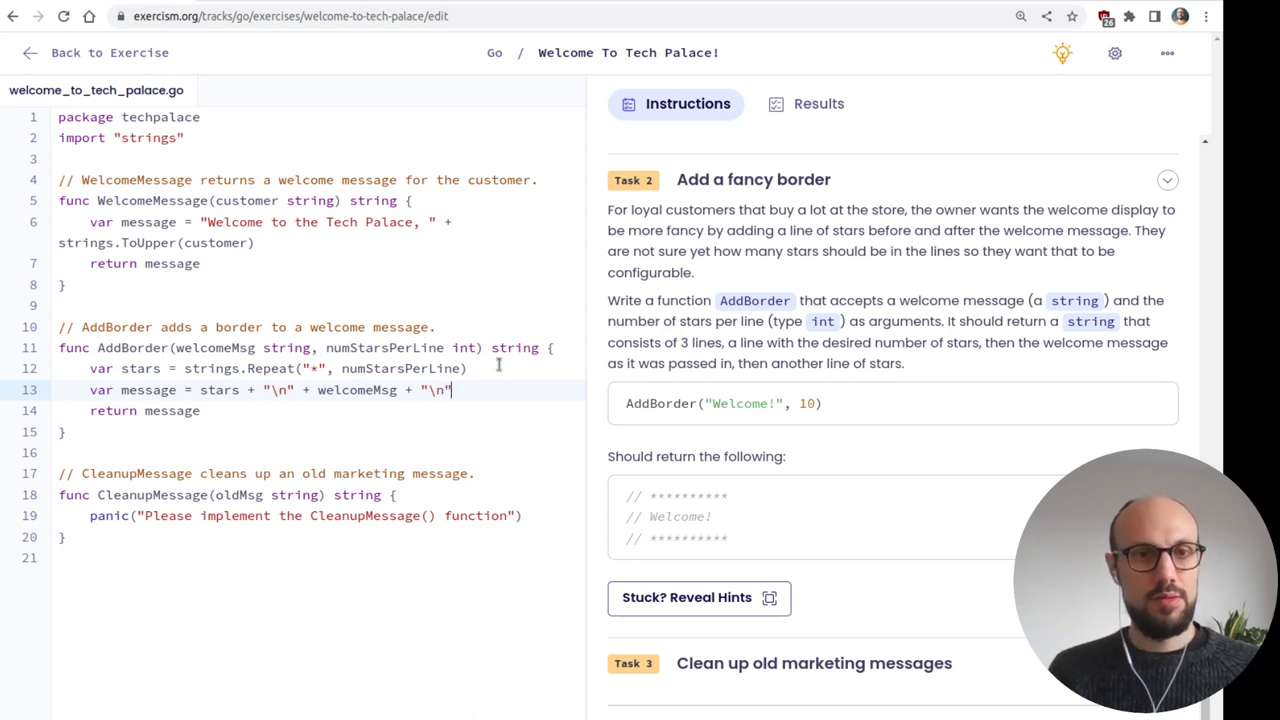
text(+ start)
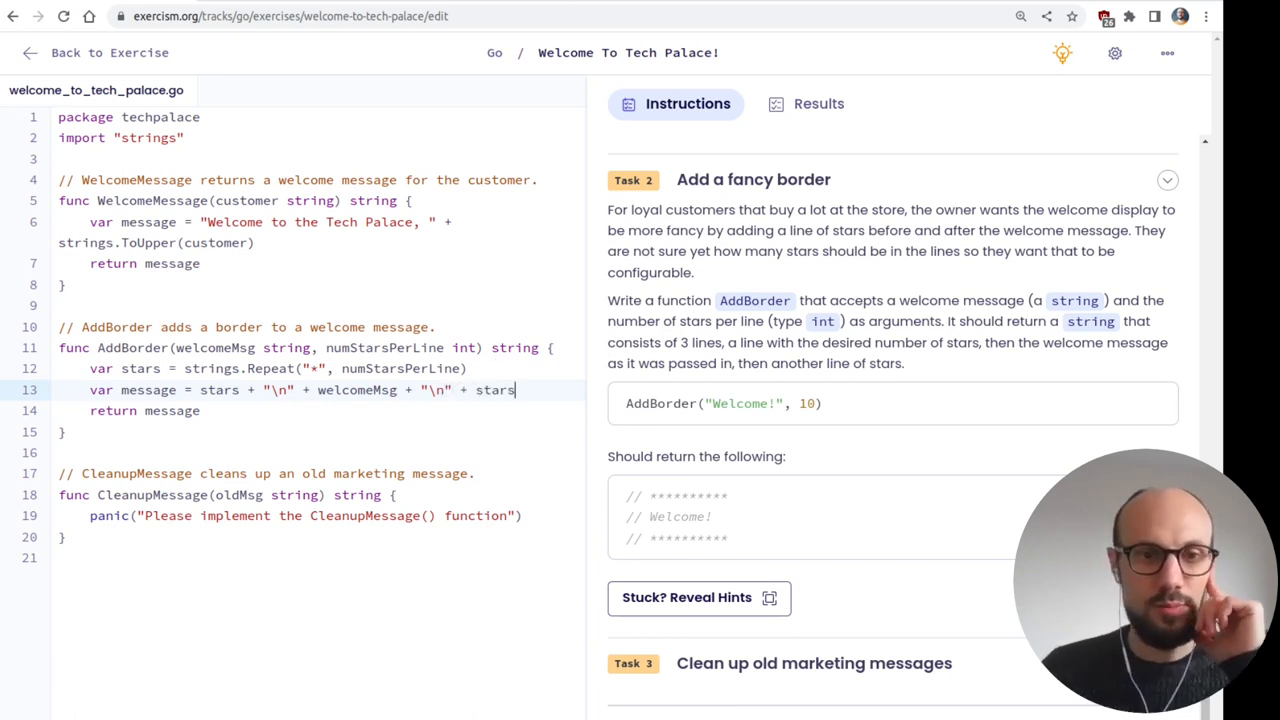
- Run the tests and expand the two-stars-per-line border test to review its code
click(818, 104)
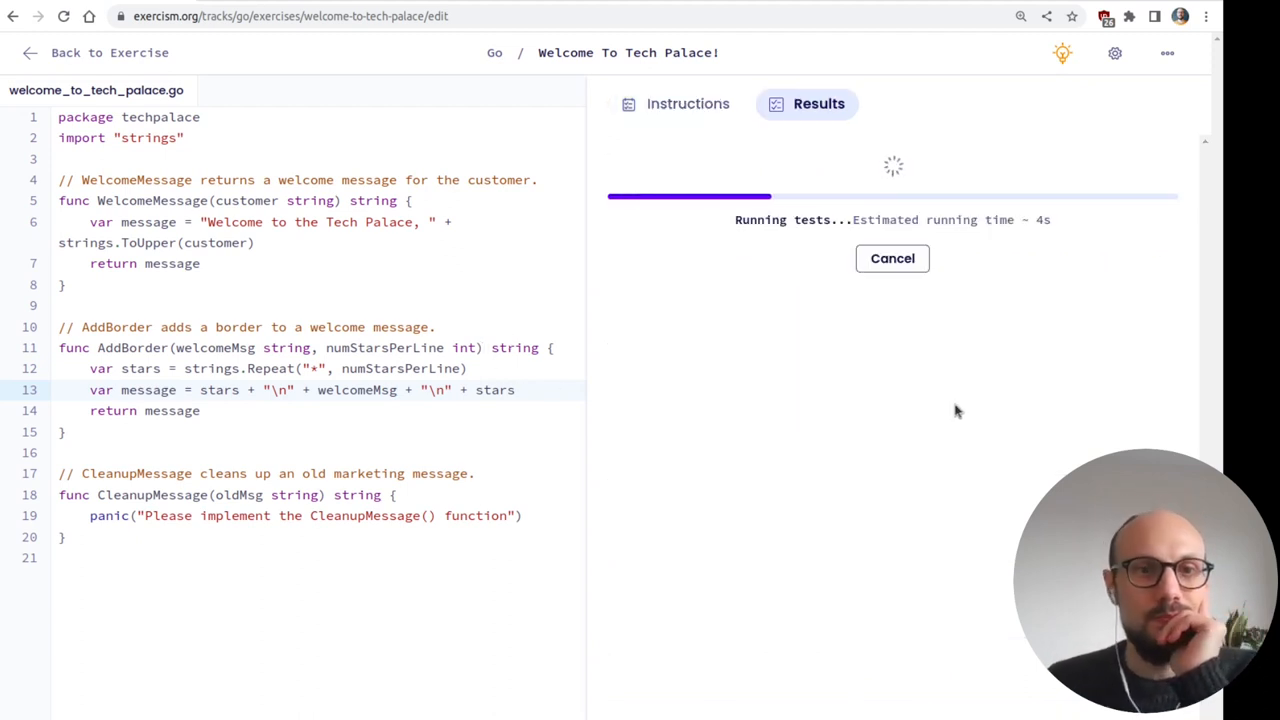
mouse_move(978, 390)
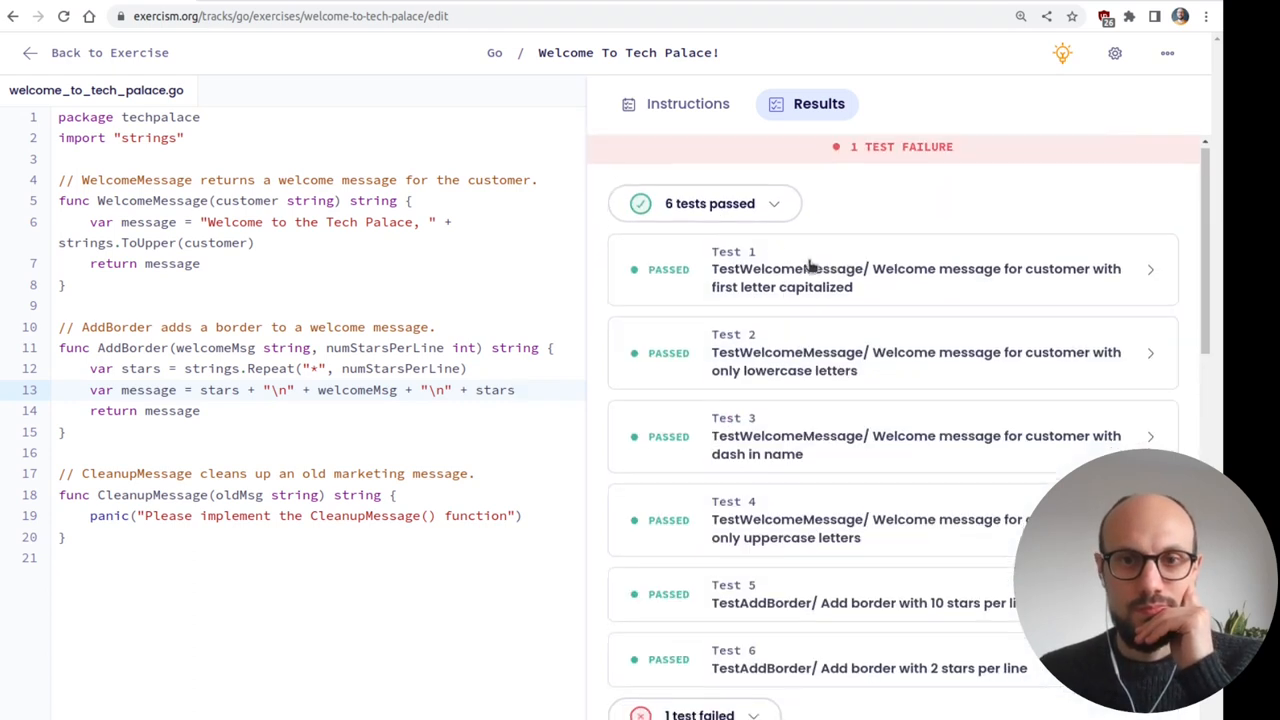
click(890, 402)
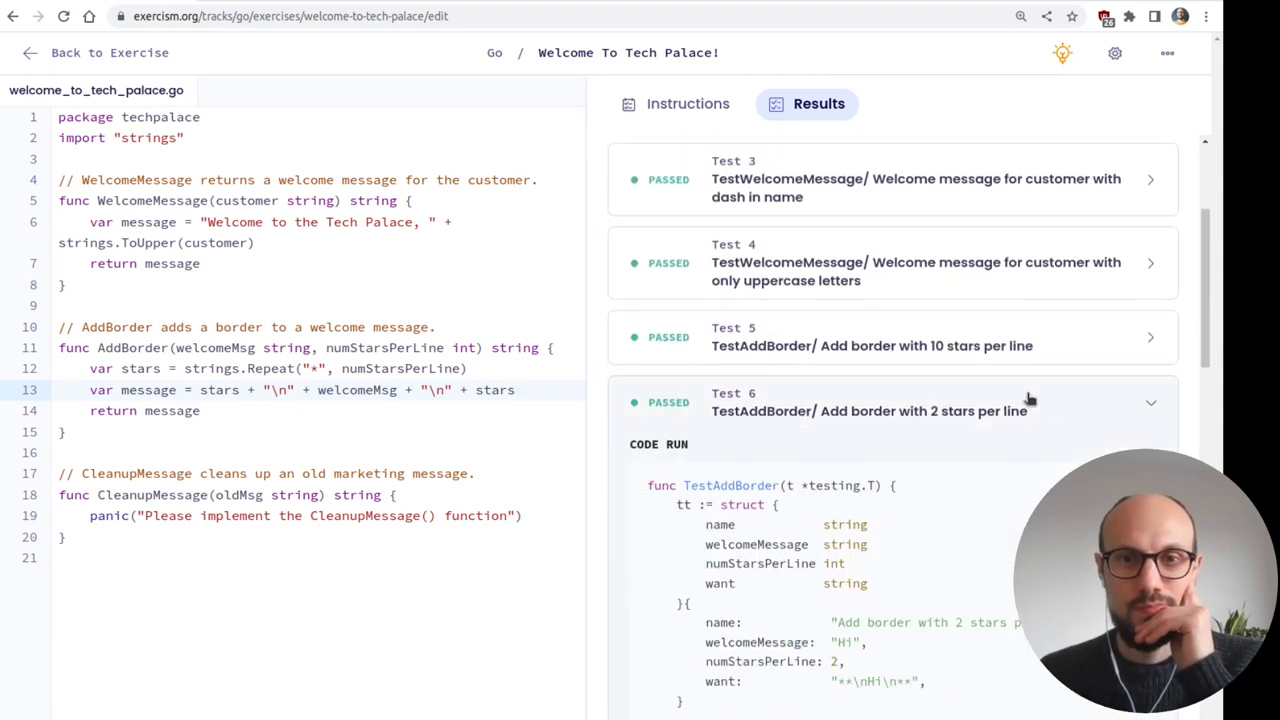
scroll(down, 3)
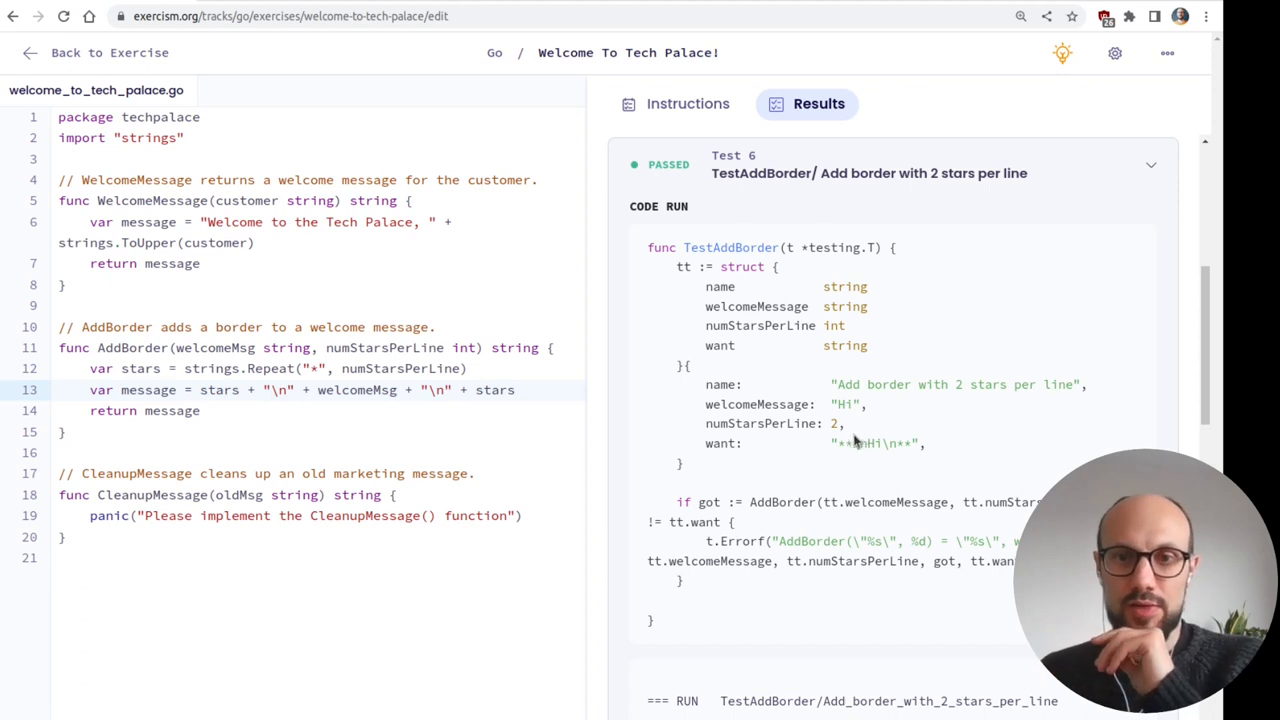
double_click(872, 444)
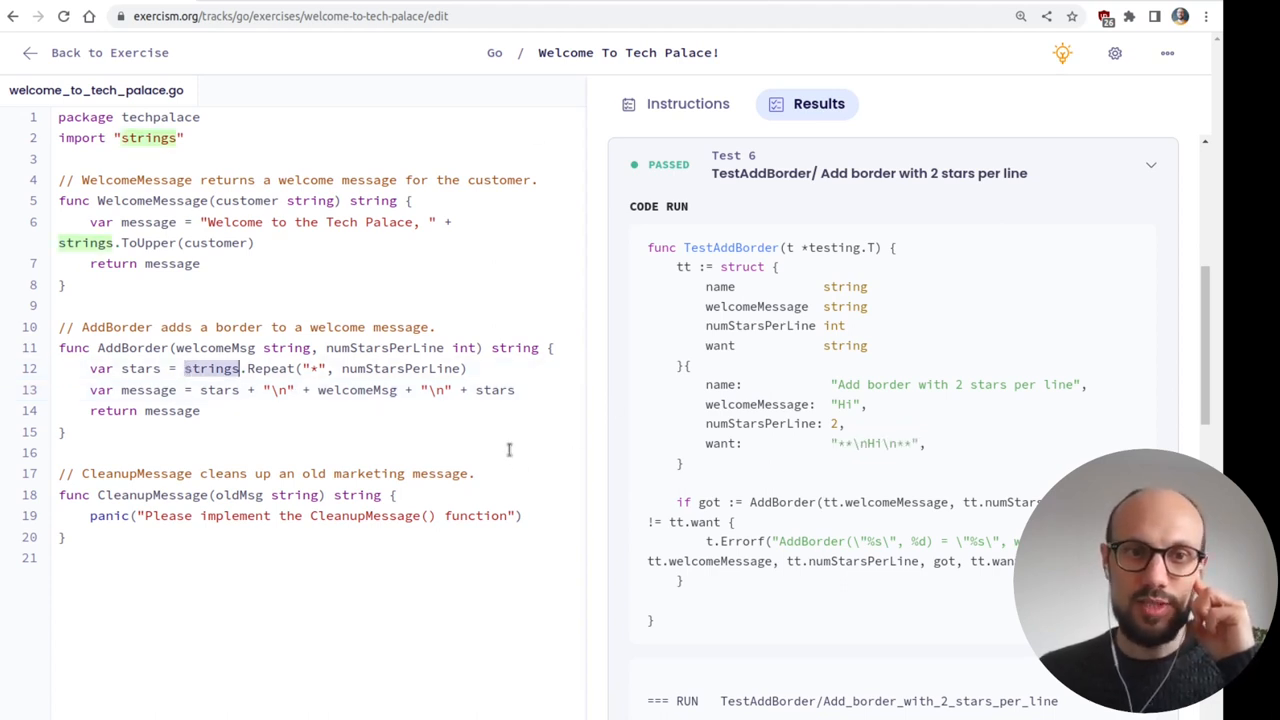
mouse_move(484, 468)
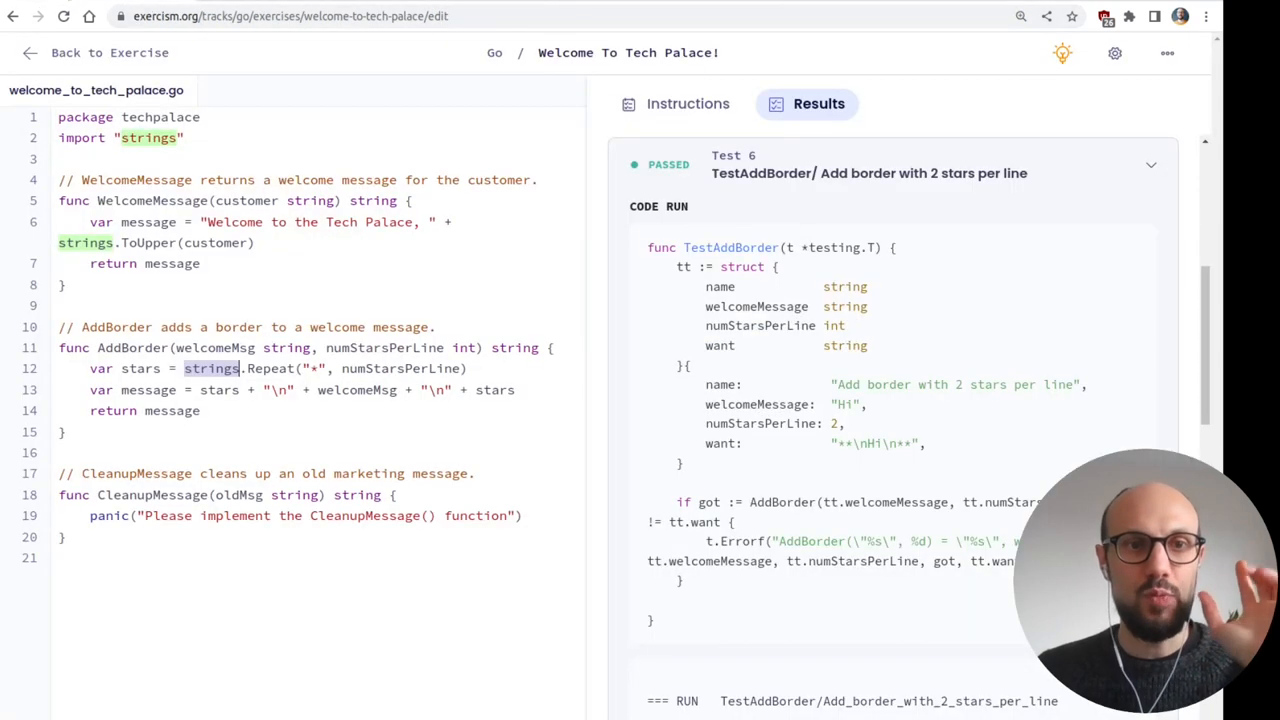
mouse_move(424, 362)
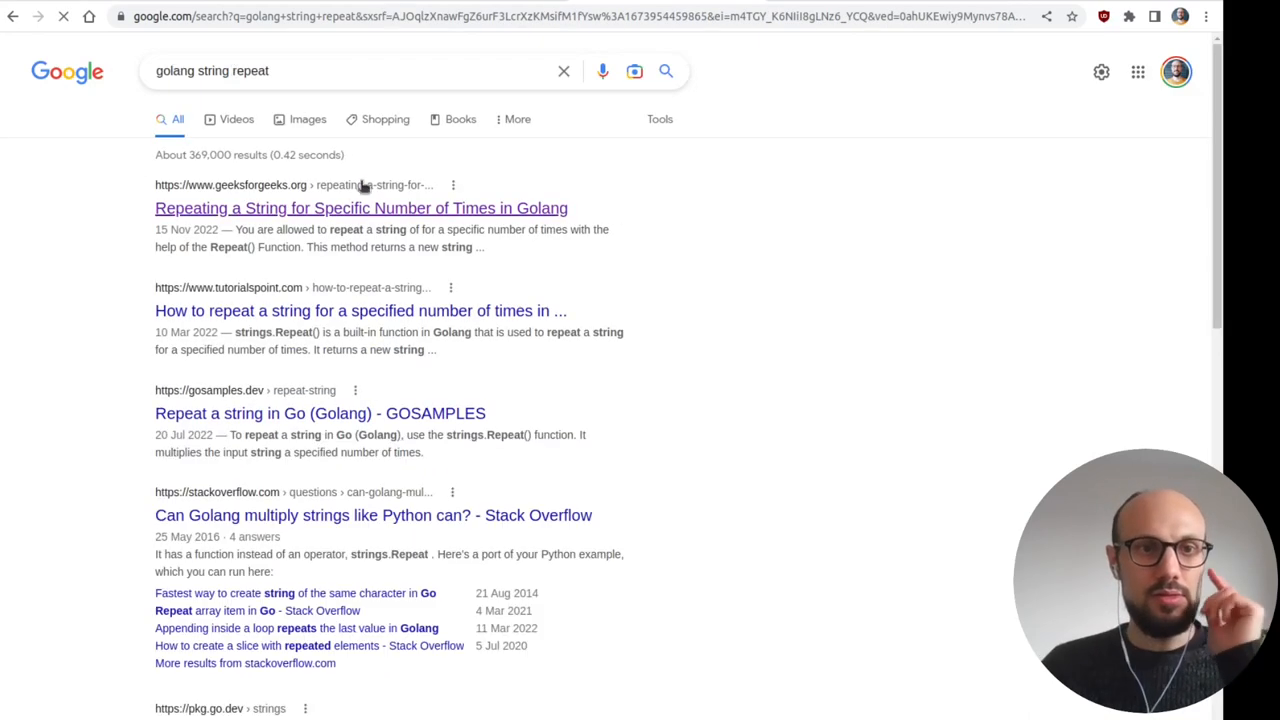
- Reach the Go strings package documentation on pkg.go.dev from the Google results
scroll(down, 3)
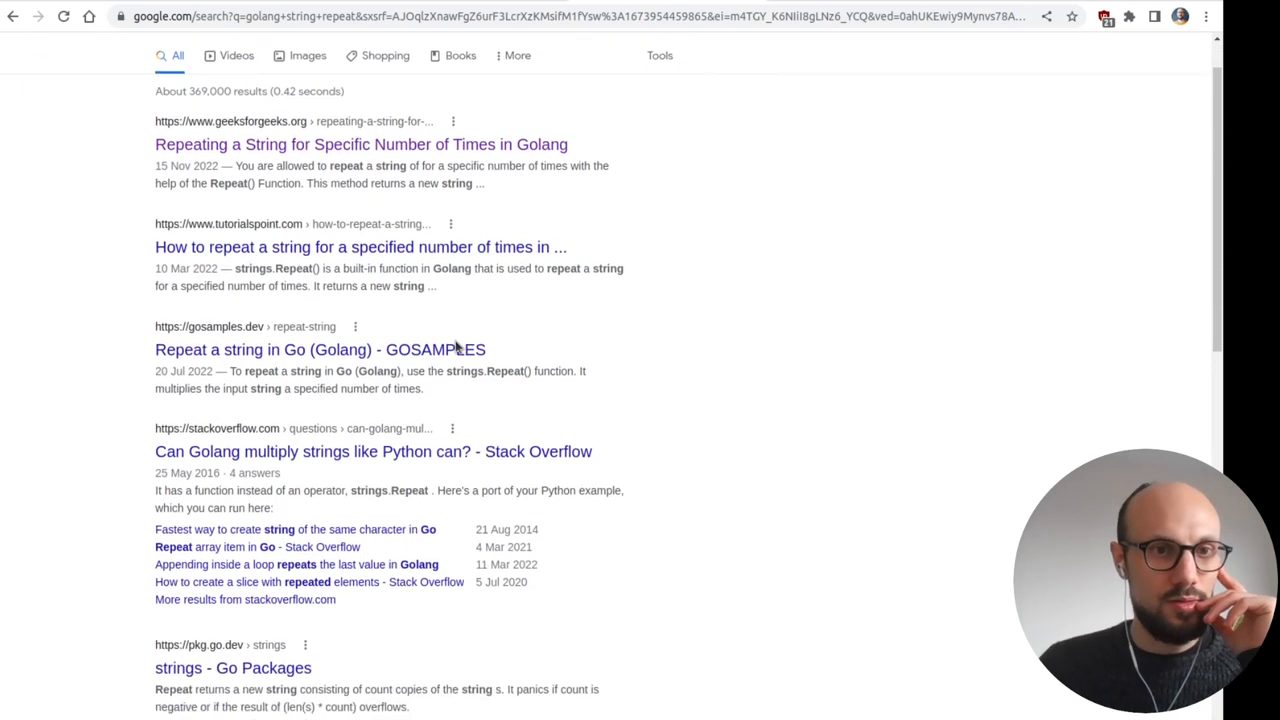
scroll(down, 3)
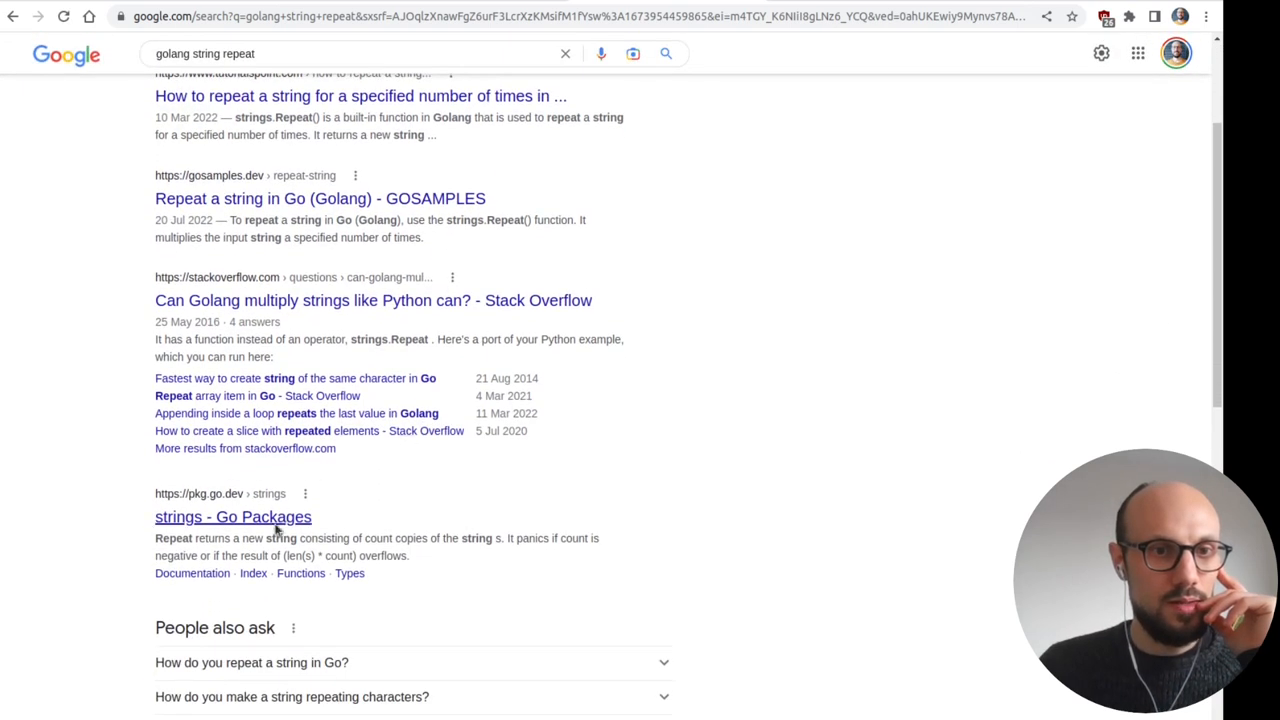
click(232, 516)
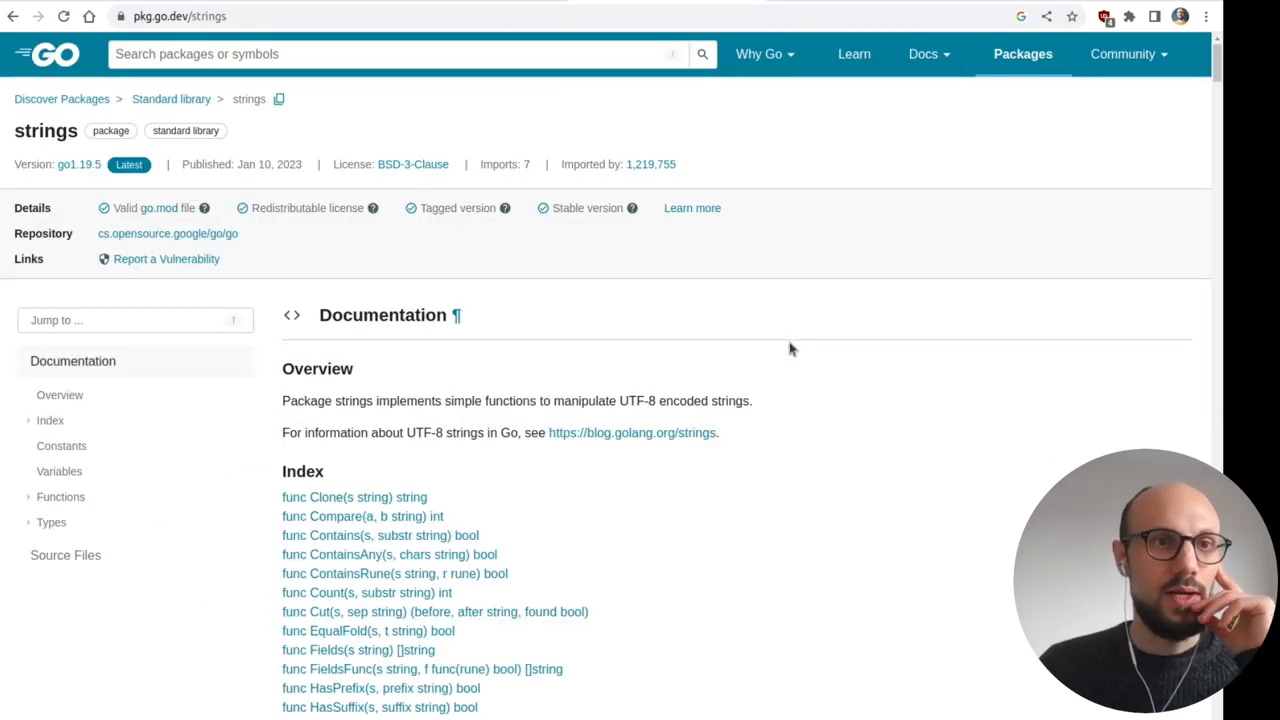
scroll(down, 3)
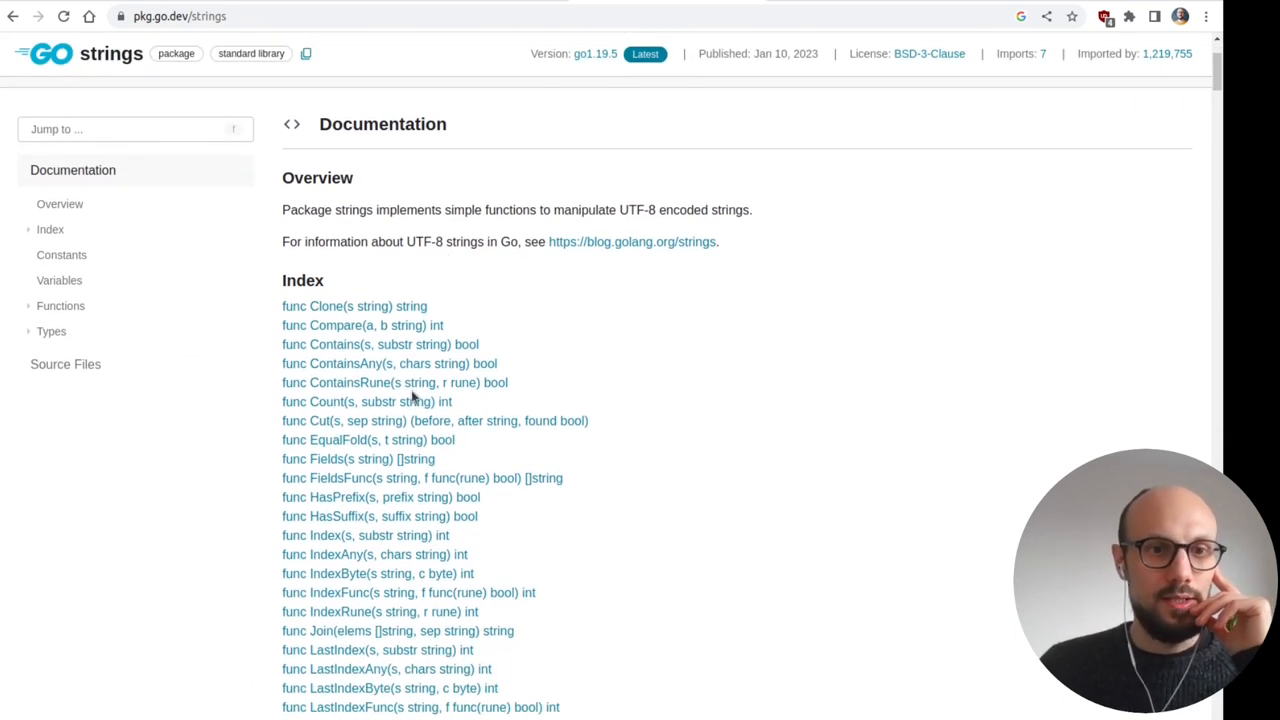
- Find strings.Repeat on the page and expand its "banana" usage example
text(repet)
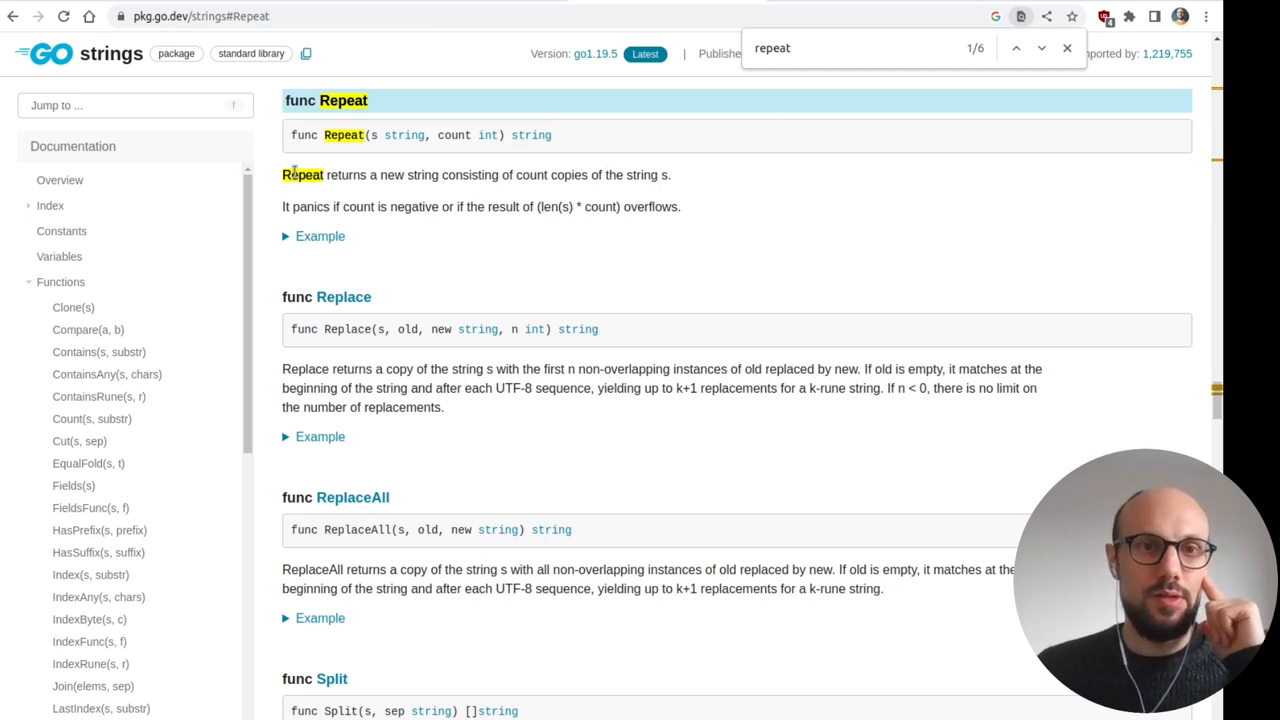
click(320, 236)
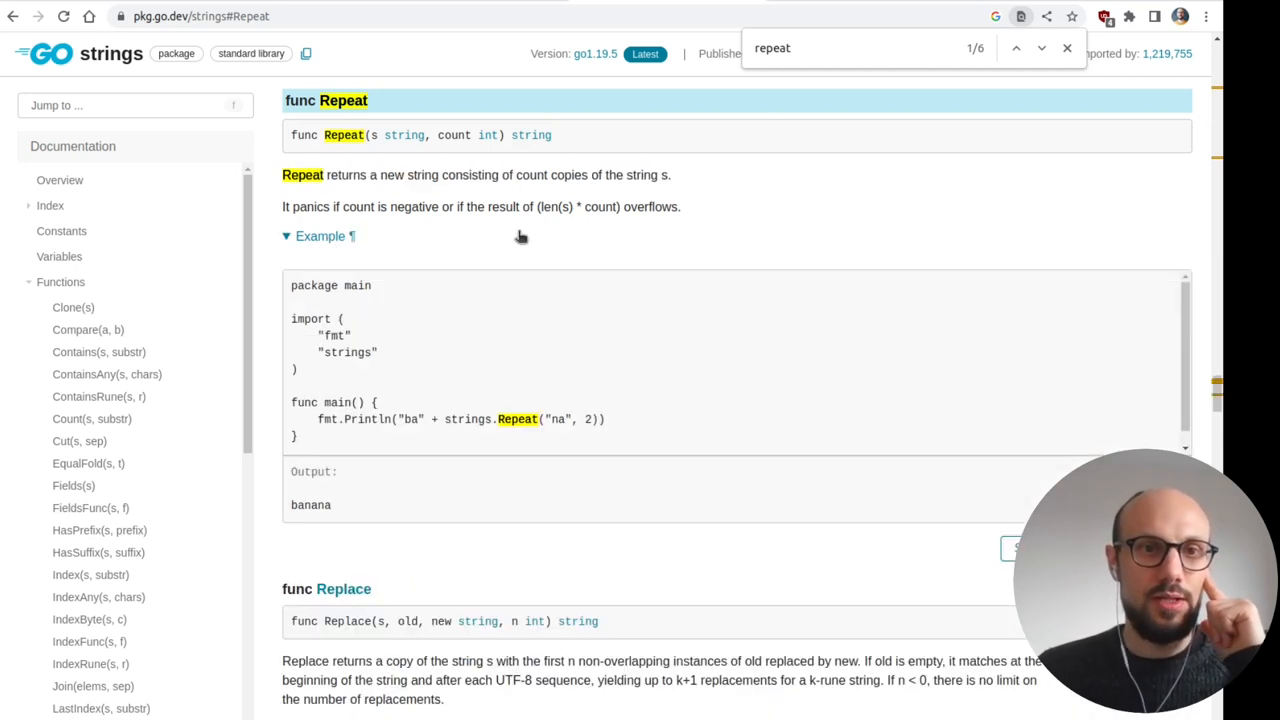
mouse_move(364, 482)
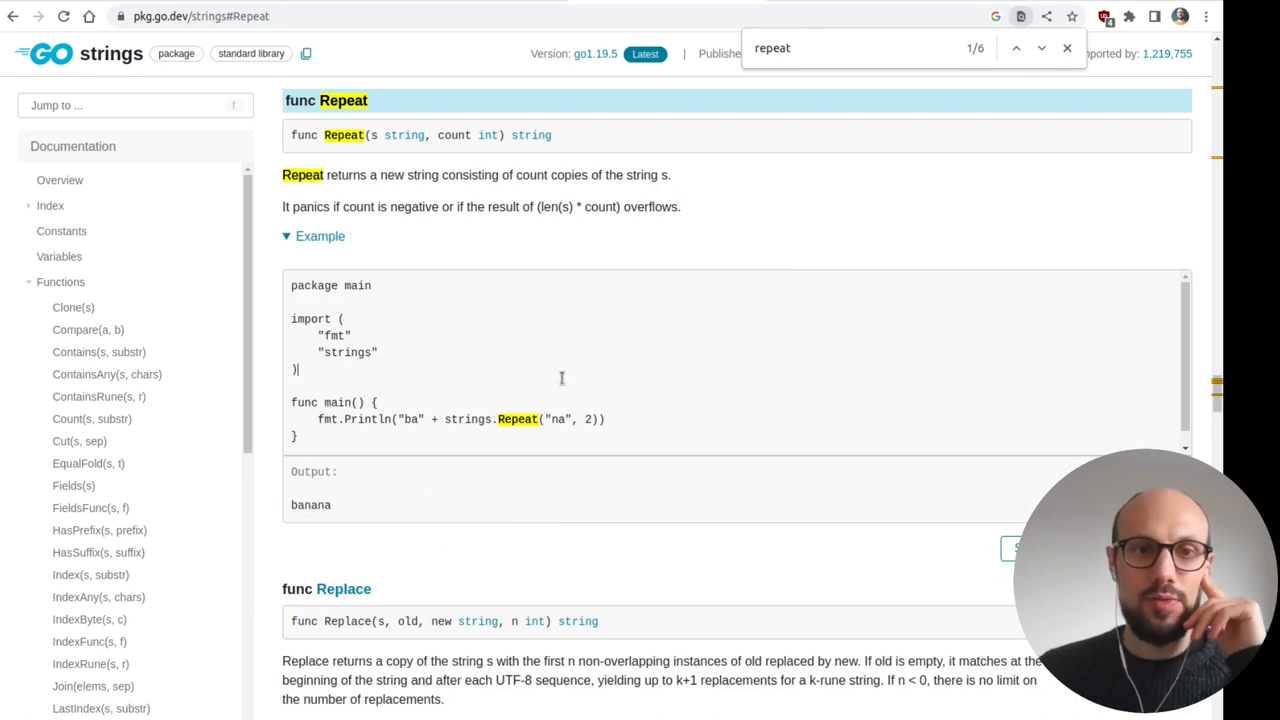
double_click(332, 402)
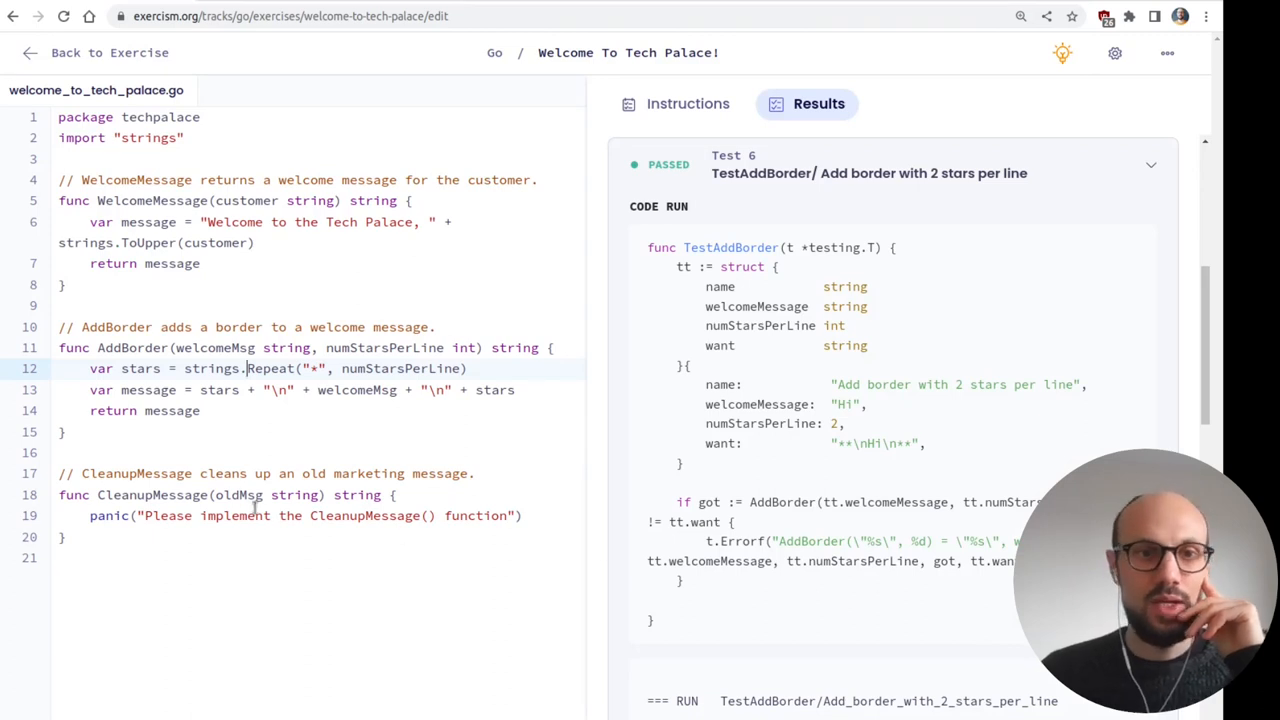
- Read the Task 3 instructions and clear CleanupMessage's placeholder panic line
click(688, 104)
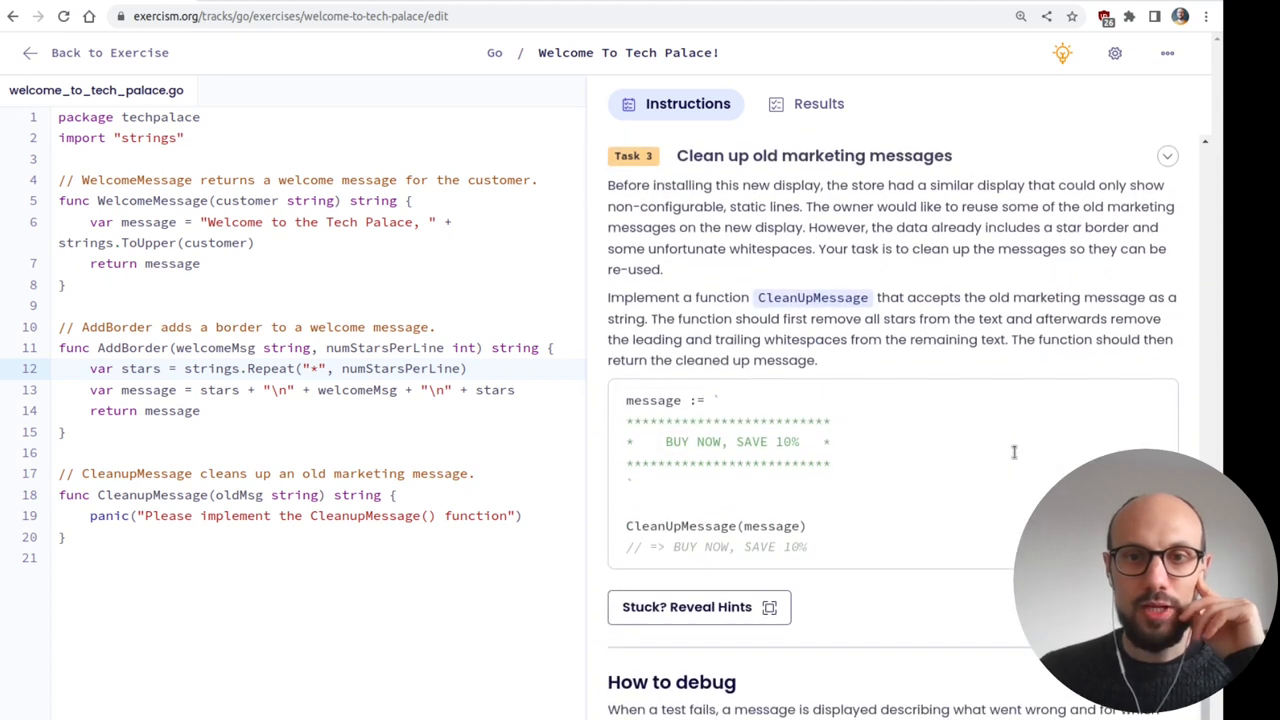
drag(628, 420, 838, 464)
text(p)
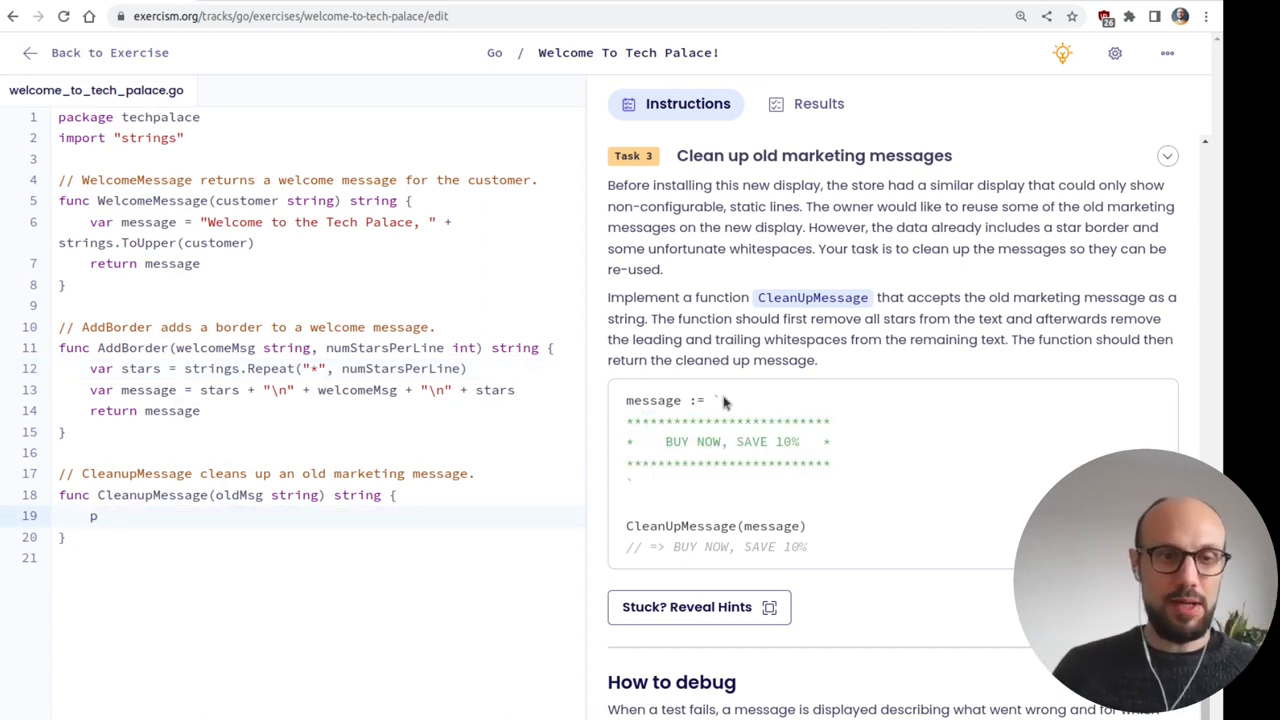
key(Backspace)
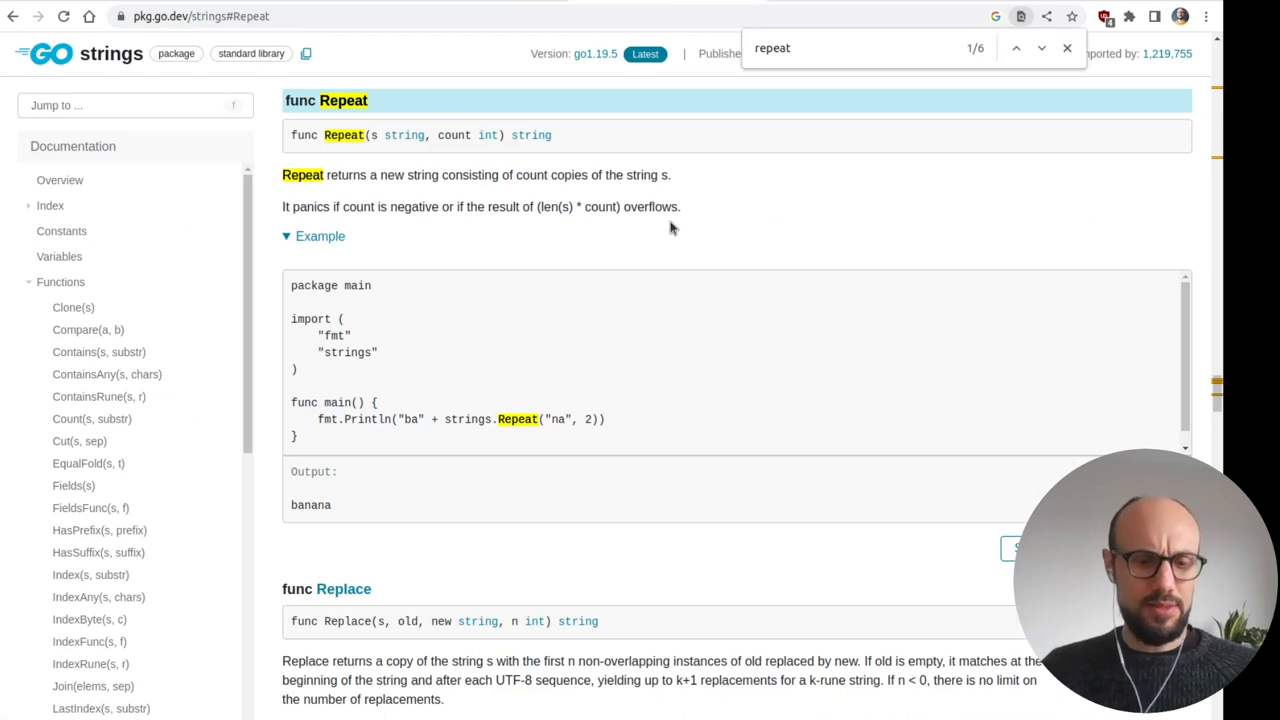
- Look up the strings.Split entry and its signature on the strings package page
text(split)
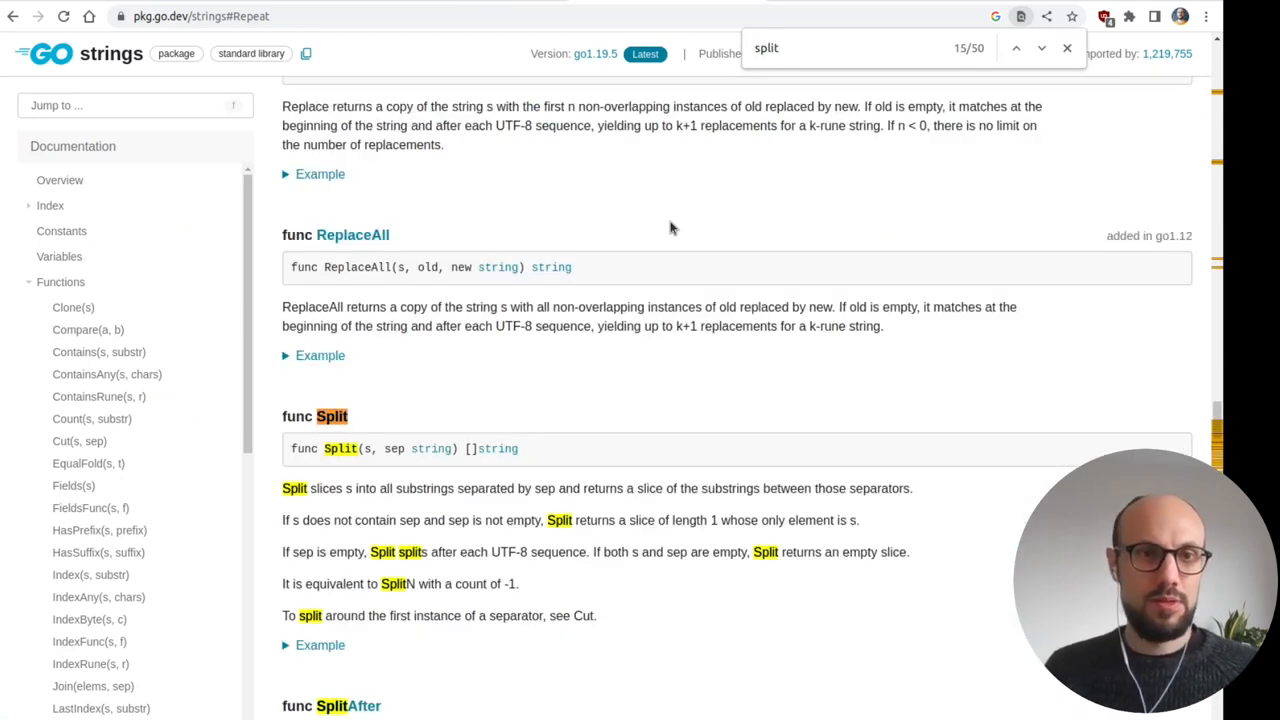
drag(384, 448, 518, 448)
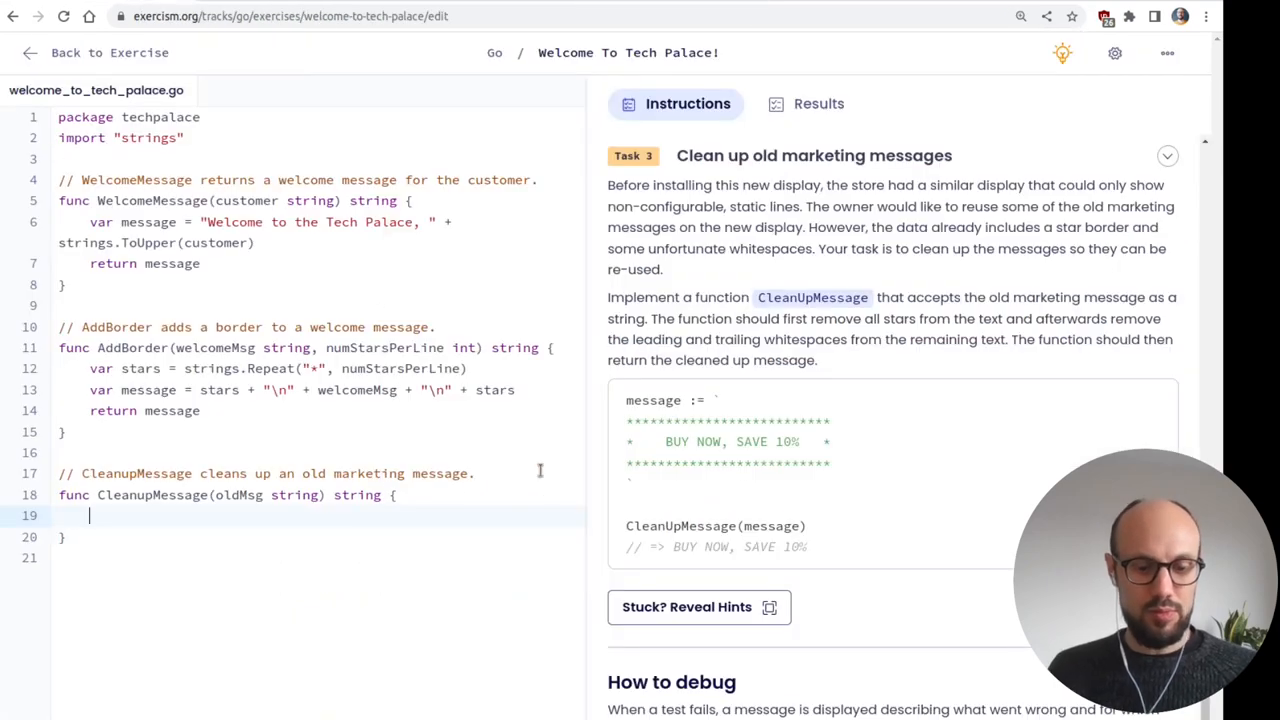
- Write strings.split(oldMsg, "\n") as CleanupMessage's body
text(strings.)
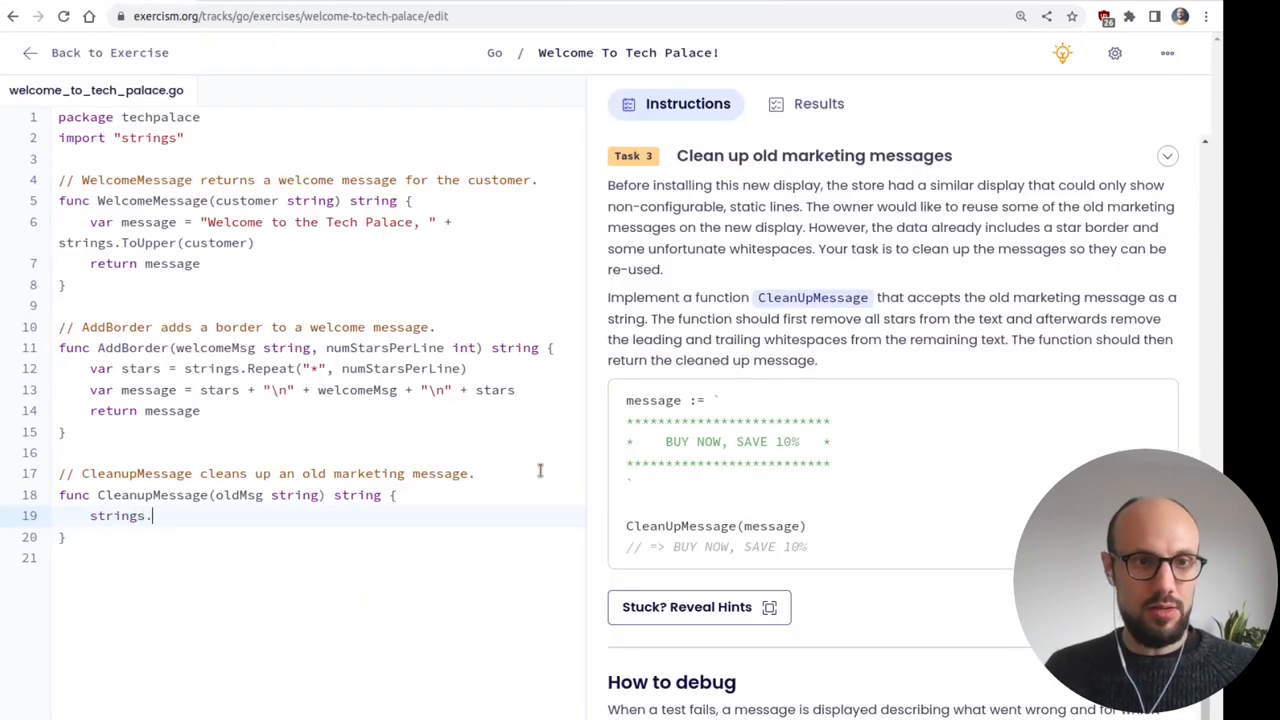
text(split(ol)
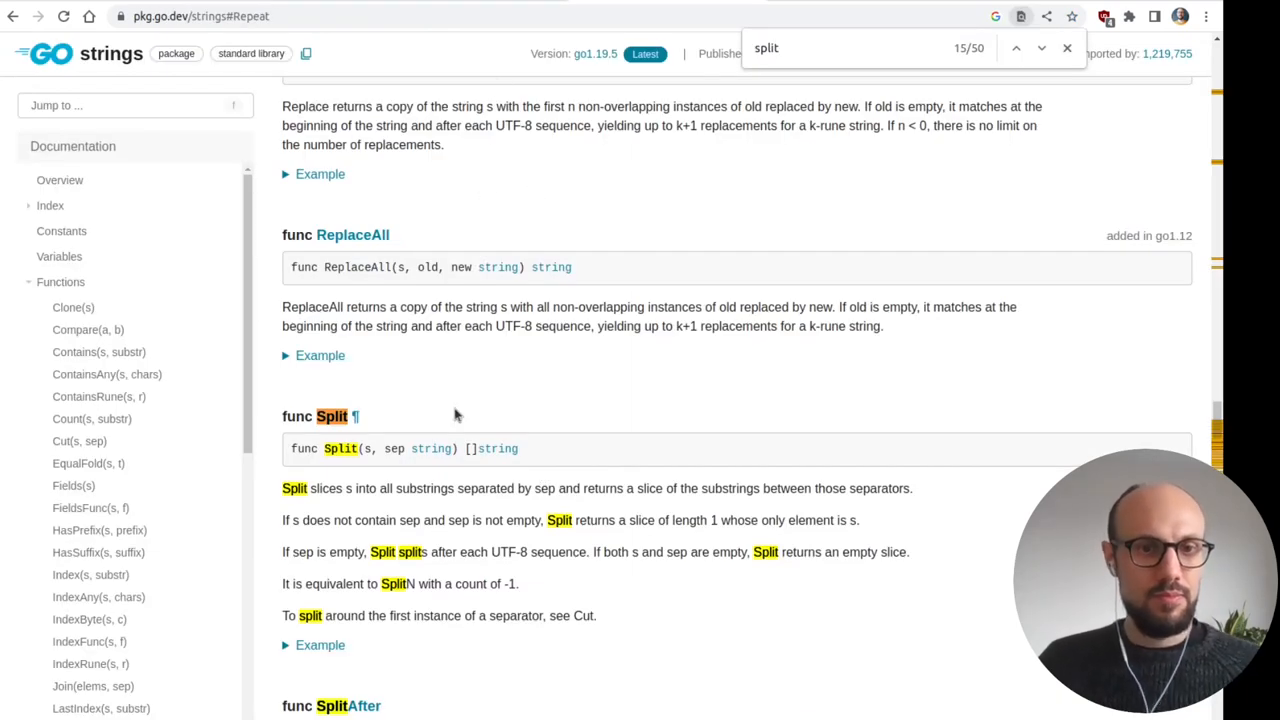
scroll(down, 3)
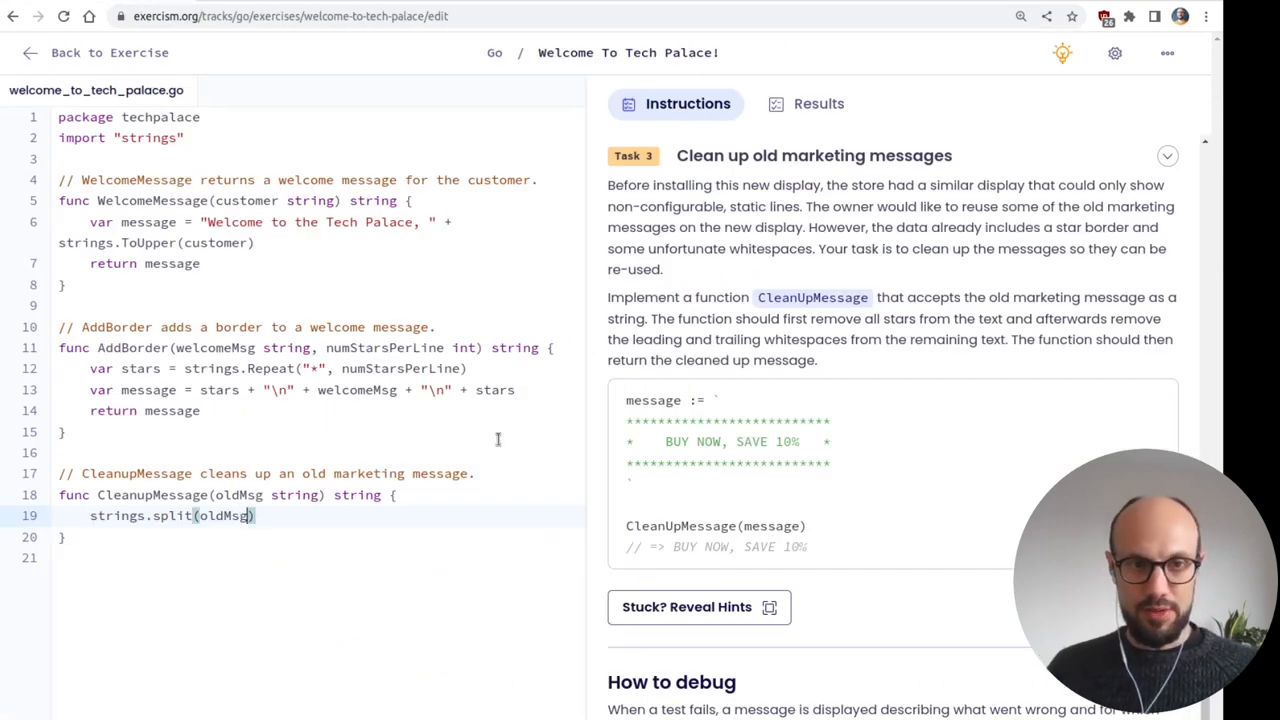
text(, "")
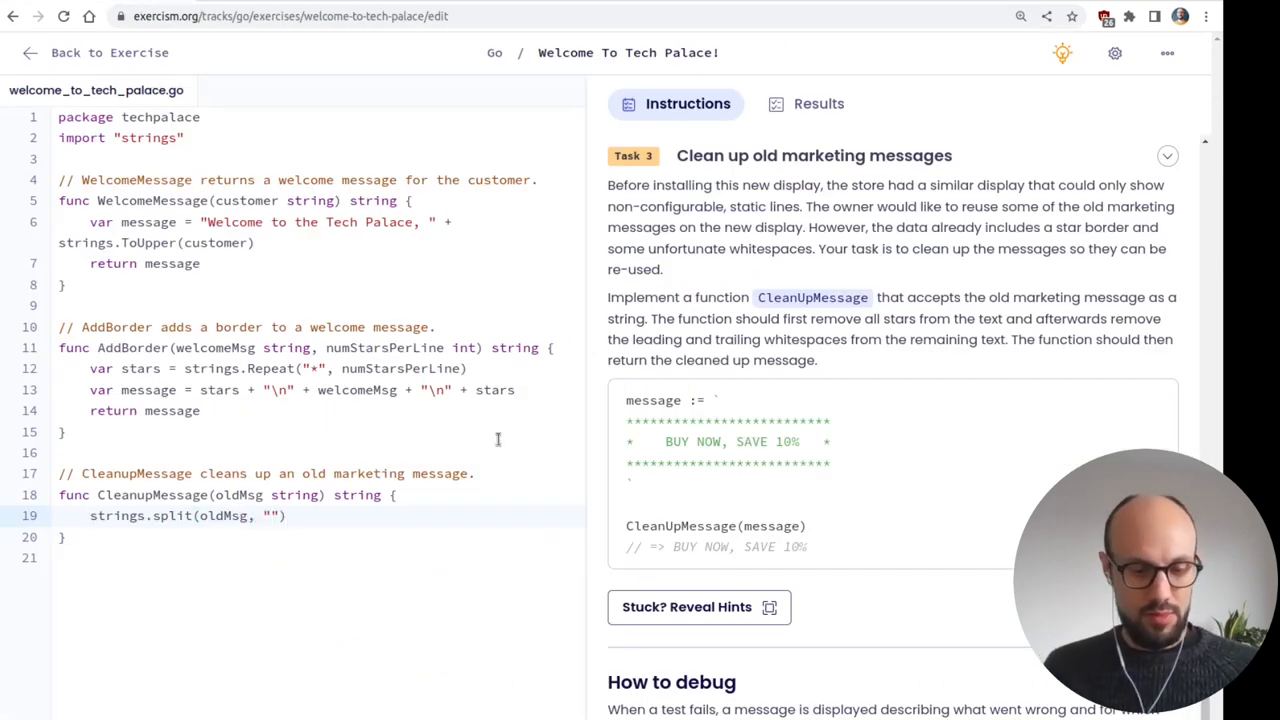
text(\n)
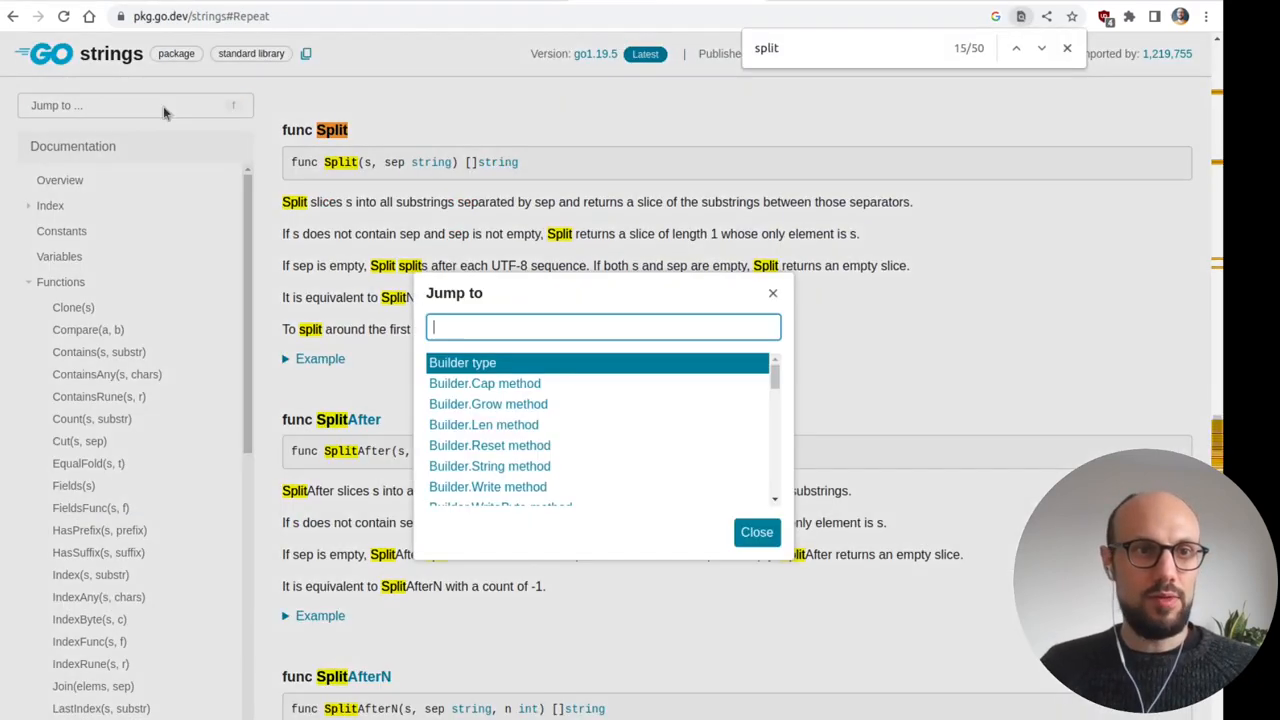
- Browse the strings function index and search Jump to for "array", finding nothing
text(arra)
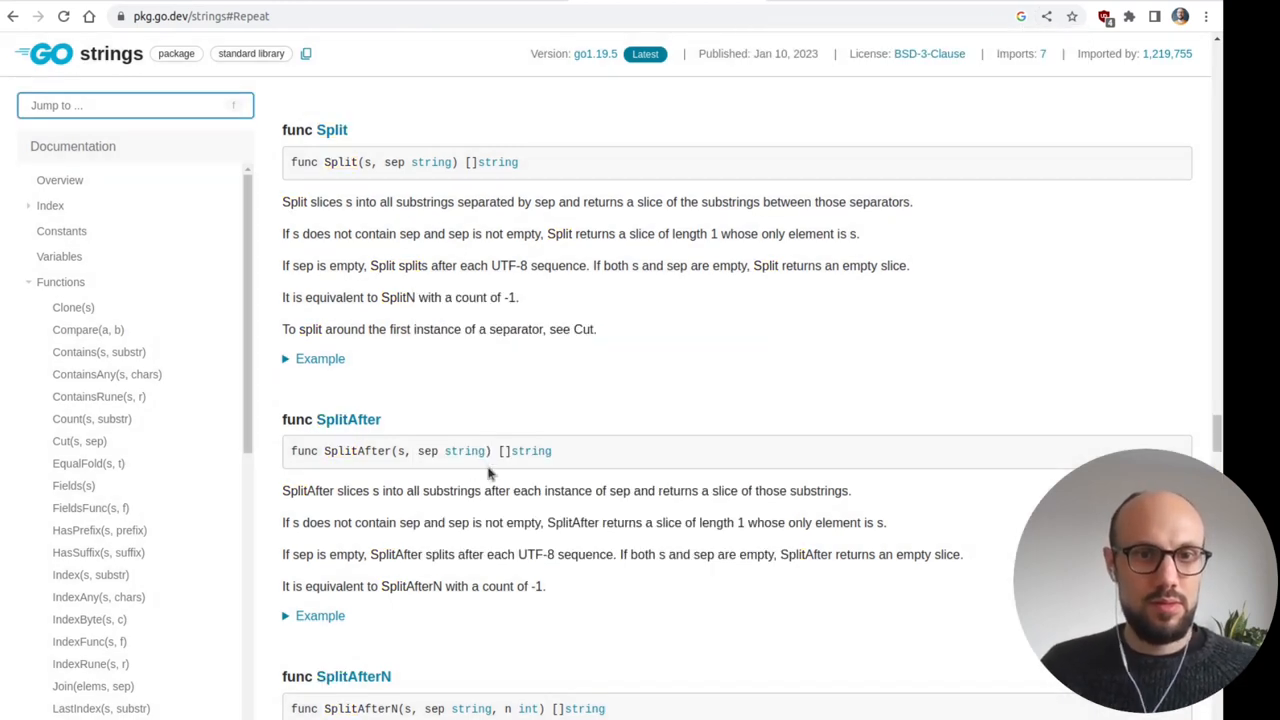
click(50, 206)
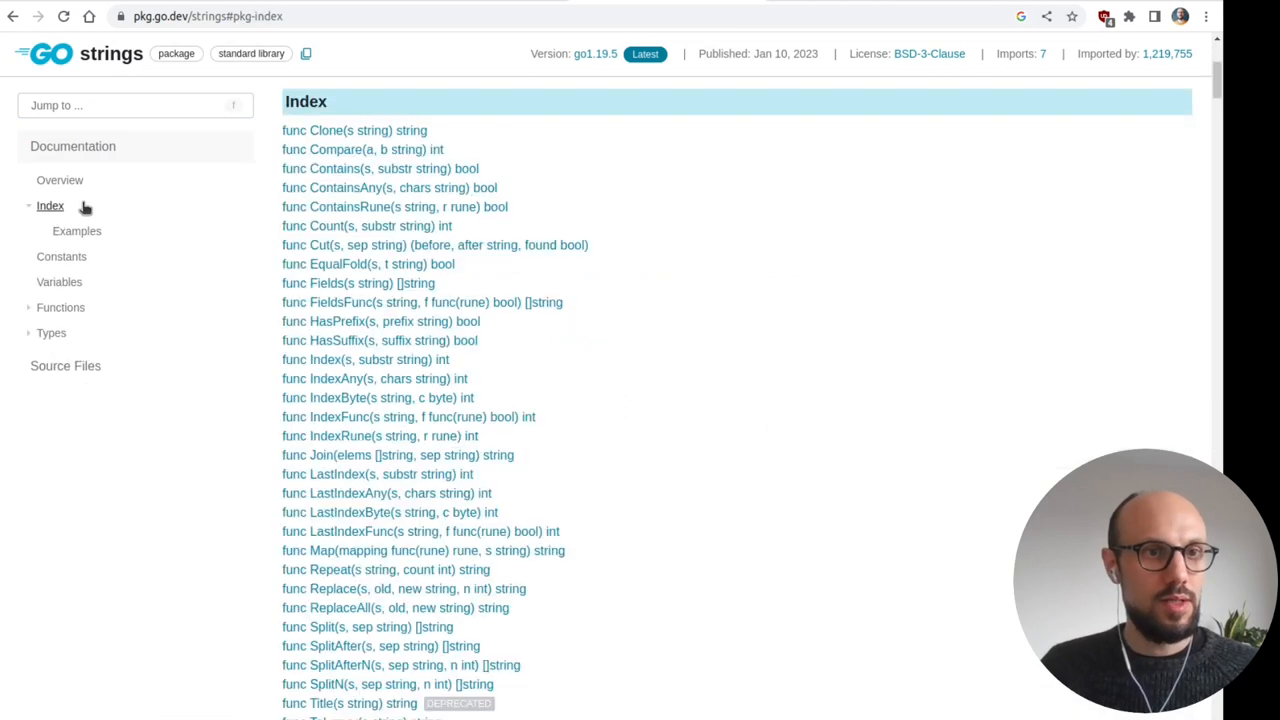
click(136, 104)
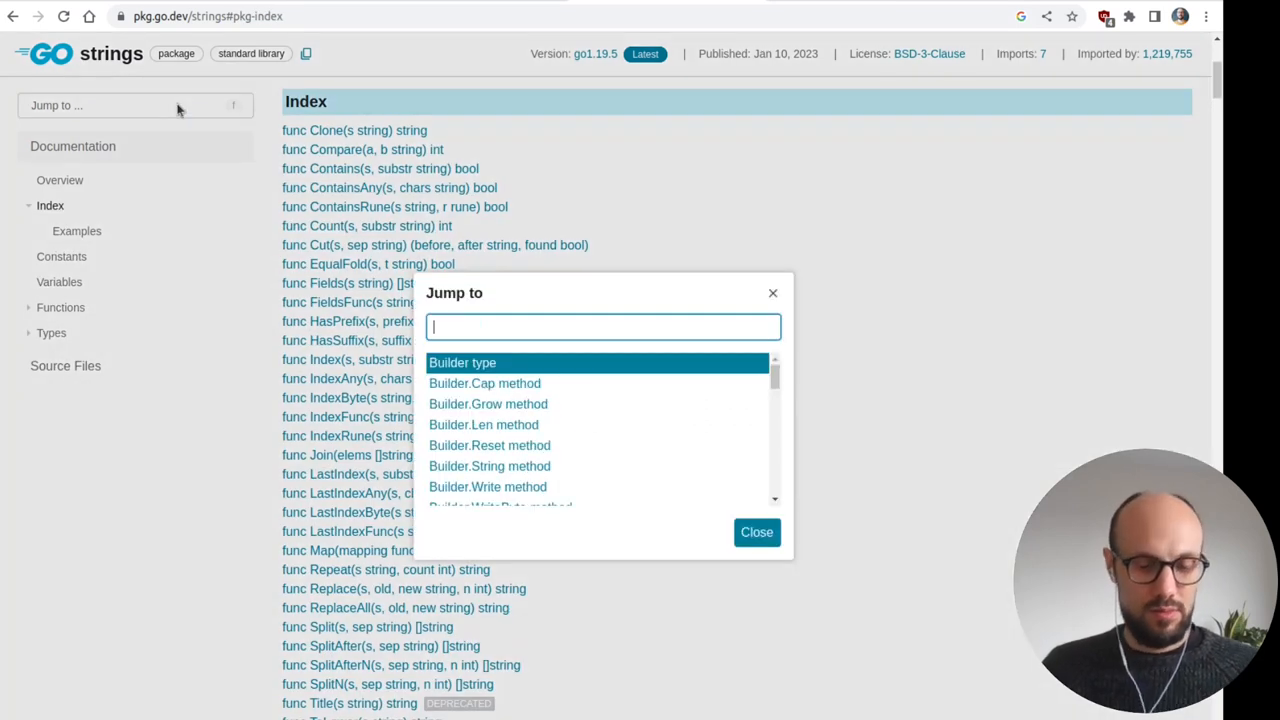
text(a)
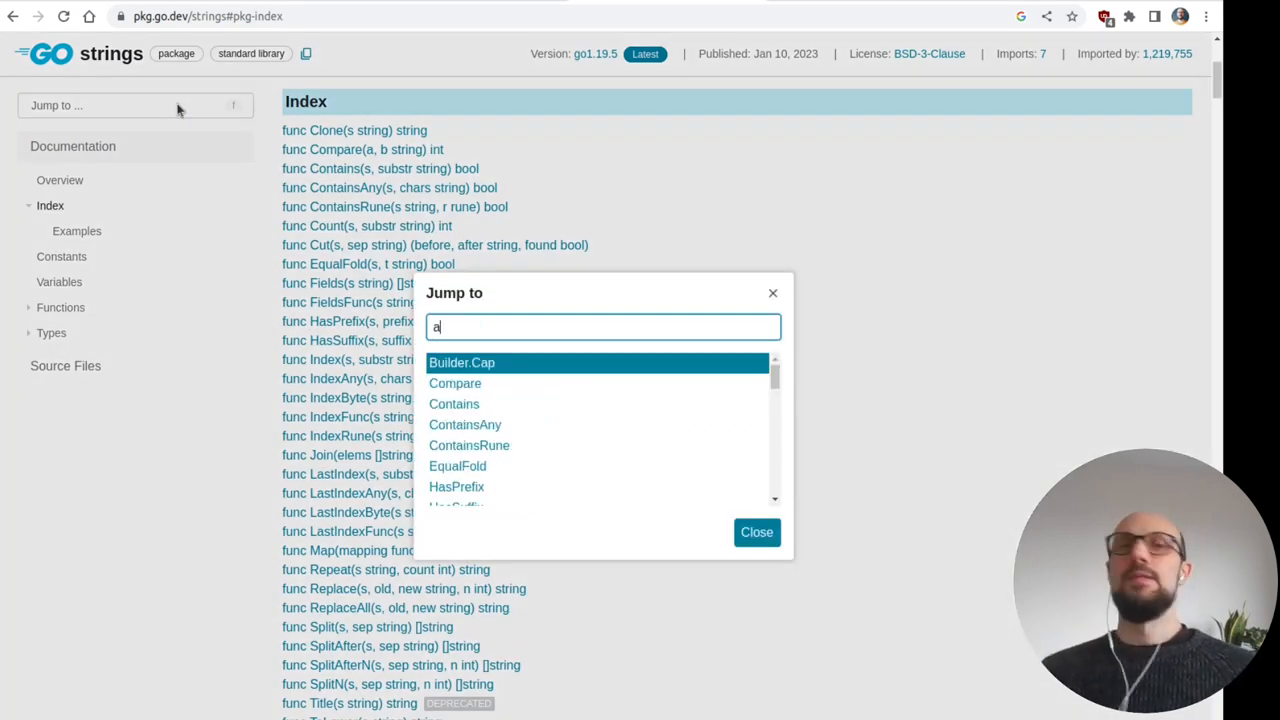
text(rray)
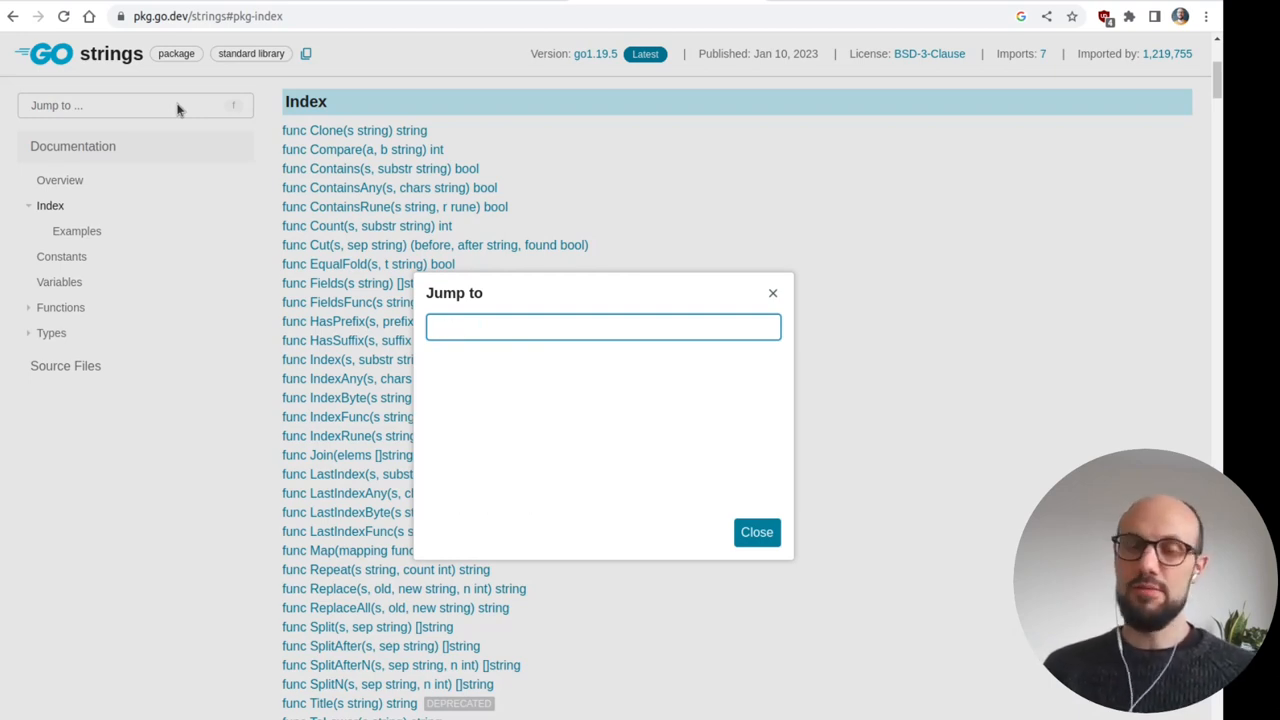
click(604, 328)
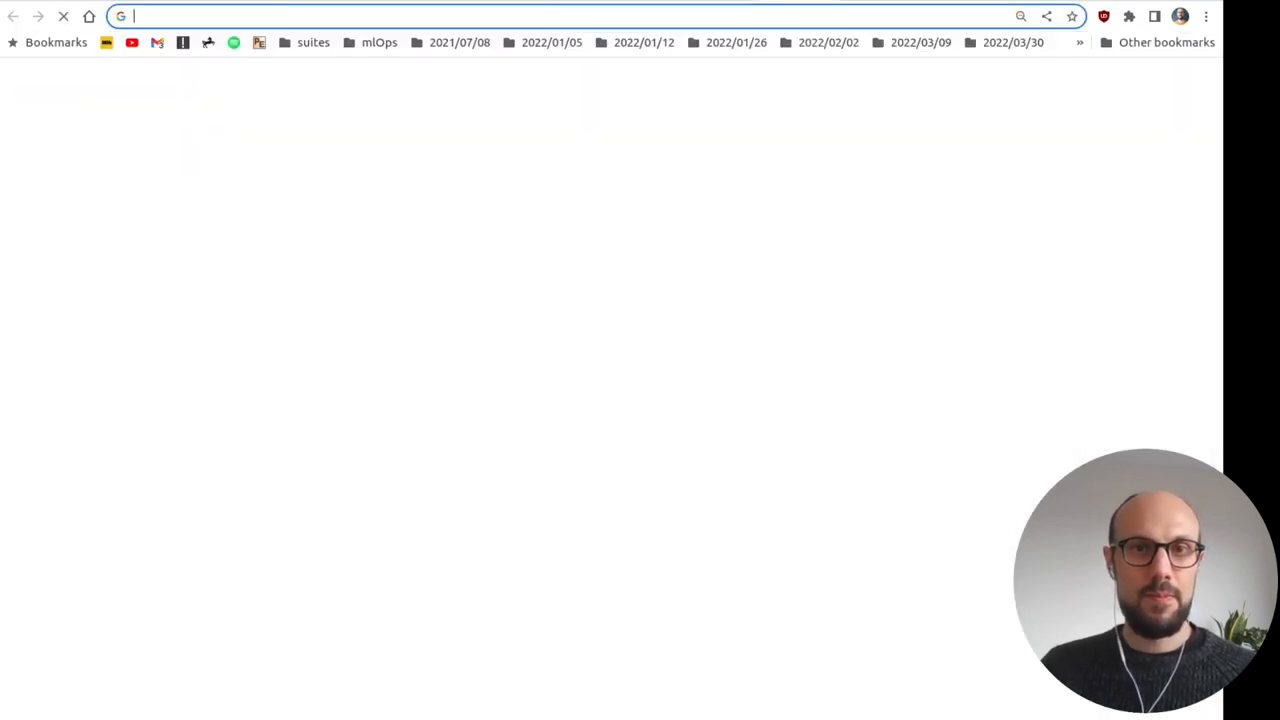
- Google "golang access array element" and read the golangprograms tutorial on indexing arrays
text(golang access struct field by string)
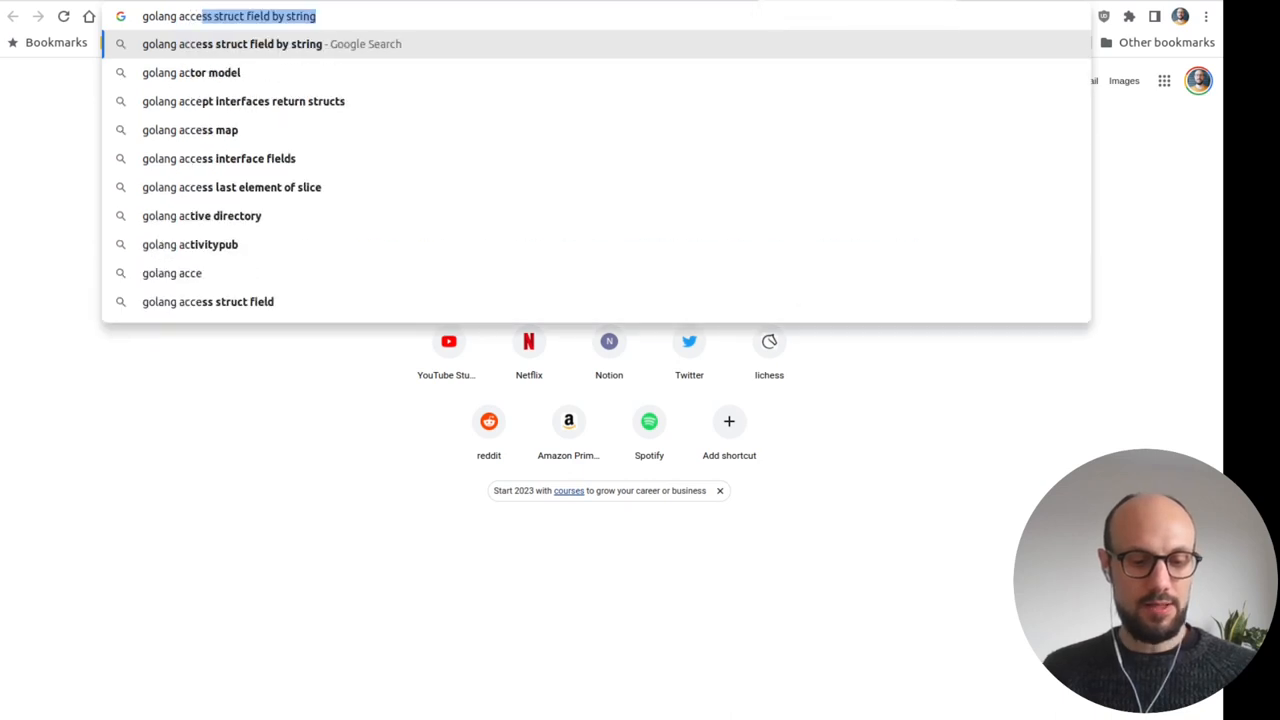
text(golang access array element)
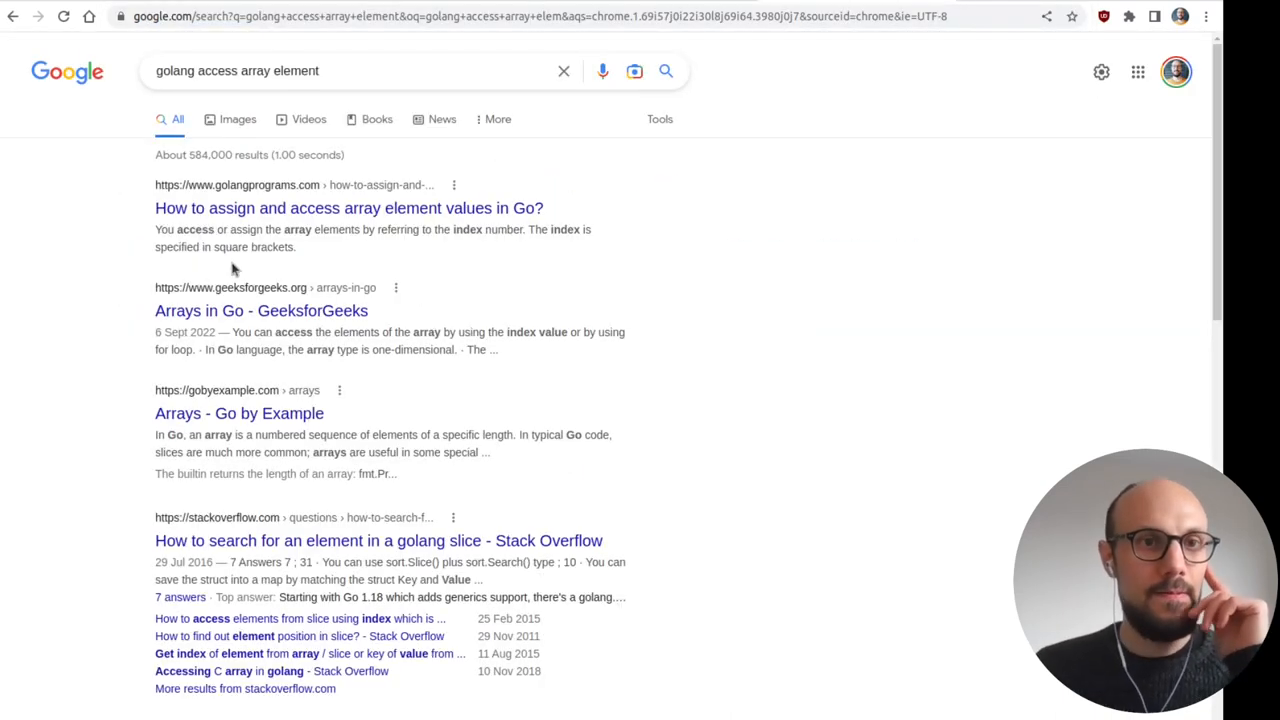
click(348, 208)
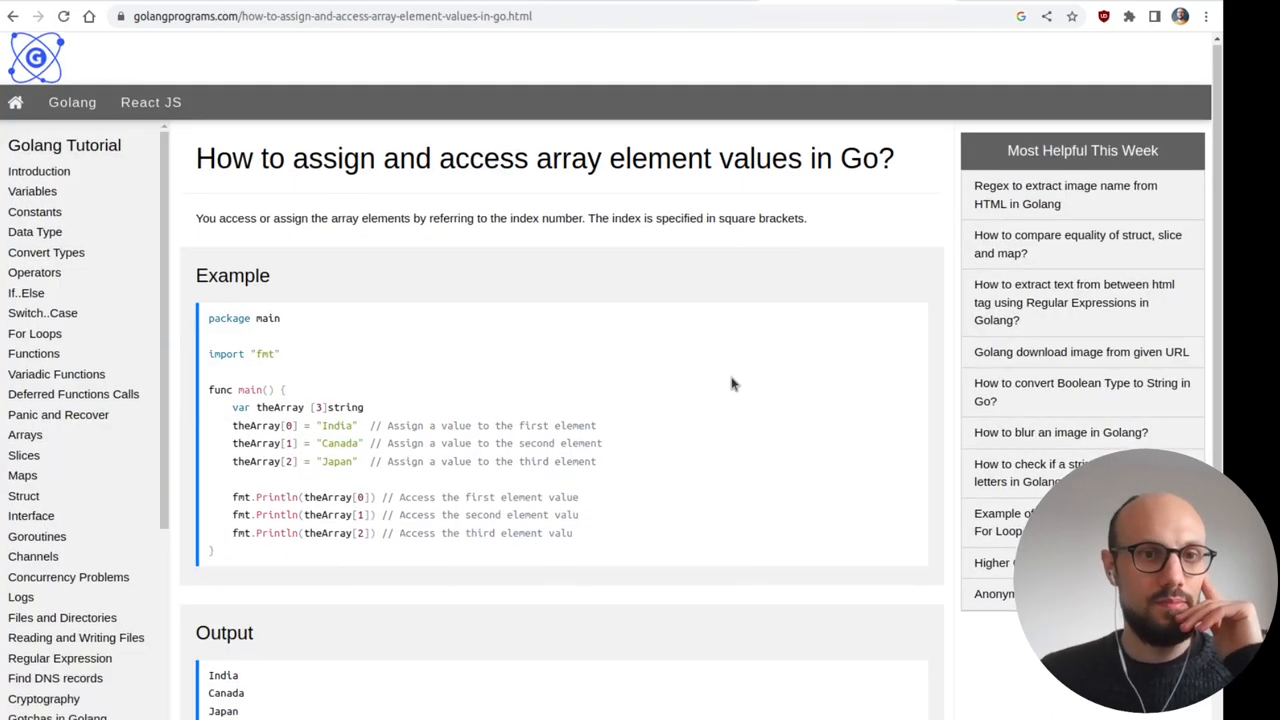
scroll(down, 3)
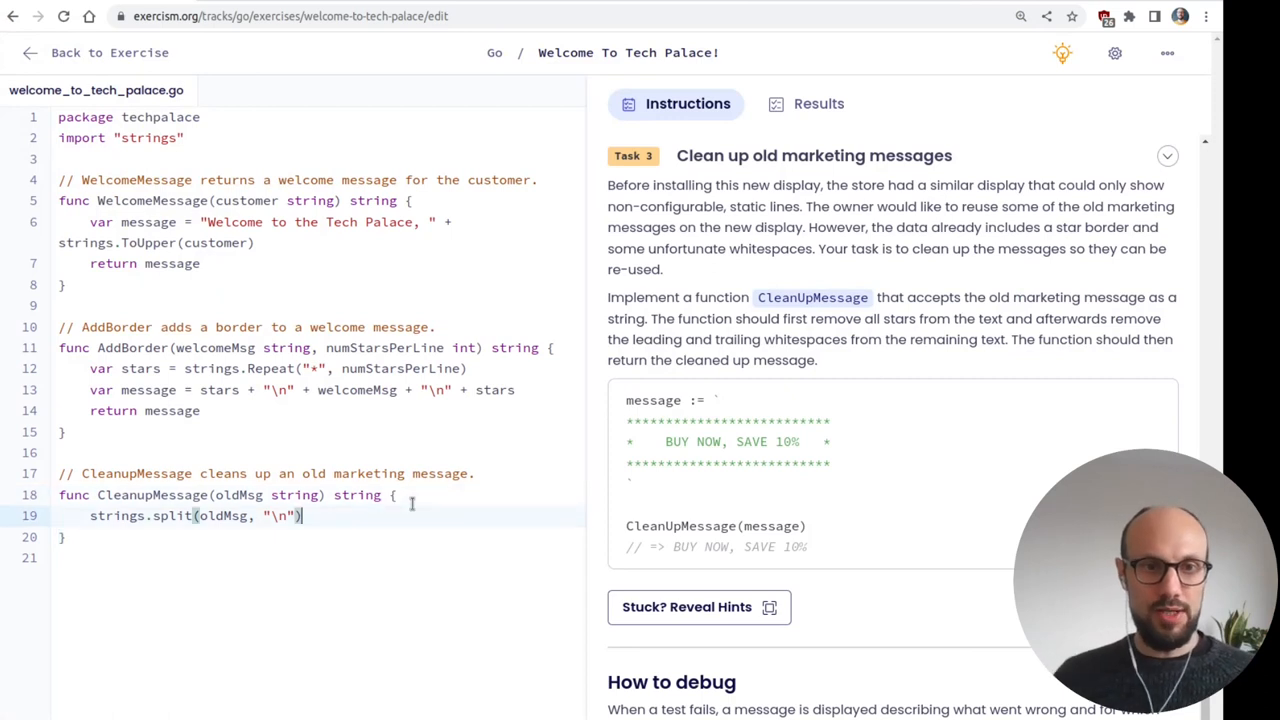
- Make CleanupMessage return strings.Split(oldMsg, "\n")[1] and run the tests
text([1])
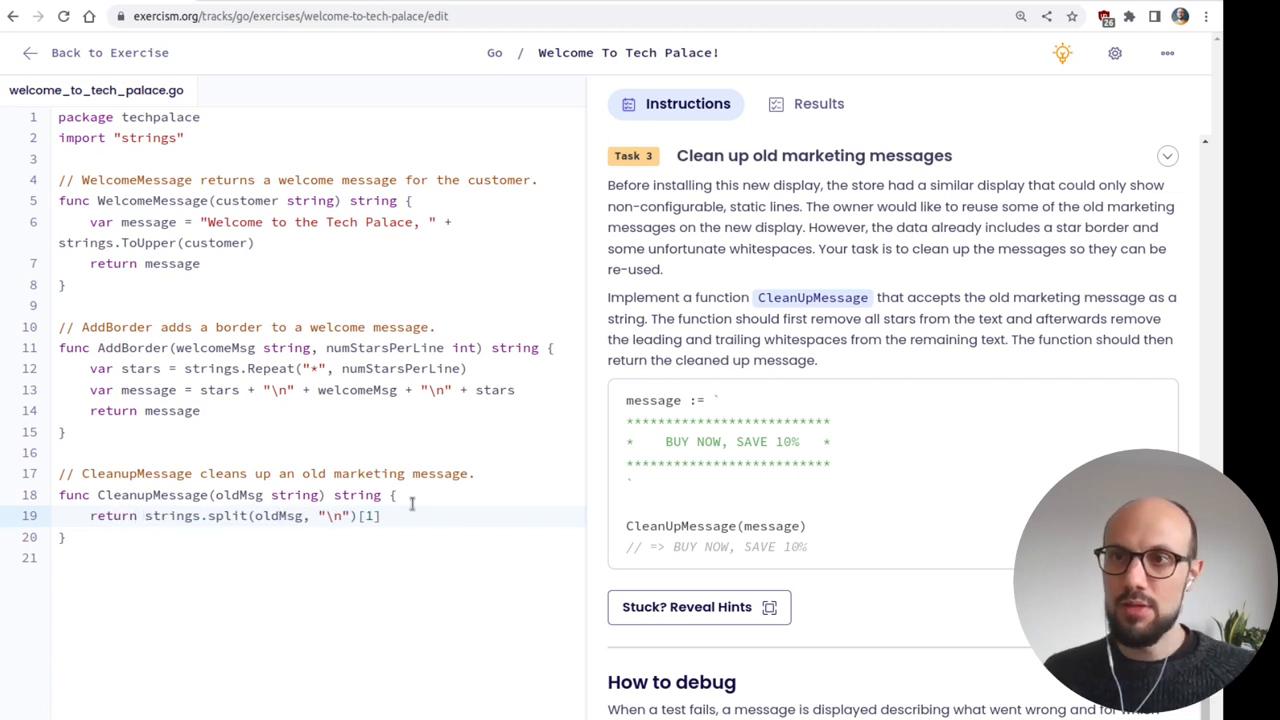
click(144, 516)
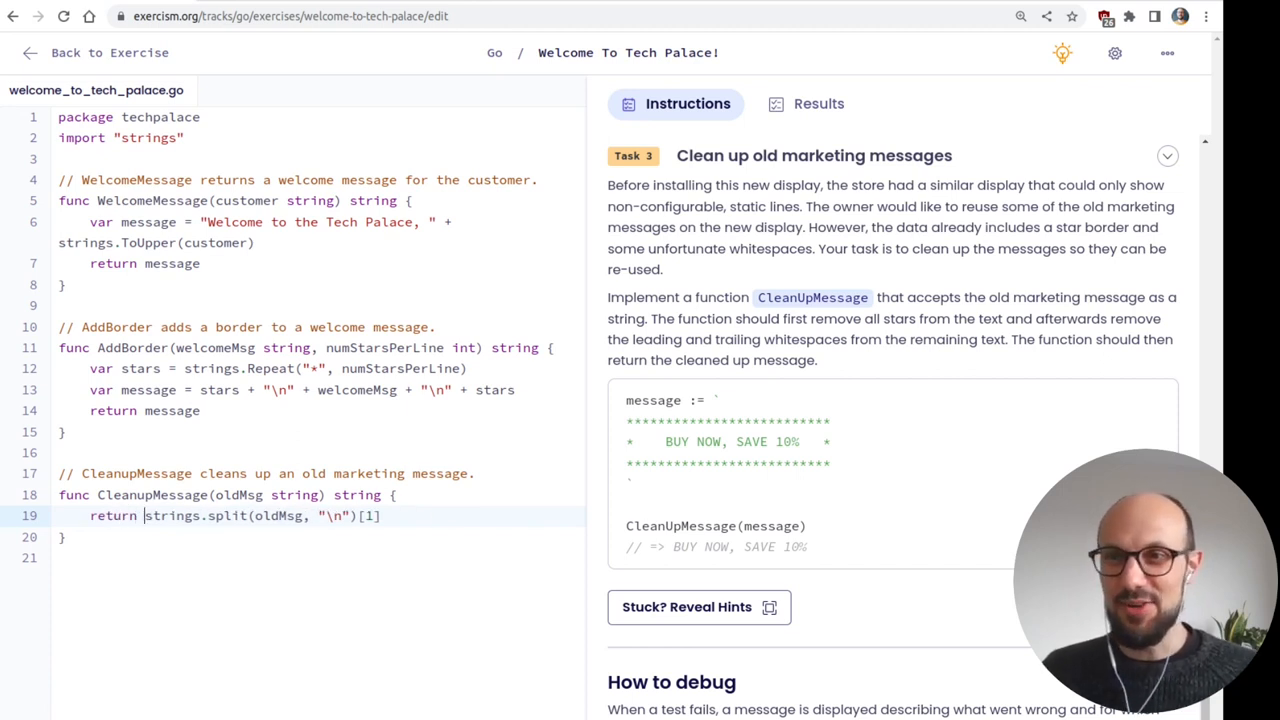
mouse_move(476, 564)
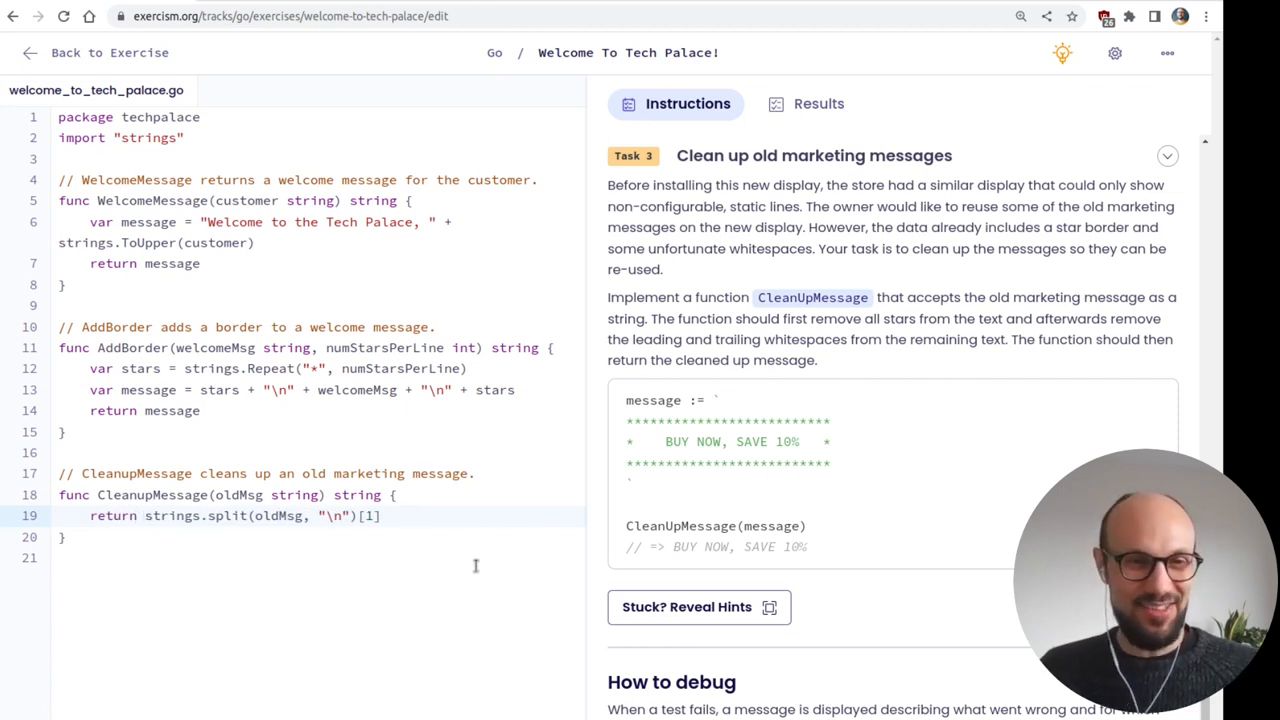
click(818, 104)
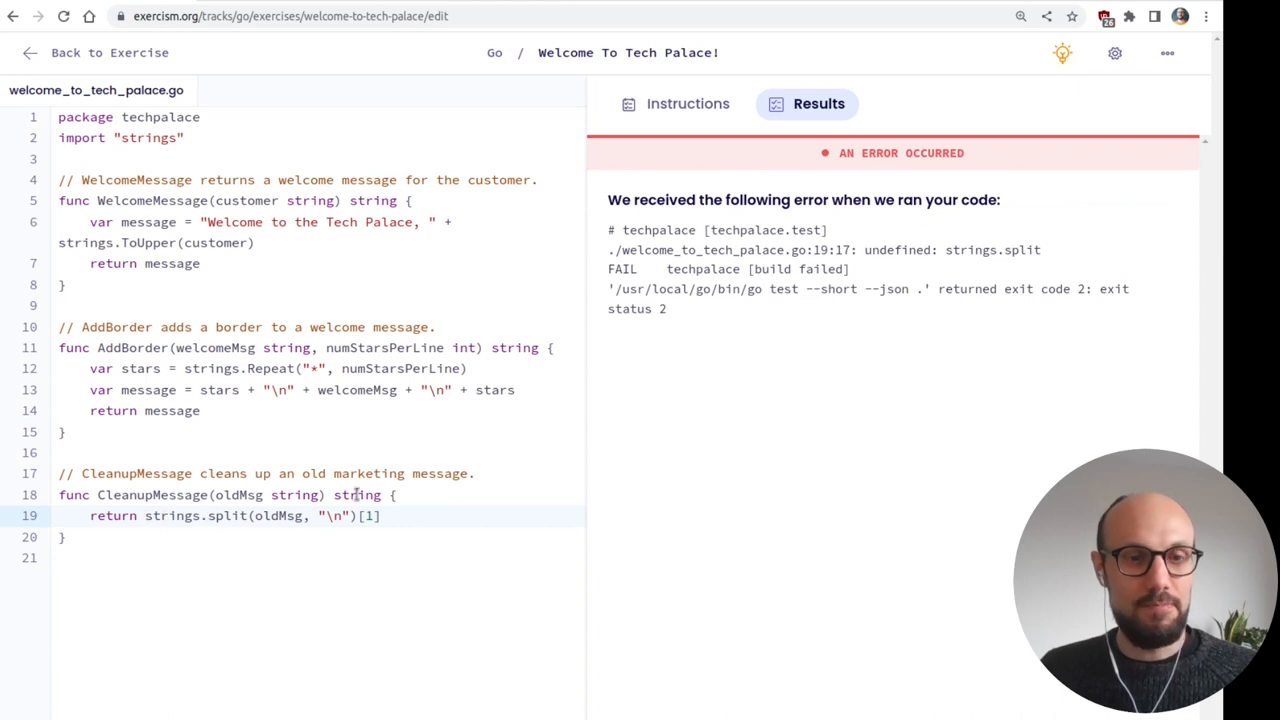
mouse_move(732, 308)
text(S)
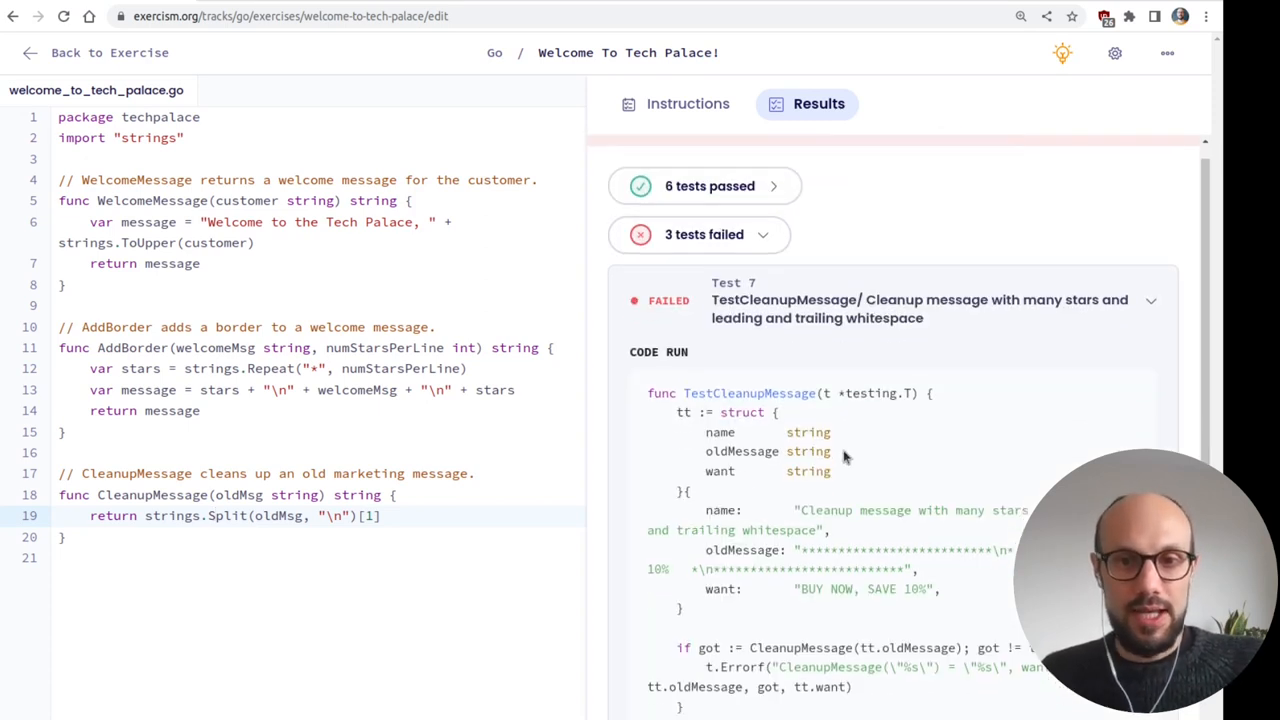
- Review the failing Test 7 output showing 6 passing and 3 failing tests
scroll(down, 3)
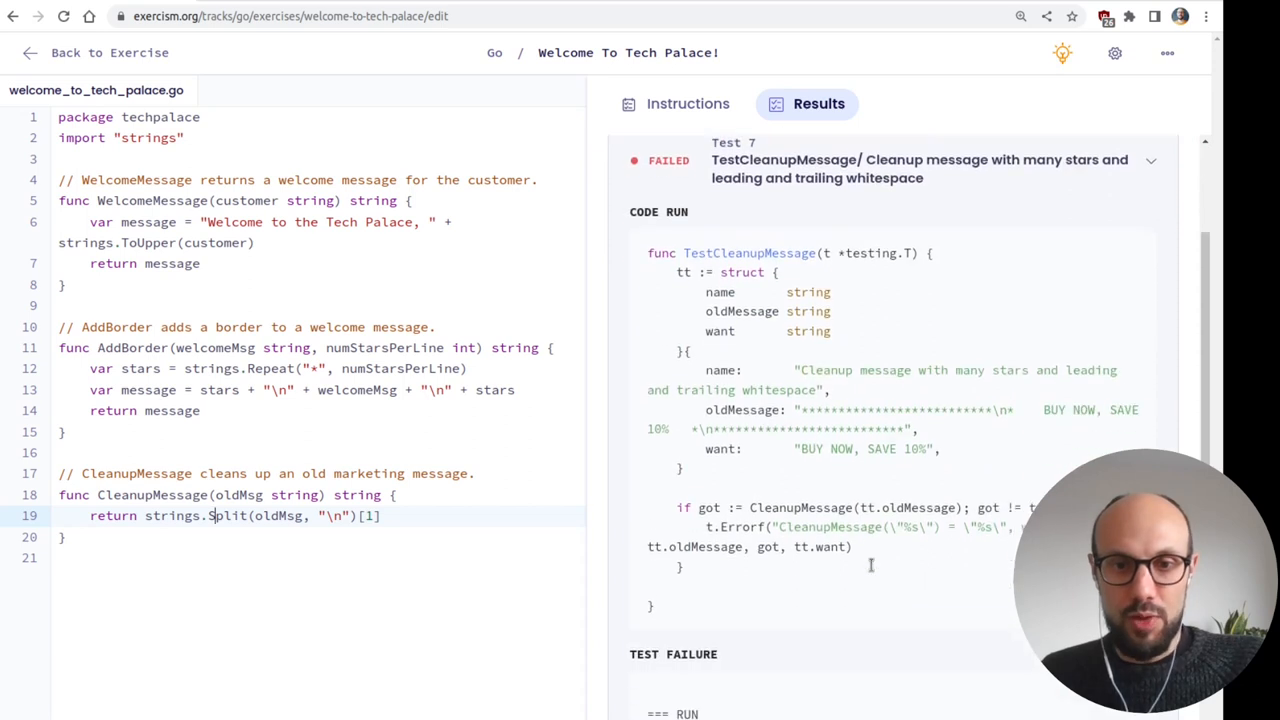
scroll(down, 3)
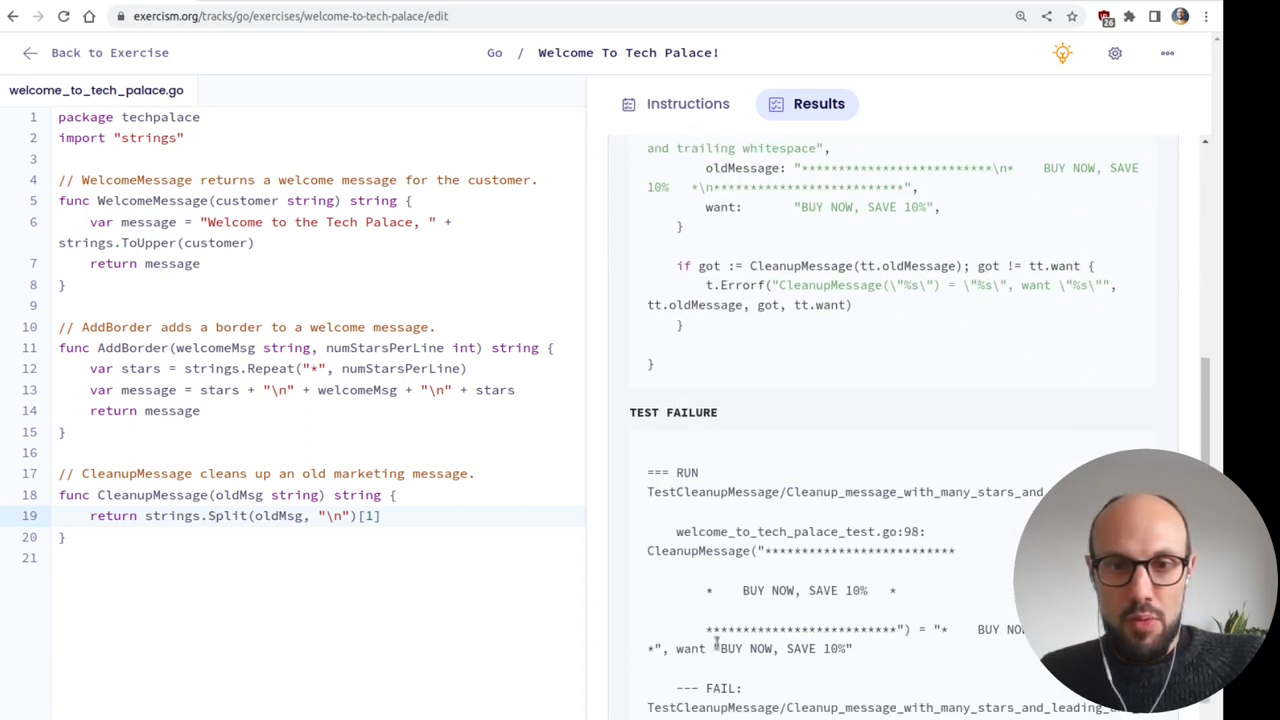
drag(716, 648, 852, 648)
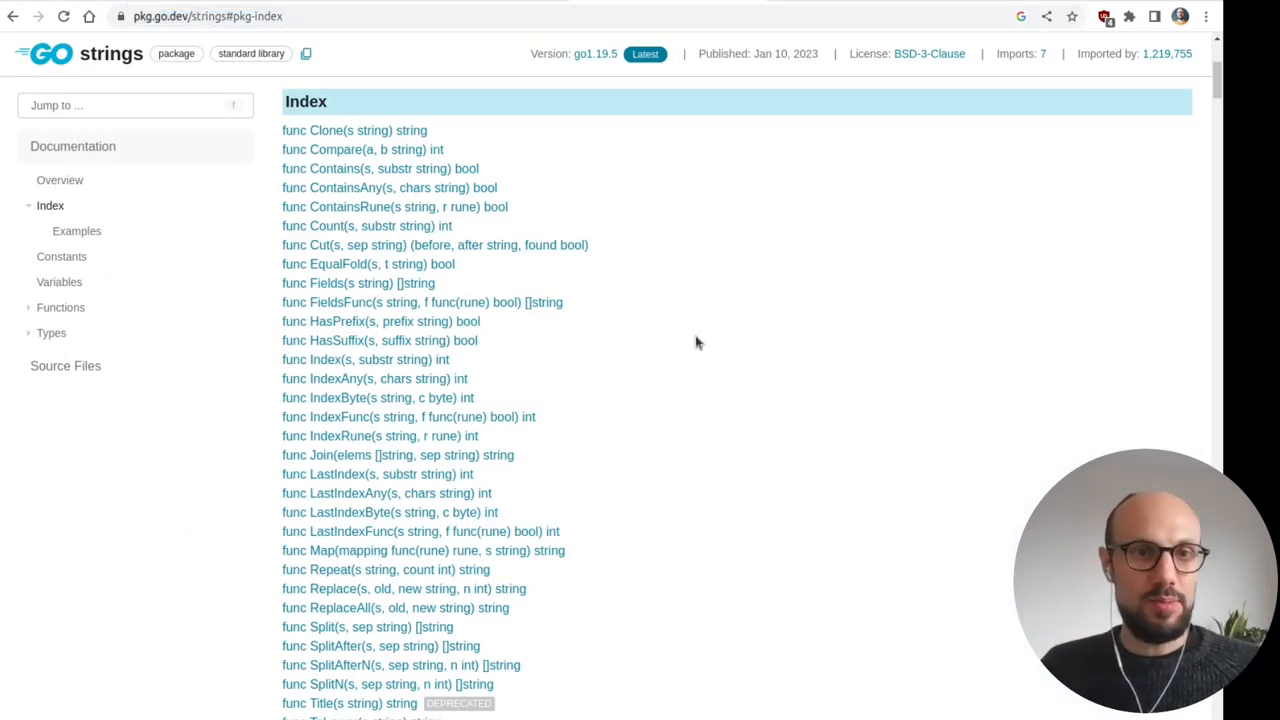
- Find strings.Trim in the package docs and read its description
click(386, 568)
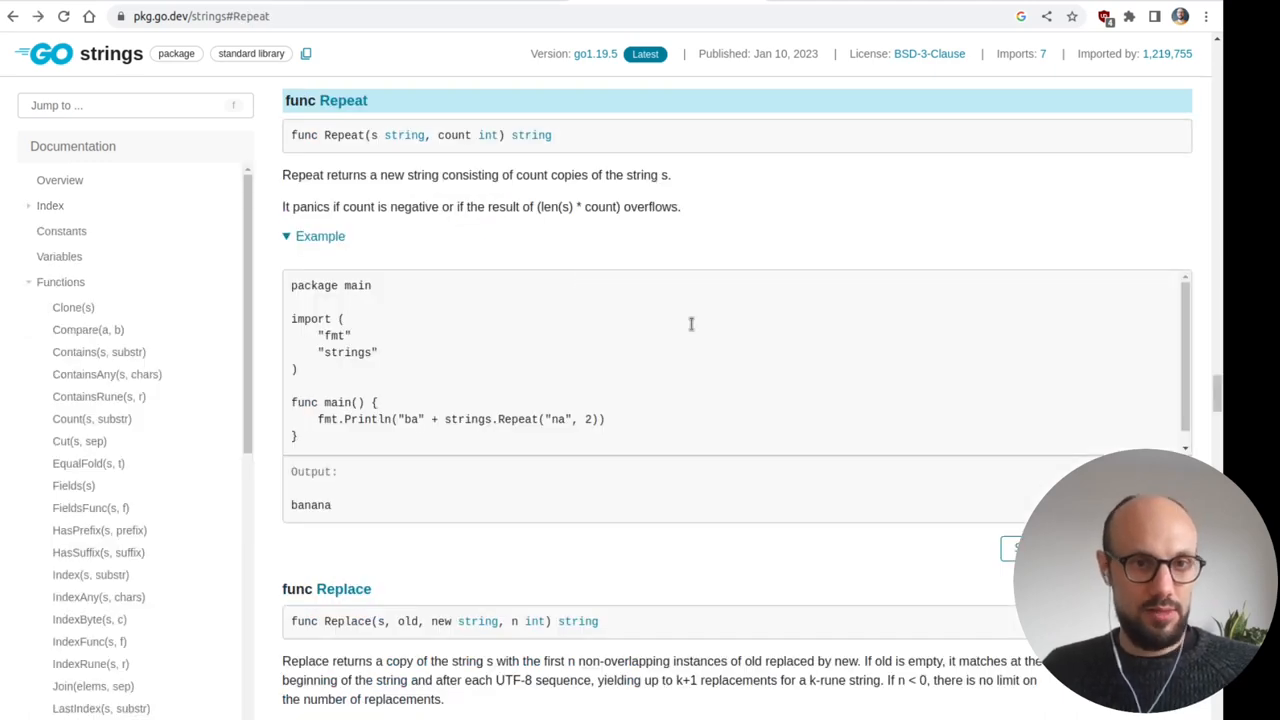
click(60, 280)
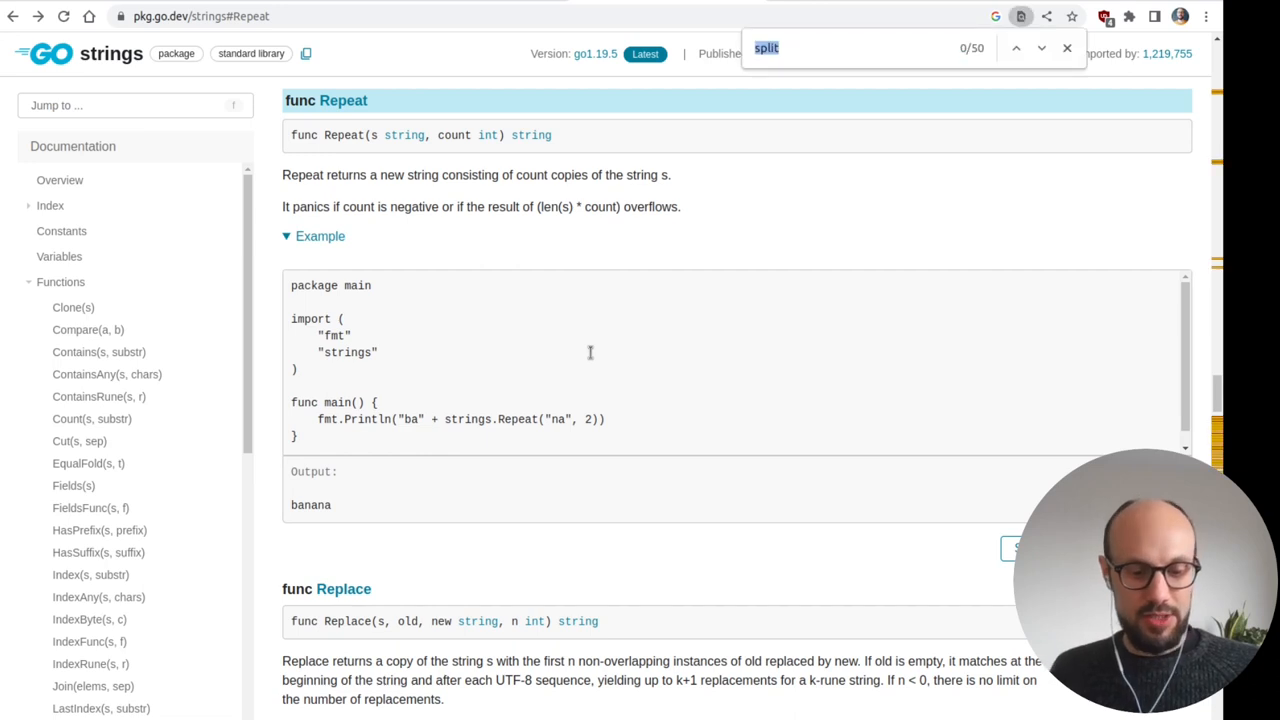
text(trim)
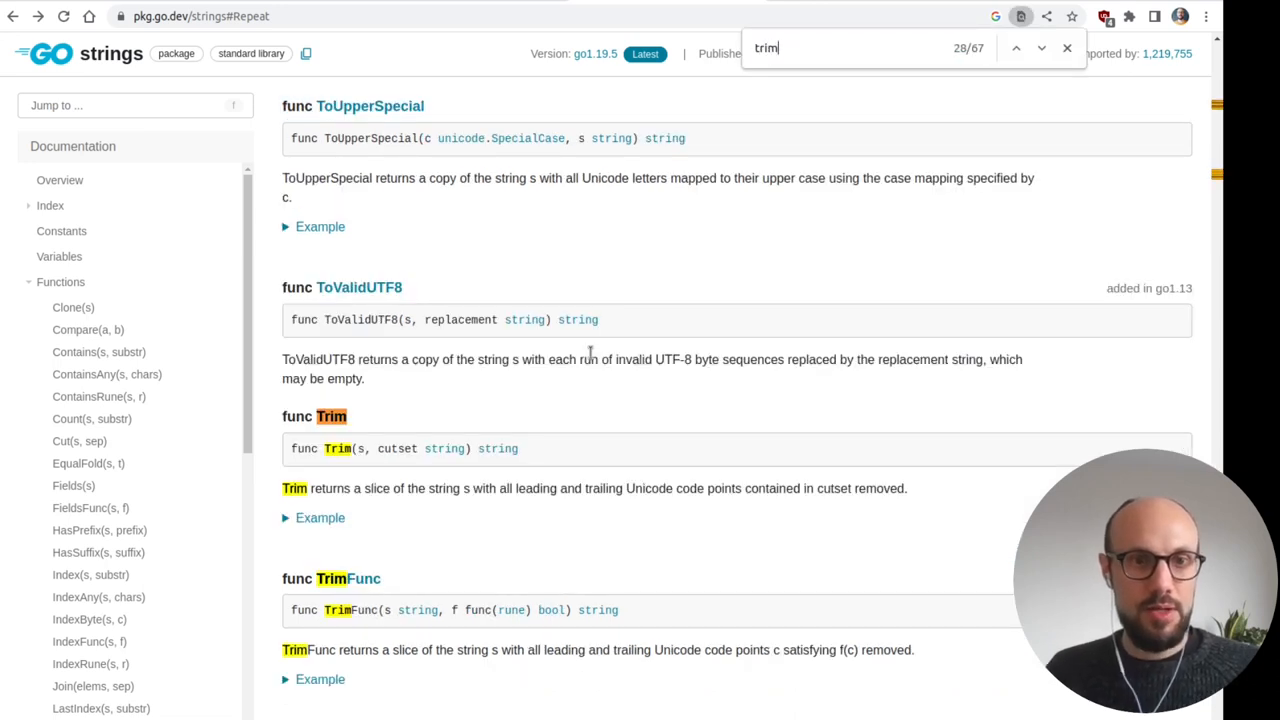
mouse_move(410, 448)
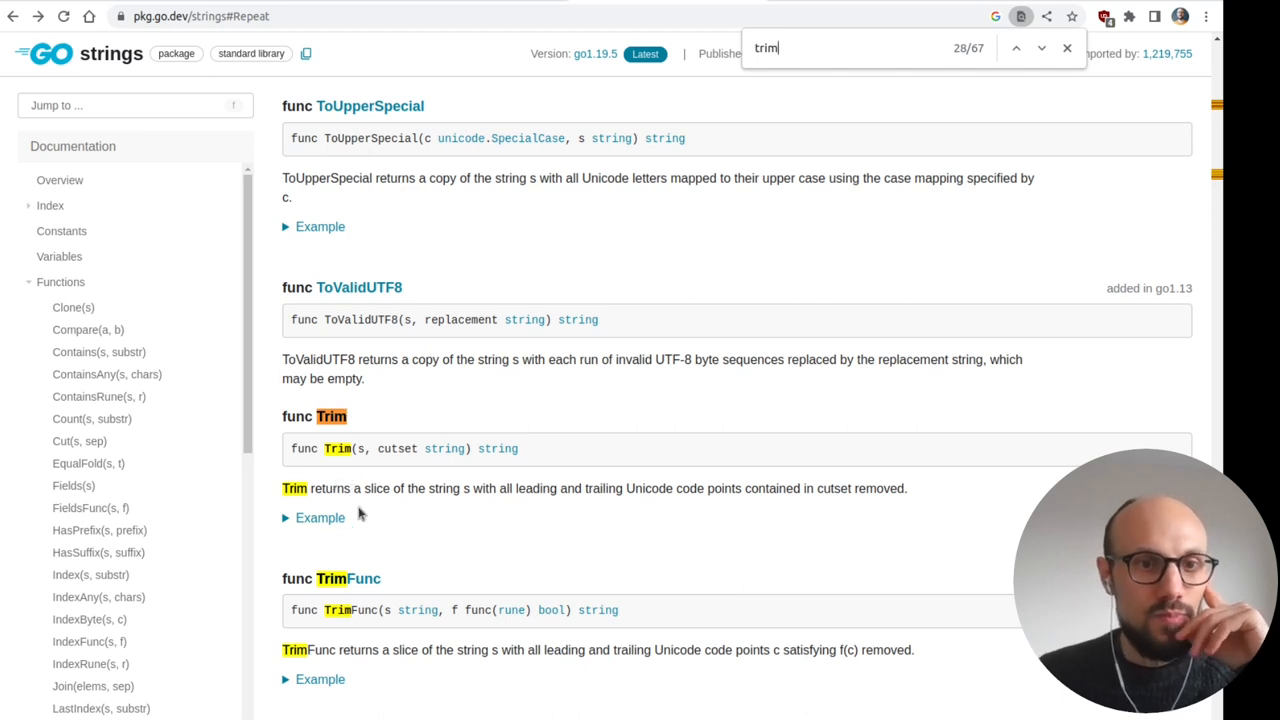
drag(392, 488, 490, 488)
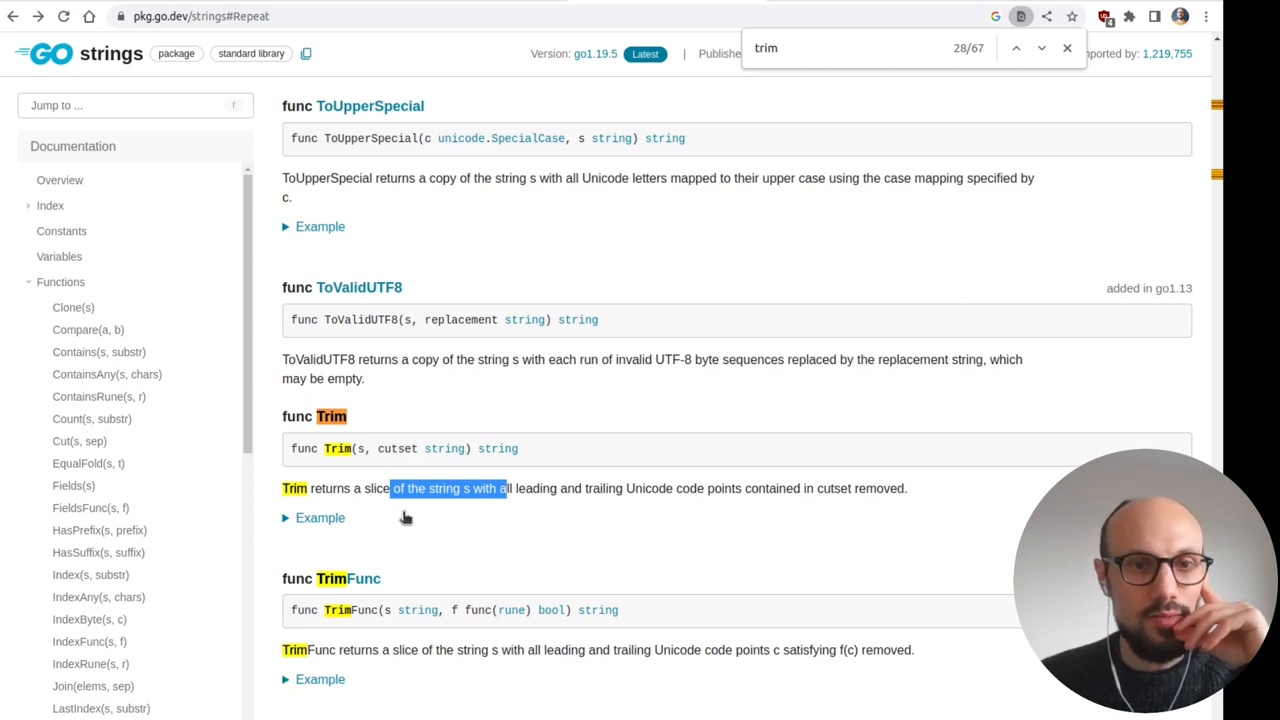
- Expand Trim's "Hello, Gophers" example and note its cutset characters
click(320, 516)
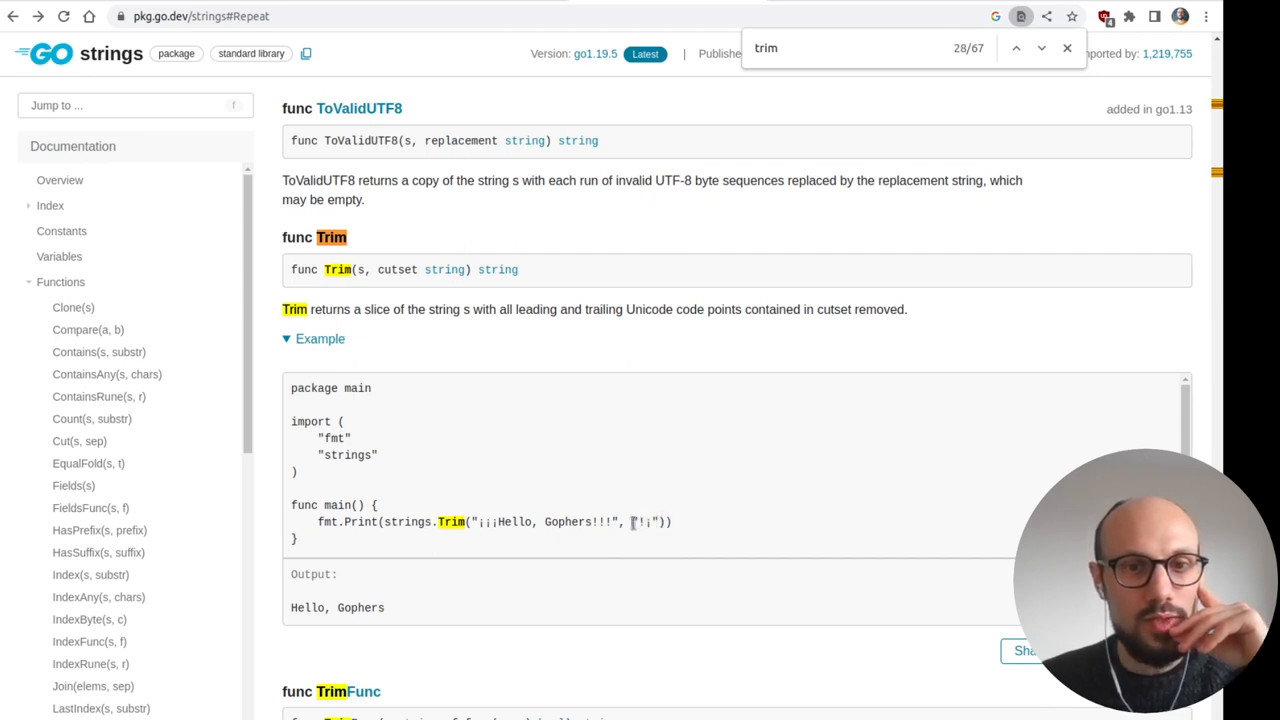
double_click(648, 520)
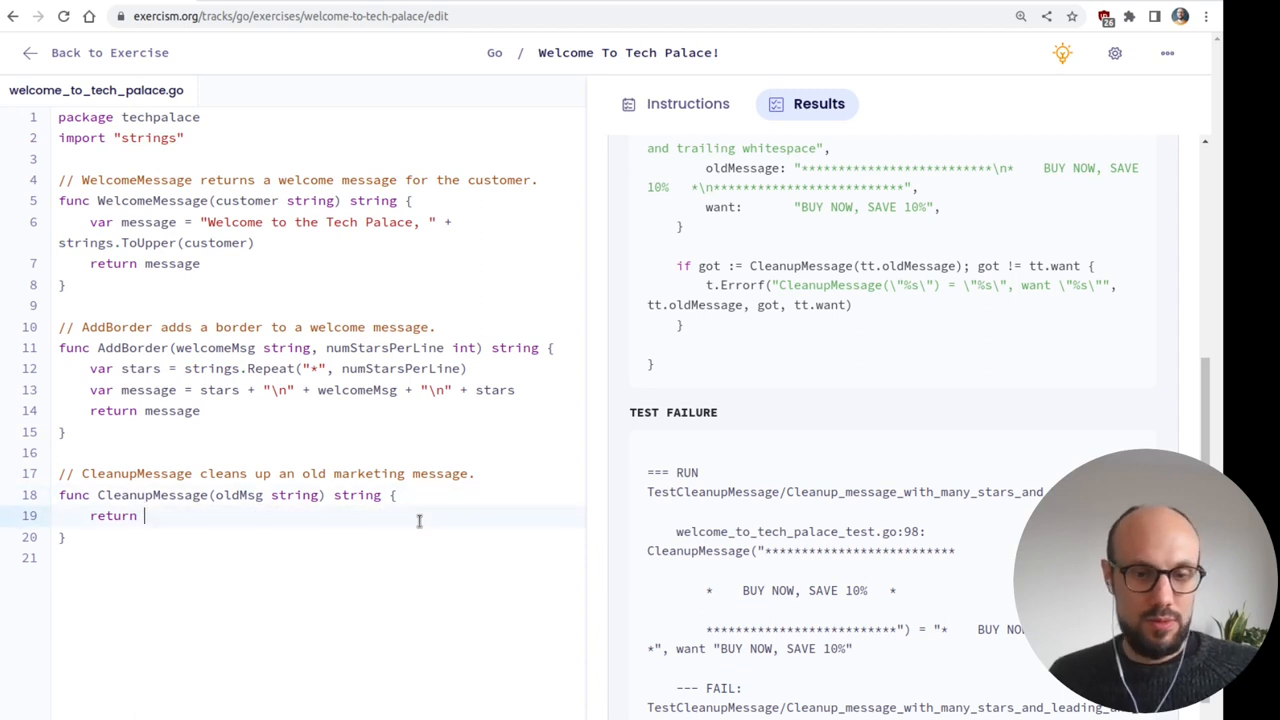
- Store the split line in message and return strings.Trim(message, "* "), passing all 9 tests
text(va)
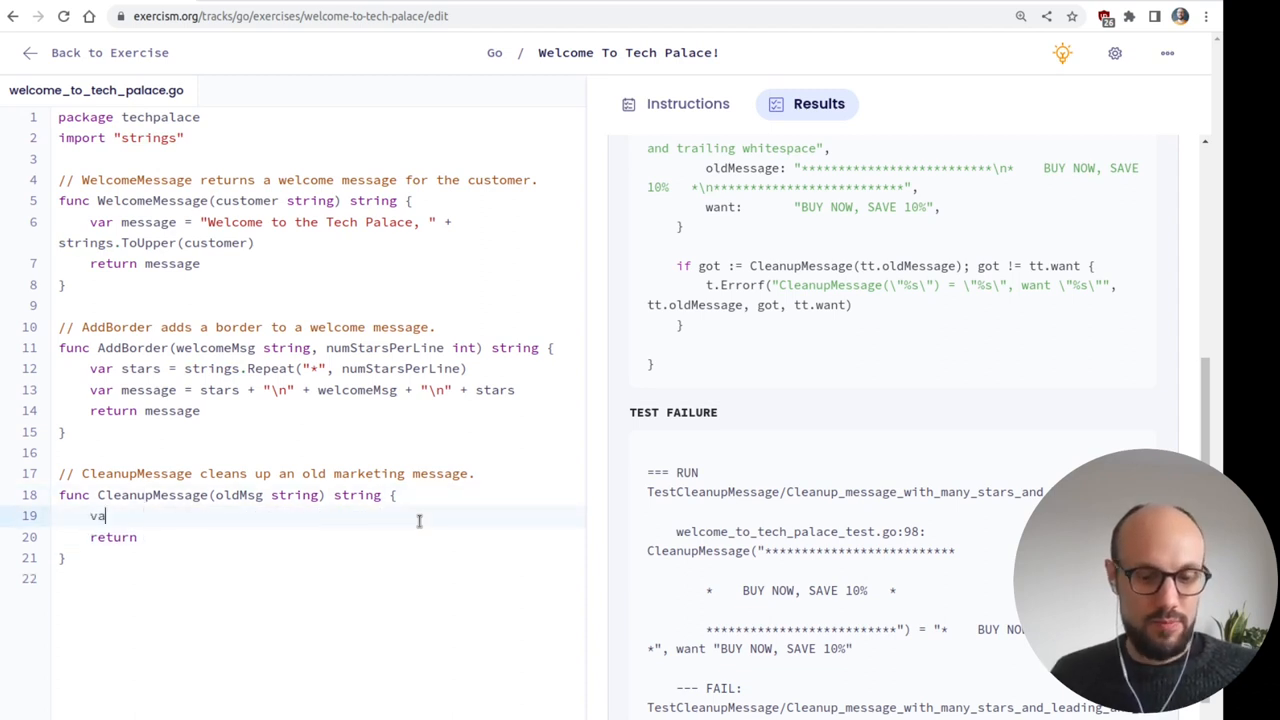
text(r message = strings.Split(oldMsg, "\n")[1)
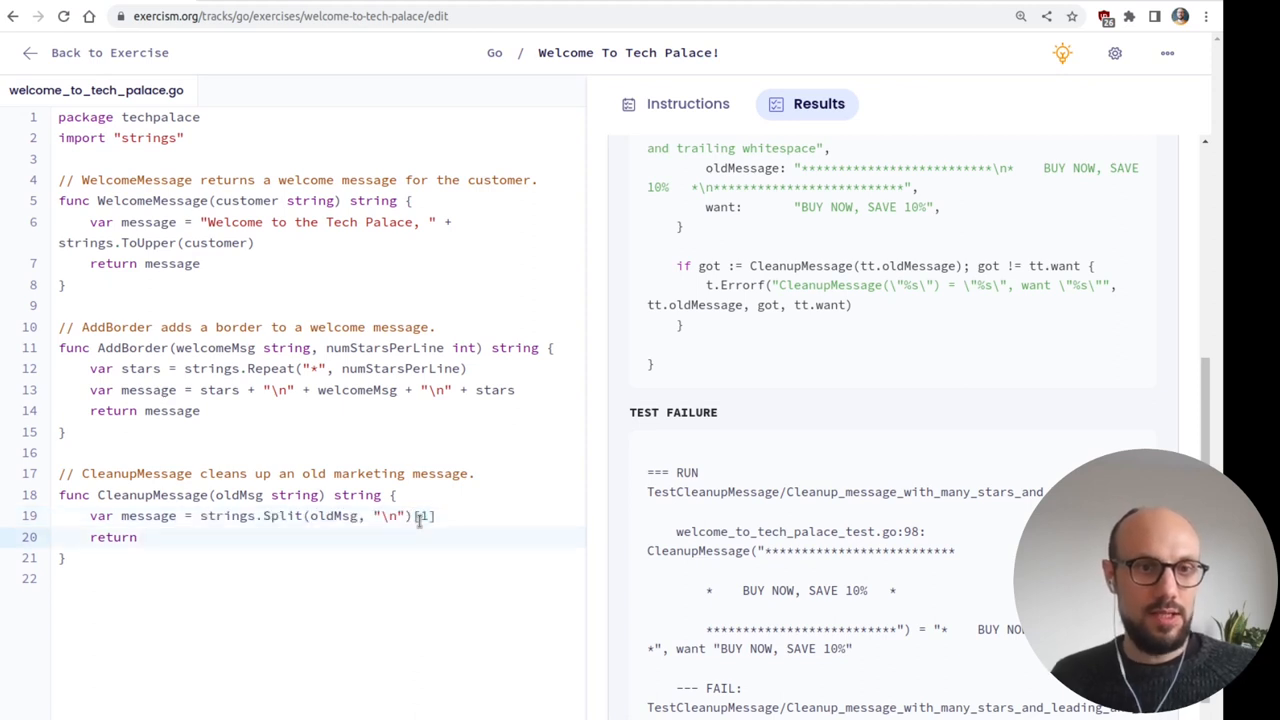
text(strings.Trim()
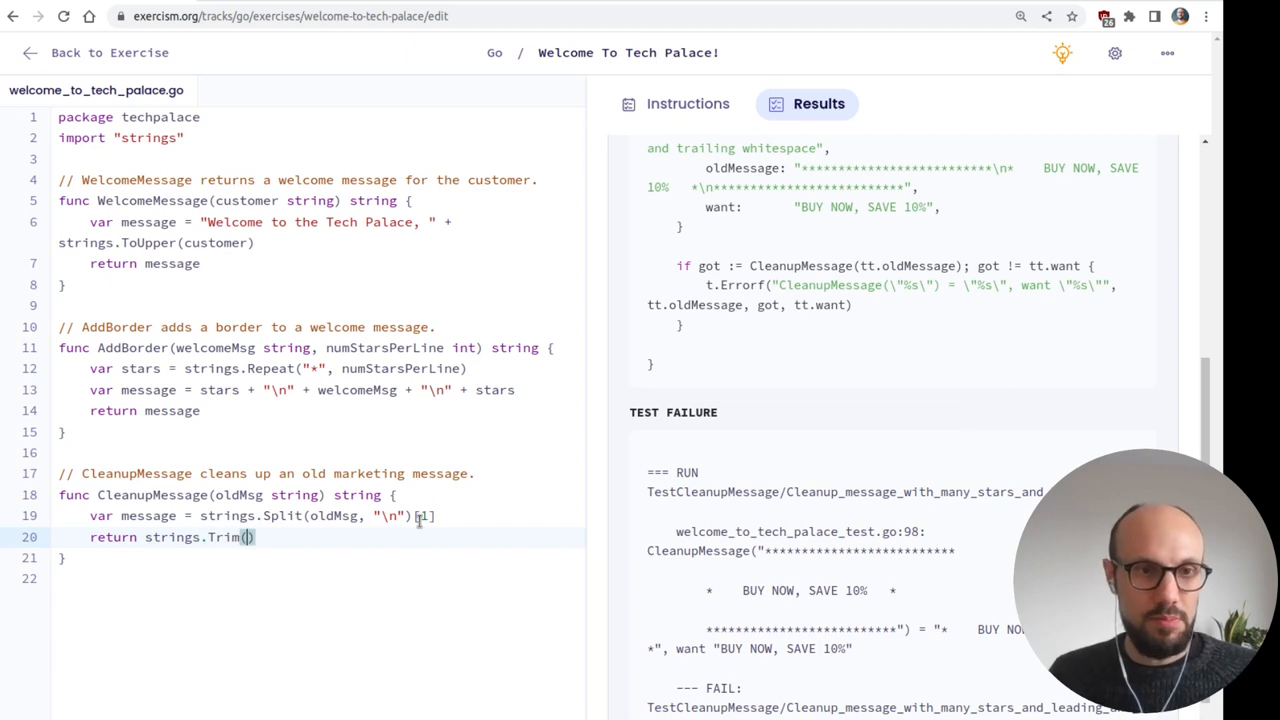
text(message, "*)
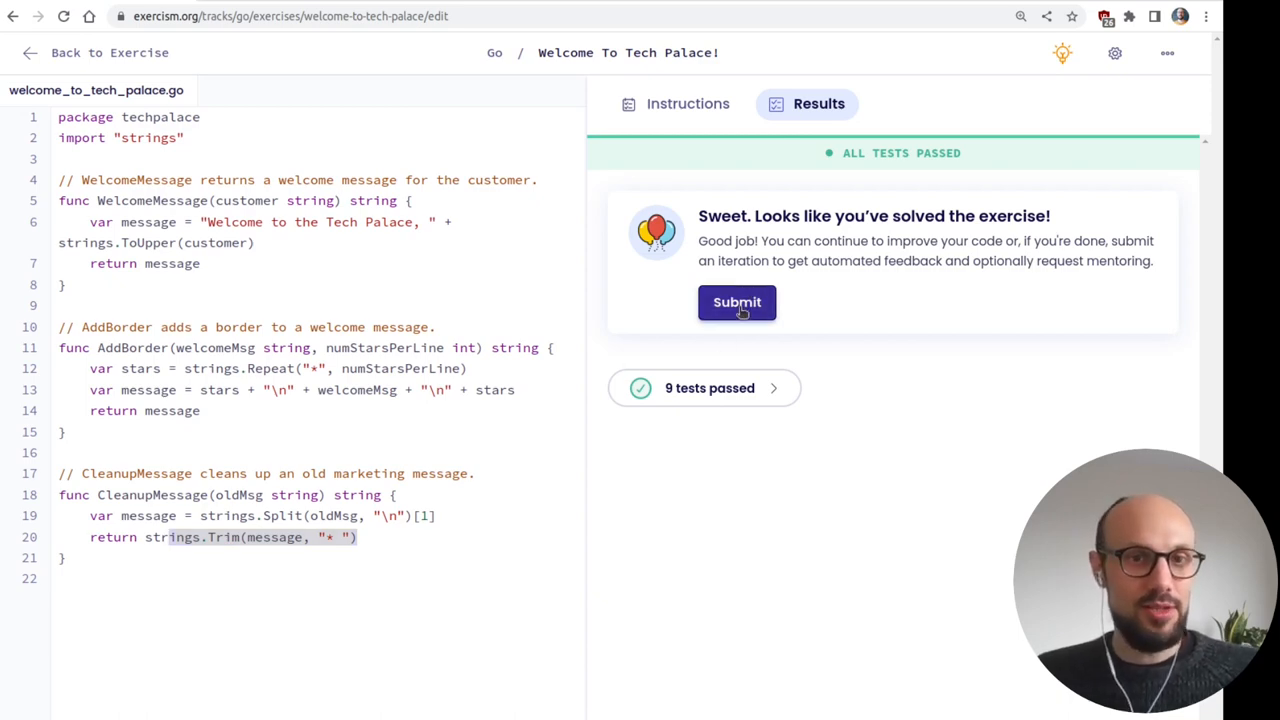
- Submit Welcome To Tech Palace, mark it complete and publish the solution
click(736, 302)
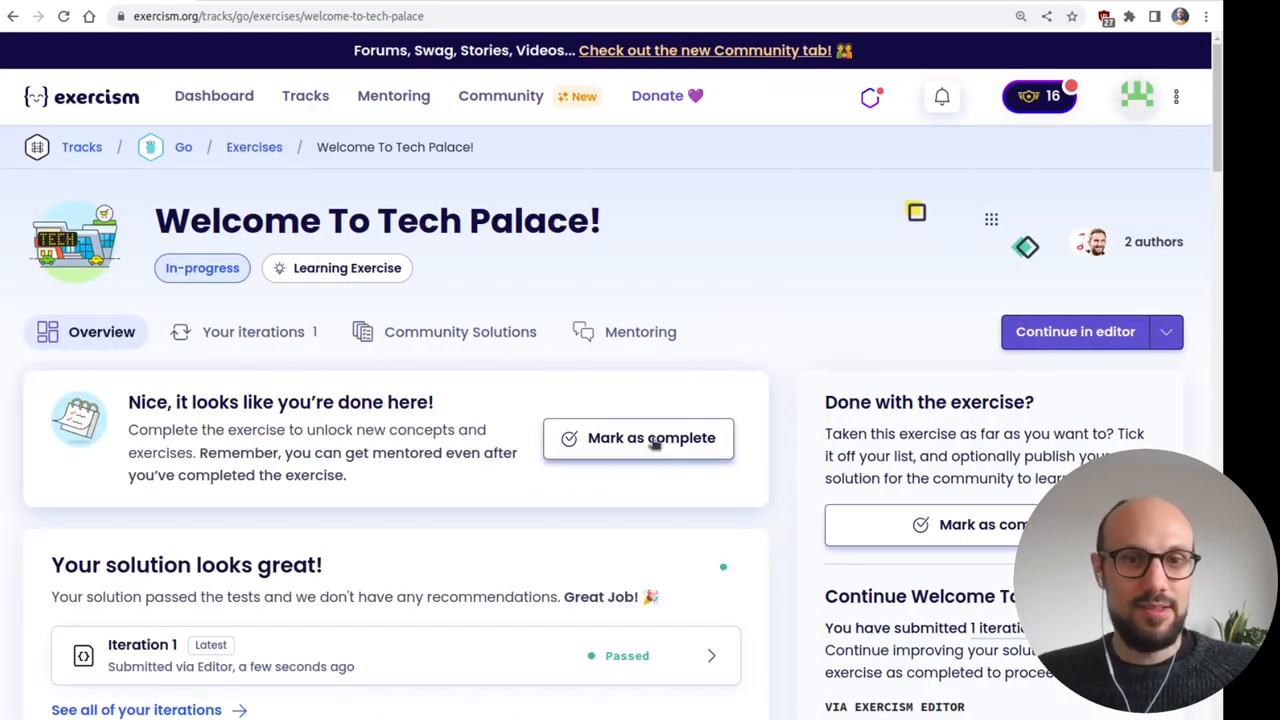
click(636, 438)
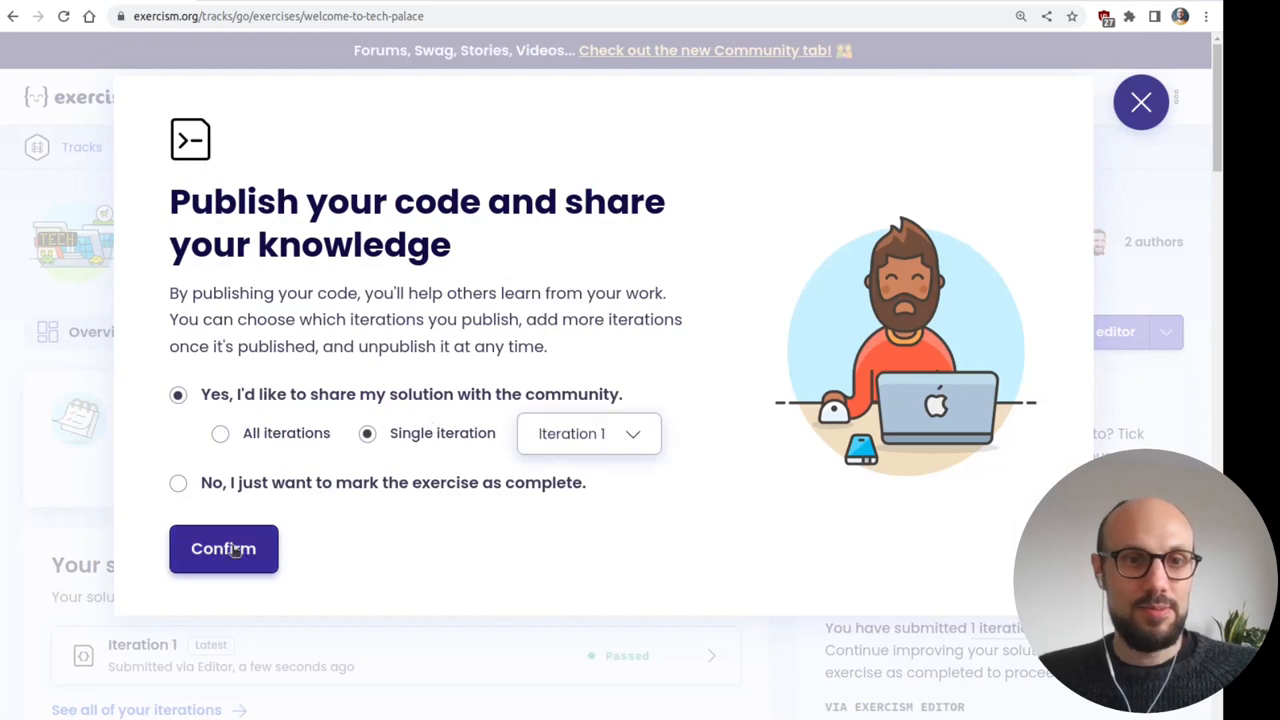
click(224, 548)
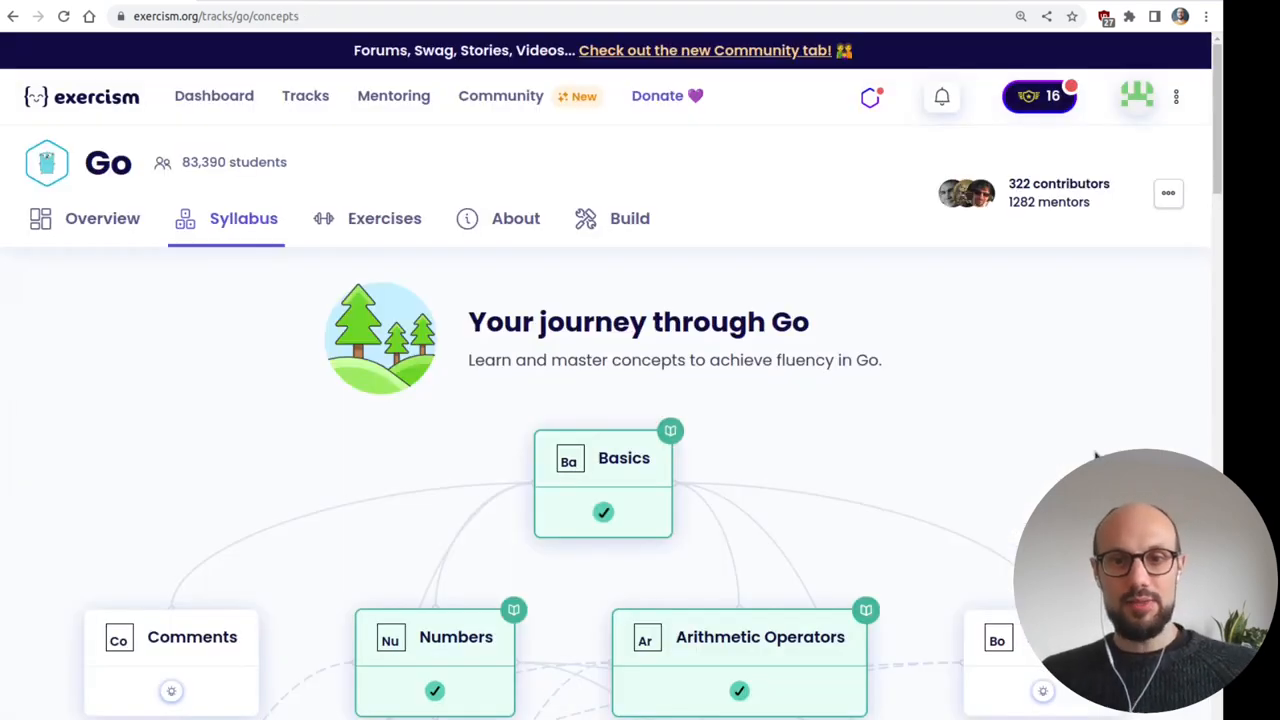
- Move to the String Formatting concept on the Go syllabus
scroll(down, 3)
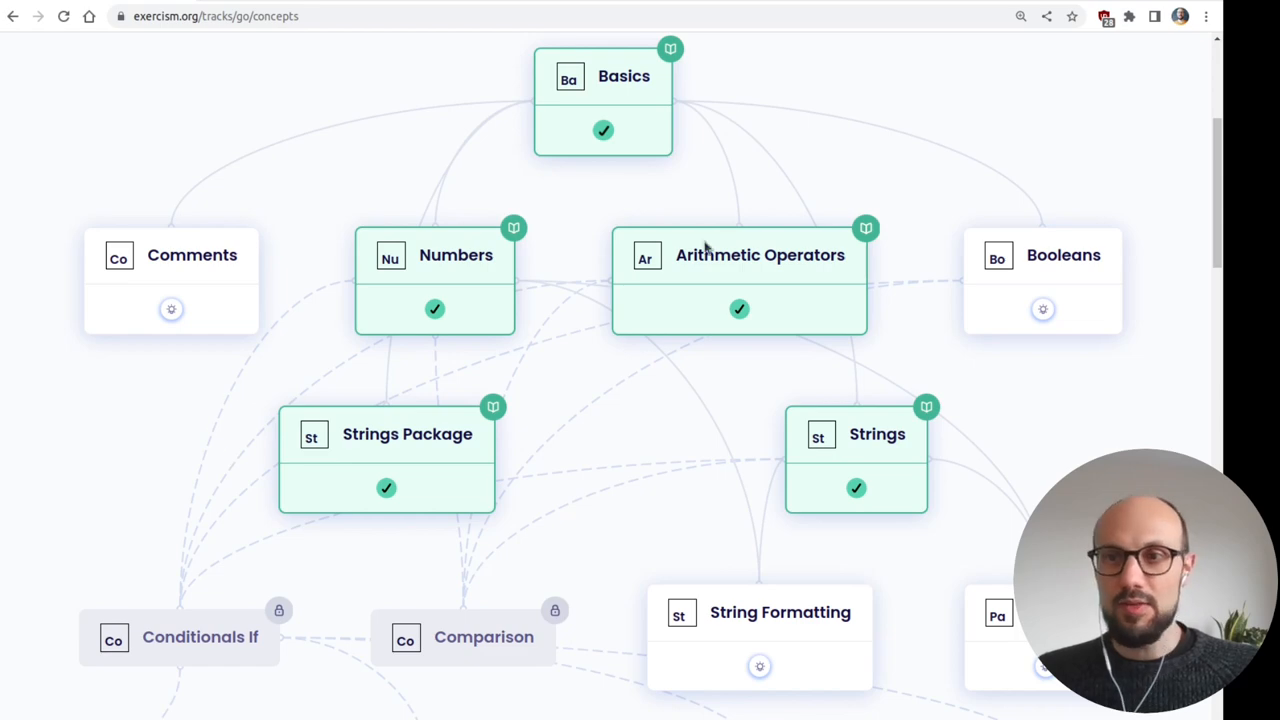
scroll(down, 3)
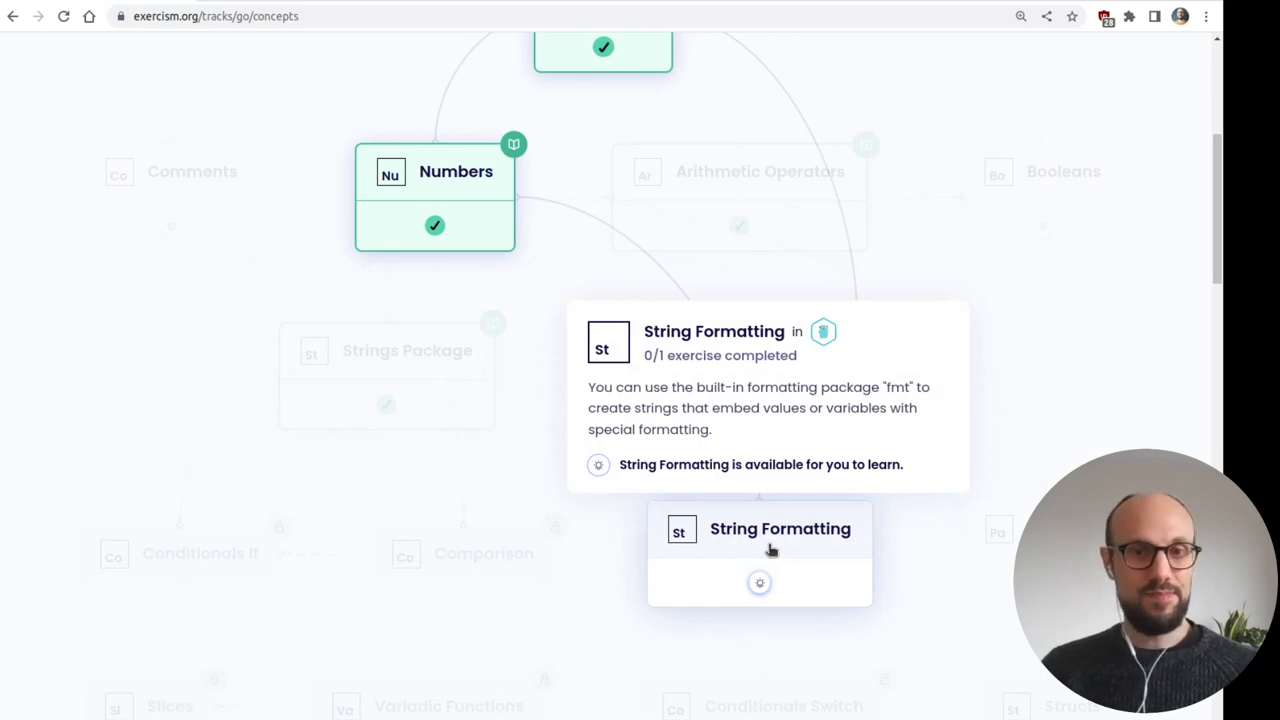
click(780, 528)
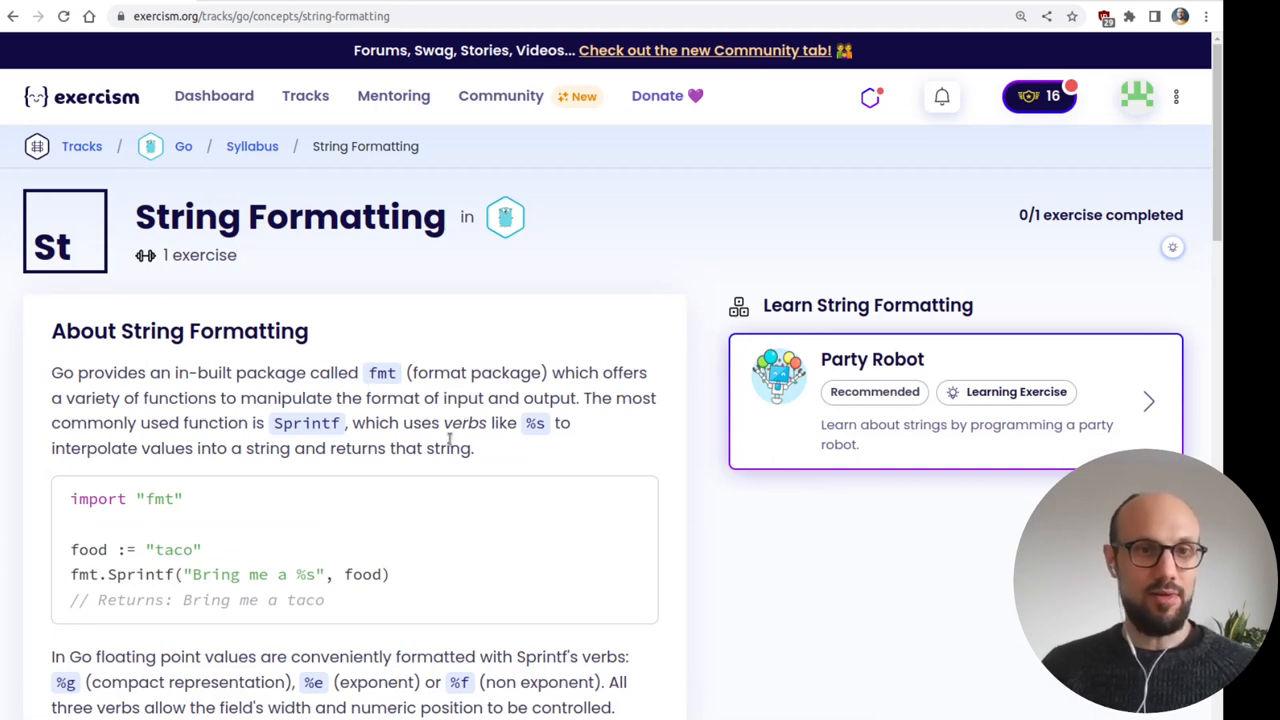
scroll(down, 3)
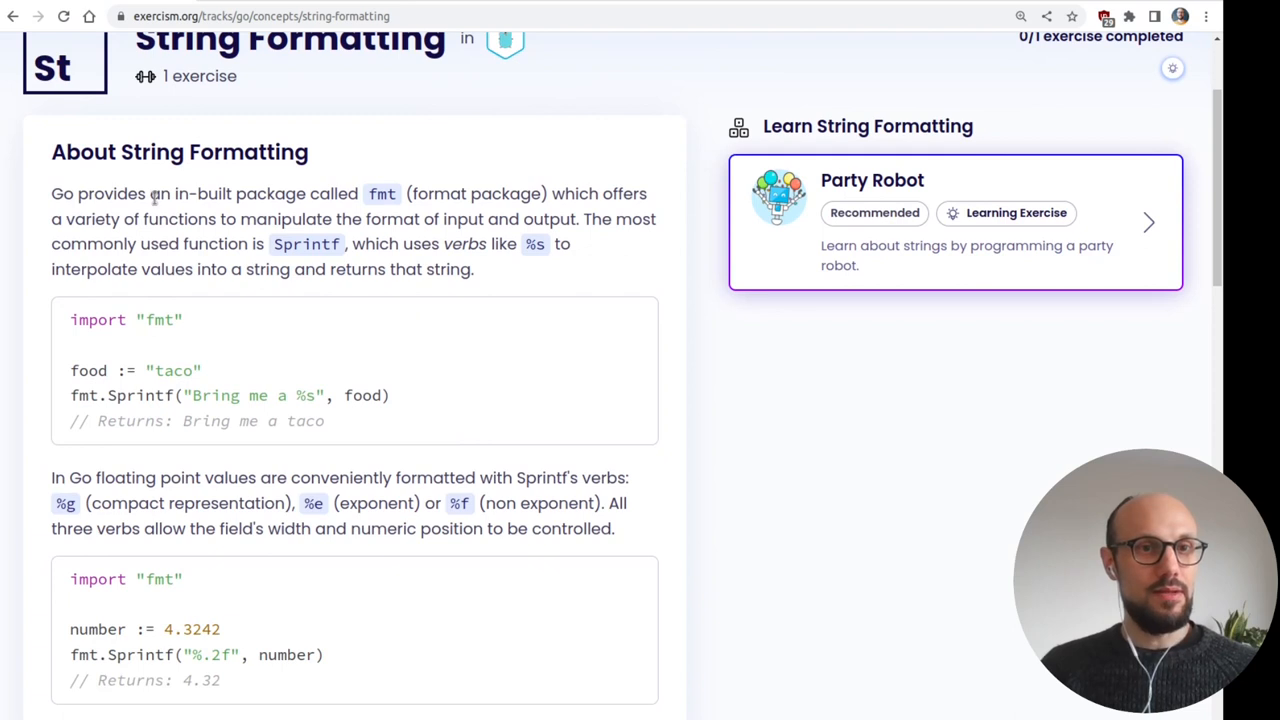
drag(186, 192, 396, 192)
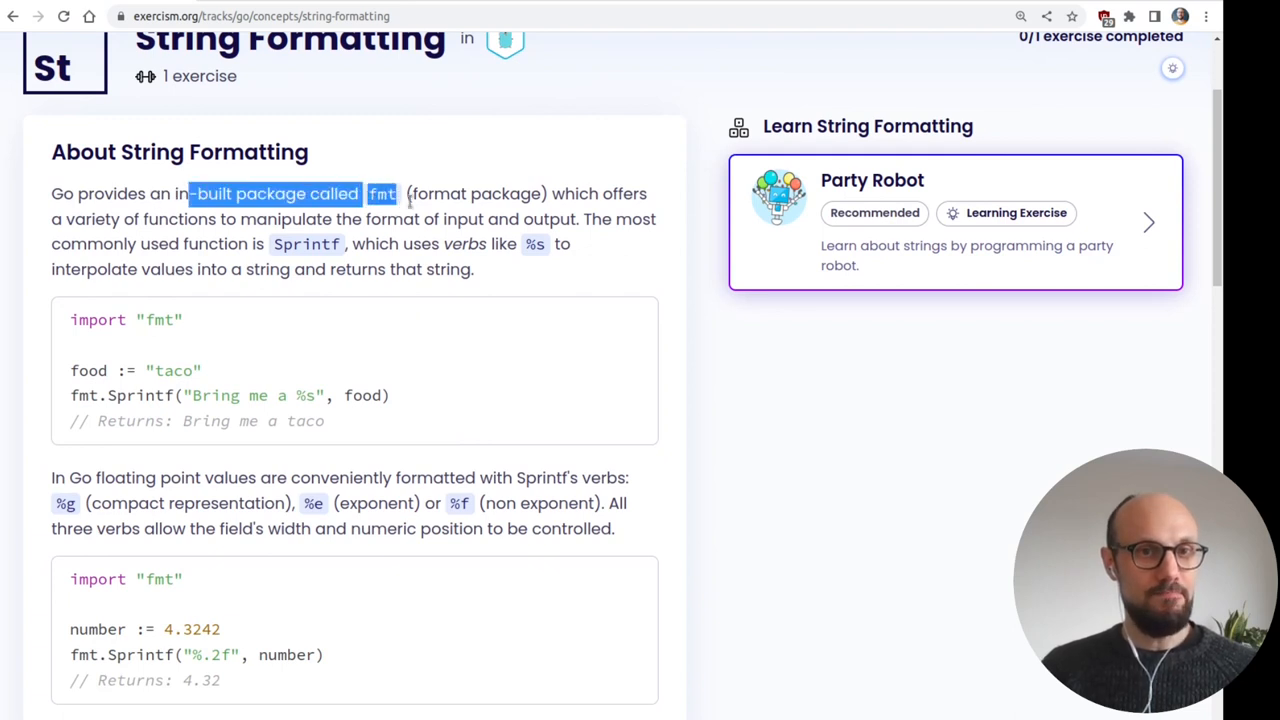
scroll(down, 3)
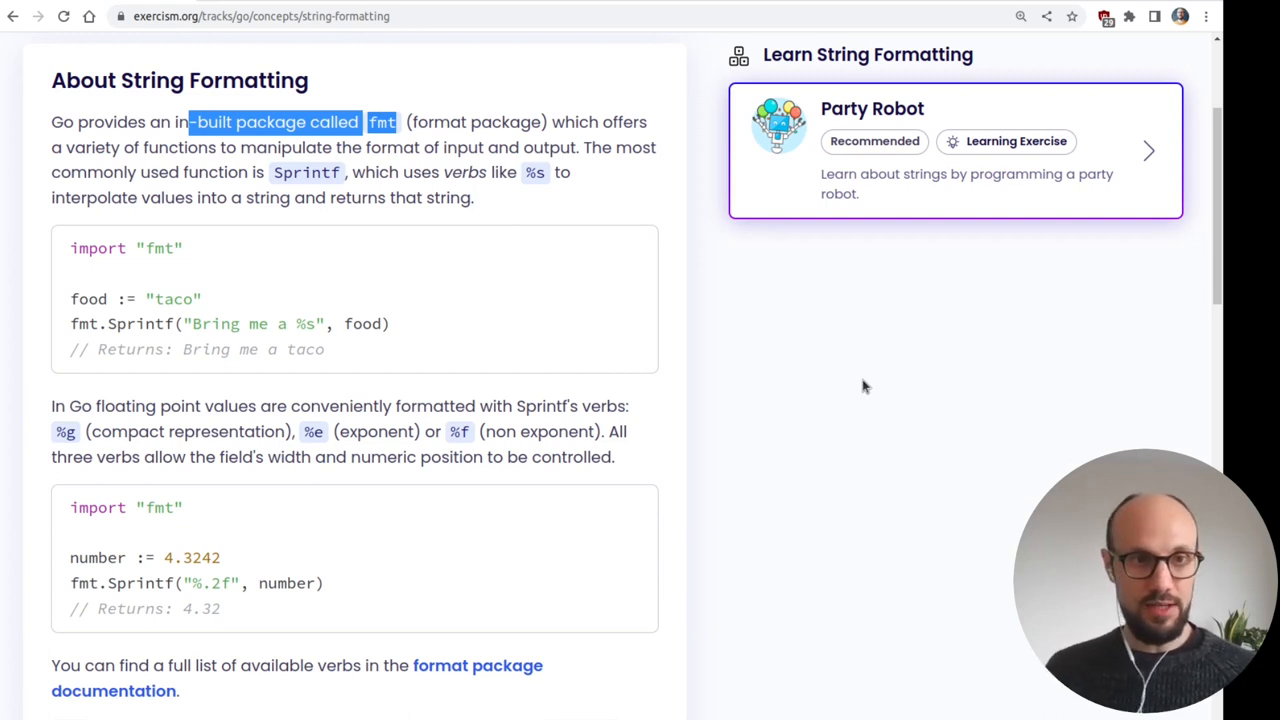
scroll(down, 3)
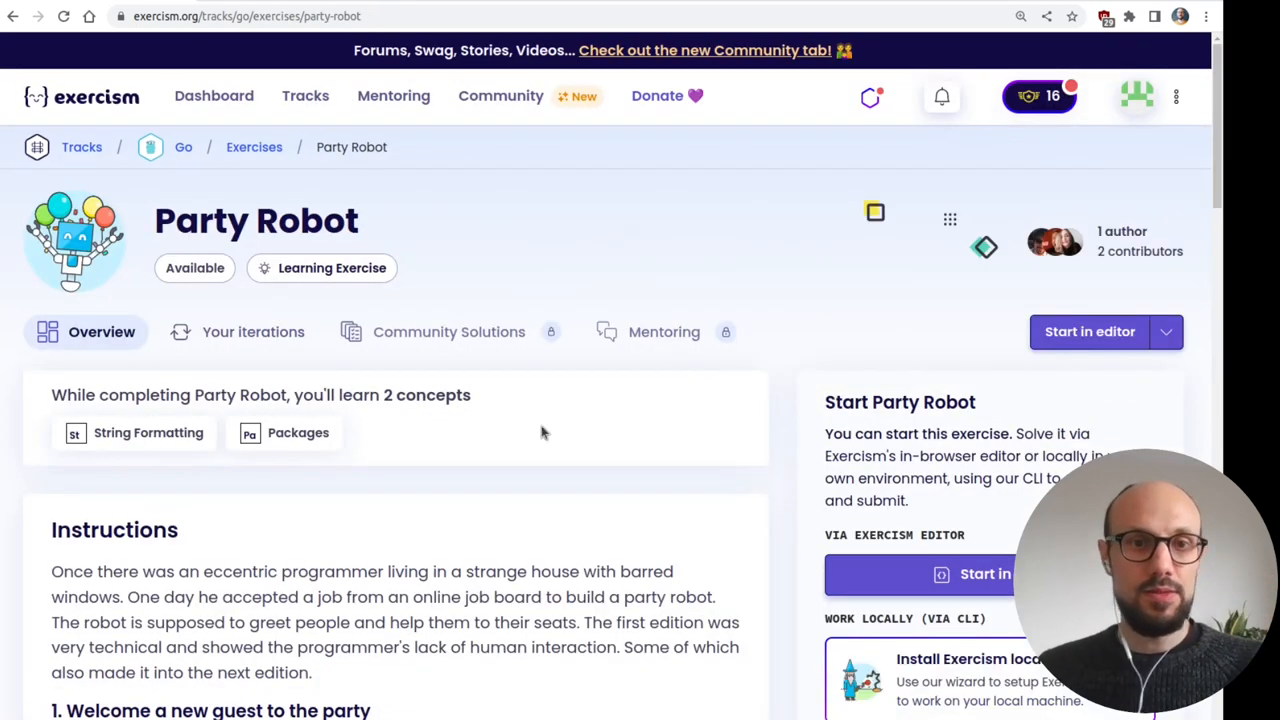
- Start Party Robot in the online editor and scroll its instructions down to Task 1
click(1088, 332)
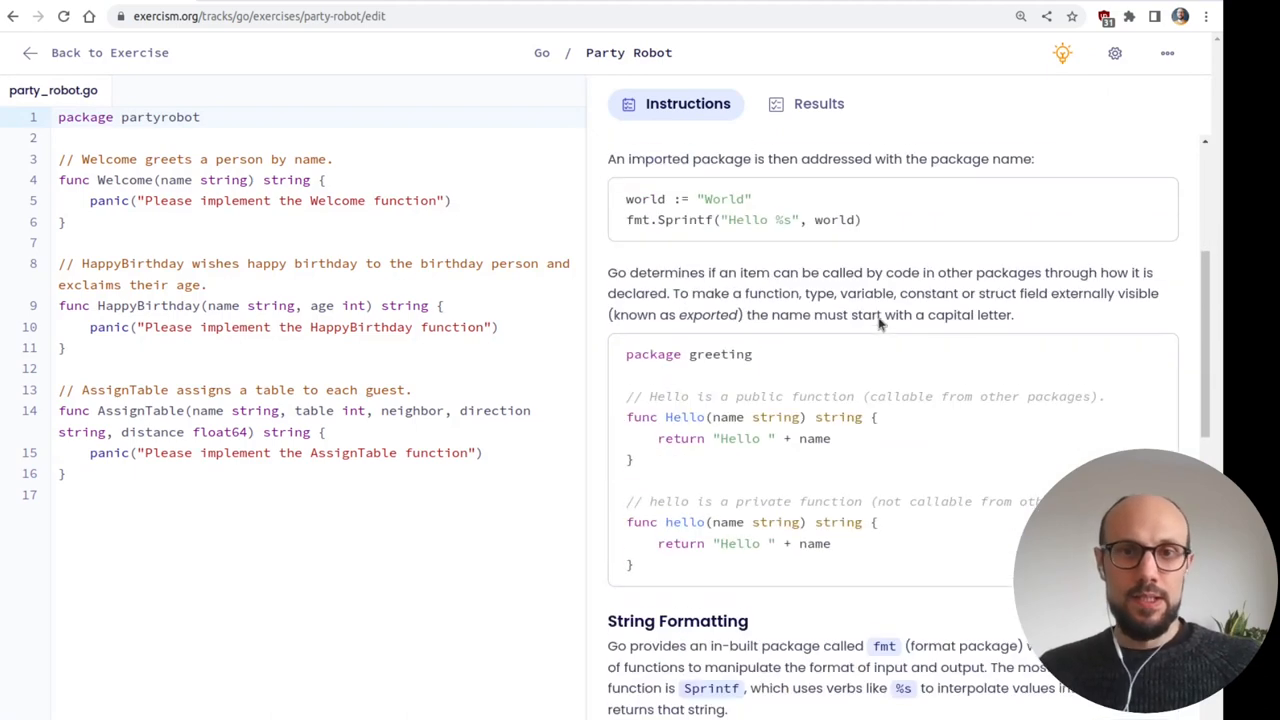
scroll(down, 3)
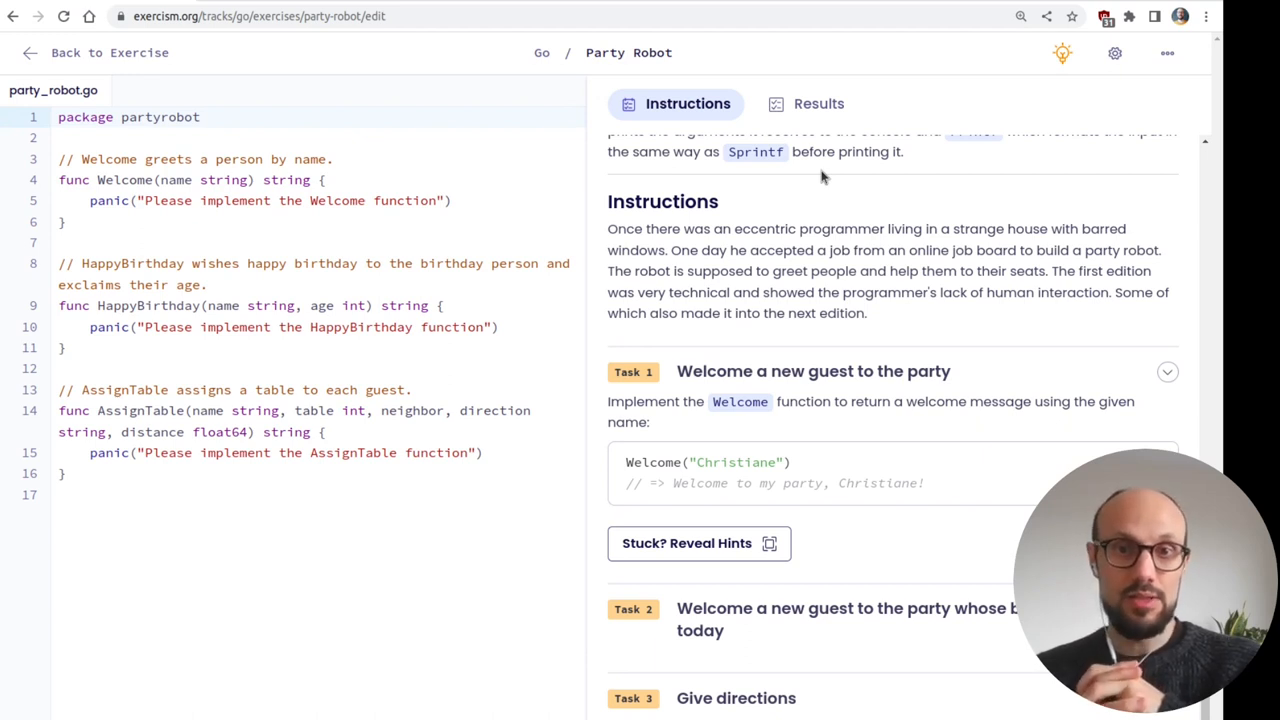
scroll(down, 3)
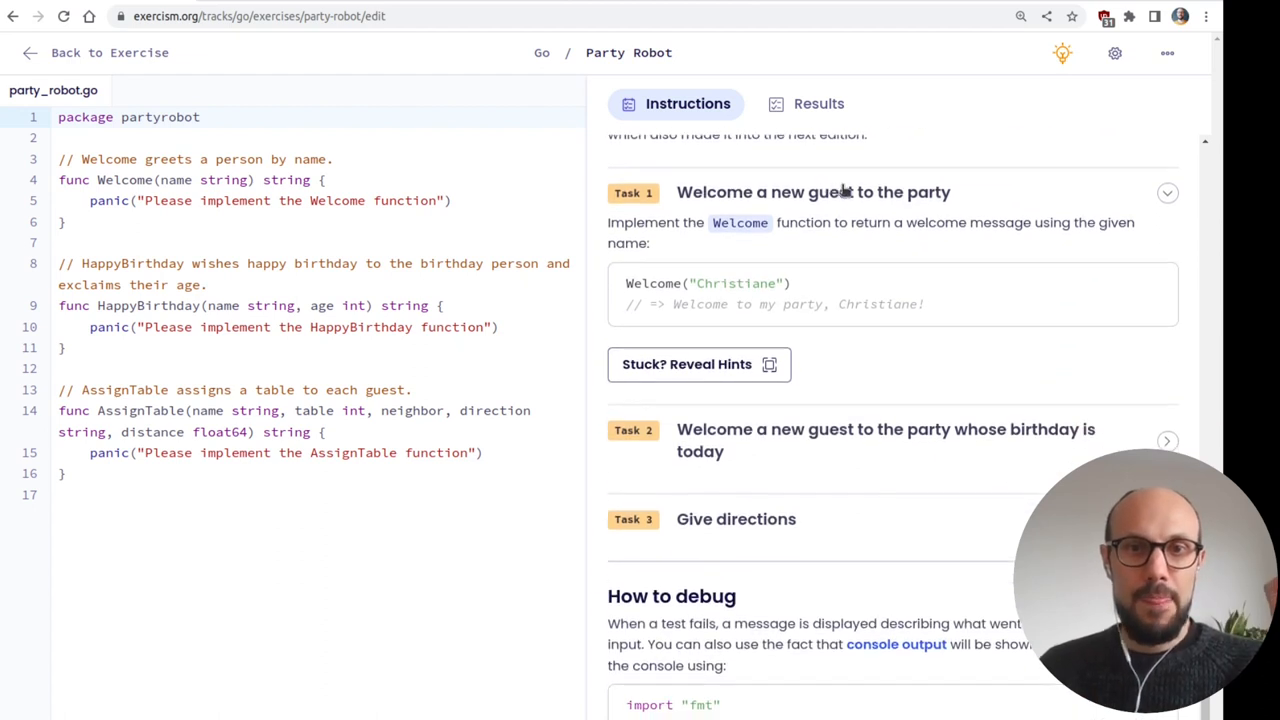
mouse_move(964, 224)
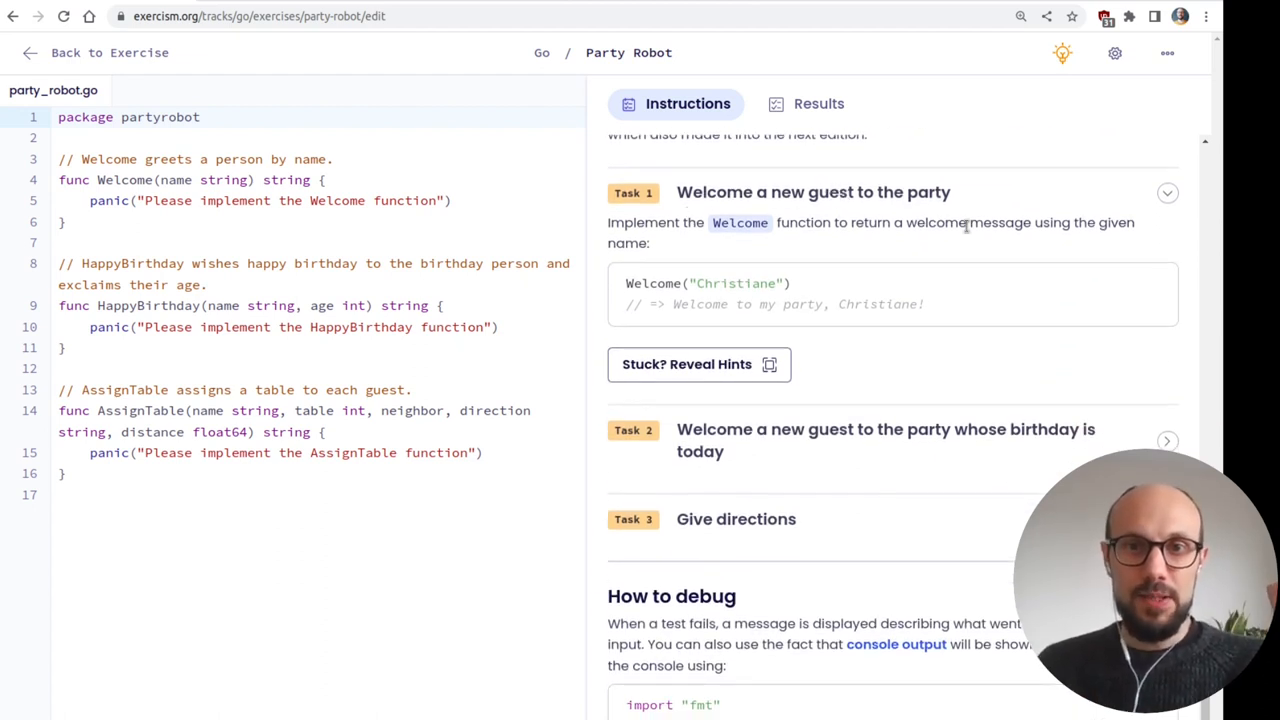
mouse_move(972, 262)
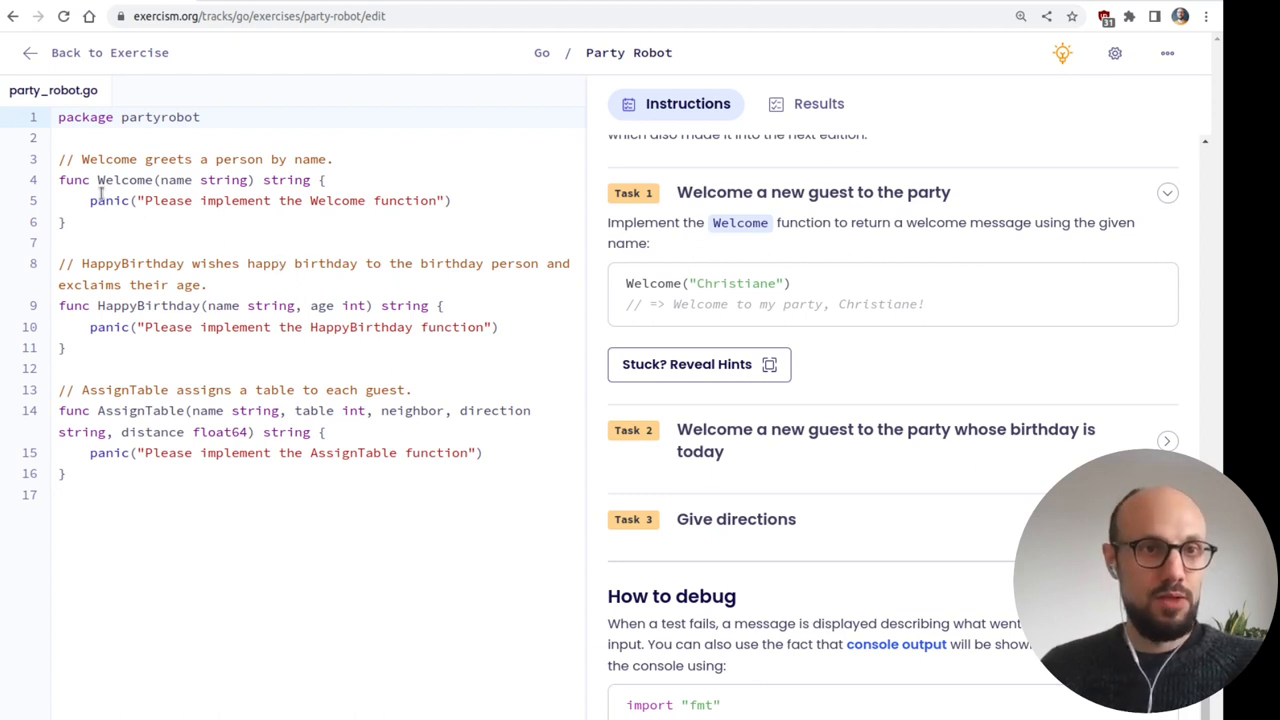
- Add an import "fmt" line at the top of party_robot.go
double_click(270, 200)
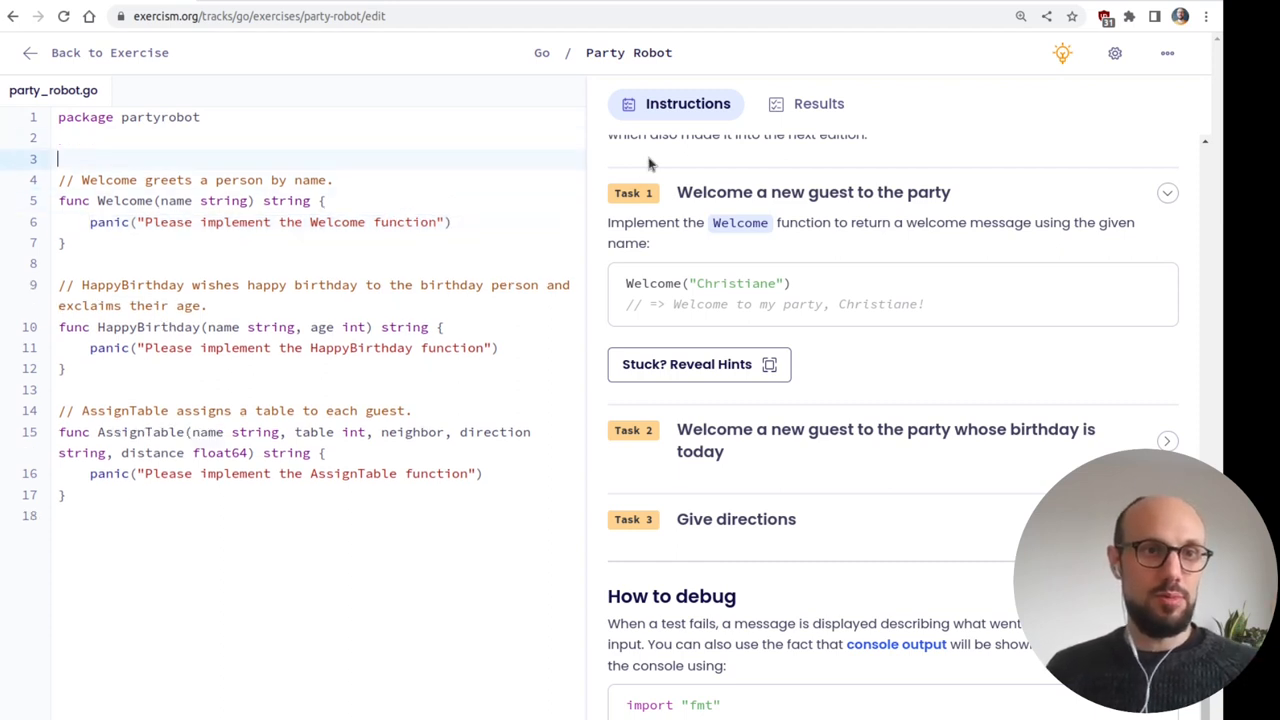
text(import)
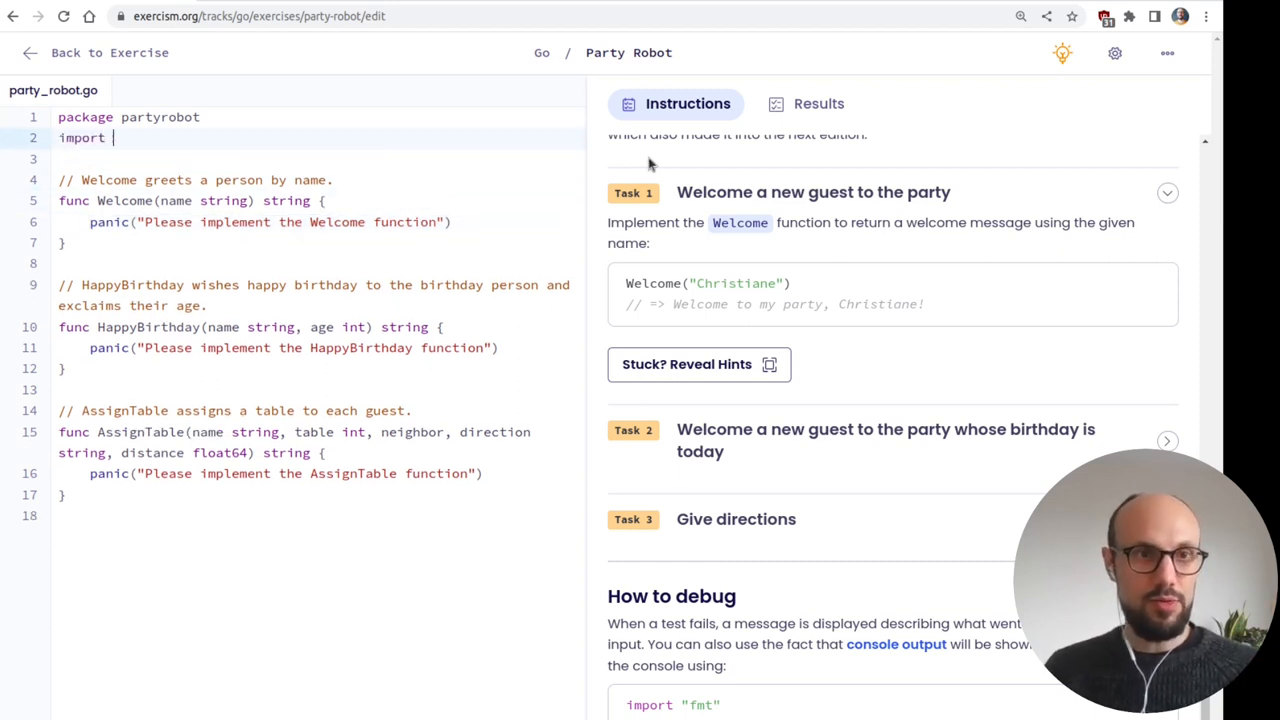
text("fmt")
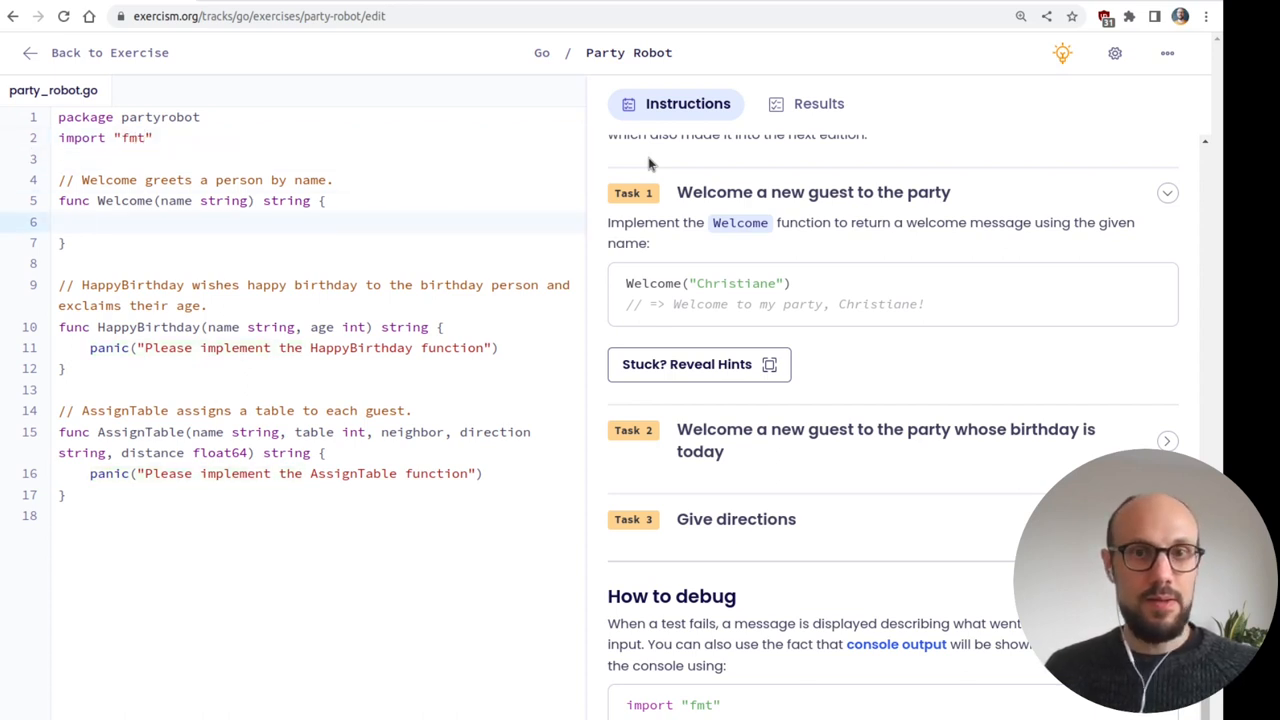
- Make Welcome build fmt.Sprintf("Welcome to my party, %s!", name) from the example greeting
click(90, 222)
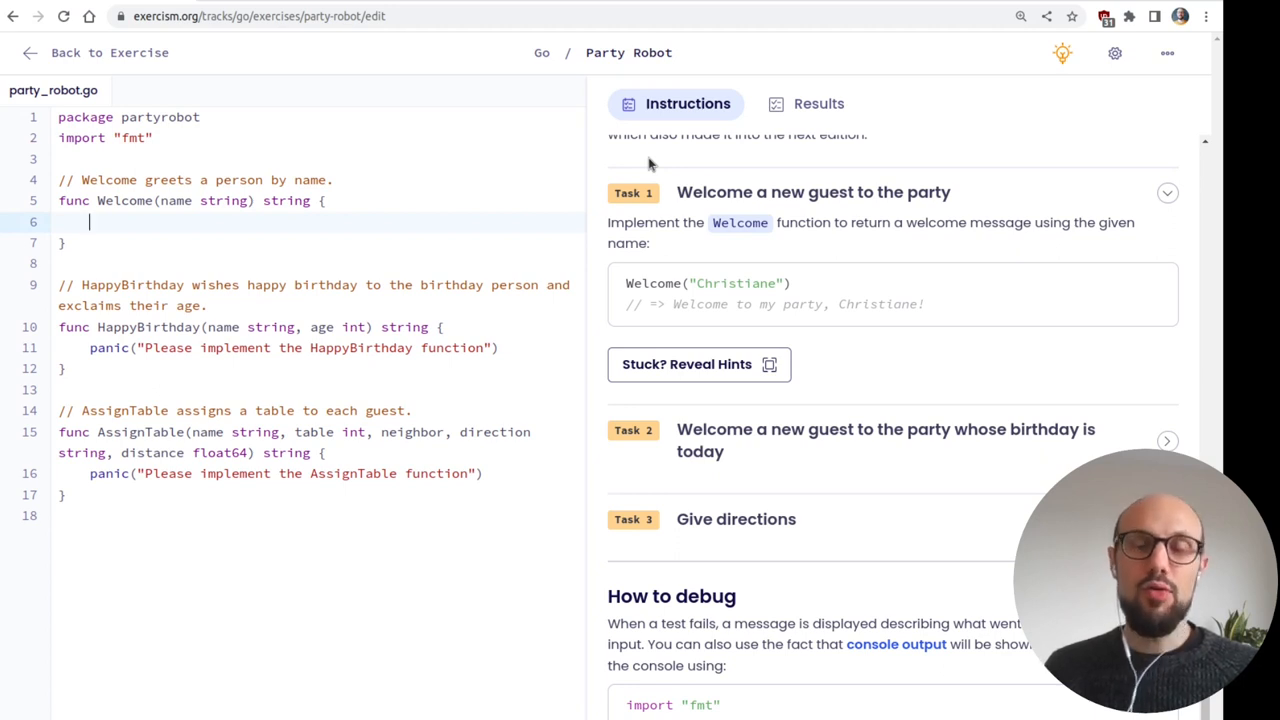
text(fmt.)
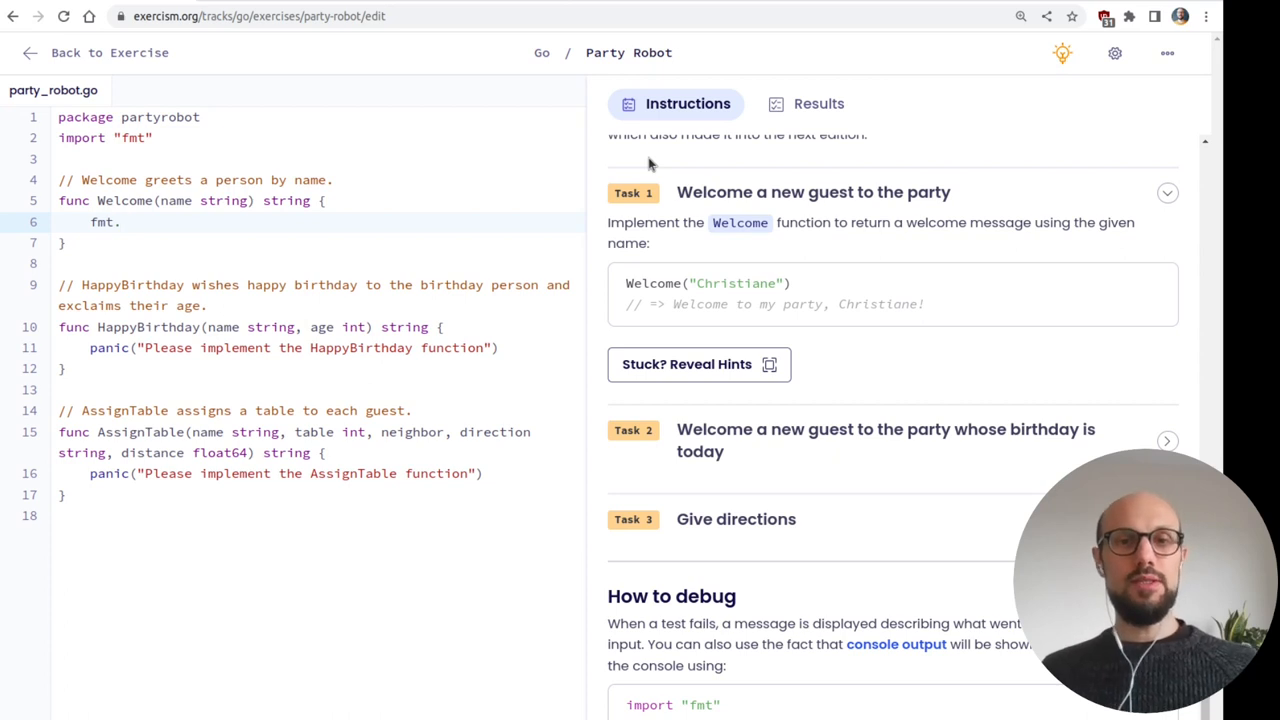
text(Sp)
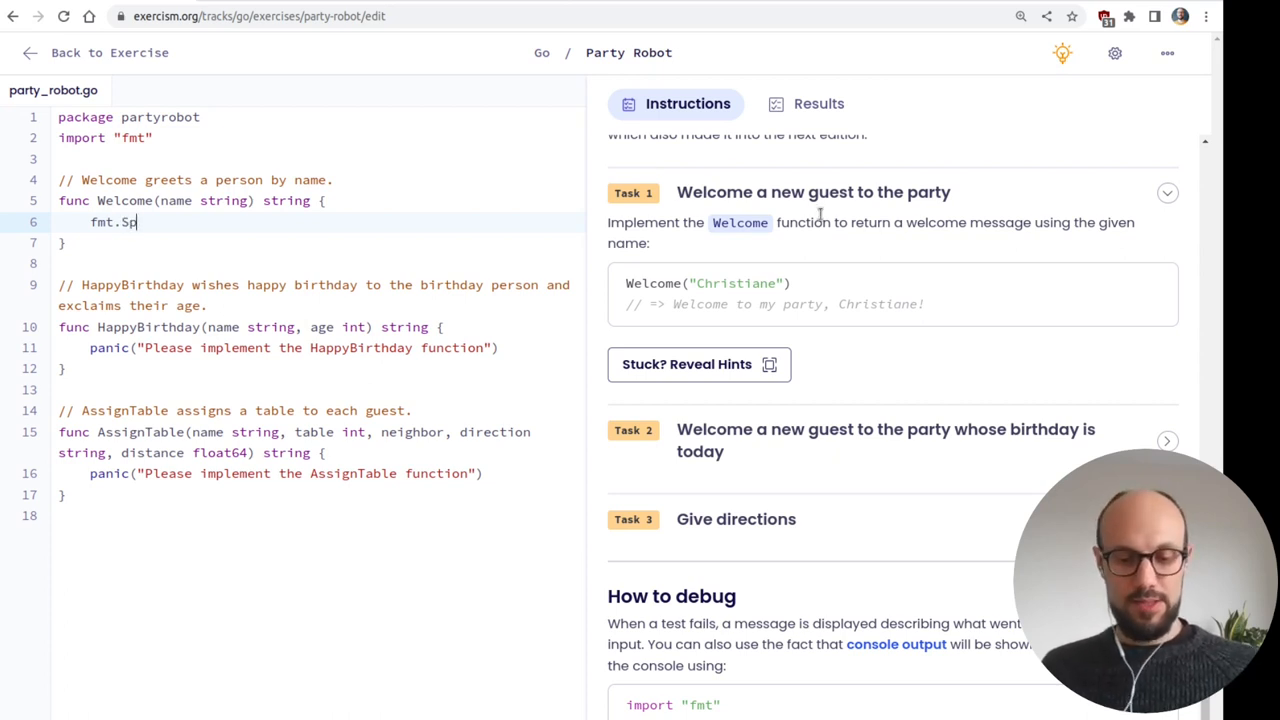
text(rintf())
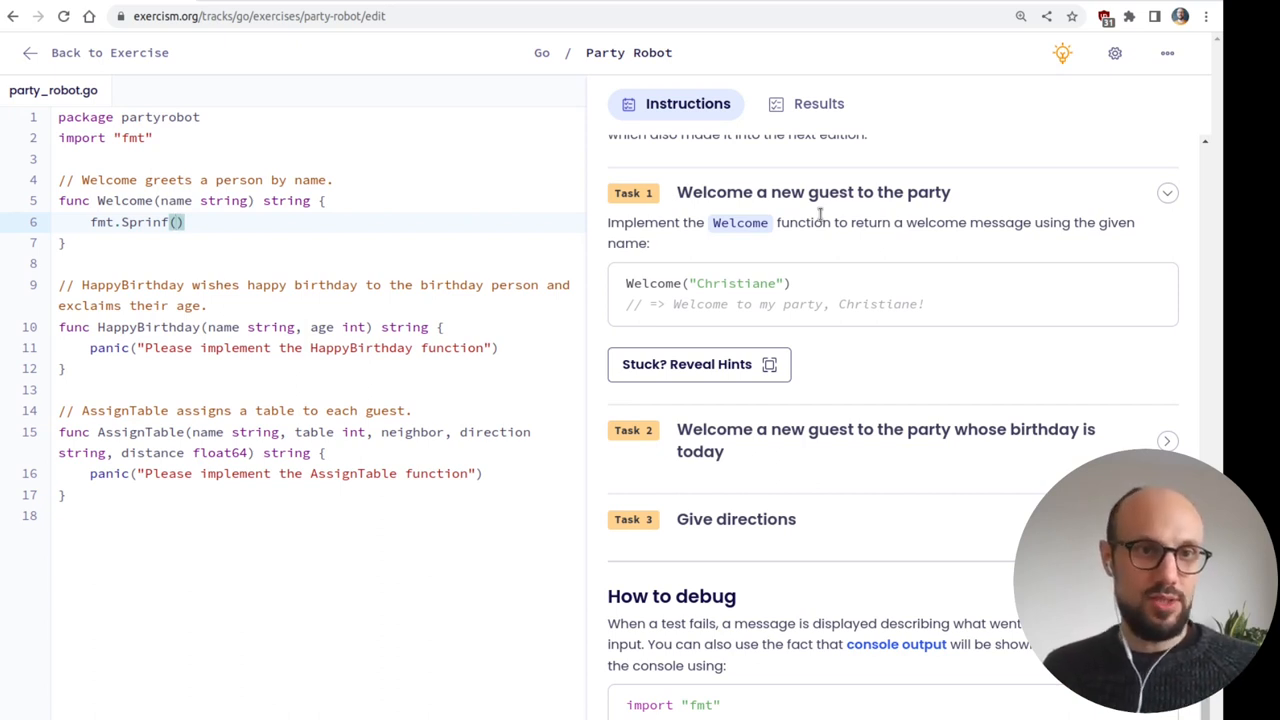
text("")
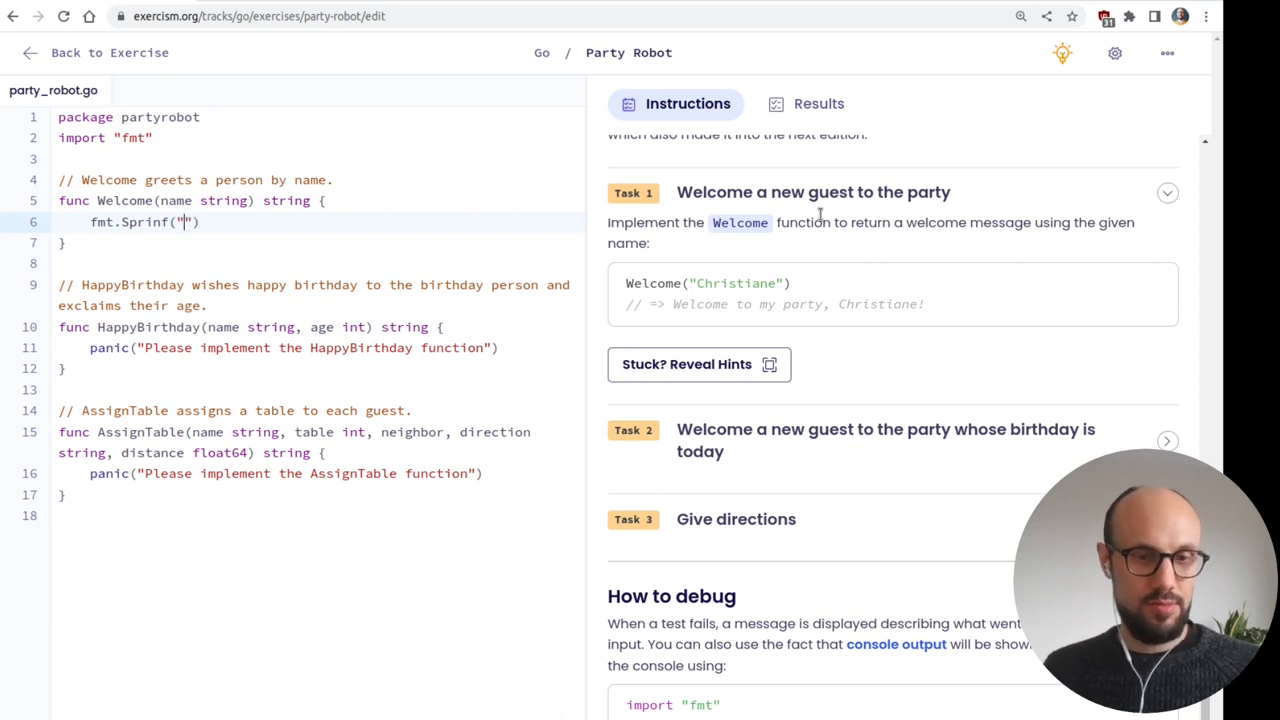
text(%s)
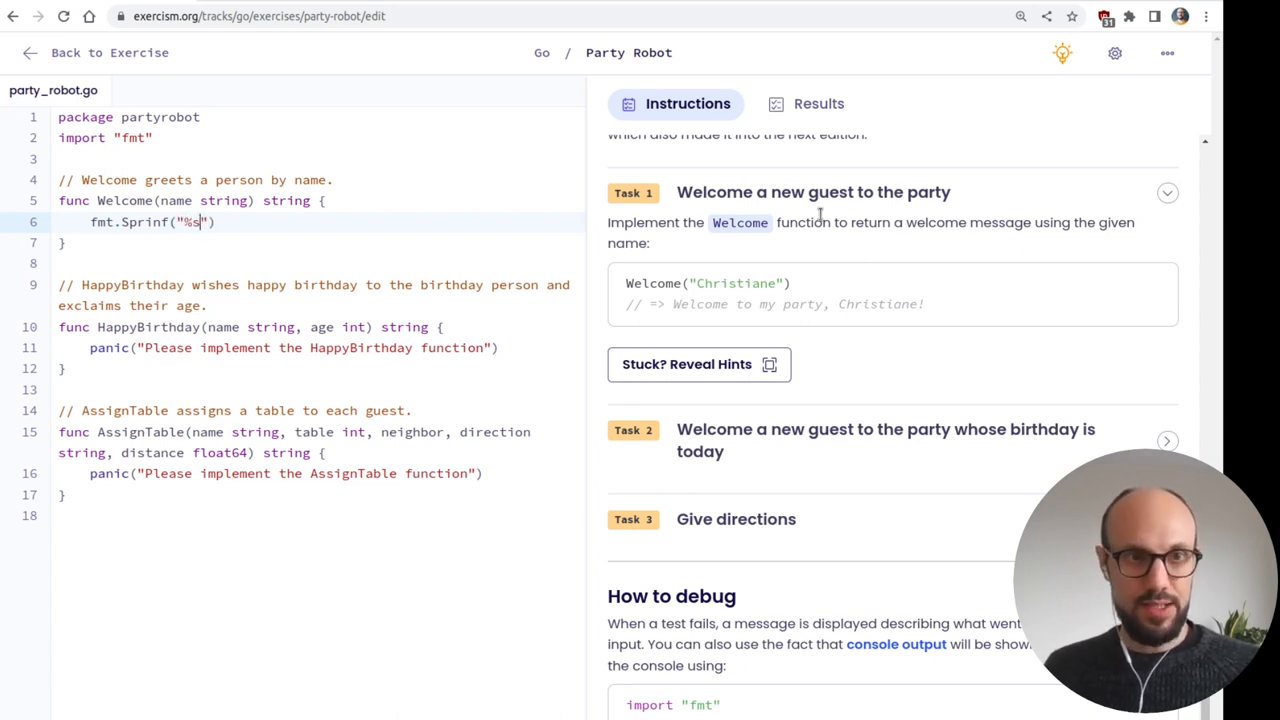
text(, nma)
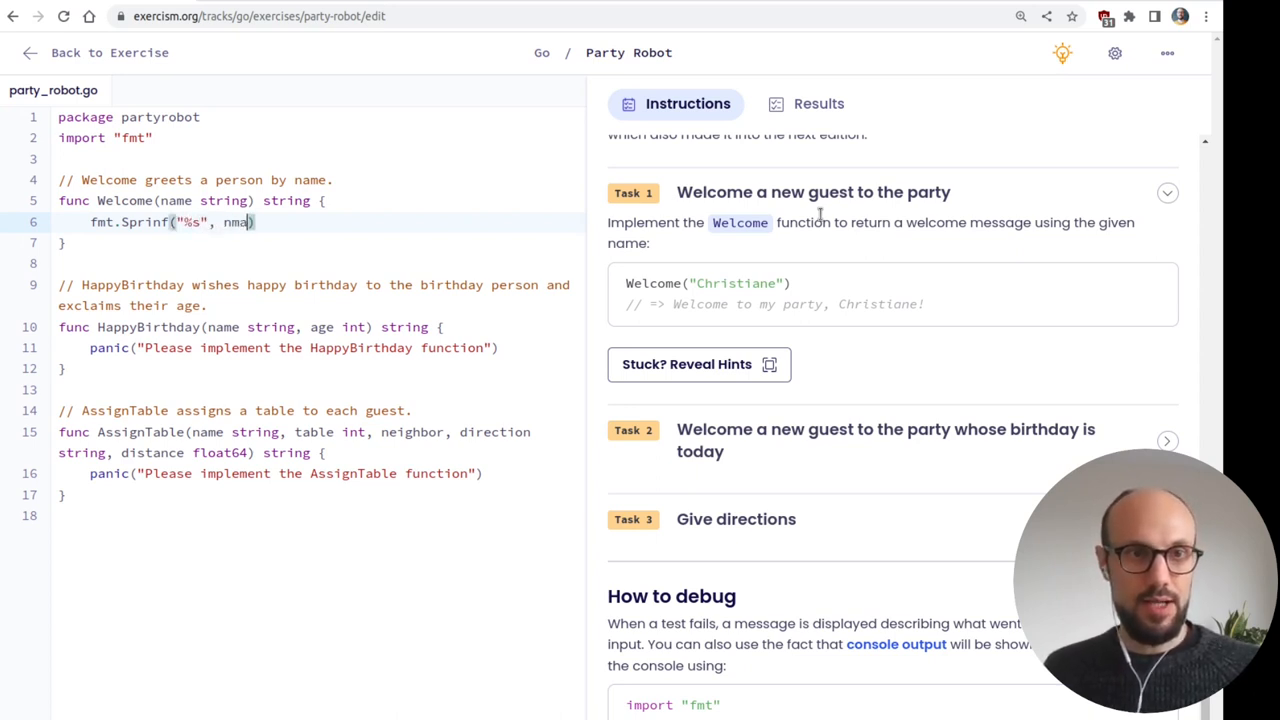
text(name)
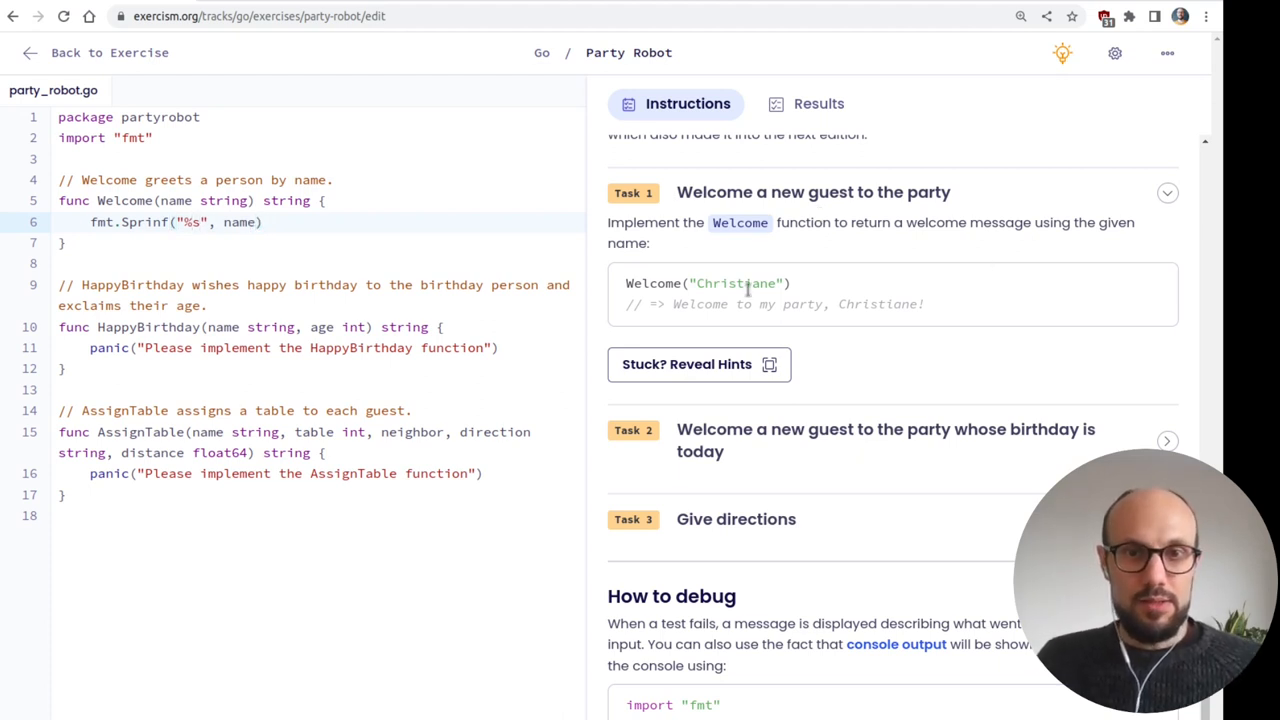
drag(672, 304, 840, 304)
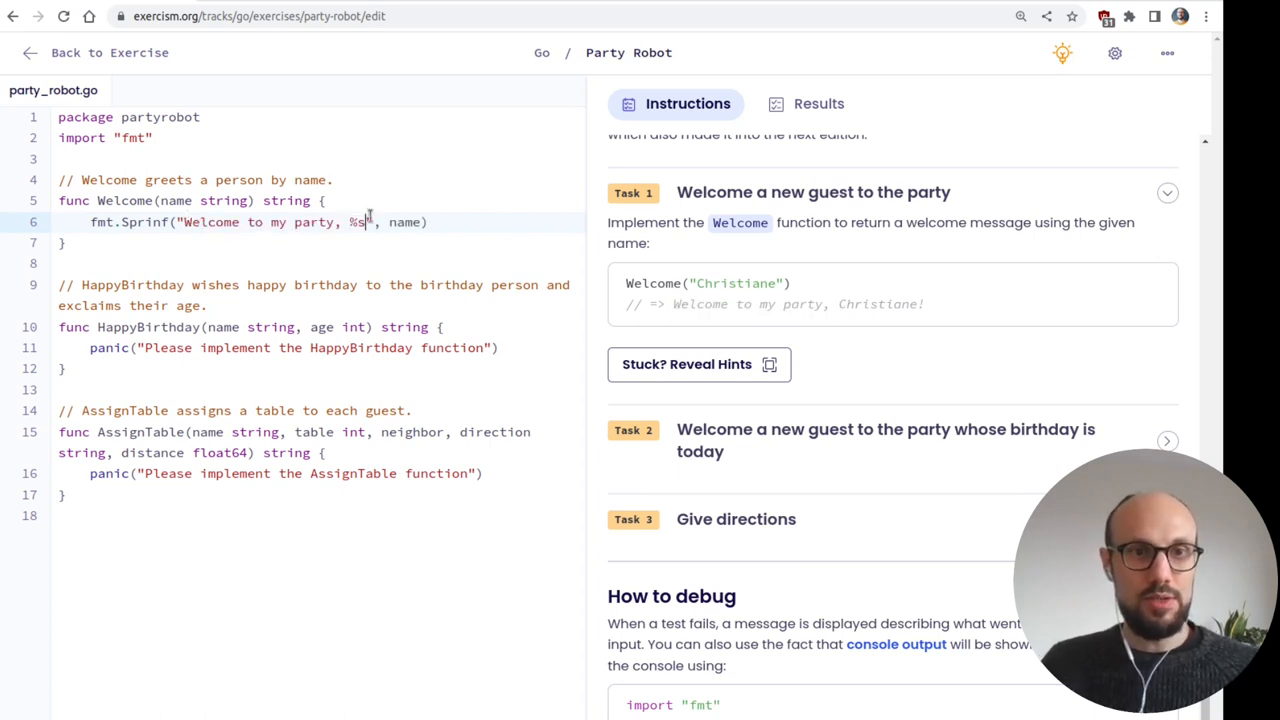
text(!)
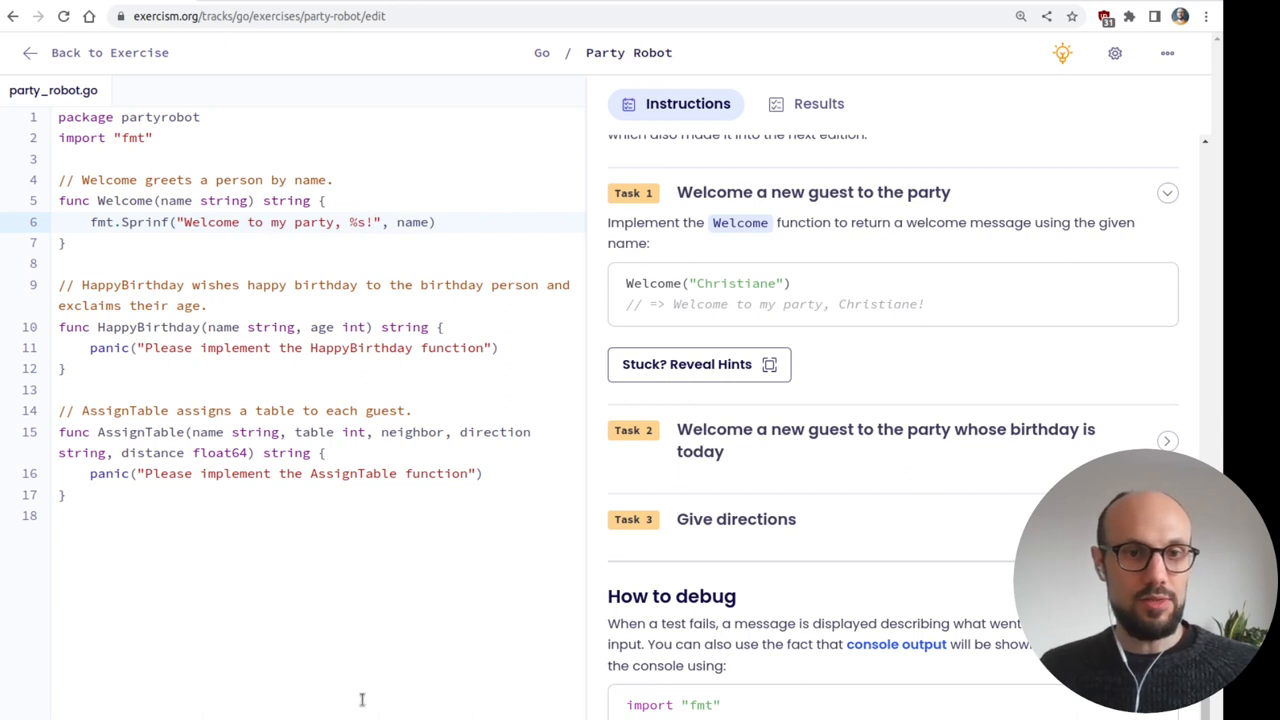
- Run the tests and add the missing return before fmt.Sprintf after the build error
click(818, 104)
text(t)
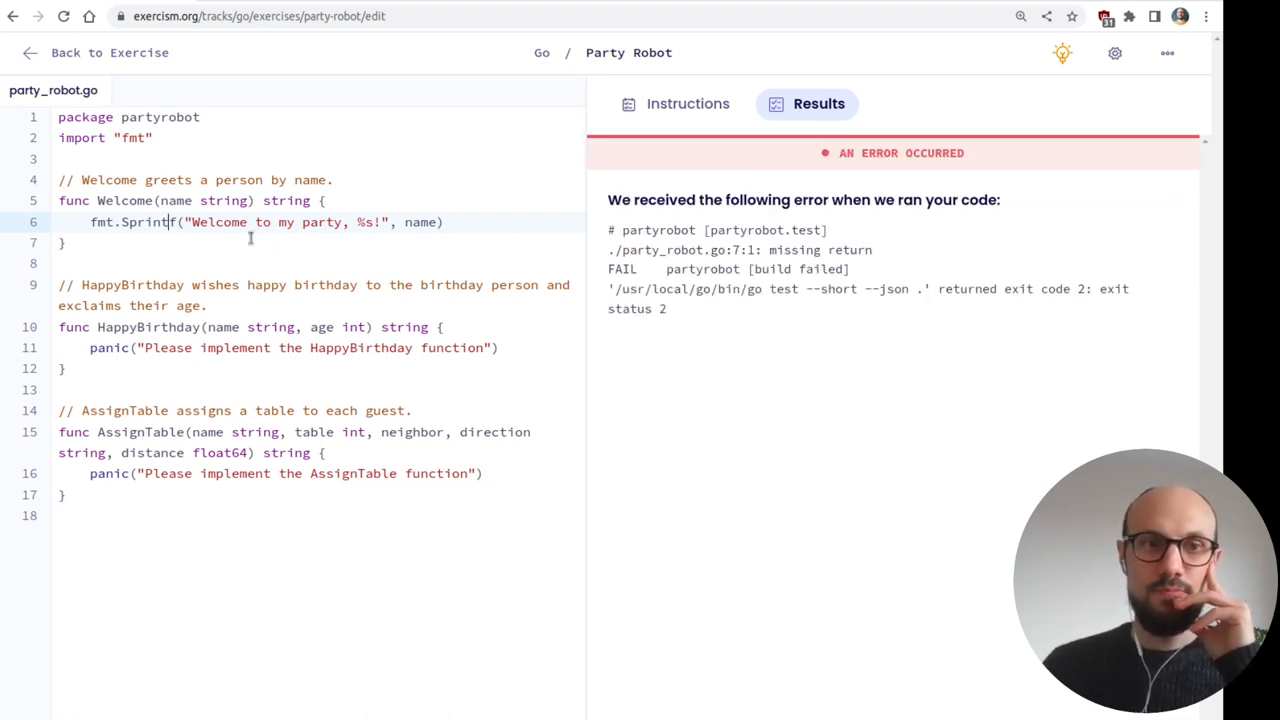
text(return)
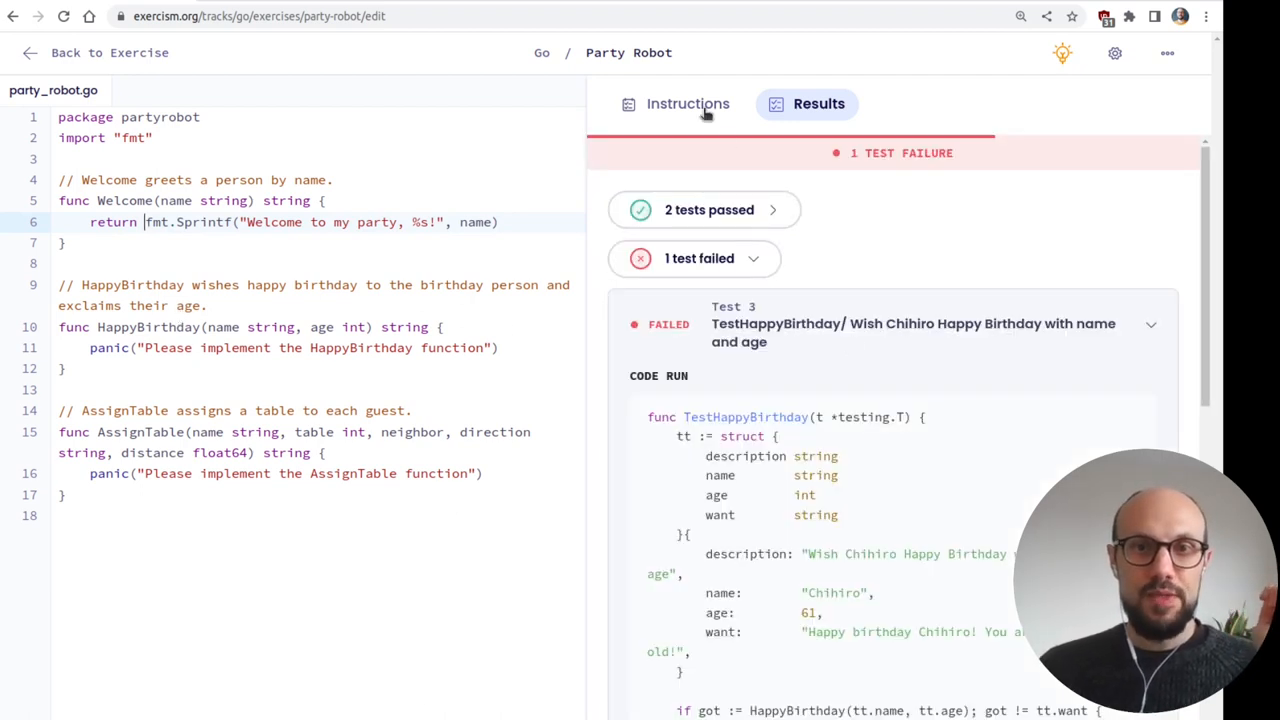
- Copy the example birthday message into HappyBirthday's Sprintf format string and pass 58 as a second argument
click(688, 104)
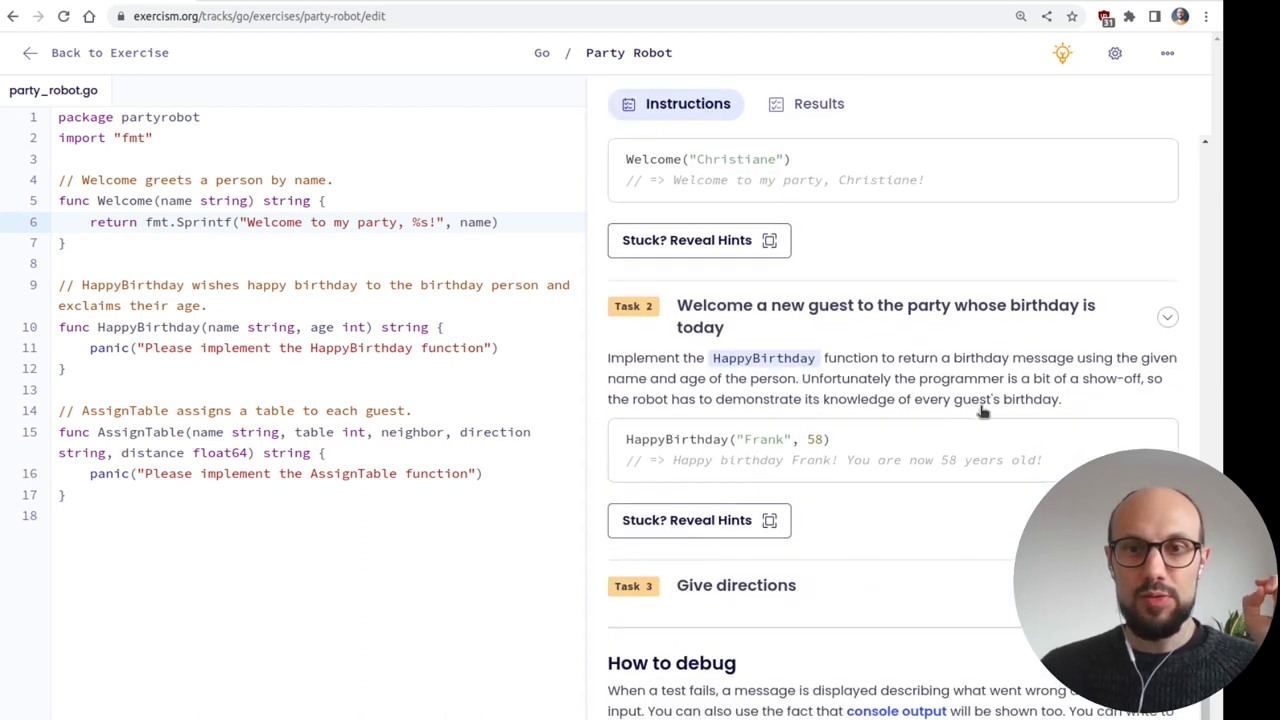
scroll(down, 3)
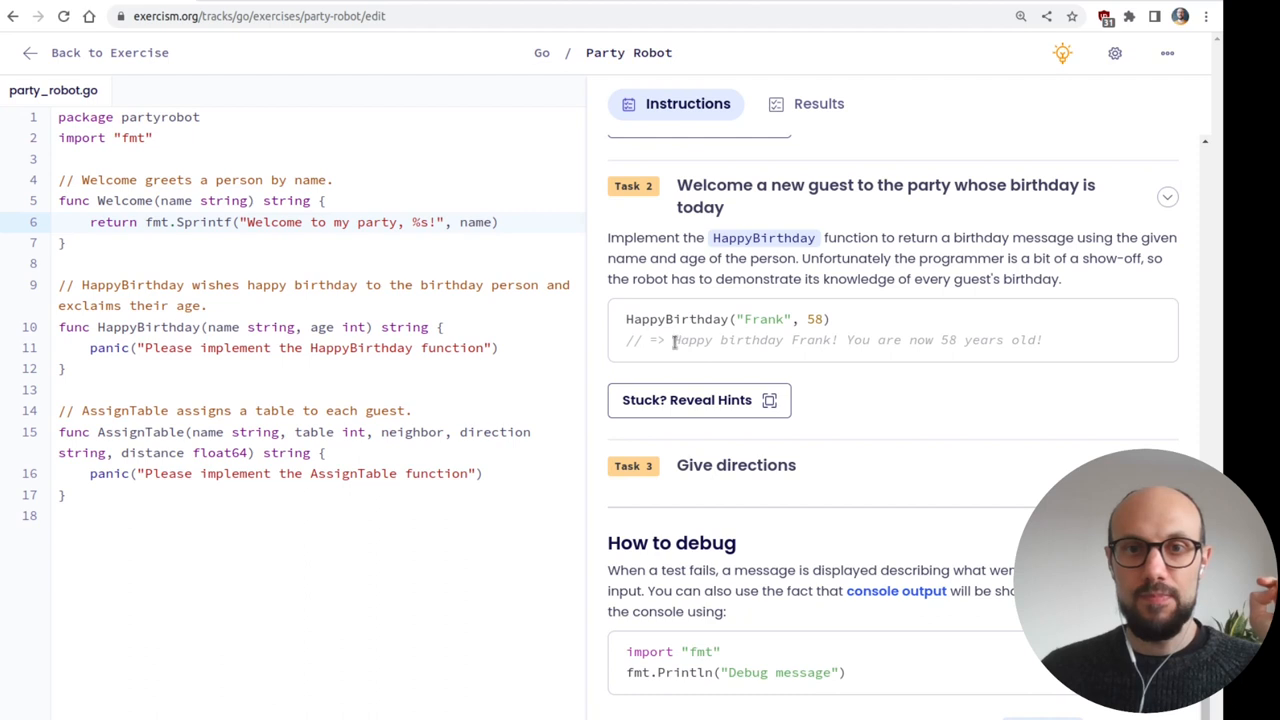
mouse_move(1036, 366)
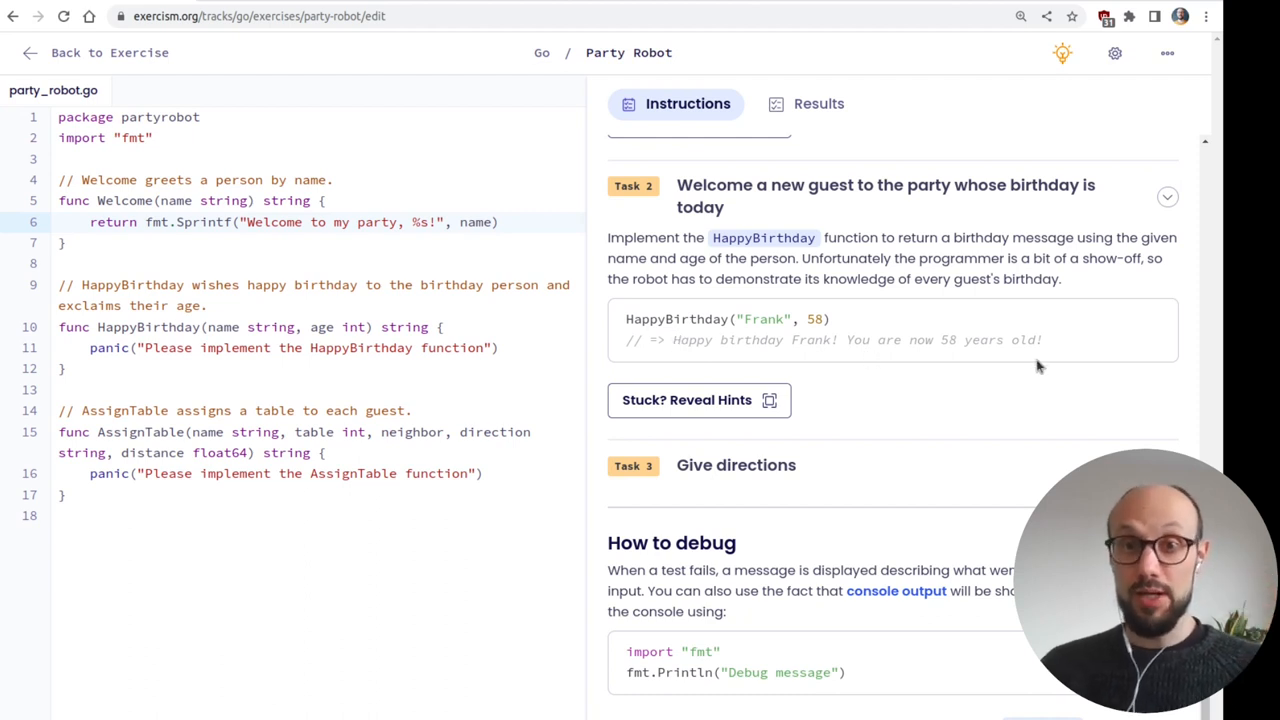
mouse_move(760, 276)
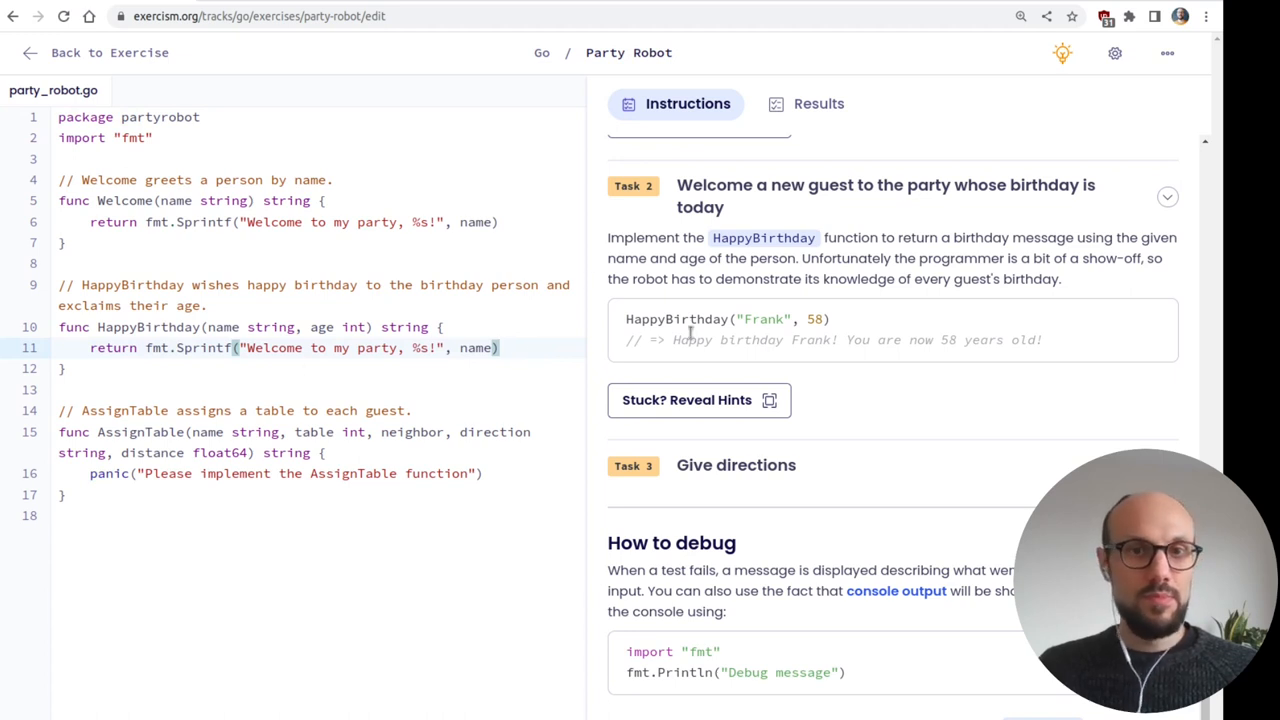
drag(672, 340, 1042, 340)
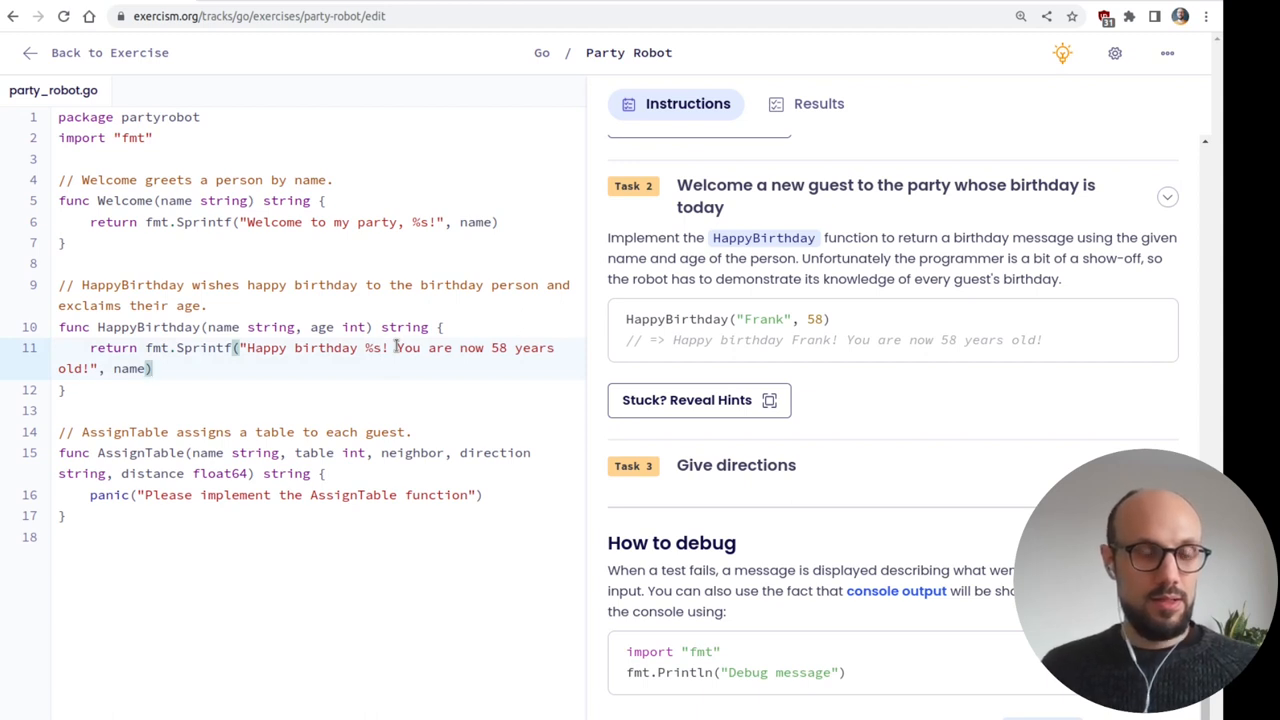
text(,)
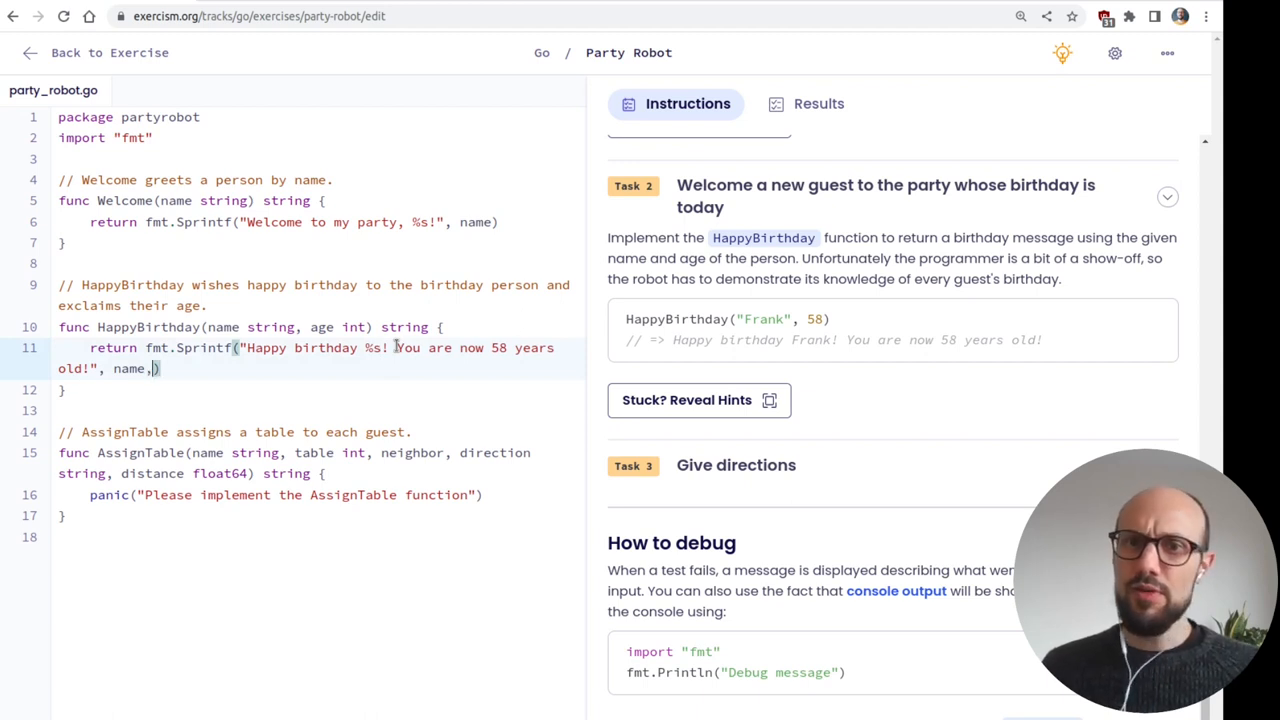
text(58)
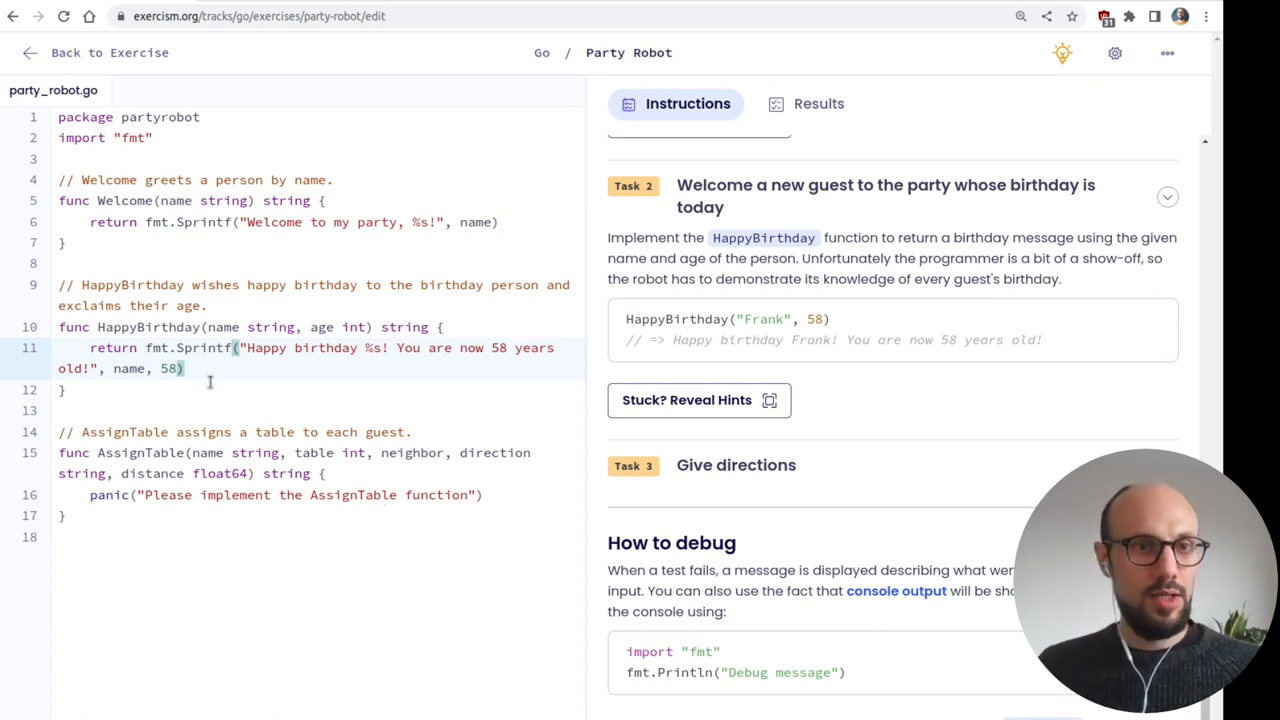
mouse_move(264, 358)
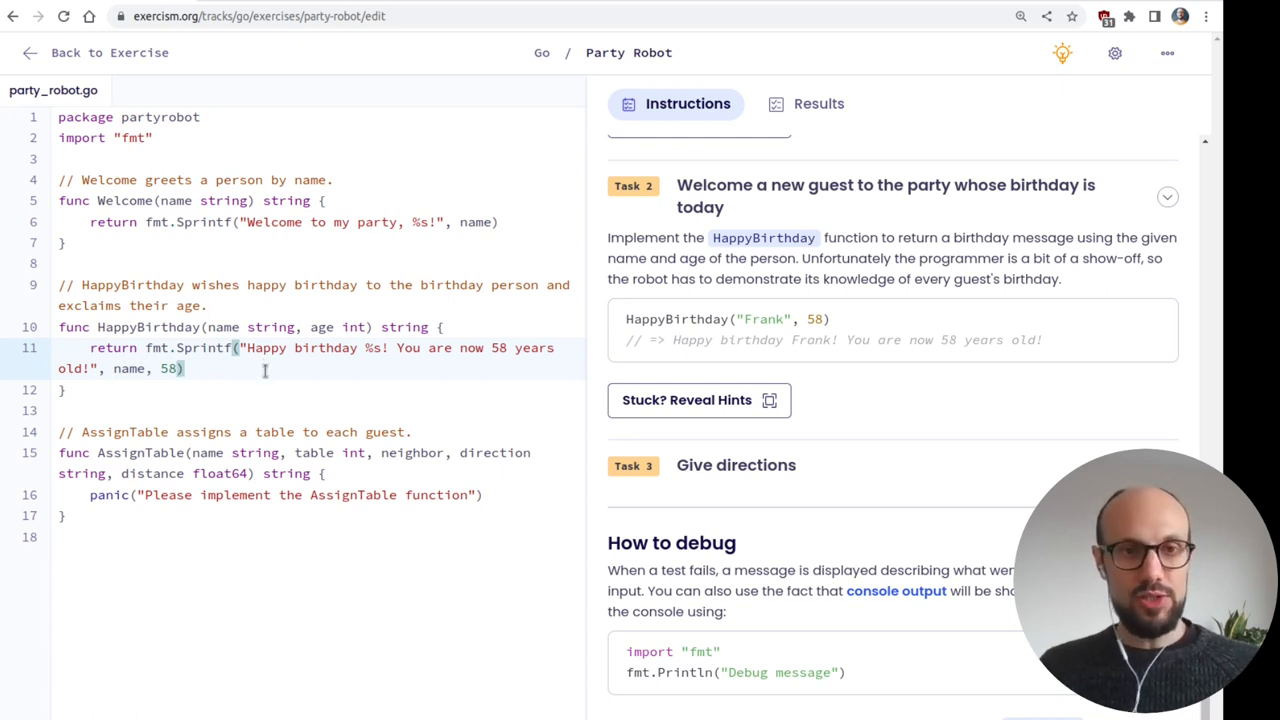
mouse_move(428, 356)
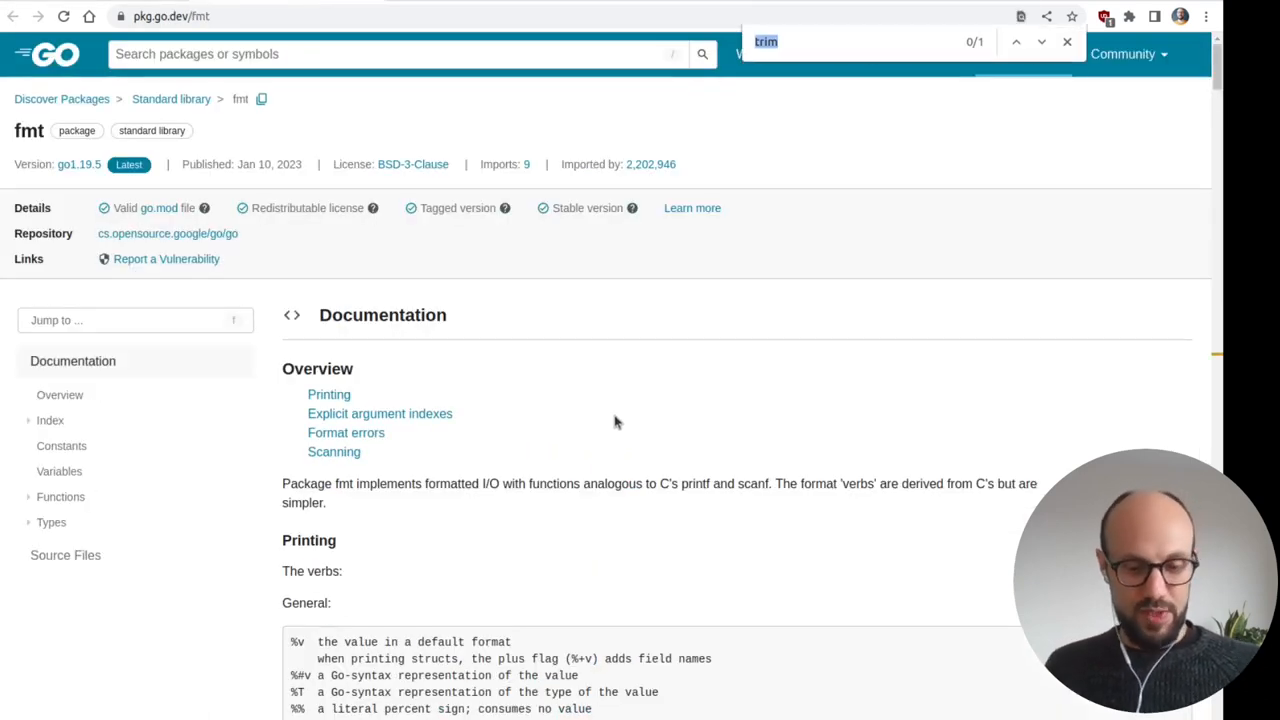
- Search pkg.go.dev's fmt docs for 'integer' and step through matches to the %d verb table
text(integer)
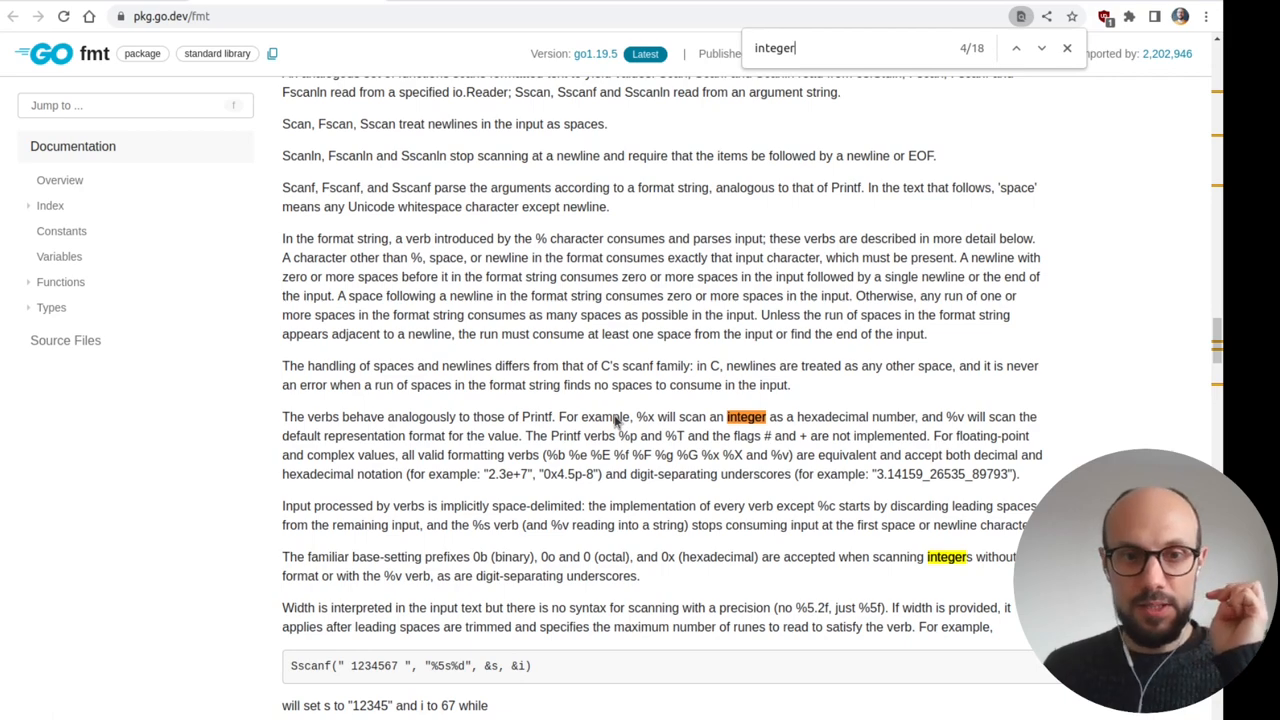
scroll(down, 3)
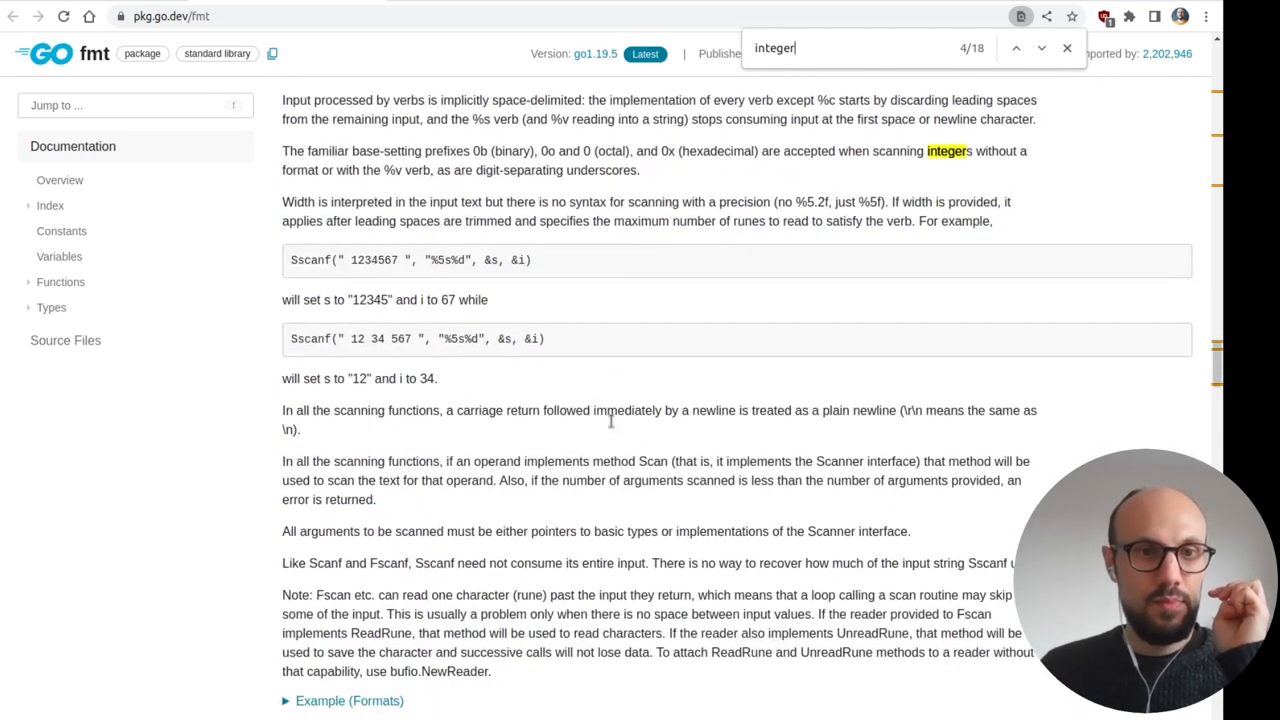
click(1016, 48)
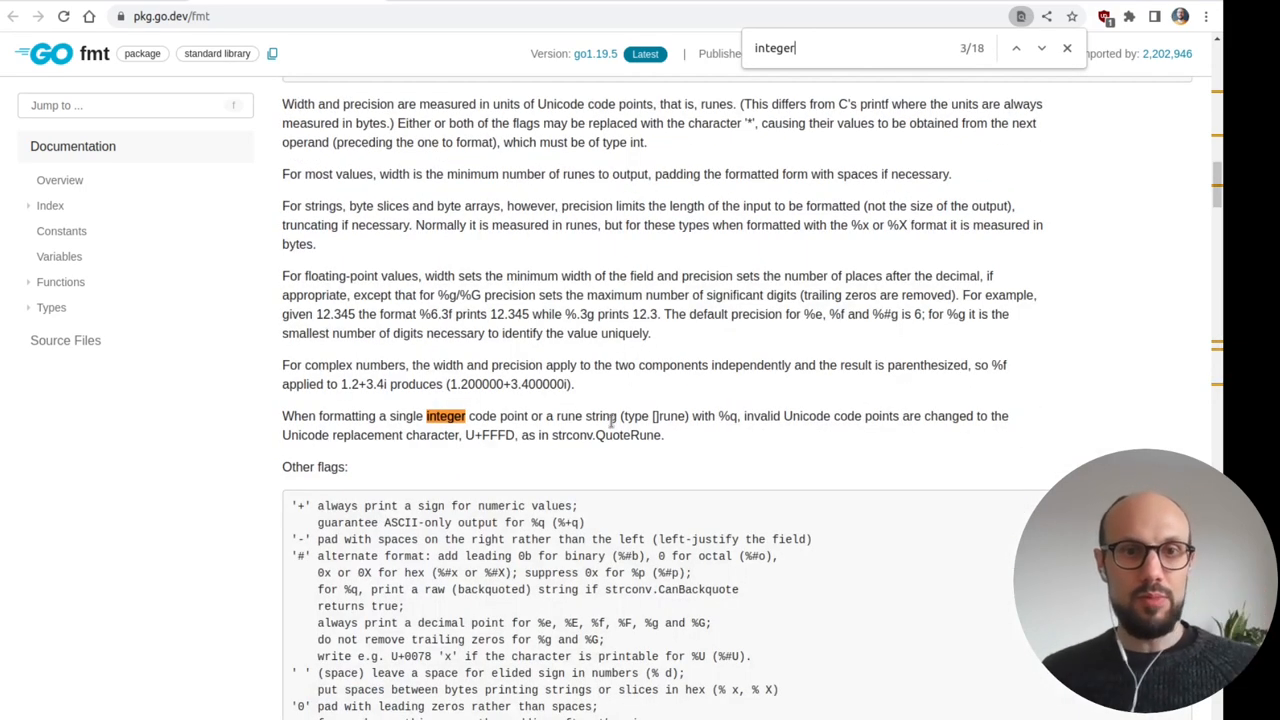
click(1016, 48)
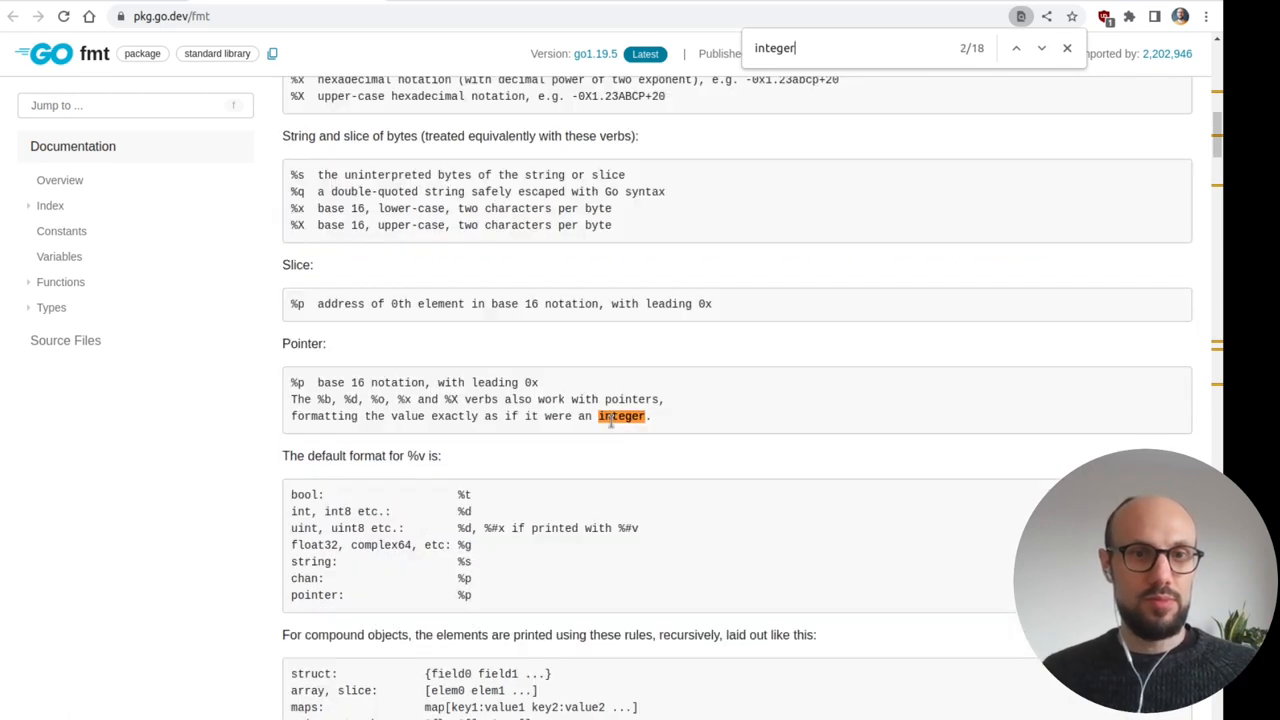
click(1016, 48)
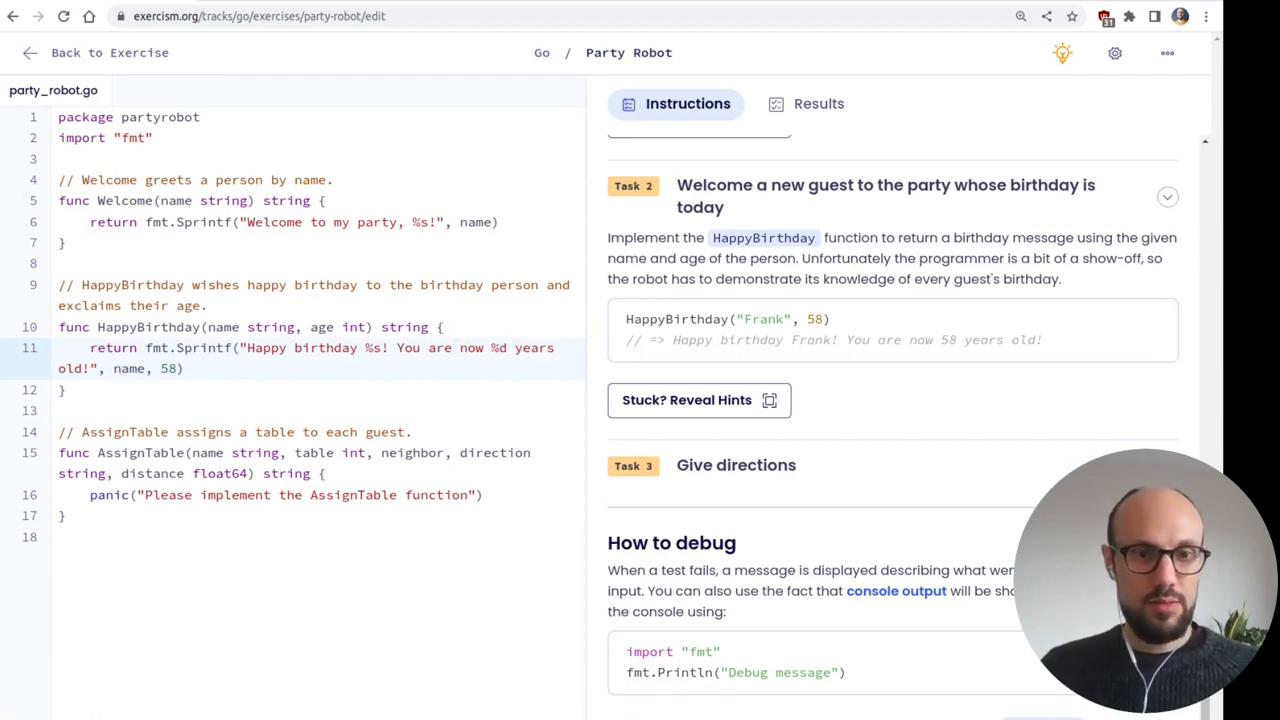
- Run the tests with %d in the message, then pass age instead of 58
click(818, 104)
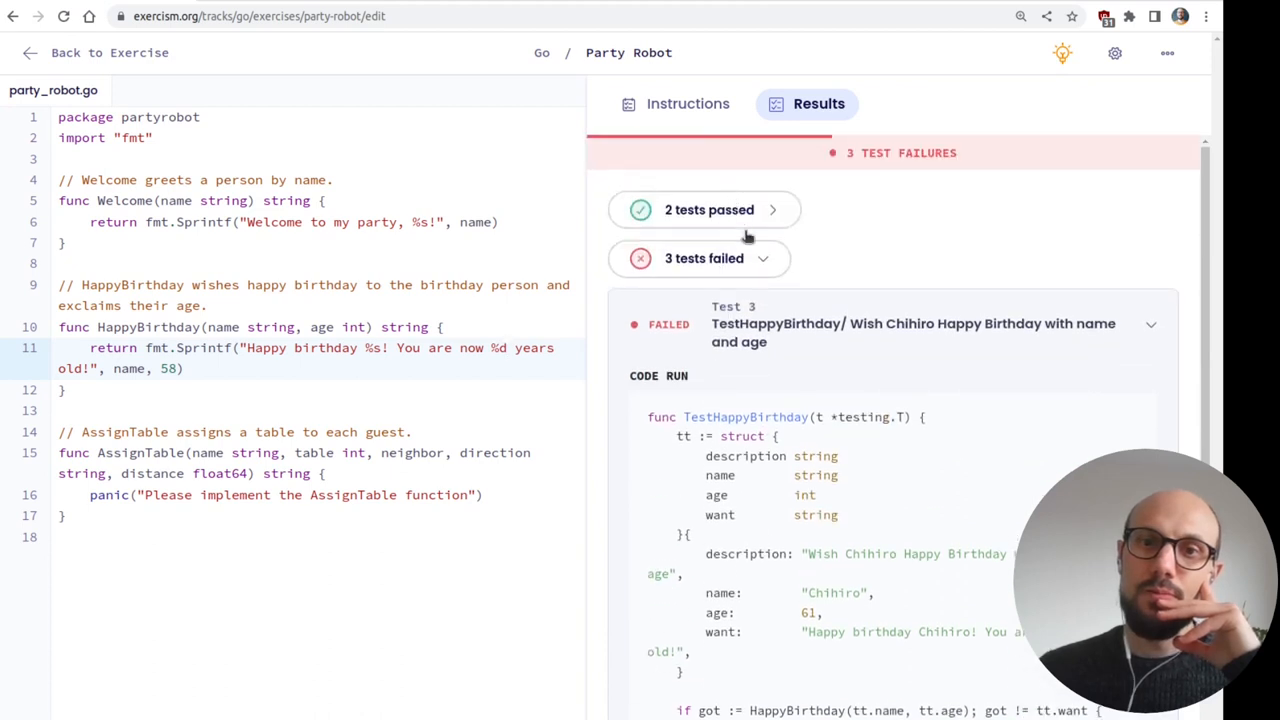
scroll(down, 3)
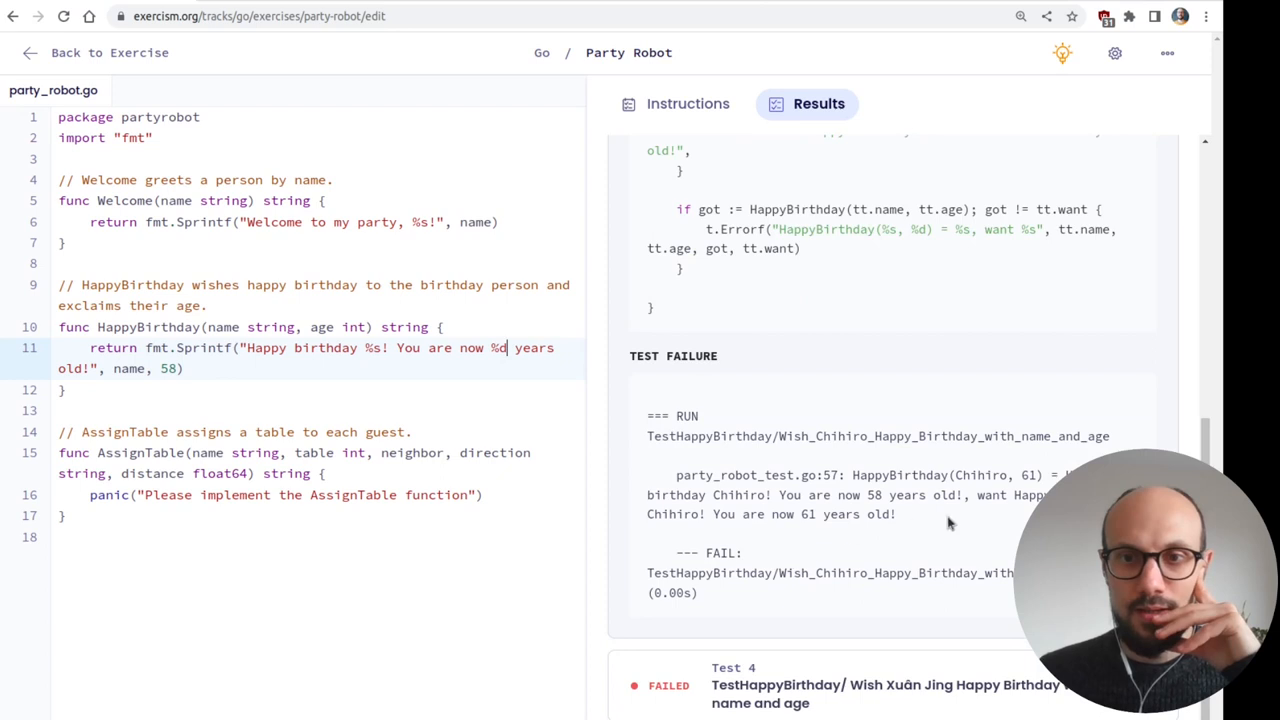
mouse_move(916, 522)
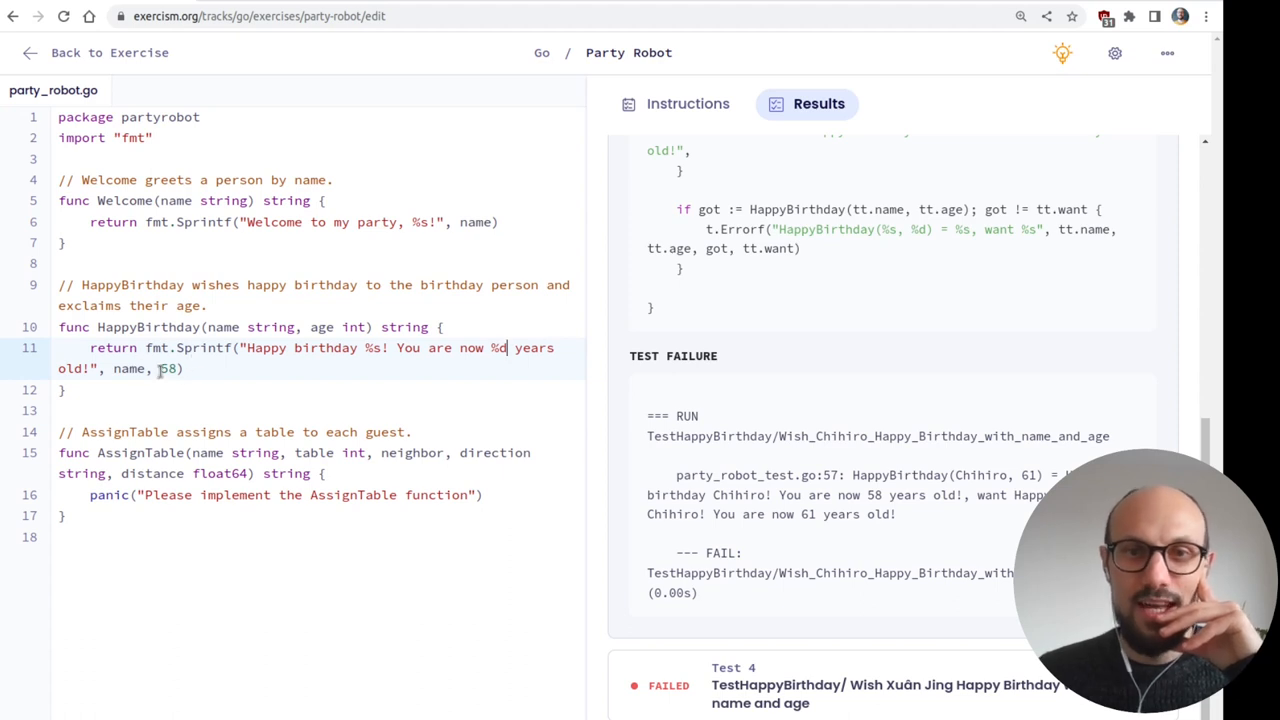
text(age)
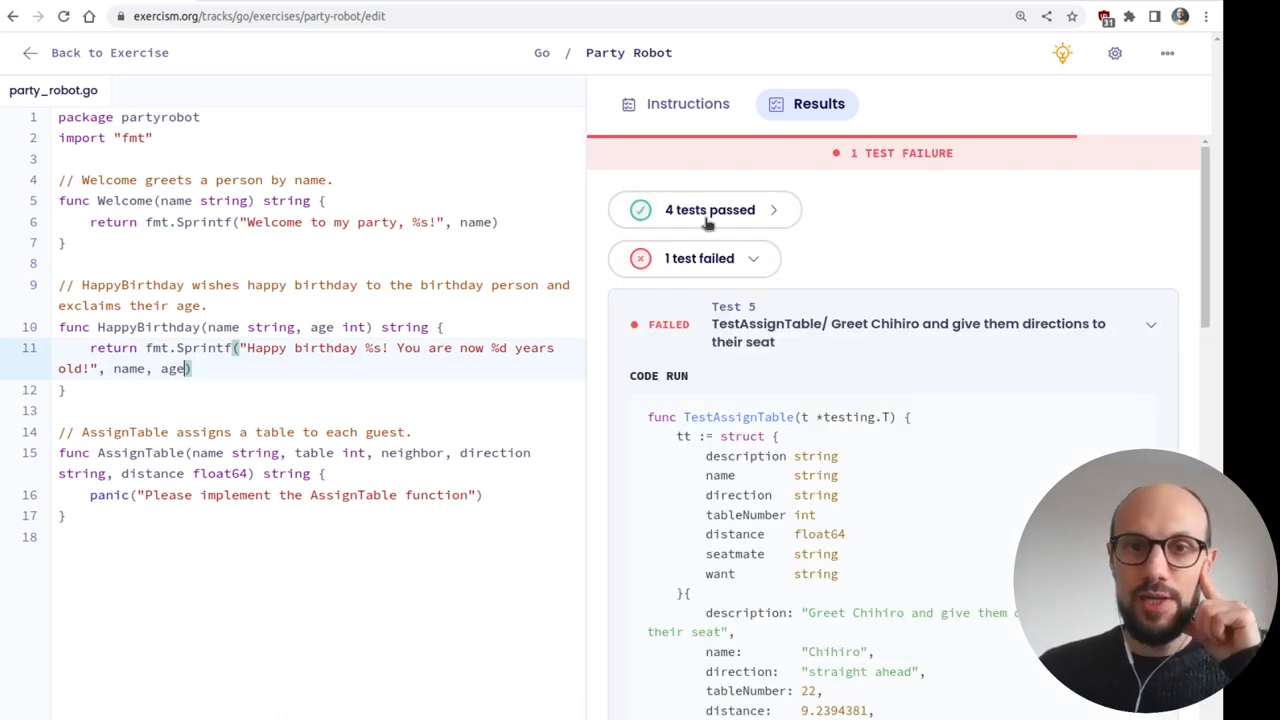
- Return to the instructions and scroll to Task 3 describing AssignTable's five parameters
click(688, 104)
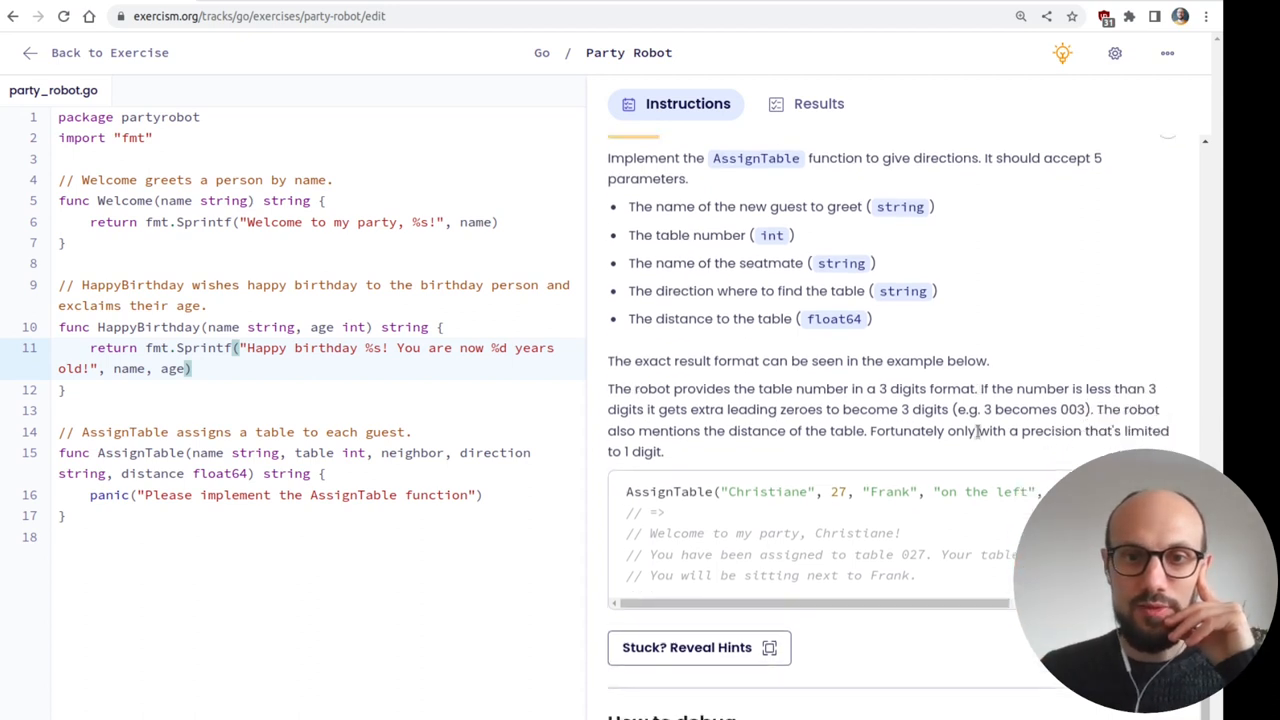
scroll(down, 3)
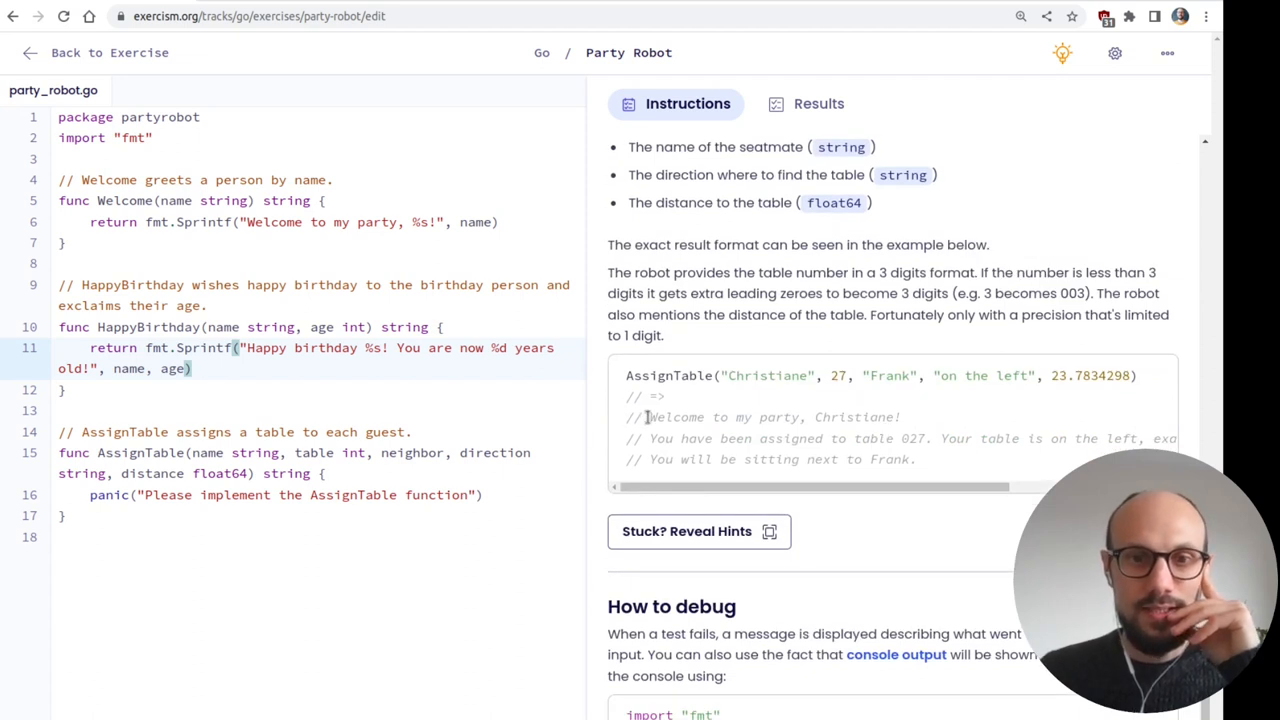
mouse_move(930, 464)
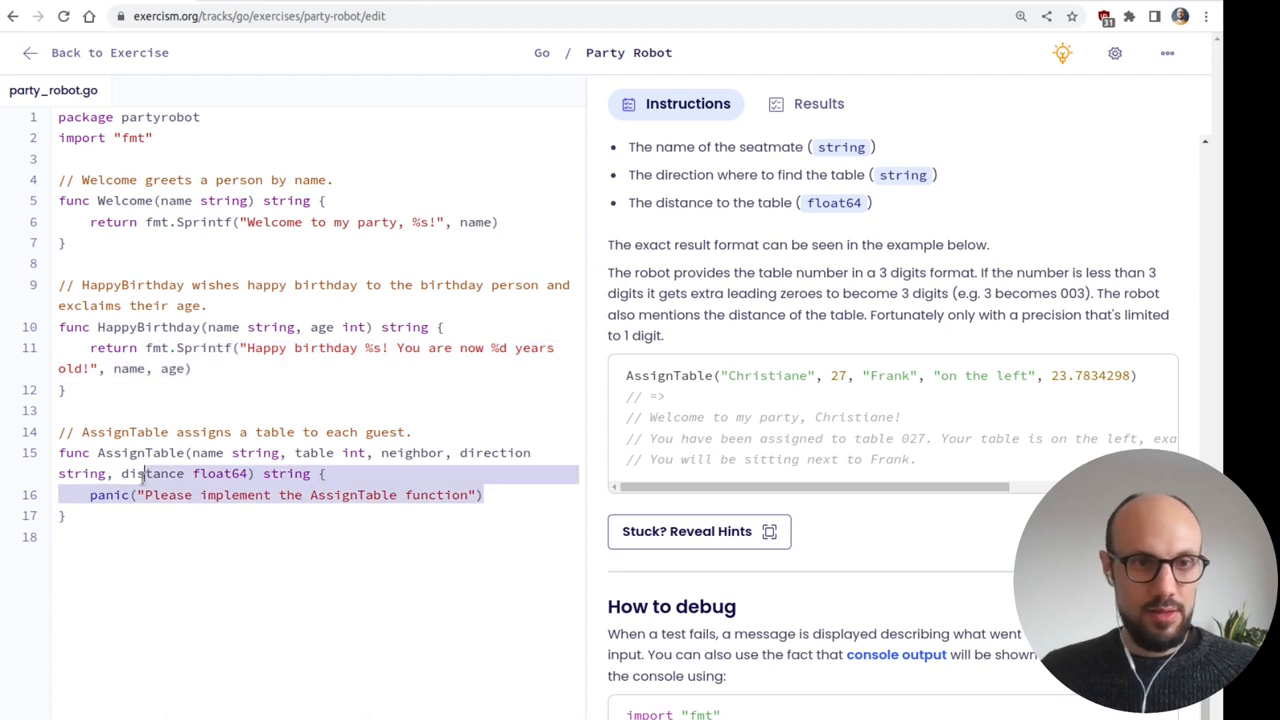
- Write line3 := fmt.Sprintf("You will be sitting next to %s.", neighbor) in AssignTable
text(fmt.Sprintf("Happy birthday %s! You are now %d years old!", name, age))
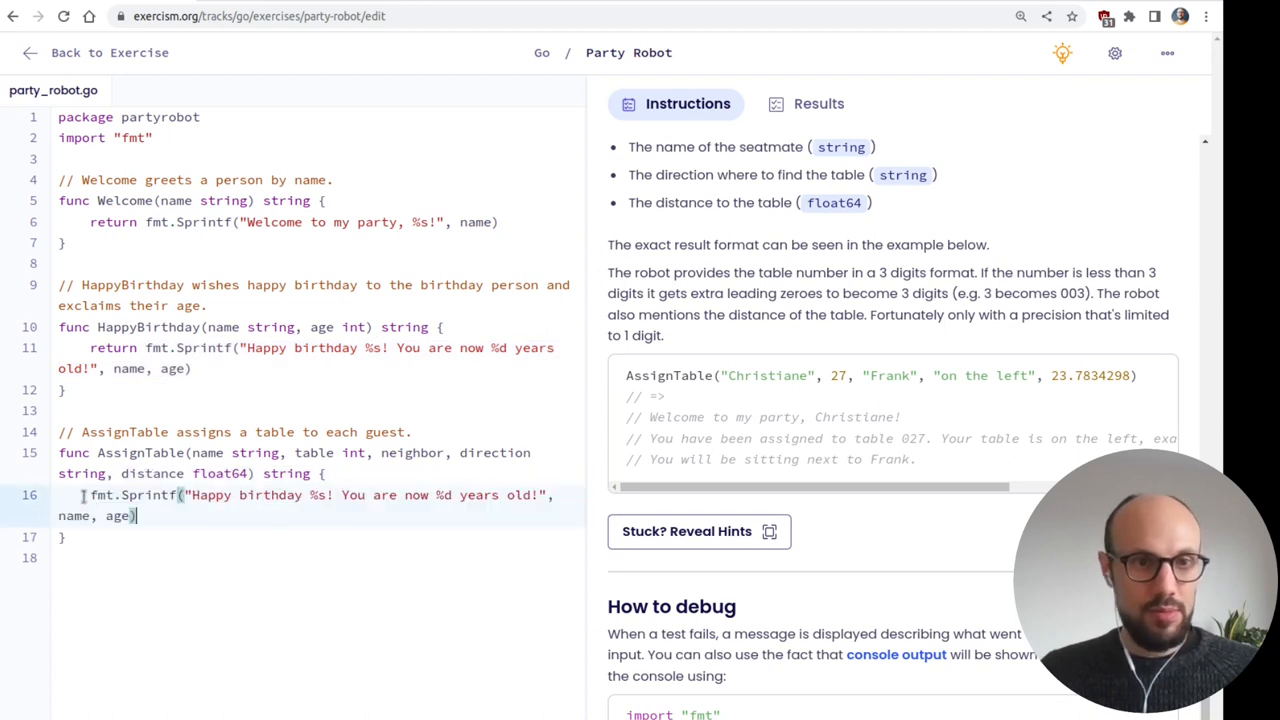
text(line1 :=)
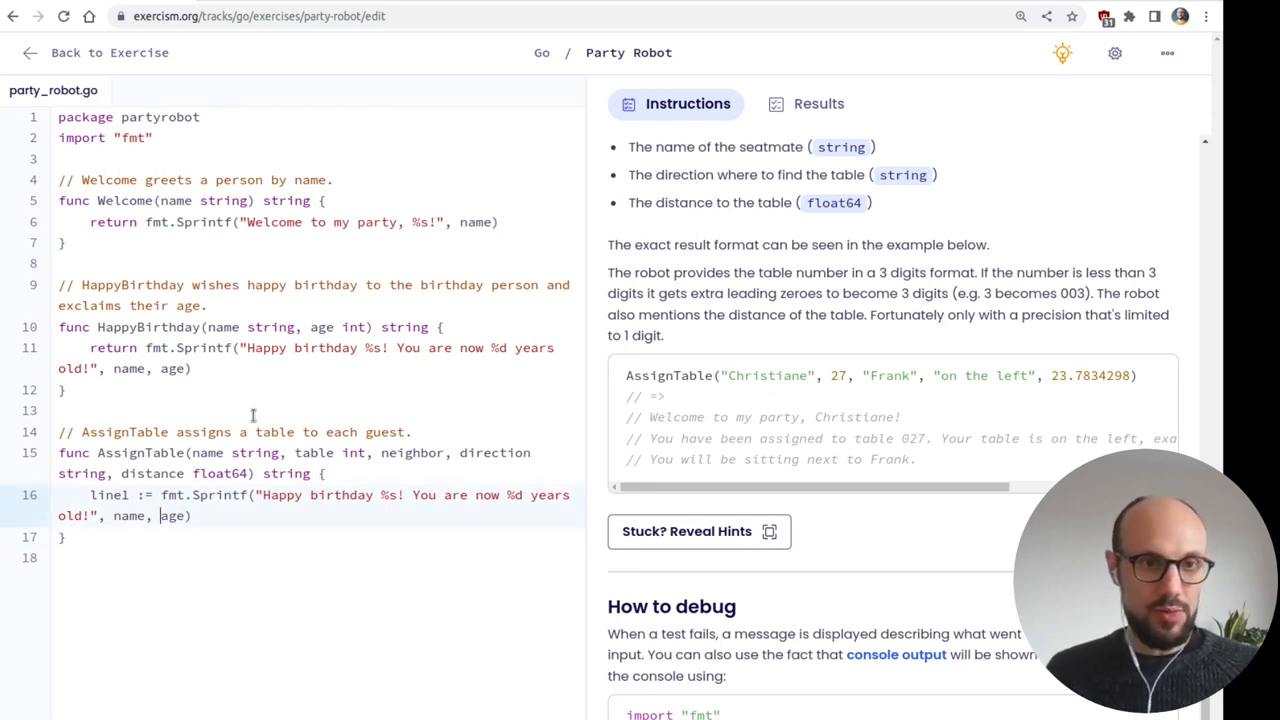
text(line2 :=)
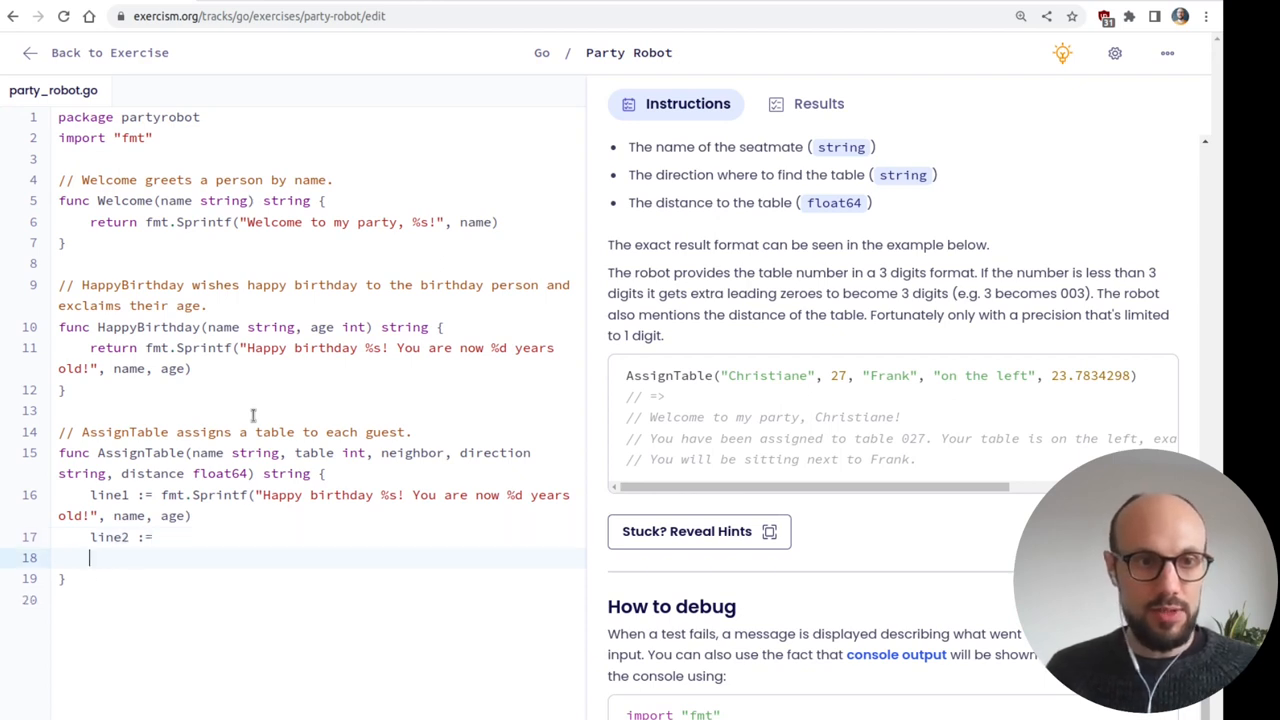
text(line3)
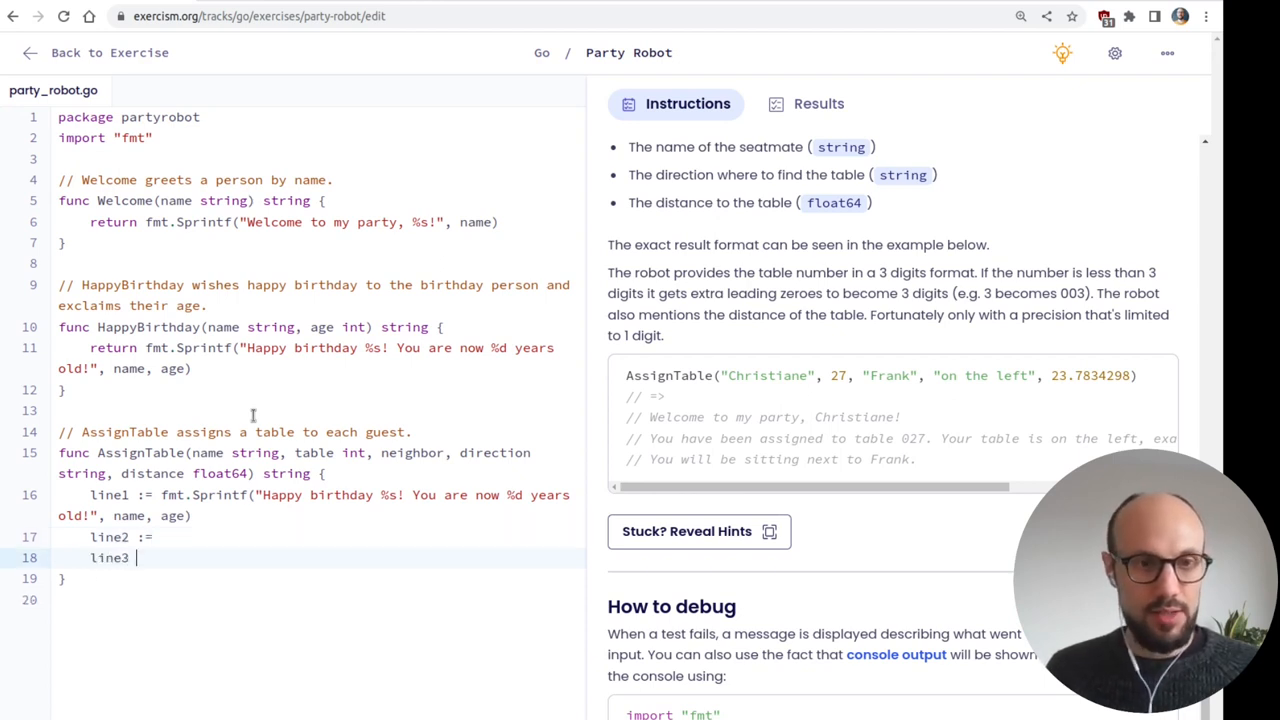
text(:=)
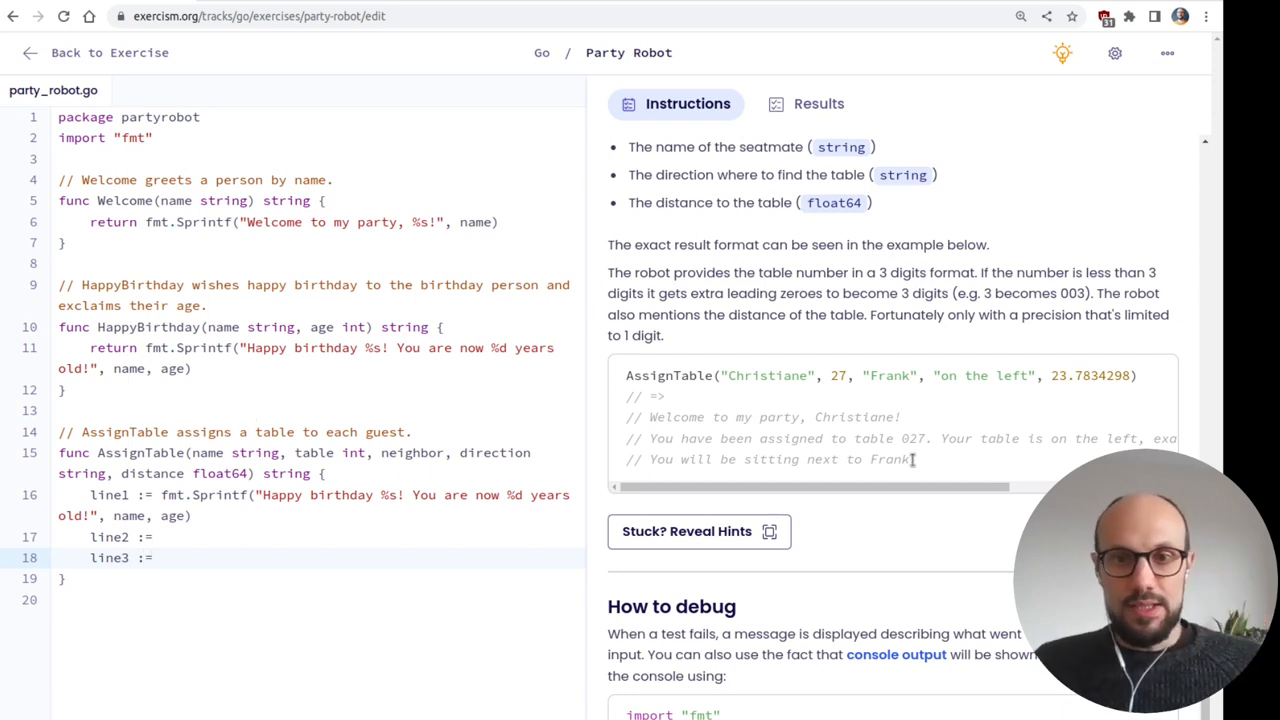
mouse_move(918, 460)
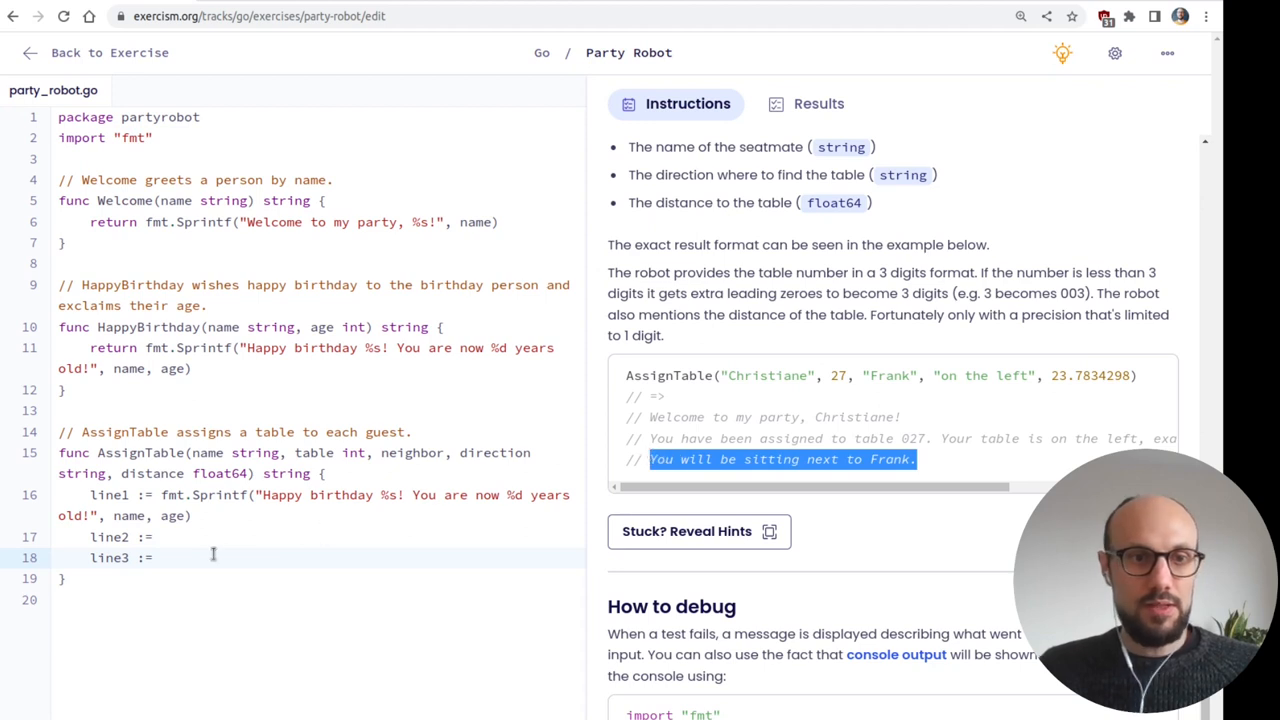
text(fmt)
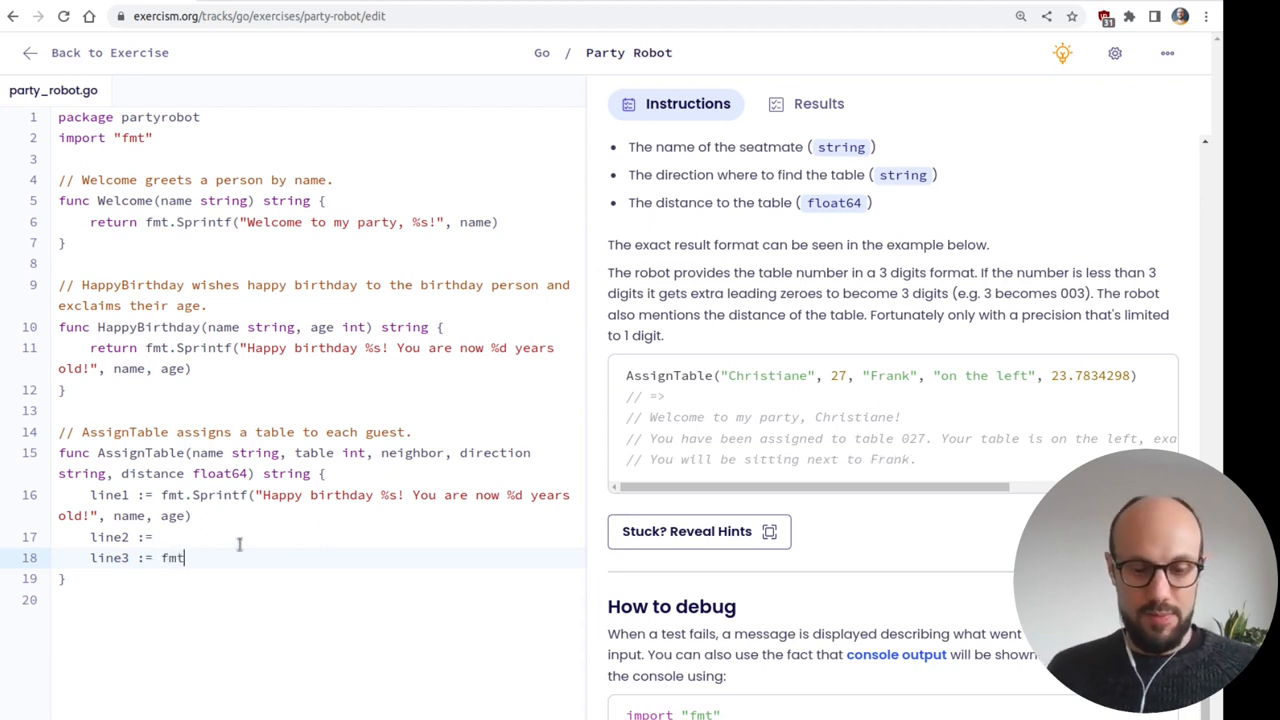
text(.Sp)
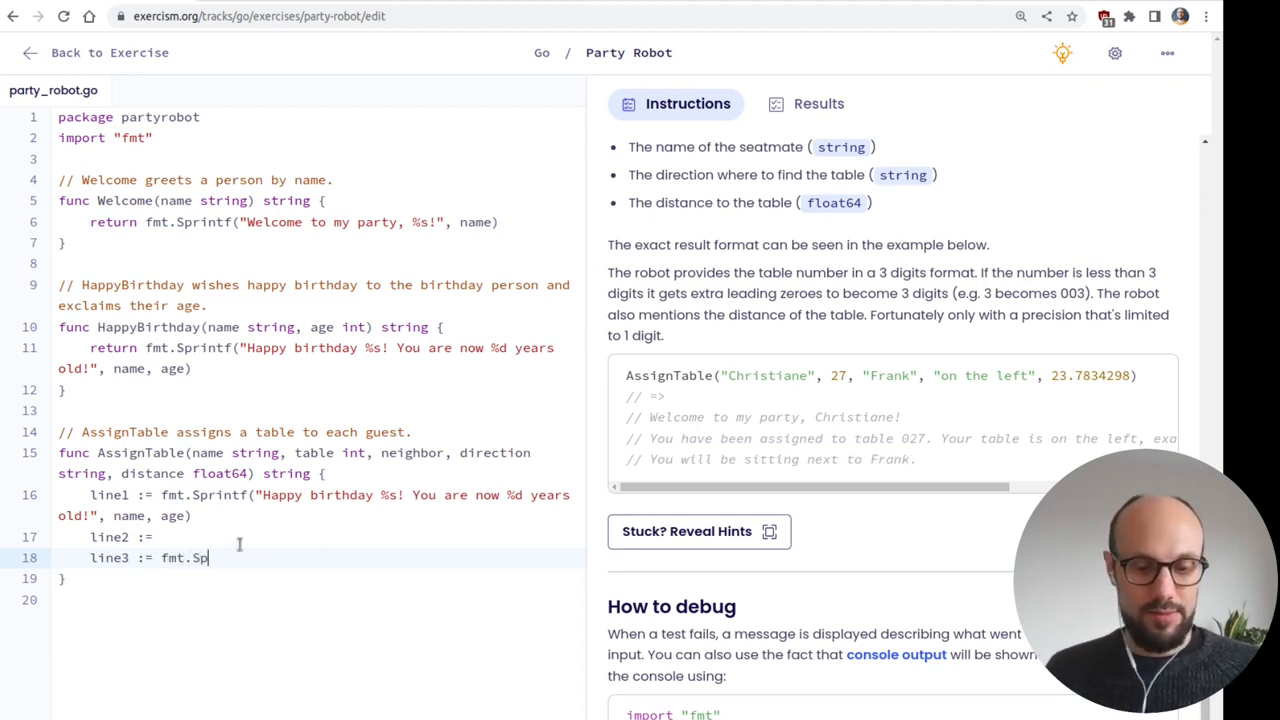
text(rintf())
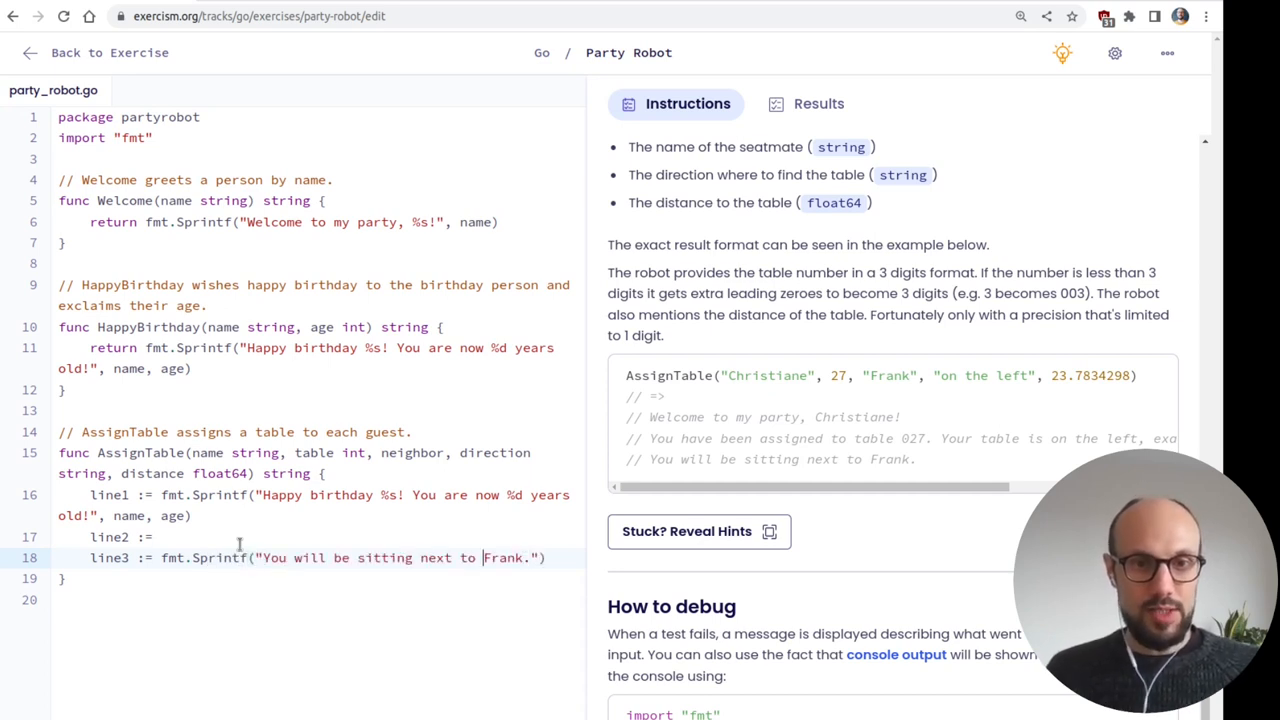
text(%s)
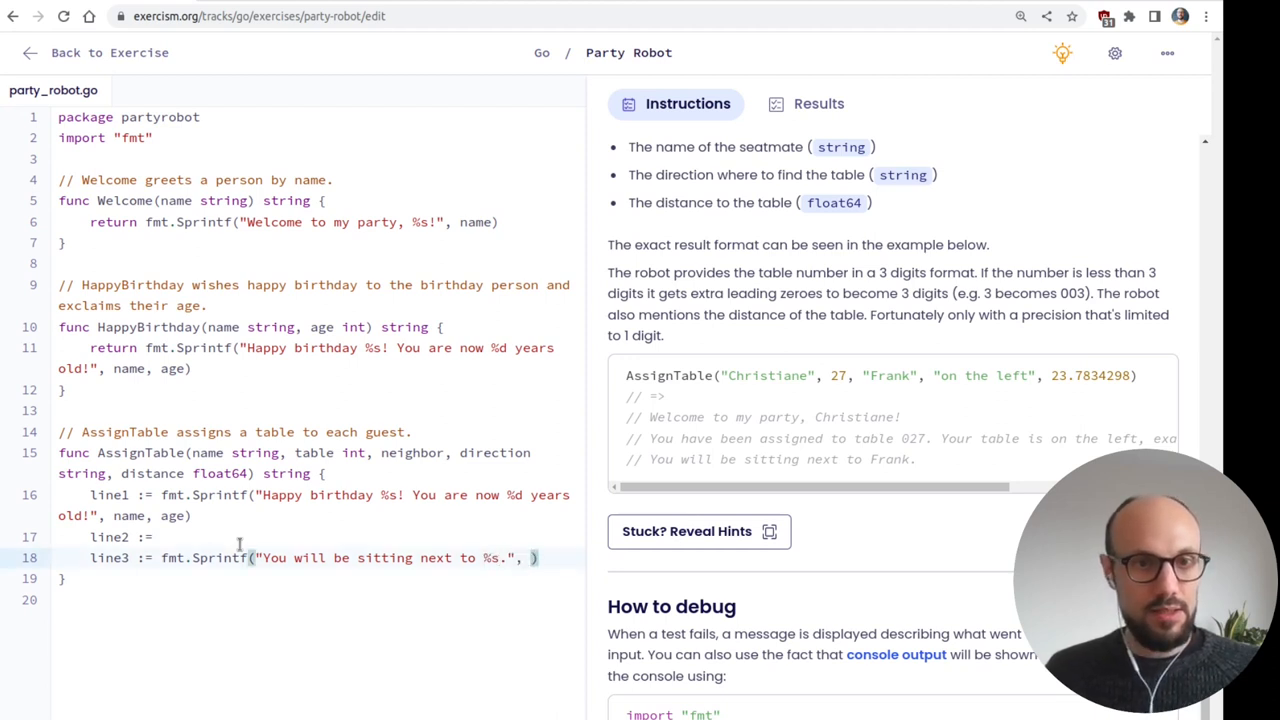
double_click(412, 452)
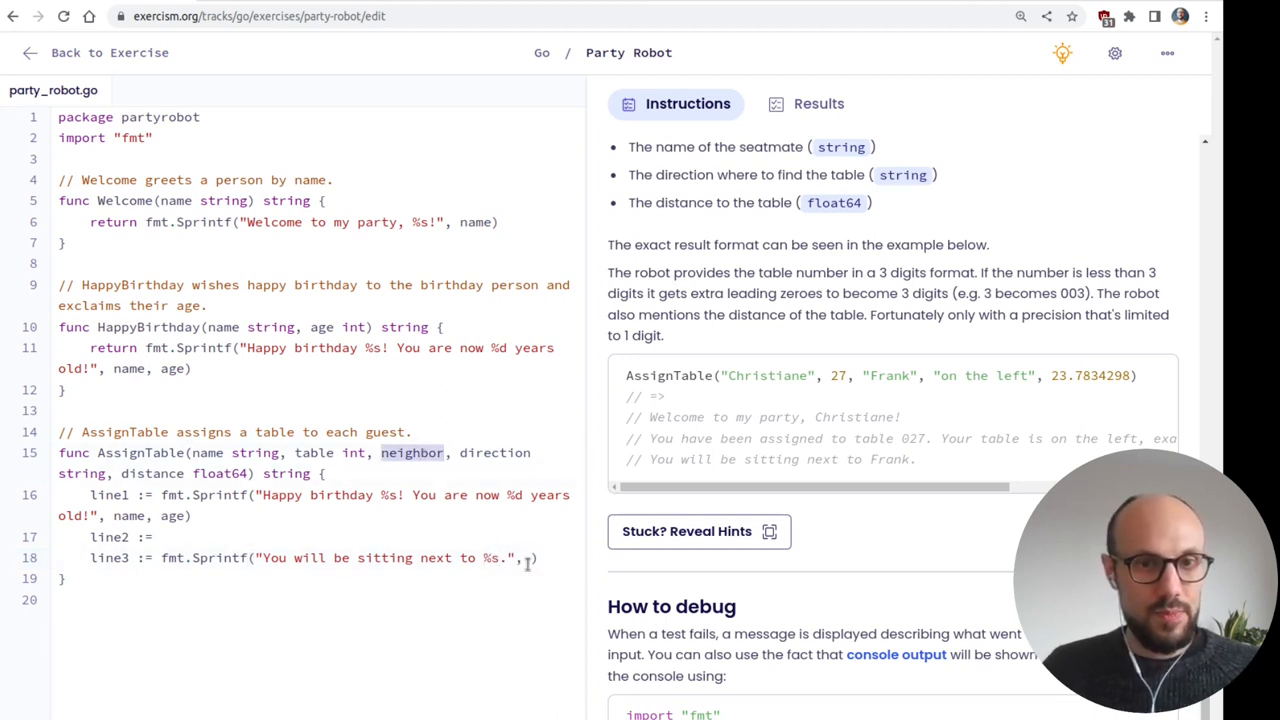
text(neighbor)
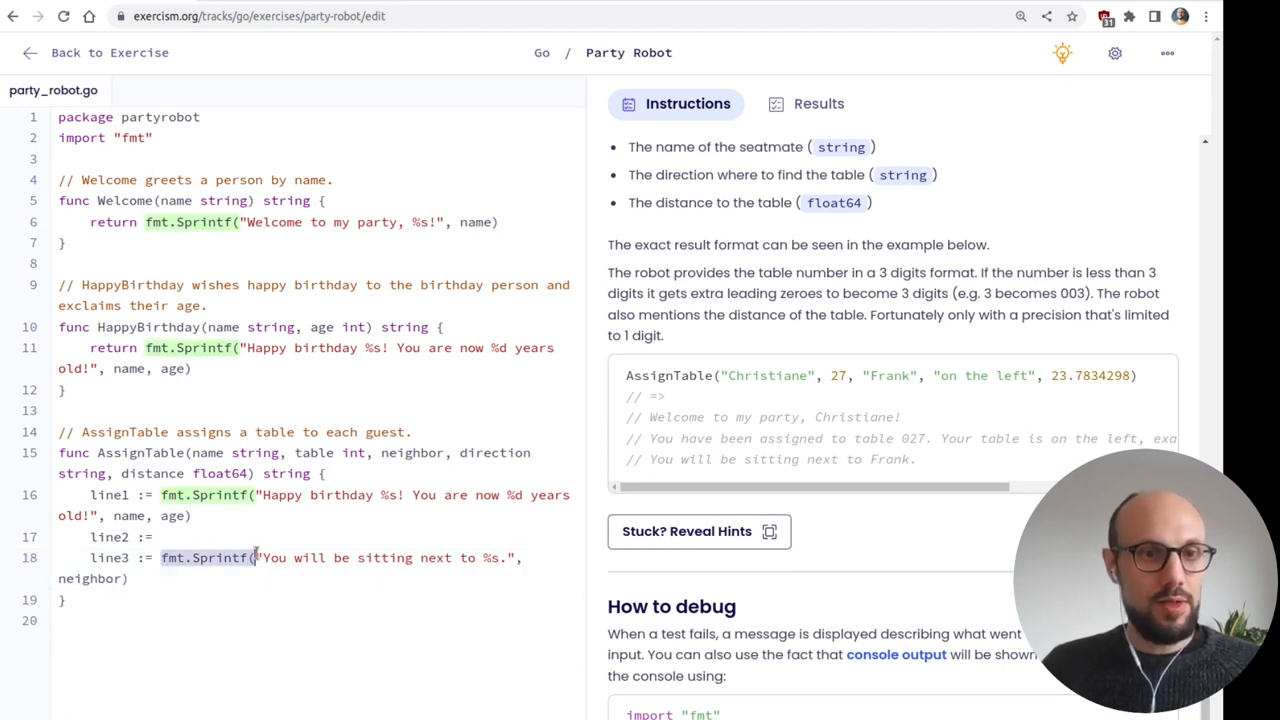
- Begin line2 with a fmt.Sprintf( call
text(fmt.Sprintf()
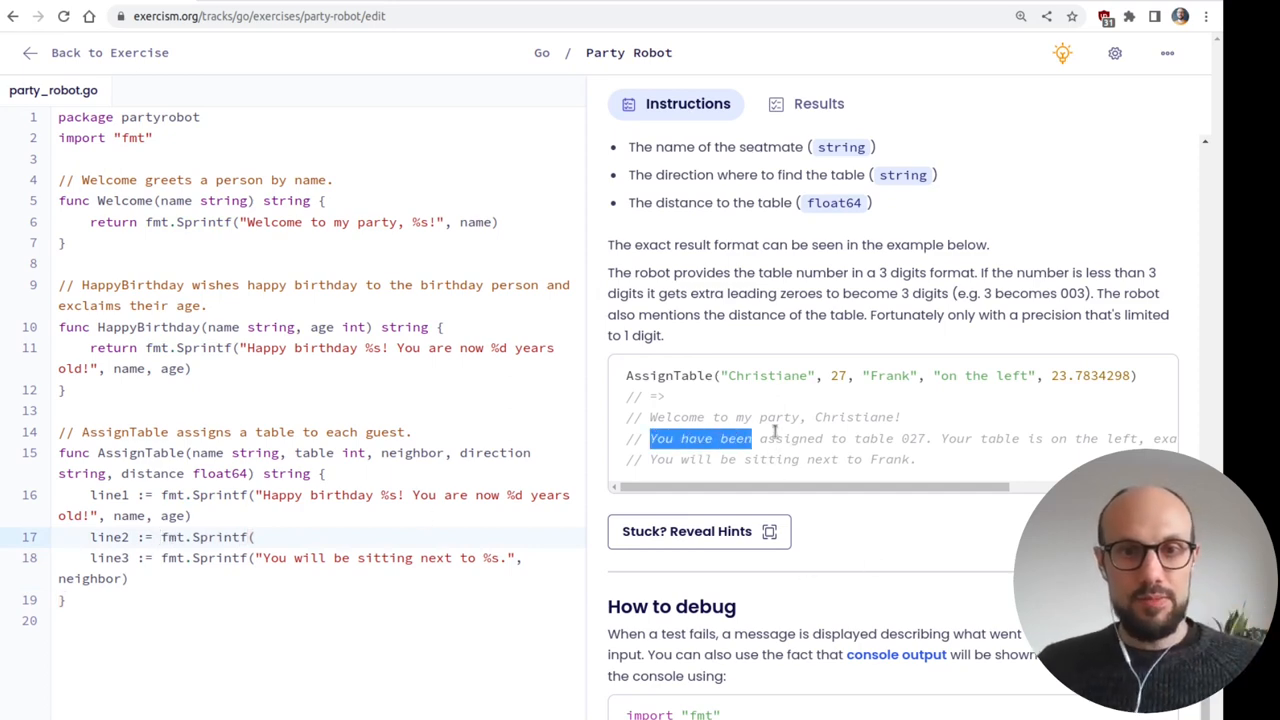
- Replace the table number 027 with %d in line2 and set line1 := Welcome(name)
scroll(right, 3)
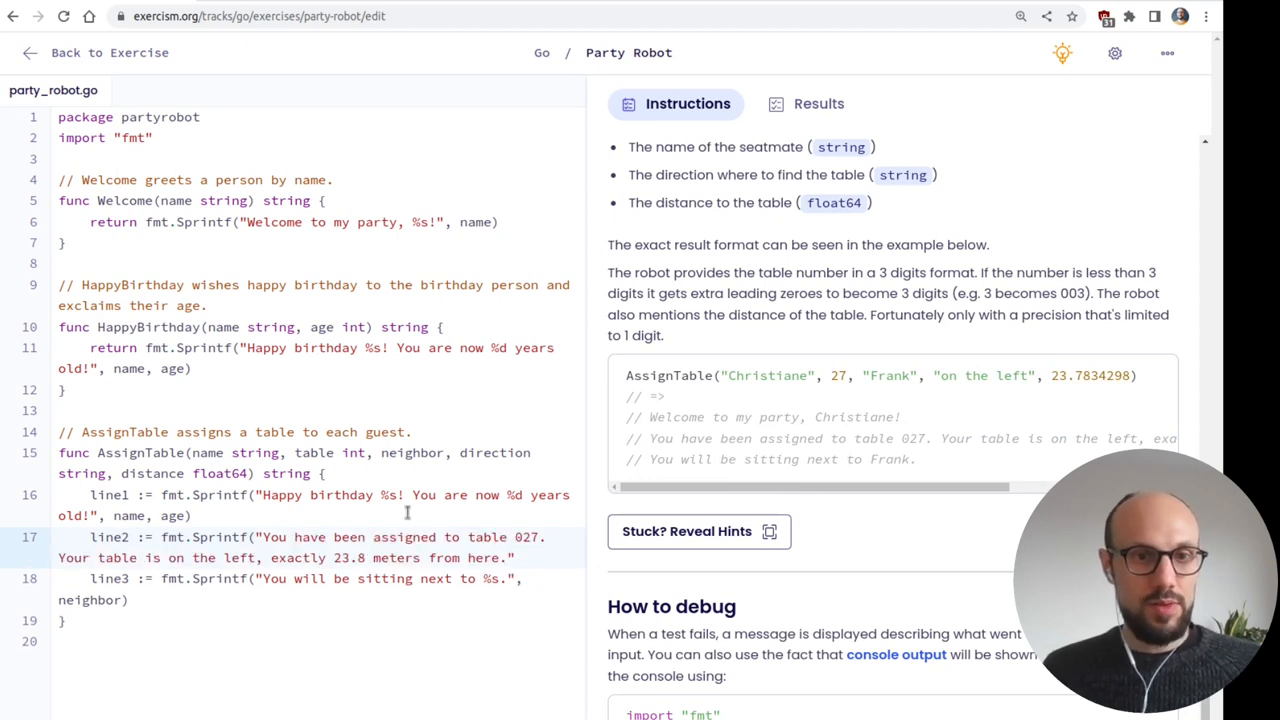
double_click(528, 536)
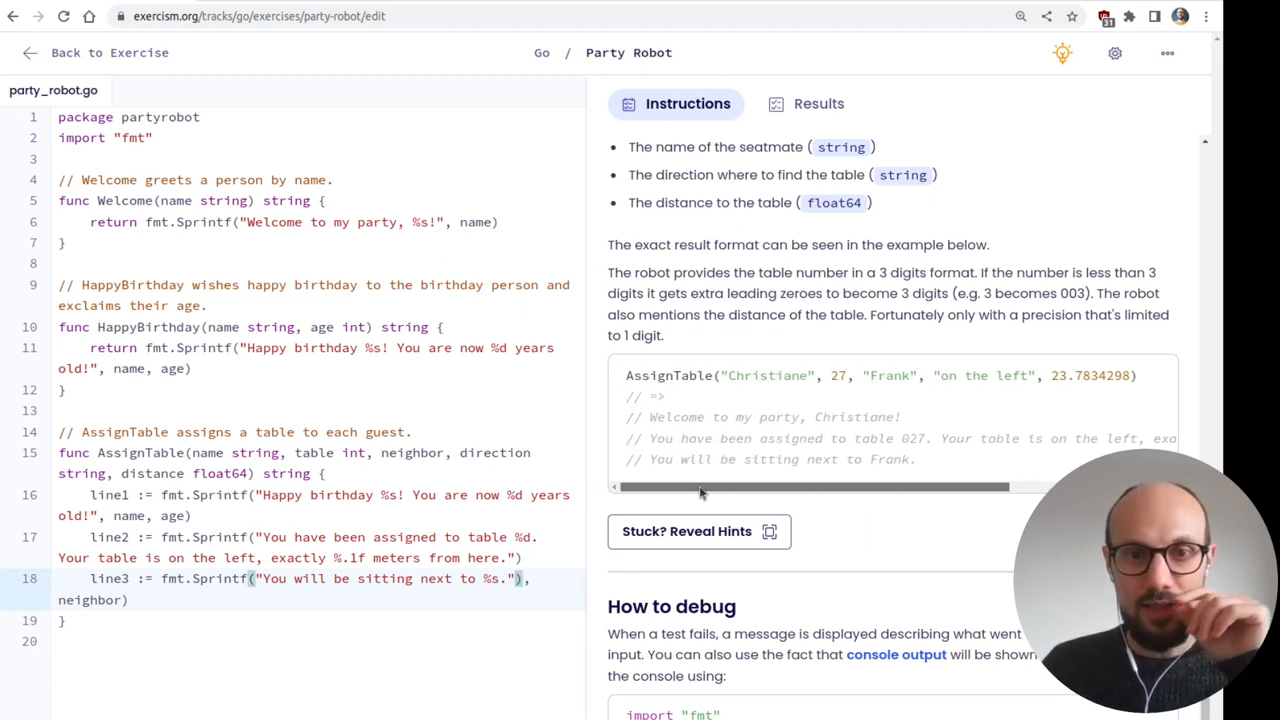
double_click(776, 418)
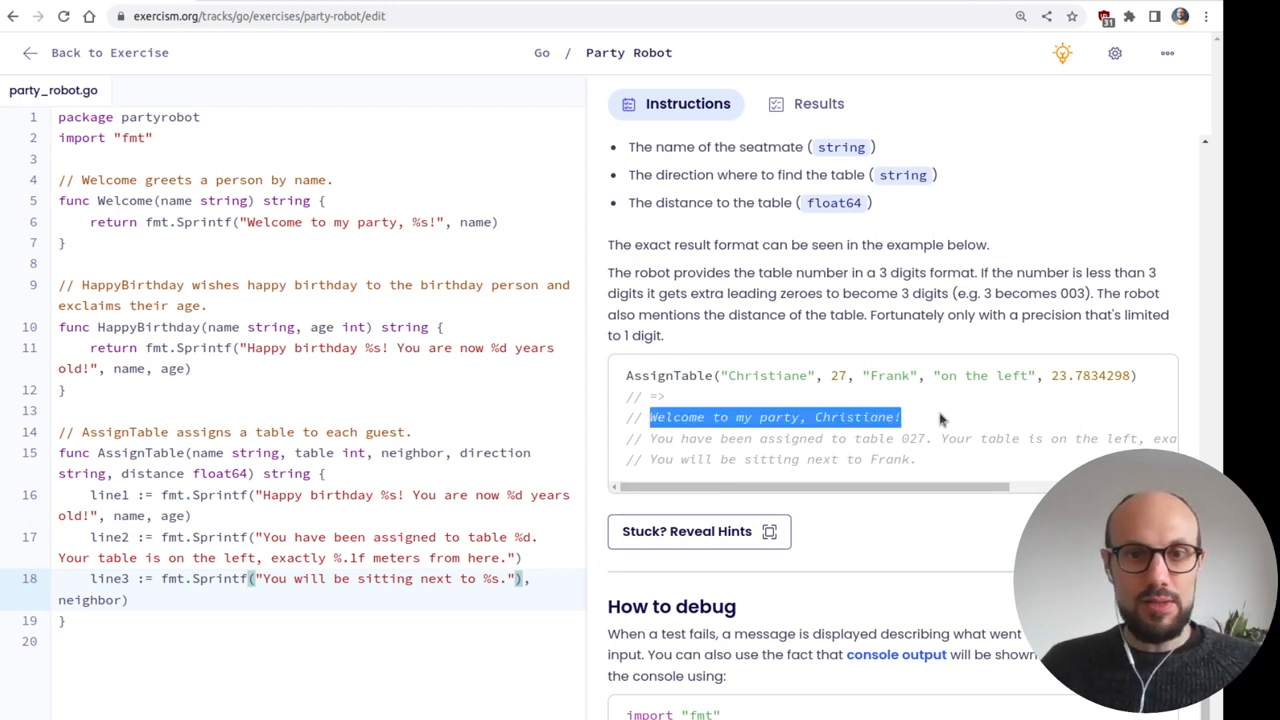
mouse_move(940, 418)
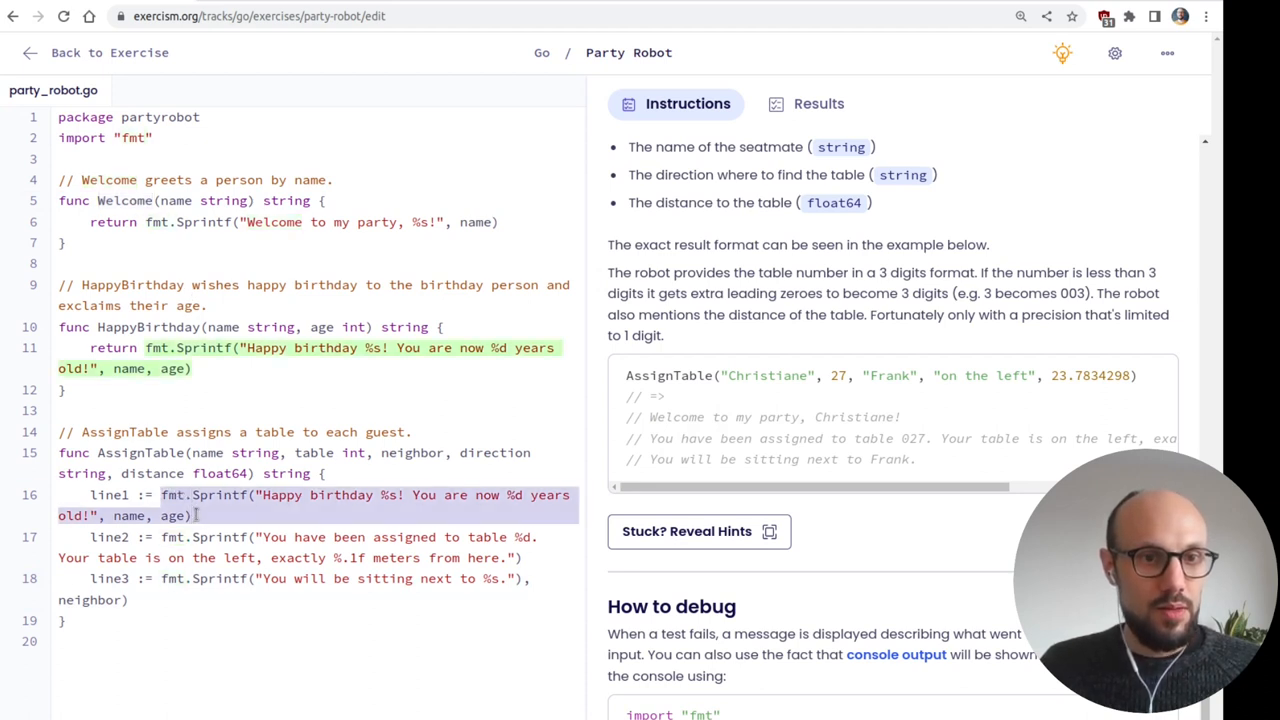
text(Welcome())
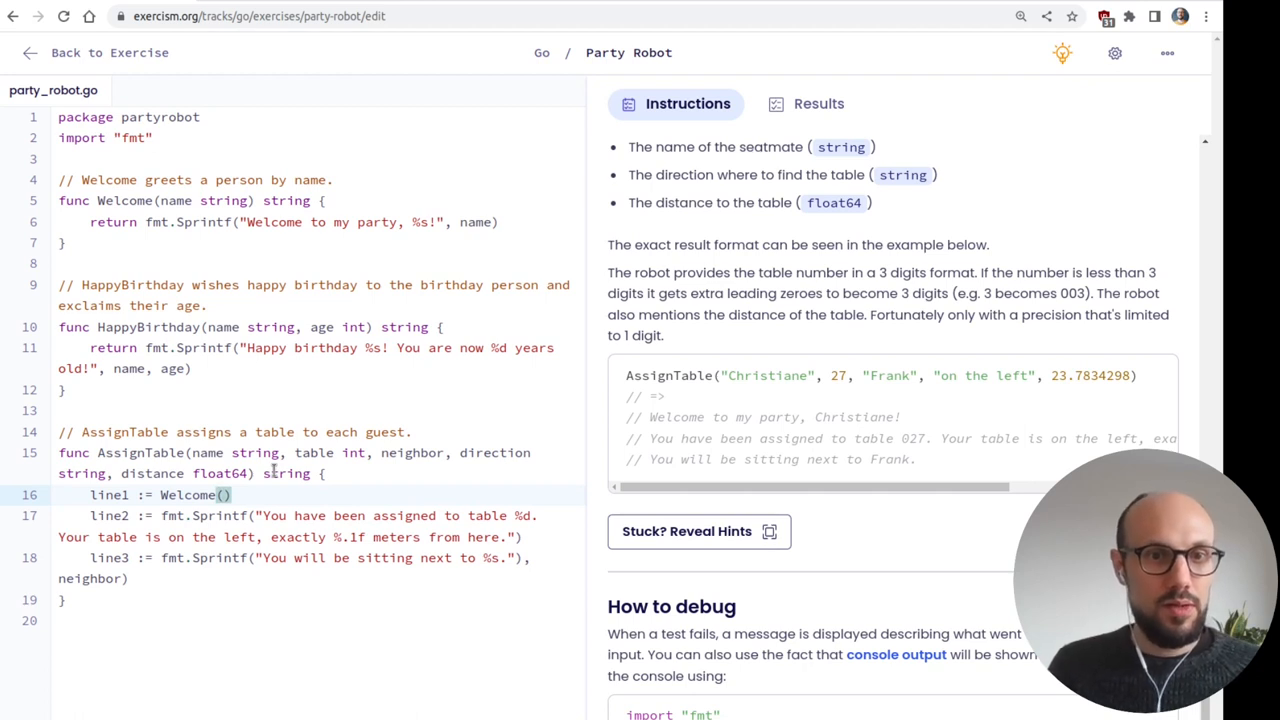
text(name)
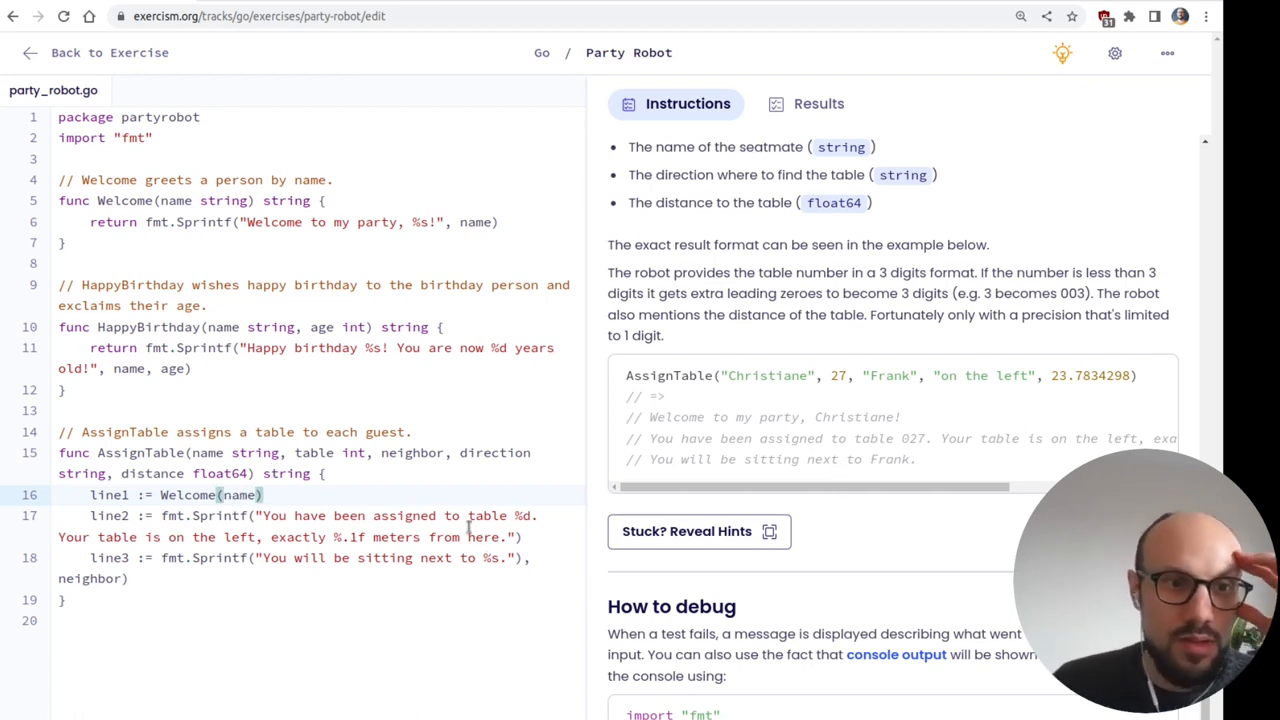
mouse_move(372, 492)
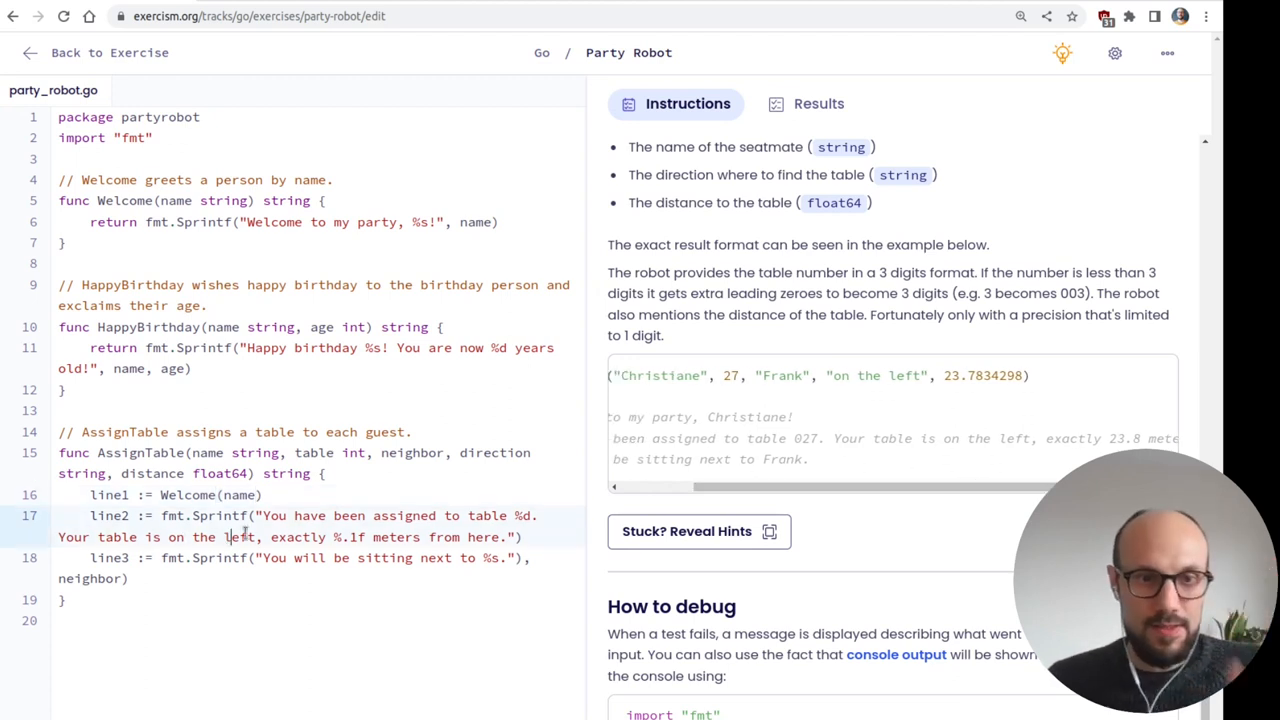
- Replace 'left' with %s in line2 and start listing table and direction as arguments
double_click(240, 536)
text(%s)
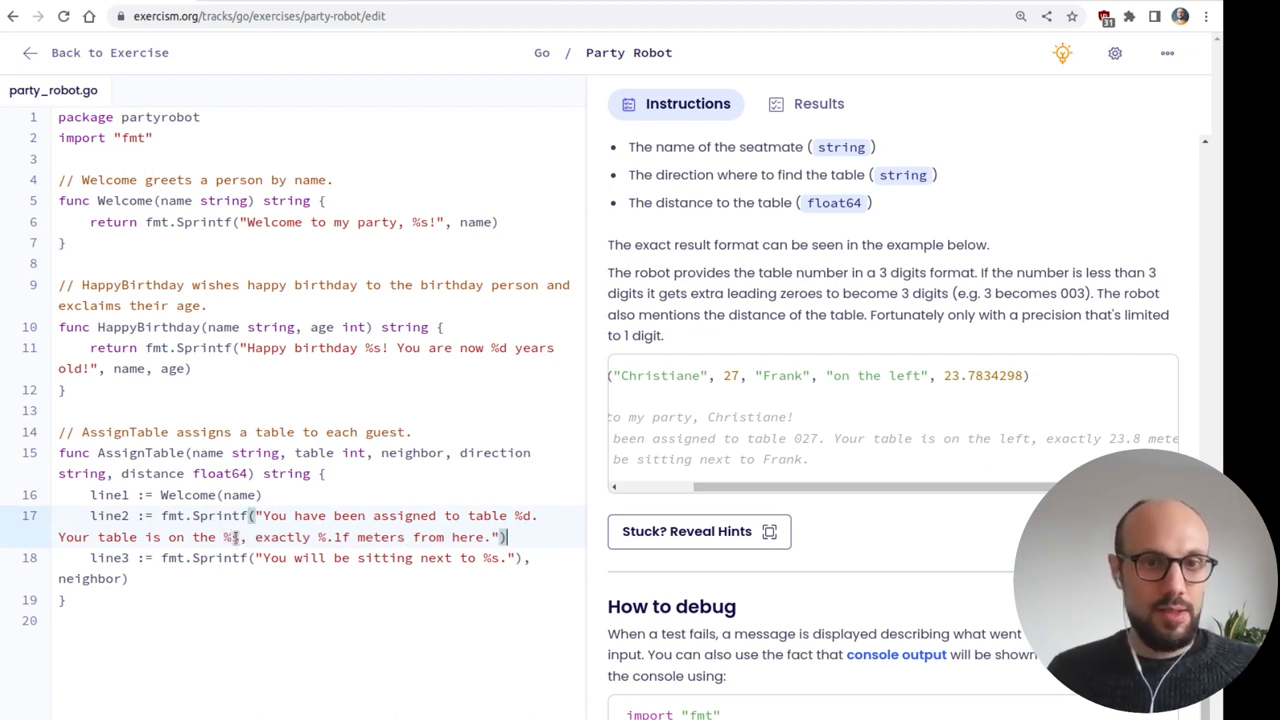
text(, table, direction,)
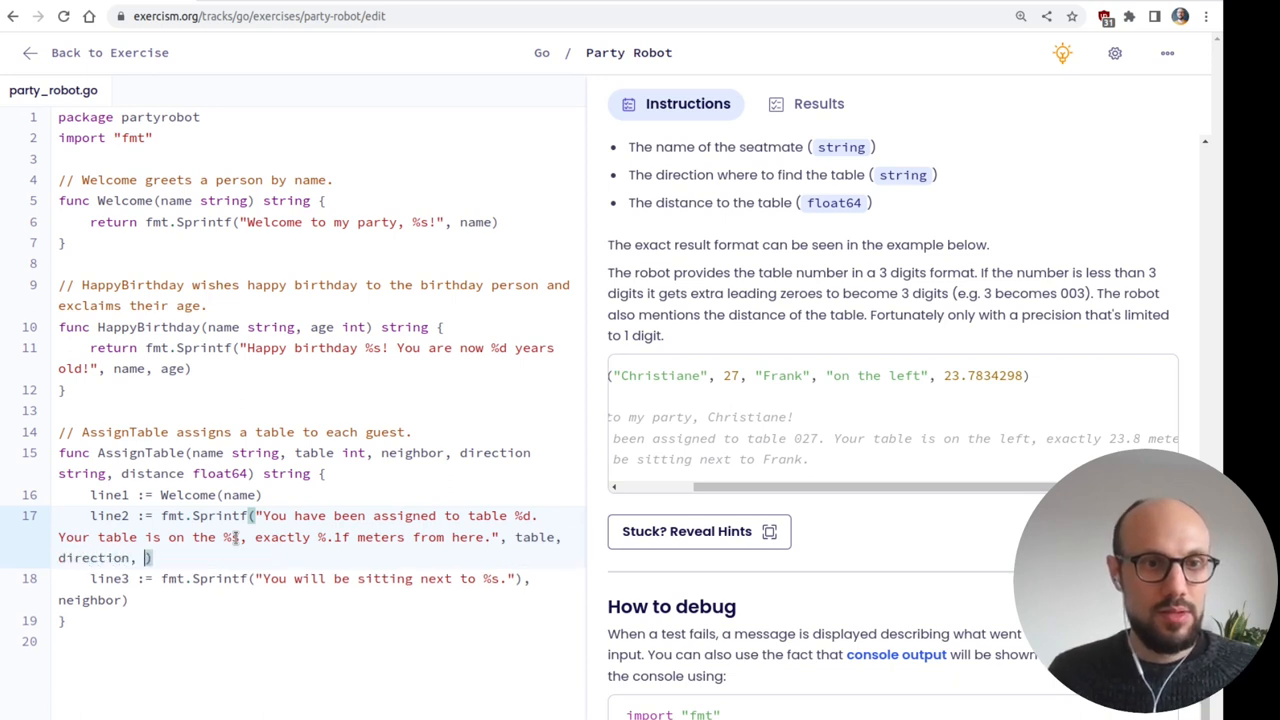
- Add distance as line2's last argument, then read fmt's integer verbs and width/precision examples like %.2f
text(distance)
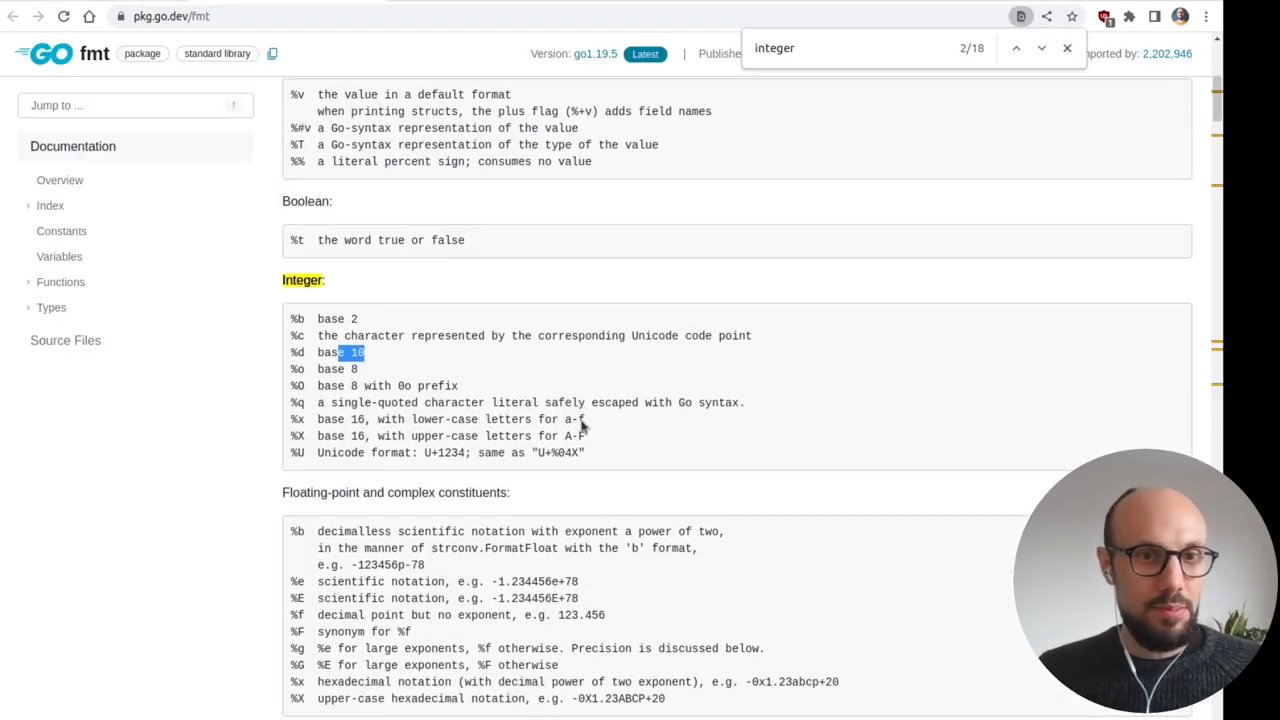
scroll(down, 3)
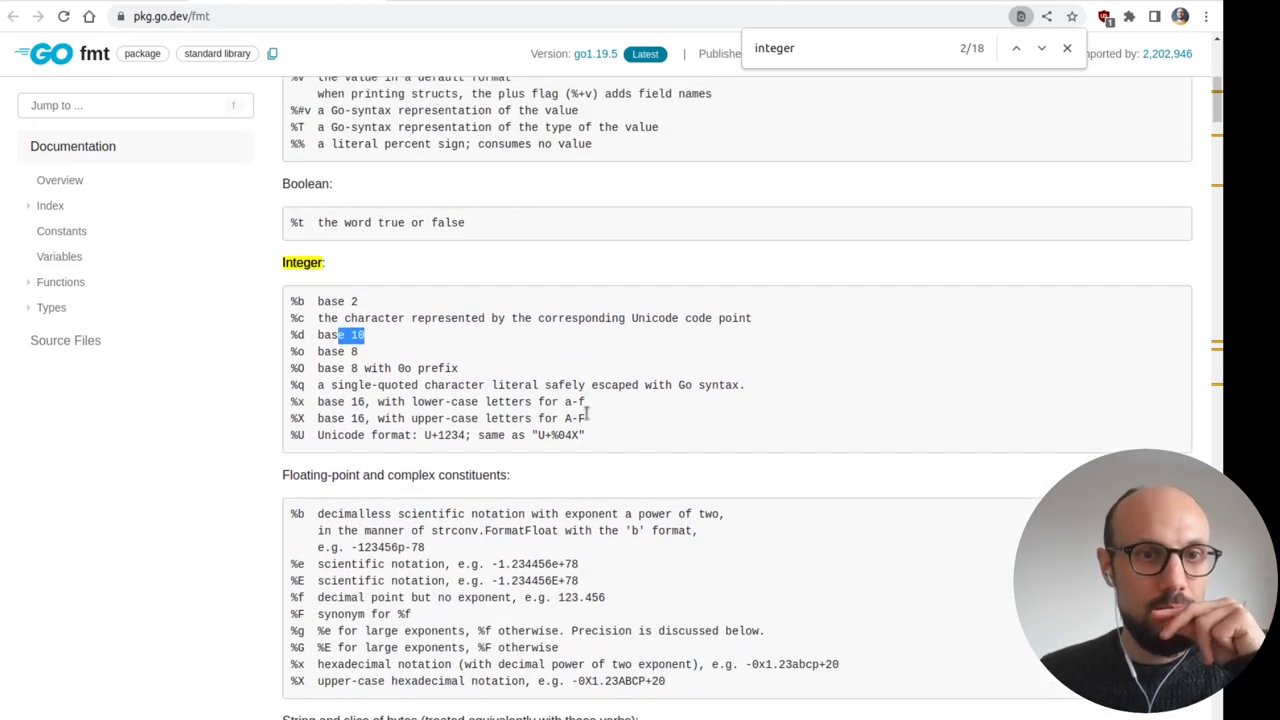
mouse_move(496, 372)
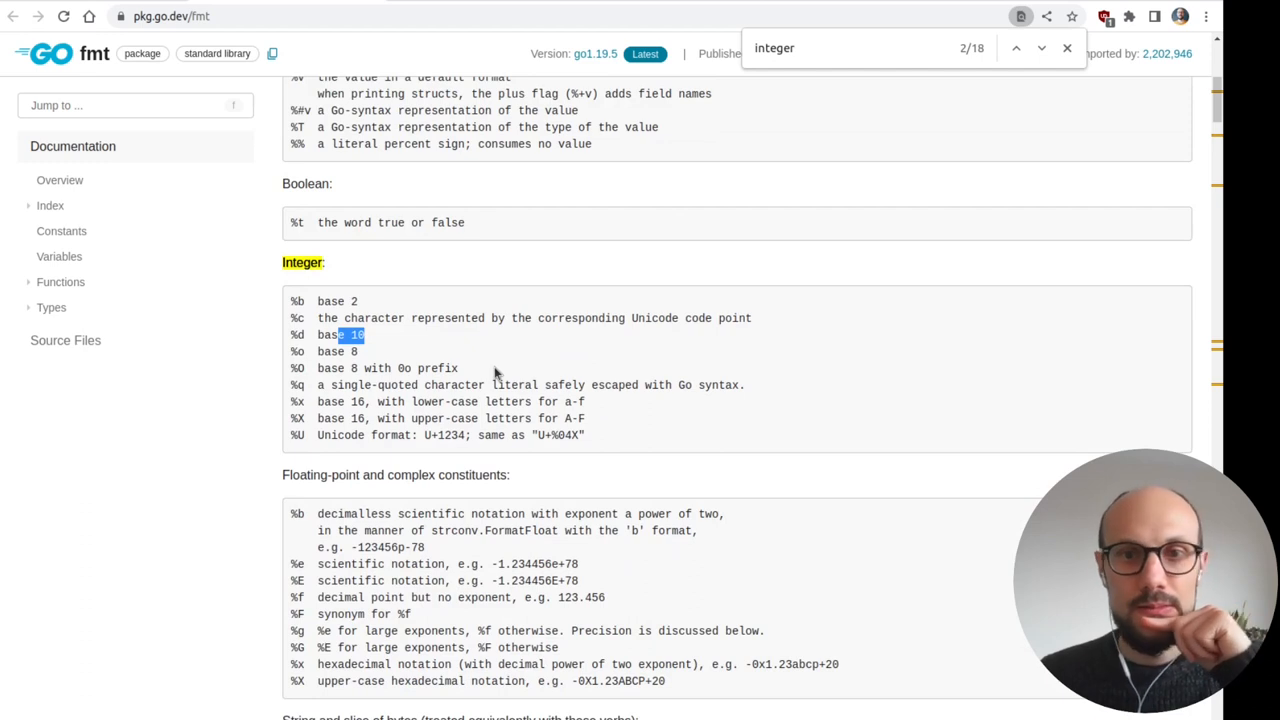
mouse_move(420, 390)
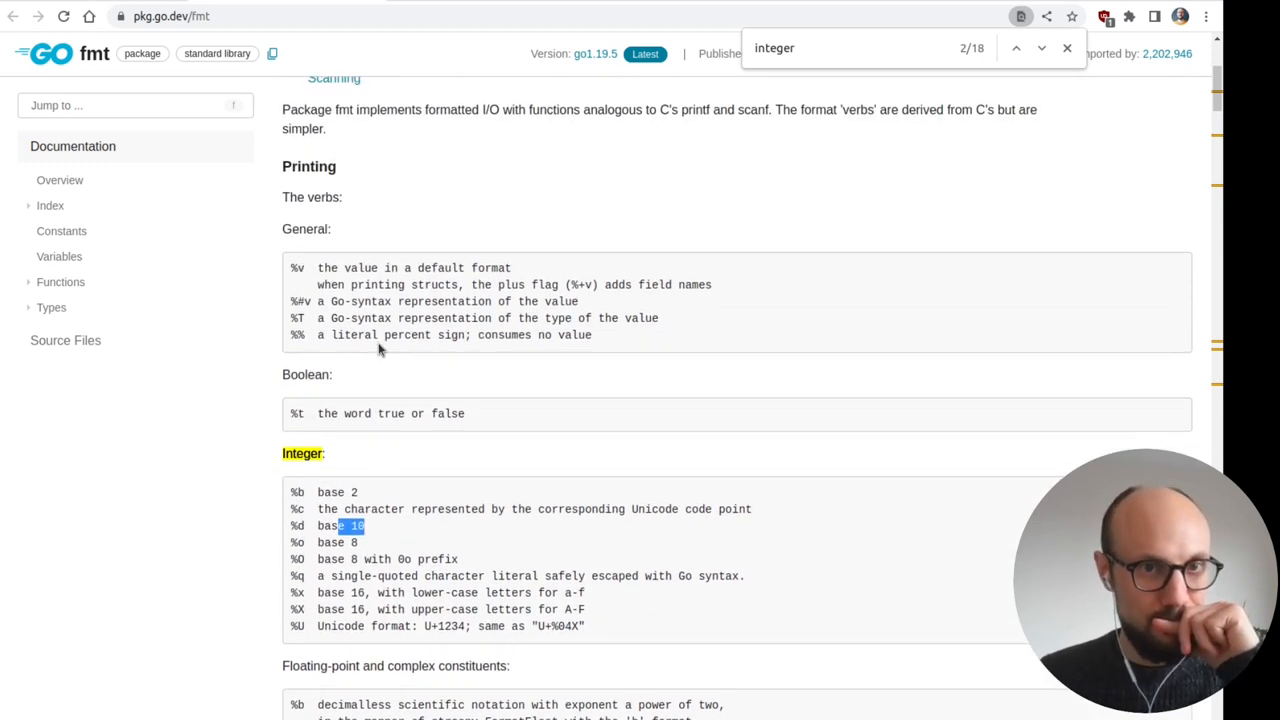
scroll(down, 3)
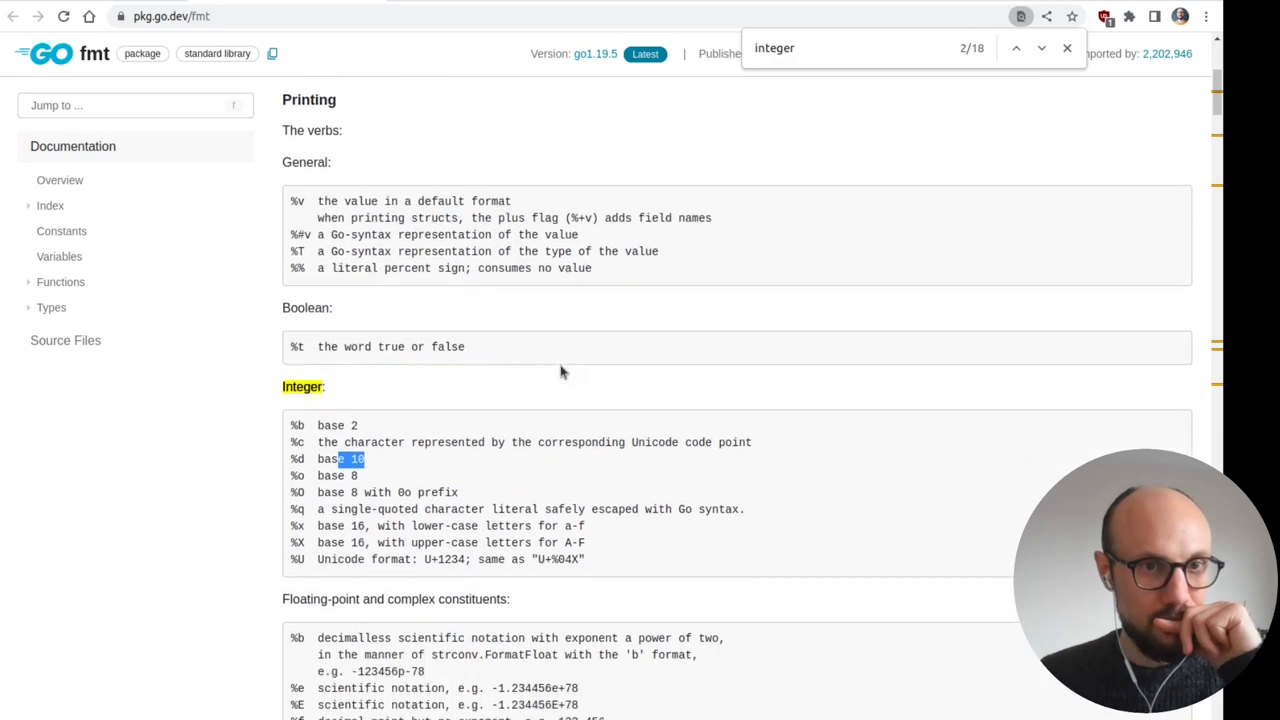
scroll(down, 3)
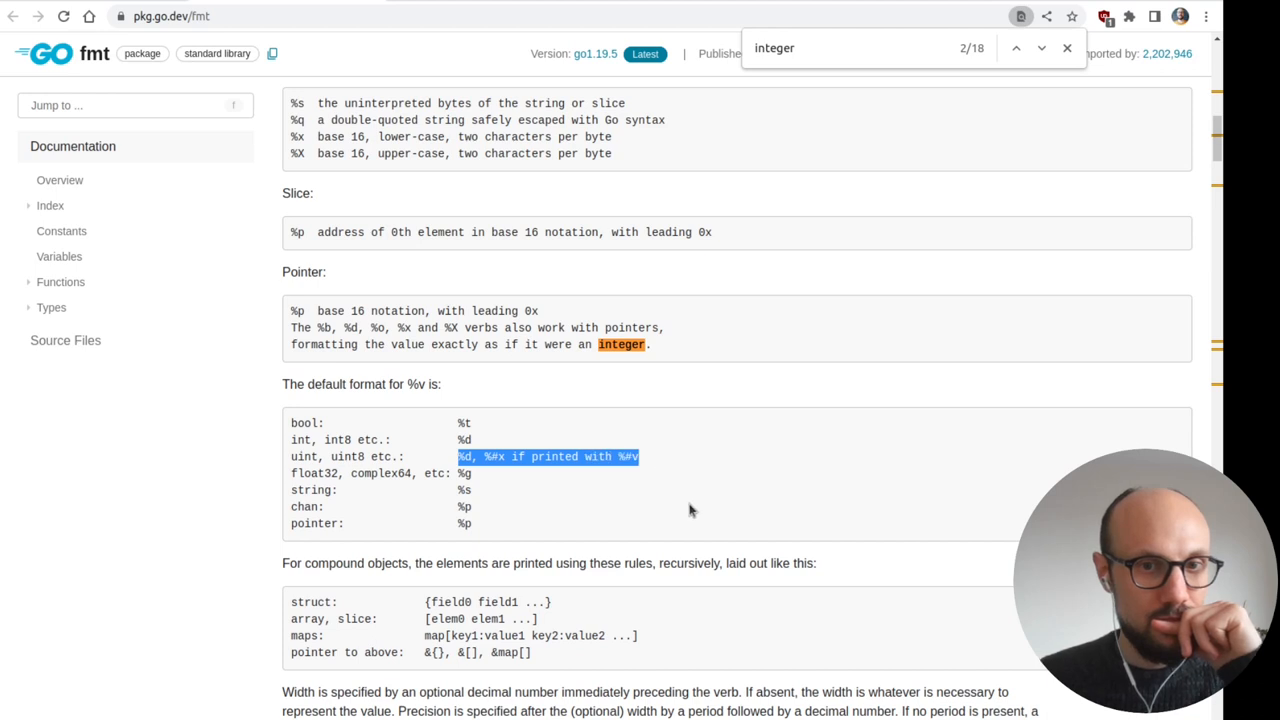
scroll(down, 3)
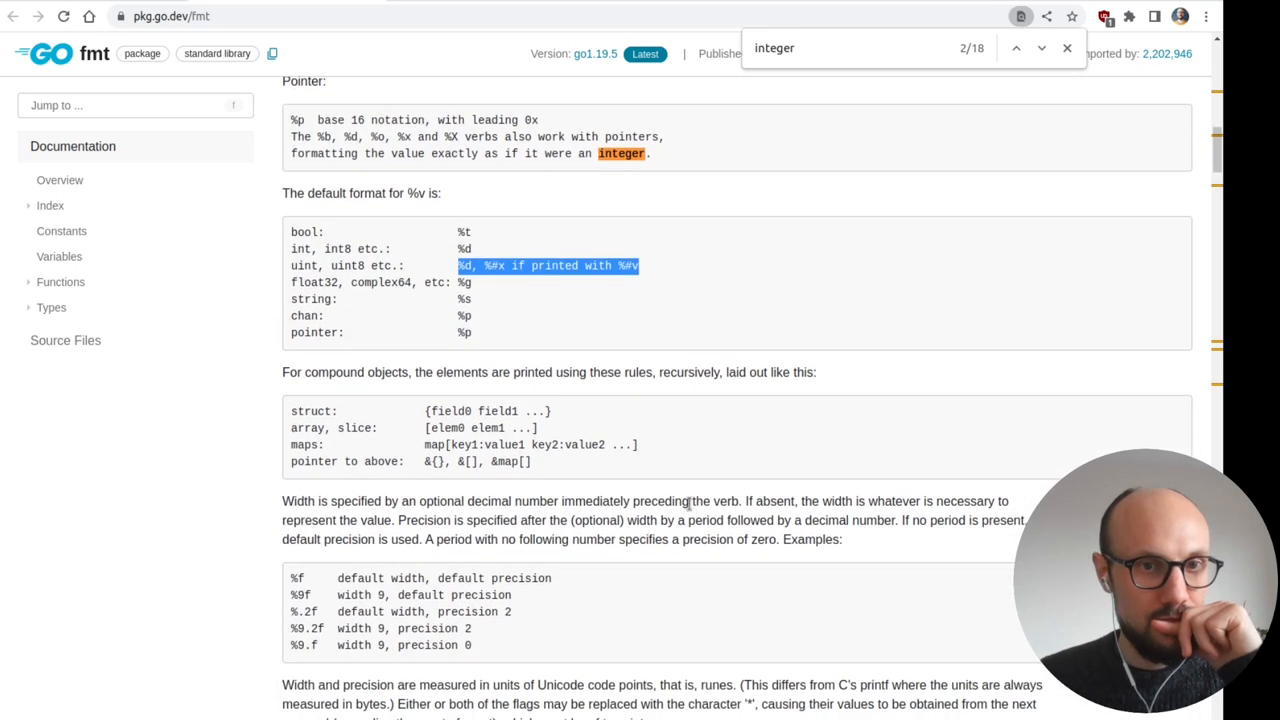
scroll(down, 3)
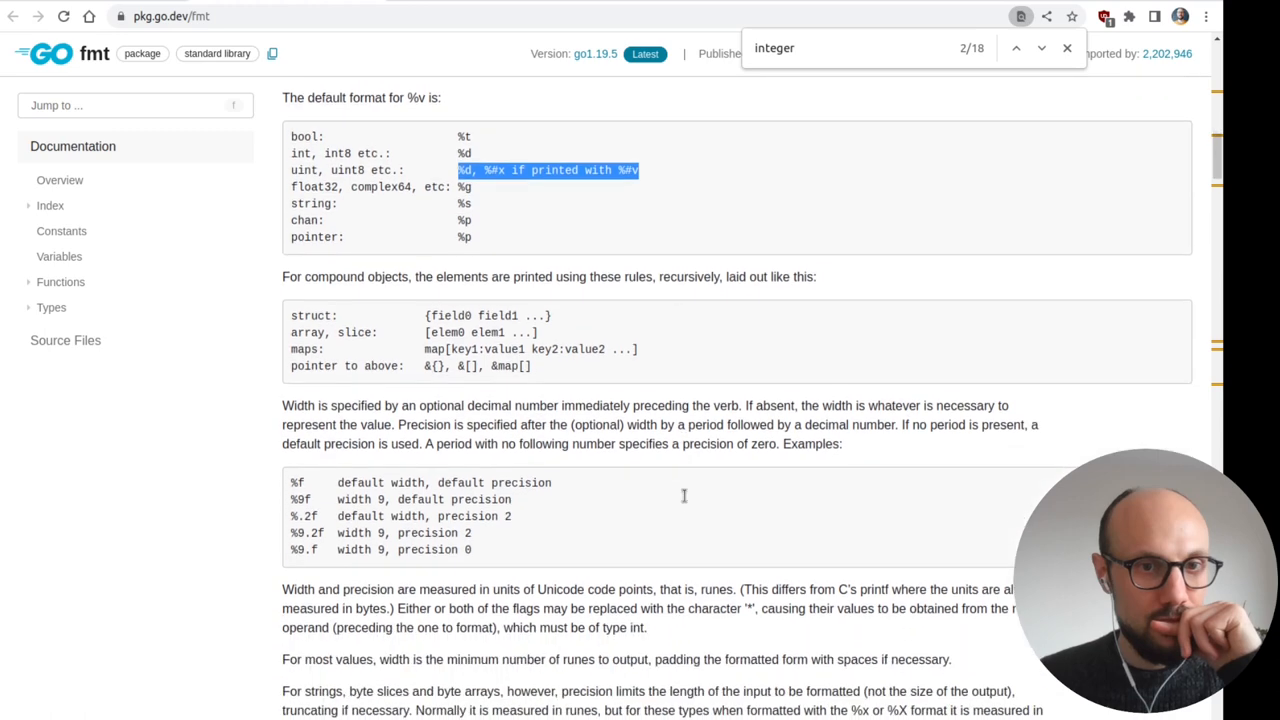
scroll(down, 3)
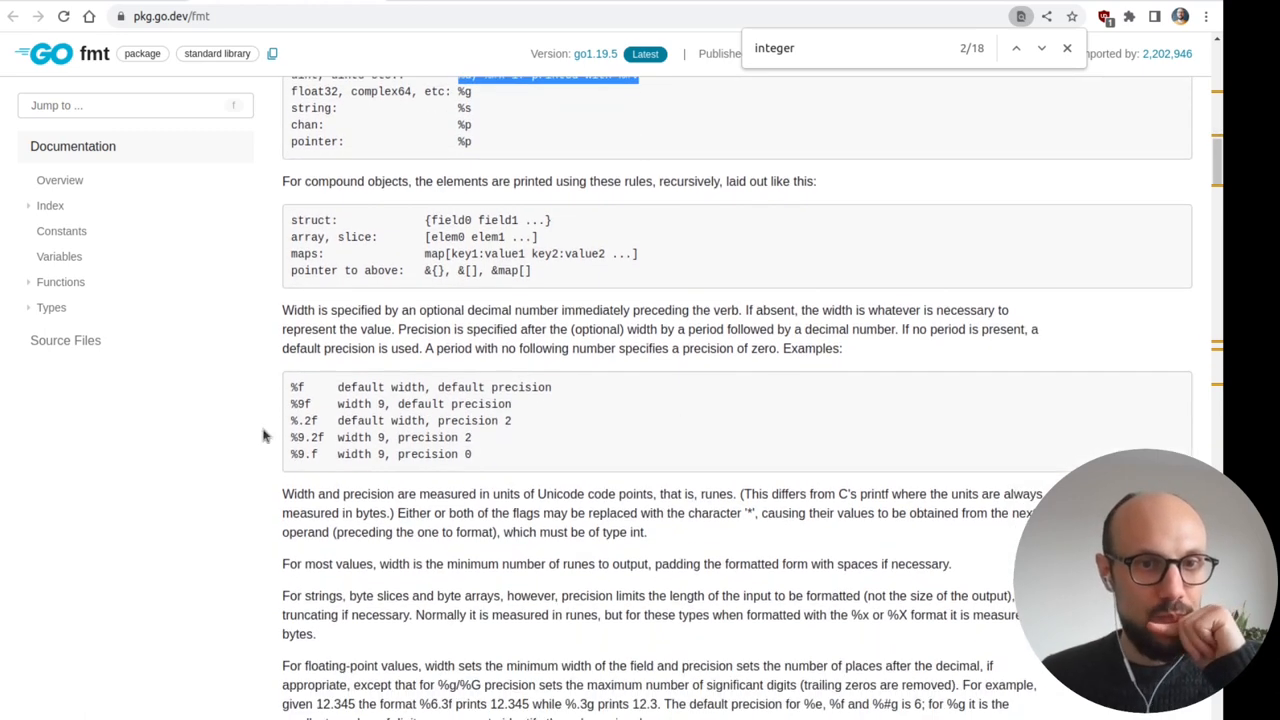
scroll(down, 3)
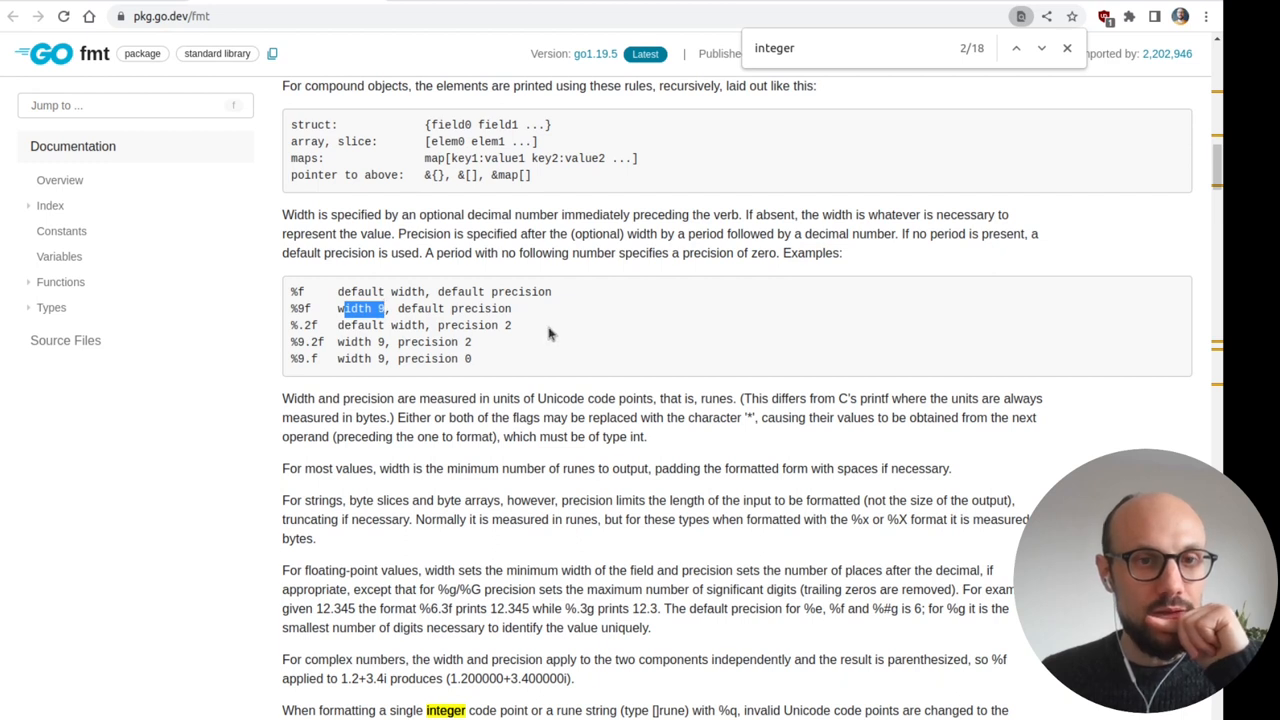
mouse_move(344, 56)
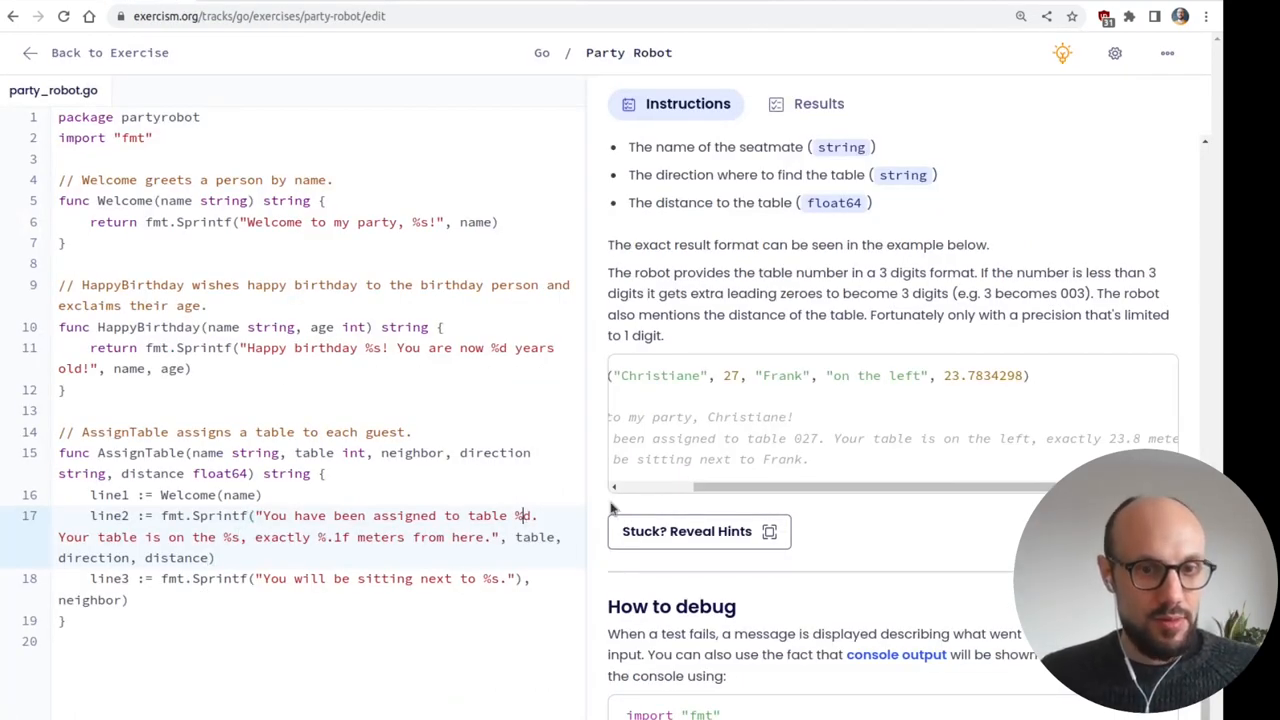
- Run the tests and make AssignTable return line1 + line2 + line3
click(818, 104)
text(re)
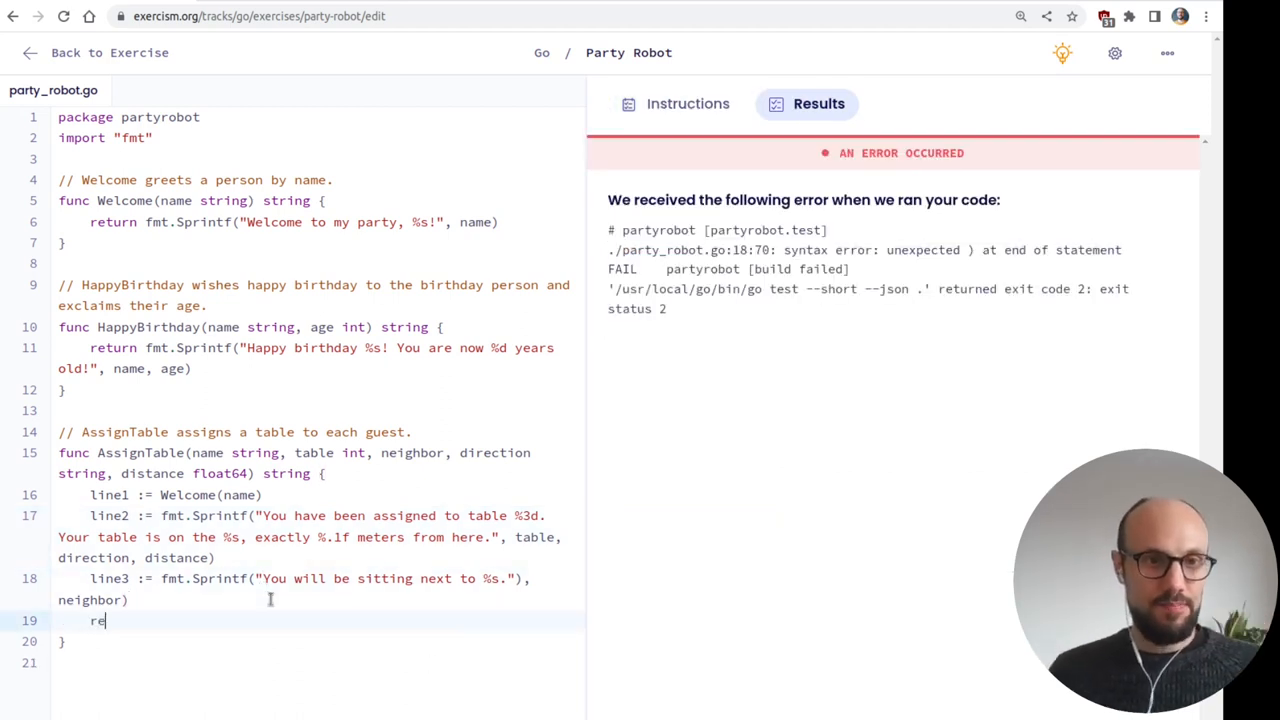
key(Backspace)
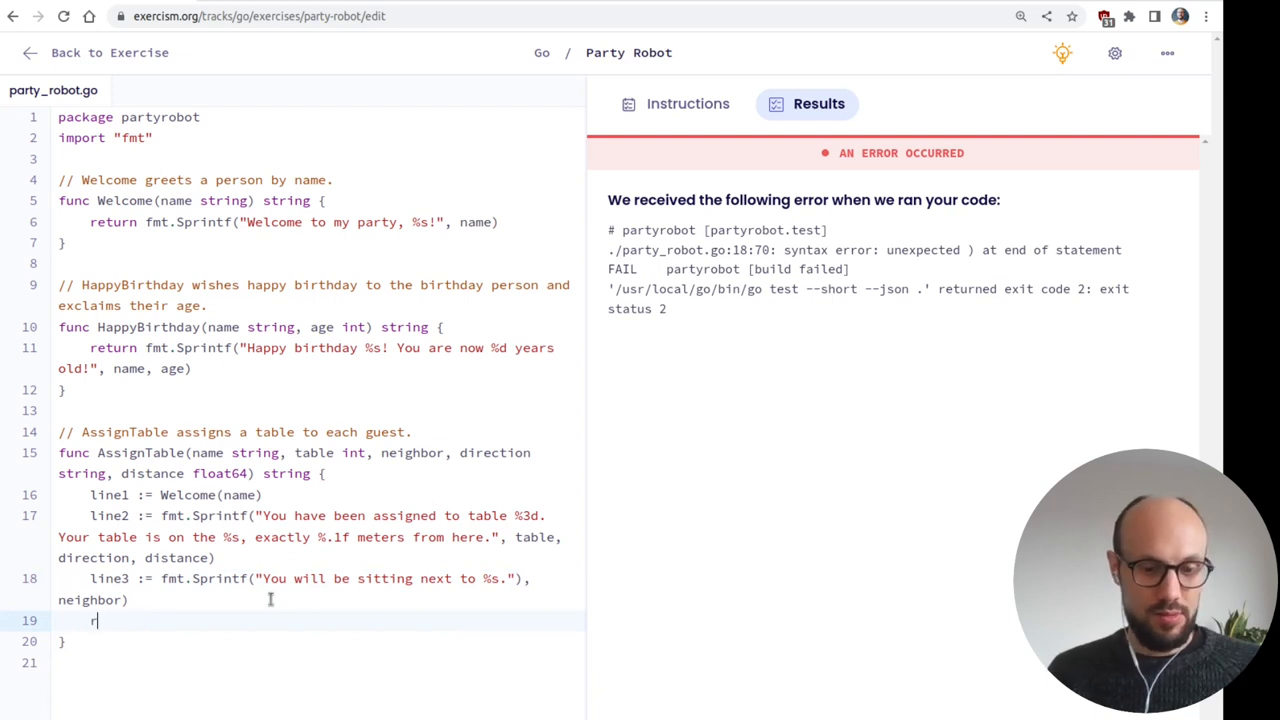
text(eturn)
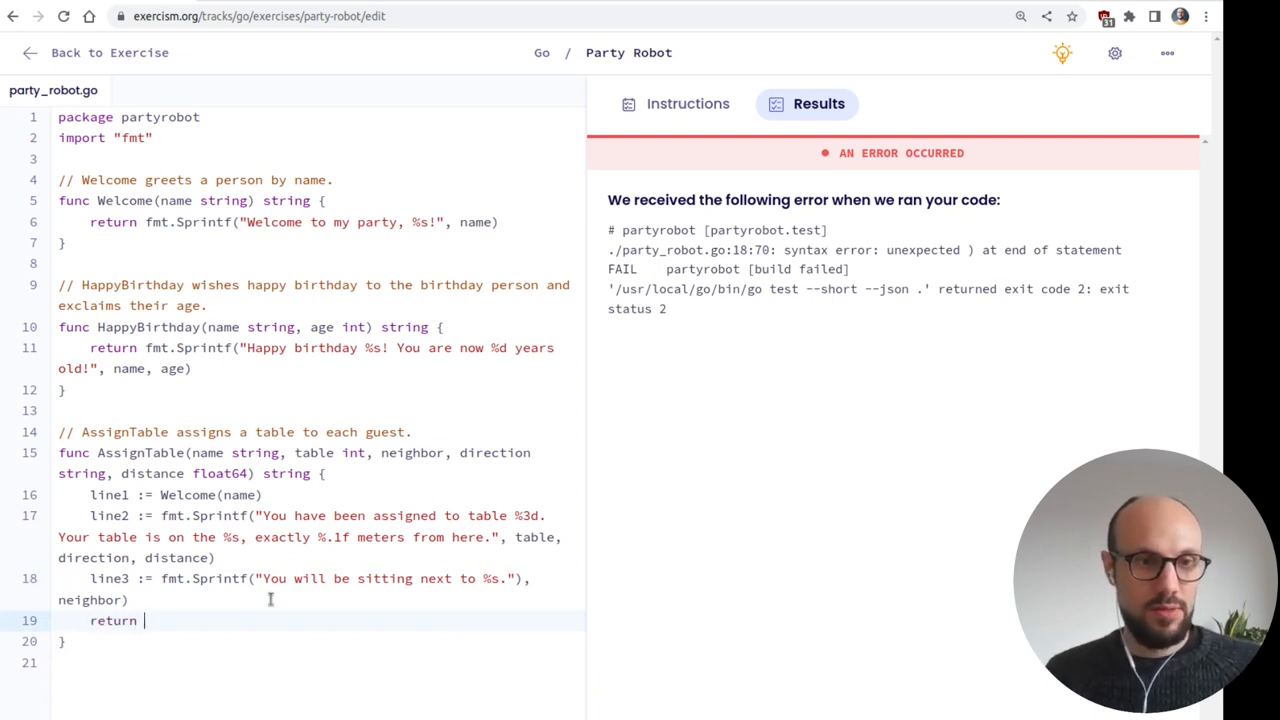
text(line1 +)
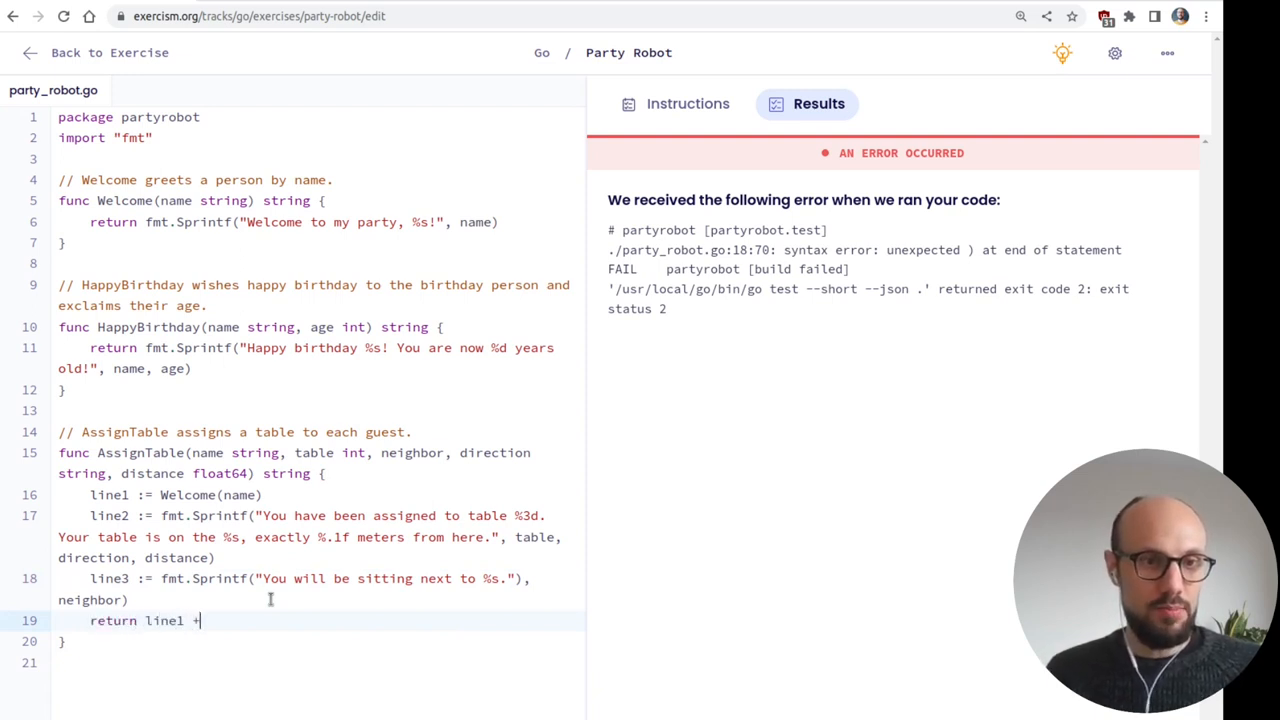
text(line2)
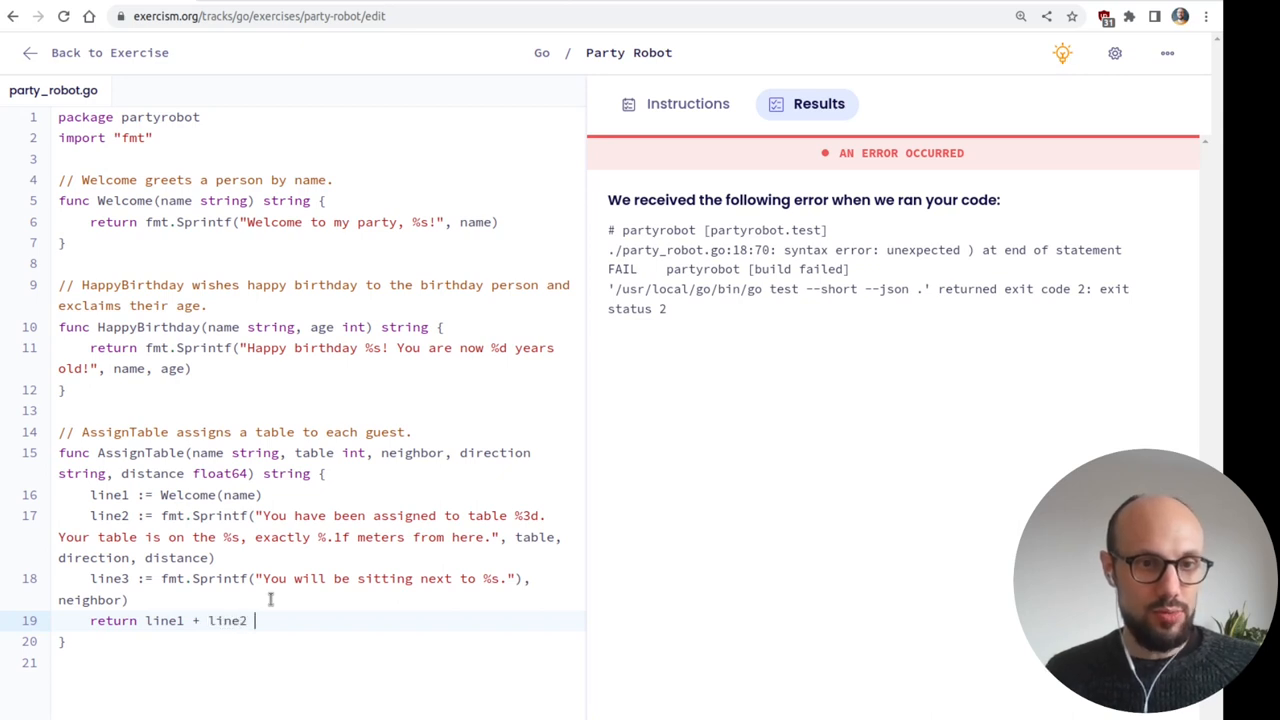
text(+ line3)
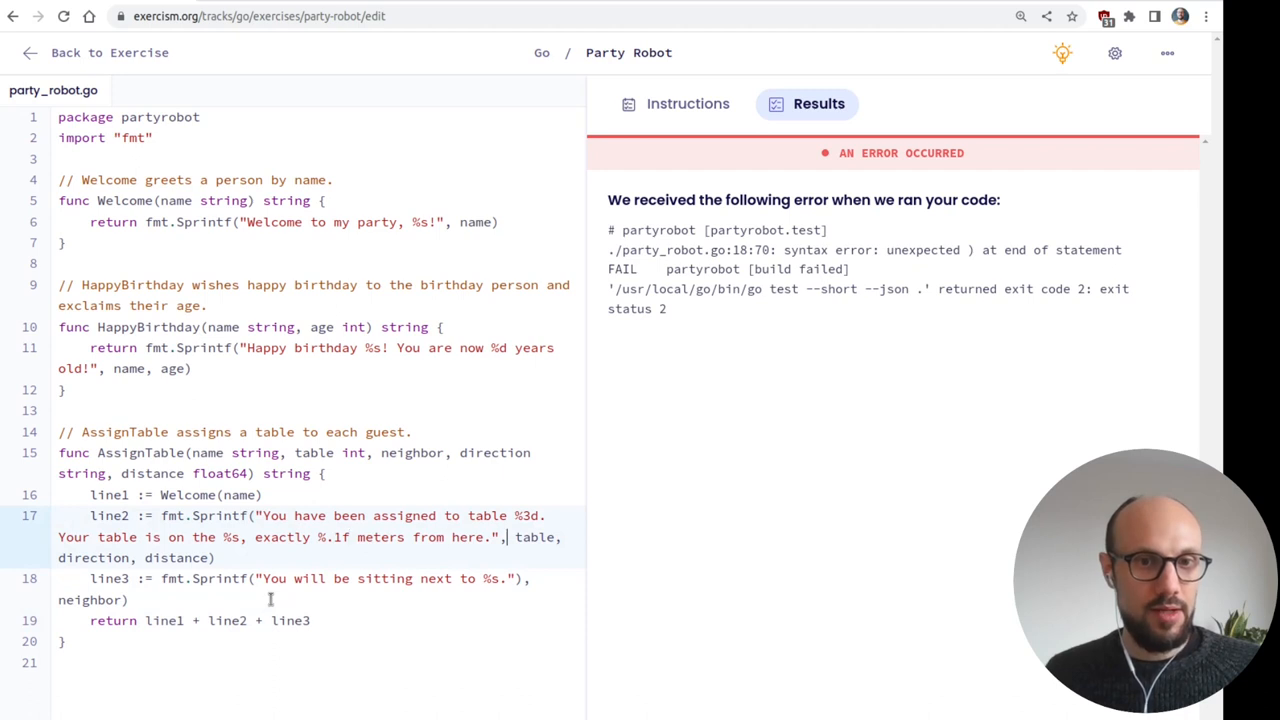
- Wrap line2's sentence with \n at both ends
text(\n)
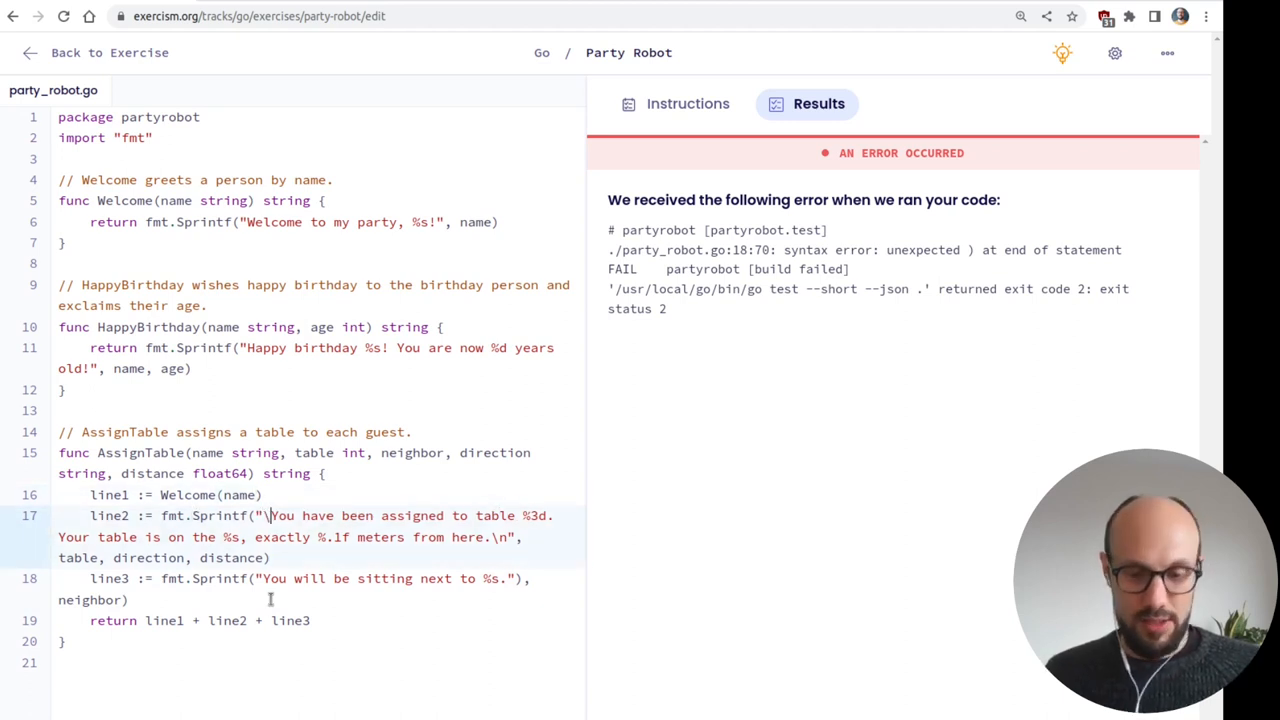
text(n)
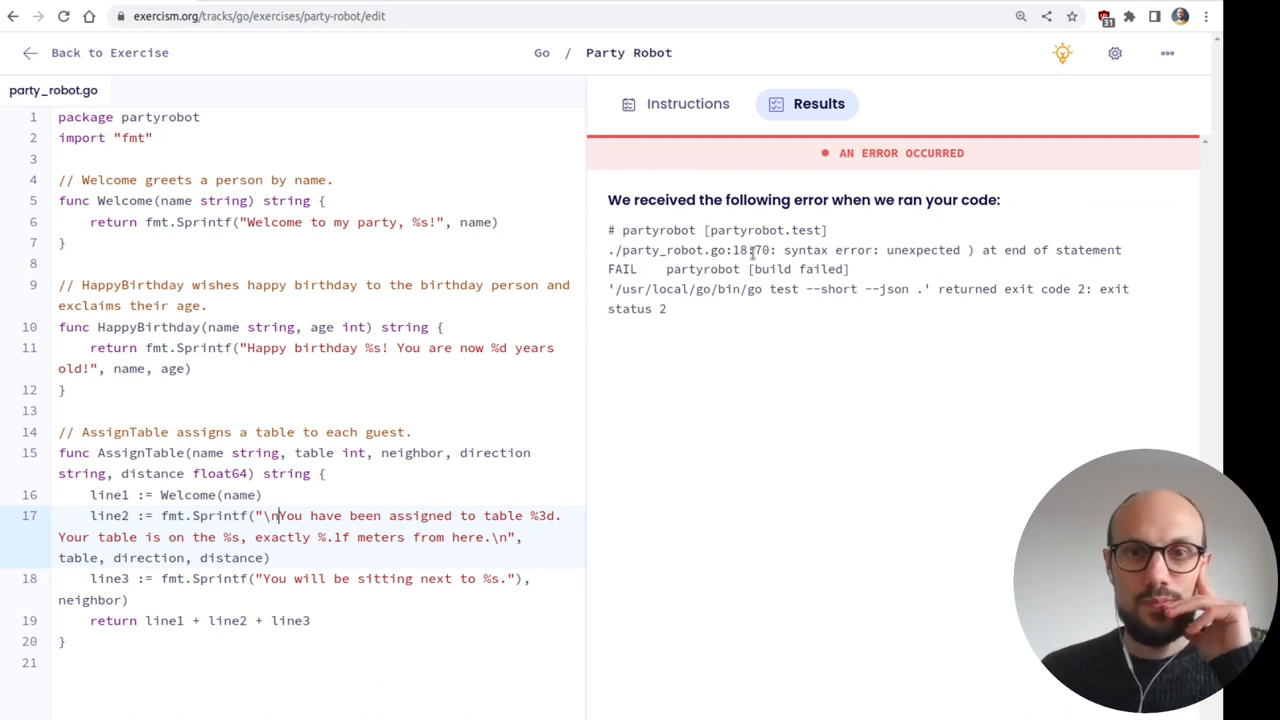
mouse_move(754, 250)
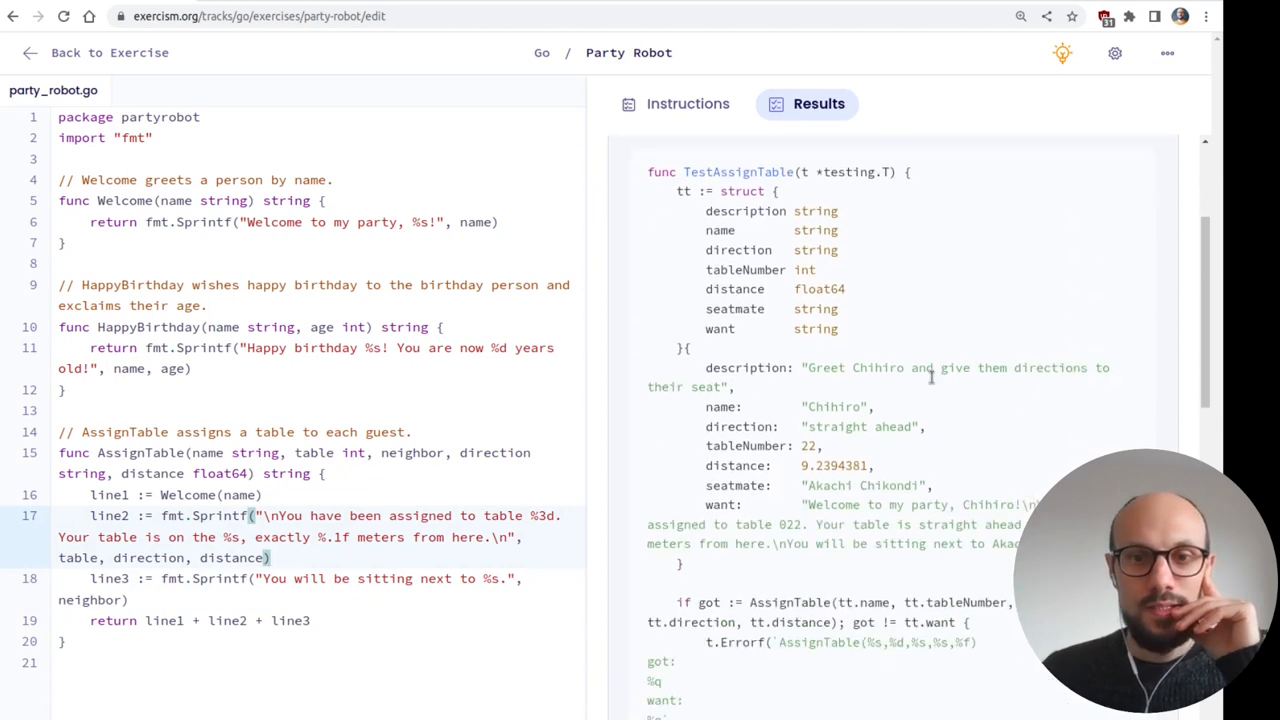
- Review the AssignTable failure showing table 22 where 022 was expected, and return to the fmt docs
scroll(down, 3)
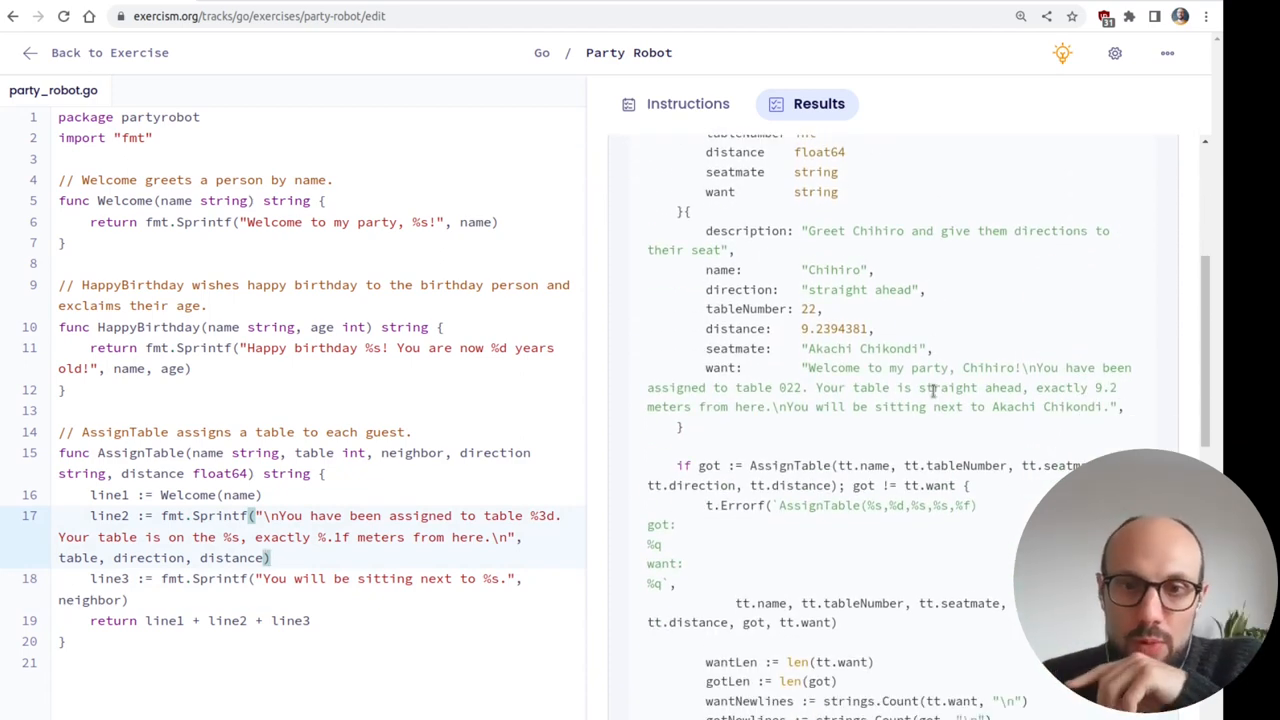
scroll(down, 3)
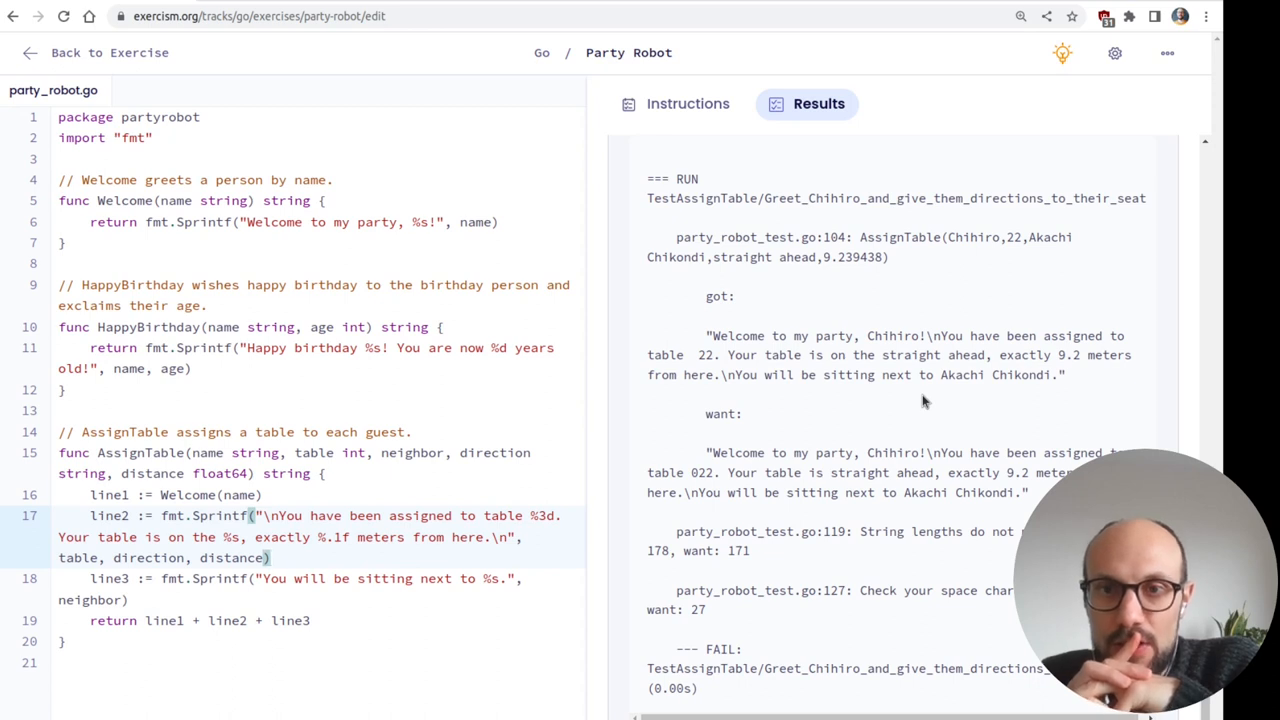
click(268, 556)
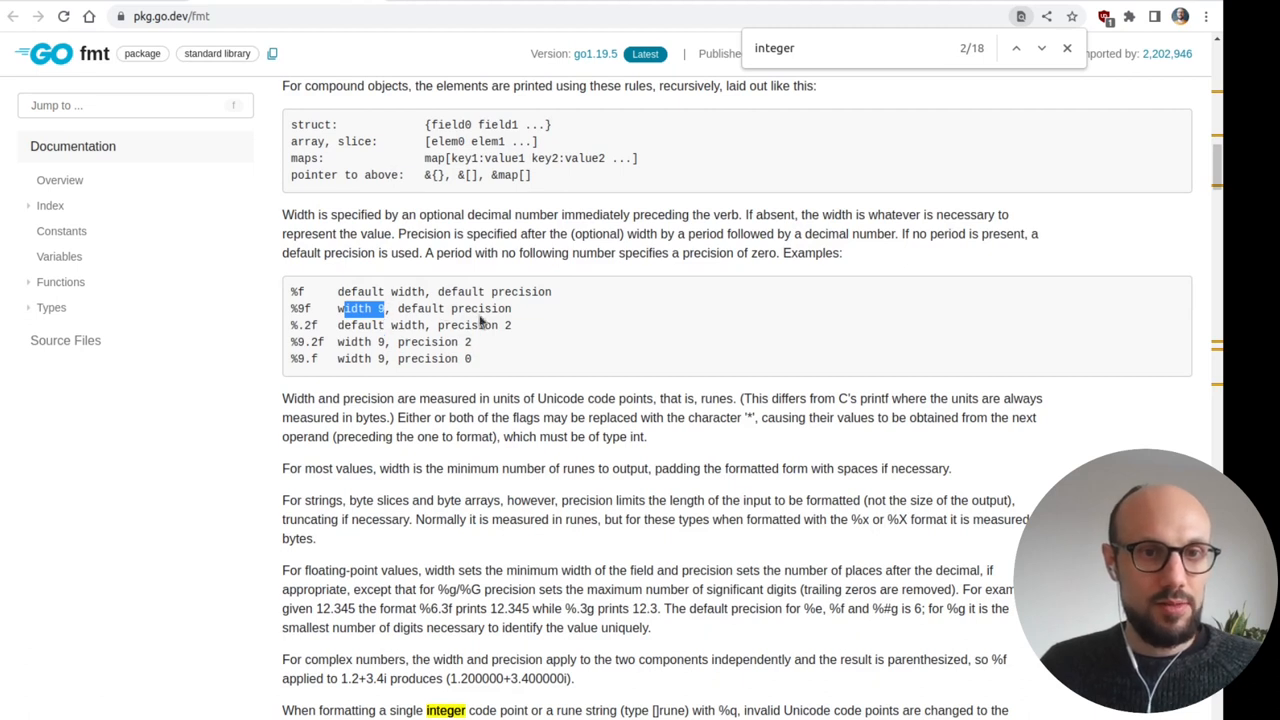
mouse_move(332, 360)
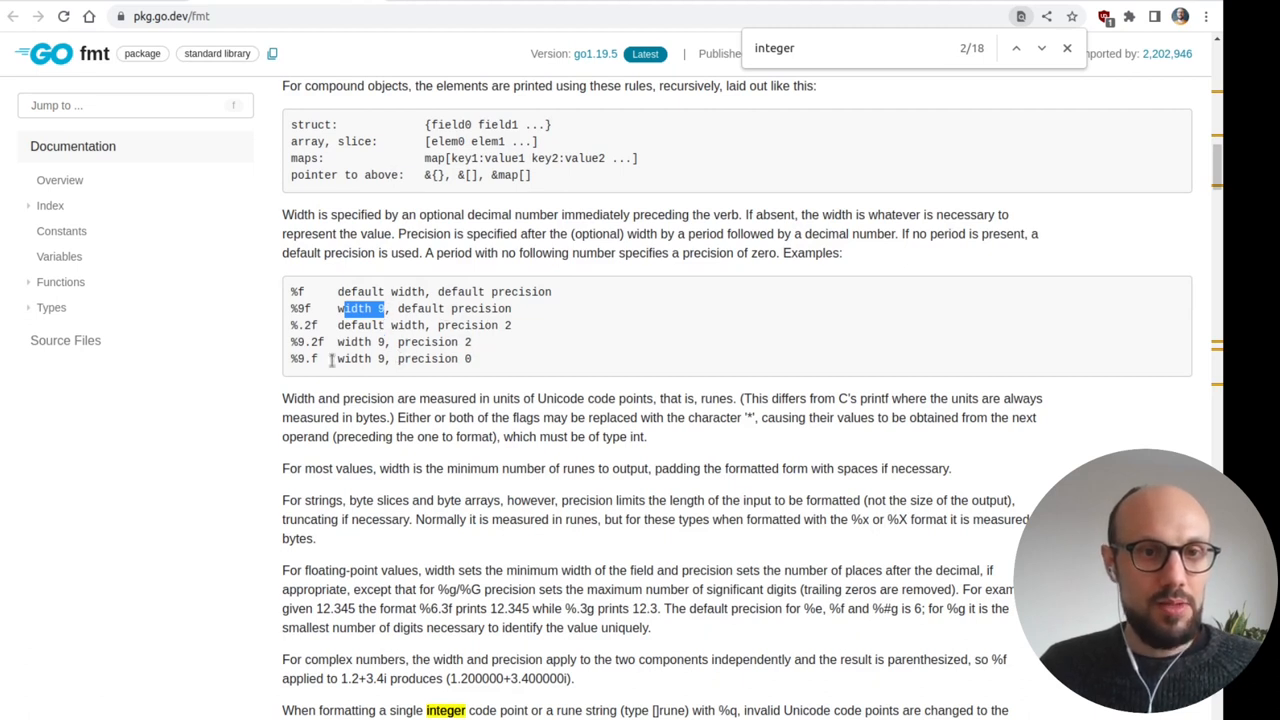
mouse_move(398, 320)
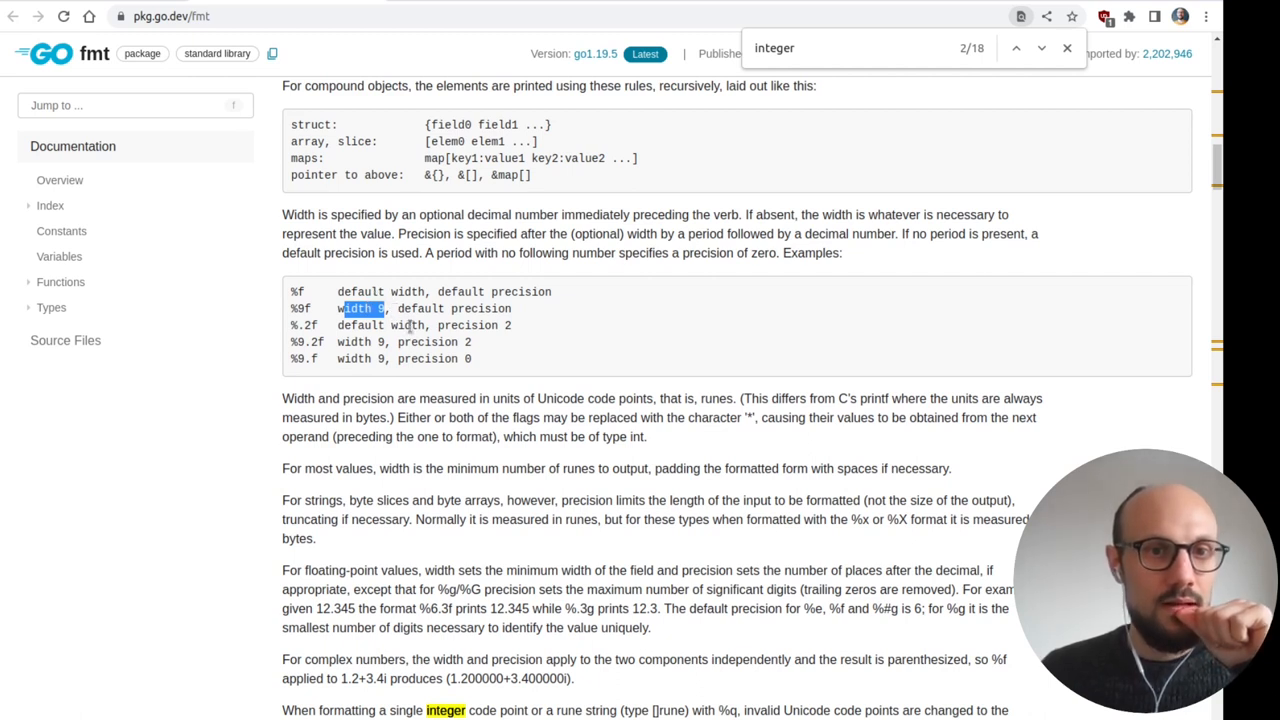
- Read the fmt docs on width, precision, other flags and explicit argument indexes
scroll(down, 3)
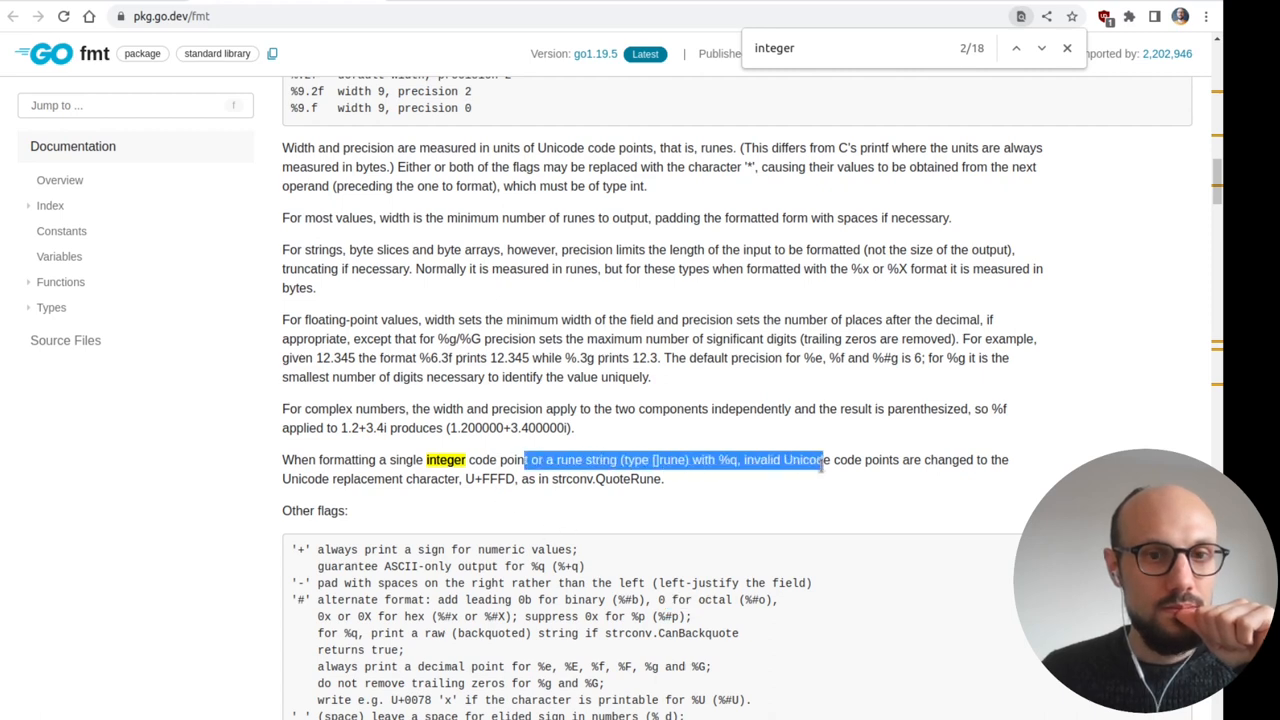
scroll(down, 3)
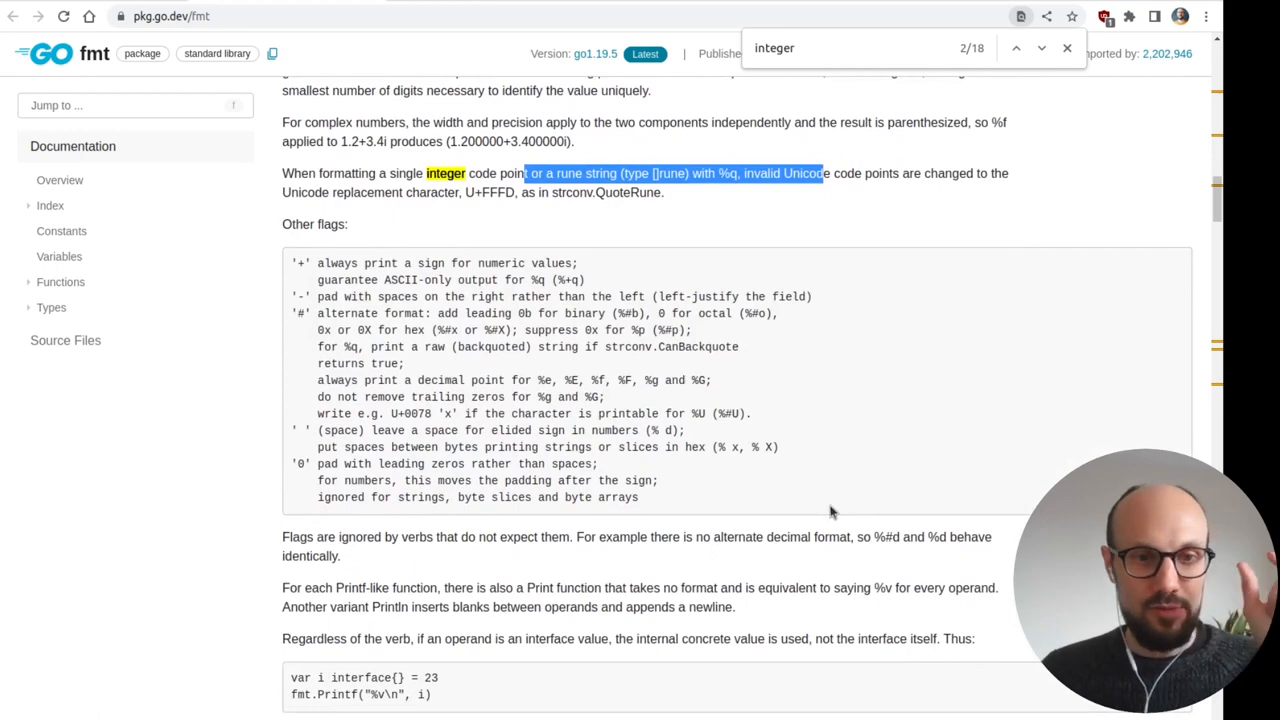
scroll(down, 3)
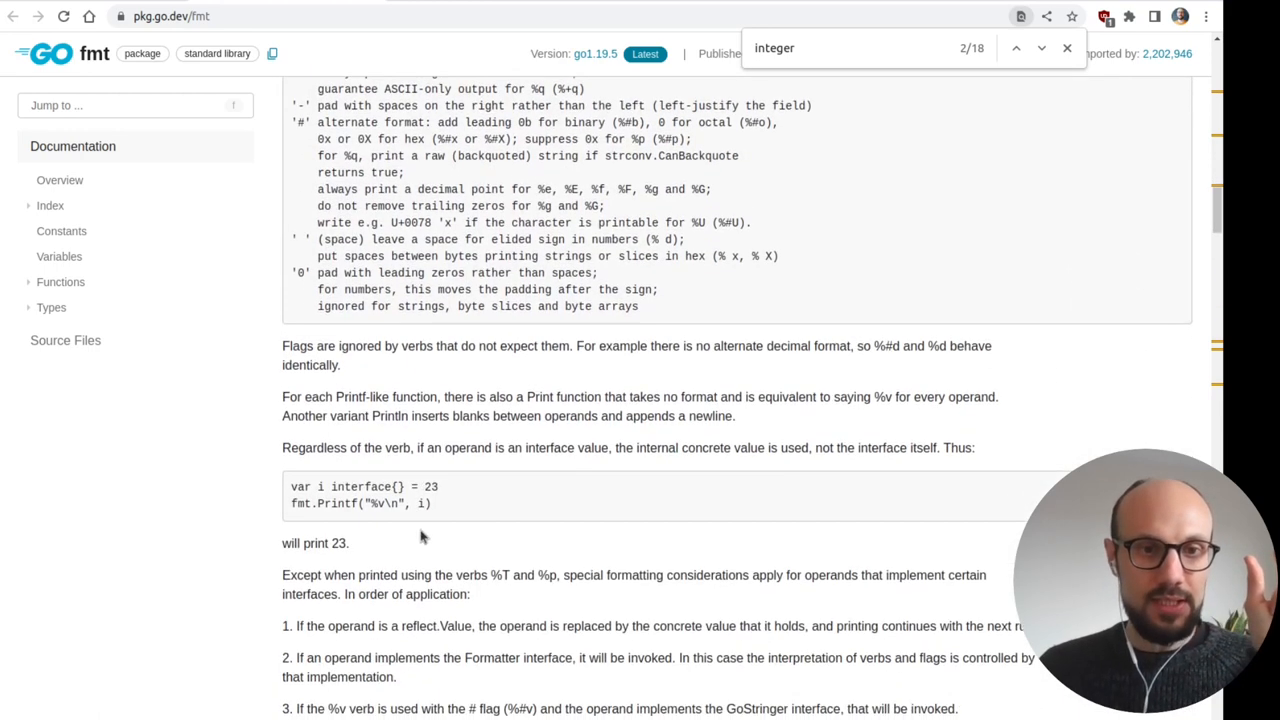
mouse_move(448, 508)
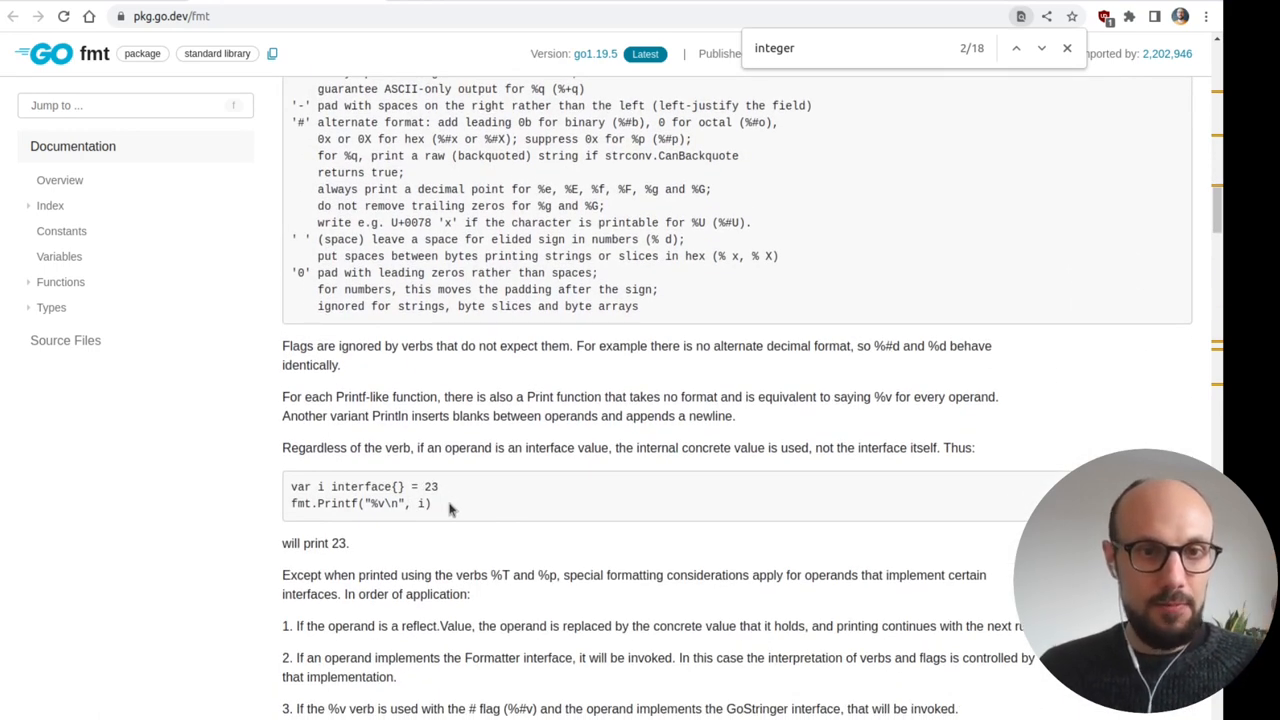
scroll(down, 3)
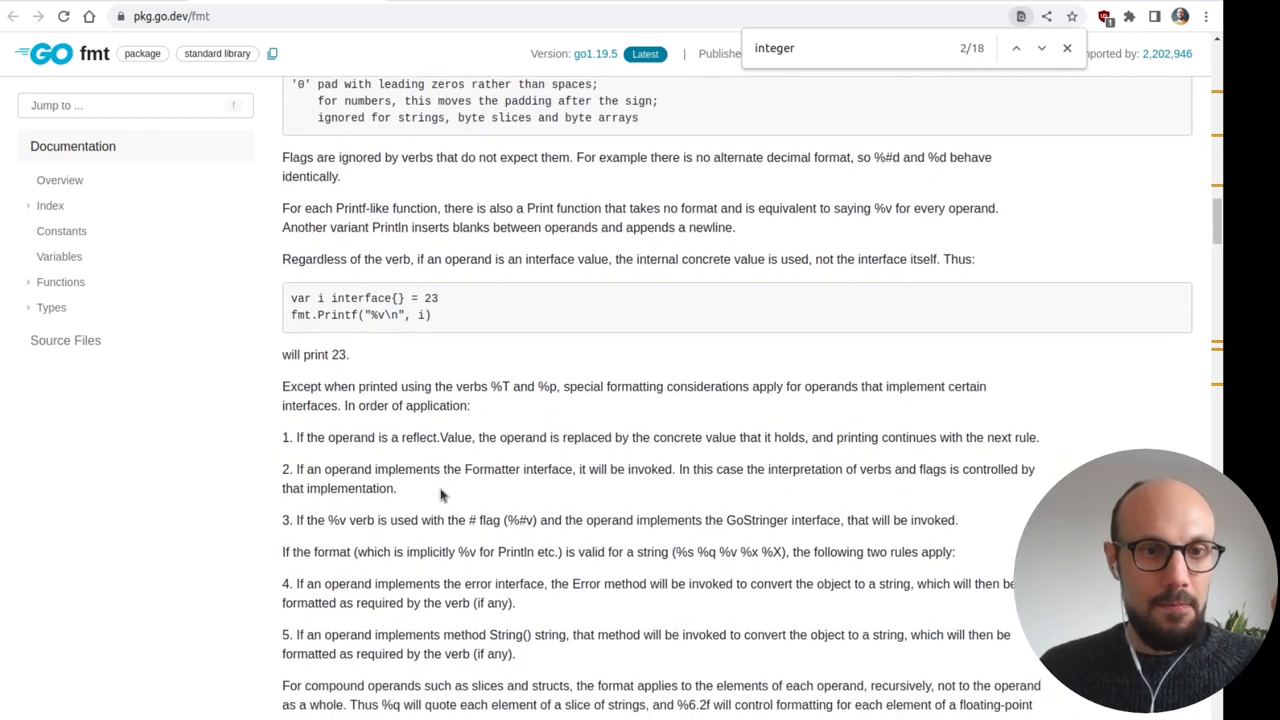
scroll(down, 3)
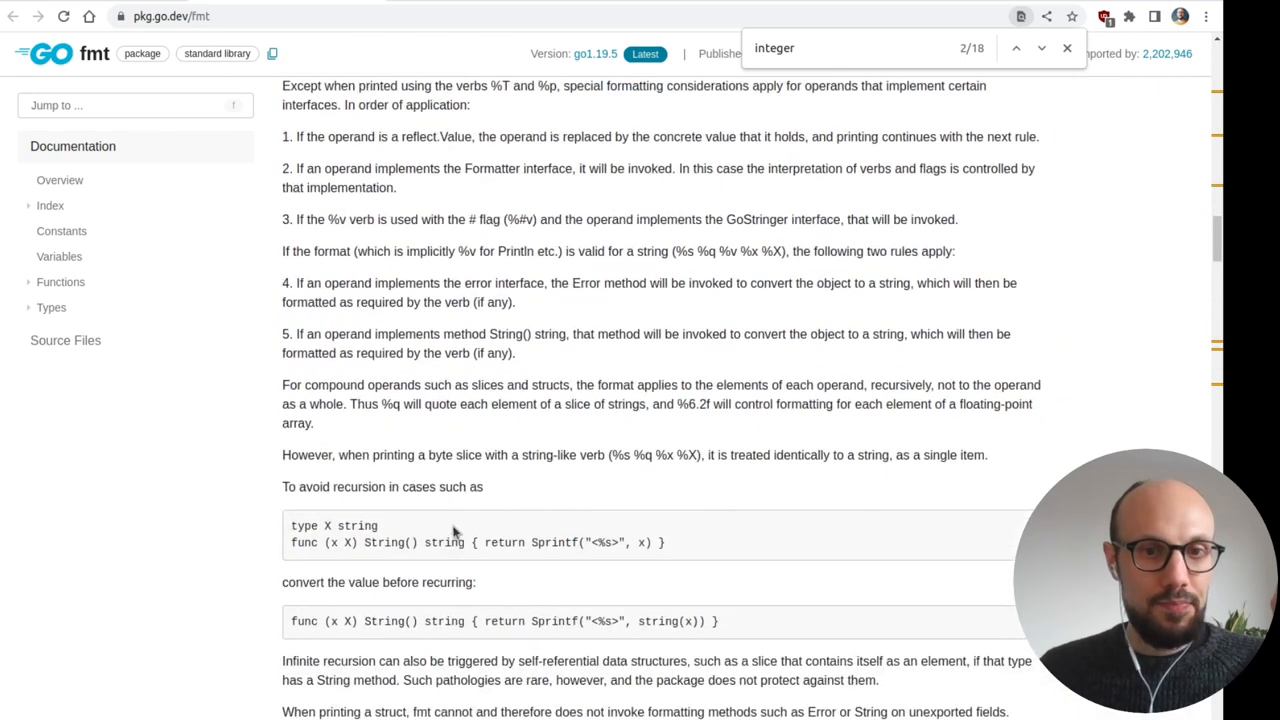
scroll(down, 3)
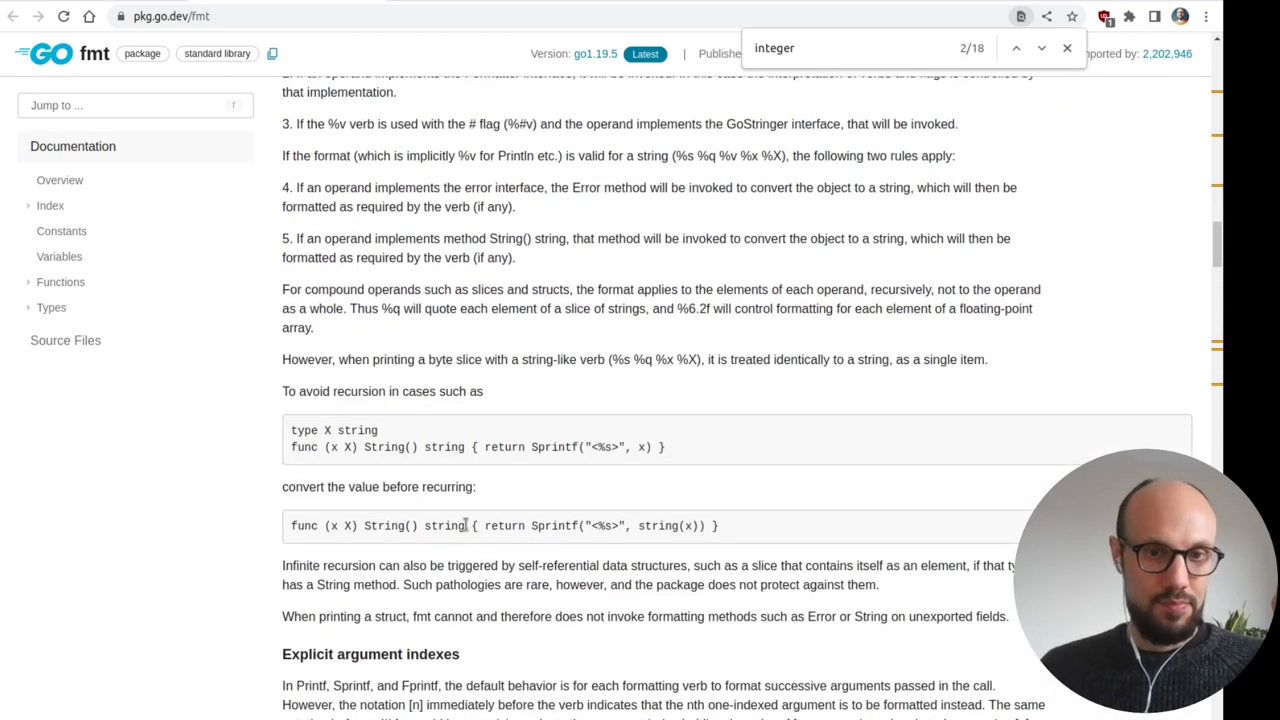
scroll(down, 3)
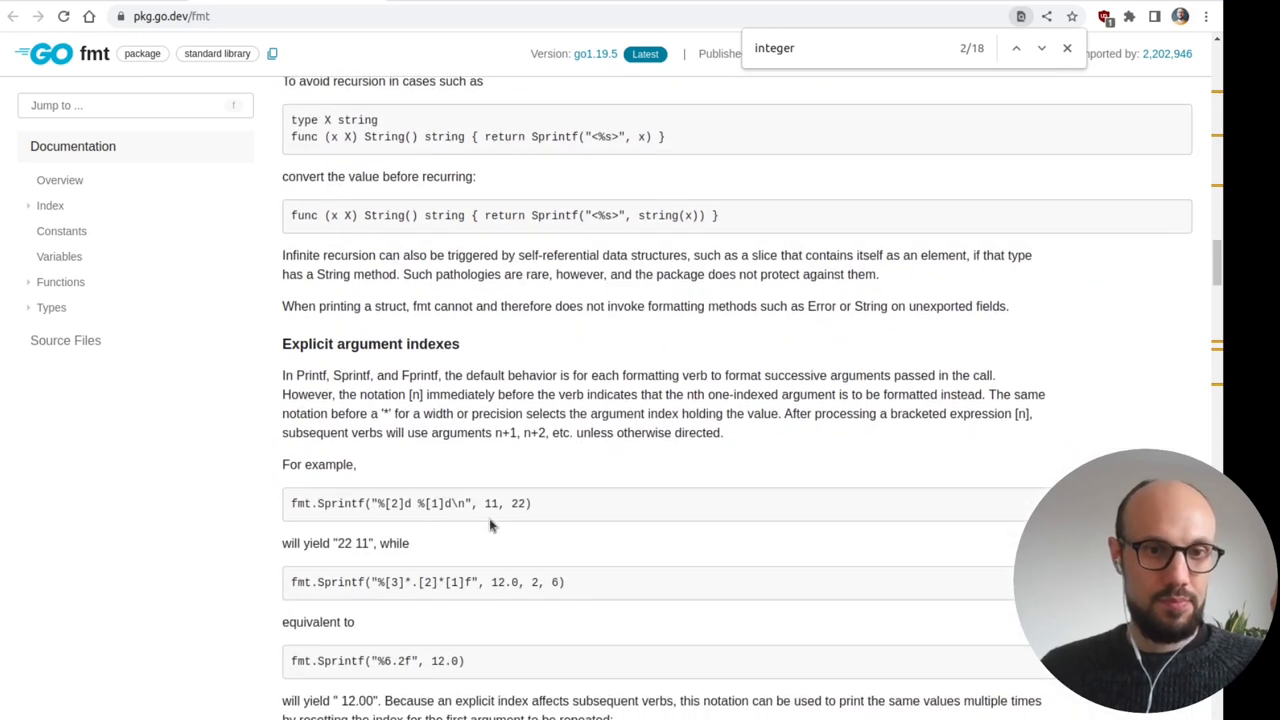
scroll(down, 3)
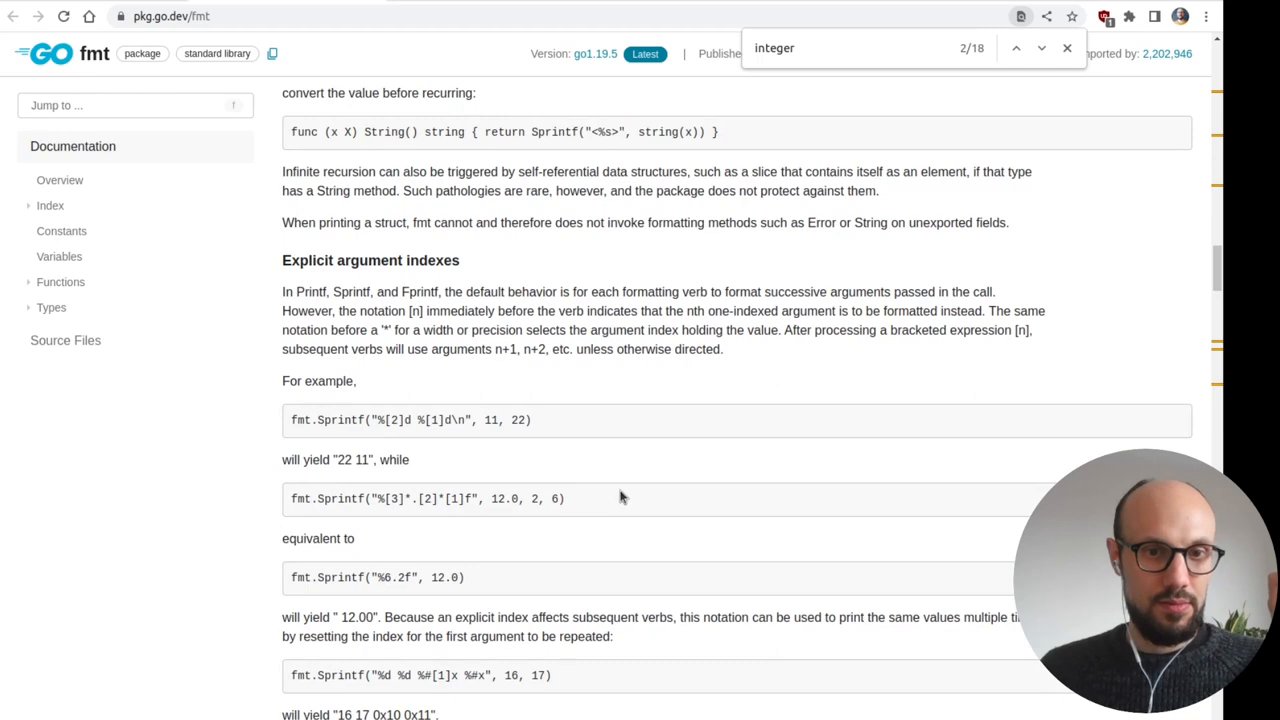
scroll(down, 3)
text(f)
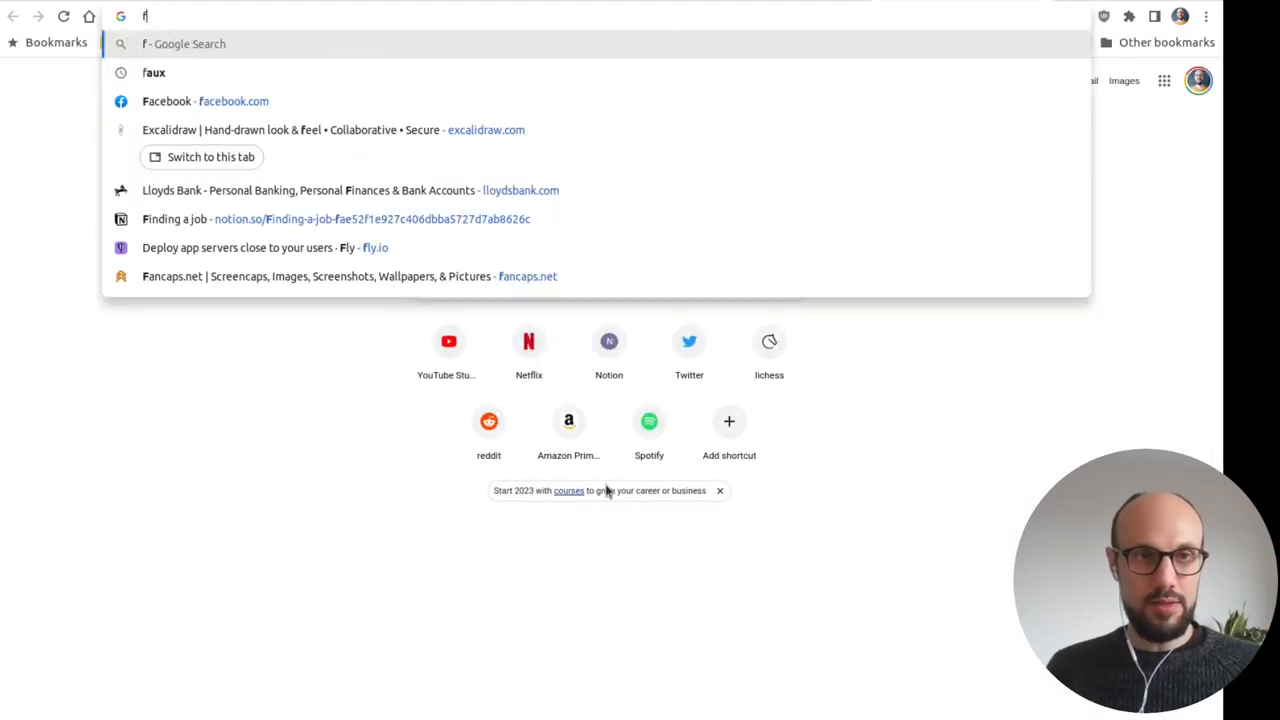
- Search 'golang format string' and read the Stack Overflow %06d zero-padding answer
text(golang format string)
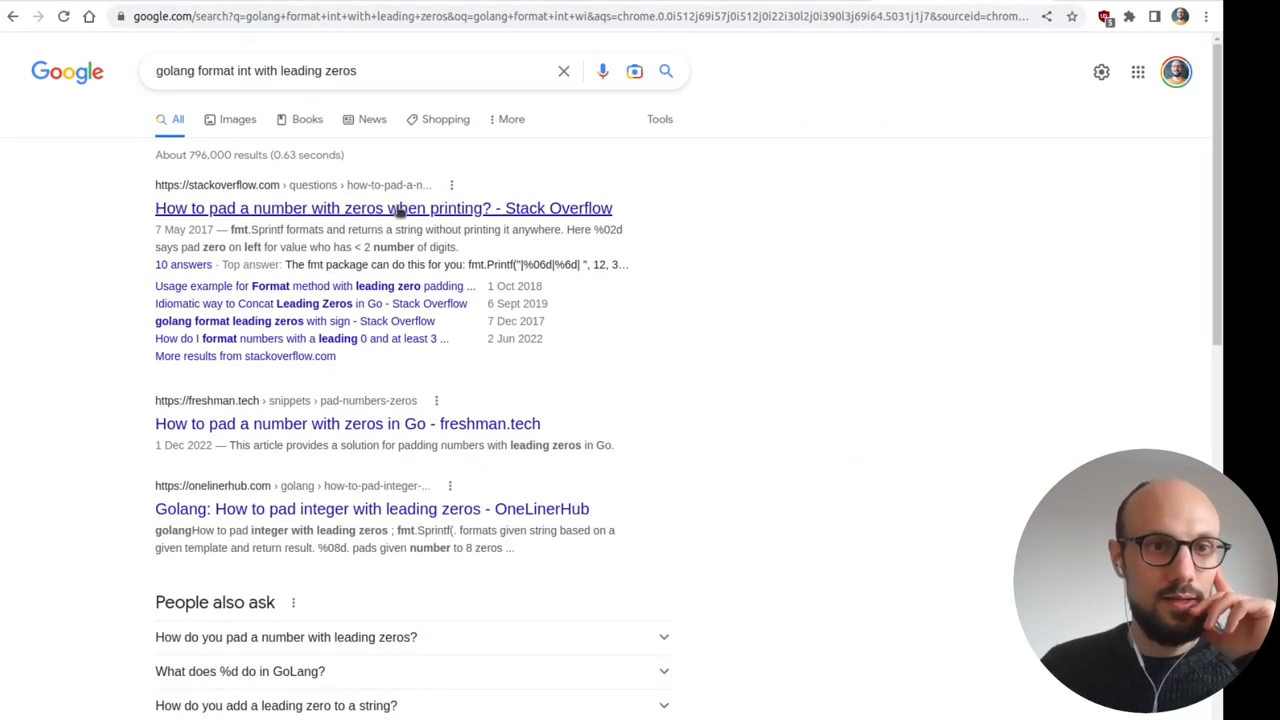
click(384, 208)
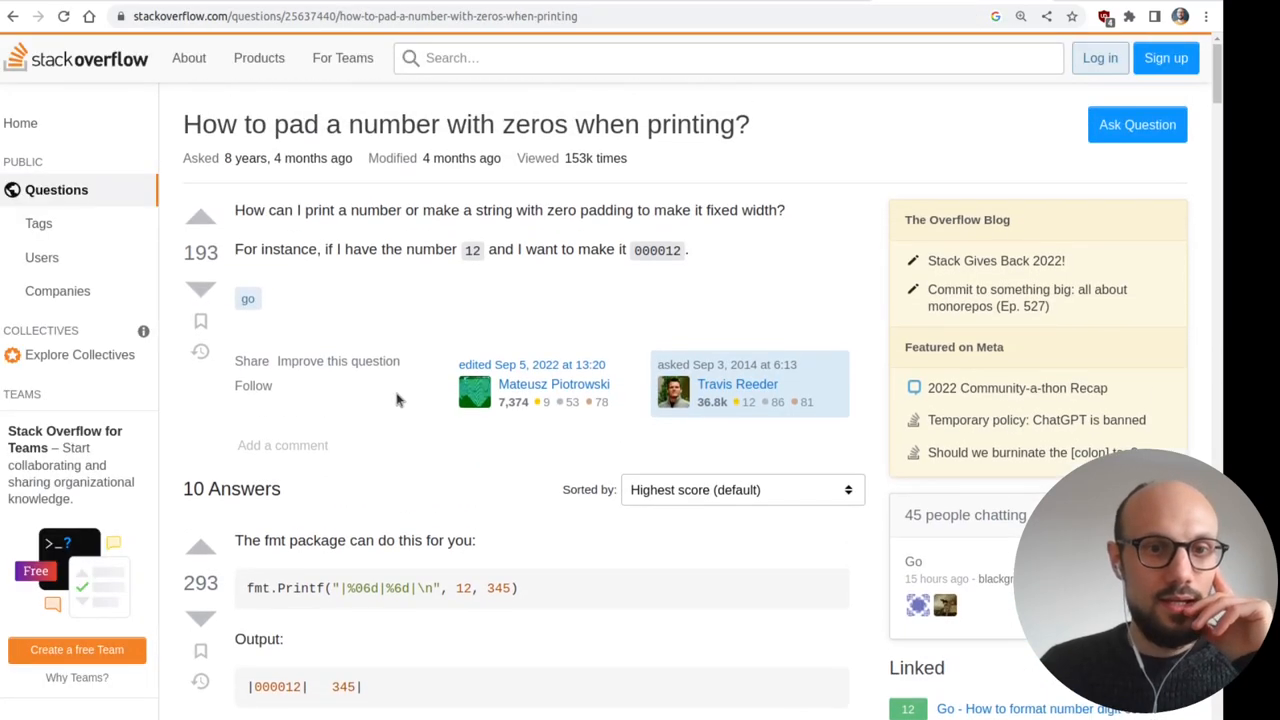
scroll(down, 3)
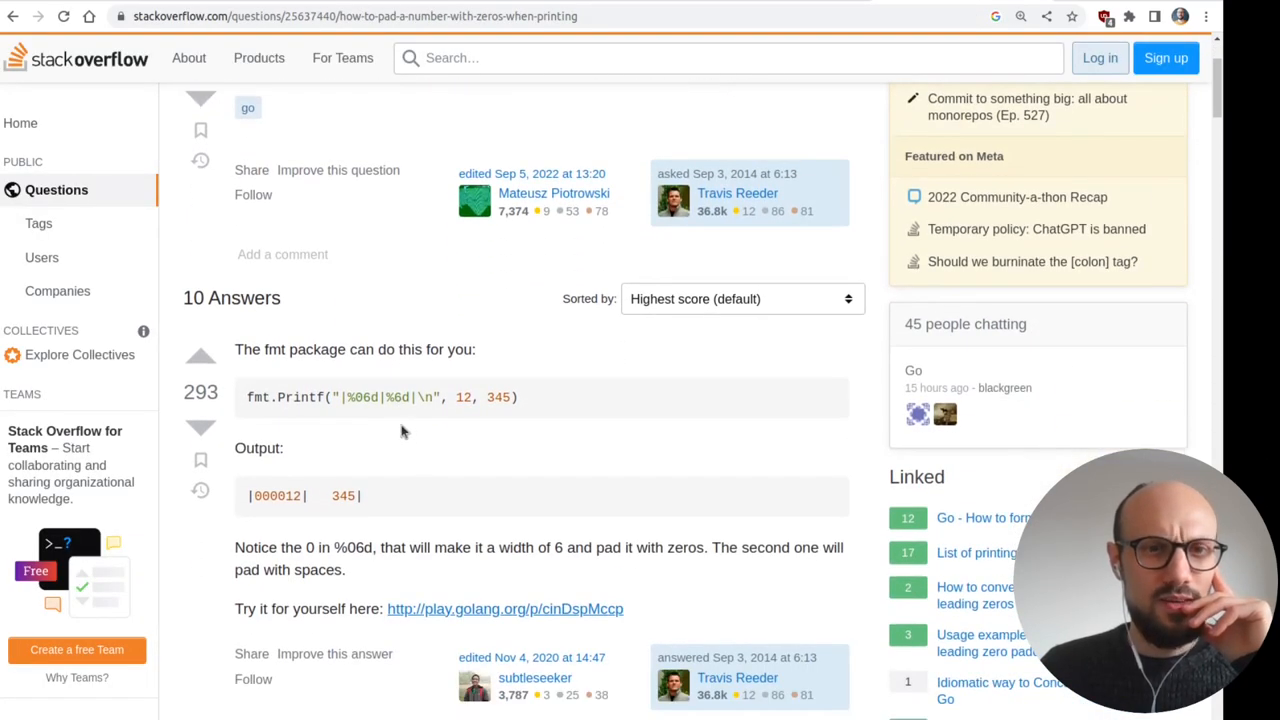
mouse_move(528, 422)
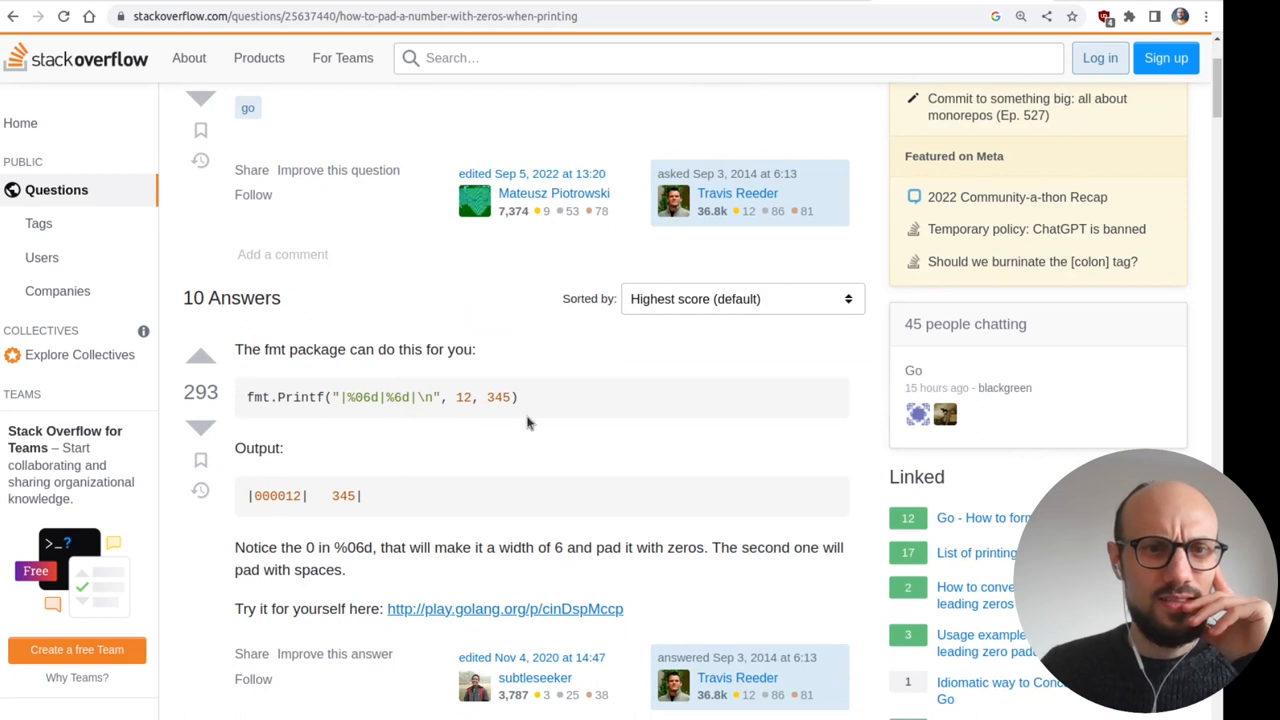
drag(316, 348, 456, 348)
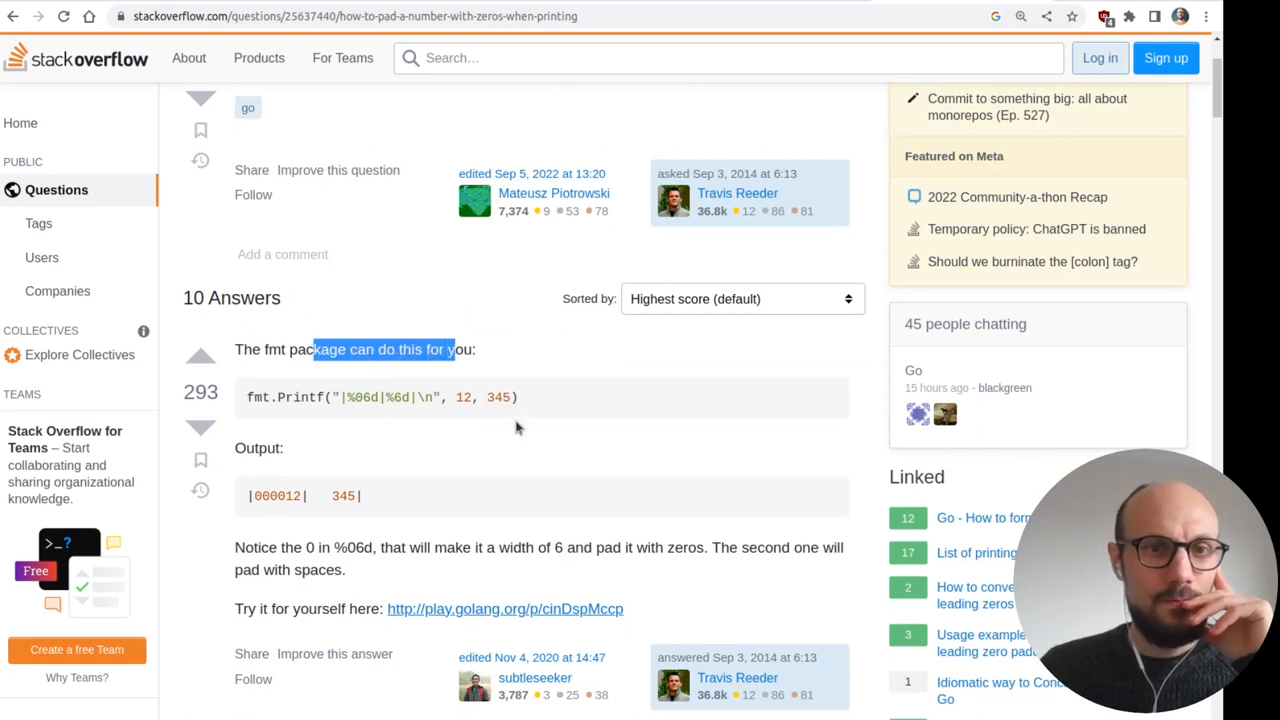
mouse_move(350, 412)
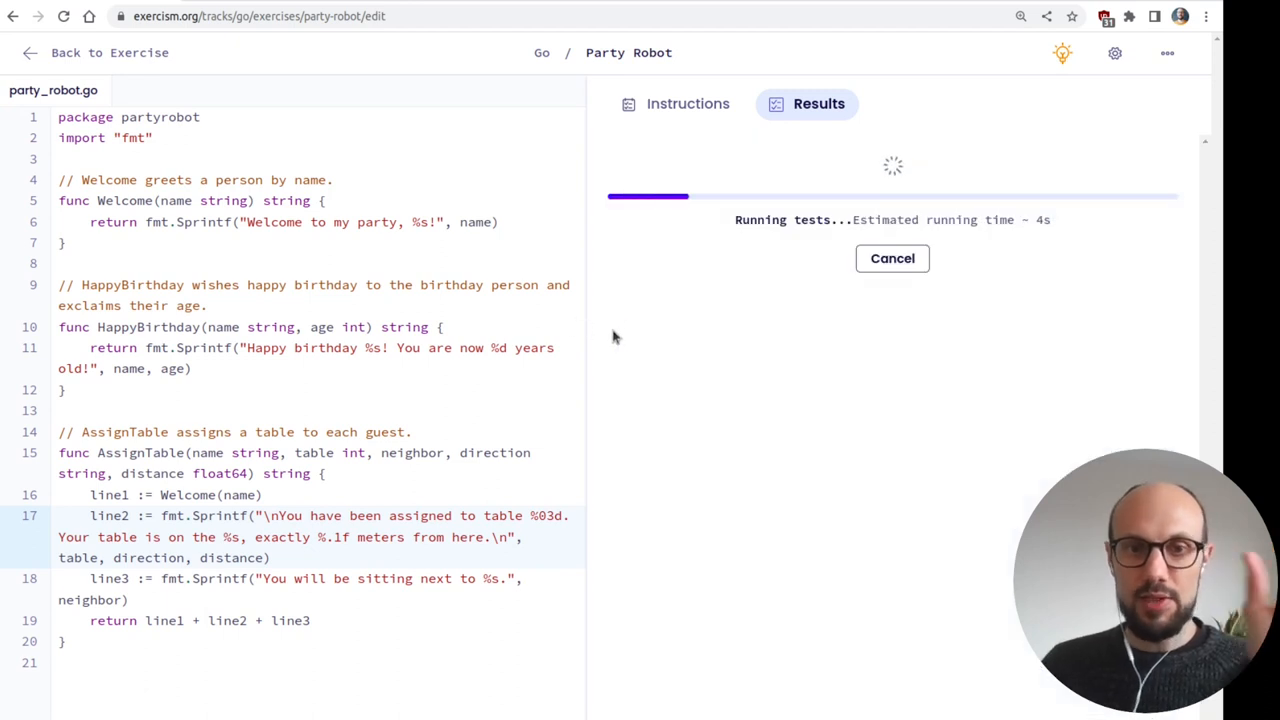
mouse_move(846, 380)
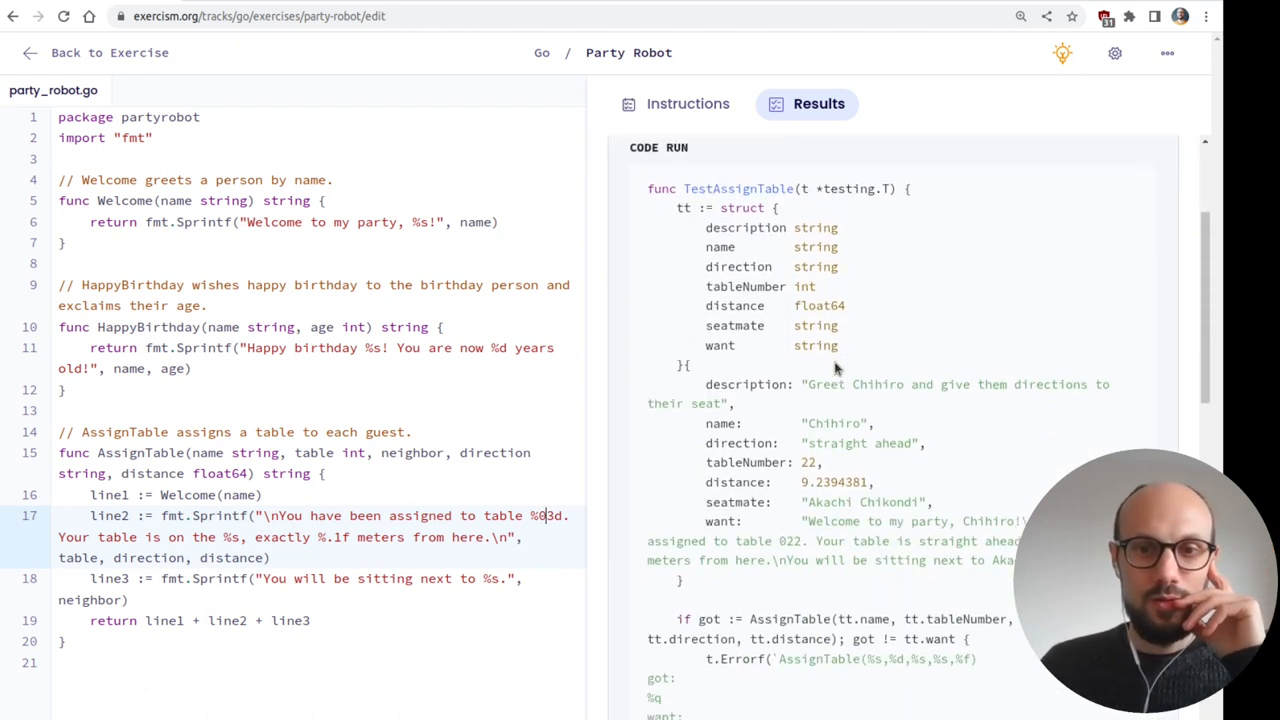
- Check the test output and highlight the extra 'is on the' words in the got string
scroll(down, 3)
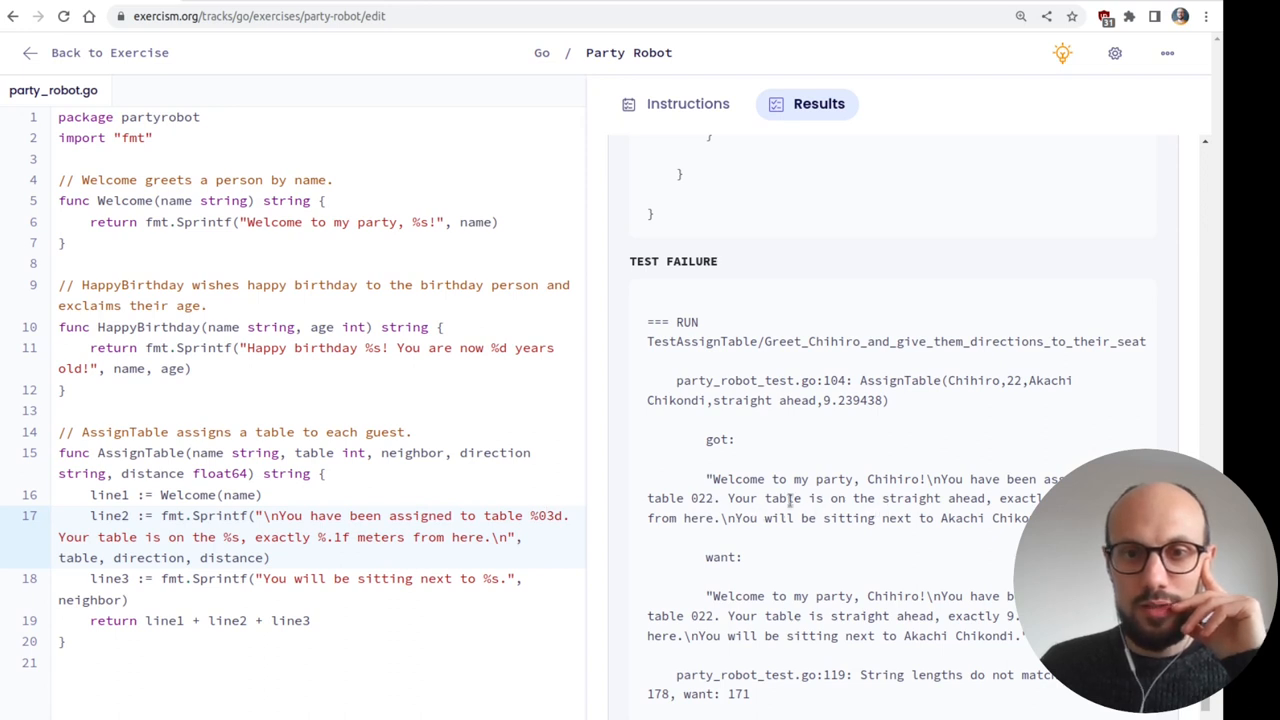
drag(804, 498, 880, 498)
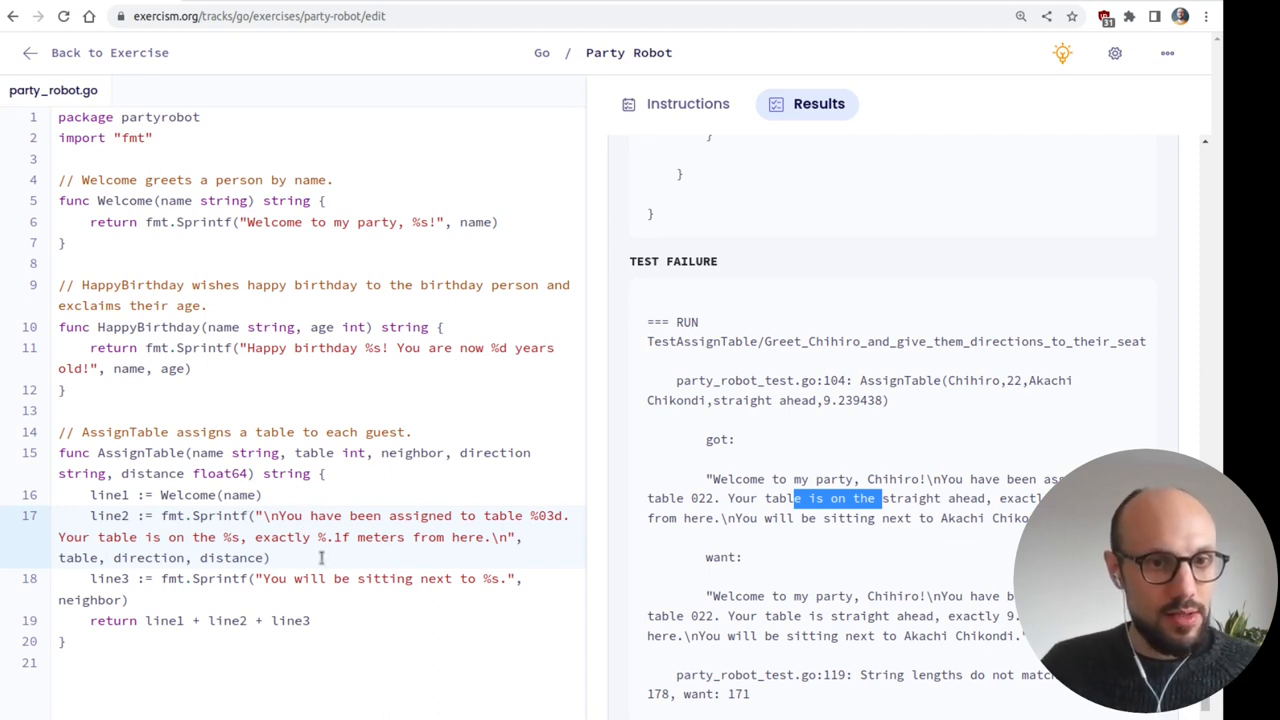
mouse_move(320, 536)
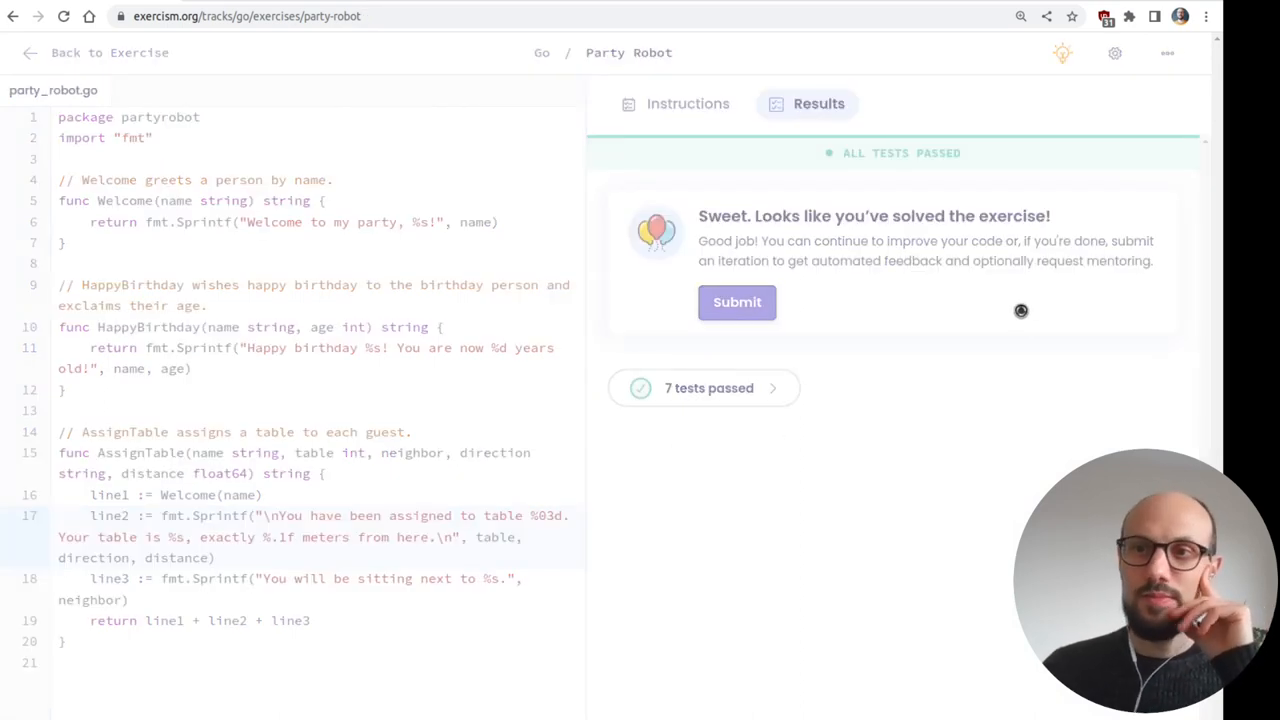
- Submit Party Robot and publish it to the community as a single shared iteration
click(736, 302)
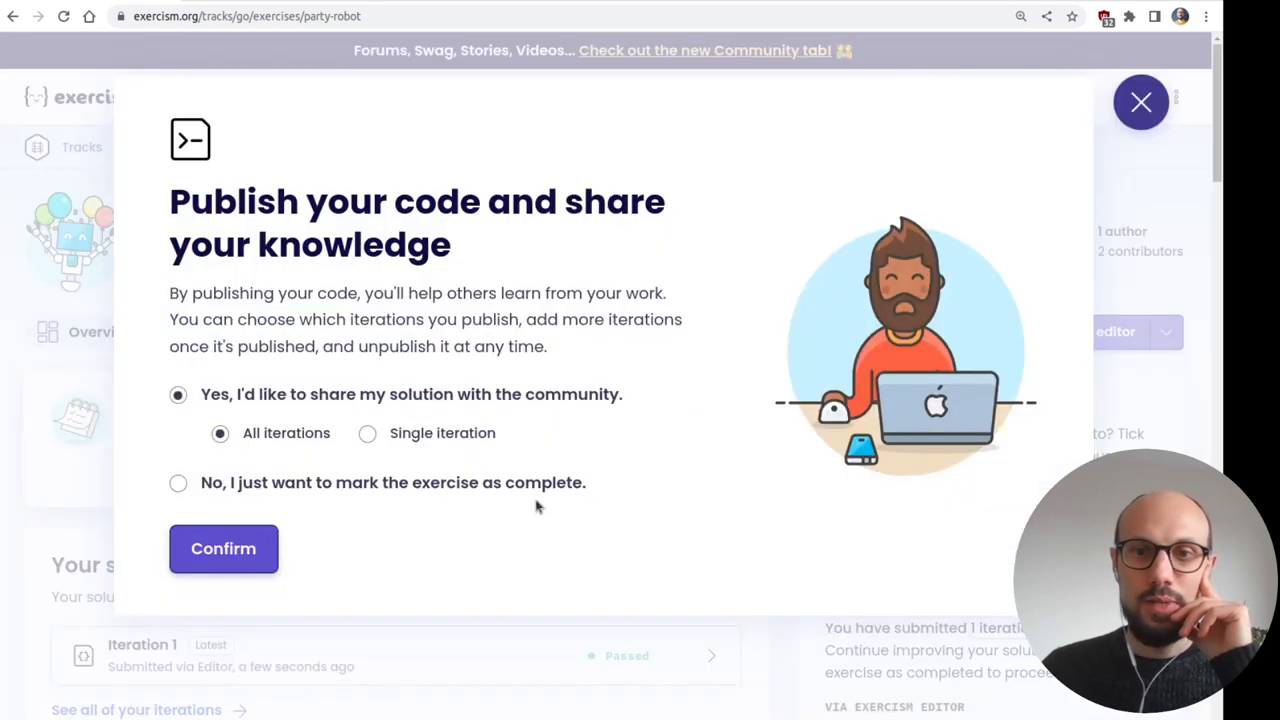
click(368, 432)
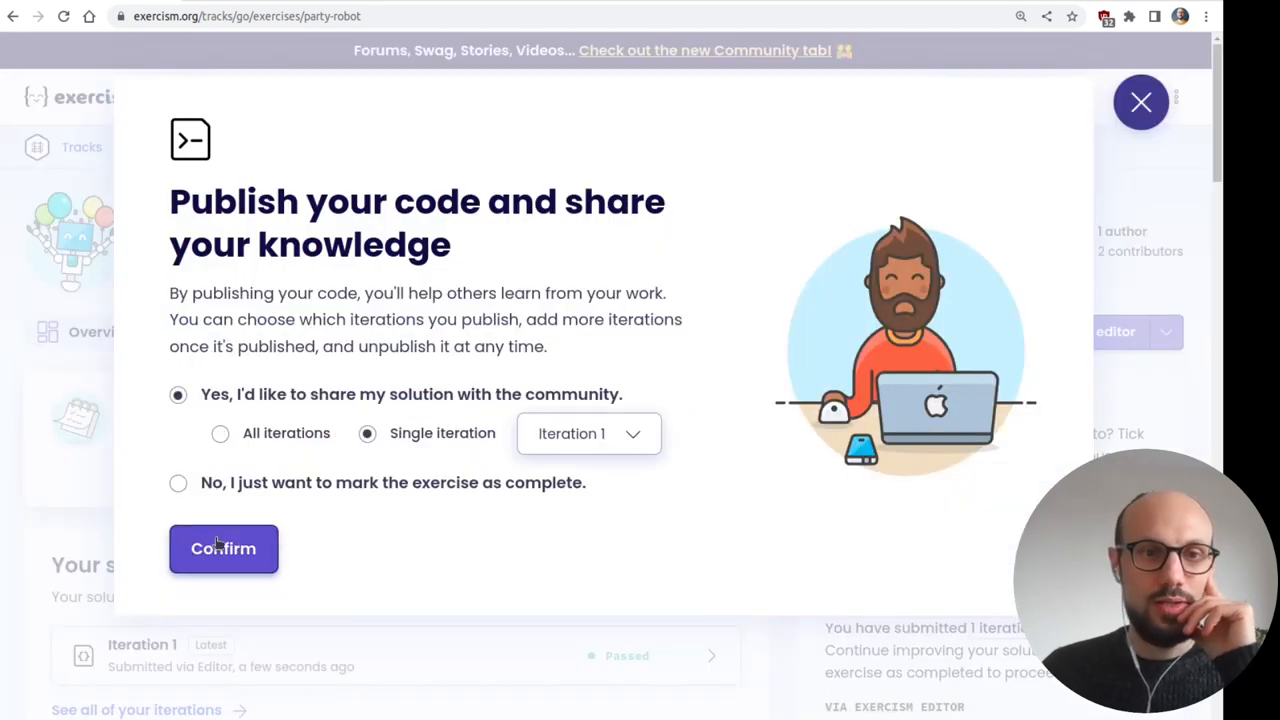
click(224, 548)
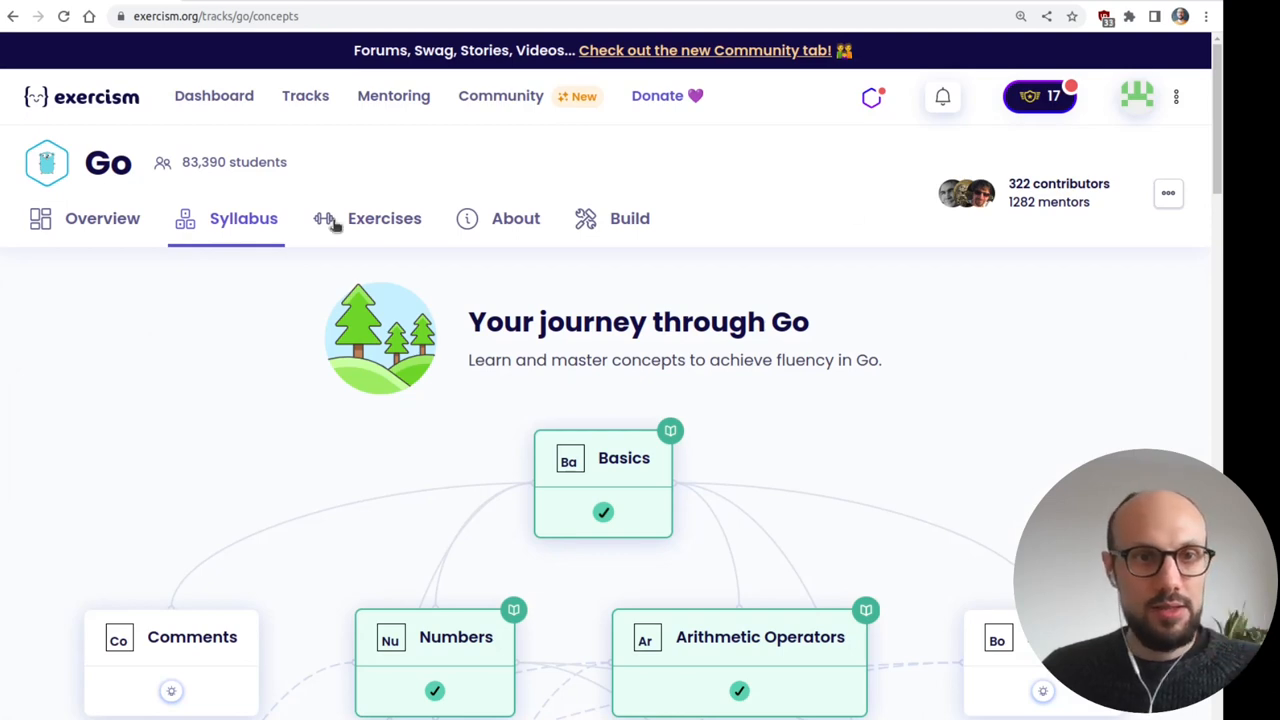
- Peek at the Go exercises list, then browse the concept map down to Booleans
click(384, 218)
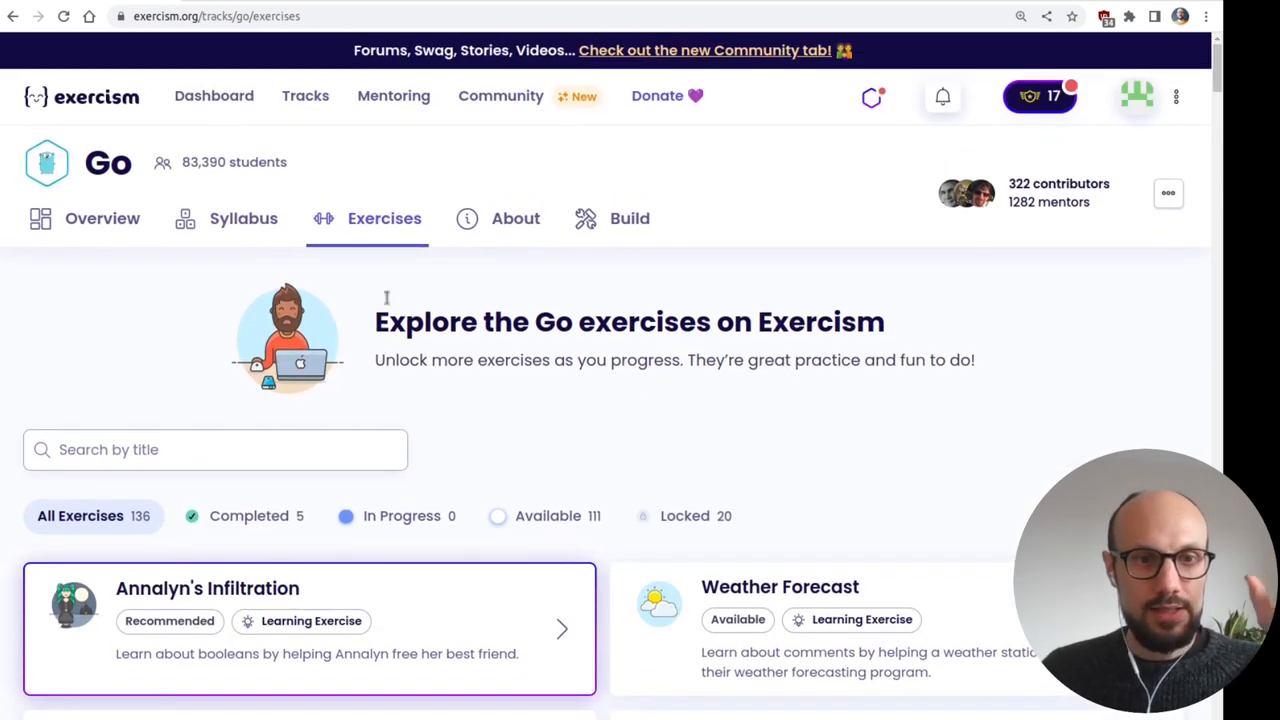
click(244, 218)
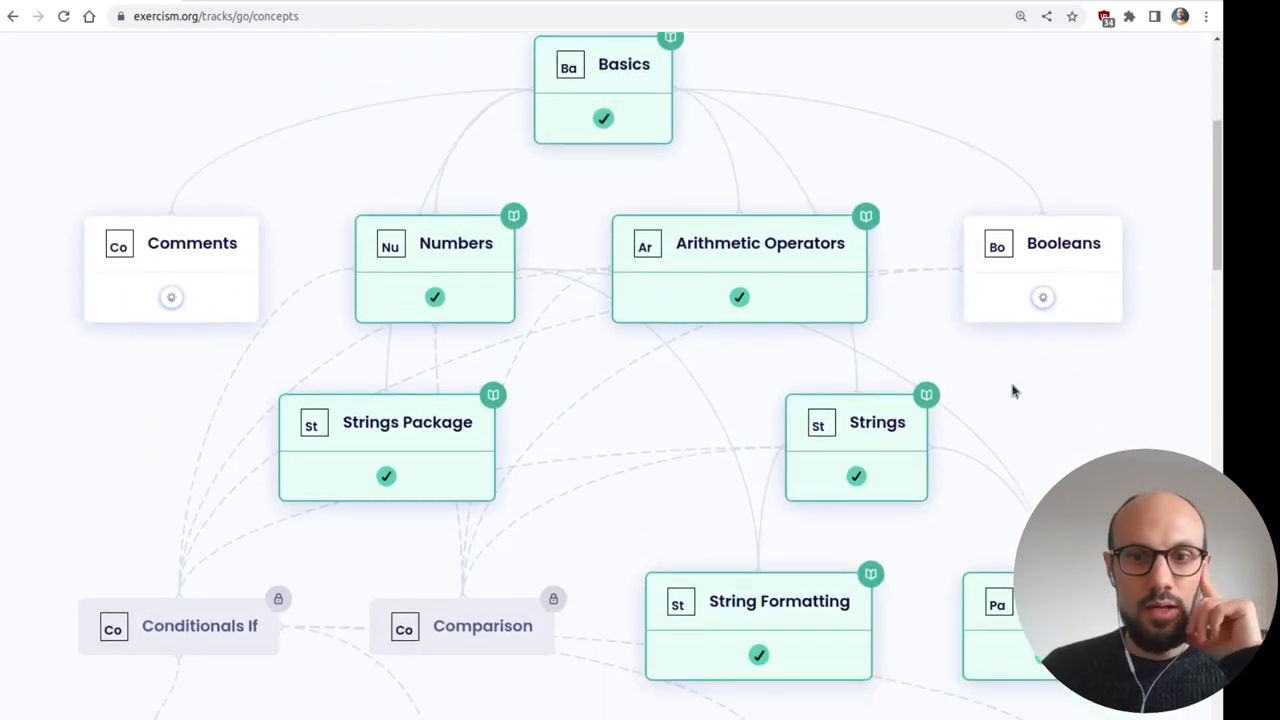
scroll(down, 3)
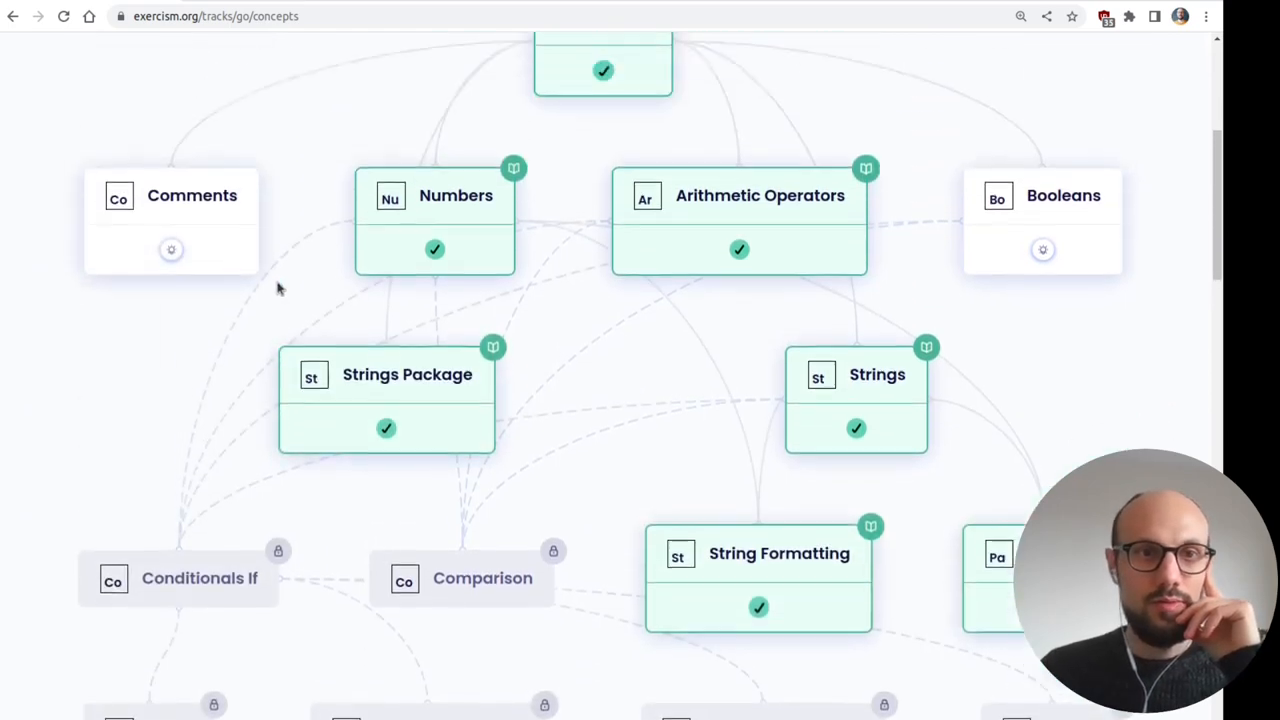
scroll(up, 3)
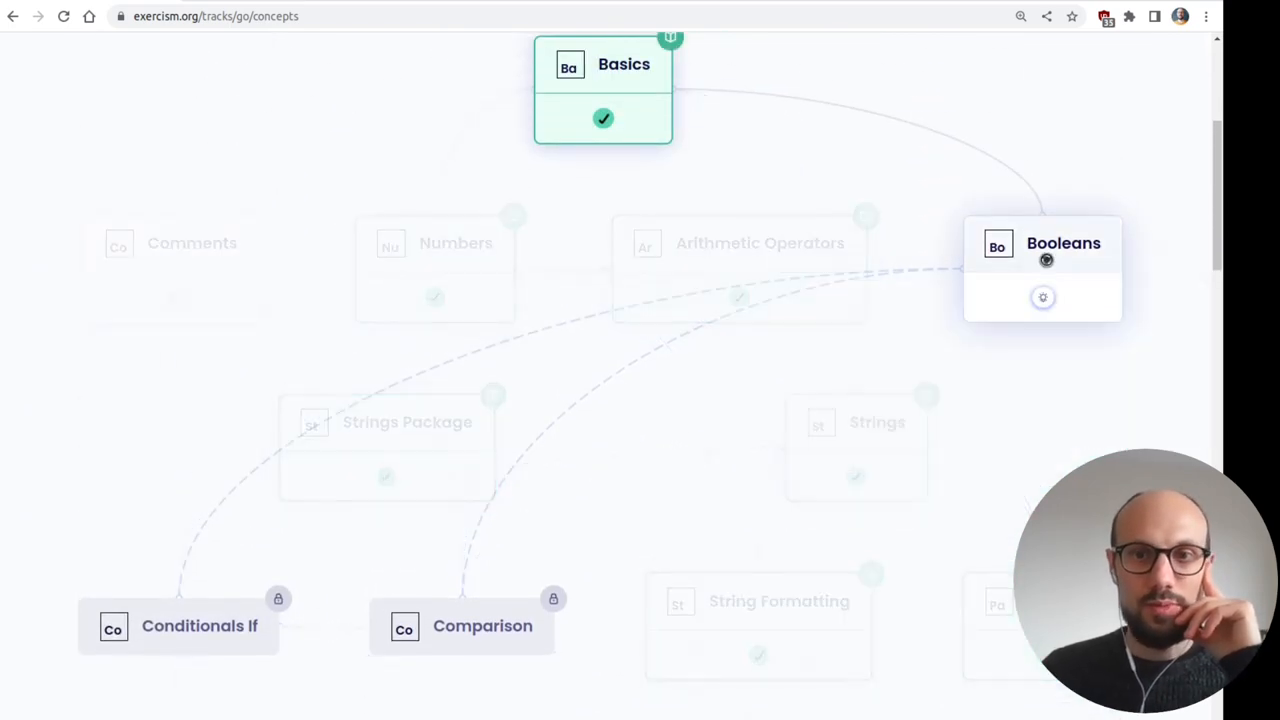
- Read the Booleans concept page explaining operators and its Annalyn's Infiltration exercise
click(1064, 244)
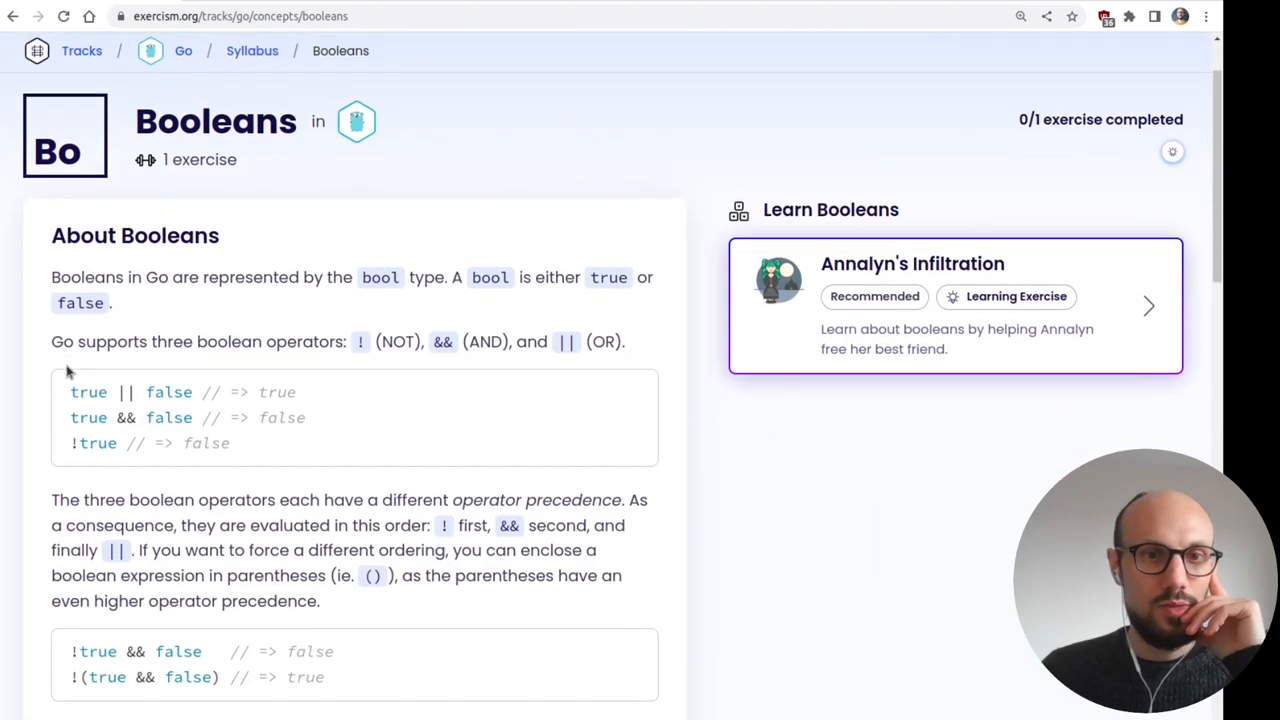
mouse_move(118, 296)
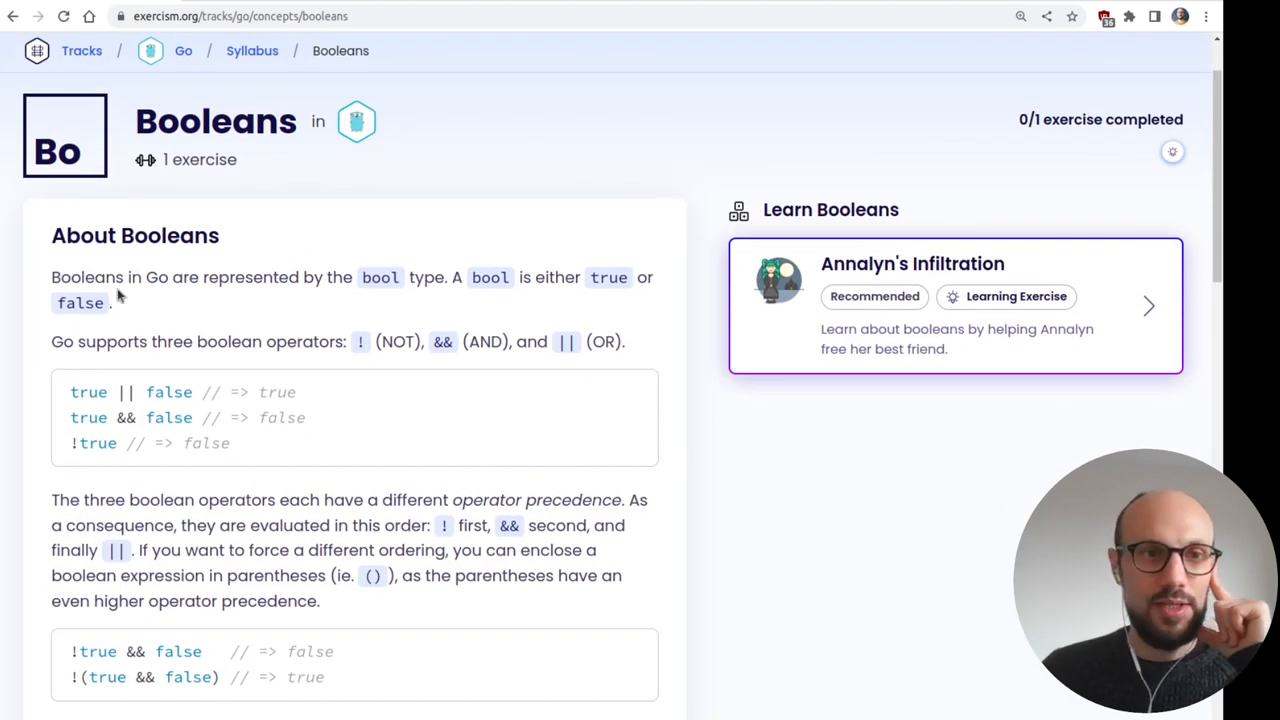
scroll(down, 3)
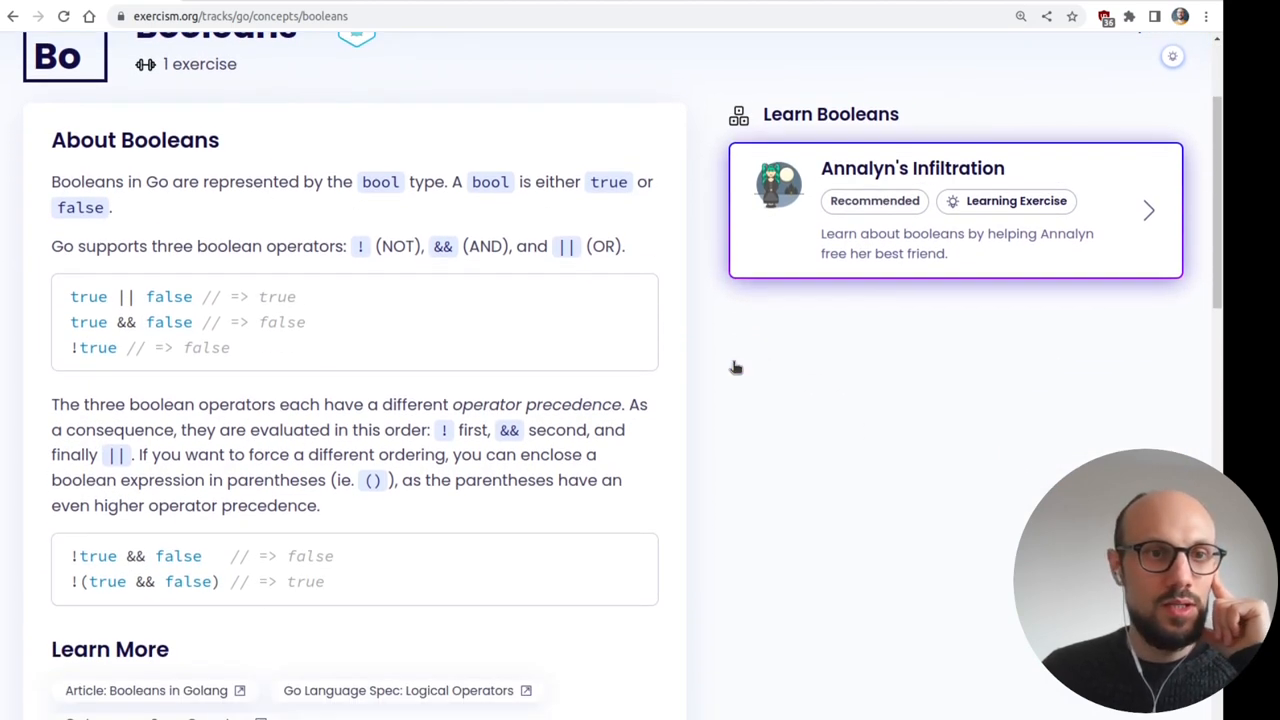
mouse_move(230, 374)
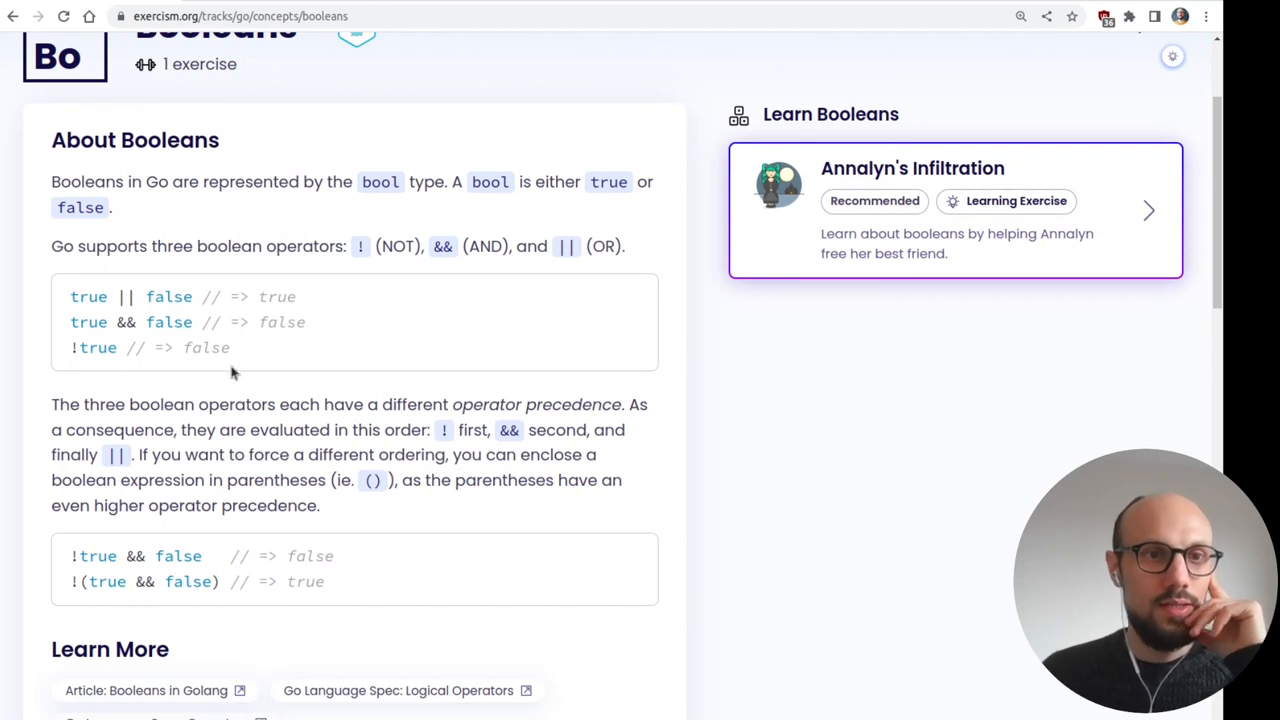
scroll(down, 3)
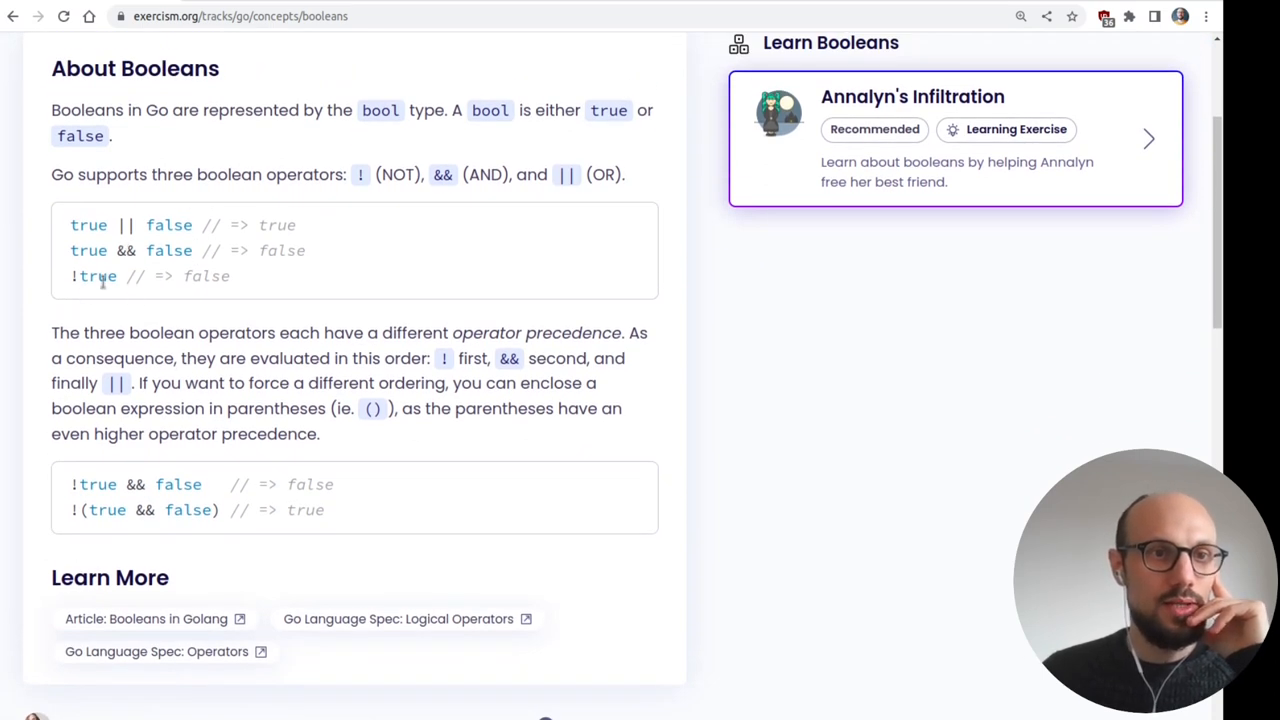
scroll(down, 3)
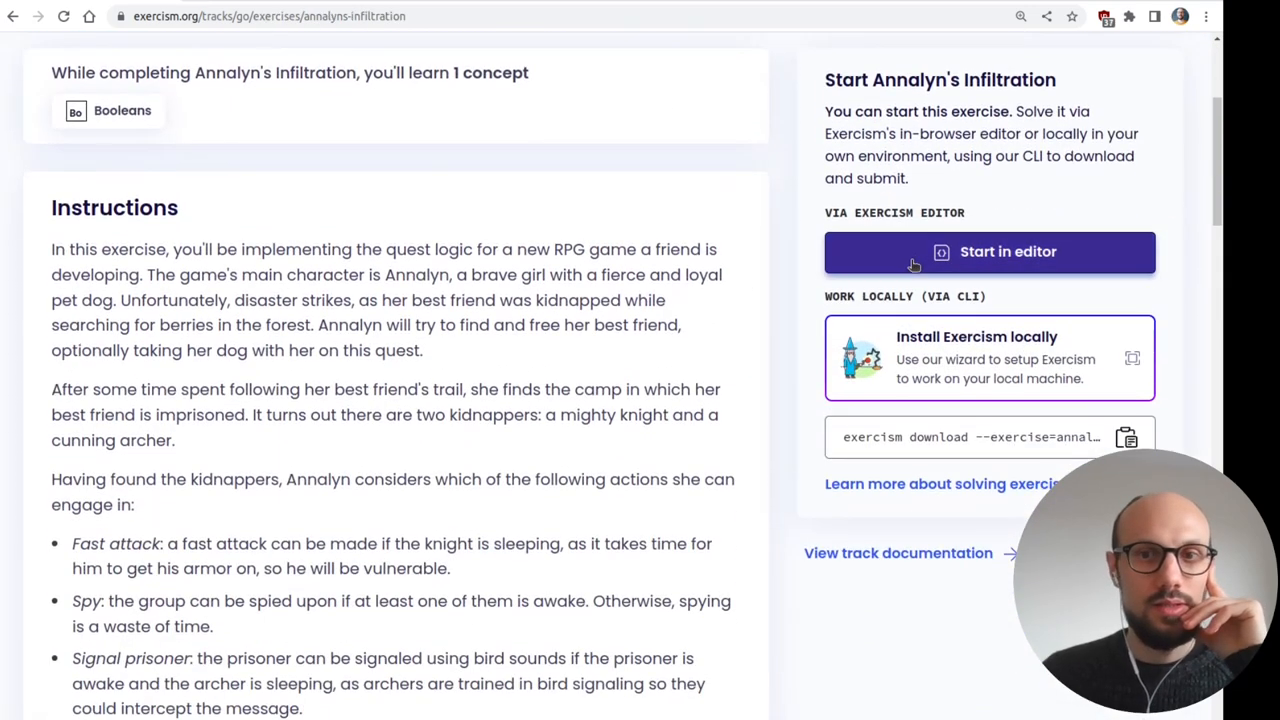
- Read the Annalyn's Infiltration instructions and start it in the browser editor
scroll(down, 3)
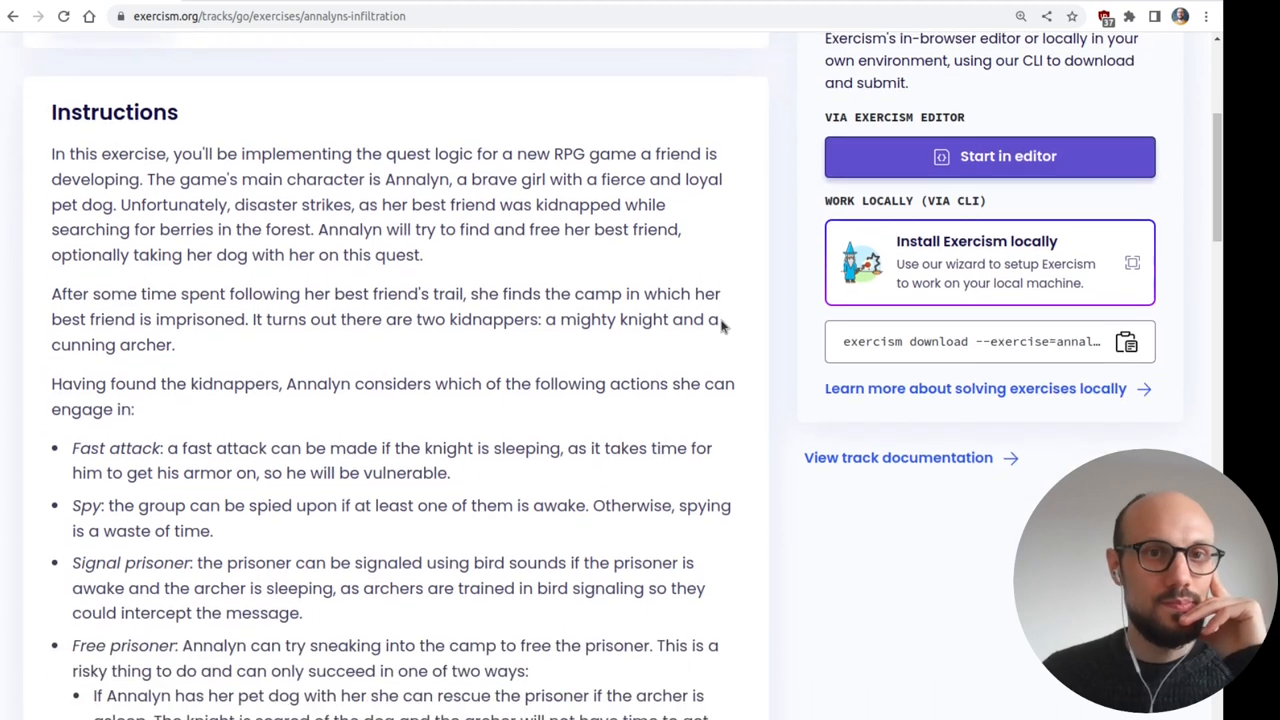
mouse_move(550, 152)
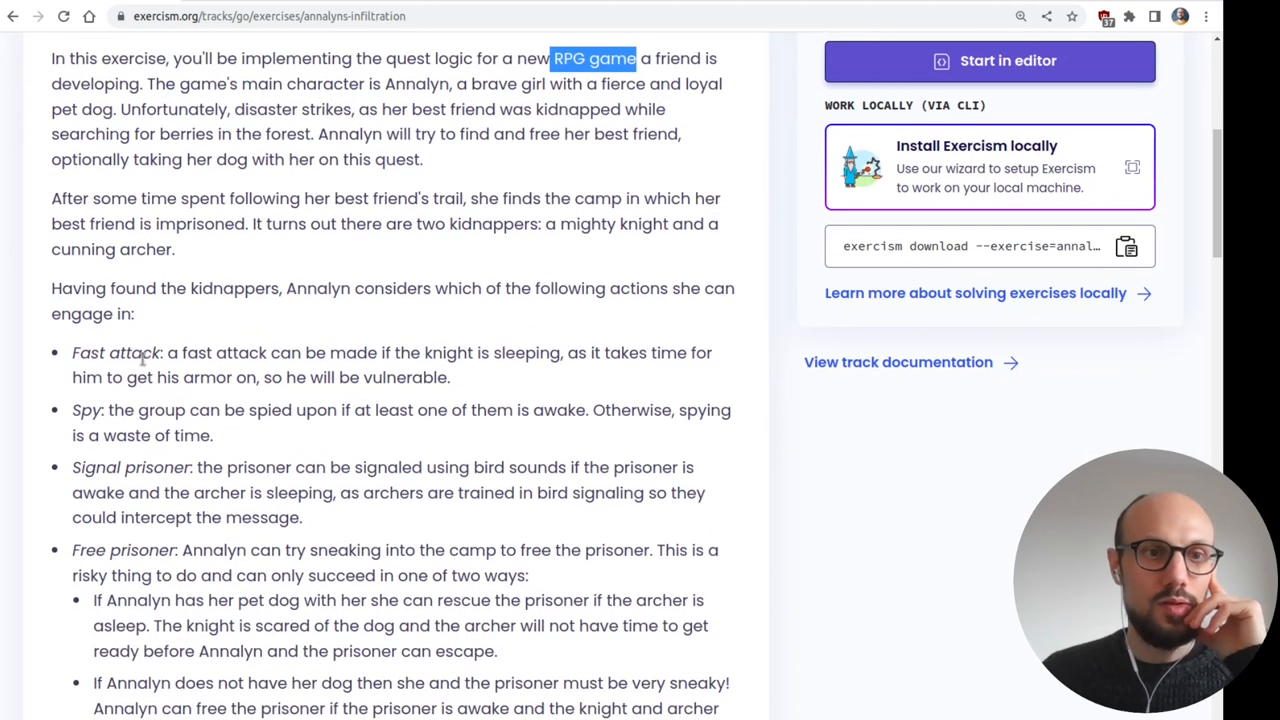
click(988, 60)
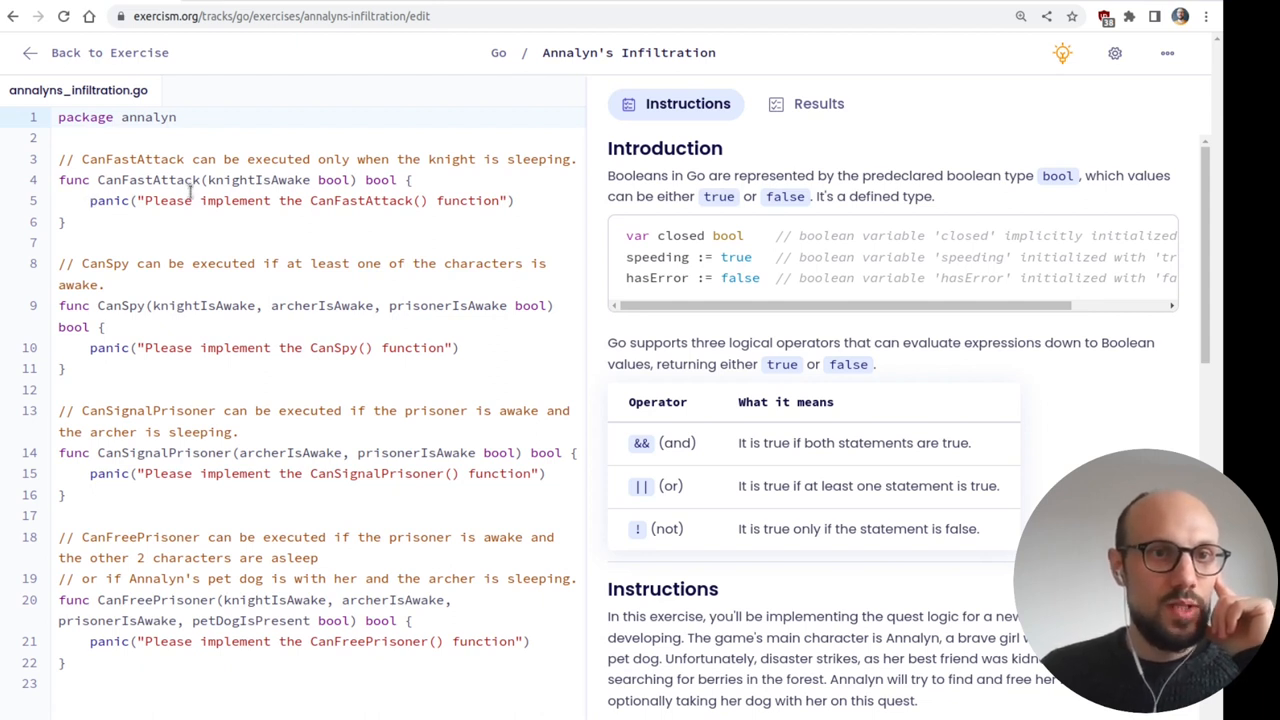
- Read Task 1 and mark the fast attack condition about knightIsAwake
double_click(258, 180)
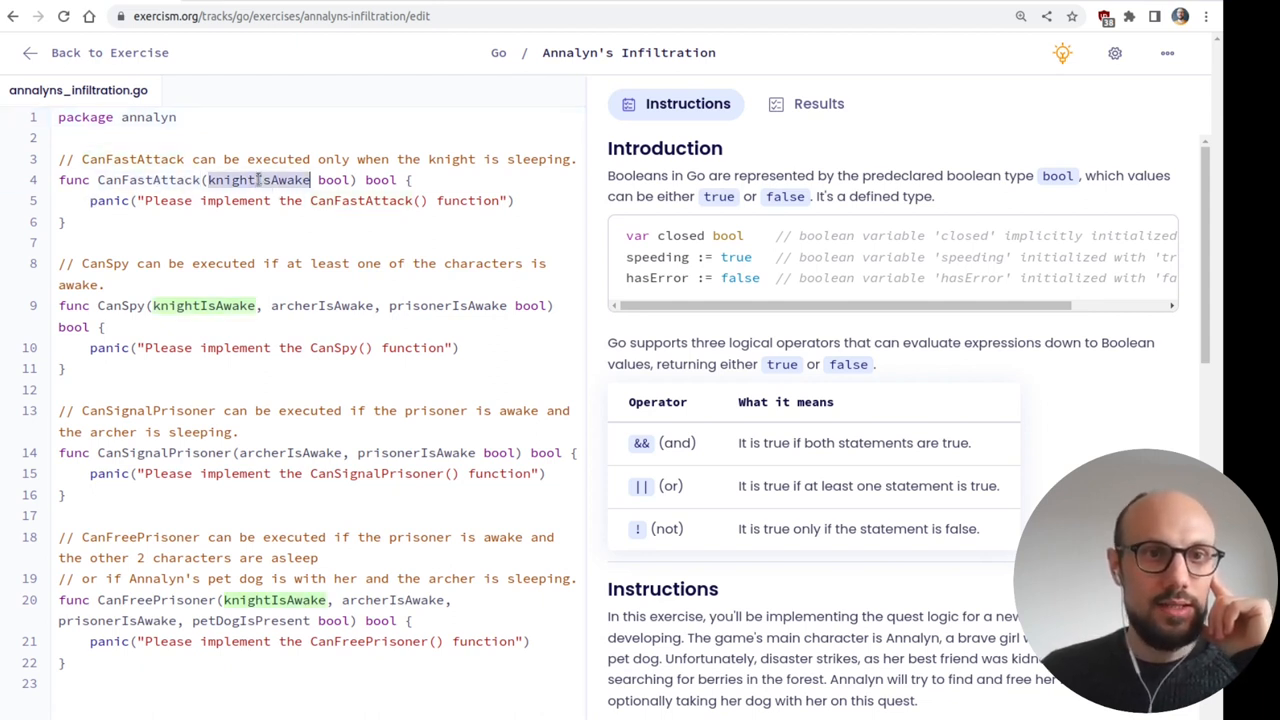
scroll(down, 3)
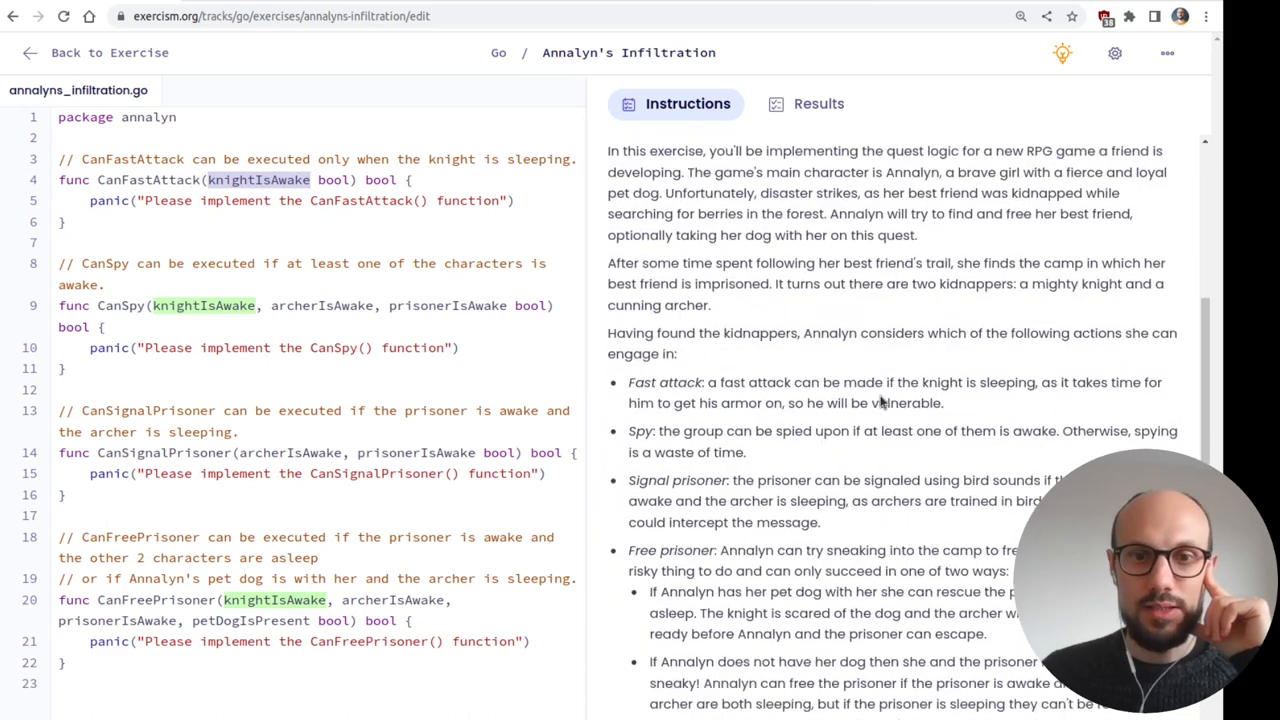
scroll(down, 3)
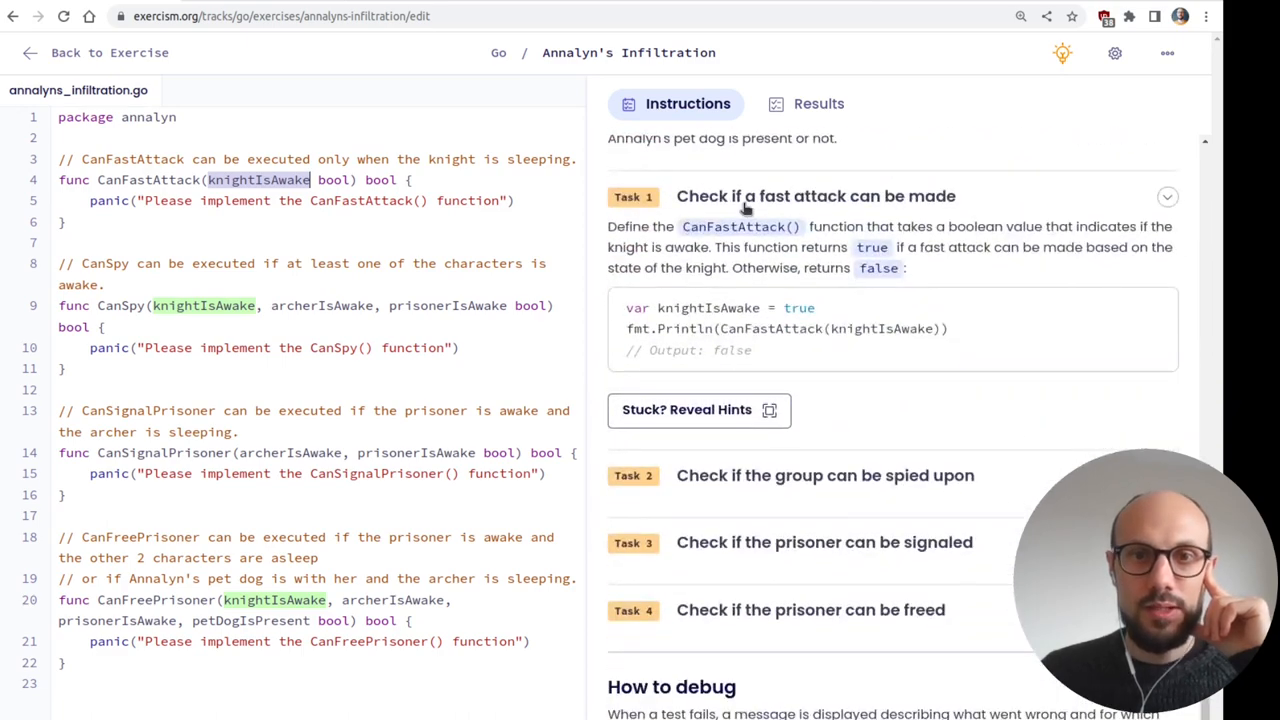
mouse_move(1052, 244)
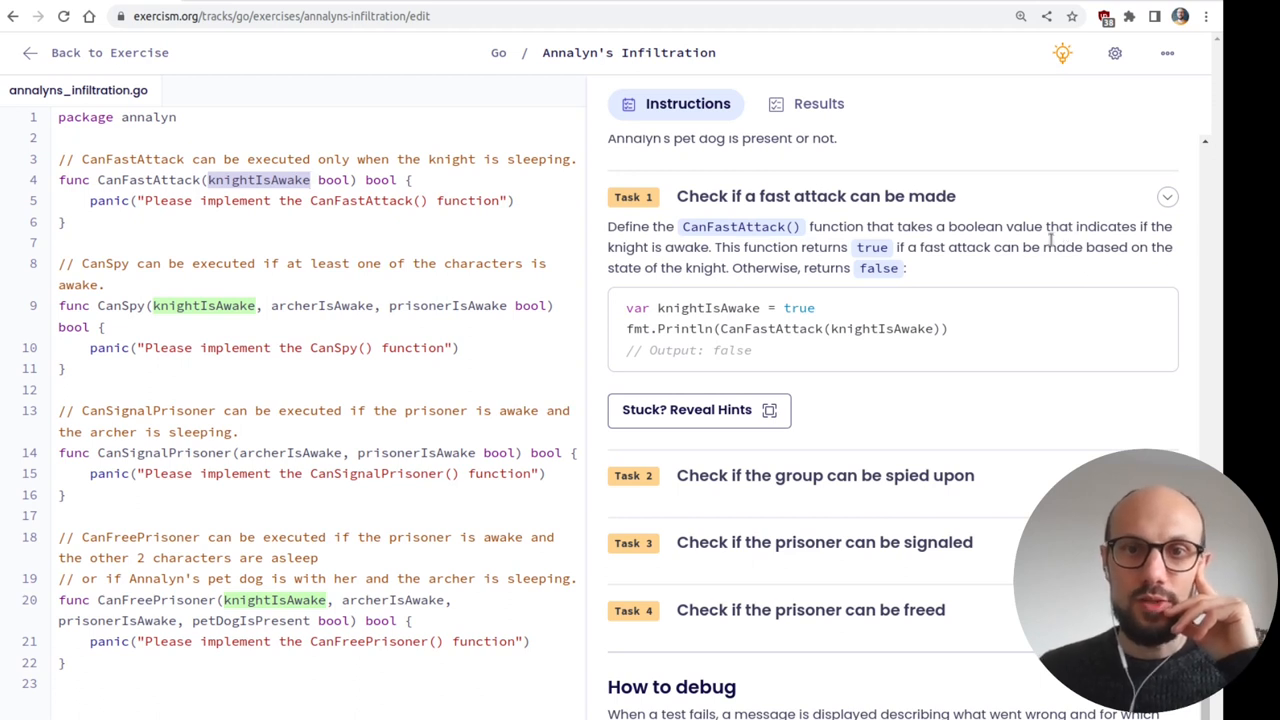
drag(910, 248, 1076, 248)
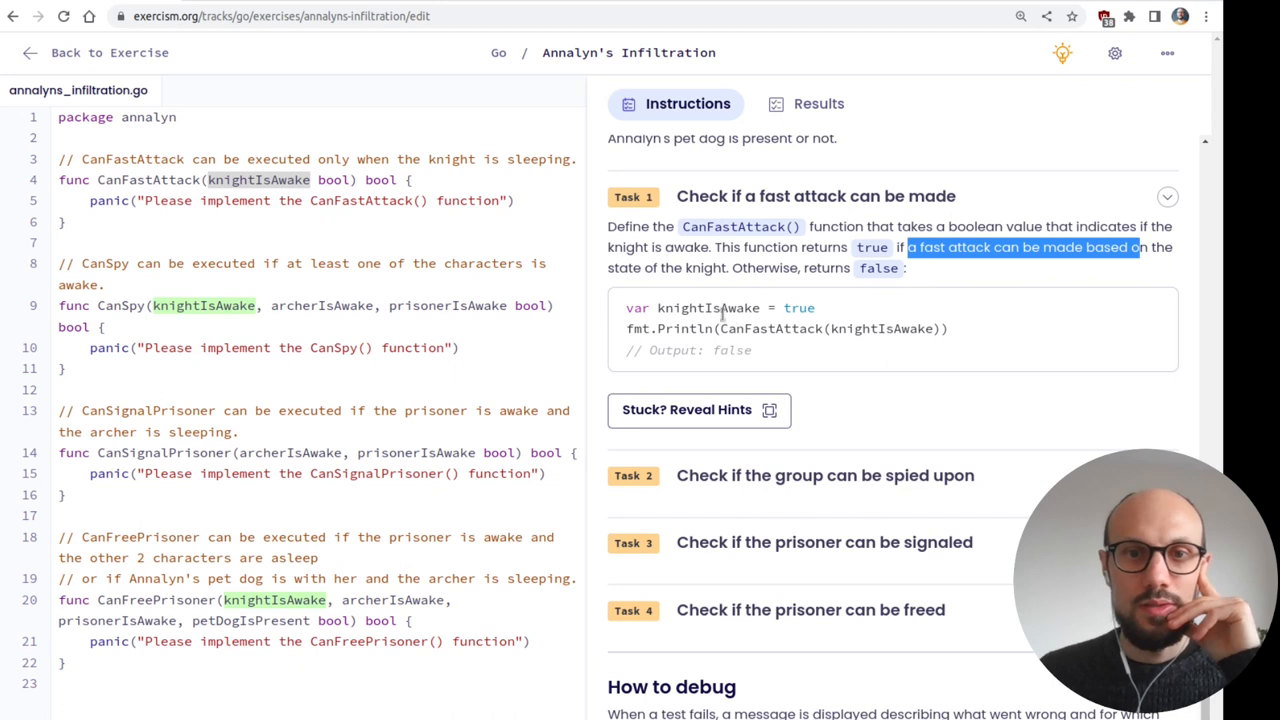
double_click(708, 308)
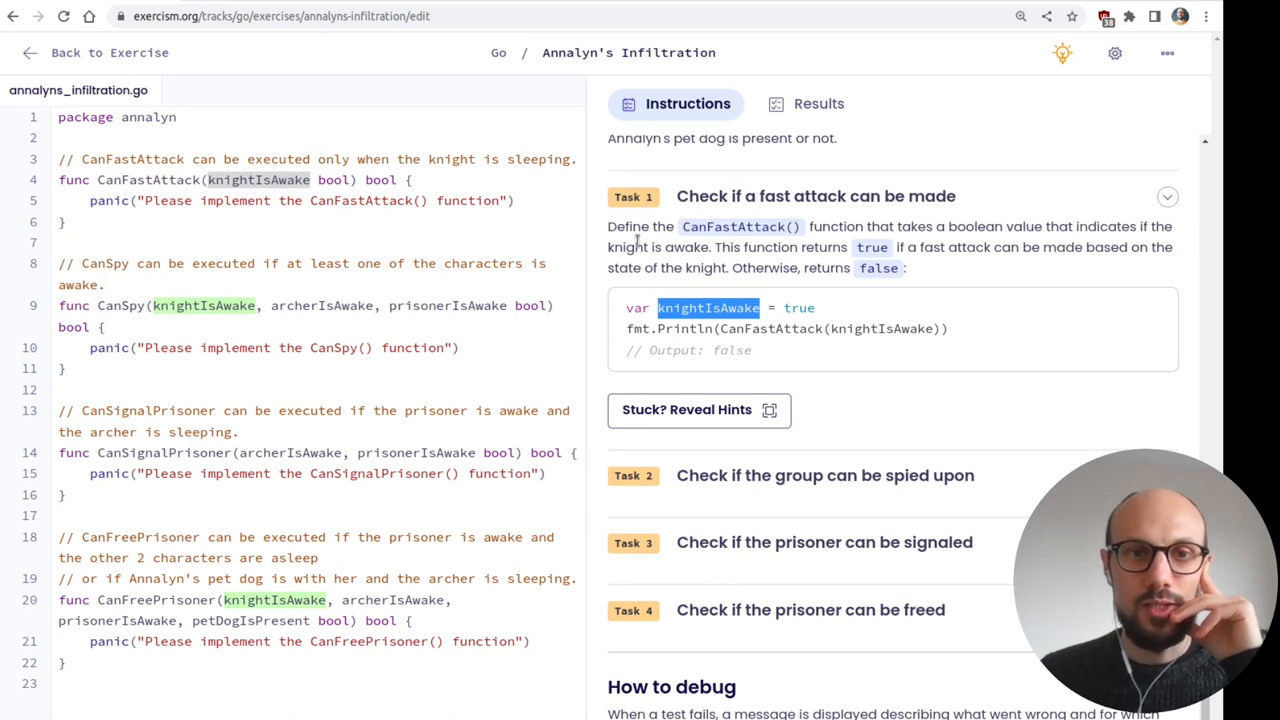
- Make CanFastAttack return !knightIsAwake, run the tests, and return to the instructions
click(512, 200)
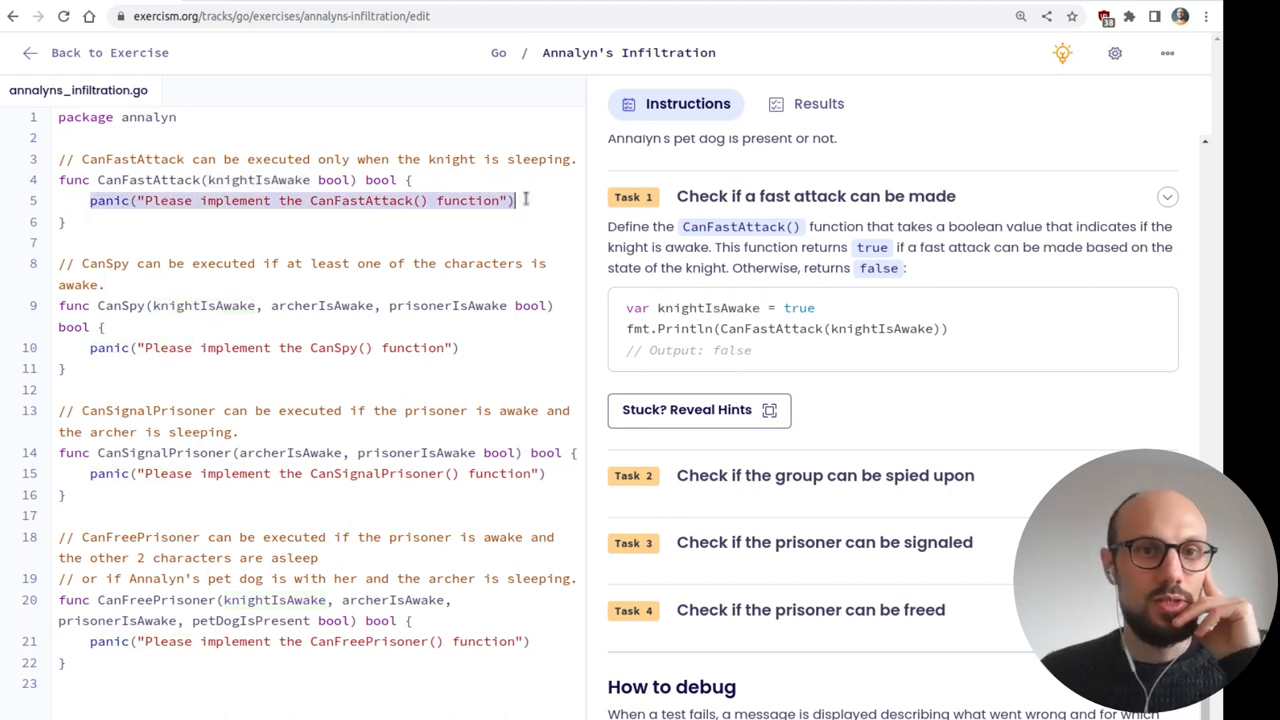
text(return !)
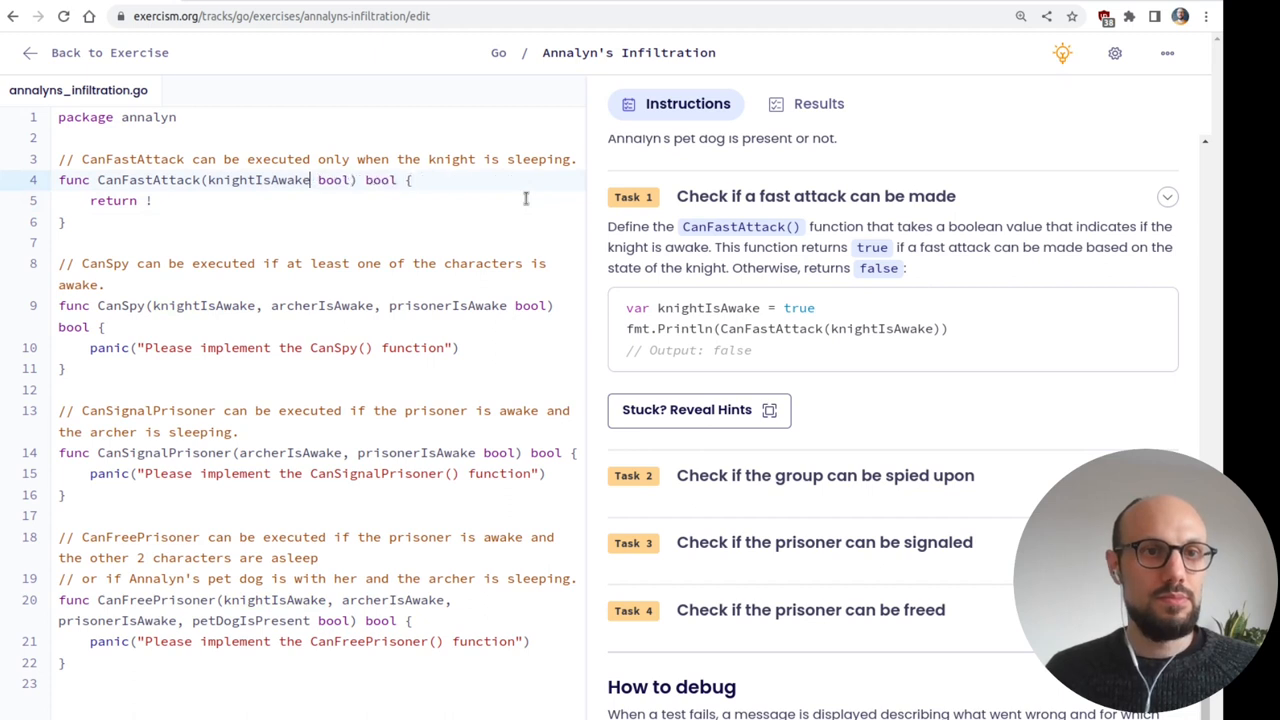
text(knightIsAwake)
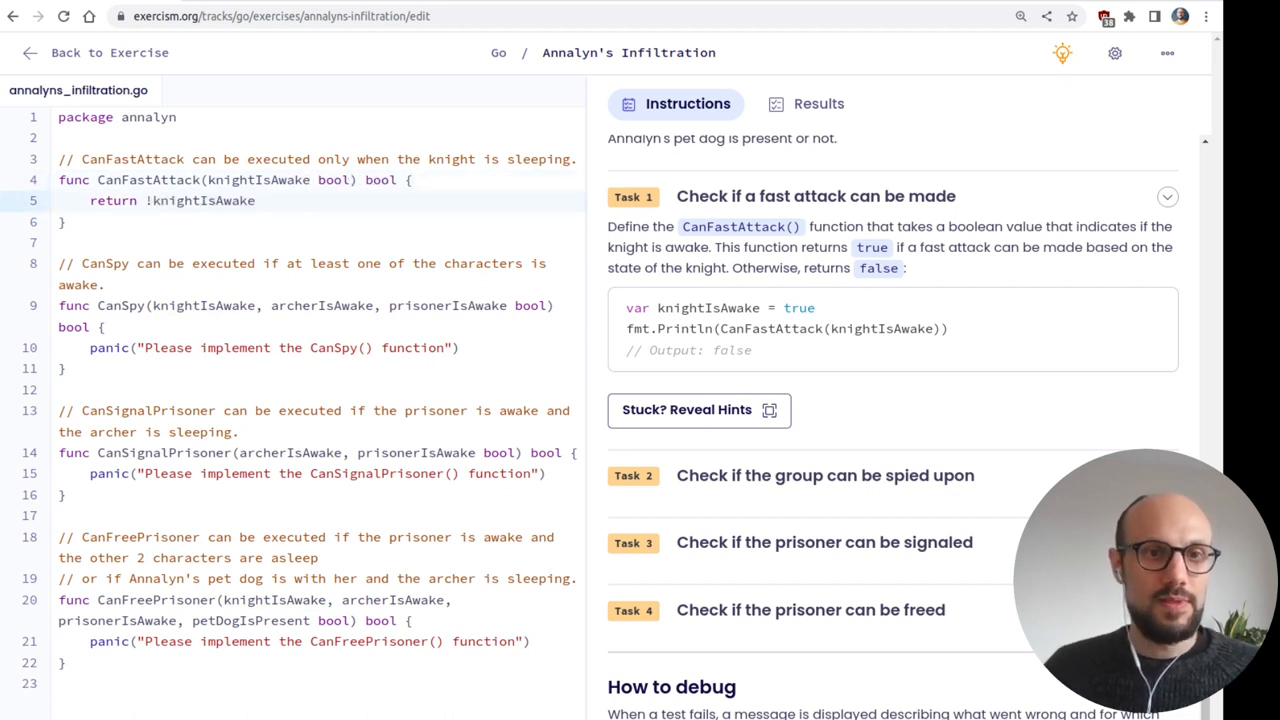
click(818, 104)
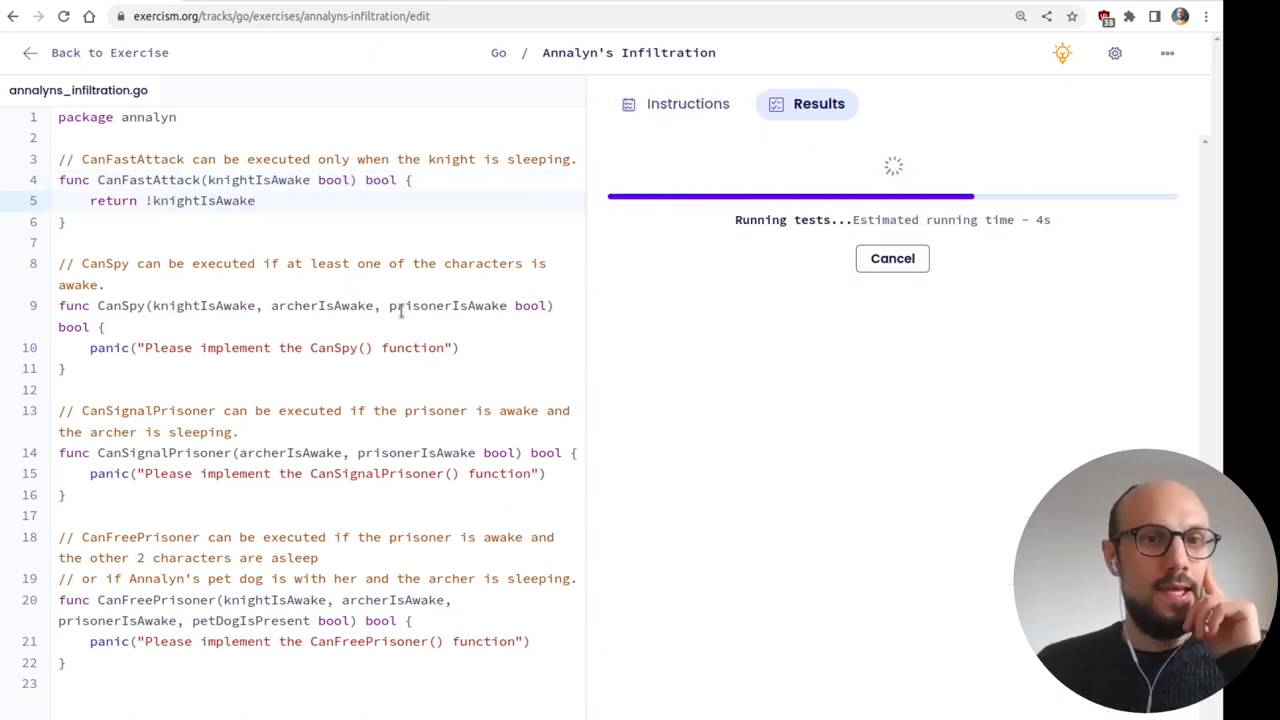
click(688, 104)
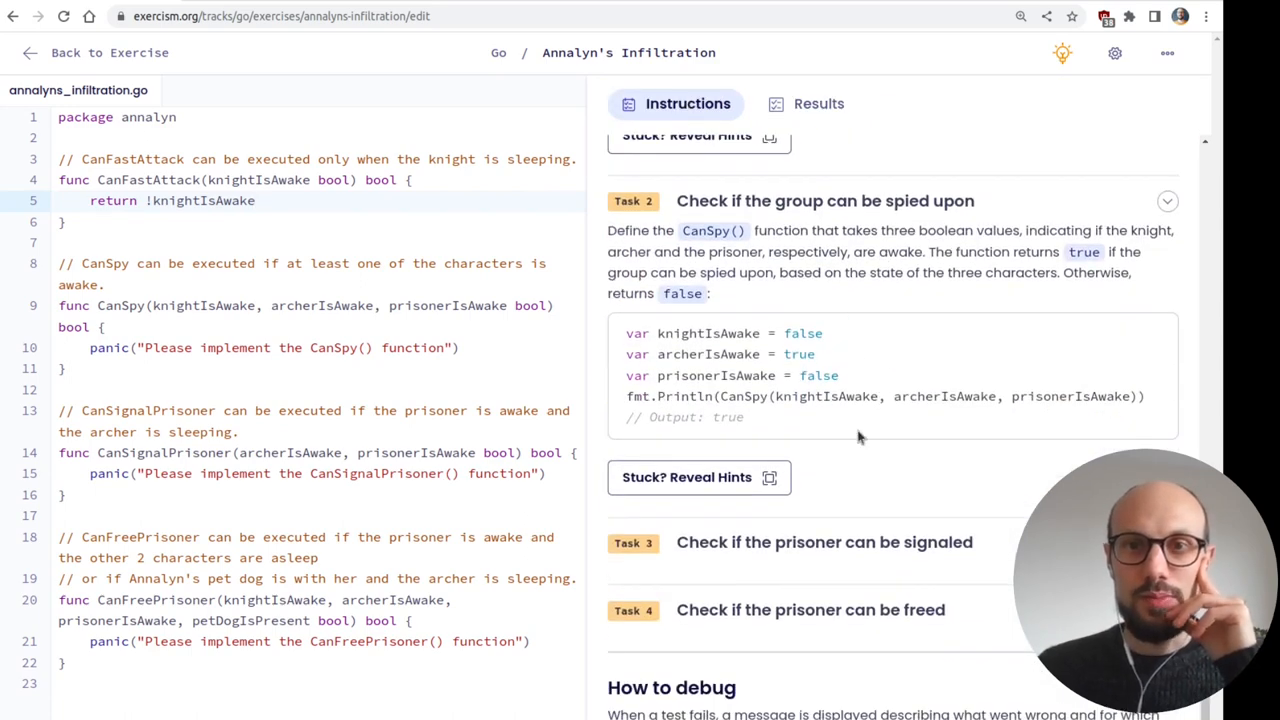
mouse_move(750, 236)
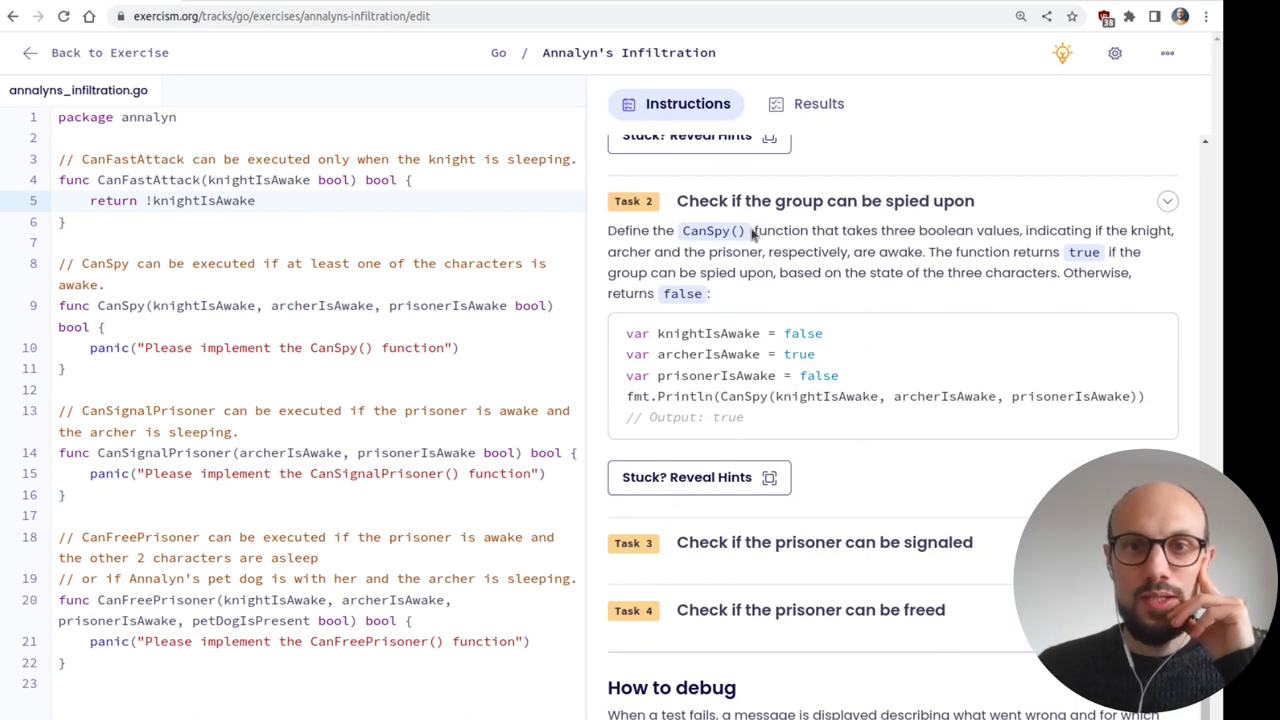
- Make CanSpy return knightIsAwake || archerIsAwake || prisonerIsAwake and run the tests (10 pass, 1 fails)
drag(790, 232, 1016, 232)
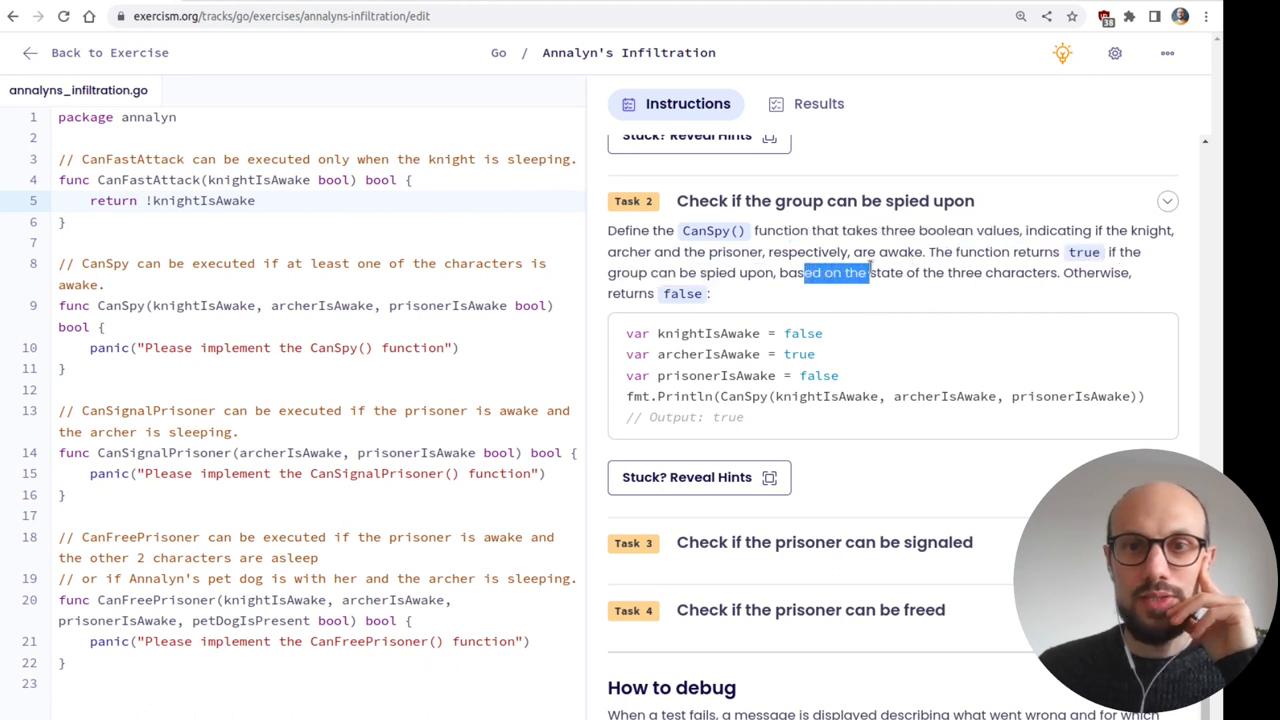
scroll(down, 3)
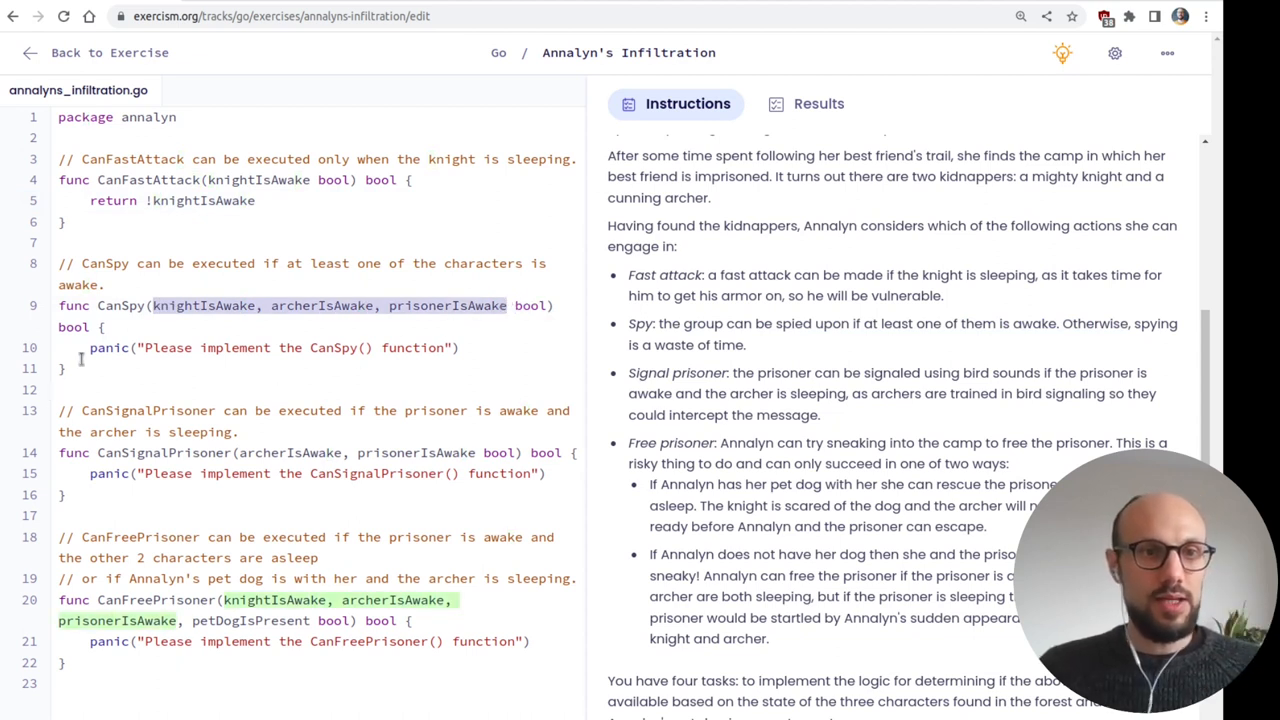
text(knightIsAwake, archerIsAwake, prisonerIsAwake)
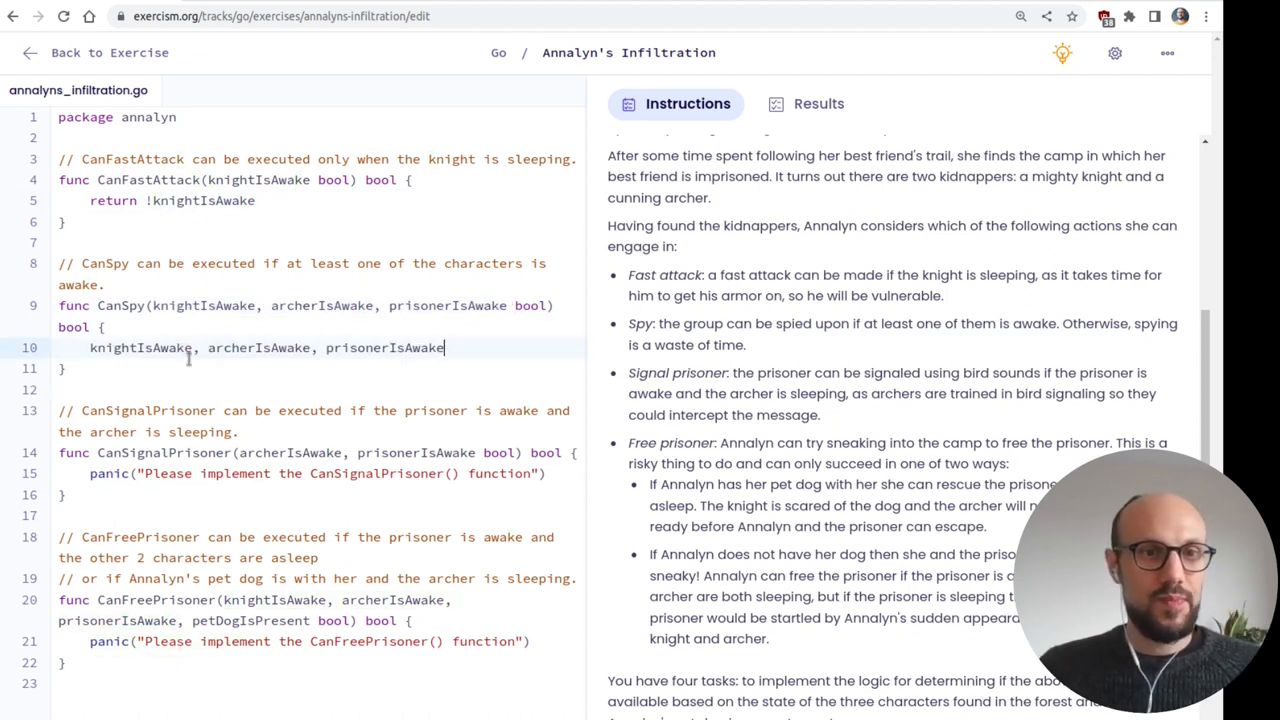
text(return)
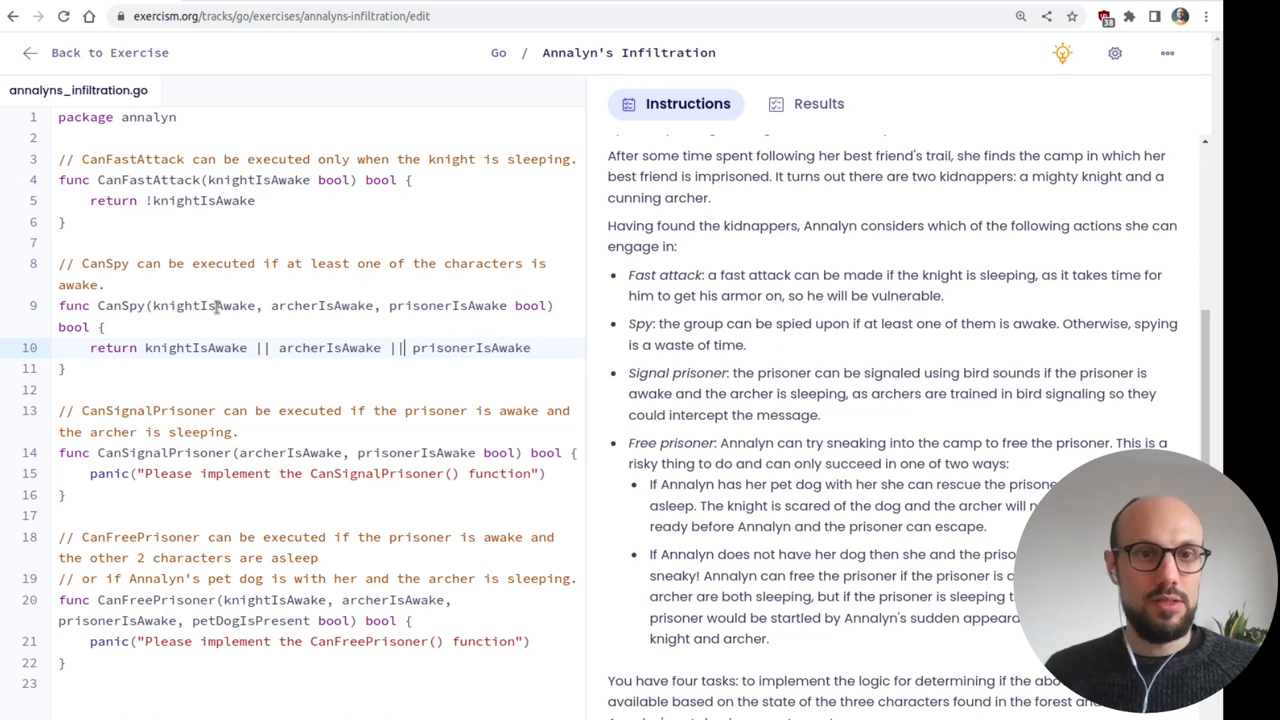
click(818, 104)
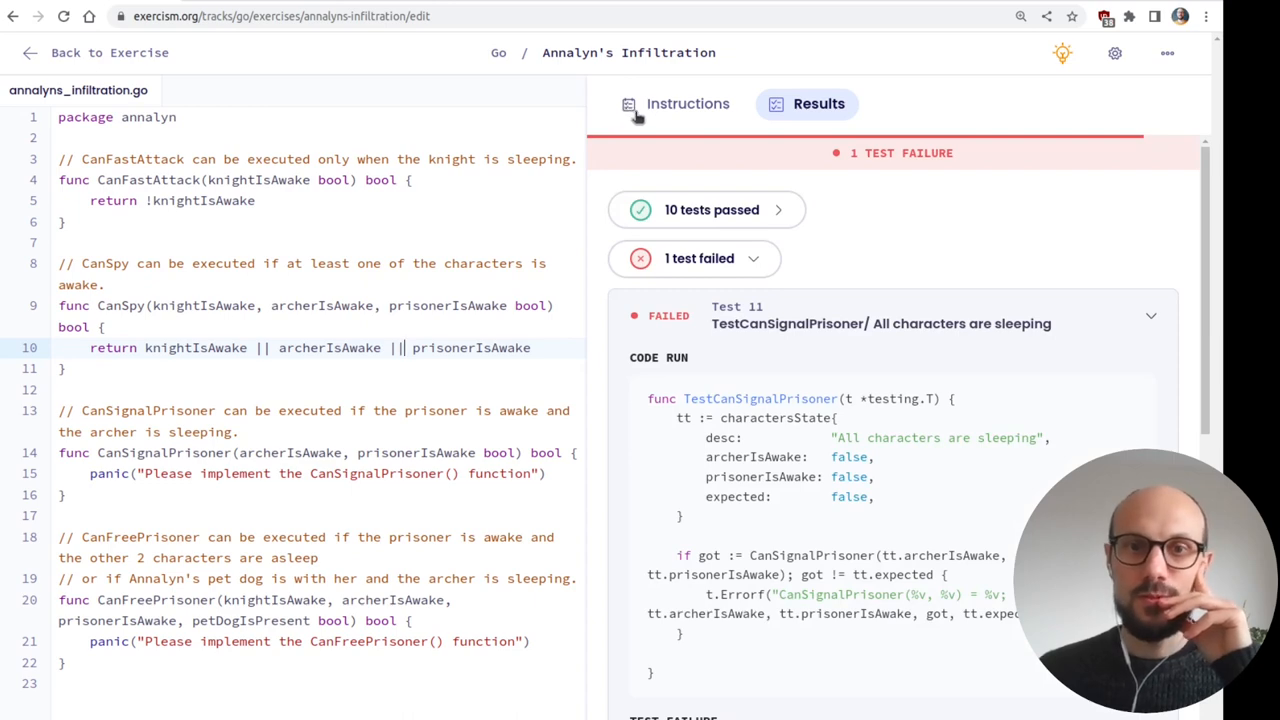
click(688, 104)
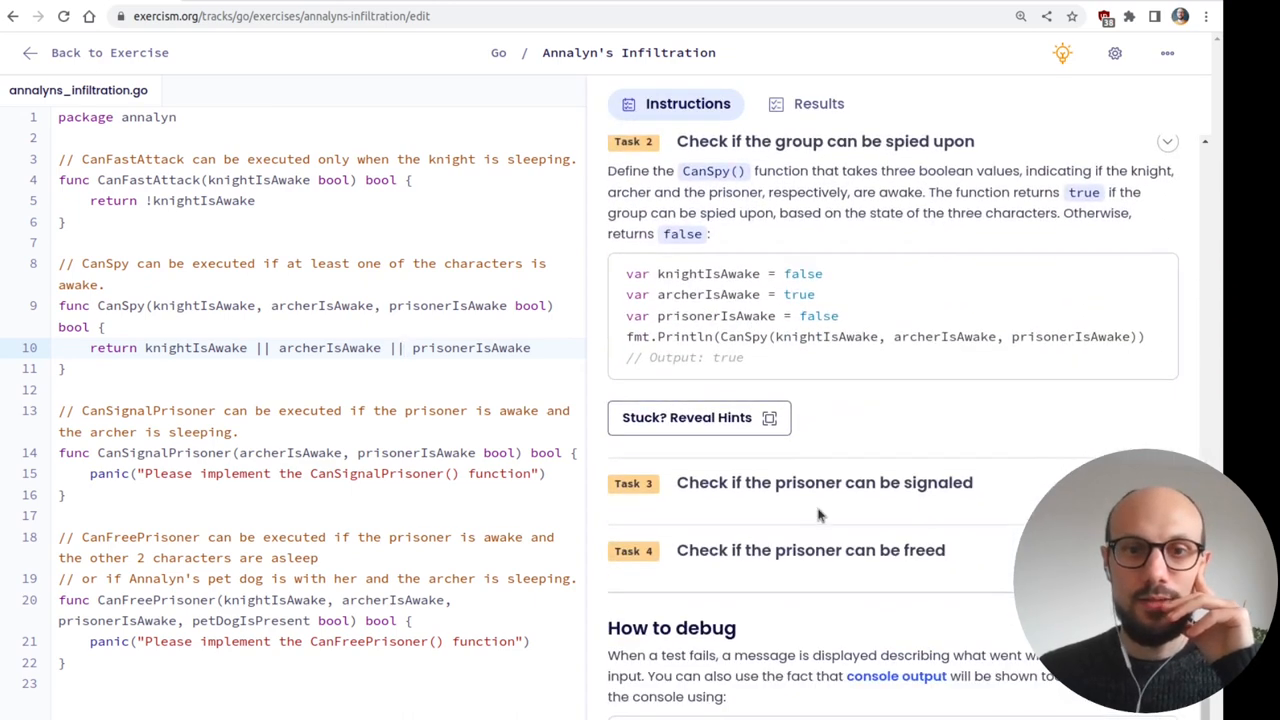
- Scroll to the Signal prisoner rule in the story and highlight it
scroll(down, 3)
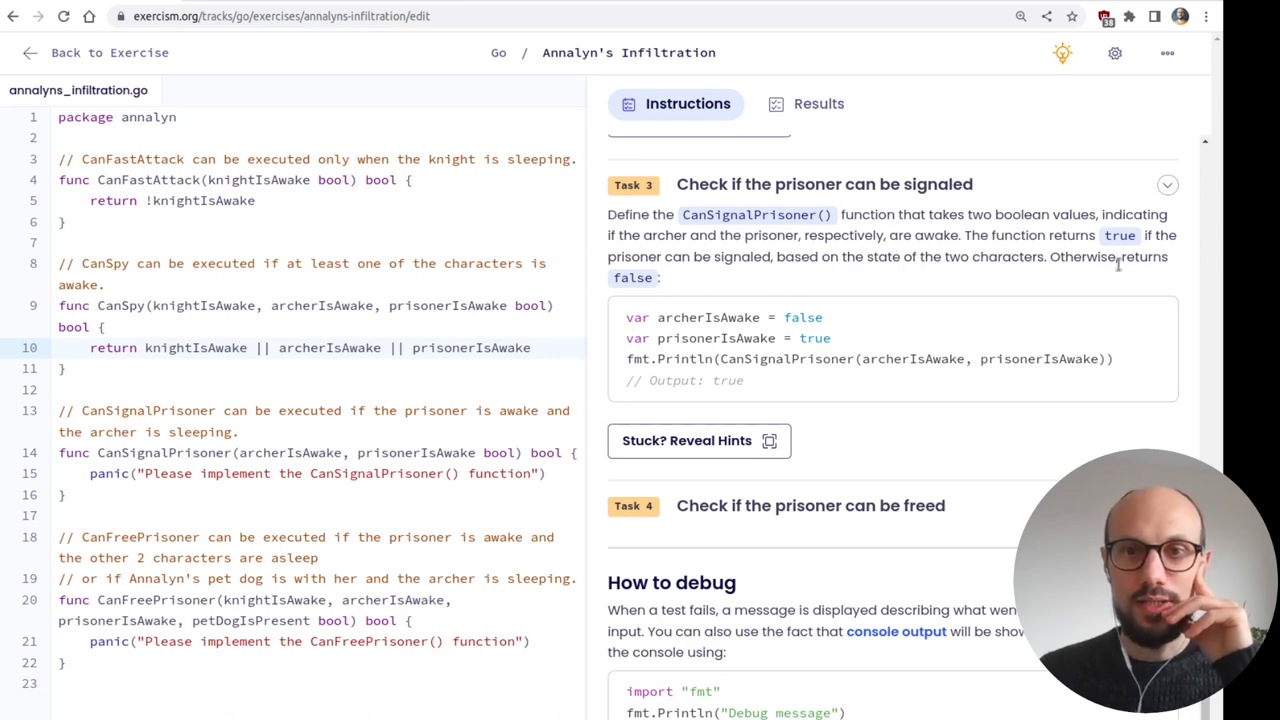
scroll(down, 3)
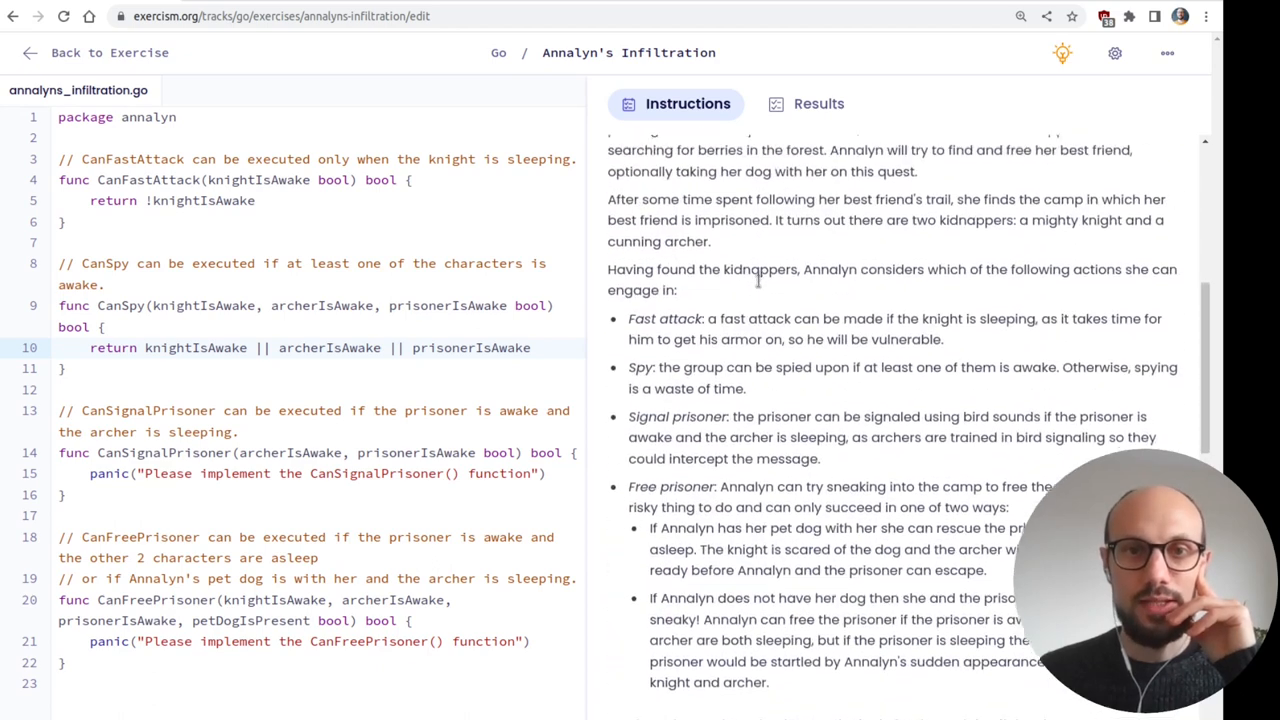
scroll(down, 3)
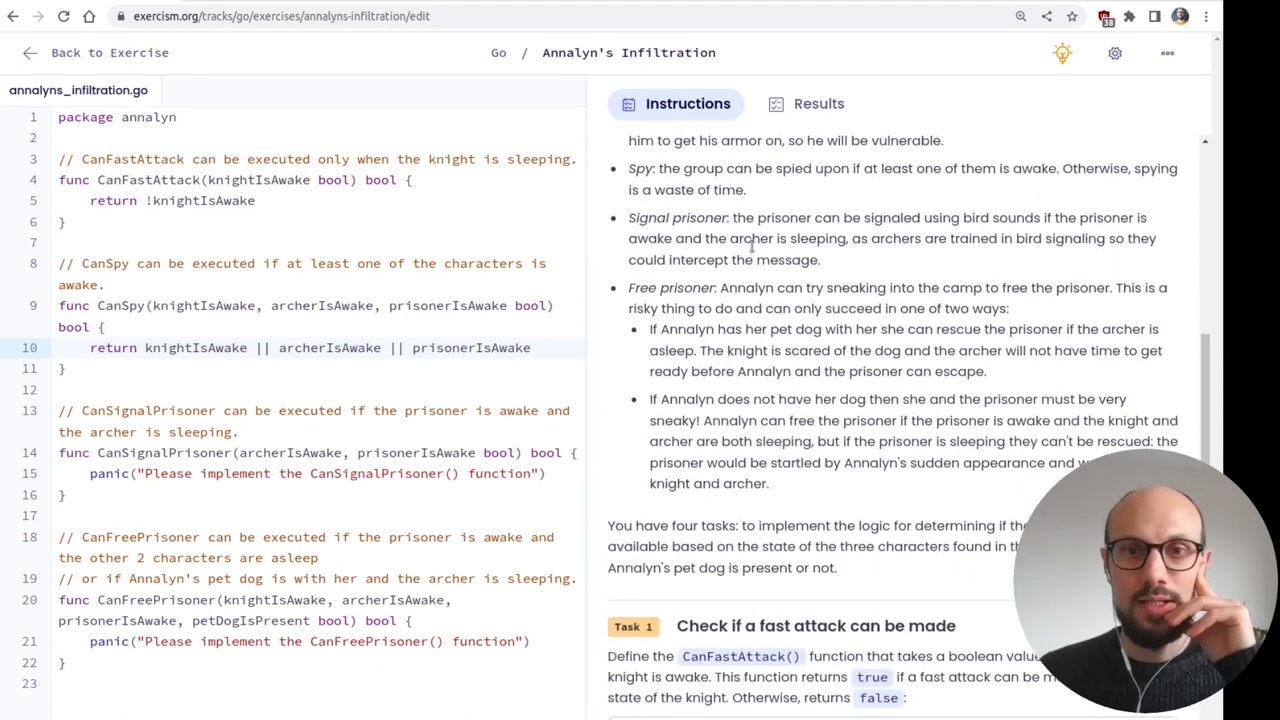
drag(770, 218, 1130, 218)
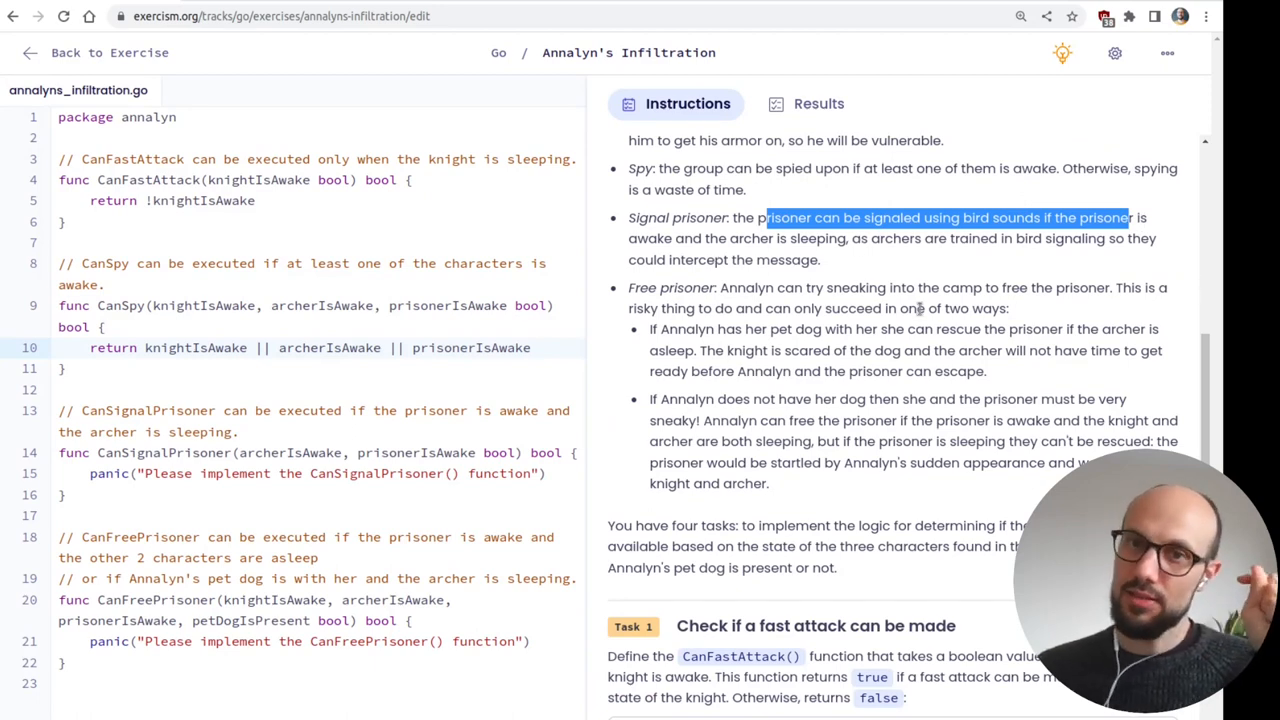
mouse_move(1084, 260)
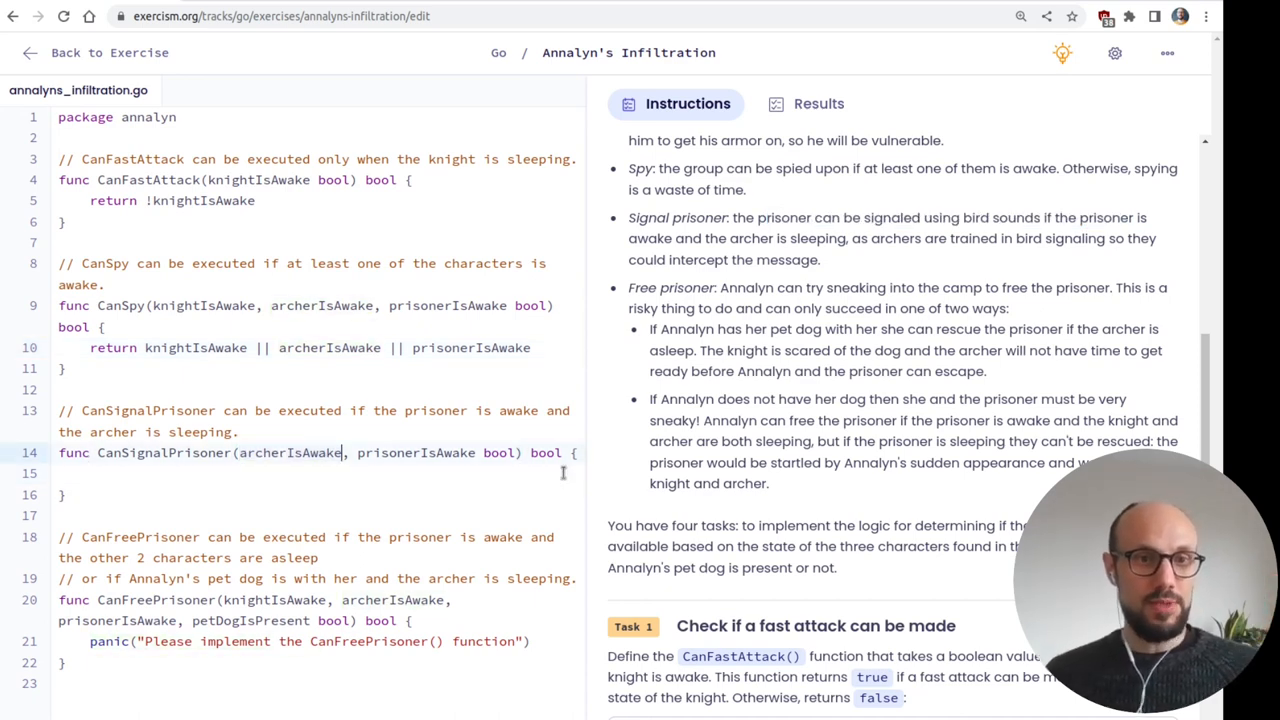
- Make CanSignalPrisoner return archerIsAwake && !prisonerIsAwake instead of panicking
text(archerIsAwake)
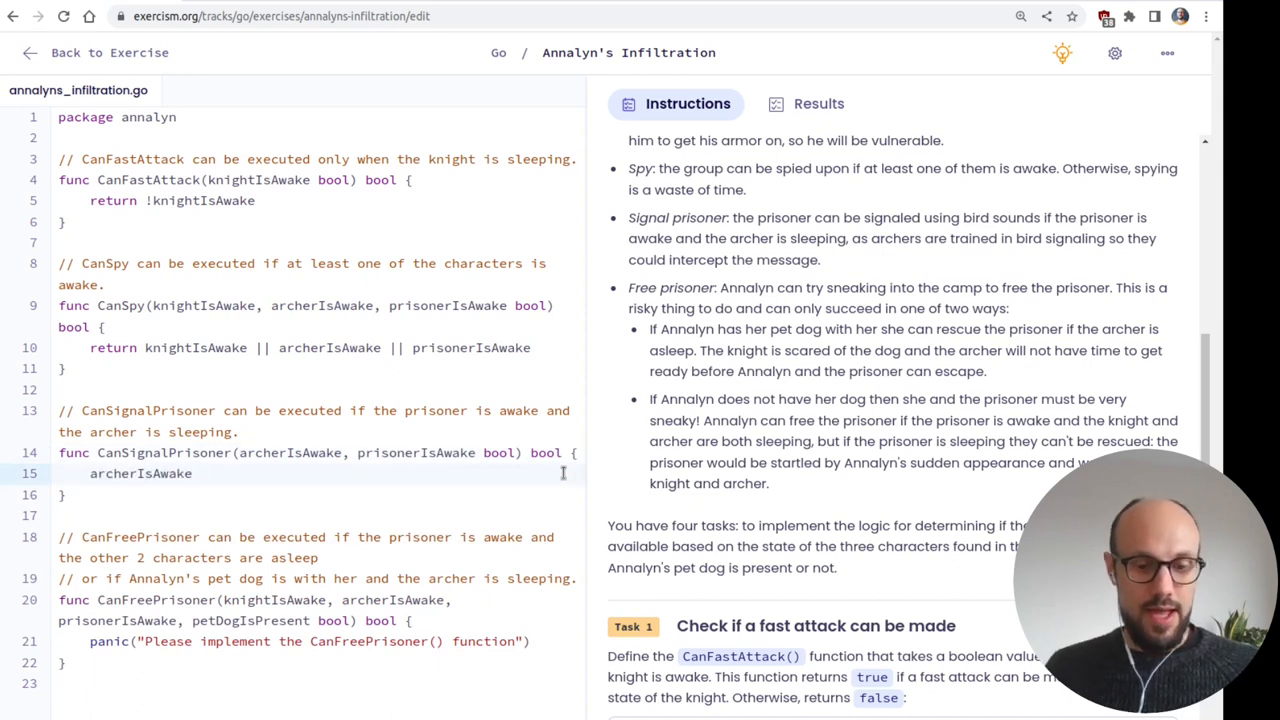
text(&&)
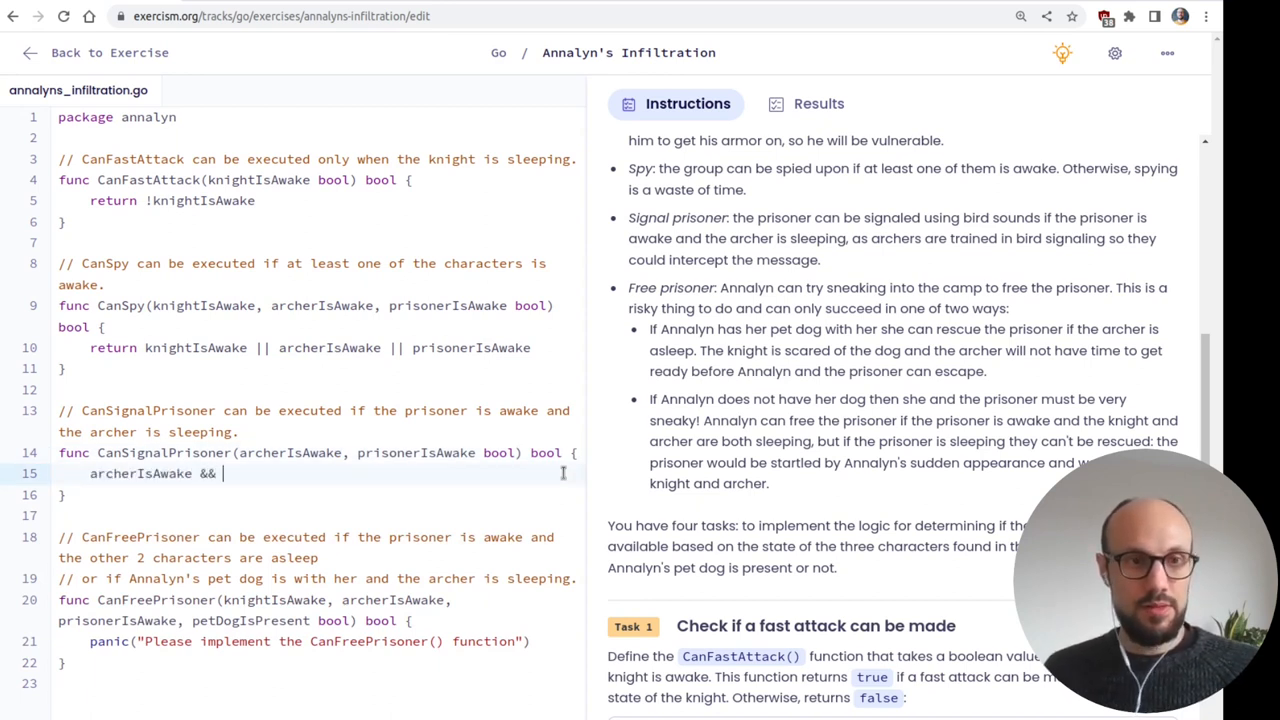
text(!)
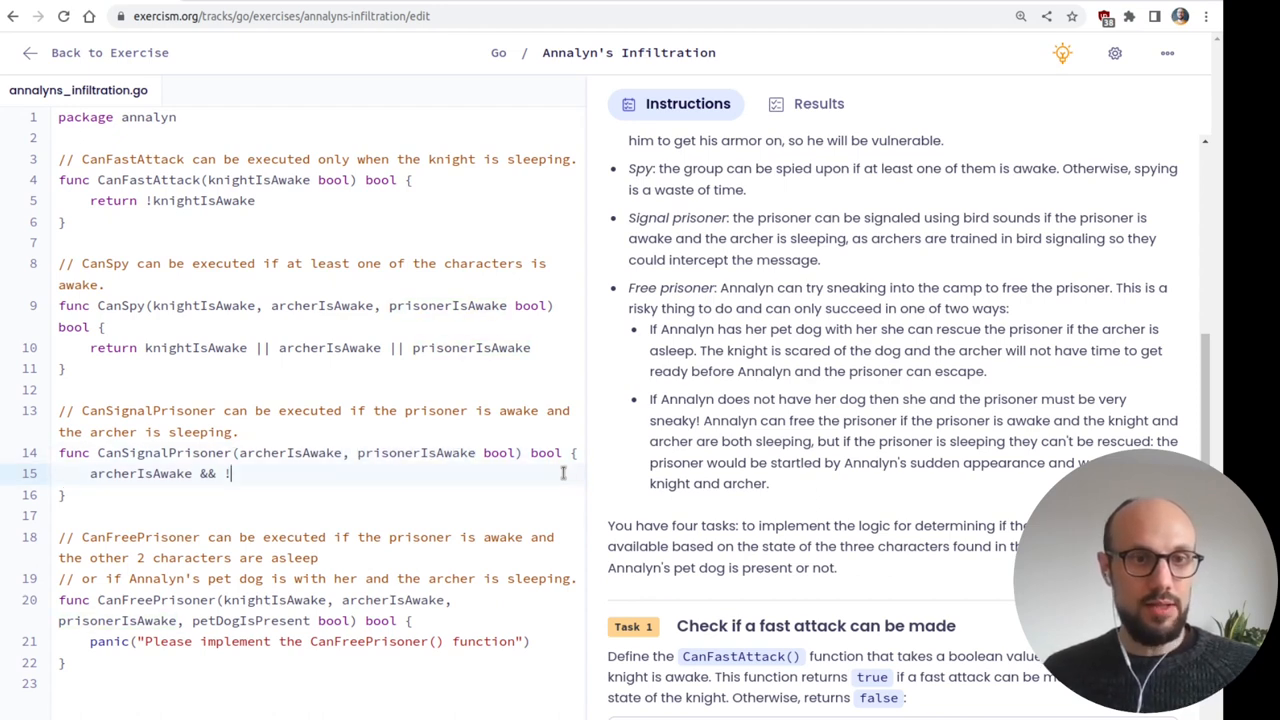
- Finish the CanSignalPrisoner return on prisonerIsAwake and run the tests, getting 3 failures
text(prisonerIsAwake)
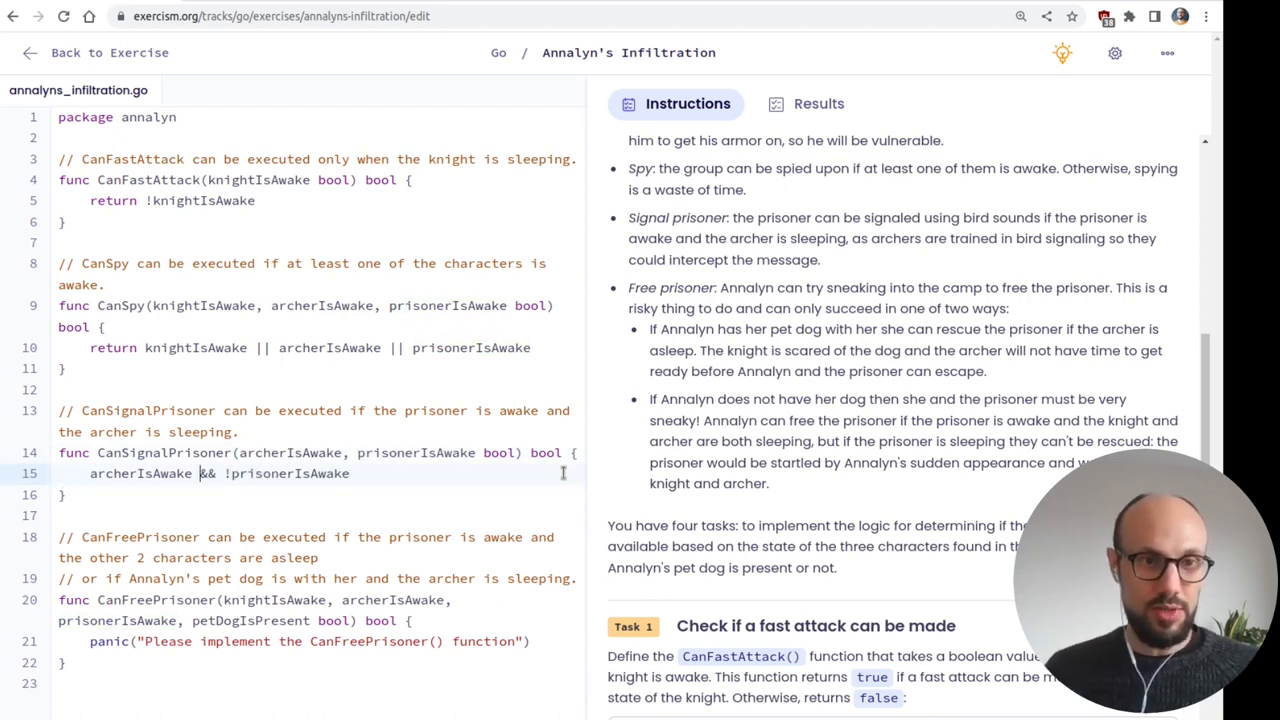
text(return)
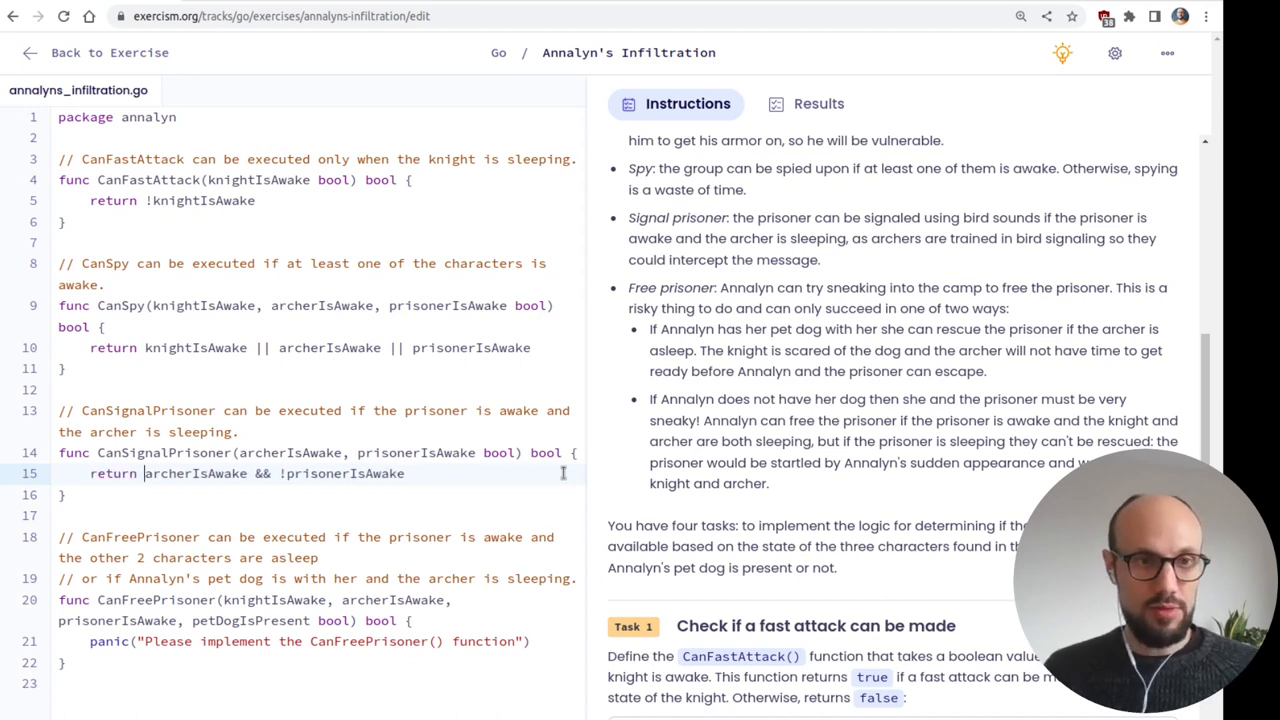
click(818, 104)
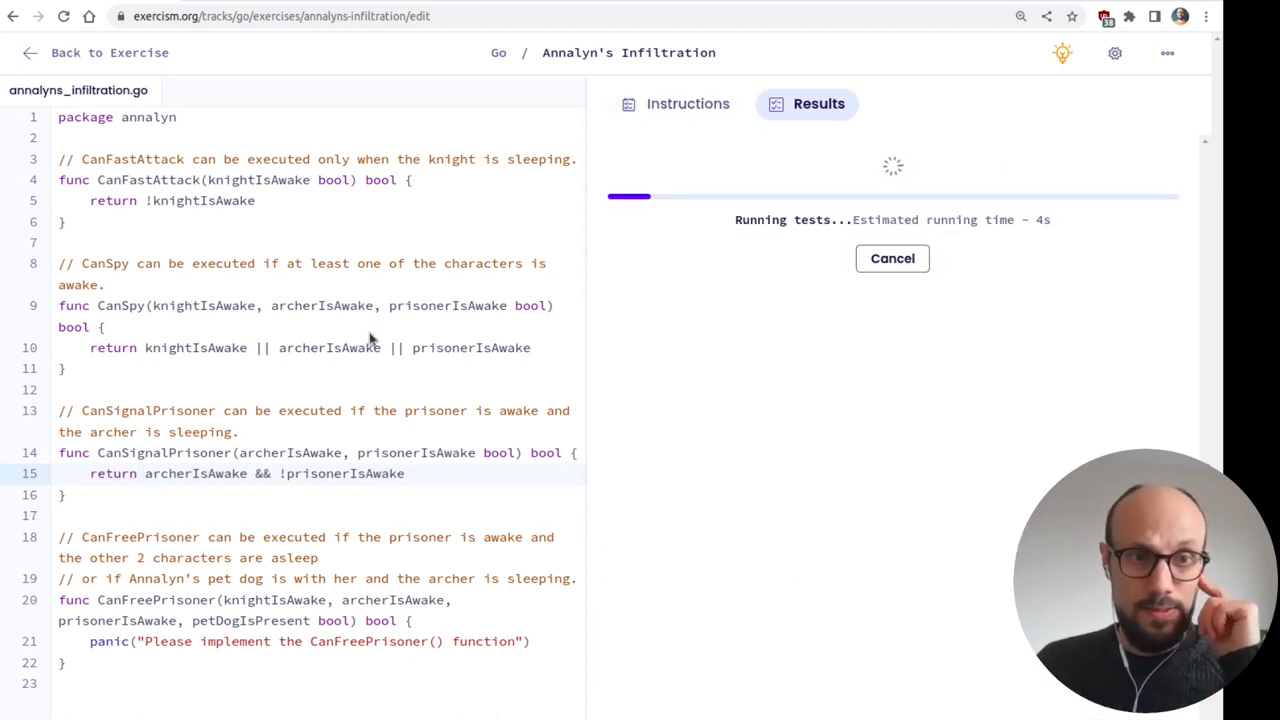
mouse_move(428, 500)
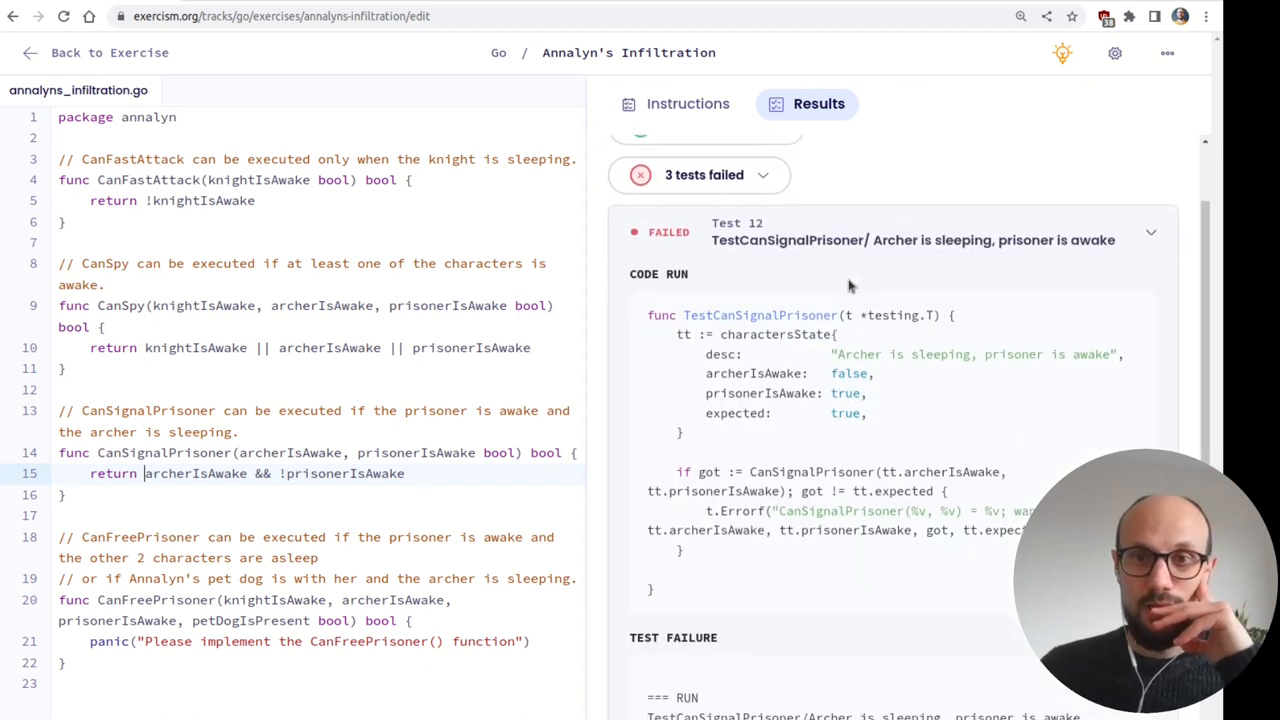
mouse_move(724, 244)
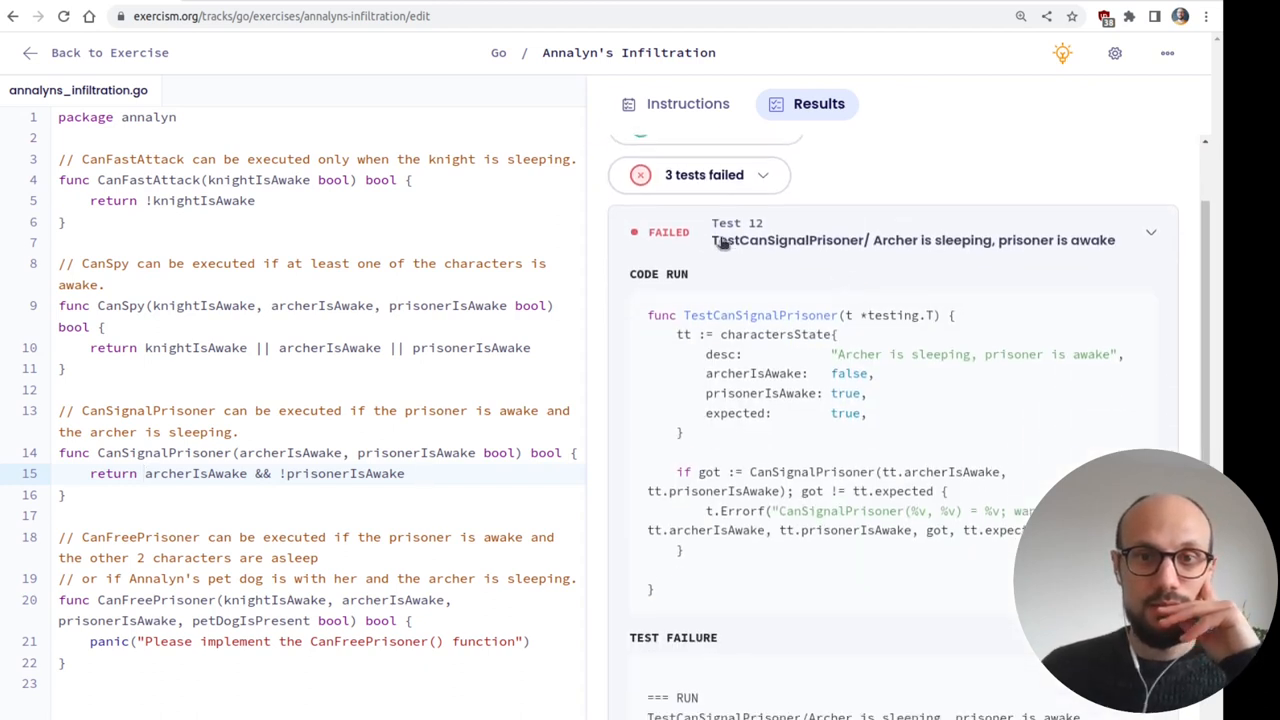
- Revise the CanSignalPrisoner condition to !archerIsAwake && prisonerIsAwake
scroll(down, 3)
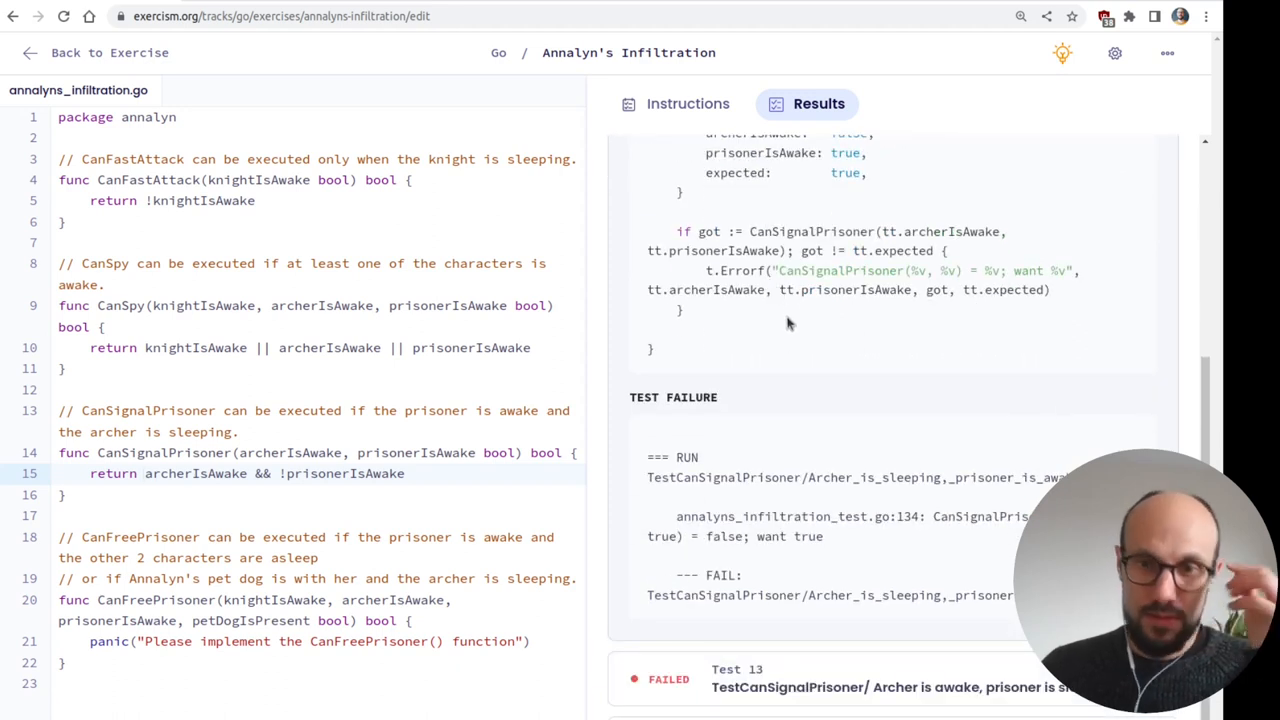
click(144, 472)
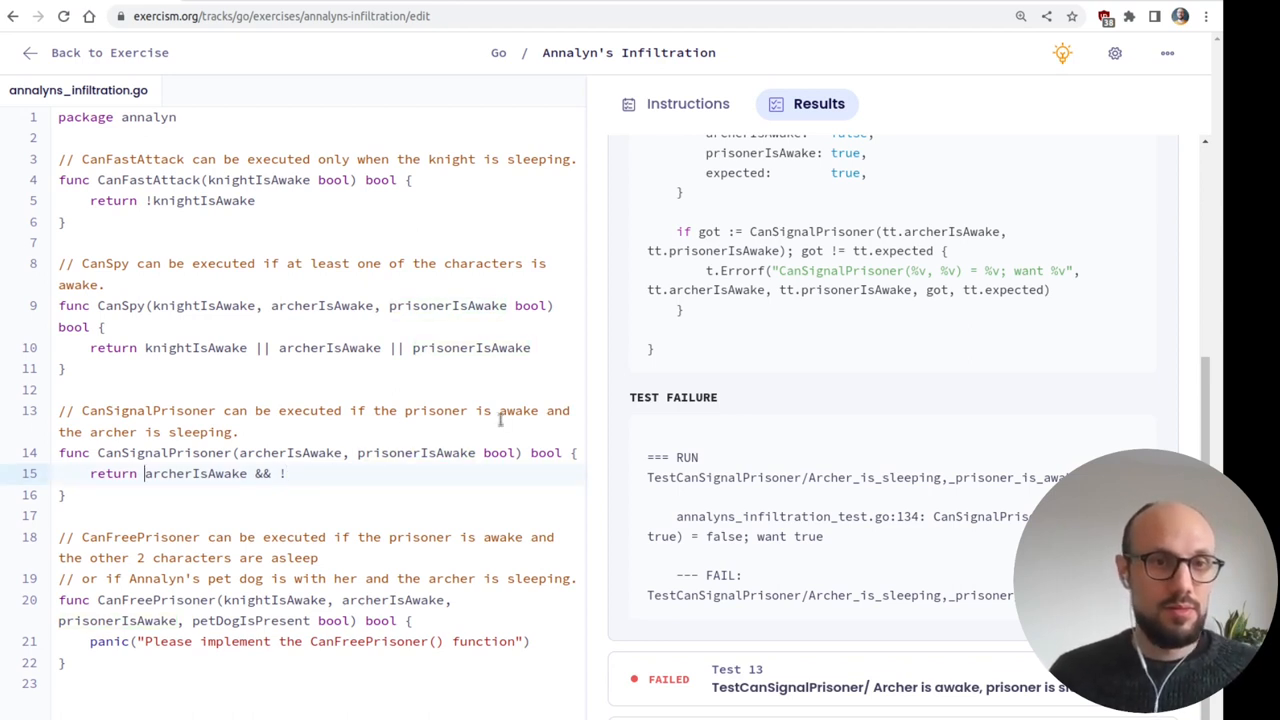
text(prisonerIsAwake)
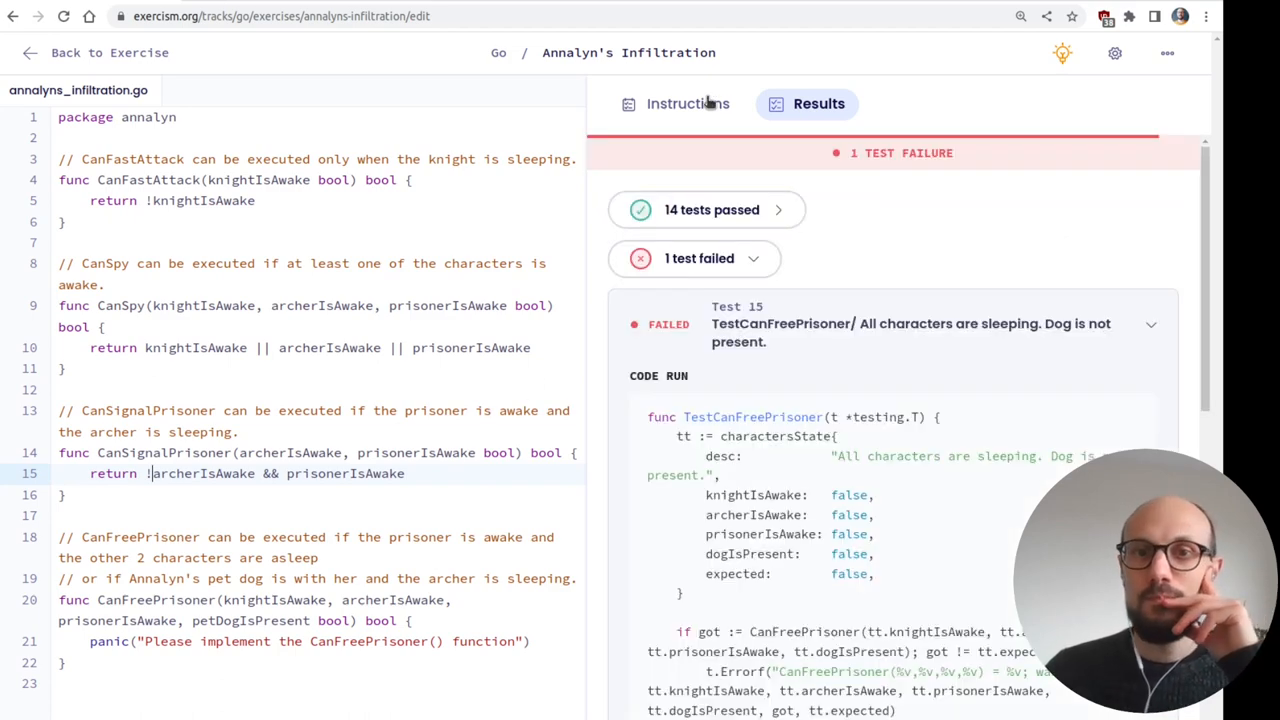
- Read Task 4's Free prisoner rules in the instructions, highlighting the rescue-with-dog rule
click(688, 104)
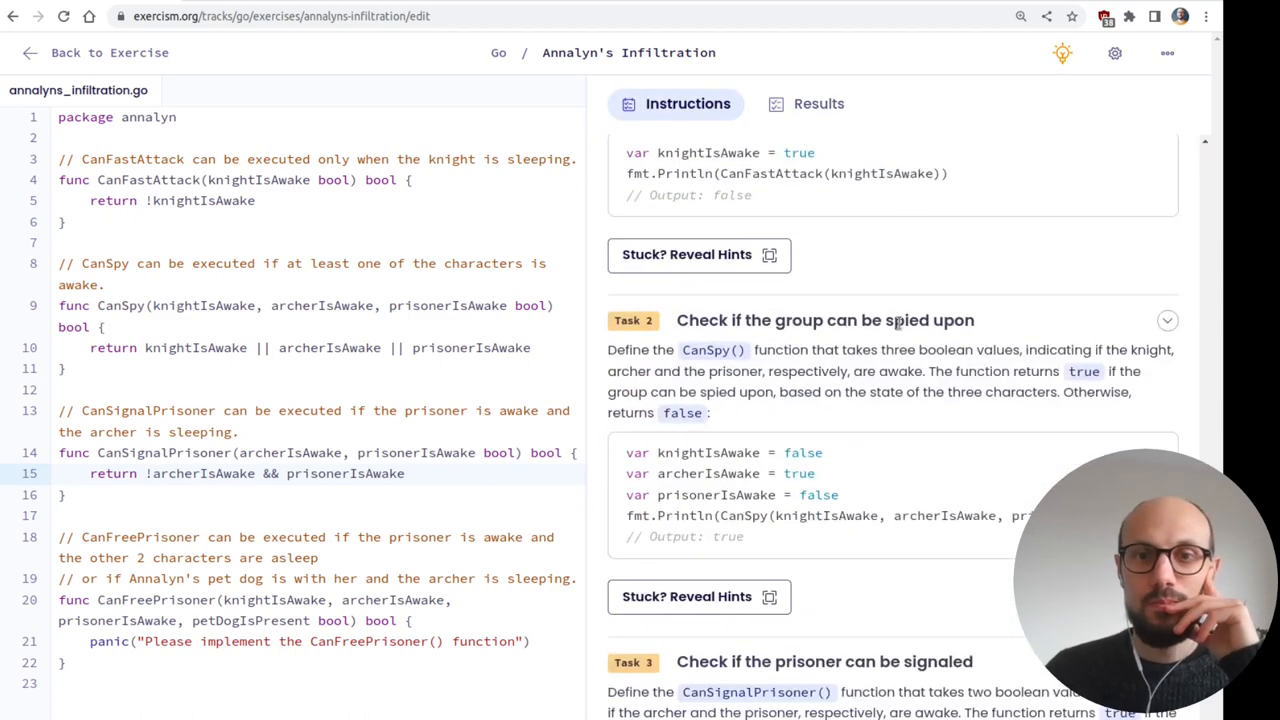
scroll(down, 3)
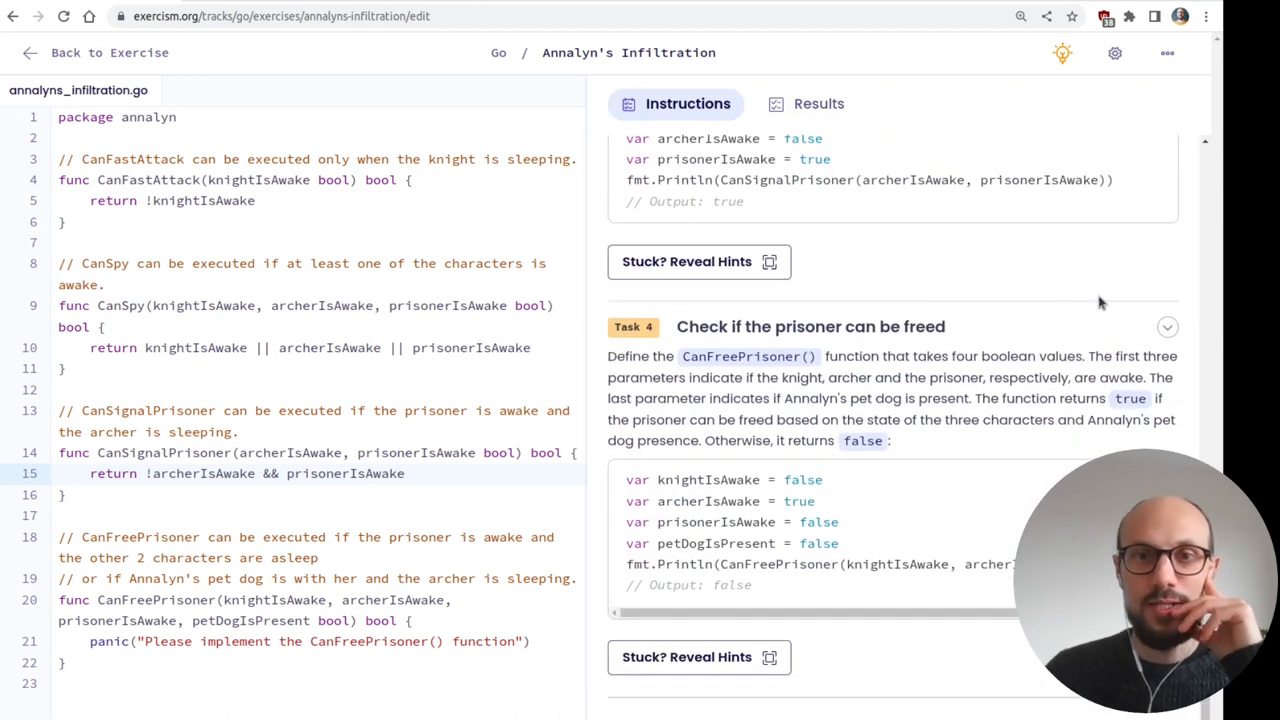
scroll(down, 3)
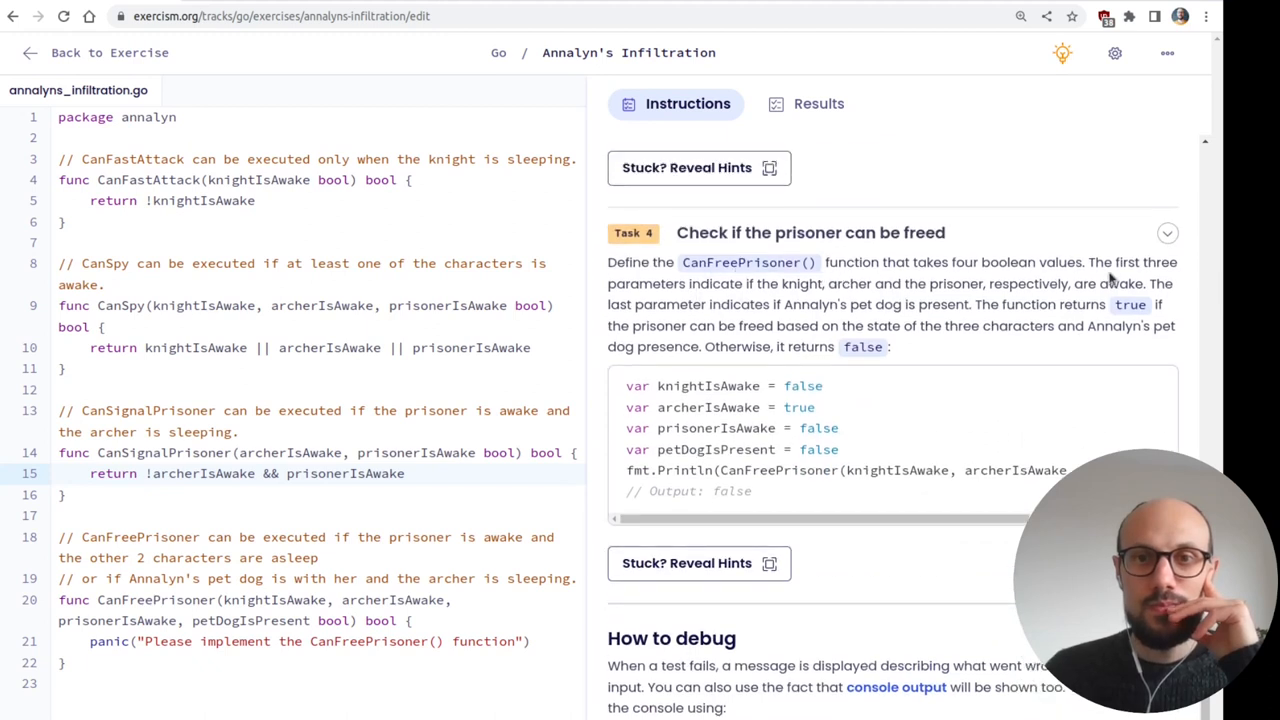
mouse_move(864, 302)
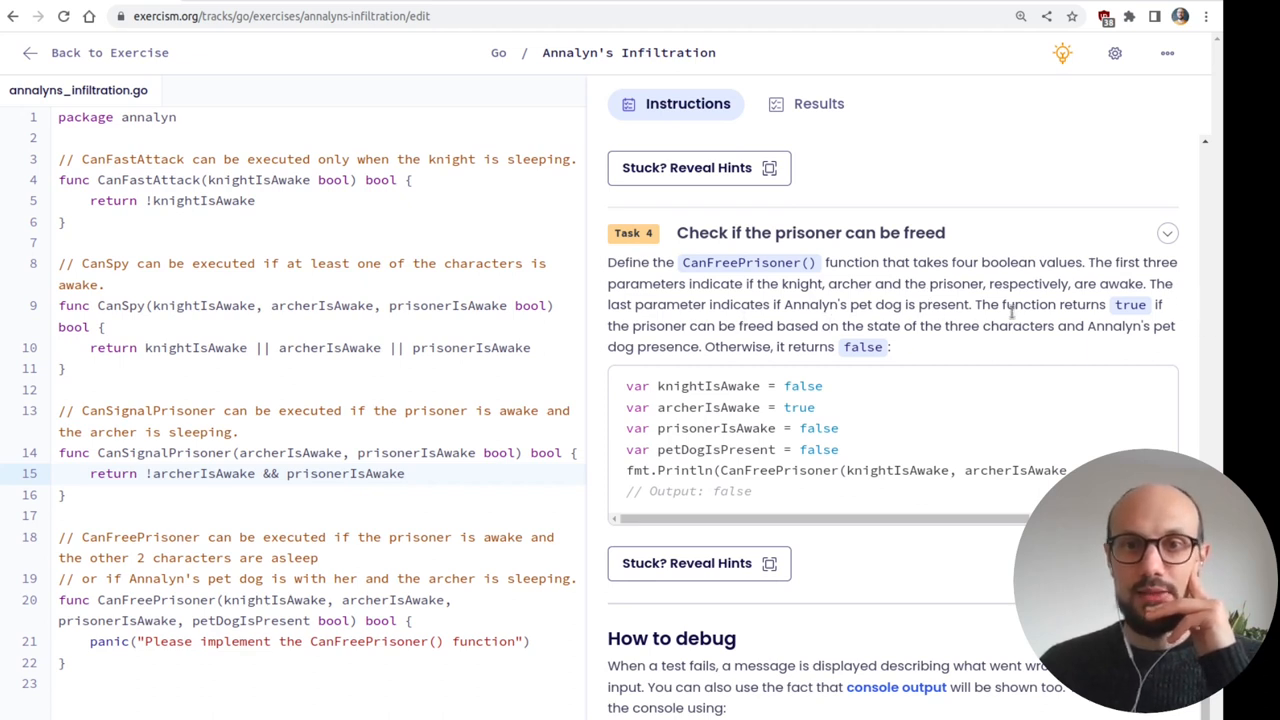
mouse_move(1050, 332)
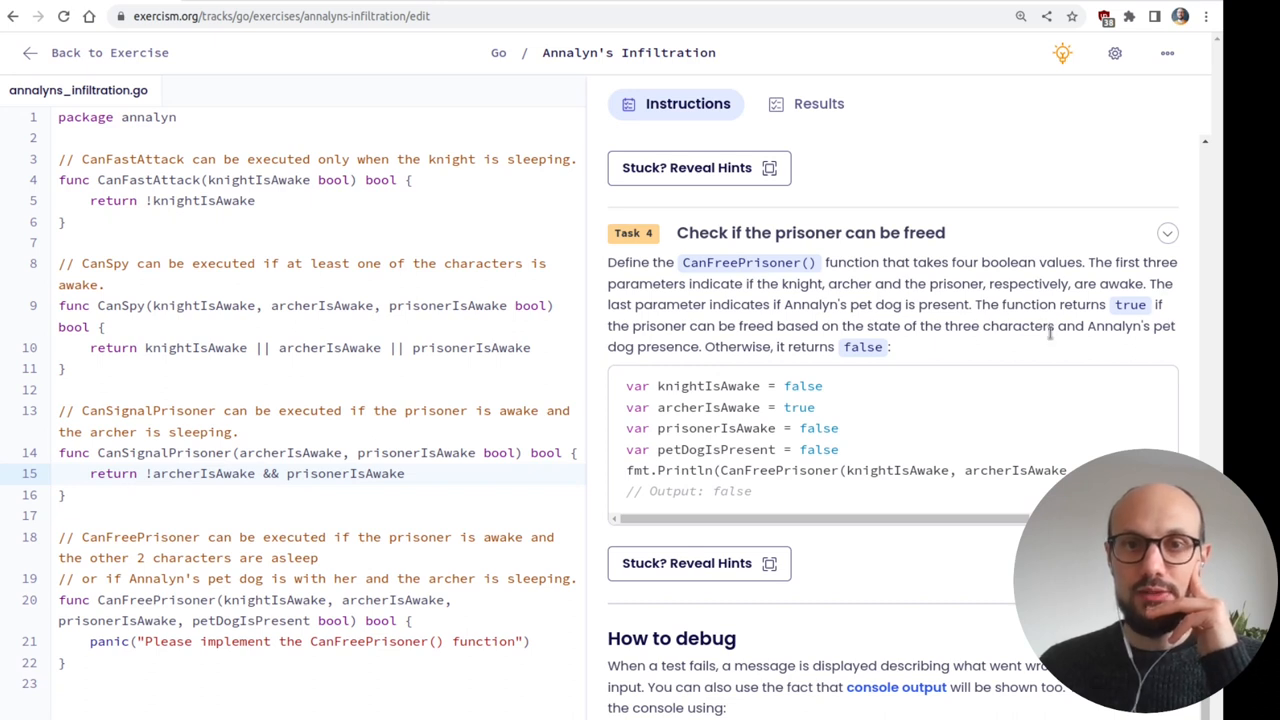
mouse_move(940, 364)
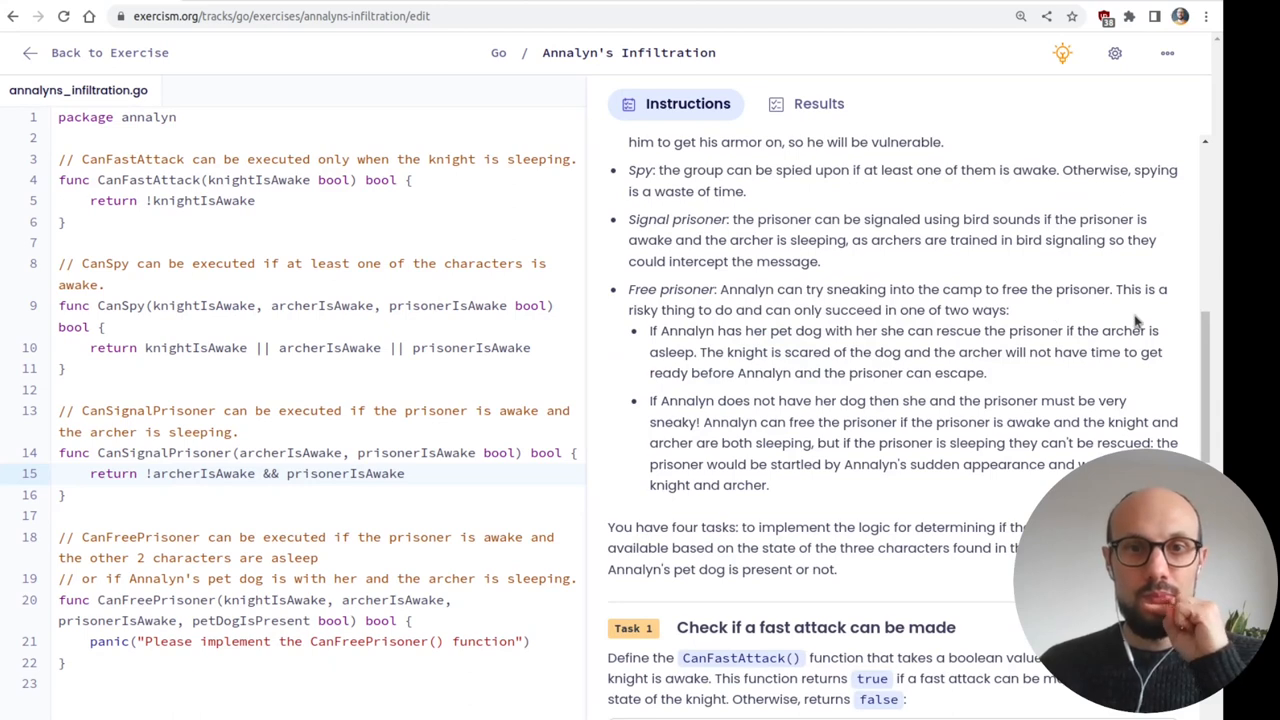
mouse_move(1002, 320)
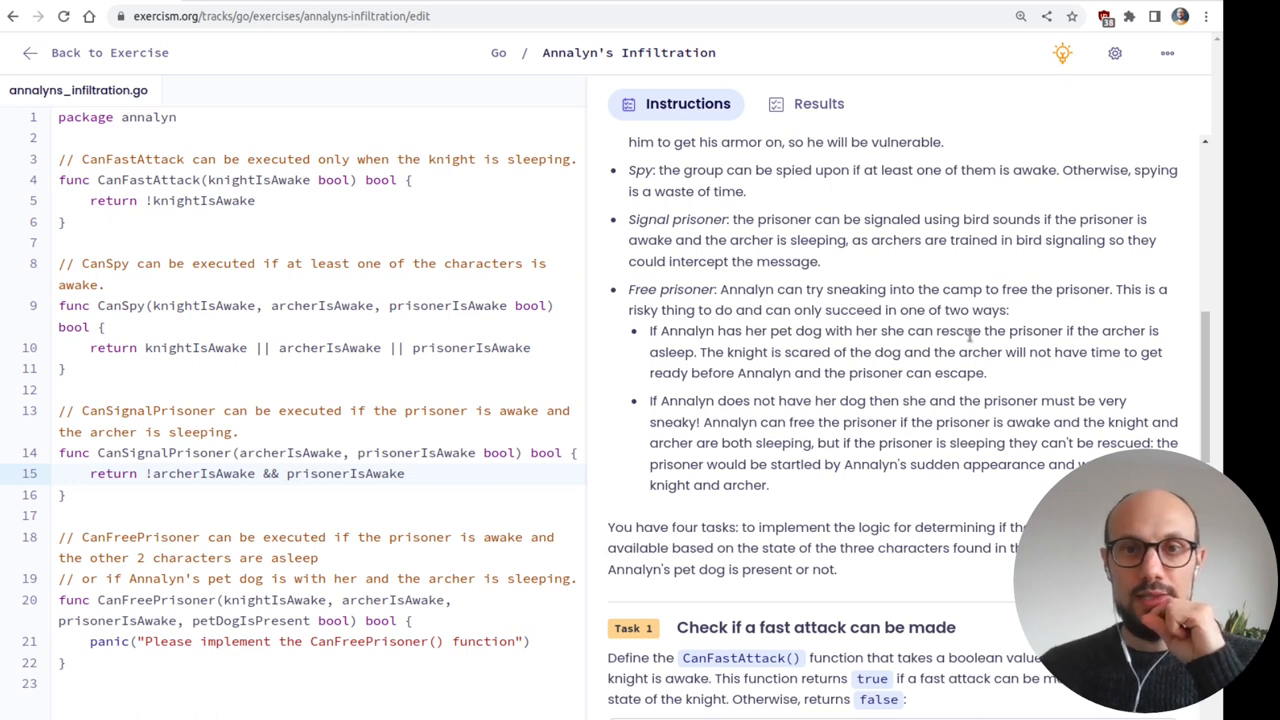
mouse_move(968, 336)
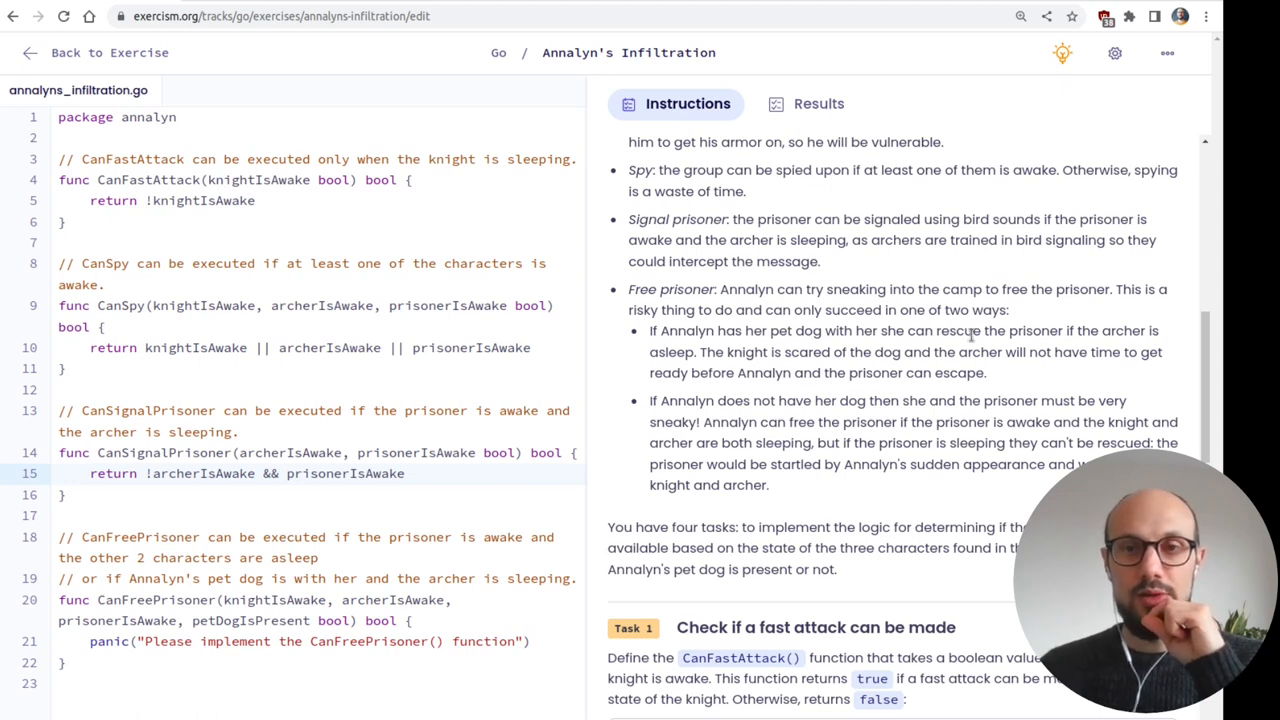
drag(1010, 332, 1096, 332)
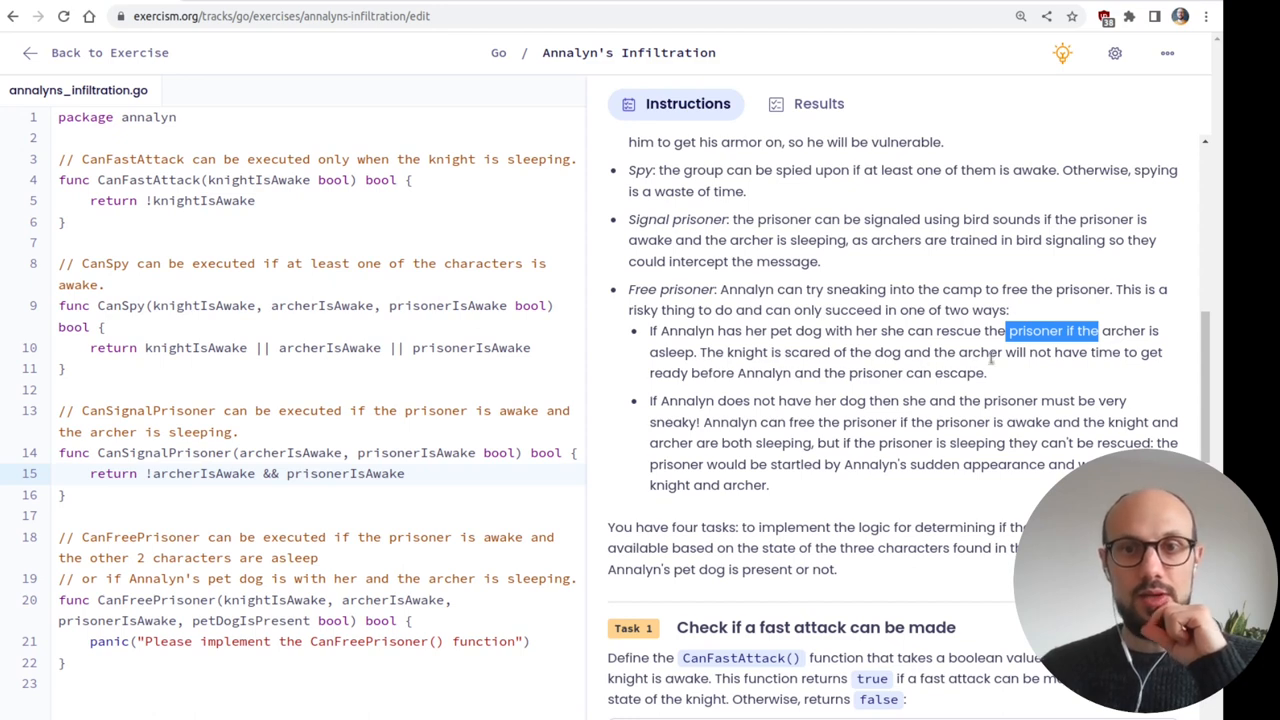
mouse_move(1104, 370)
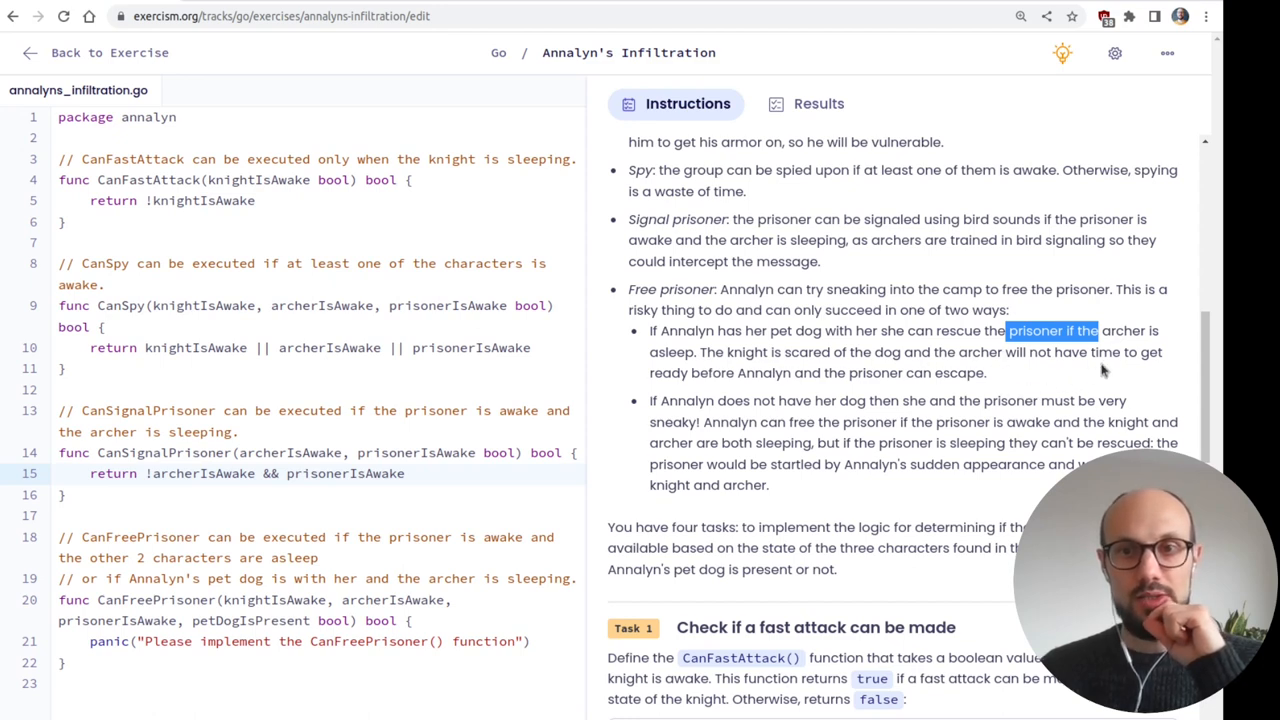
mouse_move(740, 376)
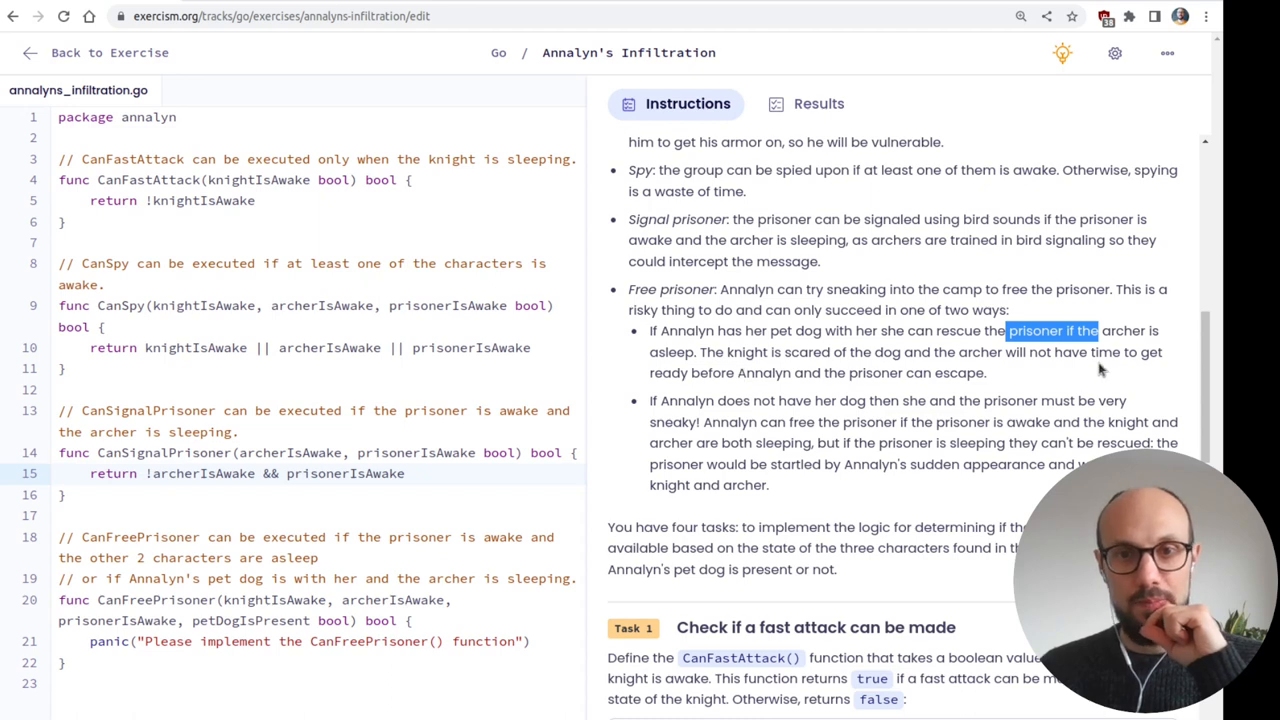
scroll(down, 3)
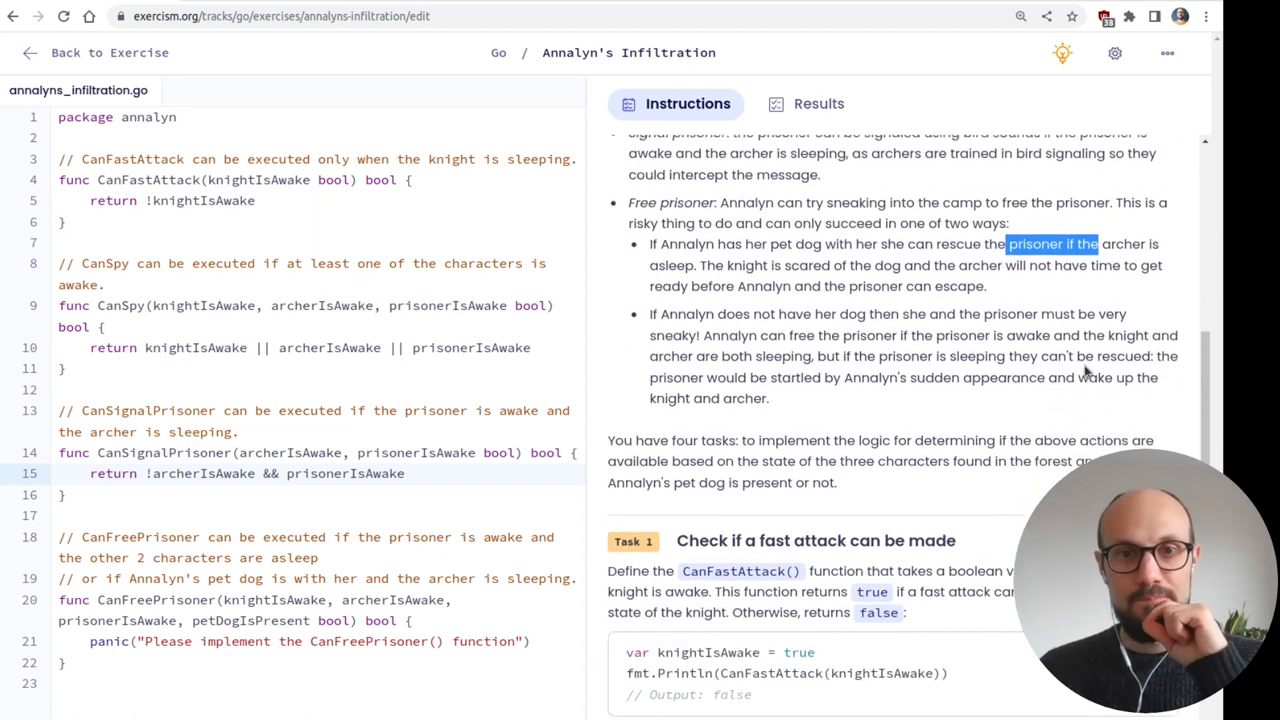
scroll(down, 3)
text(withDog := )
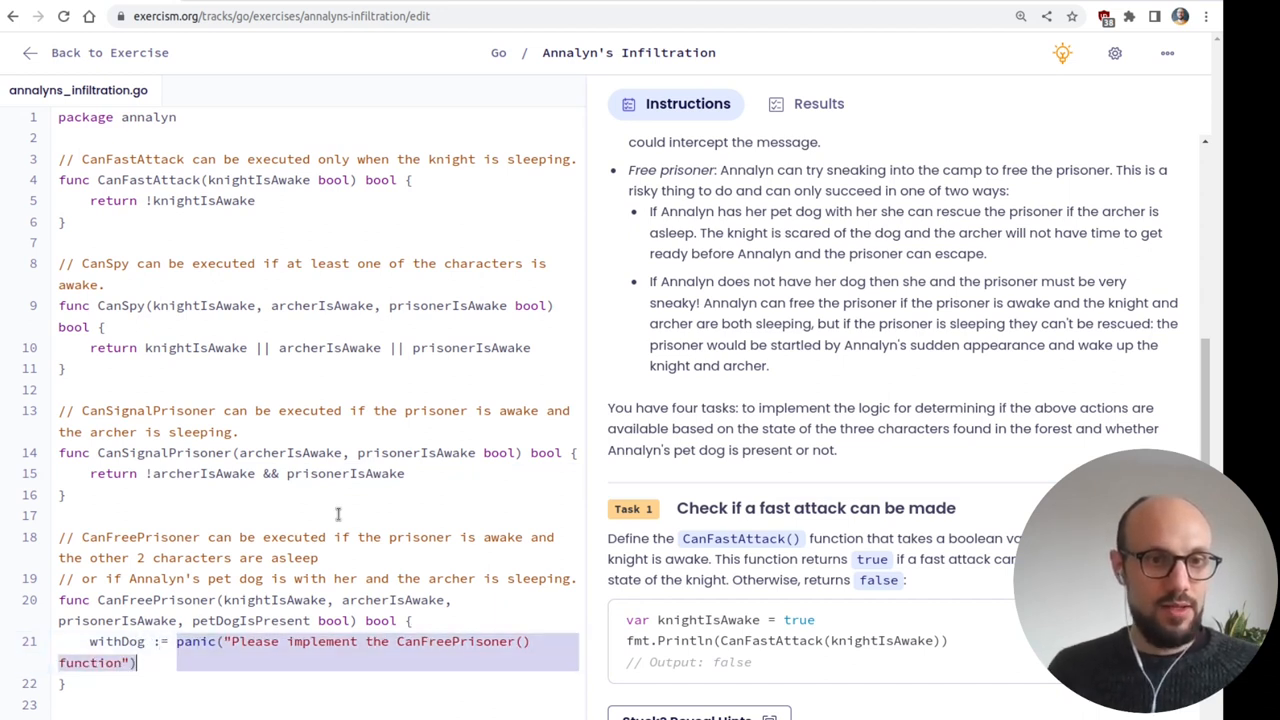
- Add withDog := petDogIsPresent && !archerIsAwake to CanFreePrisoner and begin a withoutDog variable
key(Delete)
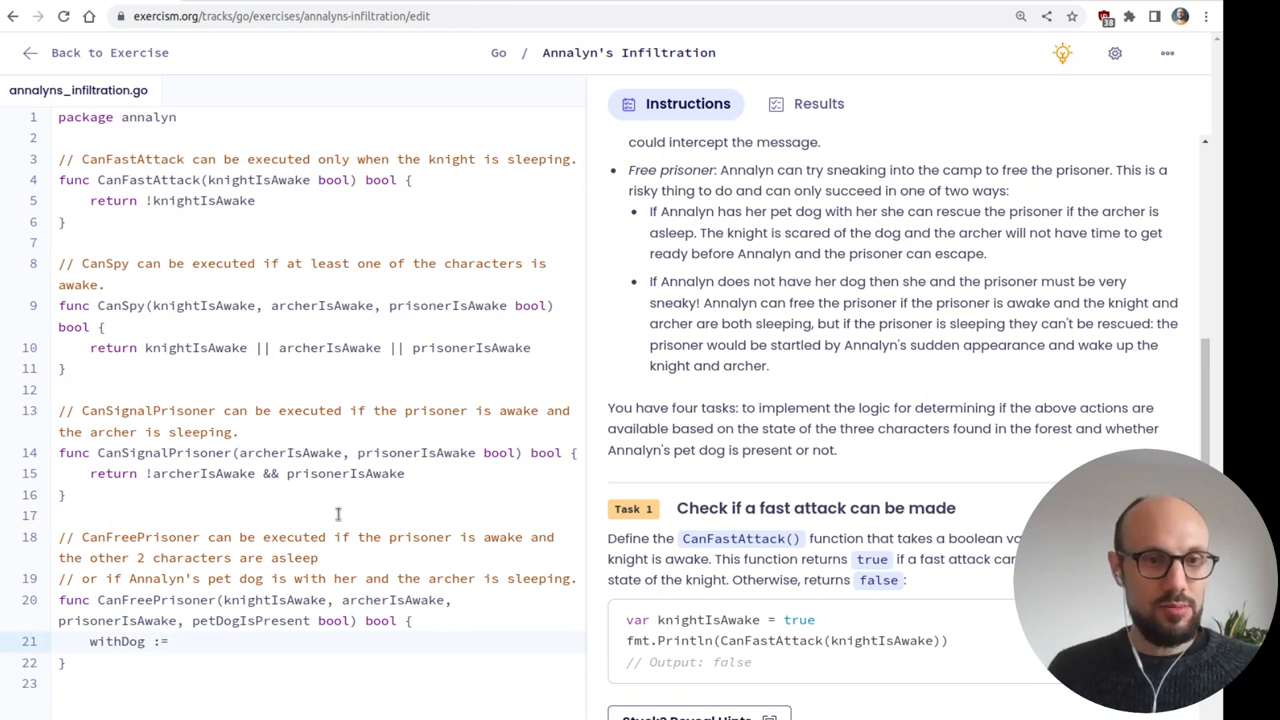
text(petDogIsPresent)
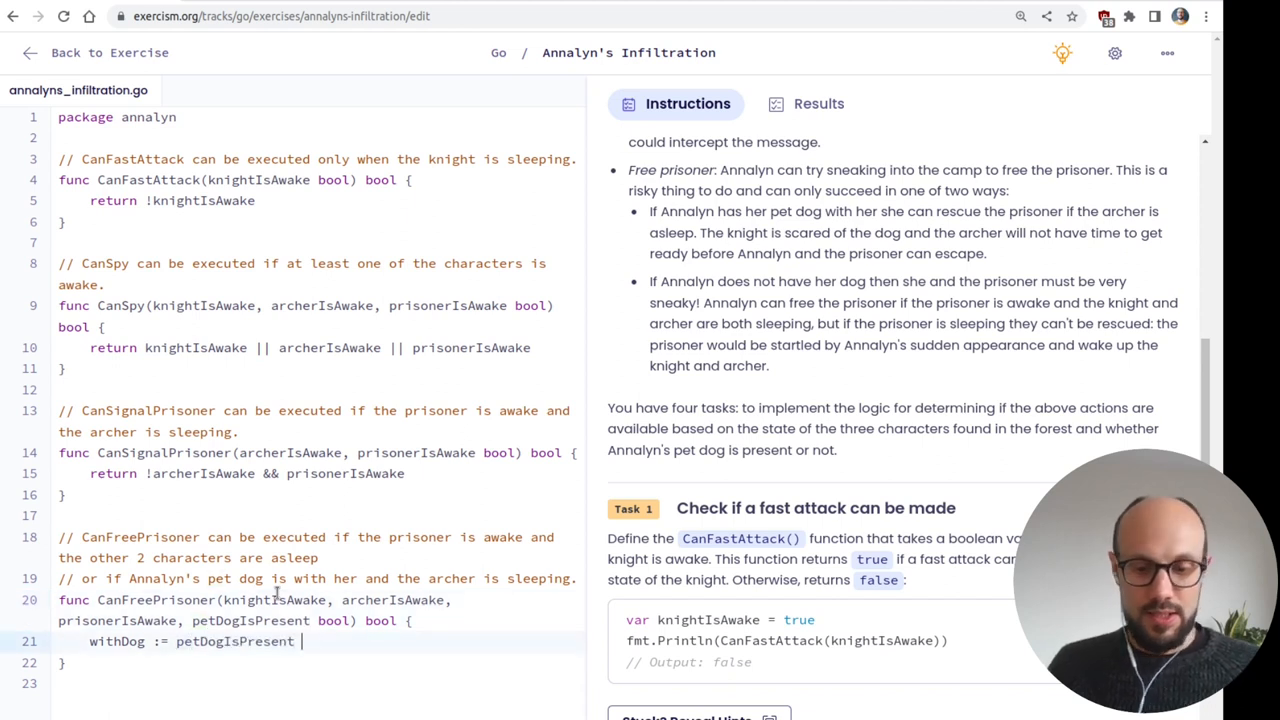
text(&& !)
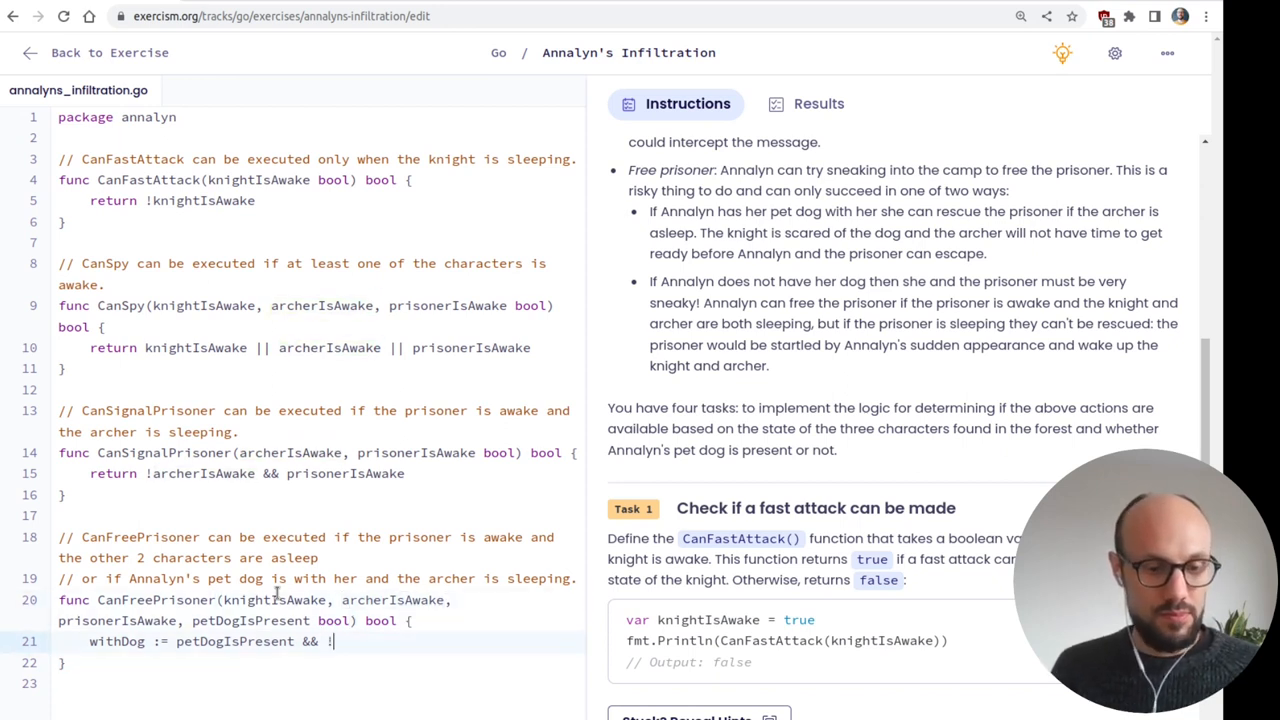
text(archerIsAwake)
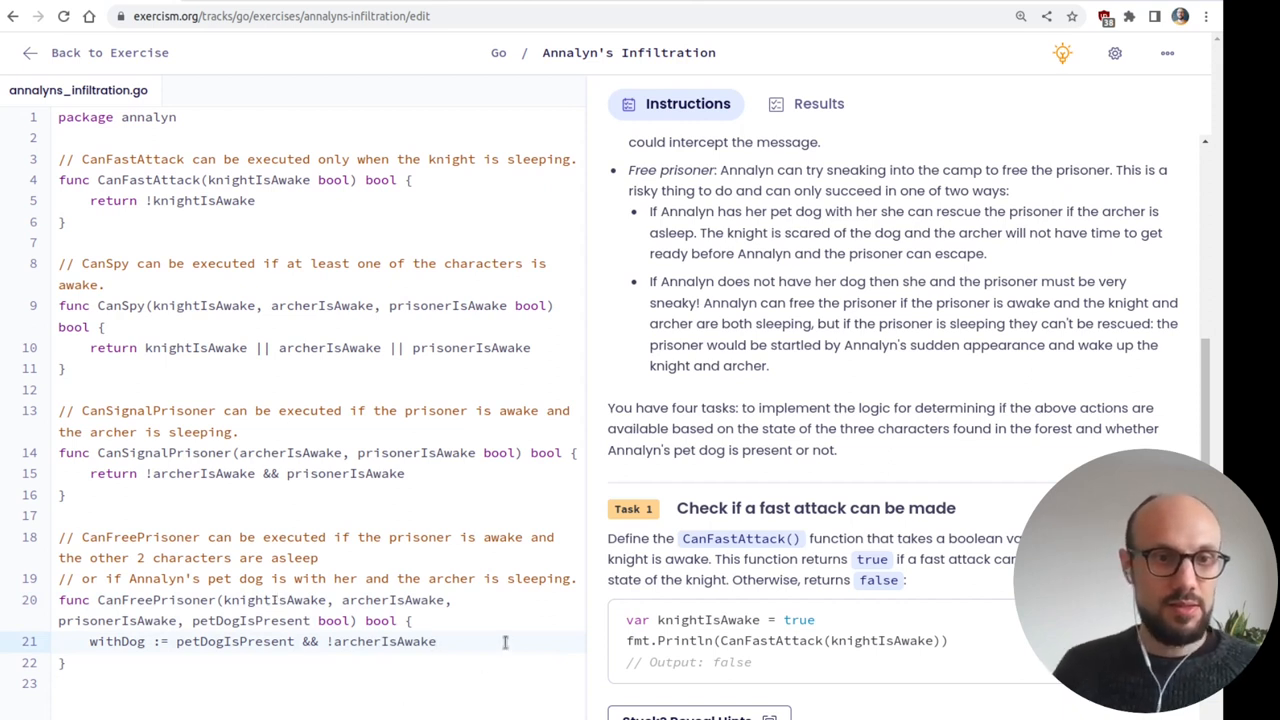
text(withoutDog :=)
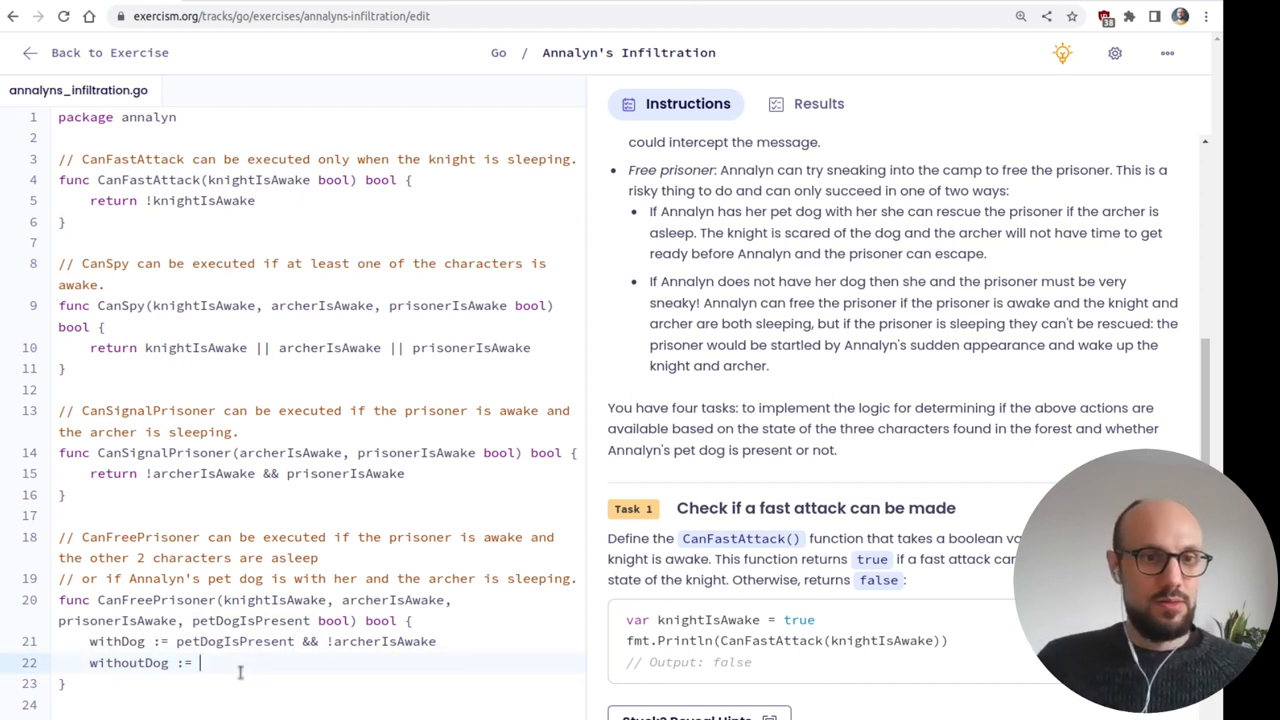
- Define withoutDog as !petDogIsPresent && prisonerIsAwake && !archerIsAwake && !knightIsAwake
text(!petDogIsPresent)
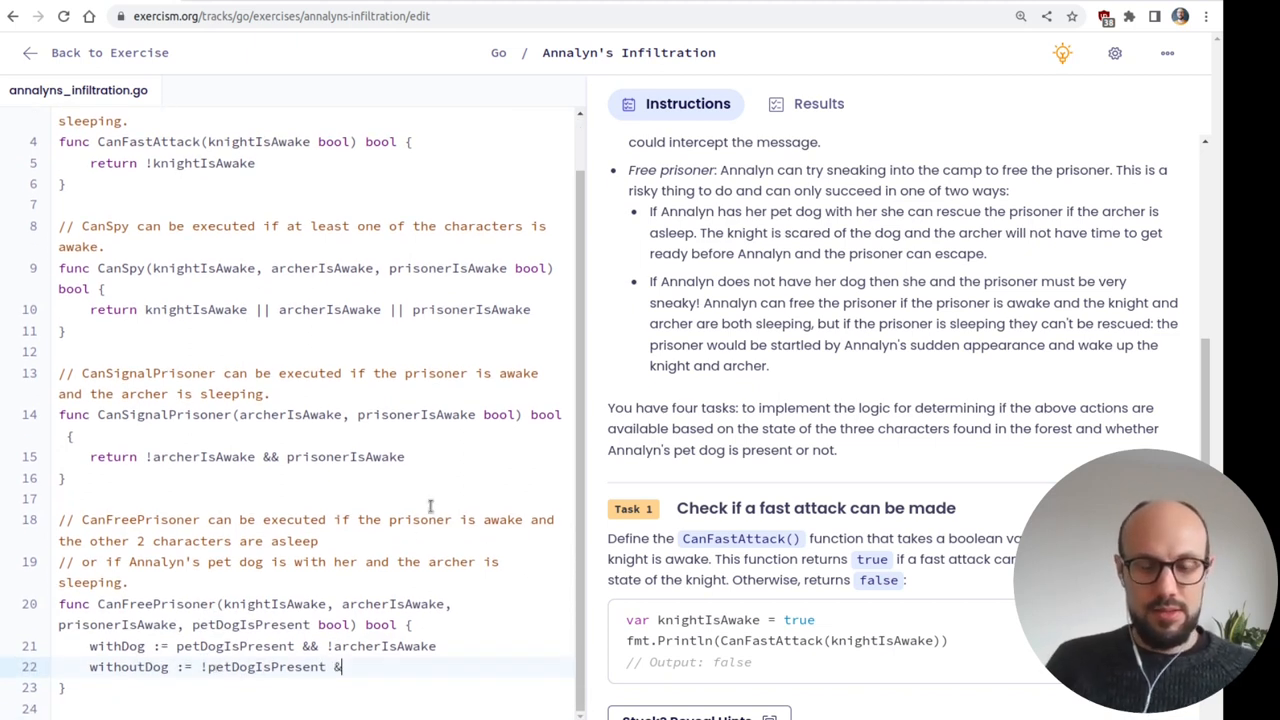
text(&)
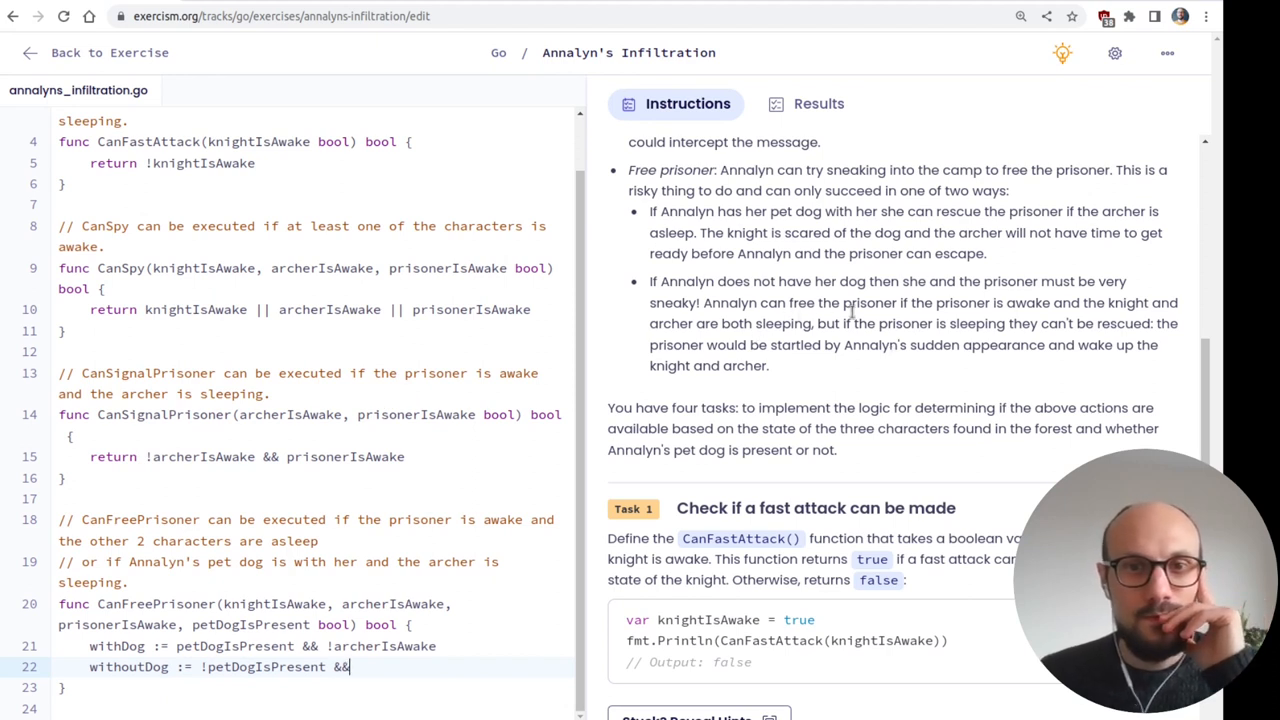
scroll(down, 3)
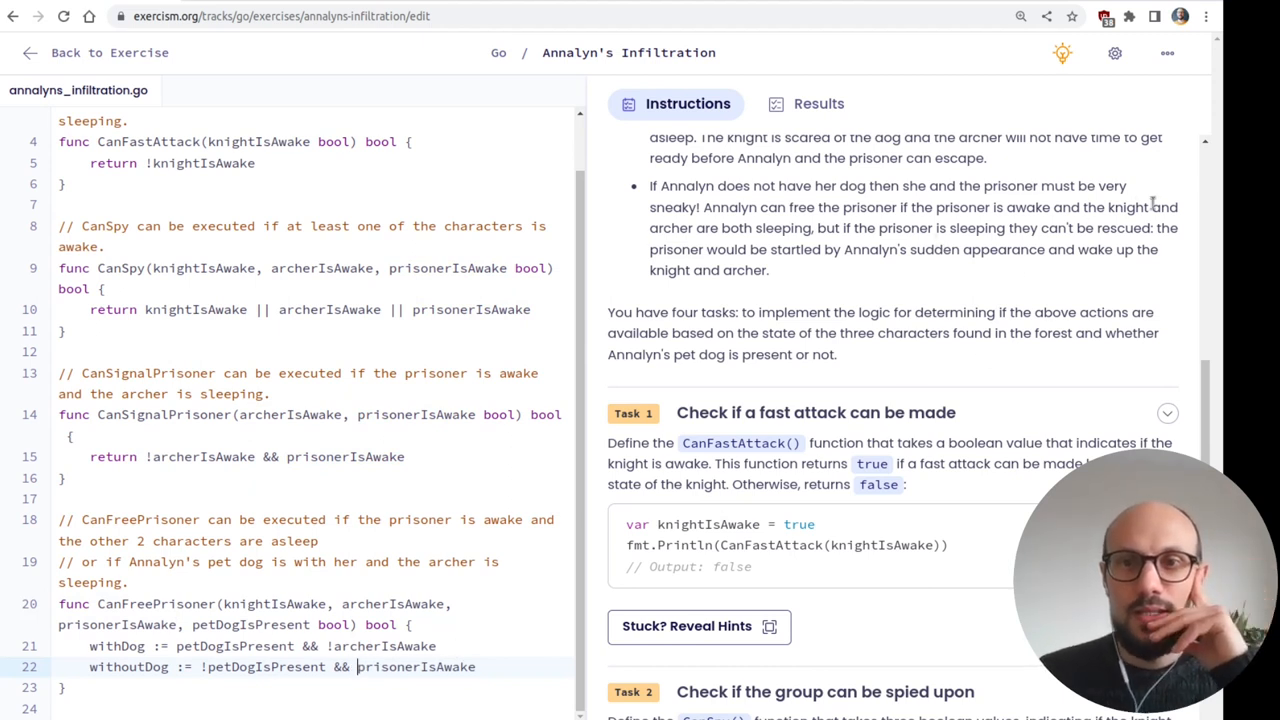
drag(1008, 206, 1150, 206)
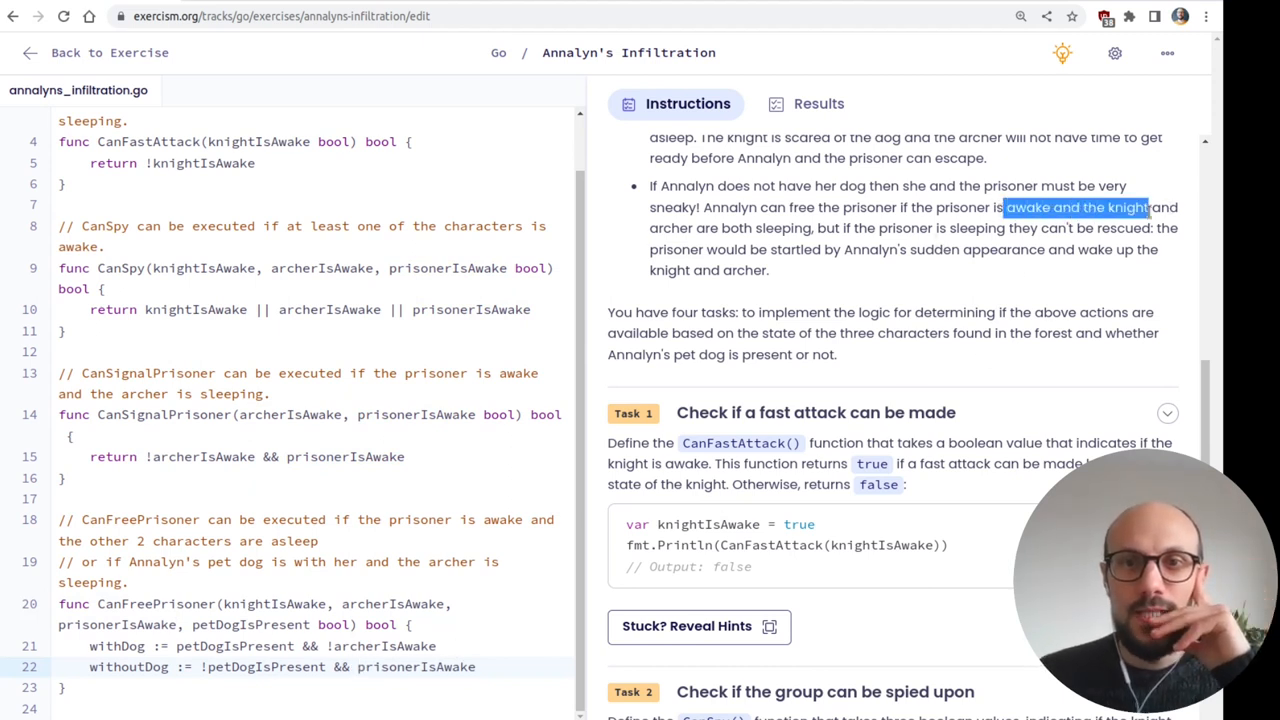
click(478, 668)
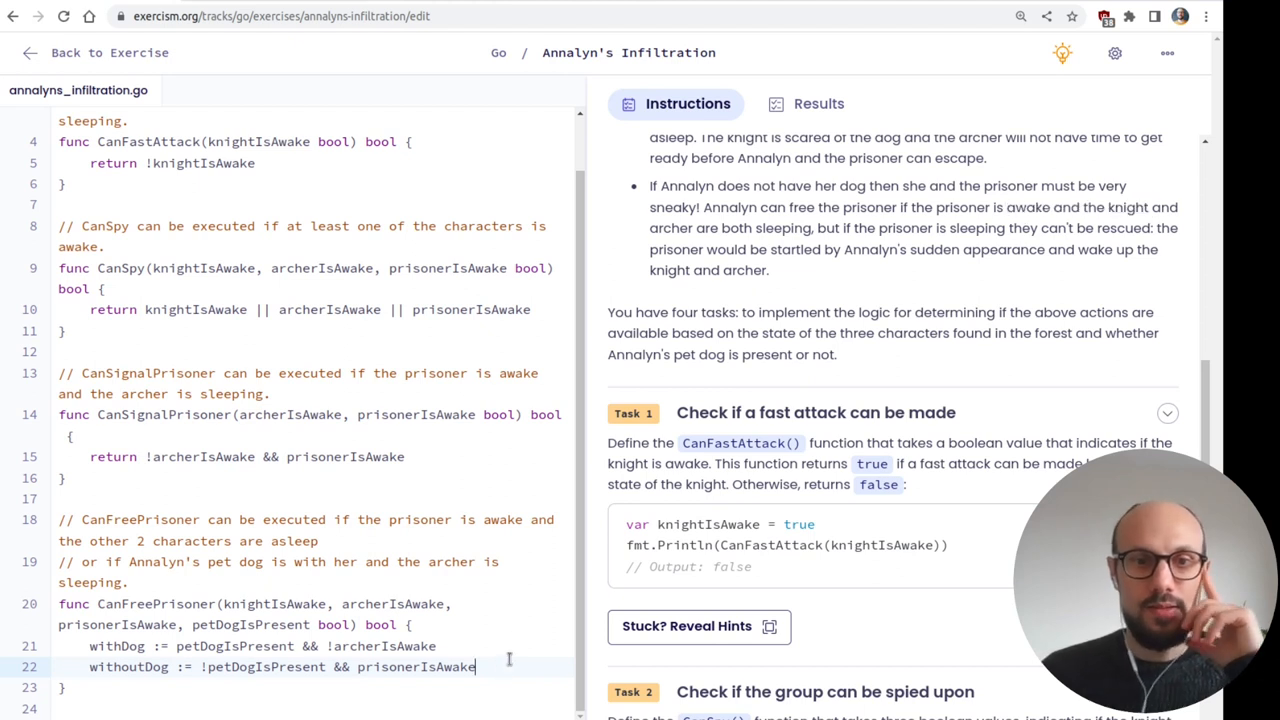
text(&&)
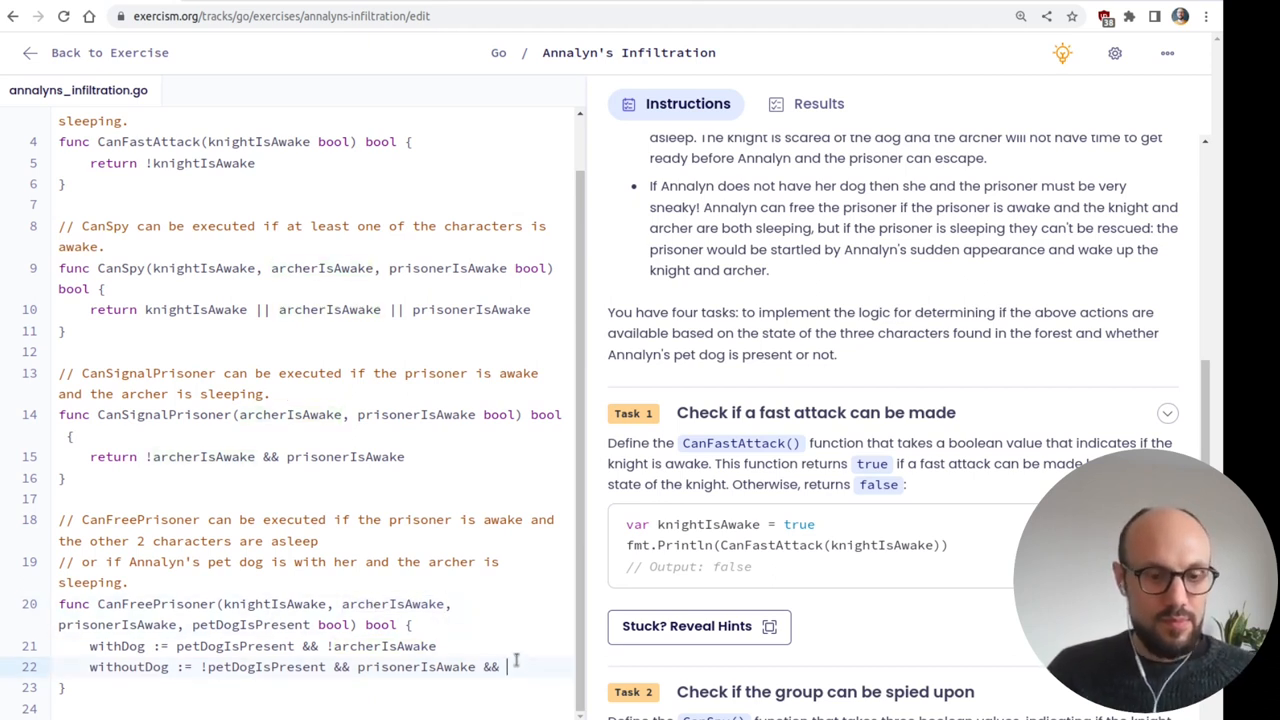
text(!archerIsAwake && !knightIsAwake)
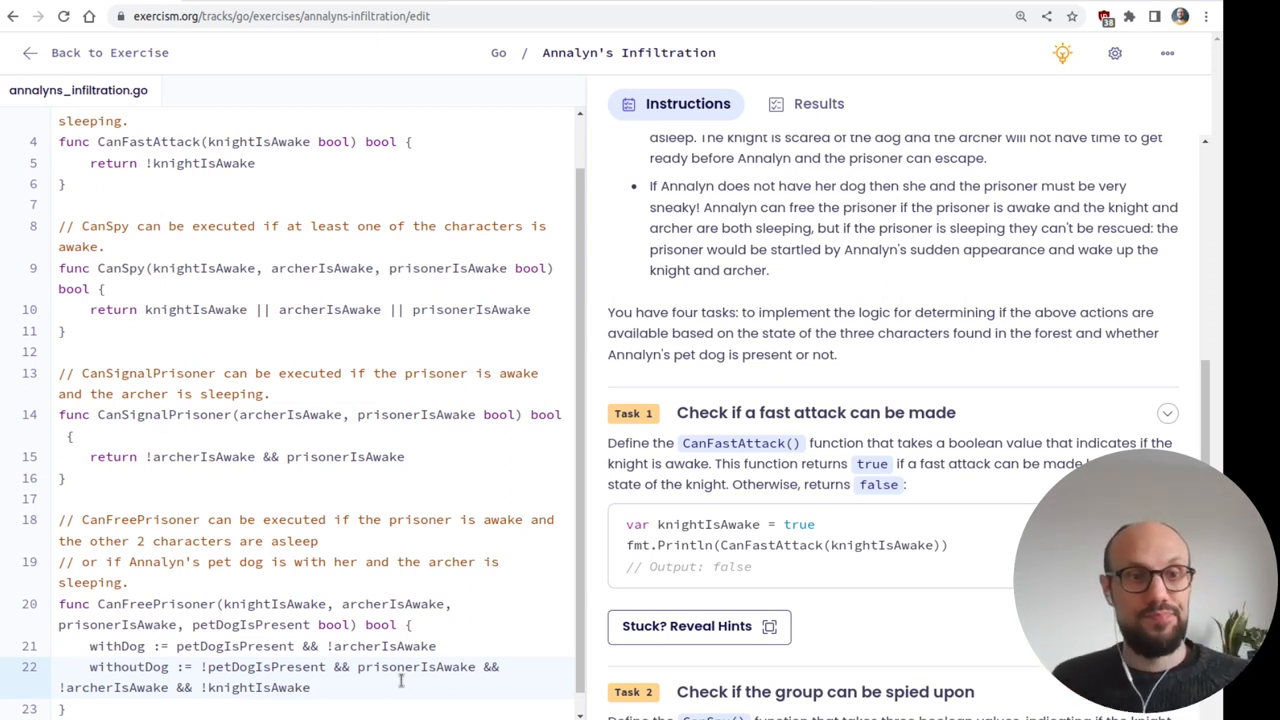
- Begin the return statement with withDog
text(return)
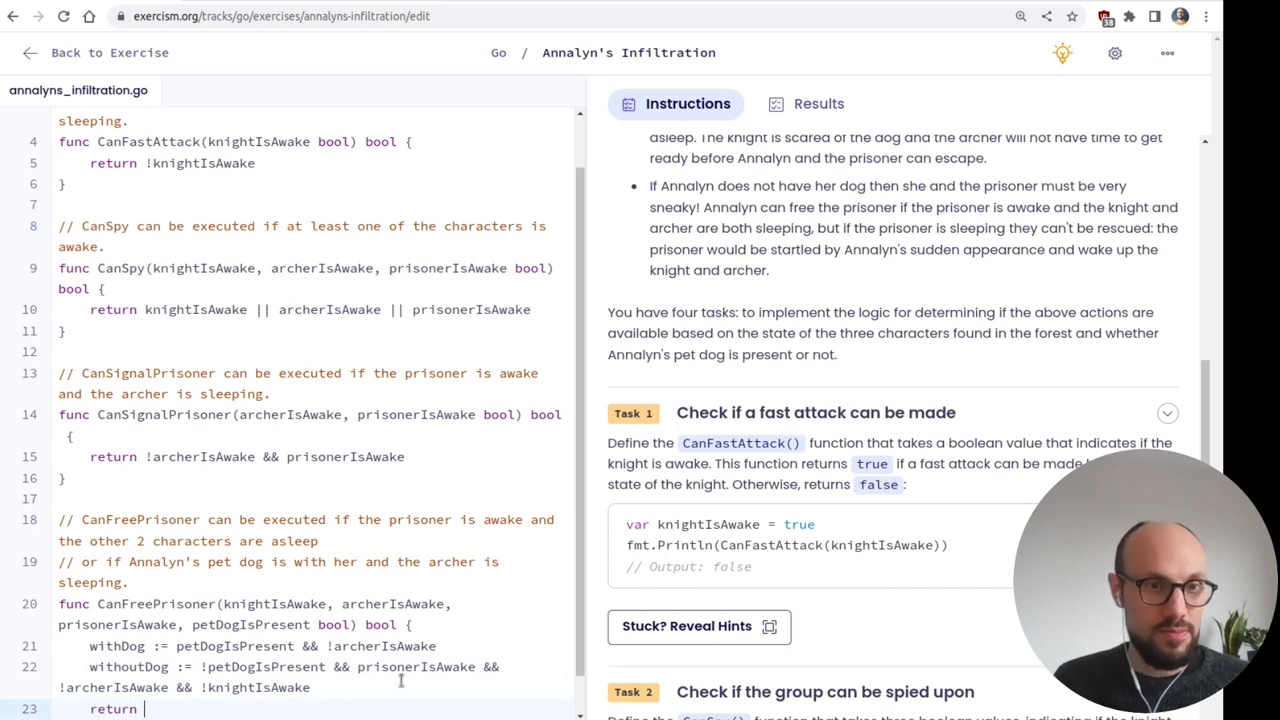
double_click(116, 644)
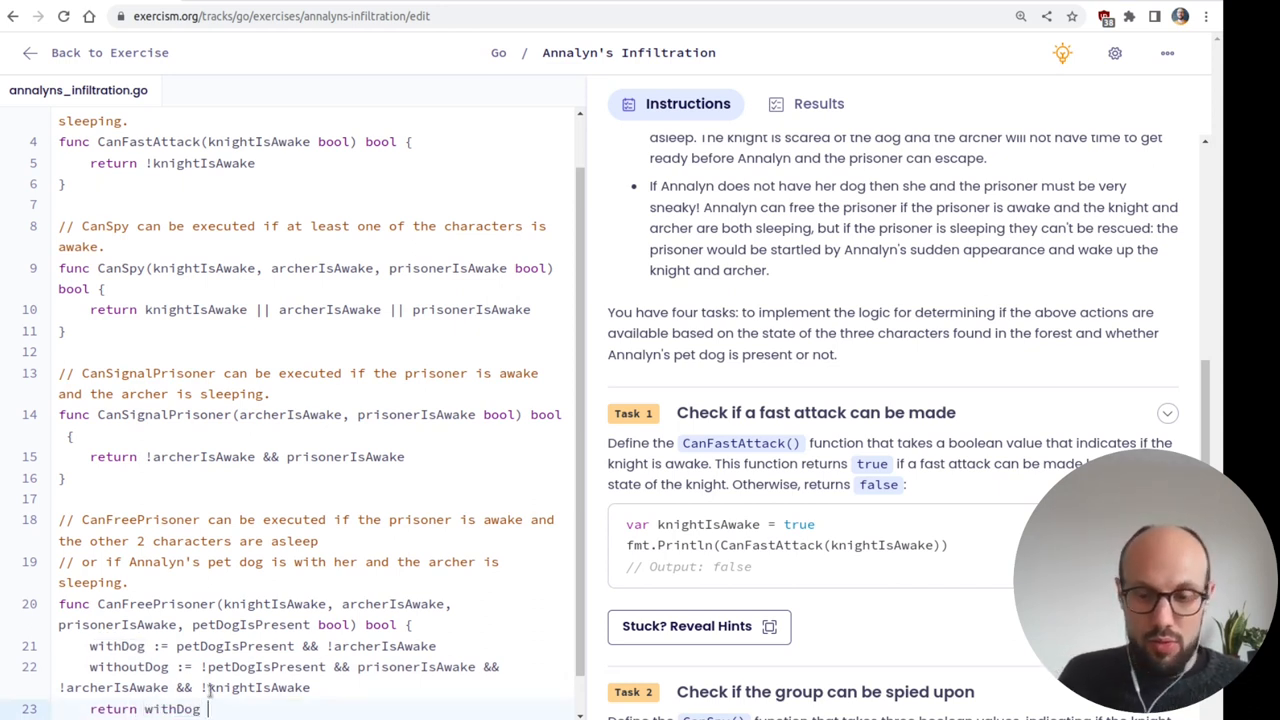
- Complete return withDog || withoutDog and run the tests, showing all 32 passing
text(||)
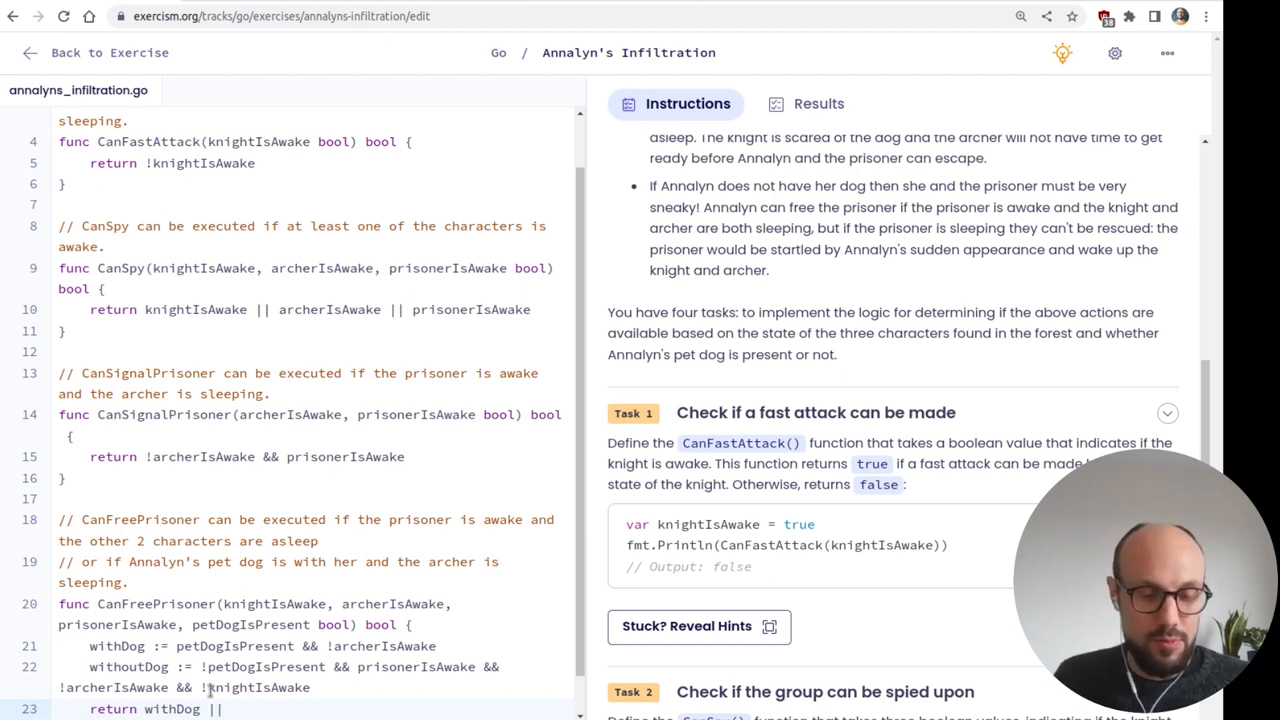
text(withoutDog)
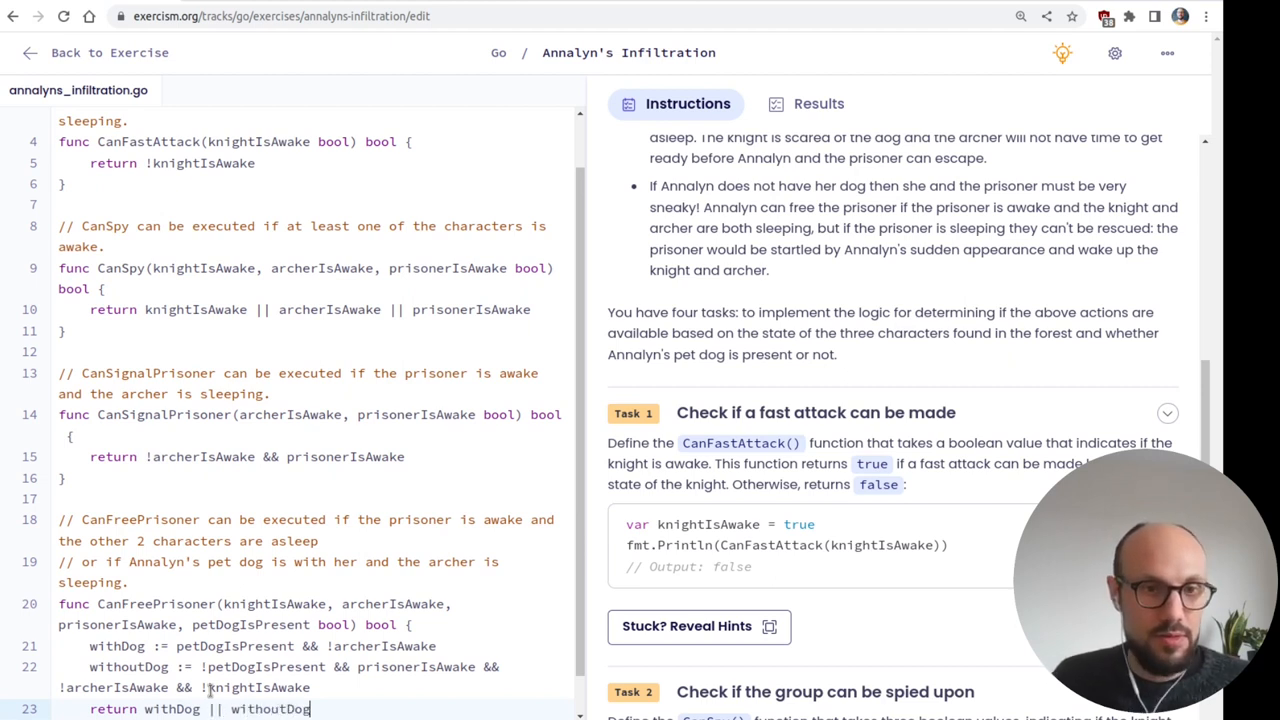
click(818, 104)
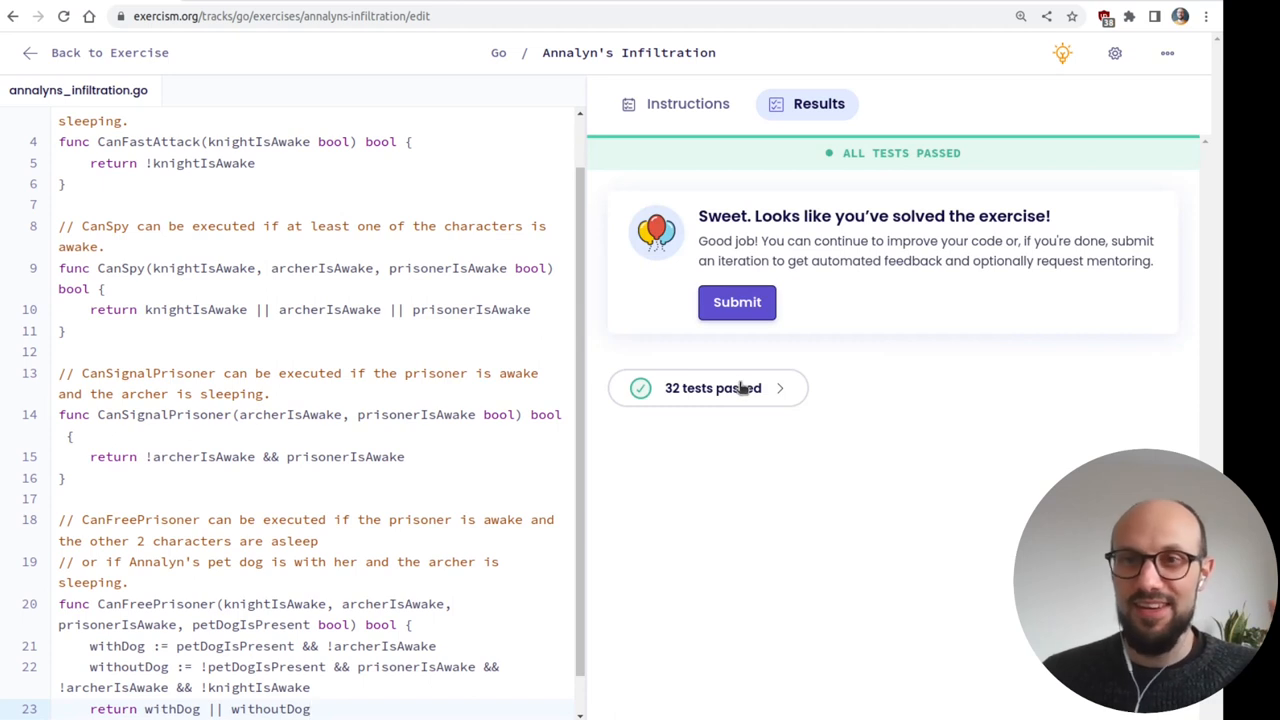
mouse_move(736, 392)
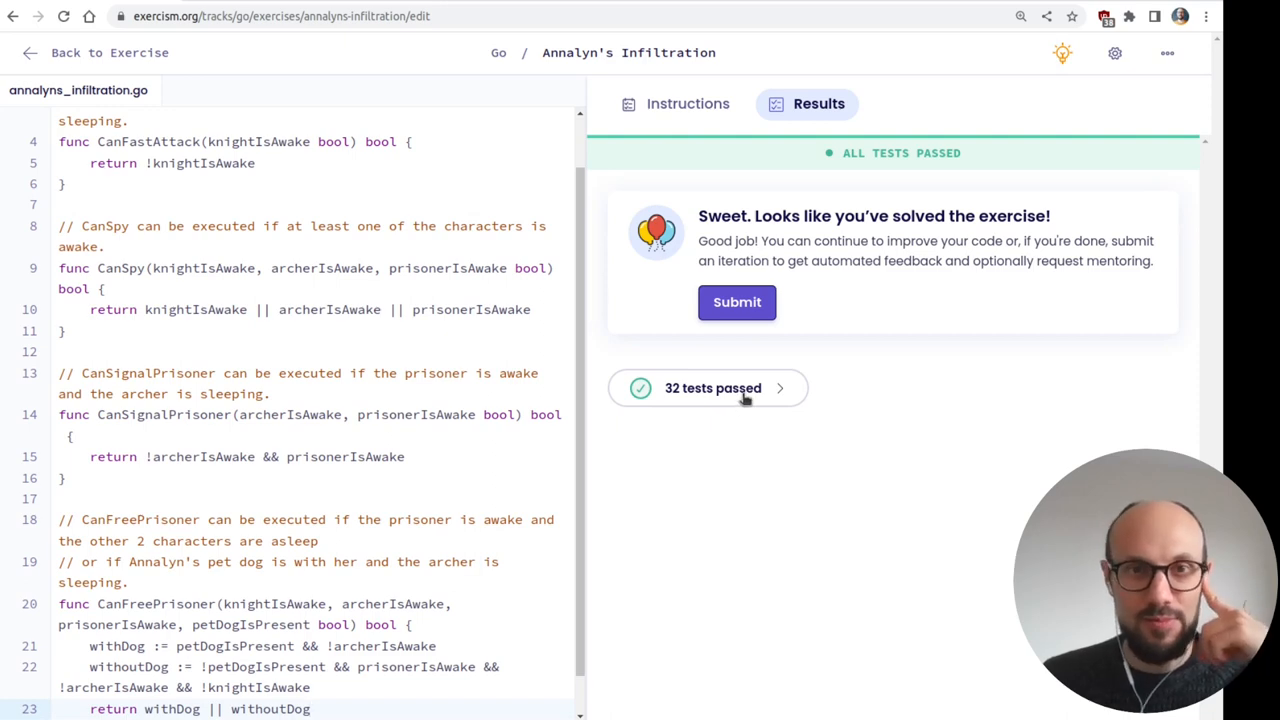
click(708, 388)
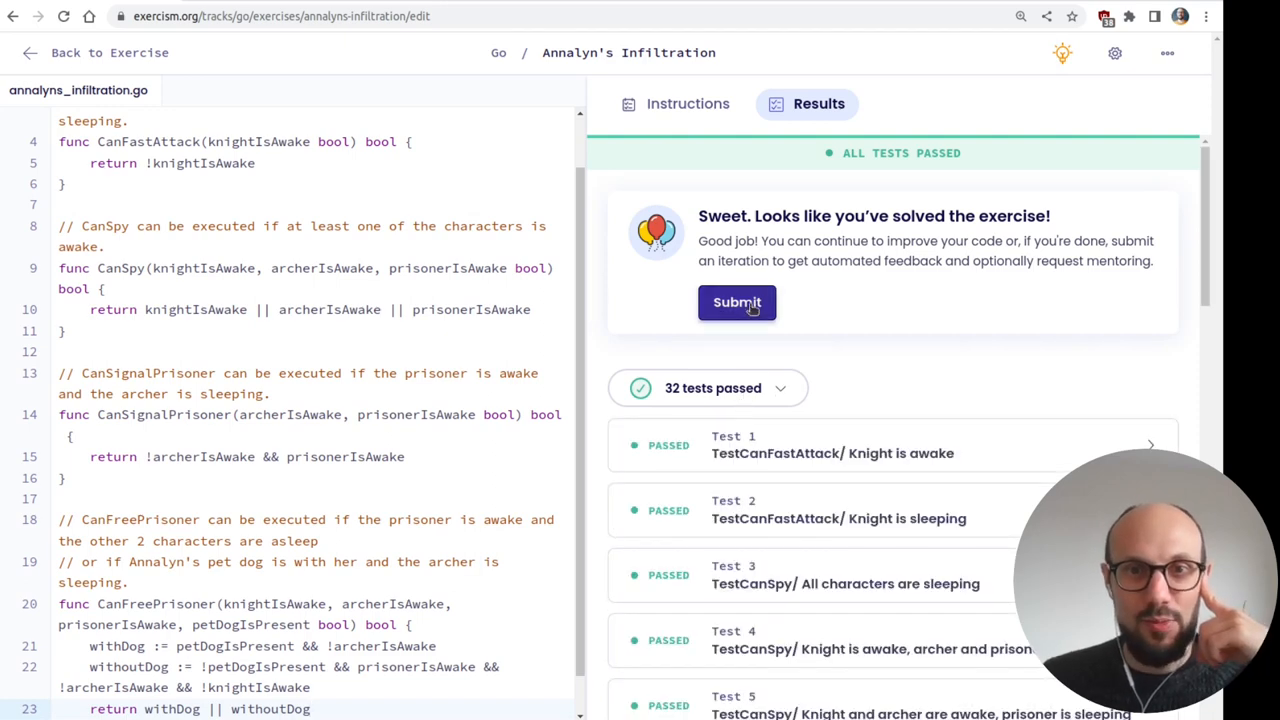
- Submit the solution sharing all iterations, mark the exercise complete, and view more Go concepts
click(736, 302)
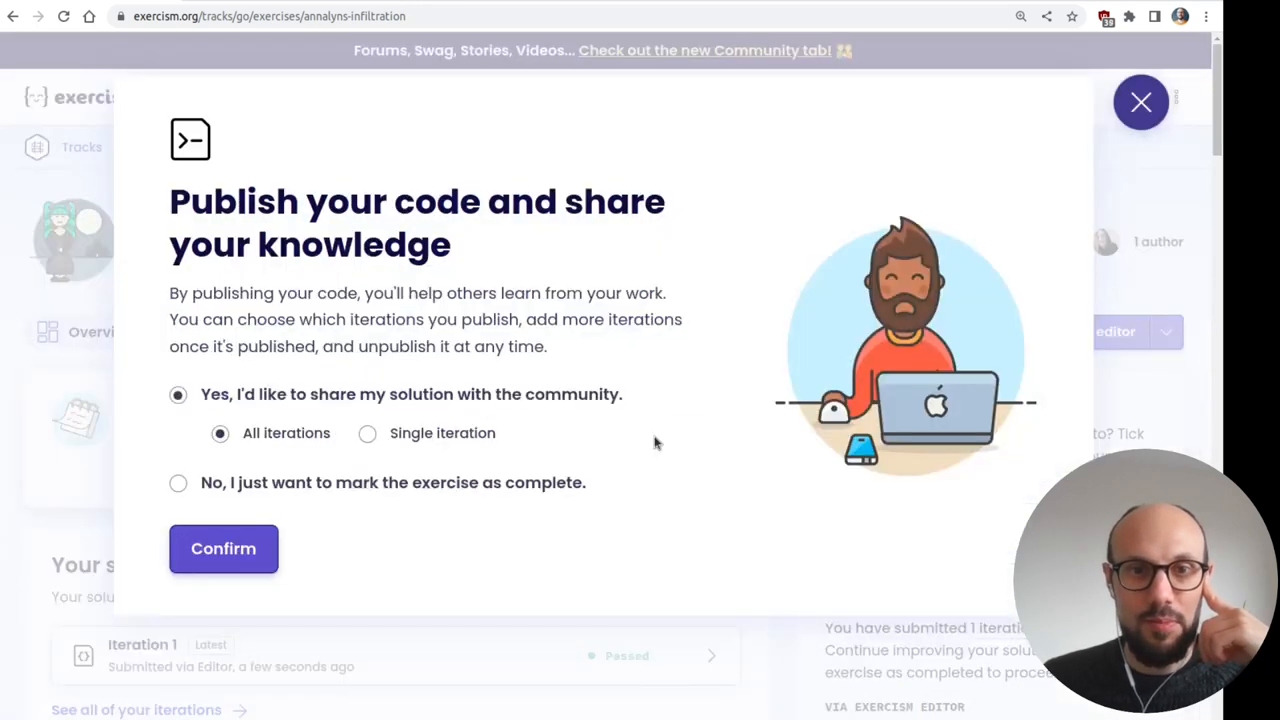
click(224, 548)
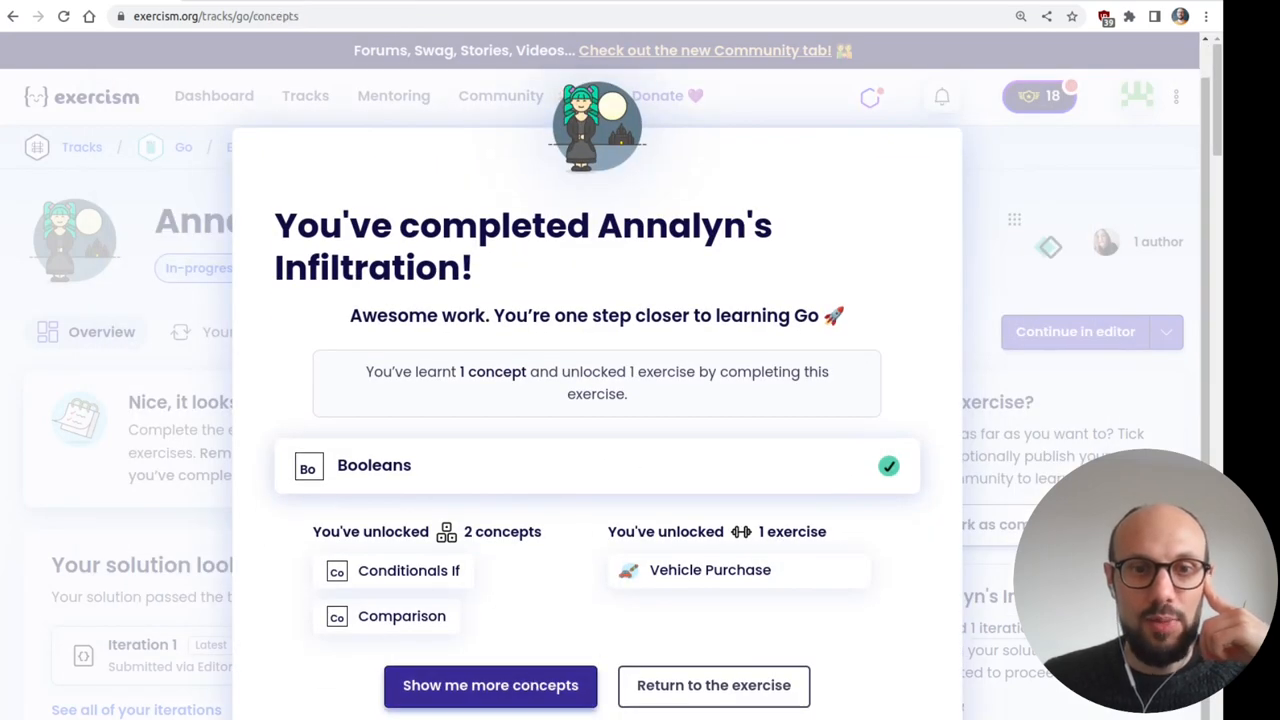
click(490, 684)
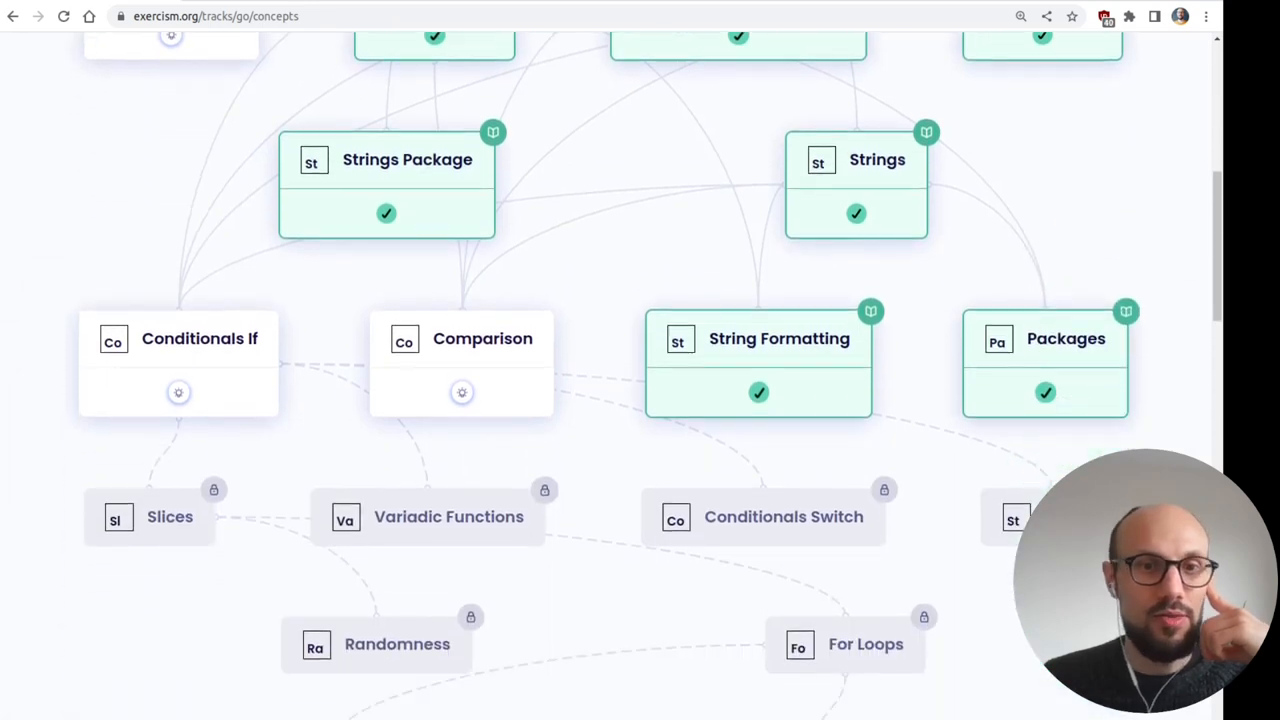
mouse_move(460, 360)
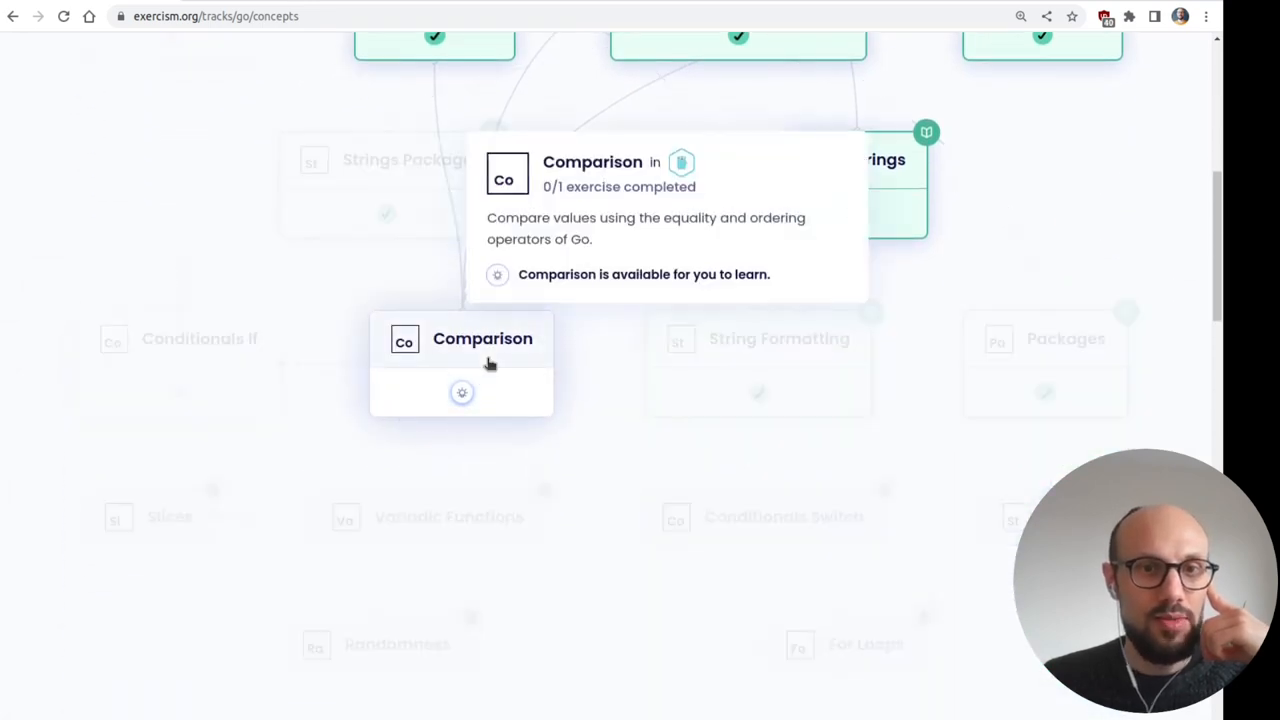
mouse_move(200, 338)
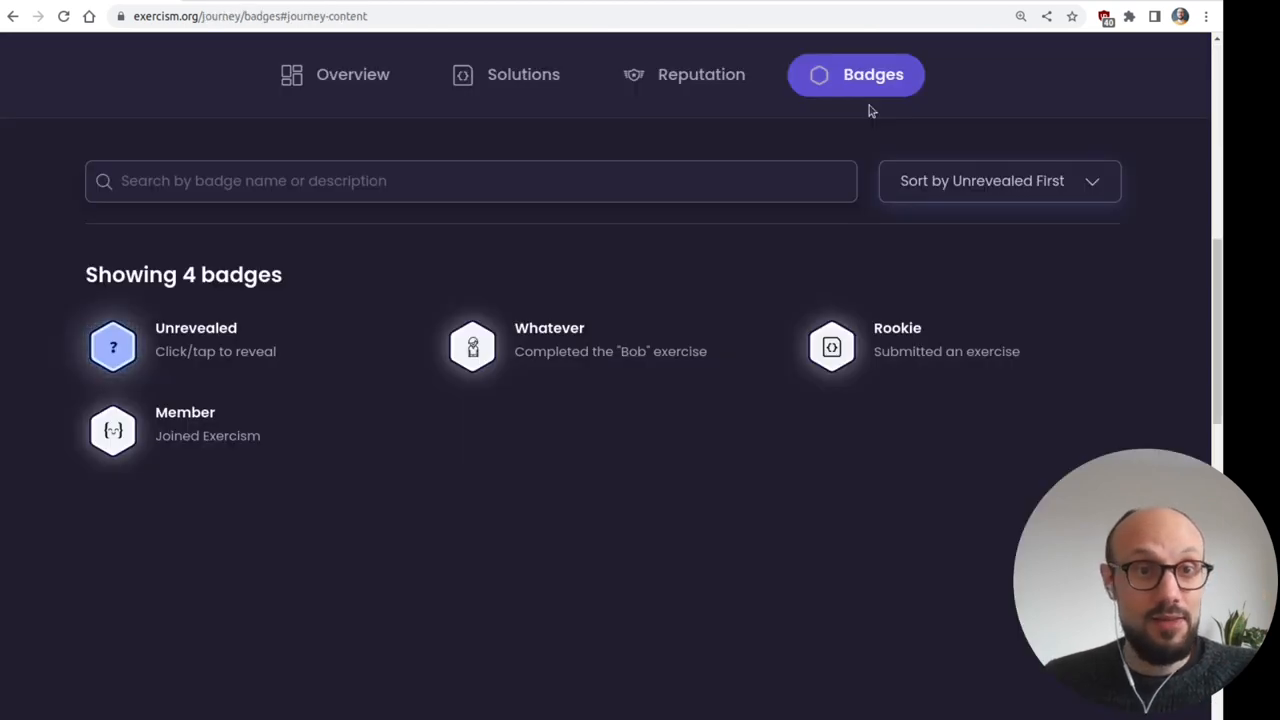
- Go via the dashboard to the #12in23 Challenge page showing Go ticked at 5 exercises
click(352, 74)
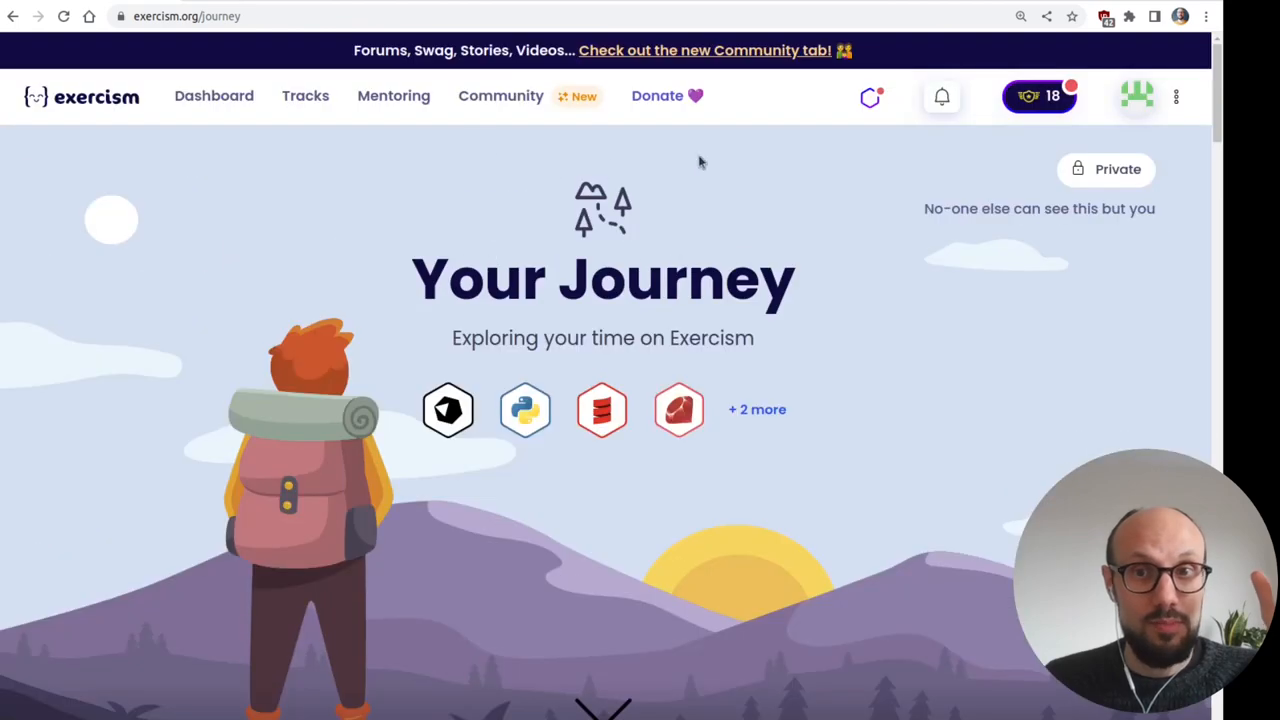
click(212, 96)
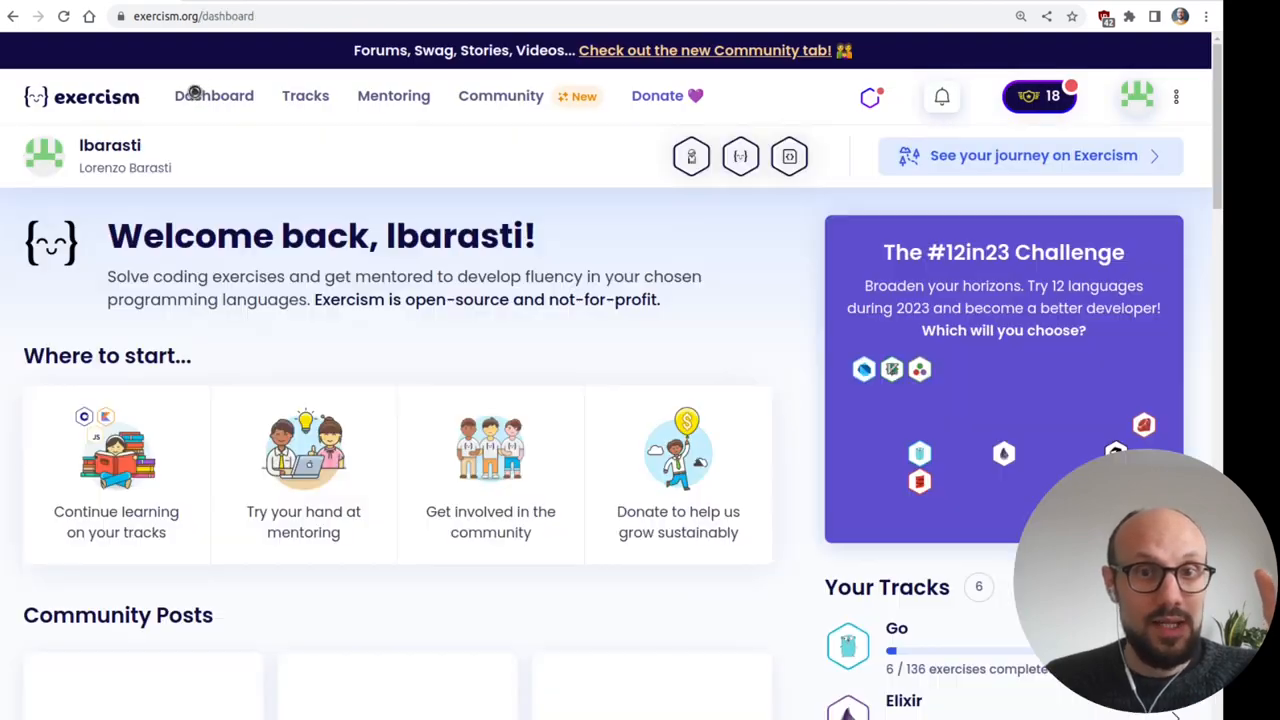
click(1004, 252)
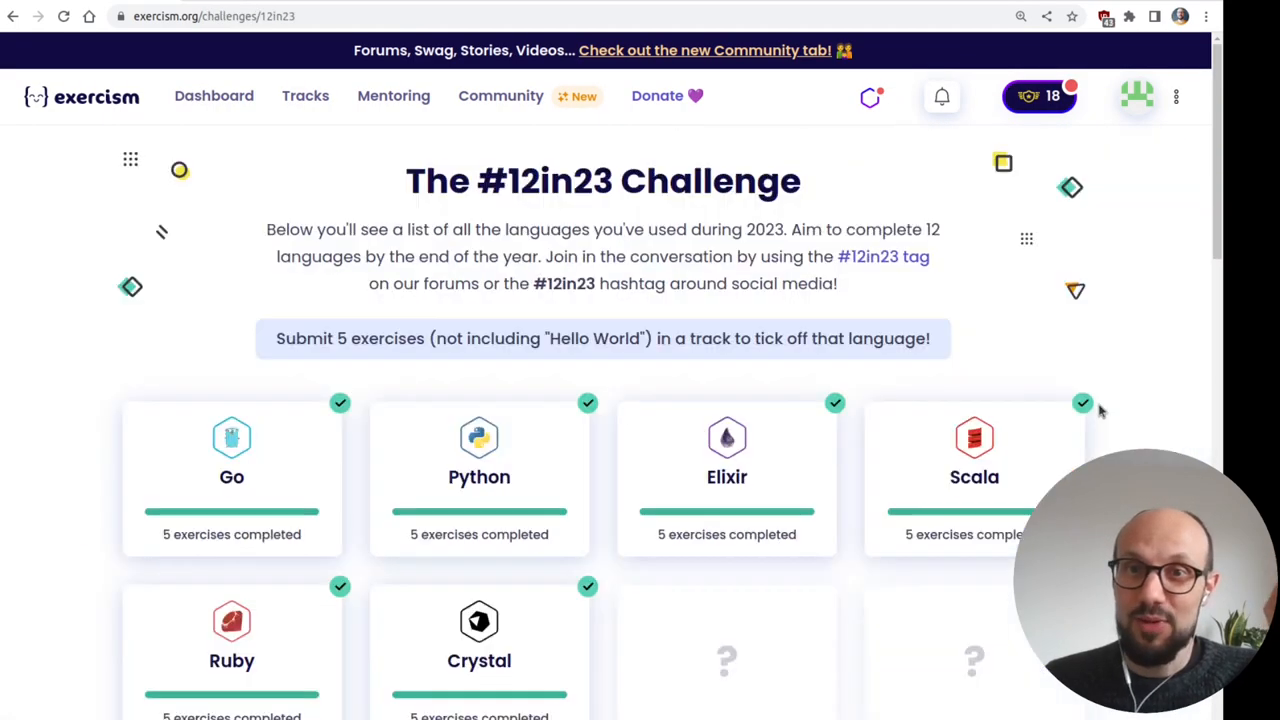
scroll(down, 3)
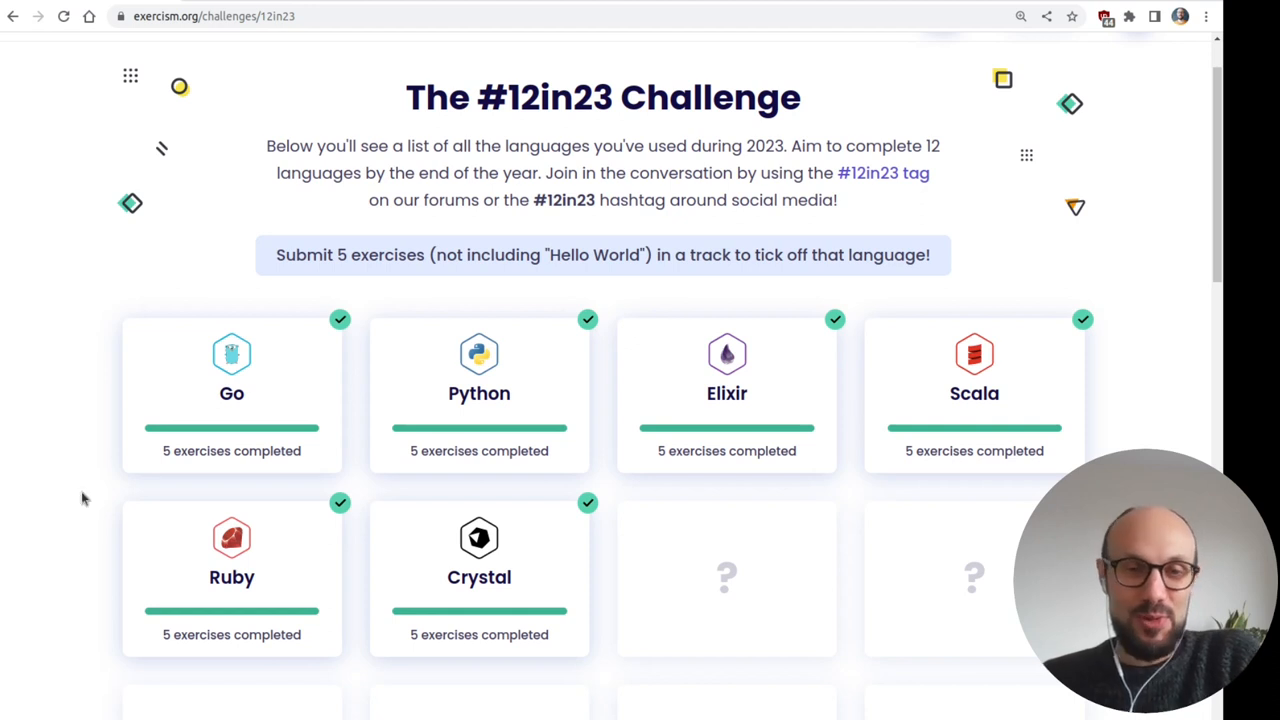
mouse_move(54, 540)
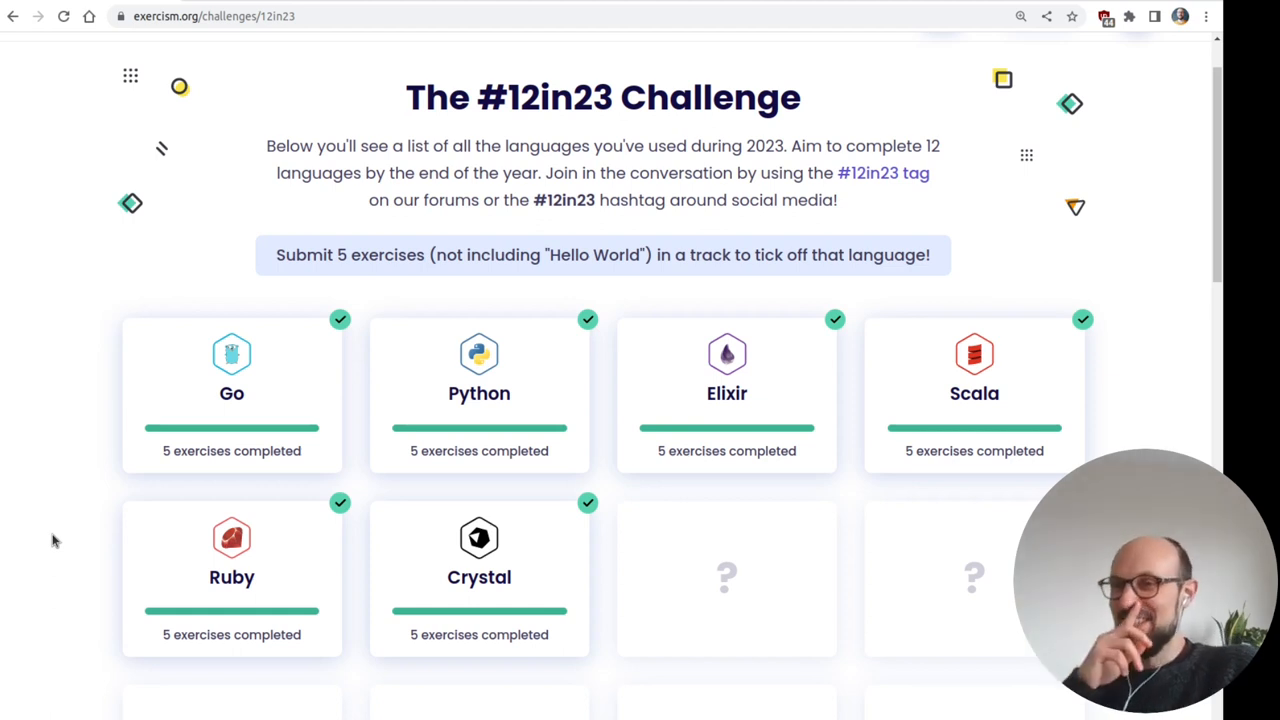
mouse_move(938, 278)
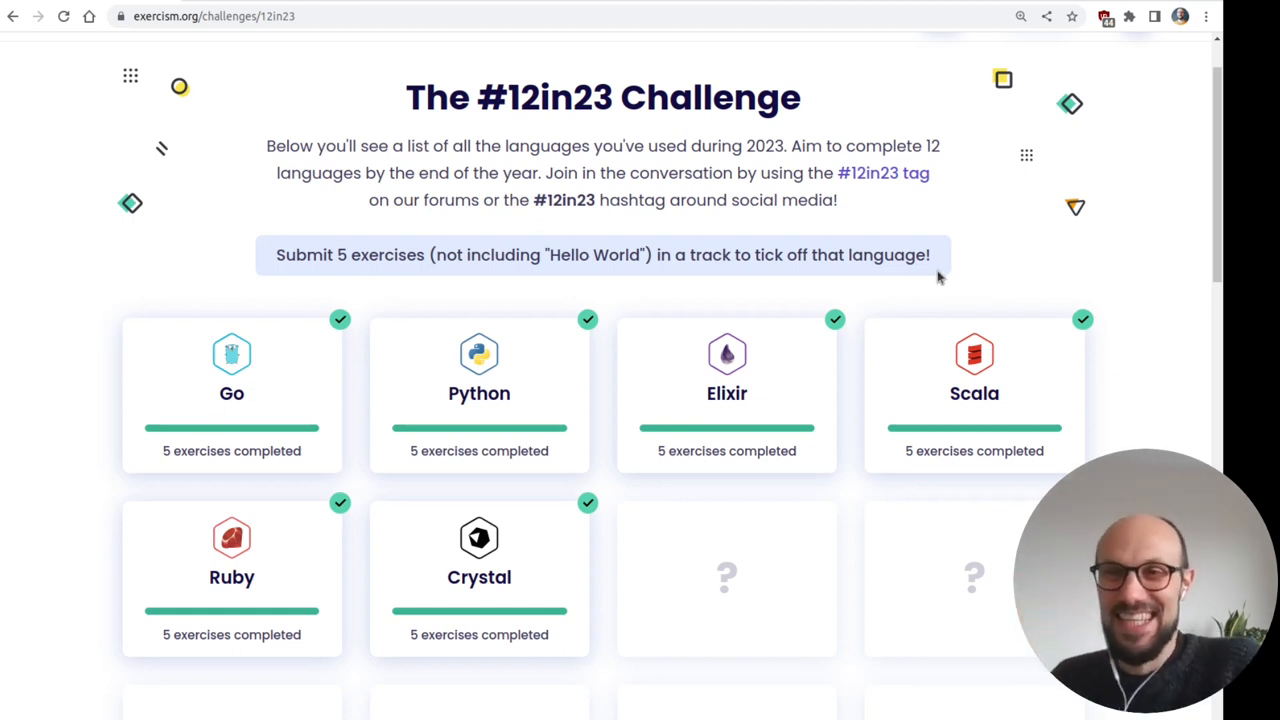